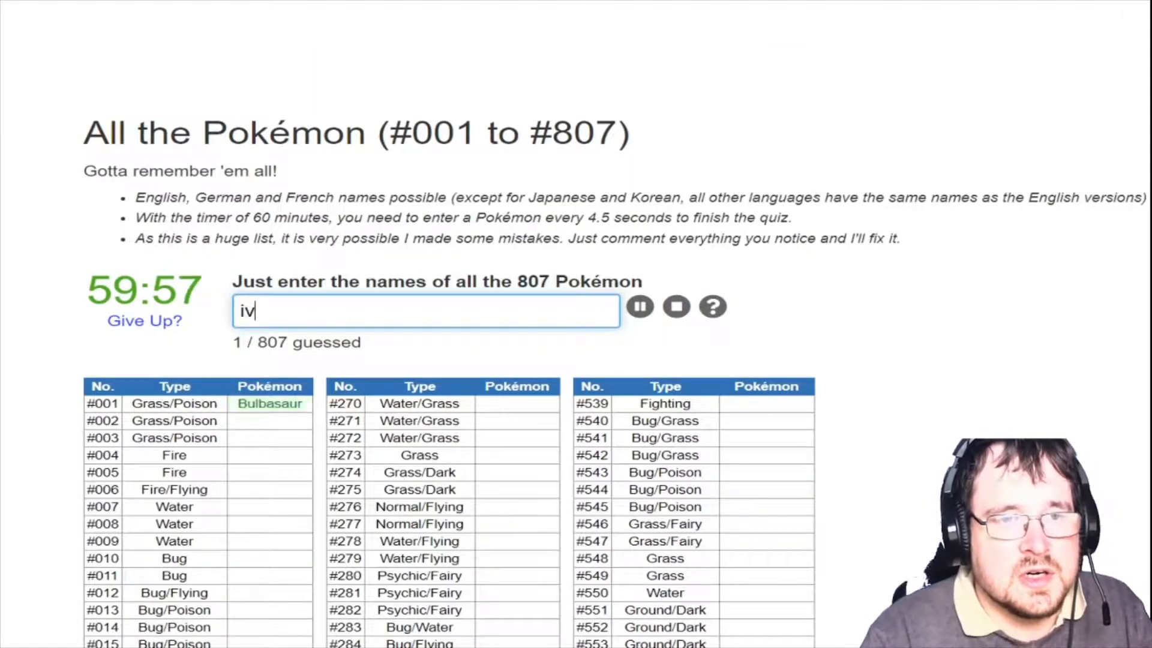
# Enter Venusaur, Charmander, Charmeleon, Wartortle and Blastoise to complete rows #001–#009
pyautogui.write('venu')
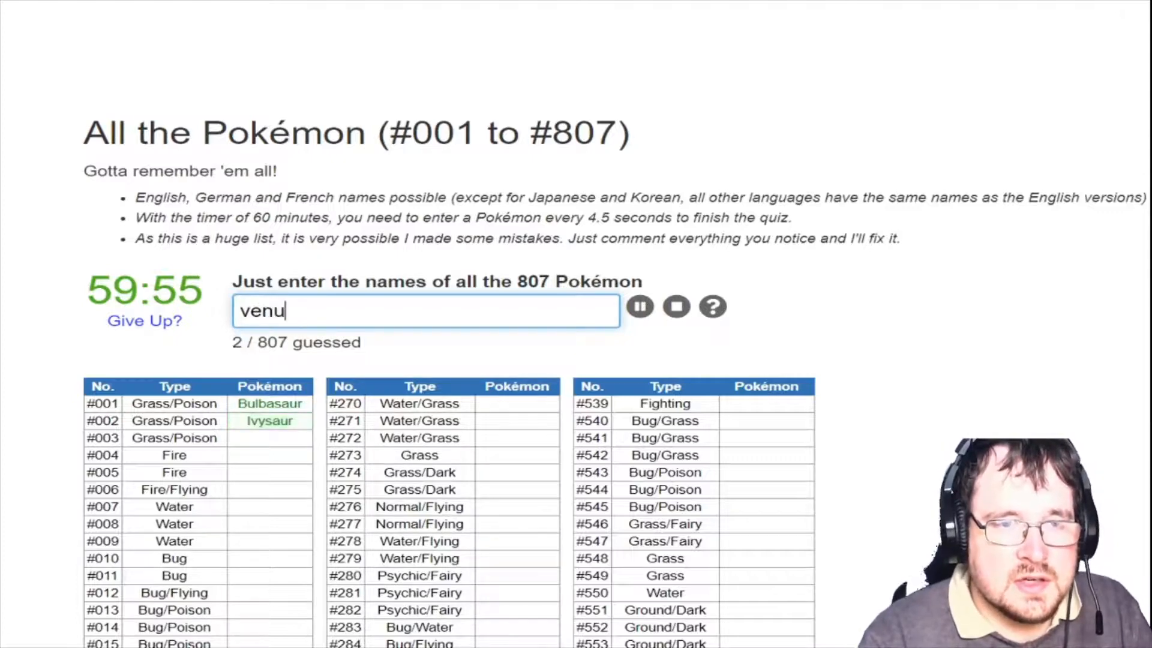
pyautogui.write('charmand')
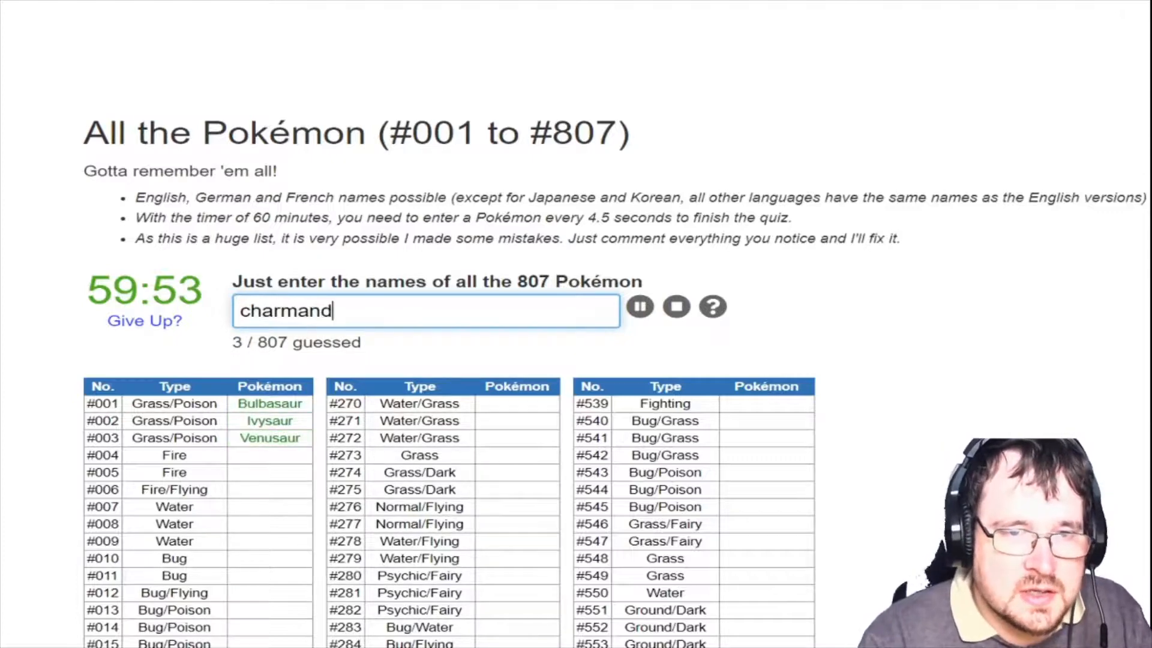
pyautogui.write('charmel')
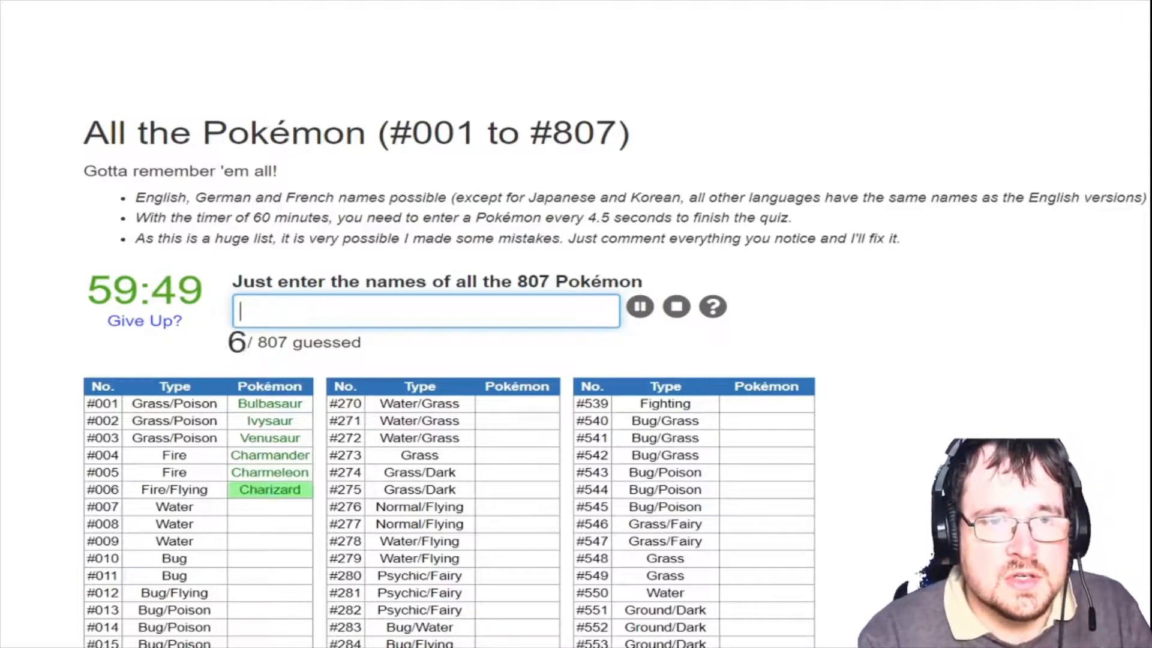
pyautogui.write('wa')
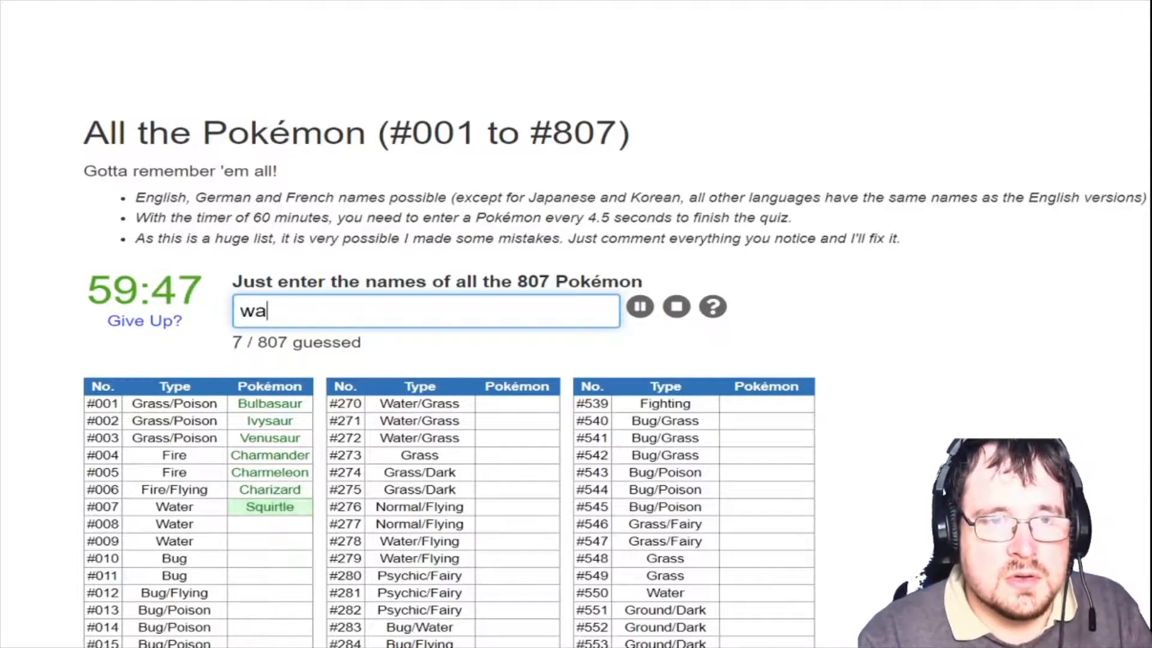
pyautogui.write('ba')
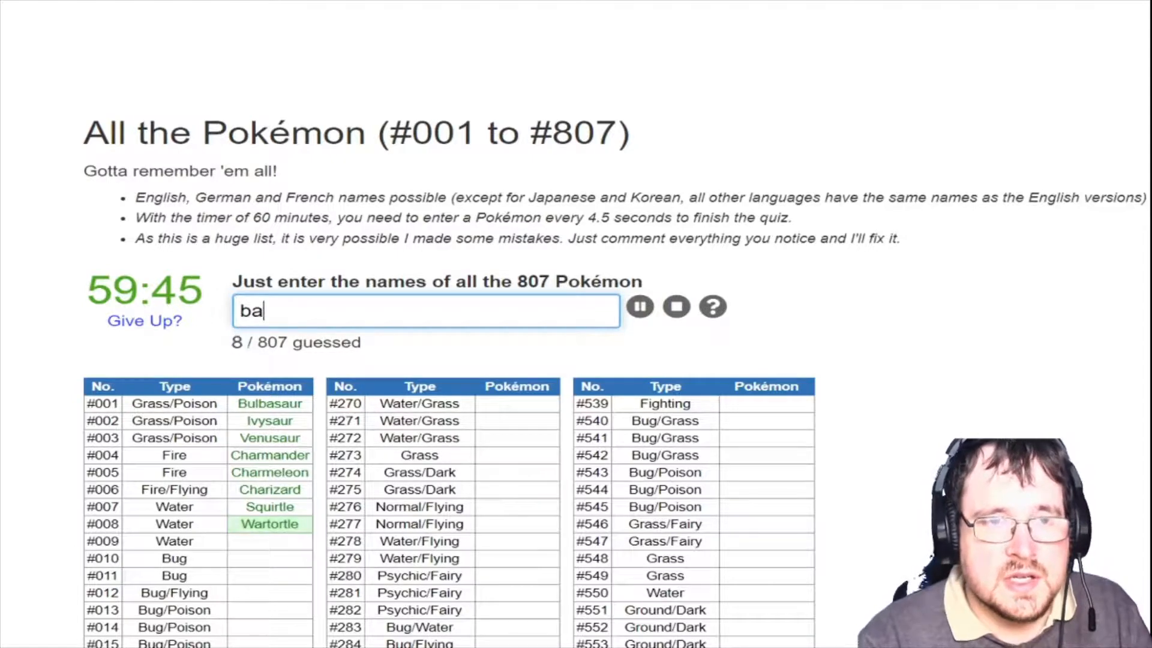
pyautogui.write('blastoise')
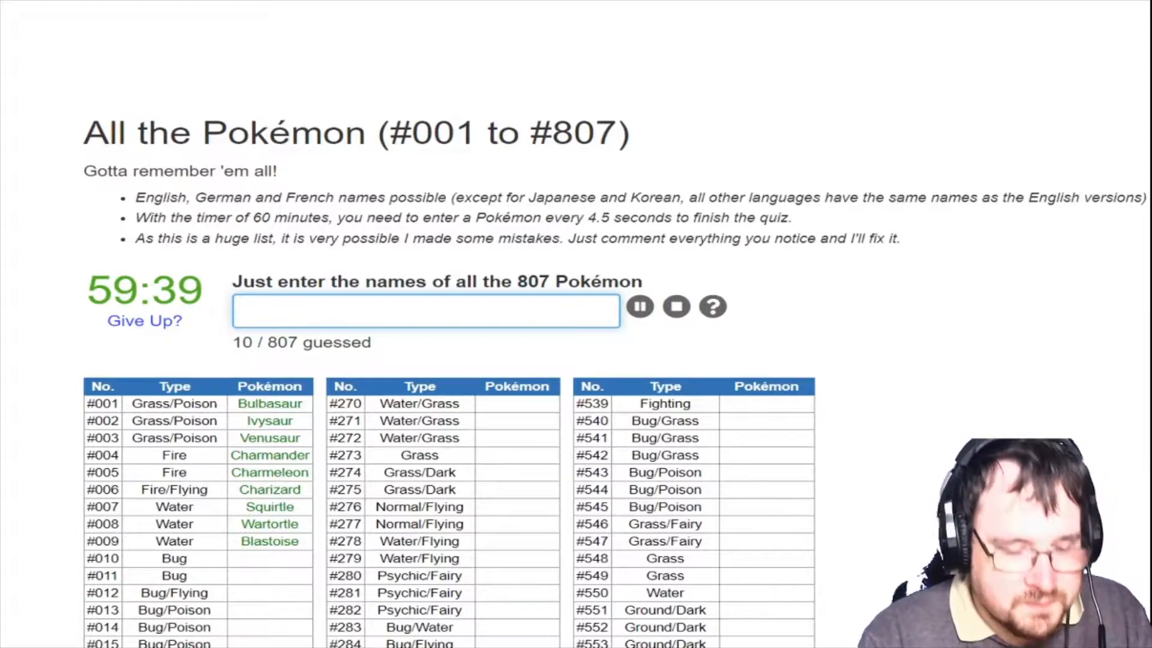
# Enter the Johto starter lines: Croconaw, Feraligatr, Typhlosion, Quilava, Chikorita, Meganium and more
pyautogui.write('croco')
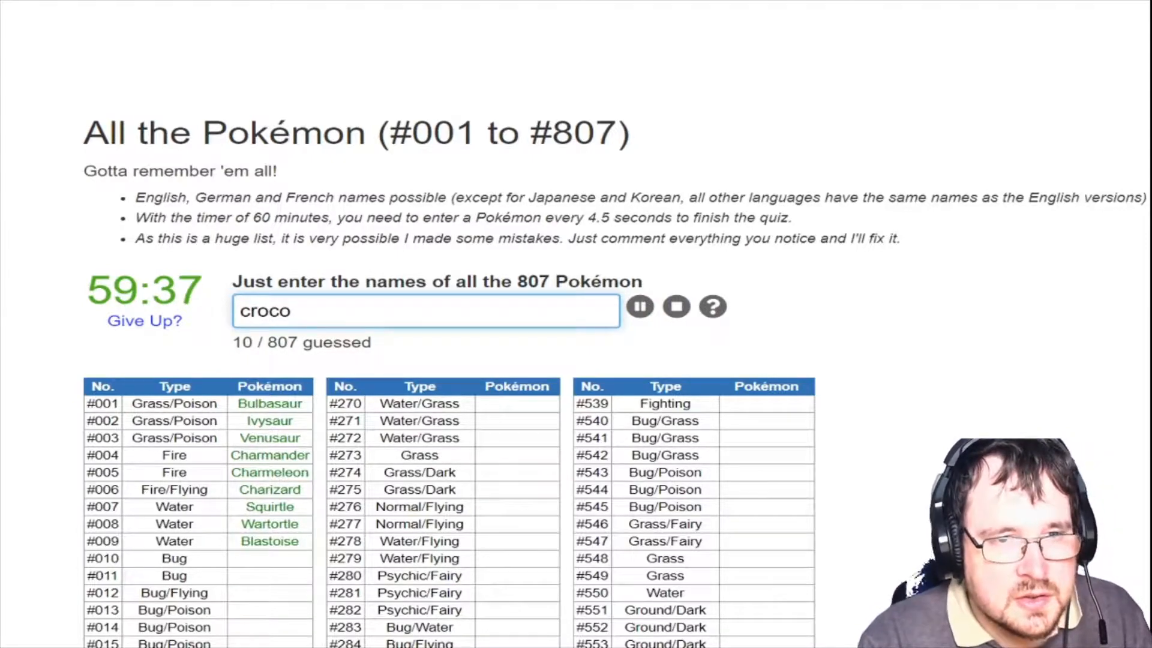
pyautogui.write('ferali')
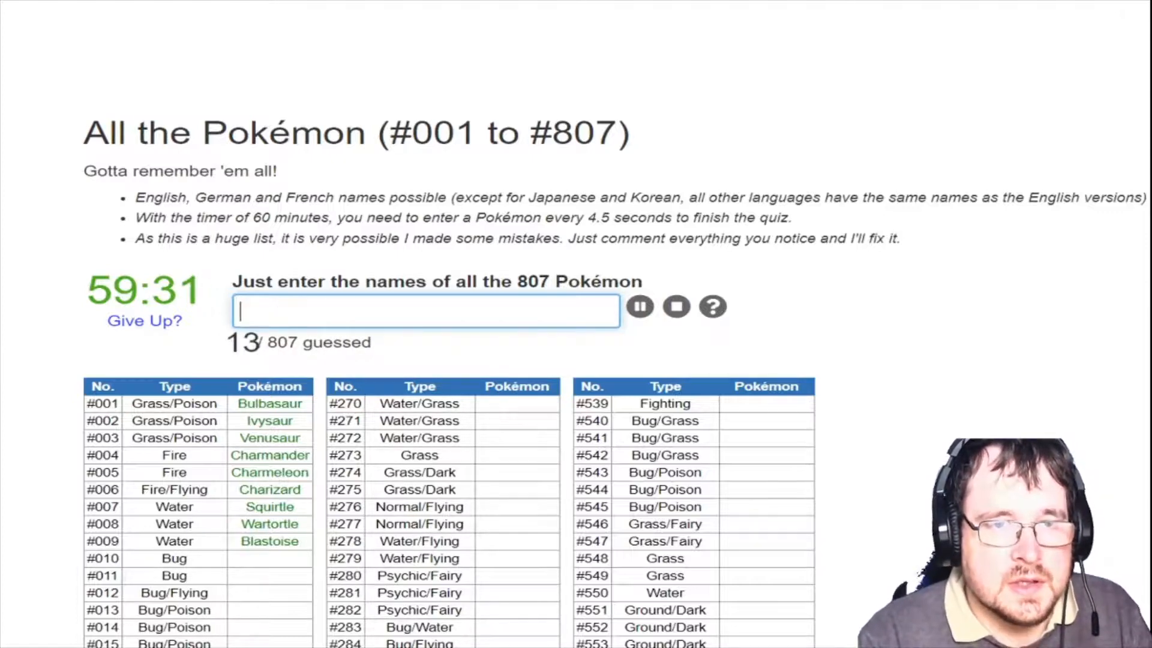
pyautogui.write('typhj')
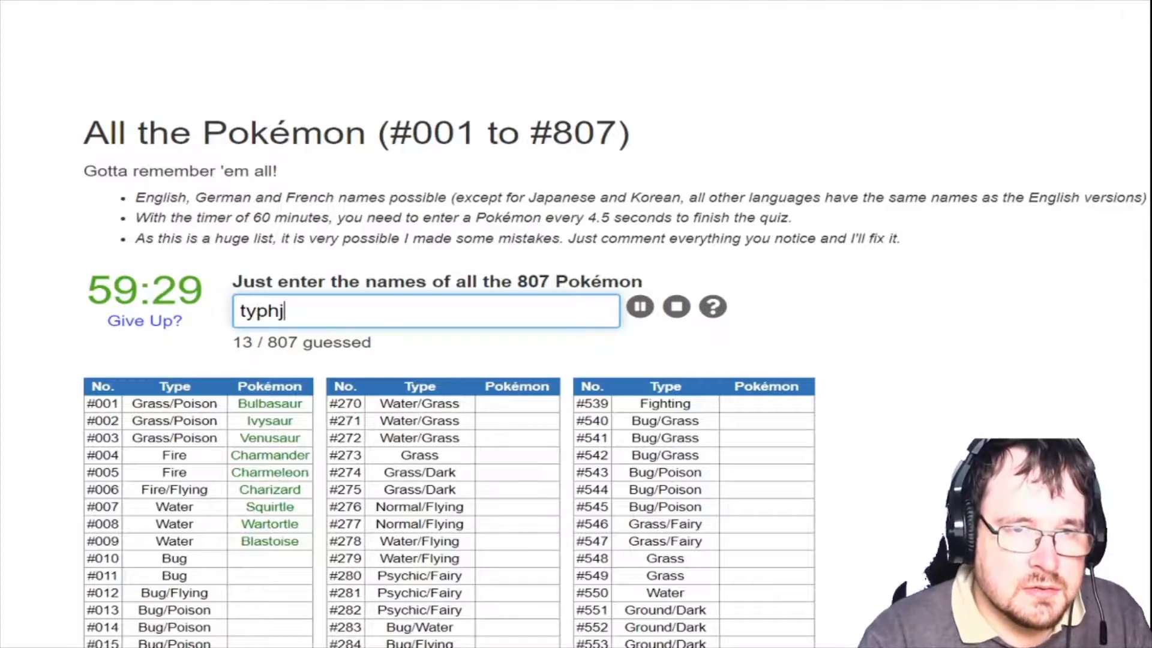
pyautogui.write('quii')
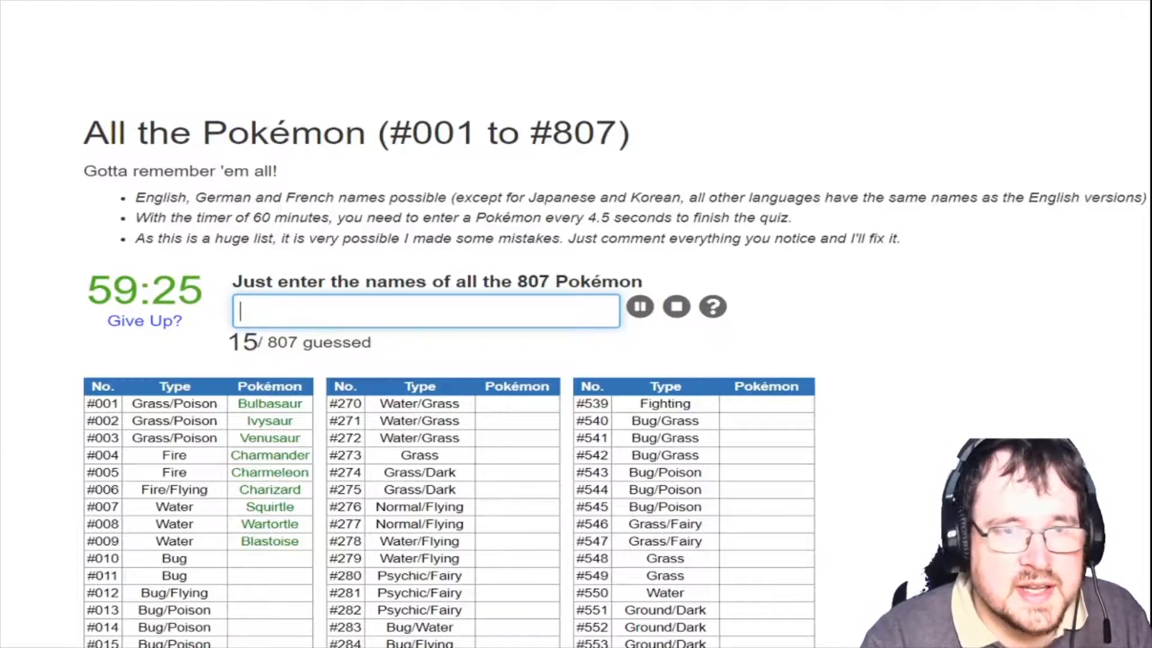
pyautogui.write('ch')
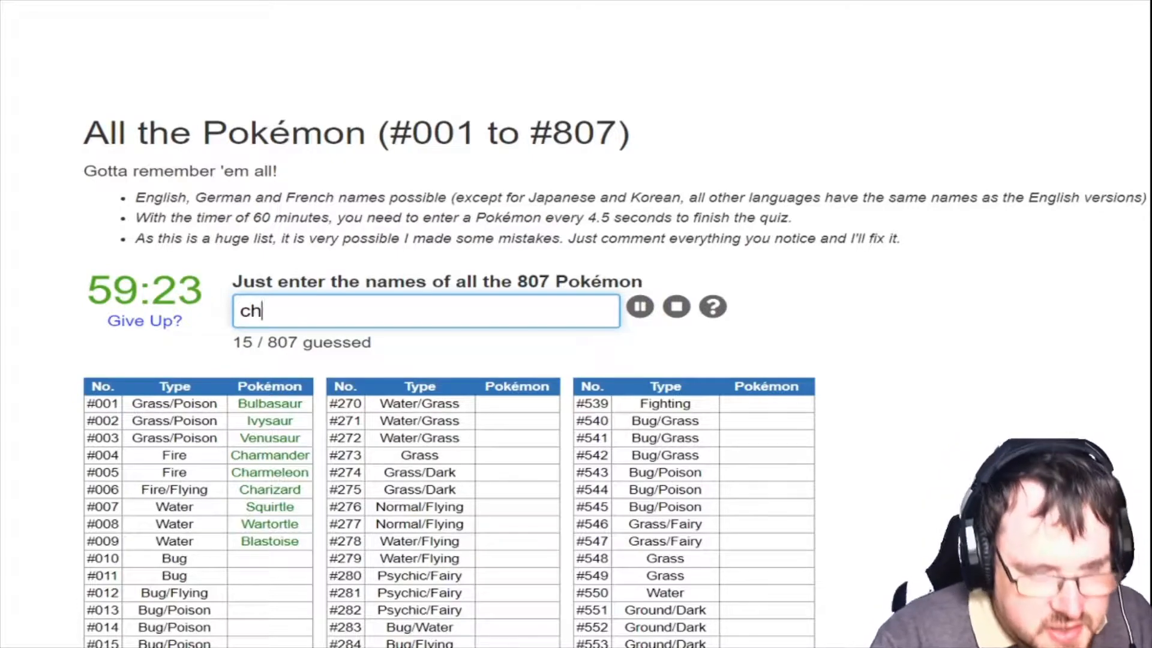
pyautogui.press('Return')
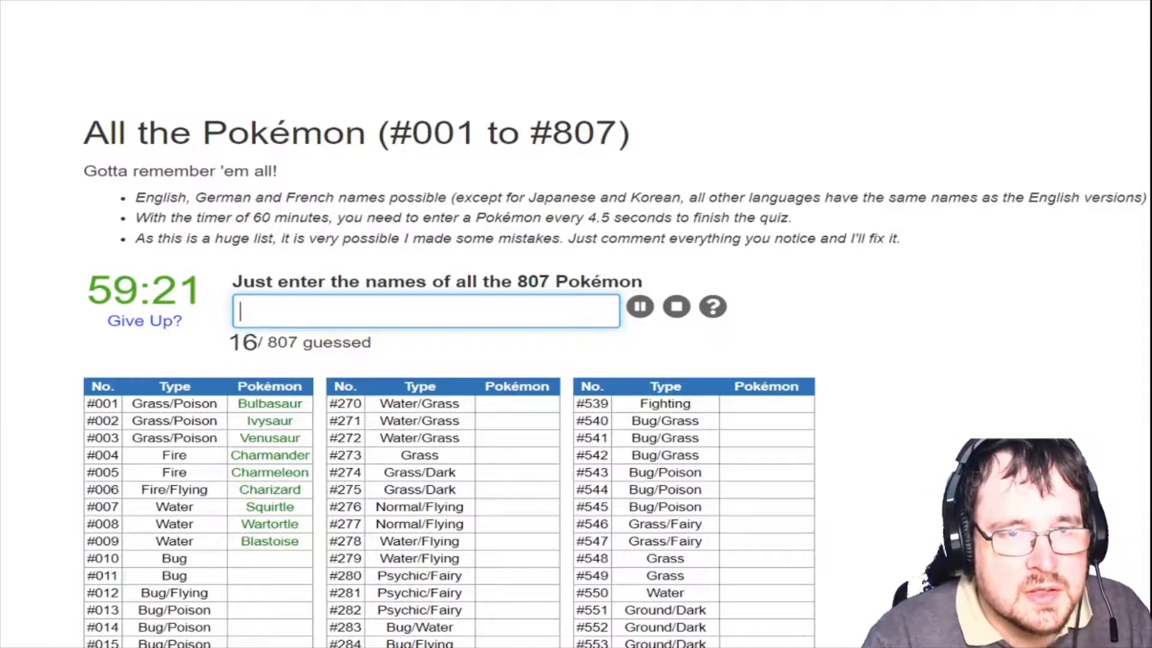
pyautogui.write('megani')
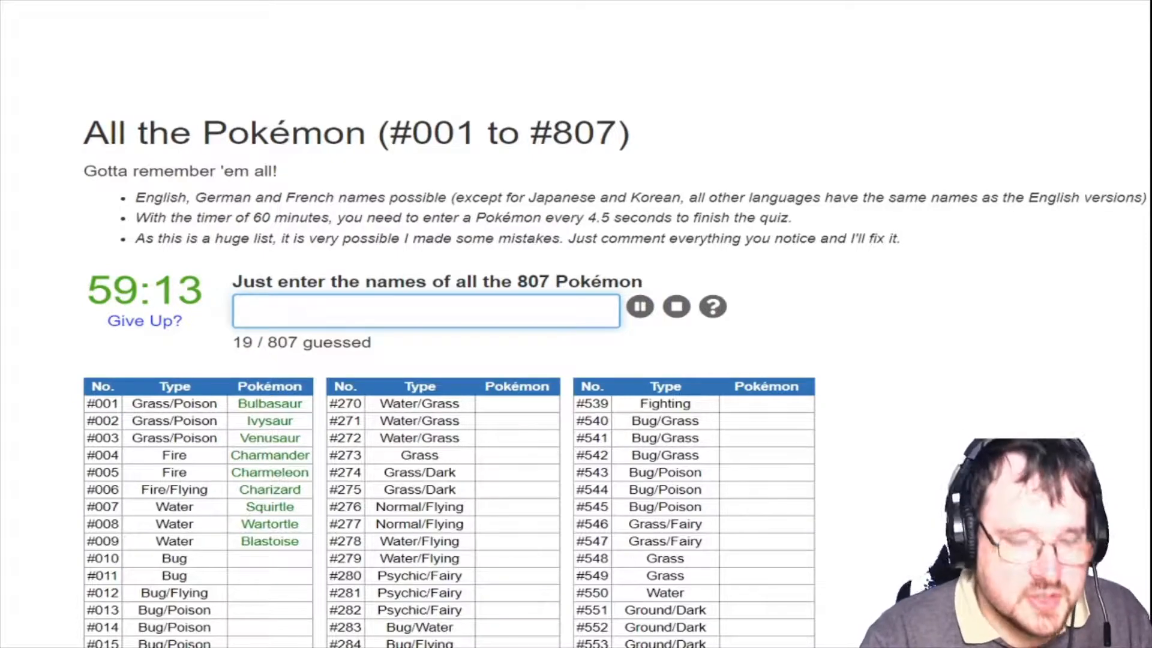
pyautogui.write('inf')
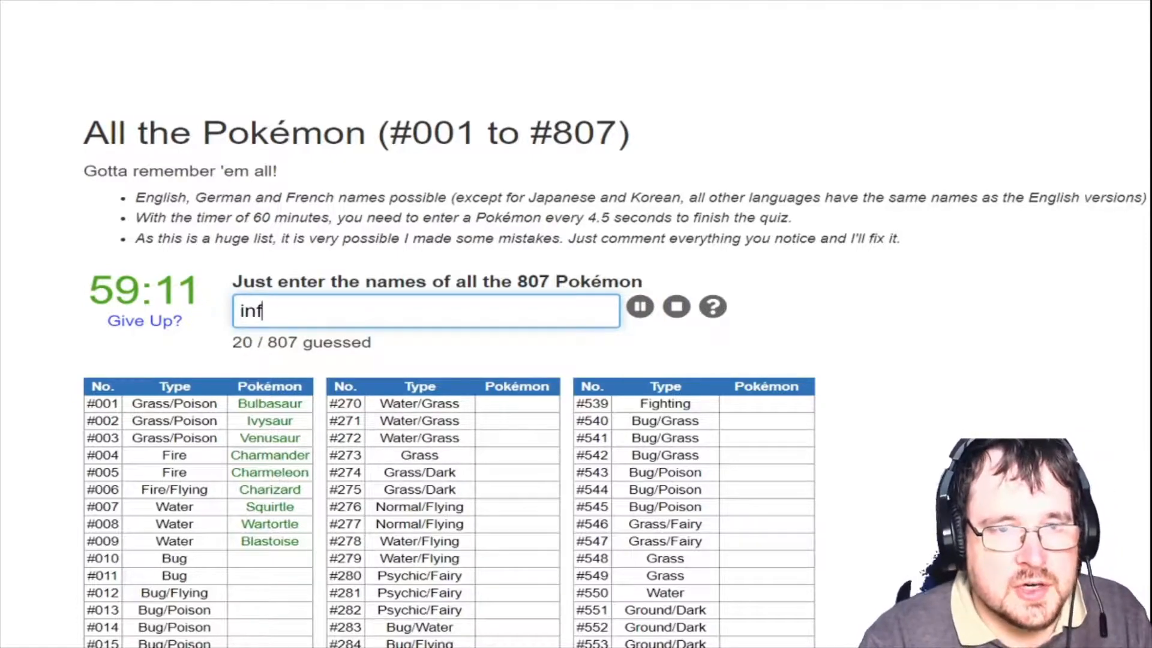
pyautogui.press('Return')
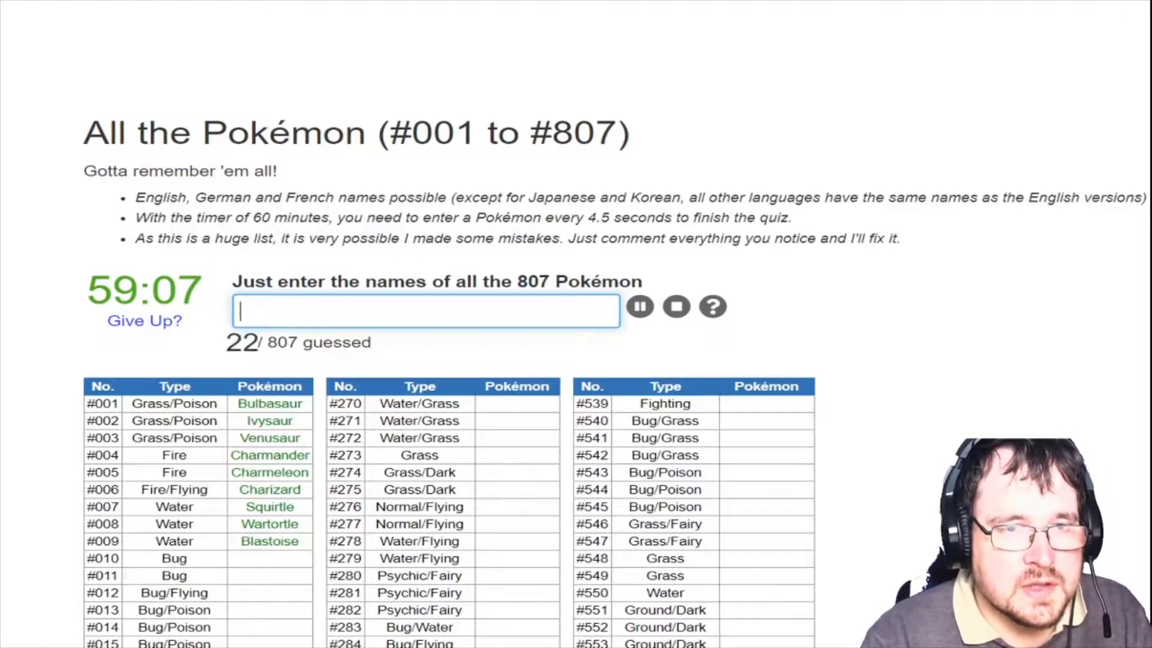
# Enter the Hoenn starter lines: Combusken, Marshtomp, Swampert, Grovyle and Sceptile, reaching 30 / 807
pyautogui.write('combusk')
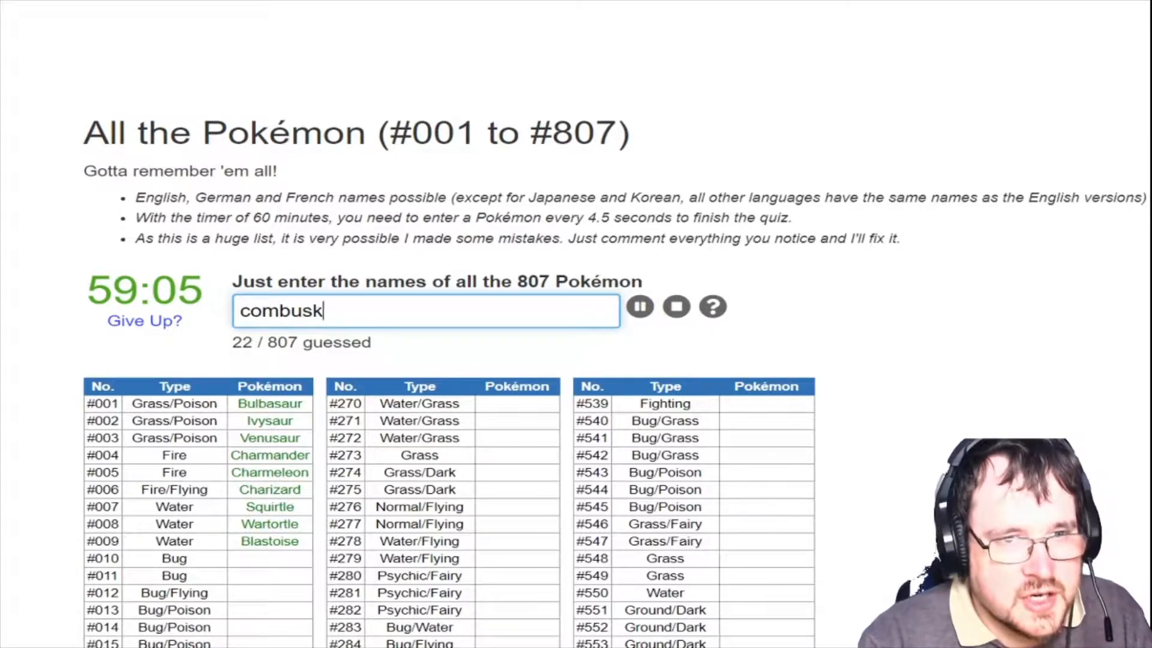
pyautogui.press('Return')
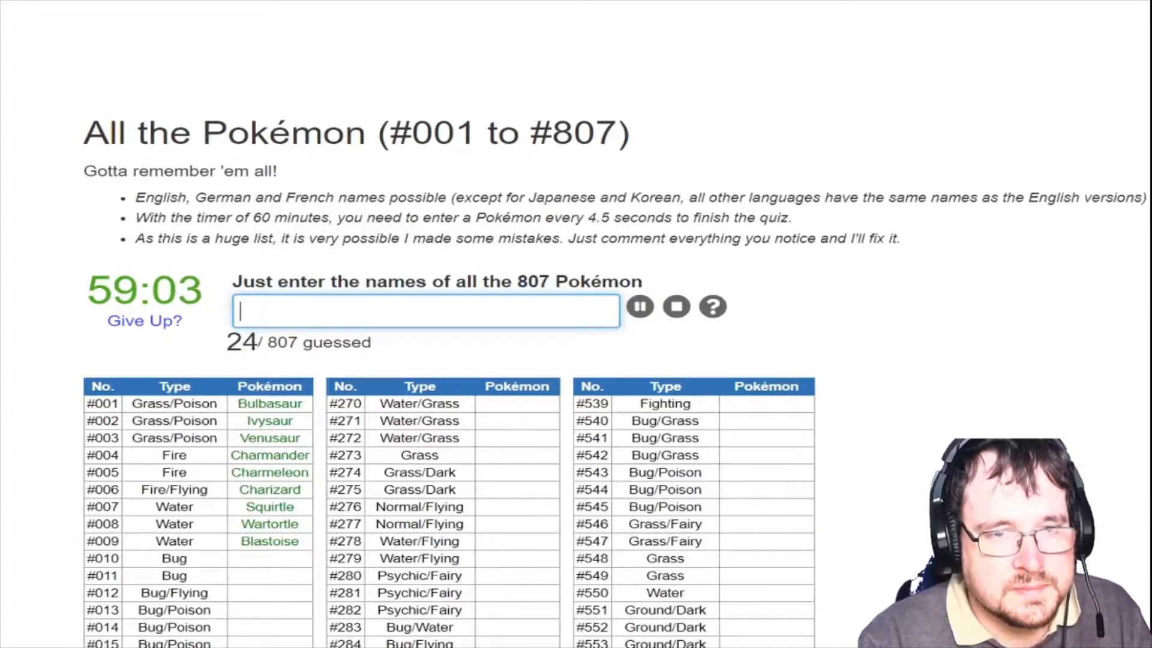
pyautogui.write('m')
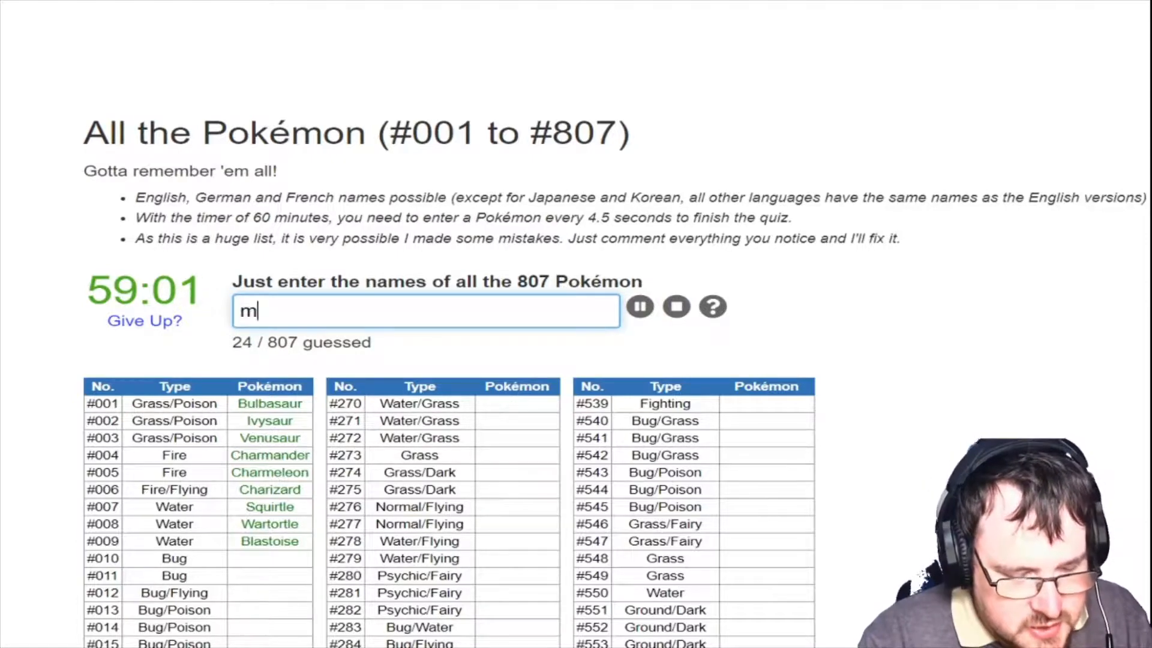
pyautogui.write('ar')
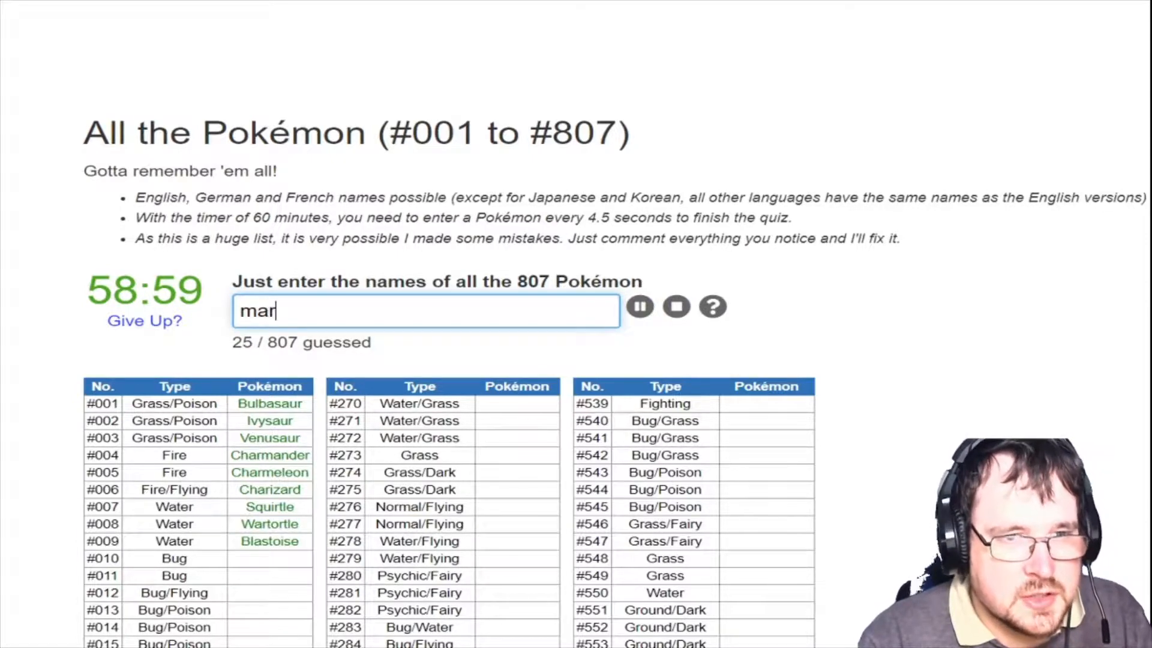
pyautogui.press('Return')
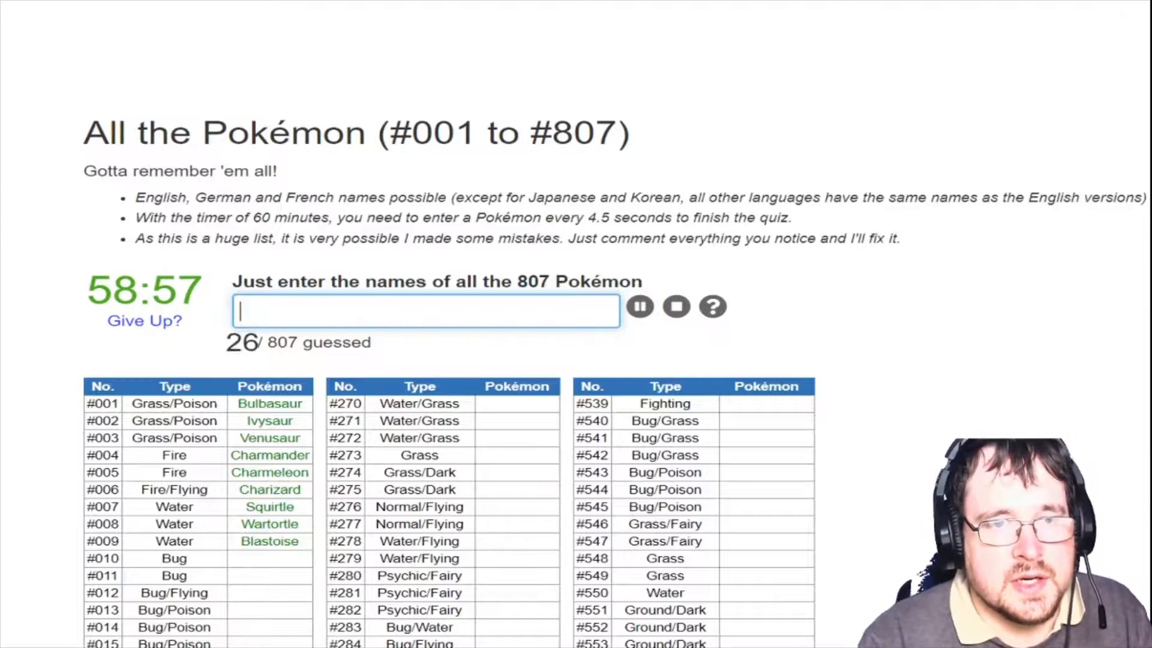
pyautogui.write('swamper')
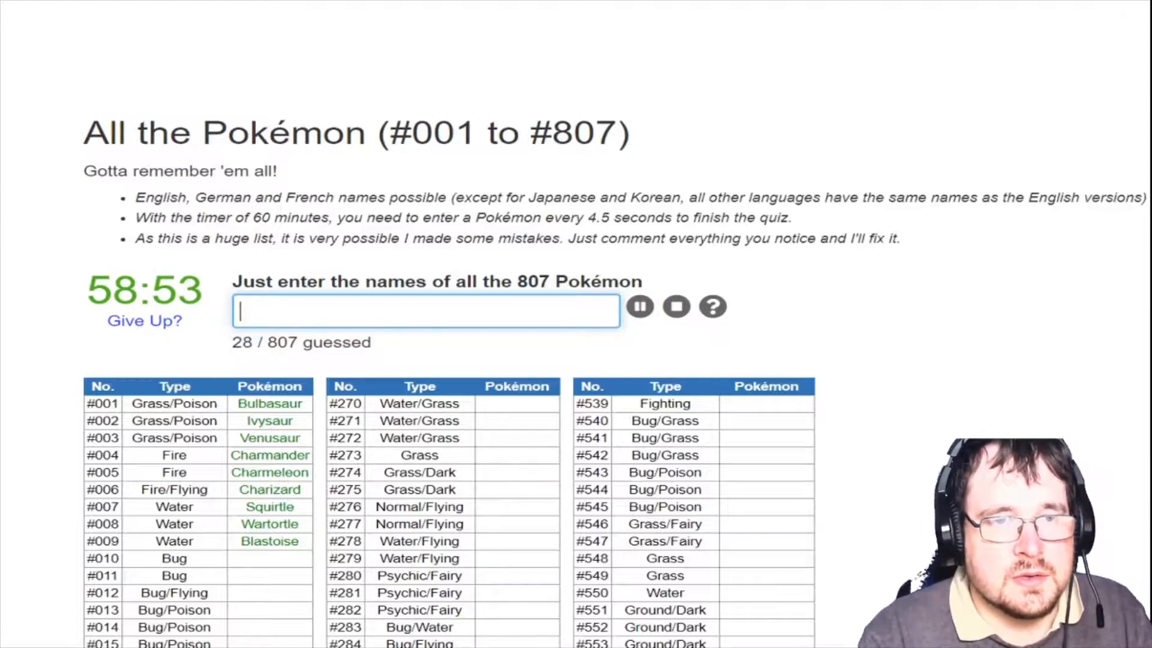
pyautogui.write('gro')
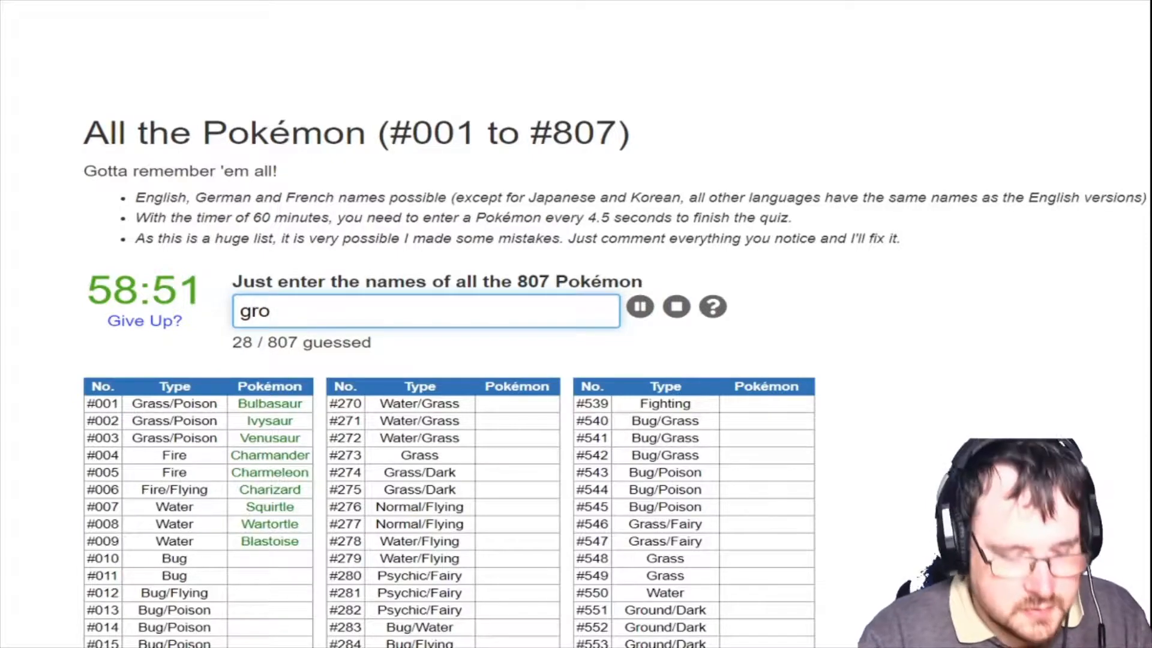
pyautogui.write('scpe')
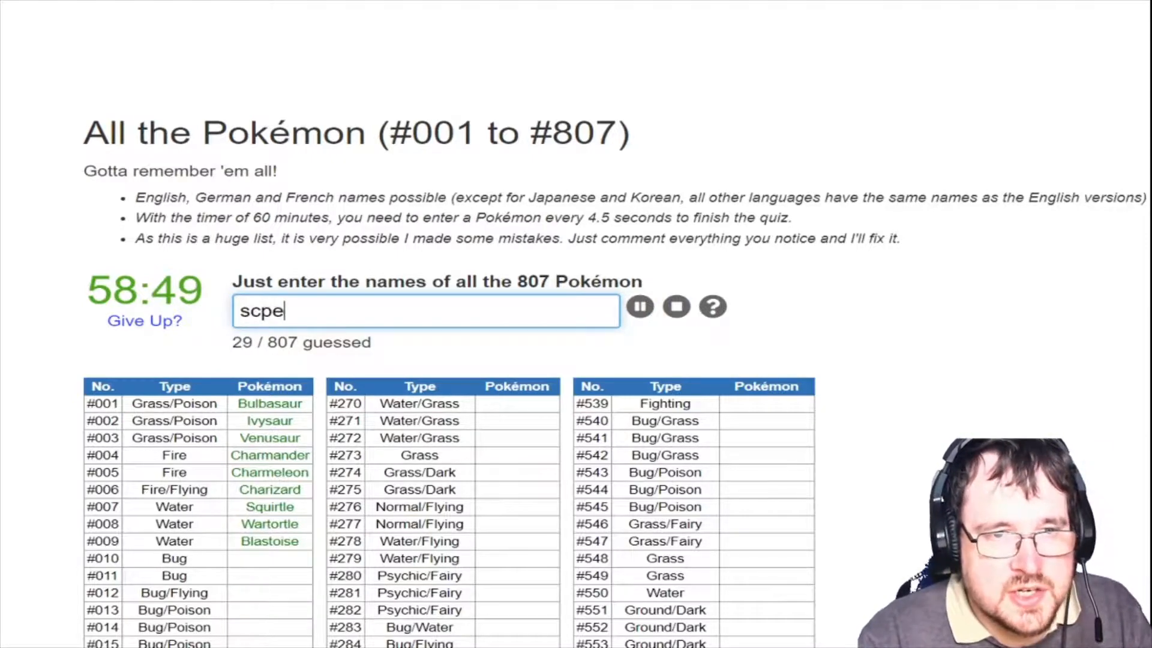
pyautogui.write('sceptil')
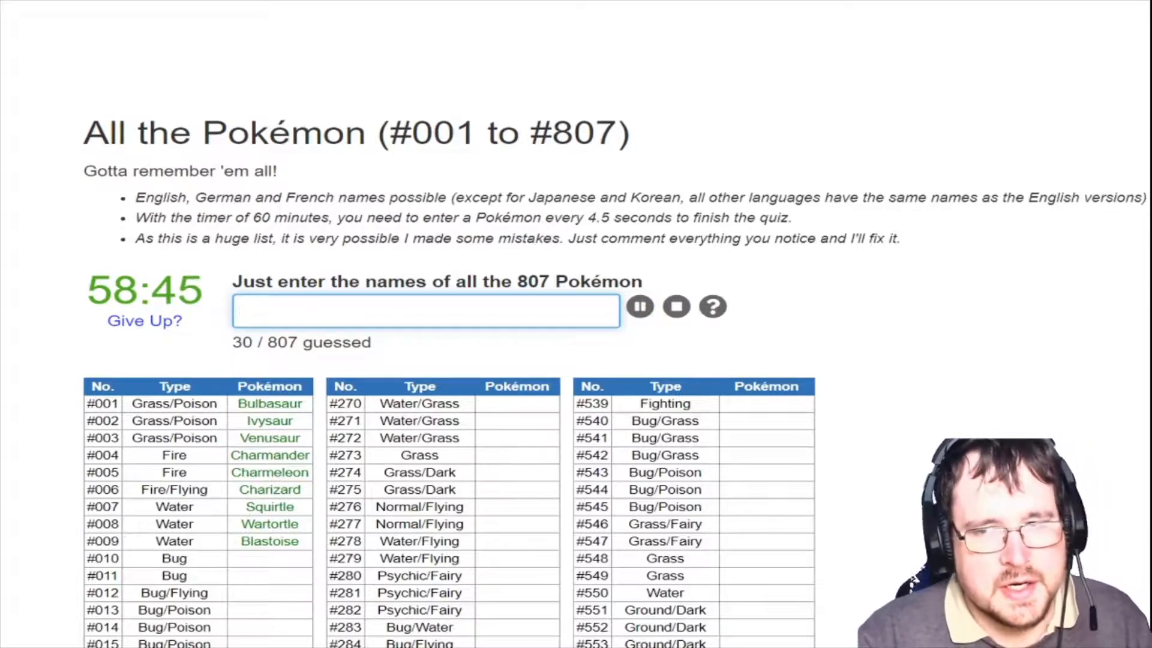
# Enter Piplup, Prinplup, Grotle, Torterra, Snivy and Pignite into the answer box
pyautogui.write('pip')
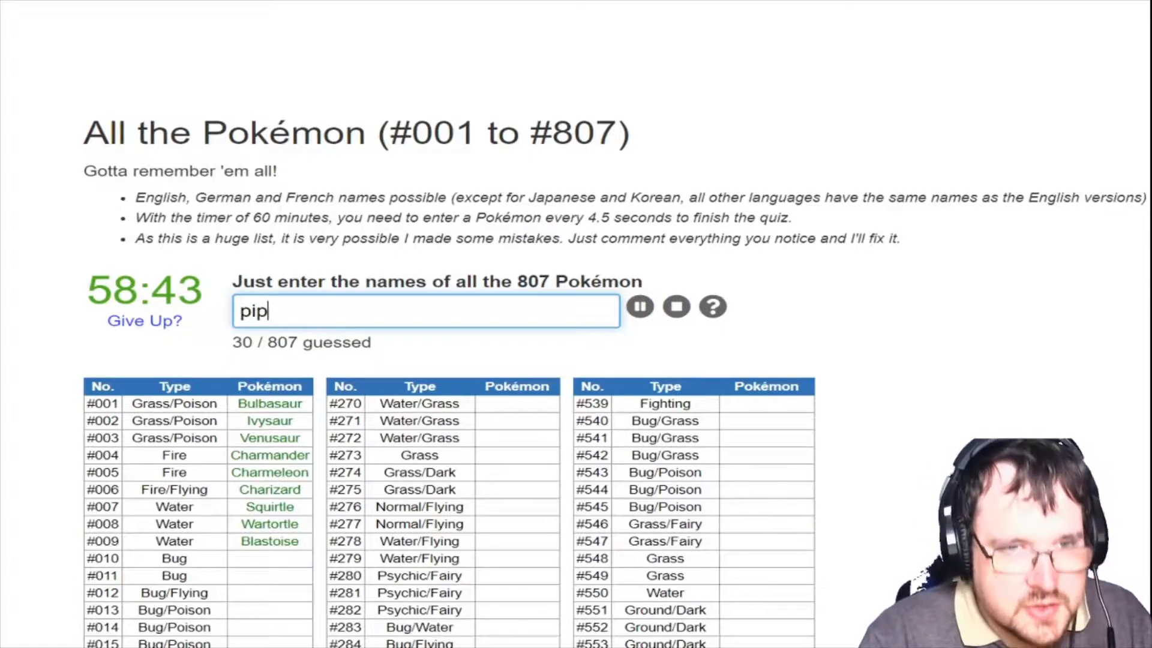
pyautogui.write('prinpl')
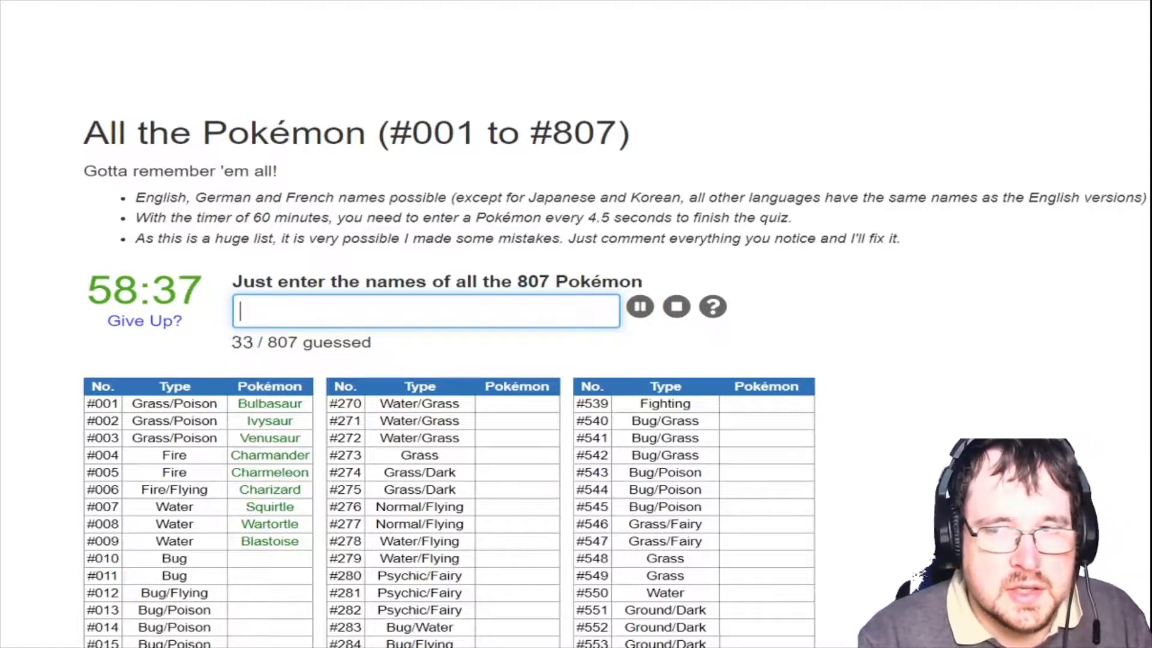
pyautogui.write('h')
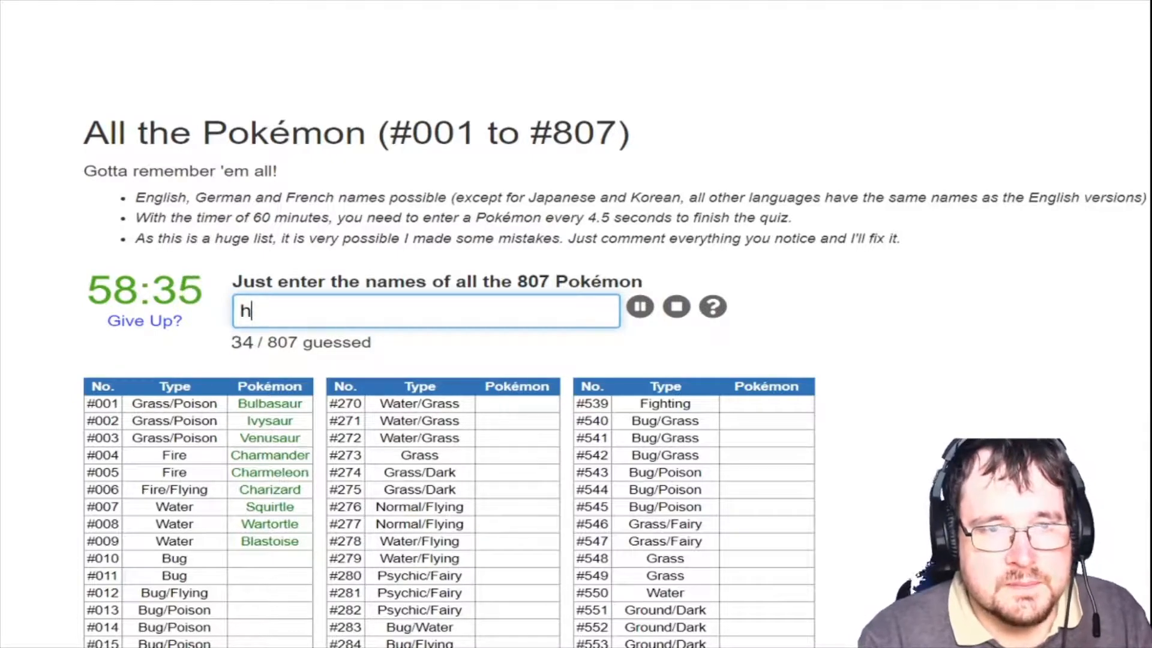
pyautogui.write('gr')
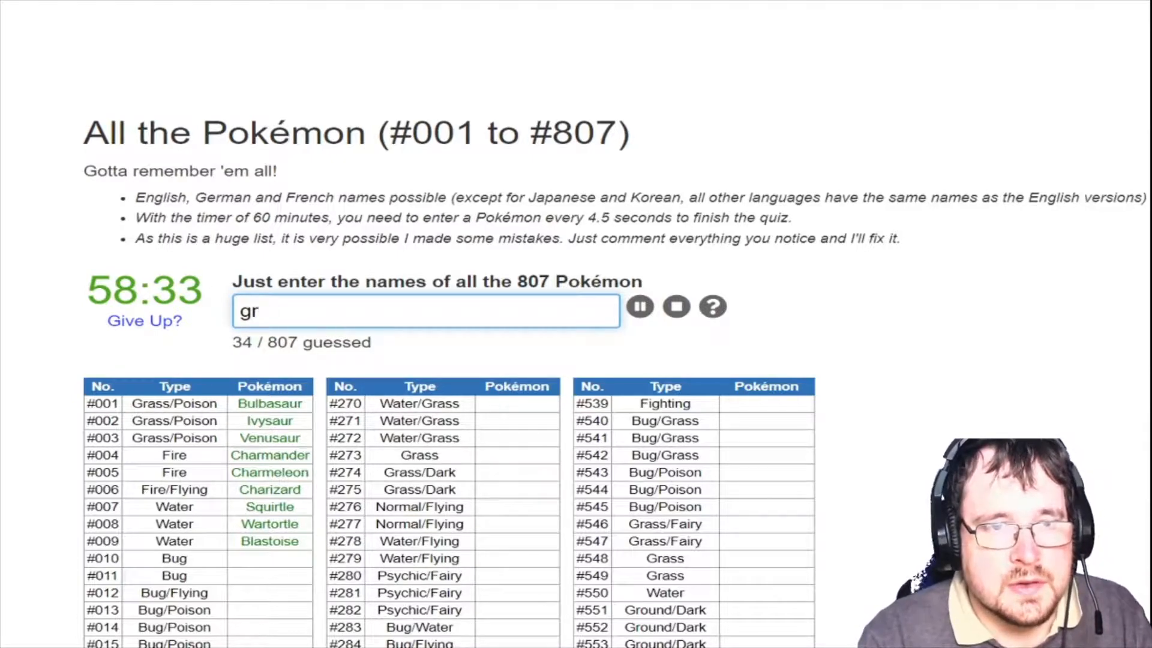
pyautogui.write('torte')
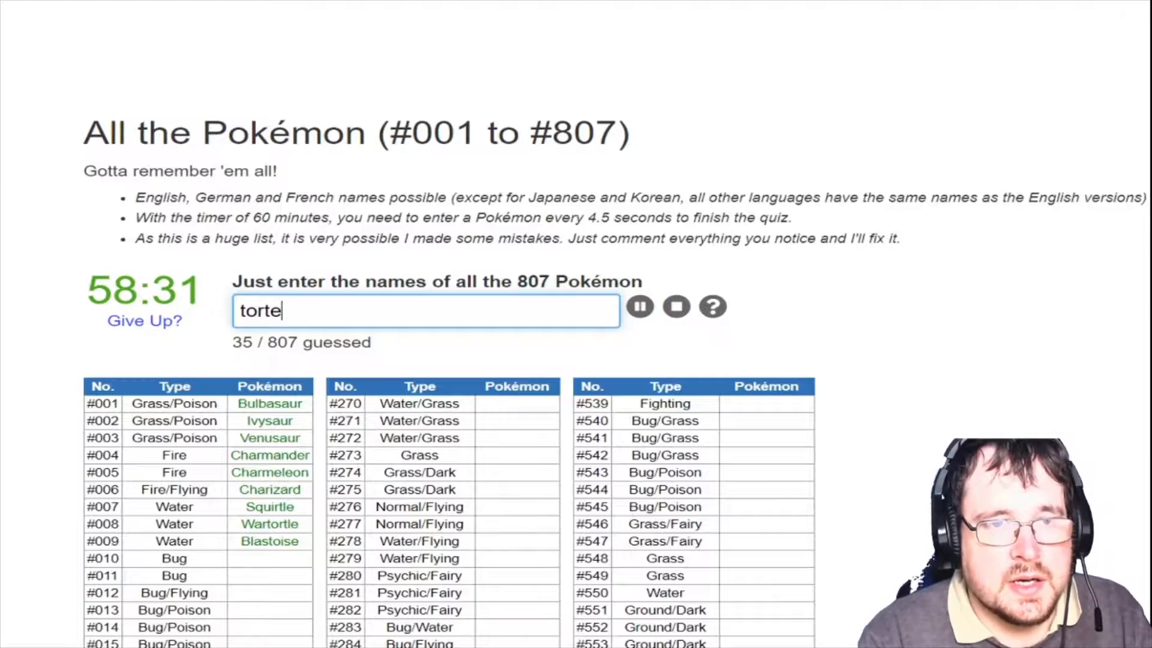
pyautogui.write('snm')
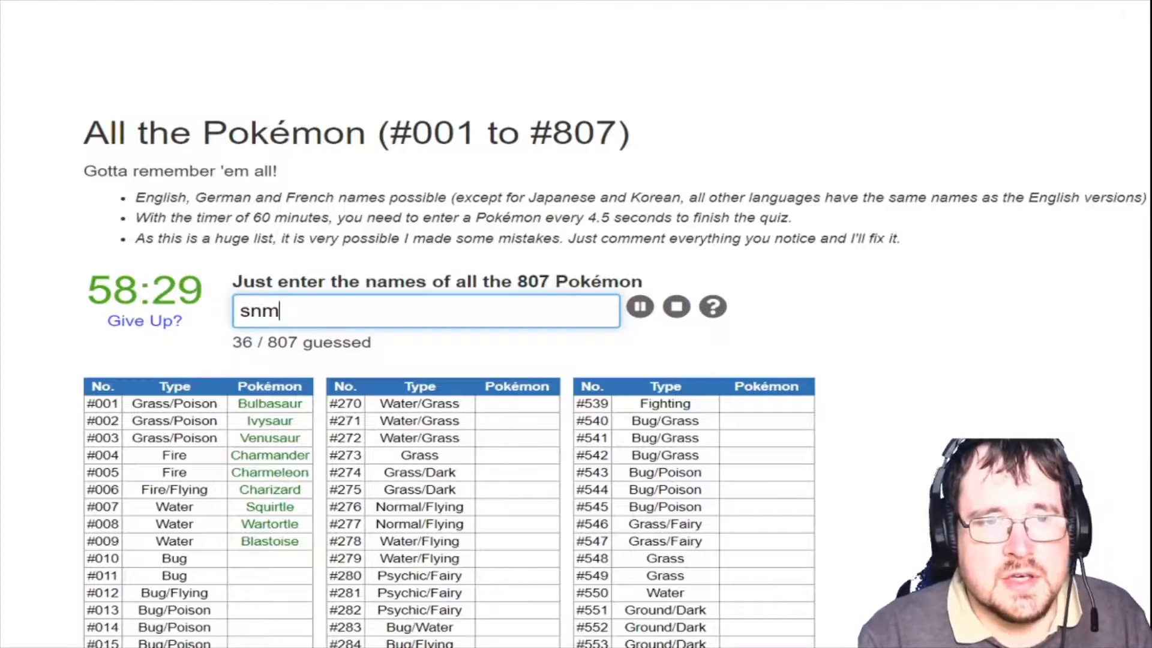
pyautogui.write('sniv')
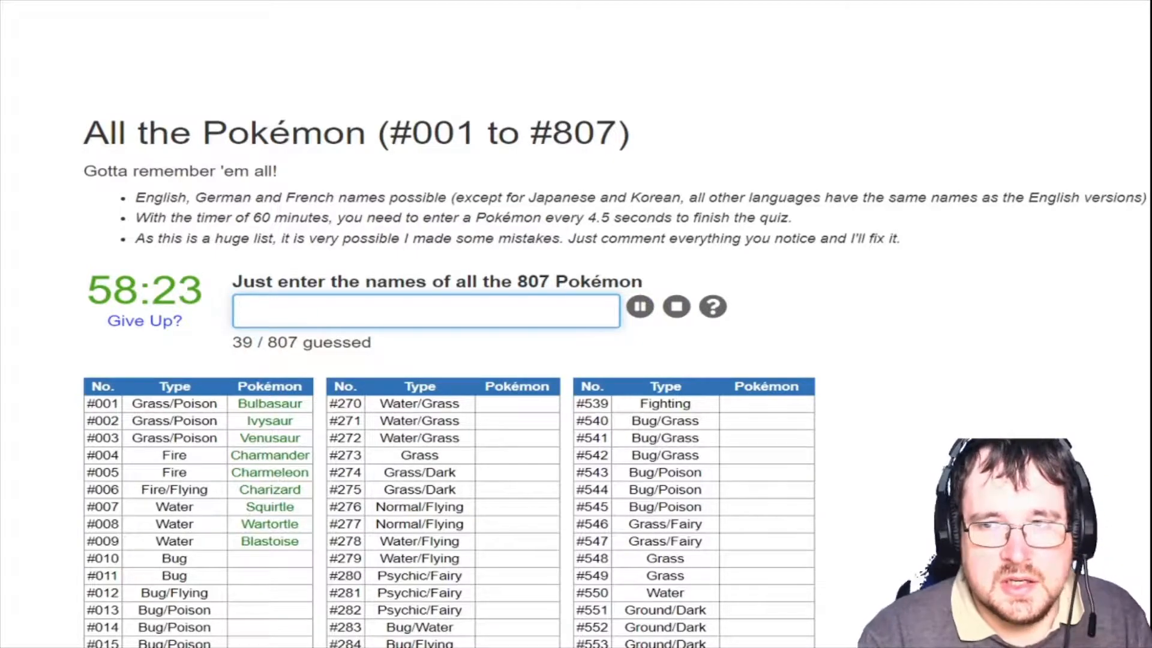
pyautogui.write('pign')
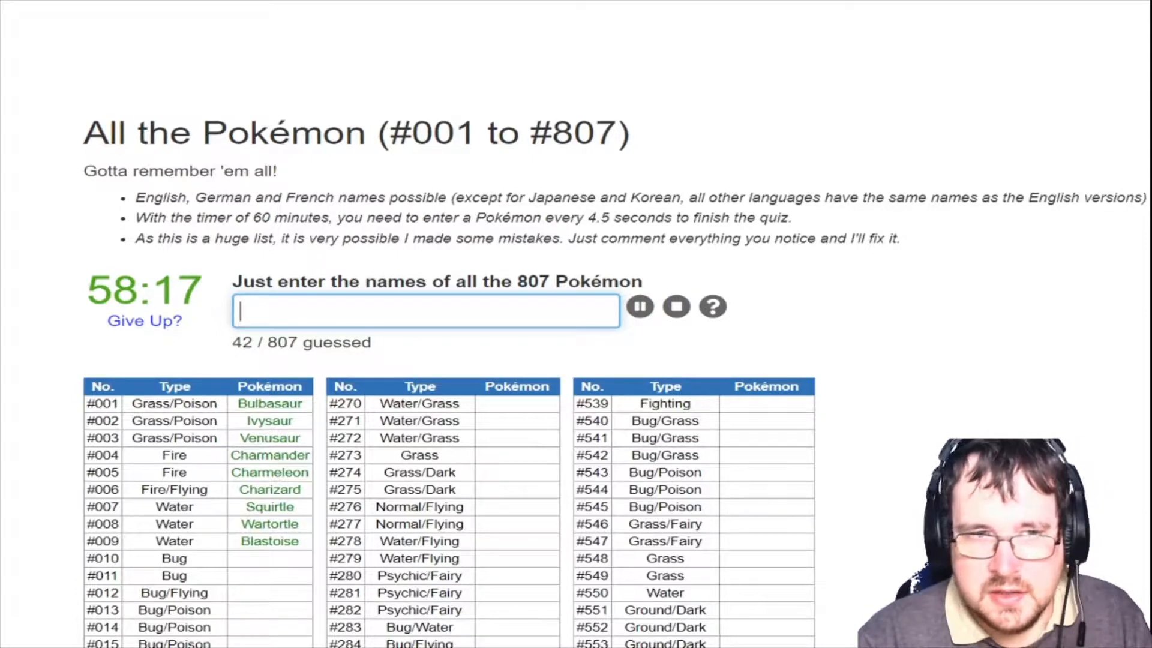
# Enter Dewott, Samurott, Chespin, Quilladin and Chesnaught
pyautogui.write('dew')
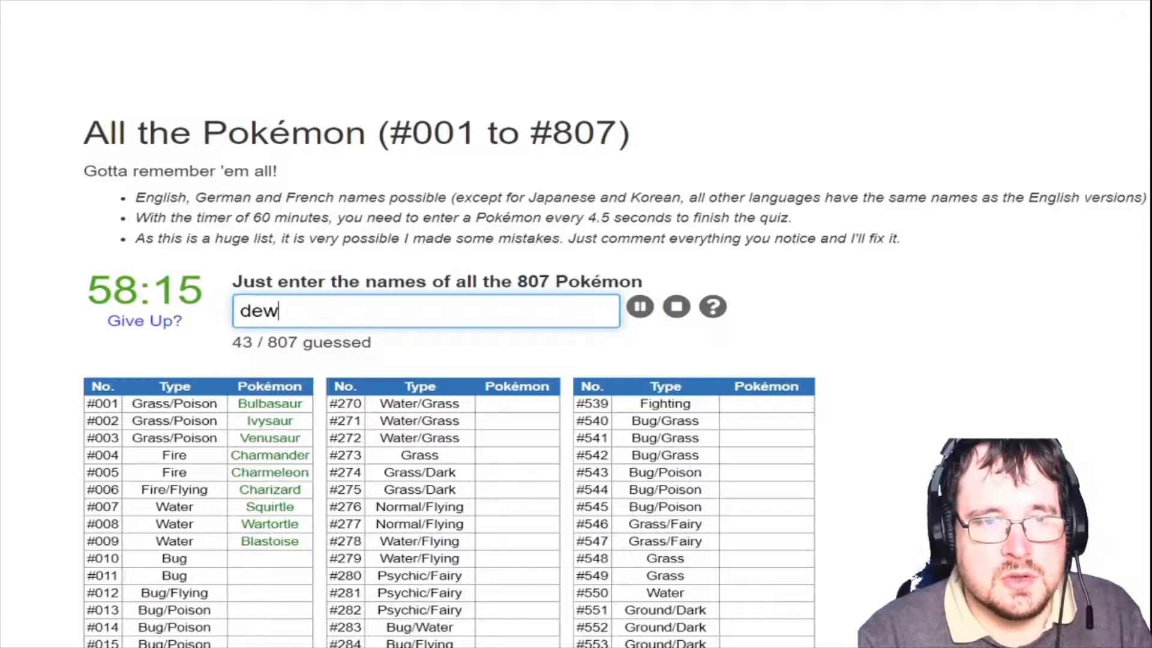
pyautogui.write('samu')
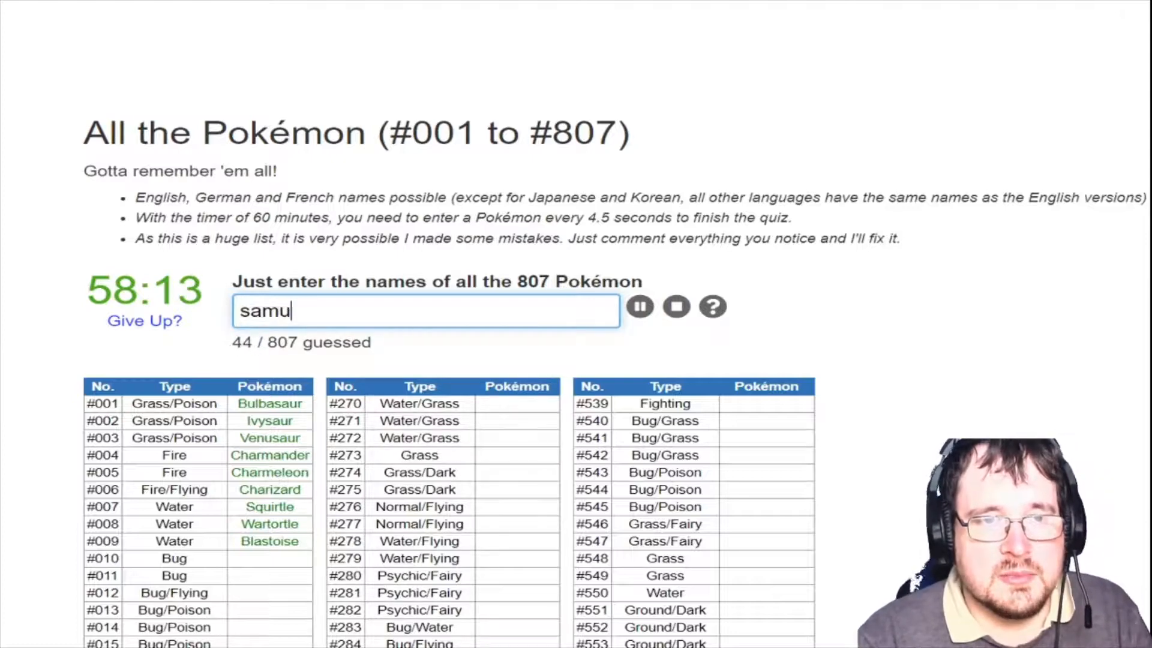
pyautogui.write('fr')
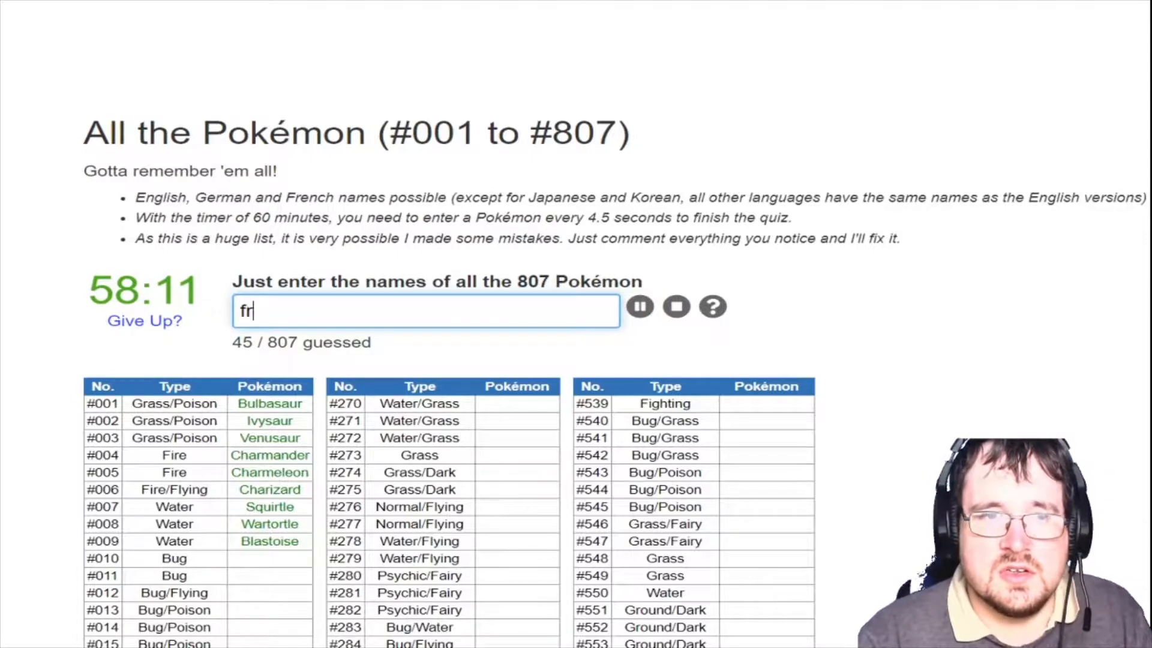
pyautogui.write('or')
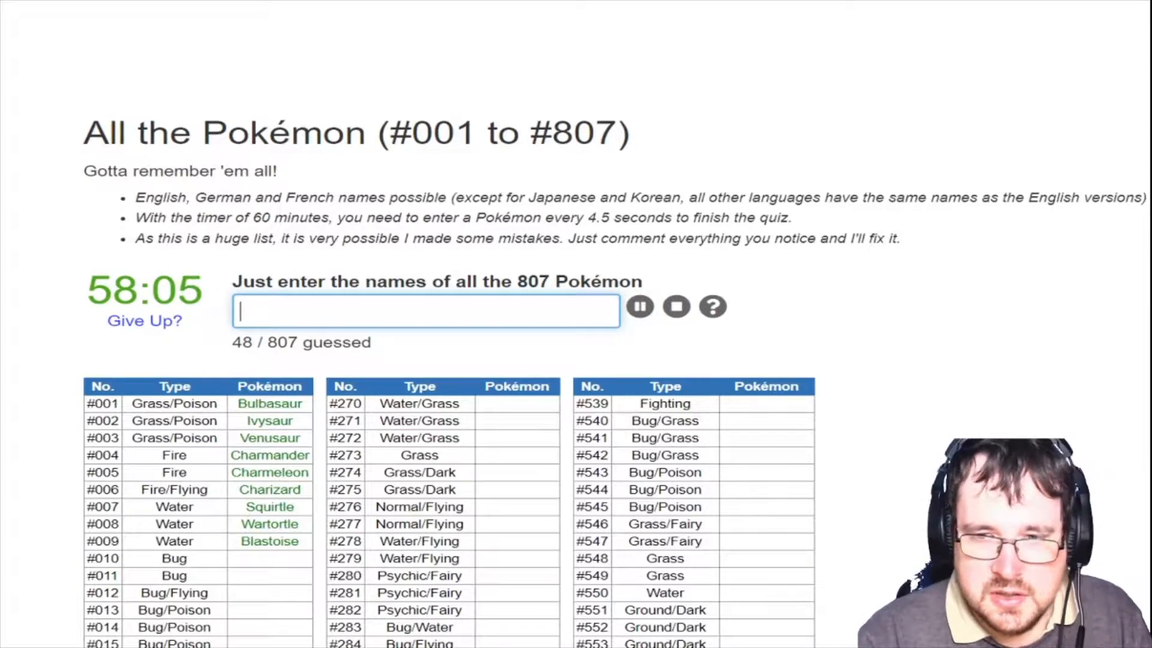
pyautogui.write('chesp')
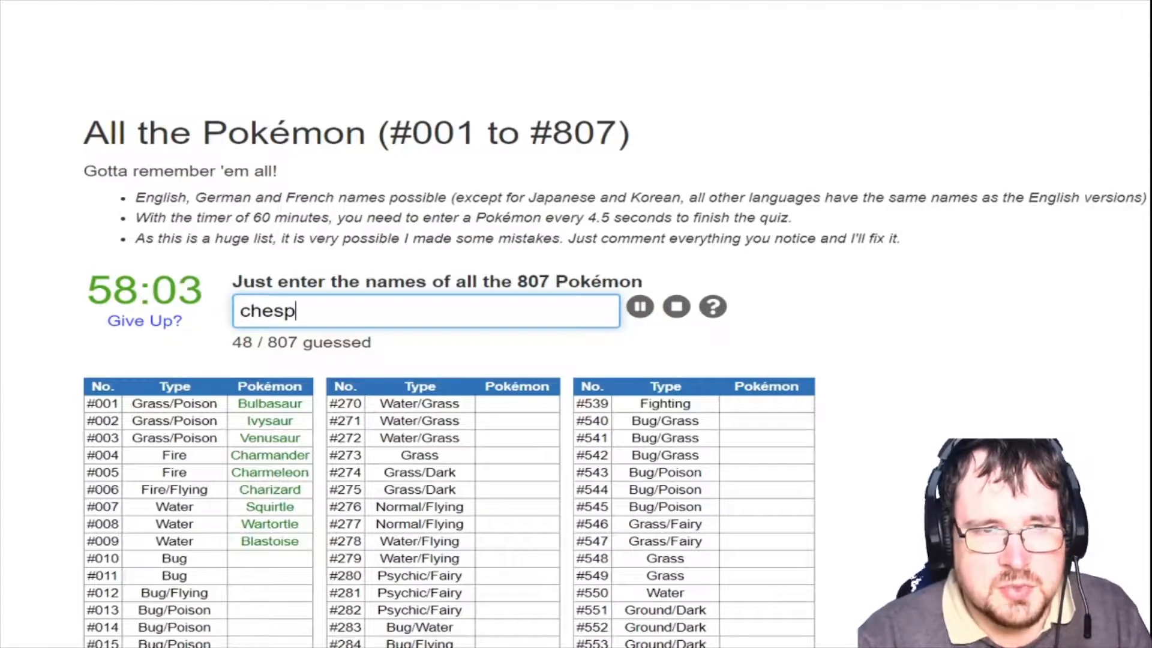
pyautogui.write('quilladin')
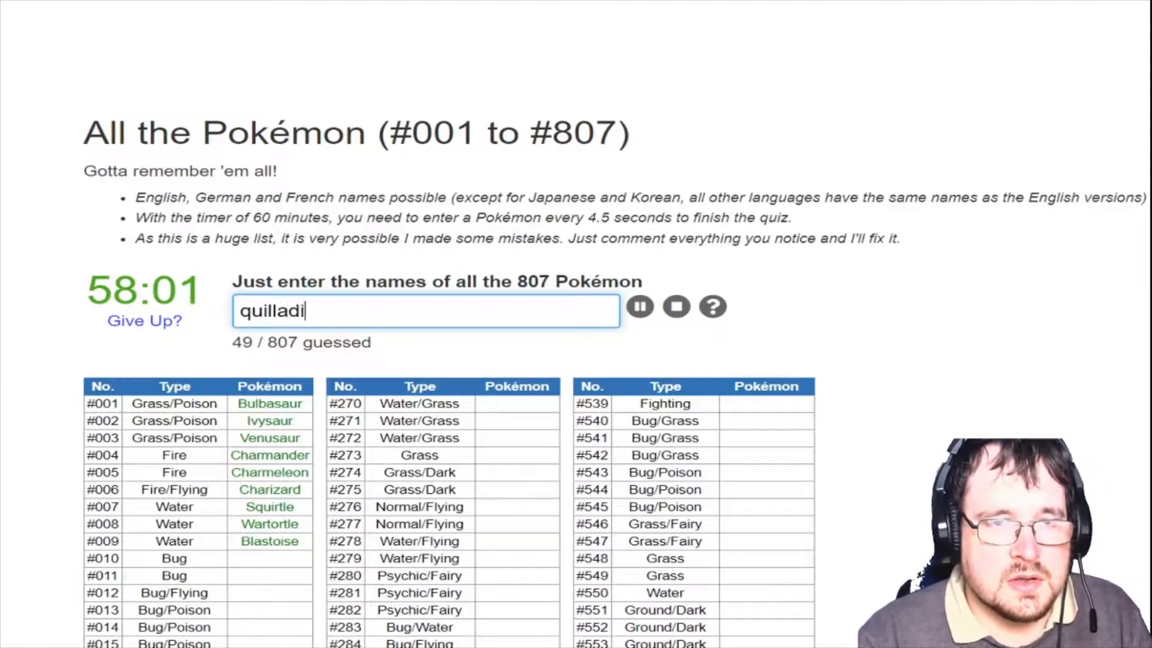
pyautogui.write('chesna')
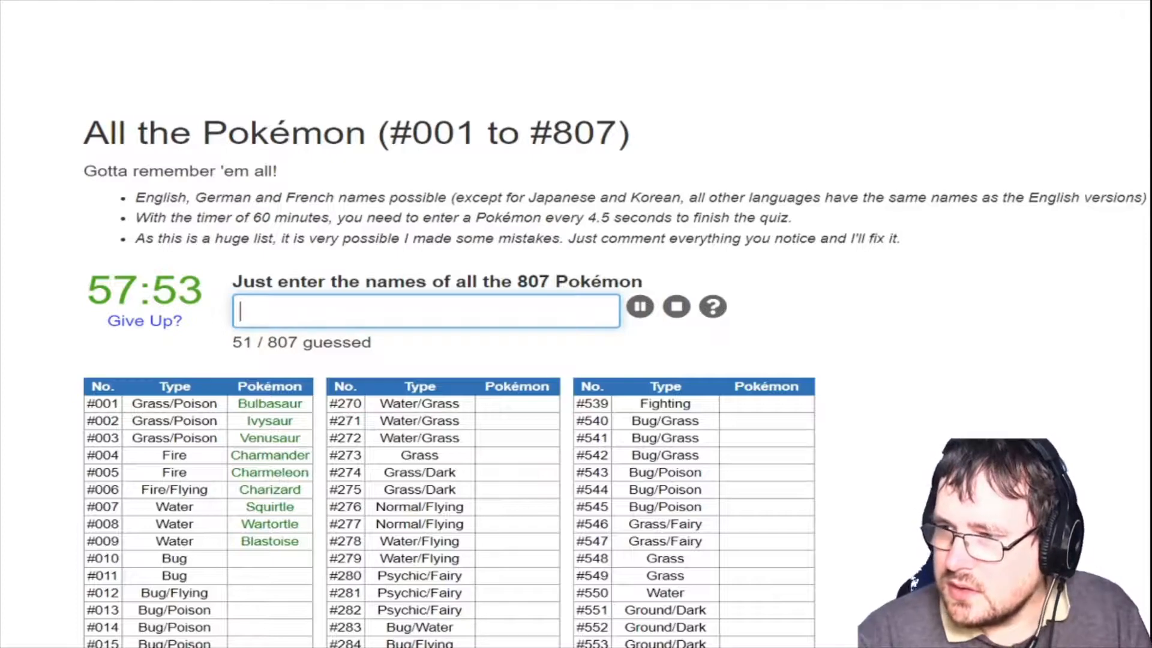
# Enter Fennekin, Cinderace, Dartrix, Decidueye and Popplio, reaching 61 / 807
pyautogui.write('fenn')
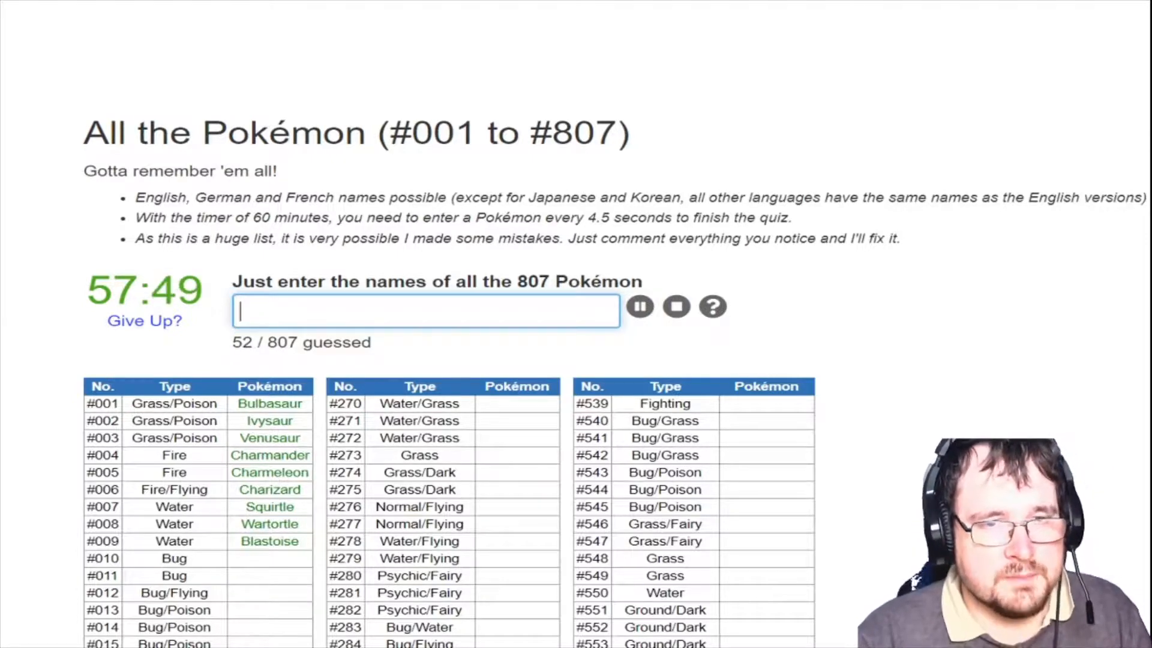
pyautogui.write('de')
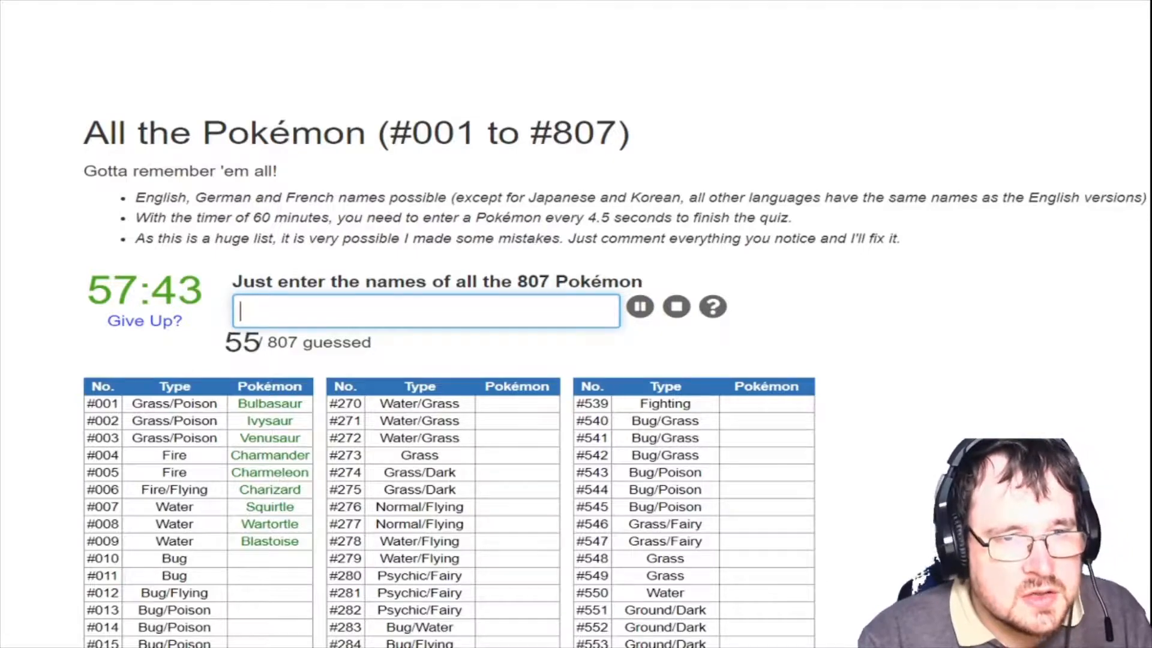
pyautogui.write('in')
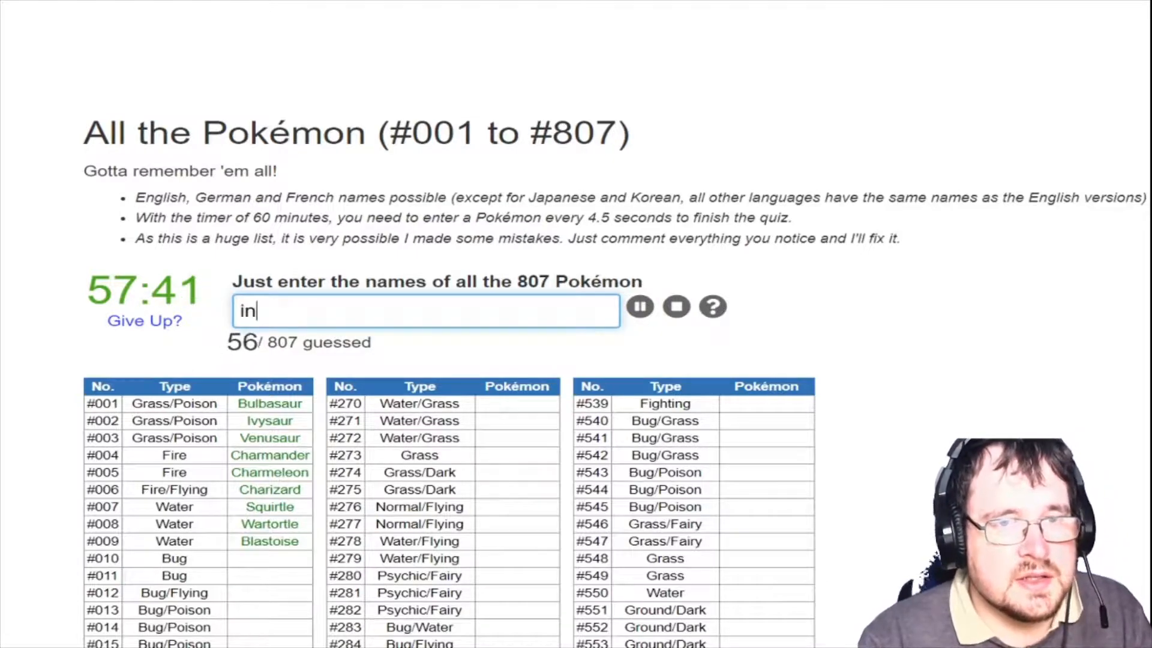
pyautogui.write('ciner')
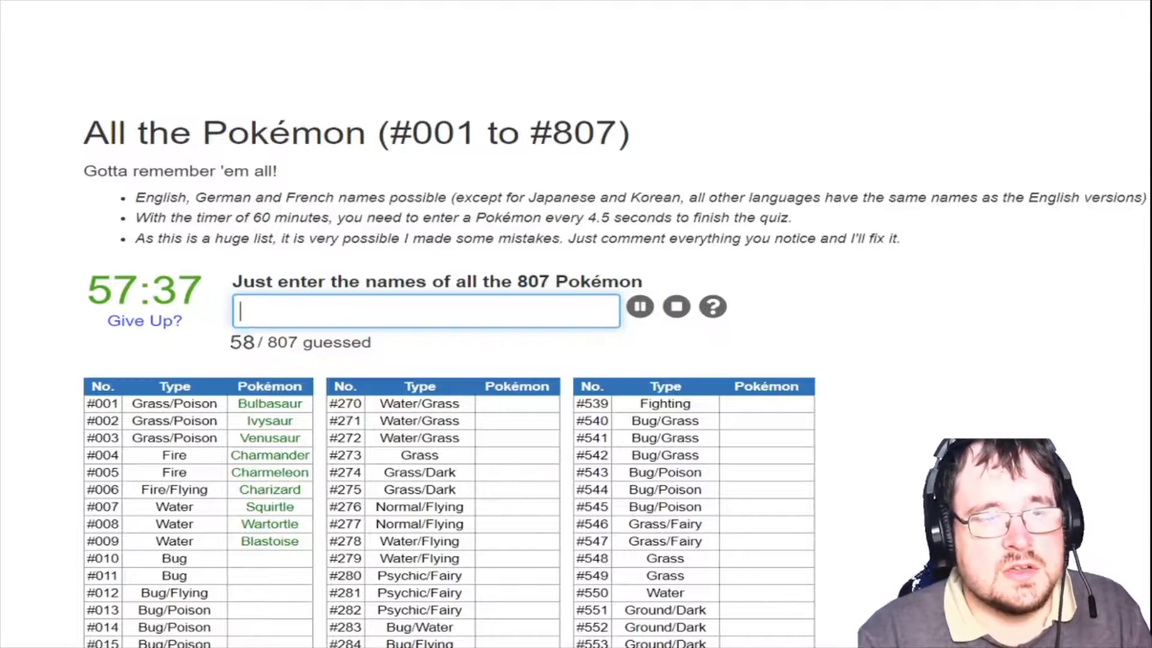
pyautogui.write('darti')
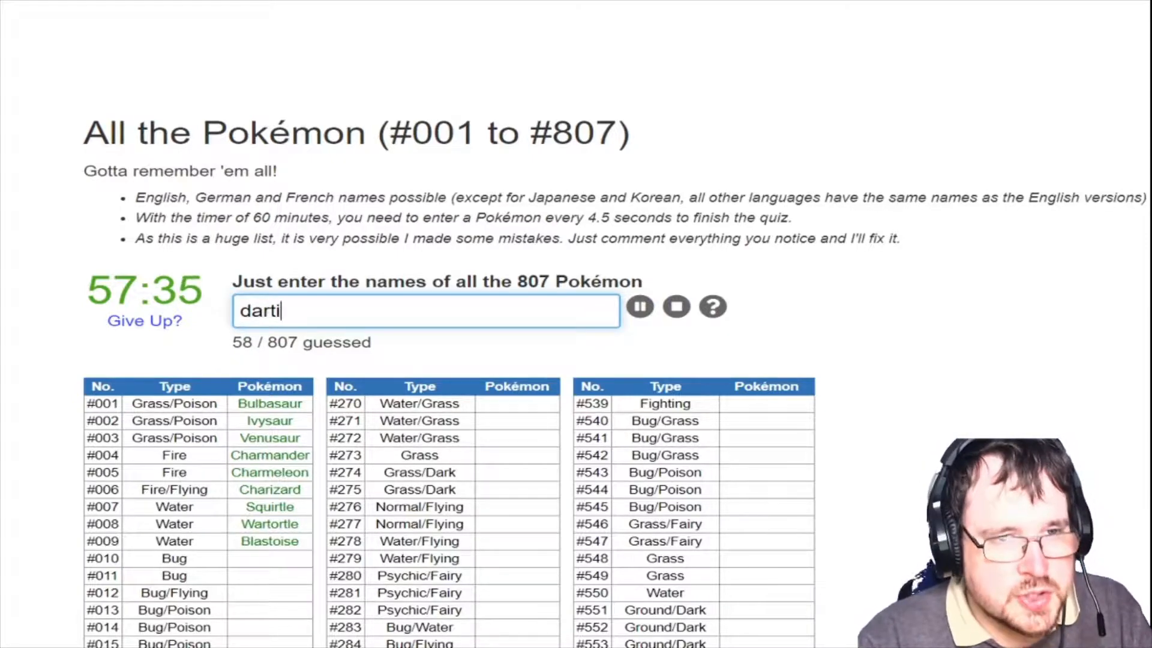
pyautogui.write('deci')
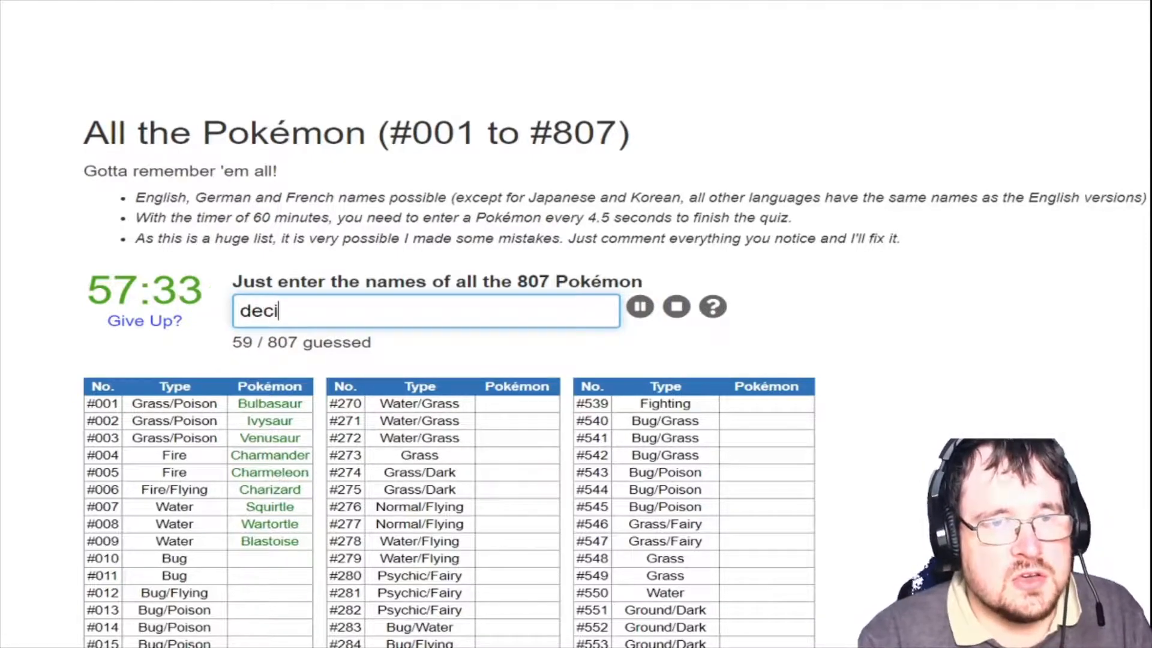
pyautogui.write('poppl')
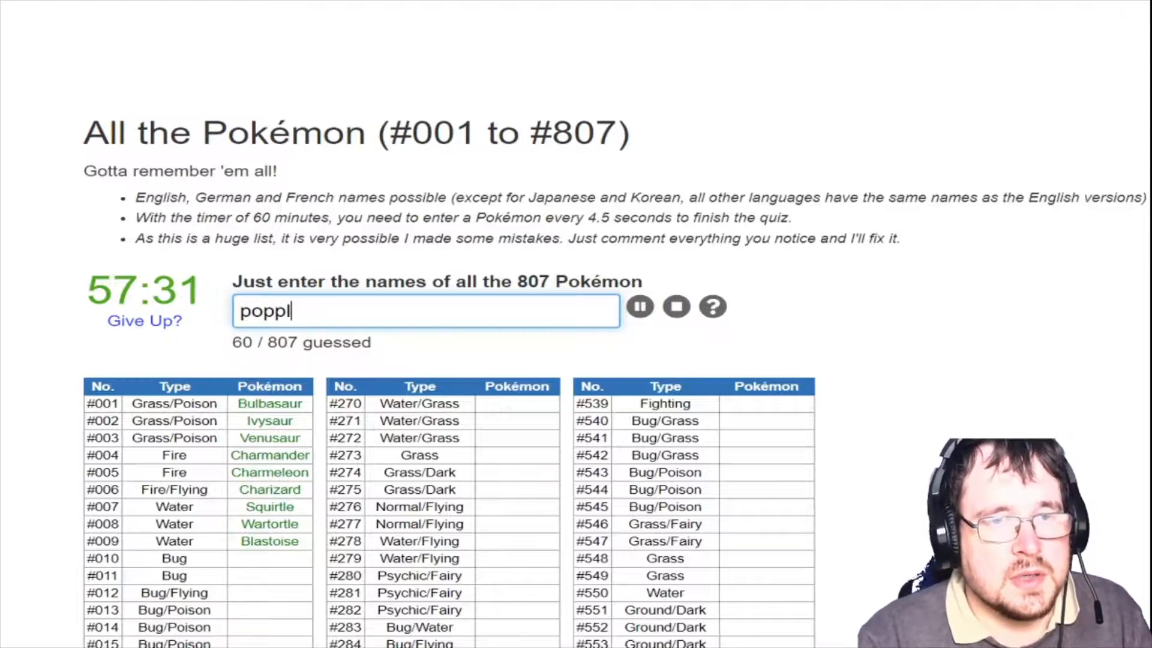
pyautogui.write('b')
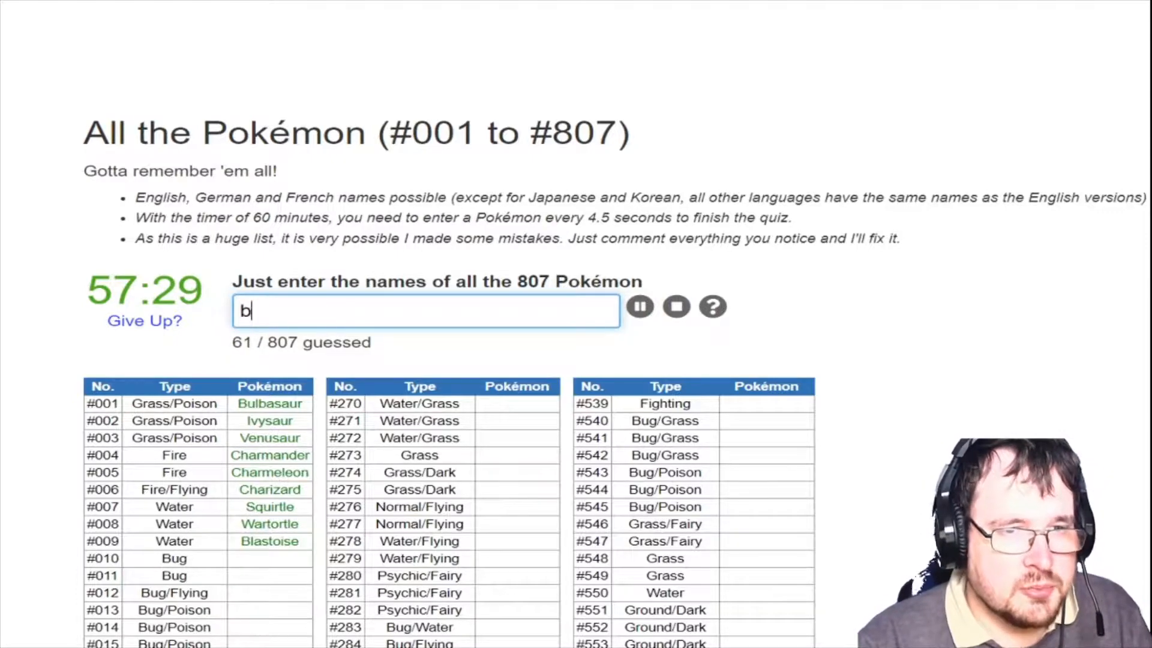
# Enter legendary names such as Moltres and Suicune, clearing a mistyped partial guess
pyautogui.write('ru')
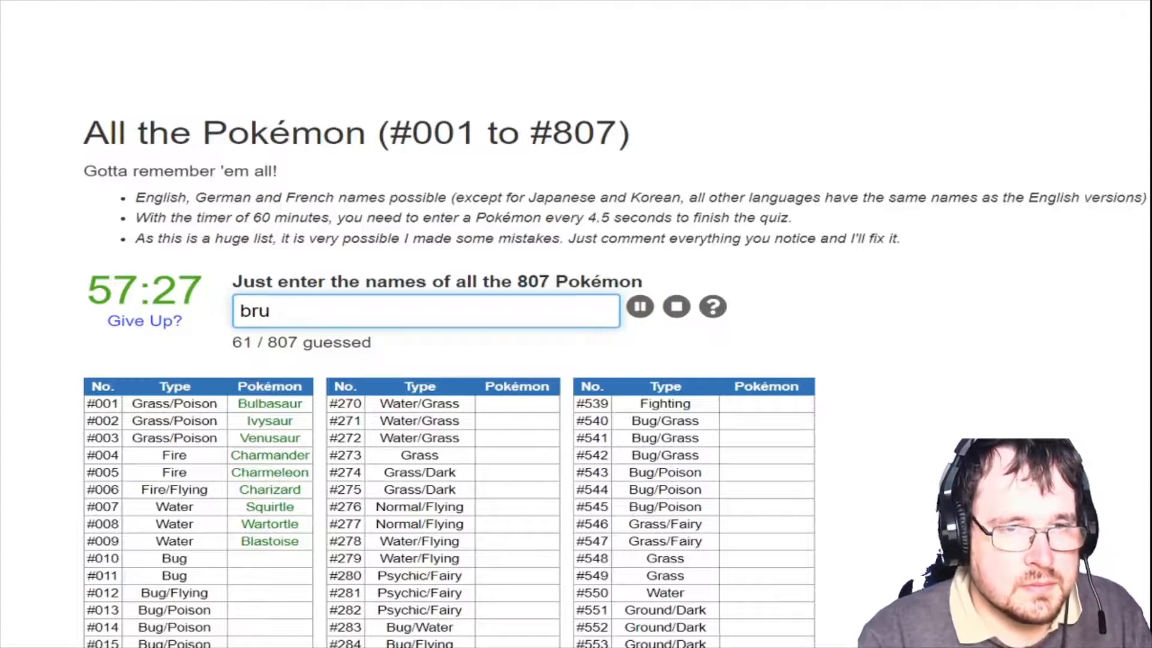
pyautogui.write('p')
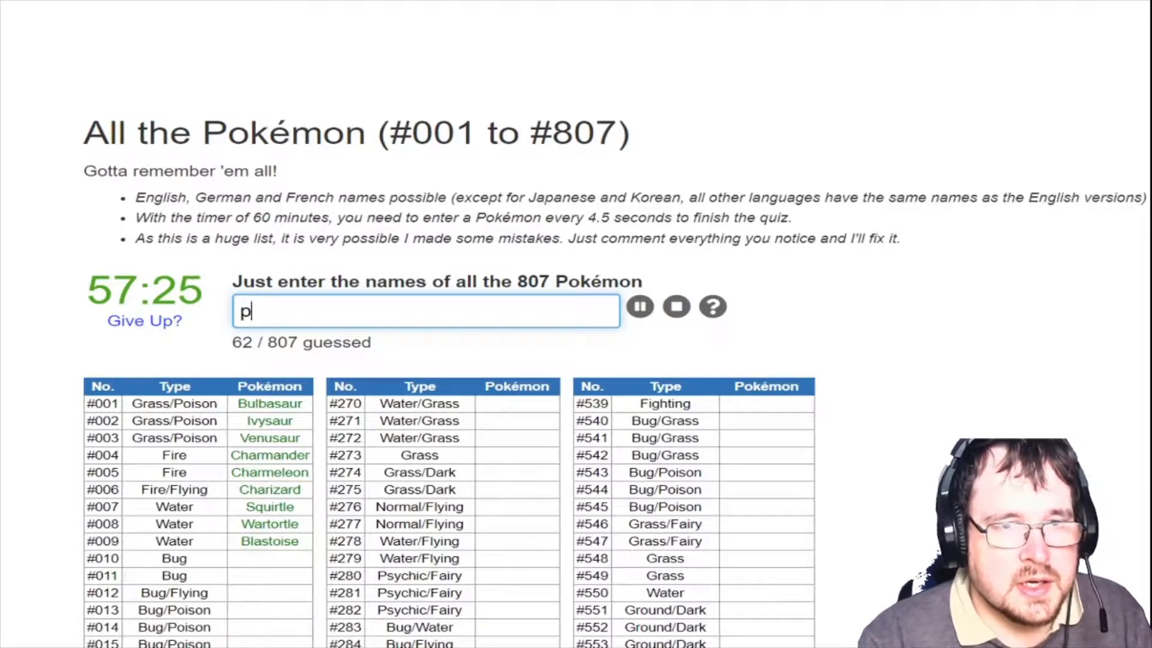
pyautogui.press('Return')
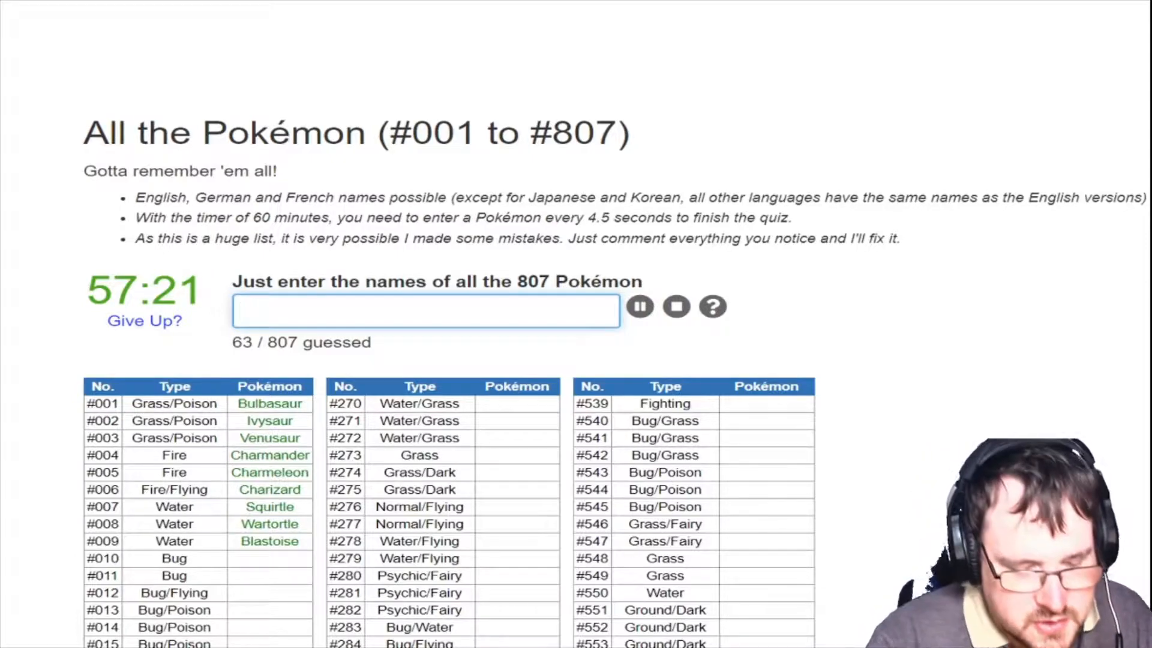
pyautogui.write('molte')
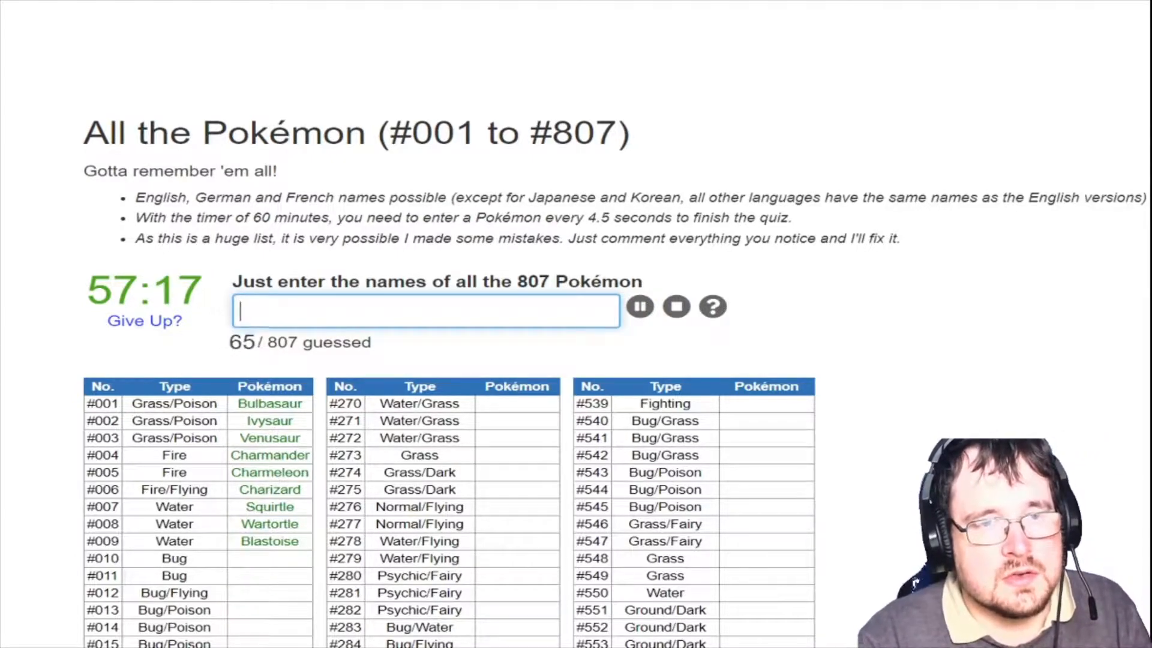
pyautogui.write('m')
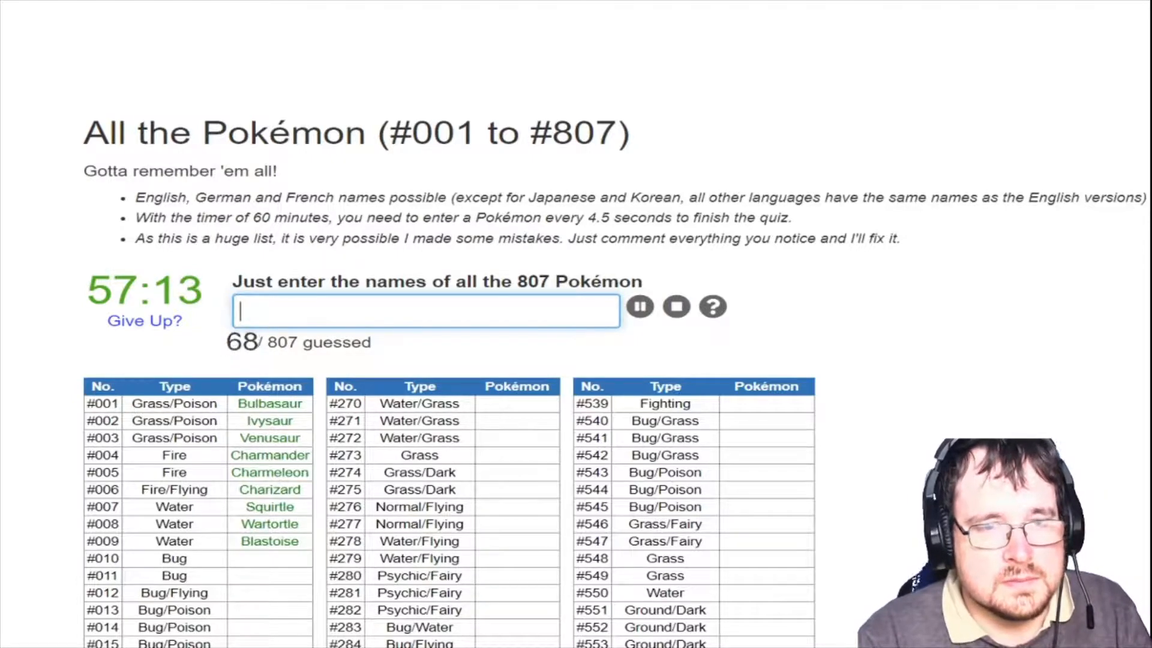
pyautogui.write('h')
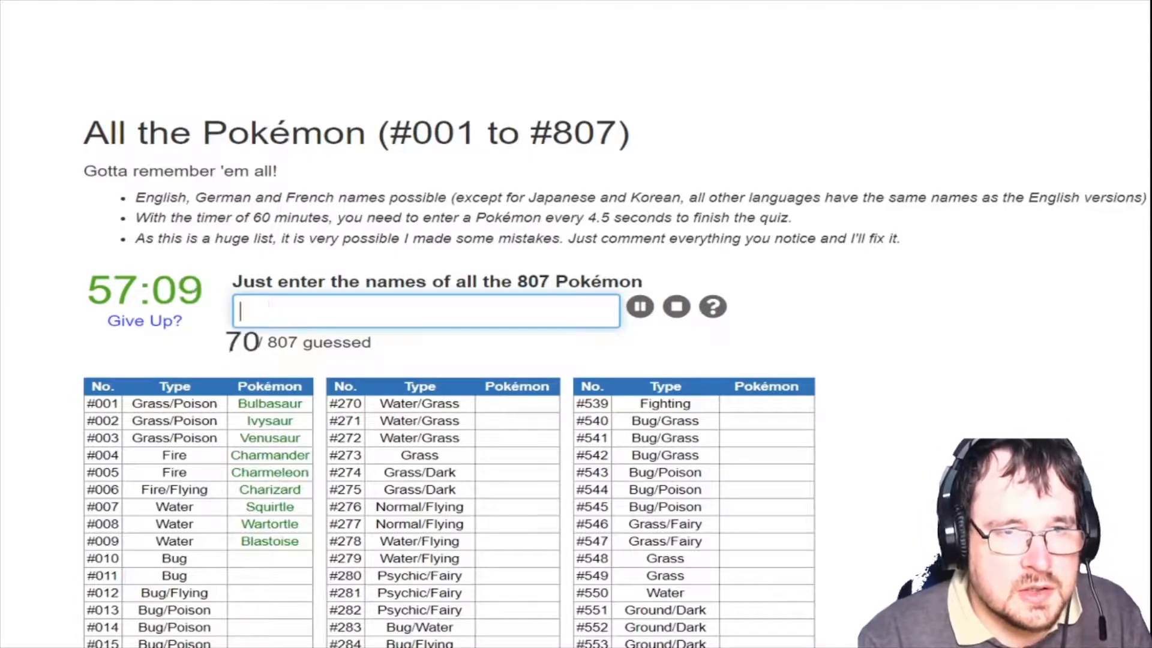
pyautogui.write('r')
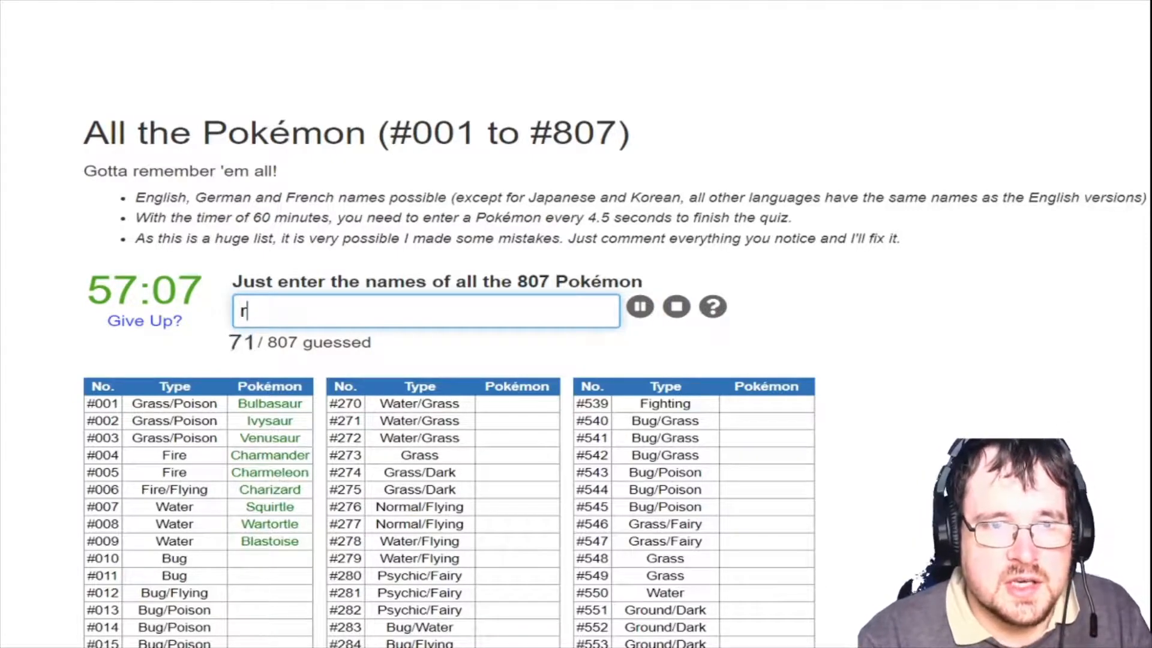
pyautogui.write('sui')
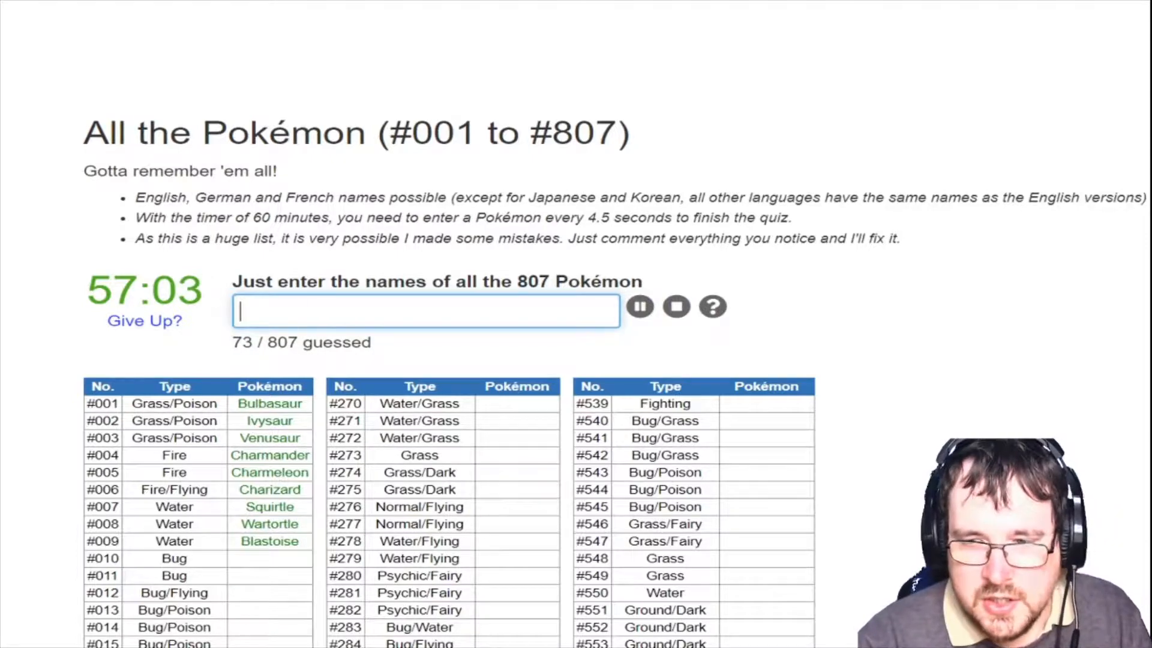
# Enter Deoxys, Kyurem, Rayquaza and Latias into the answer box
pyautogui.write('deox')
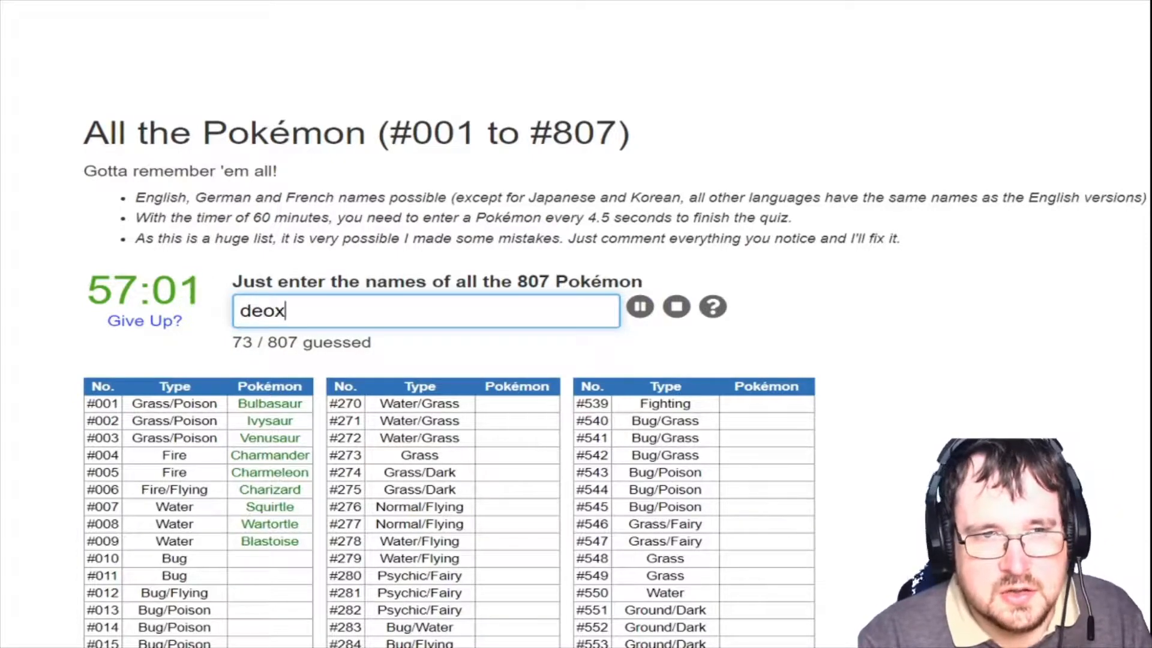
pyautogui.write('kyu')
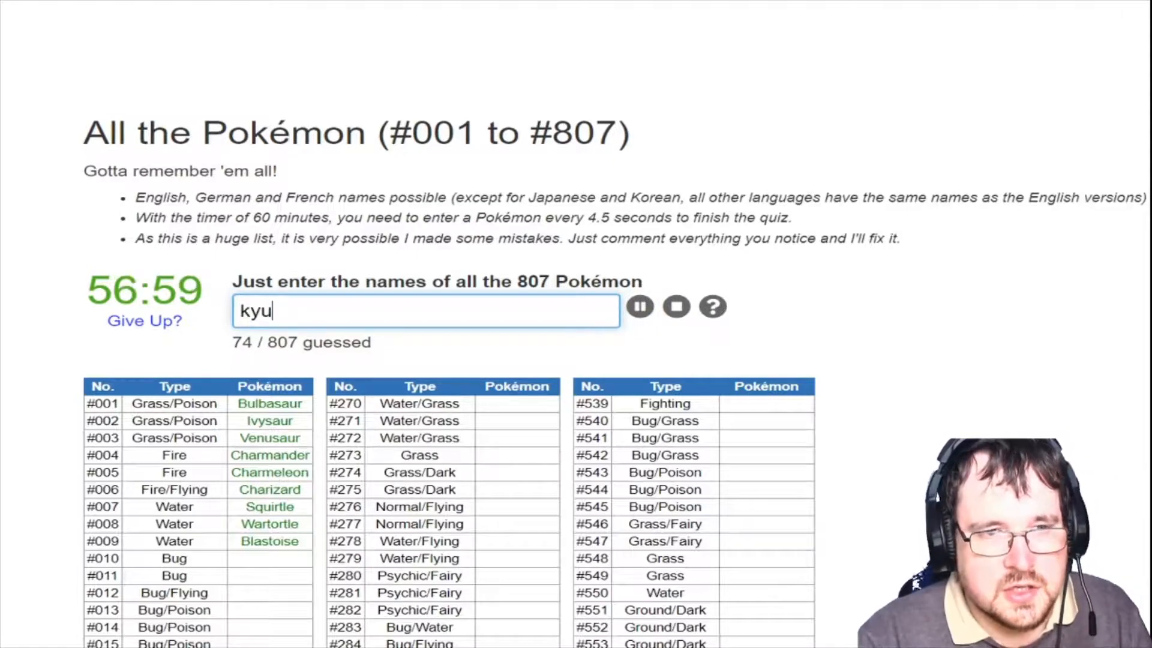
pyautogui.write('g')
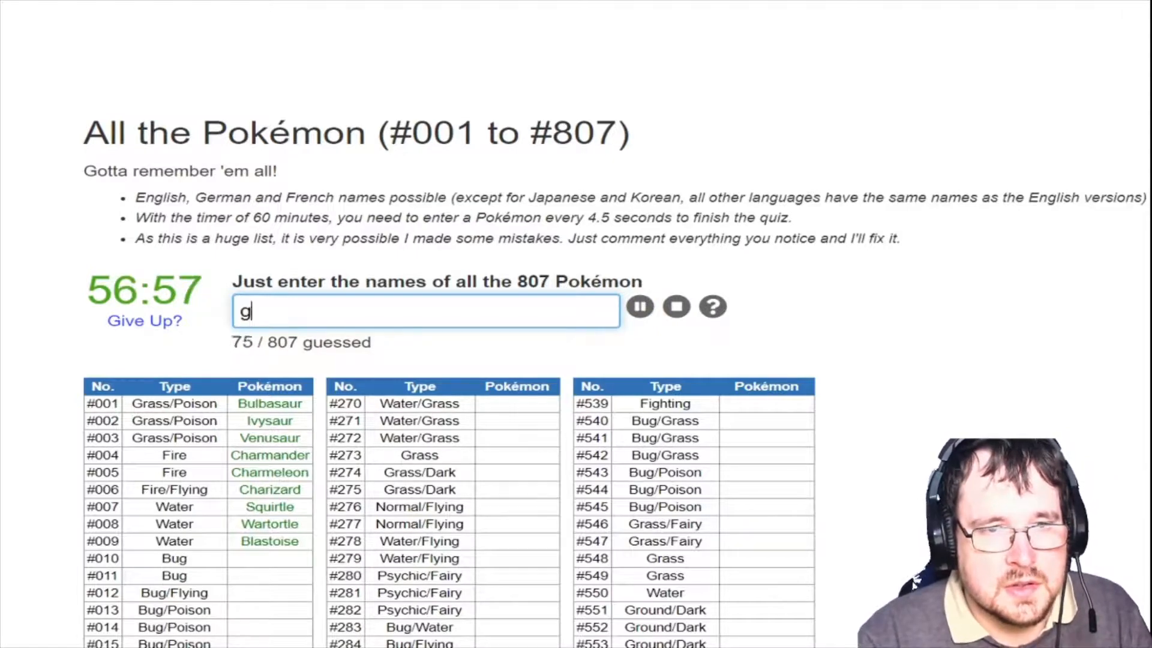
pyautogui.write('rayq')
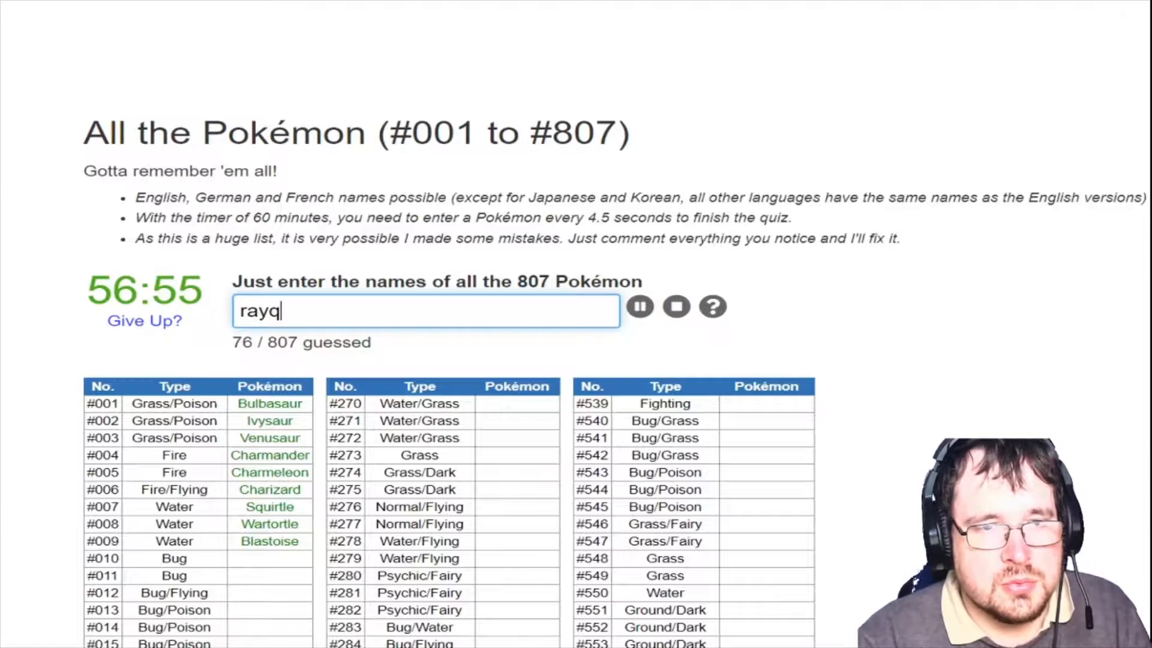
pyautogui.press('Return')
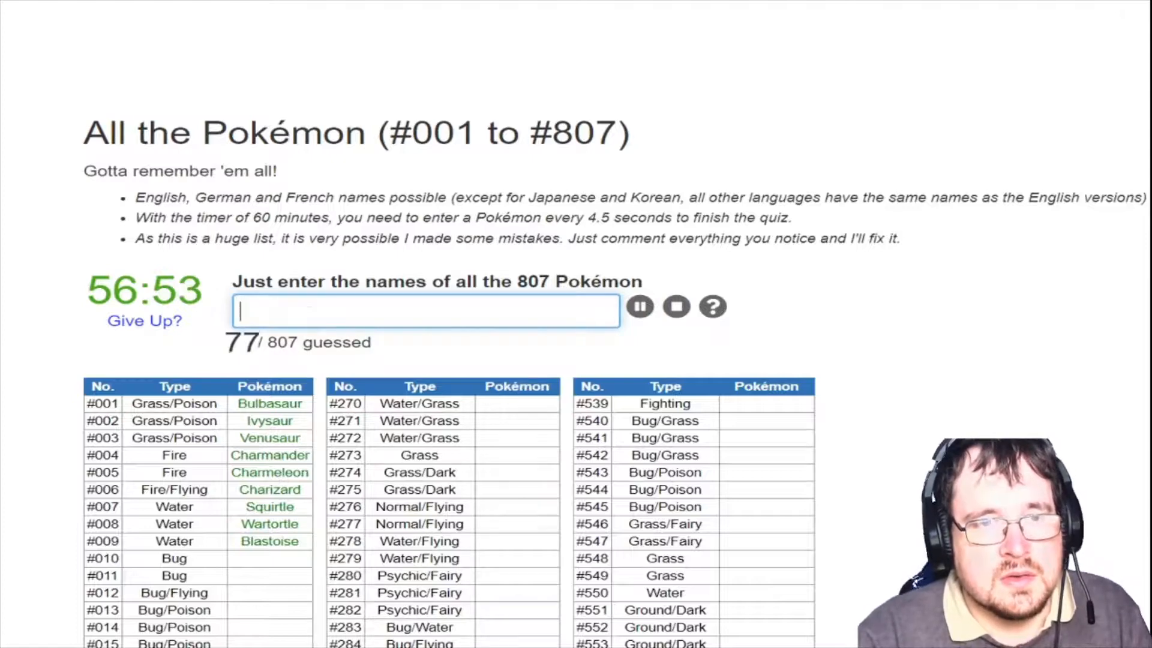
pyautogui.write('latia')
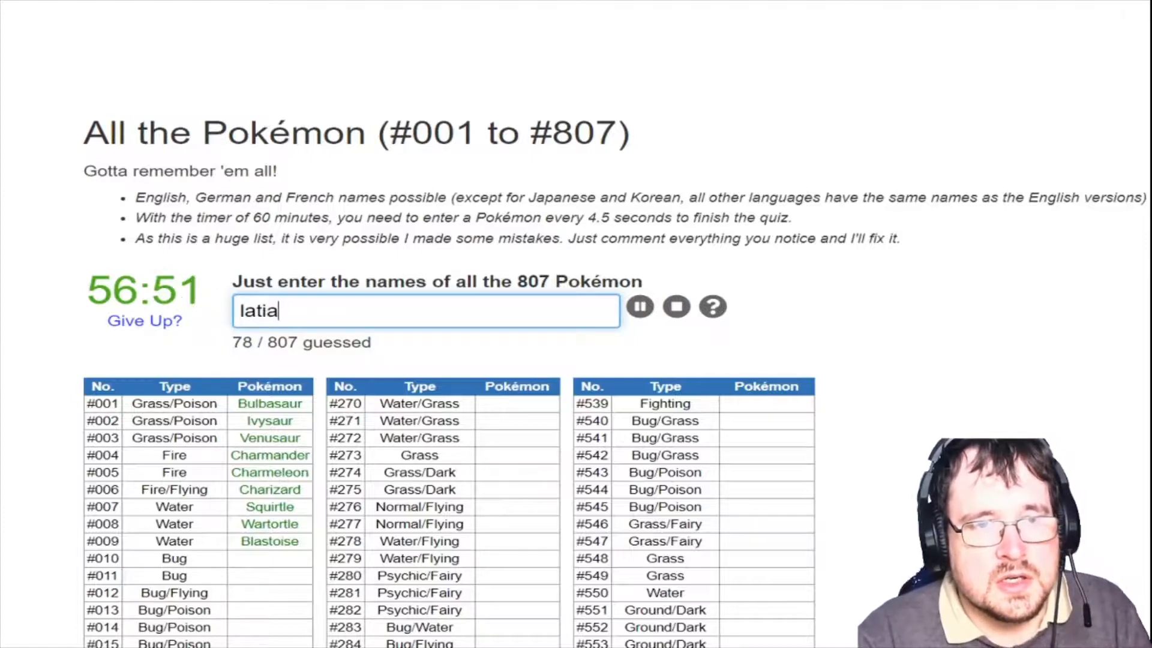
pyautogui.press('Return')
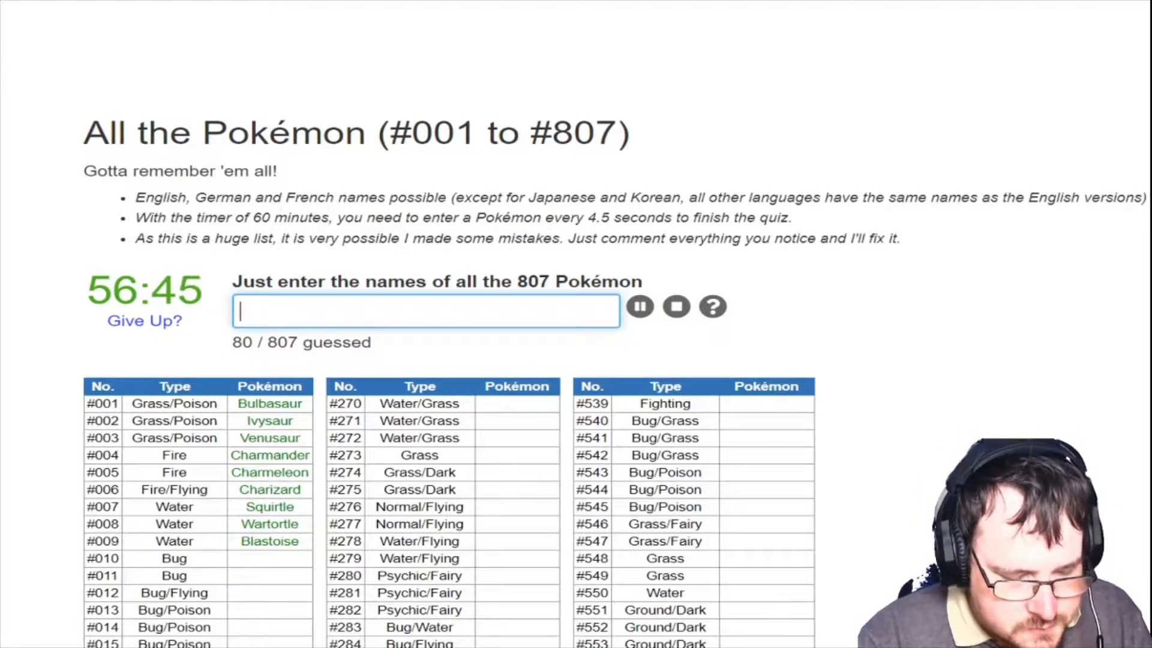
# Enter Dialga, Arceus and Genesect, erasing leftover partial text, reaching 89 / 807
pyautogui.write('dial')
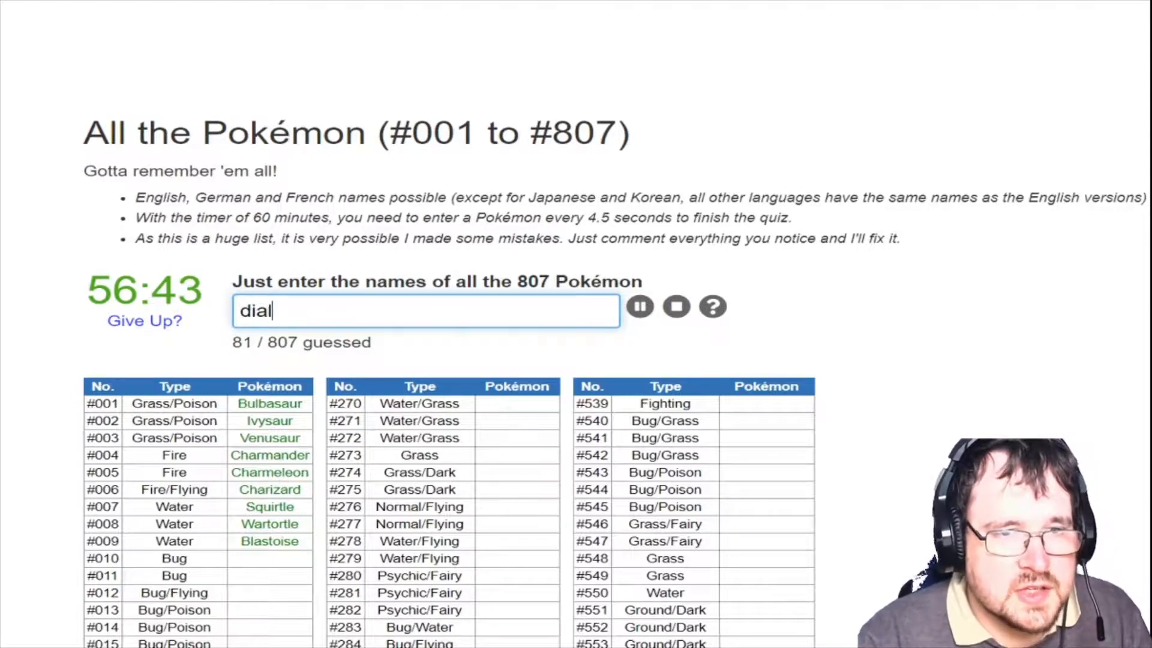
pyautogui.press('Return')
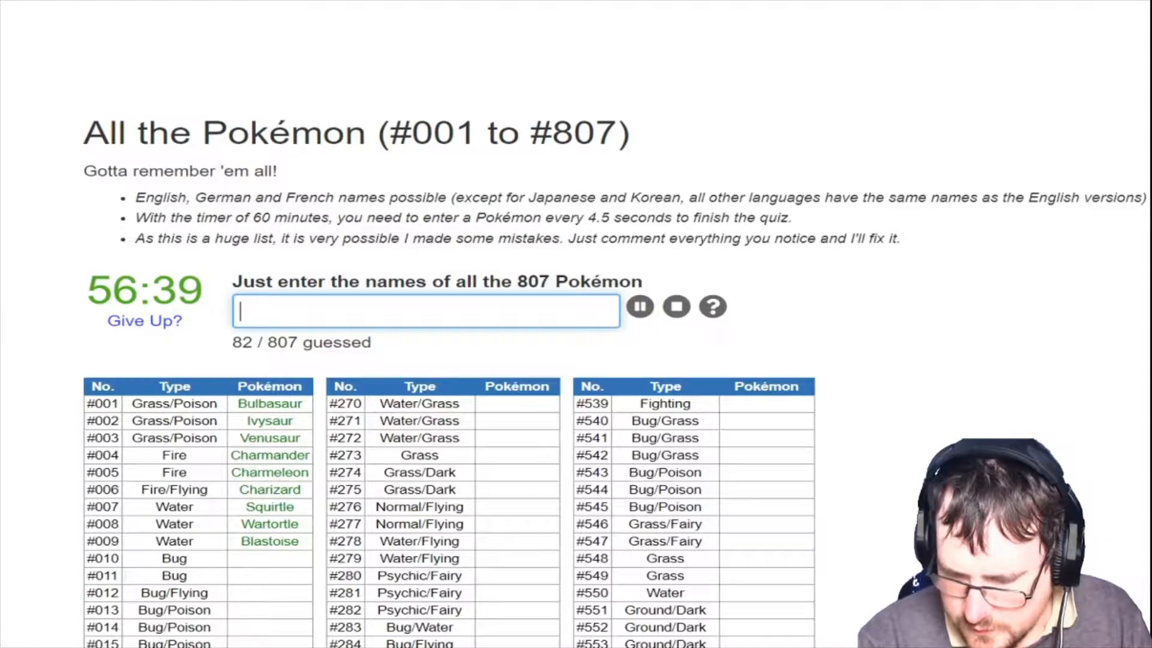
pyautogui.write('arc')
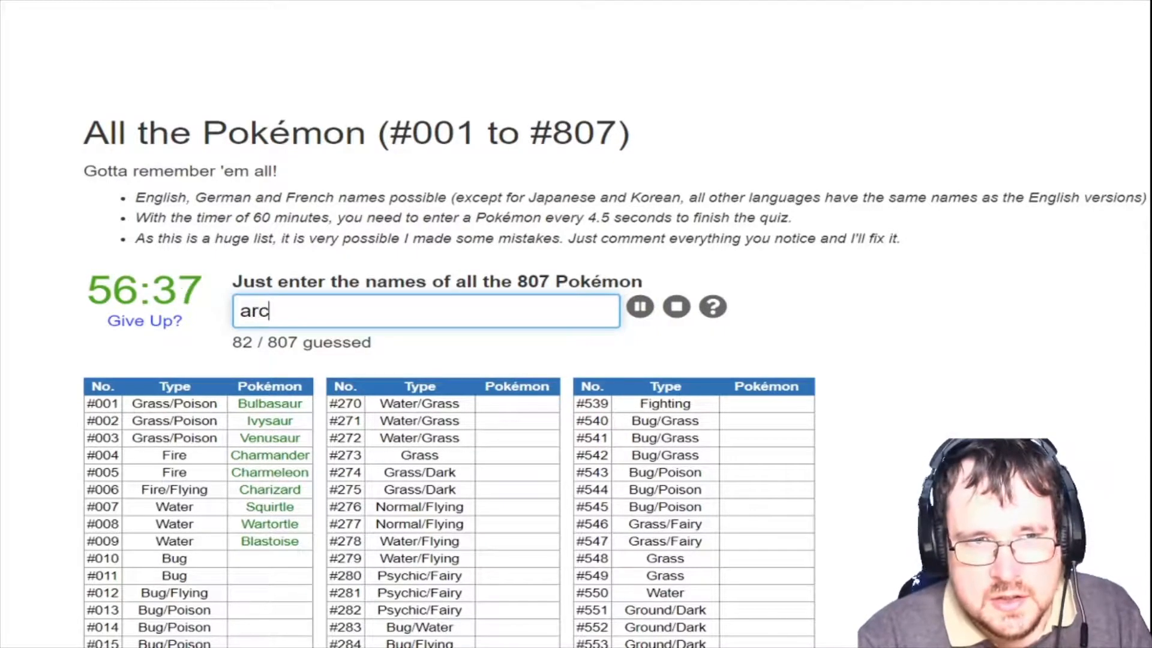
pyautogui.write('gene')
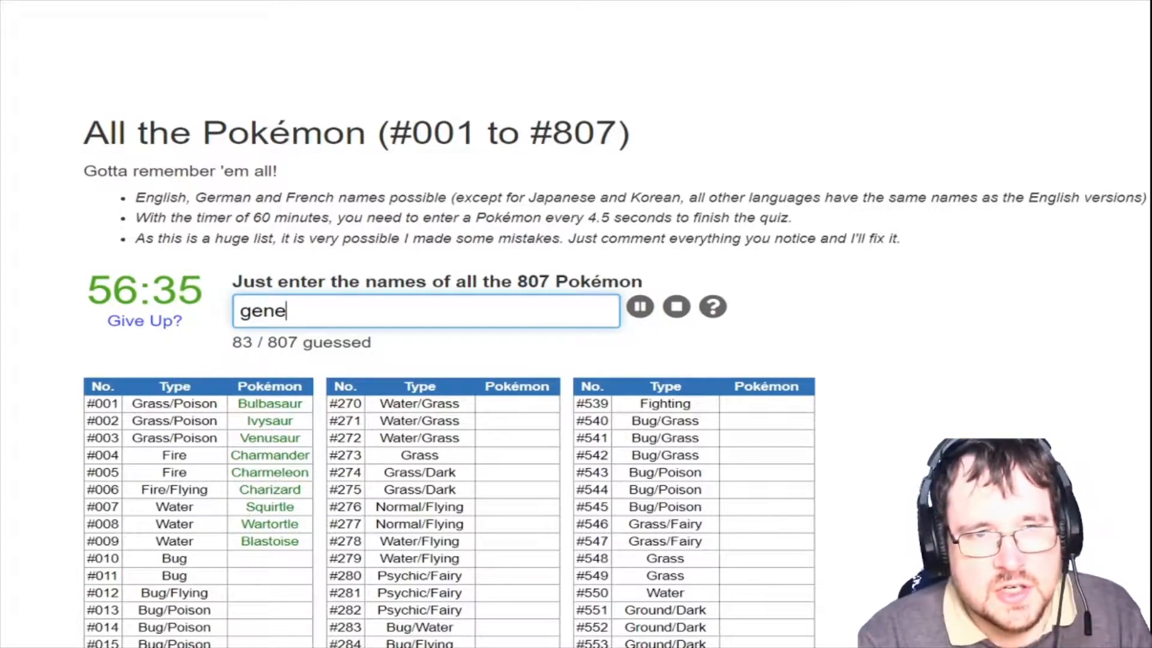
pyautogui.press('Return')
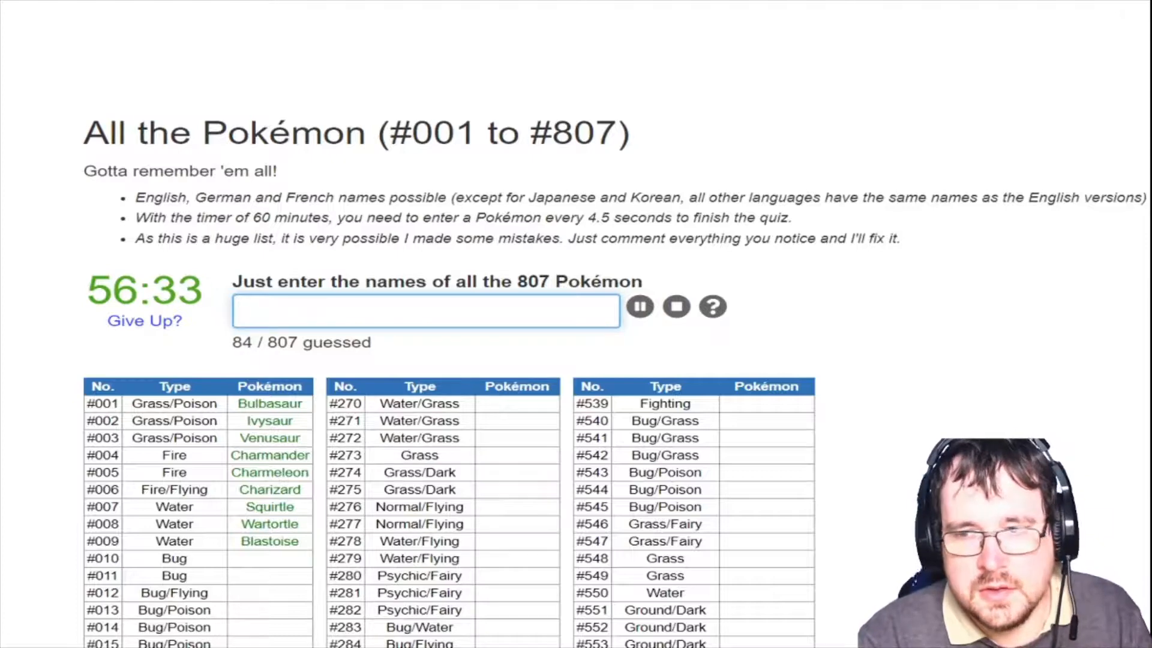
pyautogui.write('p')
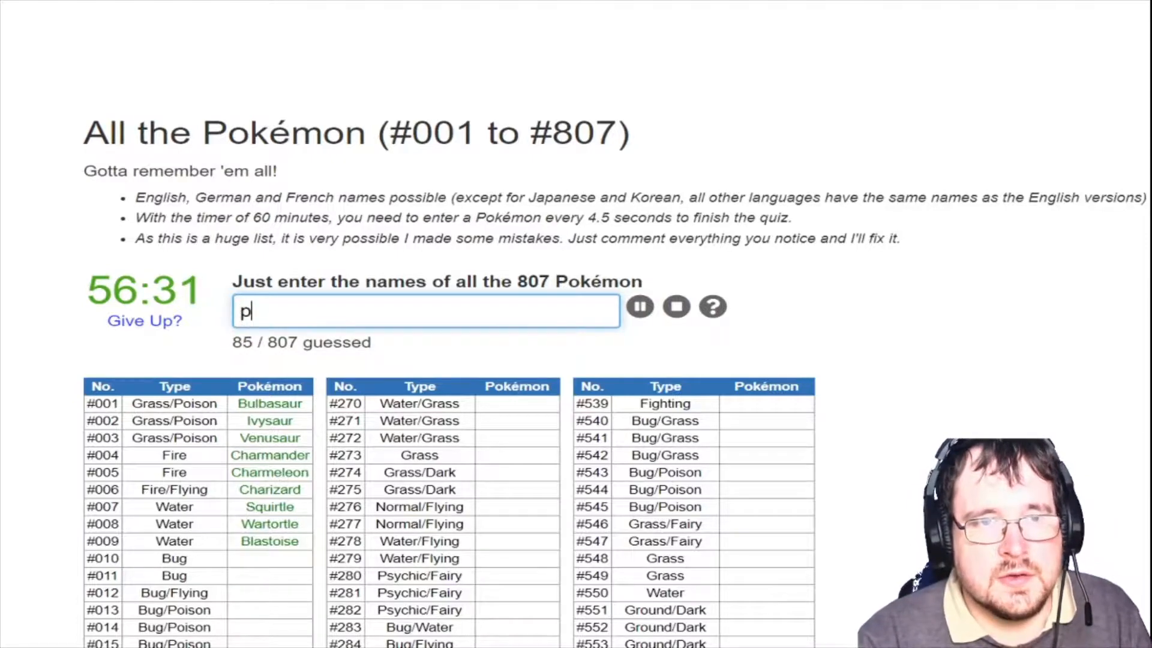
pyautogui.write('he')
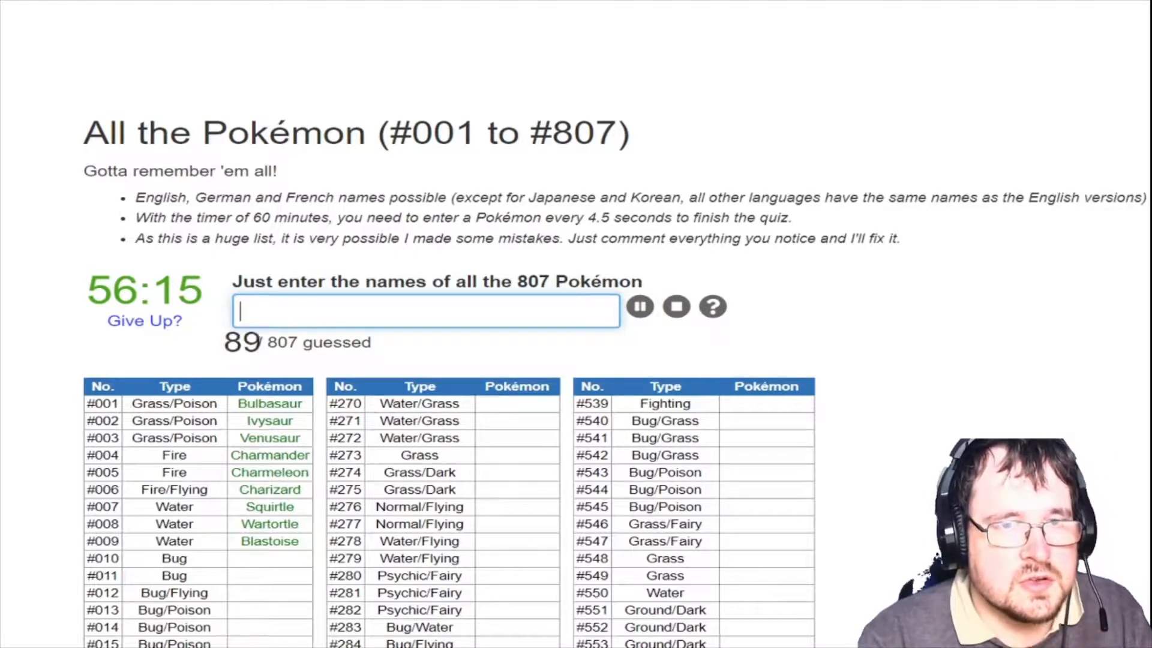
# Enter Thundurus, Tornadus, Nihilego, Poipole and Naganadel, clearing a wrong entry
pyautogui.write('thundursto')
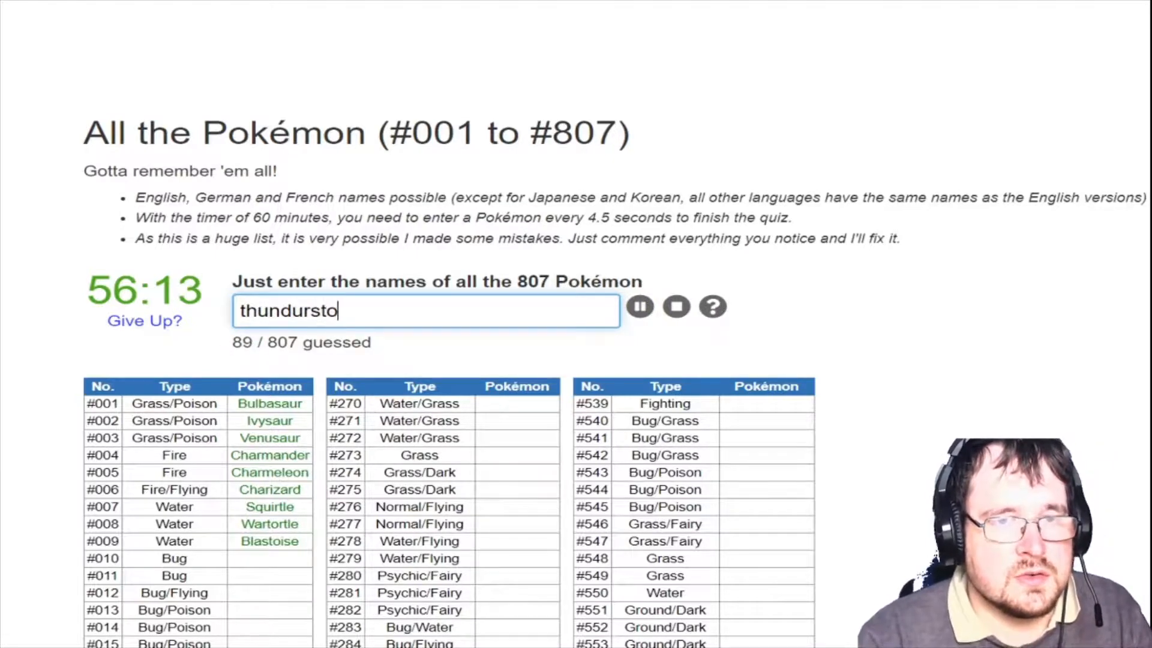
pyautogui.write('tornadu')
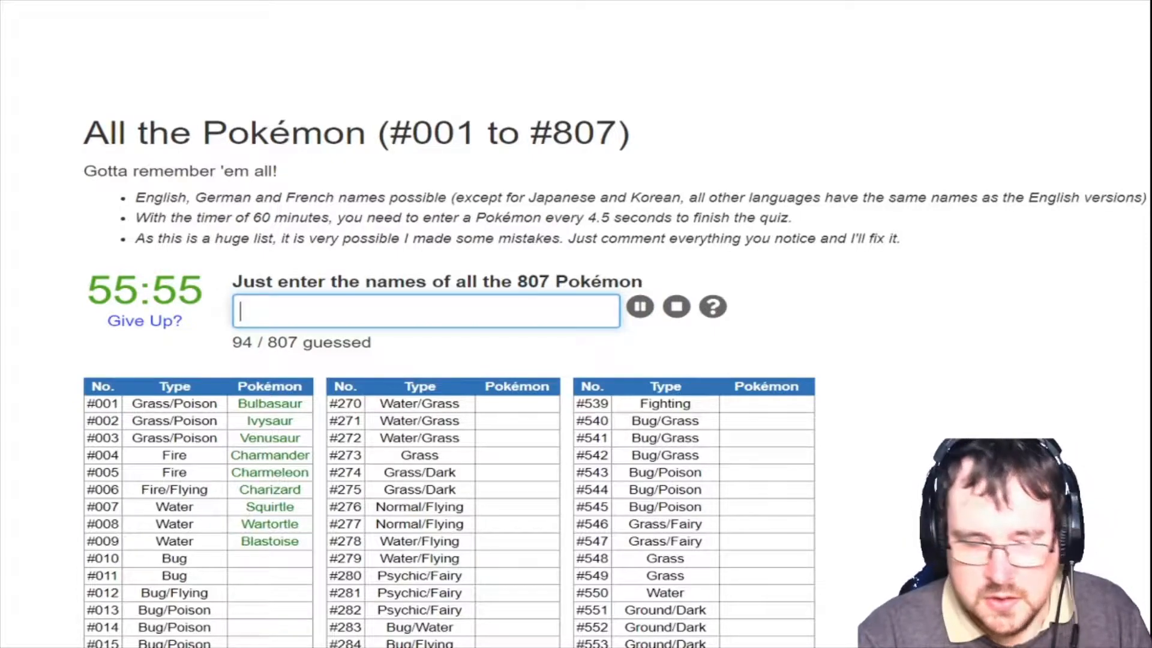
pyautogui.write('ze')
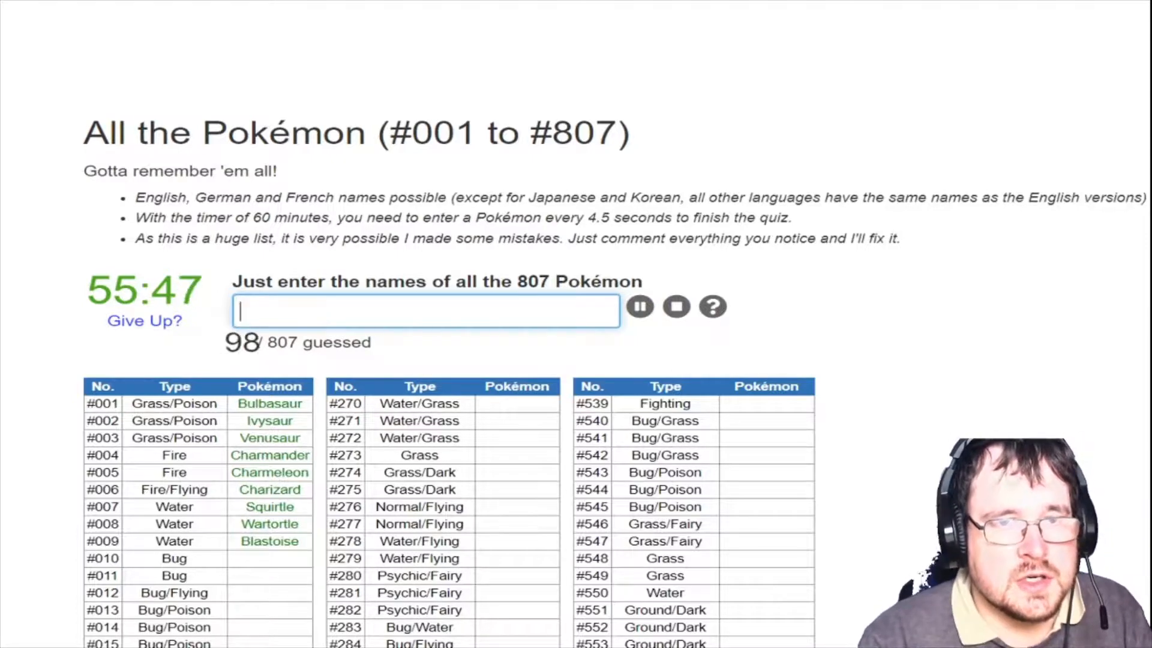
pyautogui.write('nihil')
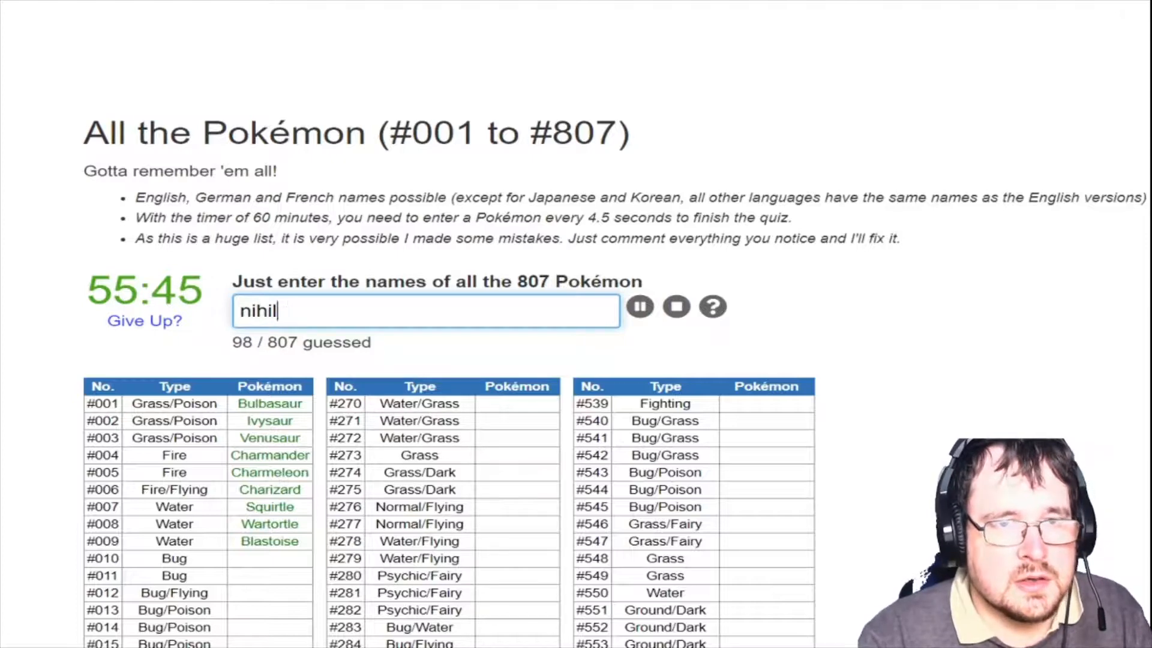
pyautogui.press('Return')
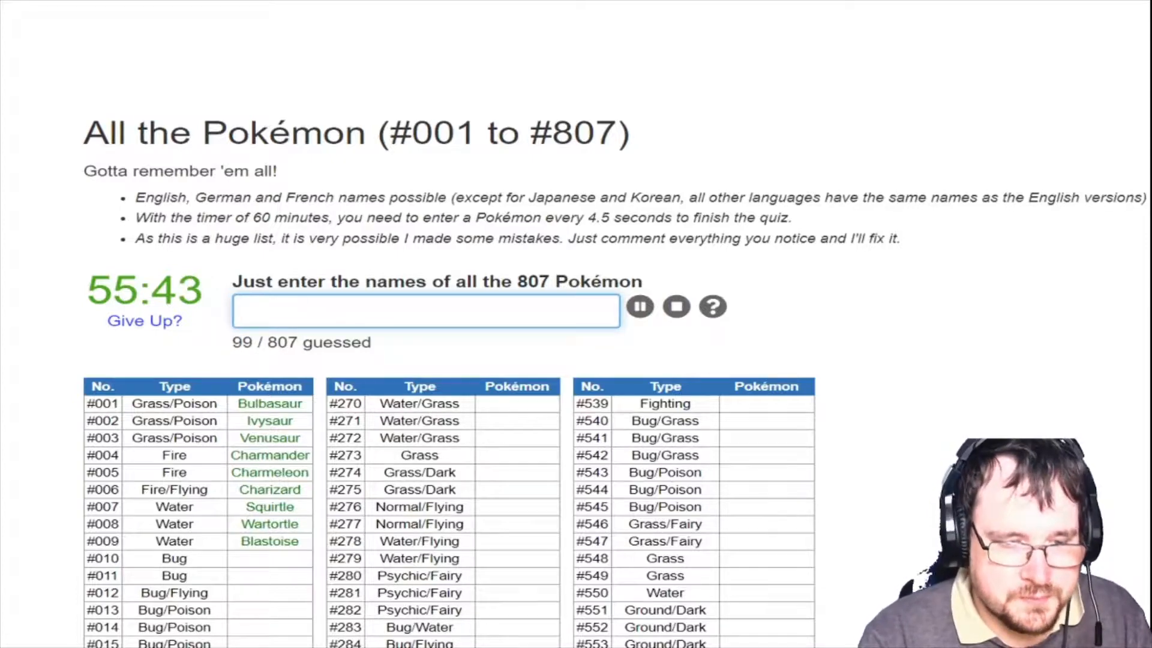
pyautogui.write('poipoo')
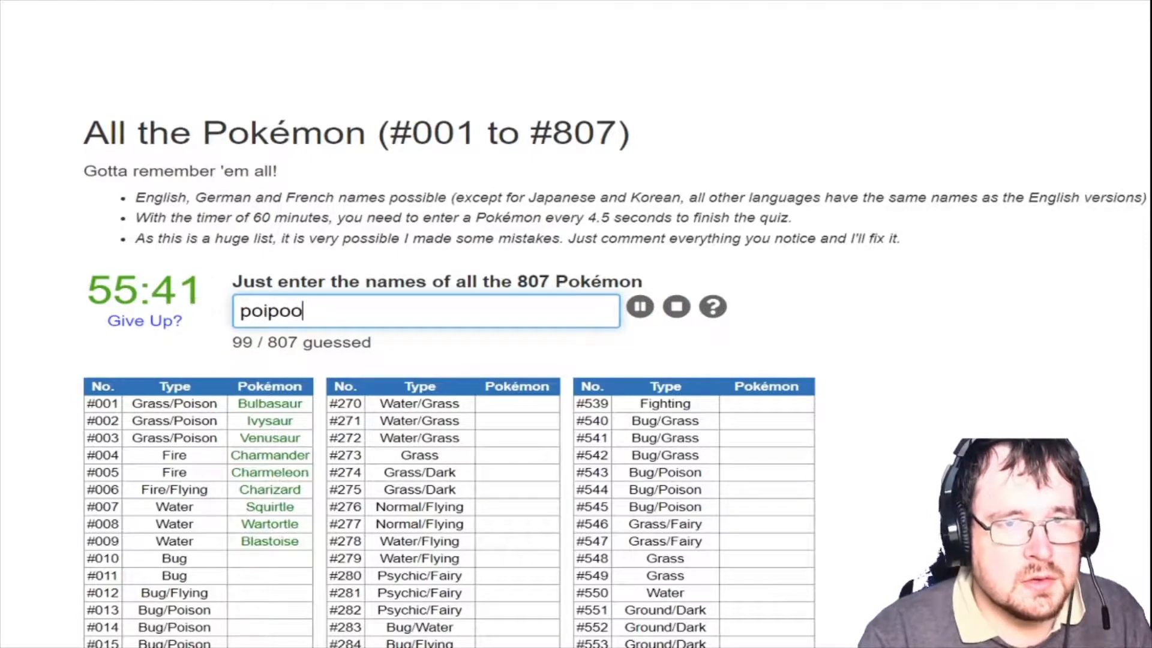
pyautogui.write('nagana')
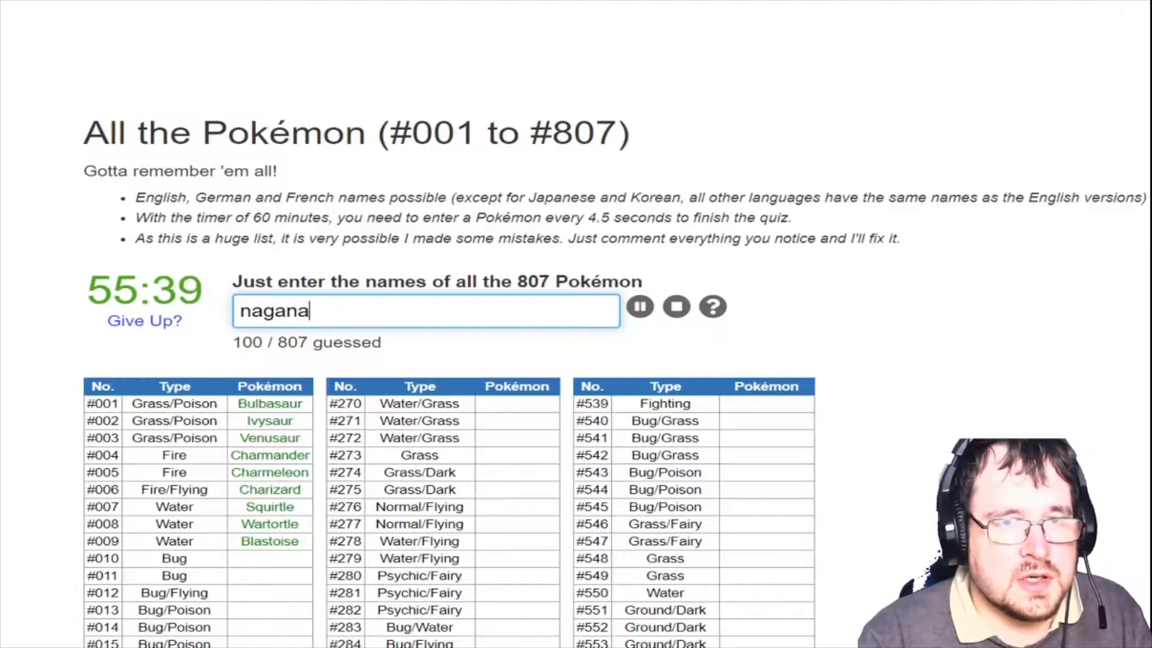
# Enter Tapu Koko, Kartana, Stakataka and Xurkitree, reaching 110 / 807
pyautogui.write('tapu ko')
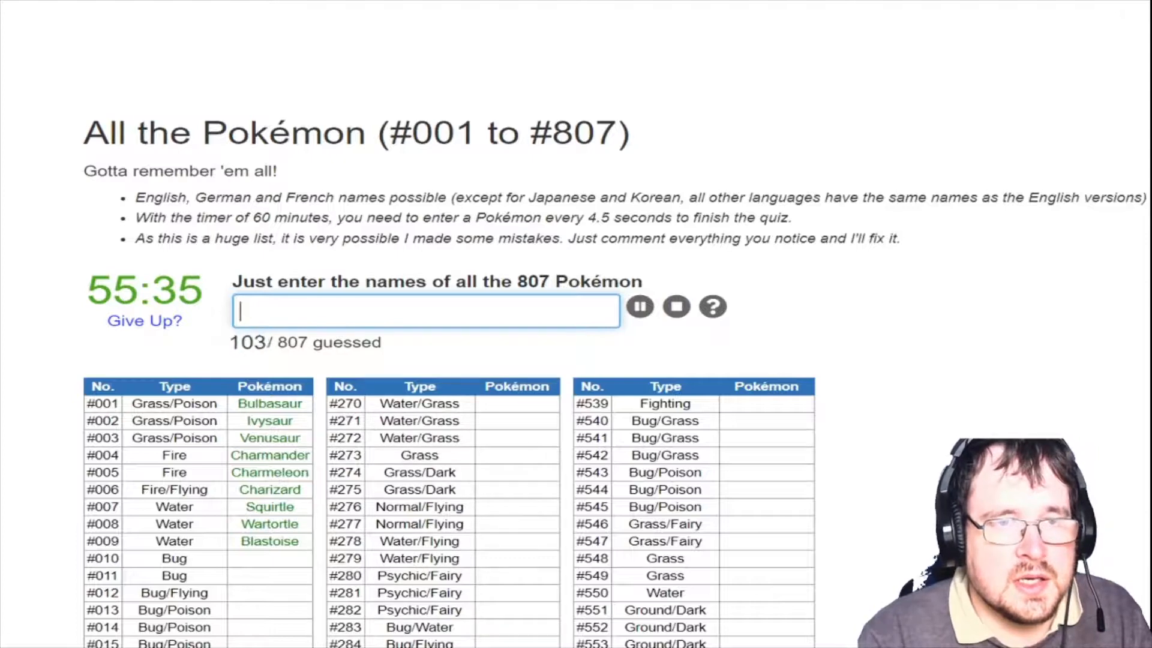
pyautogui.write('tap')
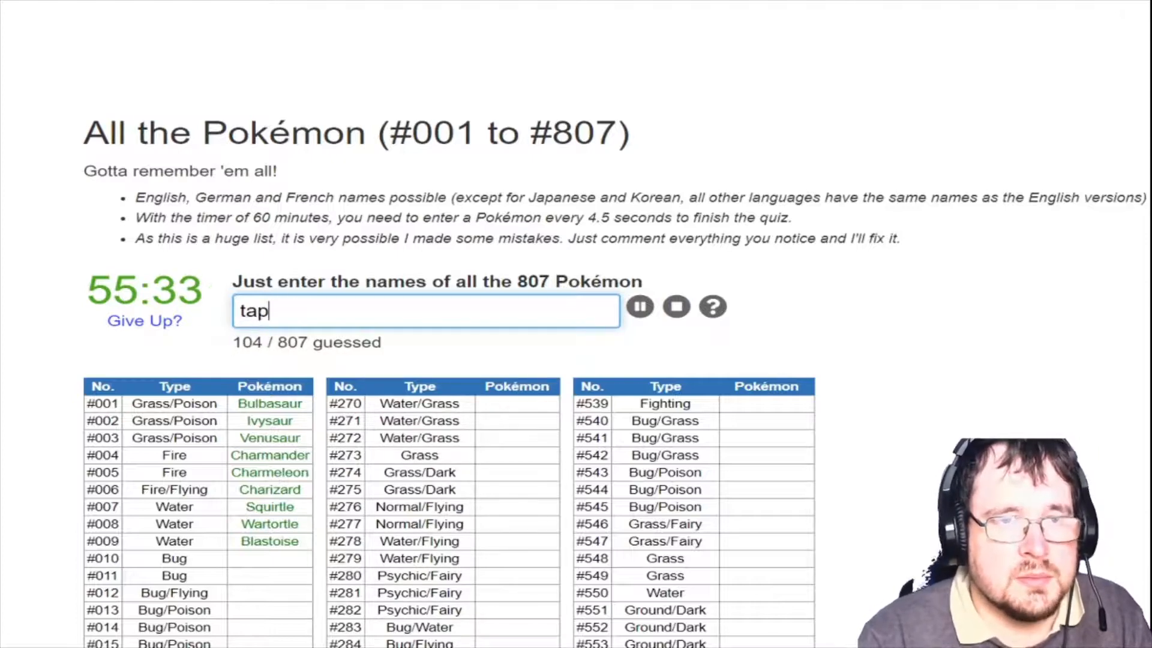
pyautogui.write('nme')
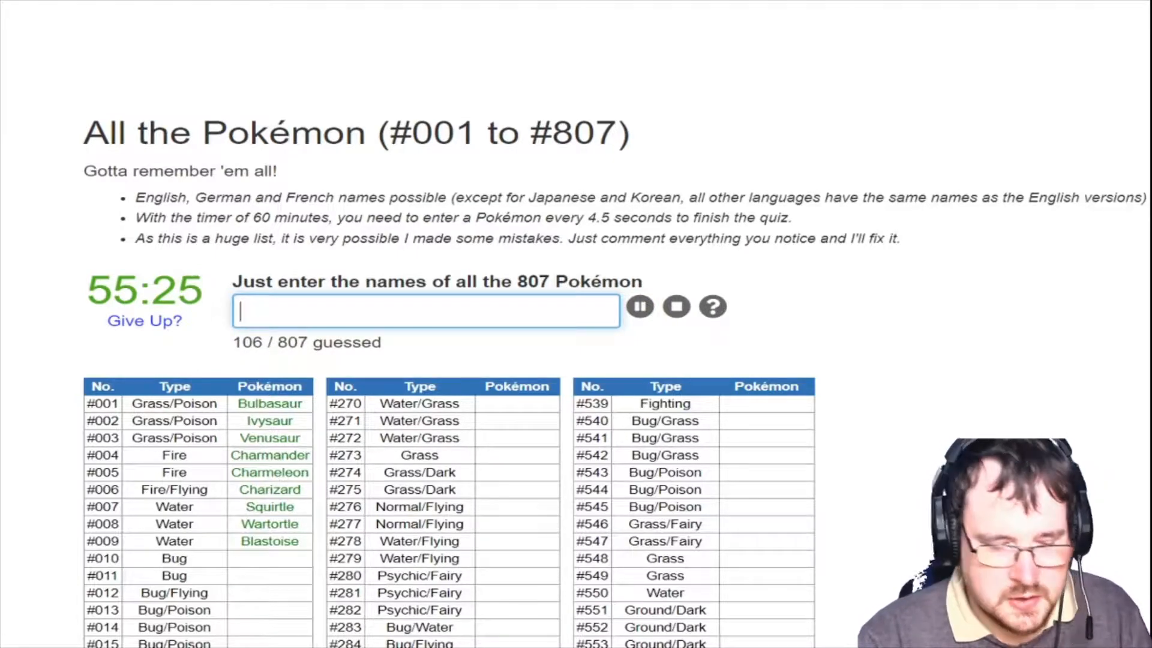
pyautogui.write('ka')
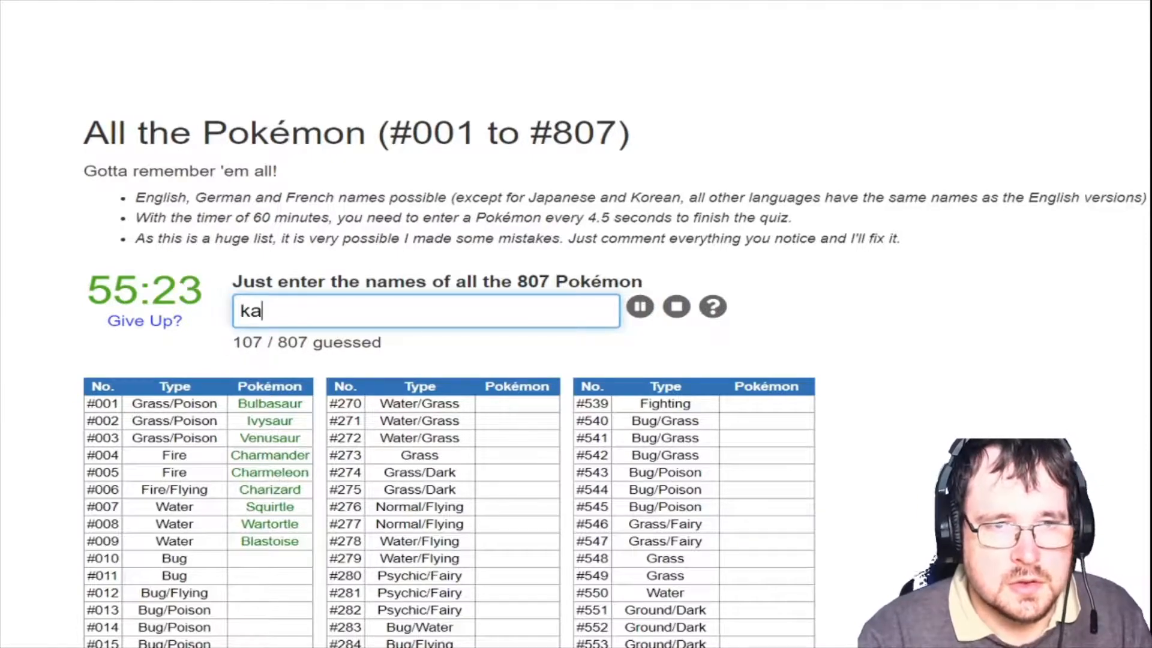
pyautogui.press('Return')
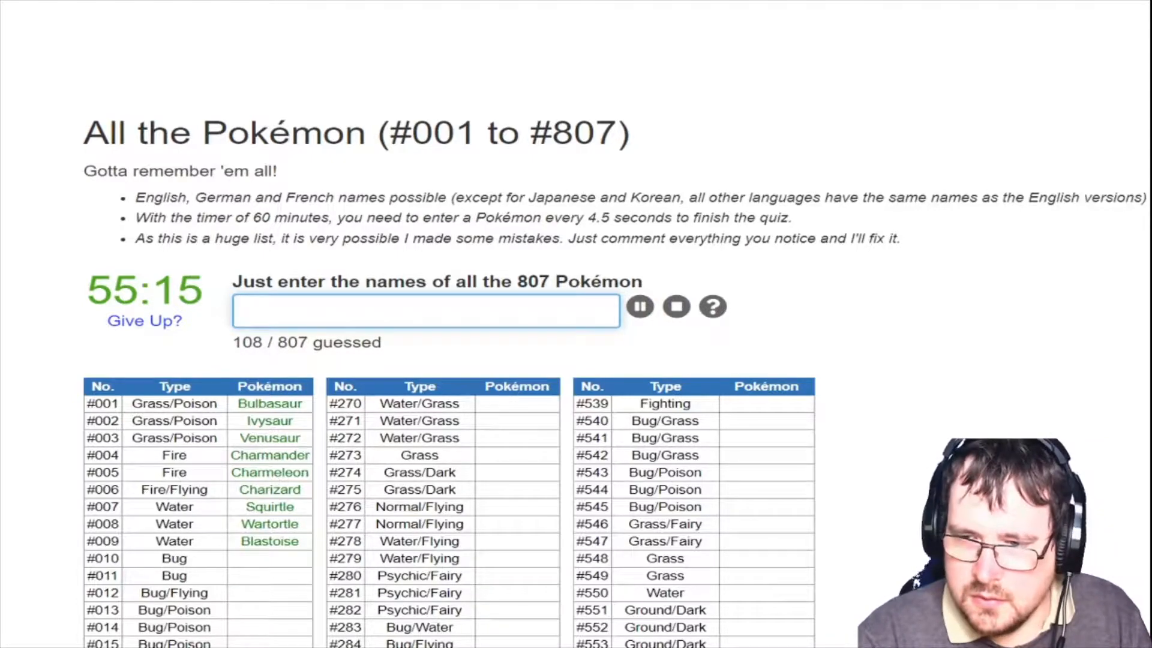
pyautogui.write('stakata')
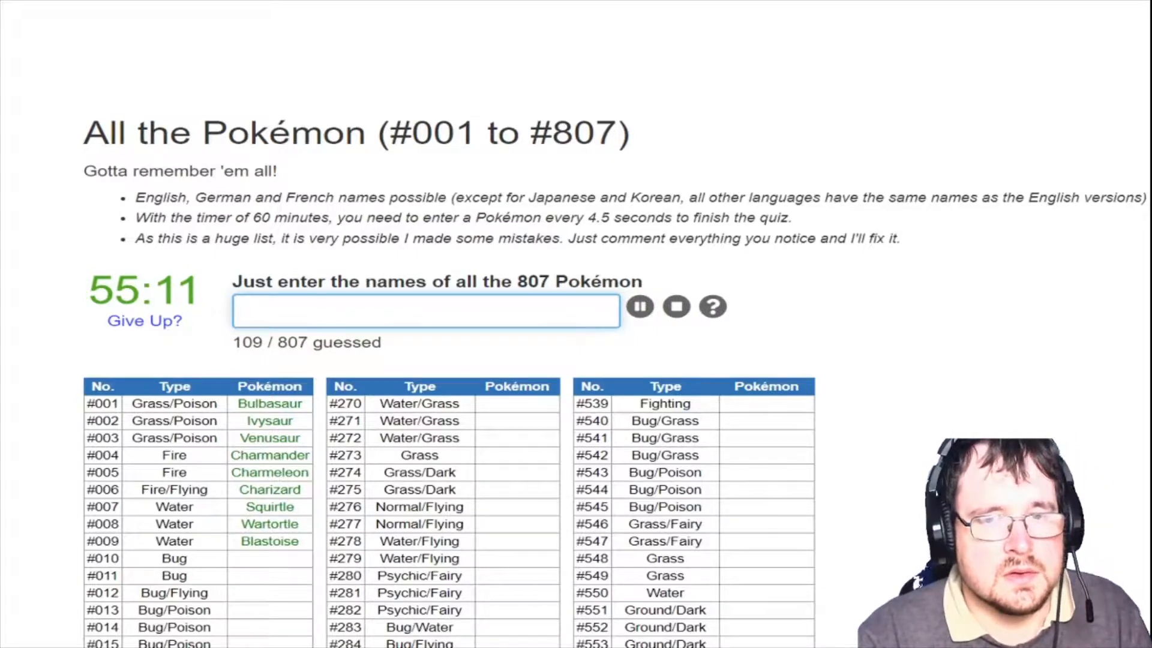
pyautogui.write('xu')
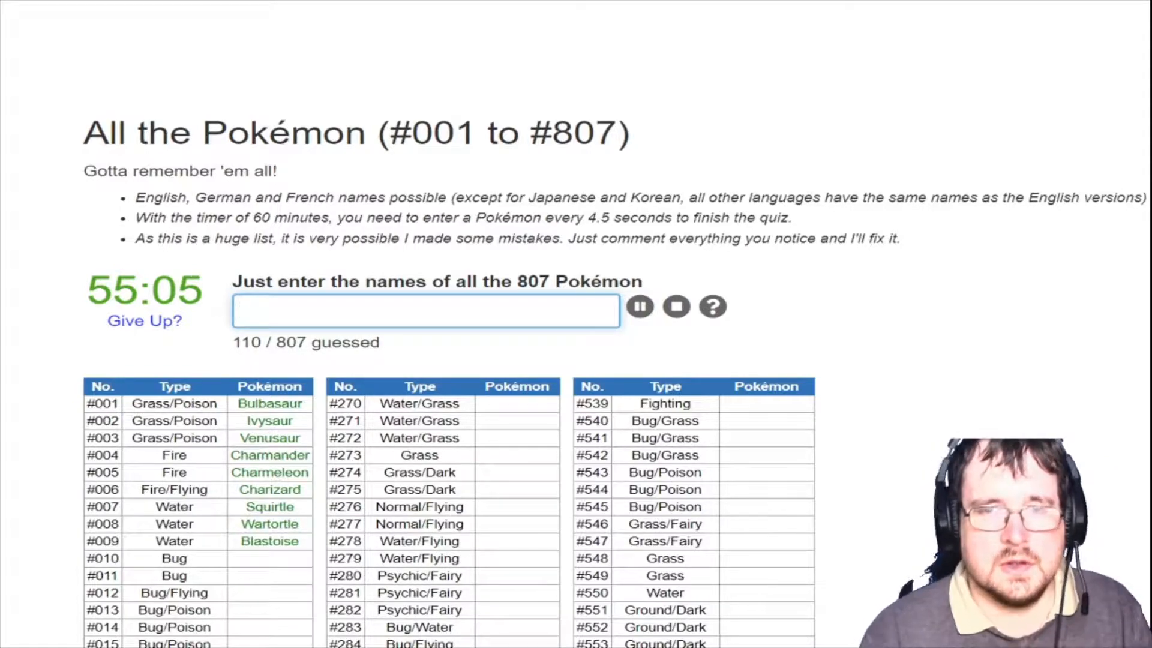
# Scroll to the #779–#807 rows and enter Magearna, Blacephalon and Guzzlord
pyautogui.scroll(-3)
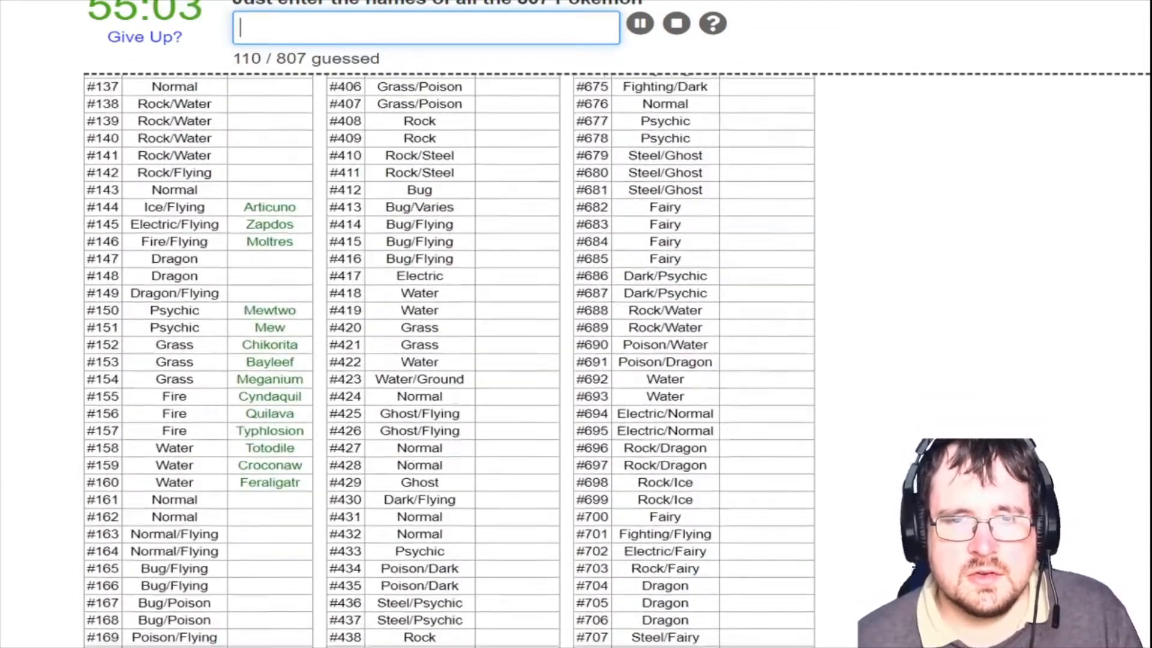
pyautogui.scroll(-3)
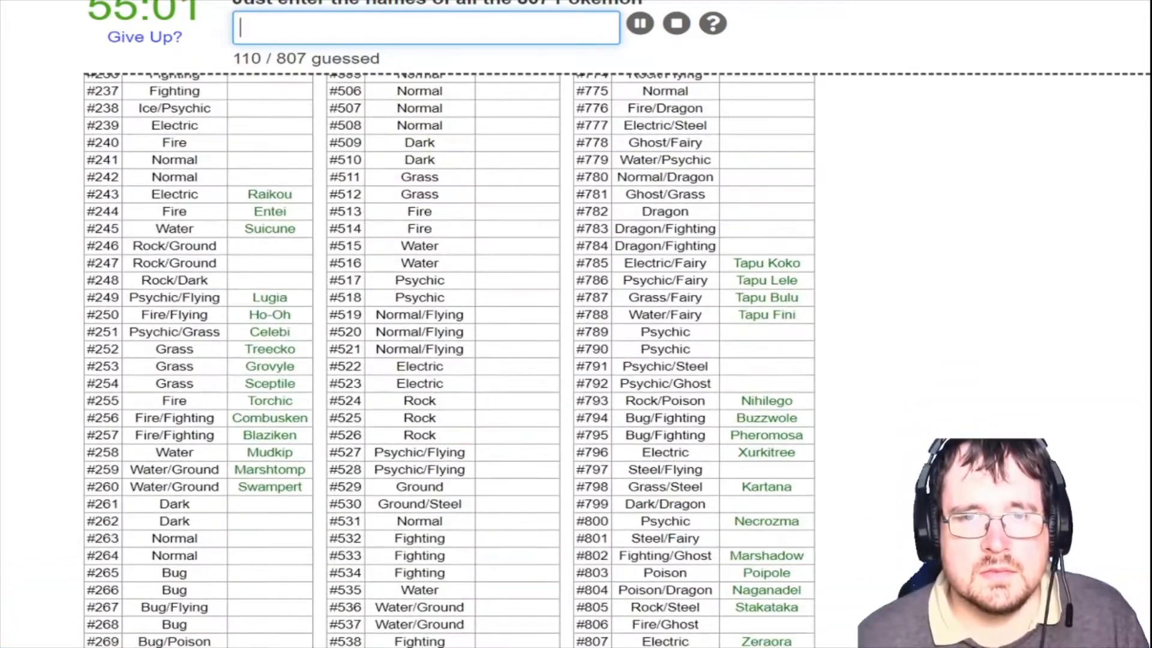
pyautogui.scroll(-3)
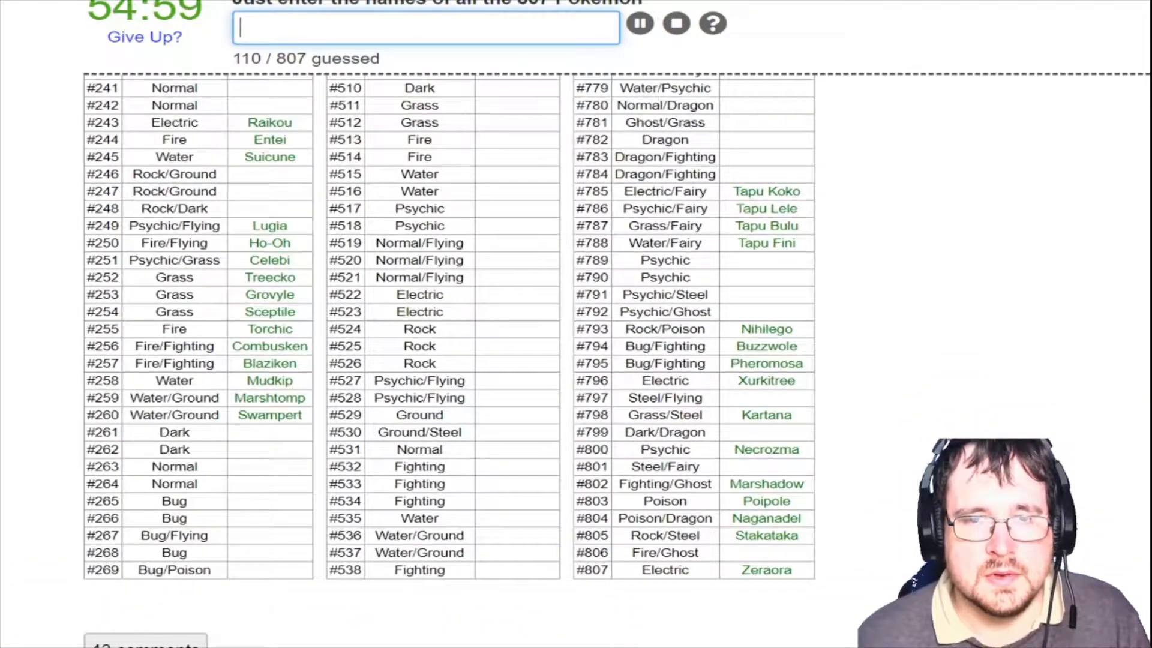
pyautogui.write('mag')
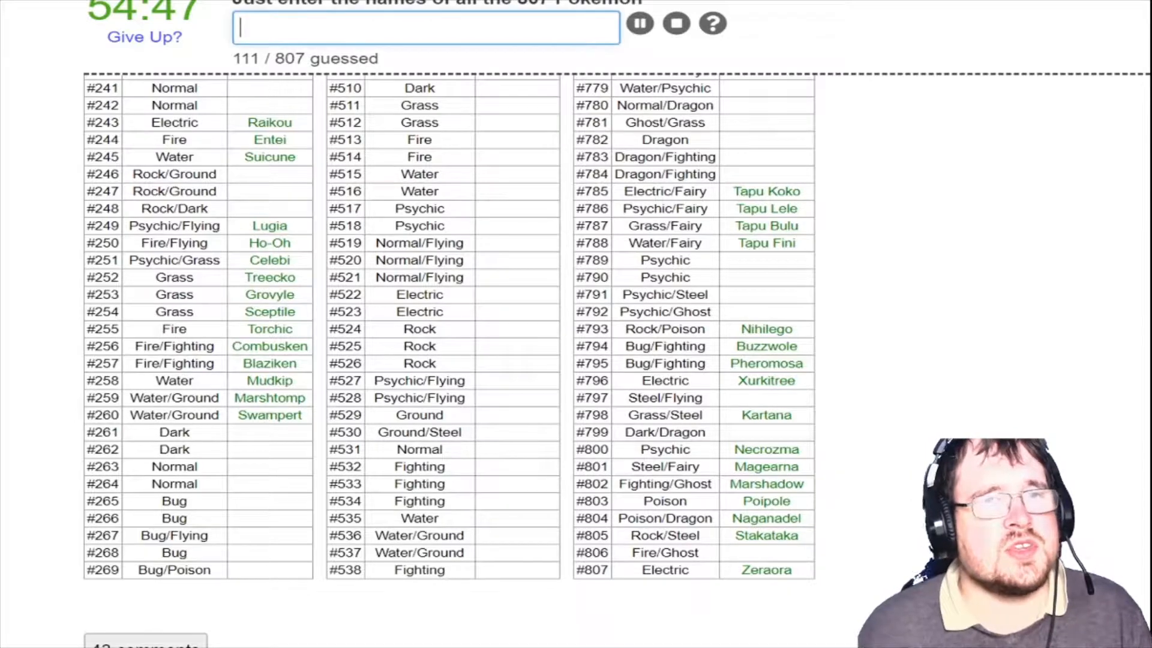
pyautogui.write('blacepha')
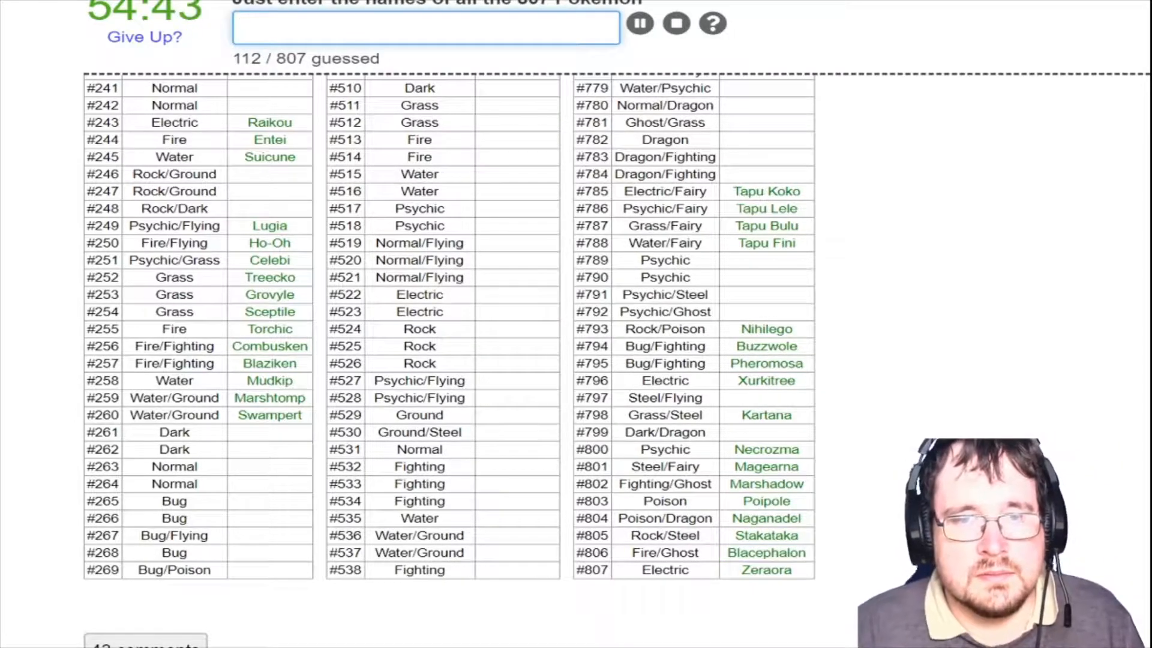
pyautogui.write('guzzlo')
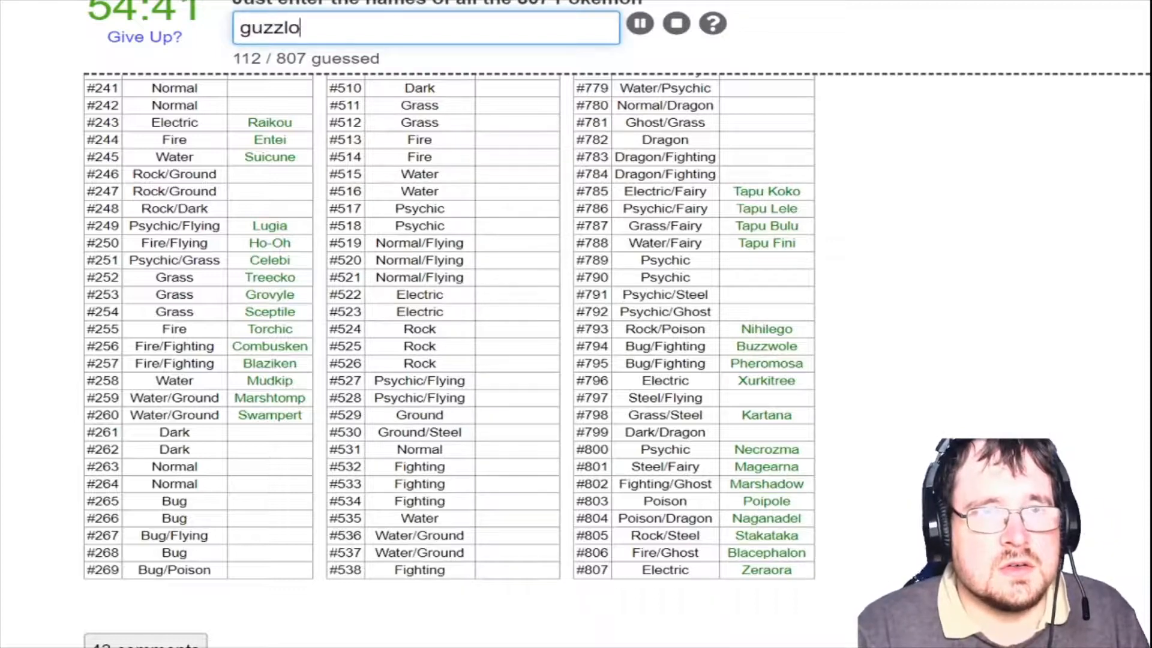
pyautogui.press('Return')
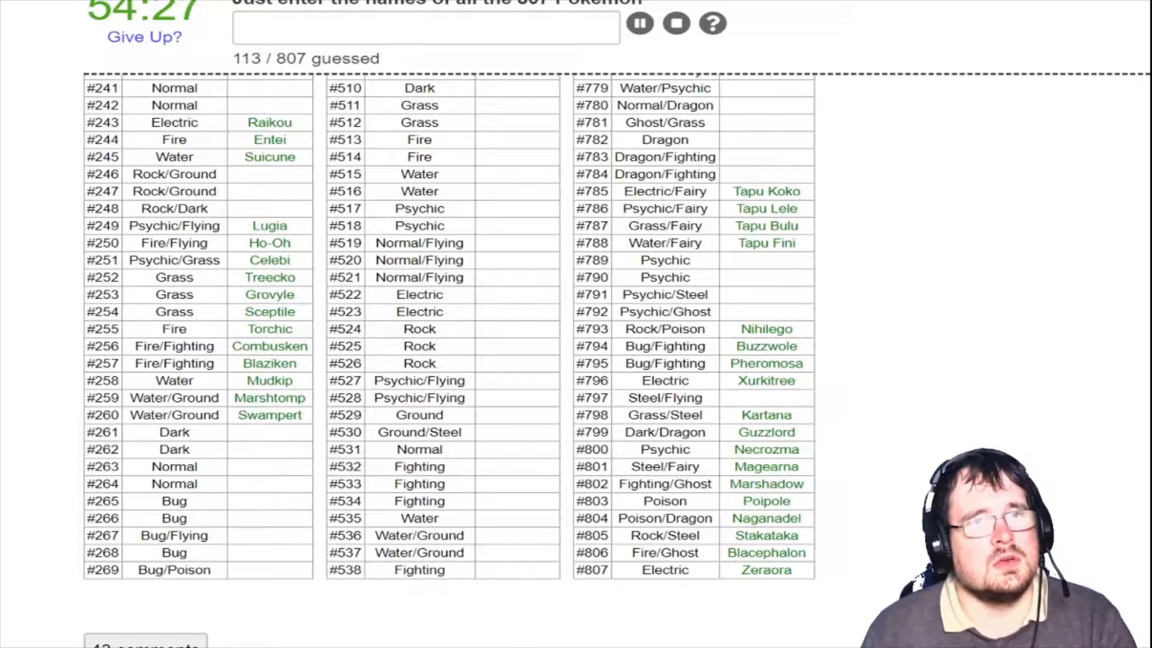
# Enter Celesteela, Solgaleo, Lunala and Cosmog into the Gen 7 rows
pyautogui.write('C')
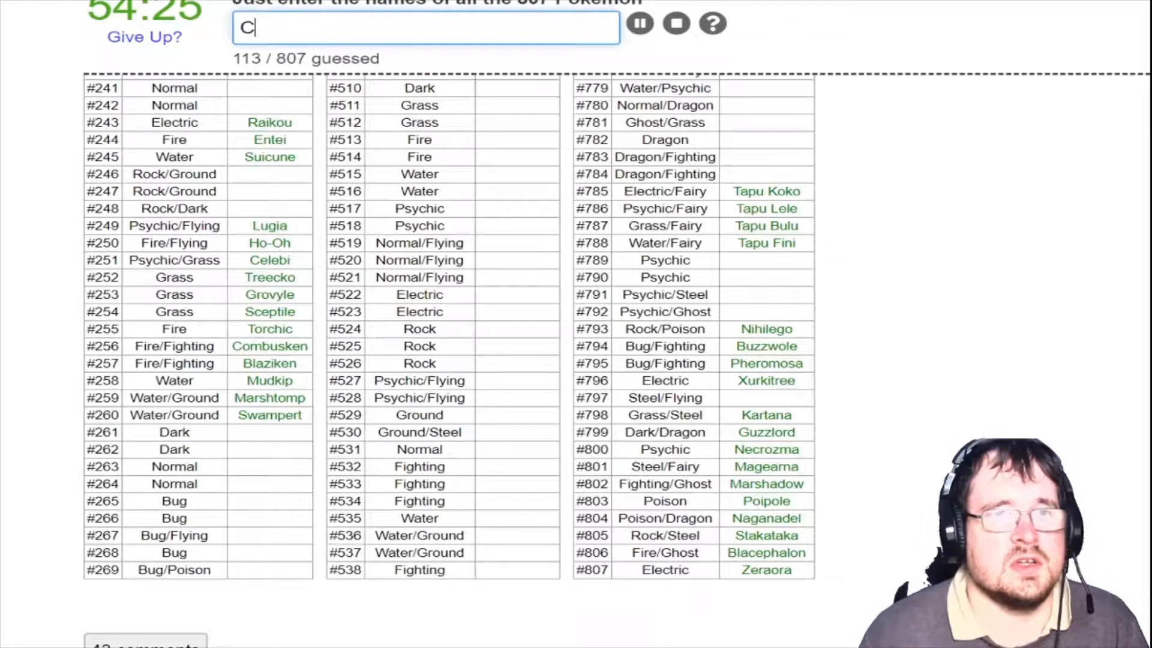
pyautogui.write('elesteela')
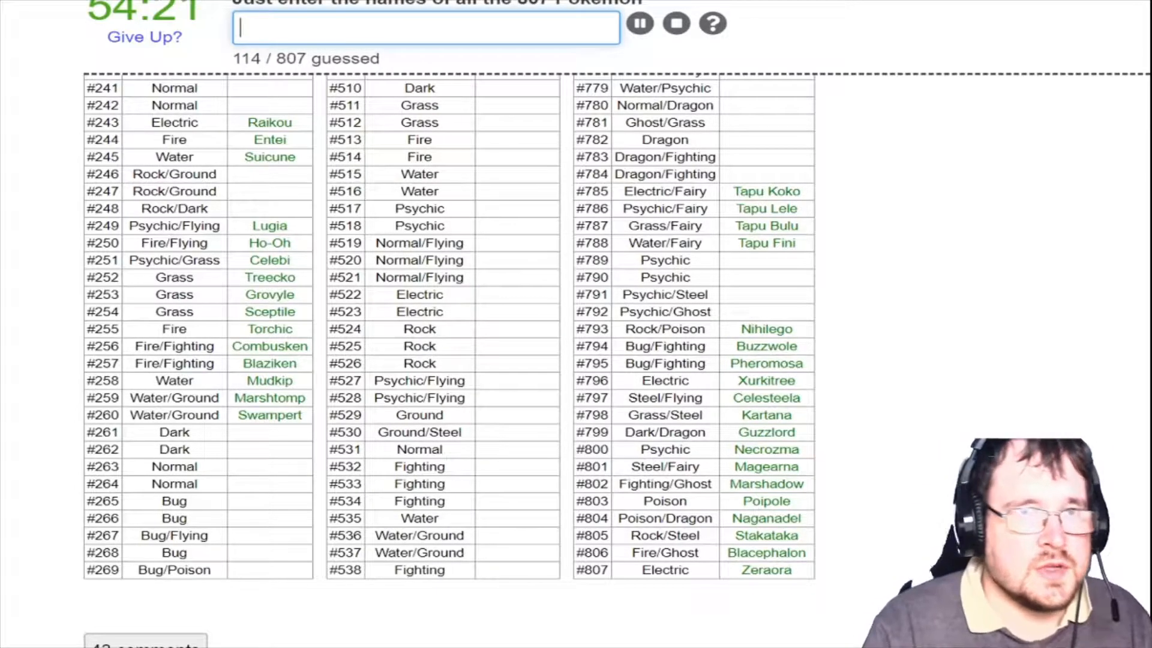
pyautogui.write('s')
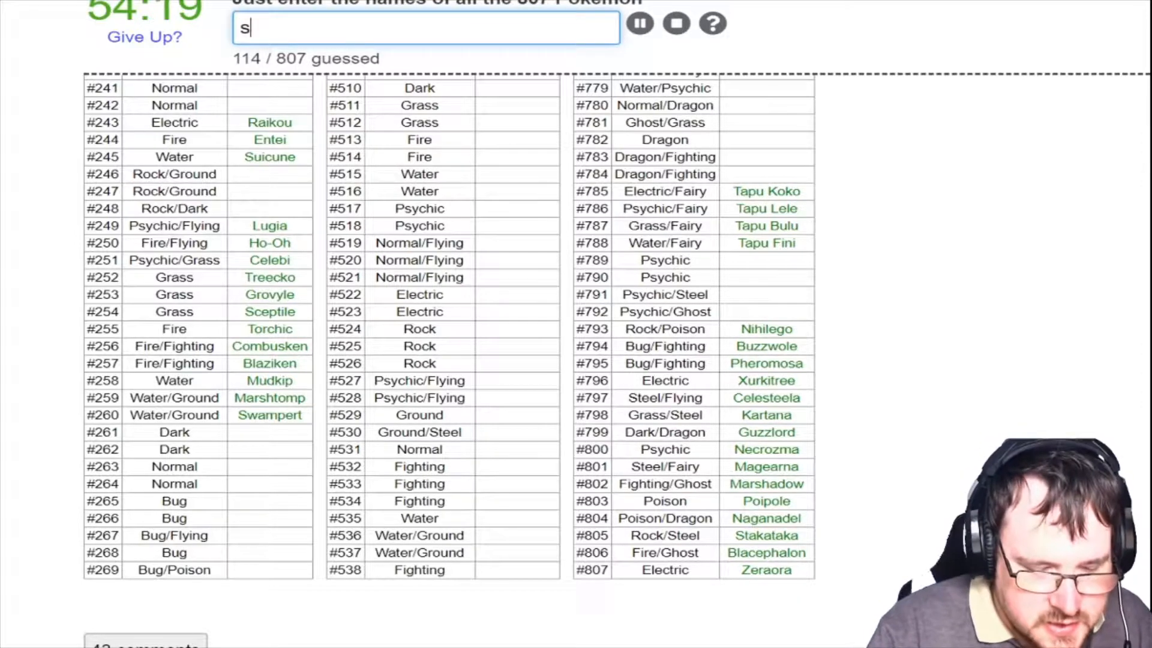
pyautogui.write('Solgaleo')
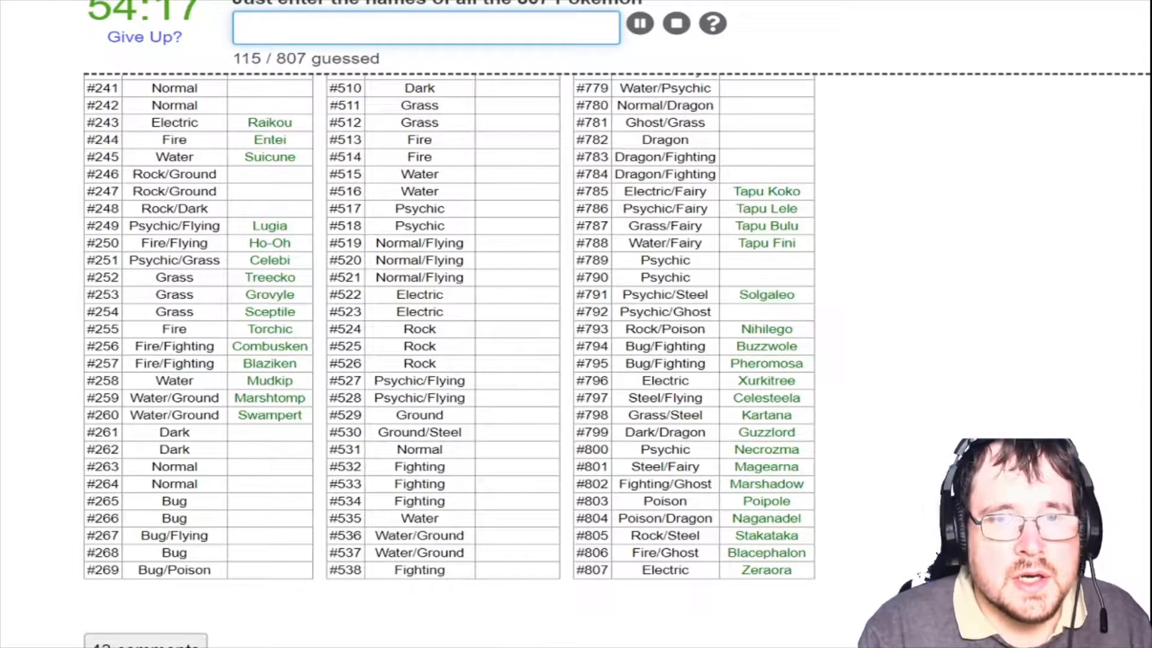
pyautogui.write('Lunala')
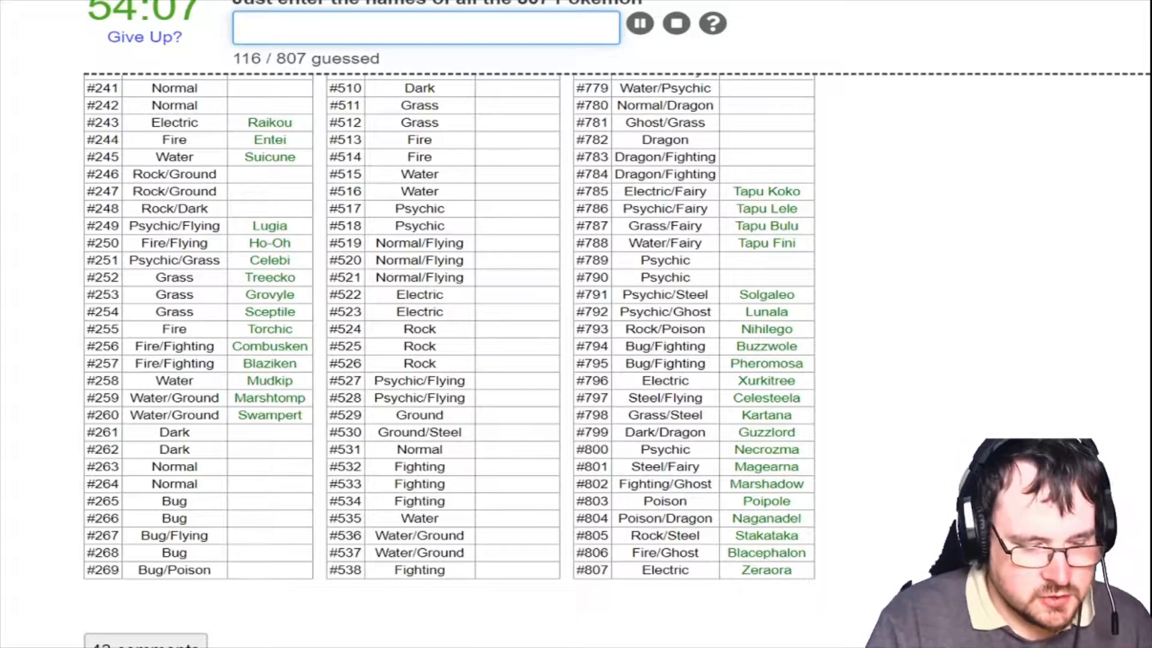
pyautogui.write('cosm')
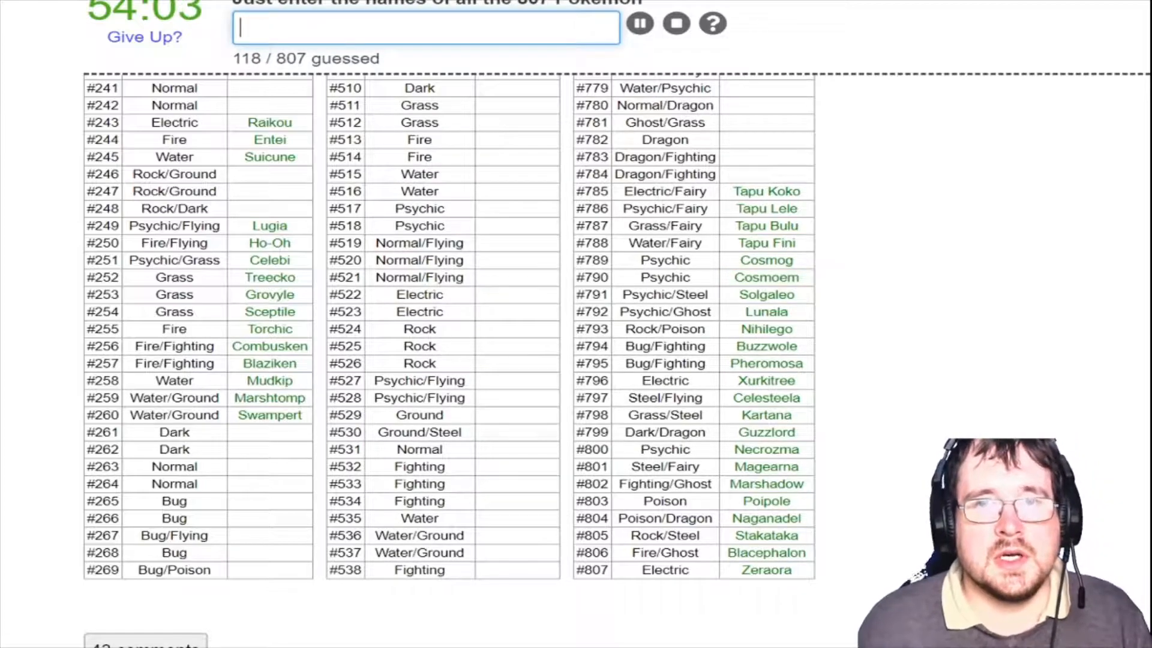
# Scroll up and enter Volcanion and Hoopa
pyautogui.scroll(3)
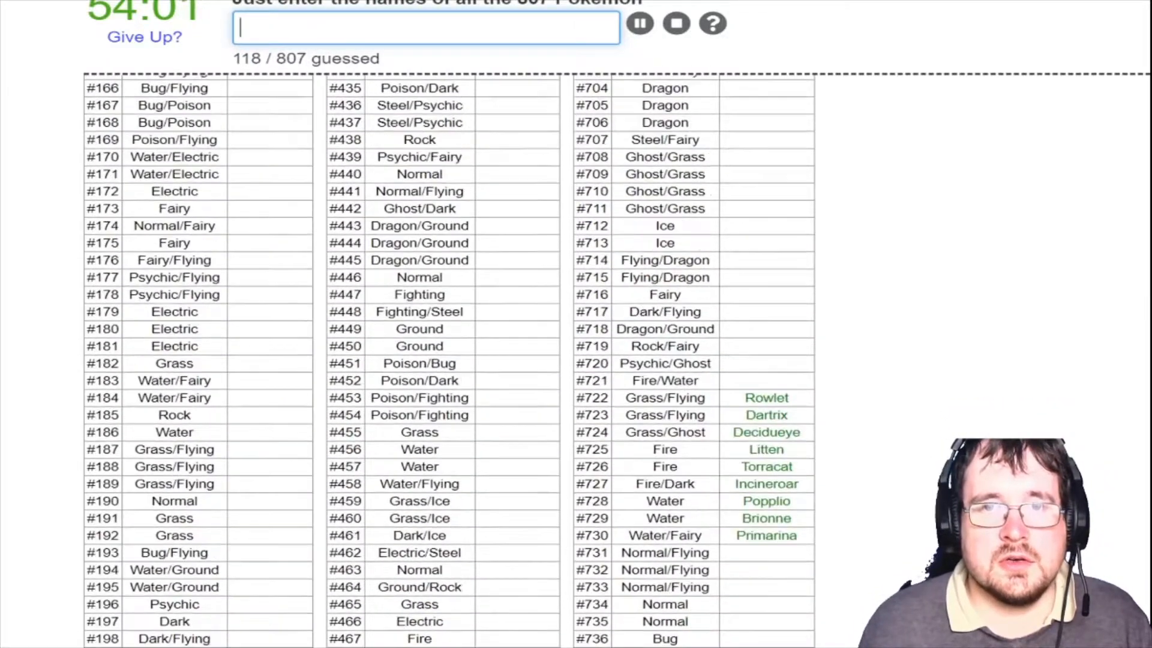
pyautogui.scroll(3)
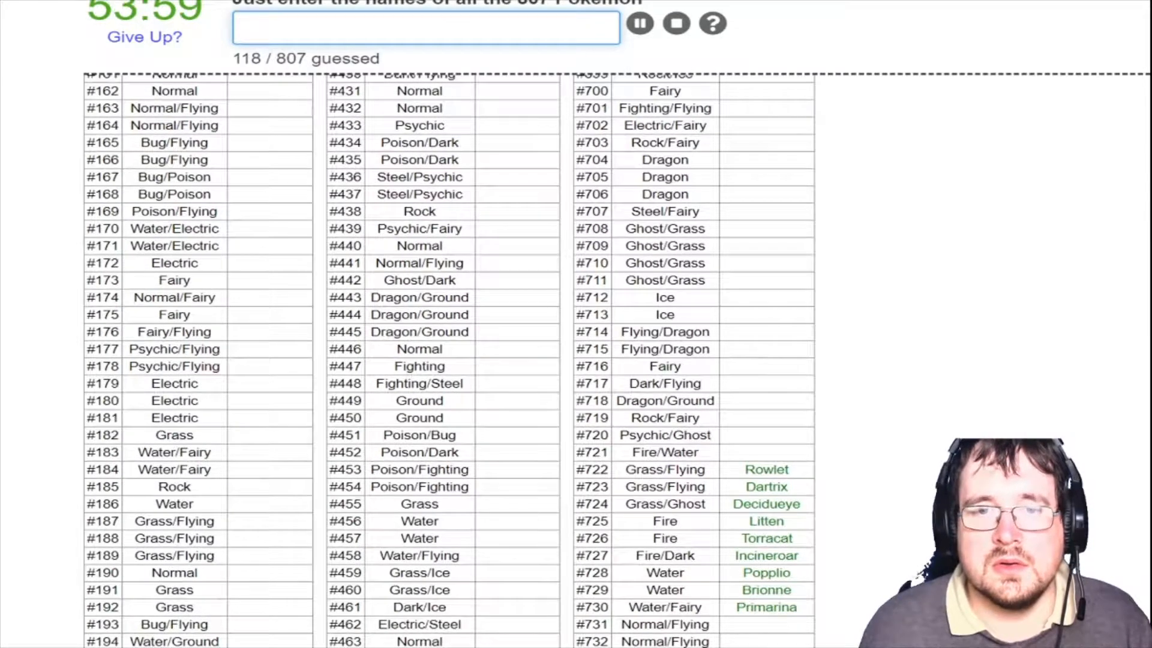
pyautogui.write('Volc')
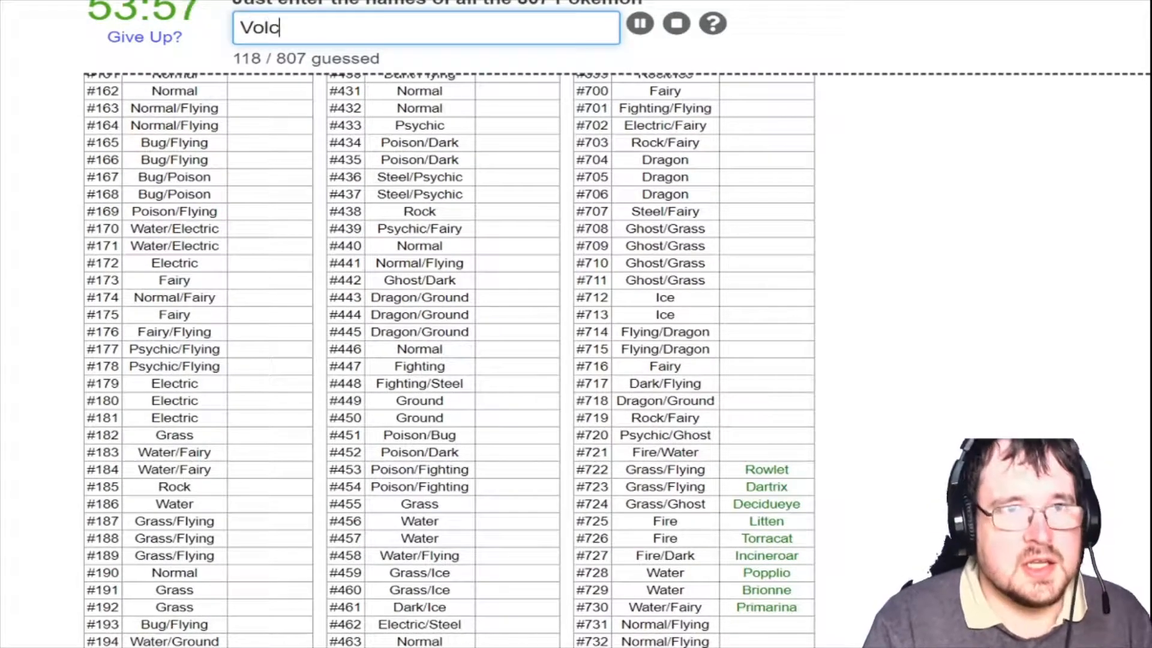
pyautogui.write('Volcanion')
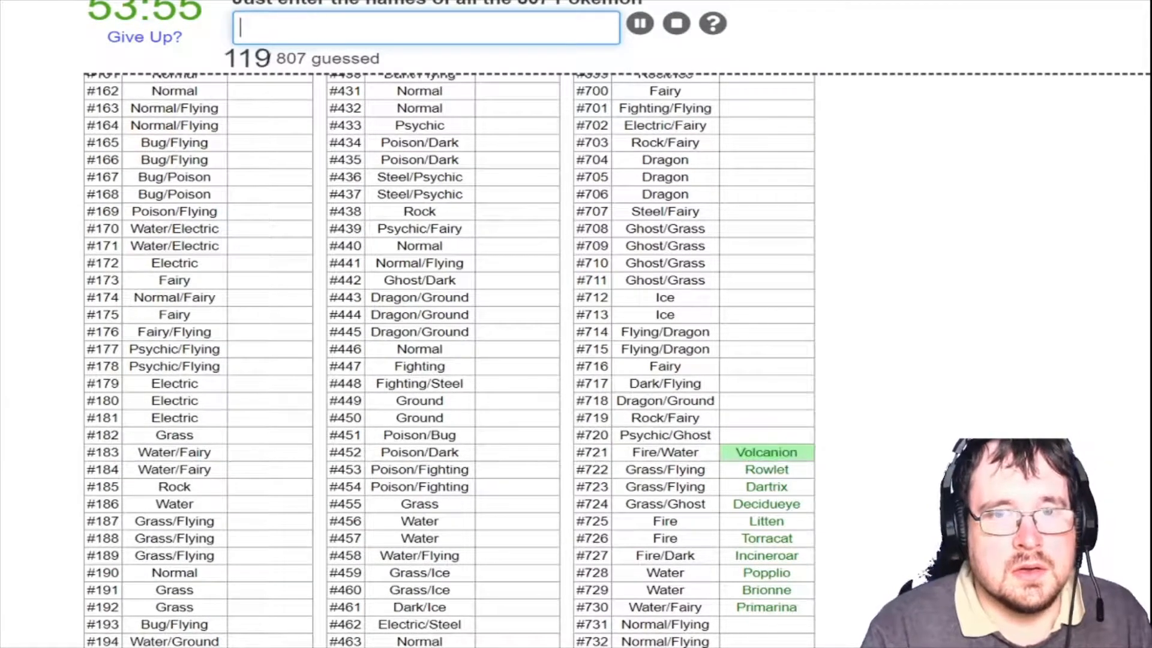
pyautogui.write('hoo')
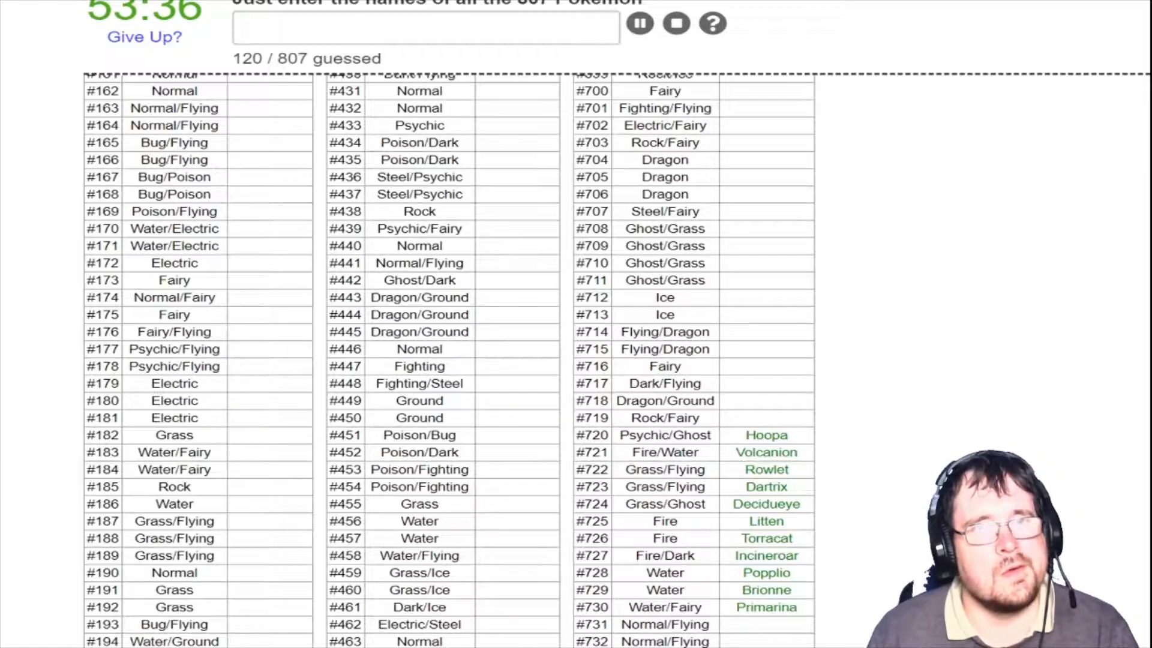
# Enter Xerneas, Yveltal, Zygarde, Diancie and Carbink, reaching 125 / 807
pyautogui.write('Xerm')
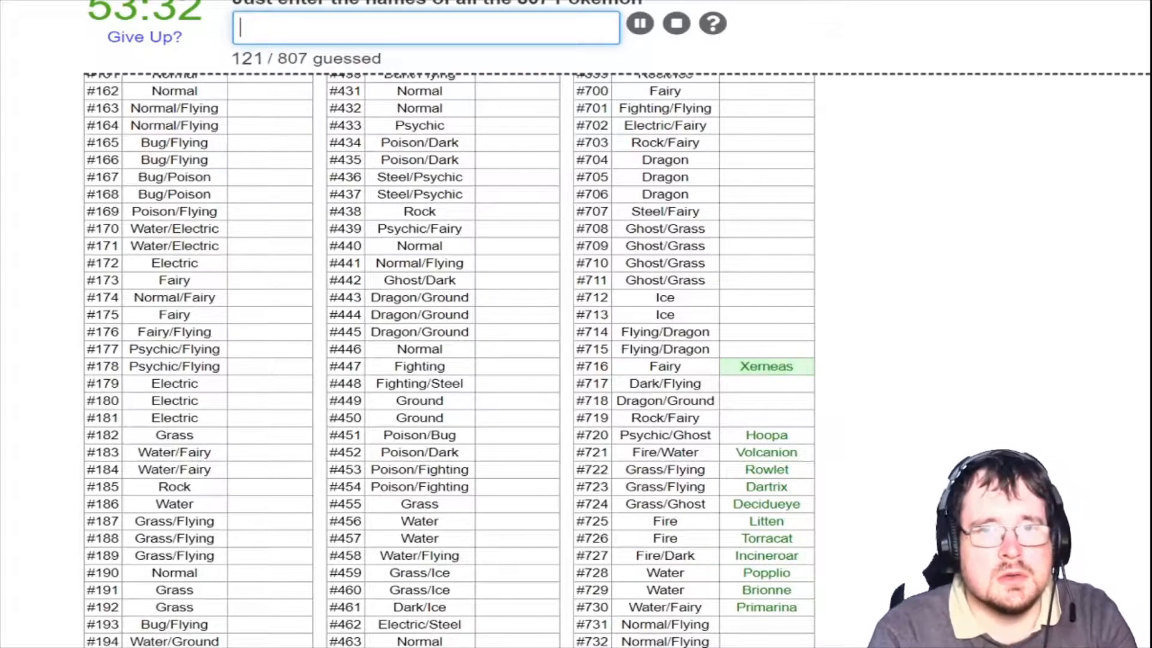
pyautogui.write('yv')
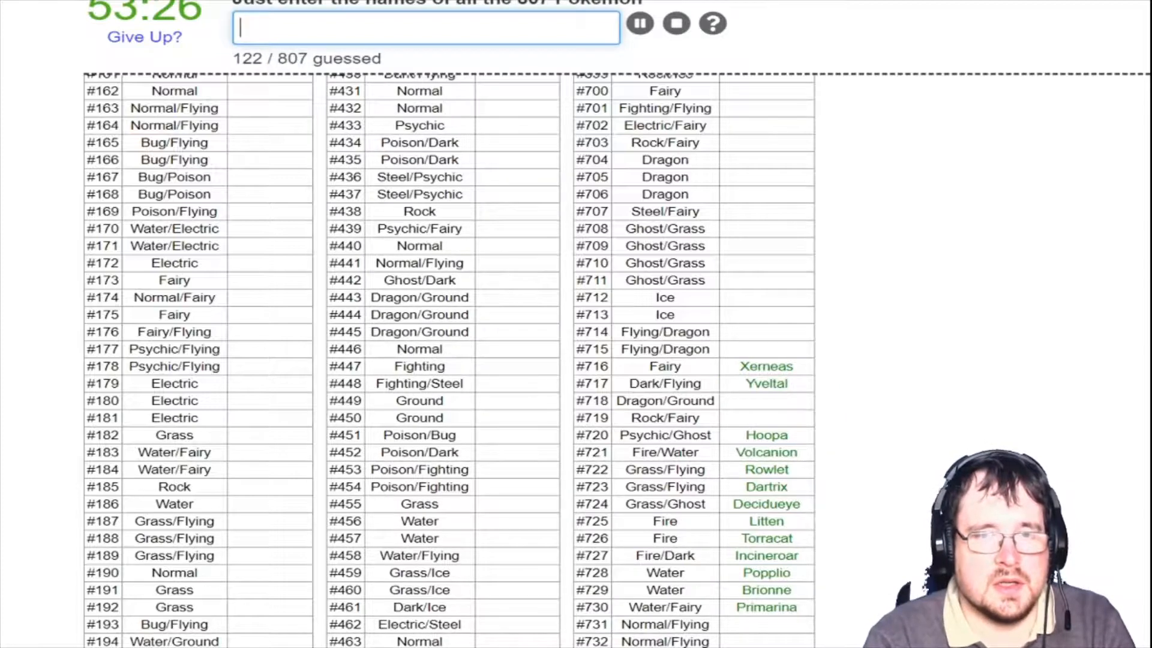
pyautogui.write('zyga')
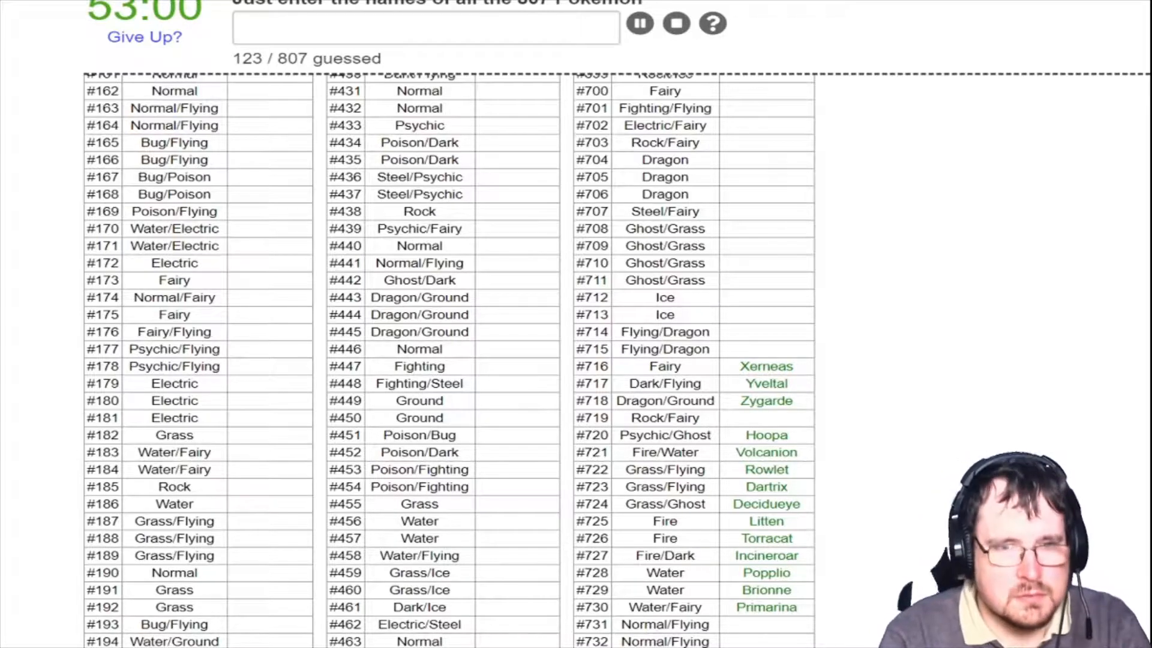
pyautogui.write('D')
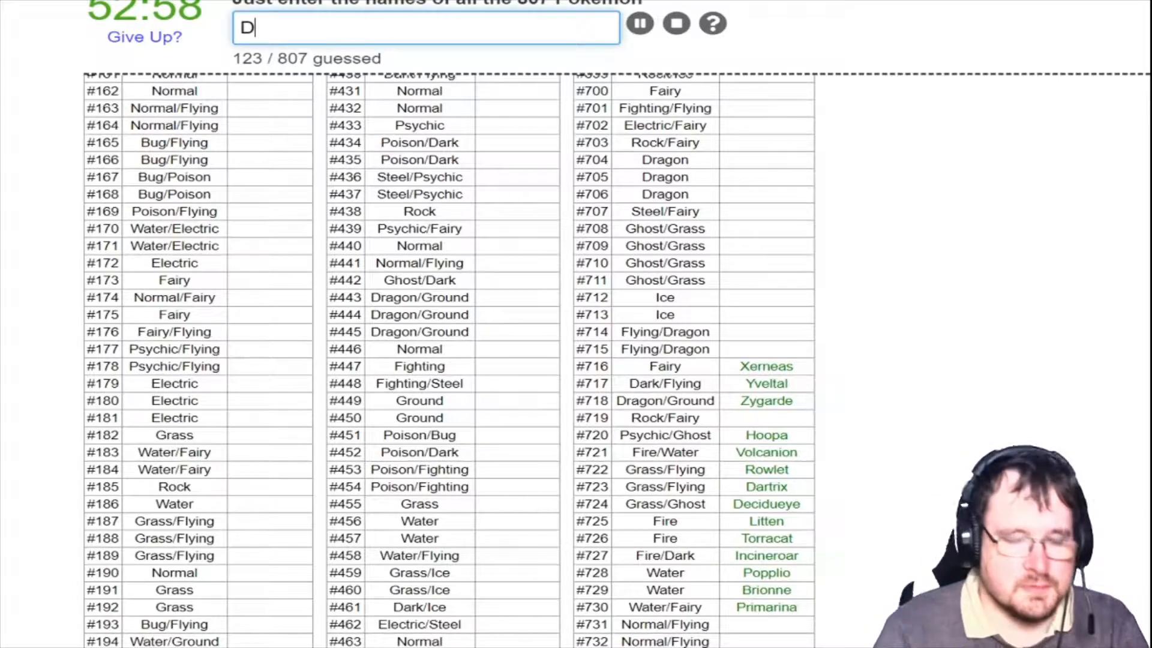
pyautogui.write('iand')
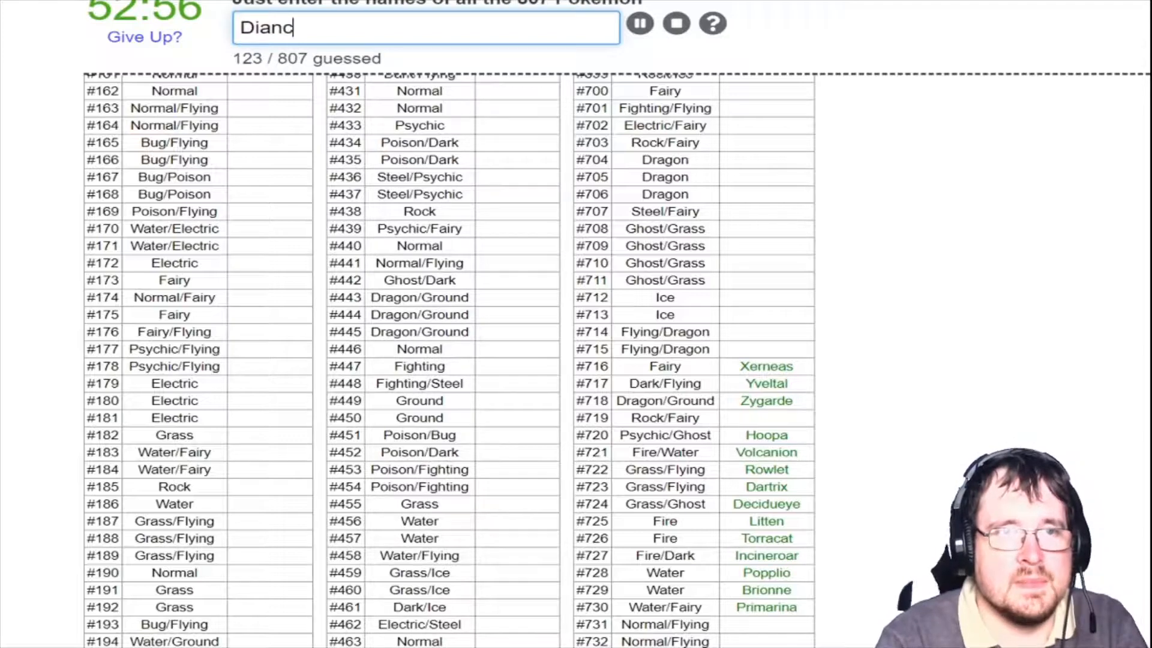
pyautogui.write('Cat')
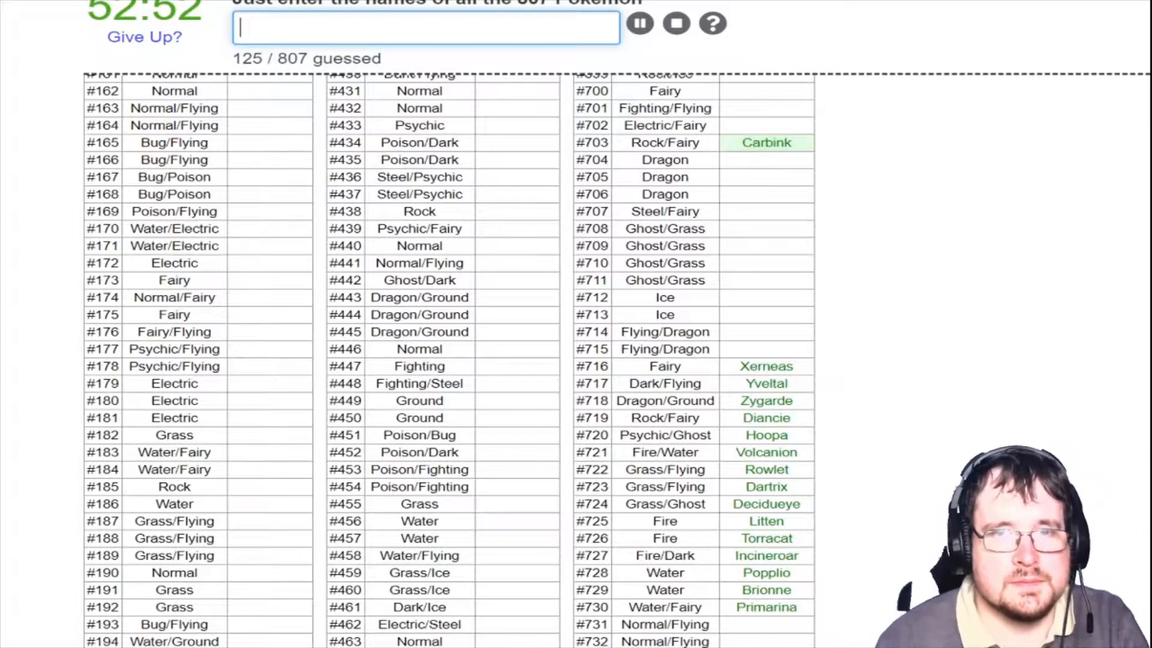
# Scroll to the Gen 5 rows and enter Keldeo, Meloetta, Cobalion, Terrakion and Virizion
pyautogui.scroll(3)
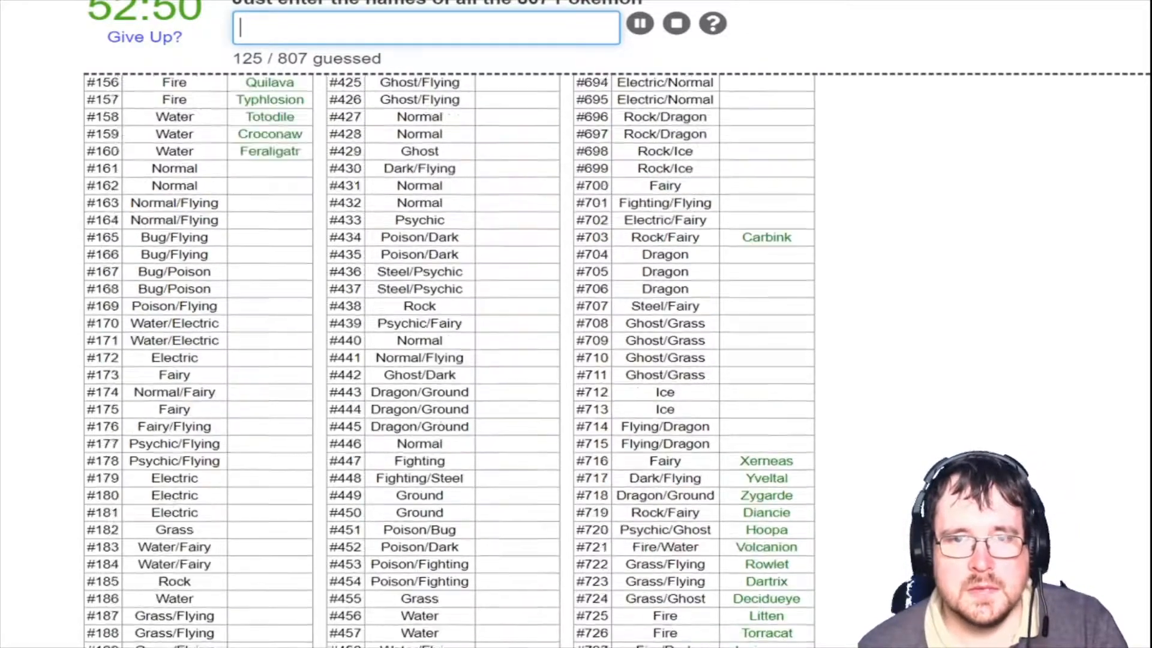
pyautogui.scroll(3)
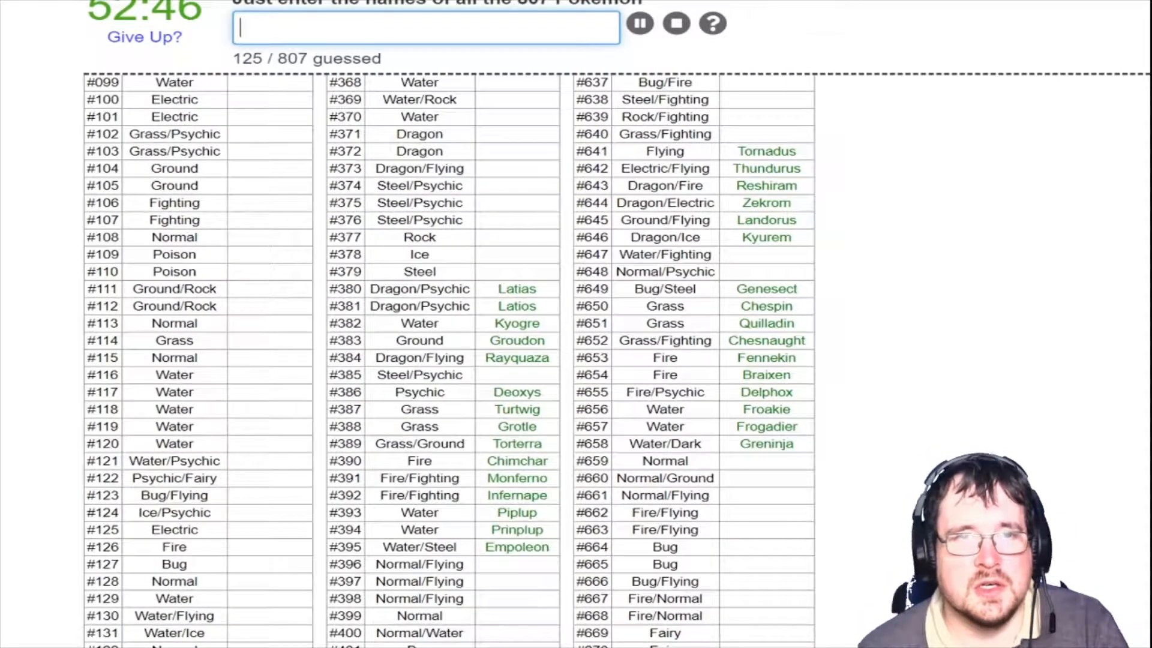
pyautogui.write('Kelde')
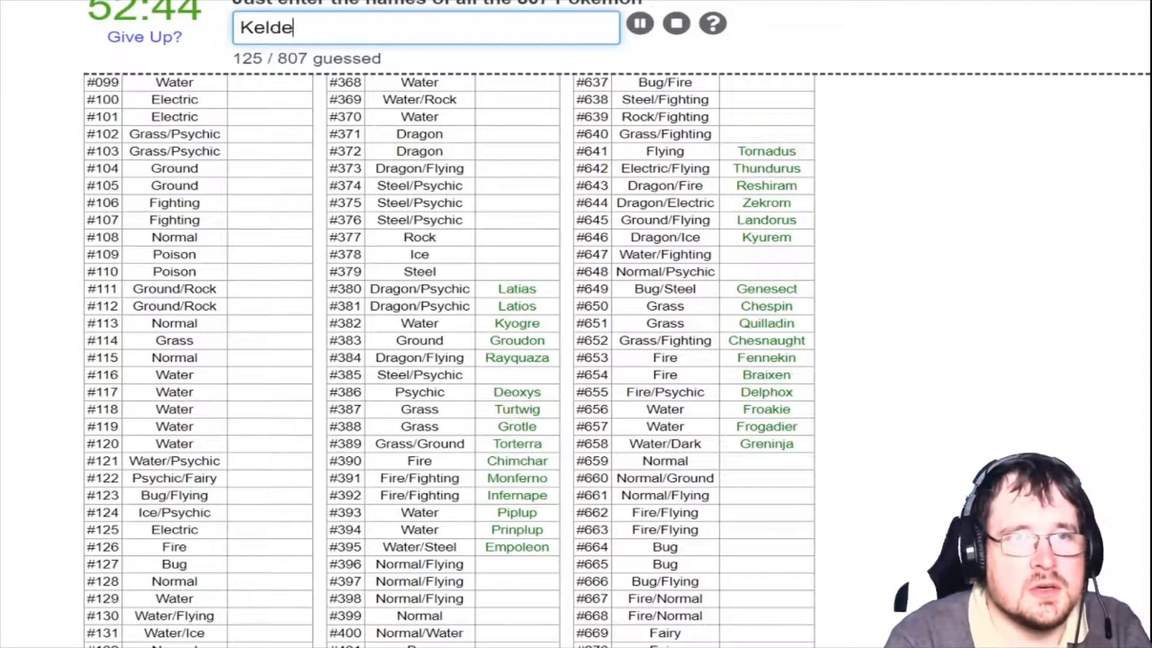
pyautogui.press('Return')
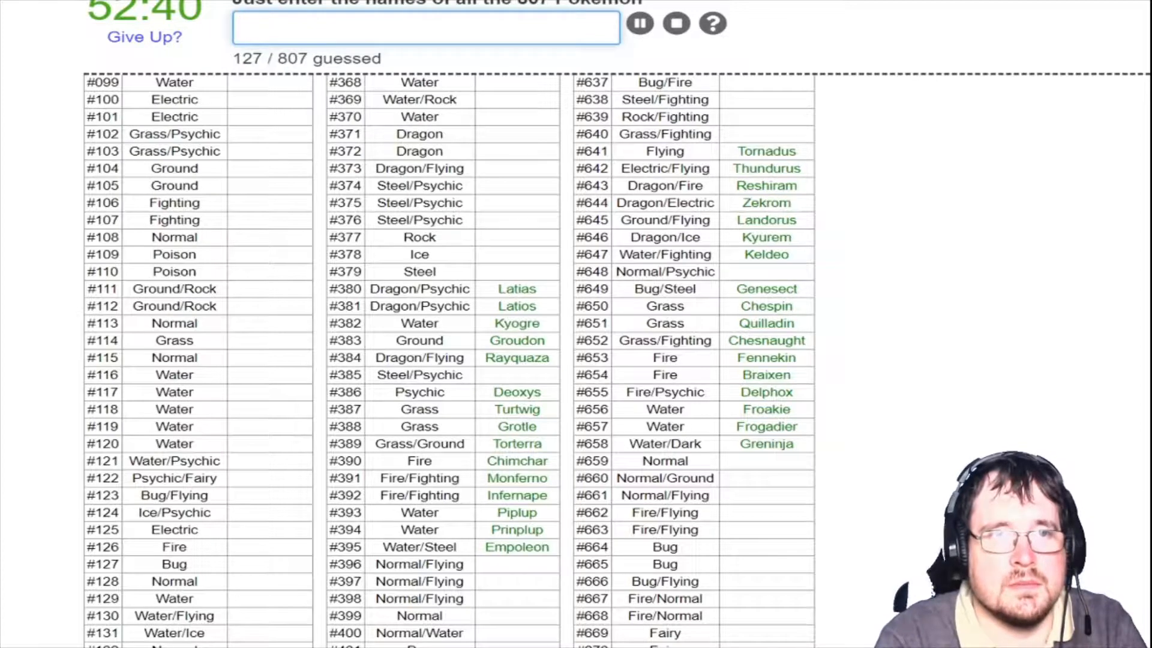
pyautogui.write('Meloetta')
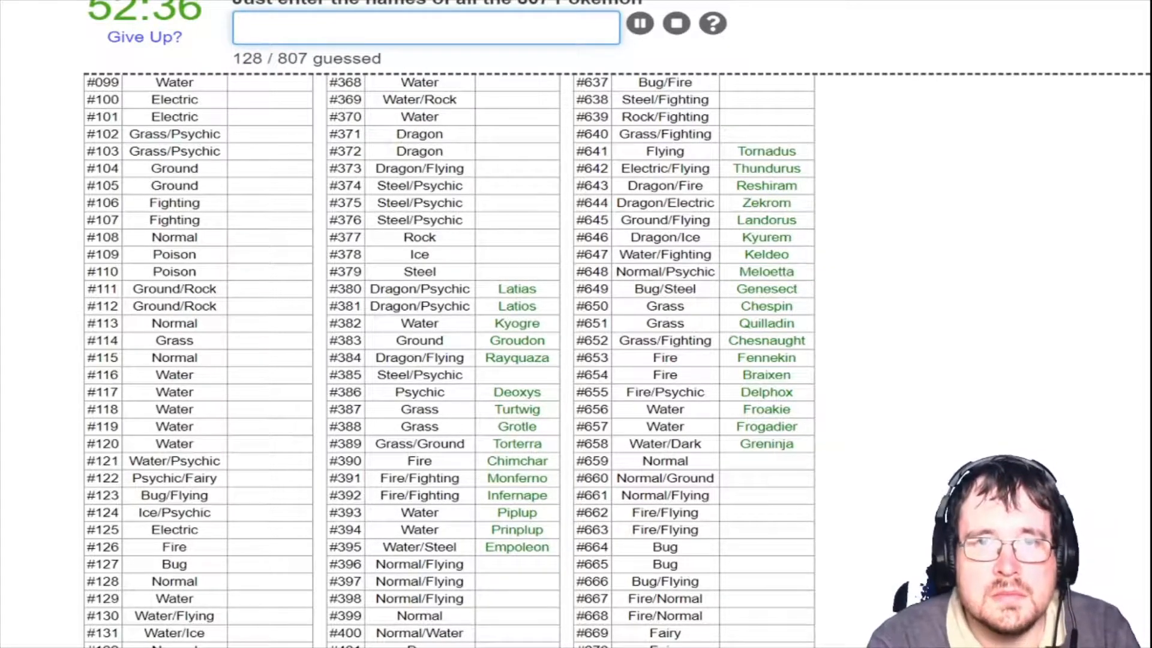
pyautogui.write('C')
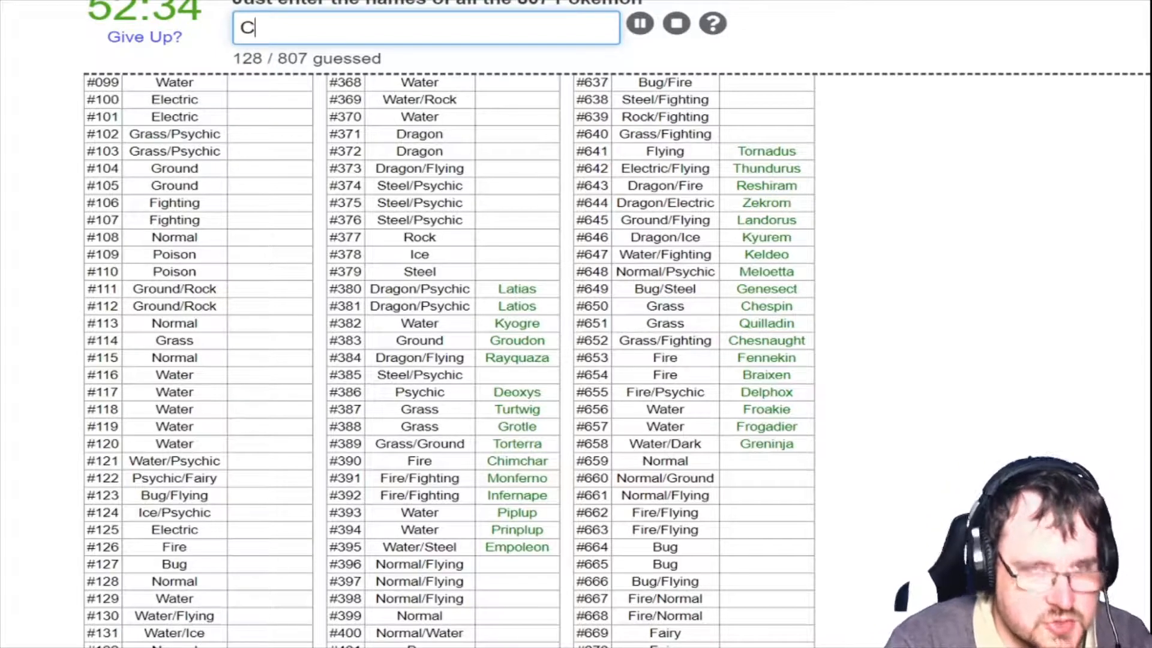
pyautogui.write('Cobalion')
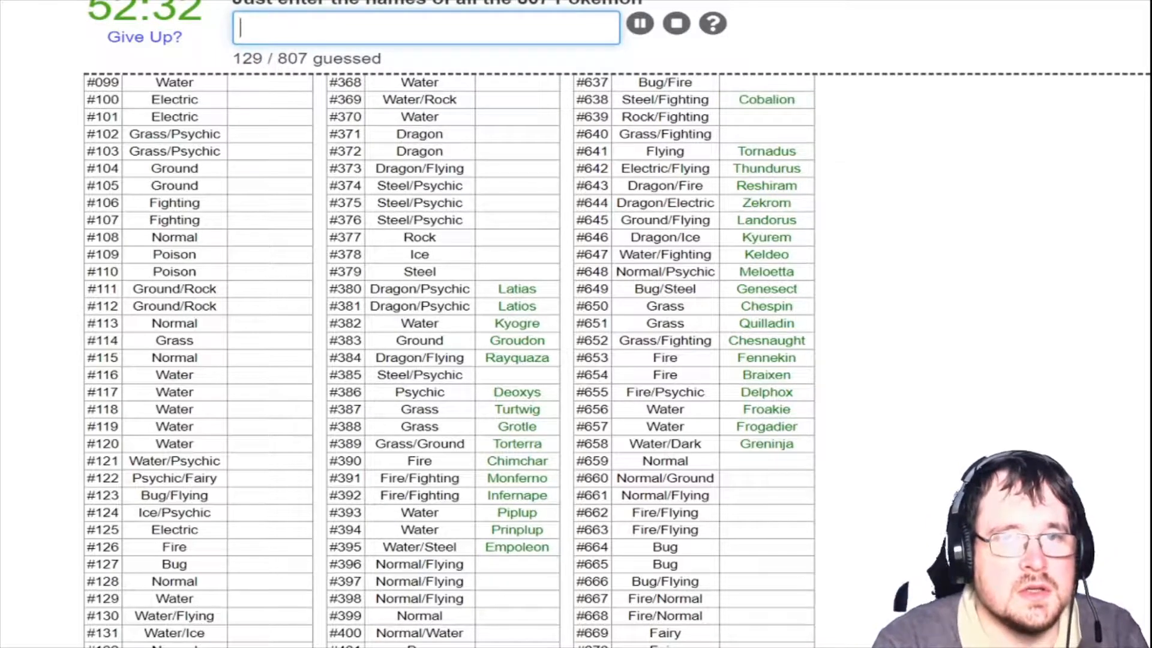
pyautogui.write('Terrakion')
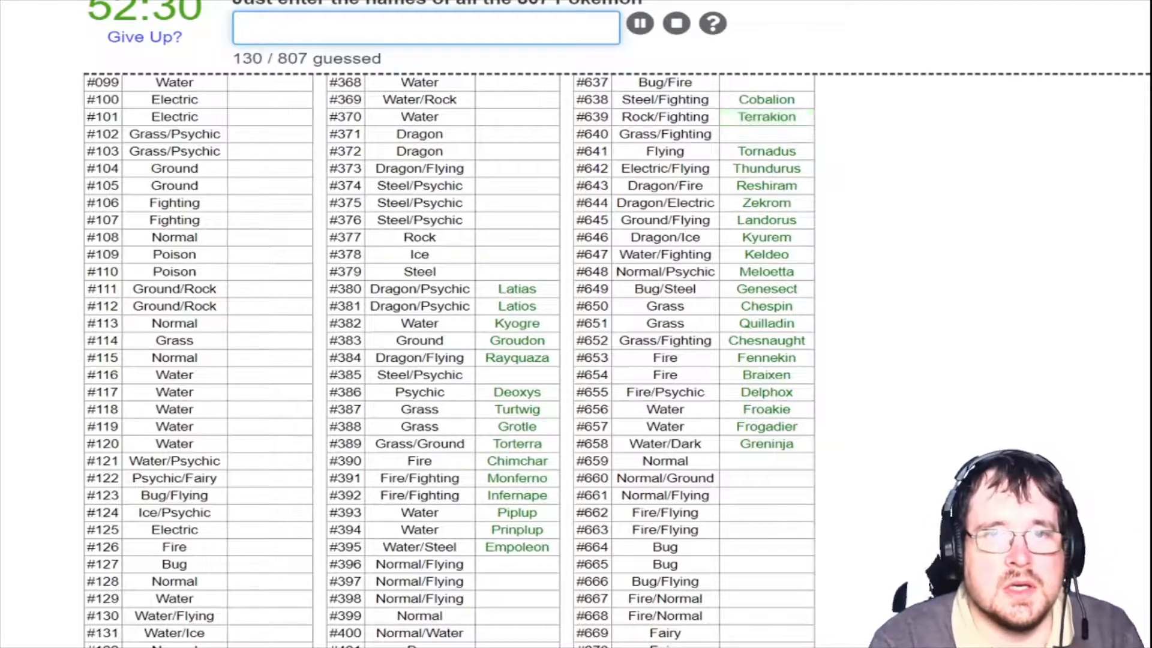
pyautogui.write('Viri')
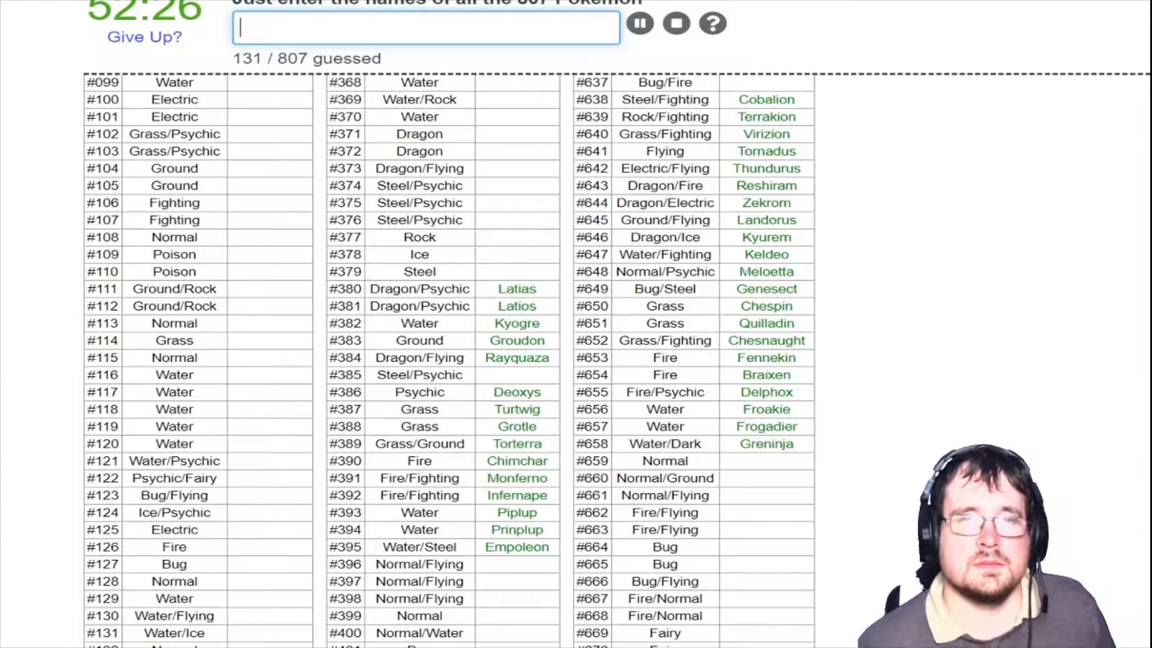
# Scroll to the Gen 4 rows and enter Victini, Darkrai and Shaymin, fixing the Shaymin typo
pyautogui.scroll(3)
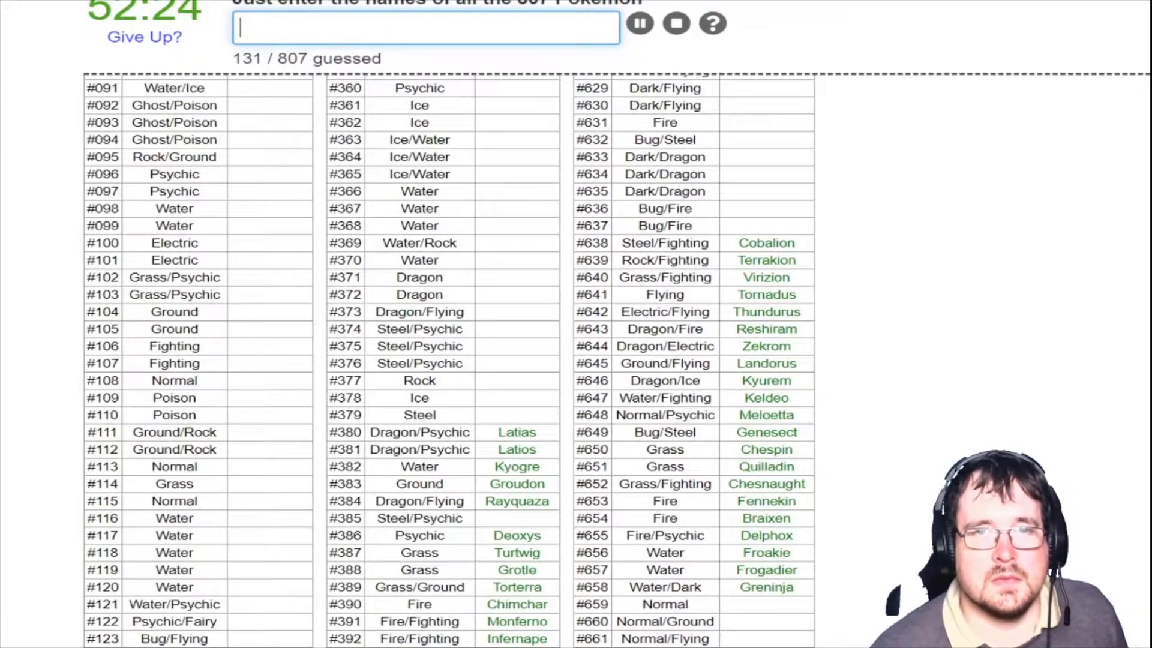
pyautogui.scroll(-3)
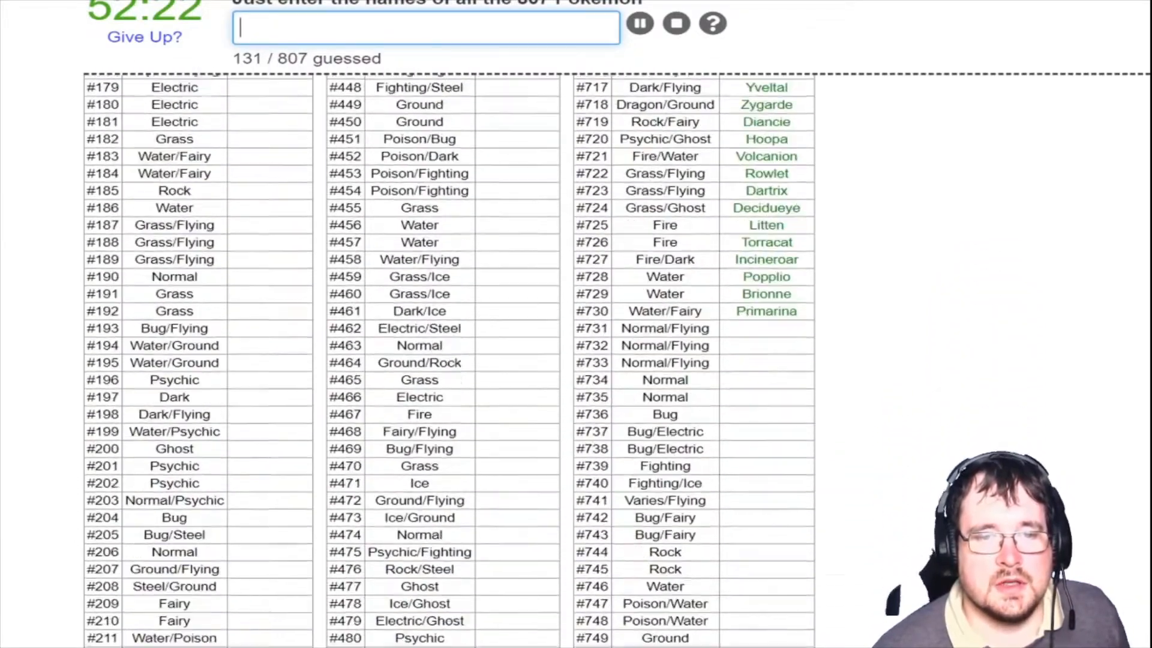
pyautogui.scroll(-3)
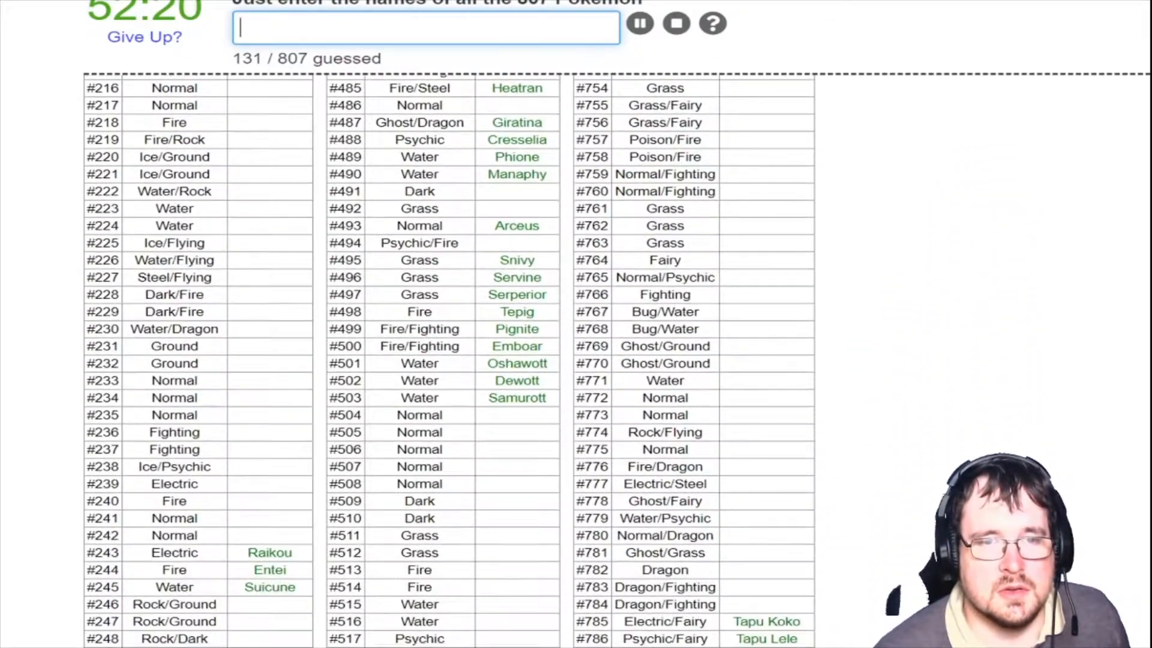
pyautogui.write('Vic')
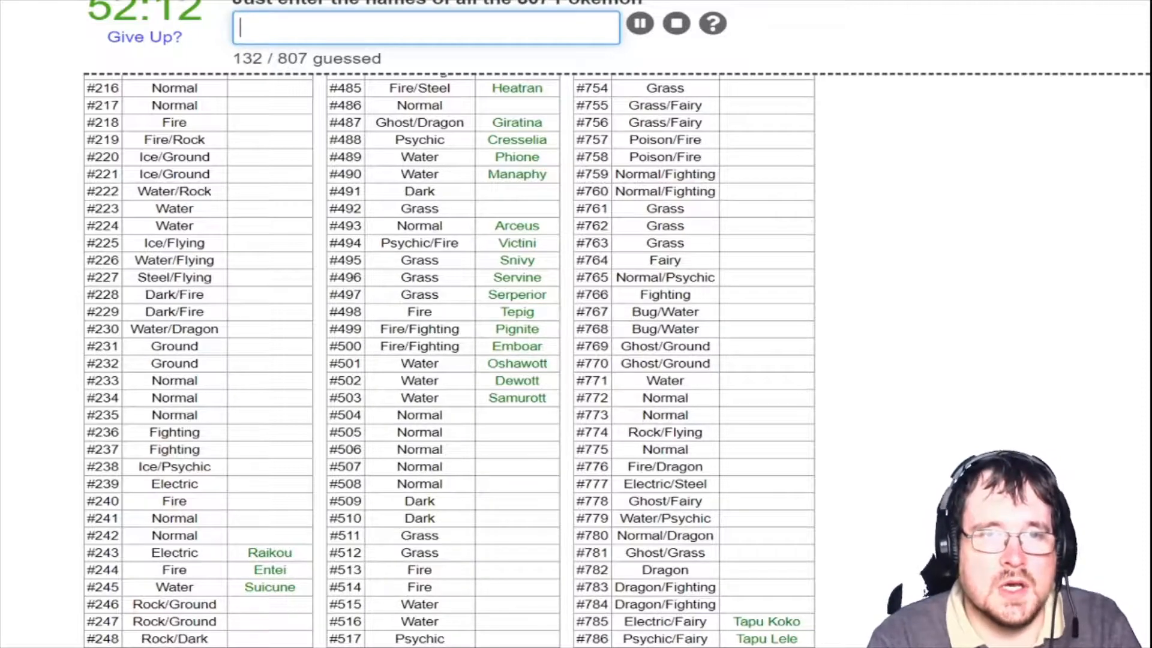
pyautogui.write('Darkrai')
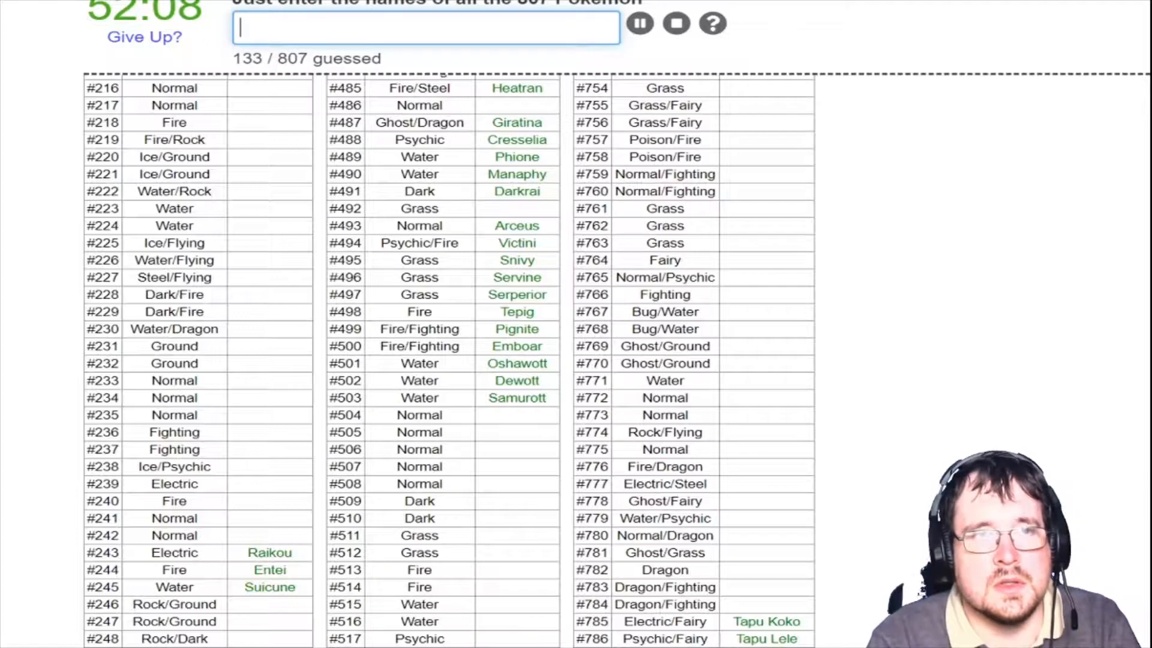
pyautogui.write('Shaymion')
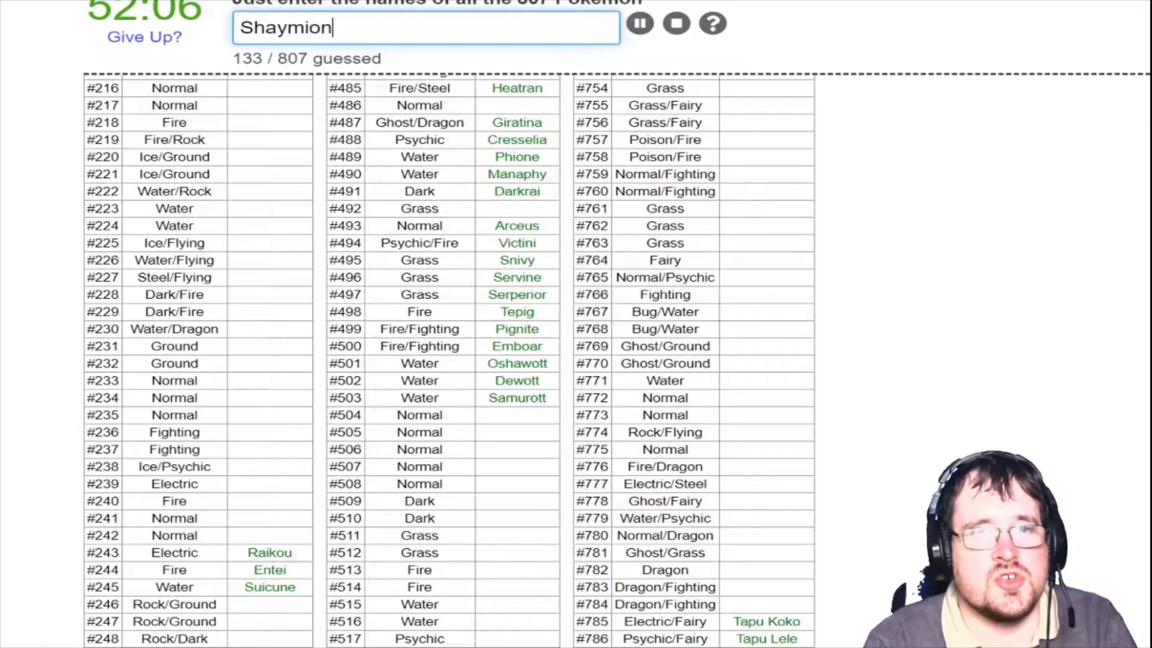
pyautogui.press('Return')
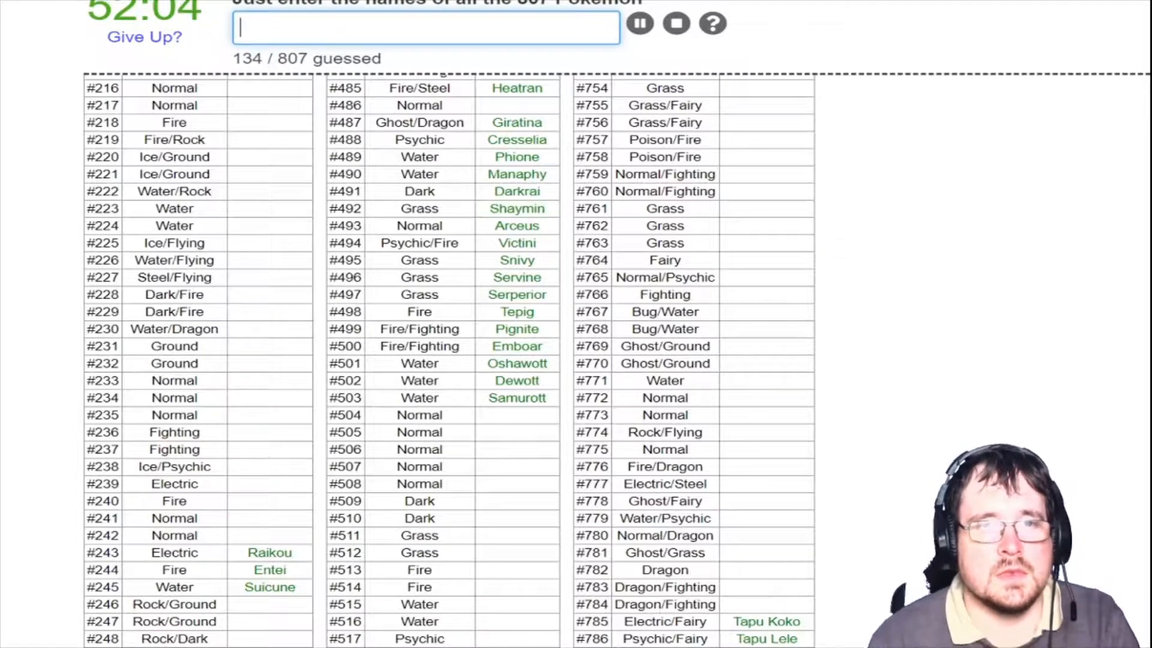
pyautogui.scroll(3)
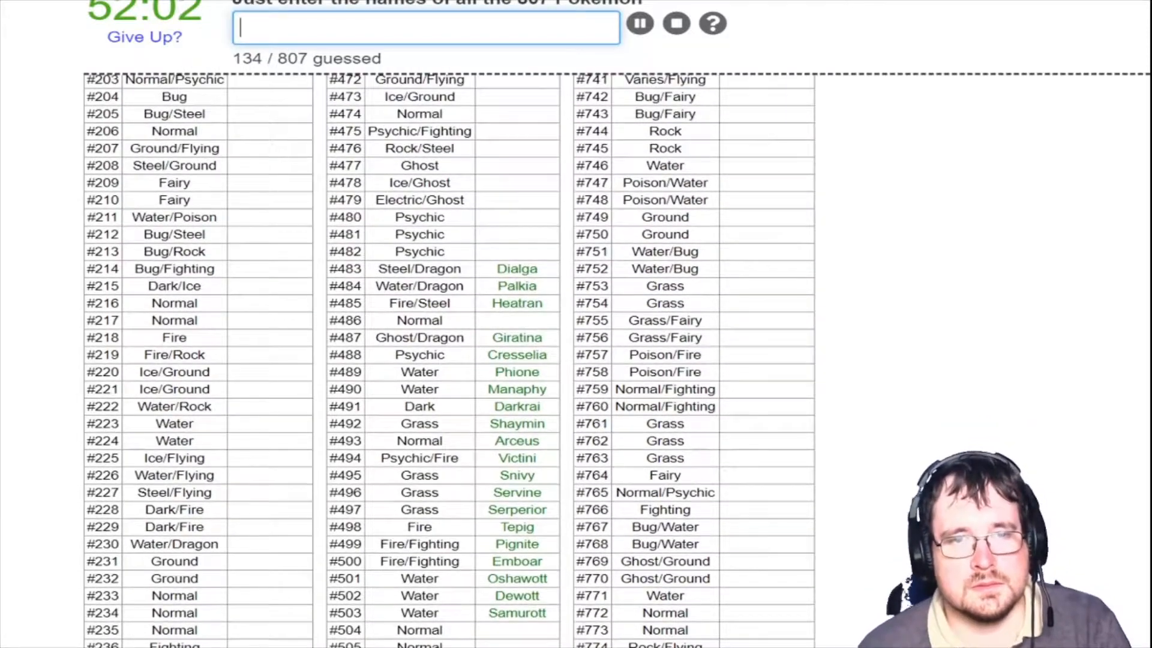
pyautogui.scroll(-3)
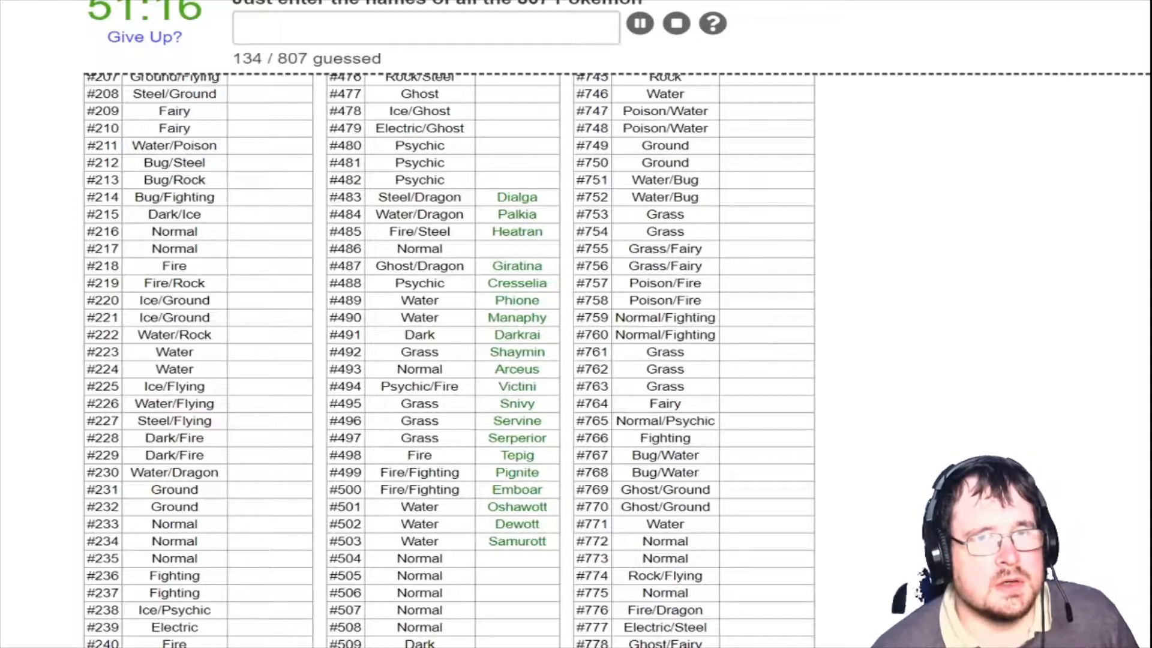
# Enter Uxie, Azelf and Jirachi, then scroll through the tables to review remaining blanks
pyautogui.write('U')
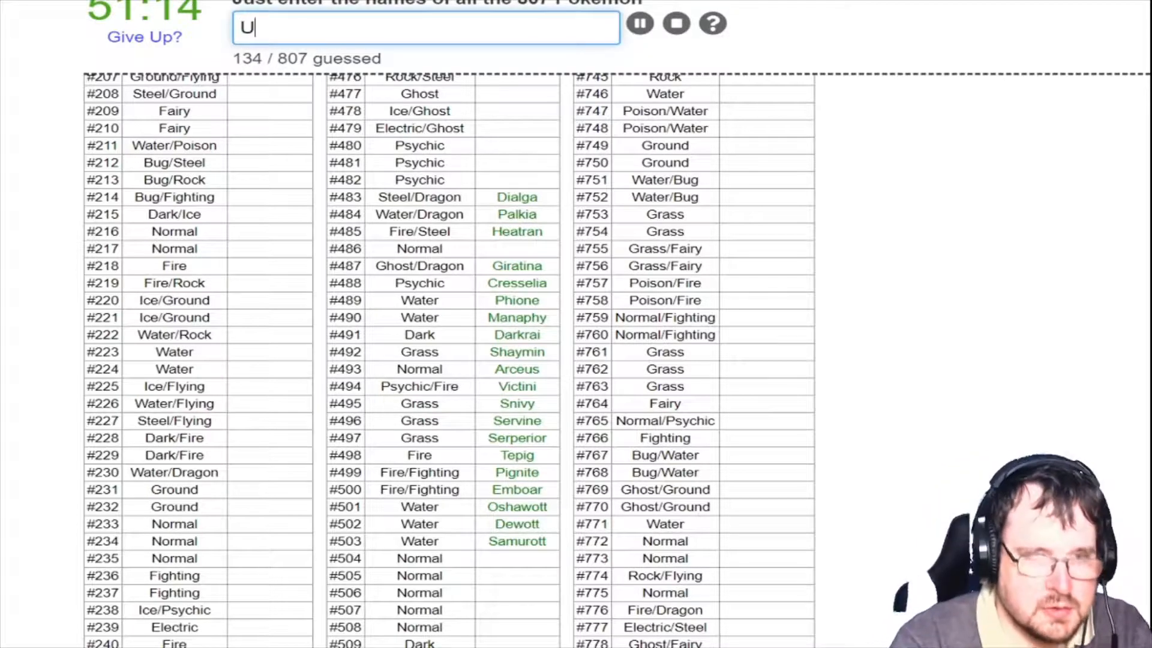
pyautogui.write('Uxie')
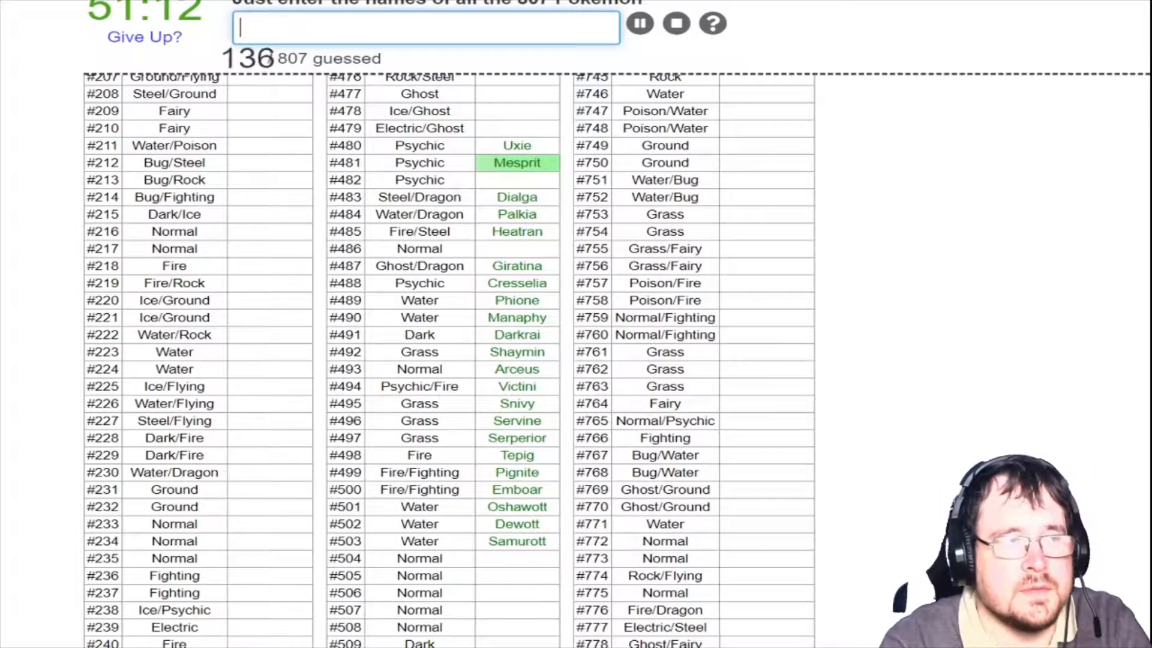
pyautogui.write('Azelf')
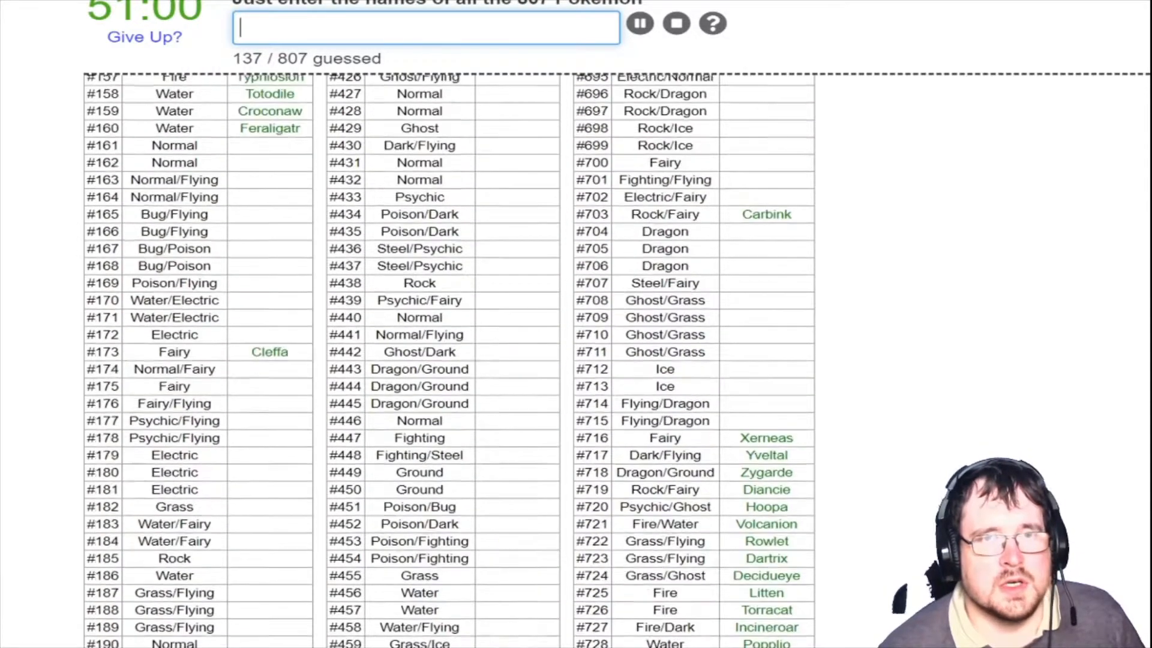
pyautogui.scroll(3)
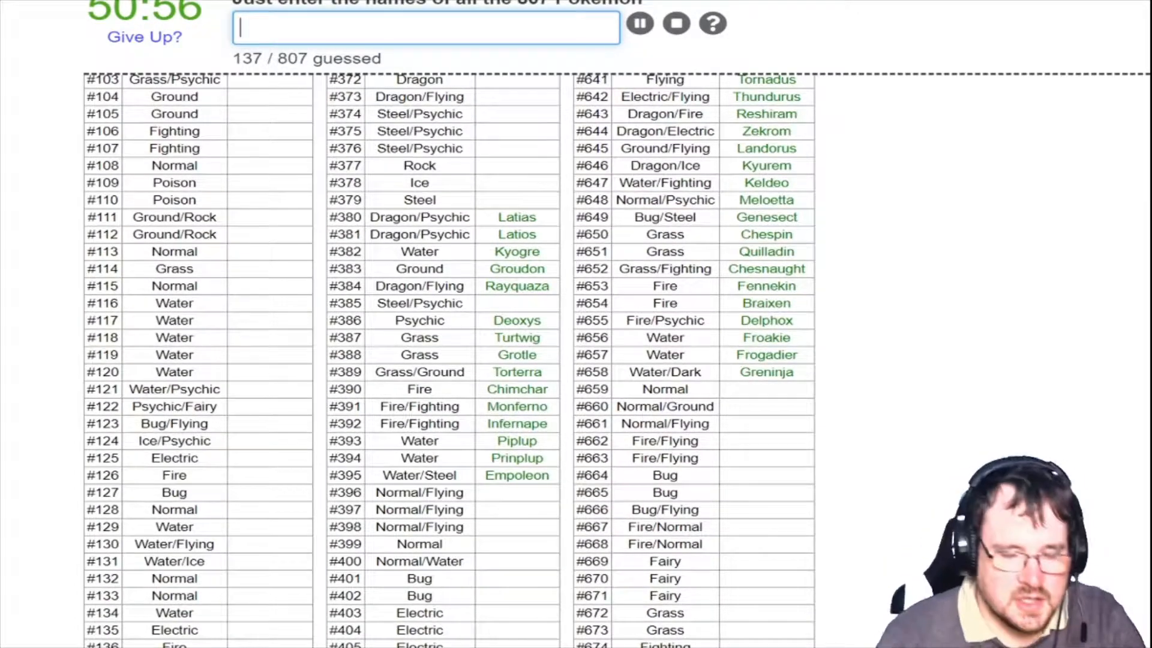
pyautogui.write('Jirachi')
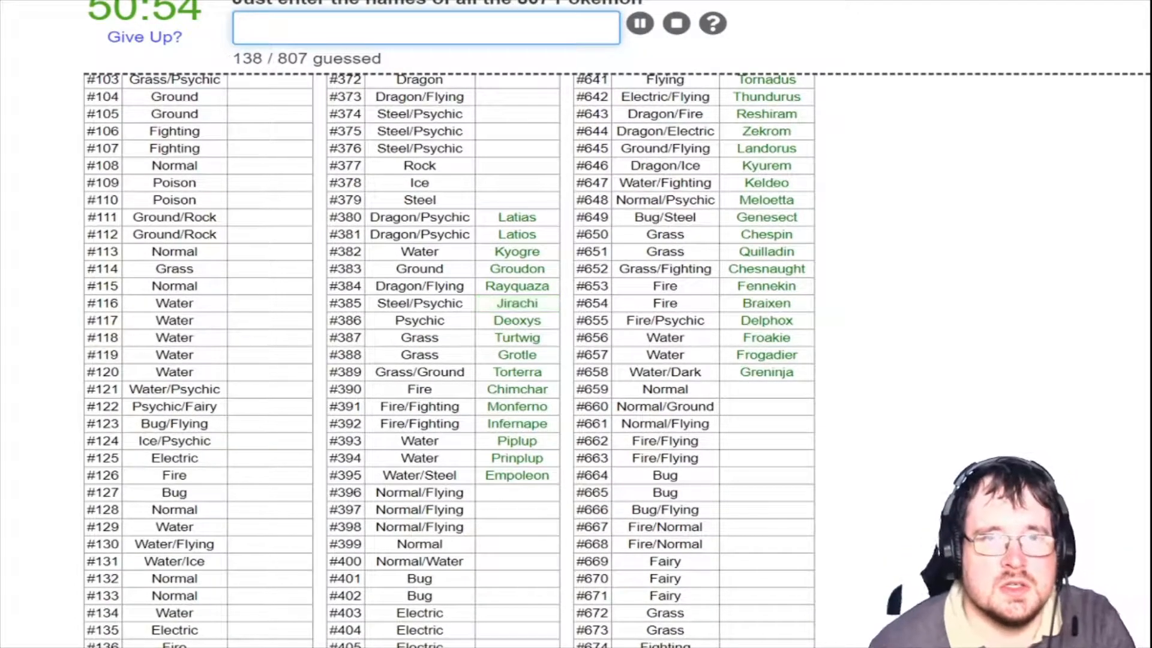
pyautogui.scroll(3)
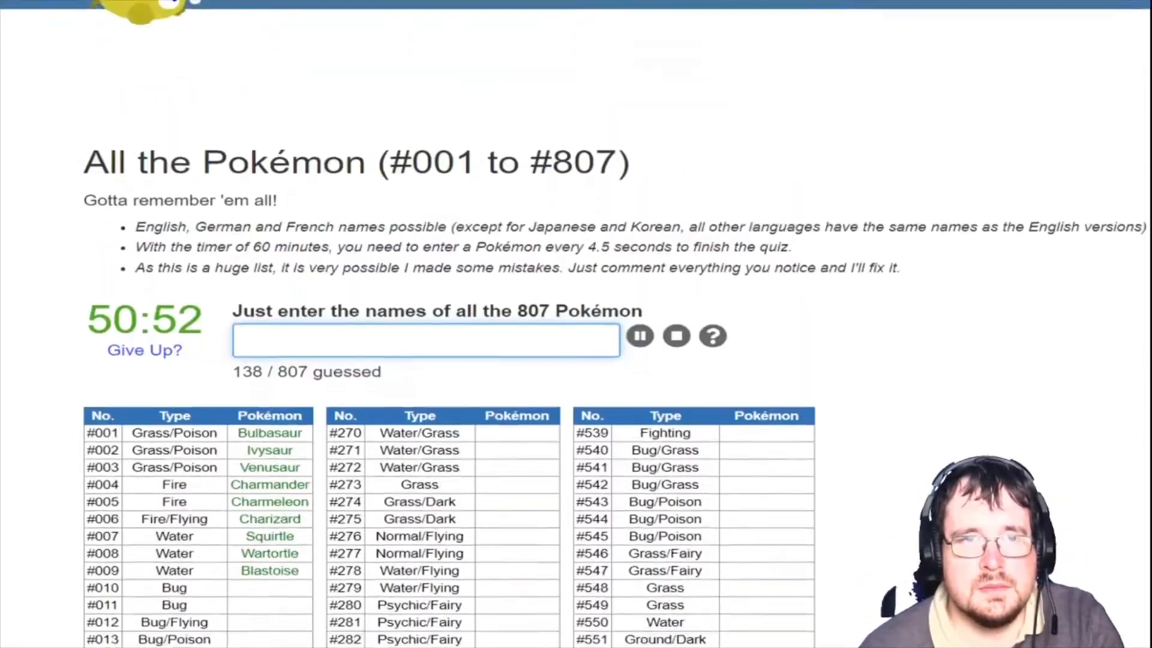
pyautogui.scroll(-3)
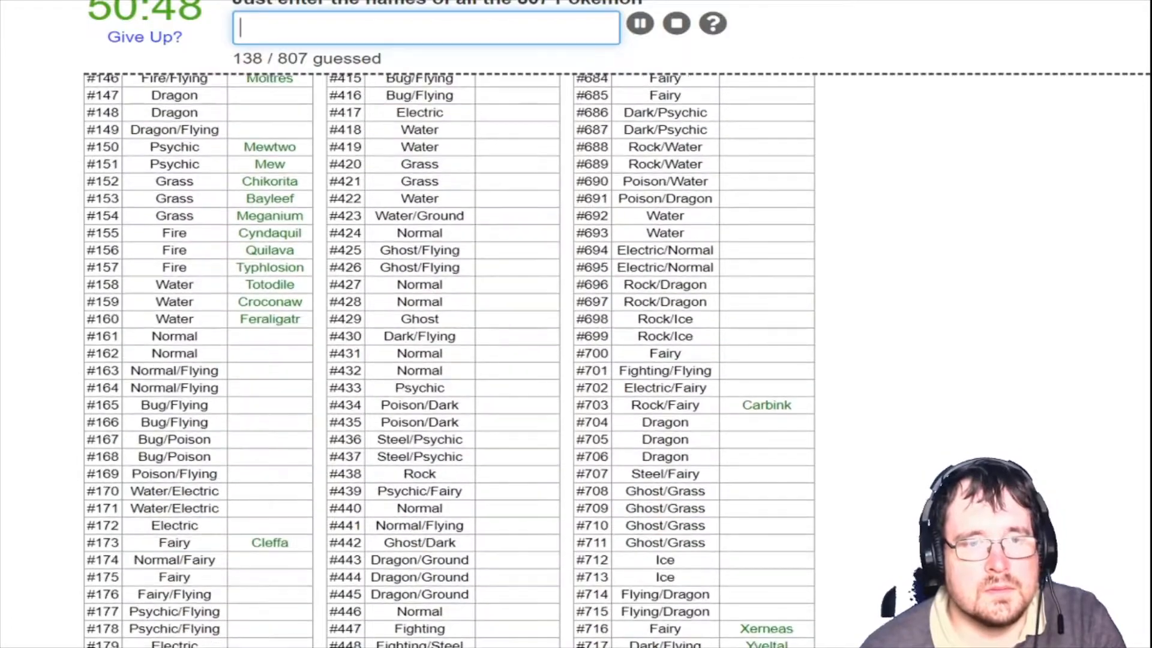
pyautogui.scroll(-3)
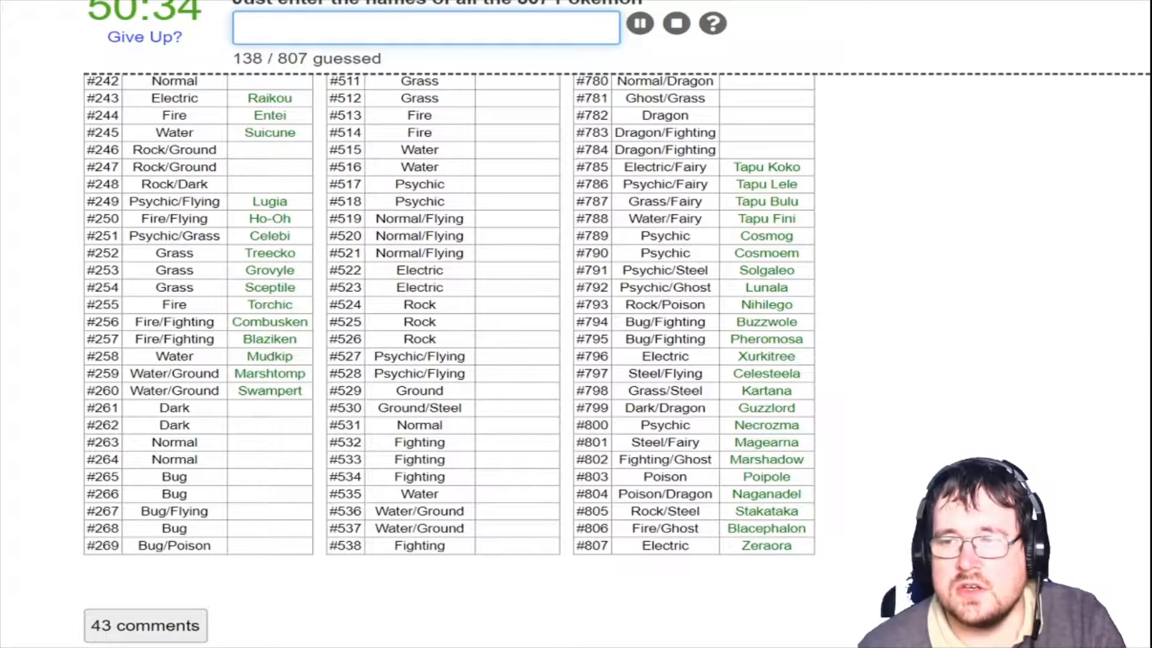
# Name the early Bug-types: Metapod, Butterfree, Weedle, Beedrill, Spinarak, Silcoon, Cascoon
pyautogui.scroll(3)
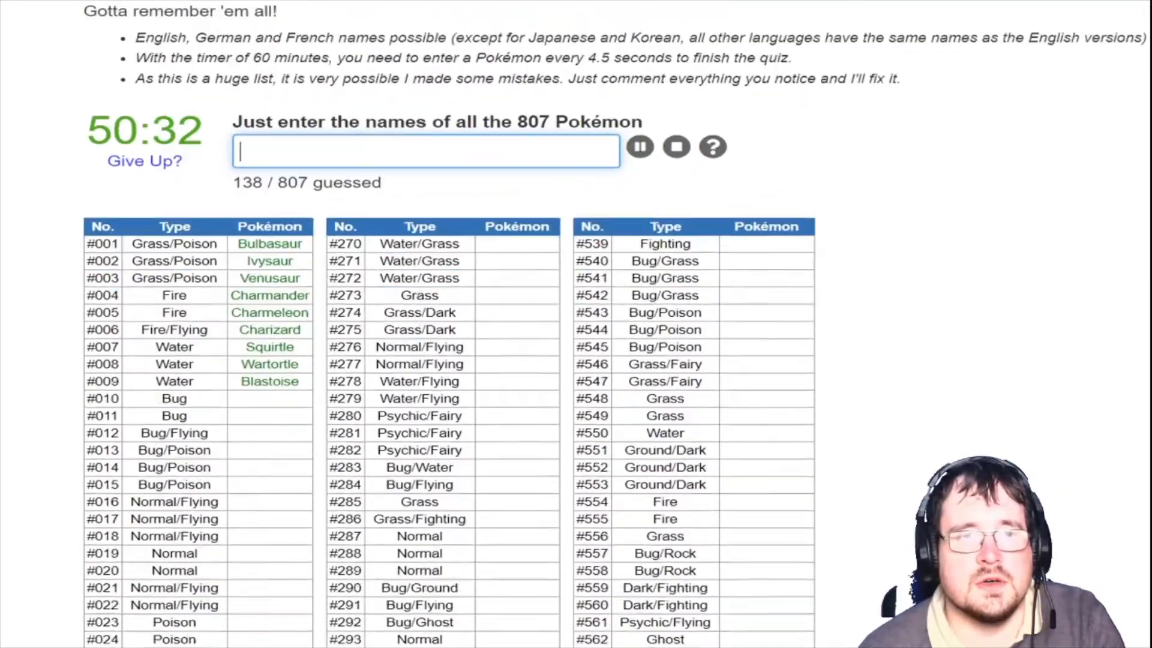
pyautogui.scroll(3)
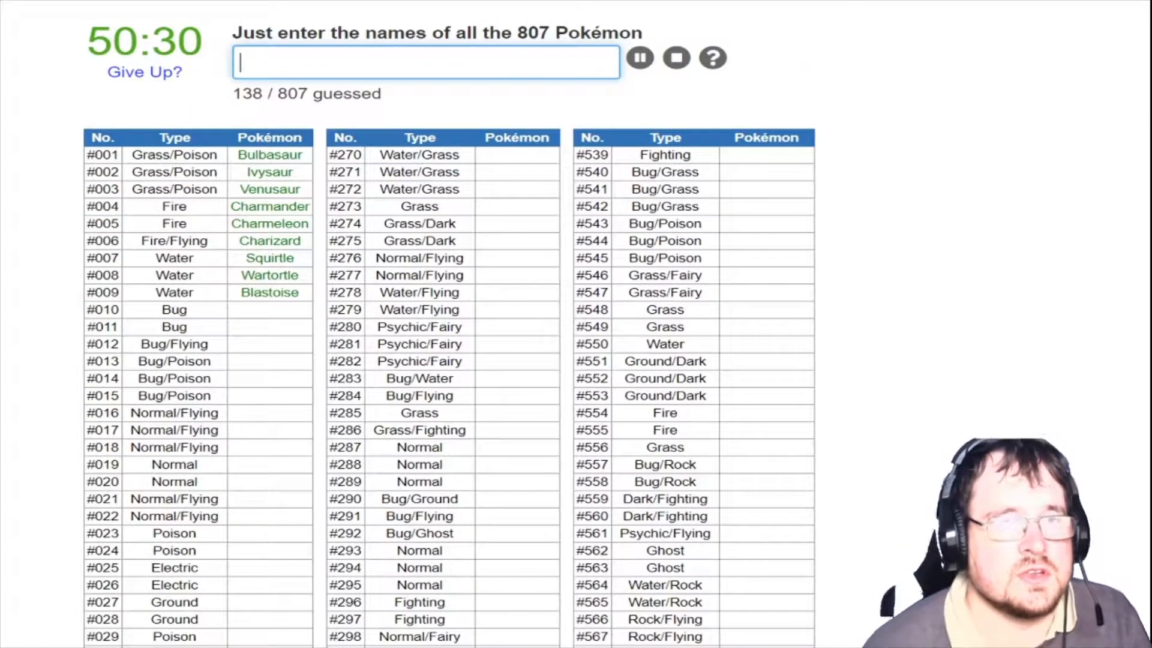
pyautogui.write('m')
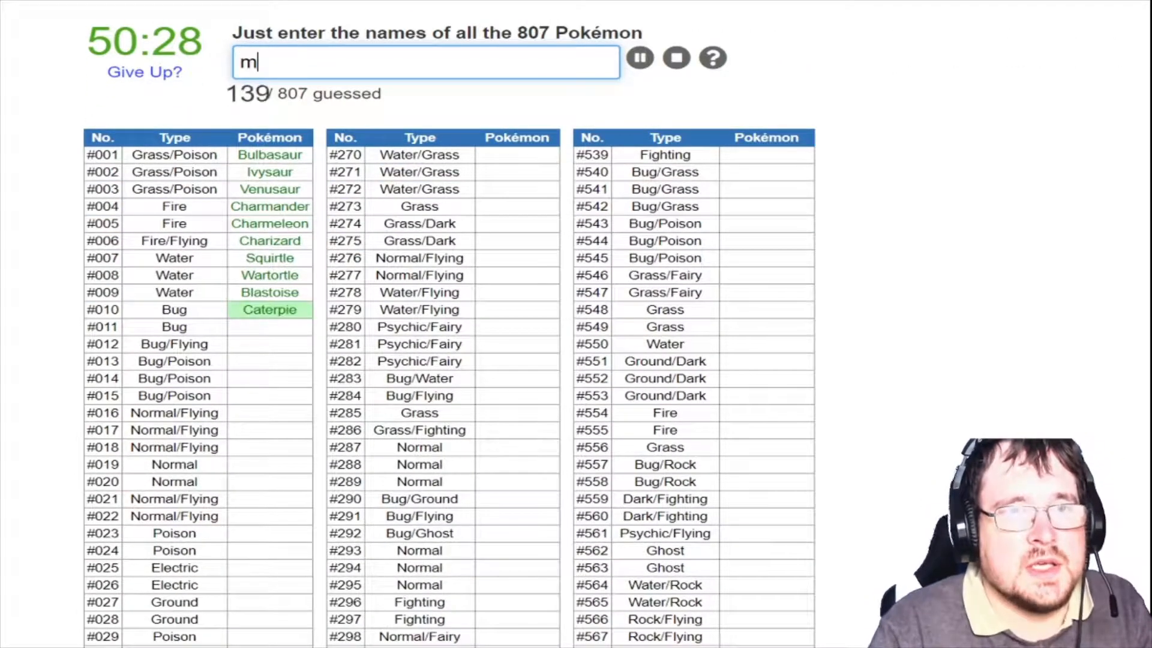
pyautogui.write('but')
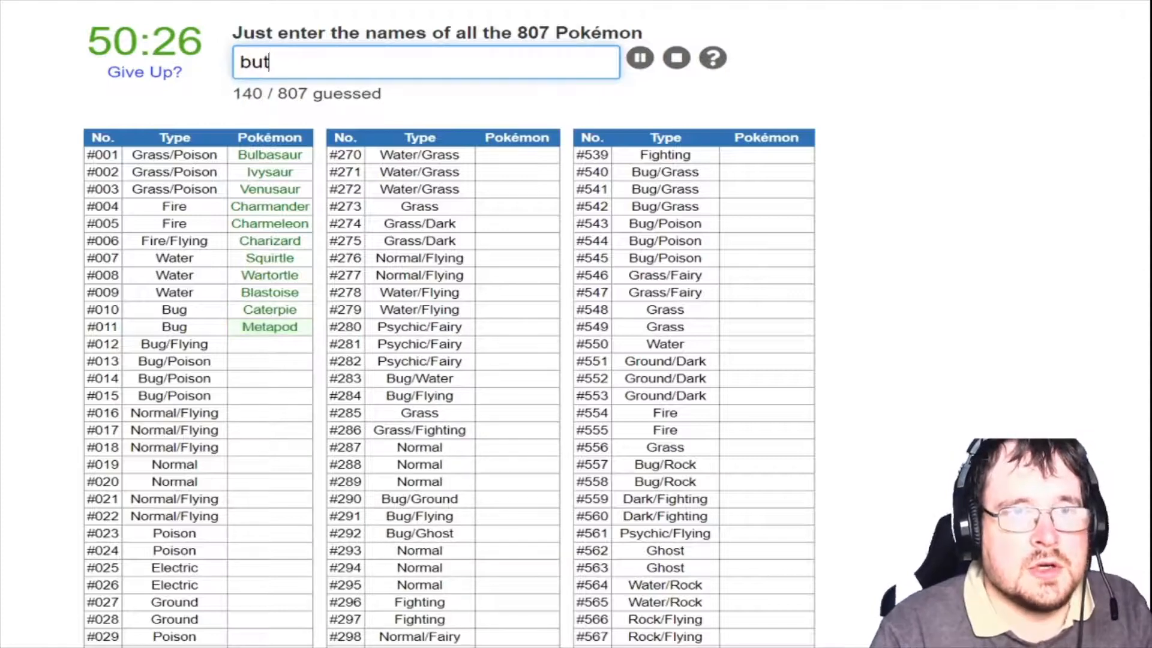
pyautogui.write('we')
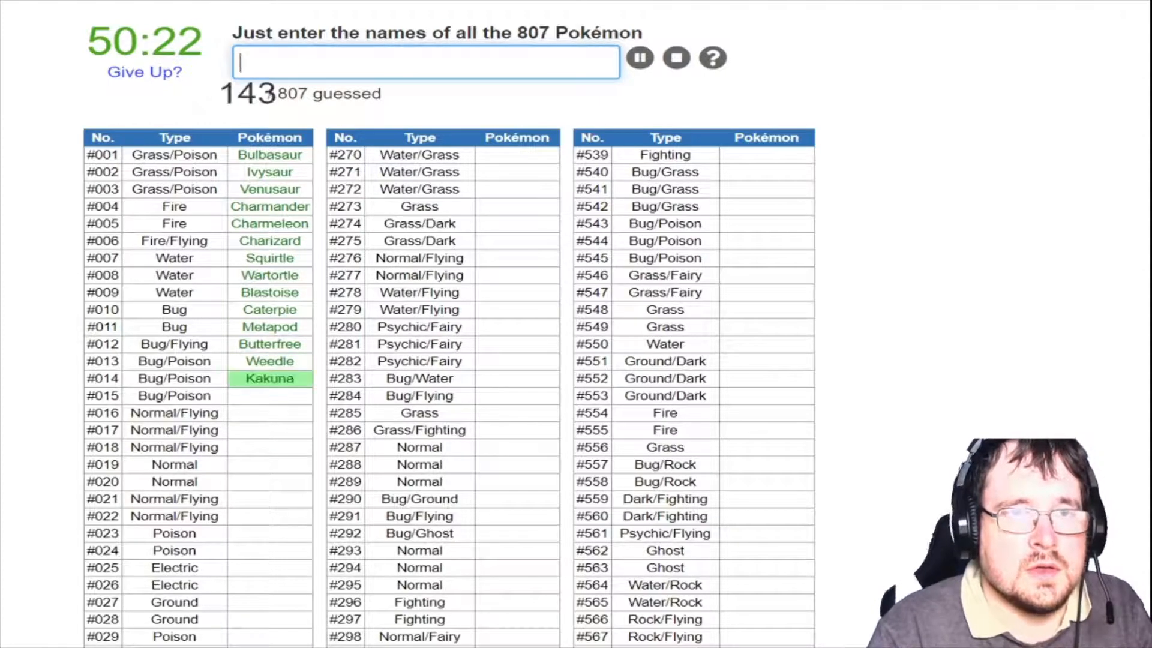
pyautogui.write('Beedrill')
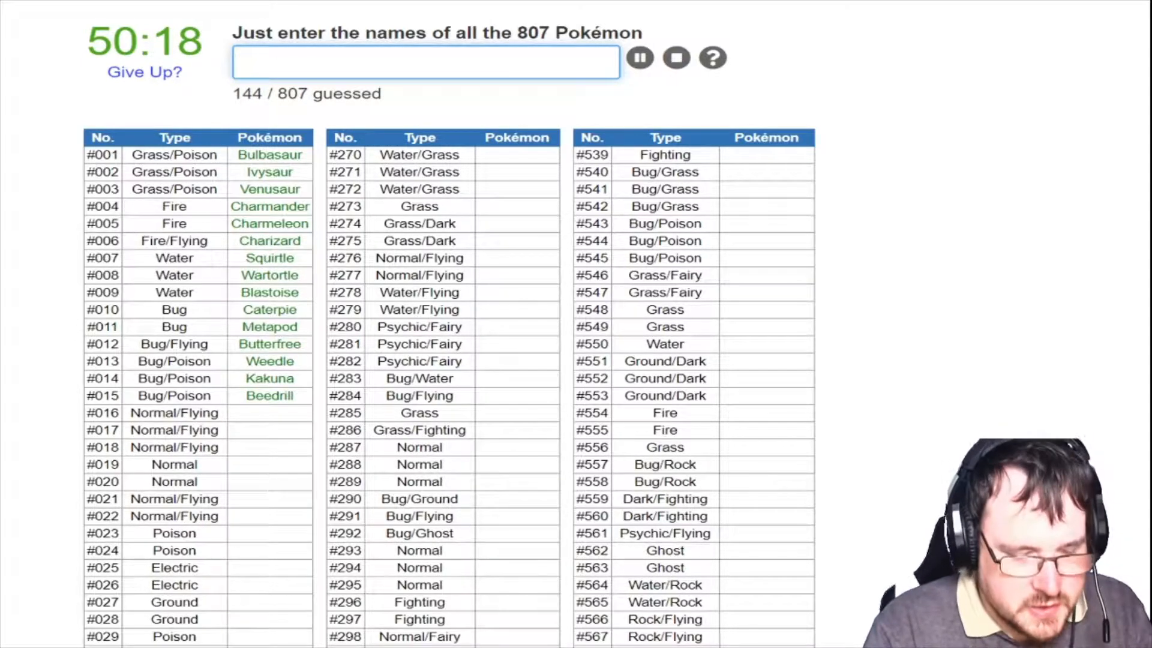
pyautogui.write('spinar')
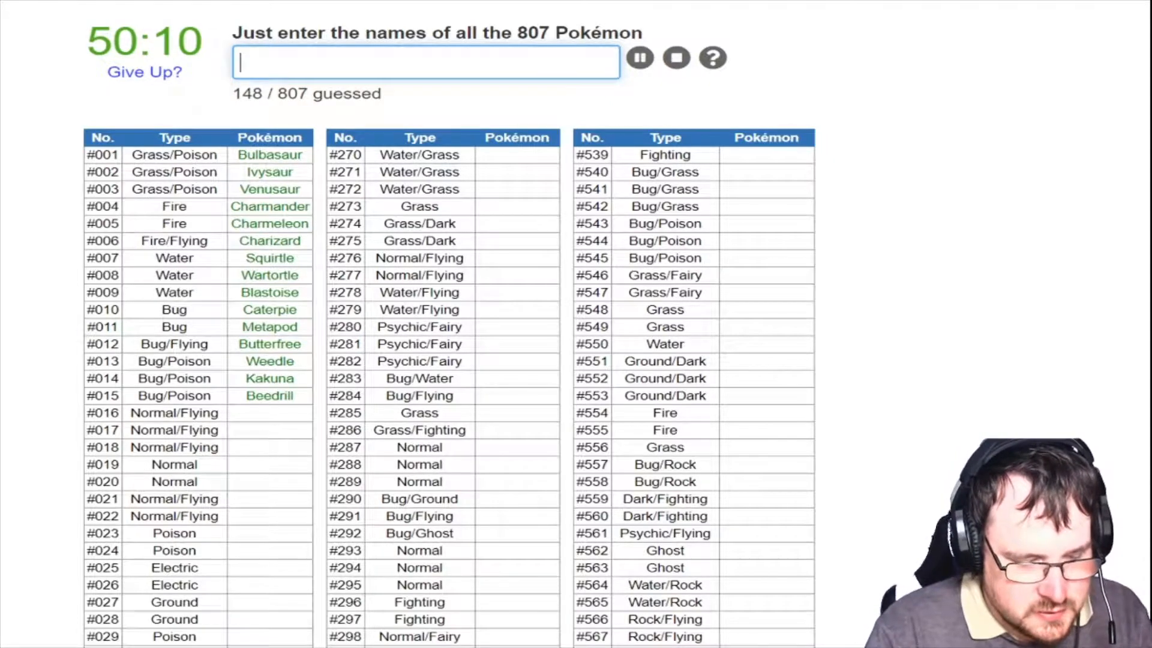
pyautogui.write('s')
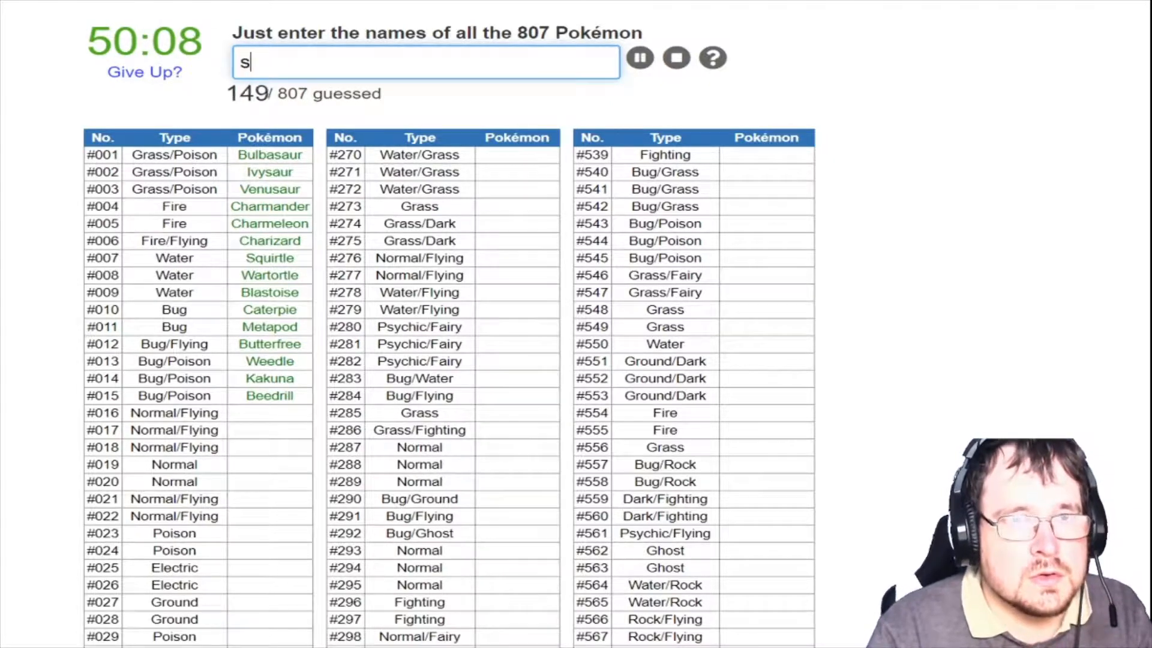
pyautogui.write('cas')
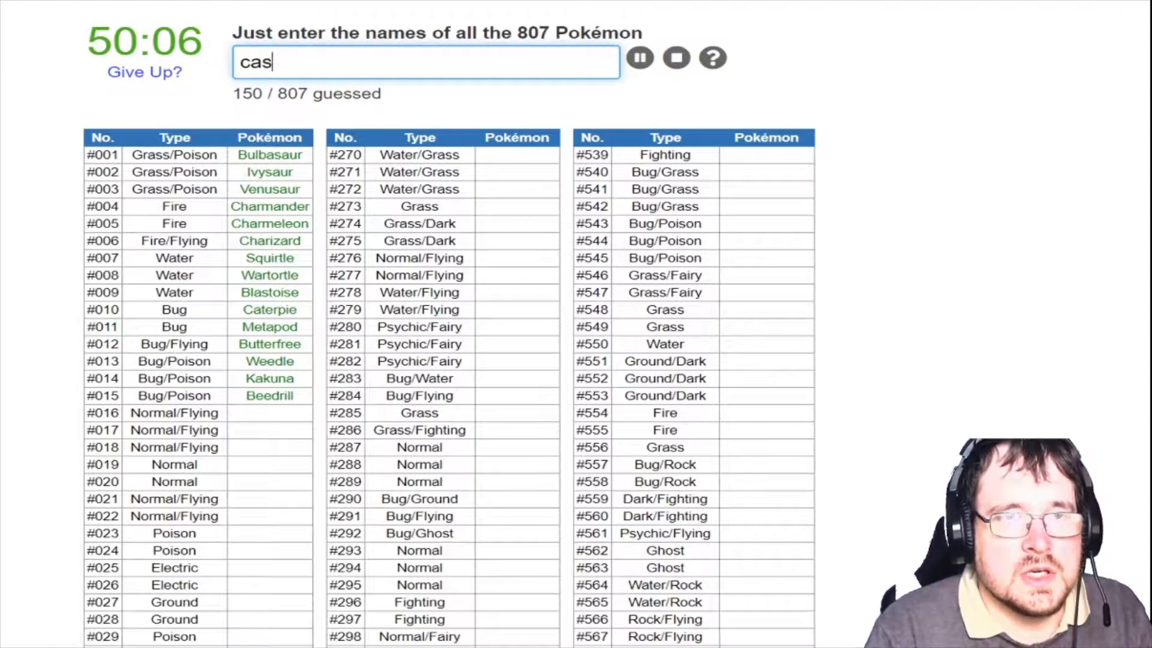
# Continue with Beautifly, Dustox, Burmy, Wormadam, Mothim, Kricketot and Sewaddle
pyautogui.write('beaut')
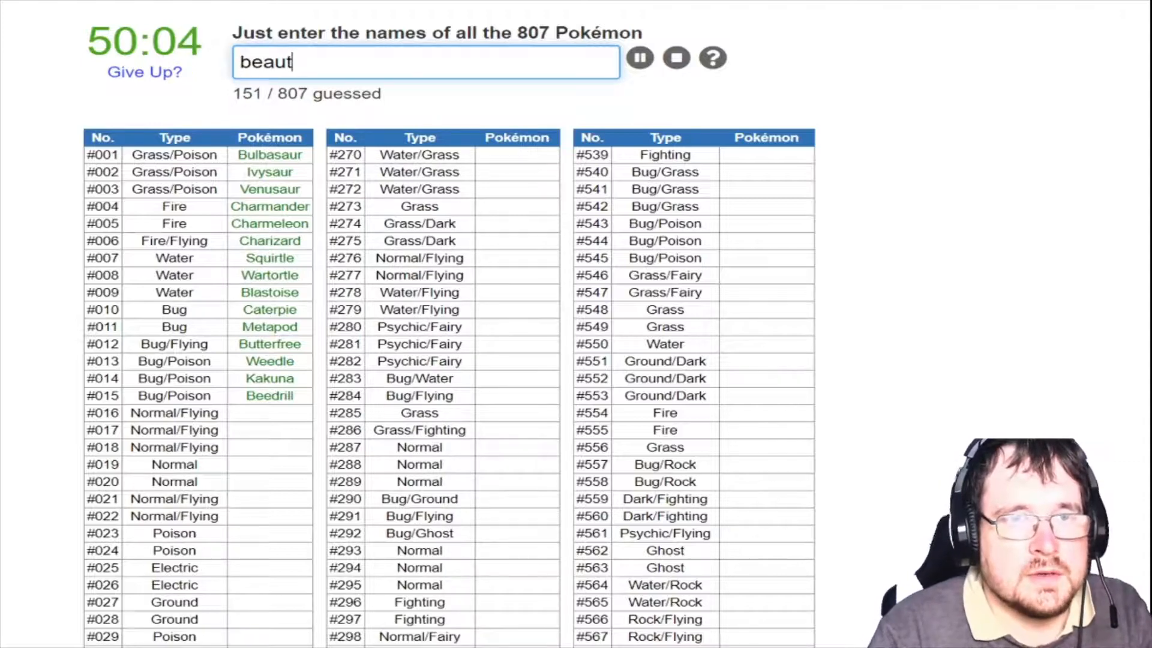
pyautogui.write('du')
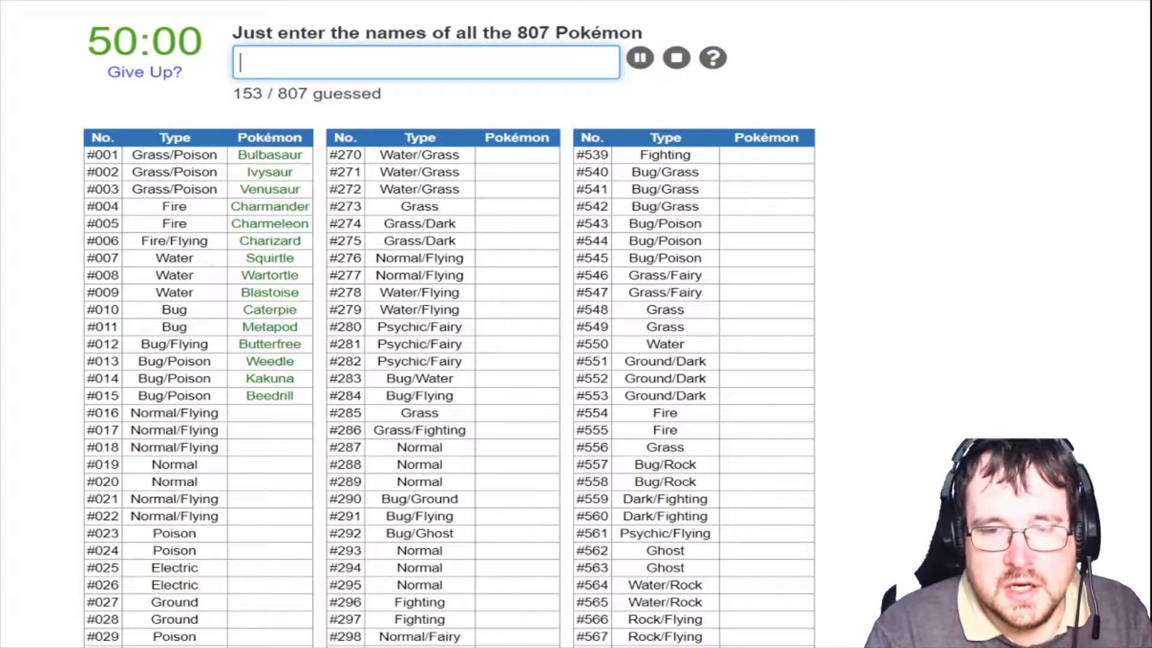
pyautogui.write('bu')
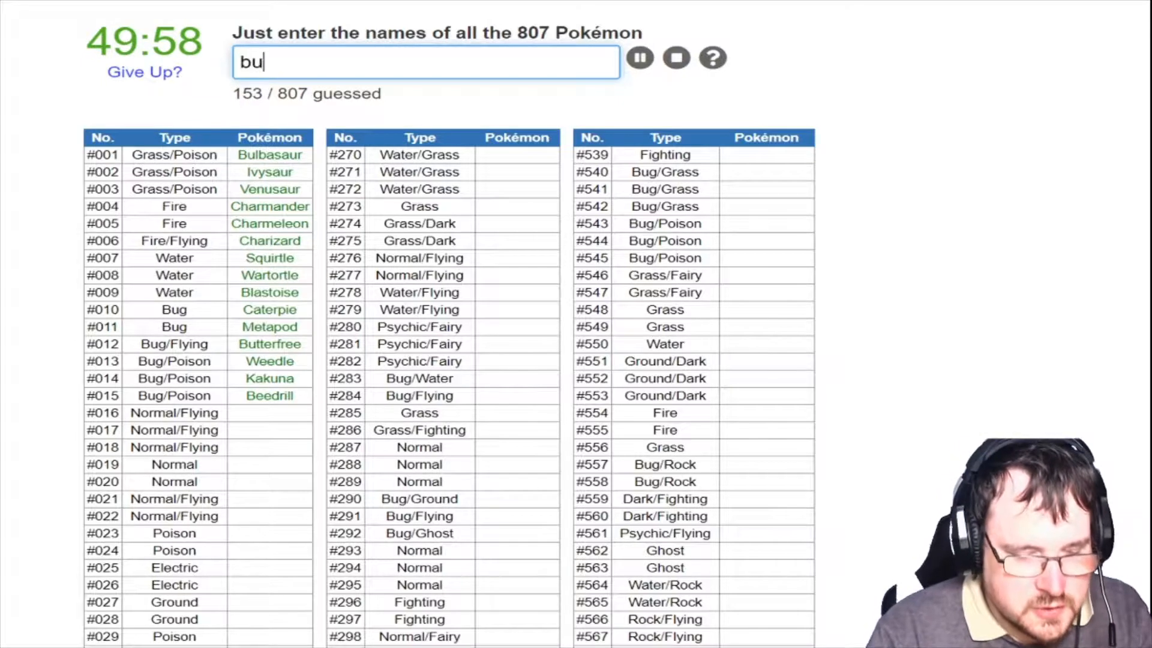
pyautogui.write('worm')
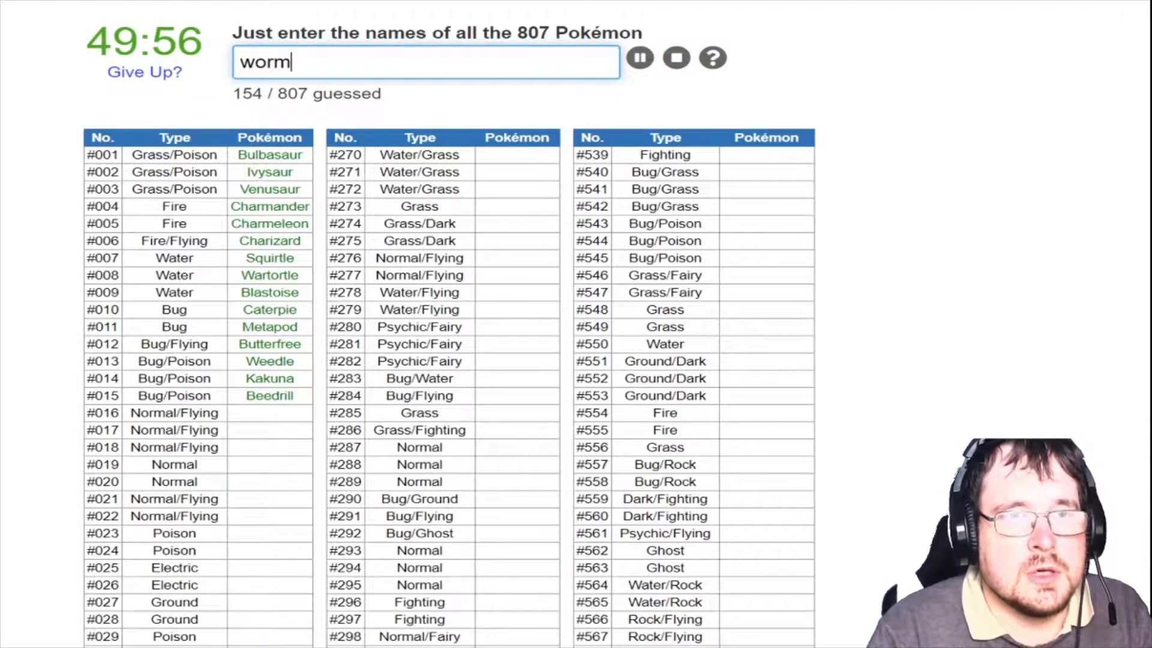
pyautogui.write('mothin')
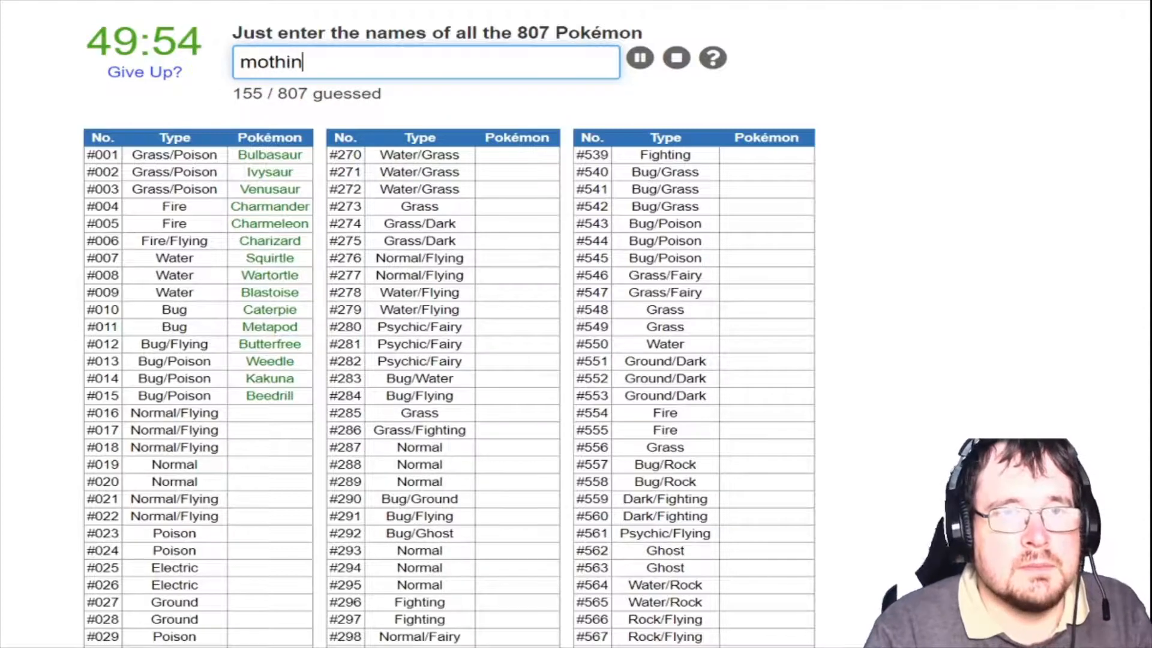
pyautogui.press('Return')
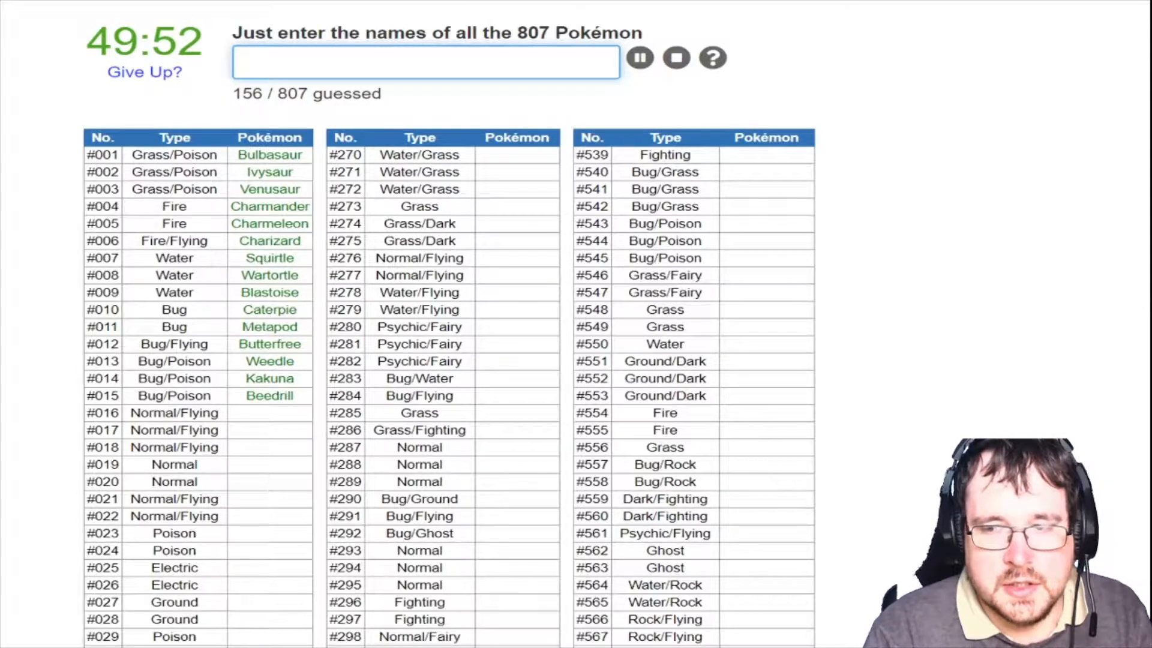
pyautogui.write('kricke')
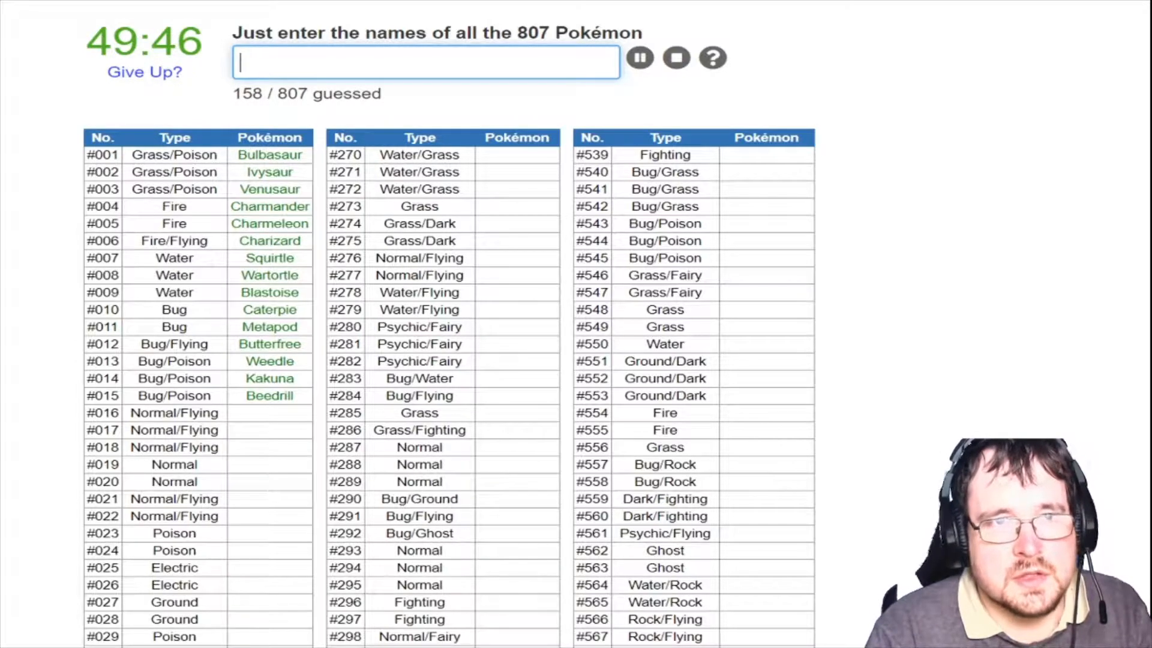
pyautogui.write('sewa')
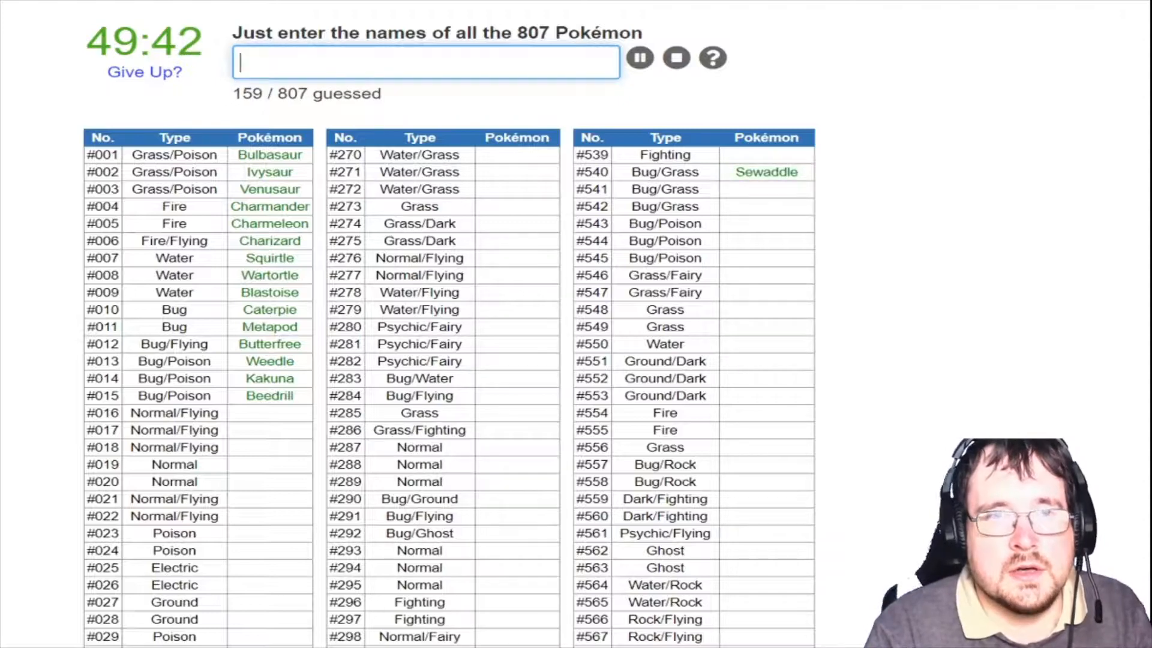
# Name Swadloon, Leavanny, Whirlipede, Scolipede, Scatterbug, Cutiefly and Ribombee
pyautogui.write('Swadloon')
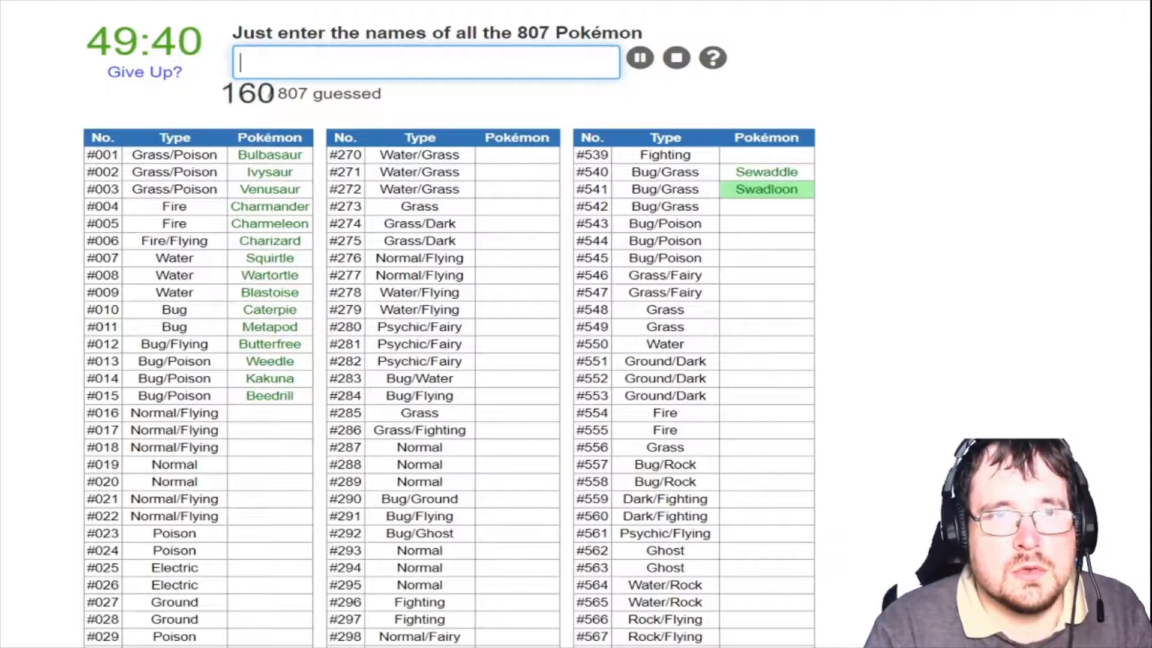
pyautogui.write('leavan')
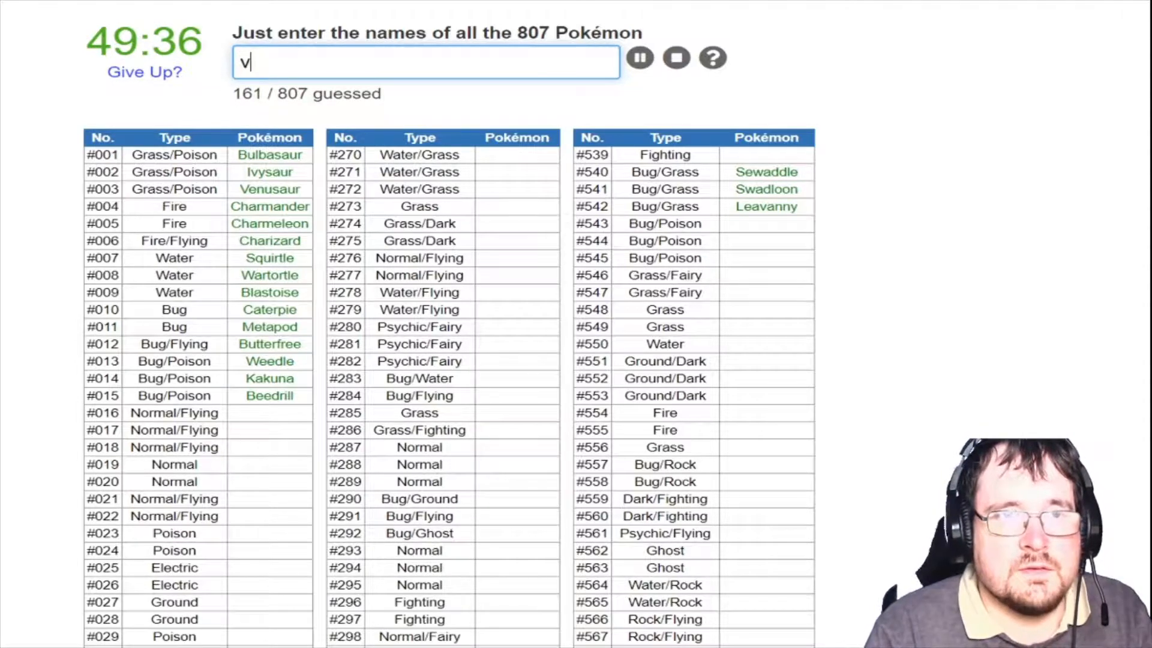
pyautogui.write('whi')
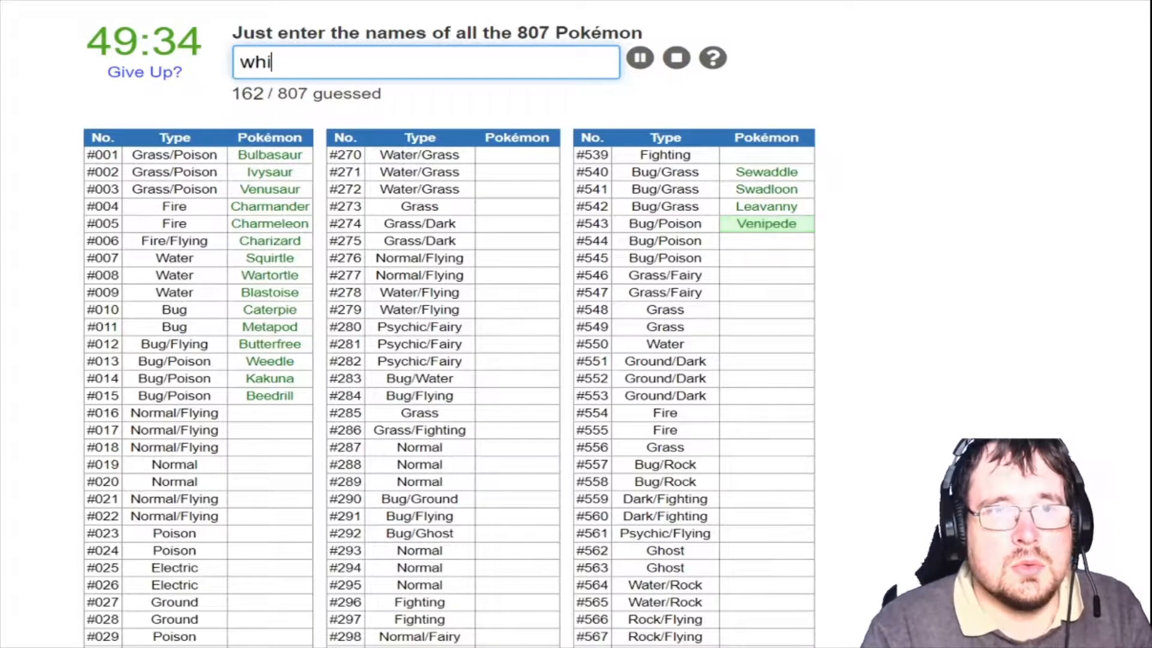
pyautogui.write('sco')
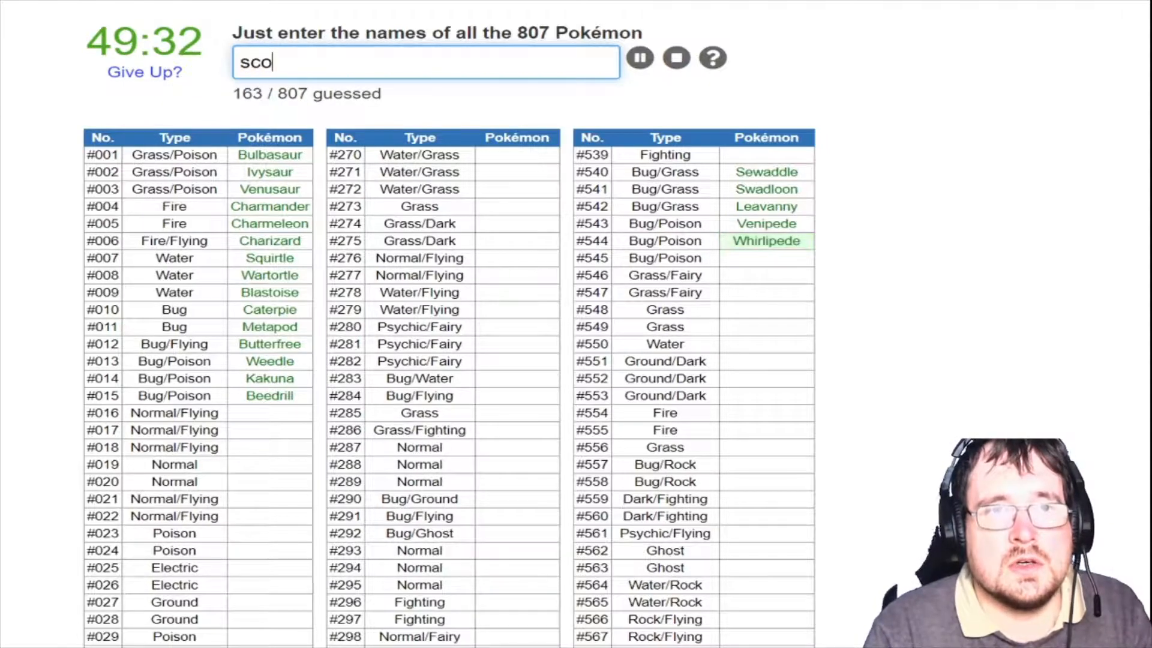
pyautogui.write('lipec')
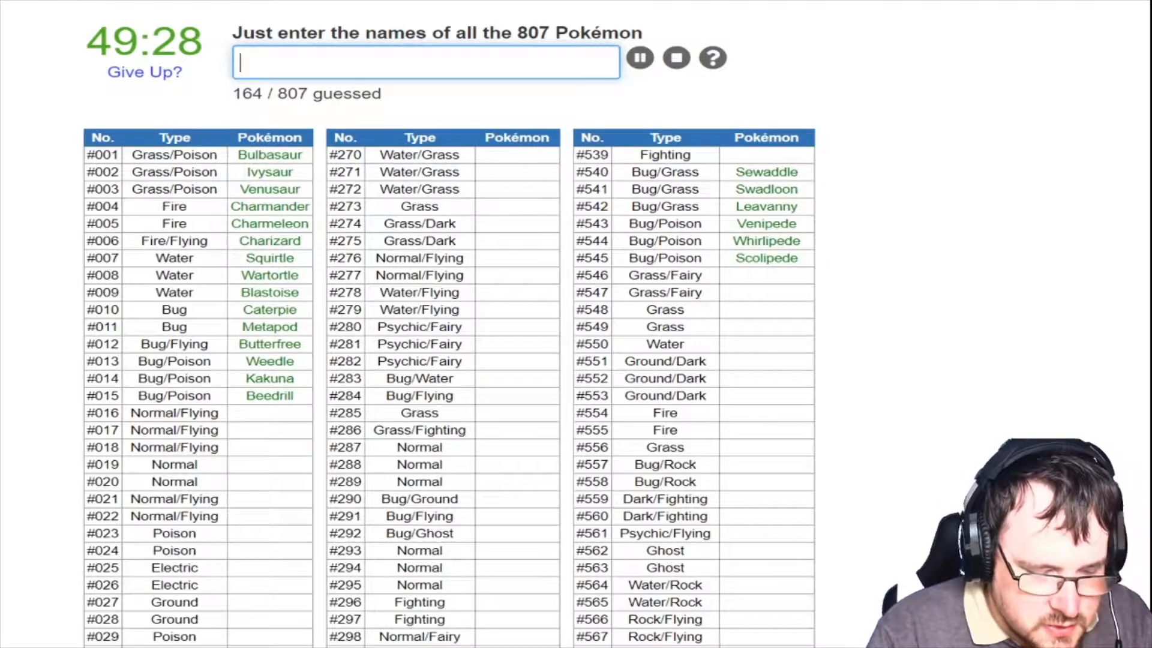
pyautogui.write('scatte')
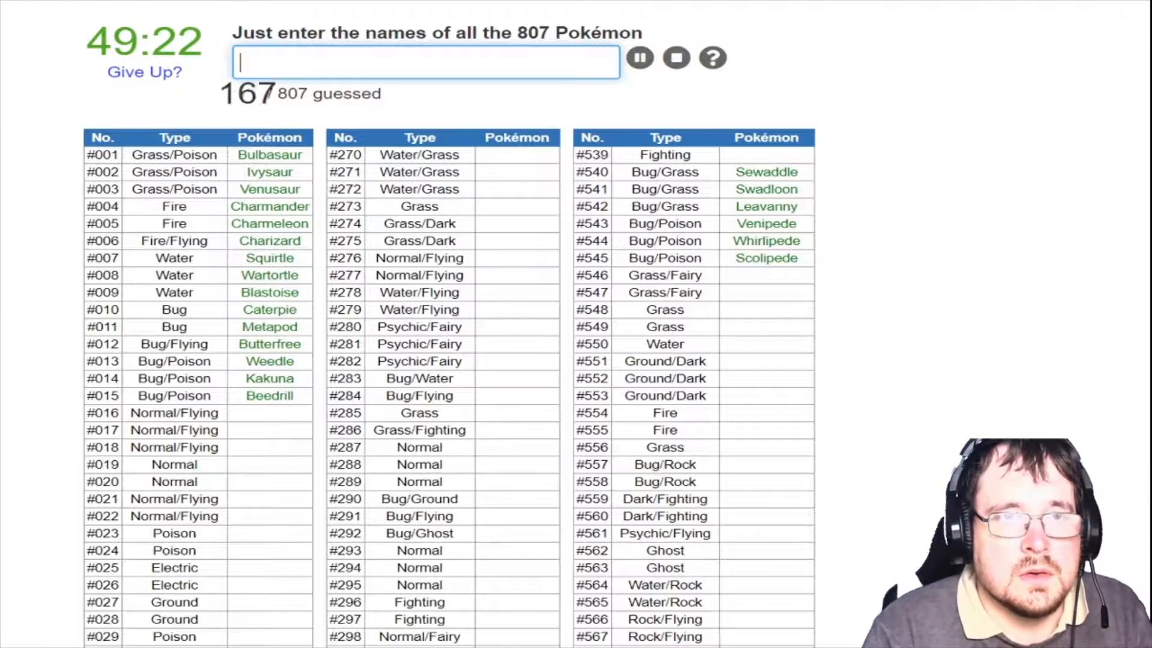
pyautogui.write('cut')
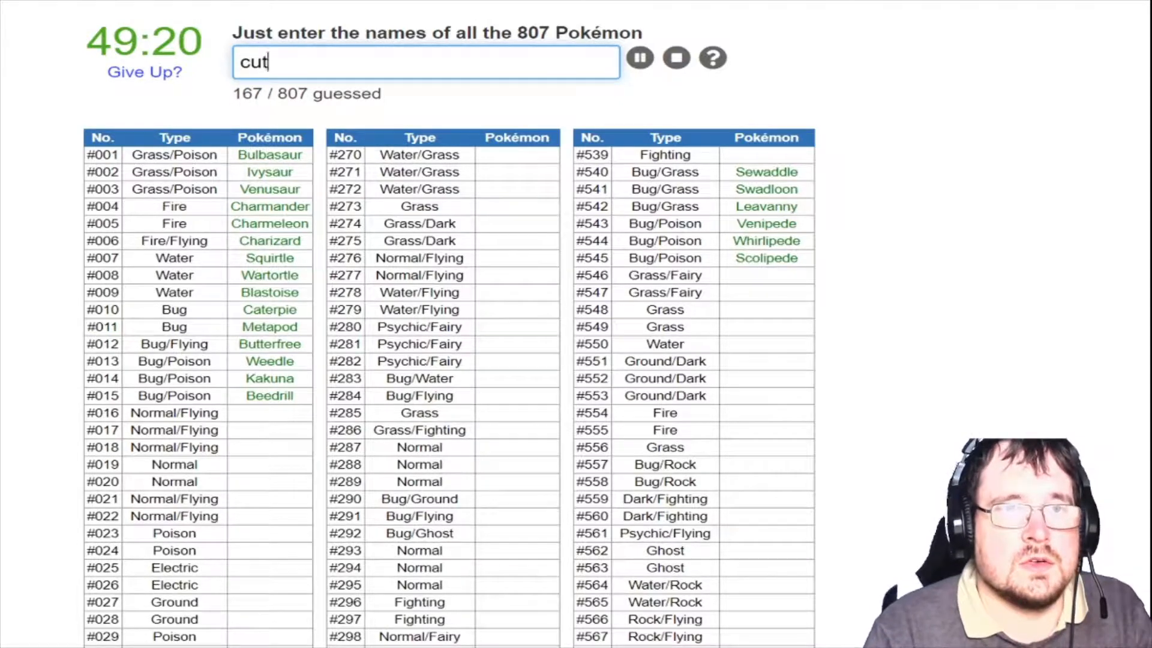
pyautogui.write('ribombe')
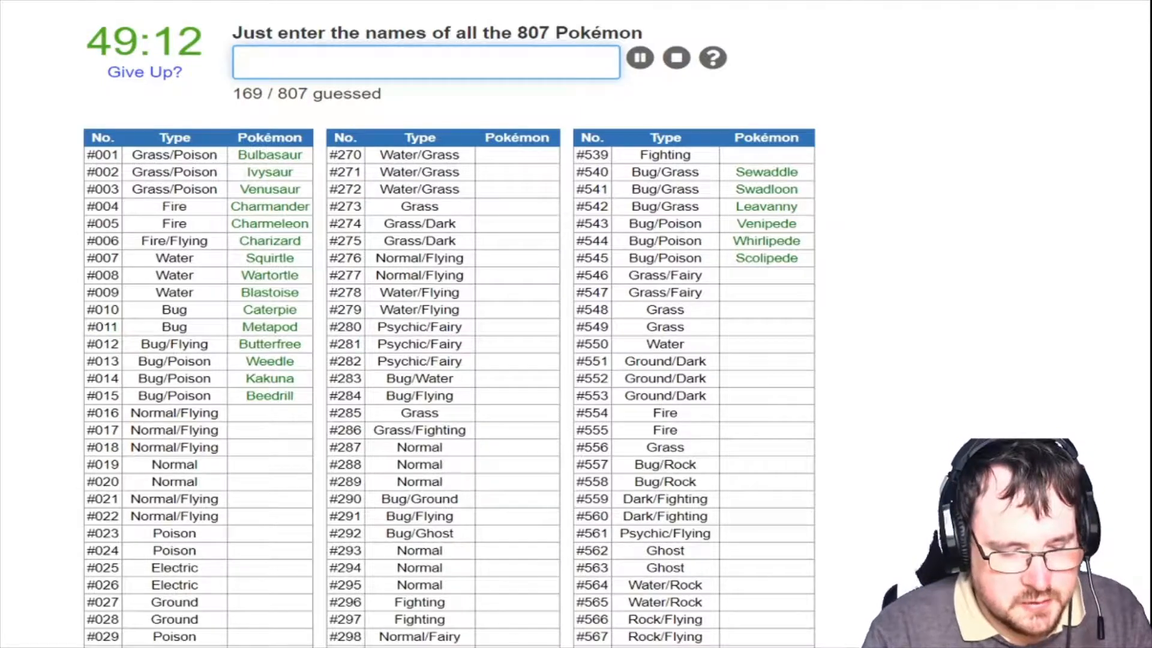
# Name Masquerain, Nincada and Shedinja, retyping the misspelled attempts
pyautogui.write('masqu')
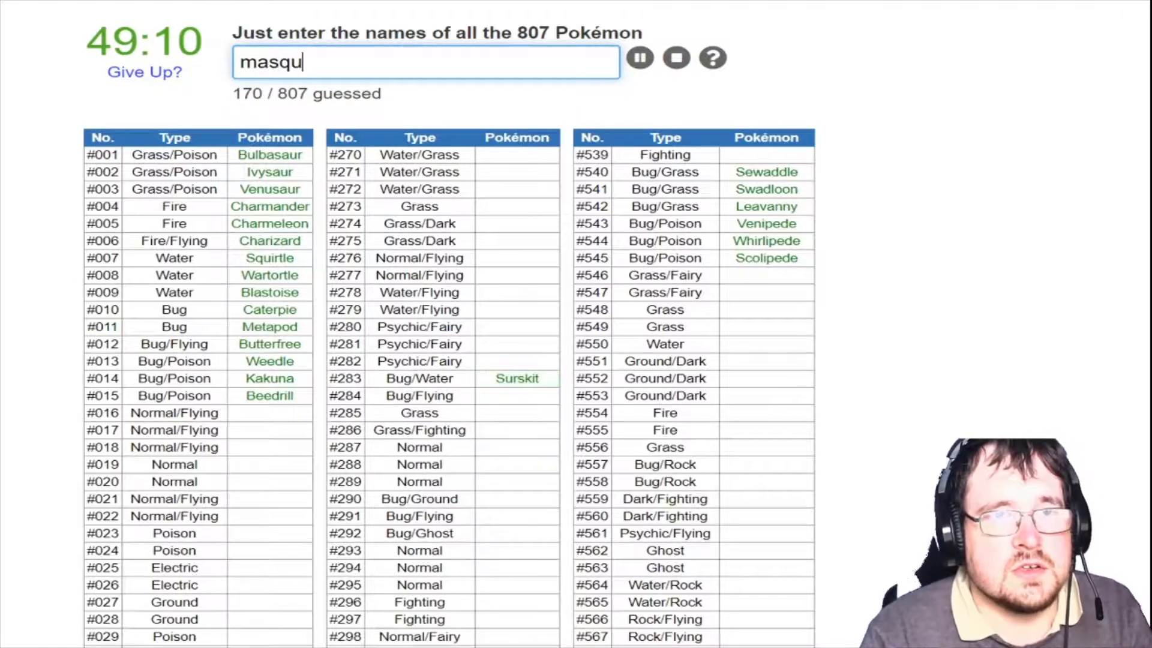
pyautogui.write('masquerain')
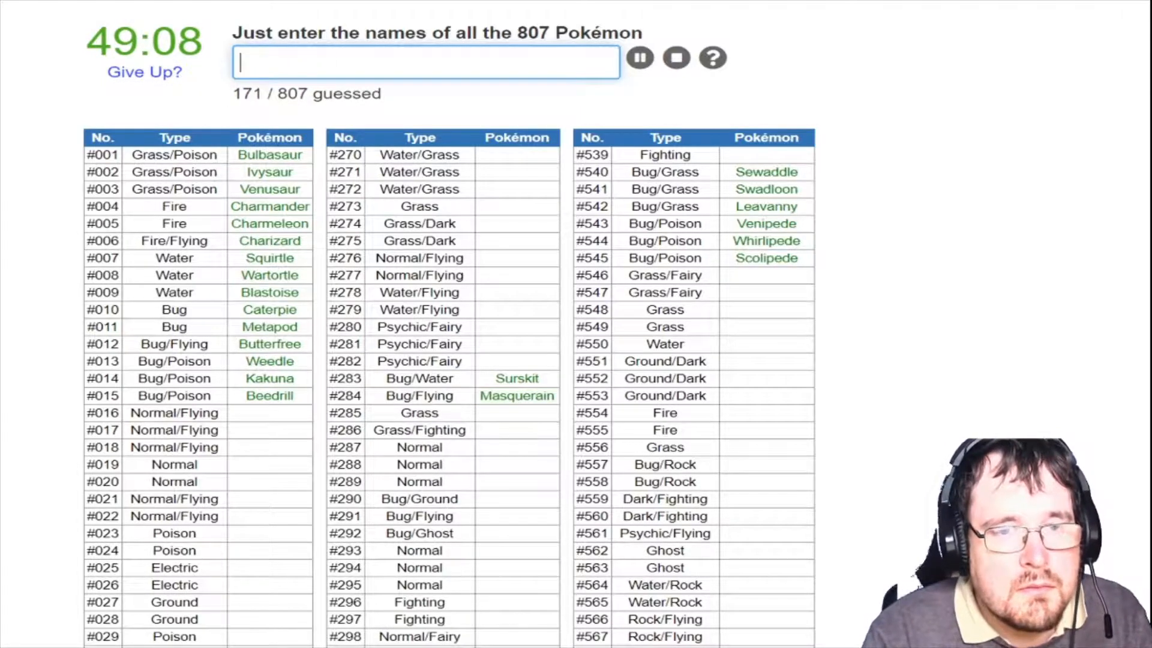
pyautogui.write('n')
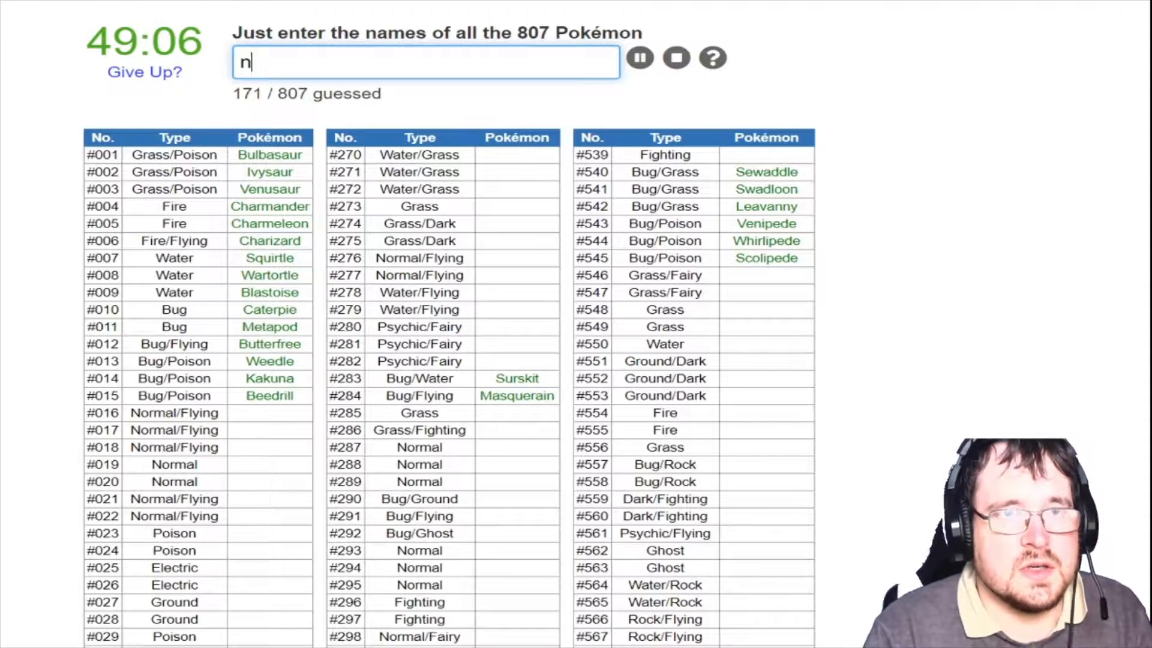
pyautogui.write('nincada')
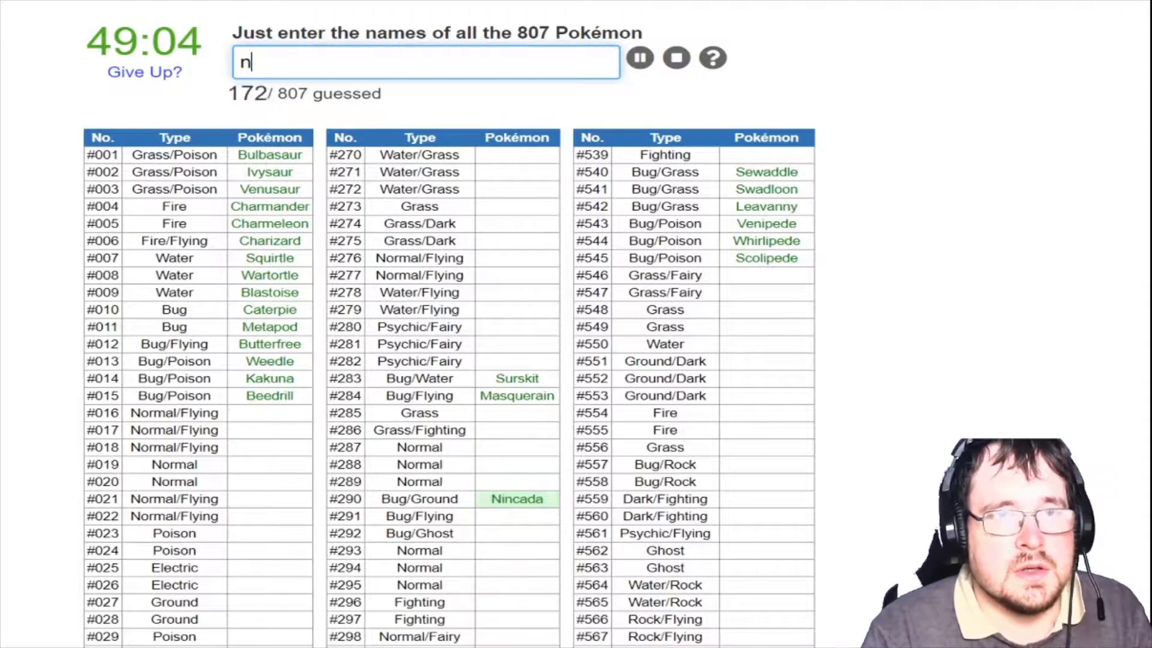
pyautogui.write('sjedio')
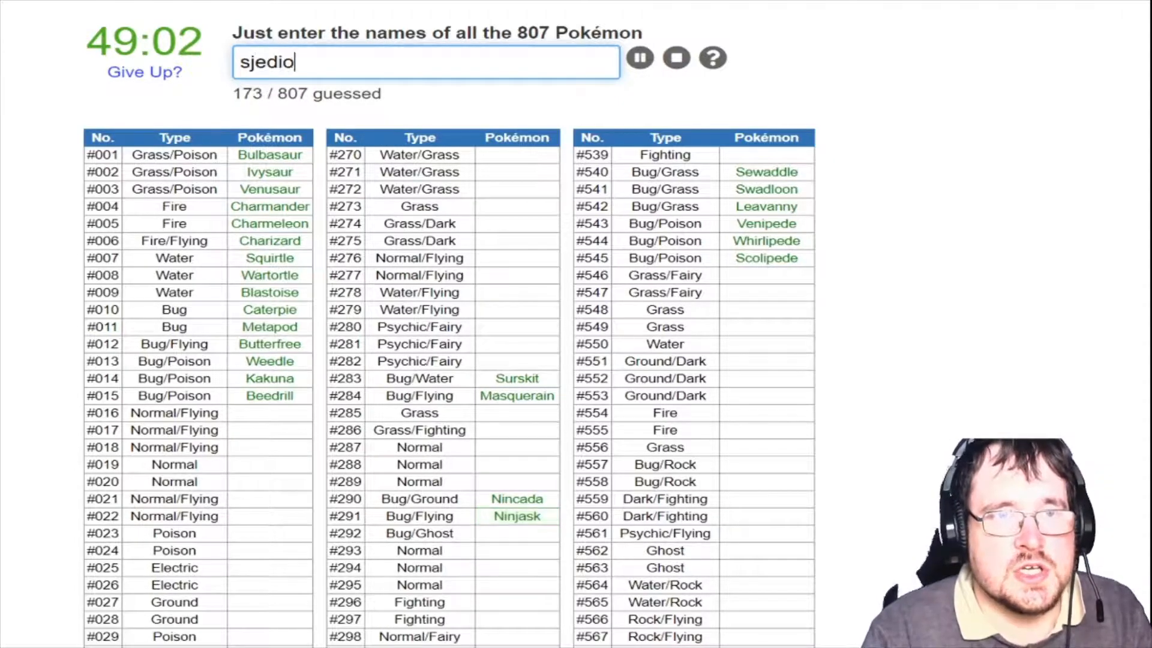
pyautogui.write('shedi')
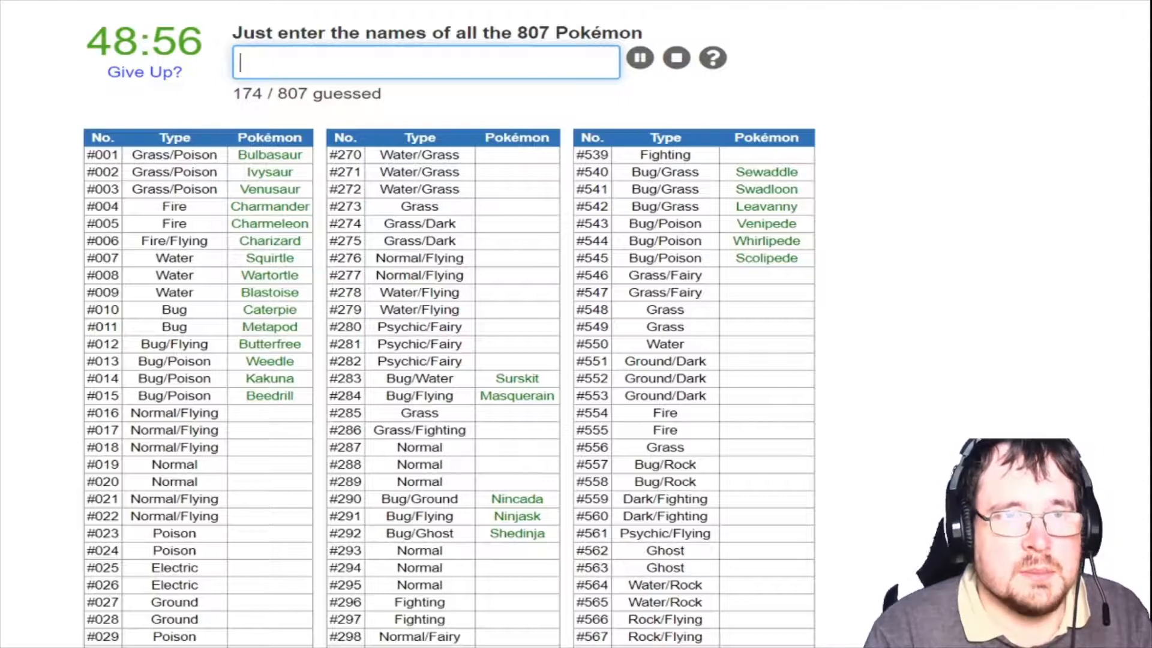
# Name Anorith, Dwebble, Crustle and Venonat, clearing the answer box after
pyautogui.write('anorti')
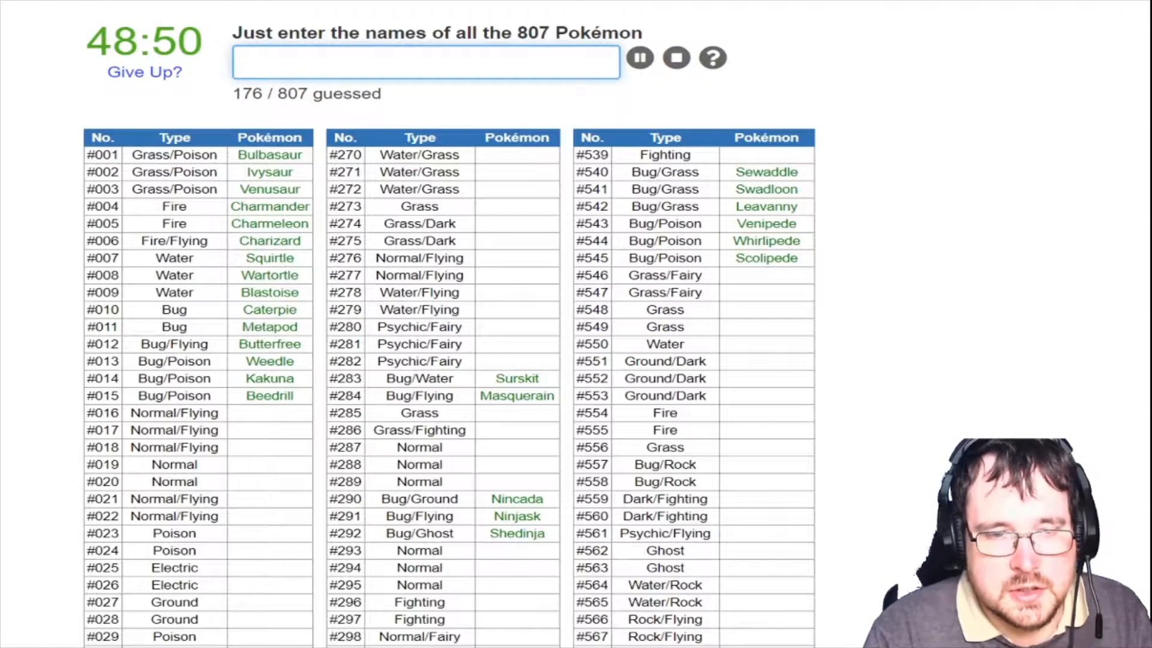
pyautogui.write('dw')
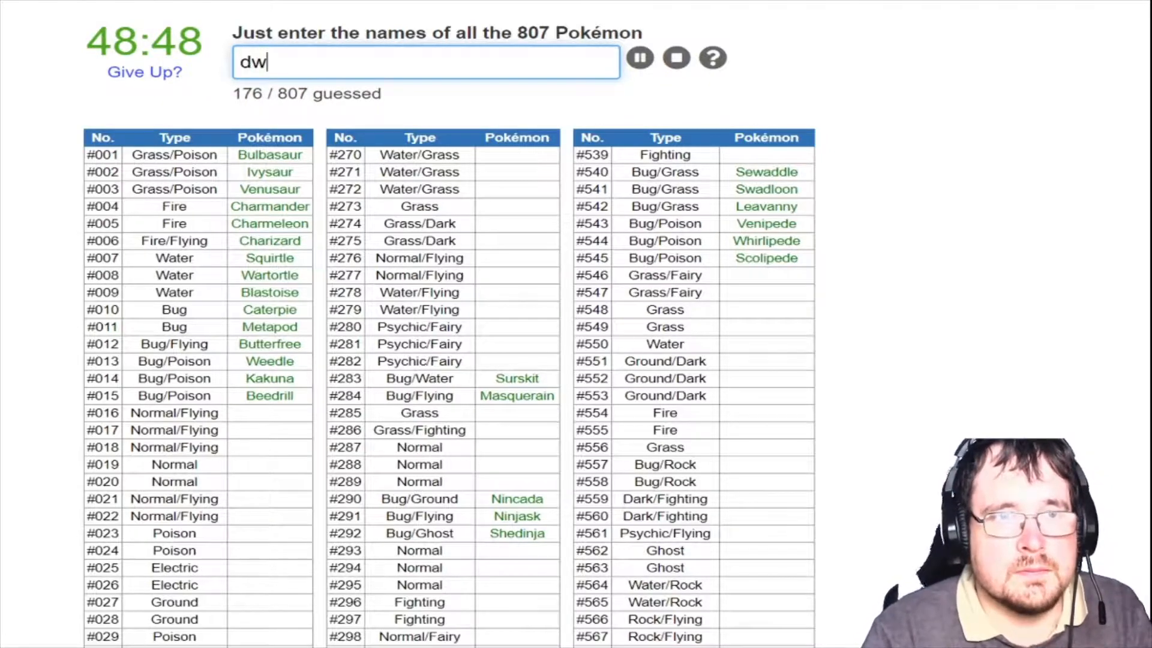
pyautogui.write('cur')
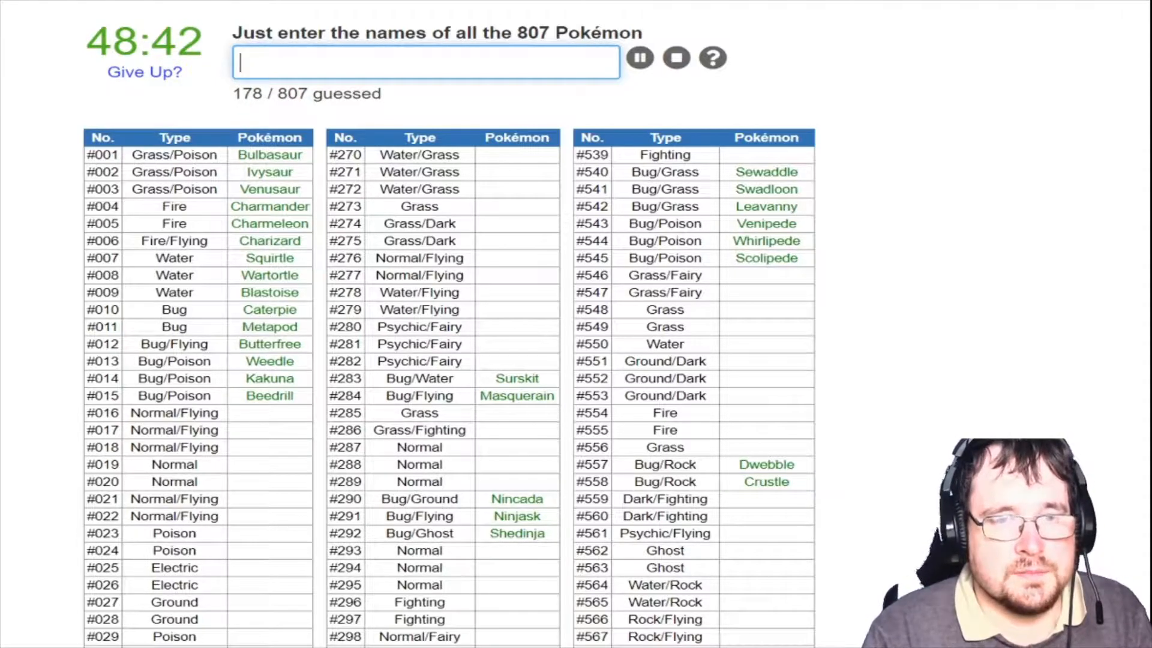
pyautogui.write('venon')
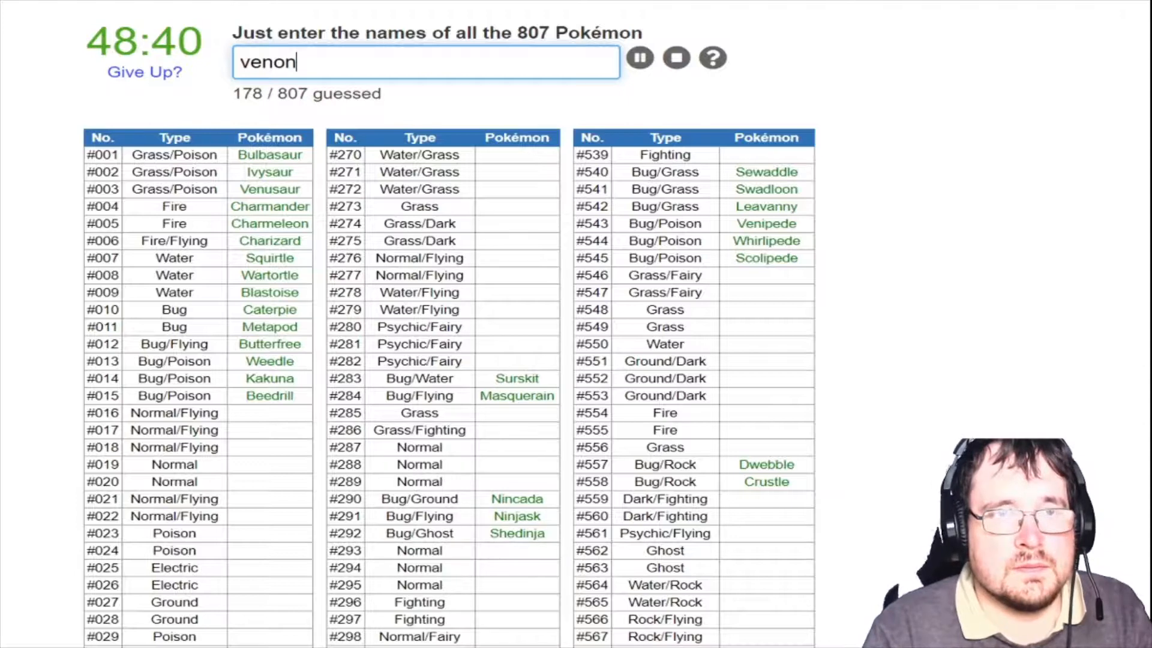
pyautogui.press('Return')
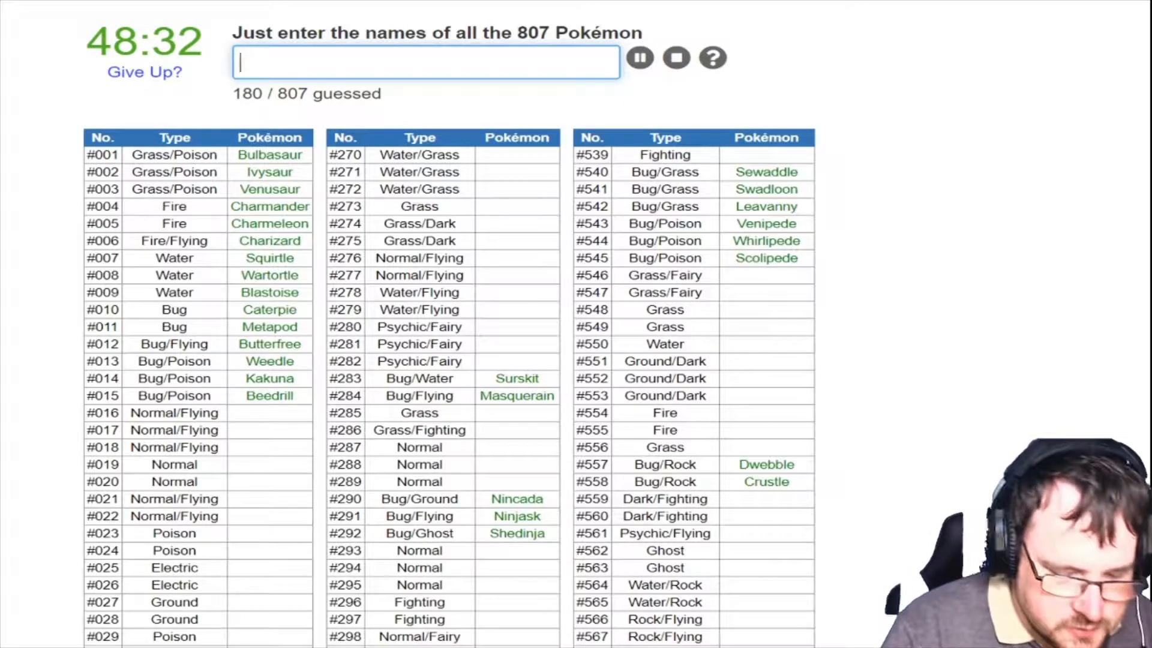
# Name Pidgey, Pidgeotto, Fearow, Rattata, Raticate and Primeape
pyautogui.write('pid')
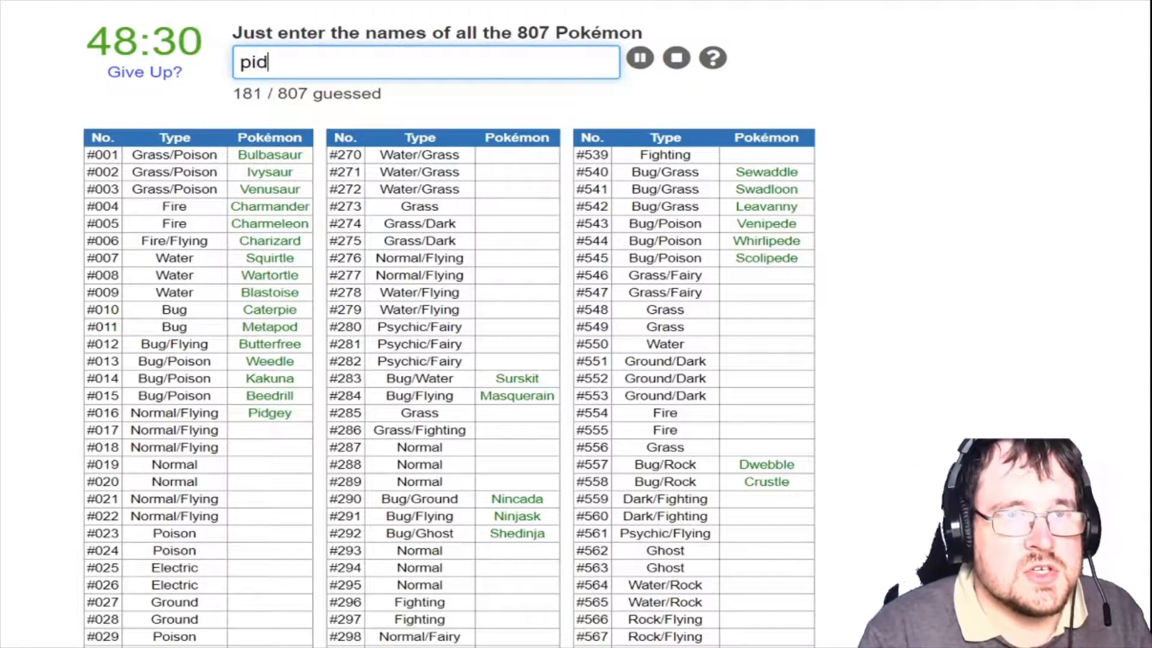
pyautogui.write('eo')
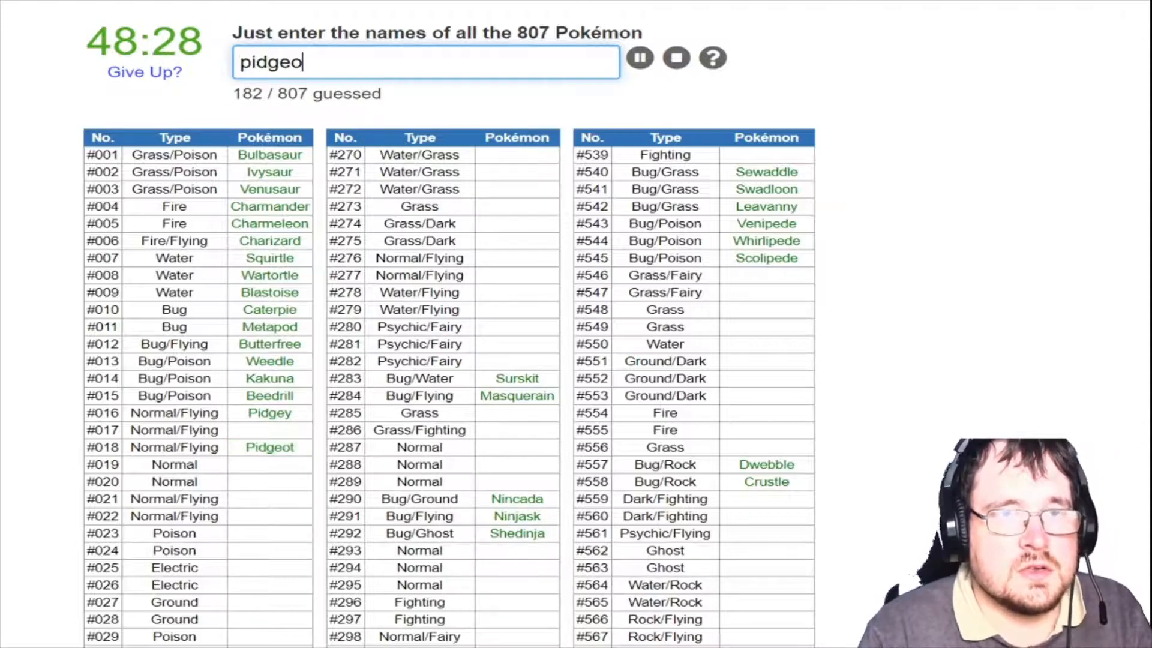
pyautogui.press('Return')
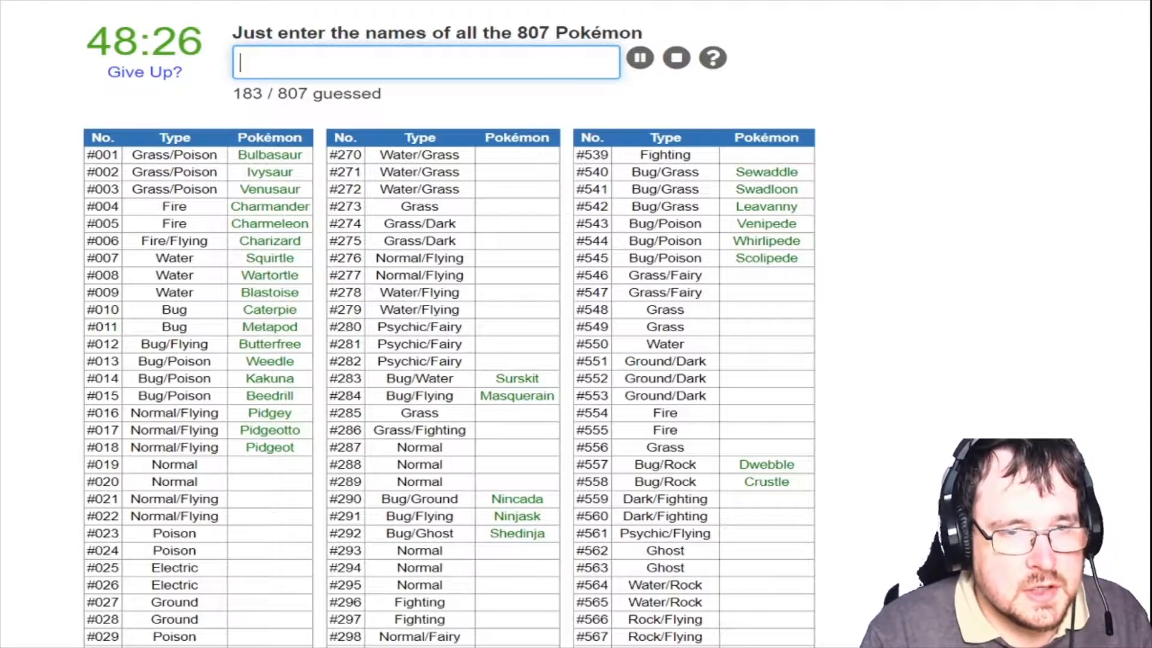
pyautogui.write('fear')
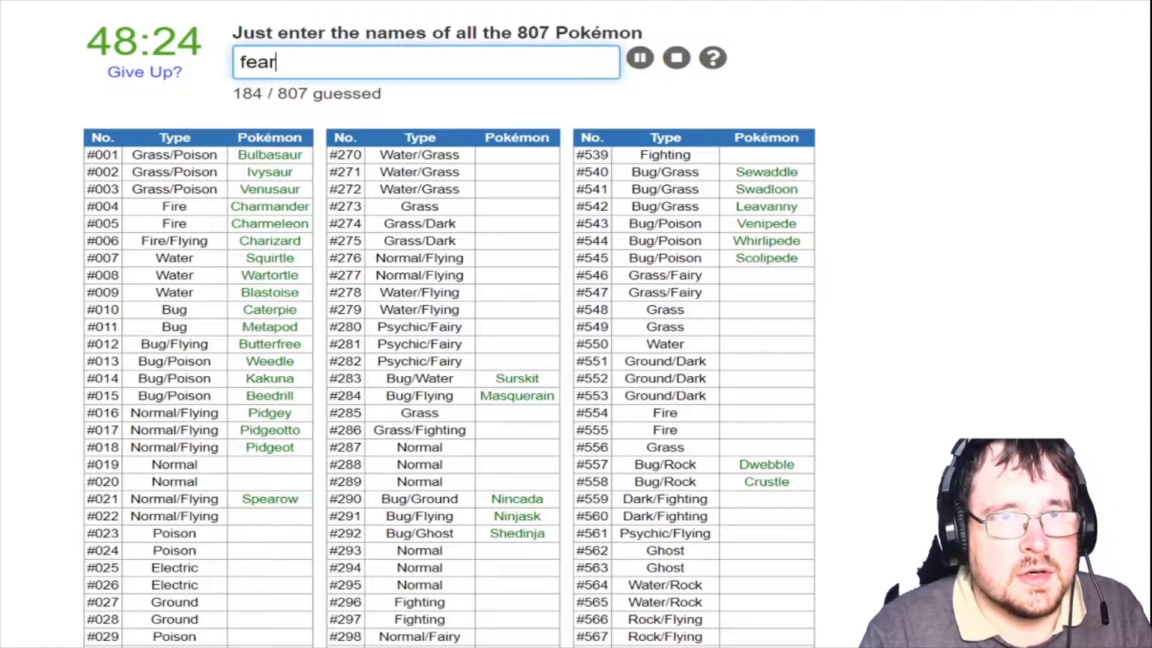
pyautogui.write('ratt')
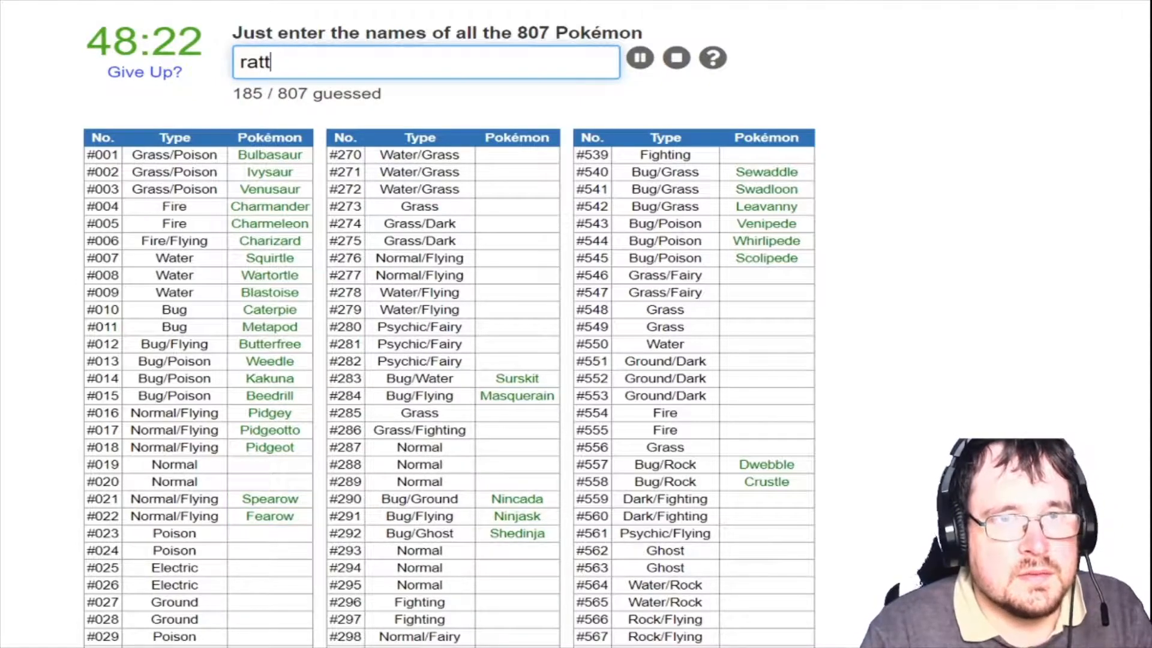
pyautogui.write('icat')
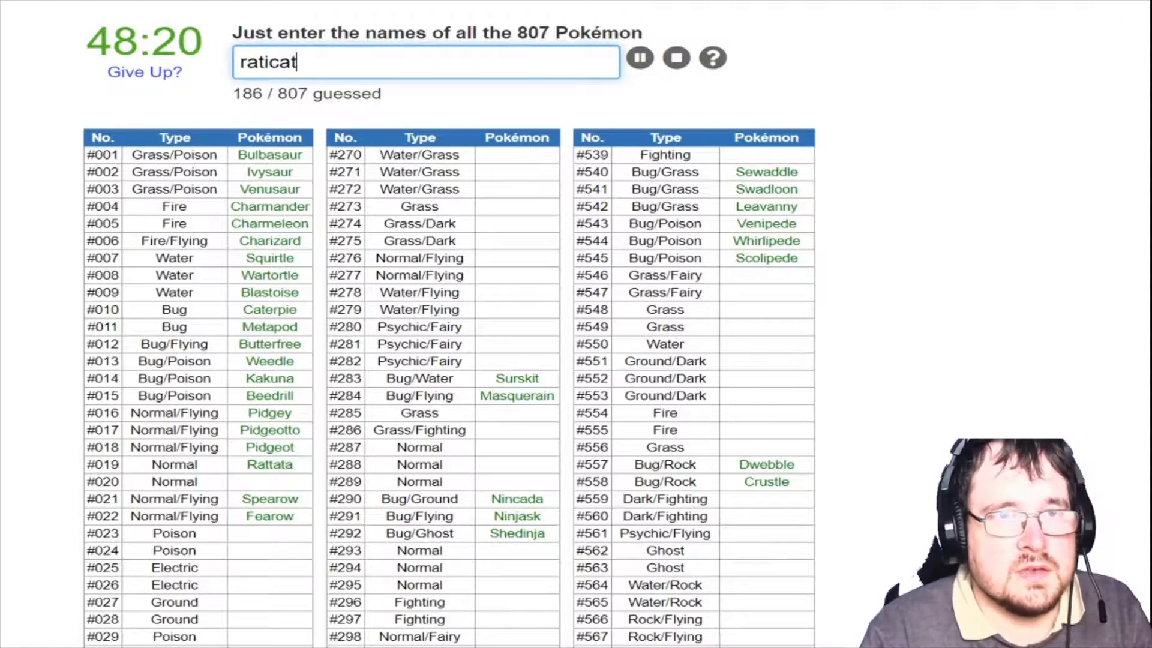
pyautogui.write('prinm')
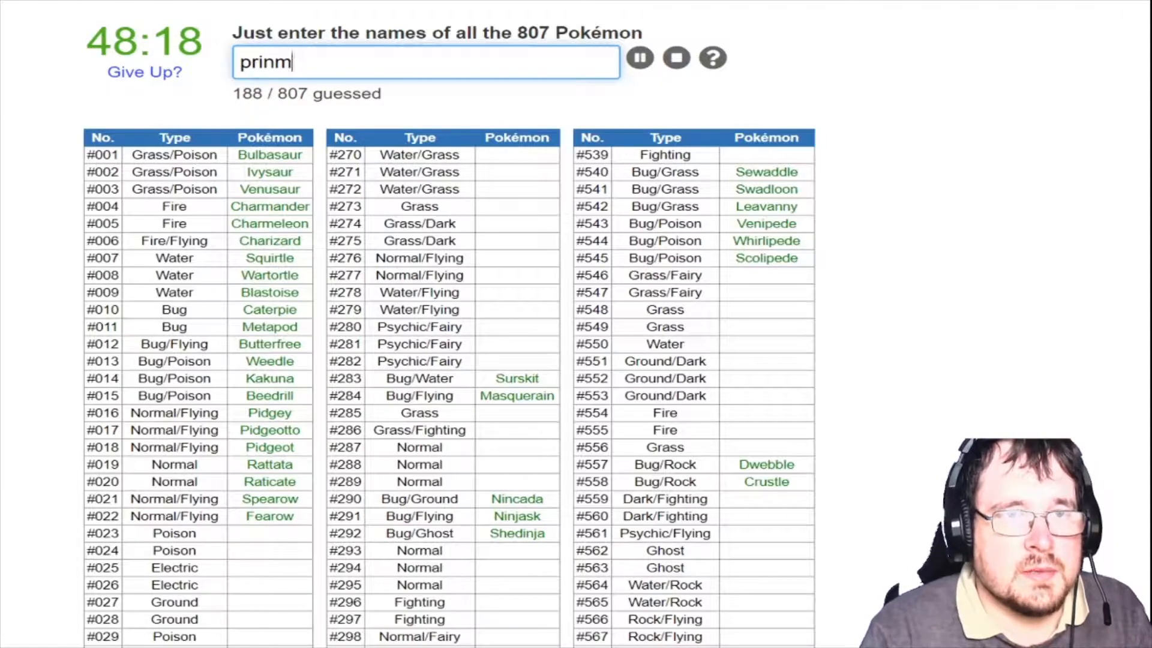
# Name the Nidoran lines, Arbok, Pikachu and Sandshrew
pyautogui.write('nidor')
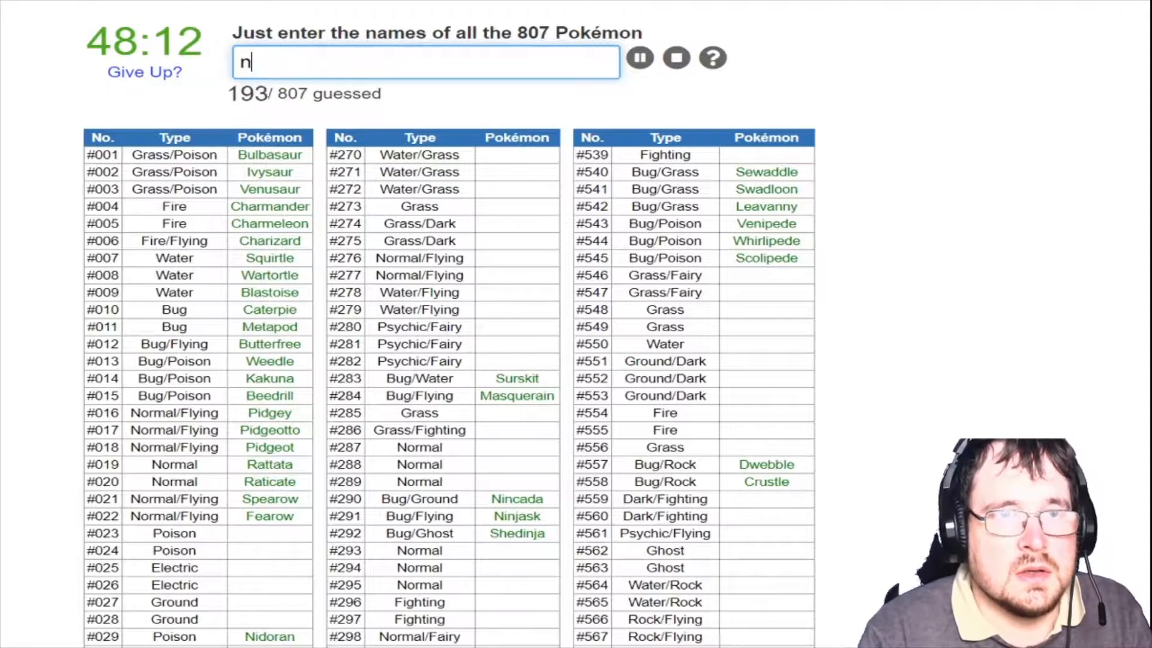
pyautogui.write('ido')
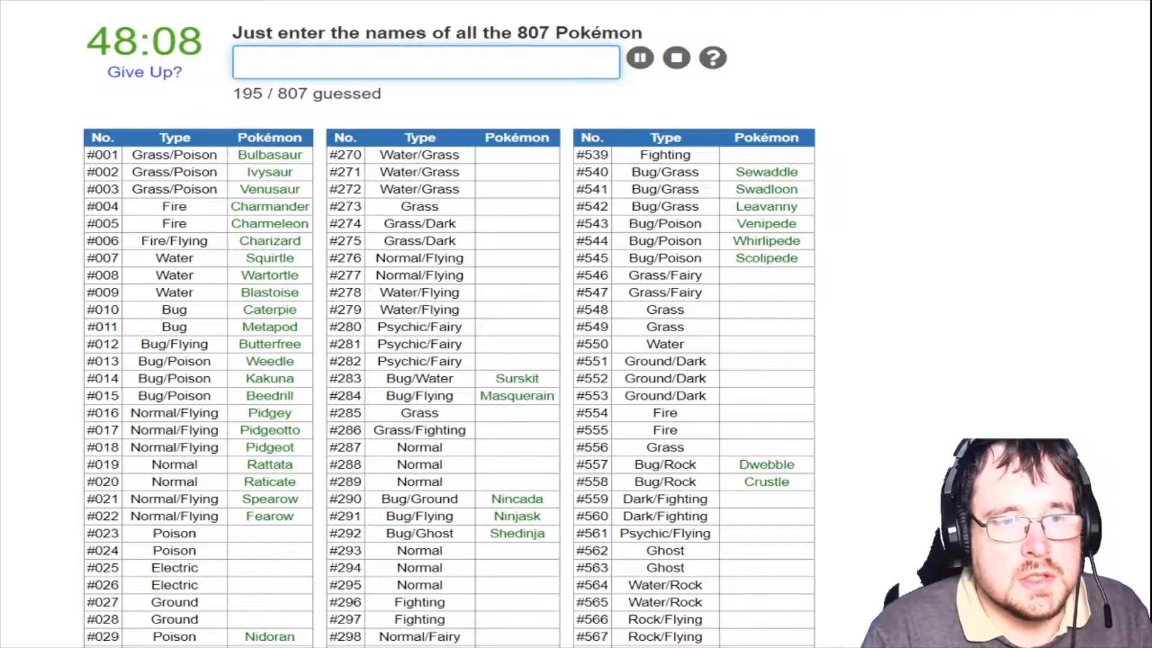
pyautogui.write('arb')
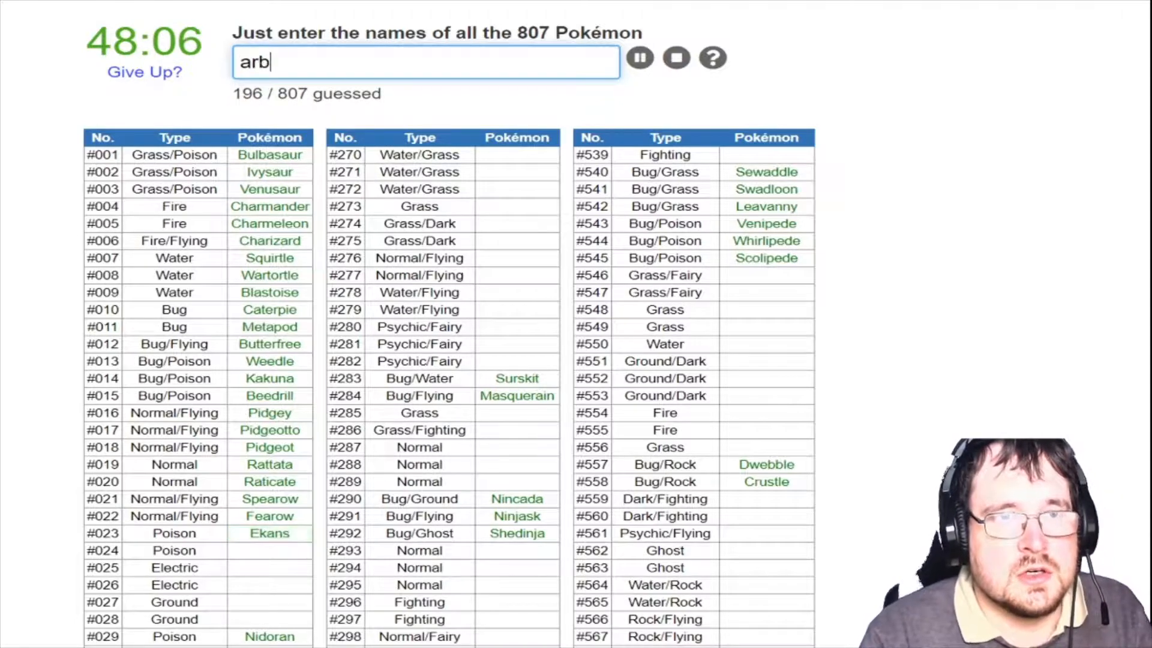
pyautogui.write('arbok')
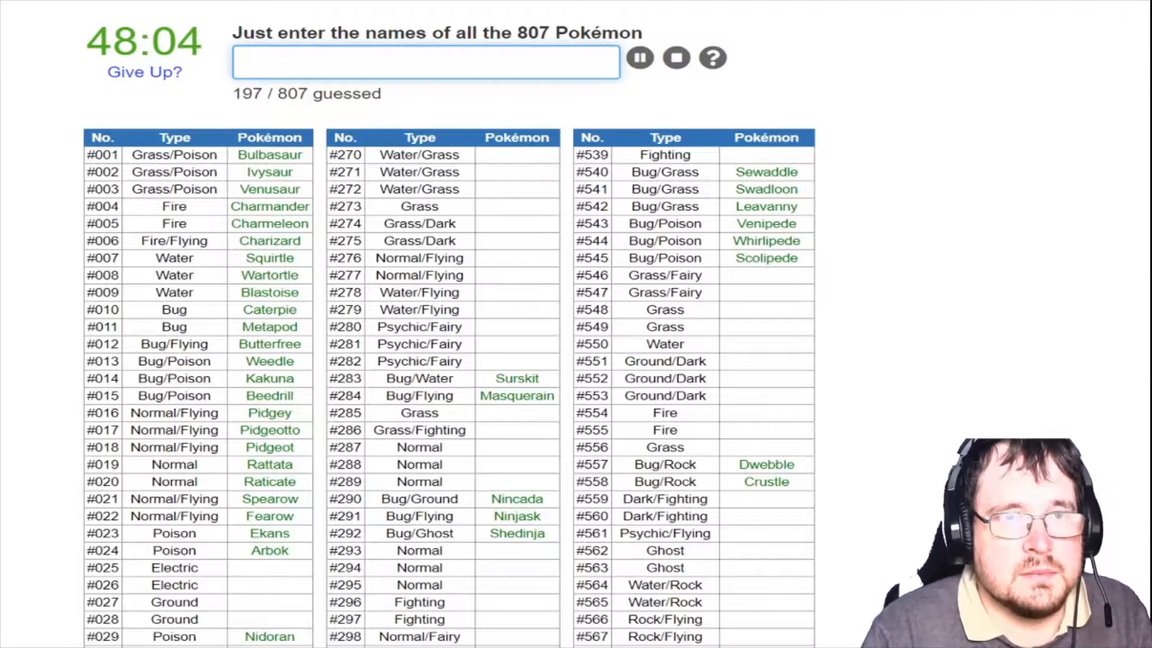
pyautogui.write('pikach')
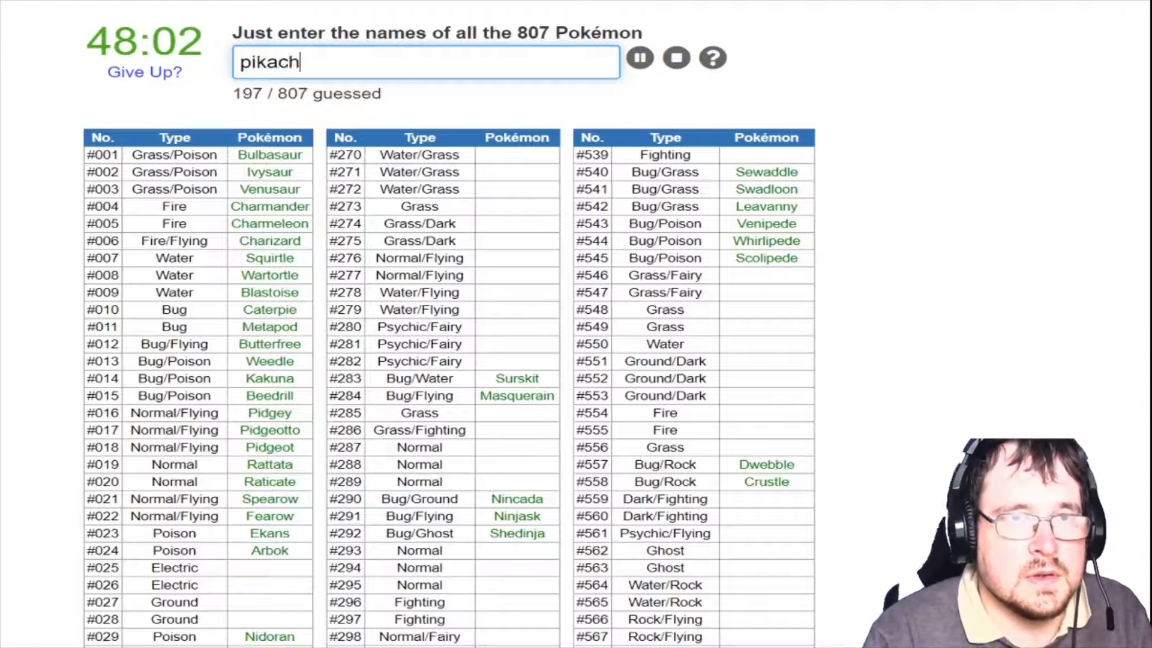
pyautogui.write('sa')
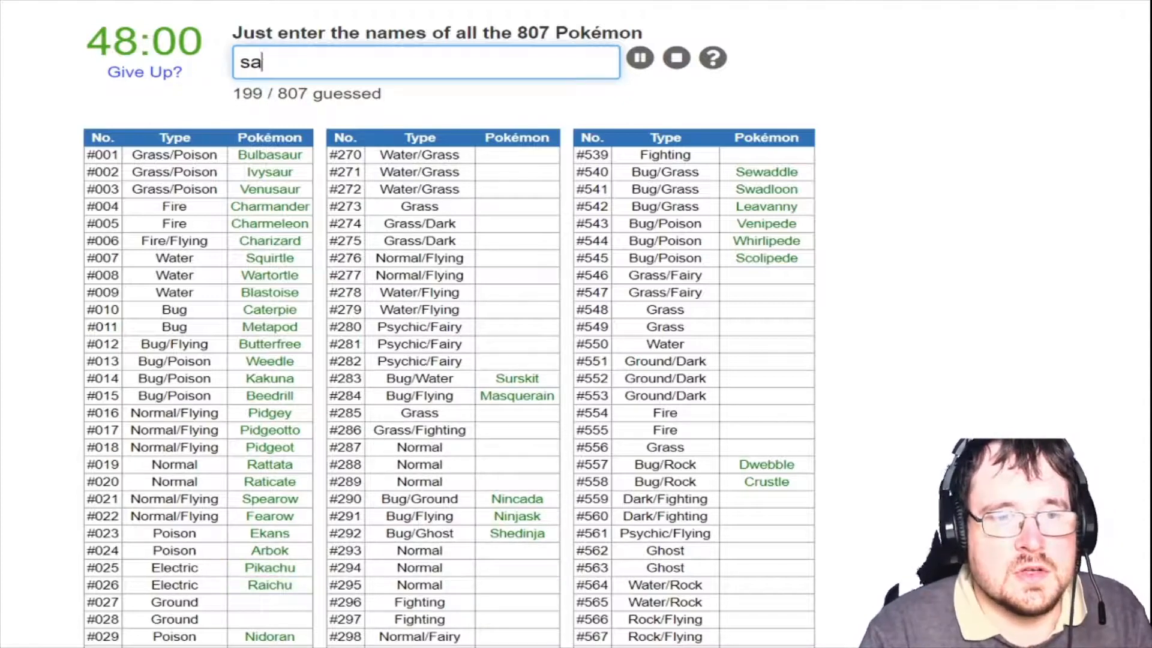
pyautogui.write('sandshrew')
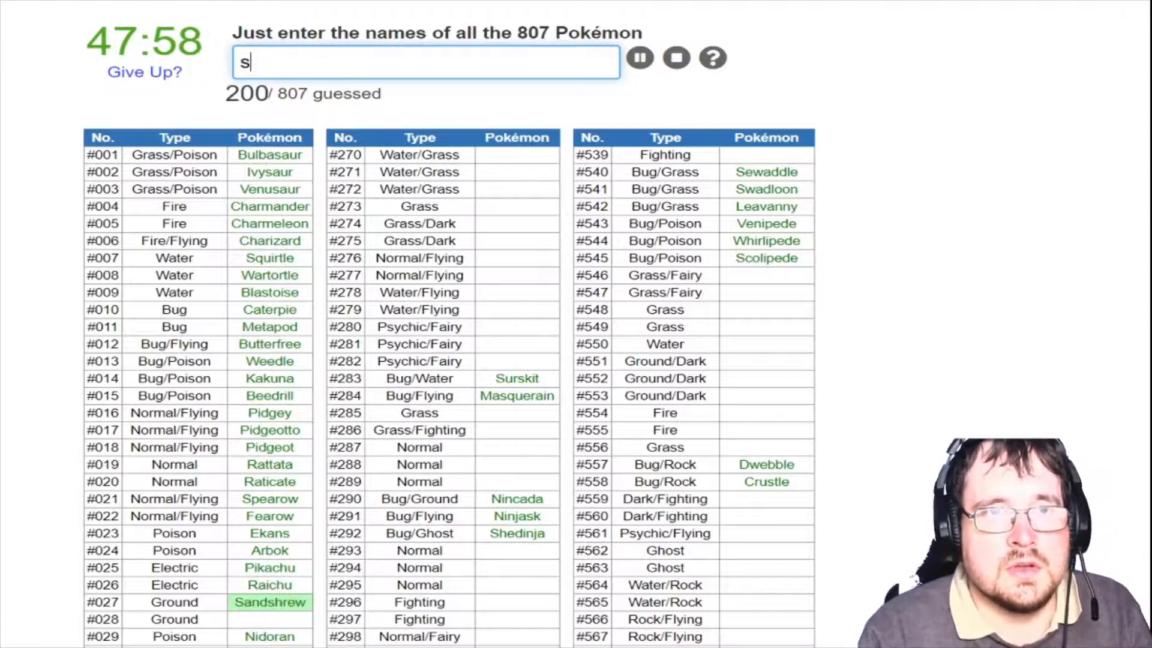
# Name Sandslash, Clefairy, Vulpix, Cleffa, Igglybuff and Jigglypuff
pyautogui.write('Sandslash')
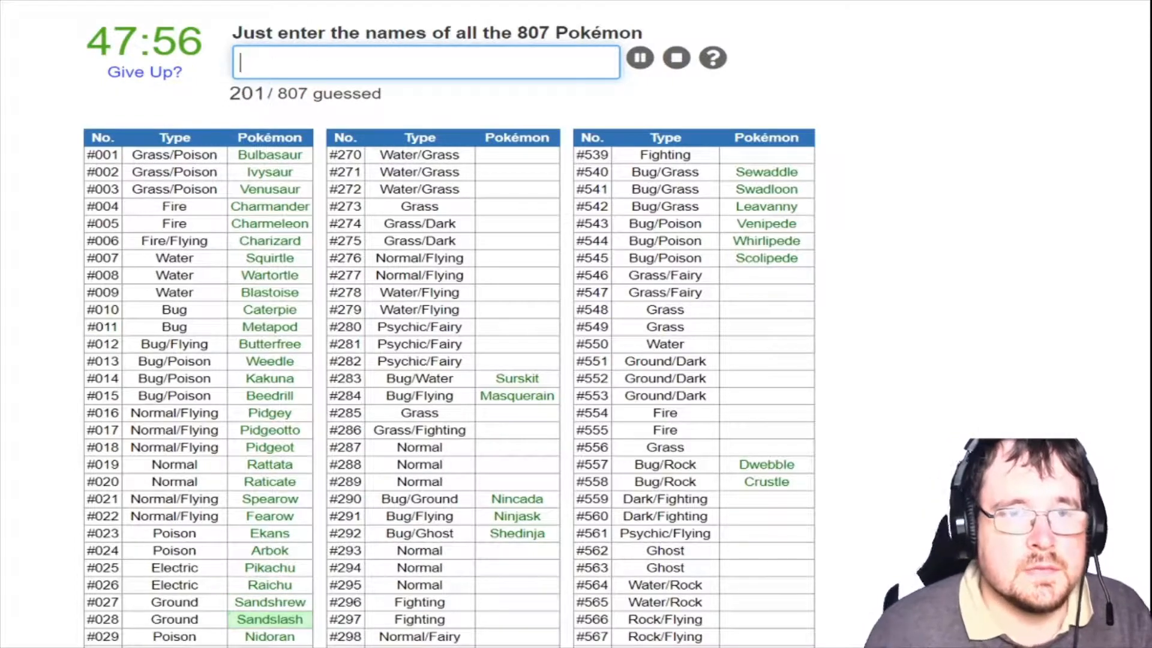
pyautogui.scroll(-3)
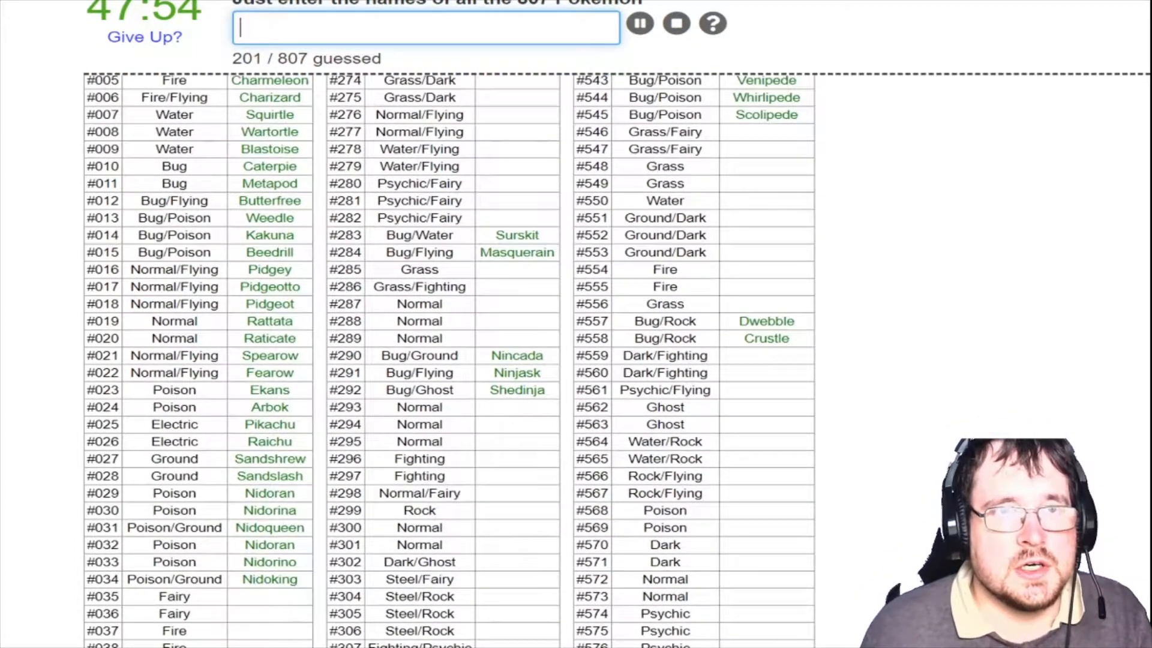
pyautogui.write('clef')
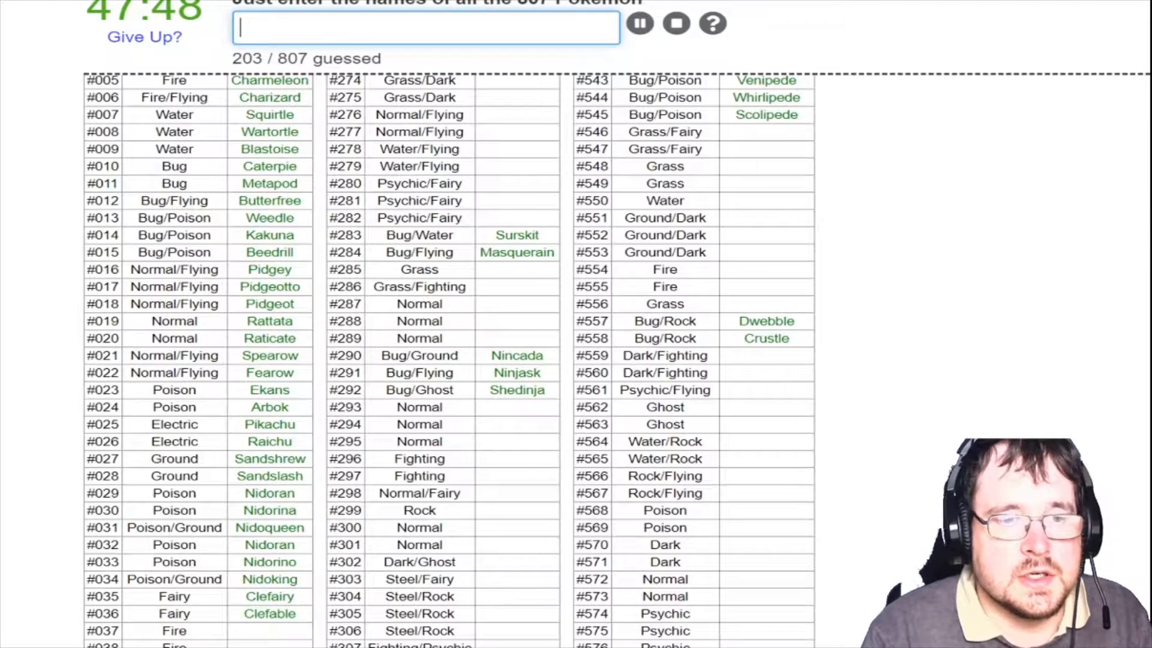
pyautogui.write('vulp')
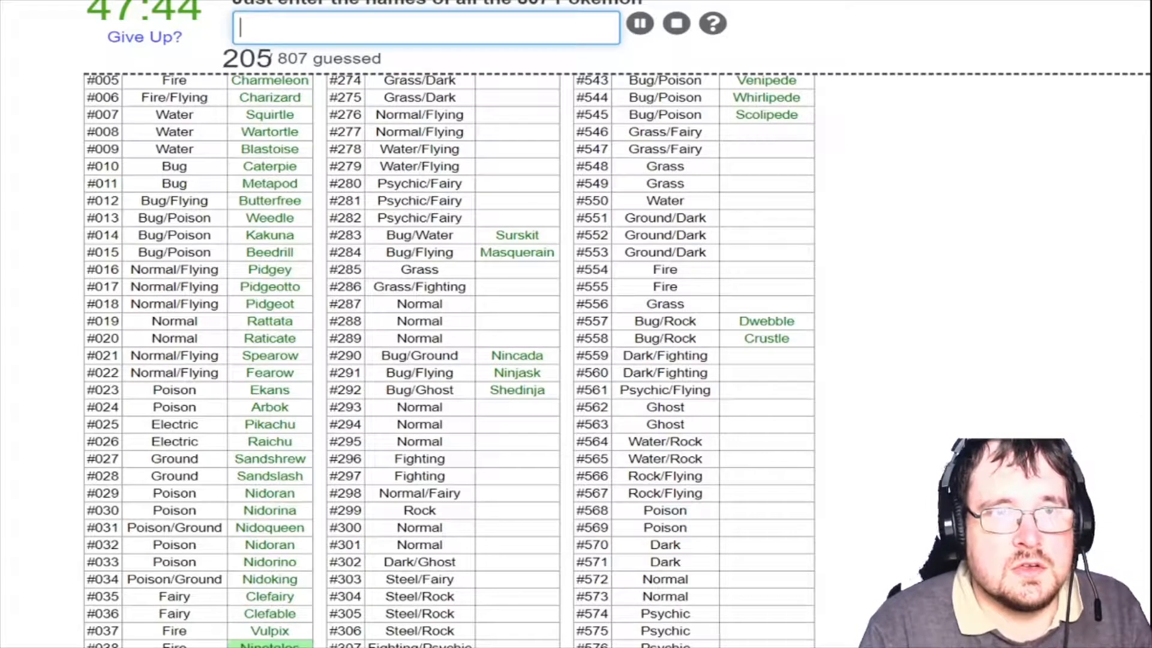
pyautogui.scroll(-3)
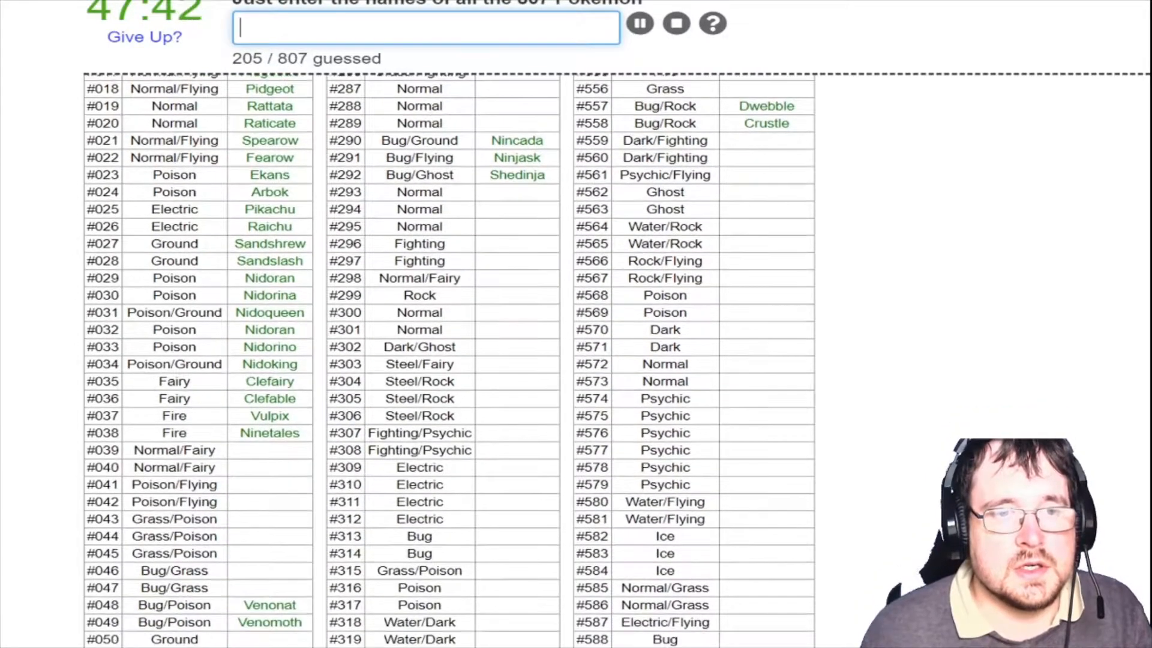
pyautogui.write('c')
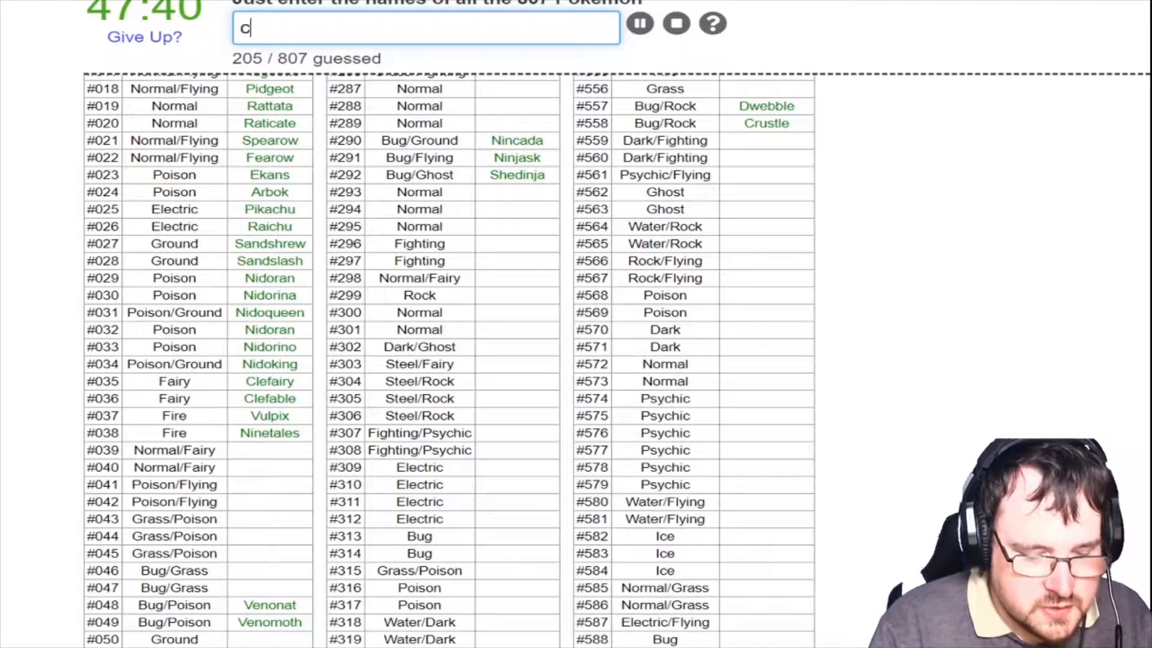
pyautogui.write('leffa')
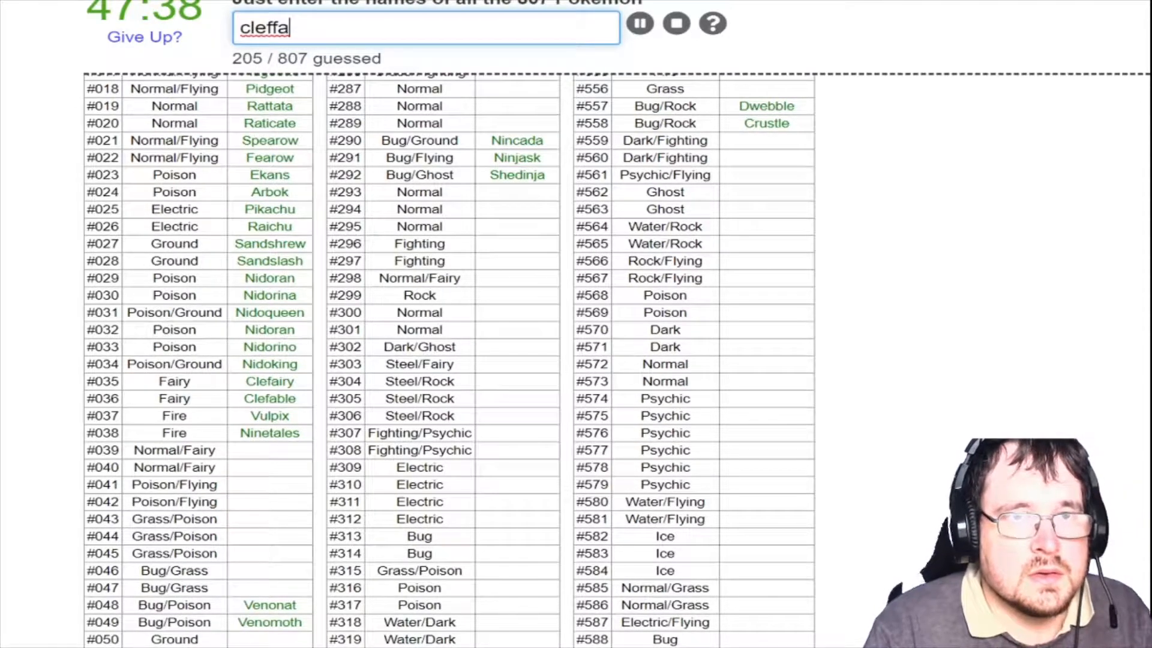
pyautogui.write('igglu')
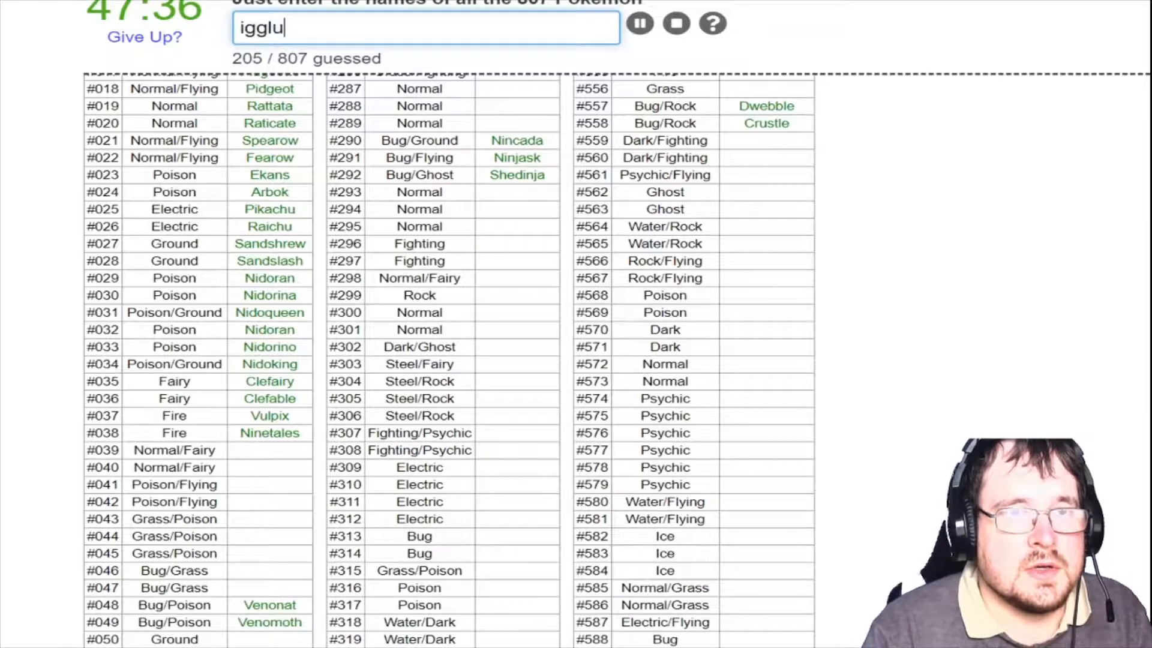
pyautogui.write('ji')
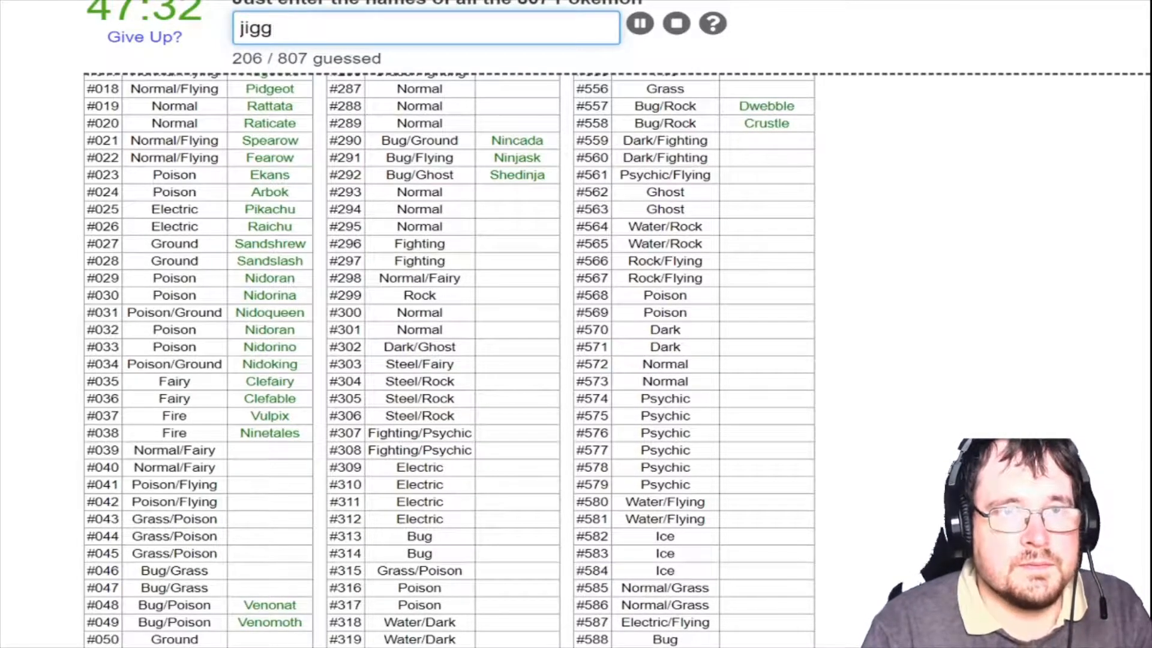
# Name Wigglytuff, Zubat, Bellsprout, Weepinbell, Victreebel, Oddish, Gloom, Paras and Parasect
pyautogui.write('wig')
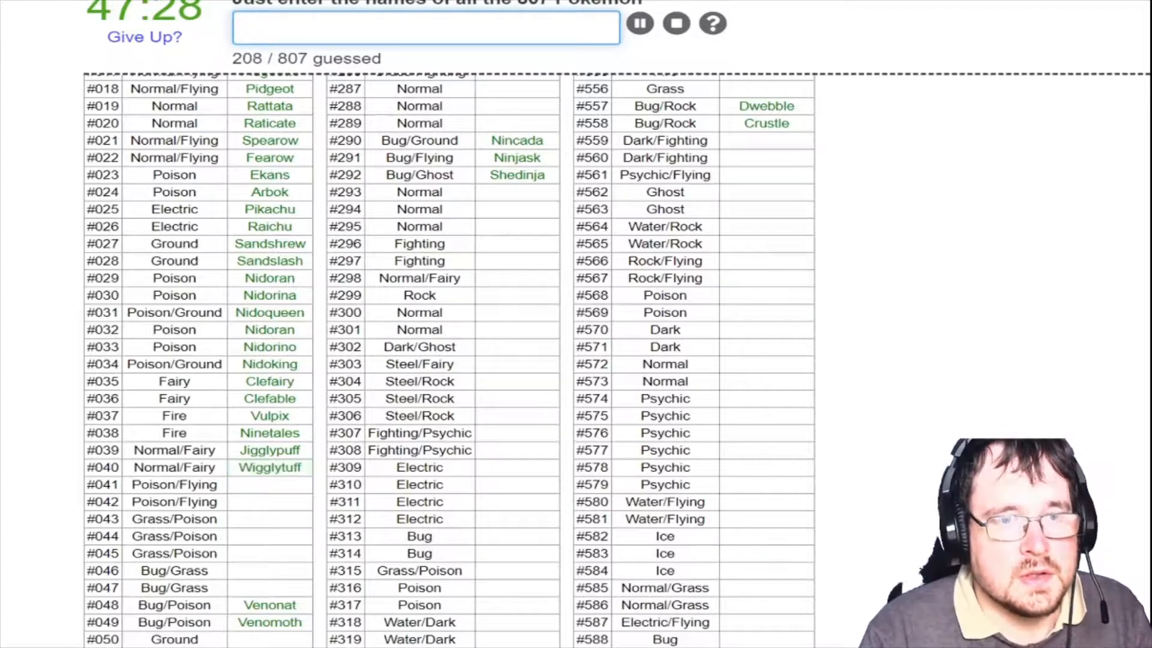
pyautogui.write('zub')
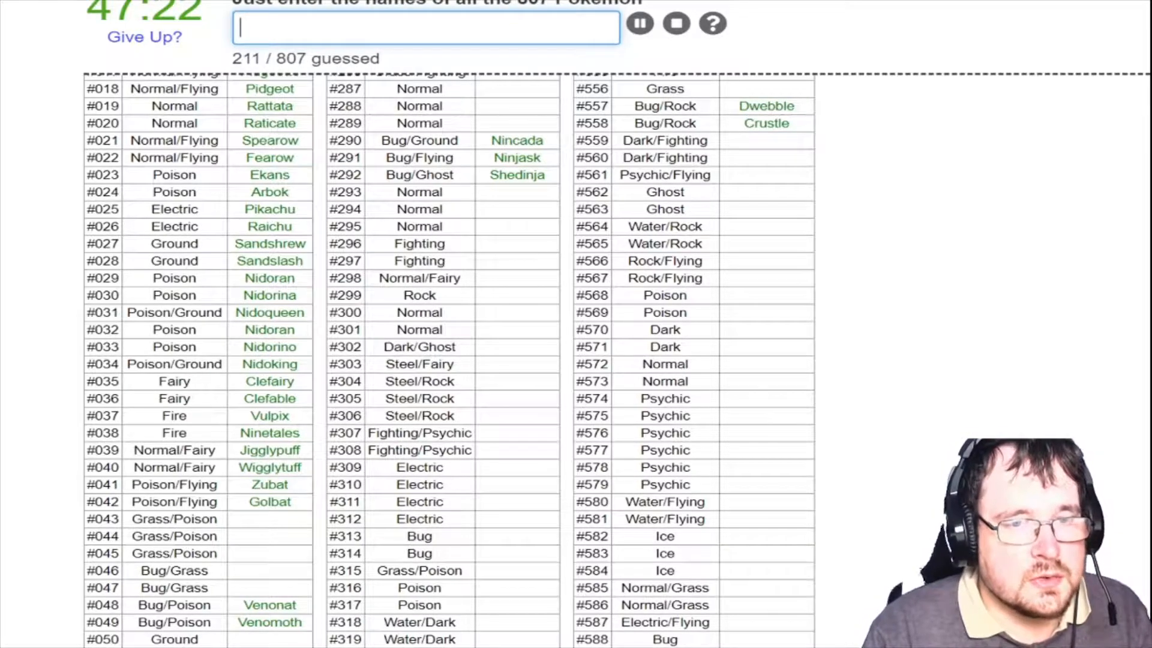
pyautogui.write('bellsp')
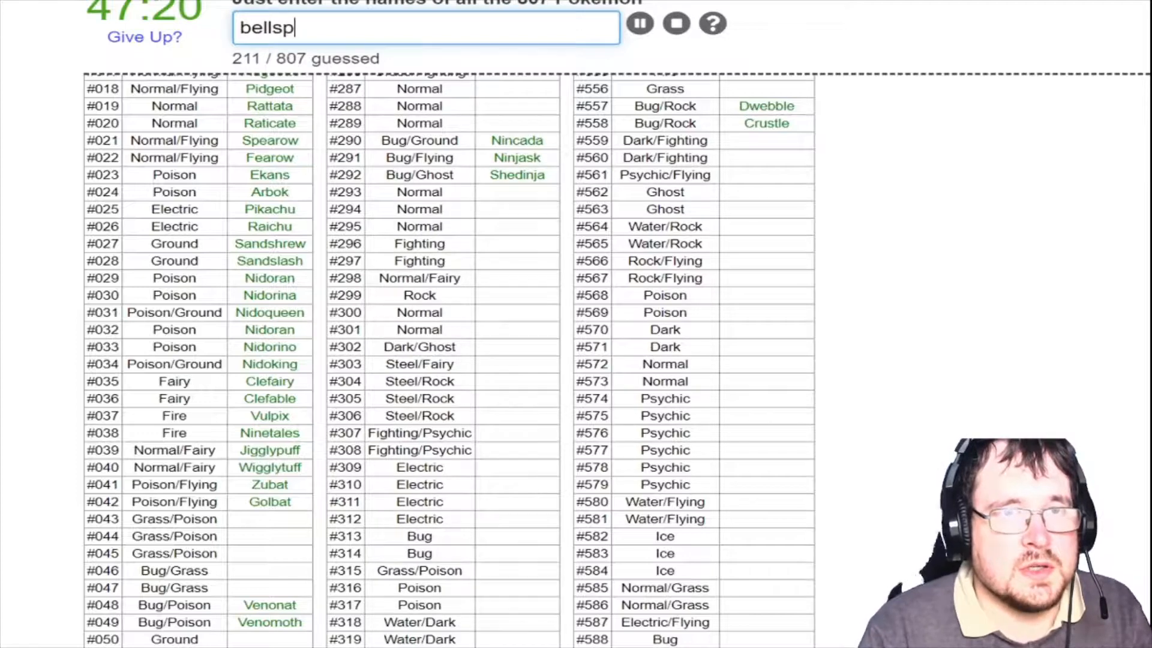
pyautogui.write('weepi')
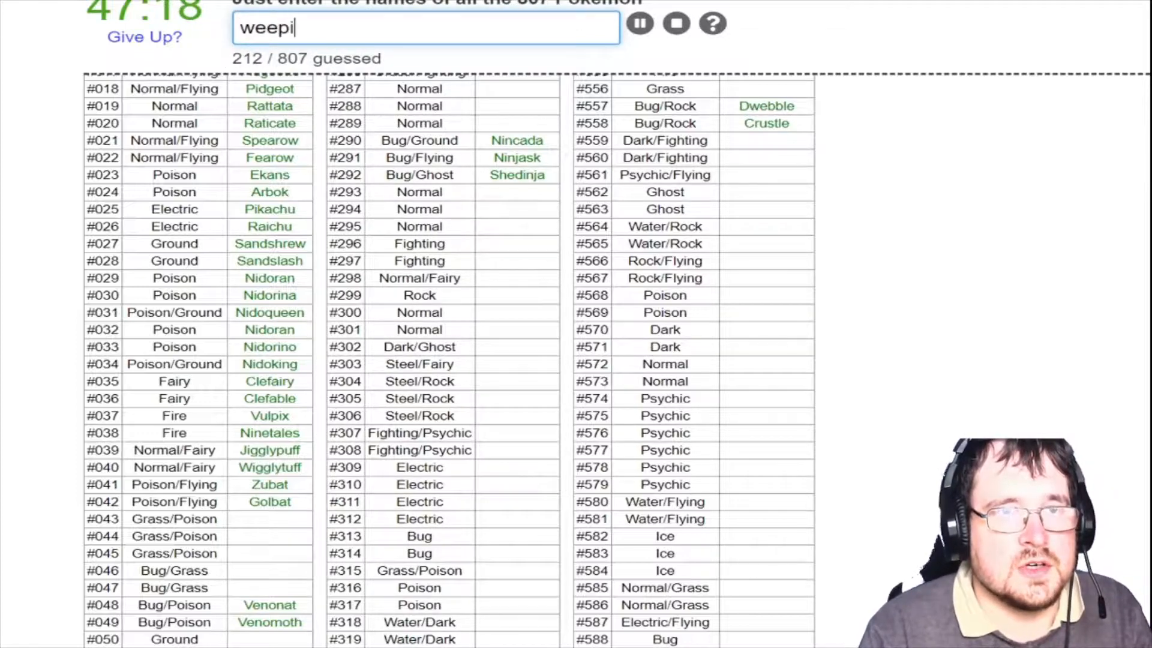
pyautogui.write('vic')
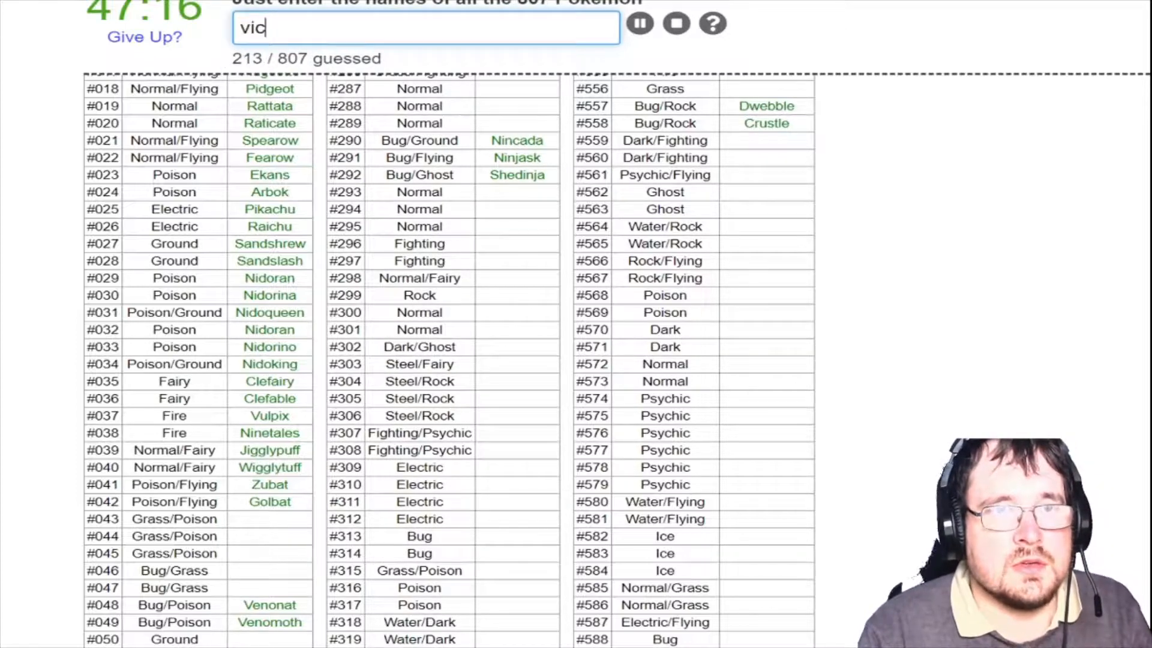
pyautogui.write('o')
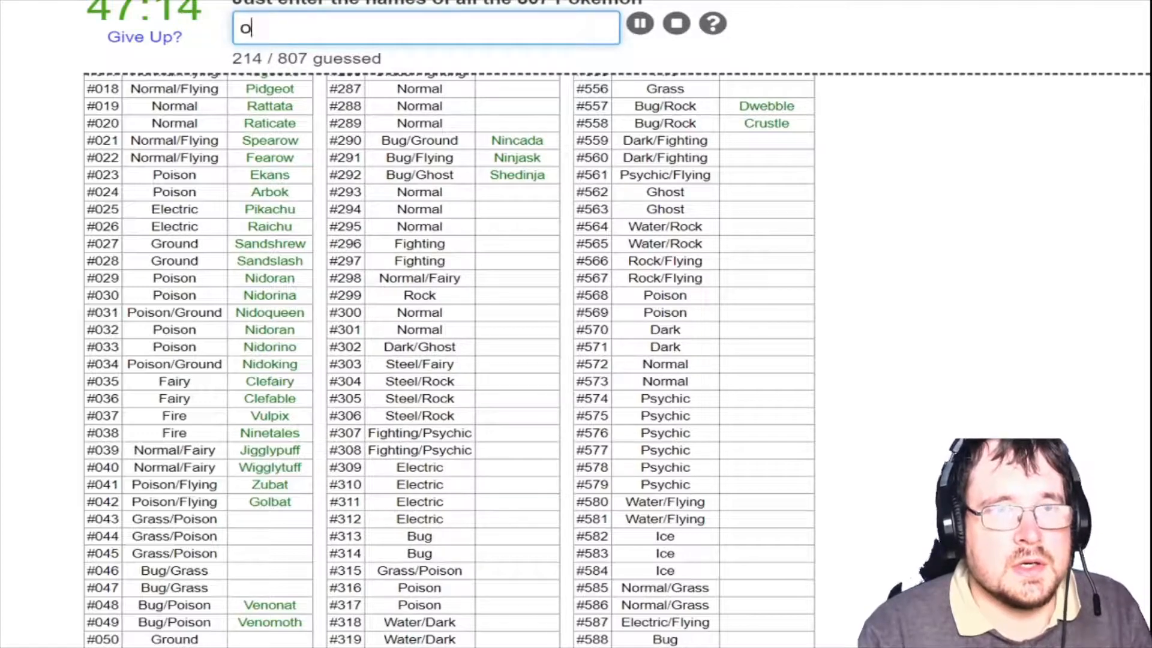
pyautogui.write('glo')
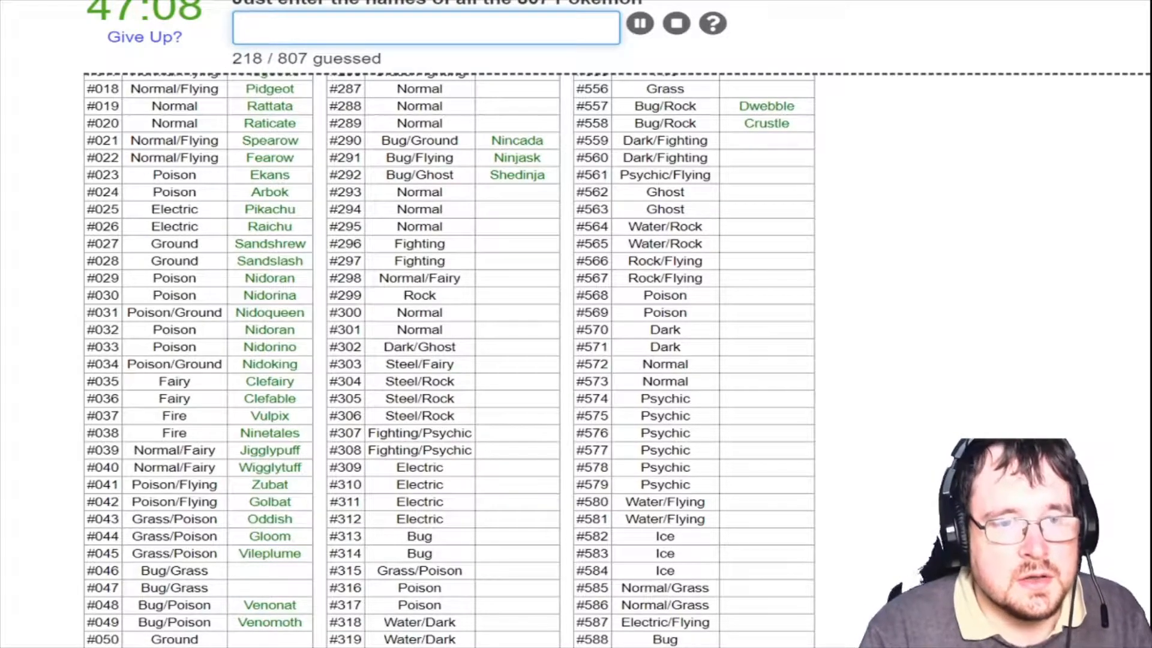
pyautogui.write('Paras')
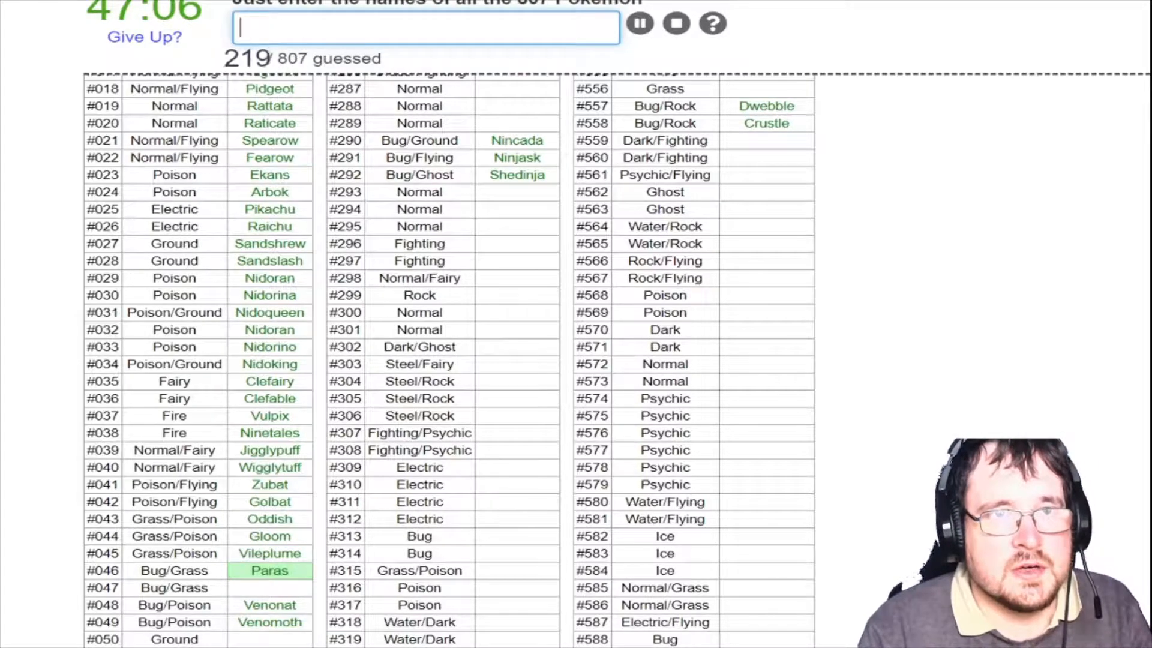
pyautogui.write('Parasect')
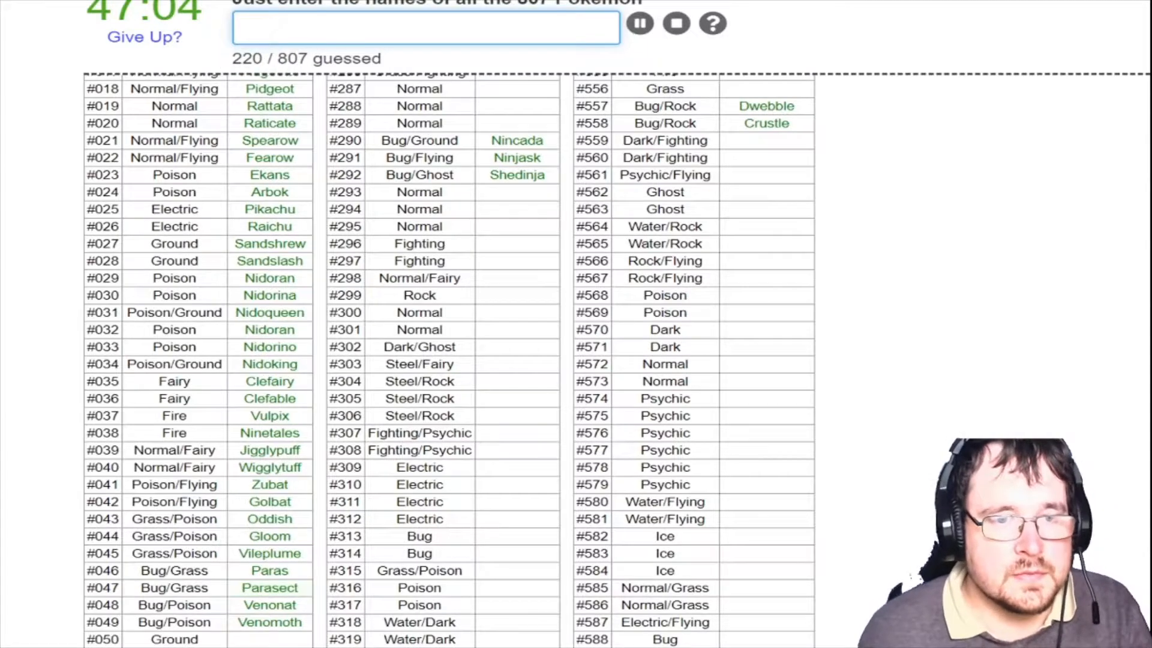
# Name Dugtrio, Persian, Poliwag line, Psyduck, Golduck and Growlithe
pyautogui.scroll(-3)
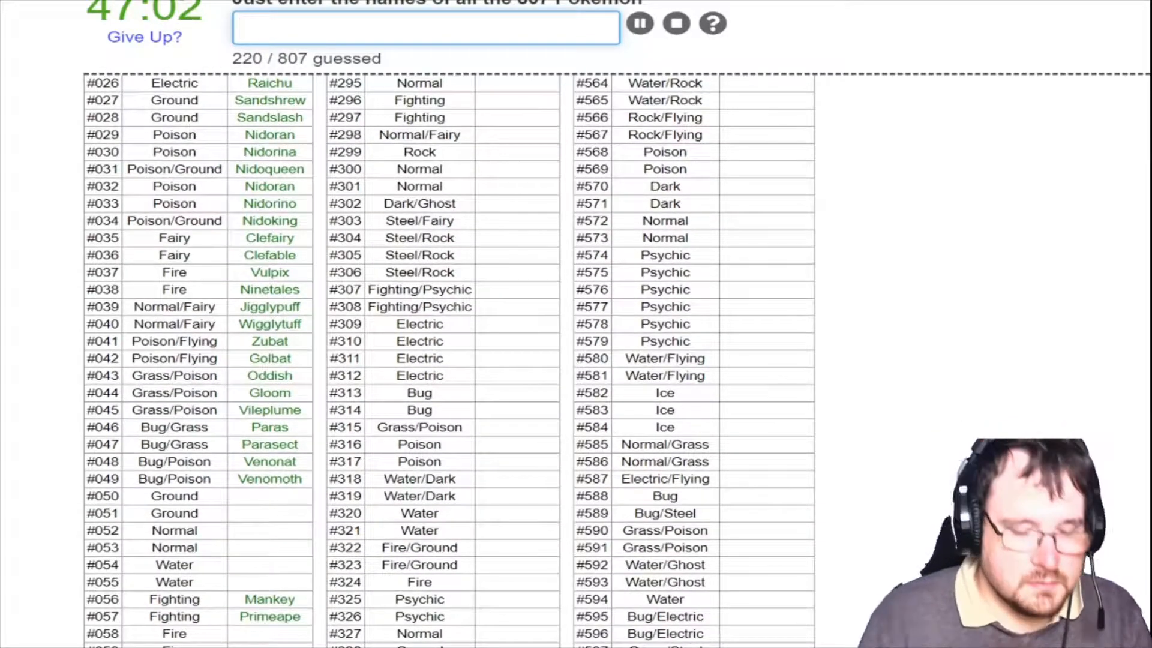
pyautogui.write('dug')
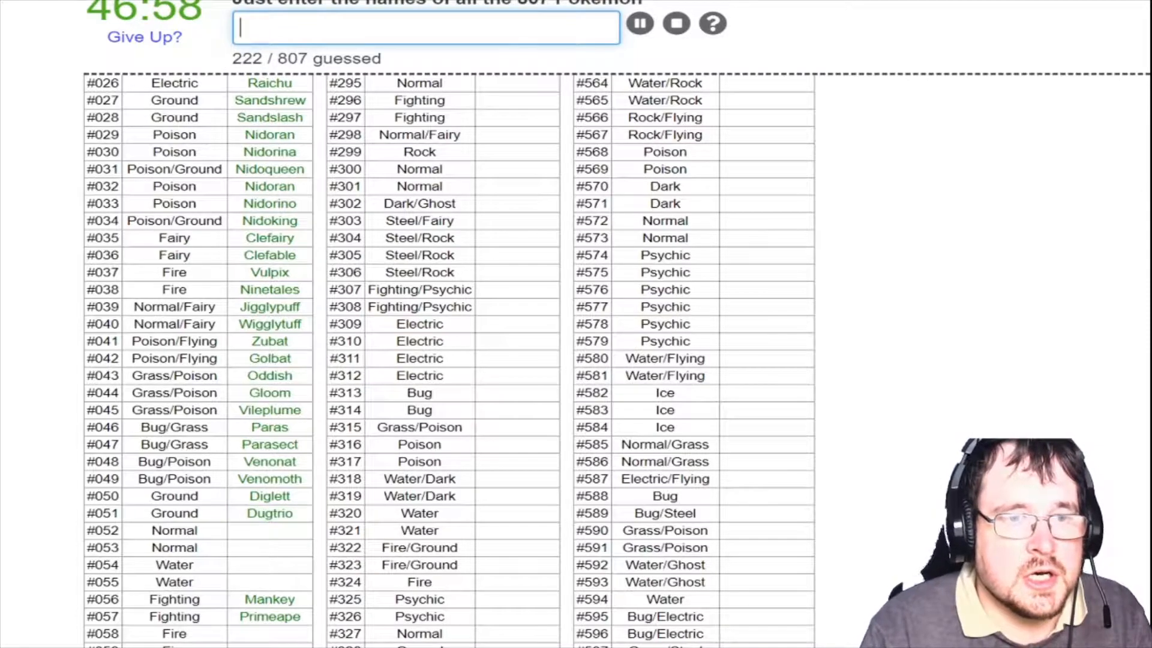
pyautogui.write('per')
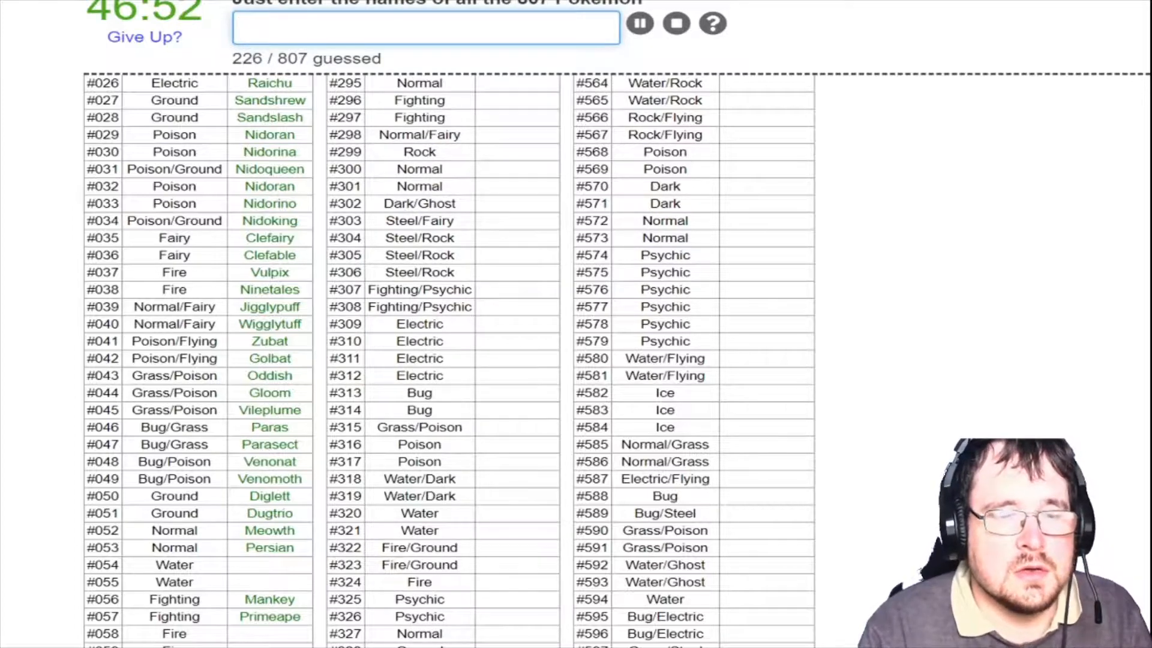
pyautogui.write('p')
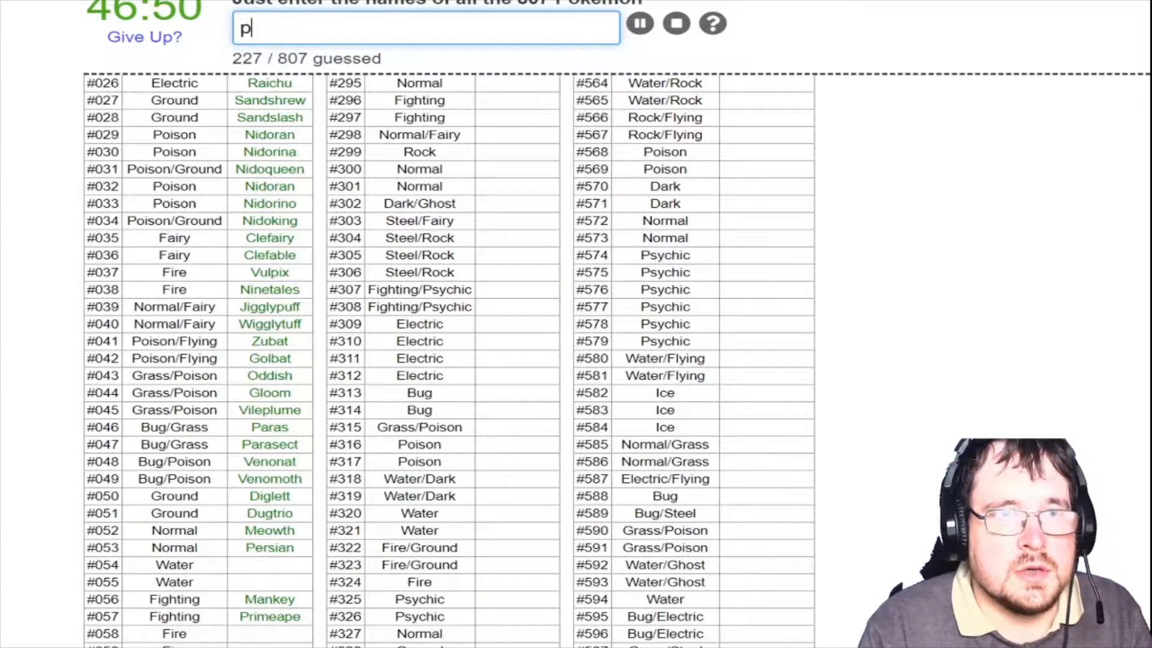
pyautogui.write('ol')
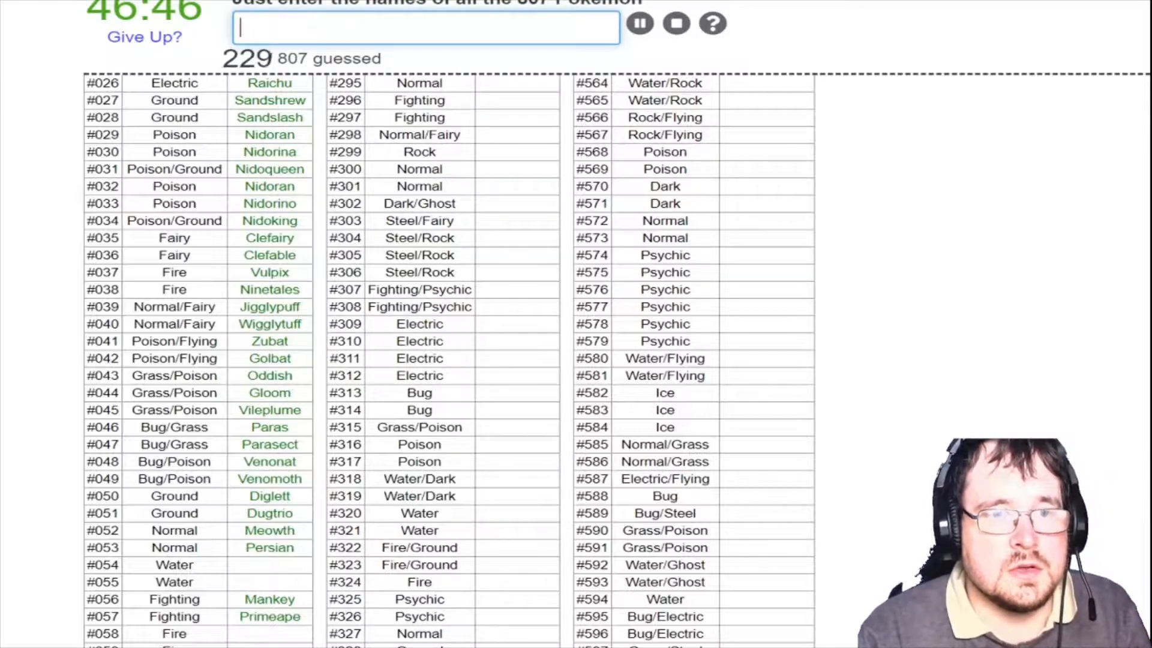
pyautogui.write('py')
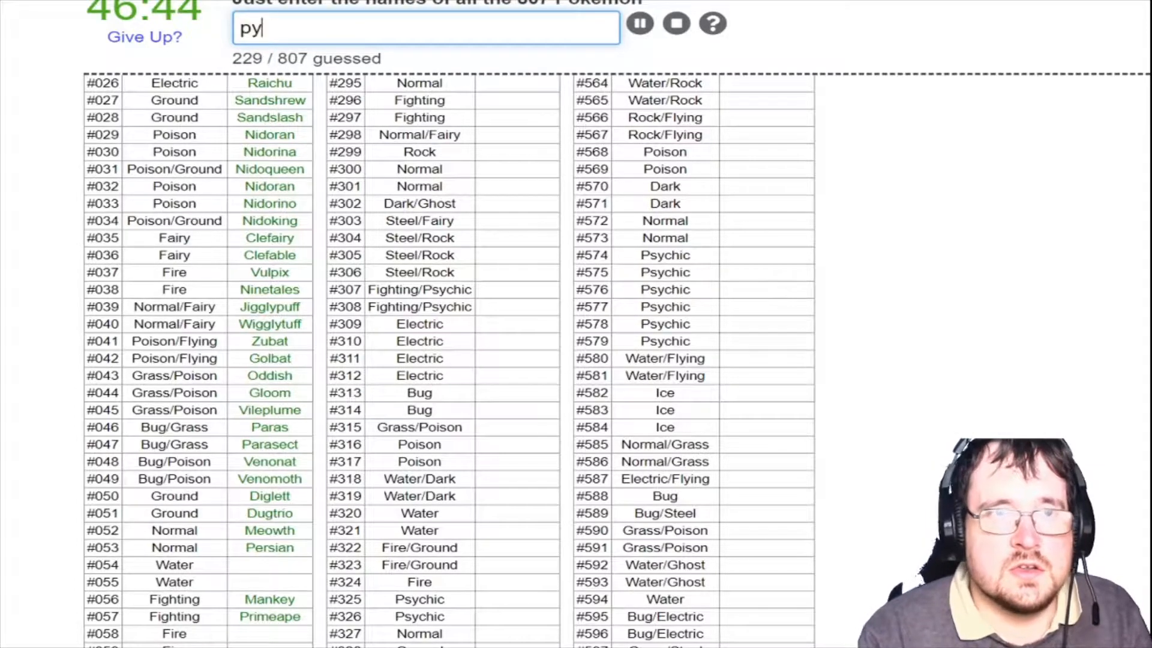
pyautogui.write('gol')
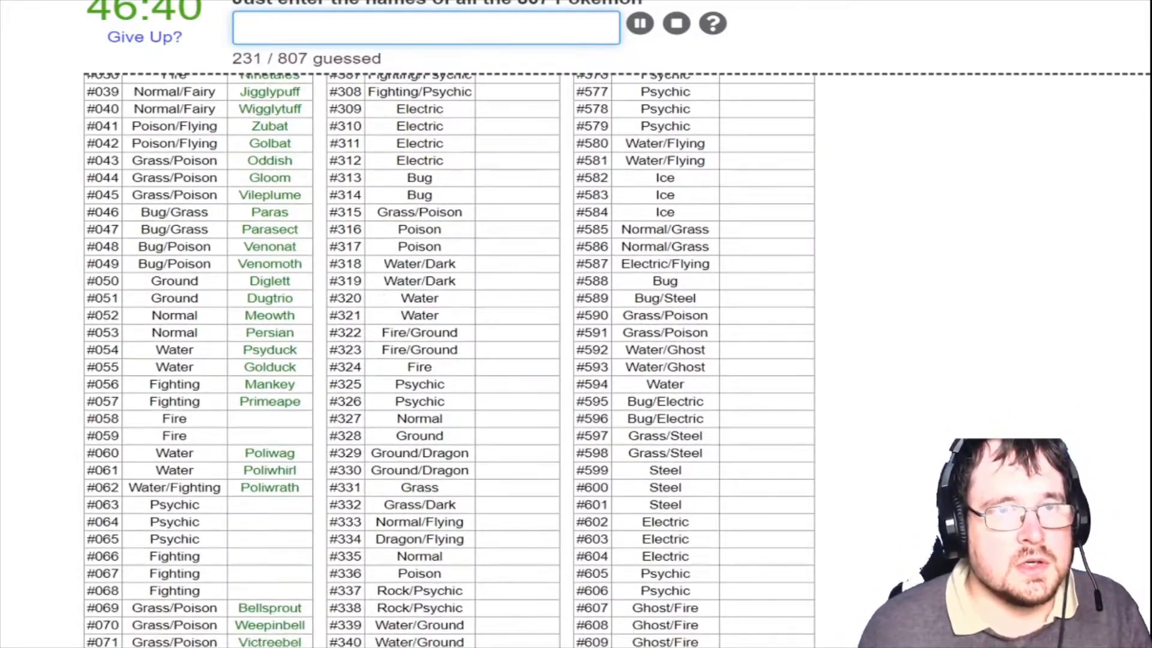
pyautogui.write('Growlithe')
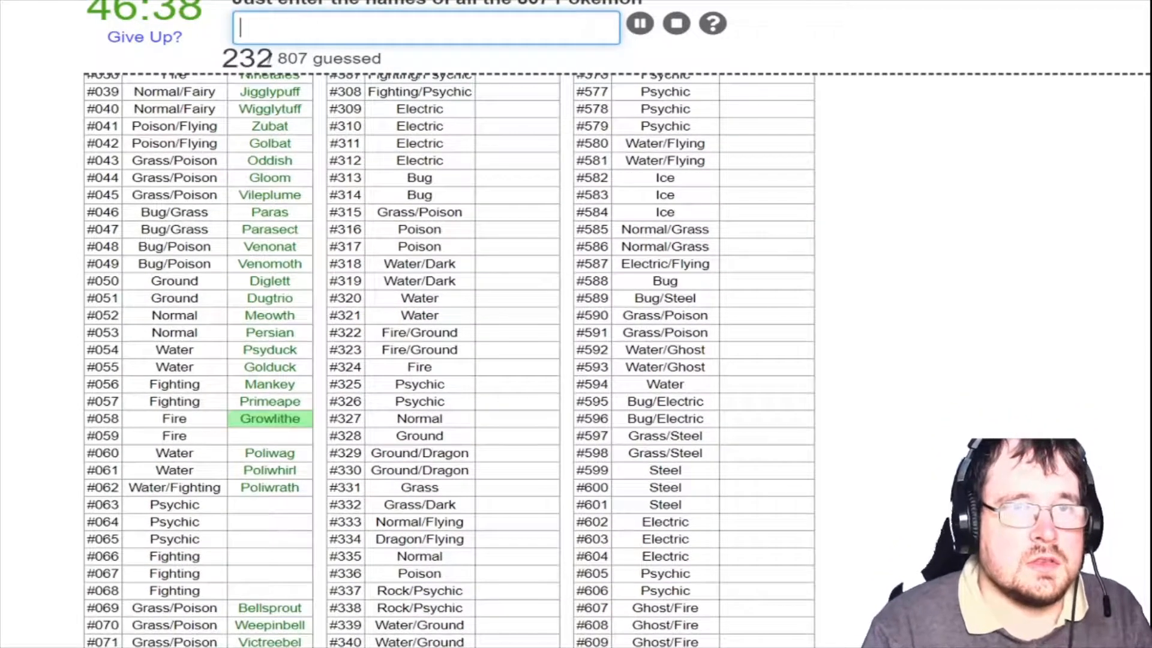
pyautogui.write('e')
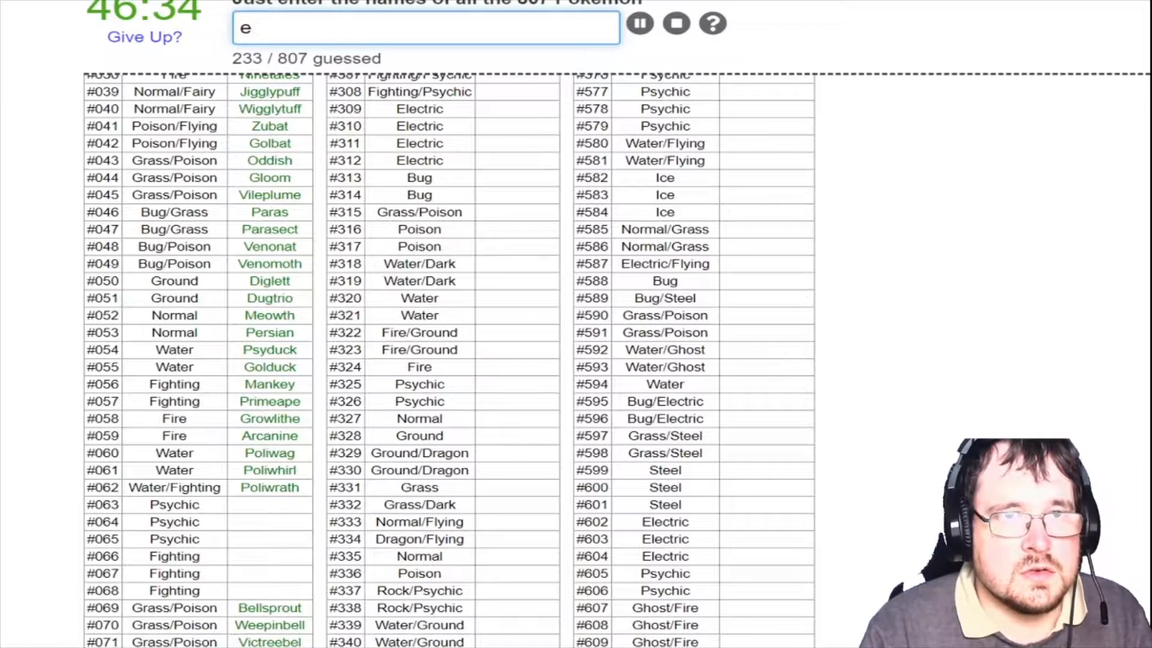
# Name Slowpoke, Slowking, Machop and Machoke, clearing a mistyped entry
pyautogui.write('sl')
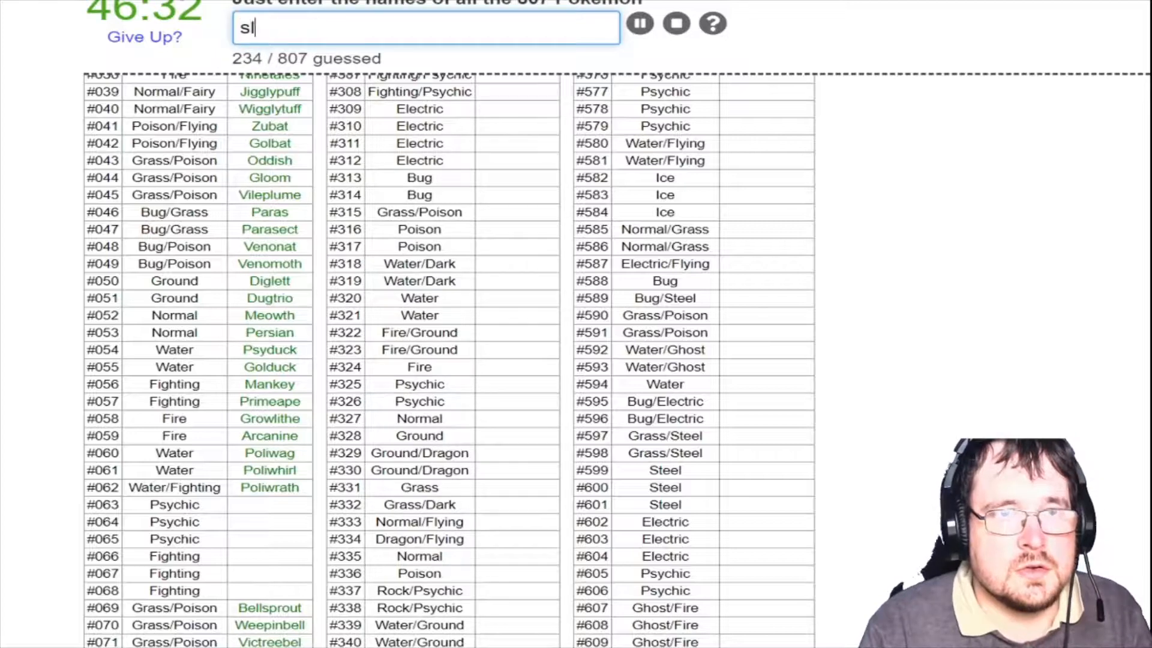
pyautogui.write('owk')
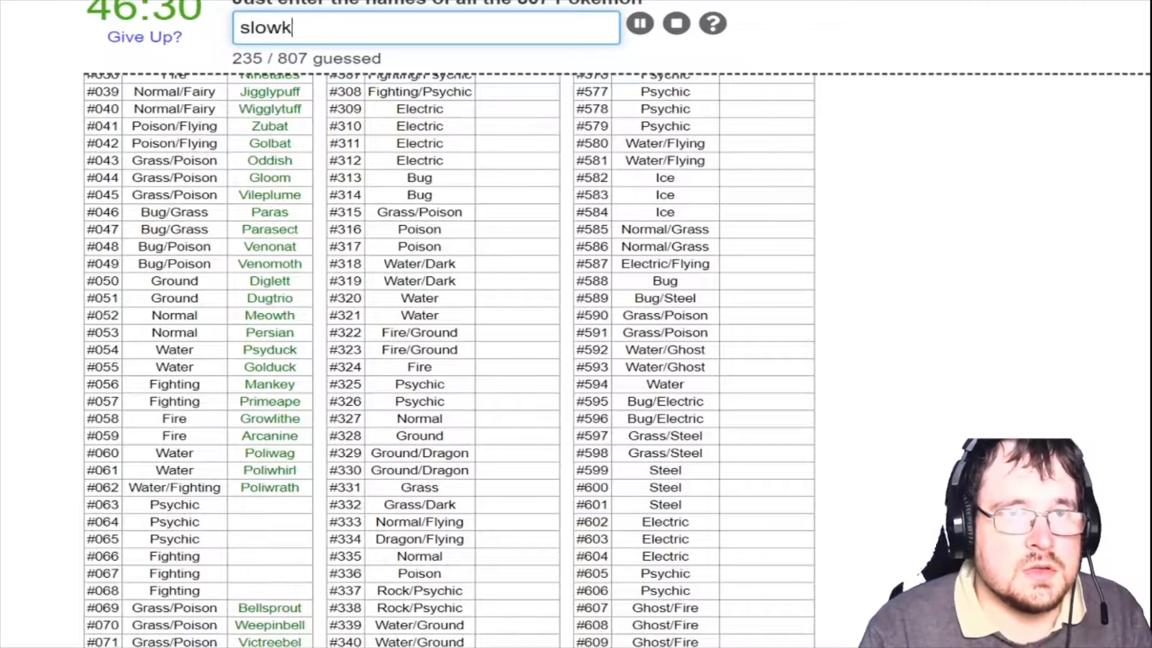
pyautogui.write('d')
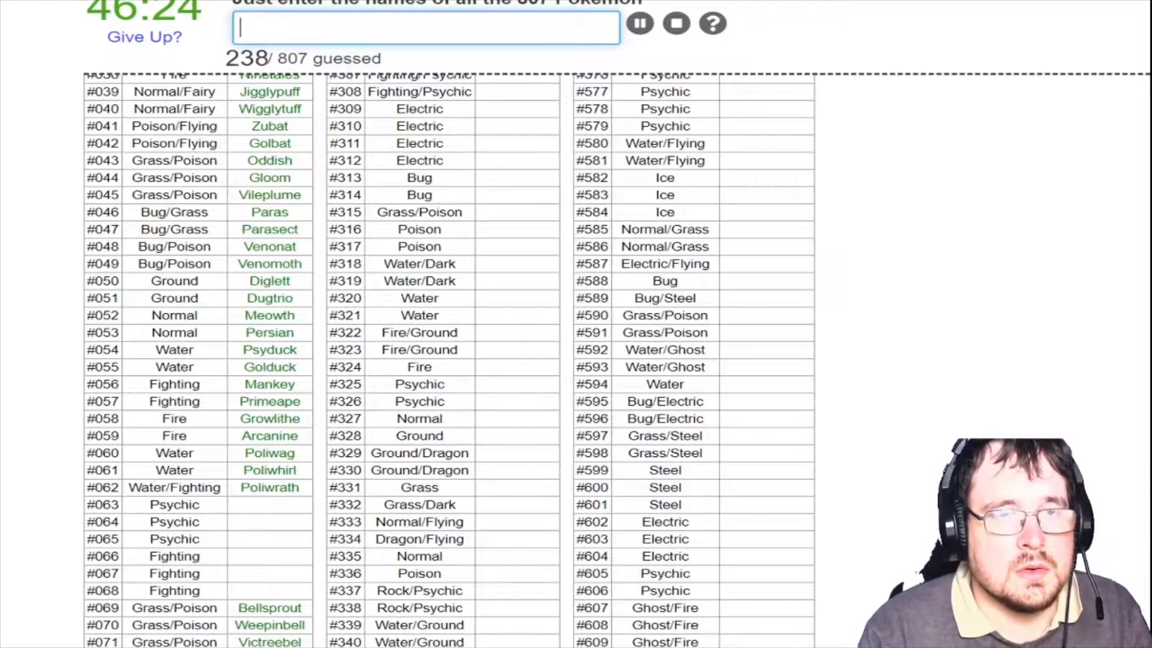
pyautogui.write('mrm')
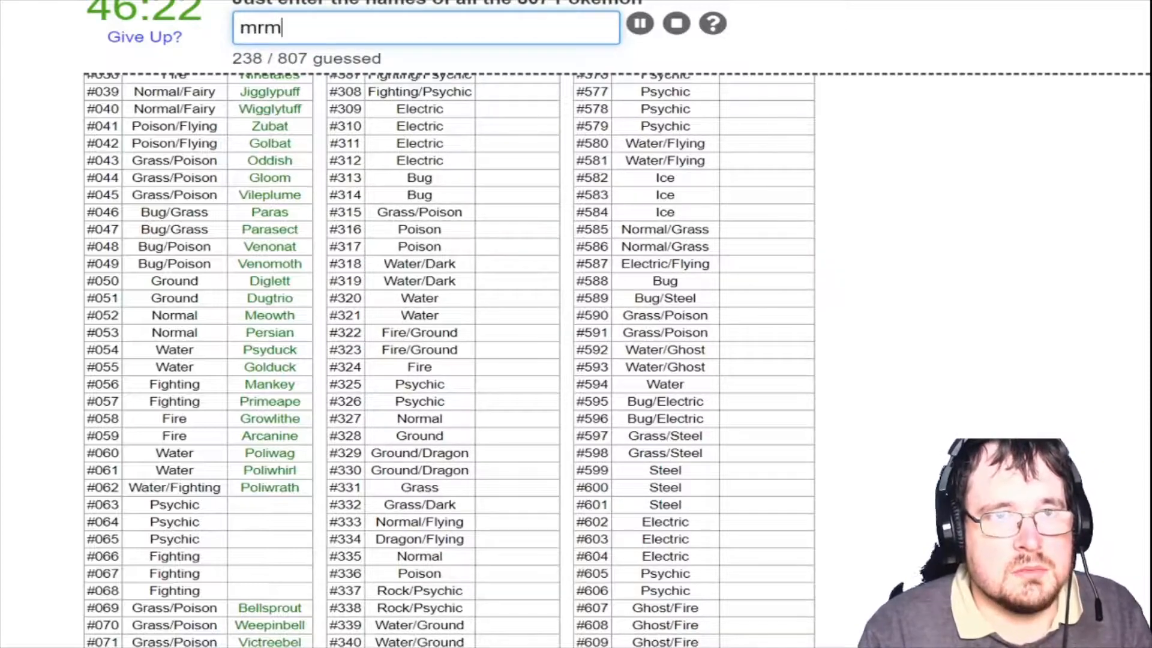
pyautogui.press('Return')
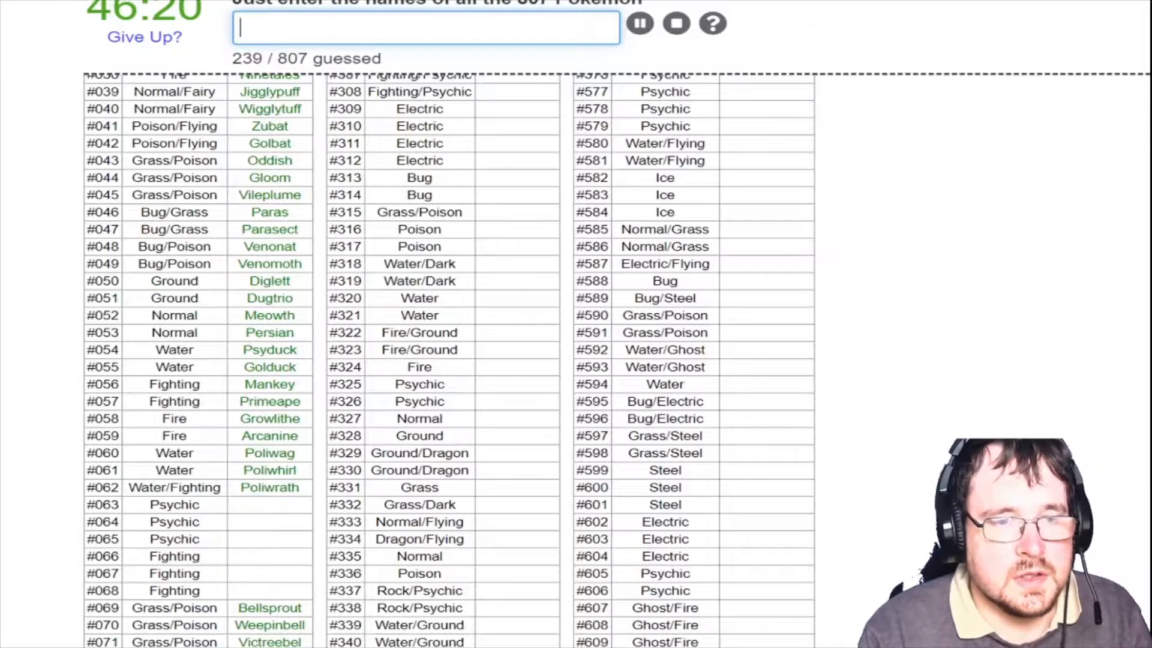
pyautogui.write('Machop')
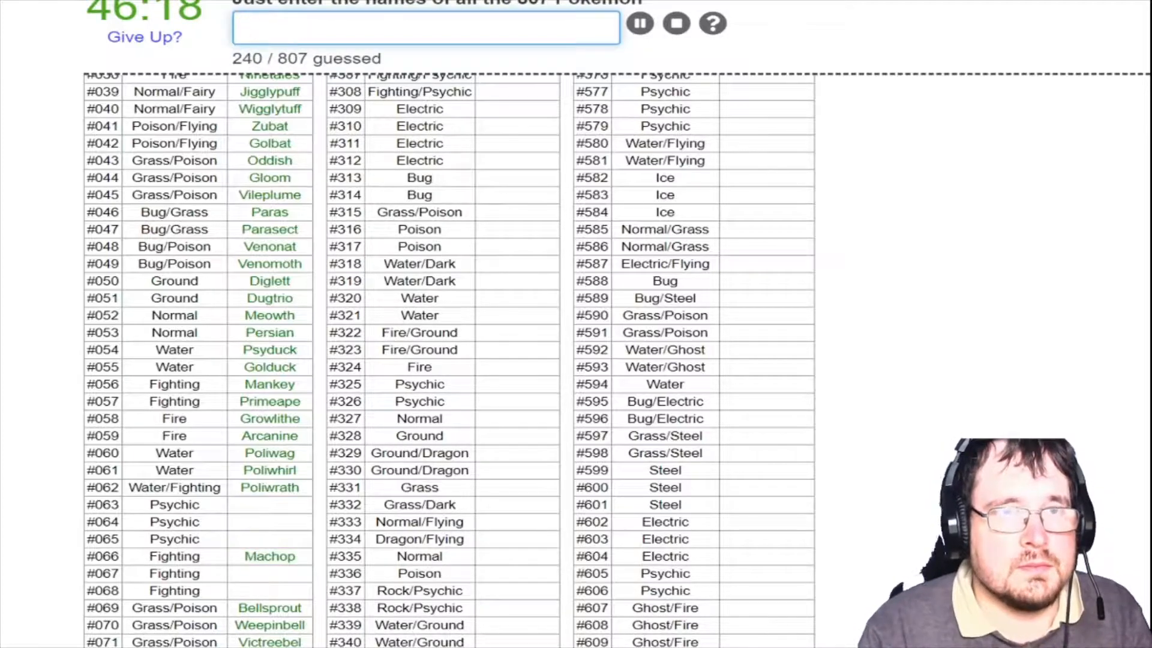
pyautogui.write('machokl')
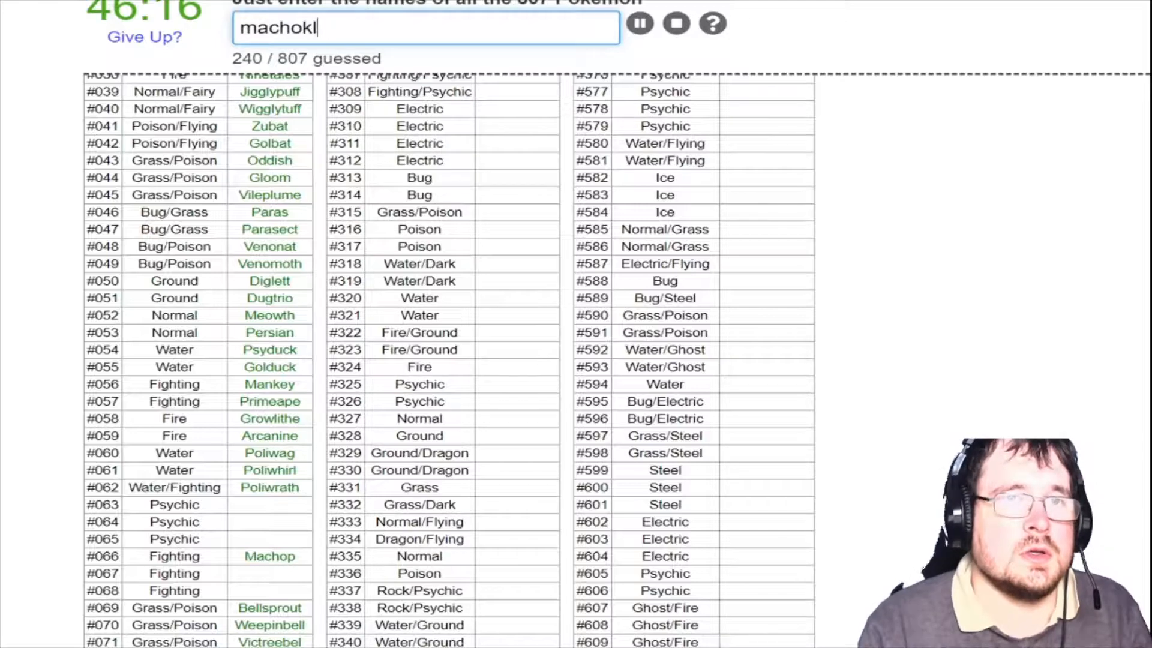
# Name Abra, Alakazam, Haunter and Gengar
pyautogui.write('ab')
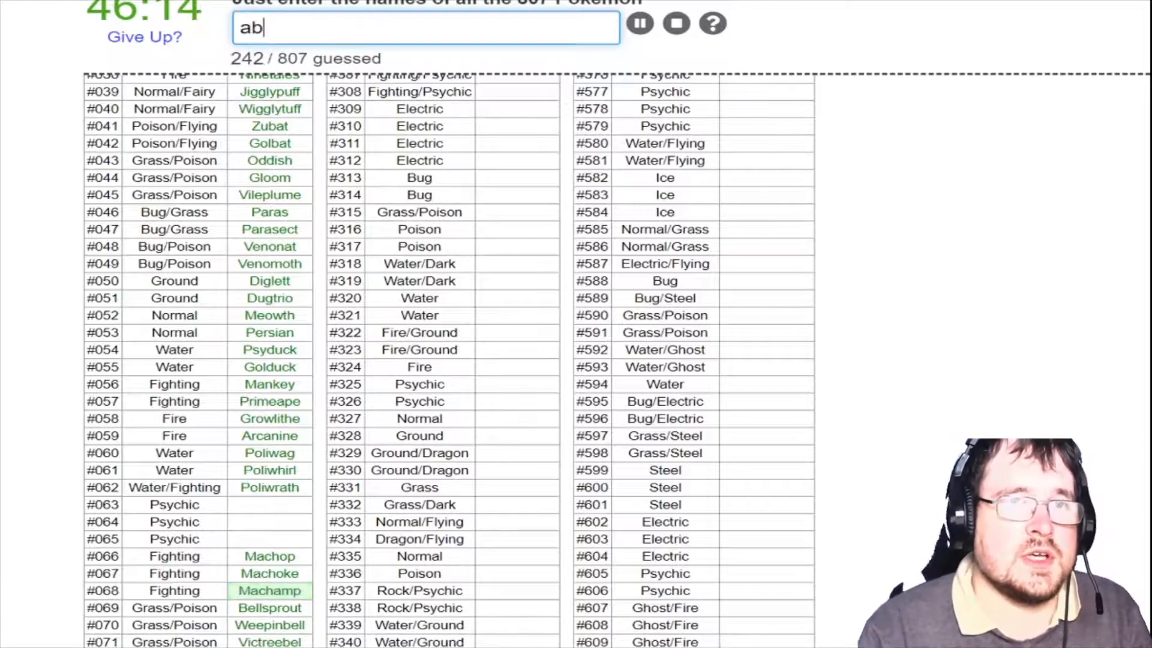
pyautogui.press('Backspace')
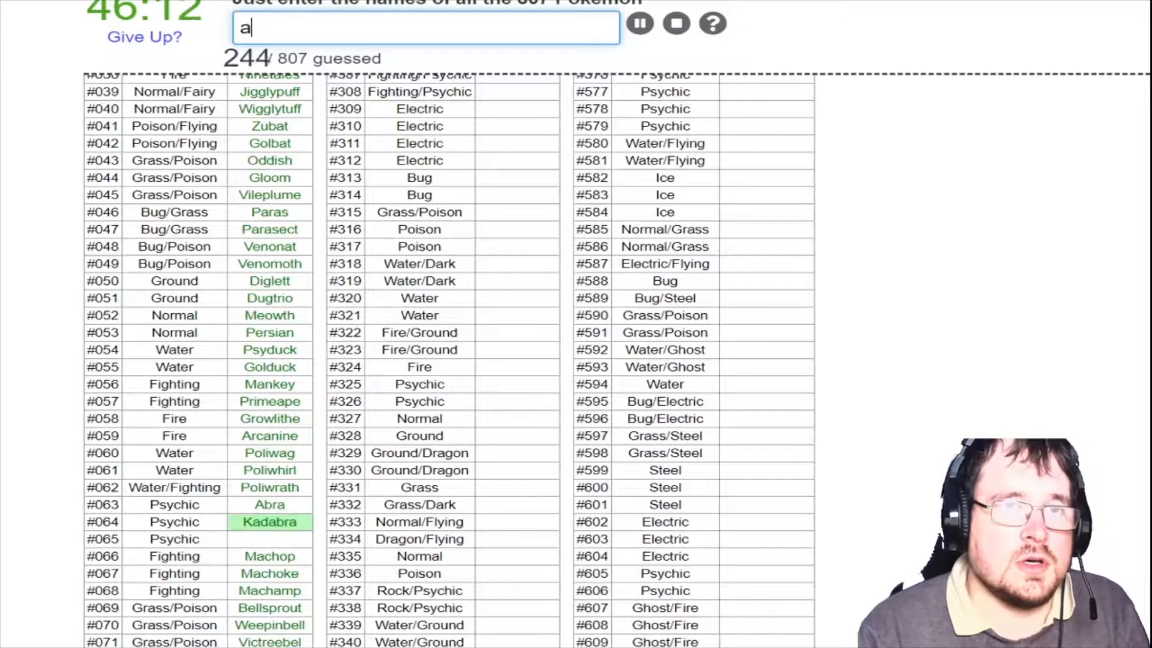
pyautogui.write('alakazam')
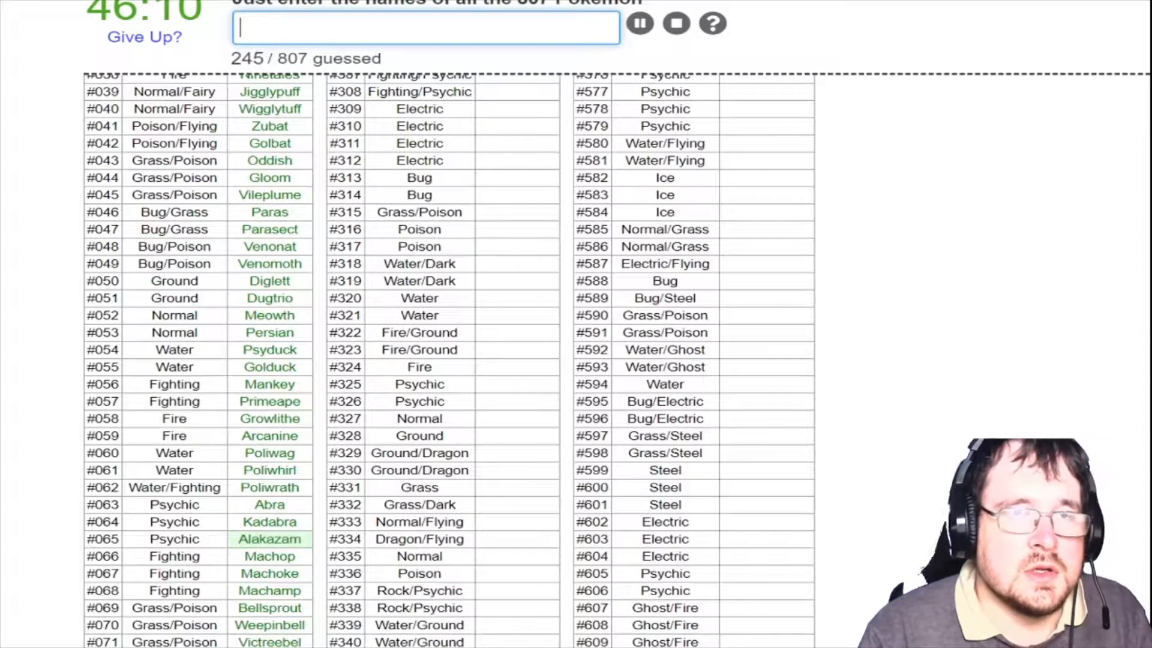
pyautogui.write('hau')
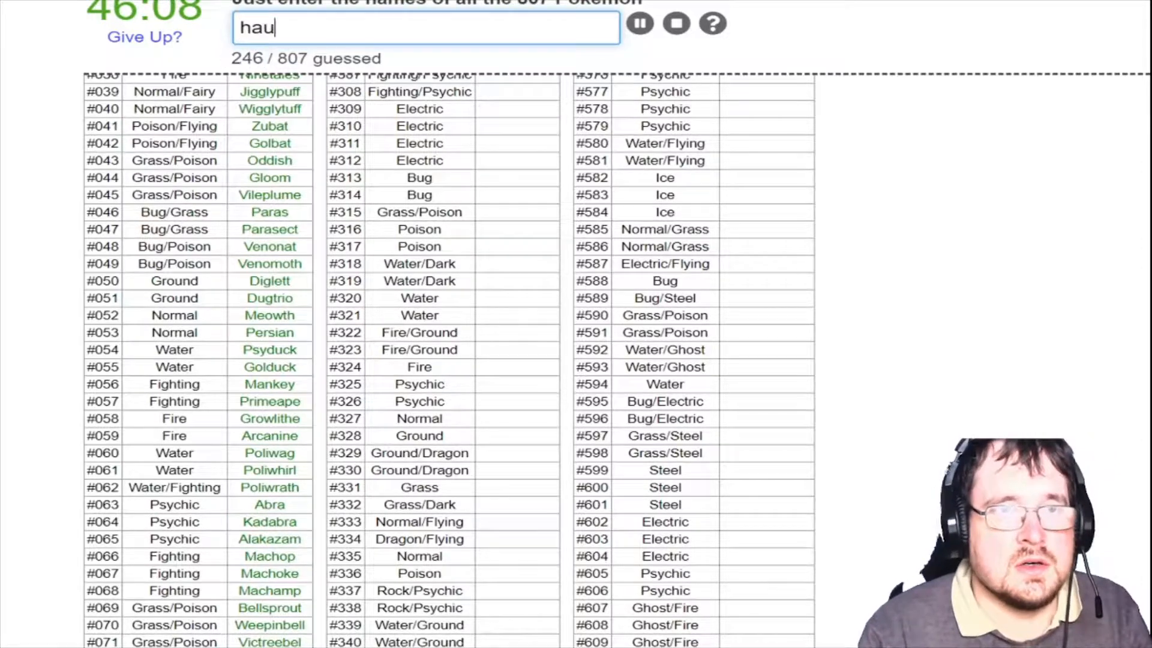
pyautogui.write('genga')
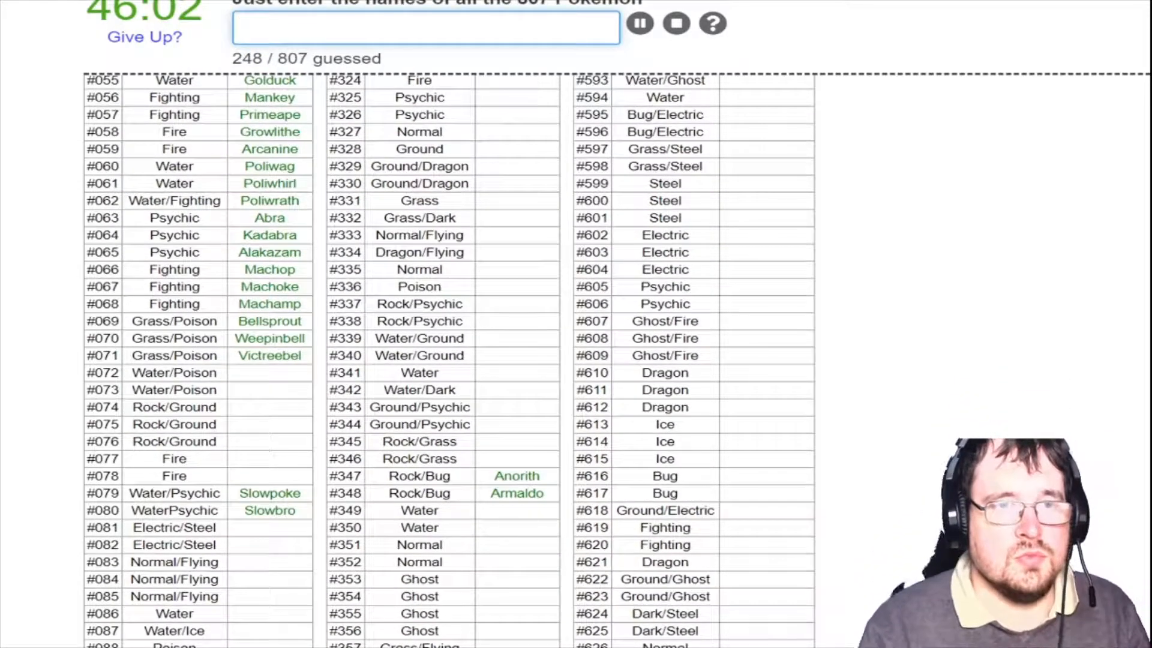
# Name Tentacool, Tentacruel, Geodude and Golem
pyautogui.write('t')
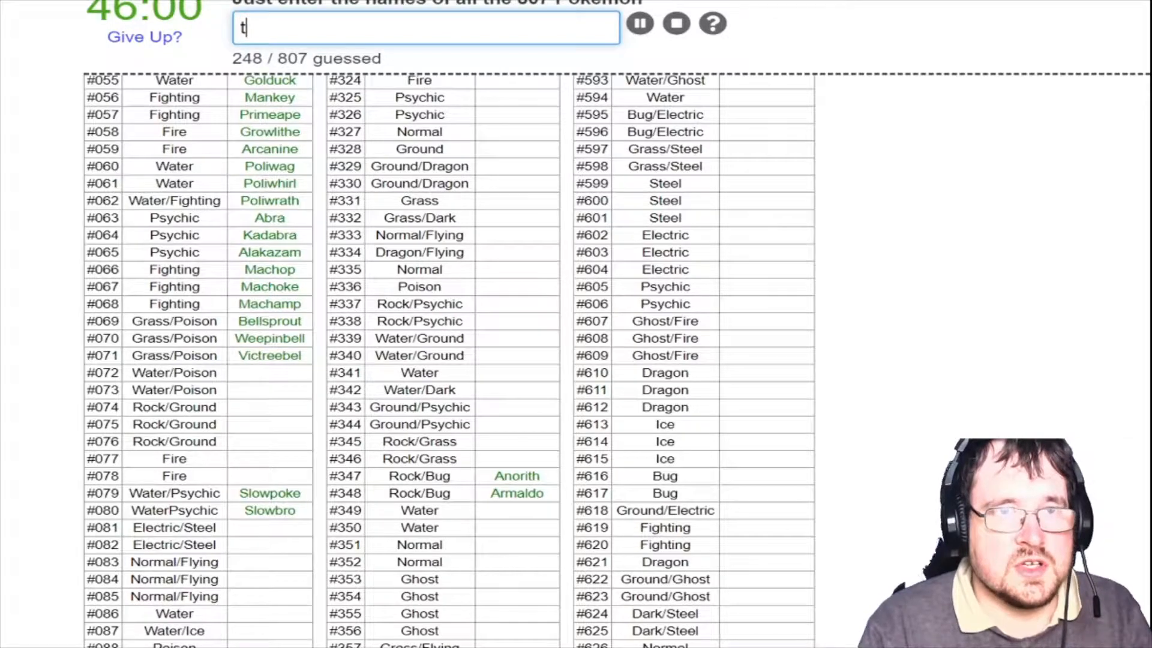
pyautogui.write('tentacool')
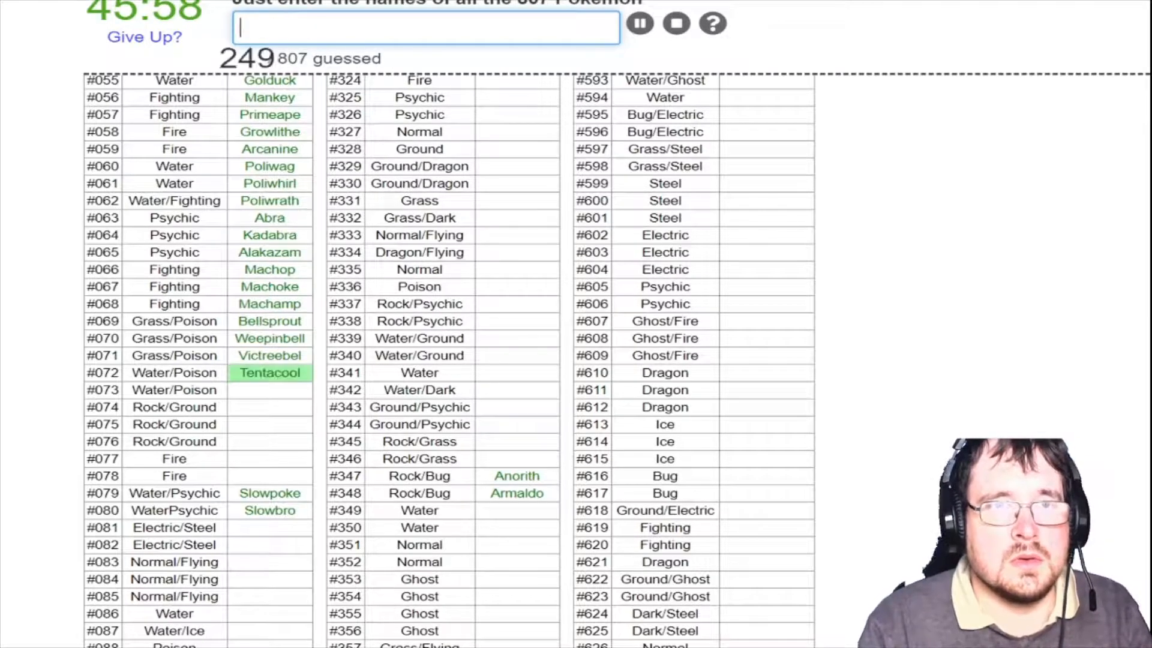
pyautogui.write('Tentacruel')
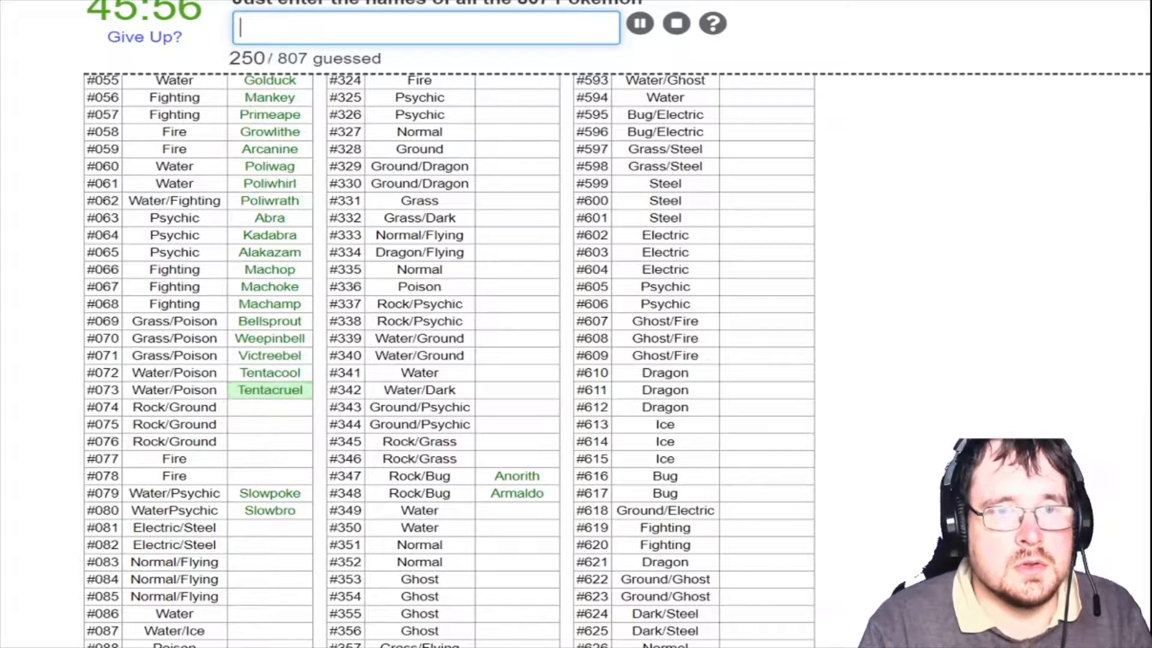
pyautogui.write('geodu')
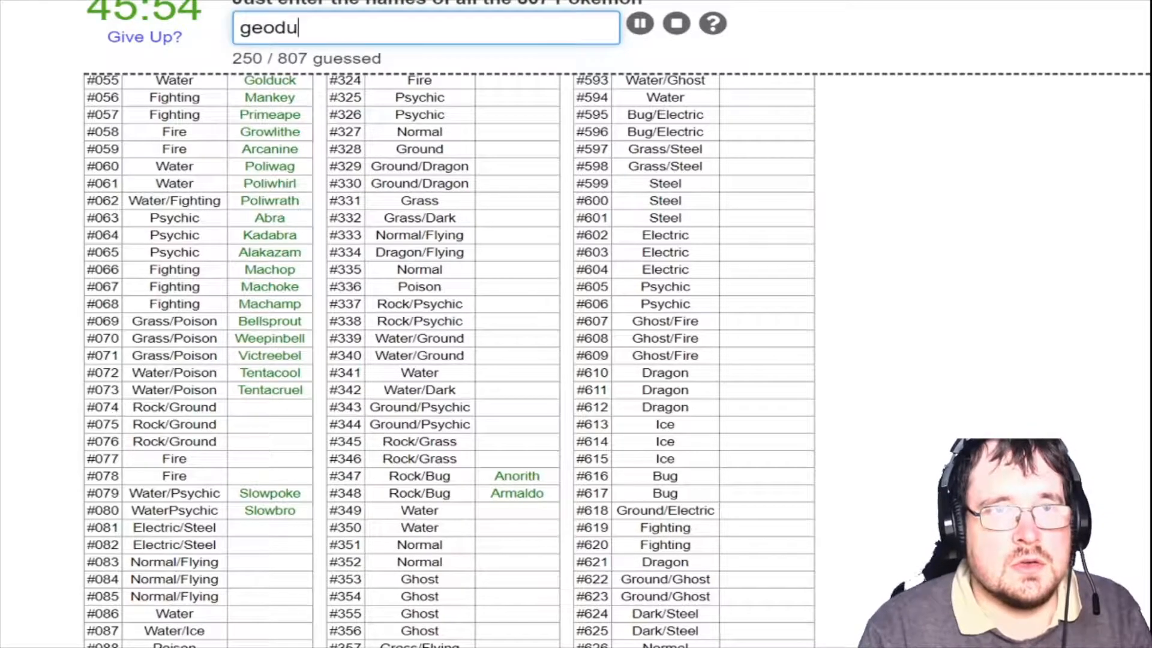
pyautogui.press('Return')
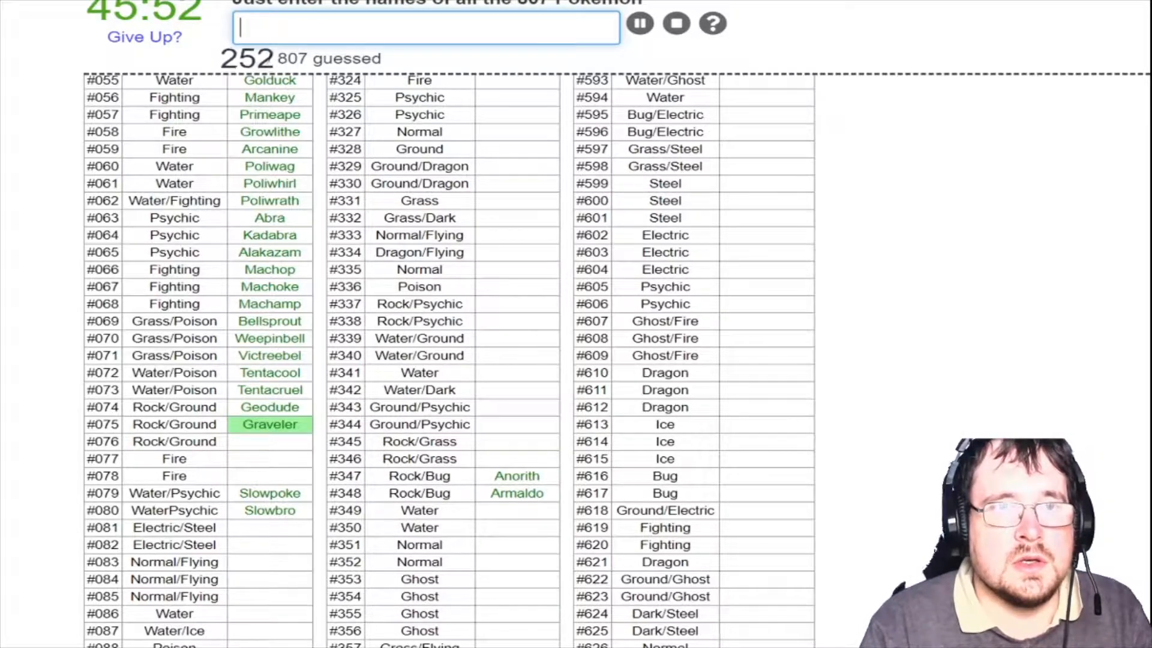
pyautogui.write('Golem')
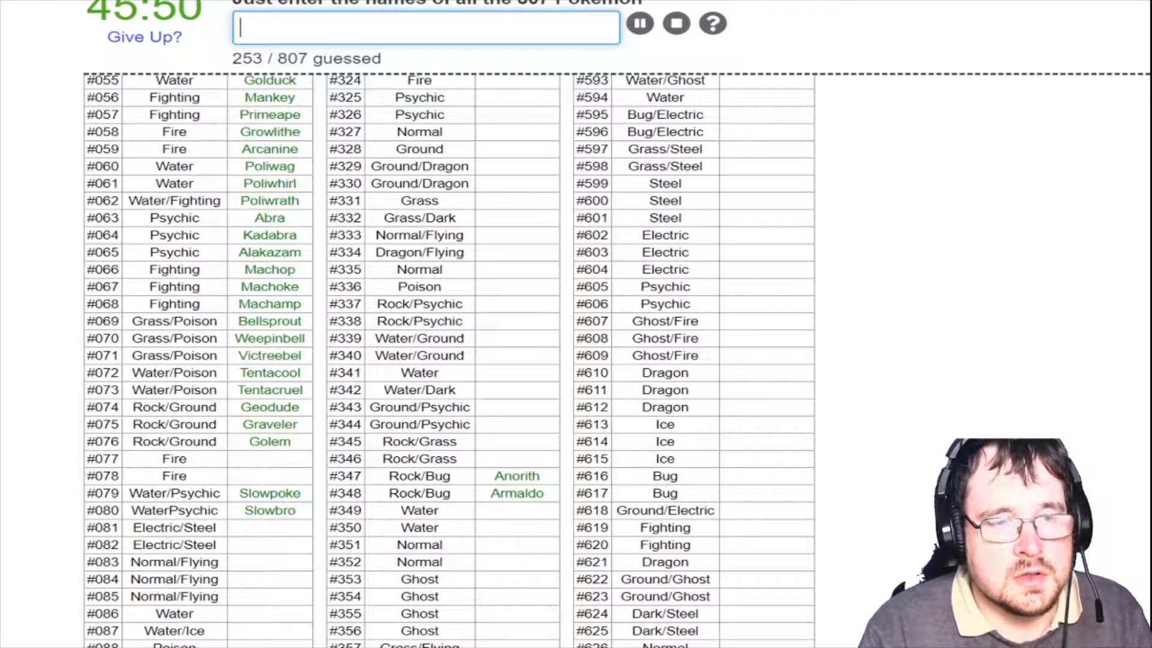
# Name Rapidash, Magnemite, Magneton, Farfetch'd, Doduo and Dewgong
pyautogui.write('r')
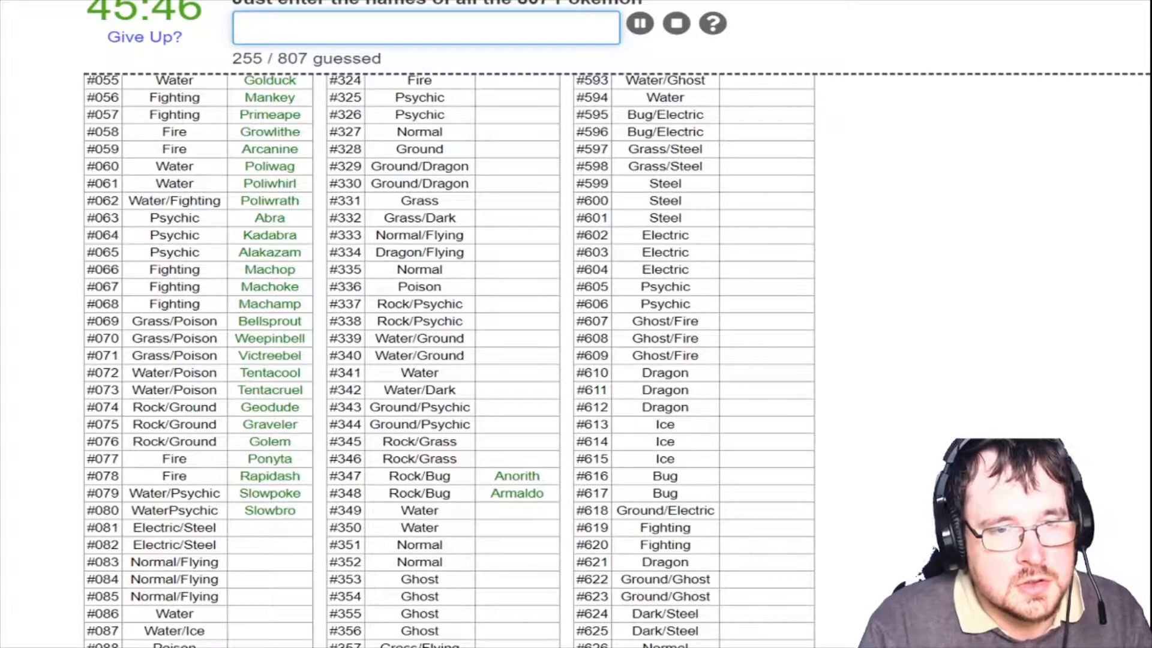
pyautogui.write('Magnemite')
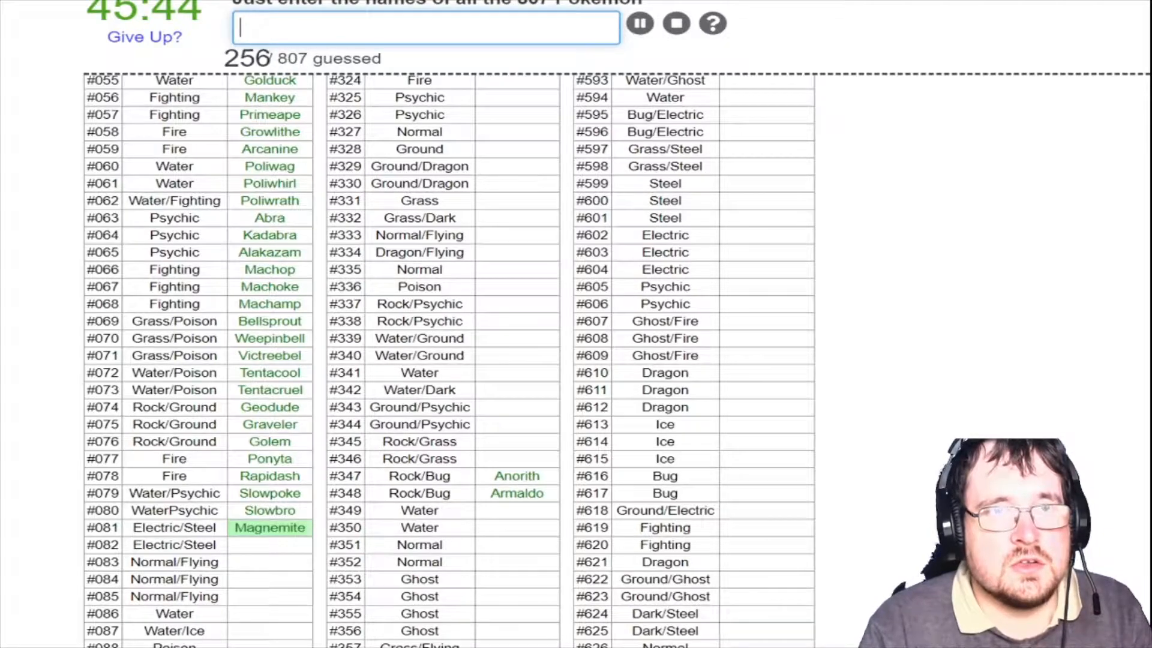
pyautogui.write('ma')
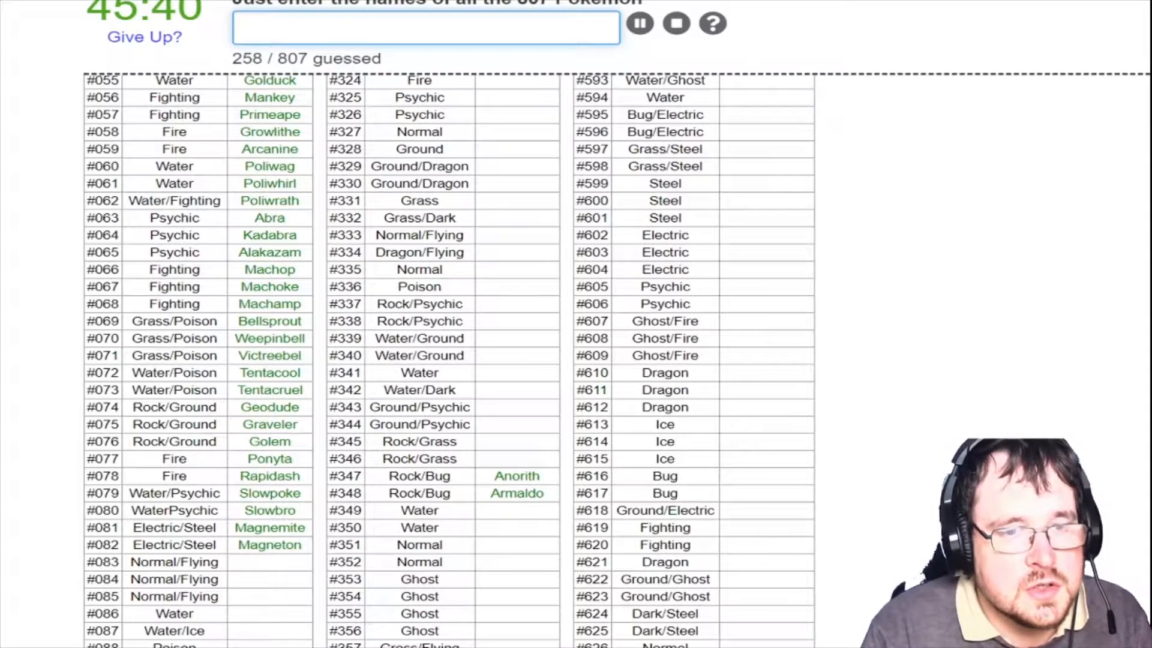
pyautogui.write('farf')
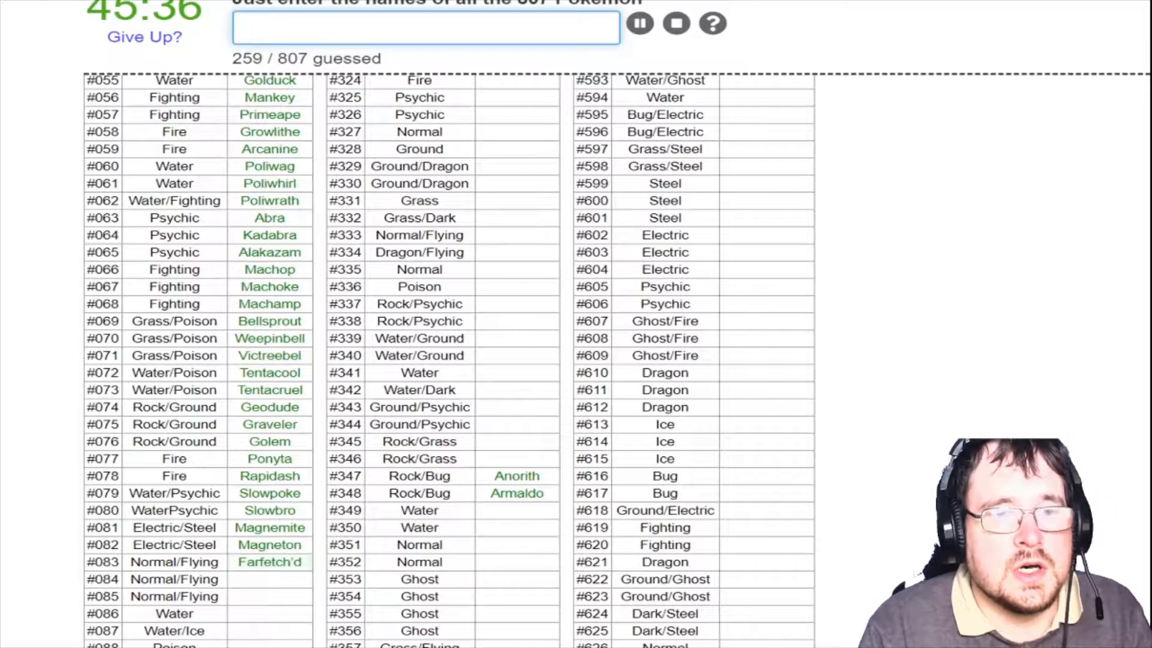
pyautogui.write('d')
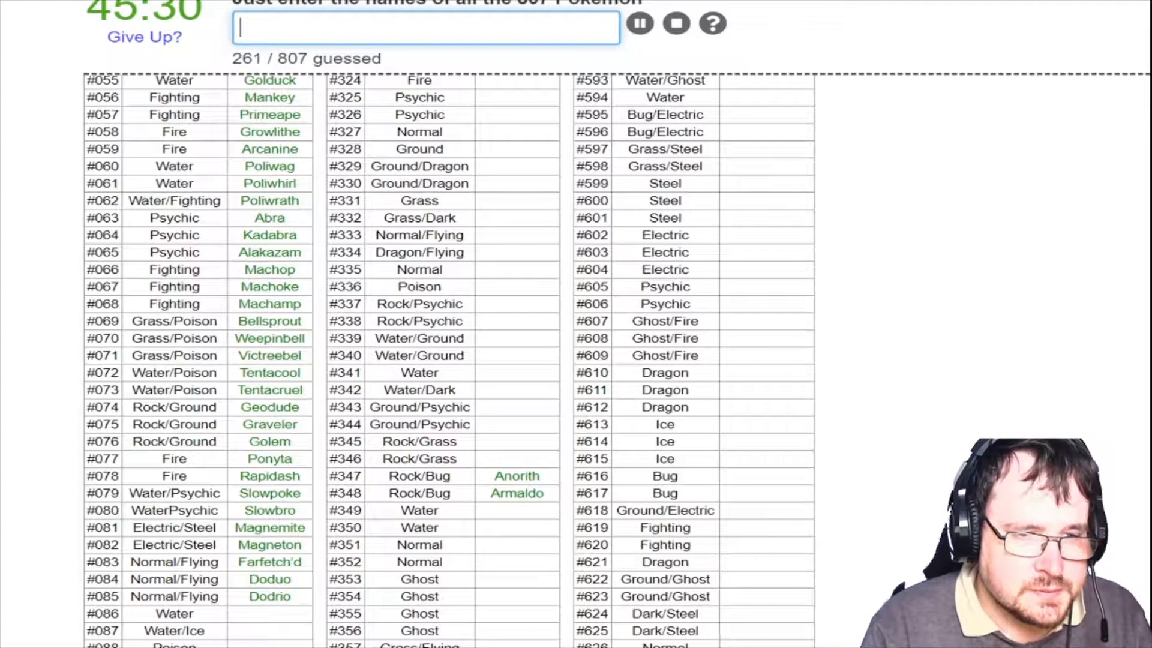
pyautogui.write('de')
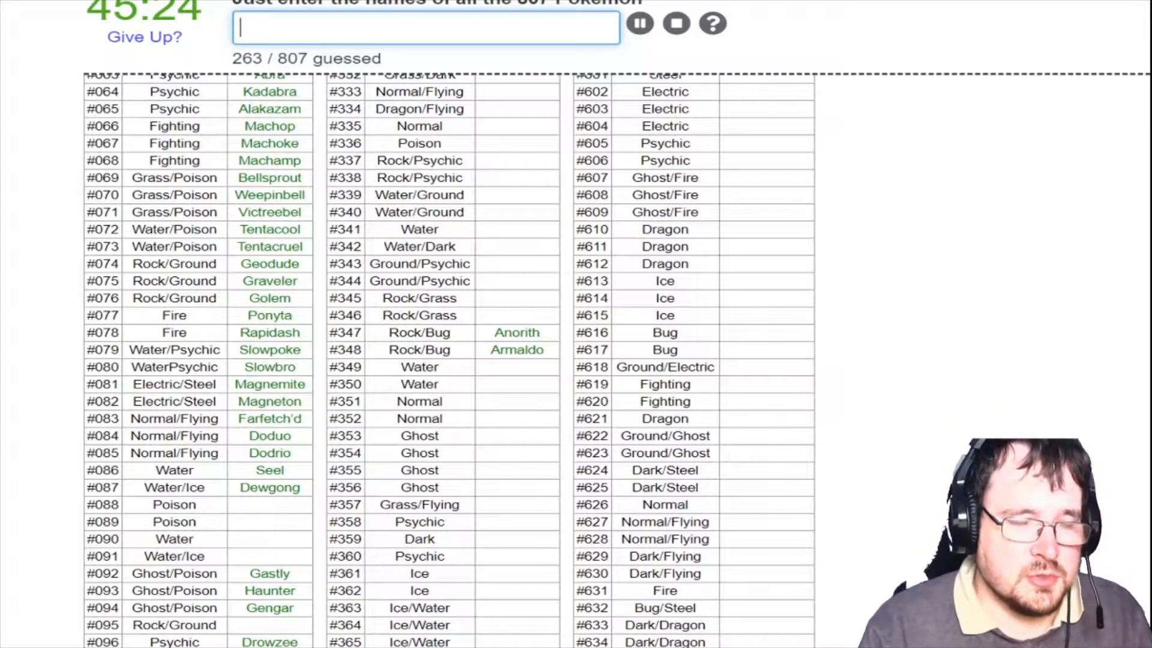
# Name Weezing, Onix, Shellder, Cloyster, Voltorb and Electrode
pyautogui.write('w')
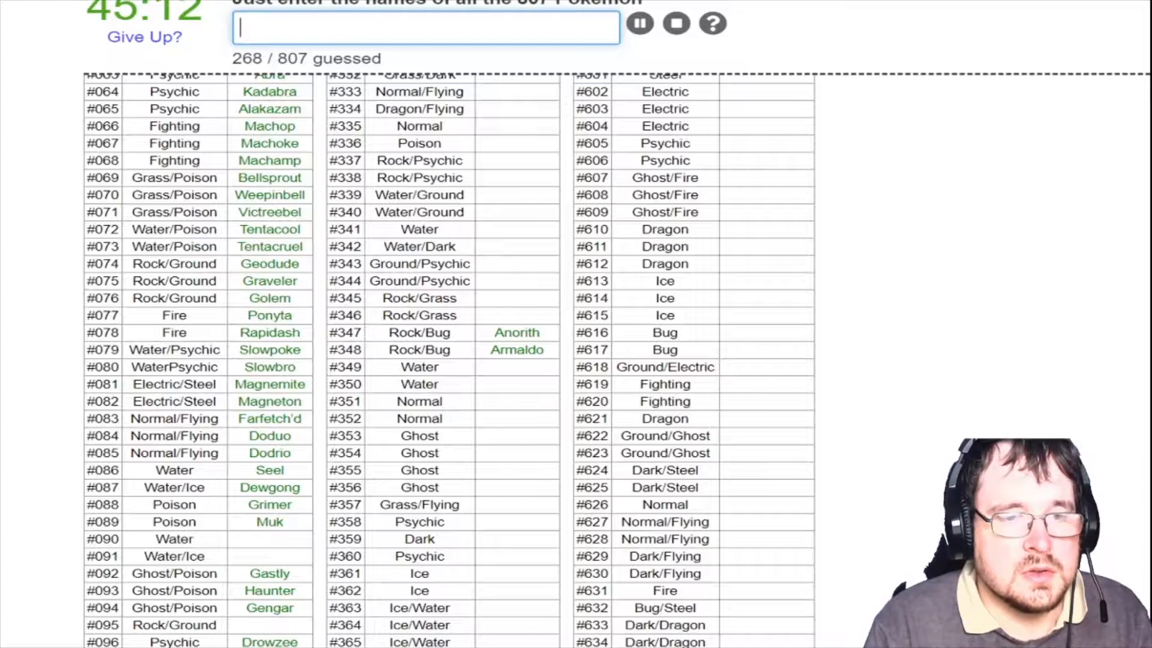
pyautogui.write('on')
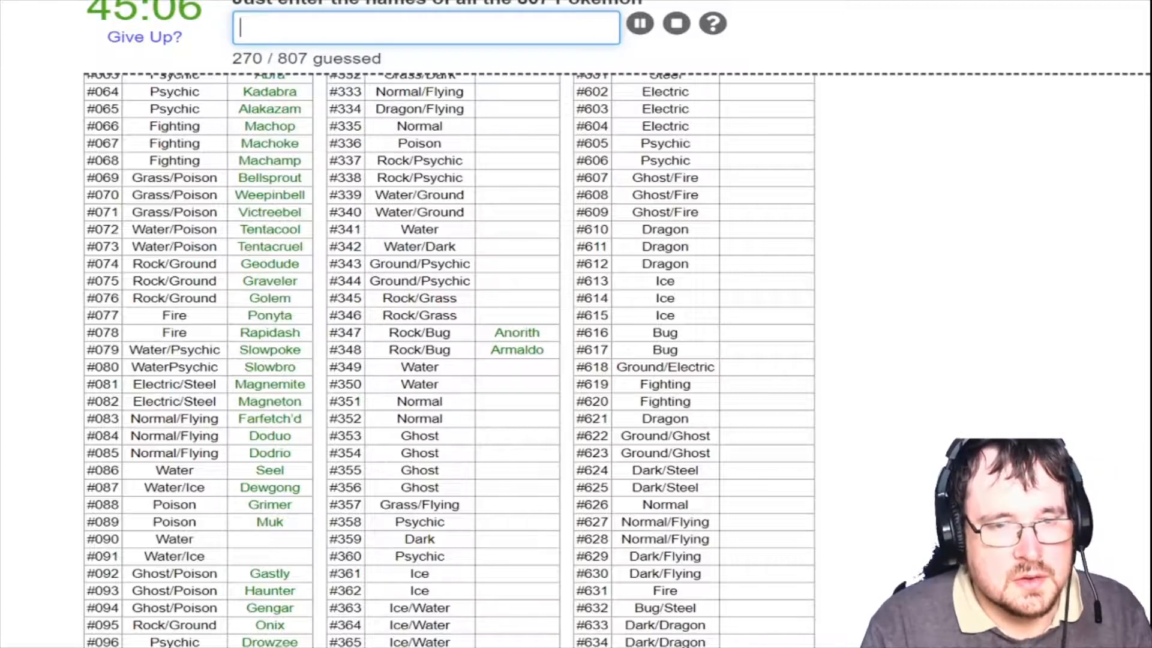
pyautogui.write('shell')
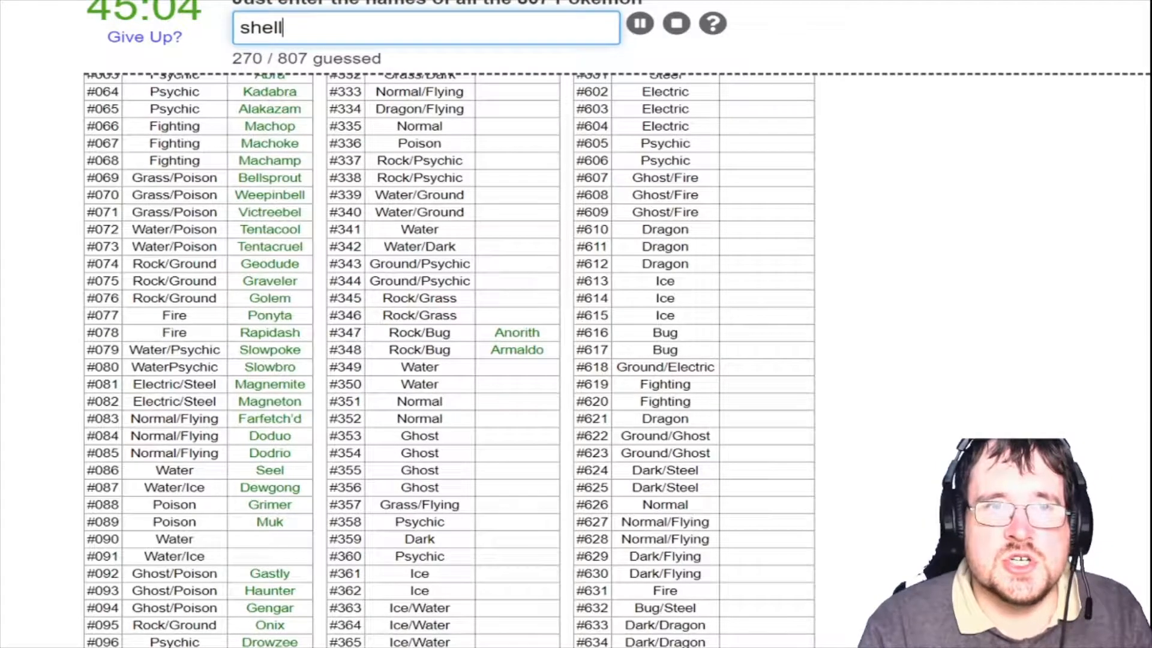
pyautogui.write('cloyse')
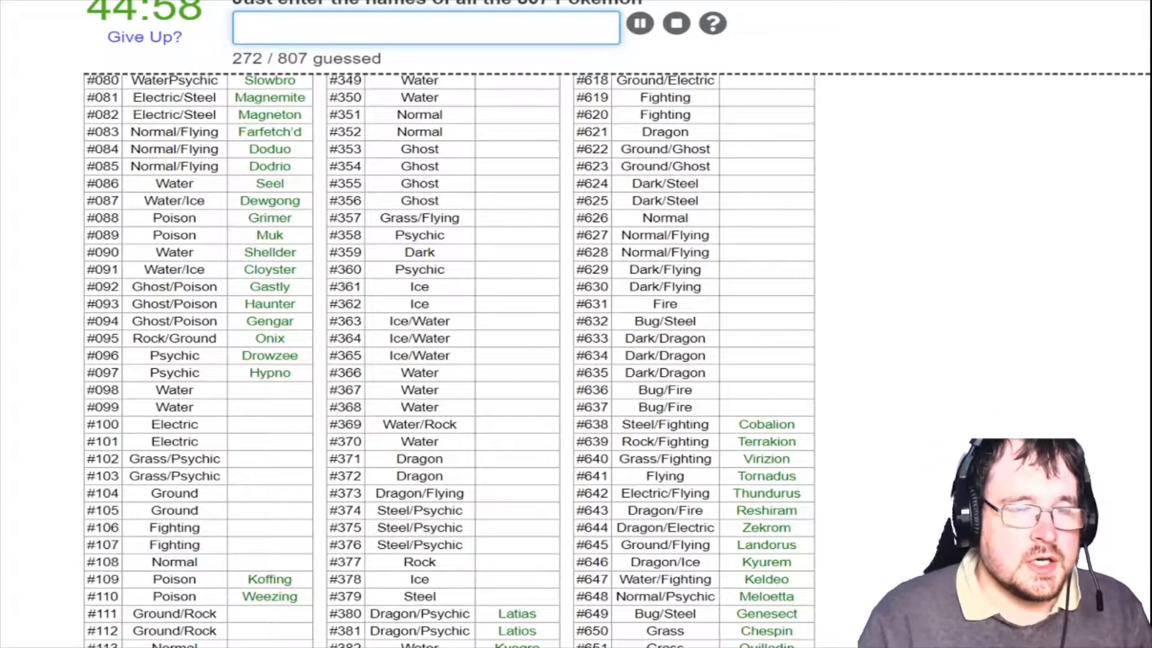
pyautogui.write('volt')
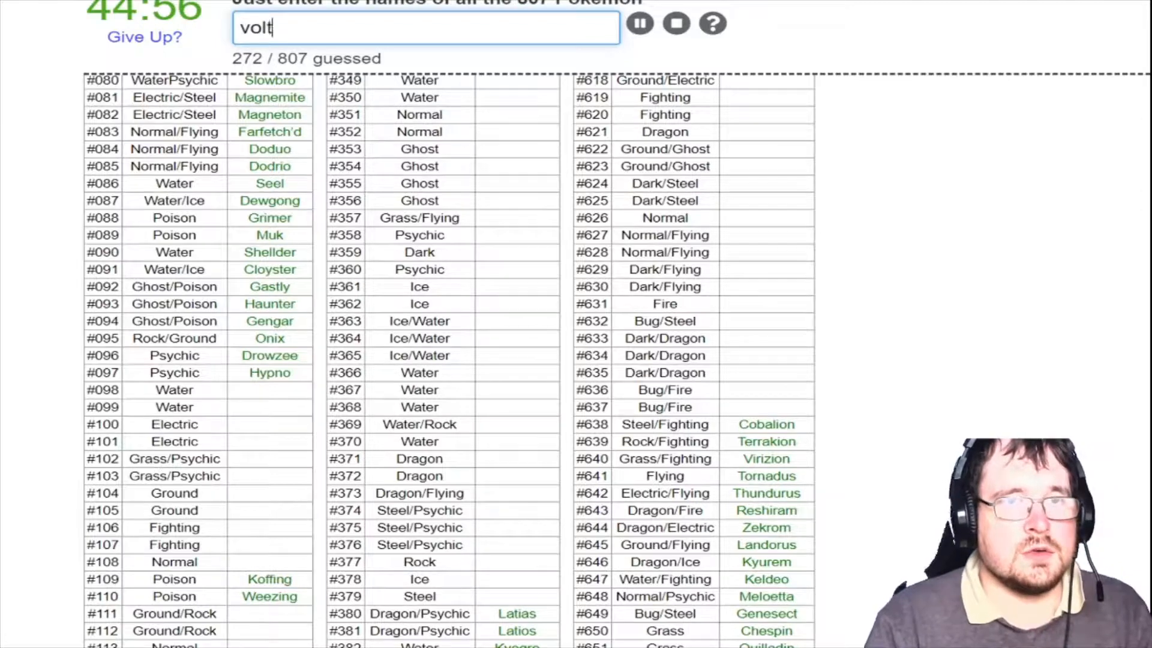
pyautogui.write('electrode')
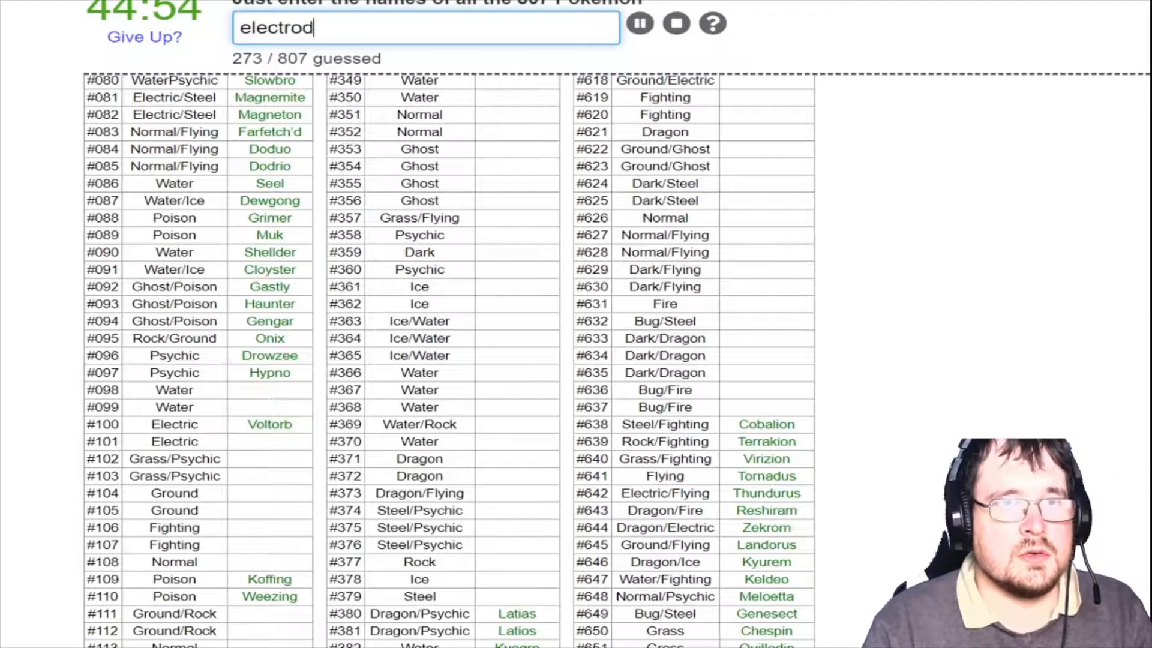
# Name Exeggcute, Lickitung, Hitmonchan and Tyrogue
pyautogui.write('m')
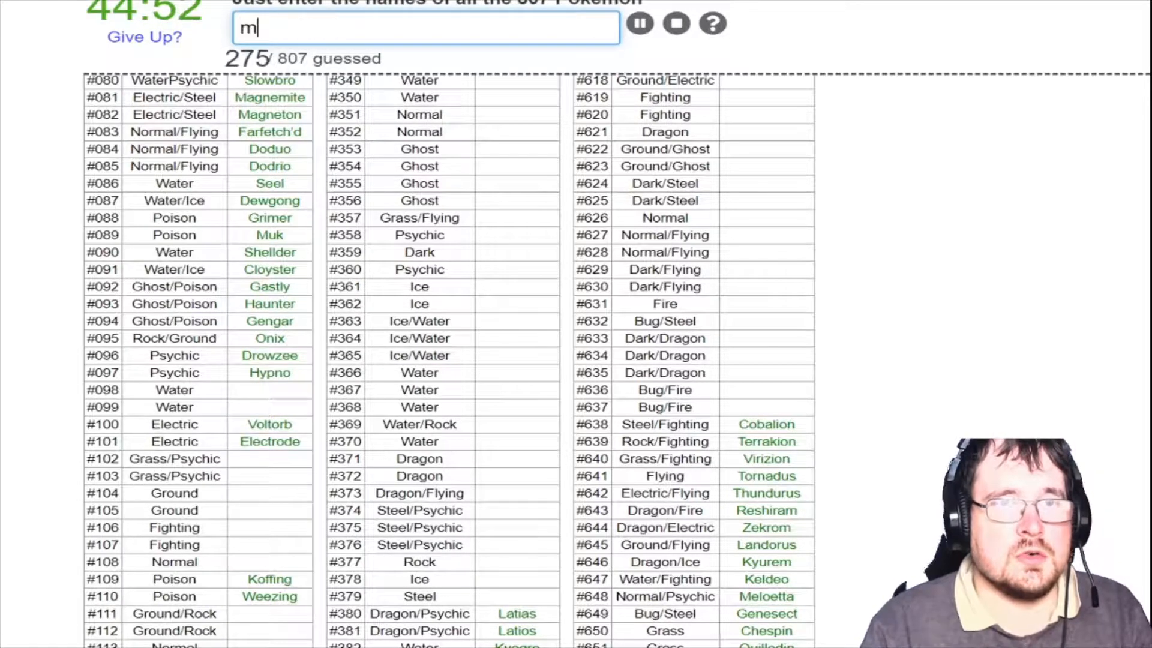
pyautogui.press('Return')
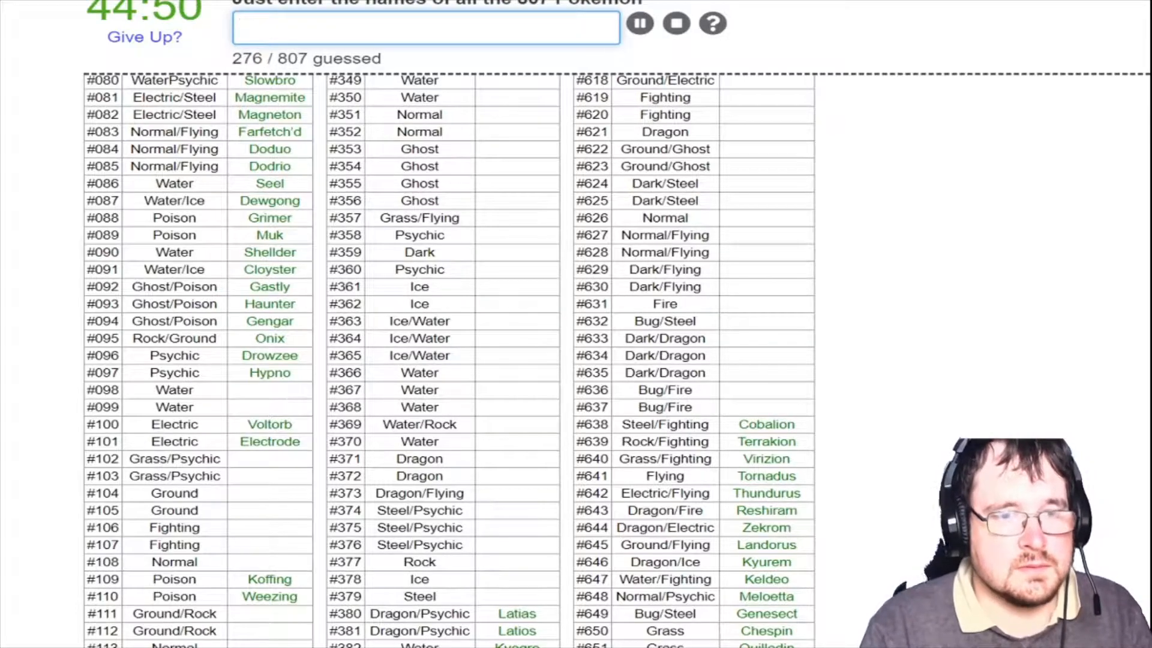
pyautogui.write('ex')
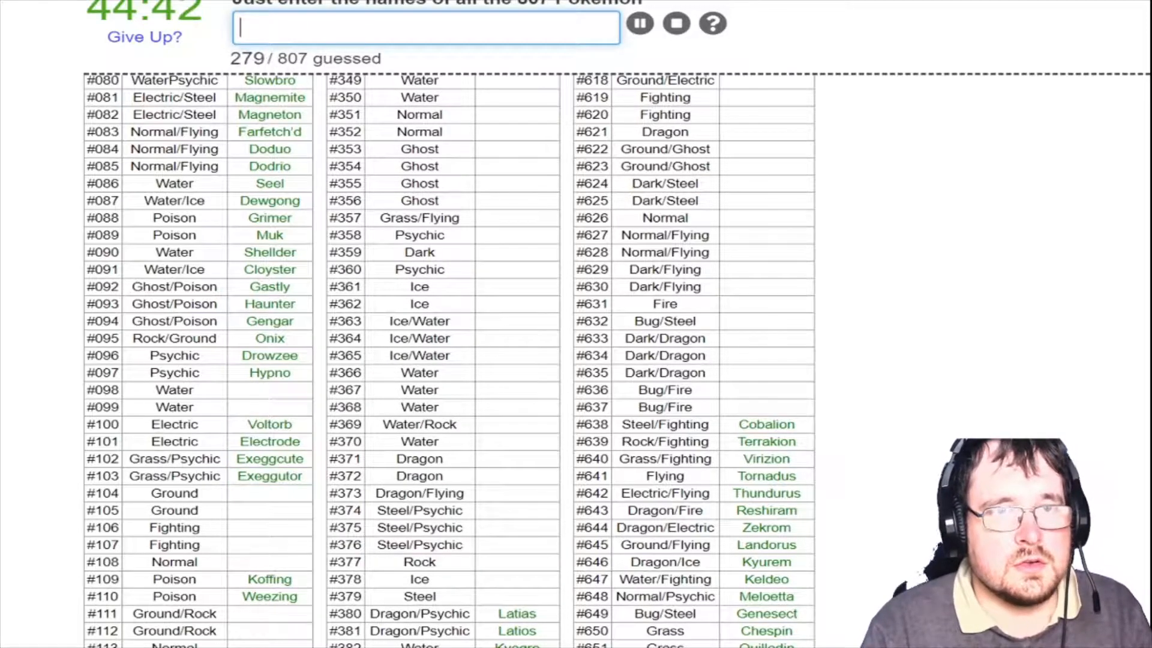
pyautogui.write('Lickitung')
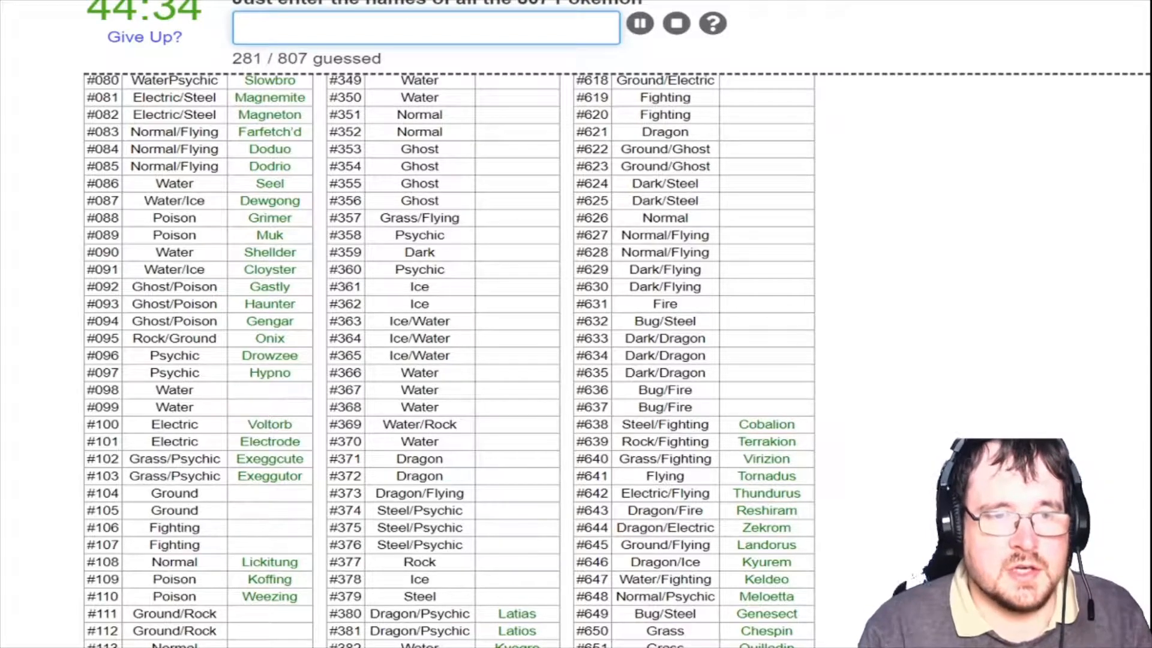
pyautogui.write('hitmoncha')
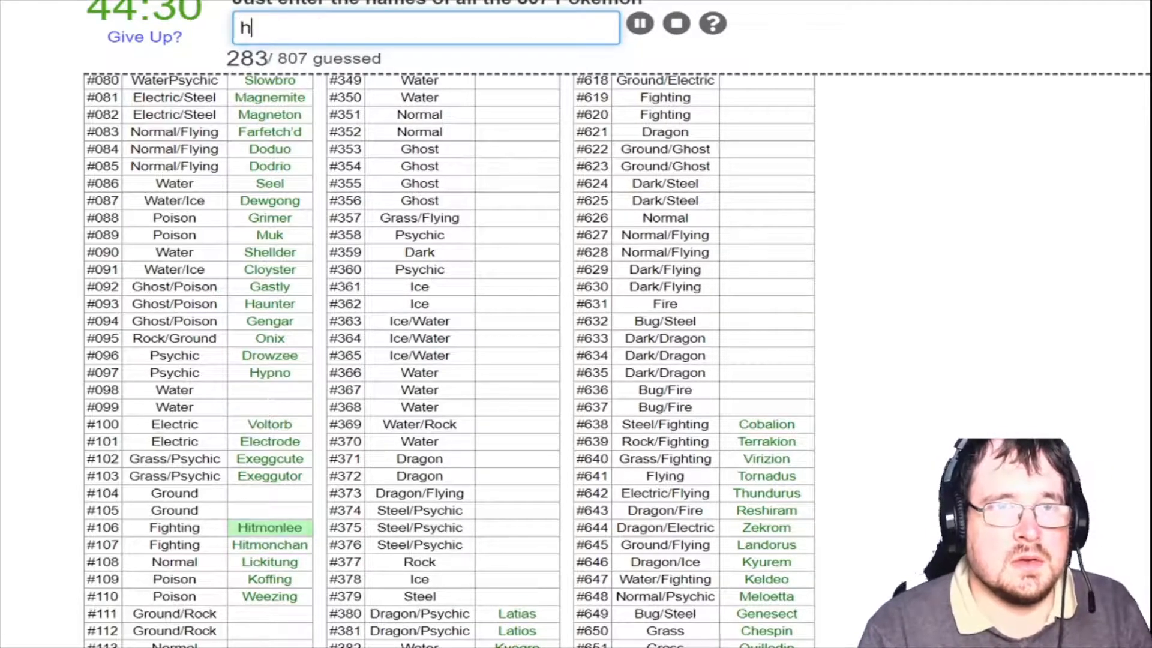
pyautogui.write('ty')
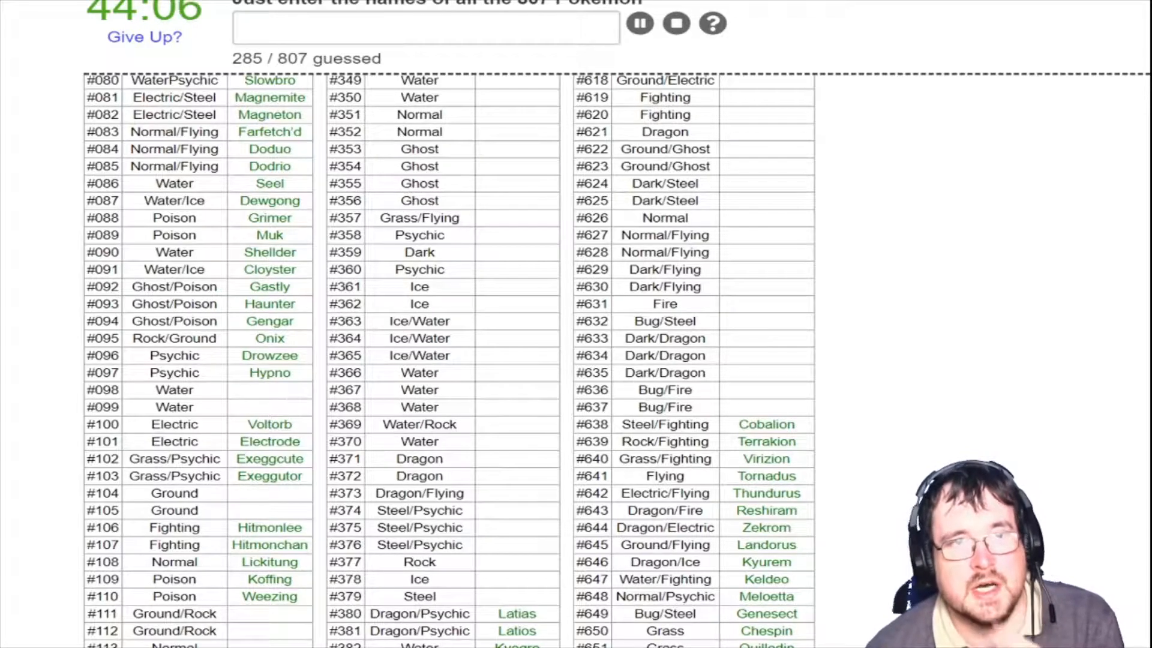
# Name Krabby, Kingler, Marowak and Rhyhorn
pyautogui.write('Krabby')
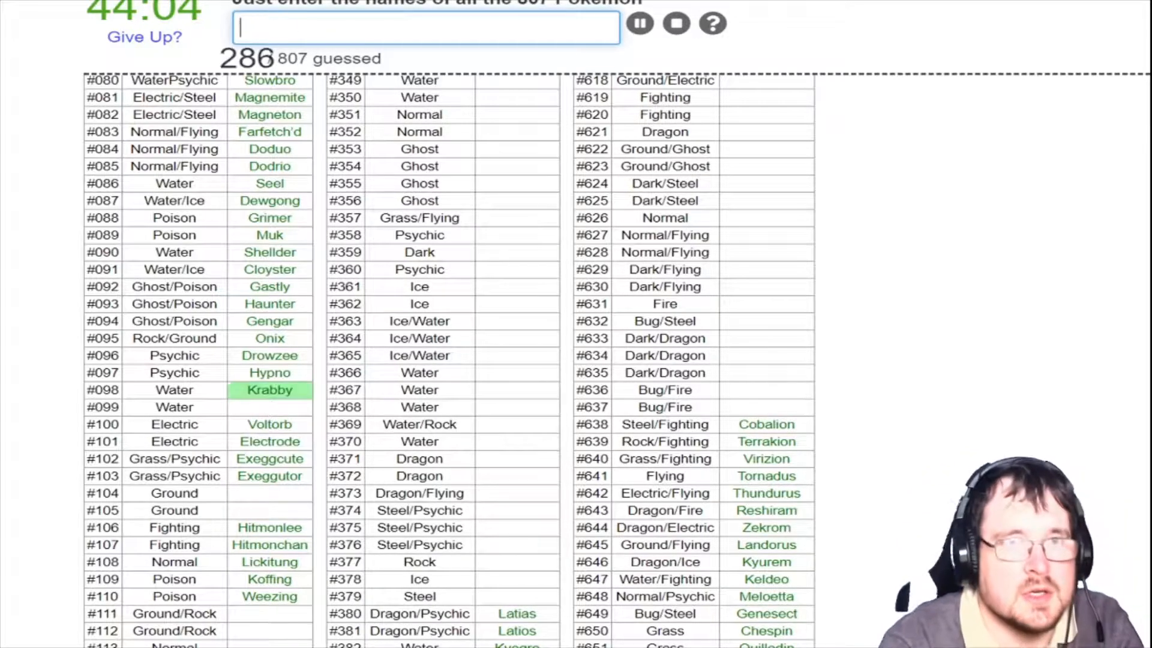
pyautogui.write('Kingler')
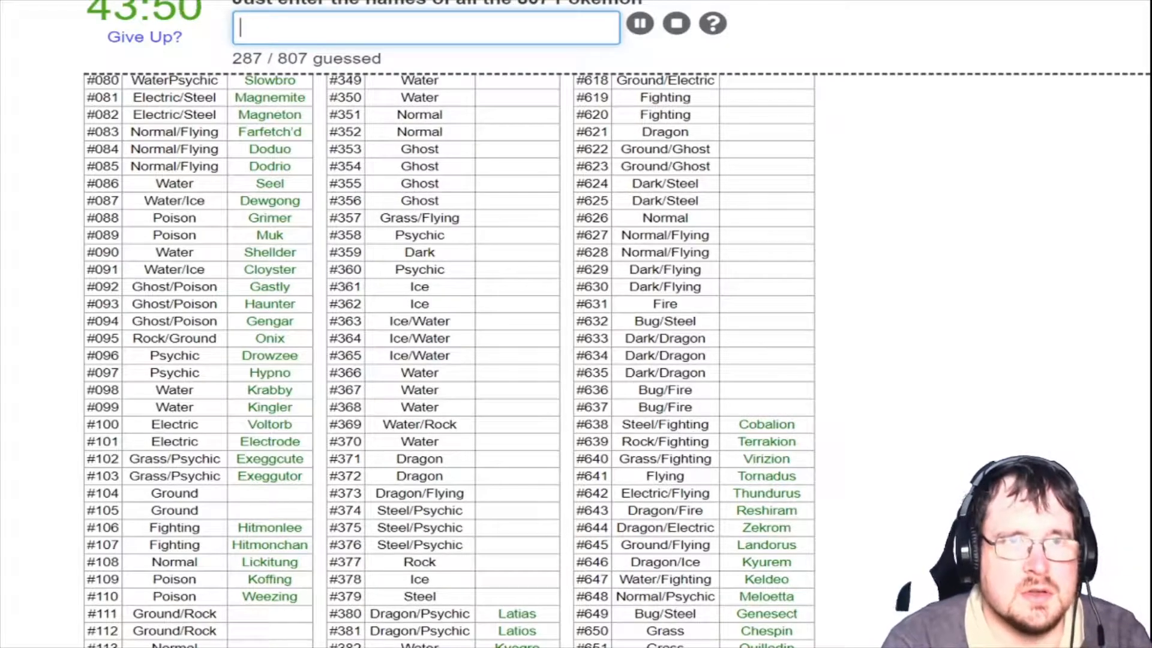
pyautogui.write('m')
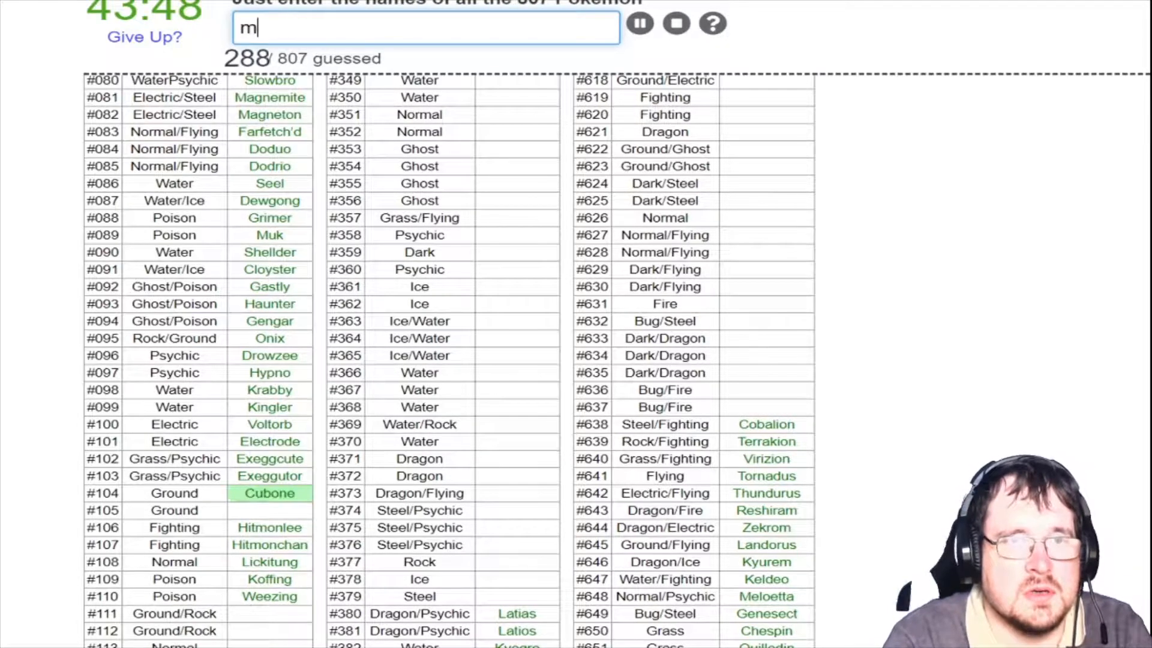
pyautogui.write('marowak')
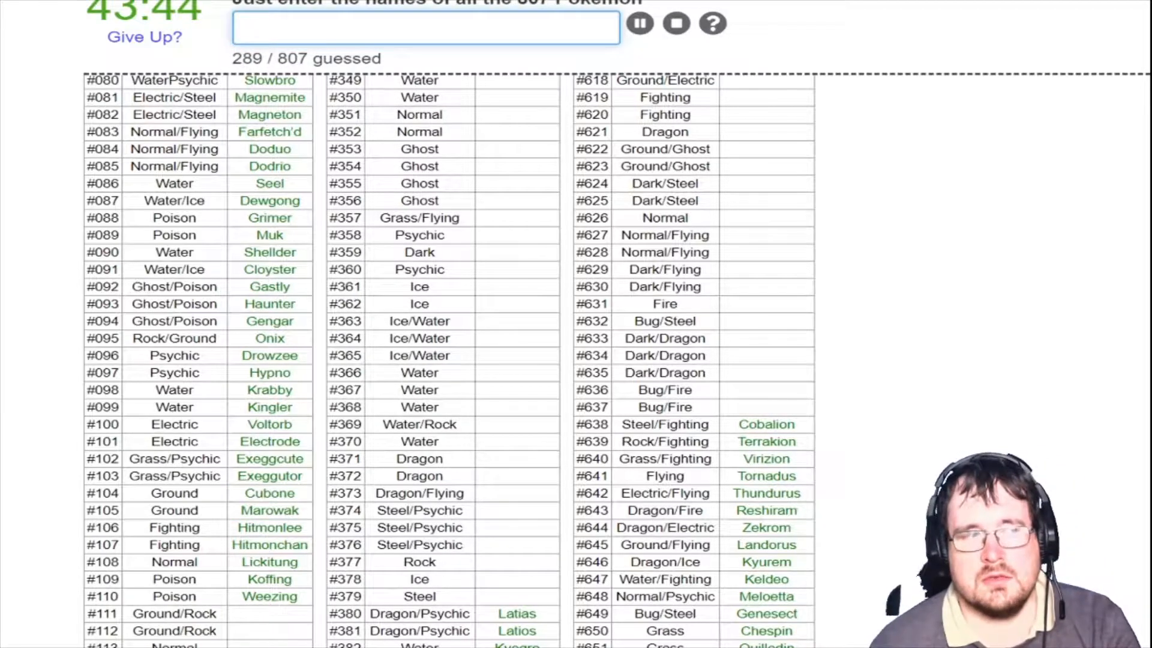
pyautogui.write('r')
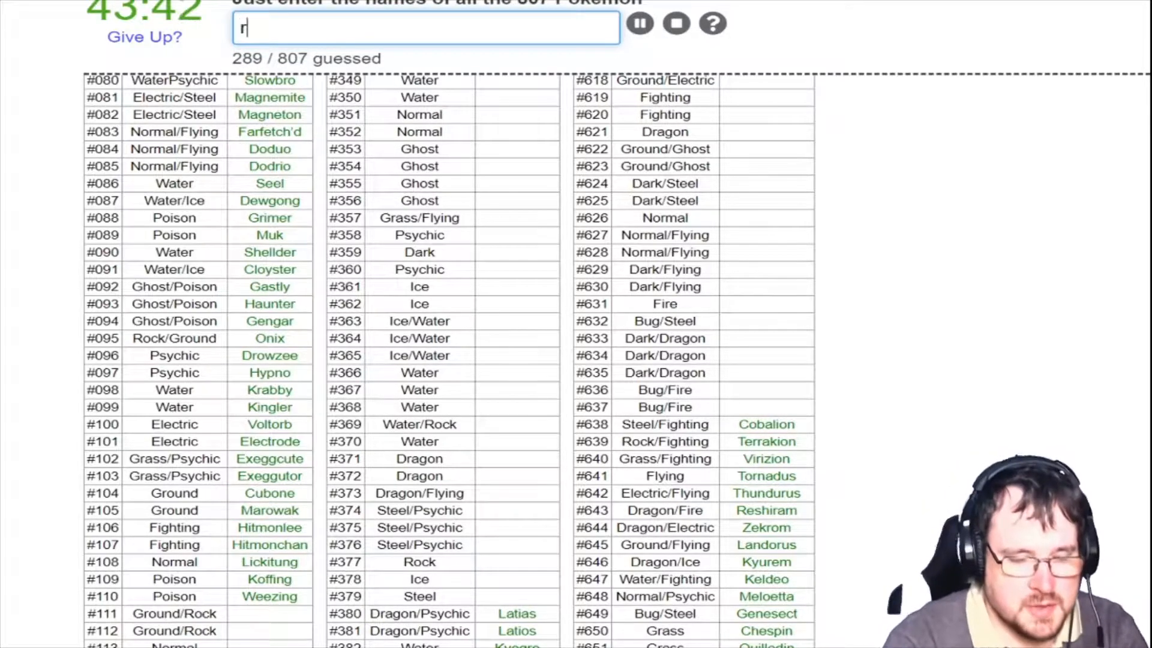
pyautogui.write('Rhyhorn')
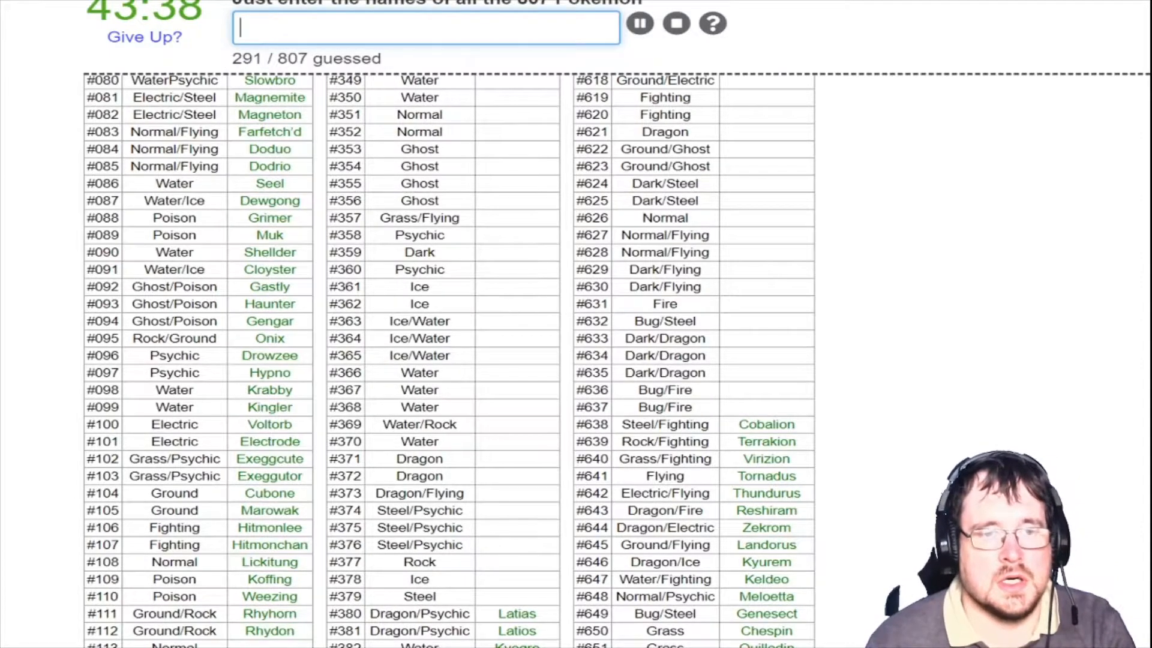
# Name Chansey and Tangela, clearing a mistyped entry
pyautogui.scroll(-3)
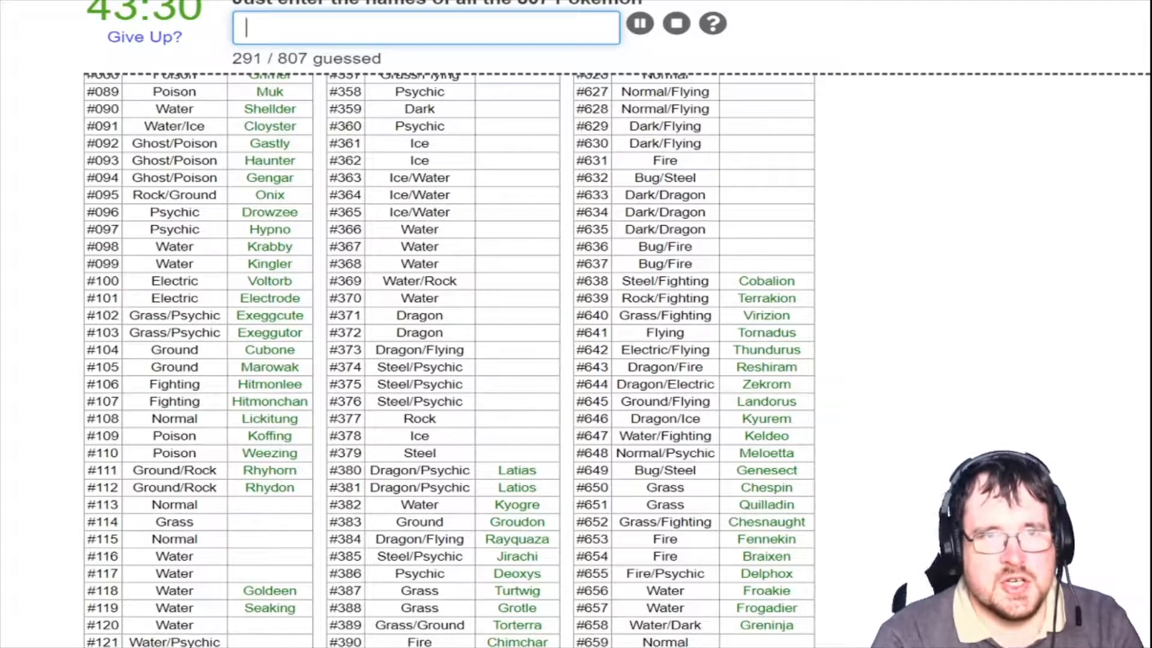
pyautogui.write('Chansey')
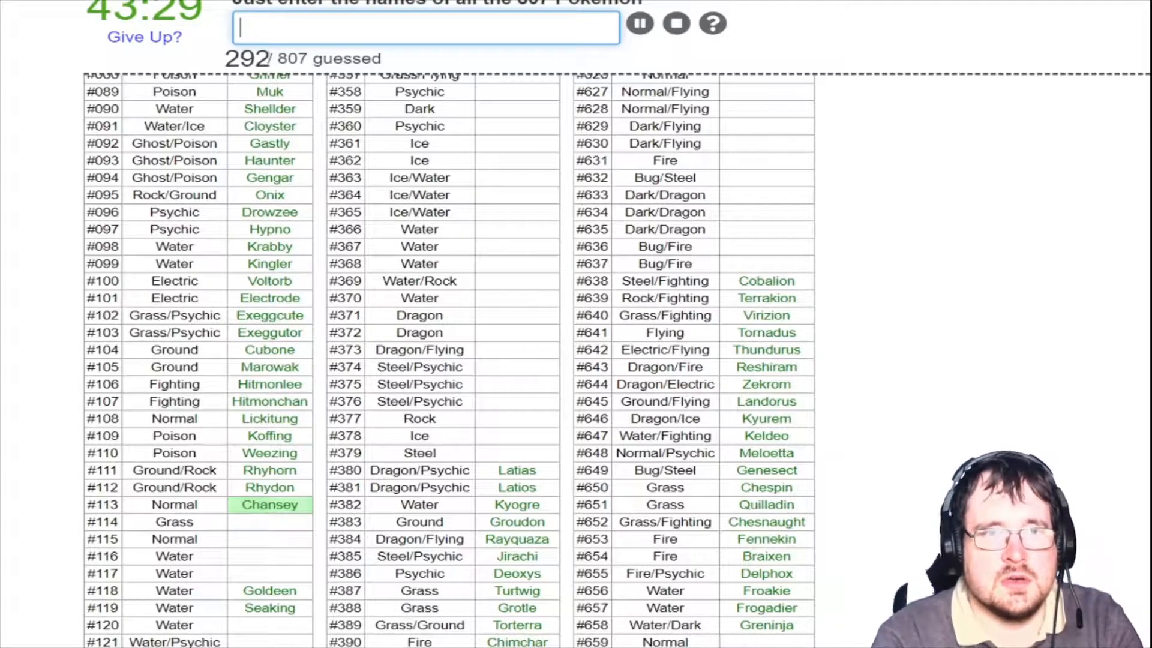
pyautogui.write('t')
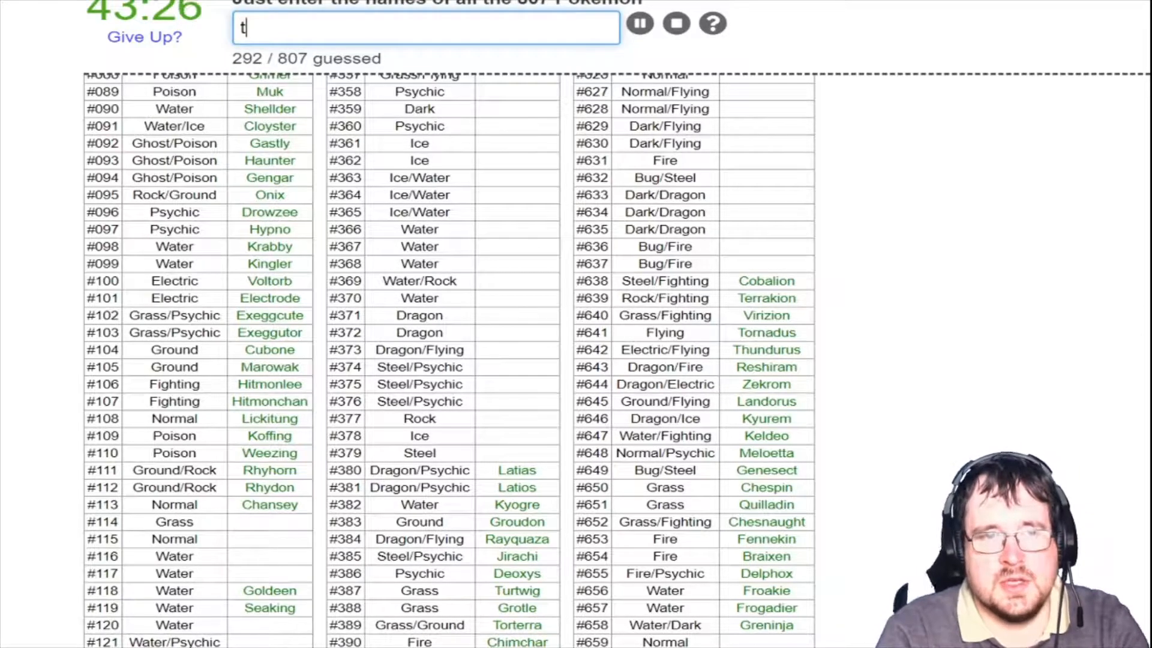
pyautogui.write('angr')
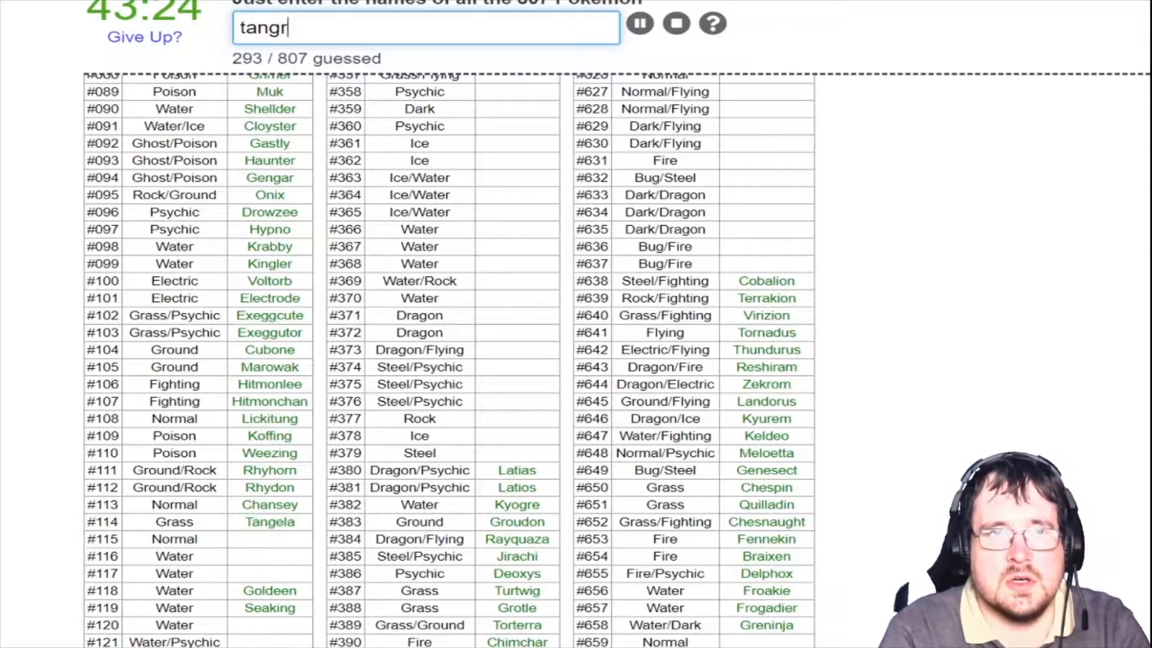
pyautogui.press('Return')
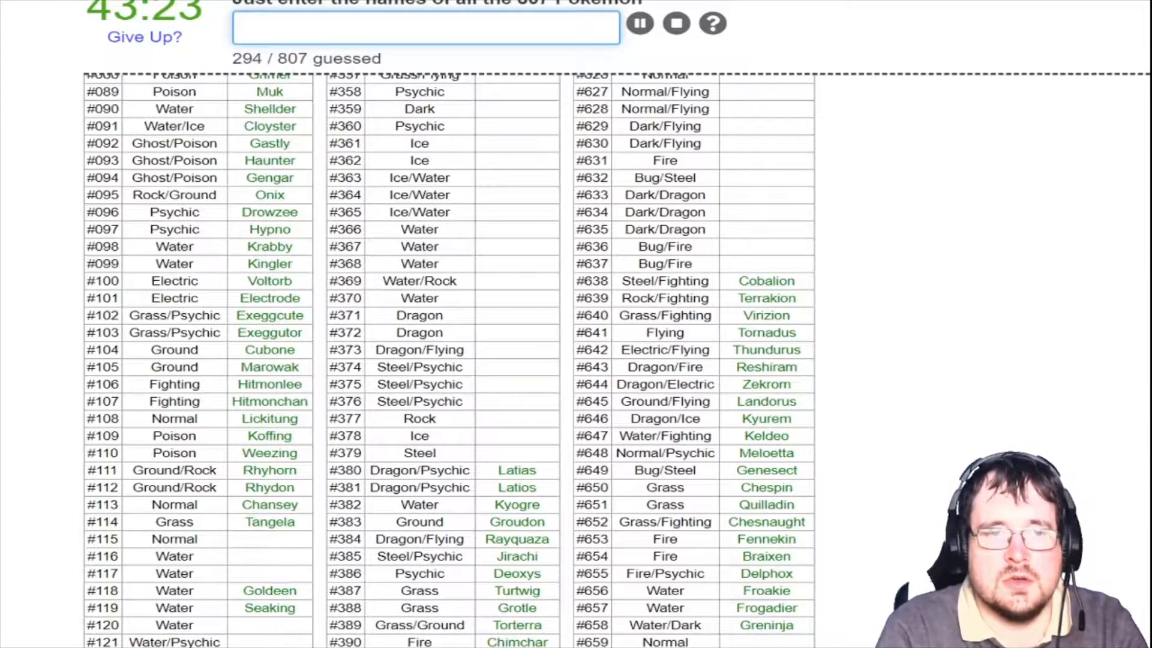
# Name Kangaskhan, Horsea, Seadra, Goldeen and Staryu
pyautogui.write('kangaskh')
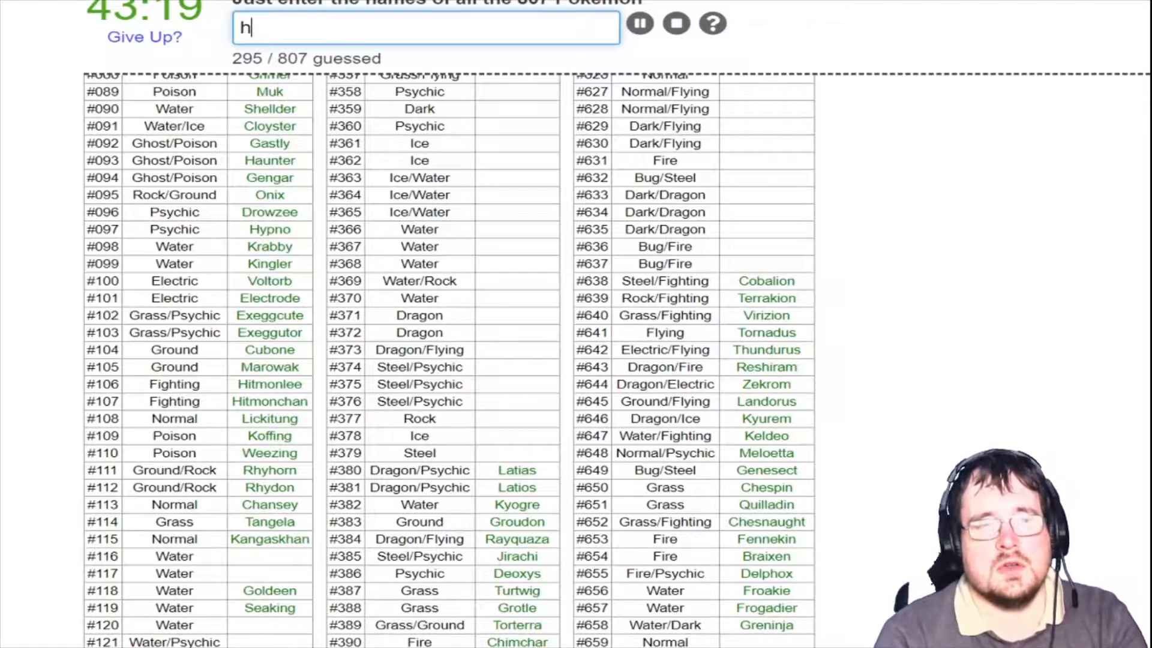
pyautogui.write('horsea')
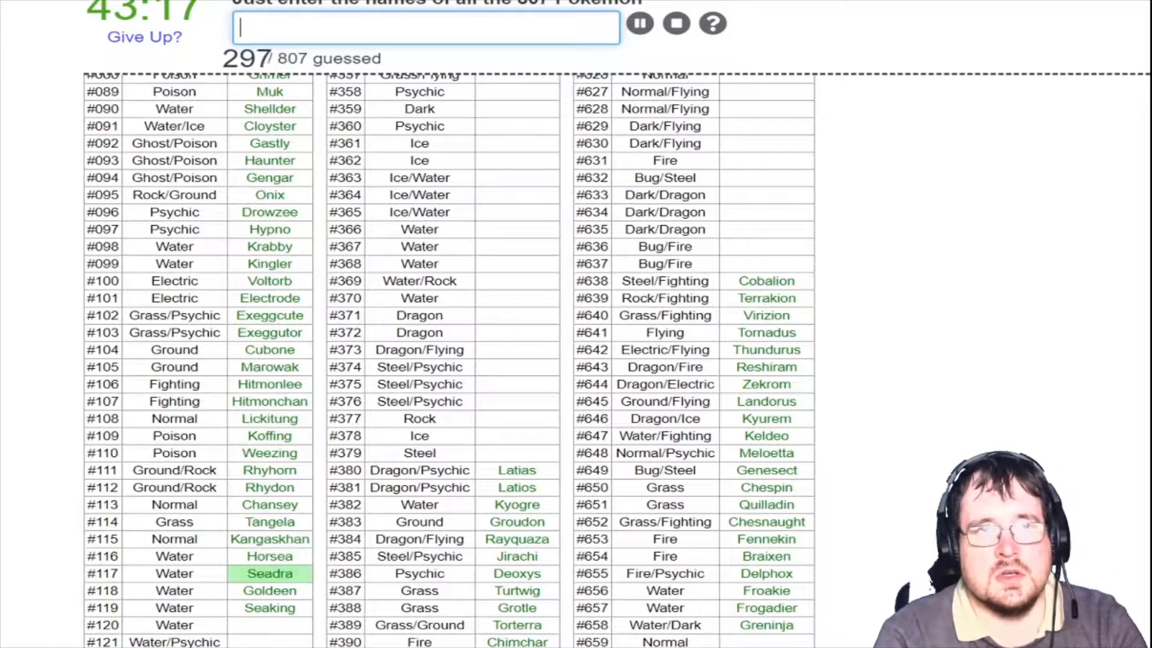
pyautogui.write('Seadra')
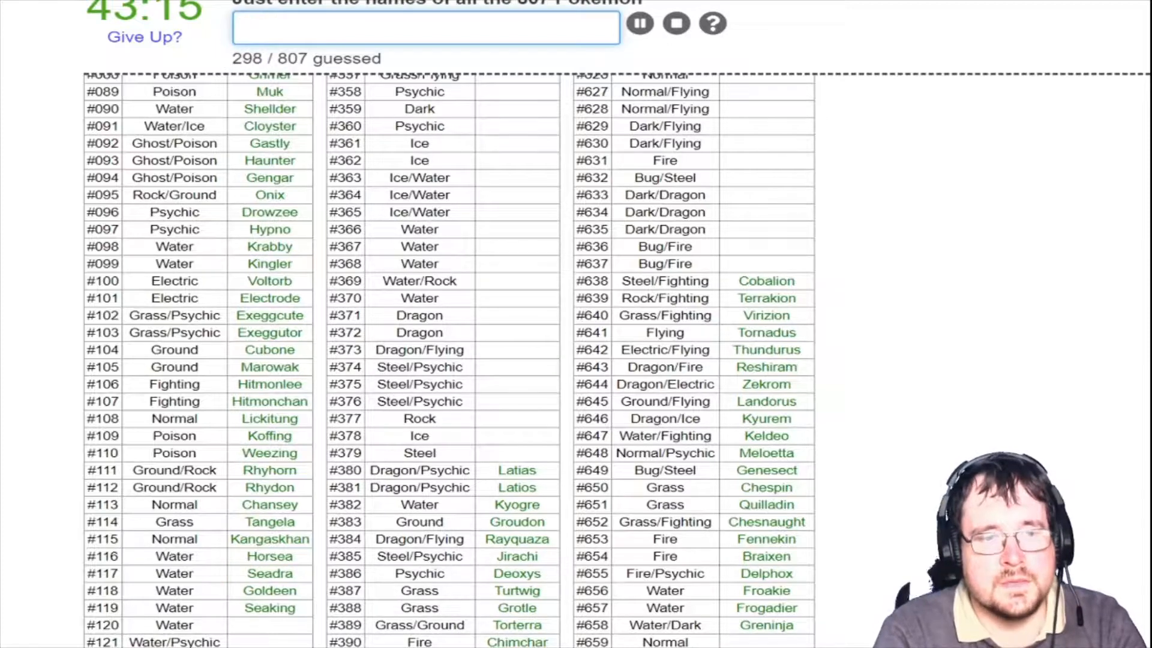
pyautogui.write('g')
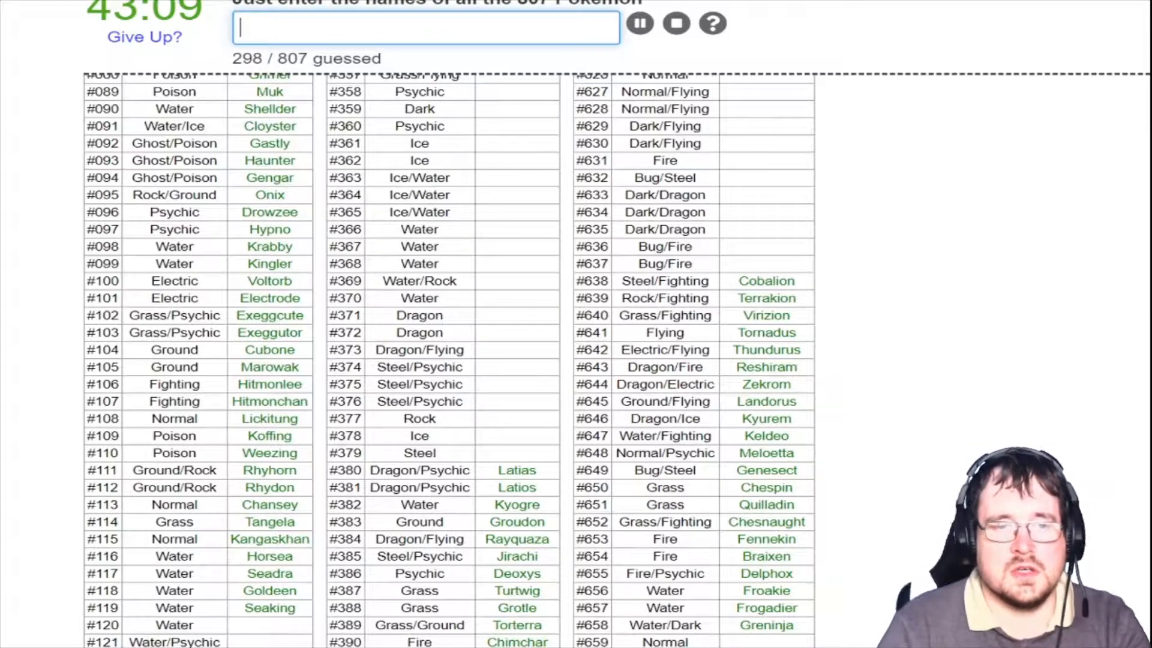
pyautogui.write('st')
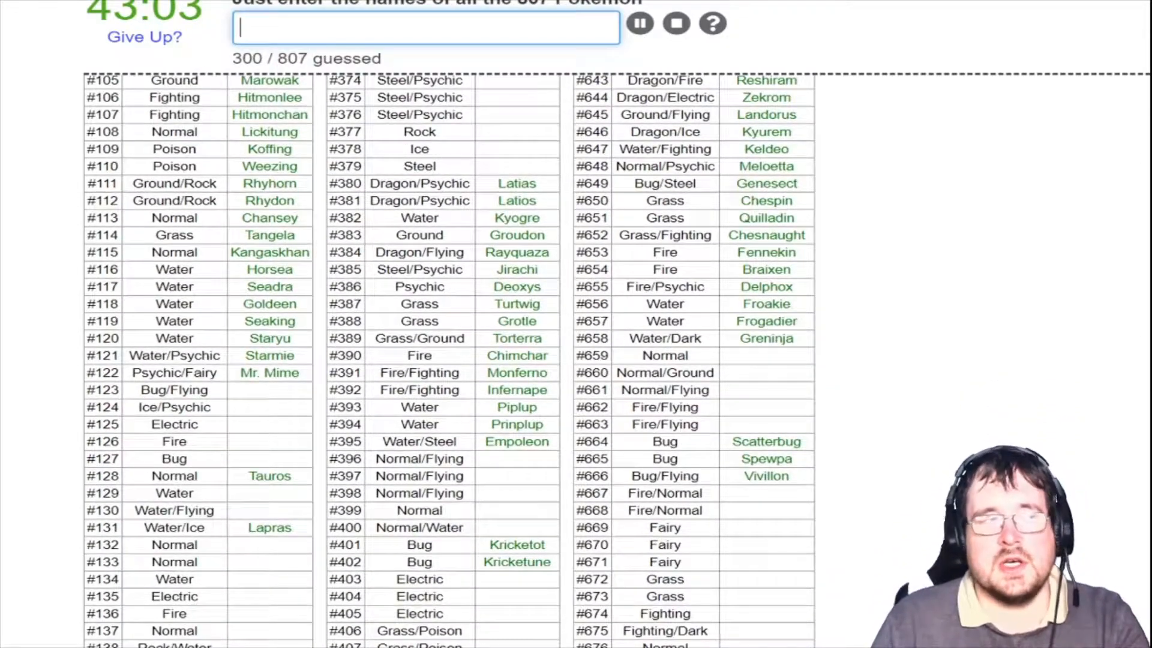
# Name Scyther, Jynx, Electabuzz, Magmar and Pinsir
pyautogui.write('s')
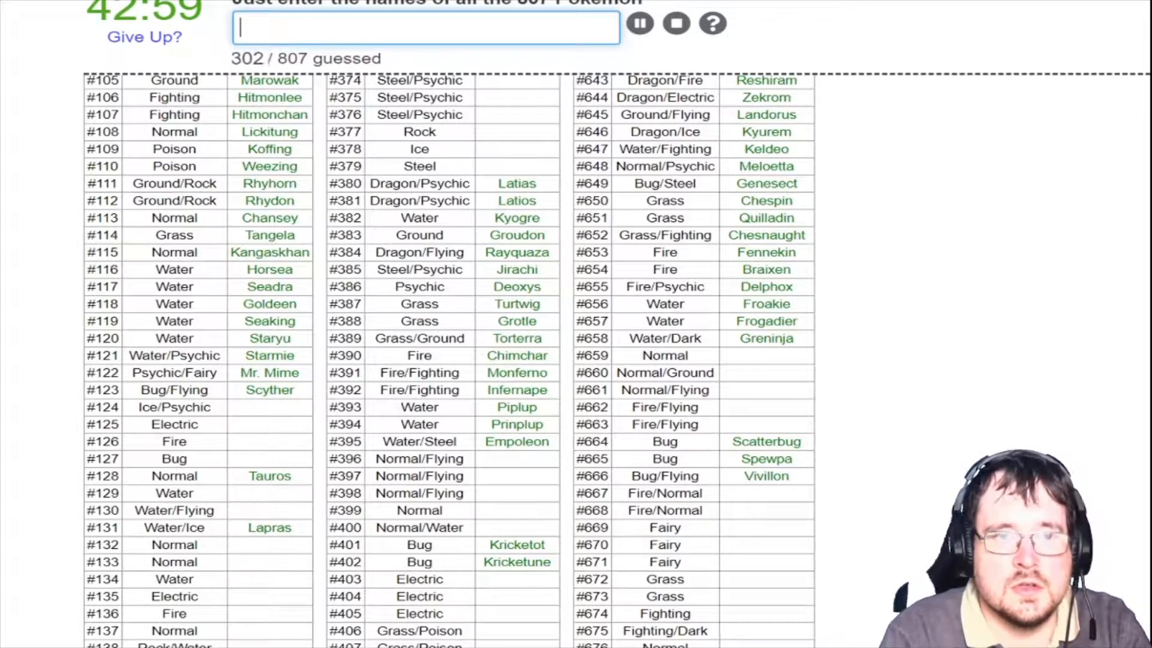
pyautogui.write('jy')
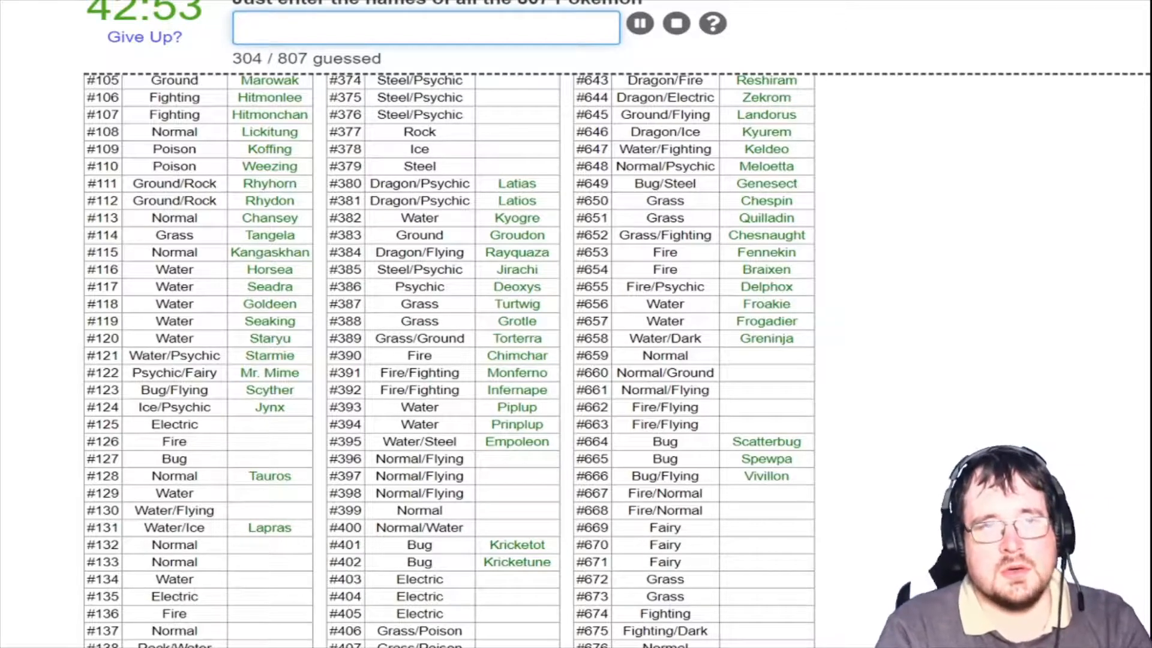
pyautogui.write('ele')
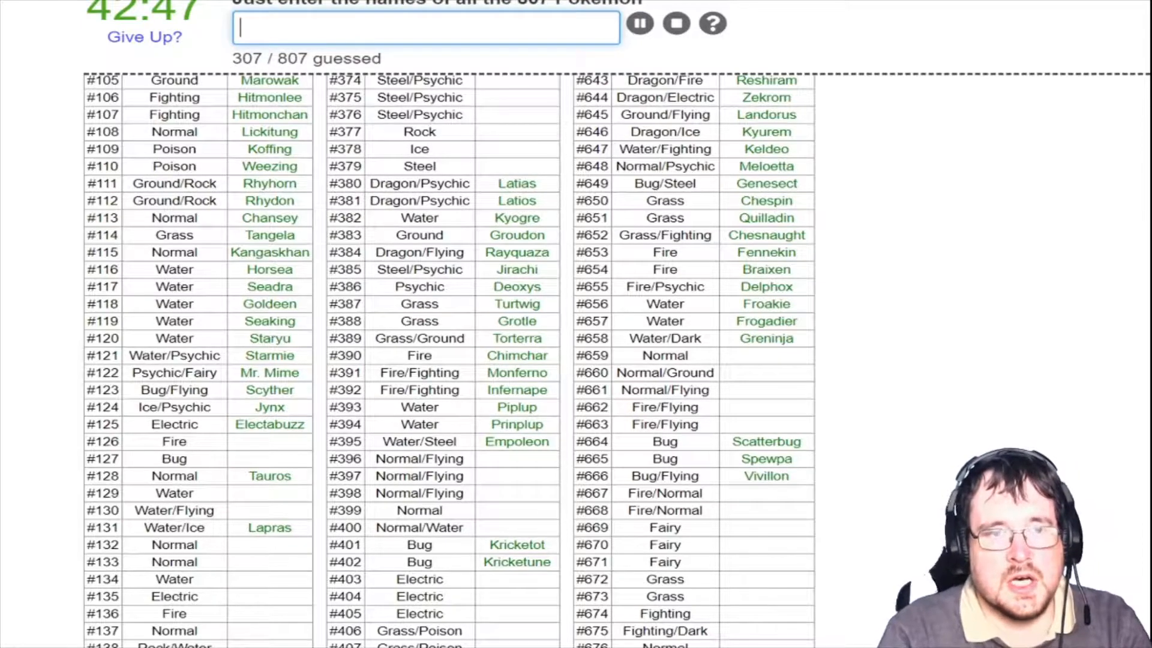
pyautogui.write('Magmar')
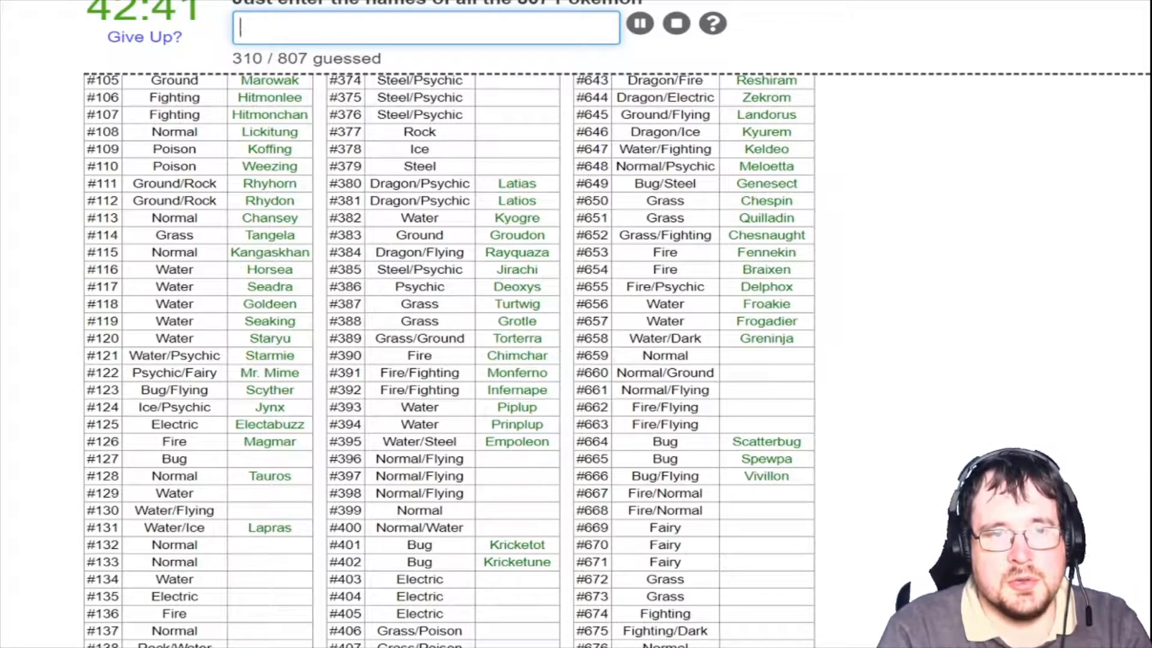
pyautogui.write('Pinsir')
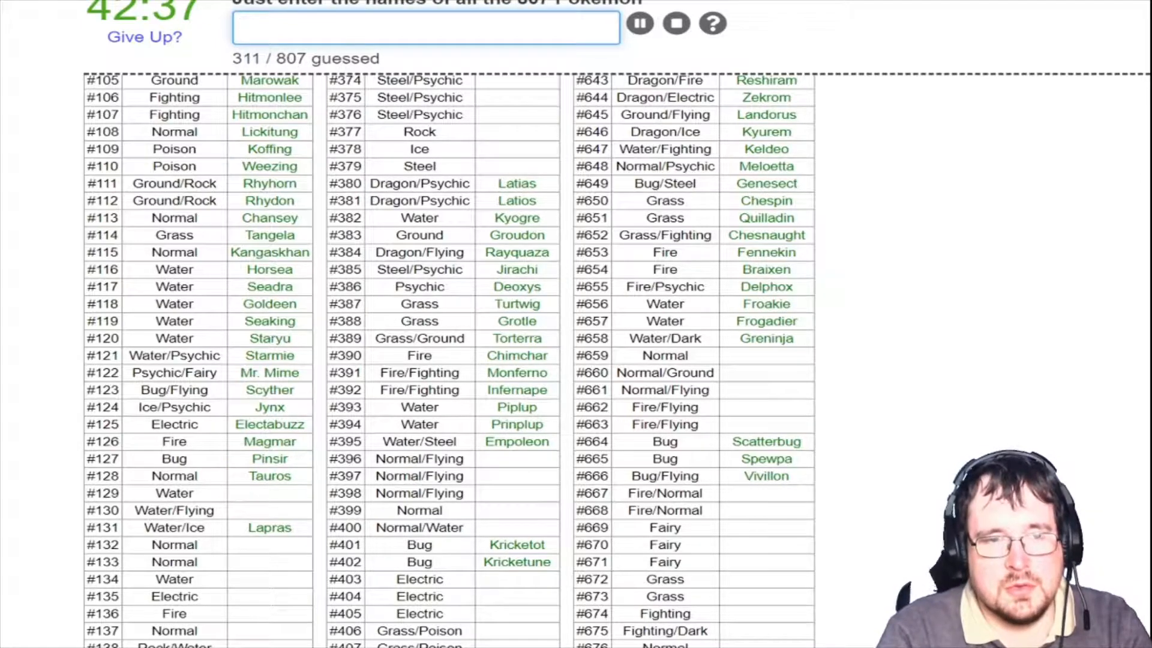
# Name Magikarp, Gyarados, Tauros, Vaporeon and Jolteon
pyautogui.write('Magikarp')
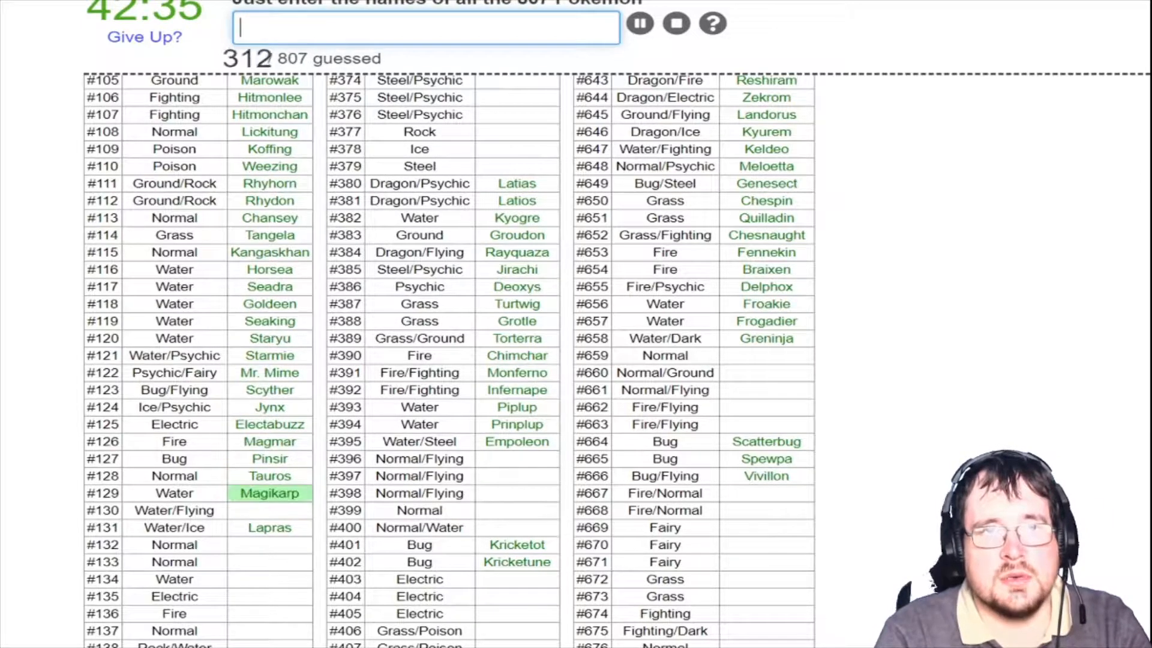
pyautogui.write('Gyarados')
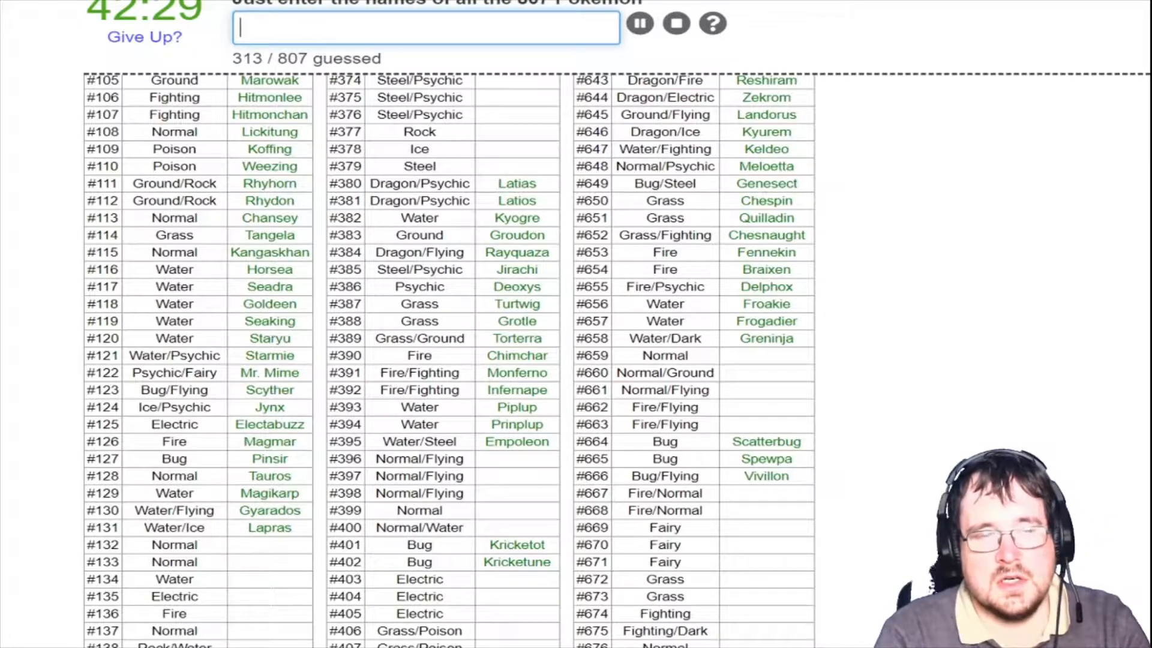
pyautogui.write('tau')
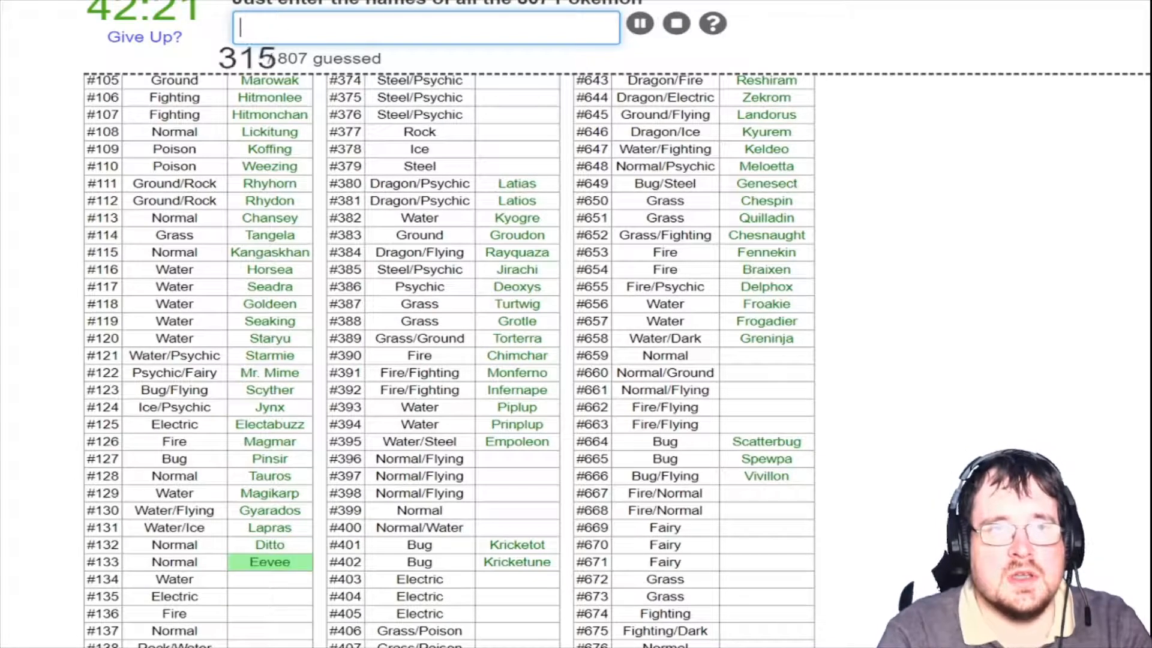
pyautogui.write('vap')
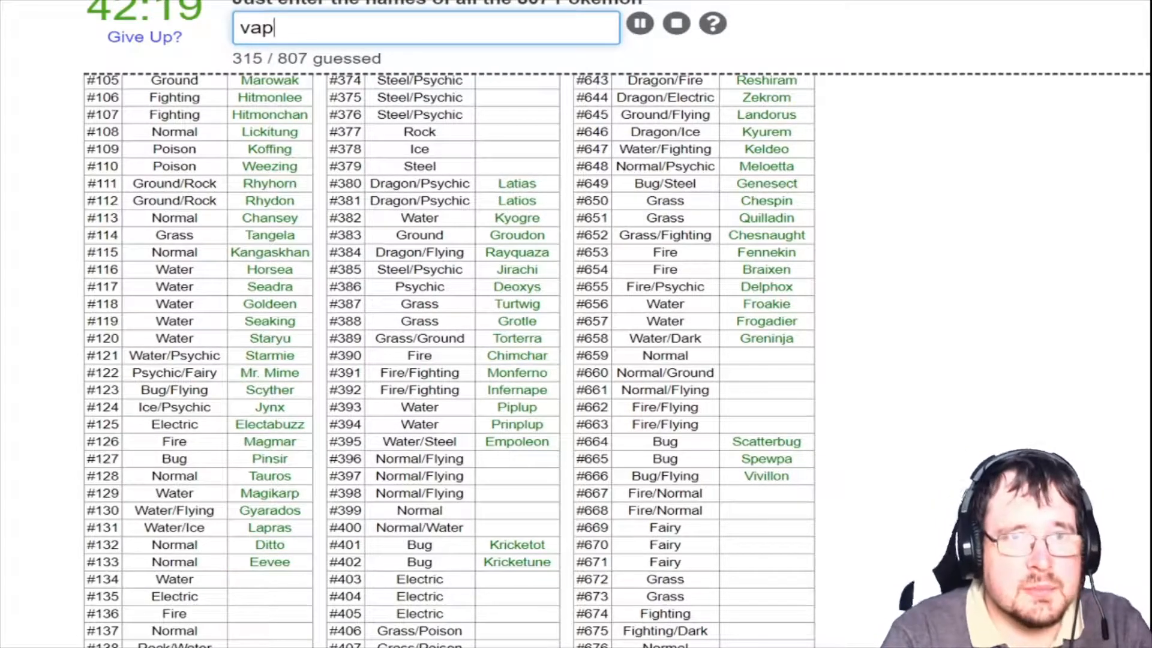
pyautogui.write('jolt')
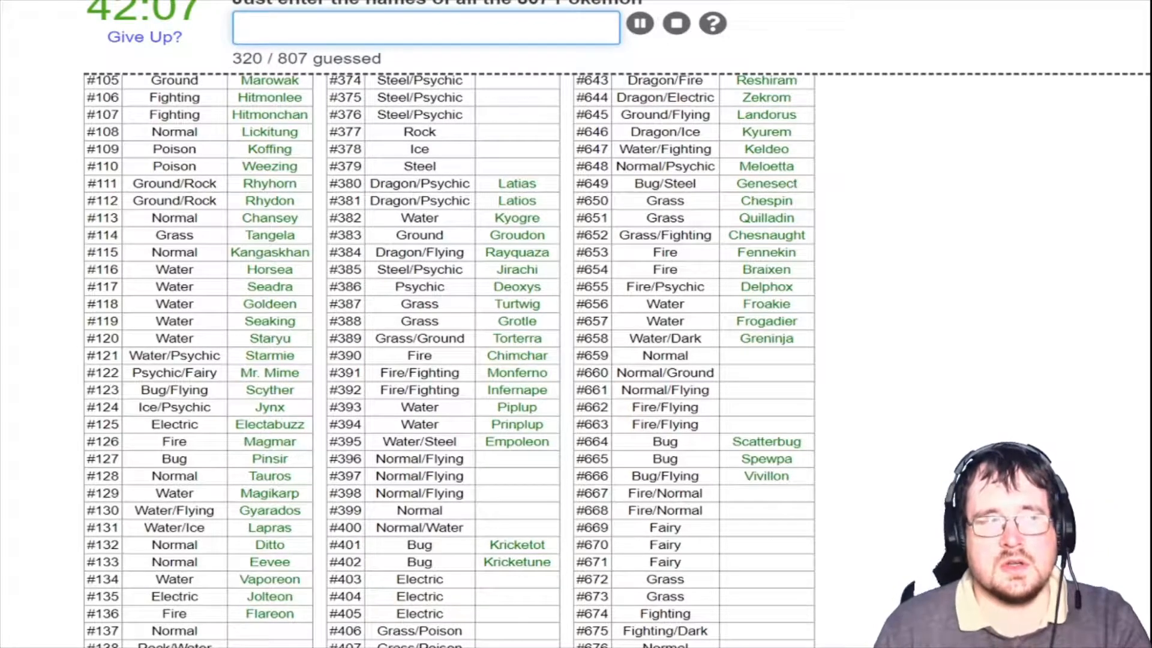
# Enter Porygon, Omanyte, Omastar, Kabuto, Kabutops, Aerodactyl, Dratini, Dragonair and Dragonite, reaching 331/807
pyautogui.scroll(-3)
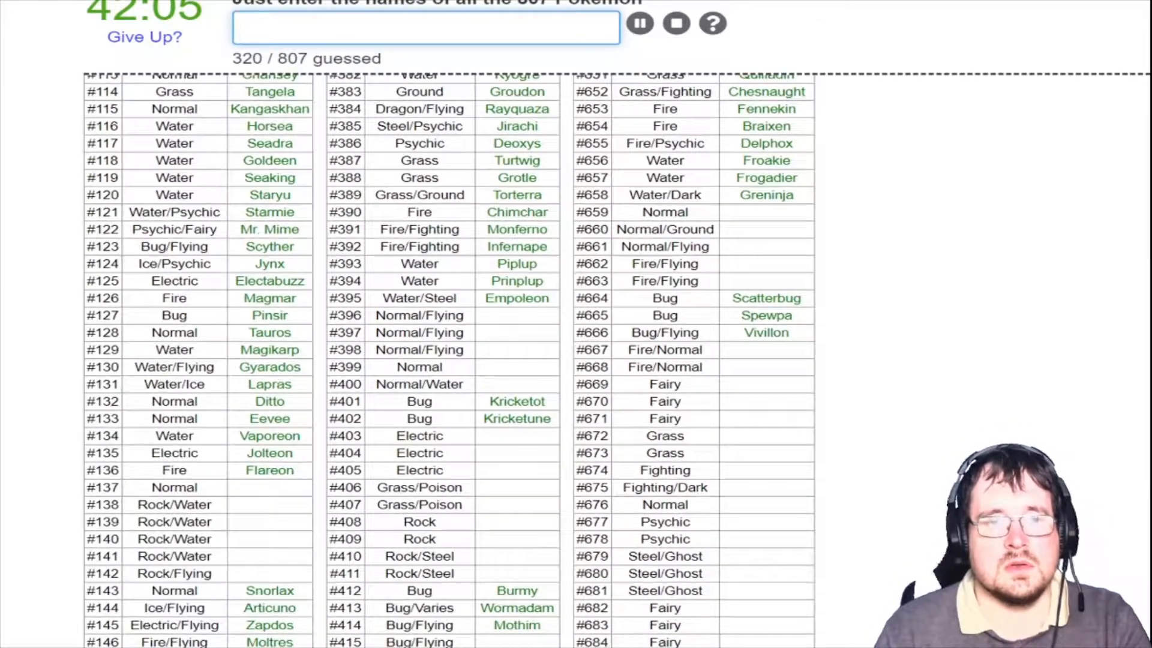
pyautogui.write('Porygon')
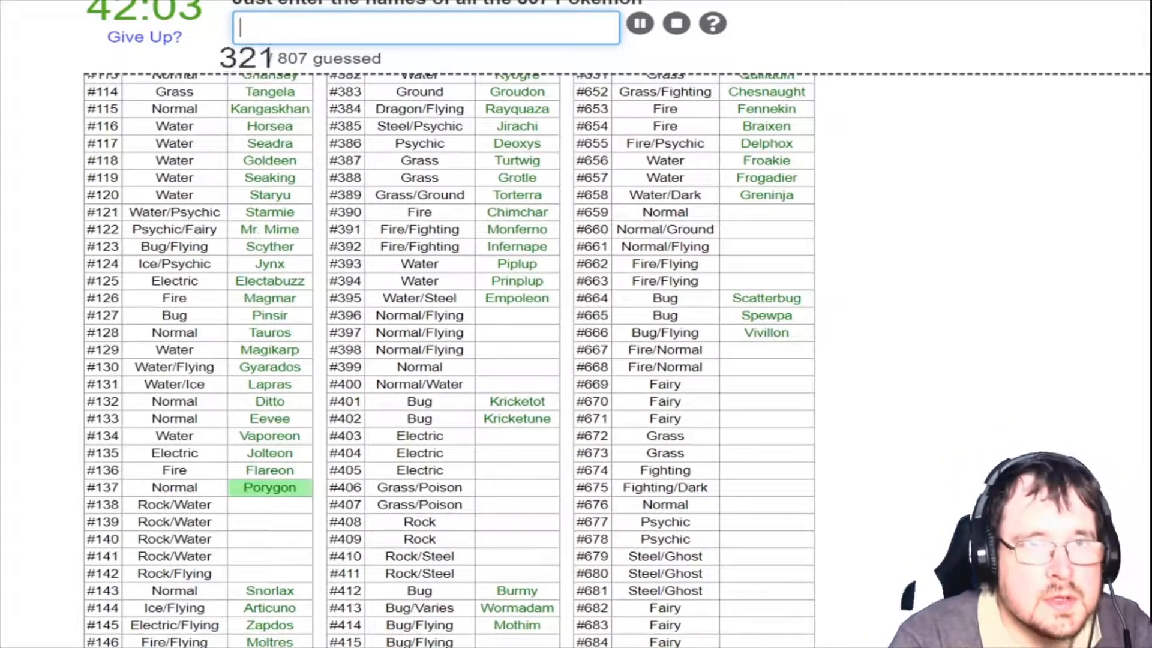
pyautogui.write('po')
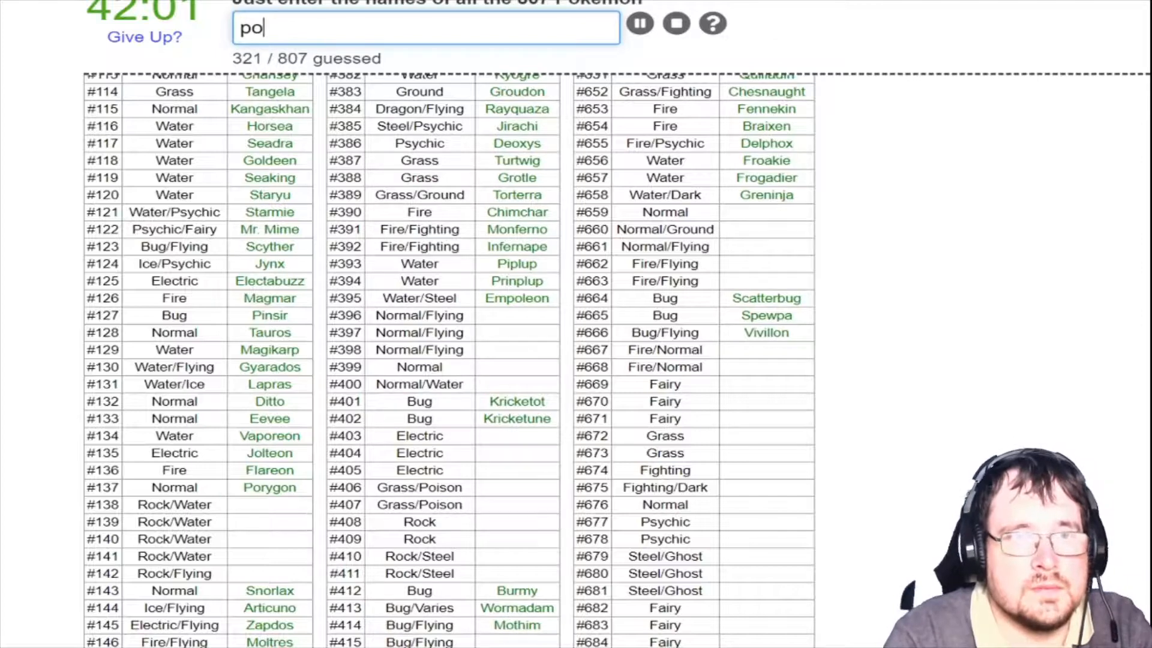
pyautogui.write('ry')
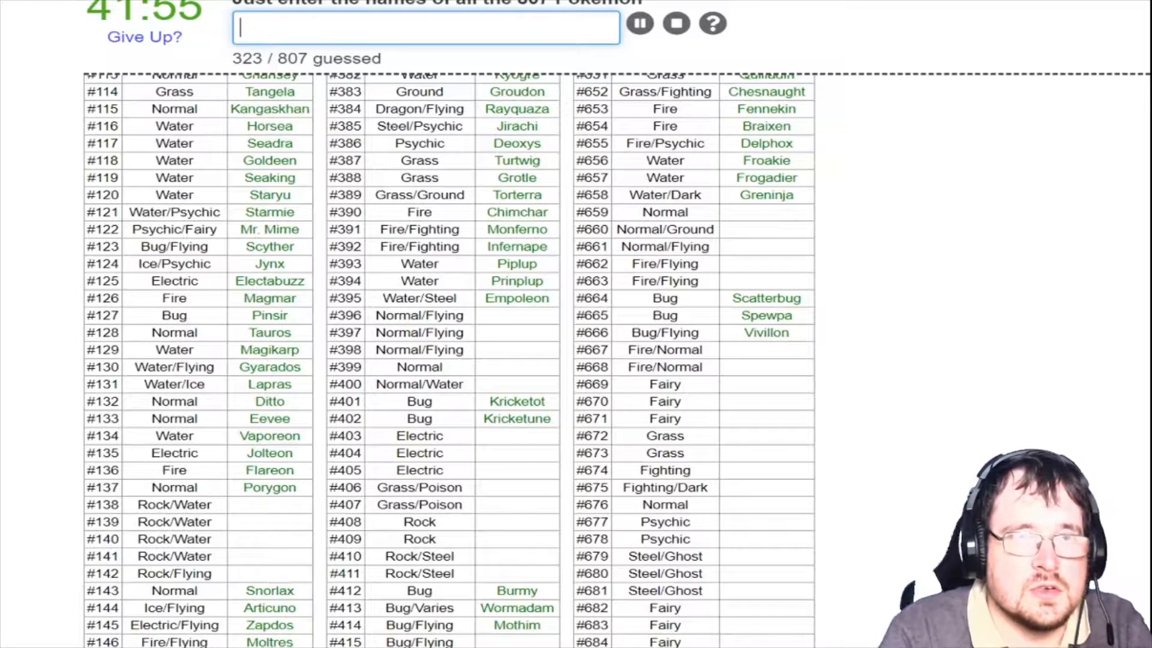
pyautogui.write('Omanyte')
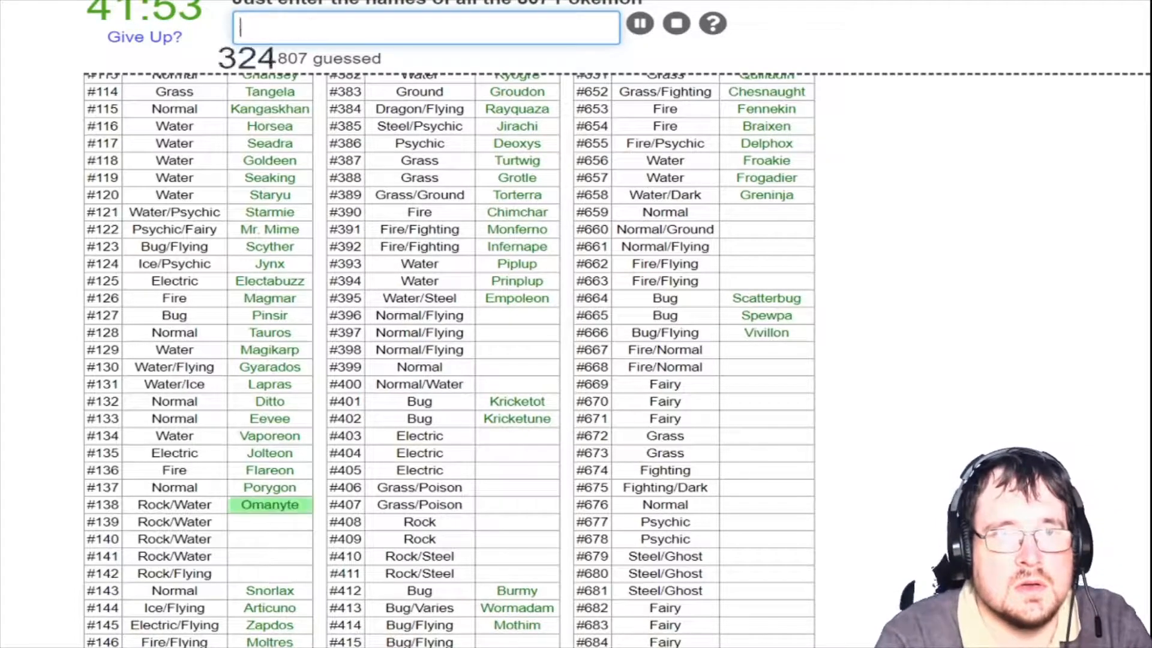
pyautogui.write('Omastar')
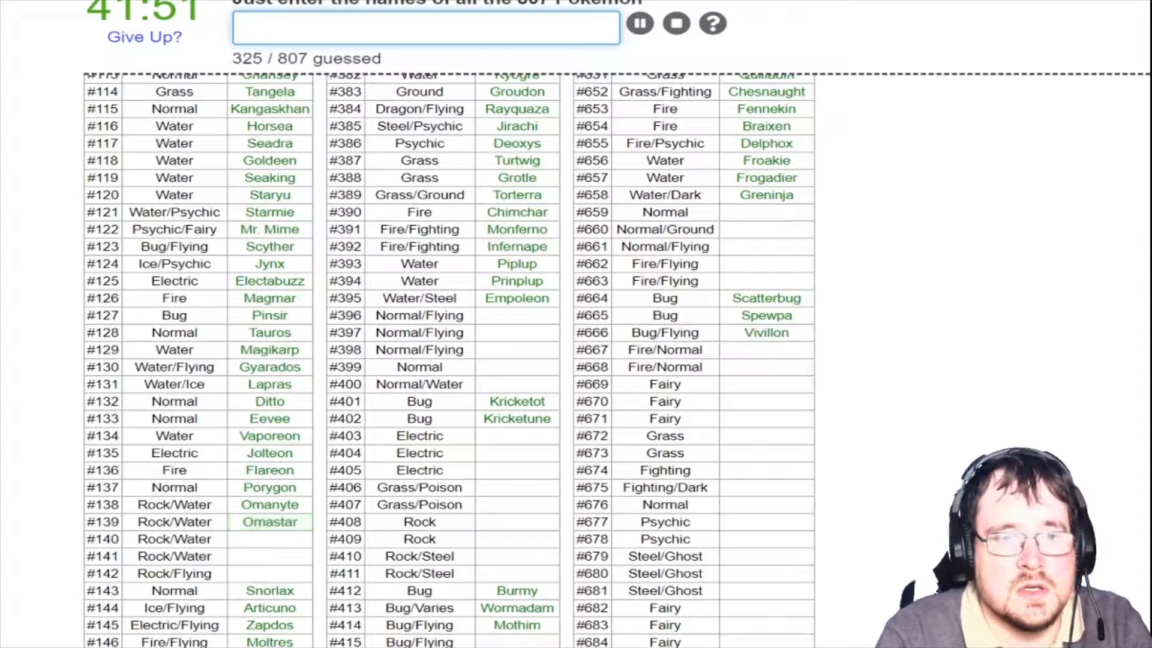
pyautogui.write('kabu')
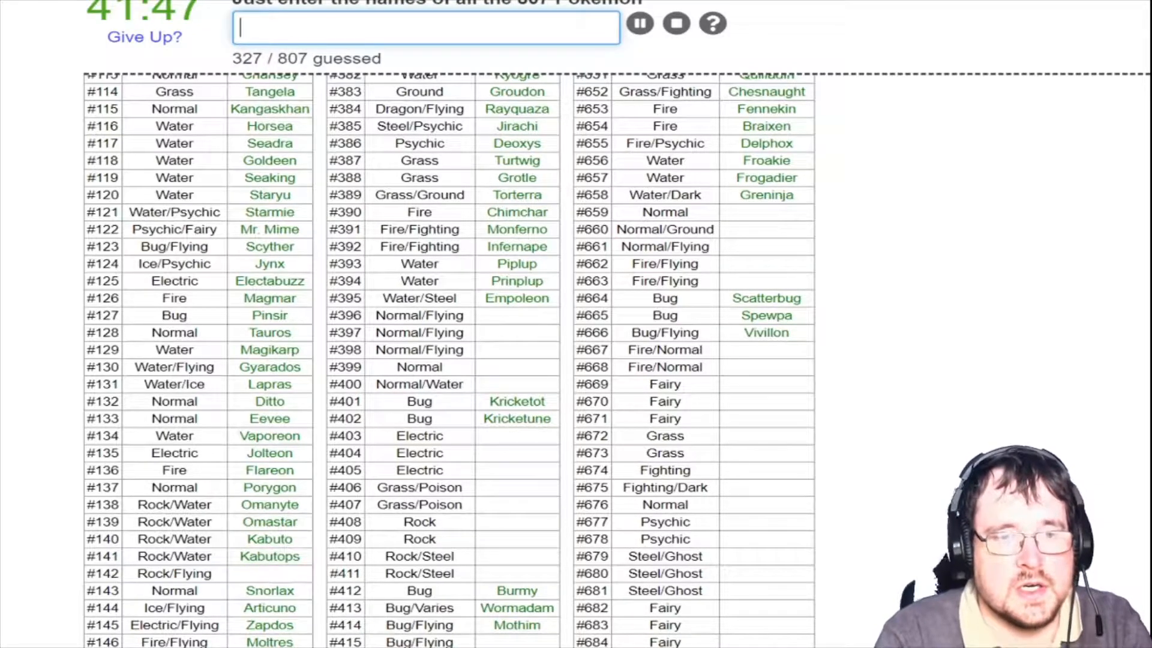
pyautogui.write('aerodact')
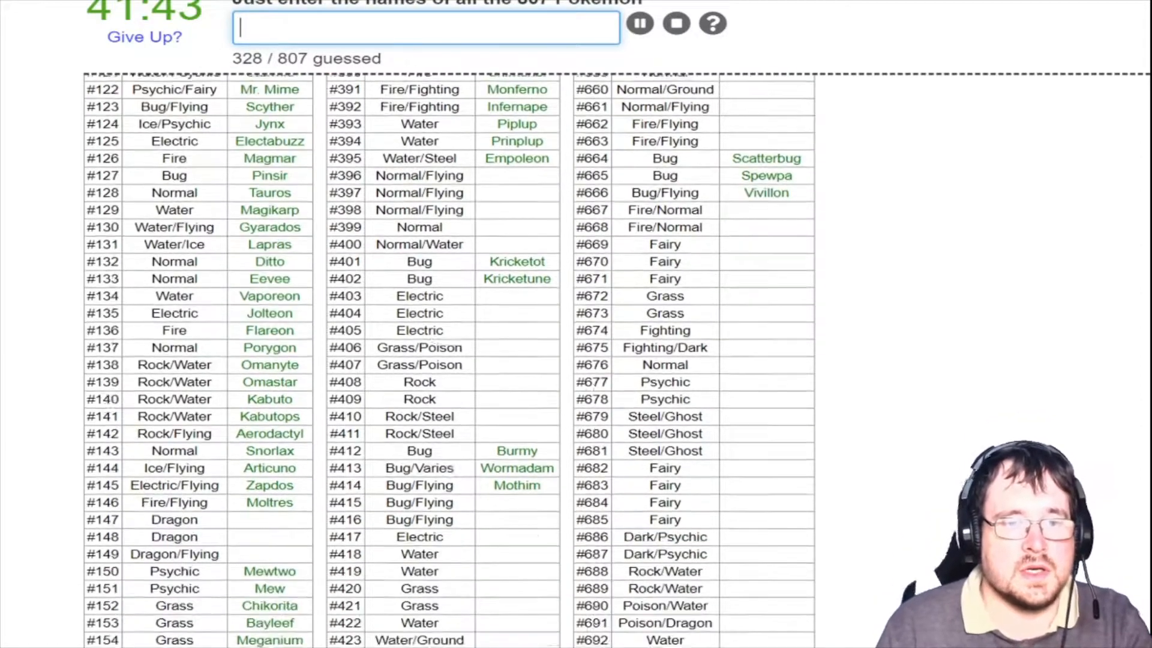
pyautogui.write('drat')
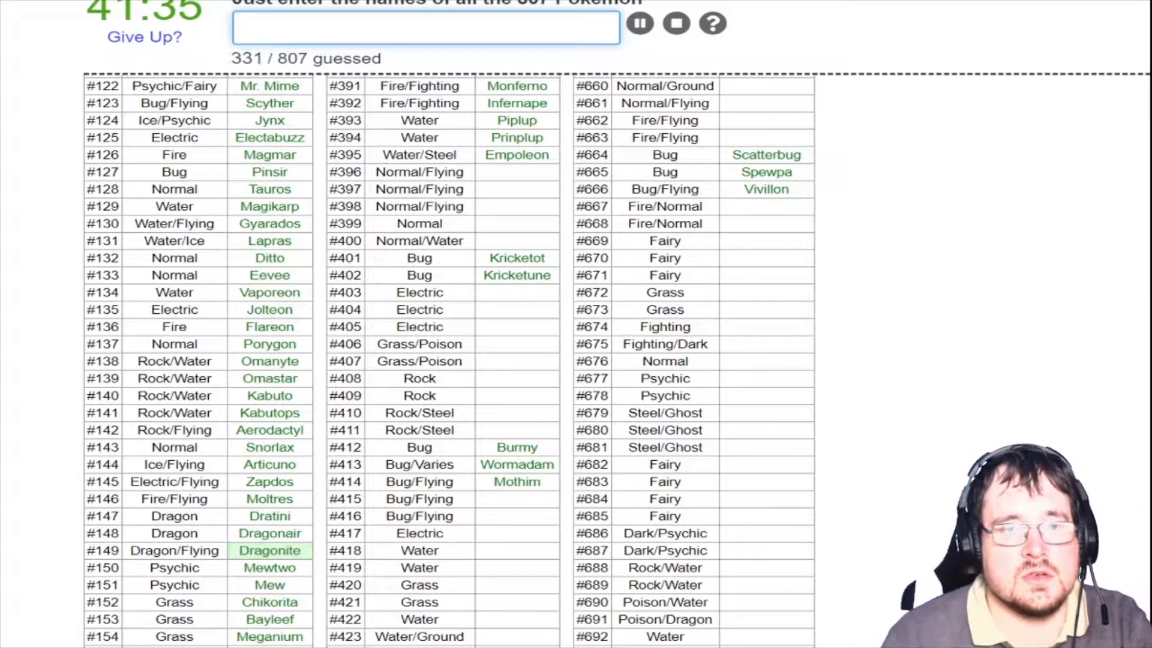
# Enter Furret, Chinchou and Pichu among the early Gen 2 rows
pyautogui.scroll(-3)
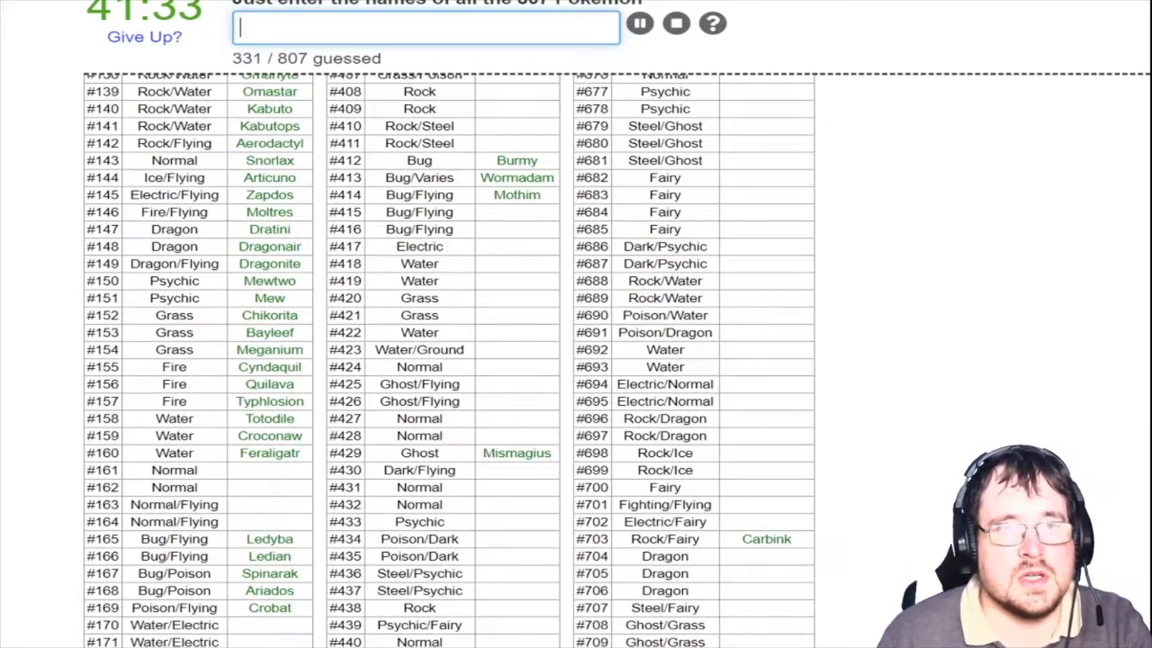
pyautogui.write('sem')
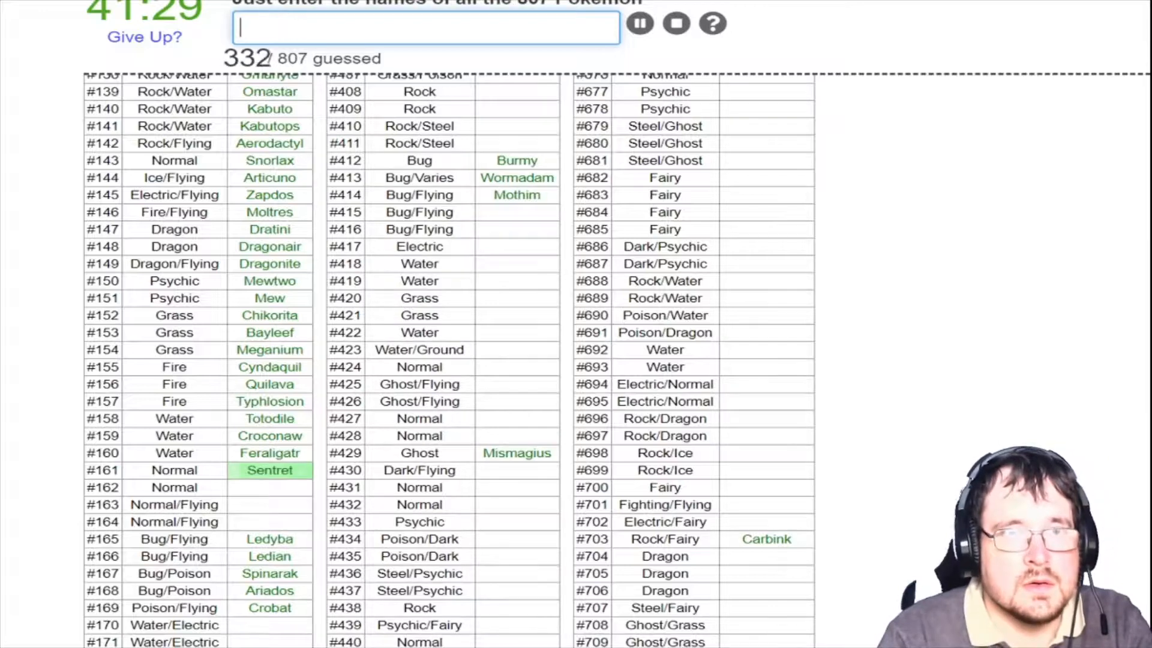
pyautogui.write('furret')
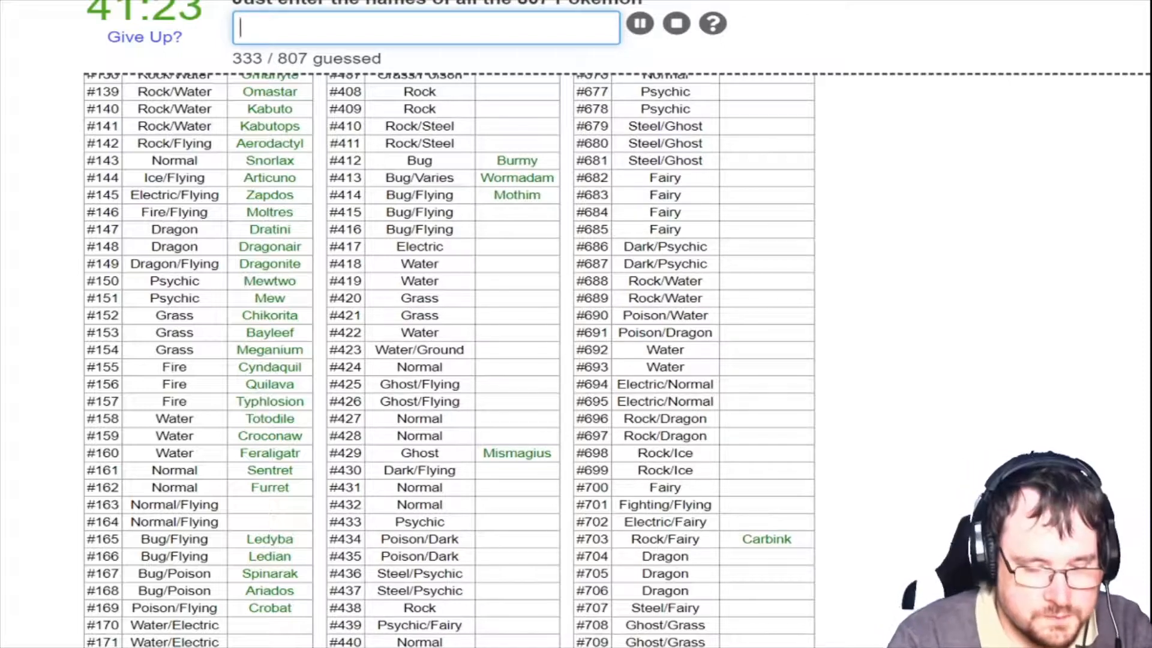
pyautogui.write('n')
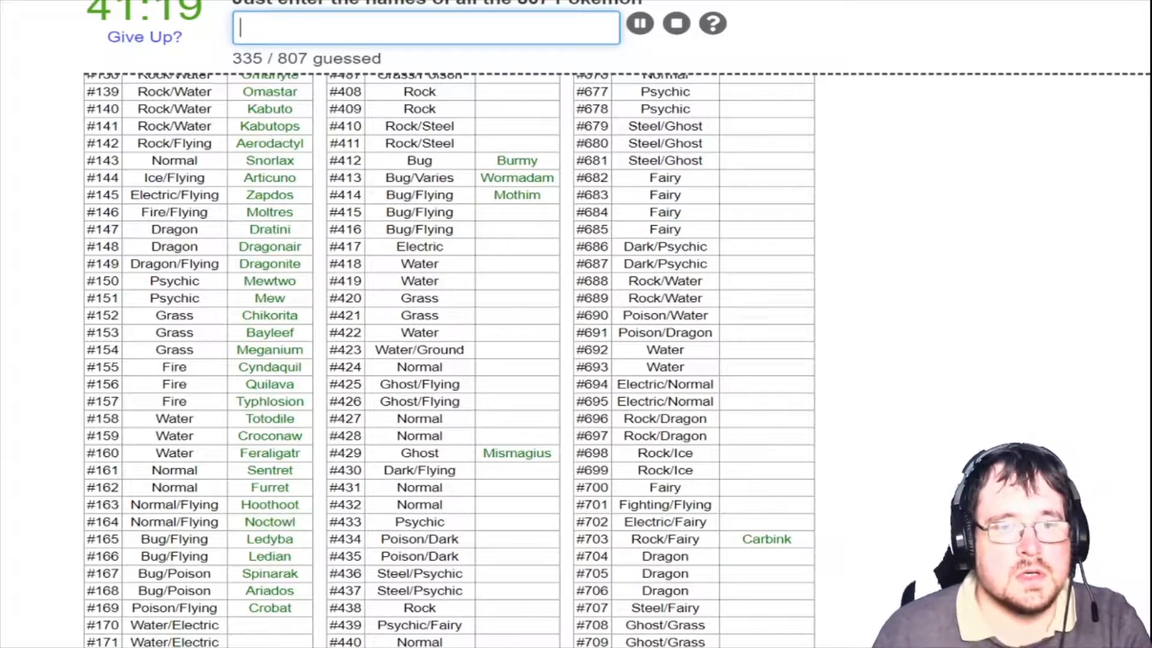
pyautogui.scroll(-3)
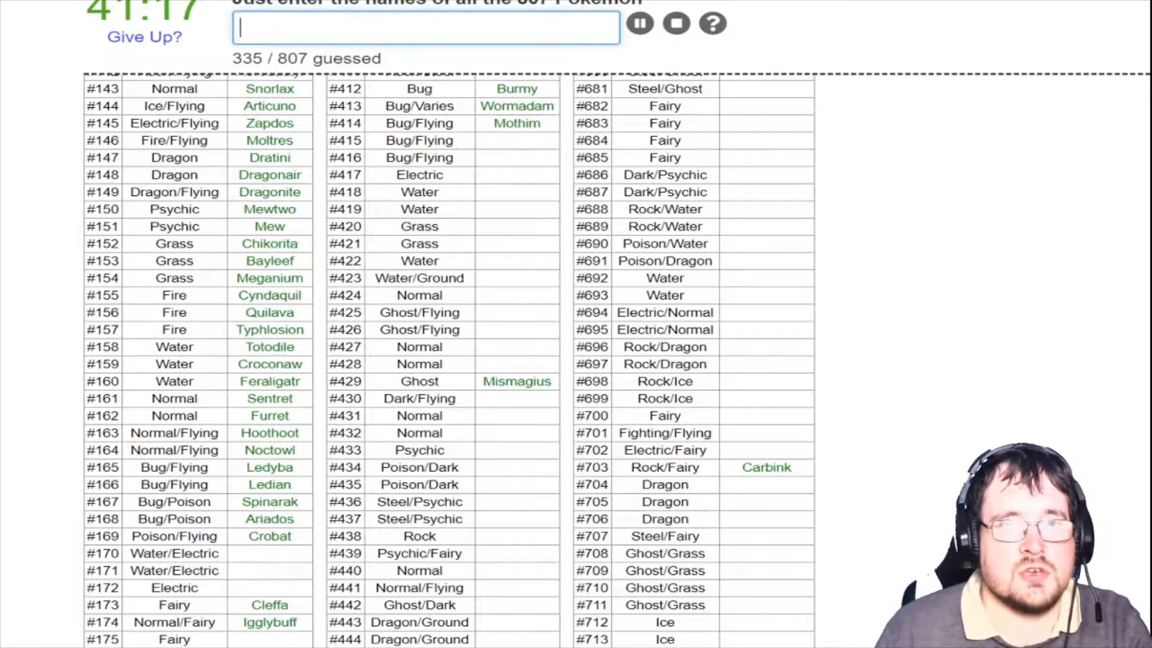
pyautogui.write('chincho')
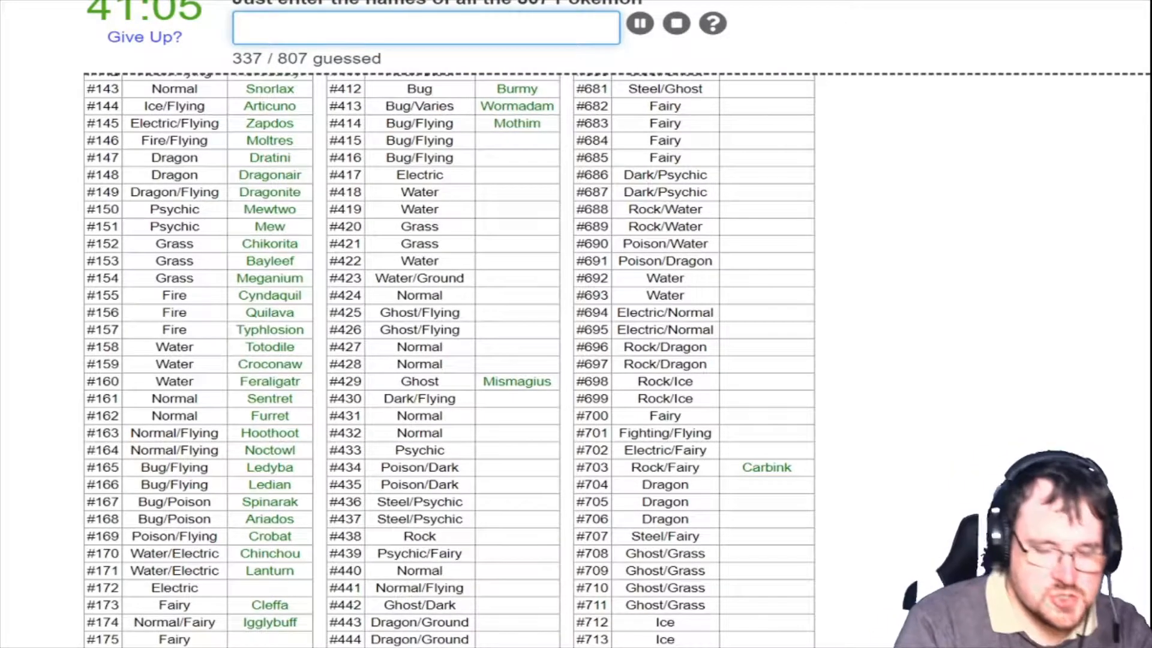
pyautogui.write('Pichu')
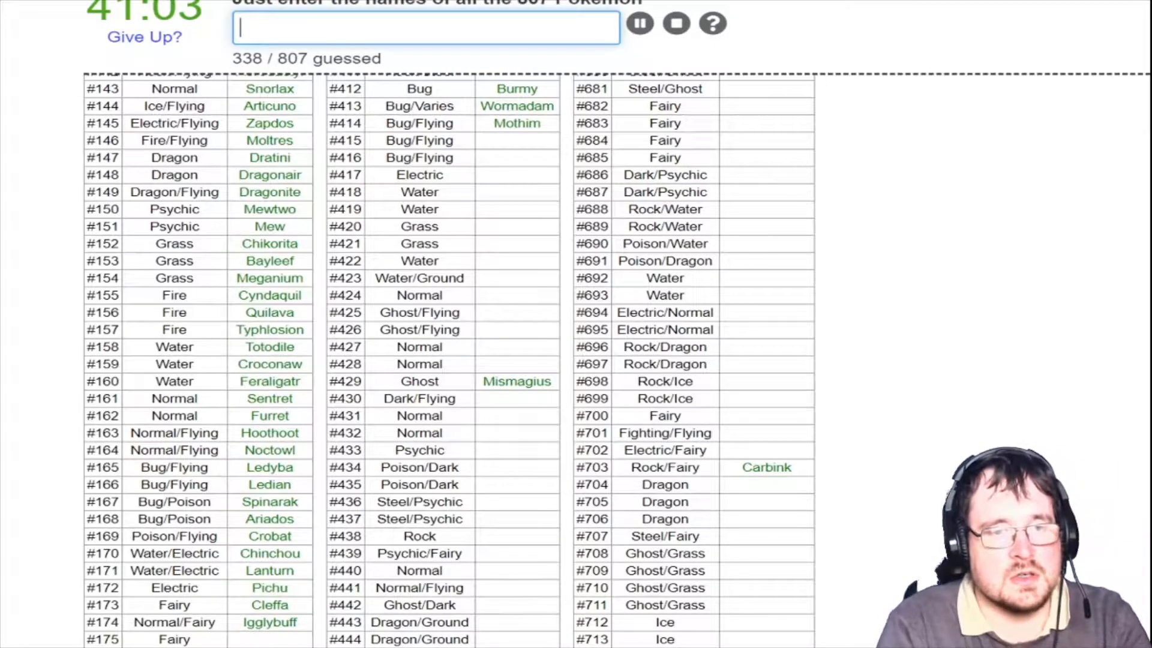
# Enter Togetic and further answers, raising the count to 342
pyautogui.scroll(-3)
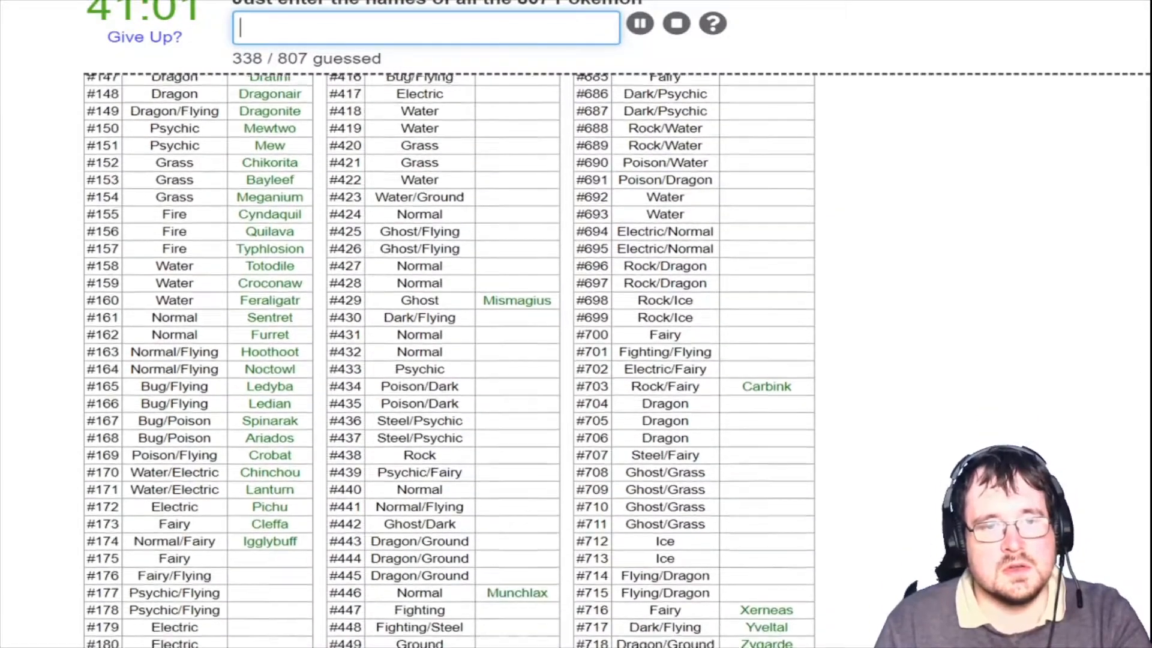
pyautogui.scroll(-3)
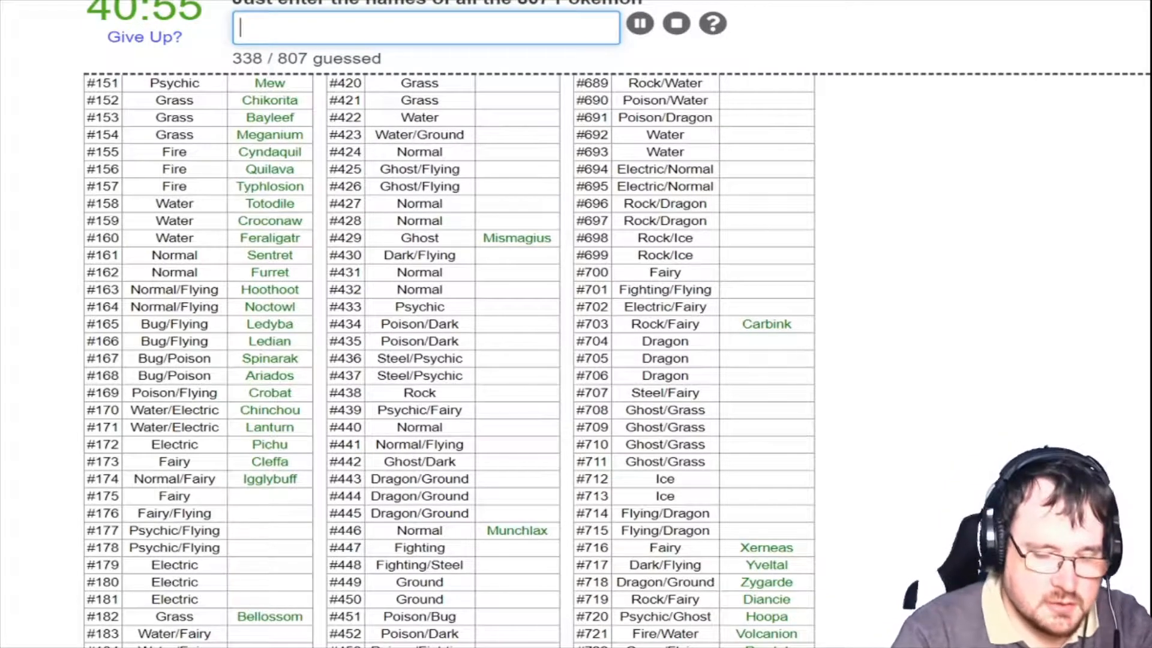
pyautogui.write('toget')
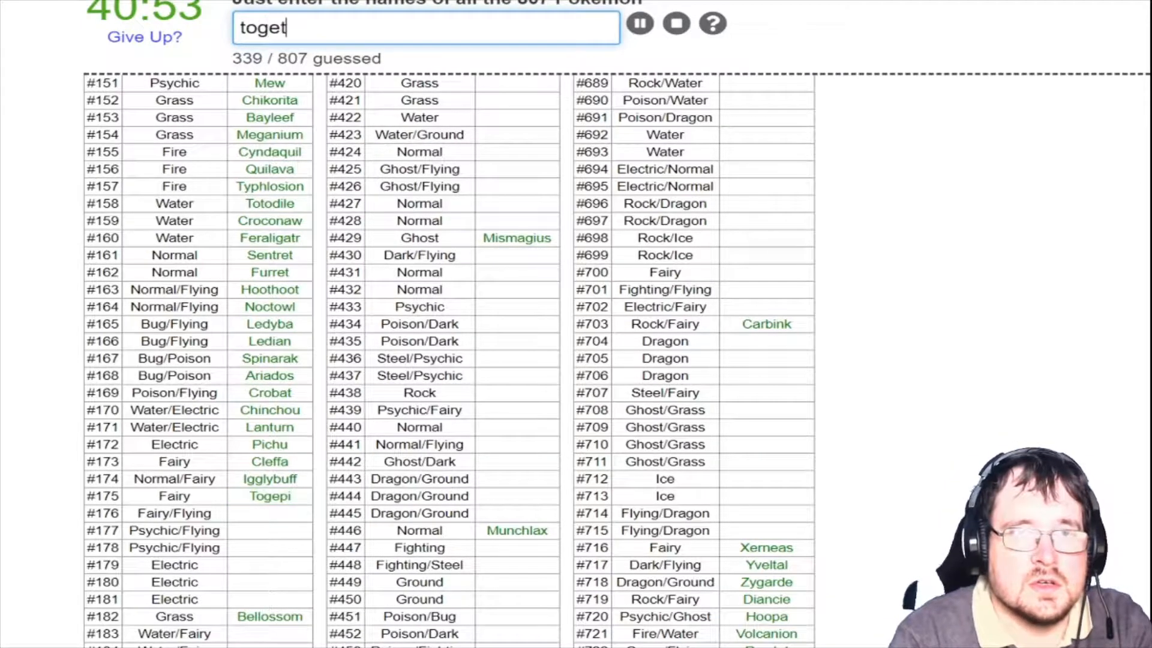
pyautogui.press('Backspace')
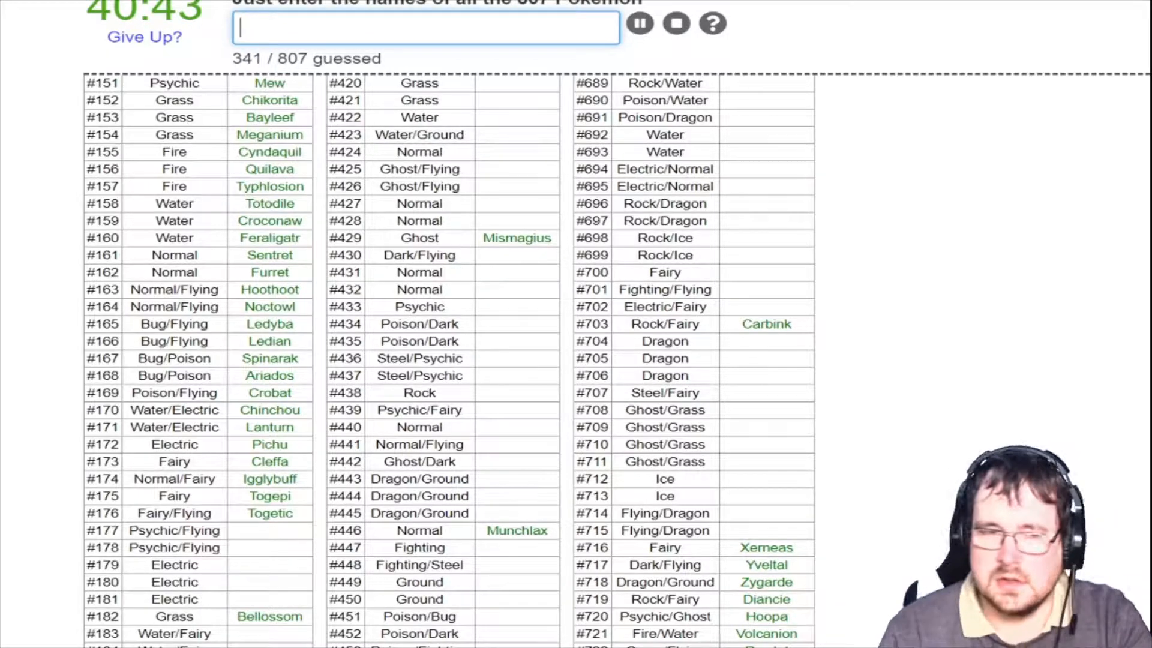
pyautogui.write('sigili')
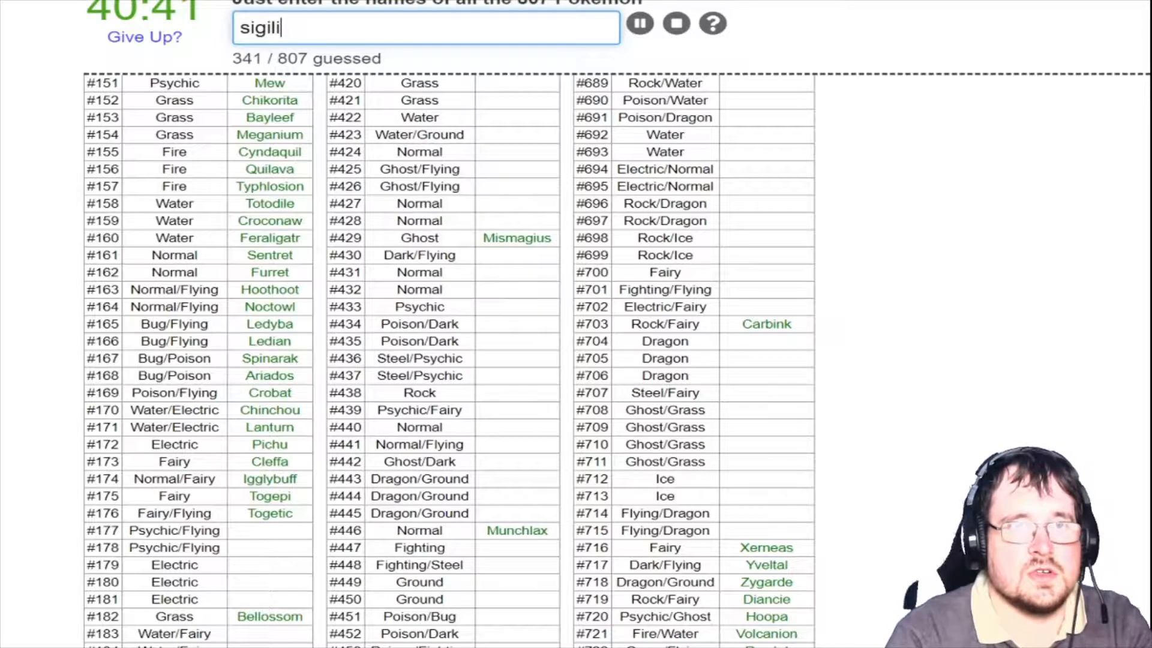
pyautogui.press('Return')
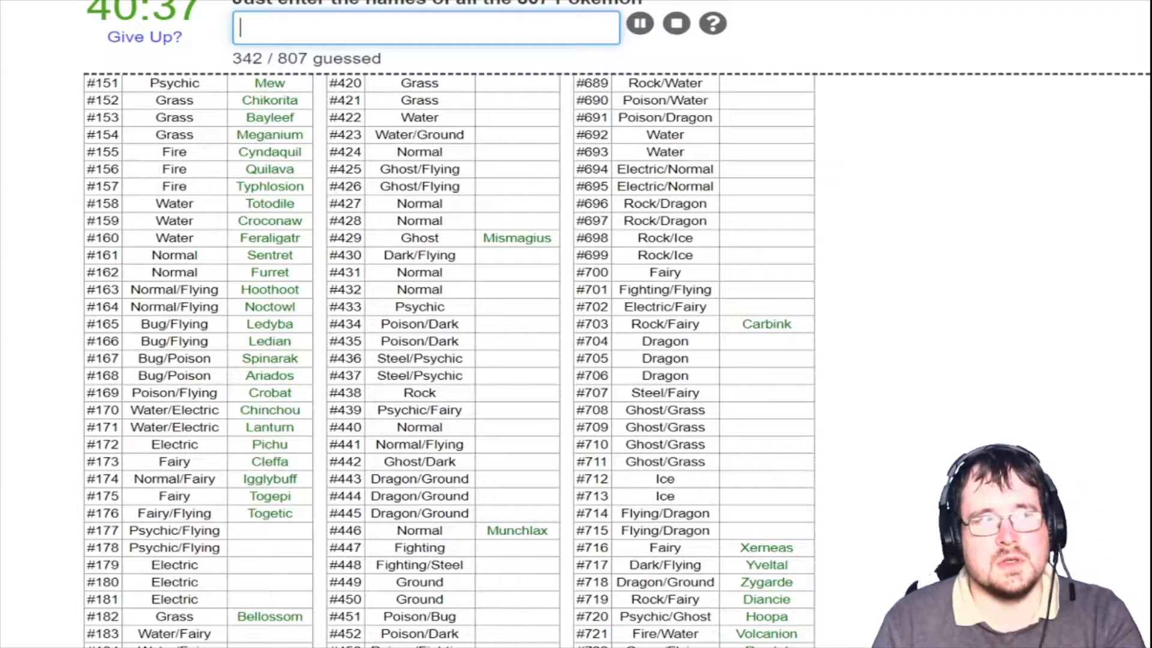
pyautogui.write('uno')
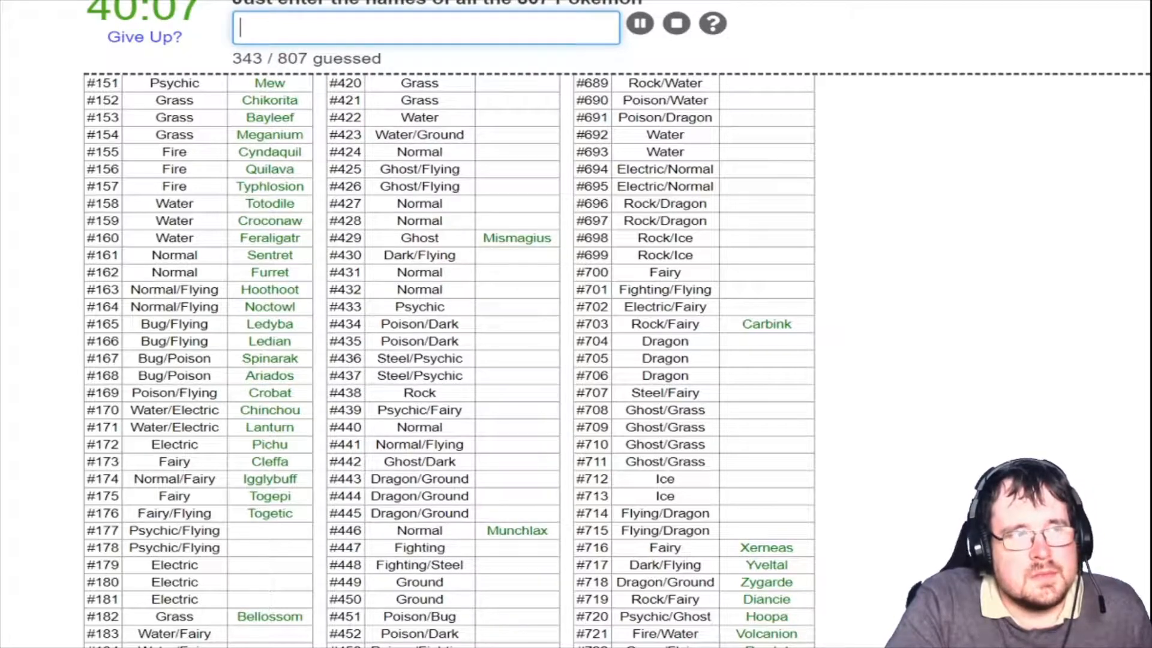
# Enter Mareep, Flaaffy, Wooper, Quagsire, Natu and Xatu, reaching 350/807
pyautogui.write('m')
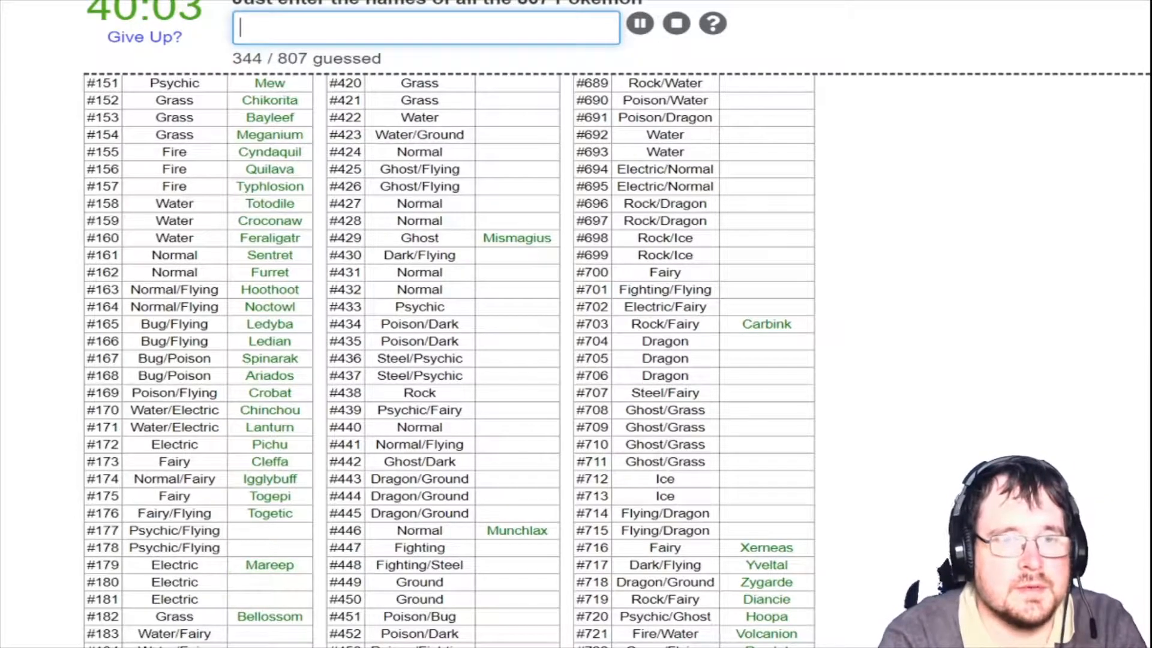
pyautogui.write('fla')
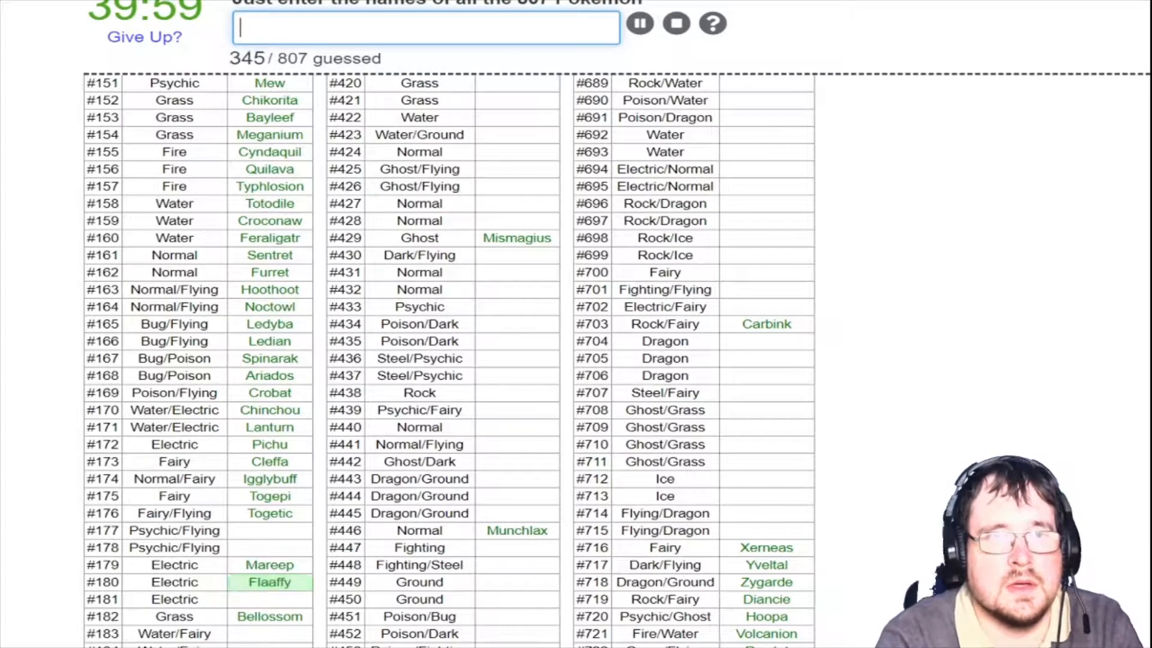
pyautogui.write('woop')
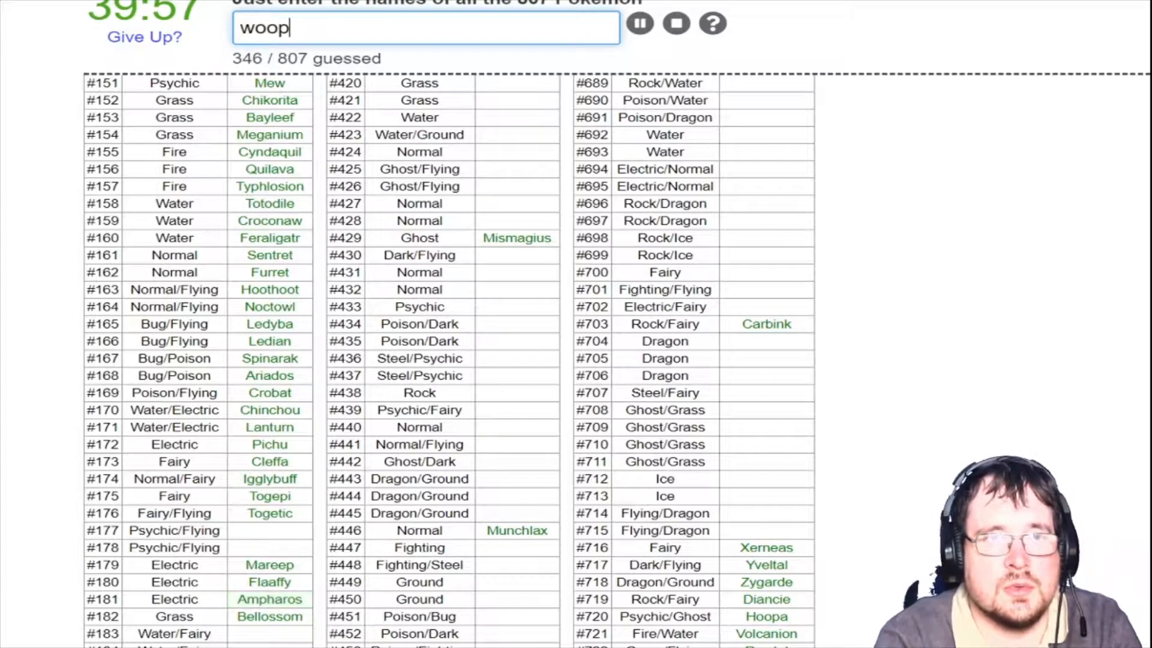
pyautogui.write('quagsir')
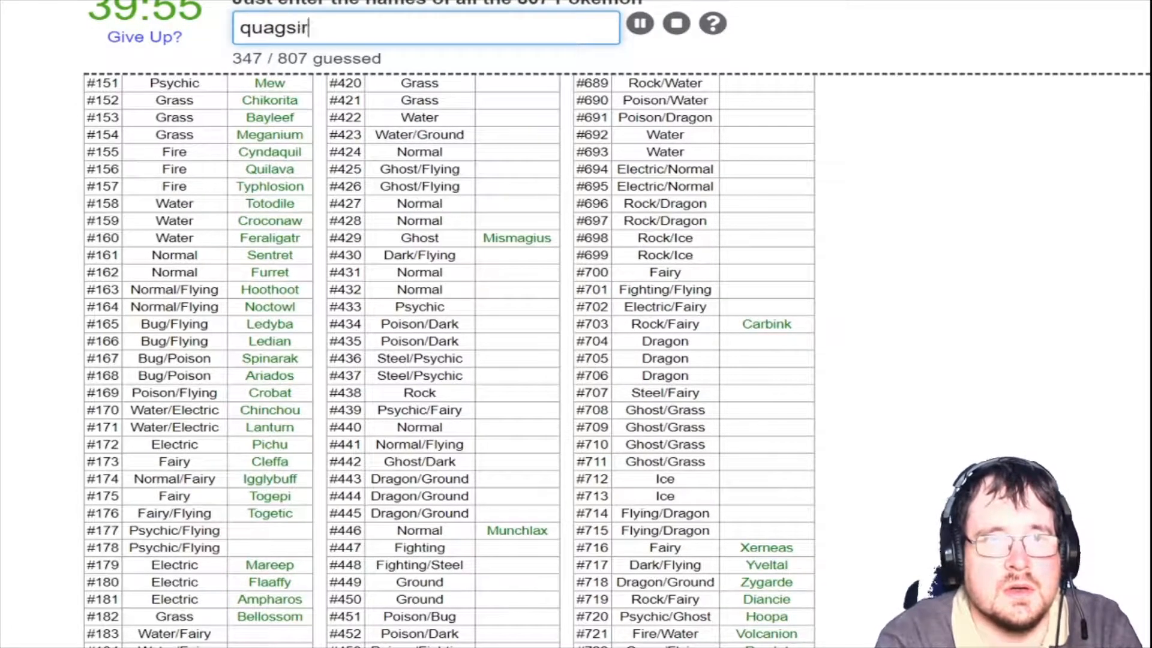
pyautogui.press('Return')
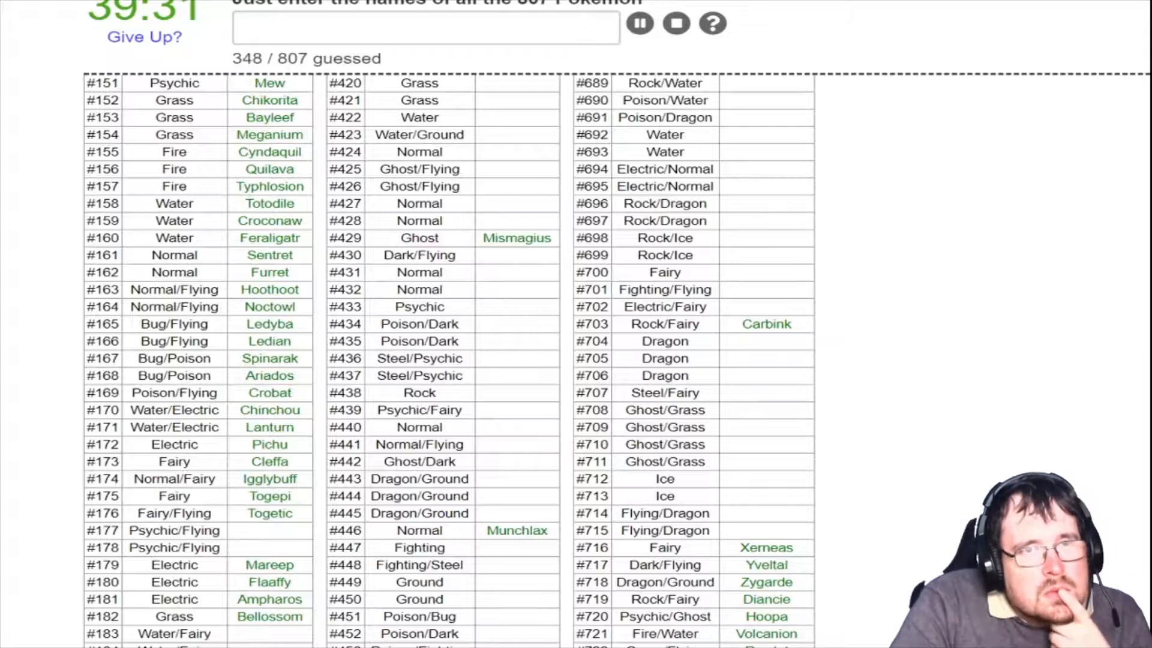
pyautogui.write('Natu')
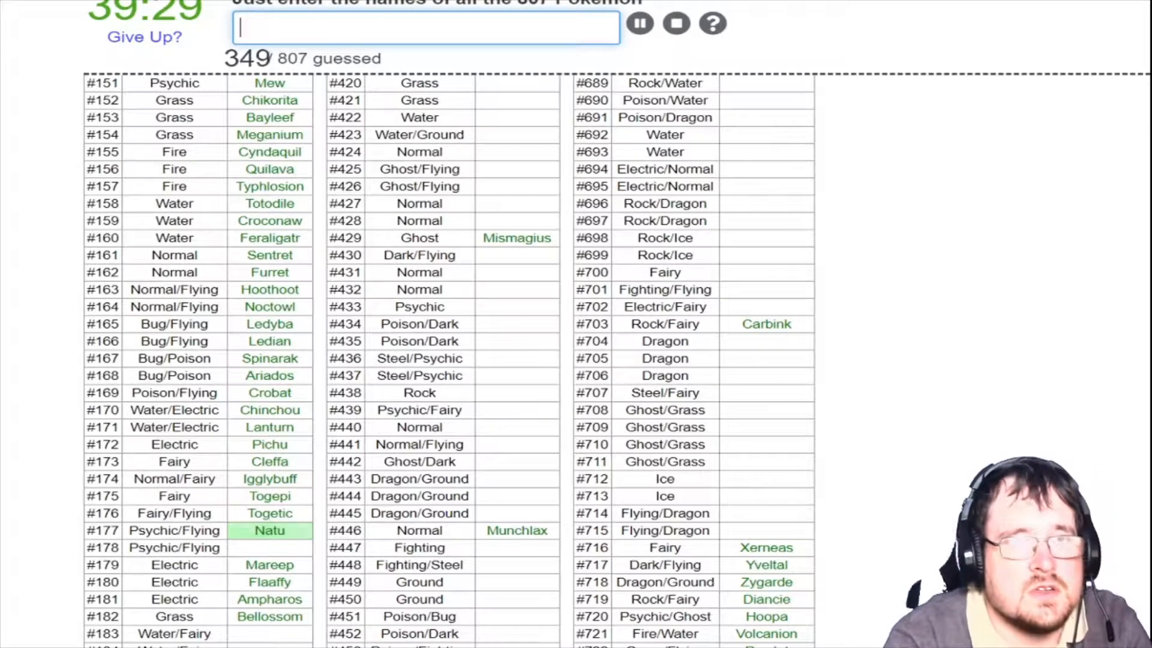
pyautogui.write('Xatu')
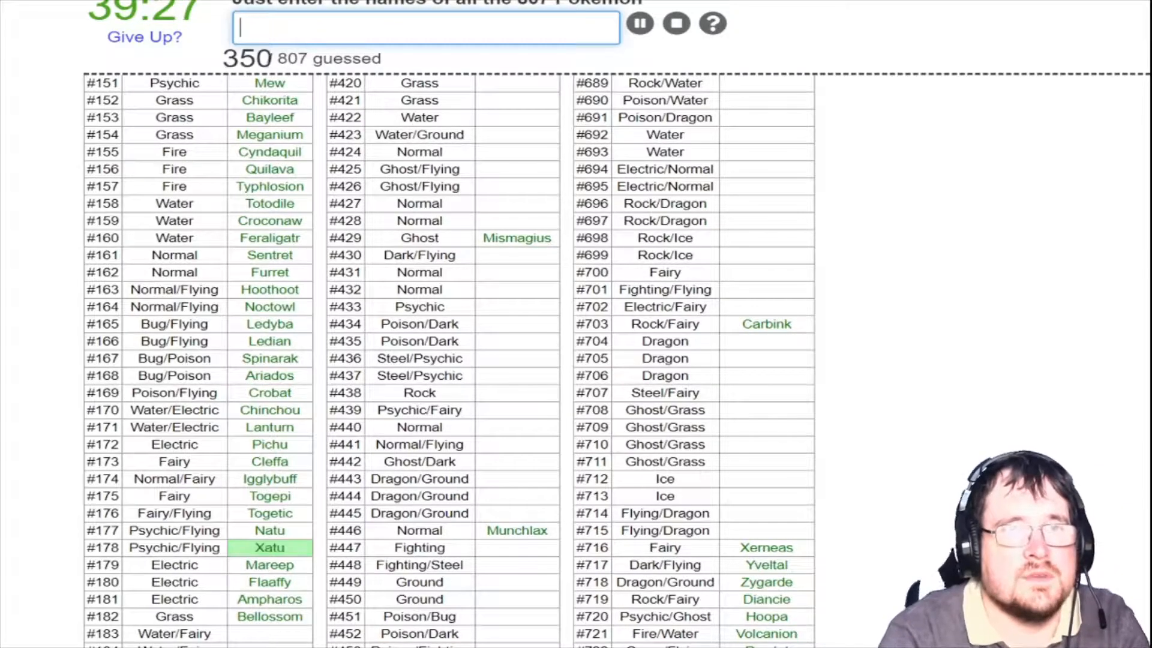
# Enter Marill, Azumarill, Remoraid, Mantyke, Hoppip, Skiploom and nearby answers
pyautogui.scroll(-3)
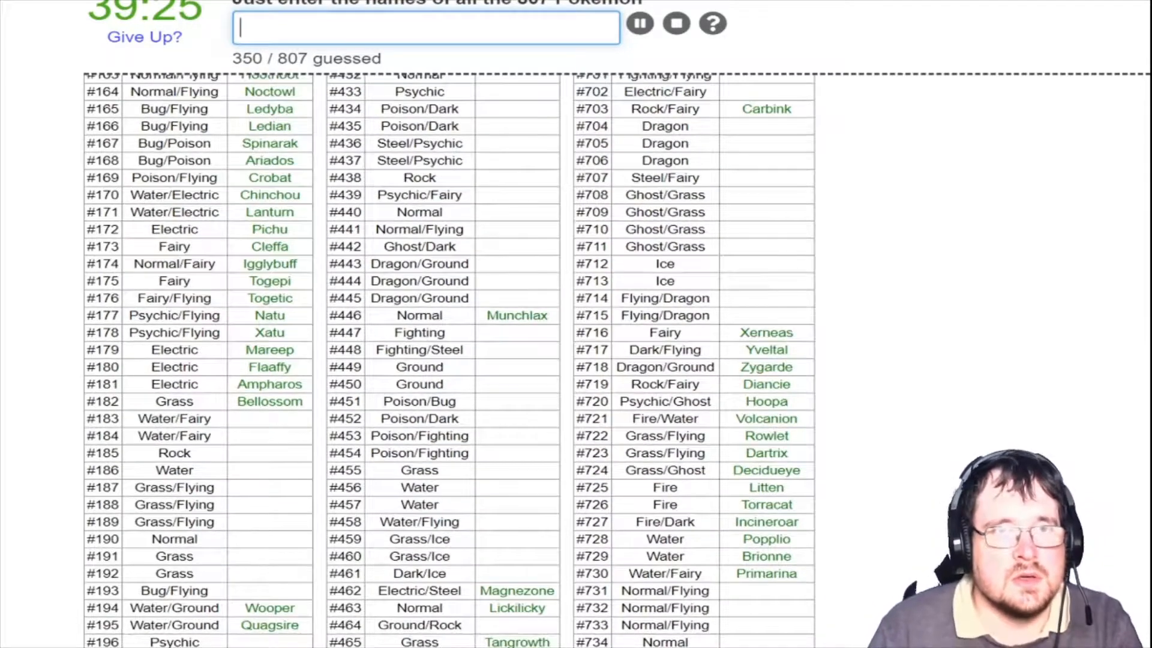
pyautogui.write('maril')
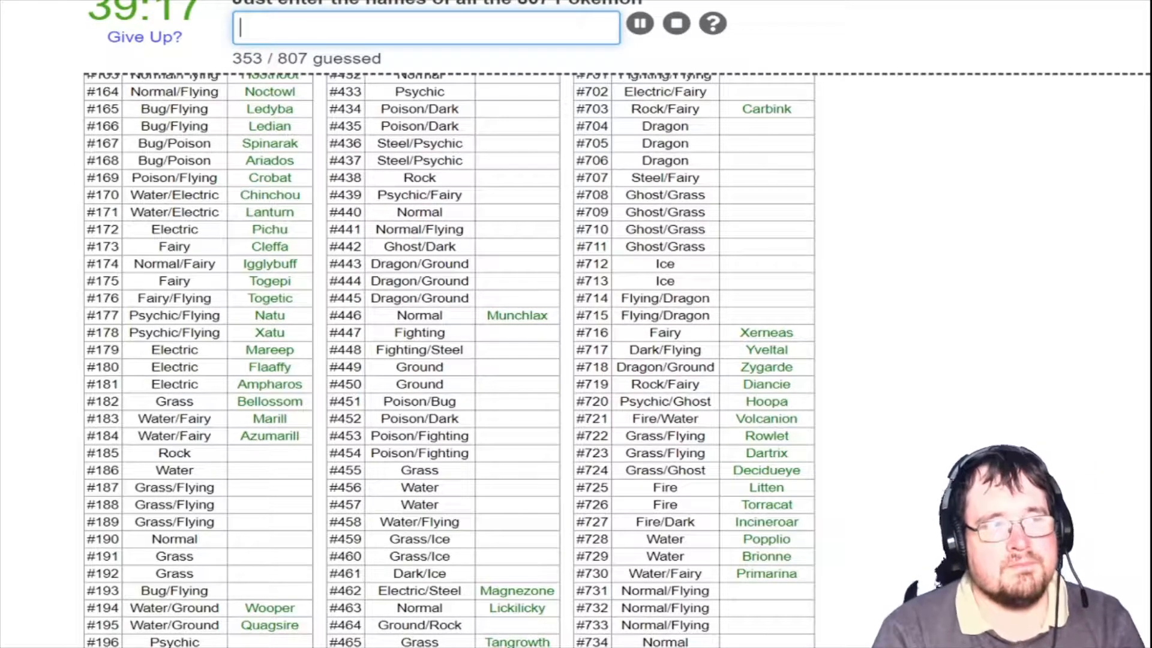
pyautogui.write('dun')
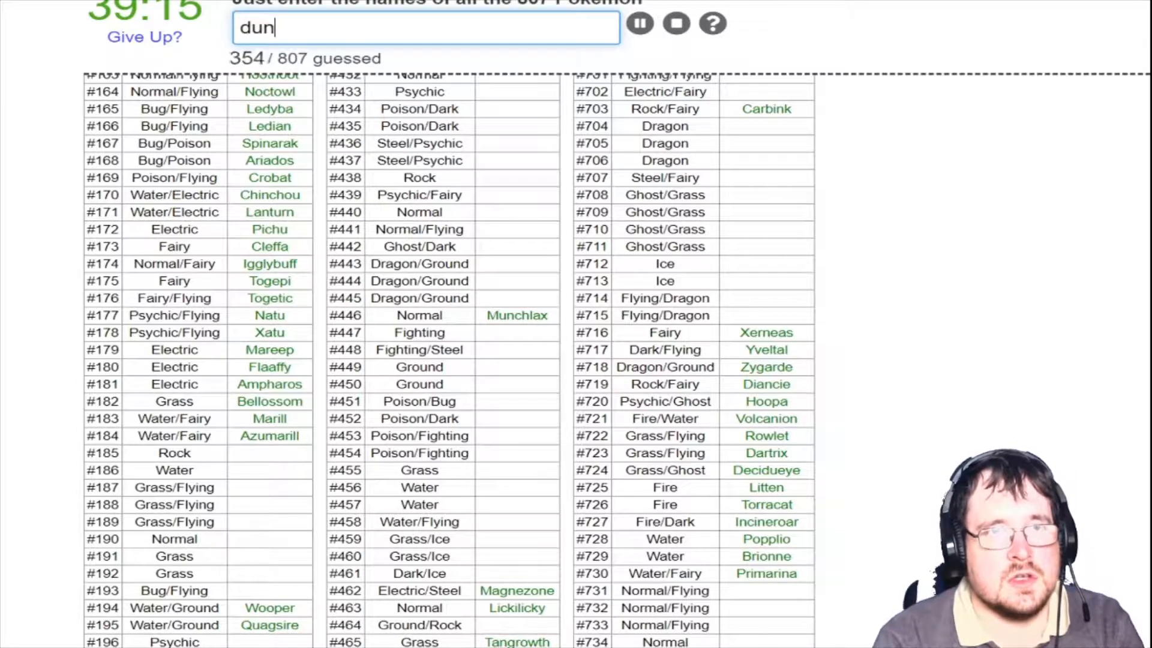
pyautogui.write('mil')
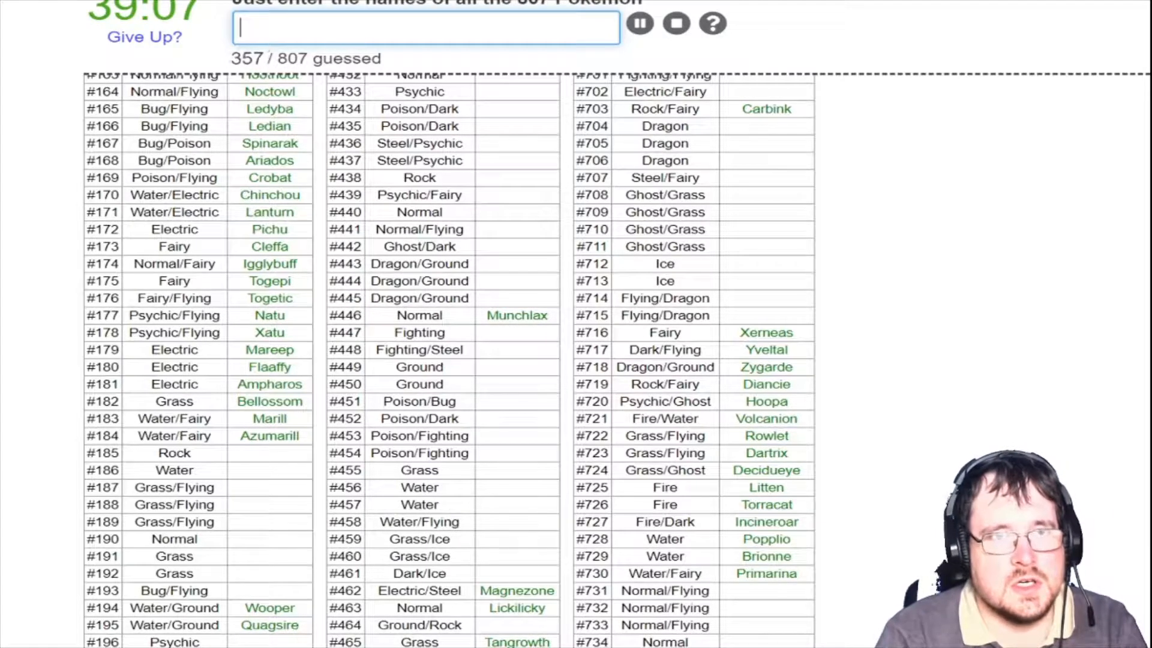
pyautogui.write('remor')
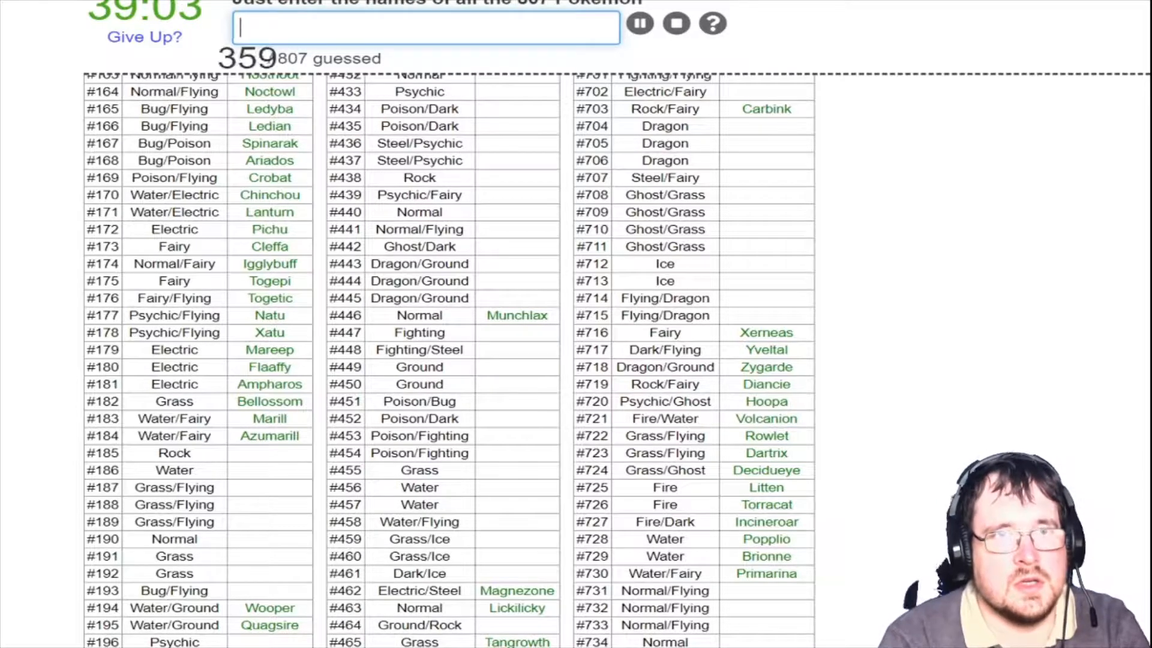
pyautogui.write('m')
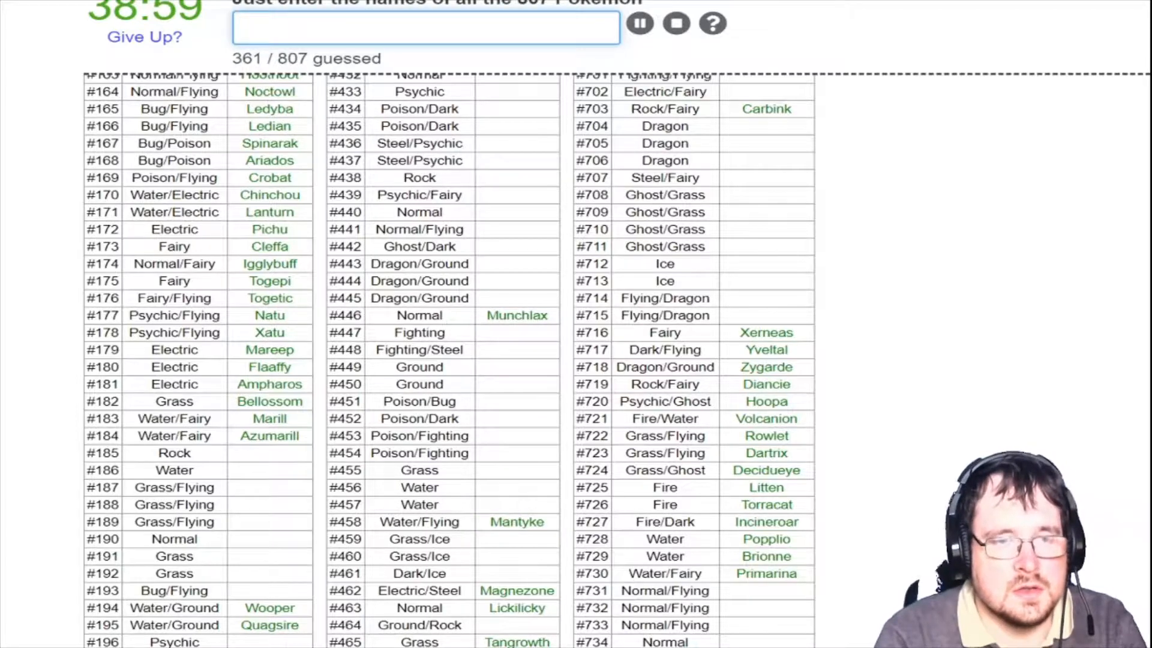
pyautogui.write('tropiuis')
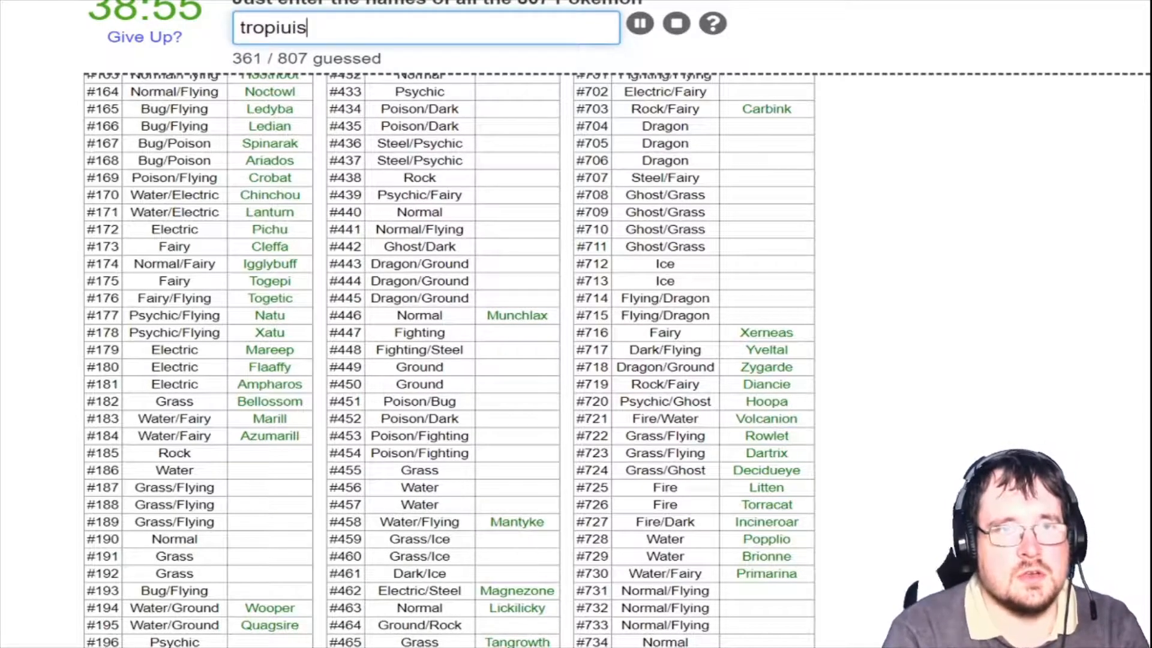
pyautogui.write('hop')
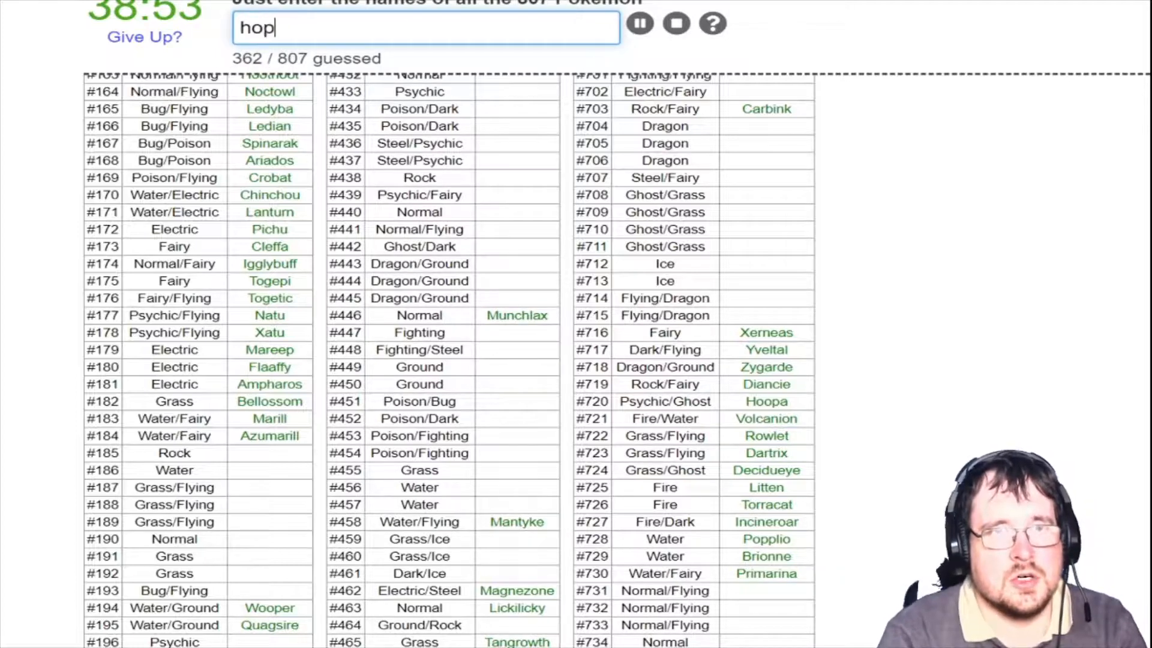
pyautogui.write('skiploo')
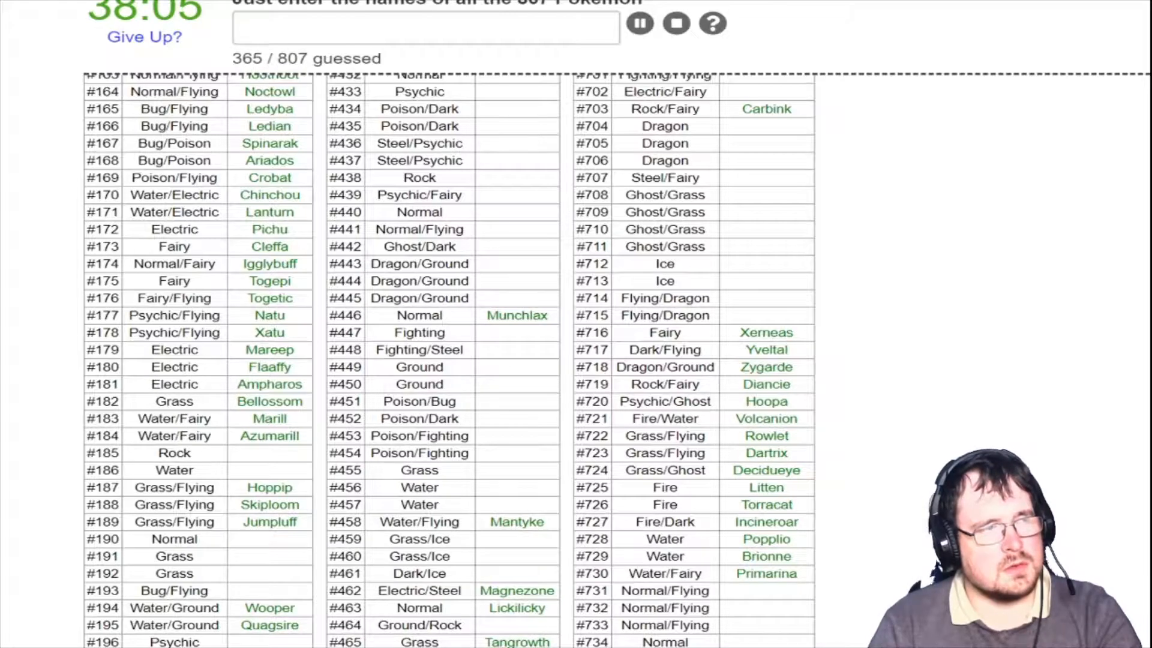
# Enter Sudowoodo, Politoed, Aipom, Sunkern, Sunflora, Yanma and Yanmega, reaching 373/807
pyautogui.write('sud')
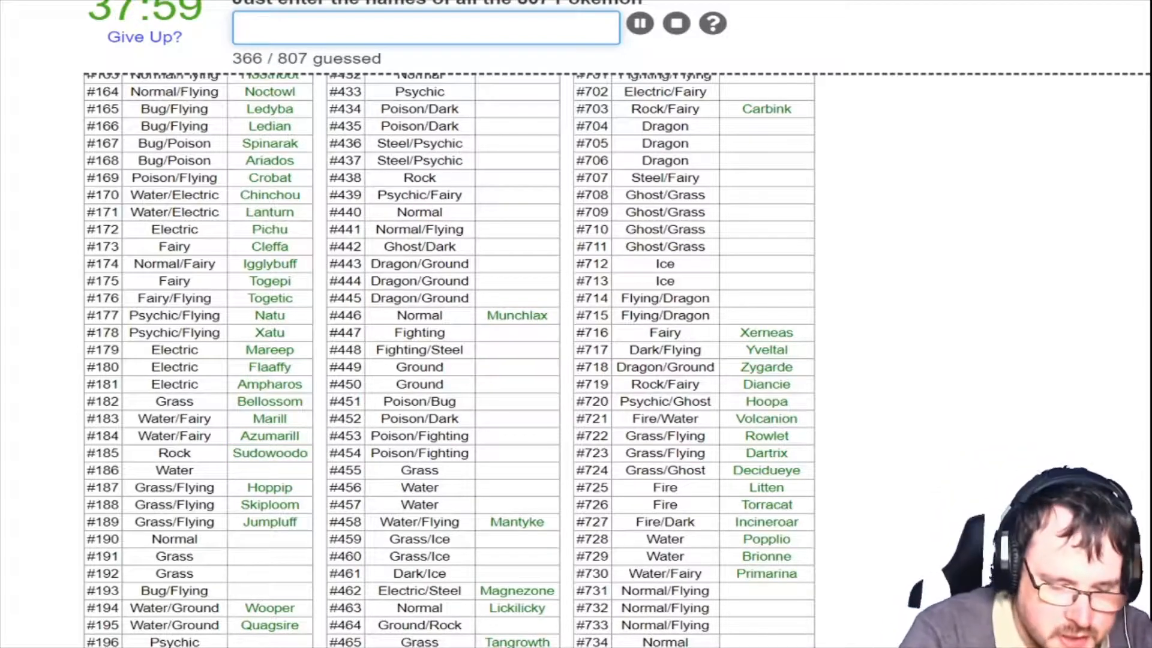
pyautogui.write('Politoed')
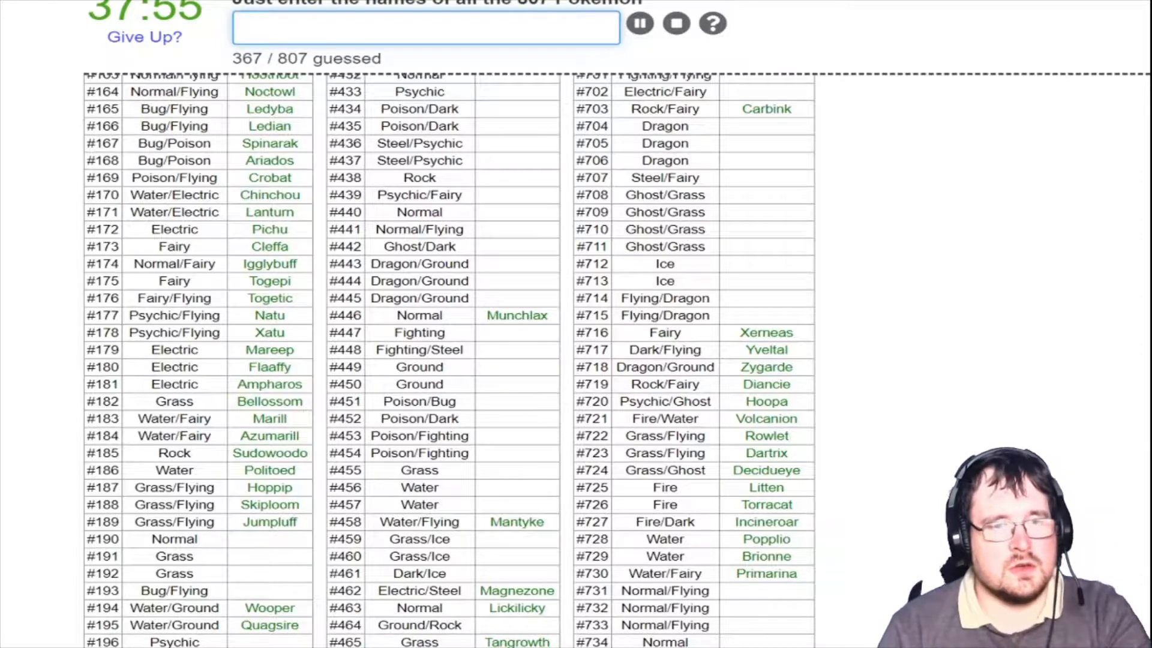
pyautogui.write('ai')
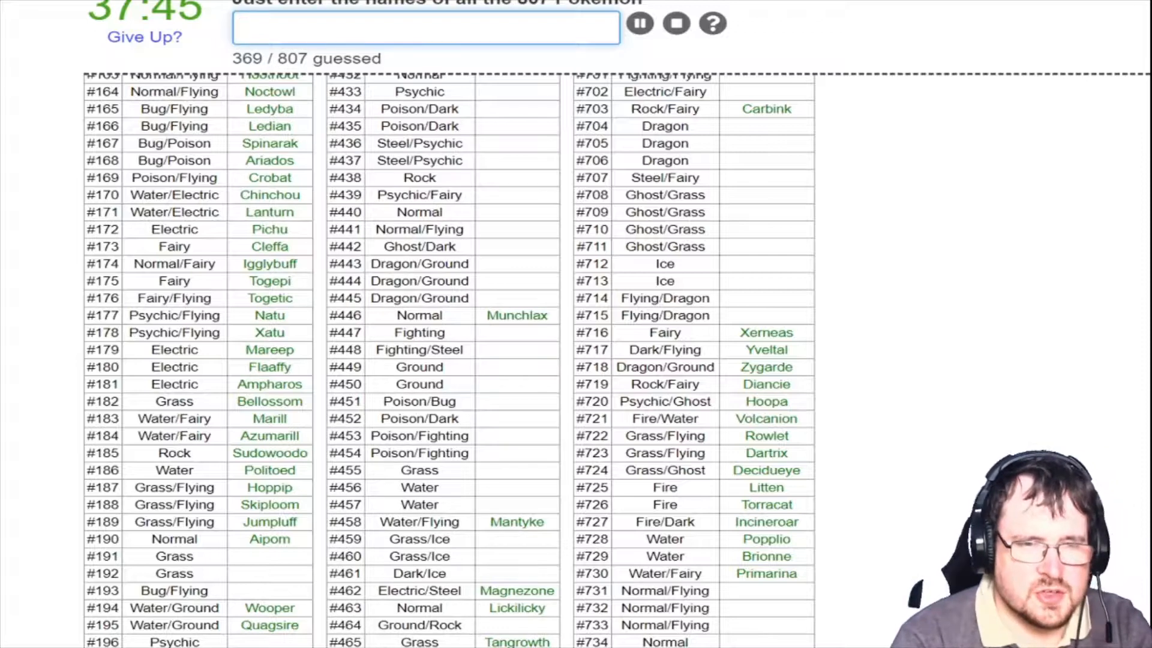
pyautogui.write('sunk')
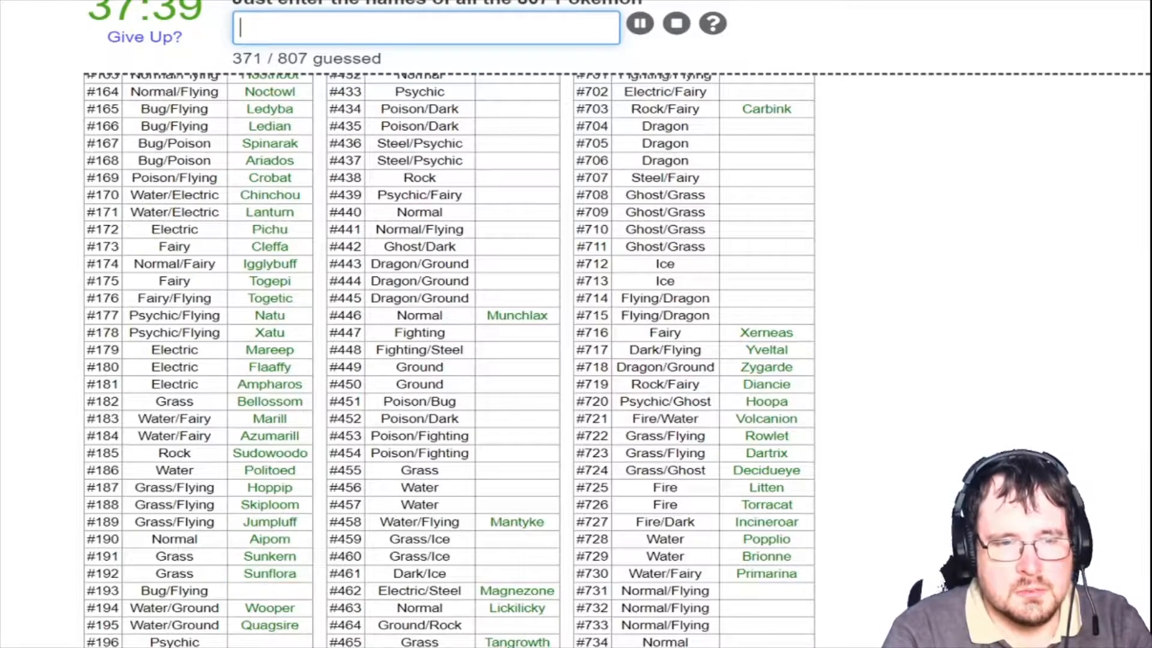
pyautogui.write('yn')
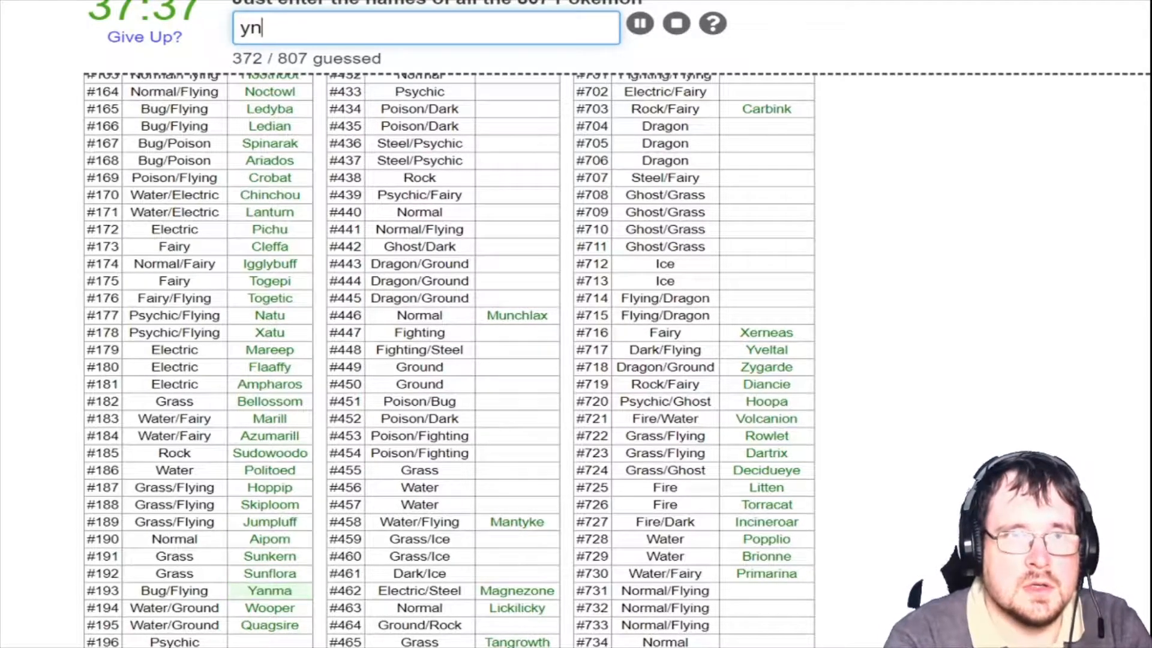
pyautogui.write('anmeg')
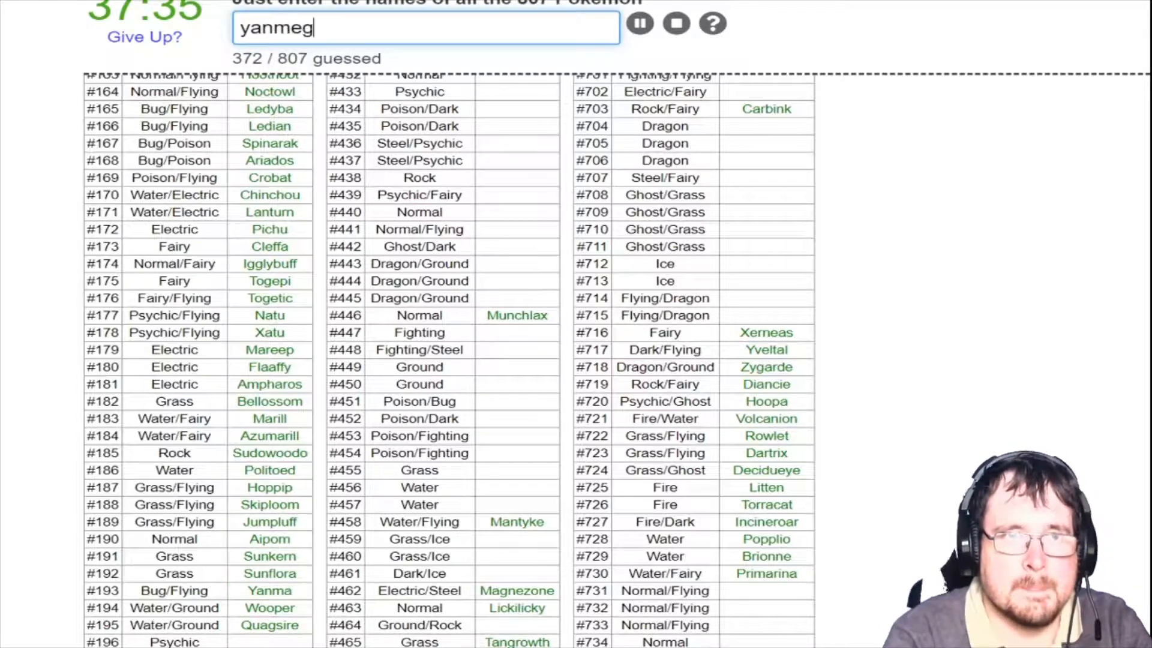
pyautogui.press('Return')
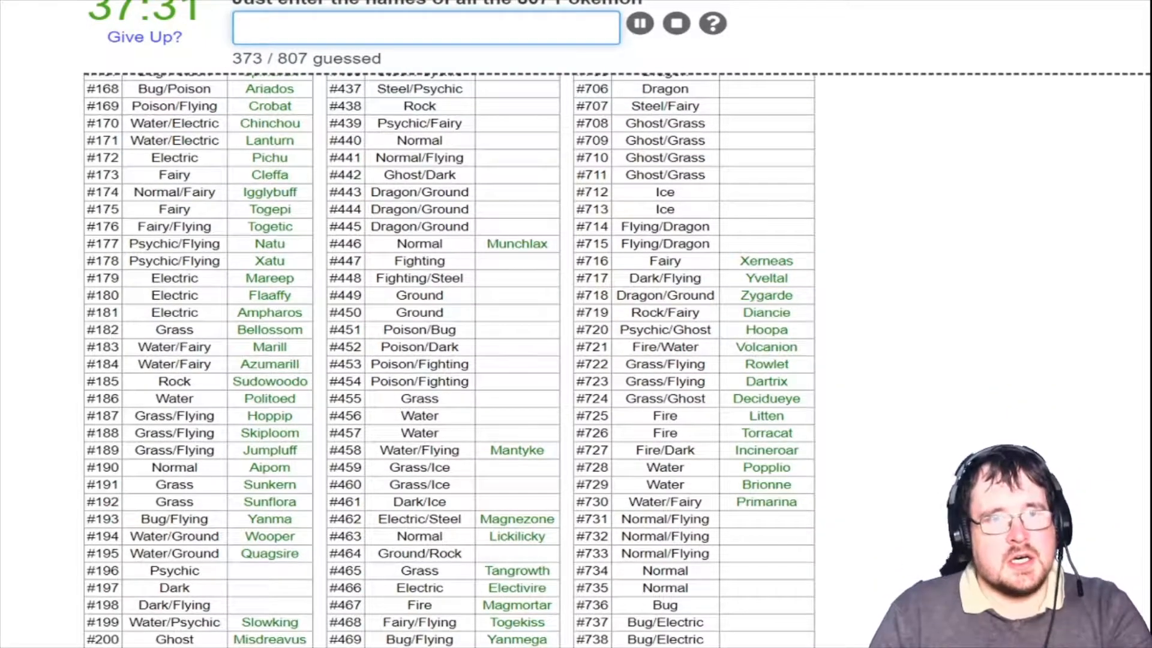
# Enter Espeon, Umbreon, Murkrow, Honchkrow and Leafeon, reaching 380/807
pyautogui.write('espe')
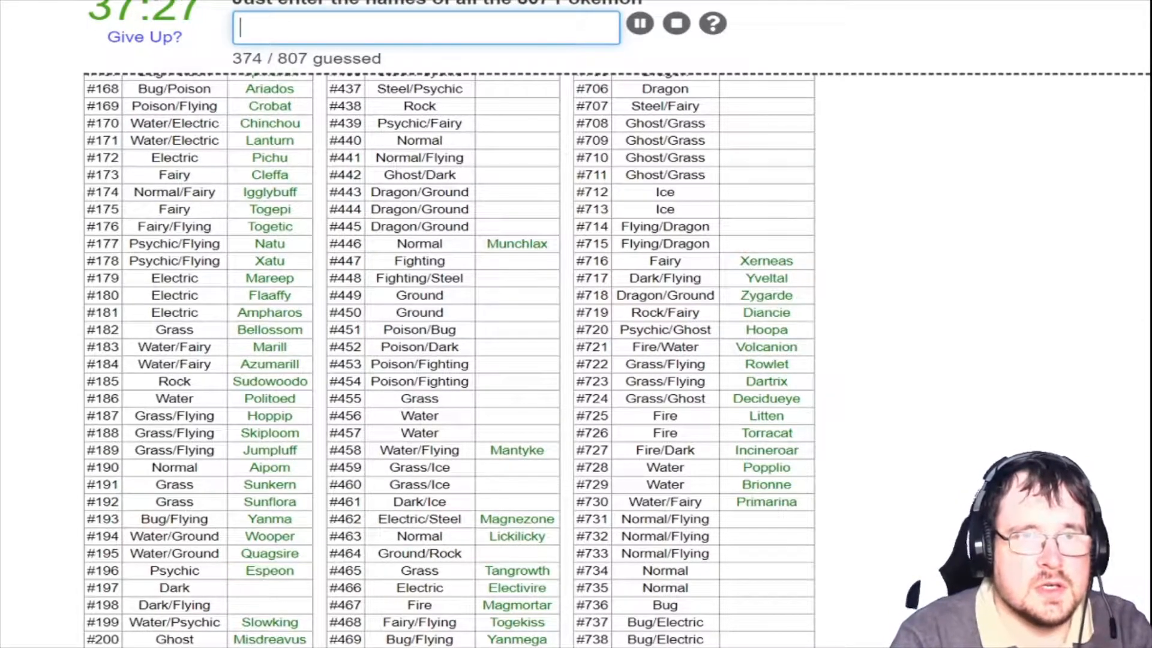
pyautogui.write('Umbreon')
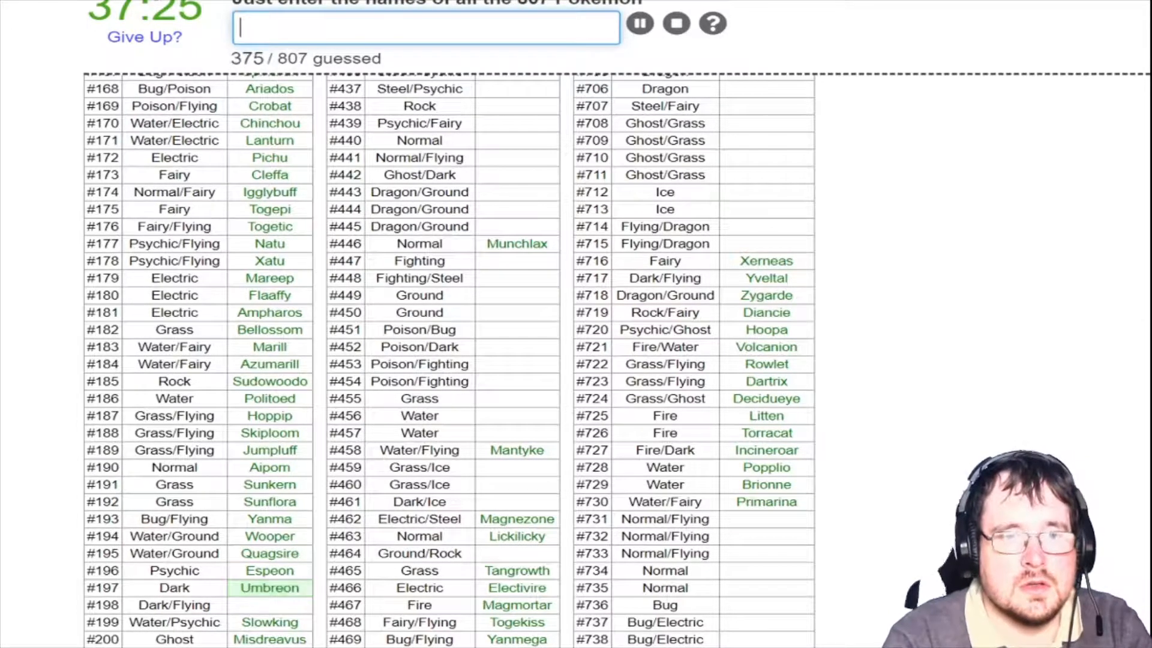
pyautogui.write('Murkrow')
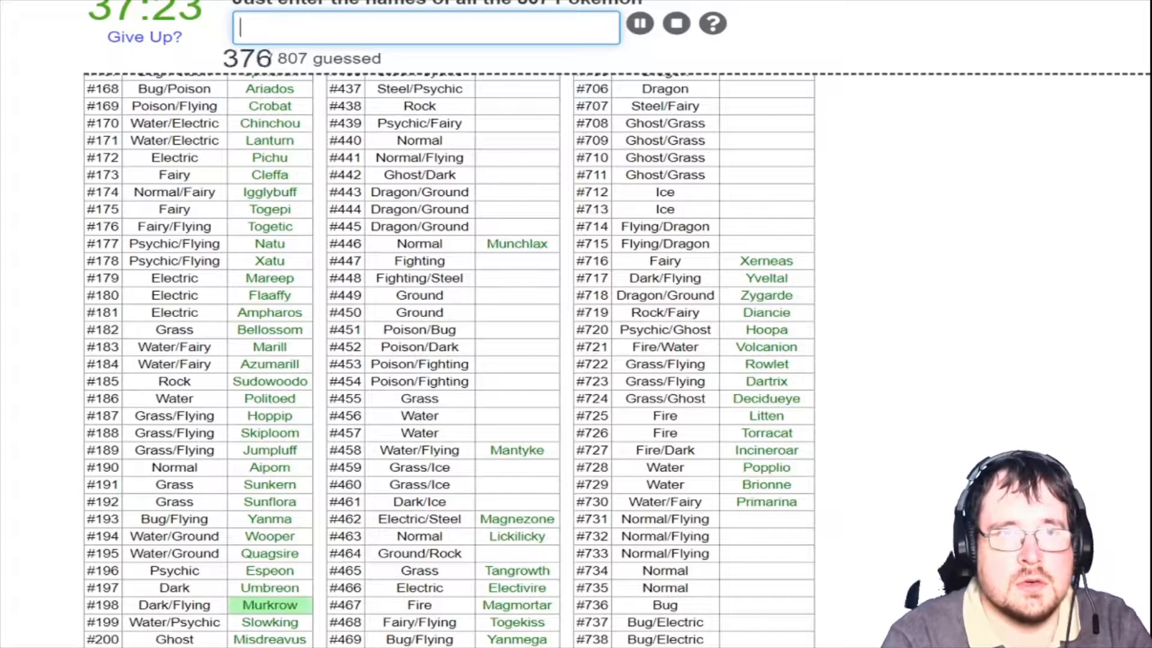
pyautogui.write('honch')
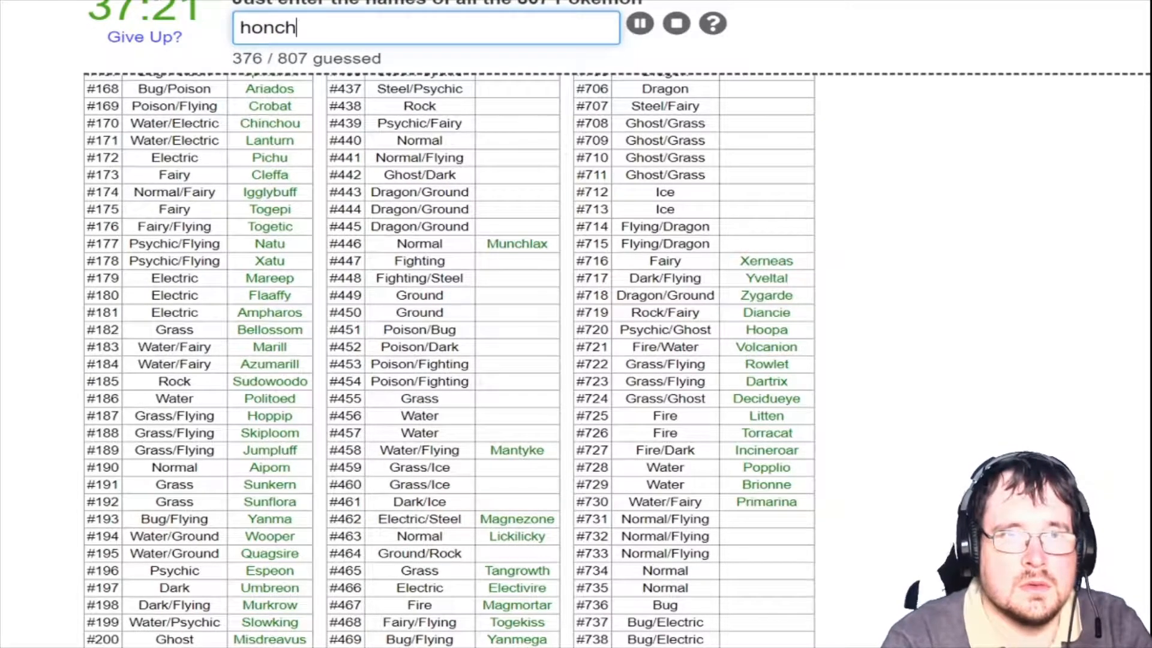
pyautogui.press('Return')
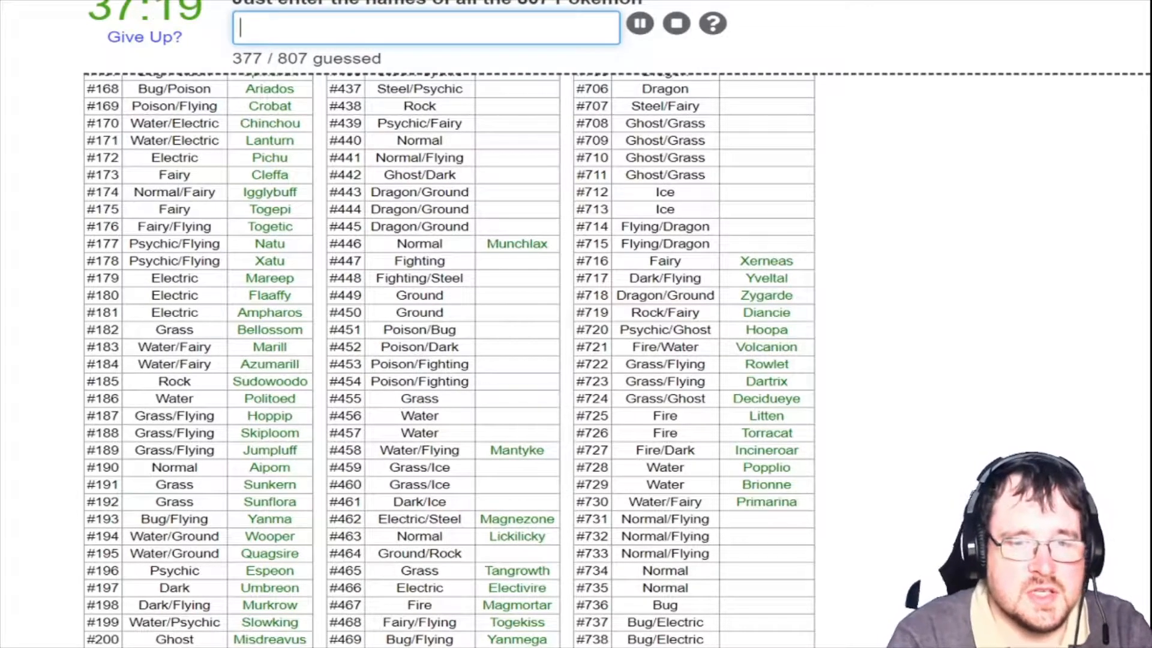
pyautogui.write('leafen')
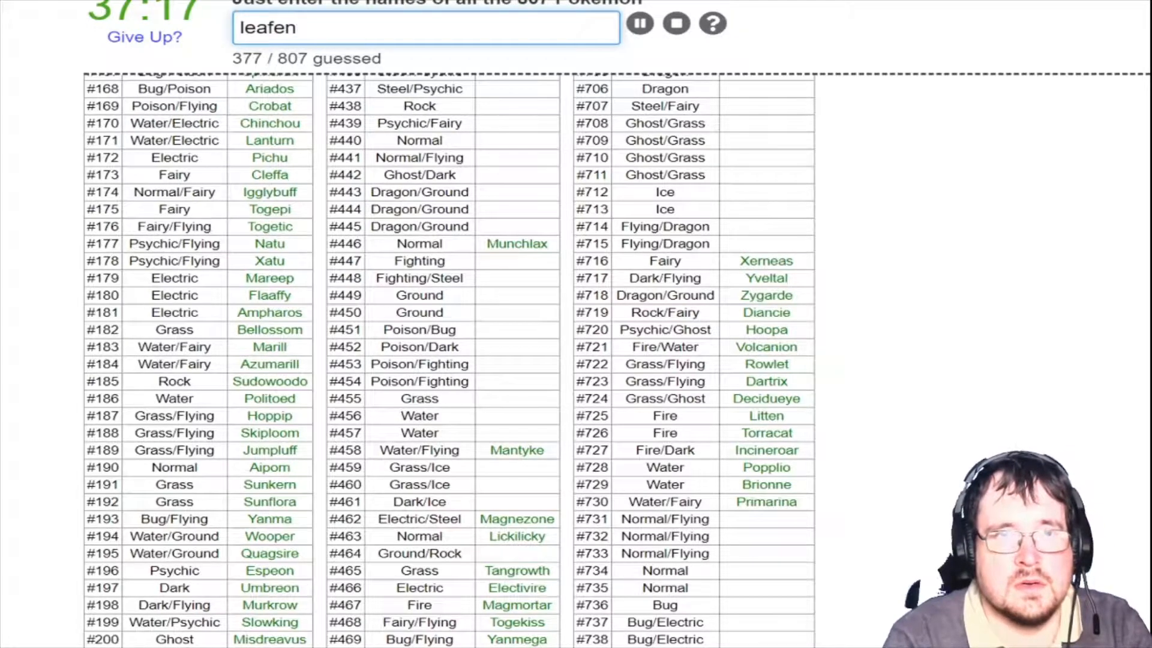
pyautogui.press('Return')
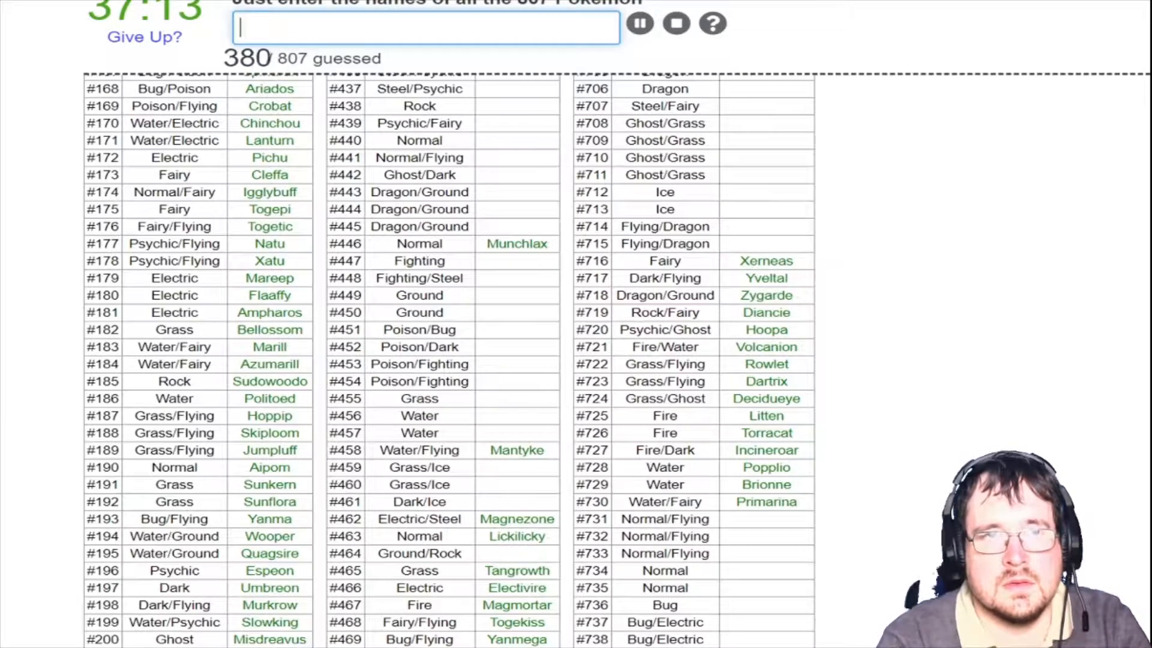
# Enter Pineco, Forretress, Gligar and Gliscor with neighbouring answers
pyautogui.scroll(-3)
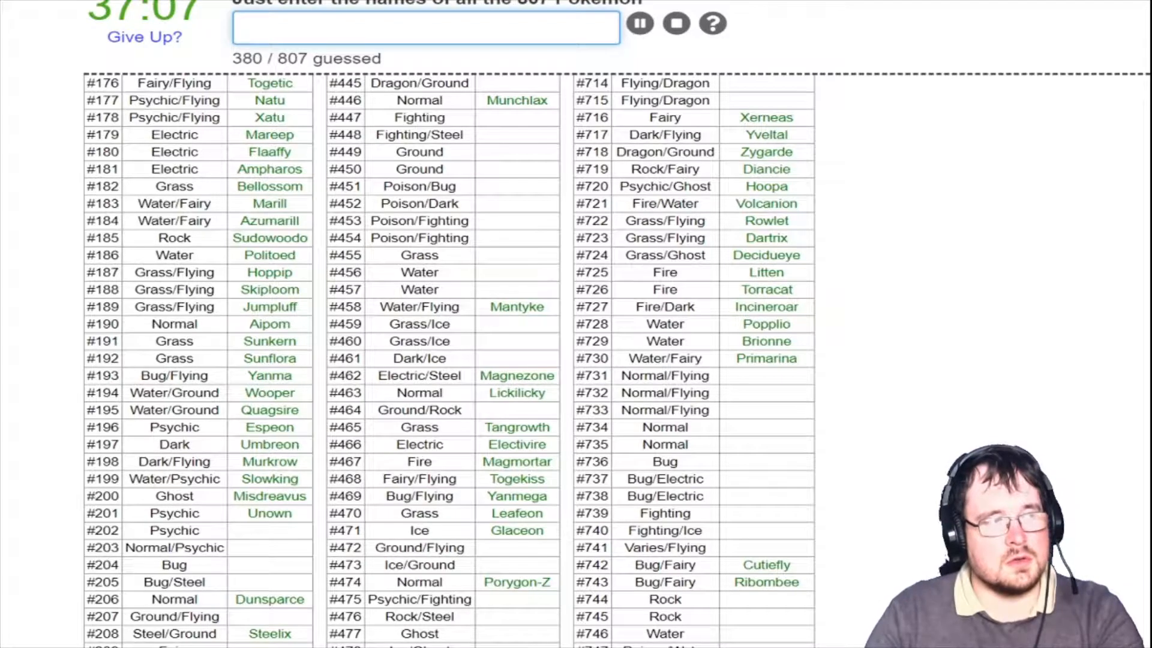
pyautogui.write('wo')
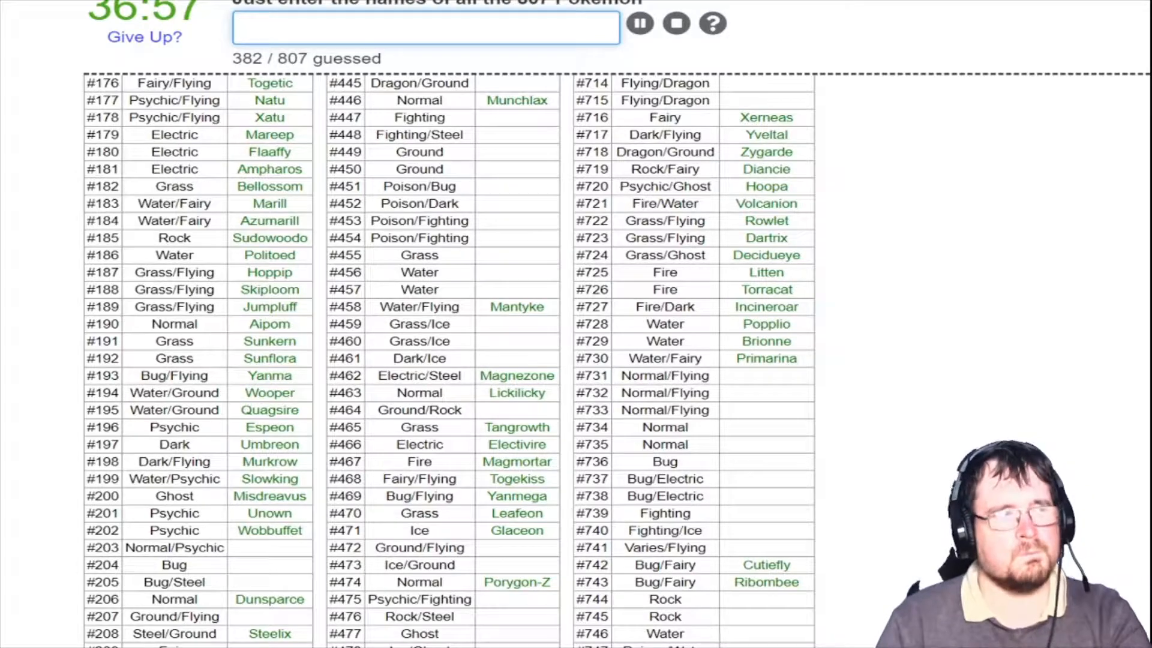
pyautogui.write('gl')
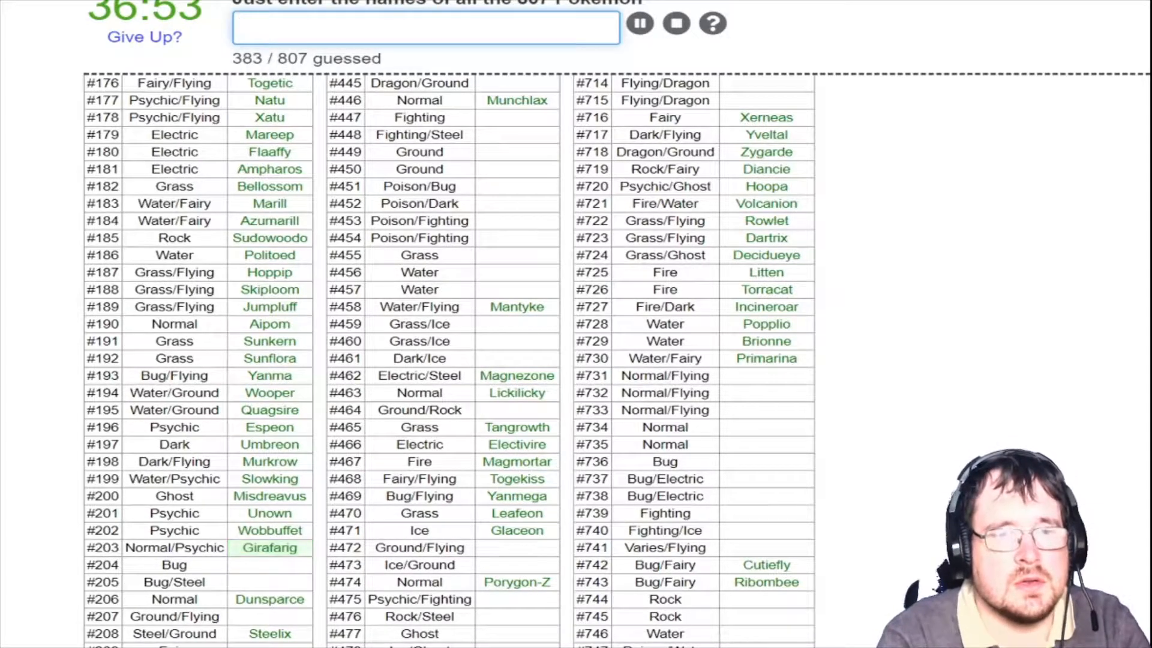
pyautogui.write('pineco')
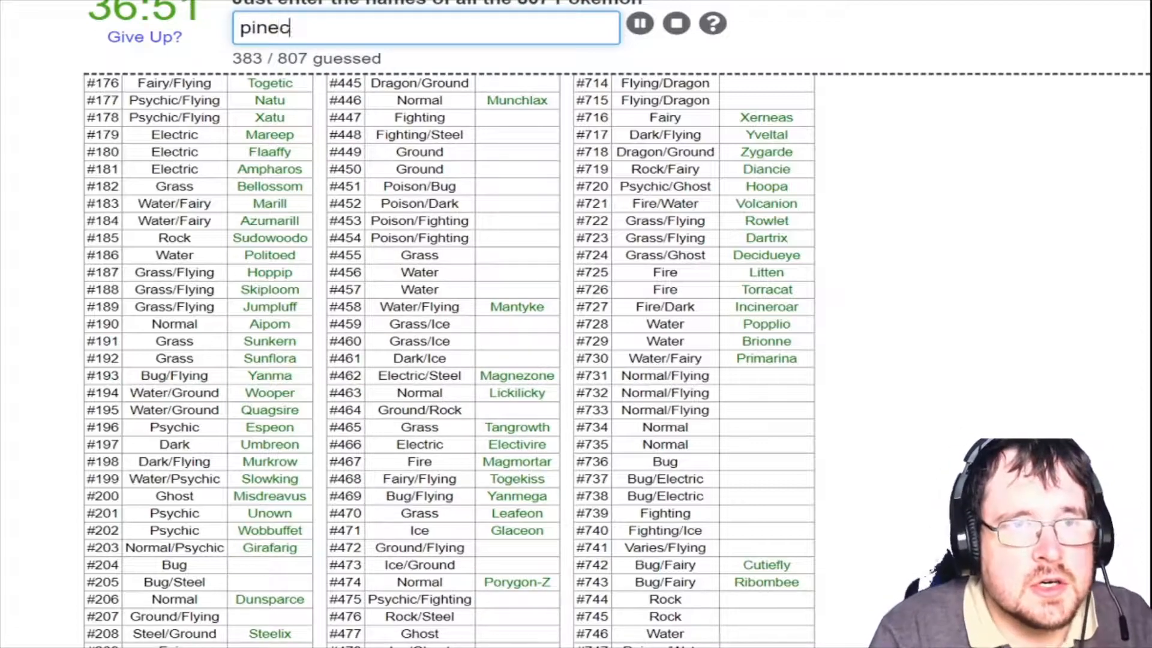
pyautogui.write('forretres')
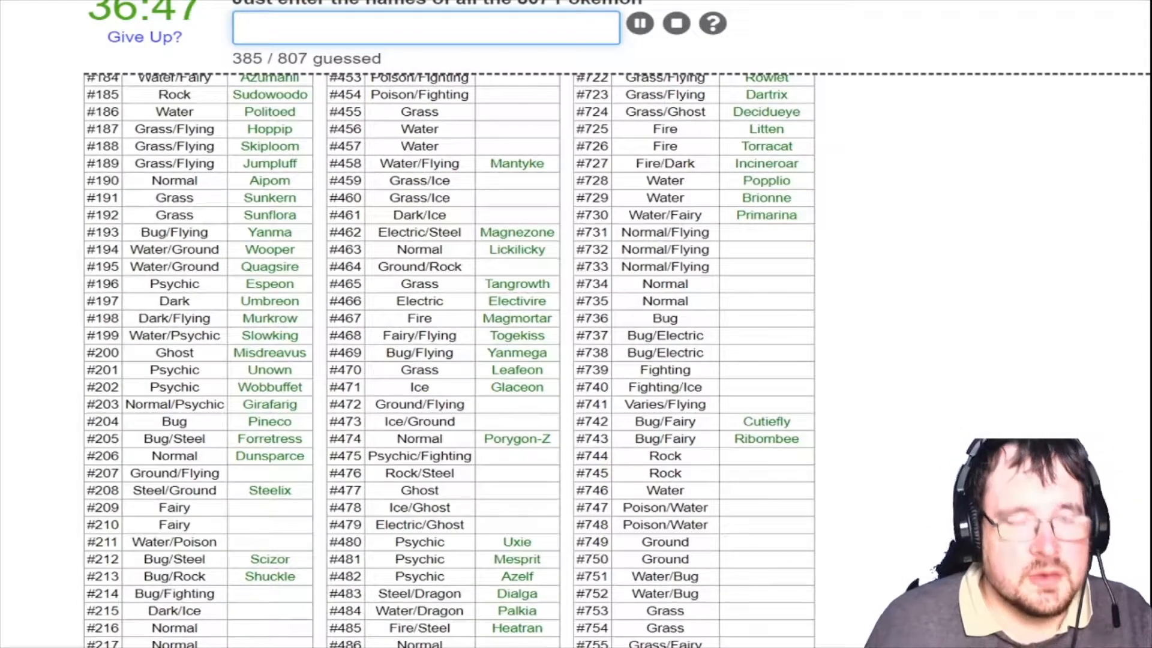
pyautogui.write('Gligar')
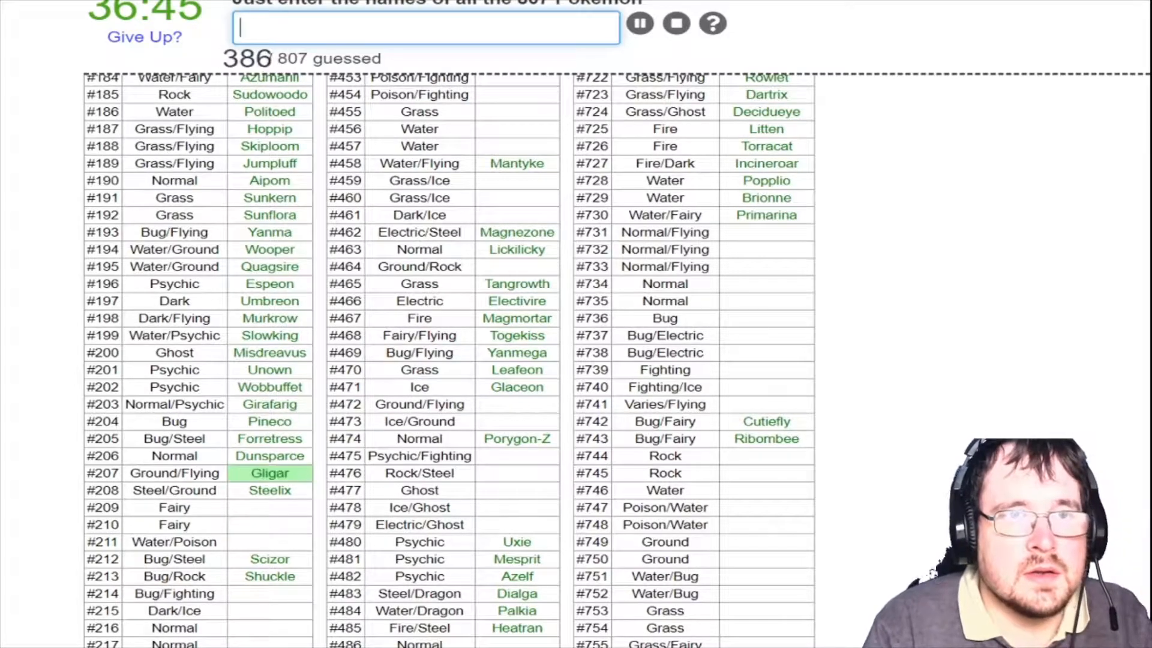
pyautogui.write('Gliscor')
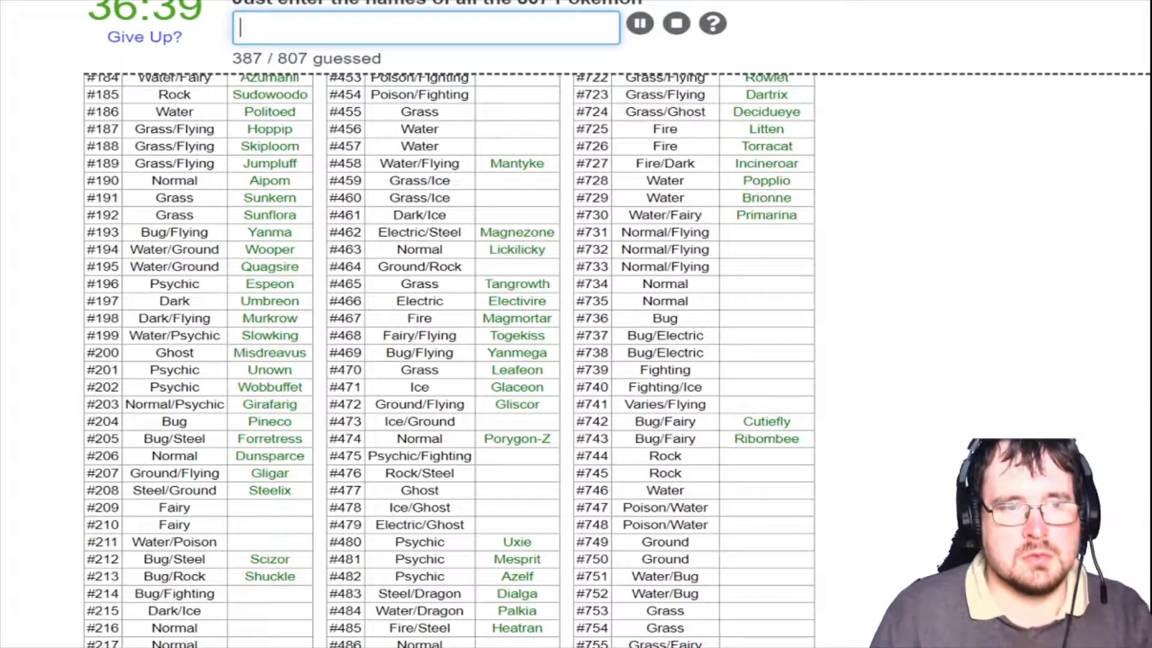
# Enter Qwilfish and Heracross with the adjacent rows
pyautogui.scroll(-3)
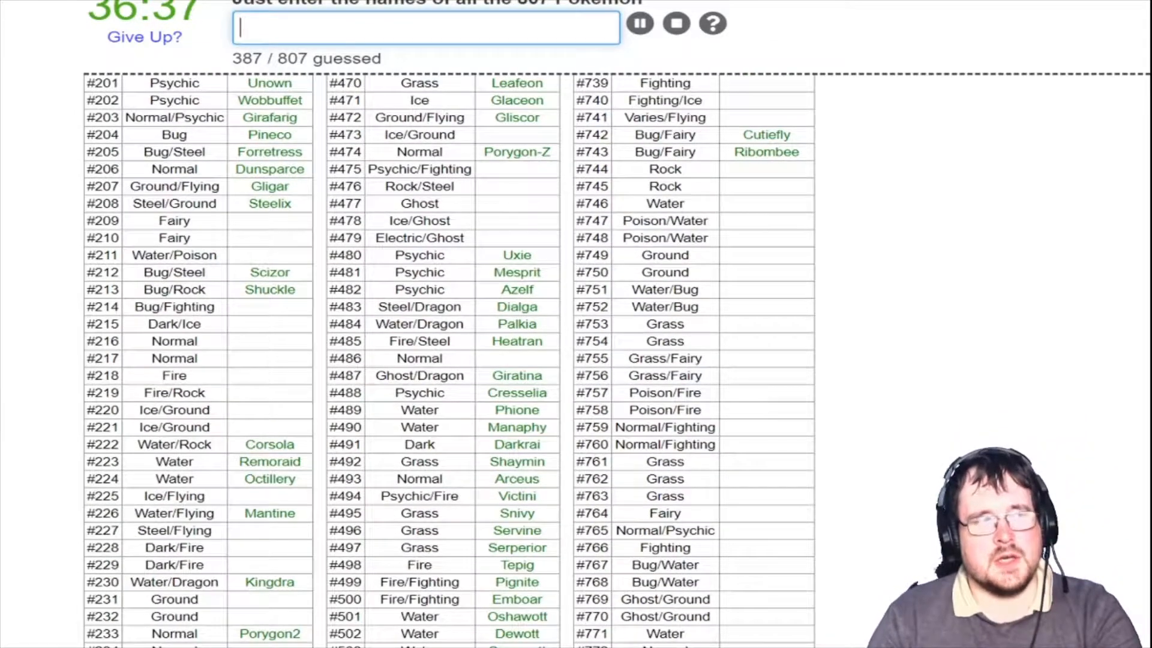
pyautogui.scroll(-3)
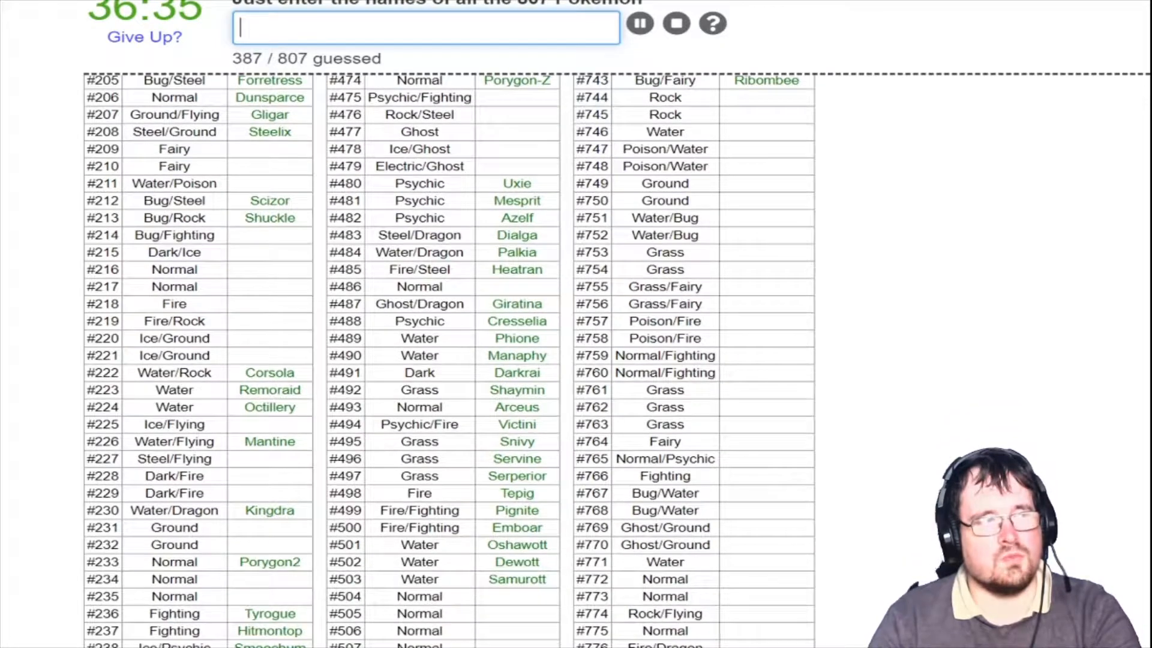
pyautogui.write('s')
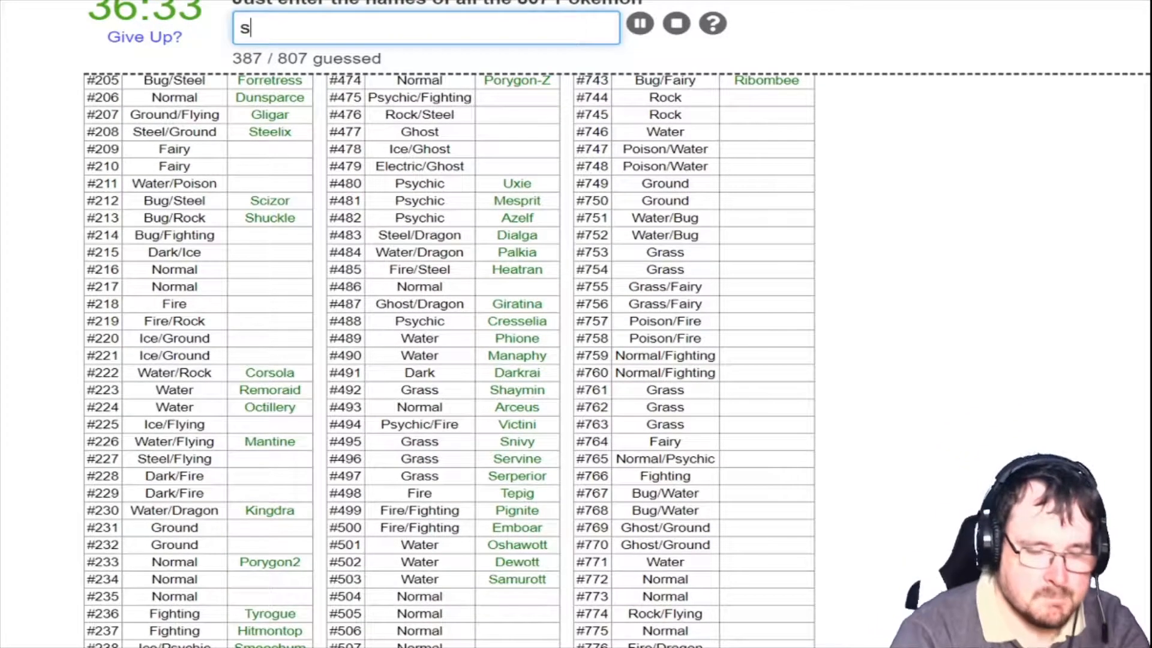
pyautogui.write('gr')
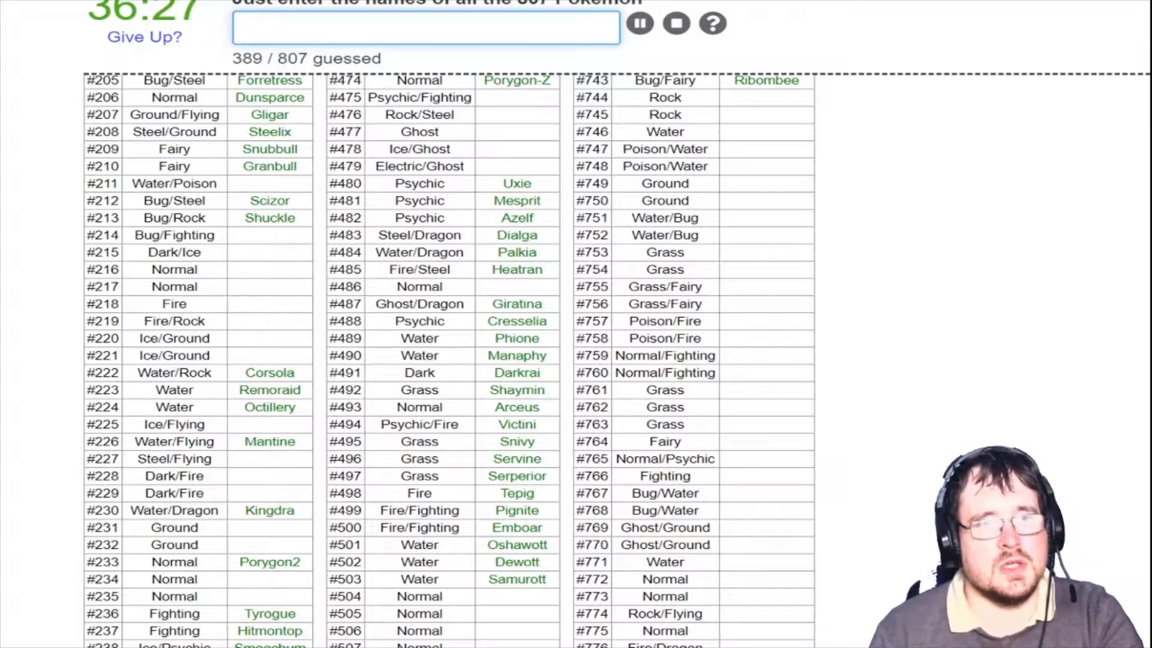
pyautogui.write('q')
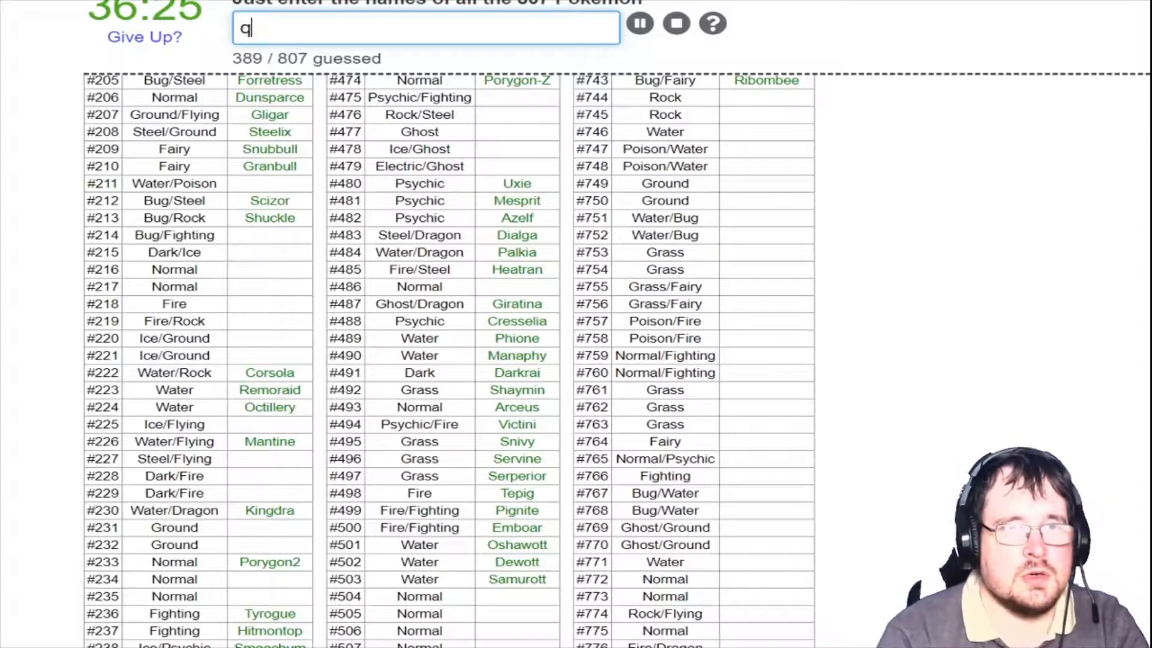
pyautogui.write('wilfis')
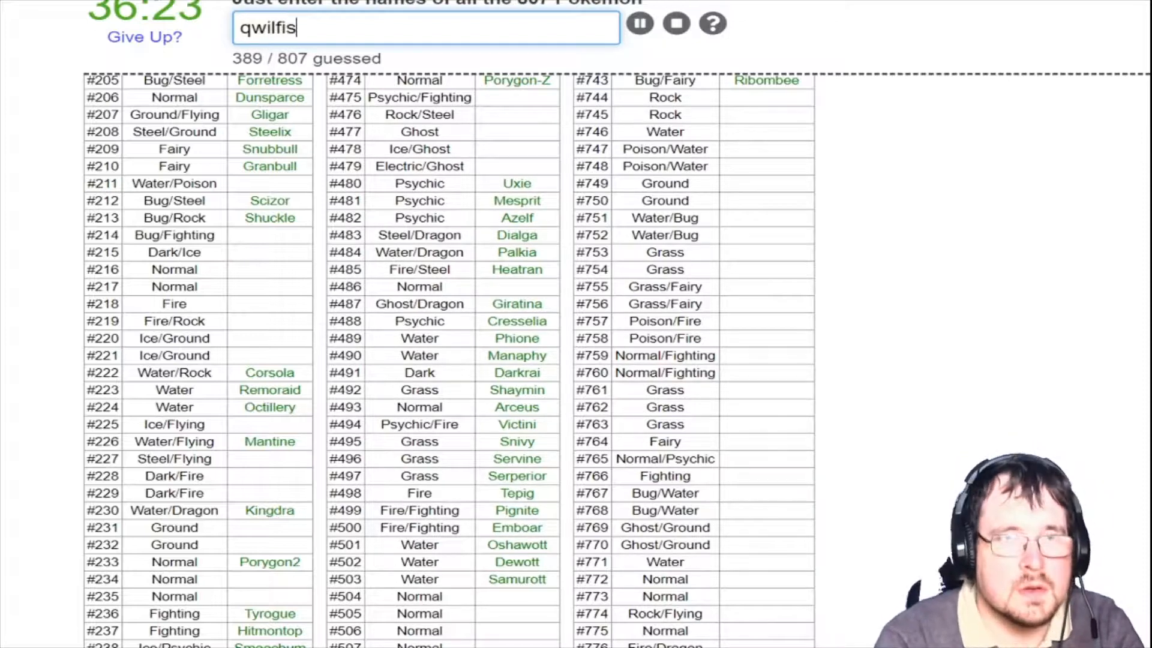
pyautogui.write('he')
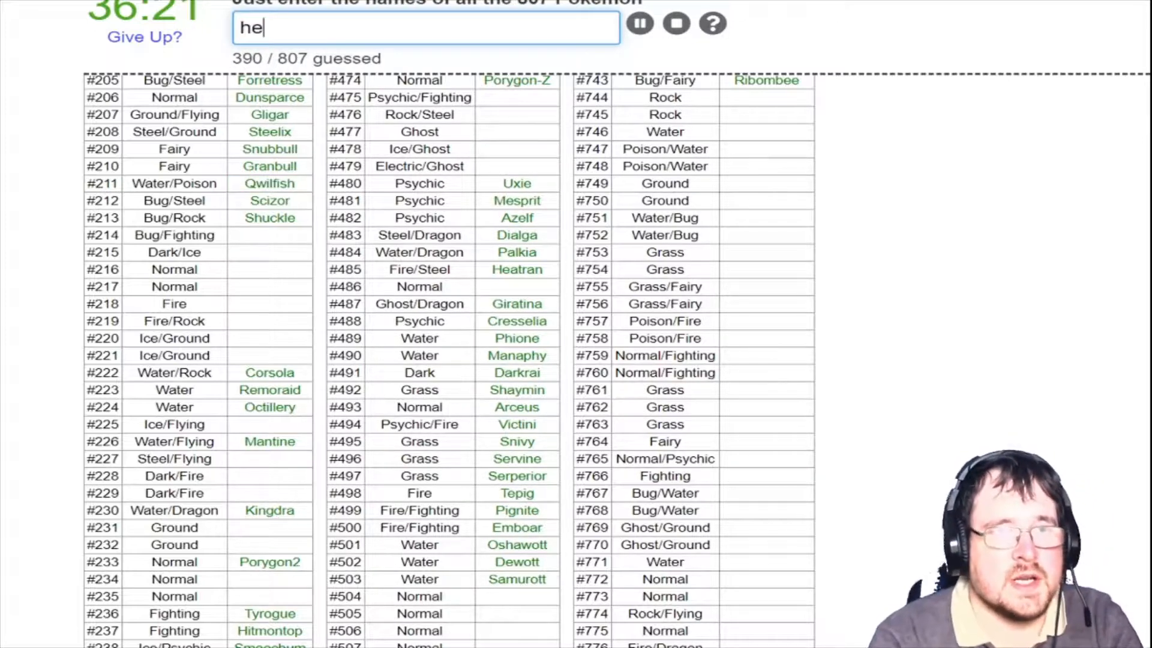
pyautogui.write('heracross')
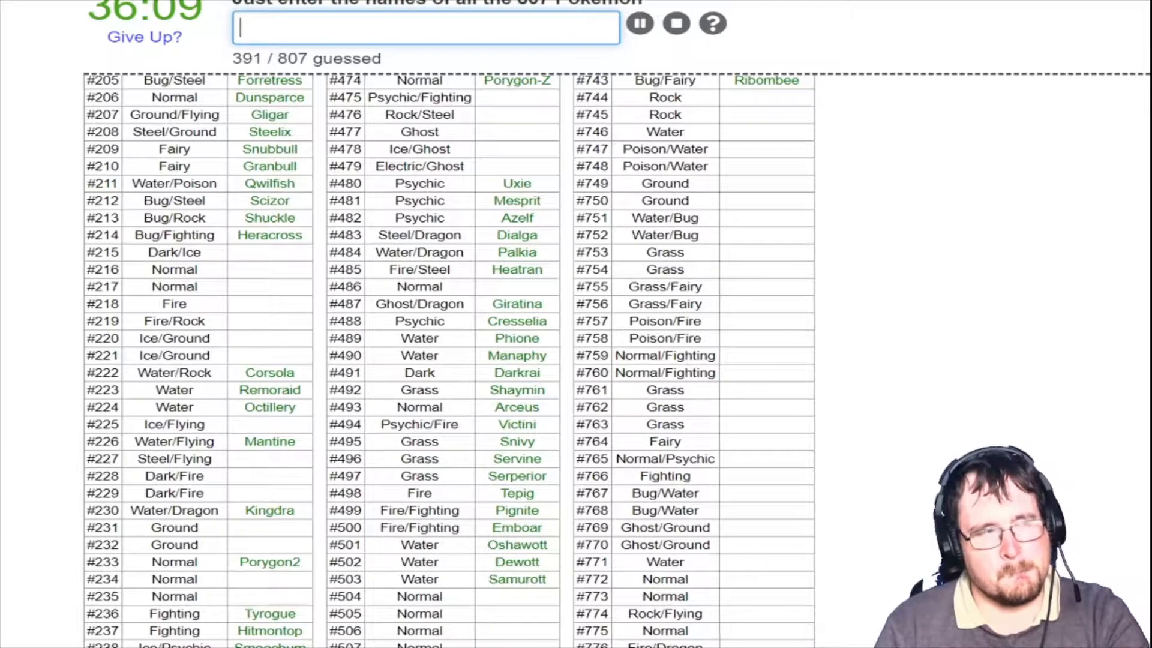
# Enter Sneasel, Teddiursa, Ursaring, Slugma, Magcargo, Piloswine and Mamoswine
pyautogui.write('s')
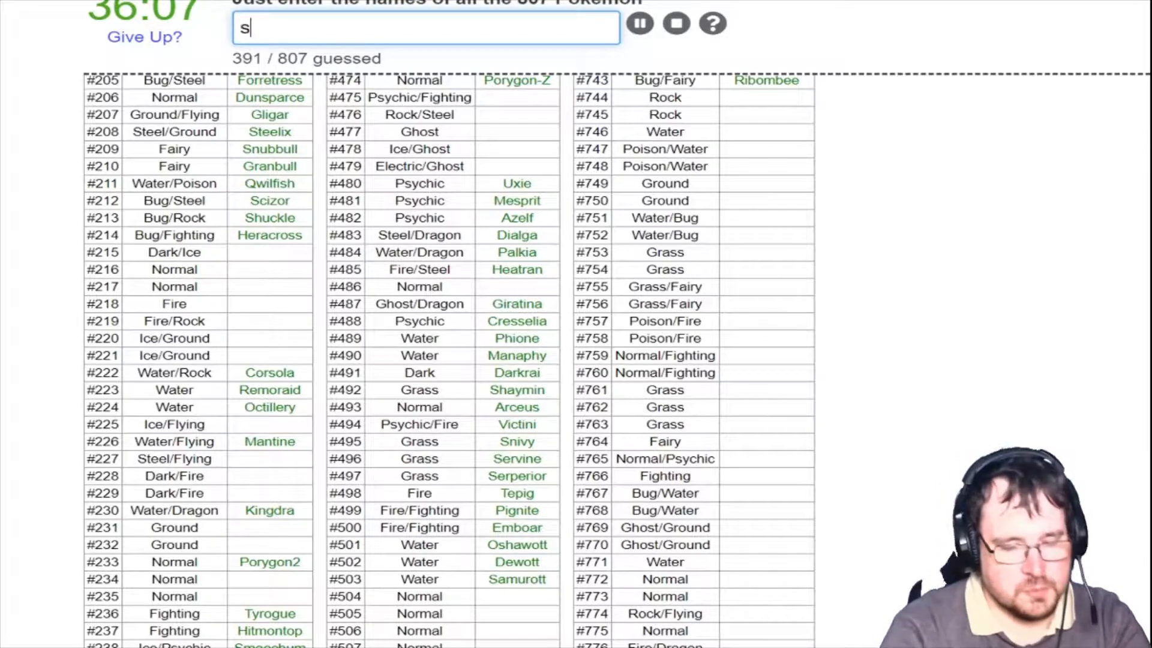
pyautogui.write('sneasel')
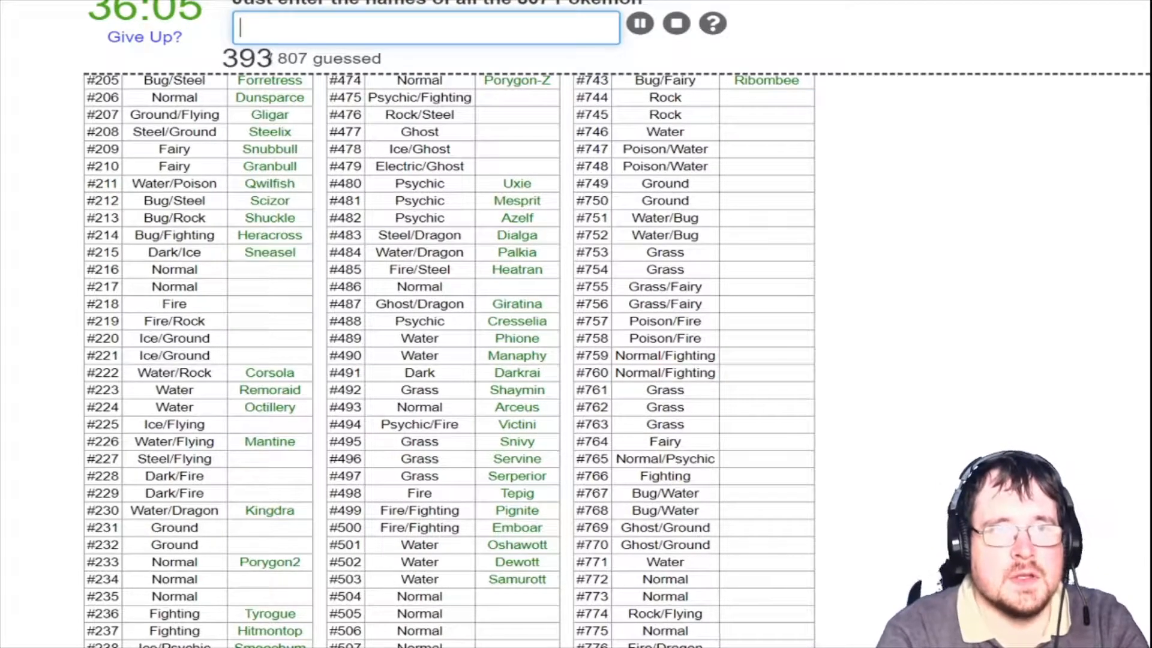
pyautogui.write('t')
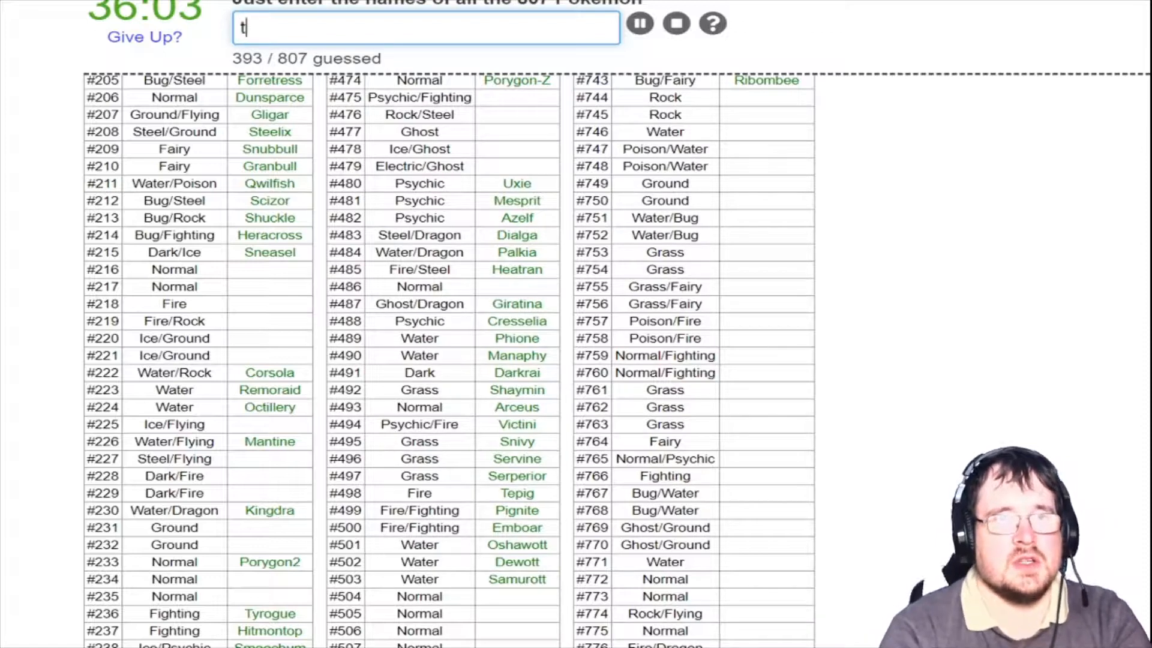
pyautogui.write('teddiursa')
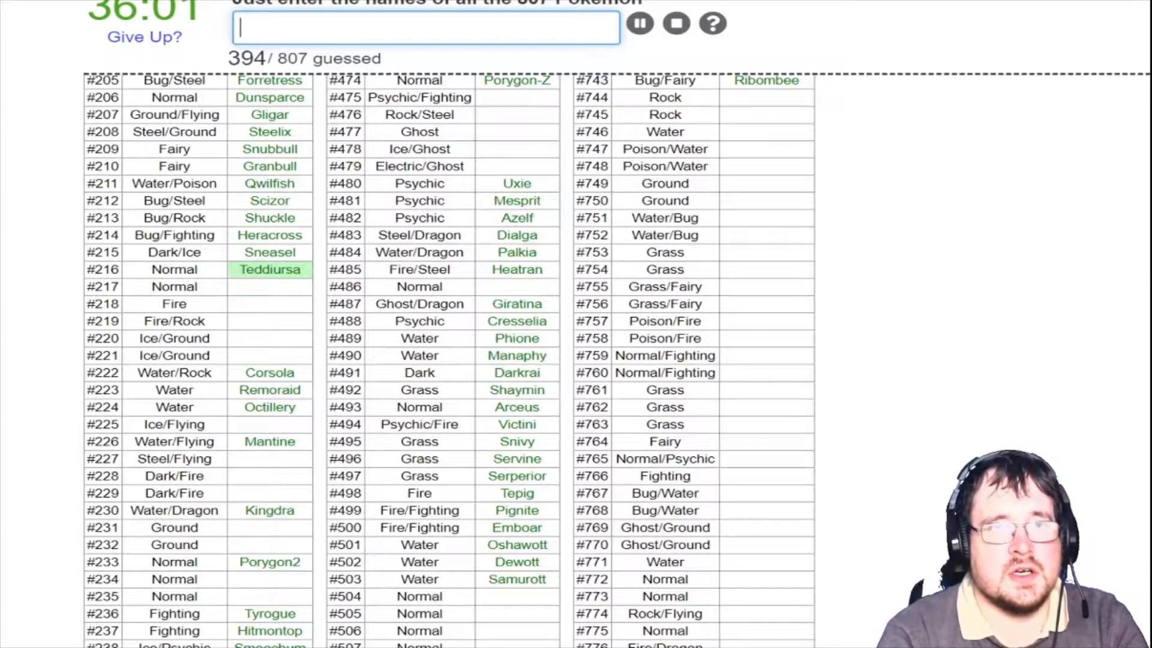
pyautogui.write('Ursaring')
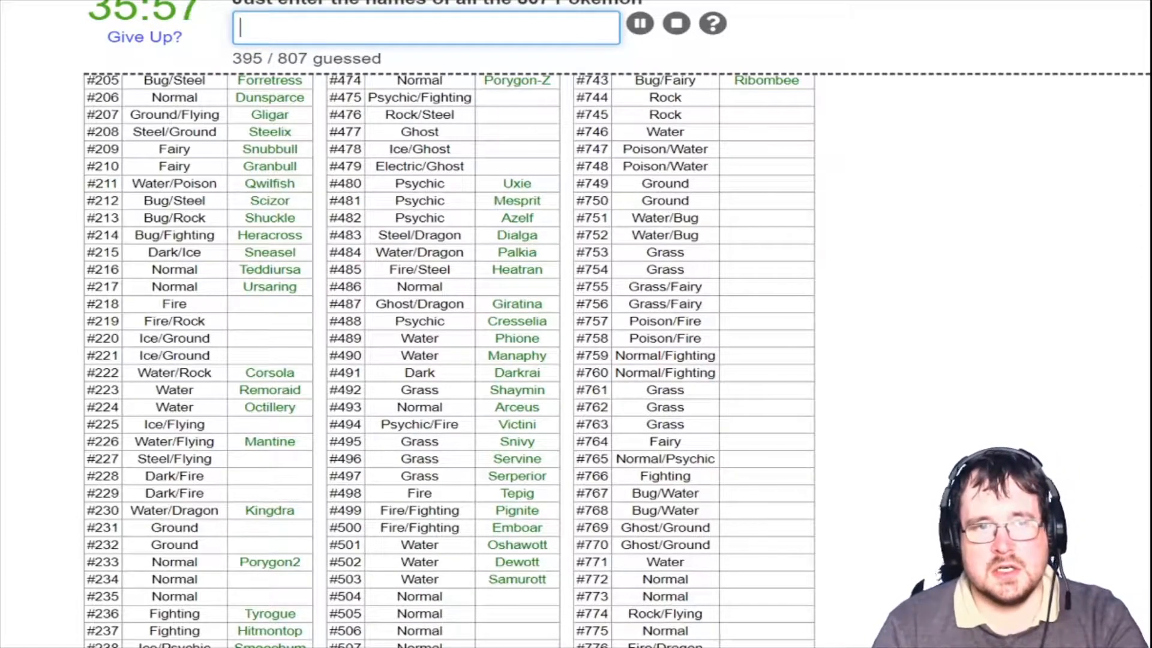
pyautogui.write('ma')
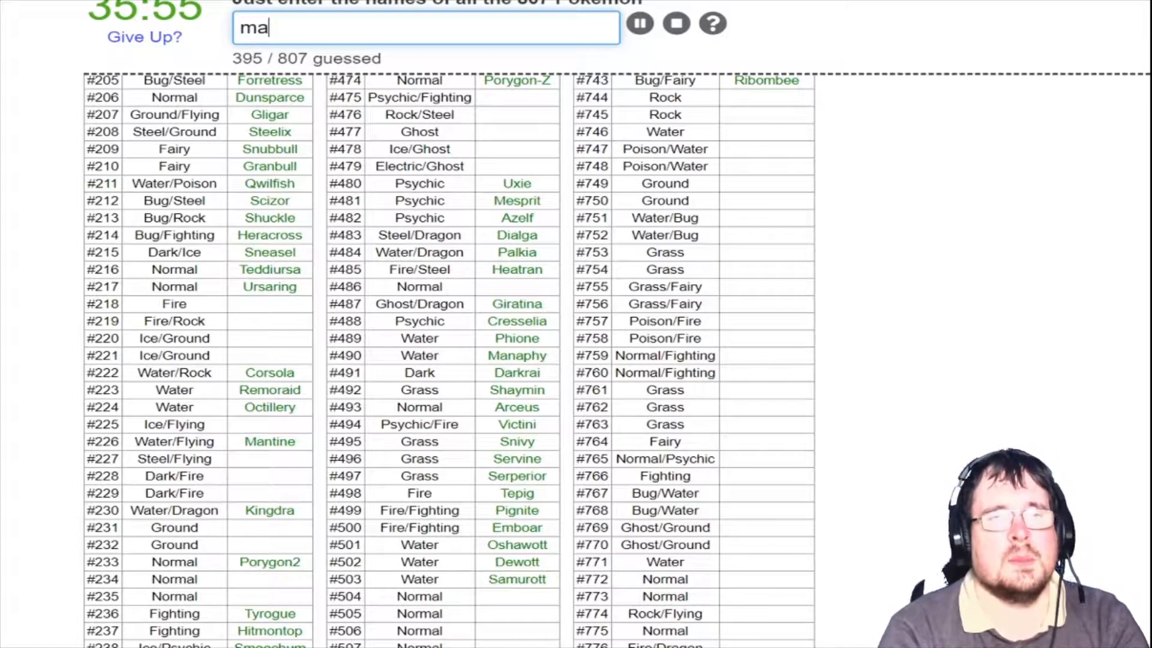
pyautogui.write('sl')
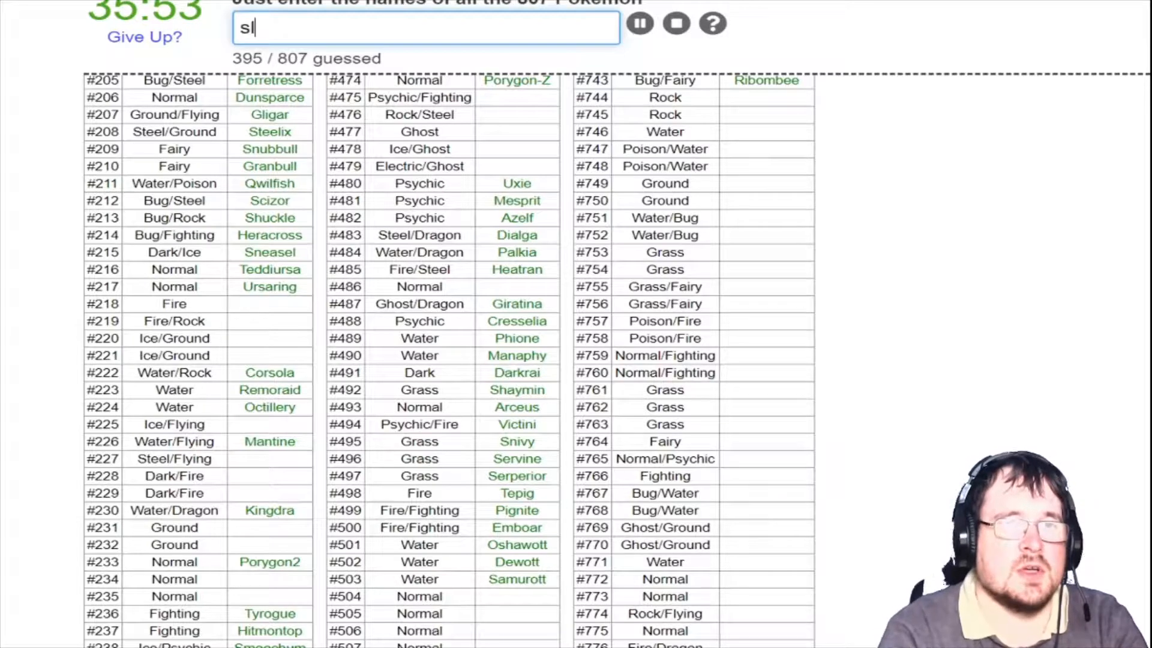
pyautogui.write('magcar')
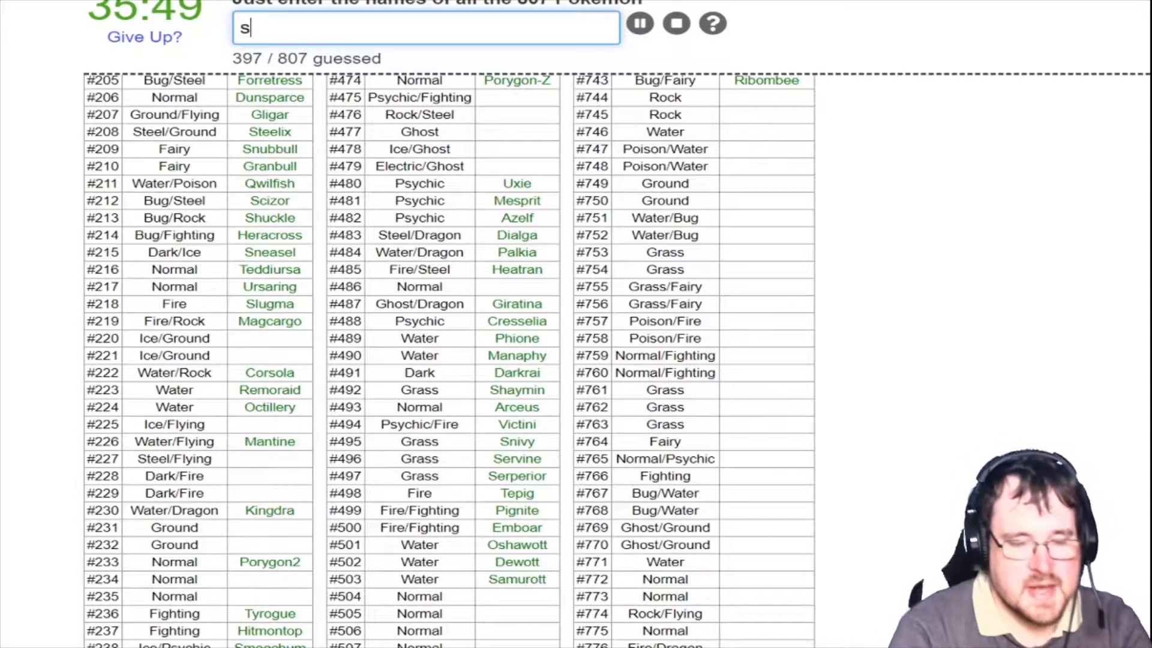
pyautogui.write('pil')
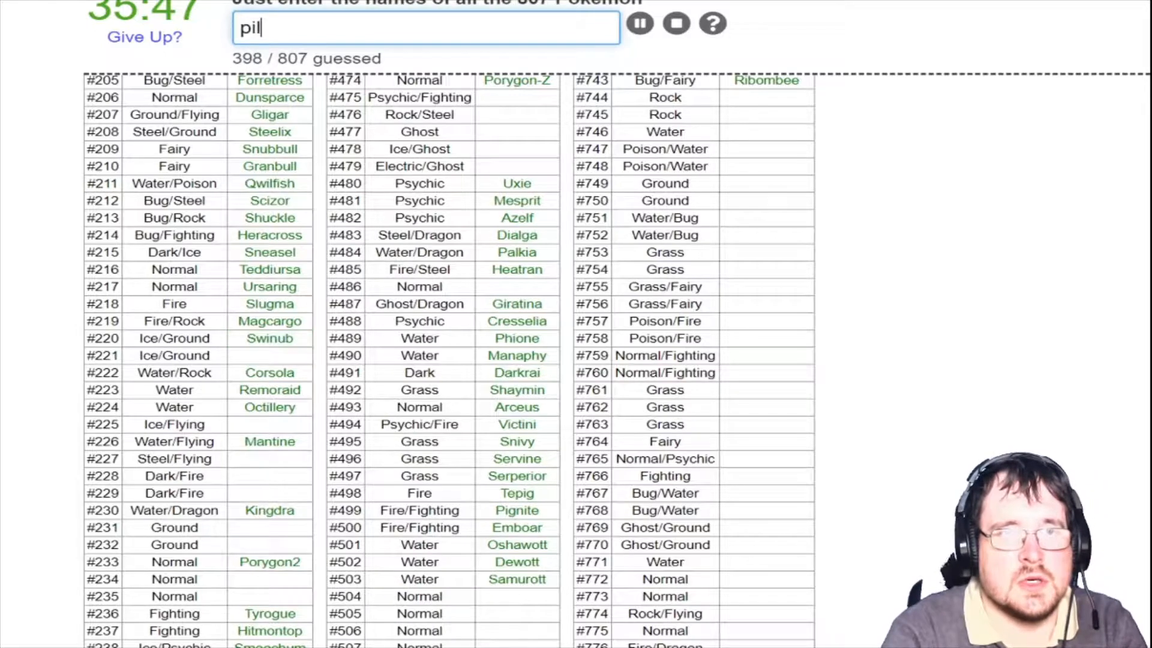
pyautogui.write('mamos')
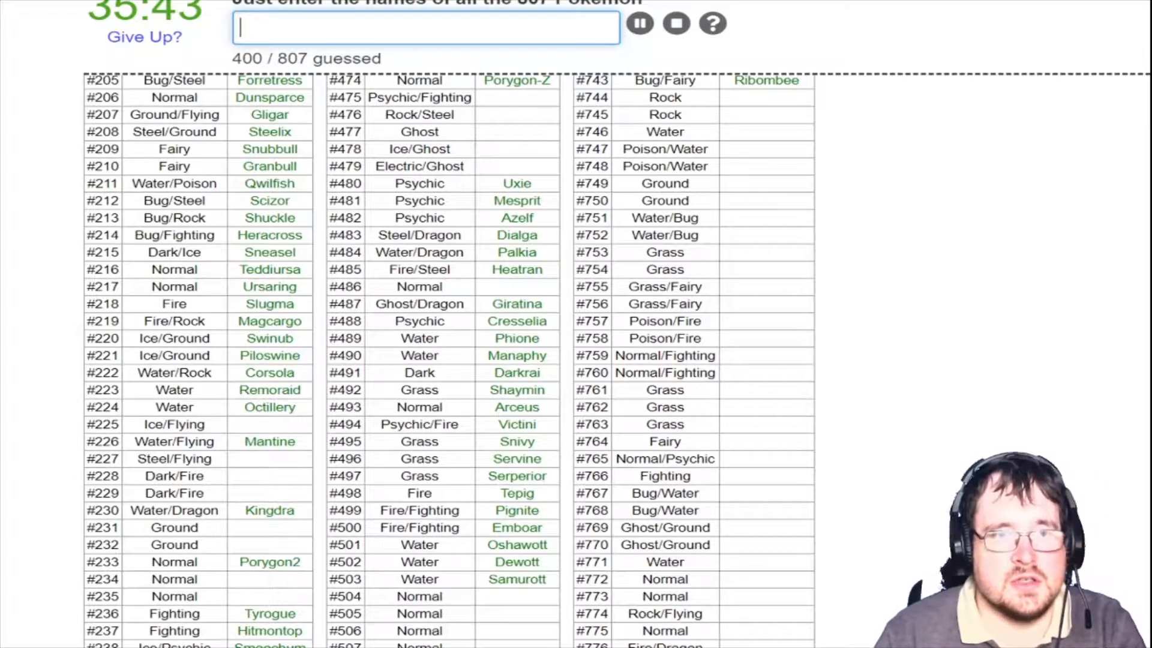
# Enter Delibird, Skarmory, Houndour, Houndoom, Phanpy, Donphan and Stantler
pyautogui.write('deli')
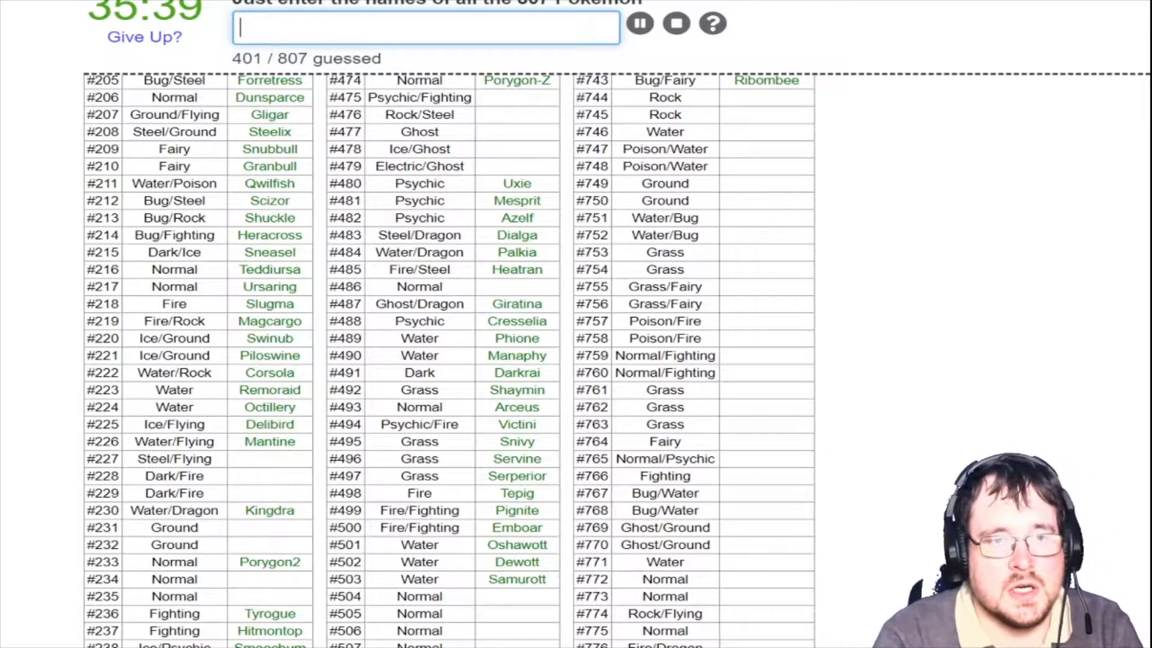
pyautogui.write('skar,po')
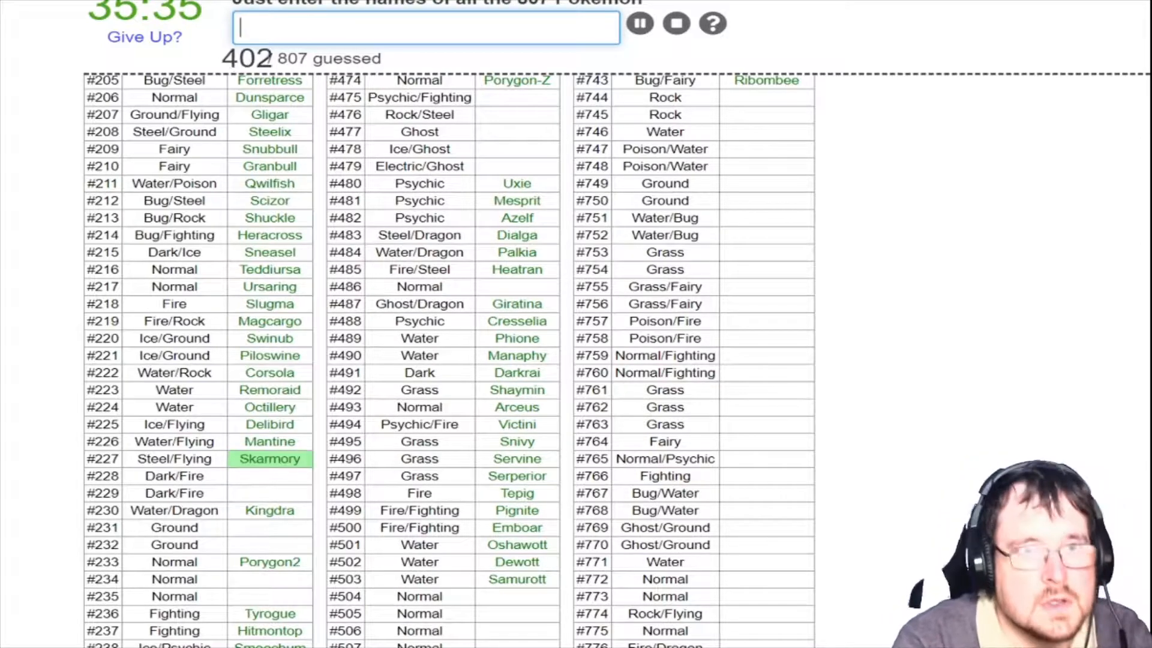
pyautogui.write('ho')
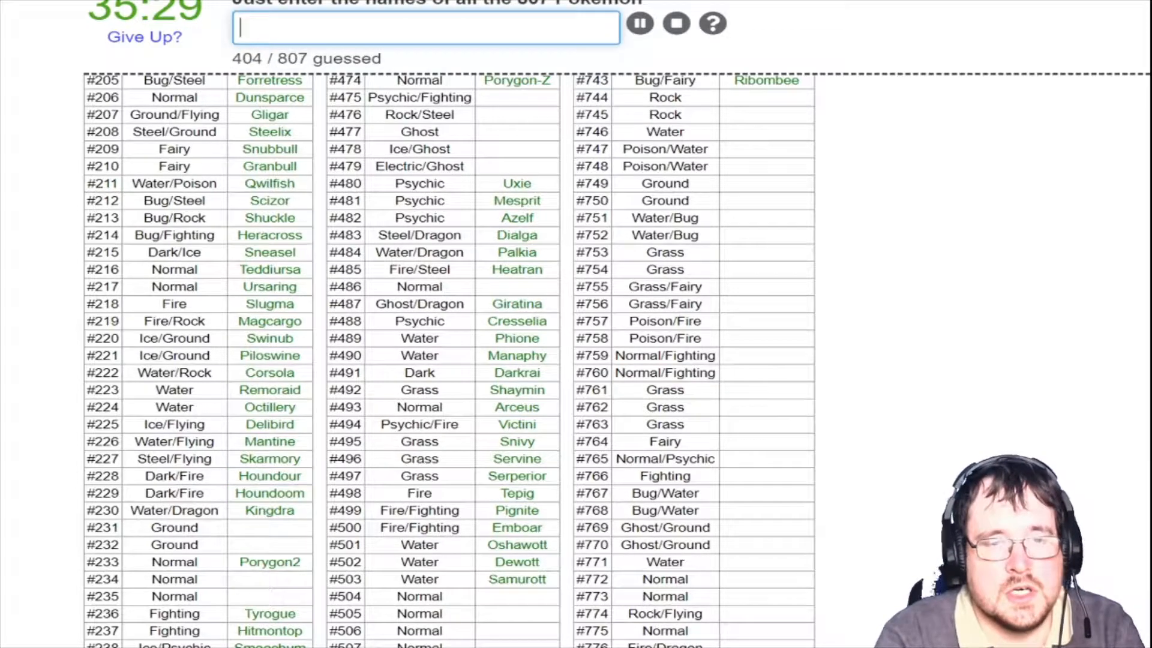
pyautogui.write('ph')
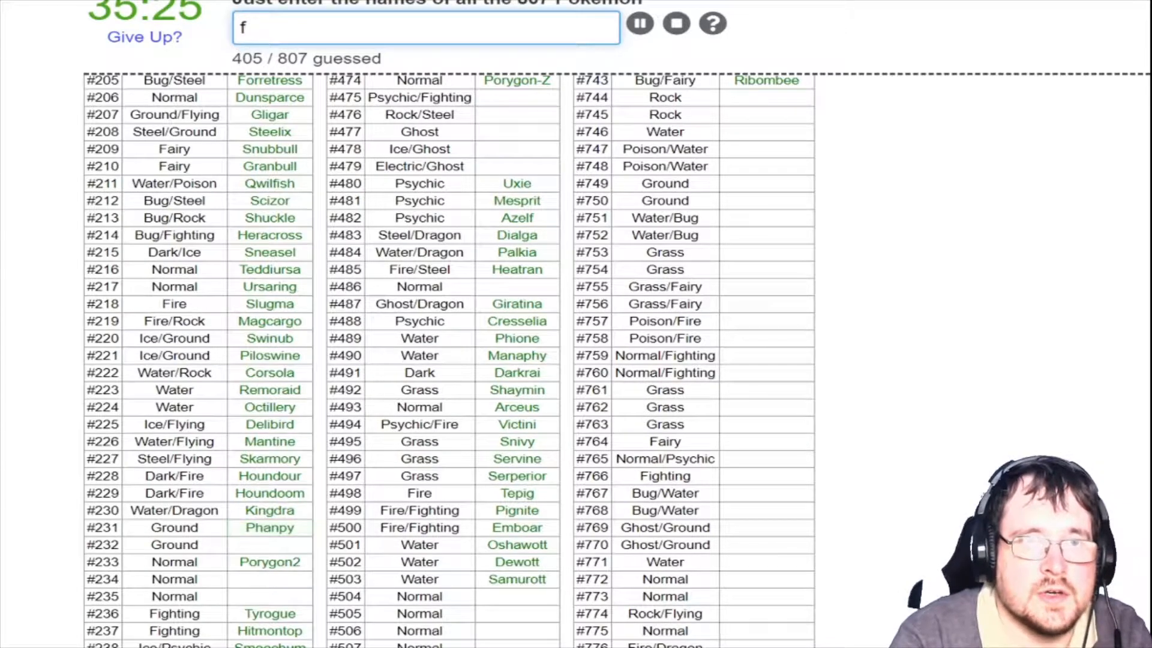
pyautogui.write('Donphan')
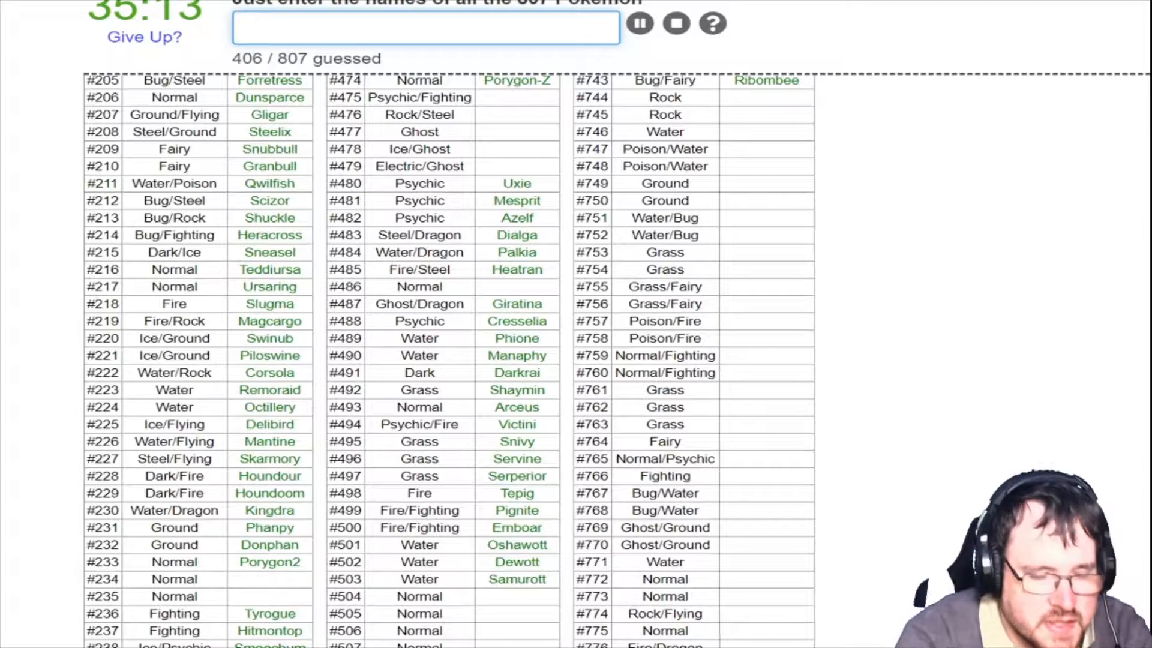
pyautogui.write('Stantler')
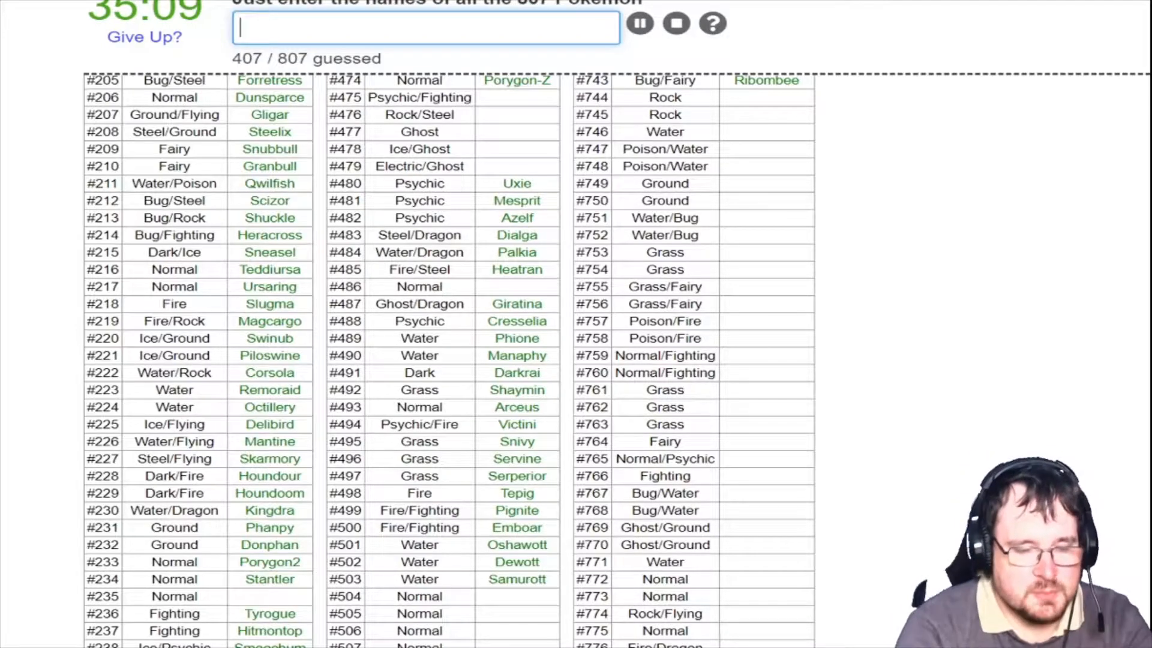
# Enter Smeargle, Blissey, Larvitar, Pupitar and Tyranitar
pyautogui.write('Smeargle')
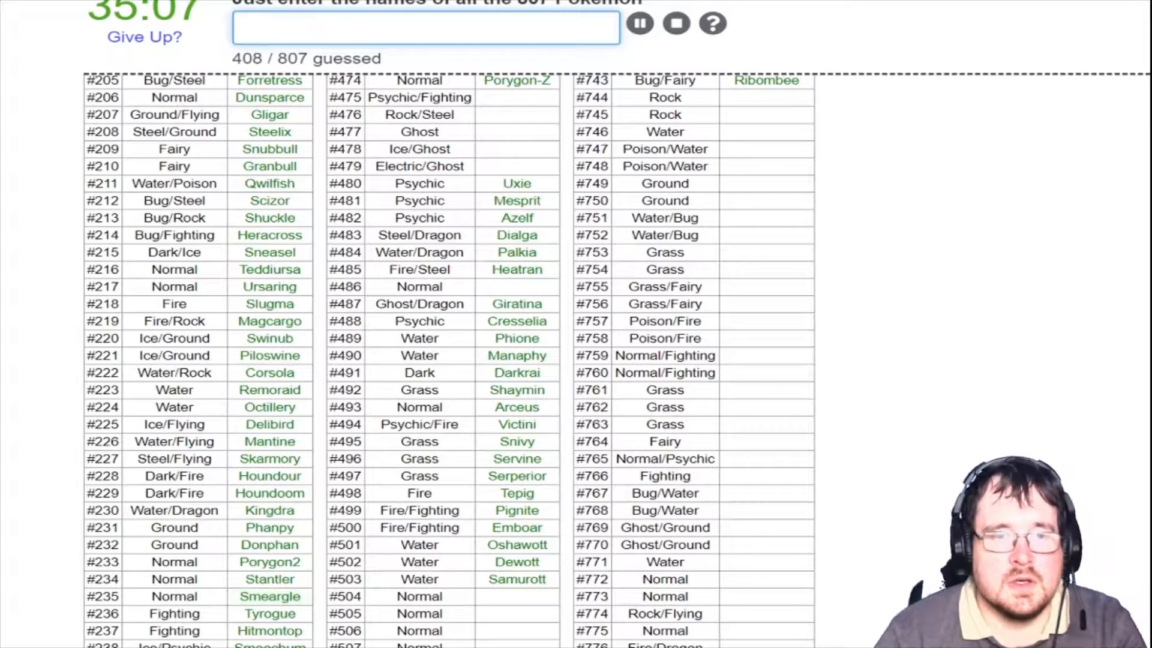
pyautogui.scroll(-3)
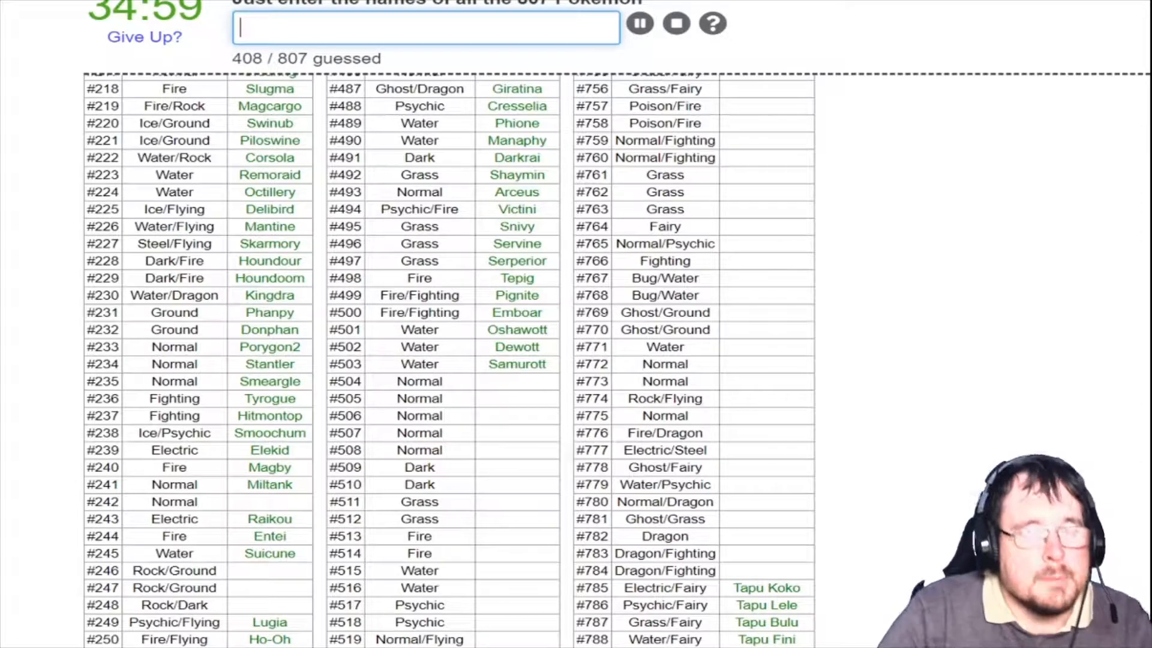
pyautogui.write('ha')
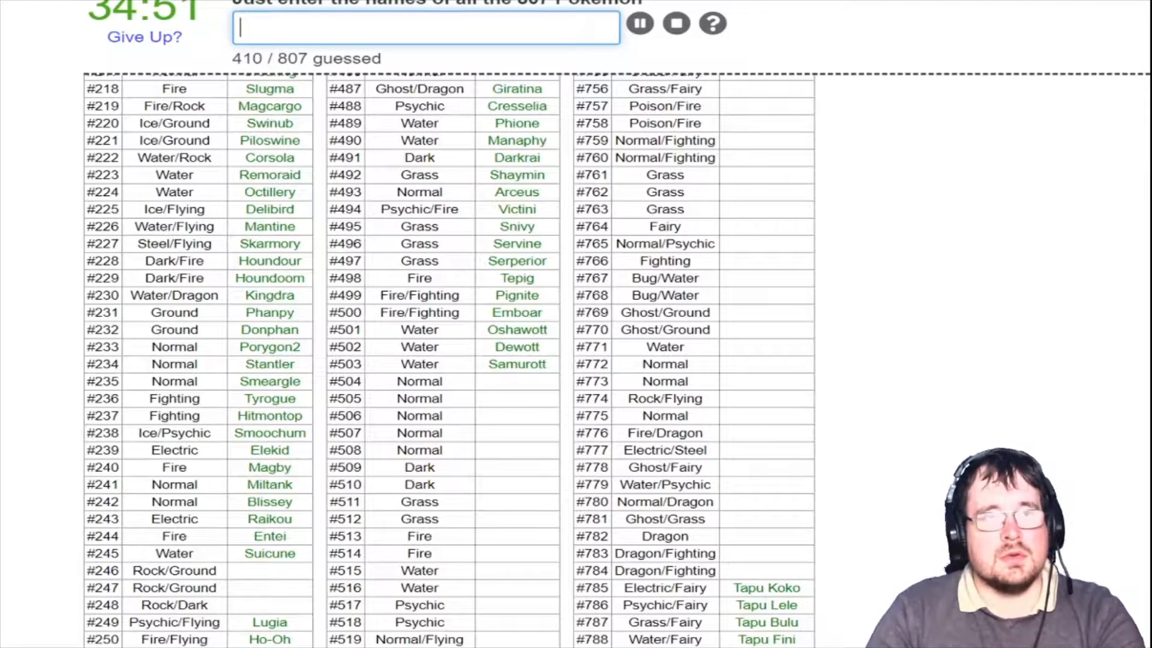
pyautogui.write('lar')
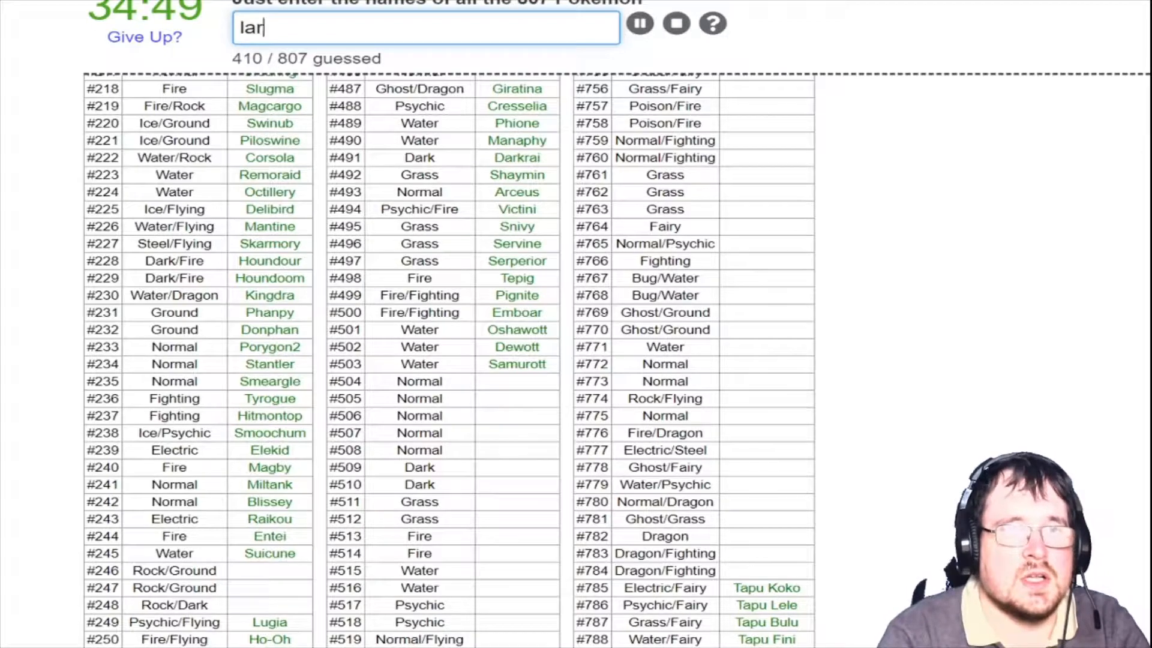
pyautogui.write('pupi')
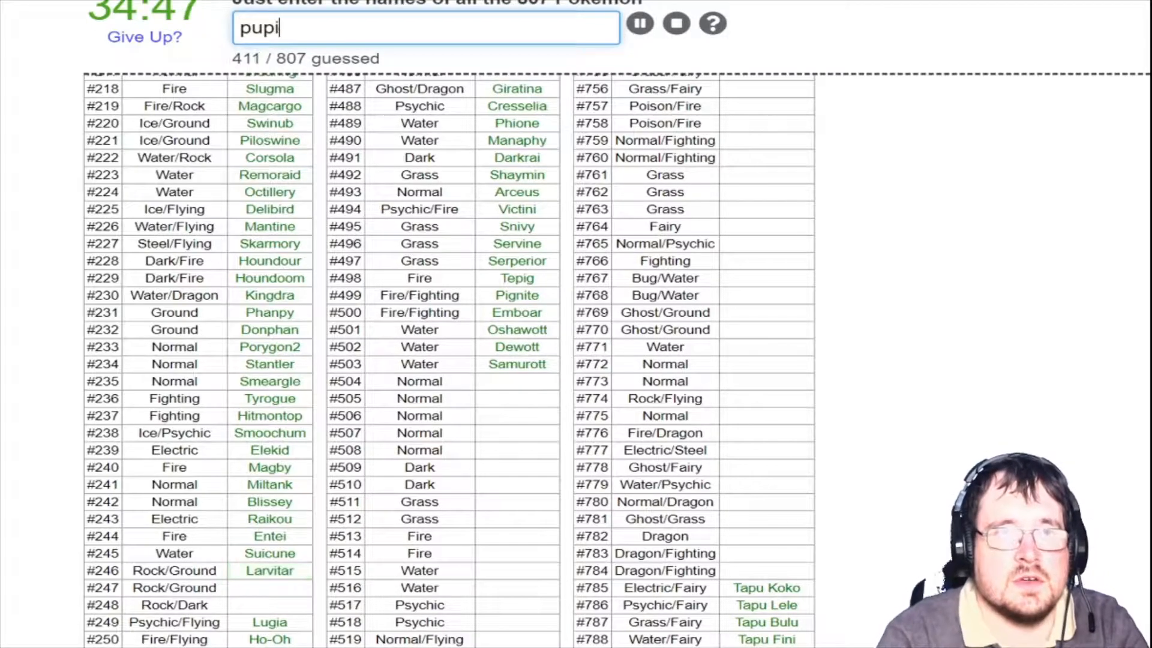
pyautogui.write('tyranit')
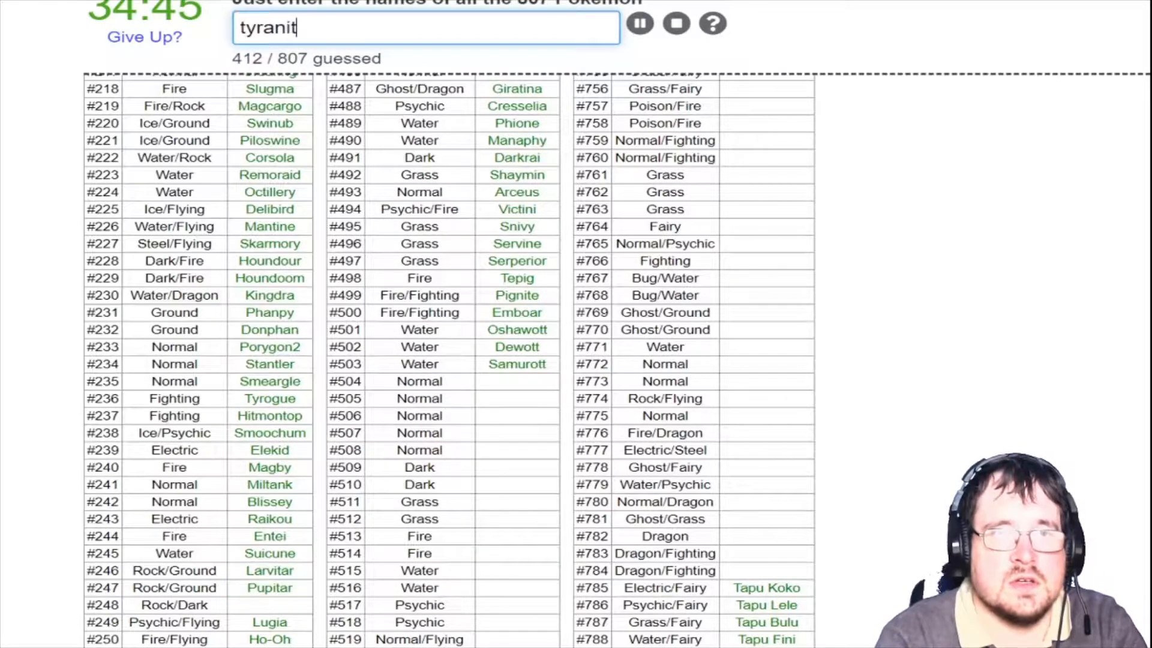
pyautogui.press('Return')
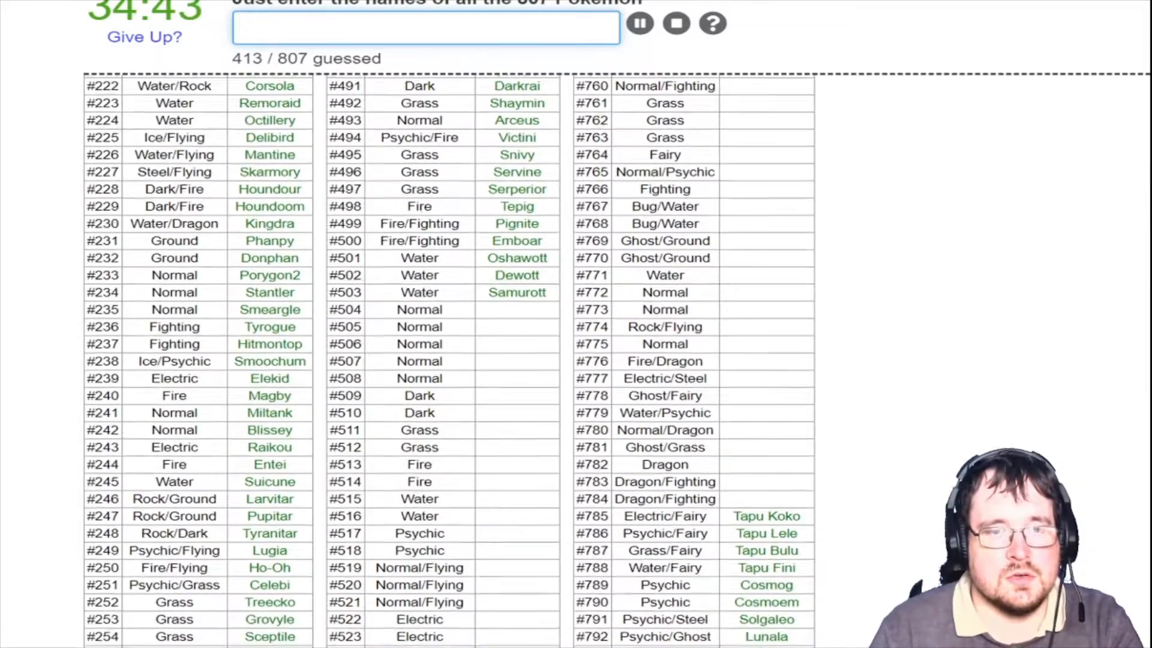
# Enter Poochyena, Mightyena, Zigzagoon and Linoone, reaching 417/807
pyautogui.scroll(-3)
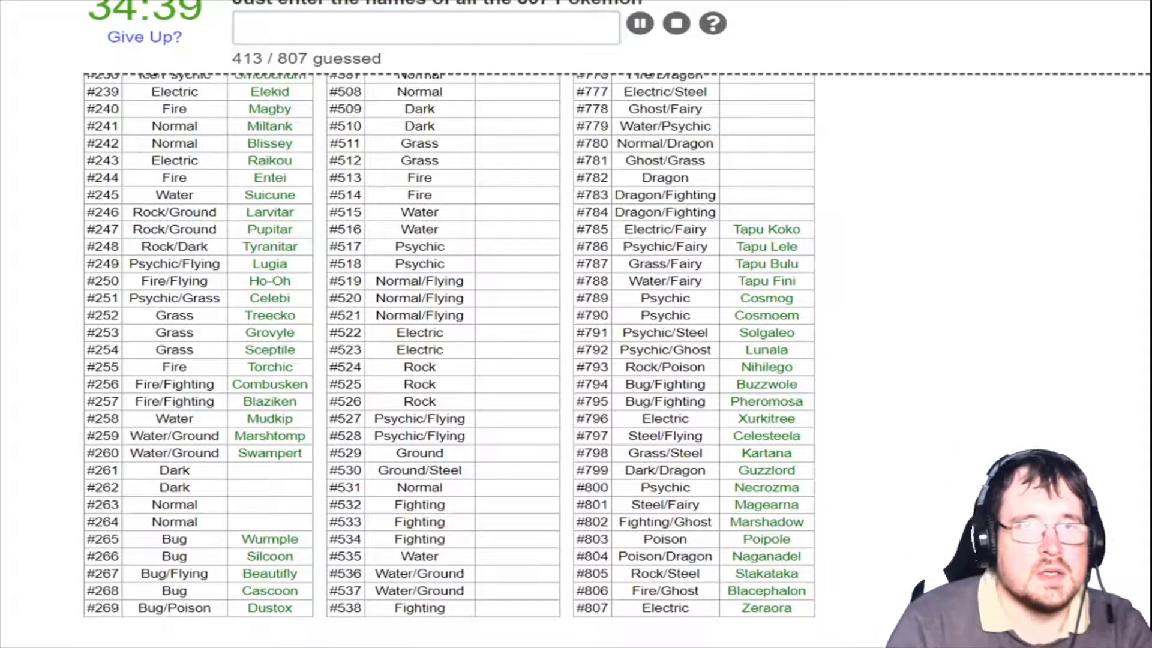
pyautogui.click(426, 28)
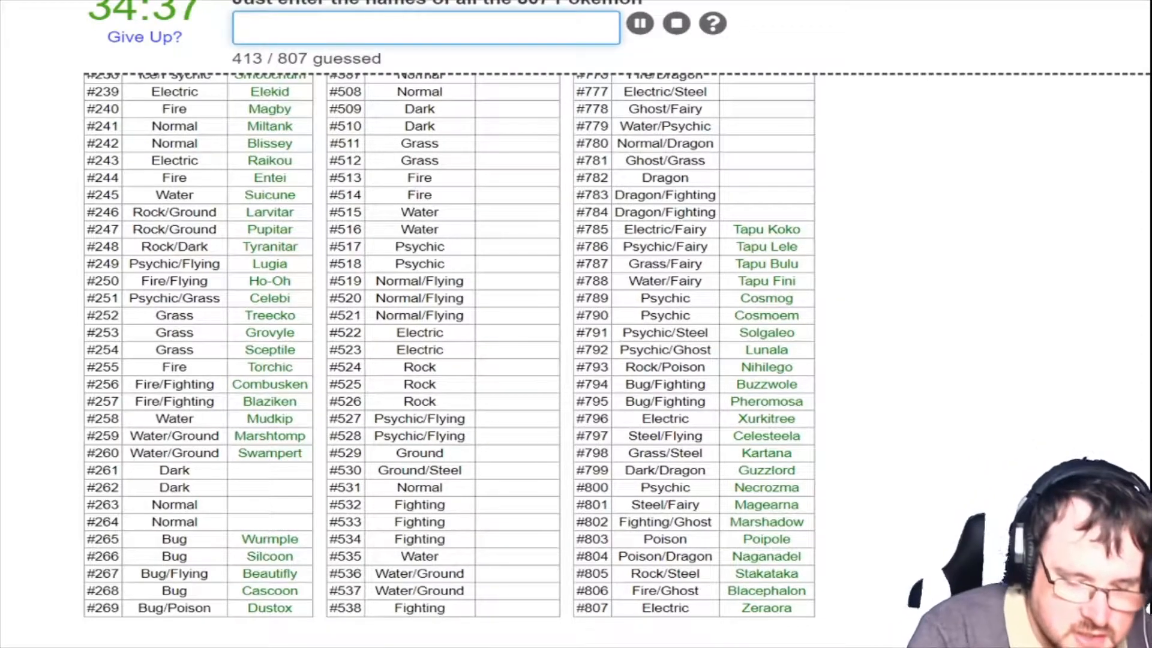
pyautogui.write('my')
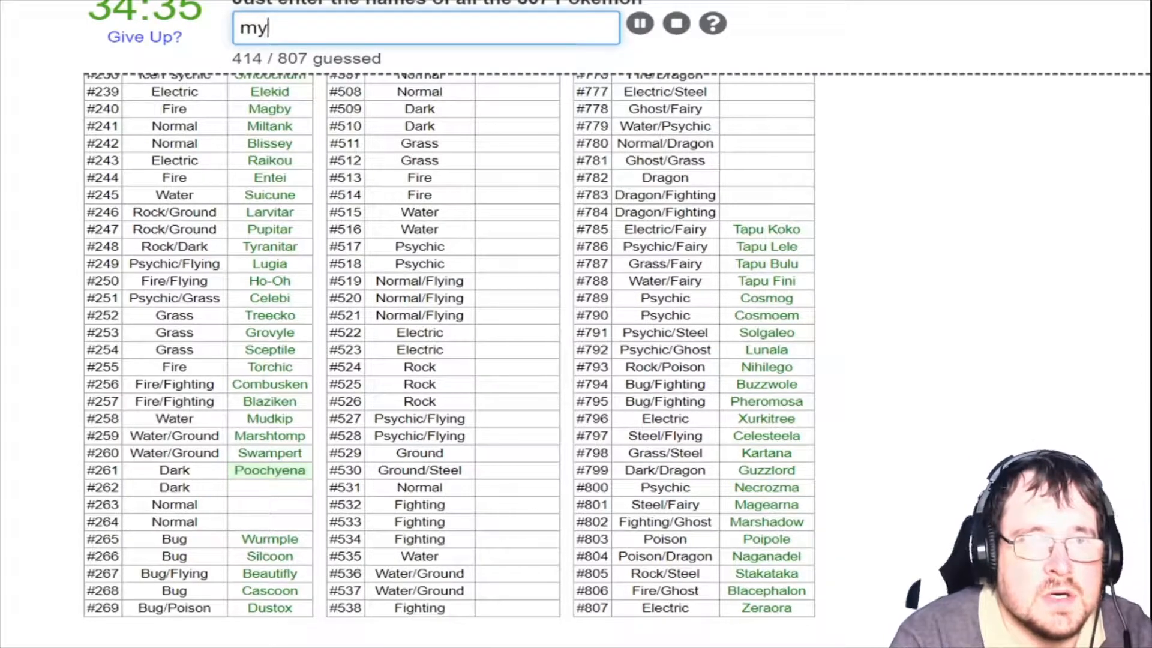
pyautogui.write('ightyen')
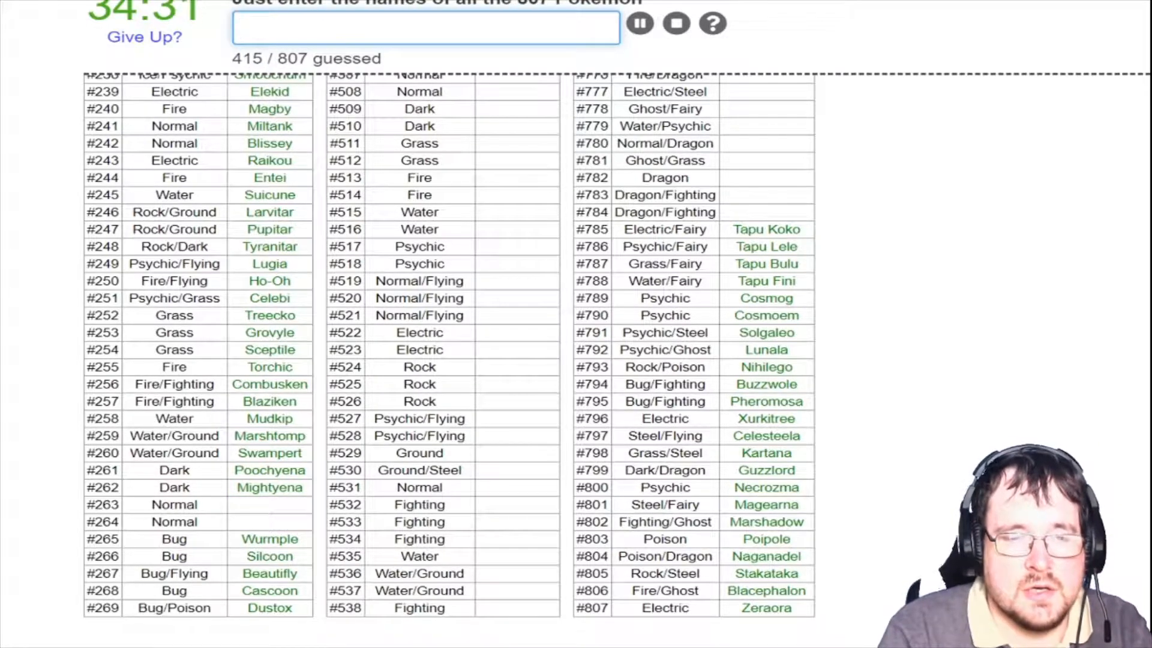
pyautogui.write('Zigzagoon')
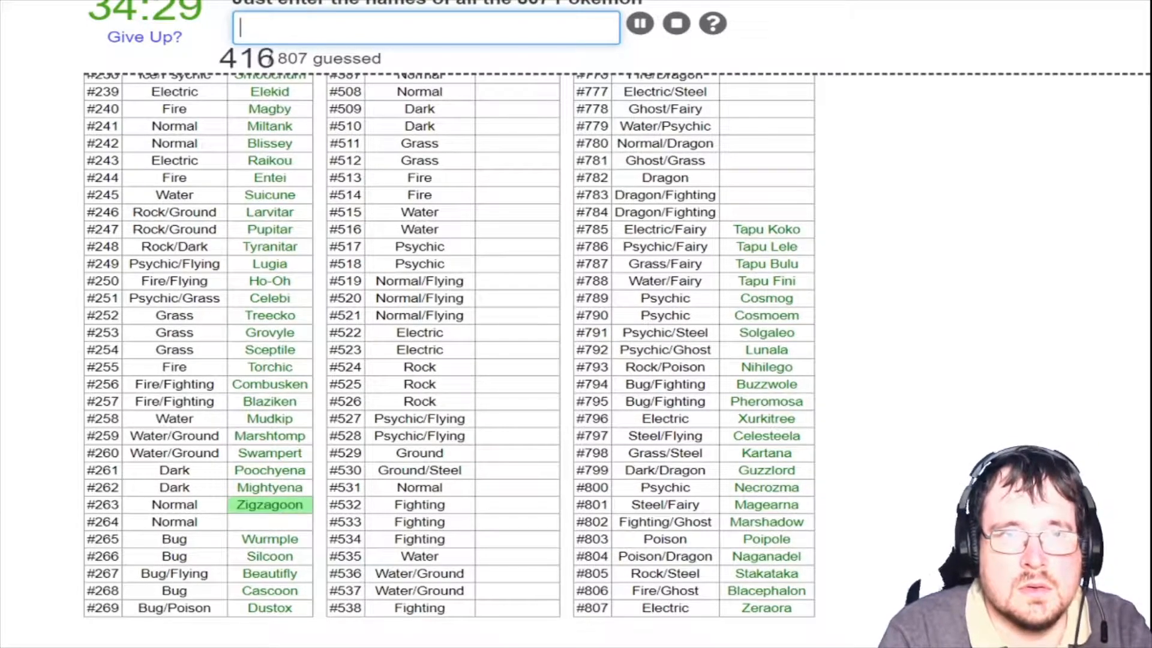
pyautogui.write('Linoone')
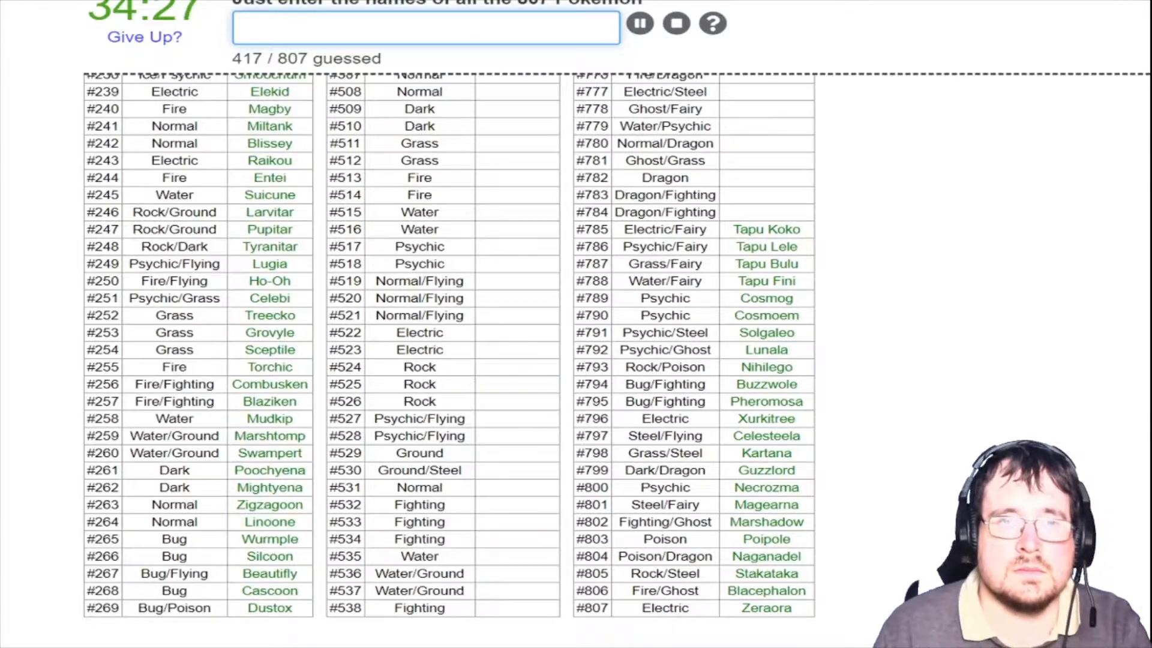
pyautogui.scroll(3)
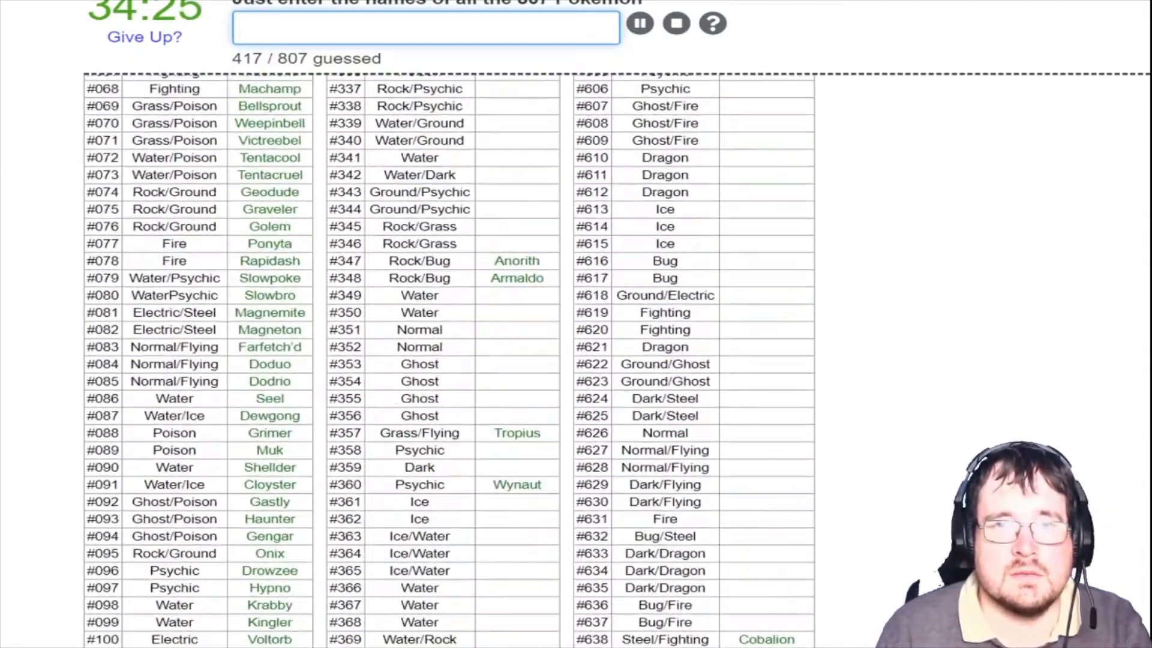
# Enter Lombre, Seedot, Nuzleaf and Shiftry in the Gen 3 rows
pyautogui.scroll(3)
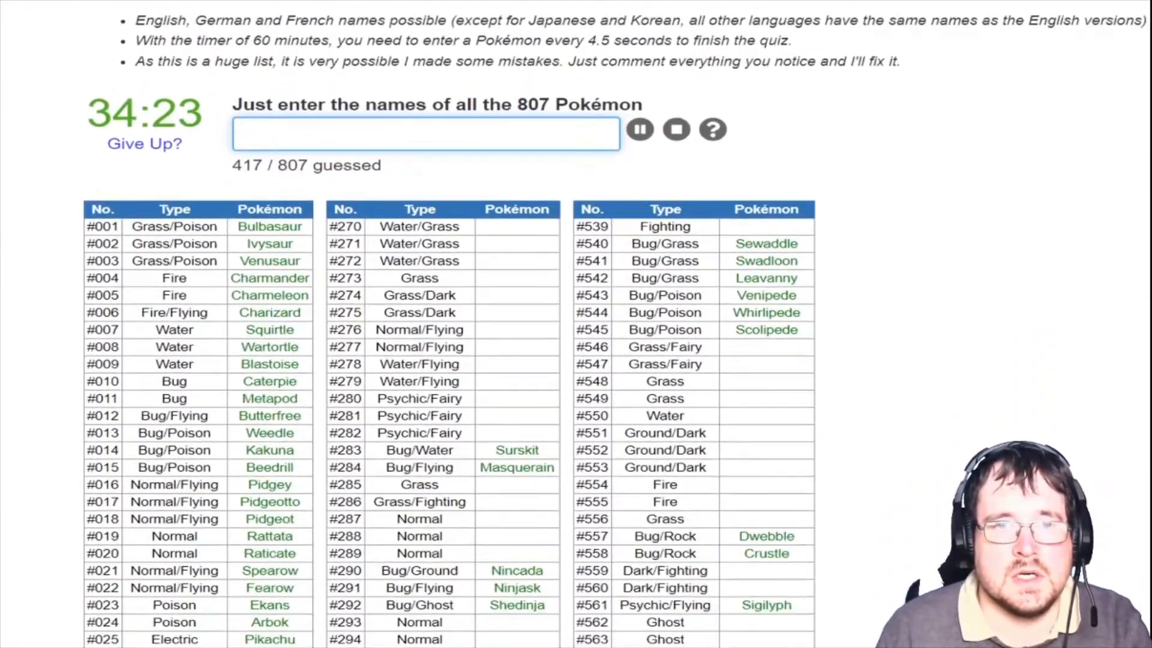
pyautogui.scroll(3)
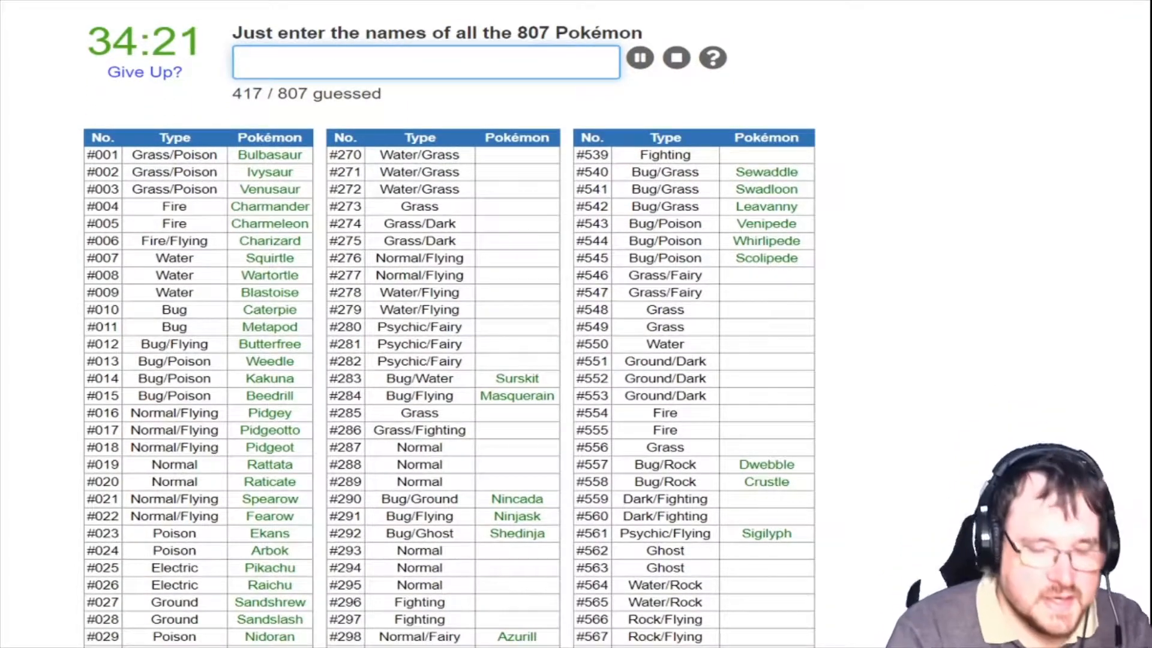
pyautogui.write('lomb')
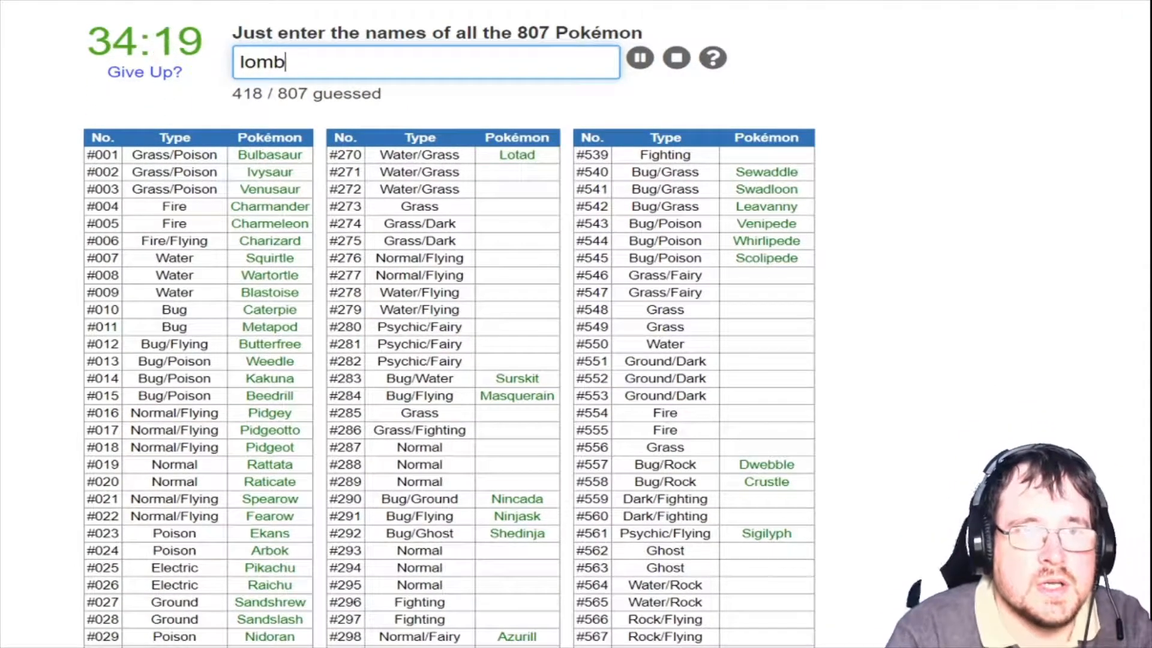
pyautogui.press('Return')
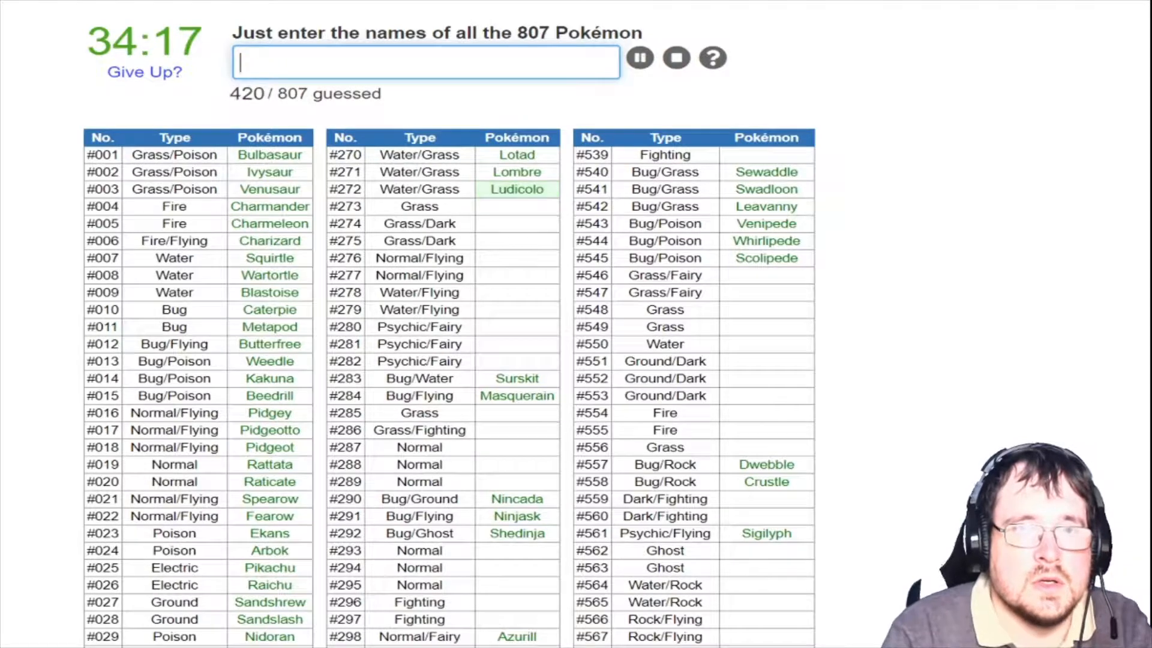
pyautogui.write('thro')
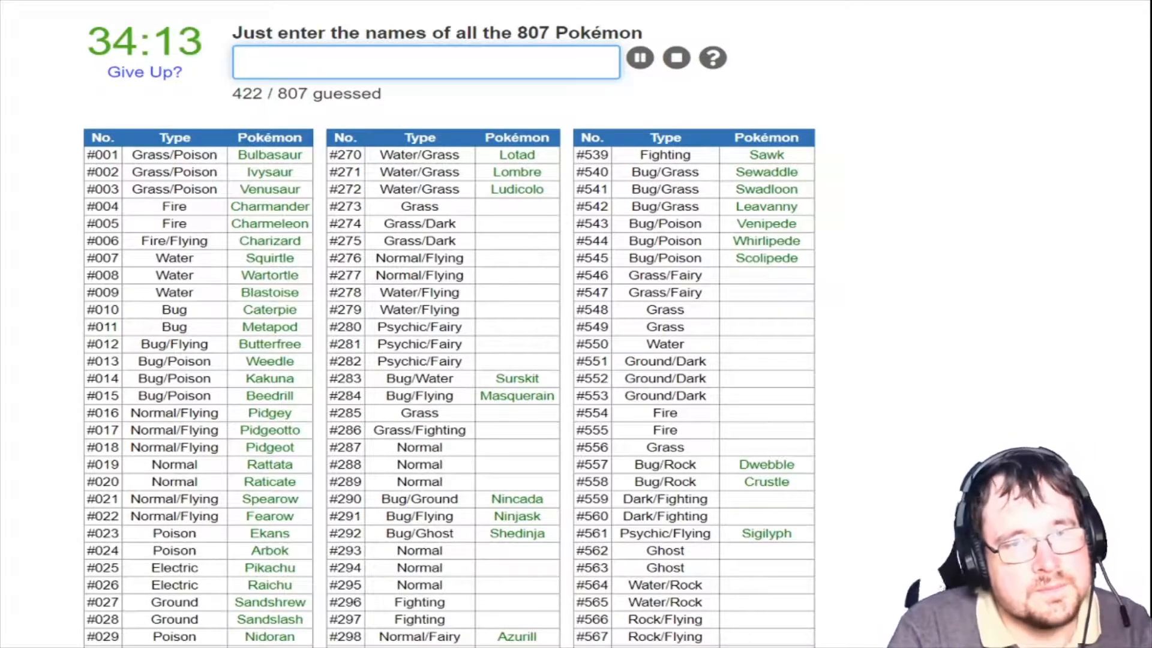
pyautogui.write('Seedot')
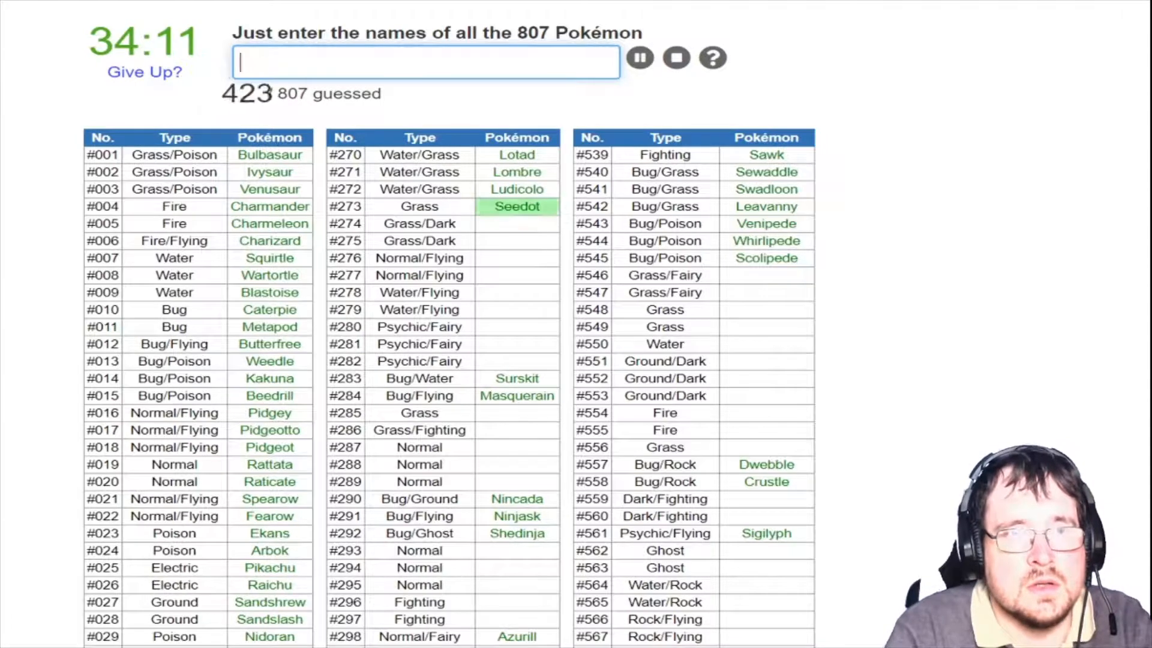
pyautogui.write('Nuzleaf')
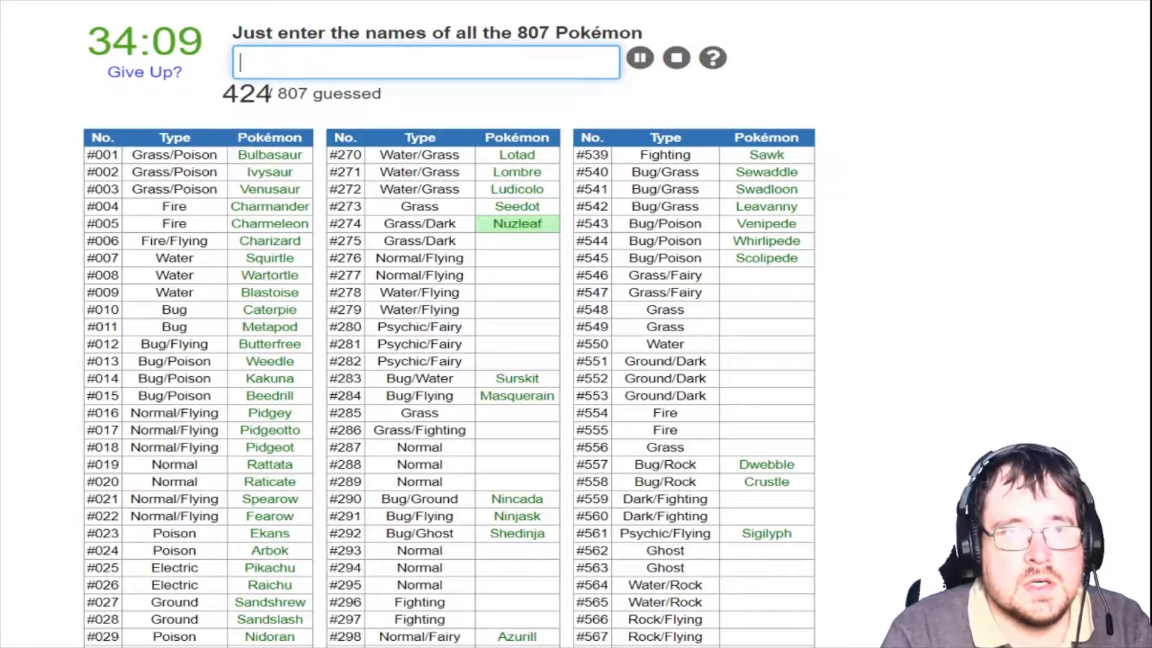
pyautogui.write('Shiftry')
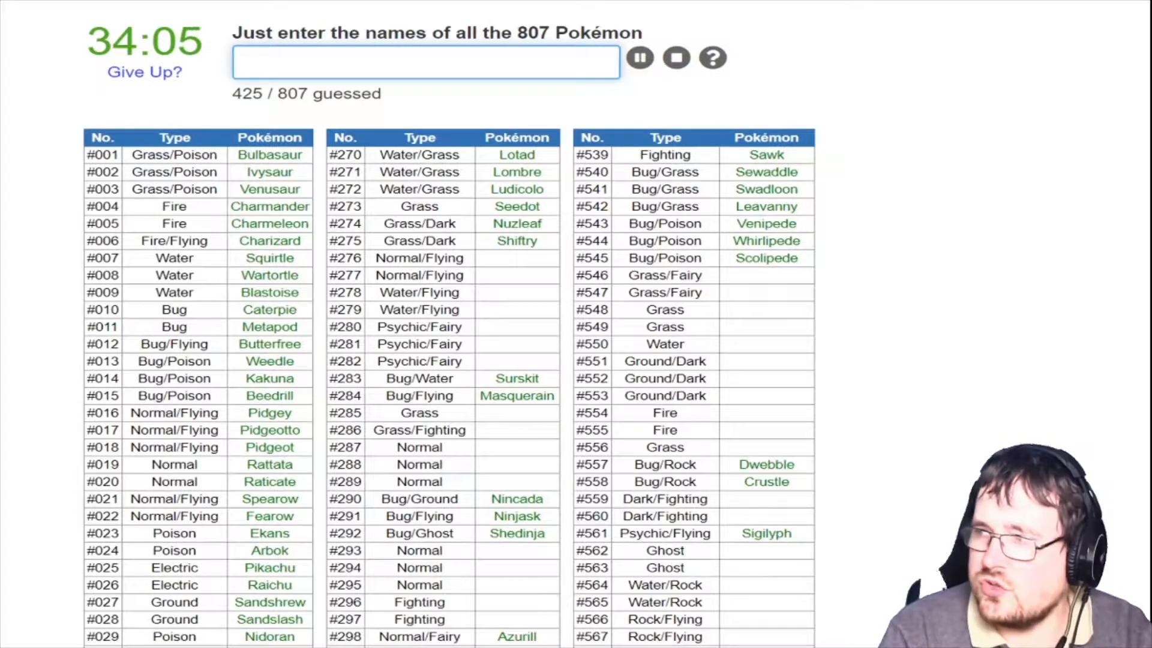
# Enter Taillow, Pelipper, Ralts, Kirlia, Gardevoir and Gallade
pyautogui.write('taio')
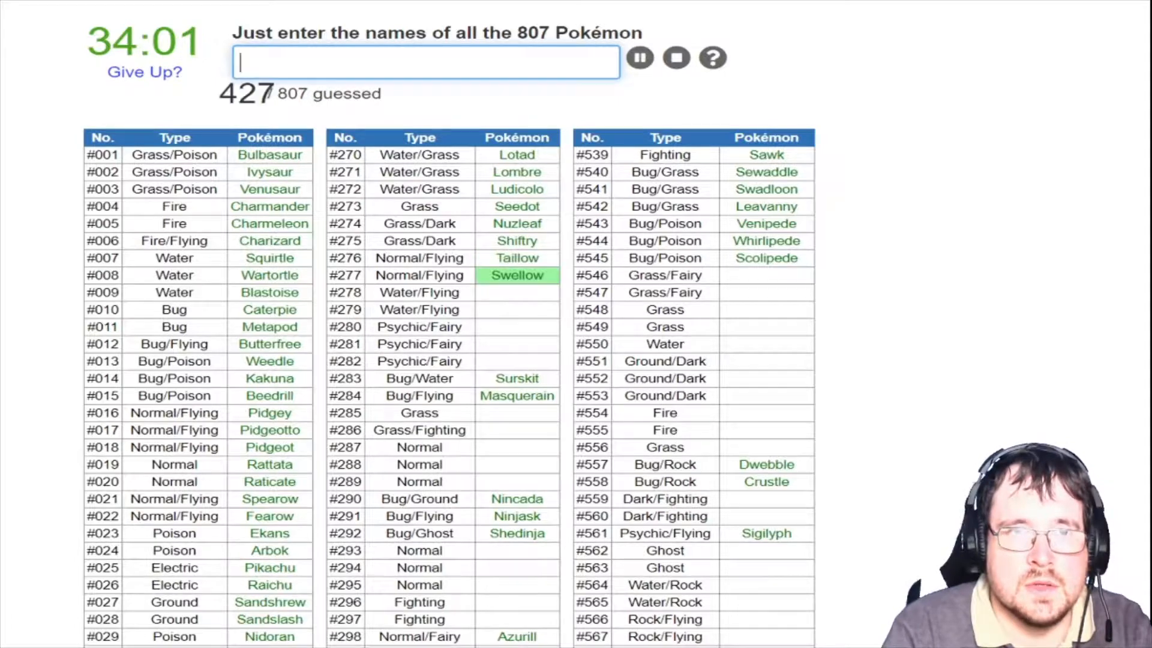
pyautogui.write('pelip')
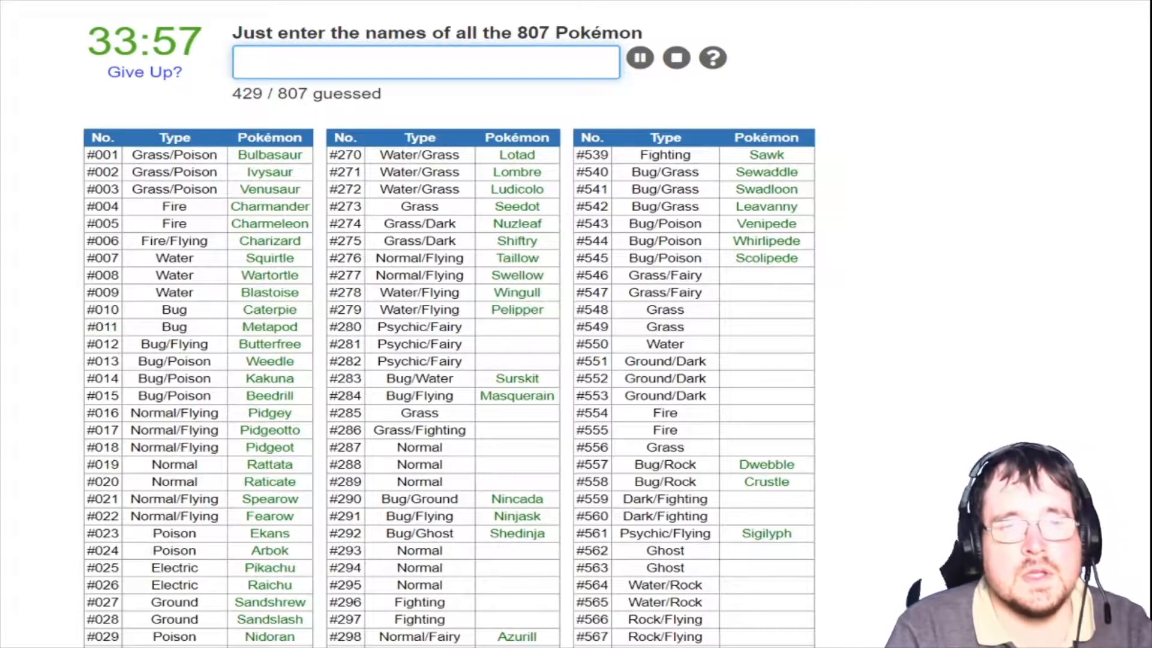
pyautogui.write('Ralts')
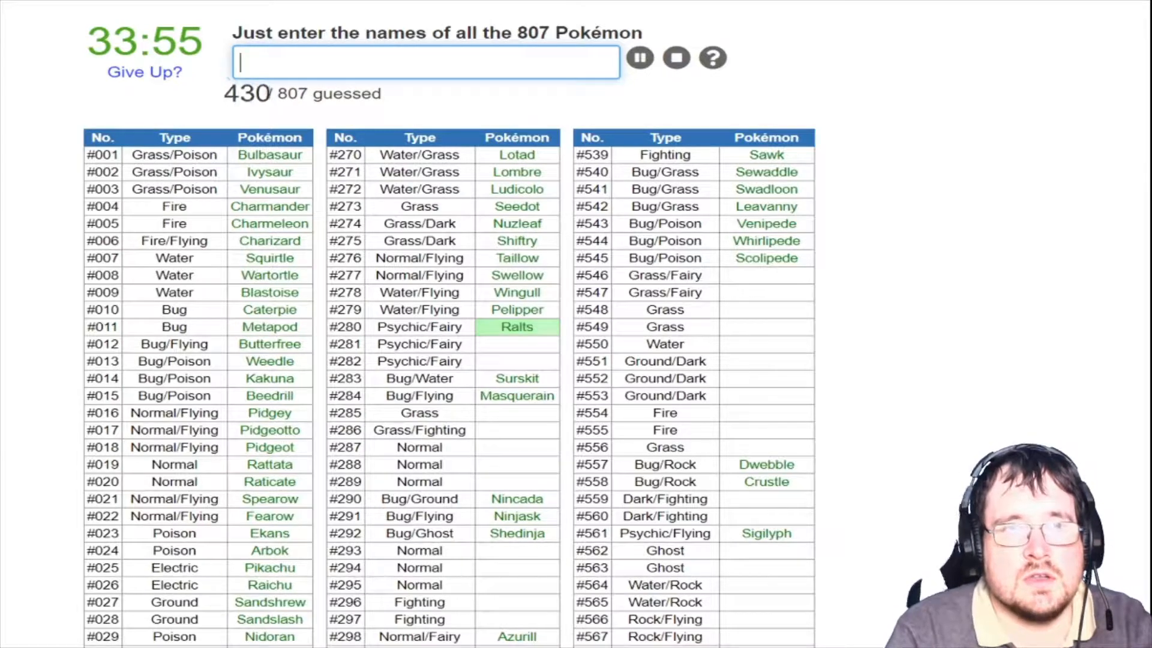
pyautogui.write('kirl')
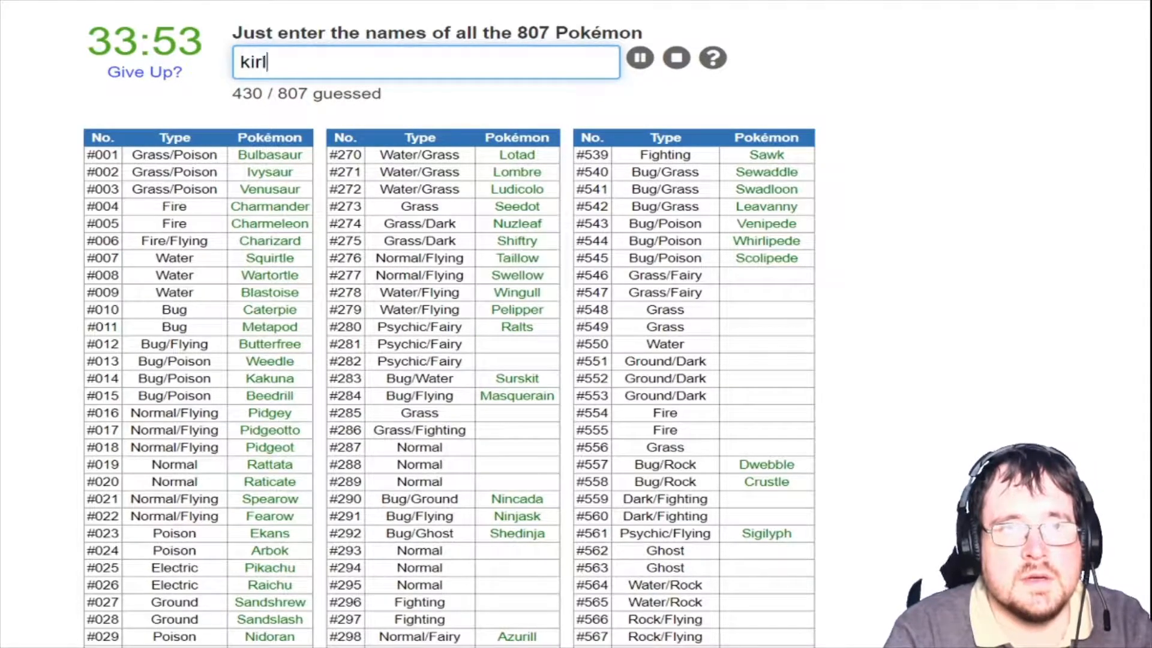
pyautogui.write('gardevoi')
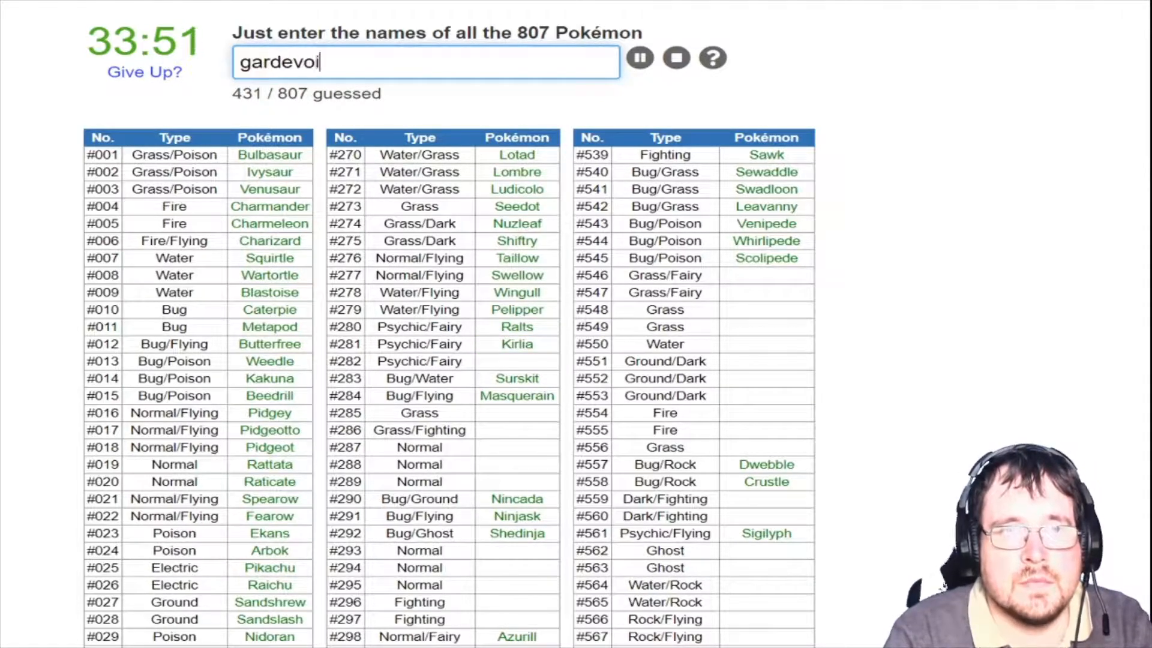
pyautogui.write('gallad')
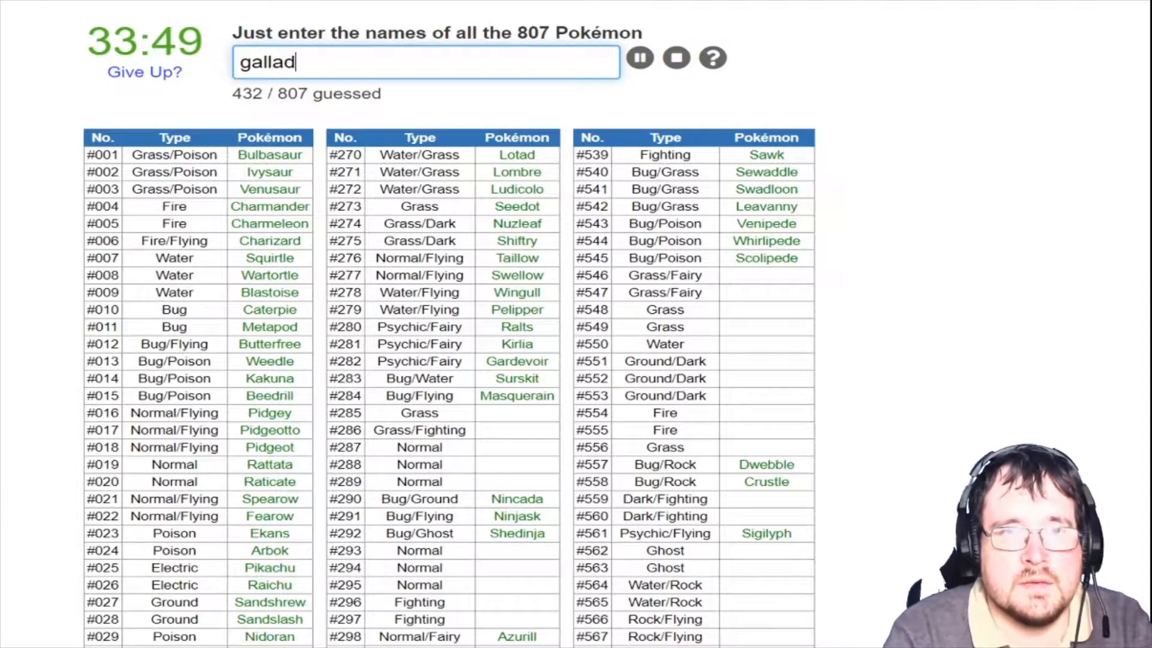
pyautogui.press('Return')
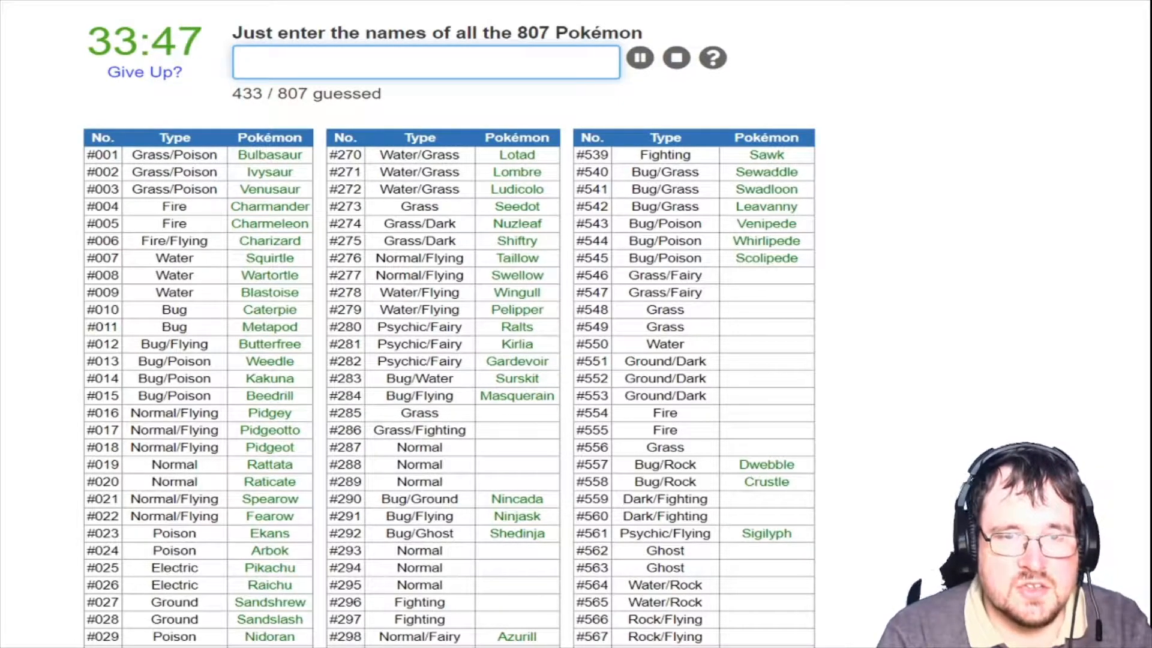
# Enter Shroomish, Breloom, Slakoth, Vigoroth and Slaking, reaching 438/807
pyautogui.write('b')
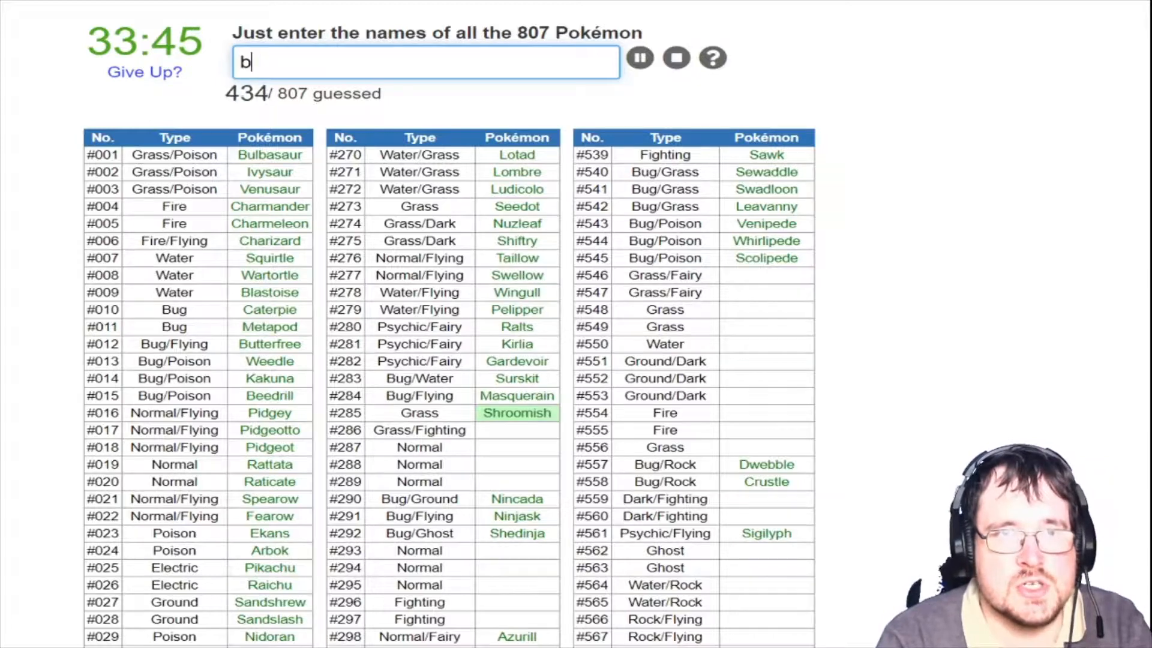
pyautogui.write('breloom')
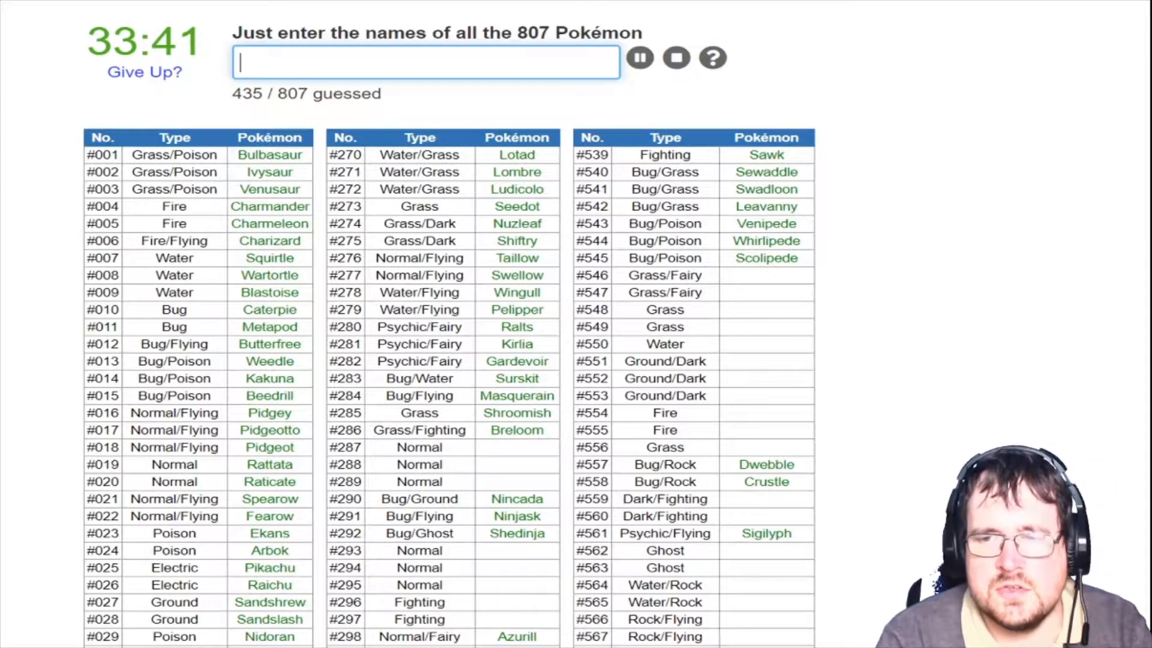
pyautogui.write('vi')
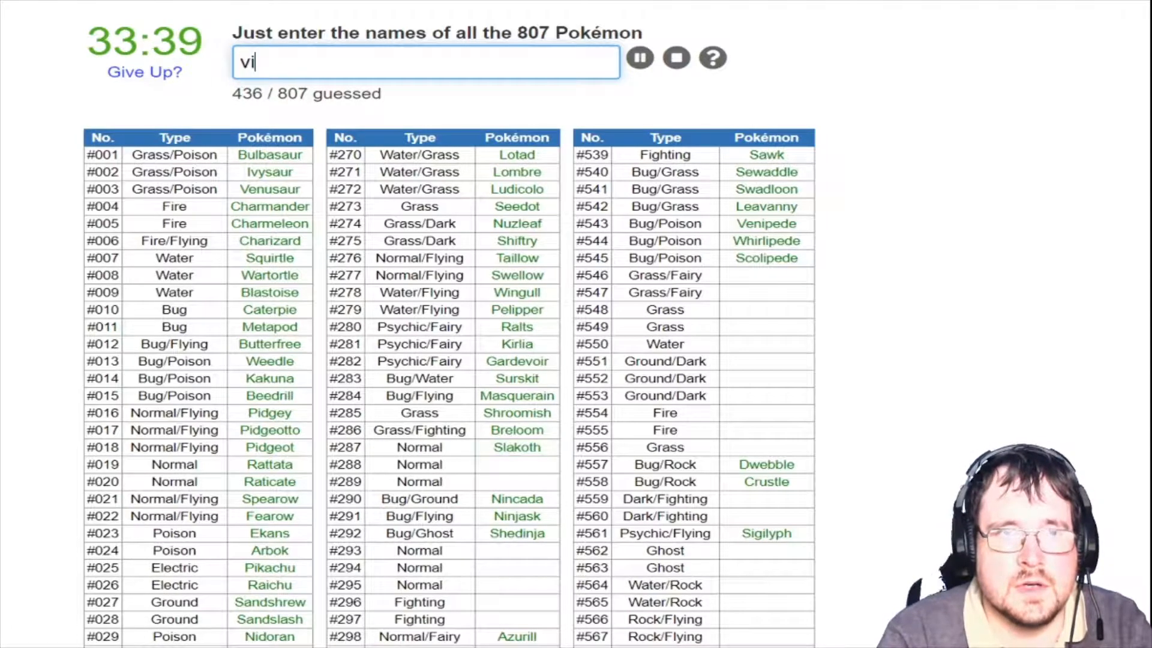
pyautogui.write('slakin')
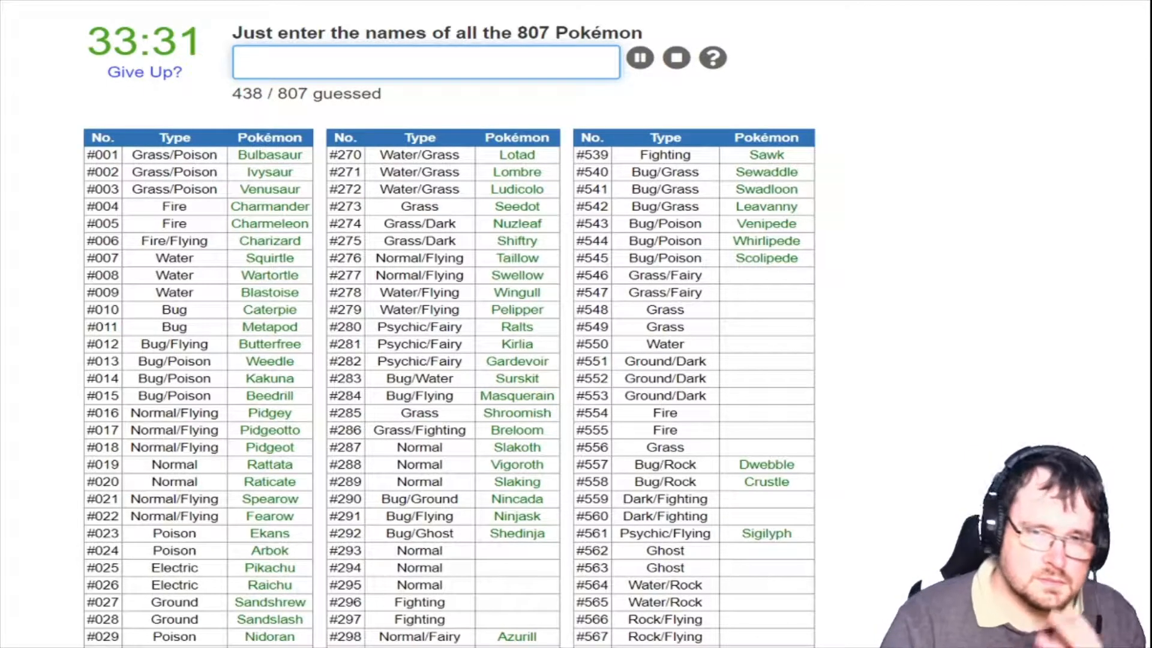
# Enter Whismur, Loudred, Exploud, Makuhita and Hariyama into rows #293–#297, reaching 443/807
pyautogui.scroll(-3)
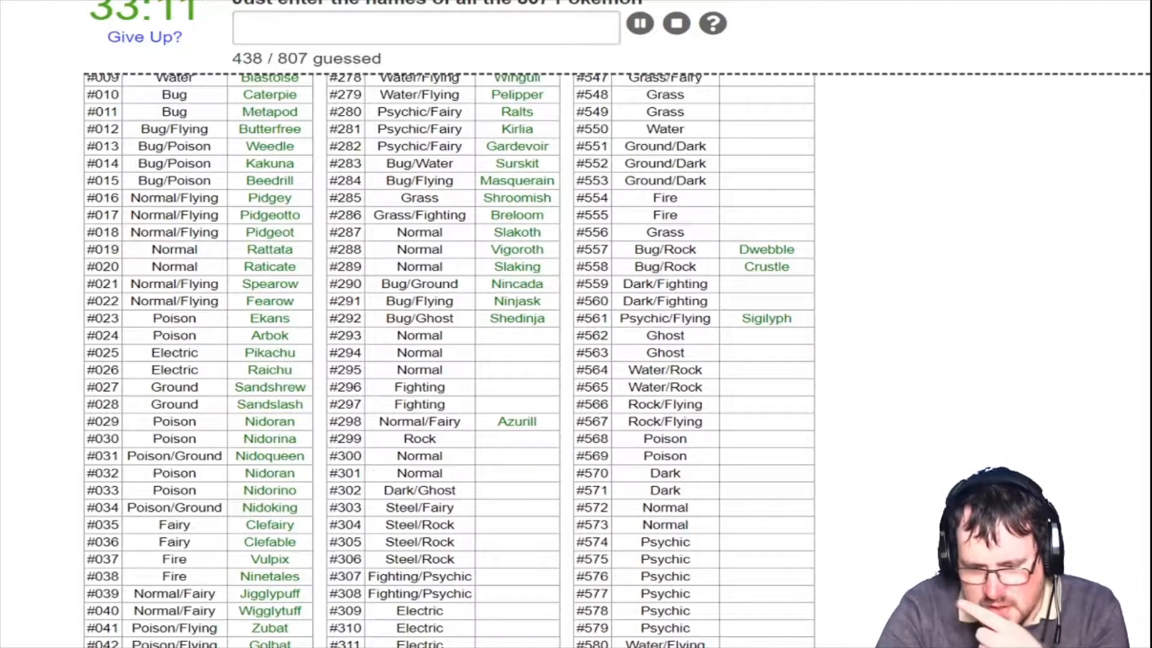
pyautogui.write('Whismur')
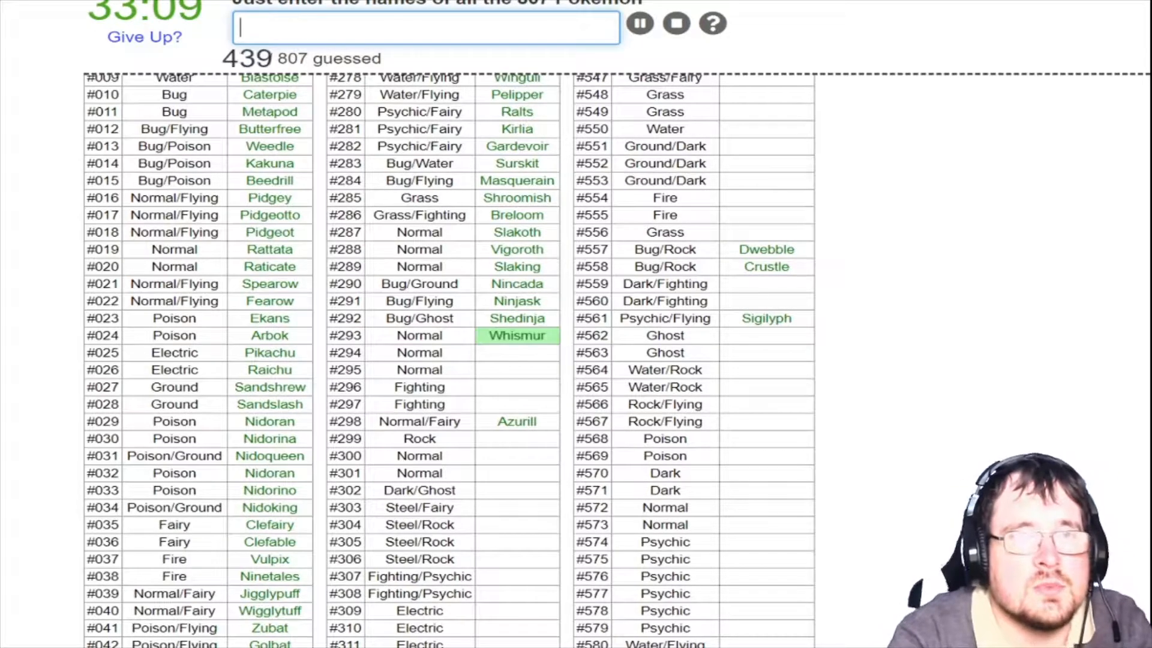
pyautogui.write('Loudred')
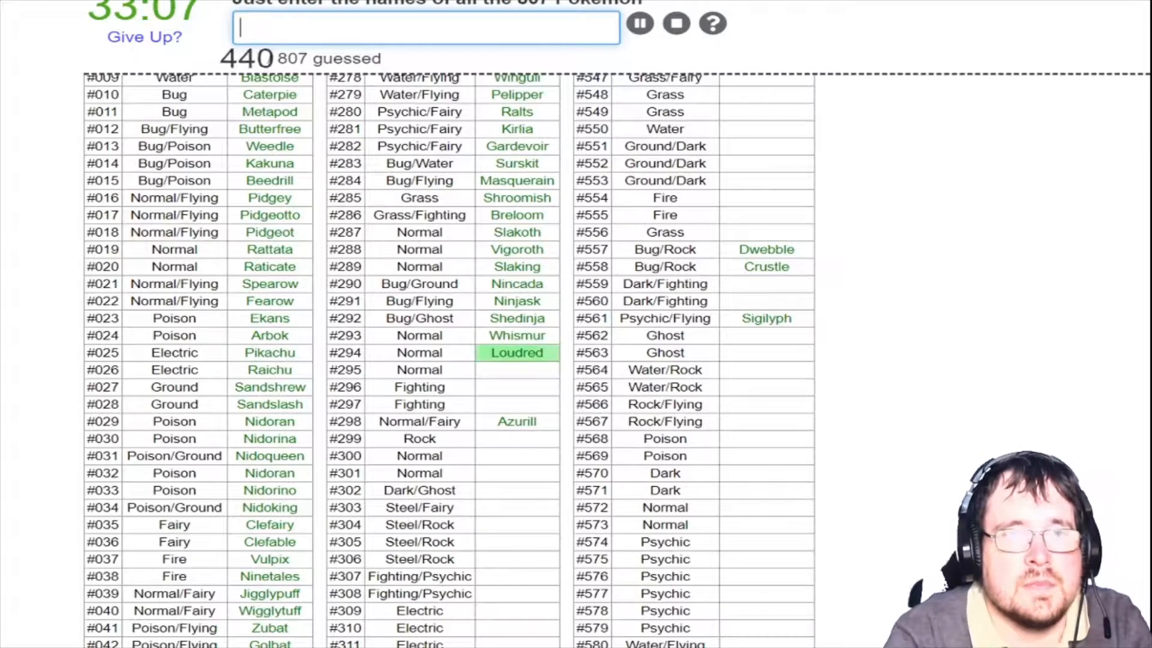
pyautogui.write('Exploud')
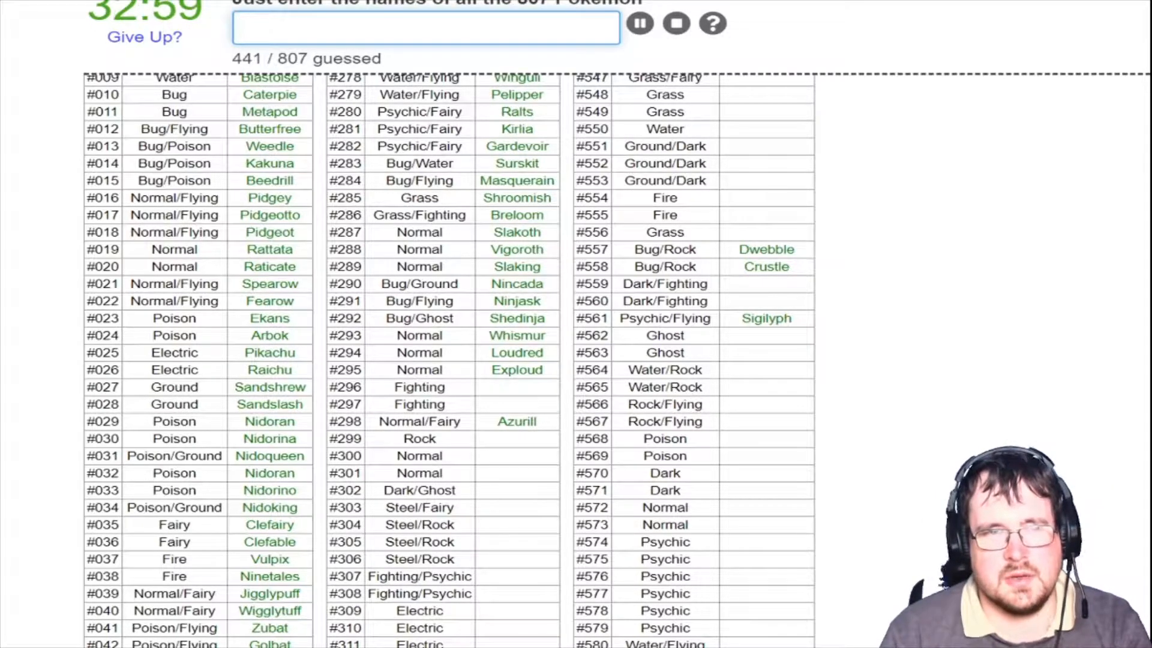
pyautogui.write('makuhit')
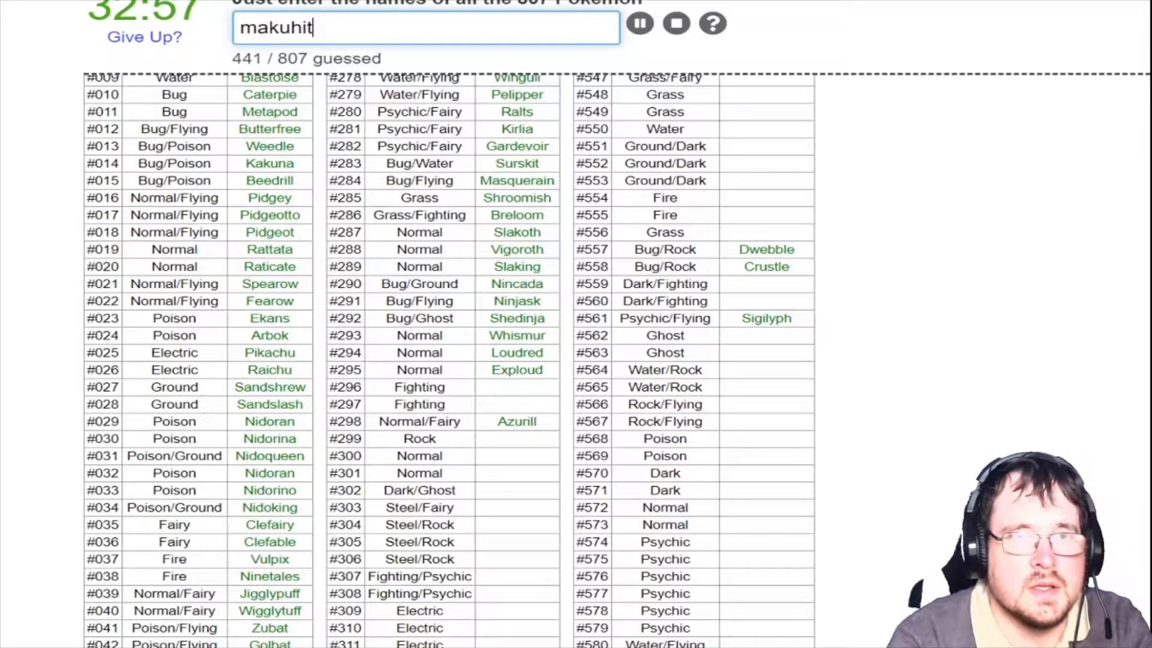
pyautogui.write('hariy')
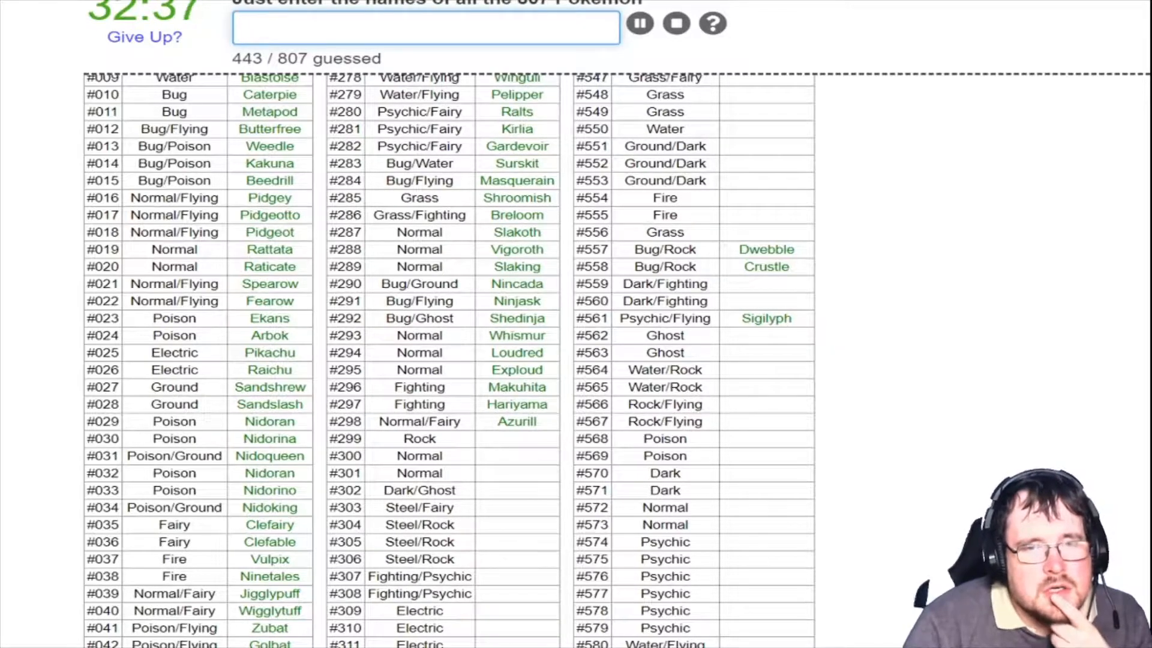
# Enter Aron, Lairon, Aggron, Mawile, Sableye, Delcatty, Nosepass, Meditite and Medicham, reaching 455/807
pyautogui.write('Aron')
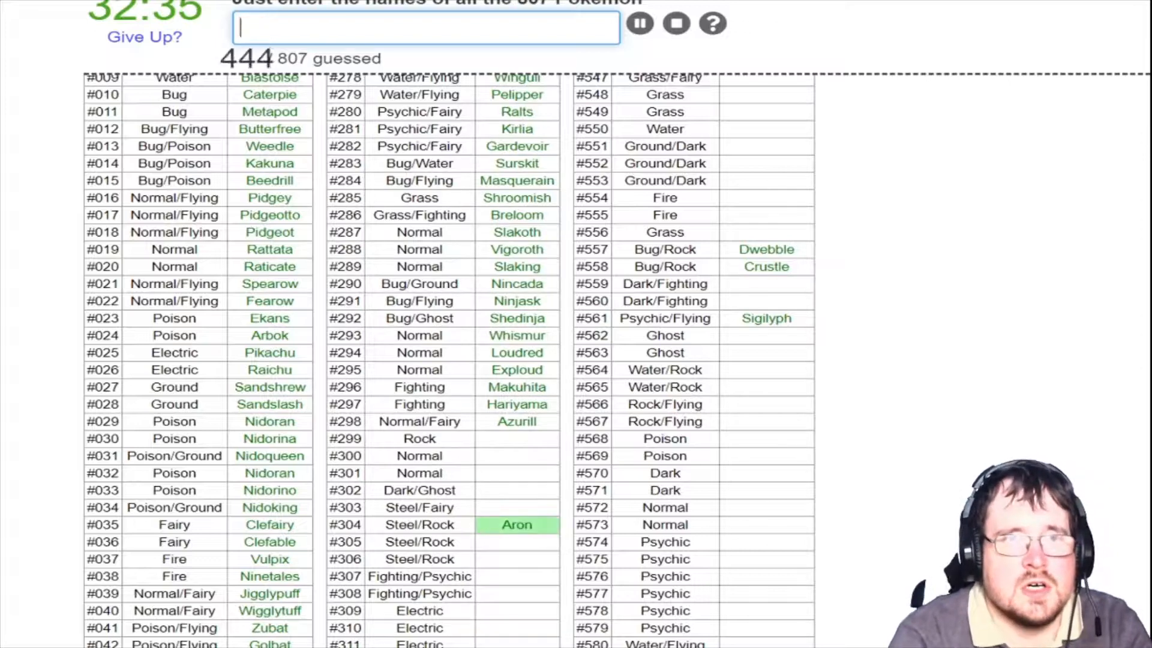
pyautogui.write('aggro')
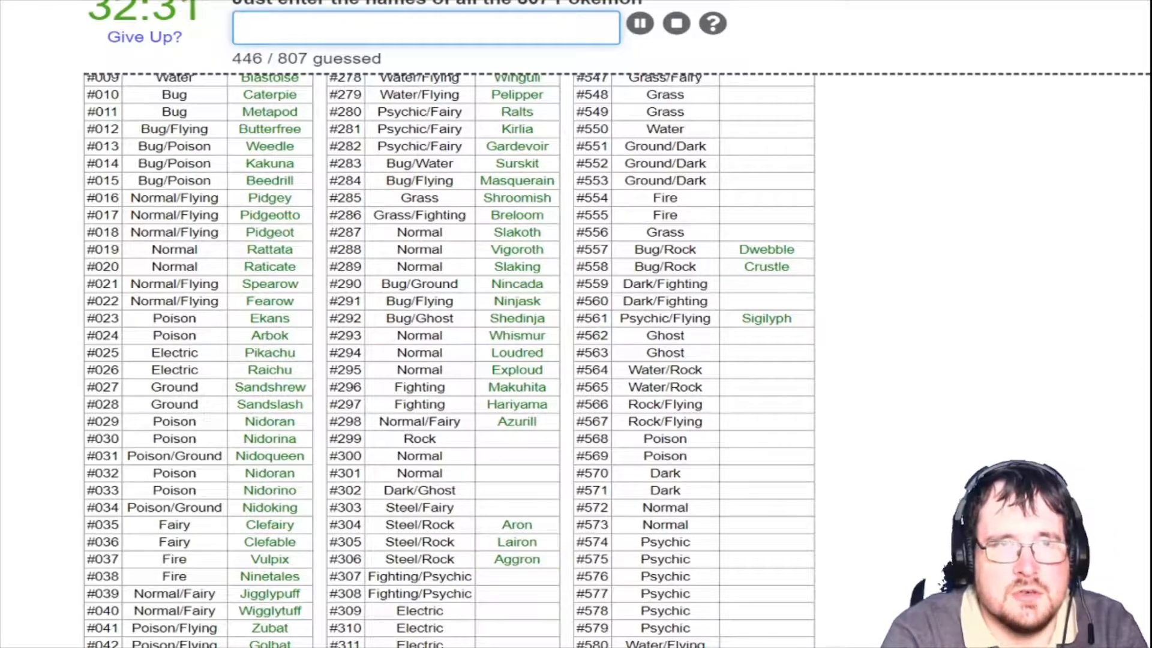
pyautogui.write('Mawile')
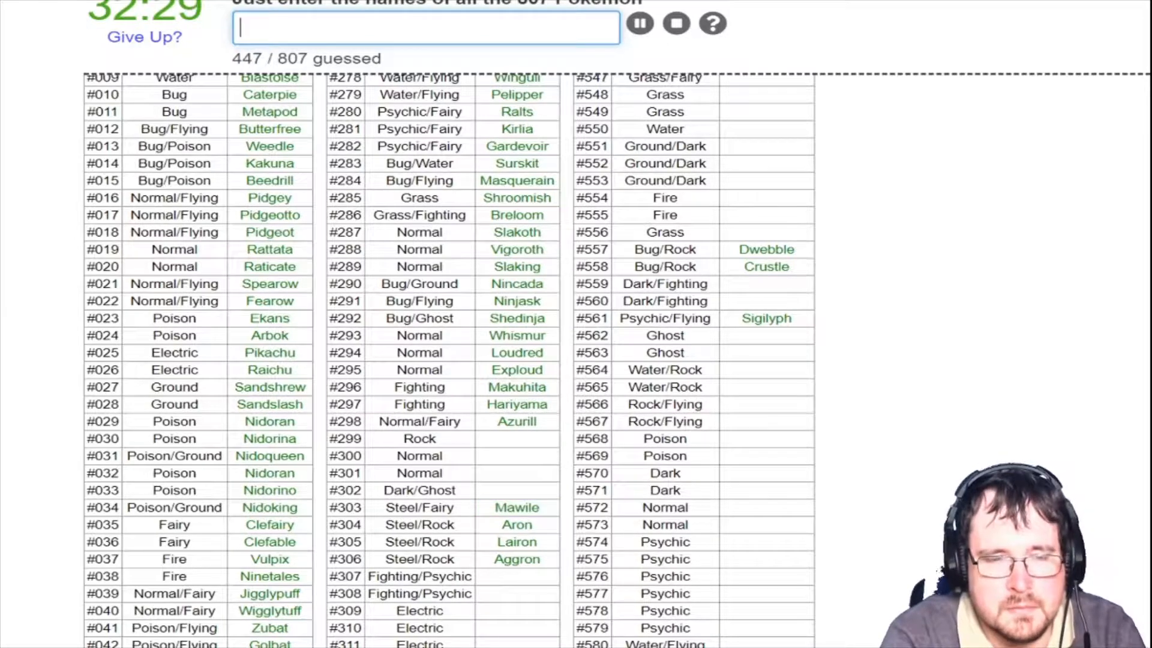
pyautogui.write('Sableye')
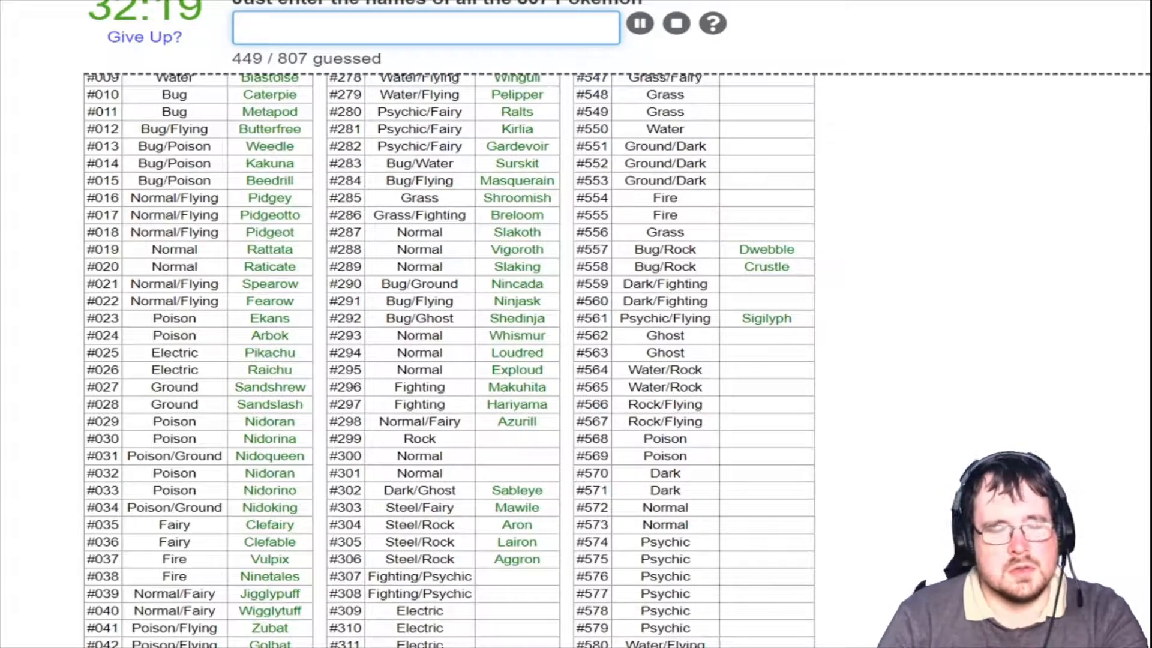
pyautogui.write('delc')
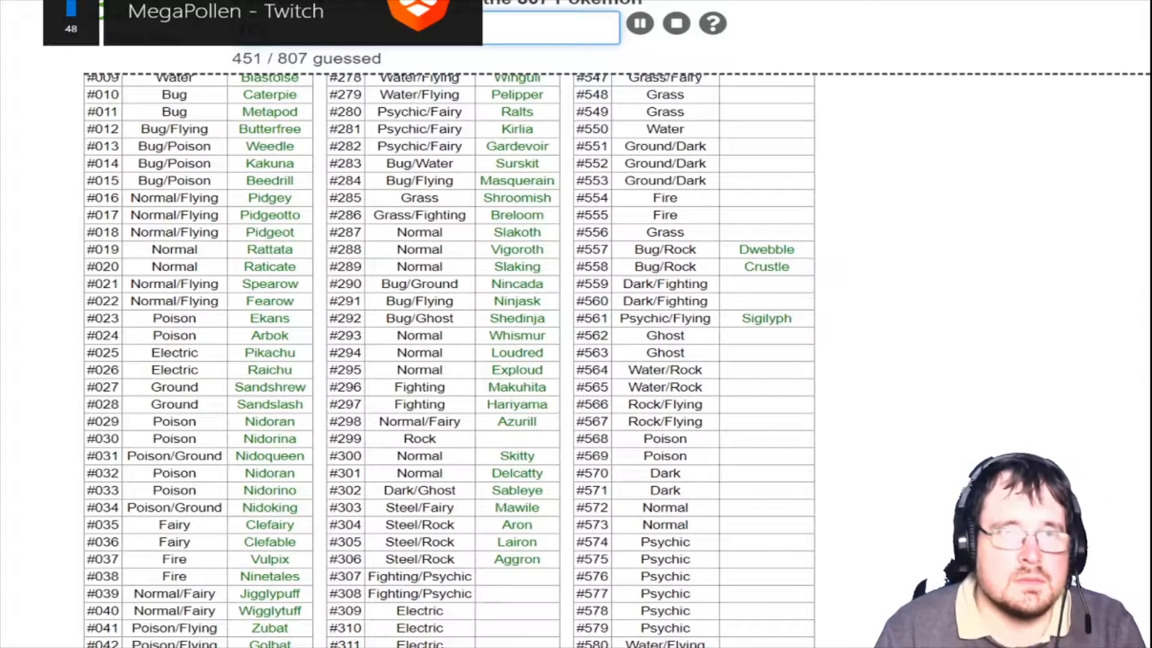
pyautogui.write('nos')
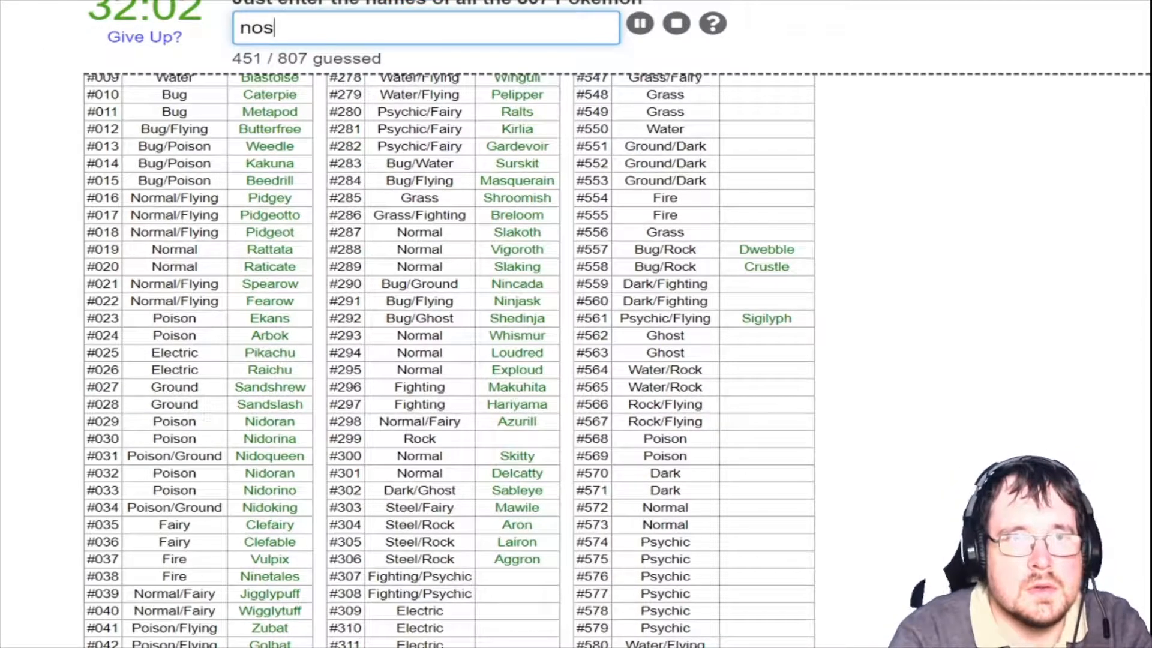
pyautogui.write('pro')
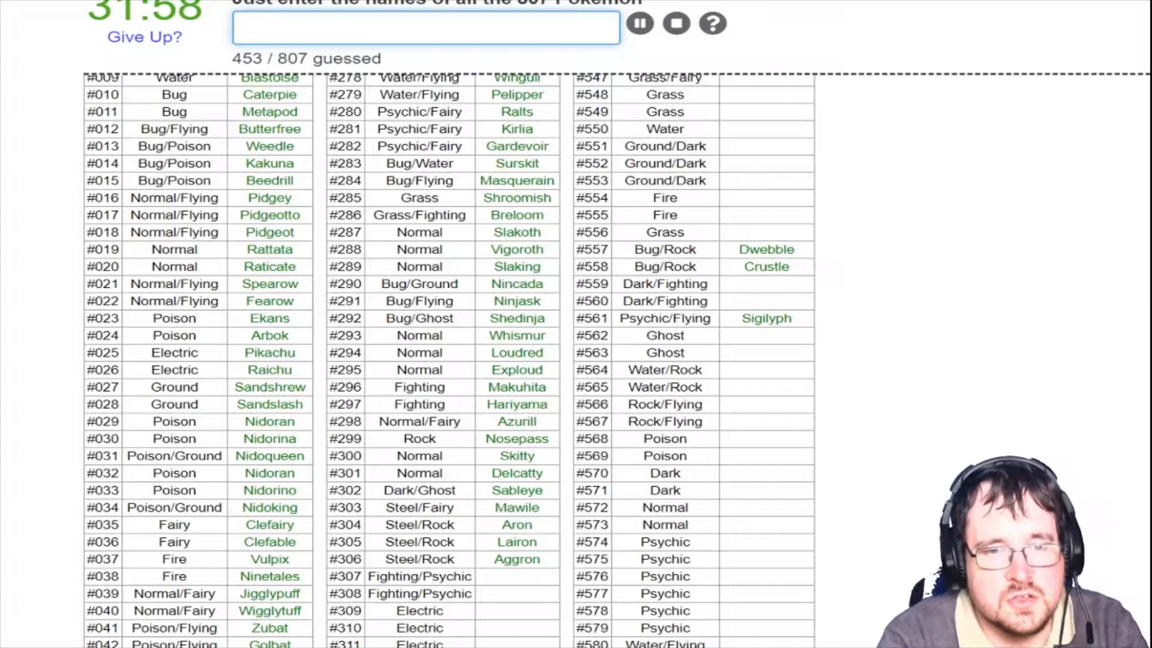
pyautogui.write('me')
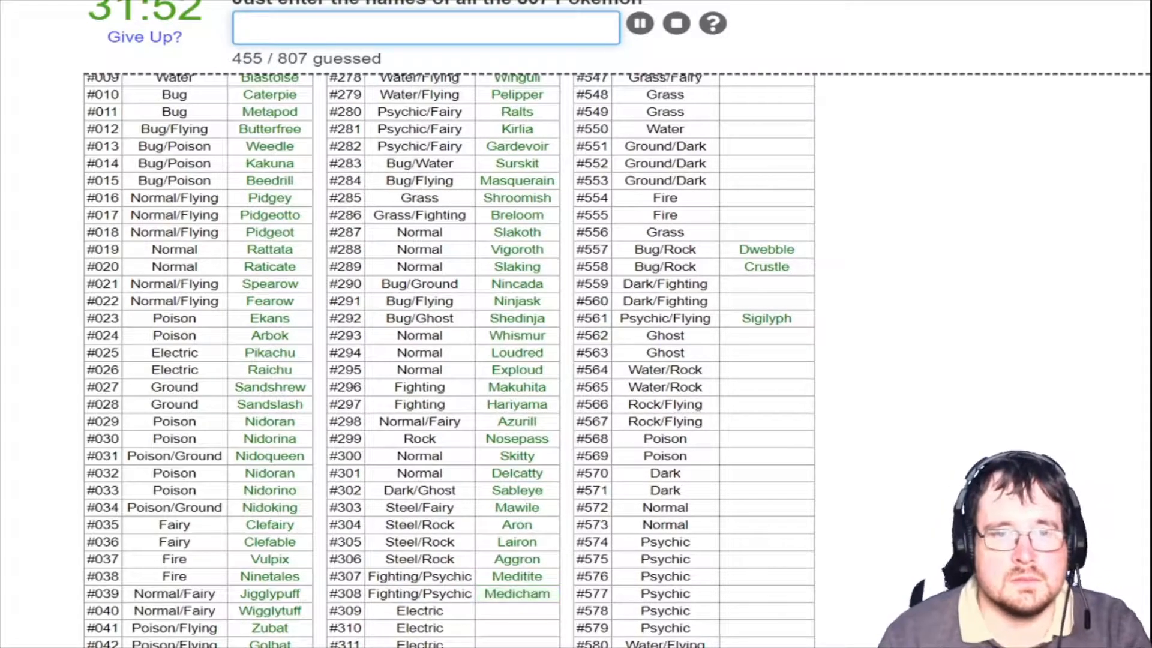
# Name Electrike through Minun and Roselia, erasing the stray mistyped characters
pyautogui.scroll(-3)
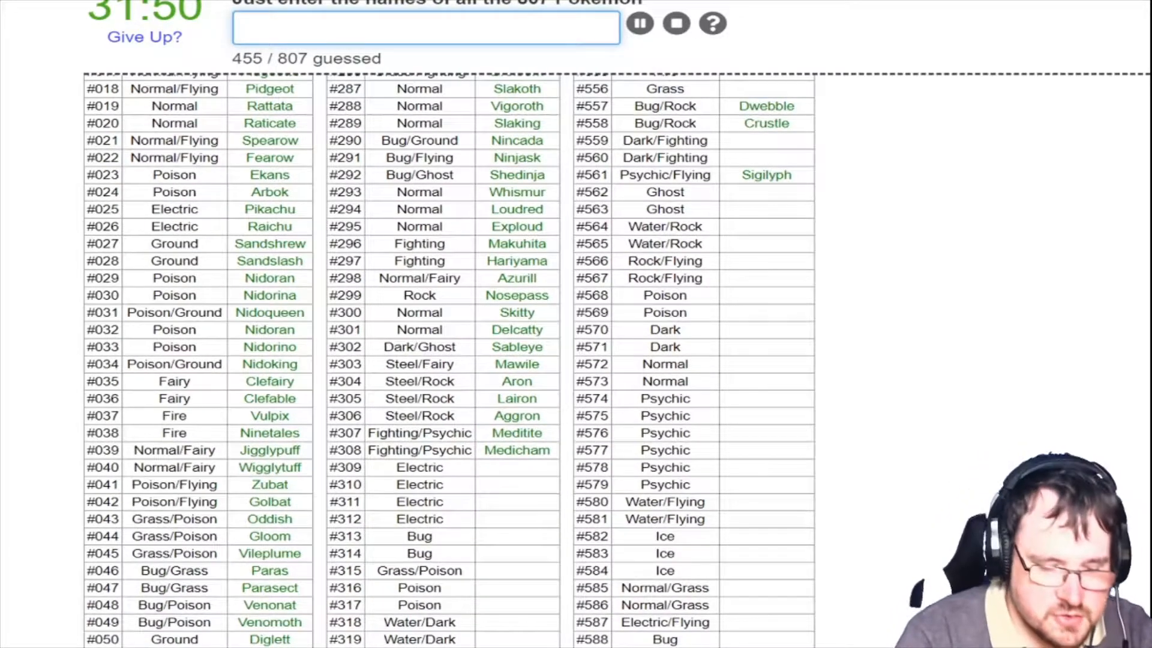
pyautogui.write('ma')
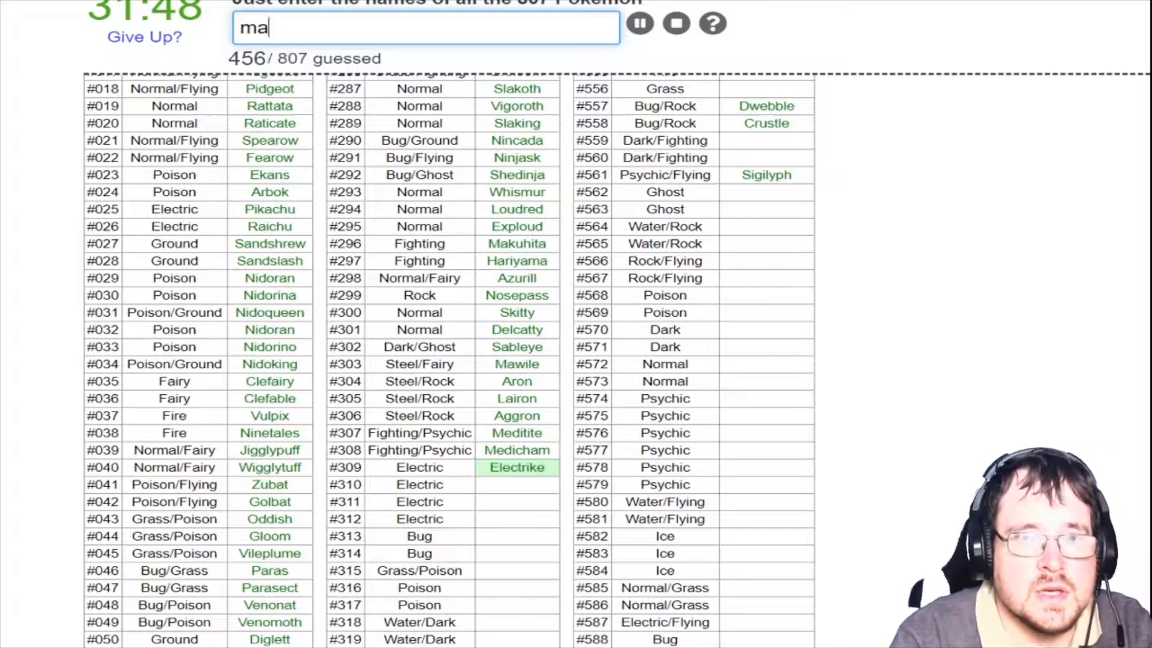
pyautogui.write('p')
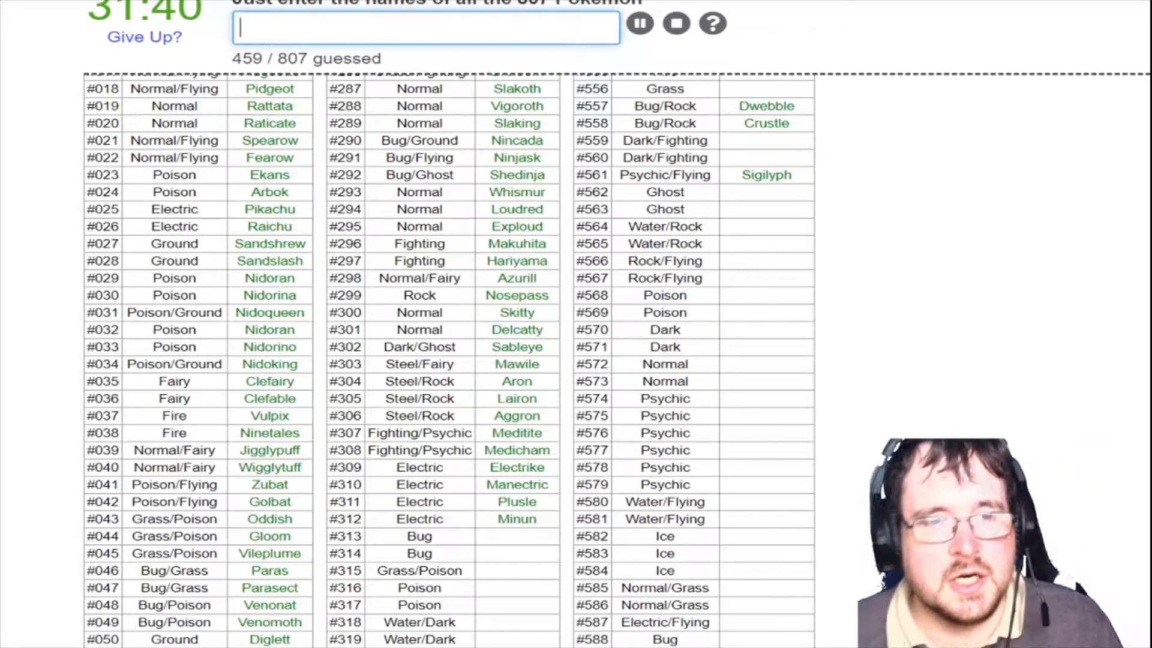
pyautogui.write('rose')
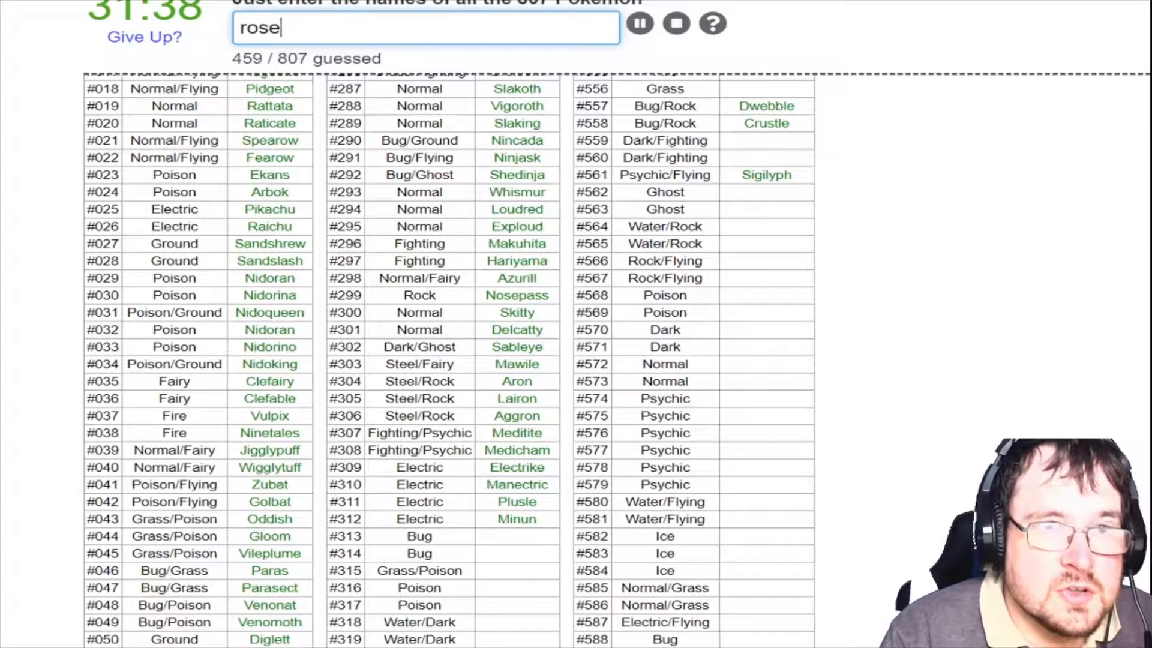
pyautogui.write('q')
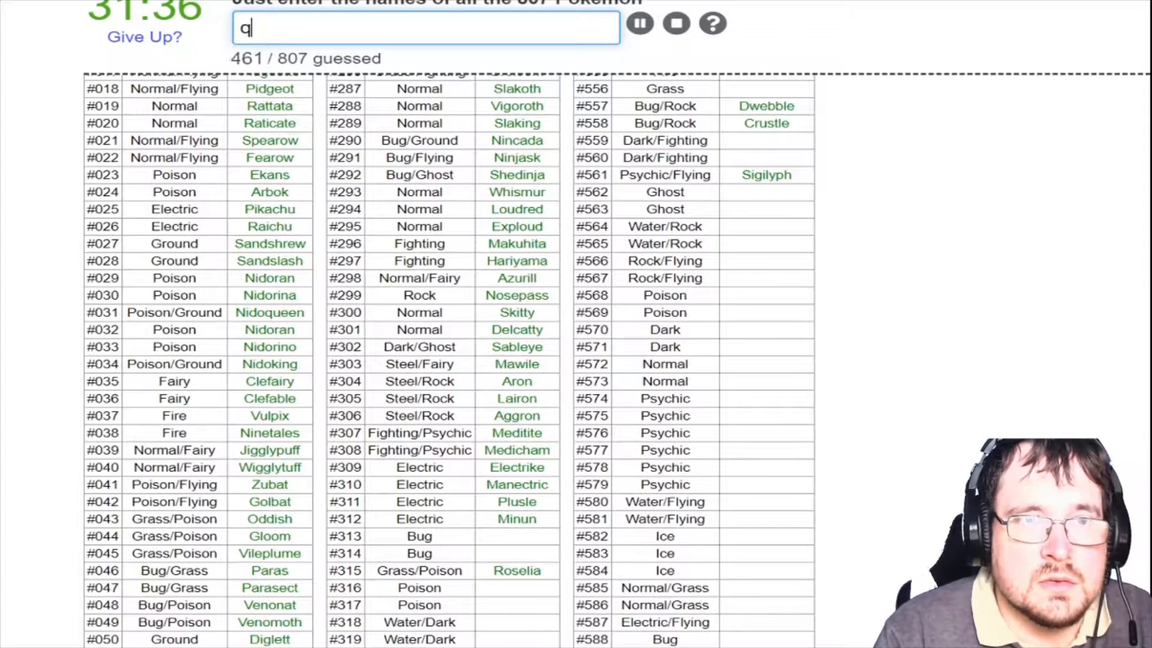
pyautogui.write('3')
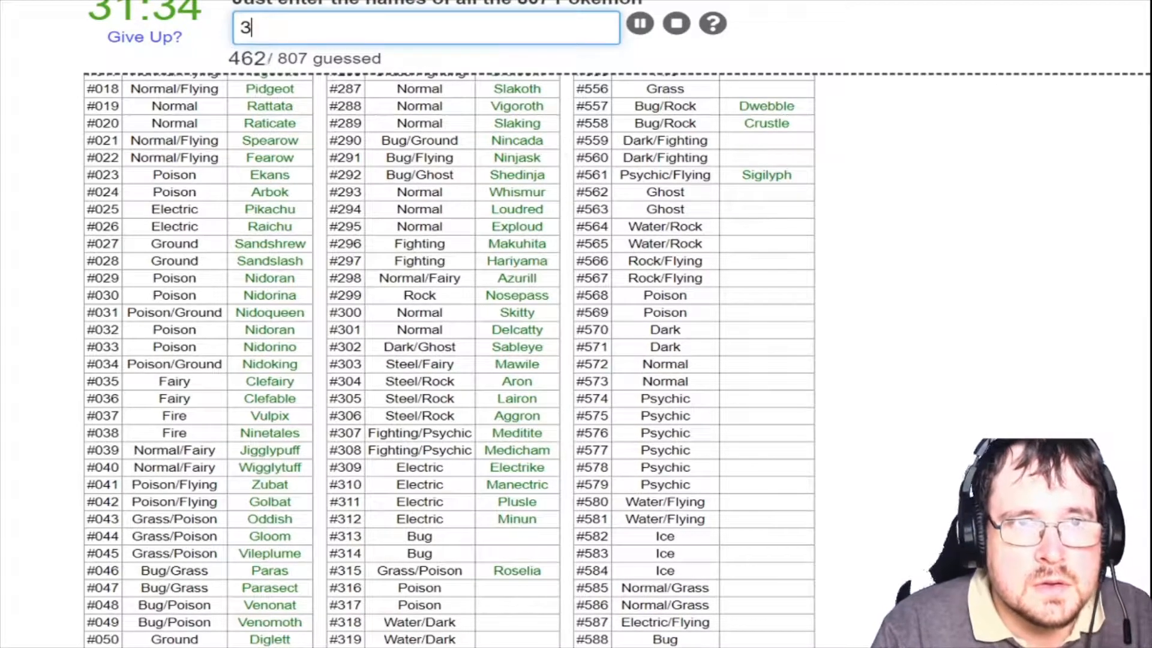
pyautogui.press('Backspace')
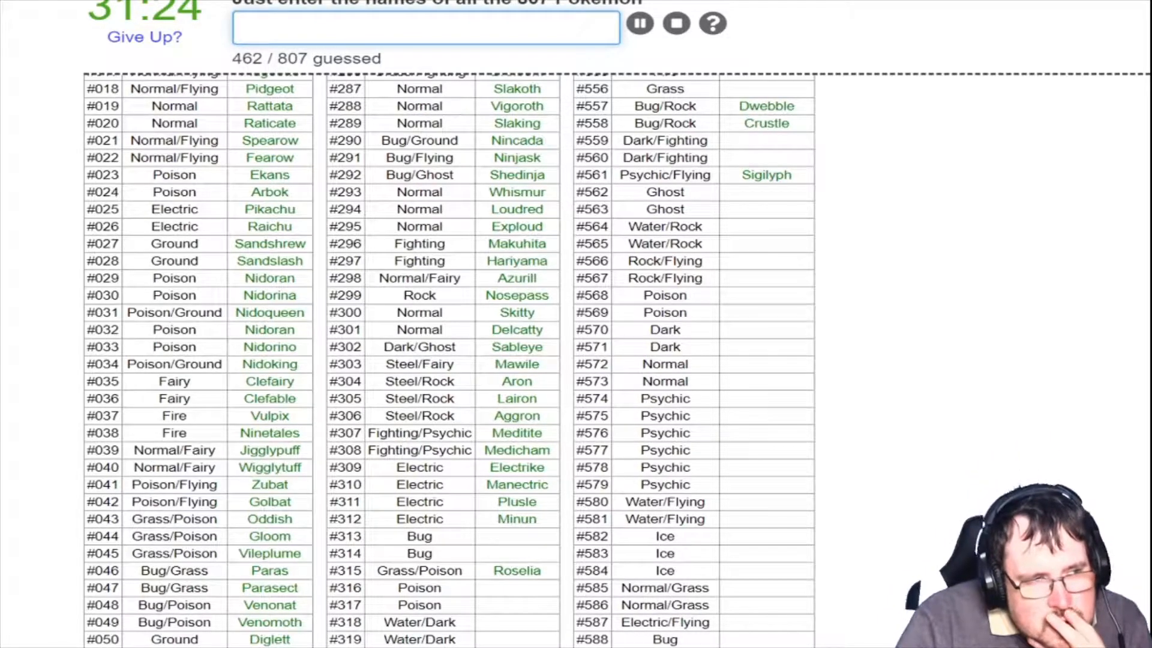
# Name Volbeat, Illumise, Gulpin, Swalot, Carvanha and Sharpedo, reaching 468 guessed
pyautogui.write('vo')
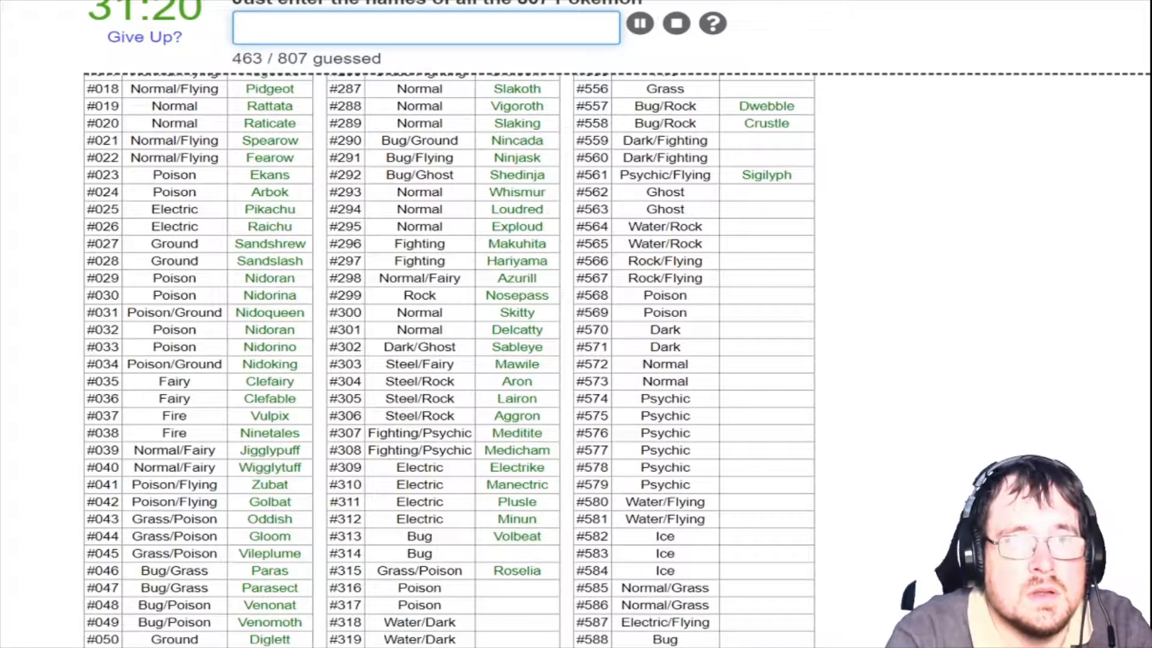
pyautogui.write('illum')
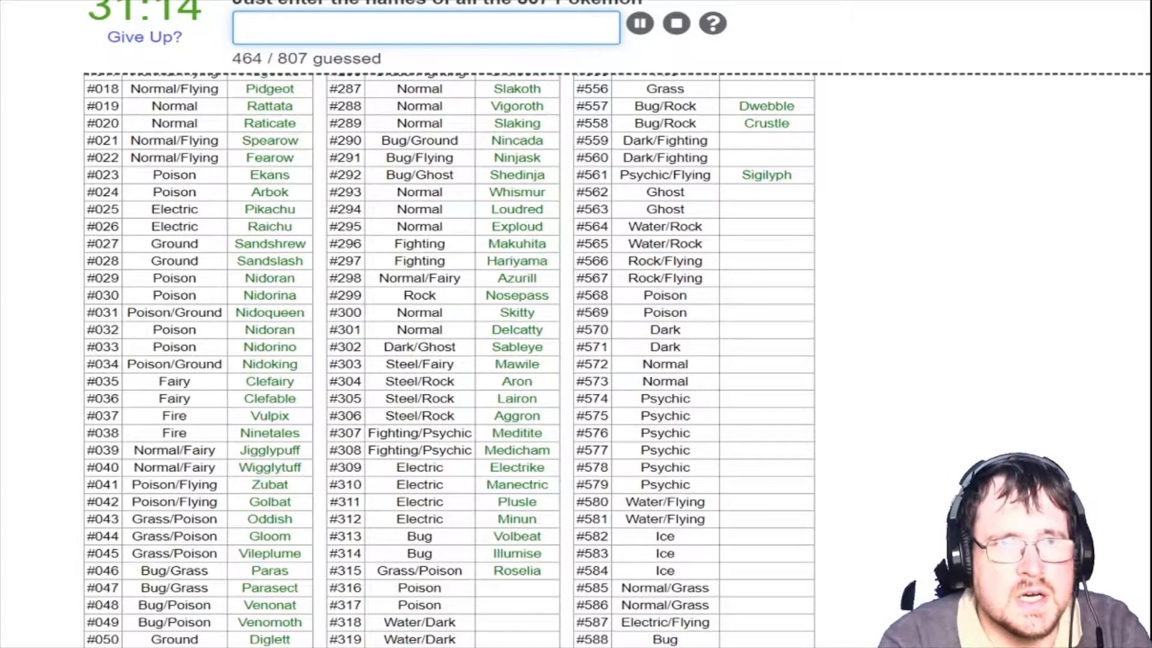
pyautogui.write('gu')
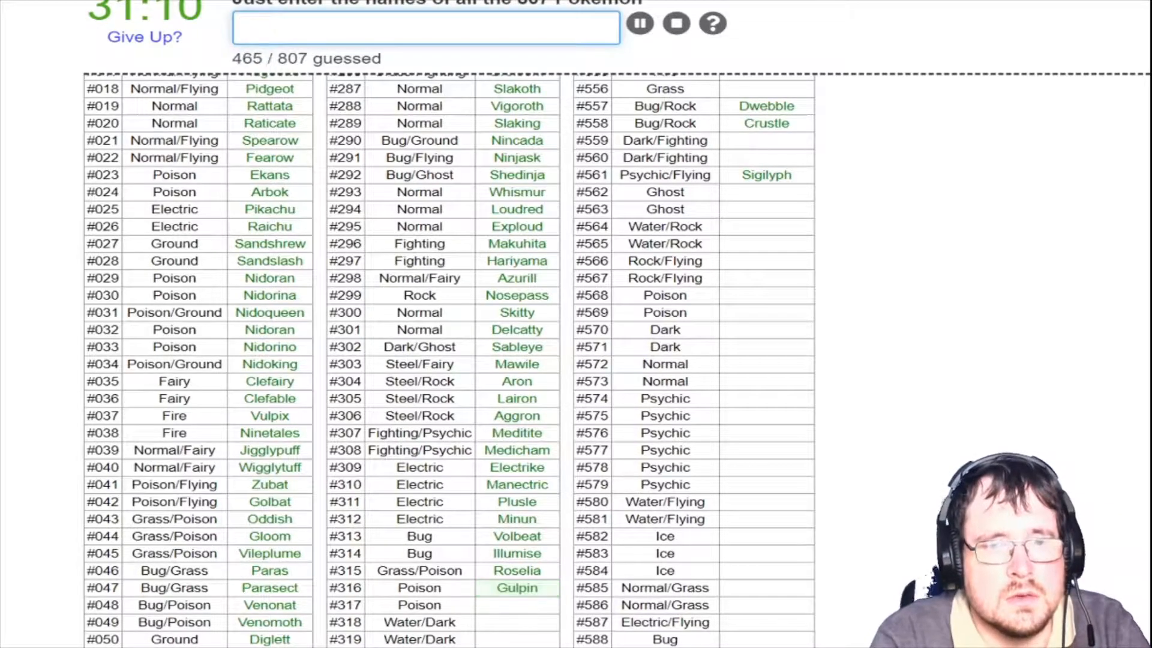
pyautogui.write('Swalot')
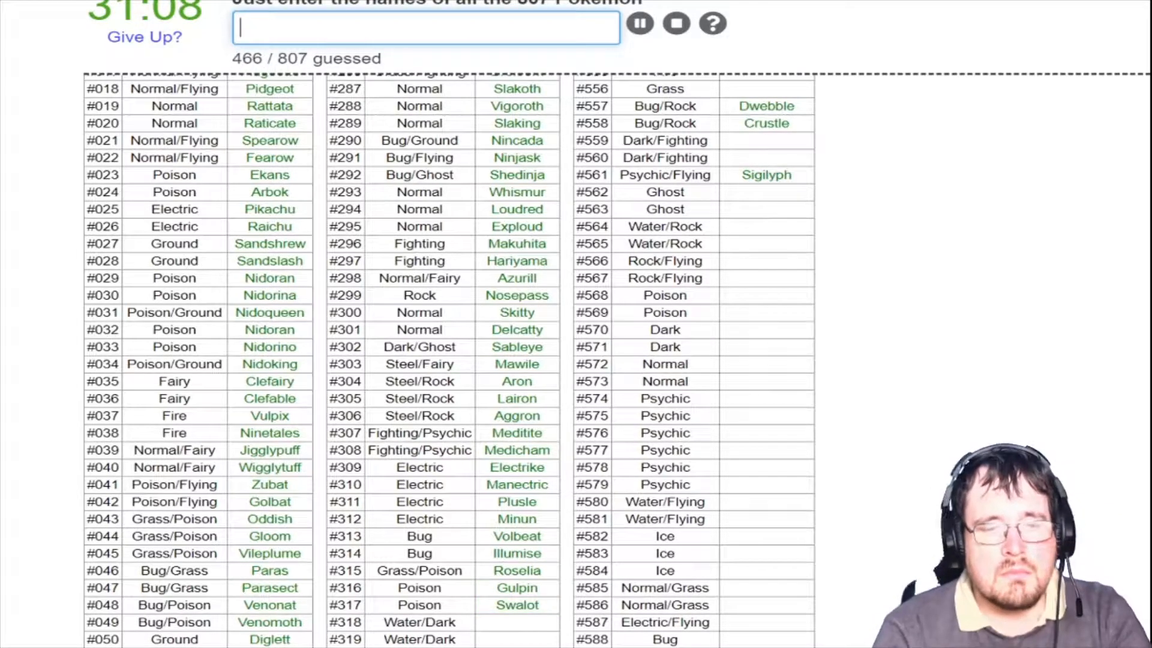
pyautogui.write('ca')
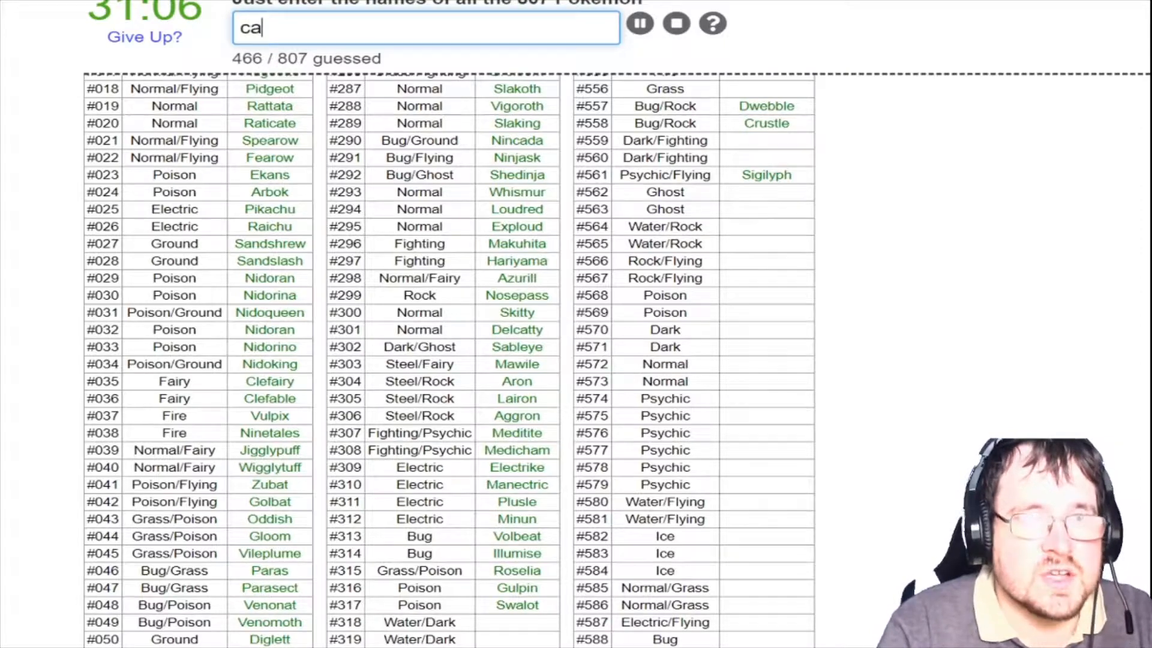
pyautogui.write('shar')
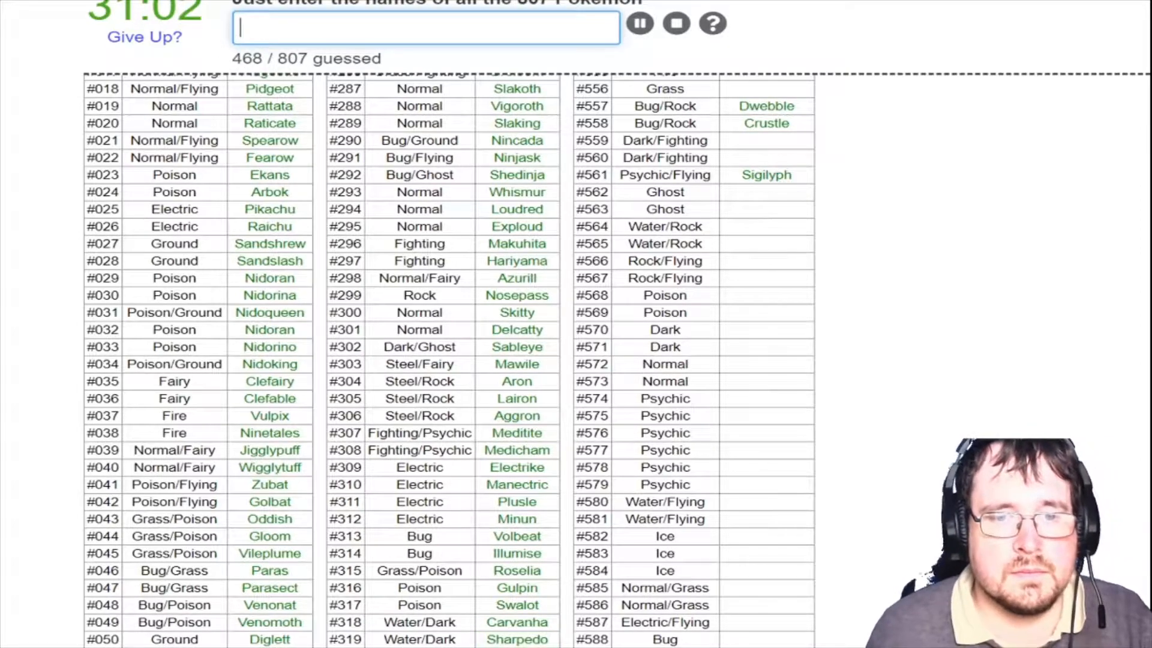
# Name Wailmer, Wailord, Numel, Camerupt, Torkoal, Spoink, Grumpig and Dunsparce
pyautogui.scroll(-3)
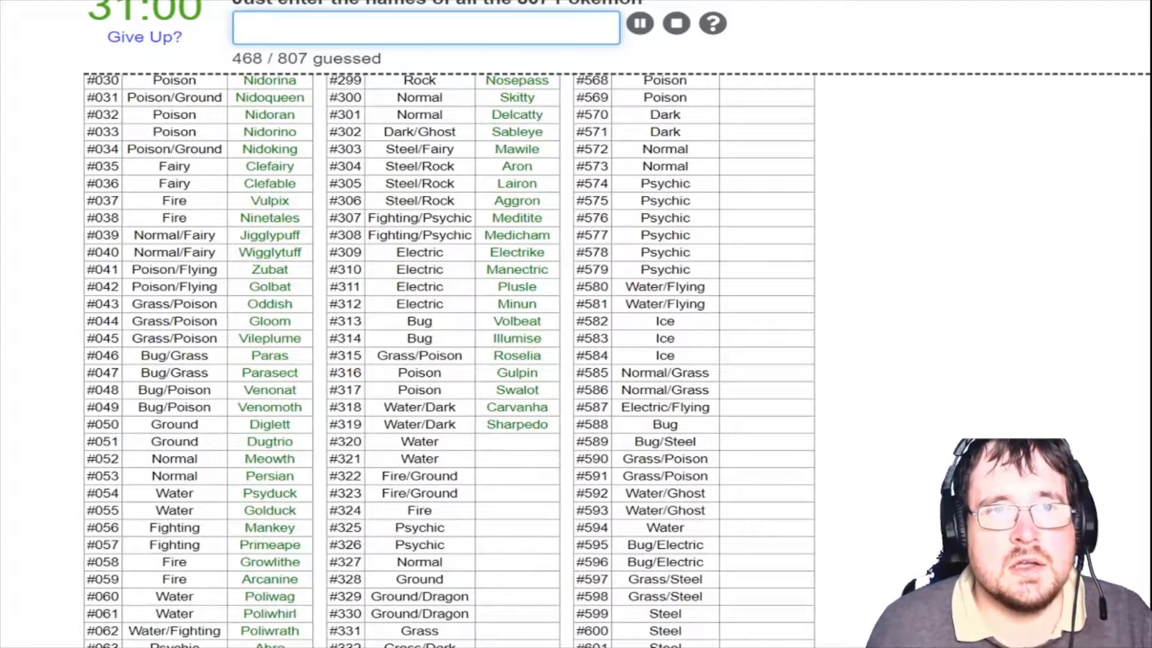
pyautogui.write('wailme')
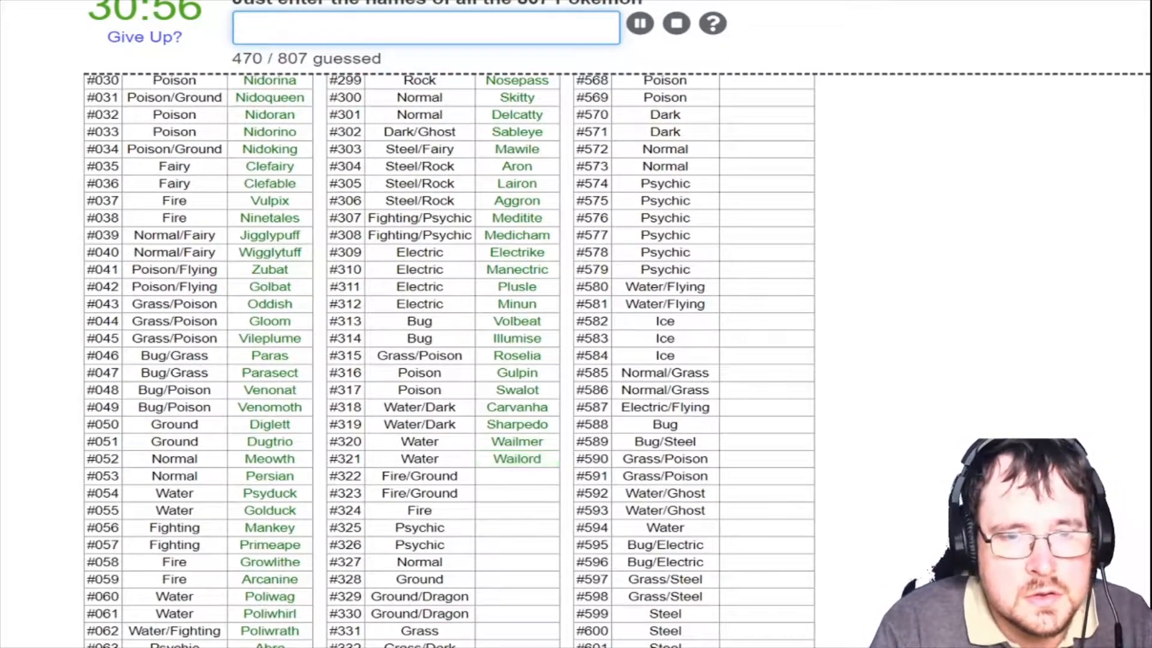
pyautogui.write('c')
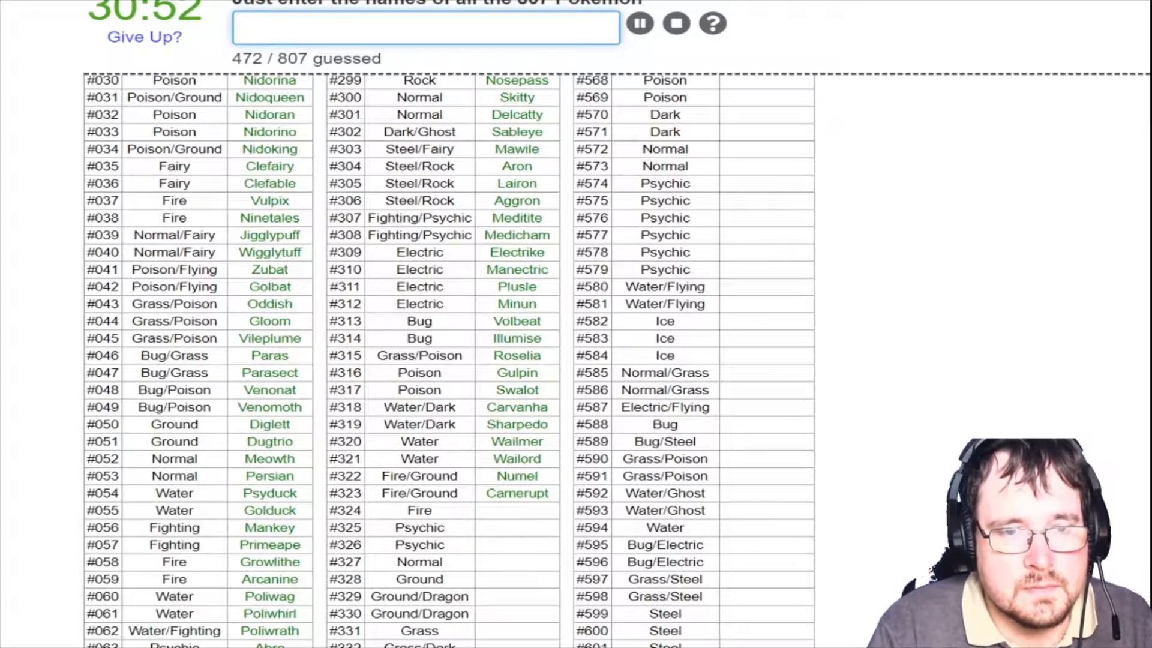
pyautogui.write('tor')
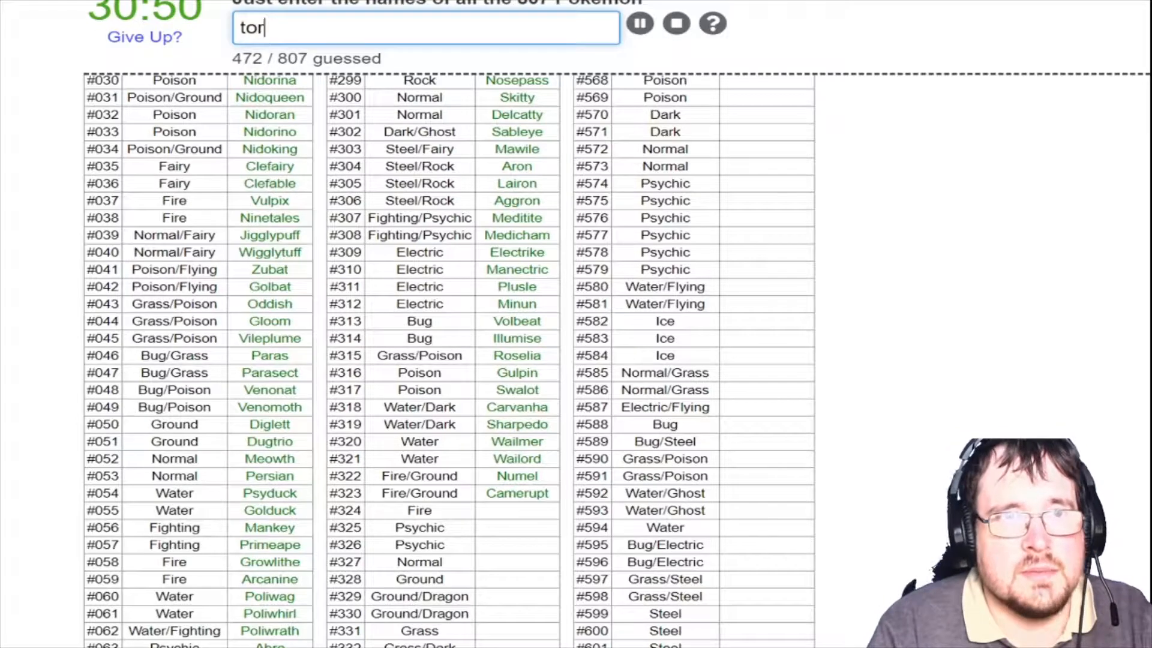
pyautogui.press('Return')
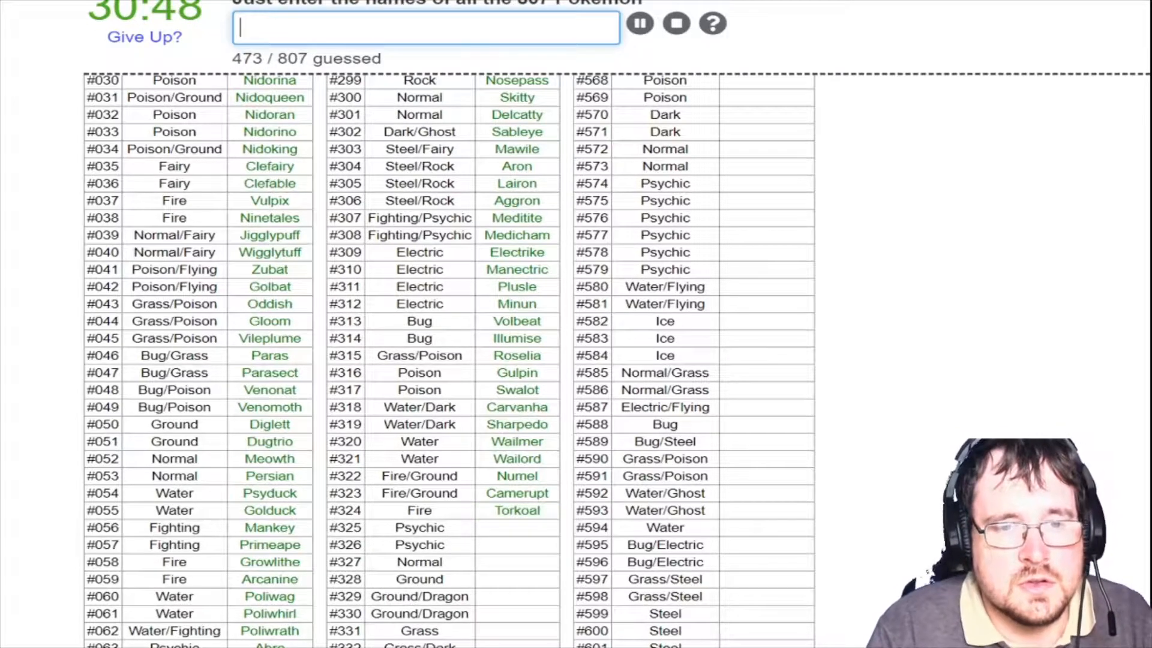
pyautogui.write('gr')
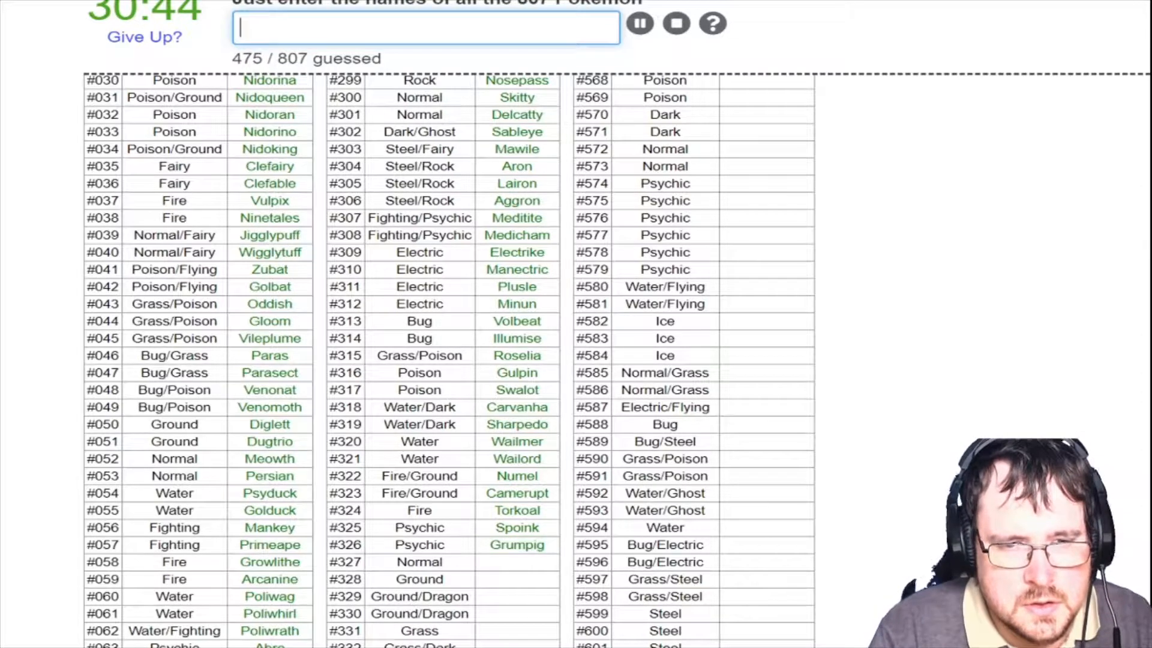
pyautogui.write('dunsp')
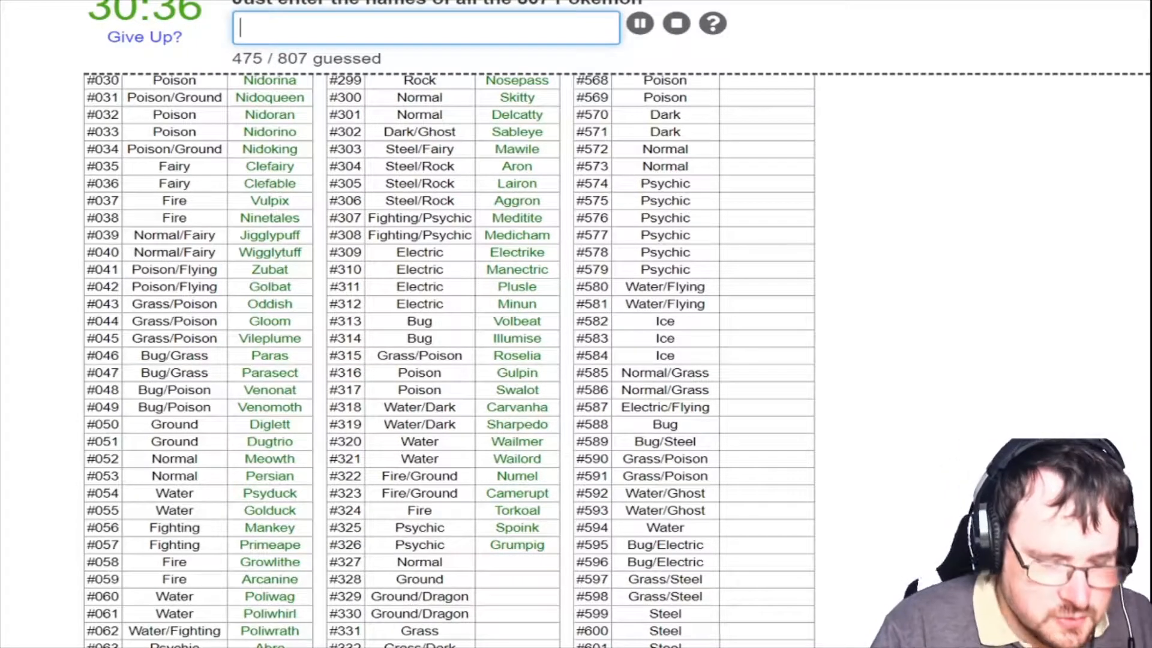
# Name Trapinch, Vibrava and Flygon, reaching 478 guessed
pyautogui.write('Trapinch')
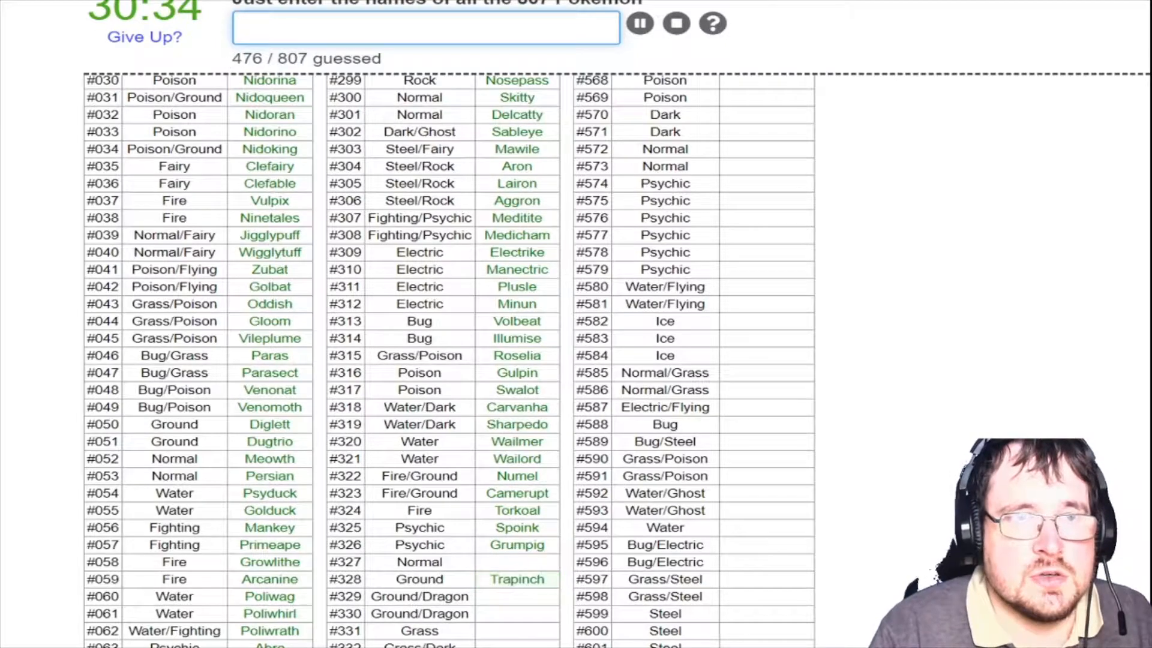
pyautogui.write('Vibrava')
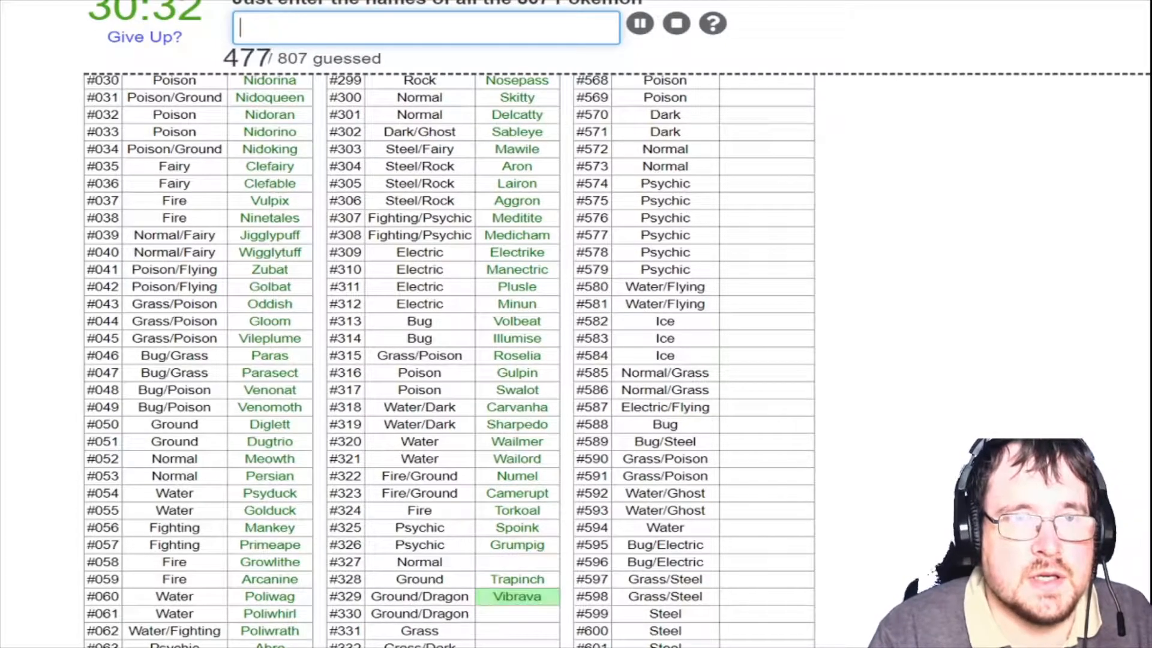
pyautogui.write('Flygon')
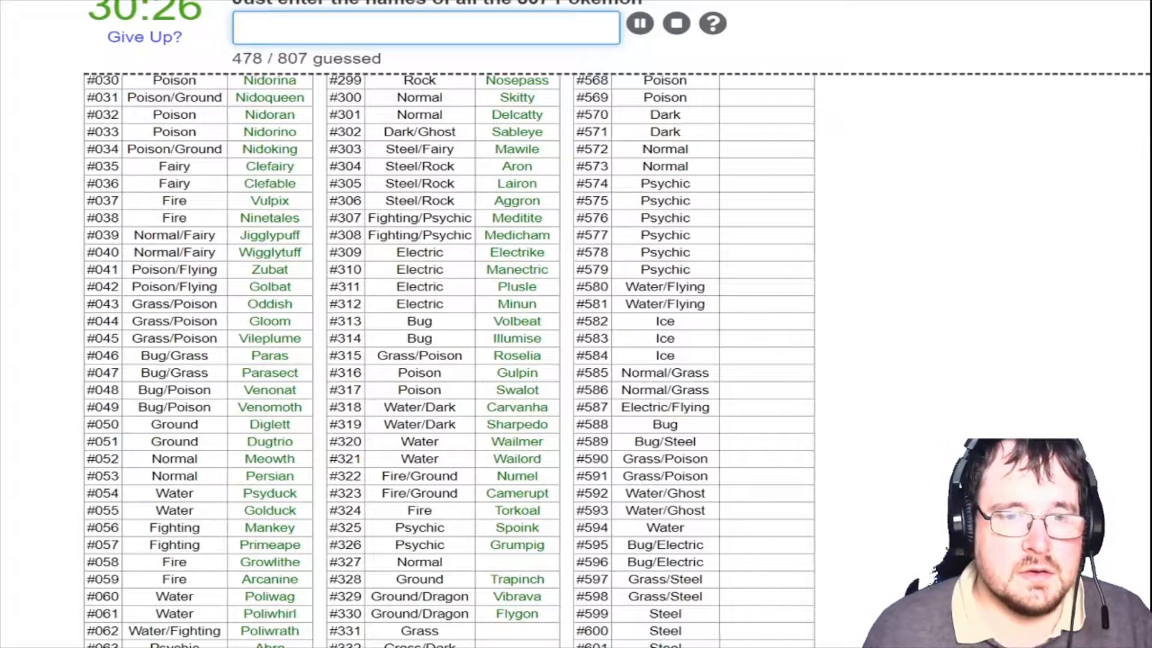
pyautogui.scroll(-3)
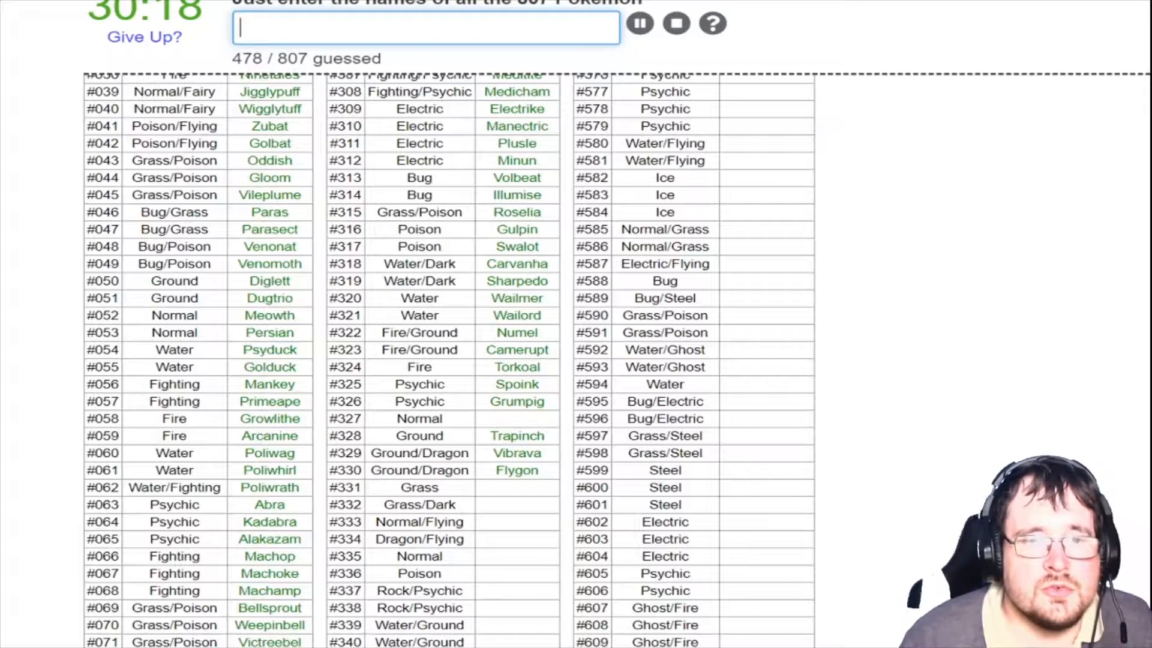
# Name Swablu, Altaria, Cacnea, Cacturne, Spinda, Zangoose, Lunatone, Solrock, Barboach and Whiscash
pyautogui.write('swabl')
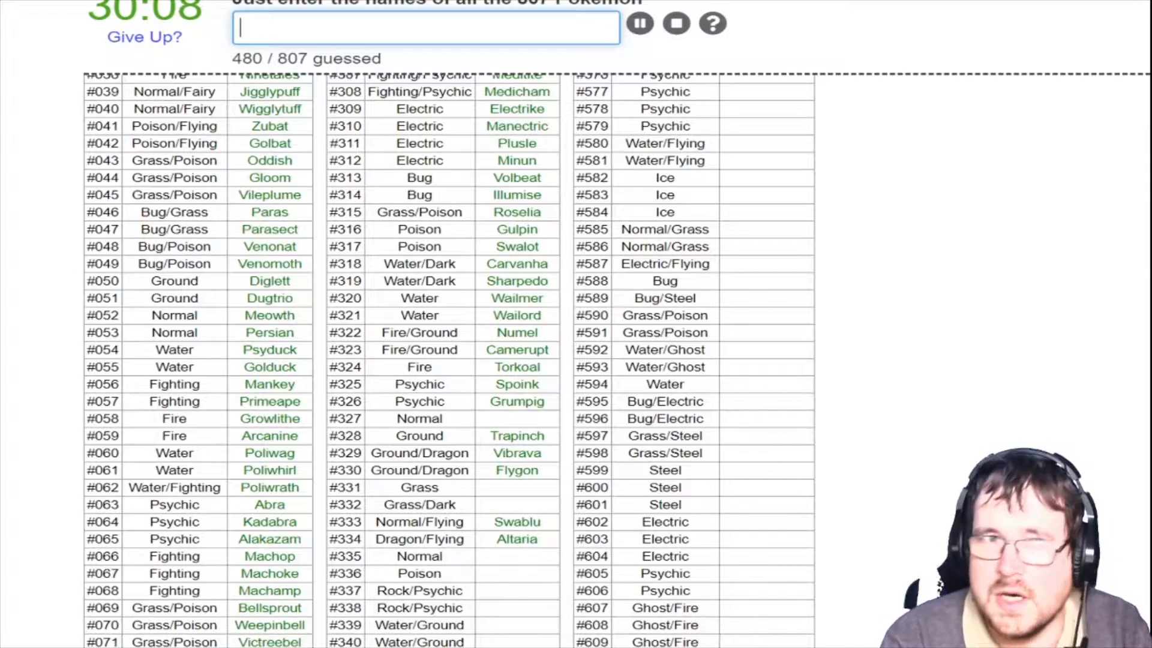
pyautogui.write('Cacnea')
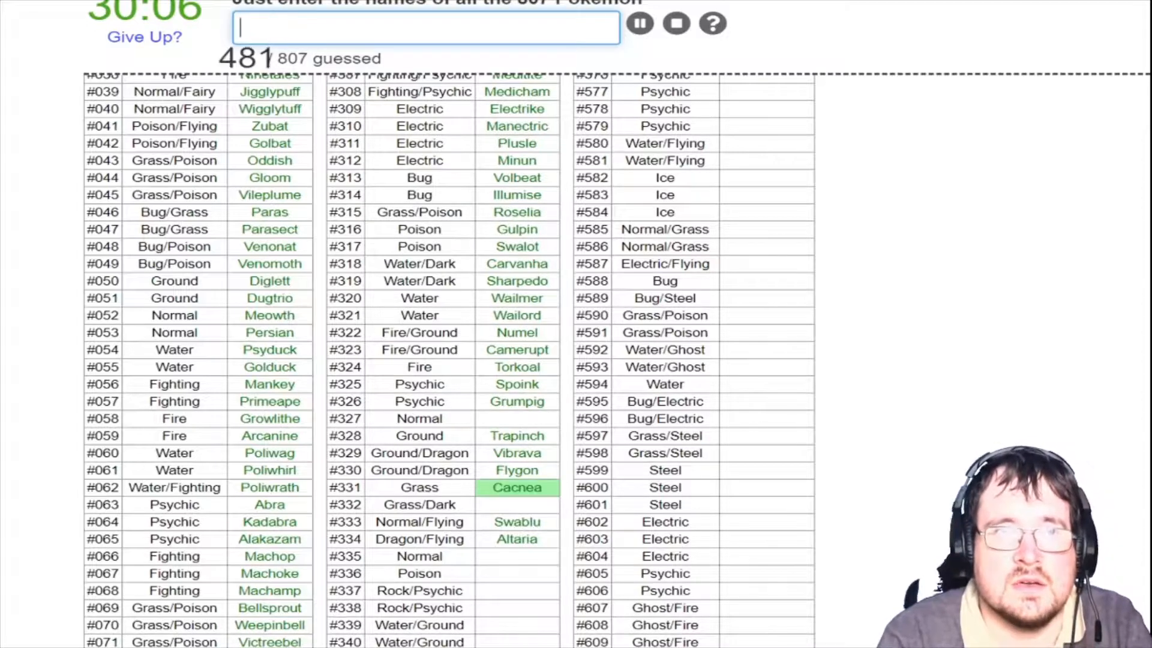
pyautogui.write('Cacturne')
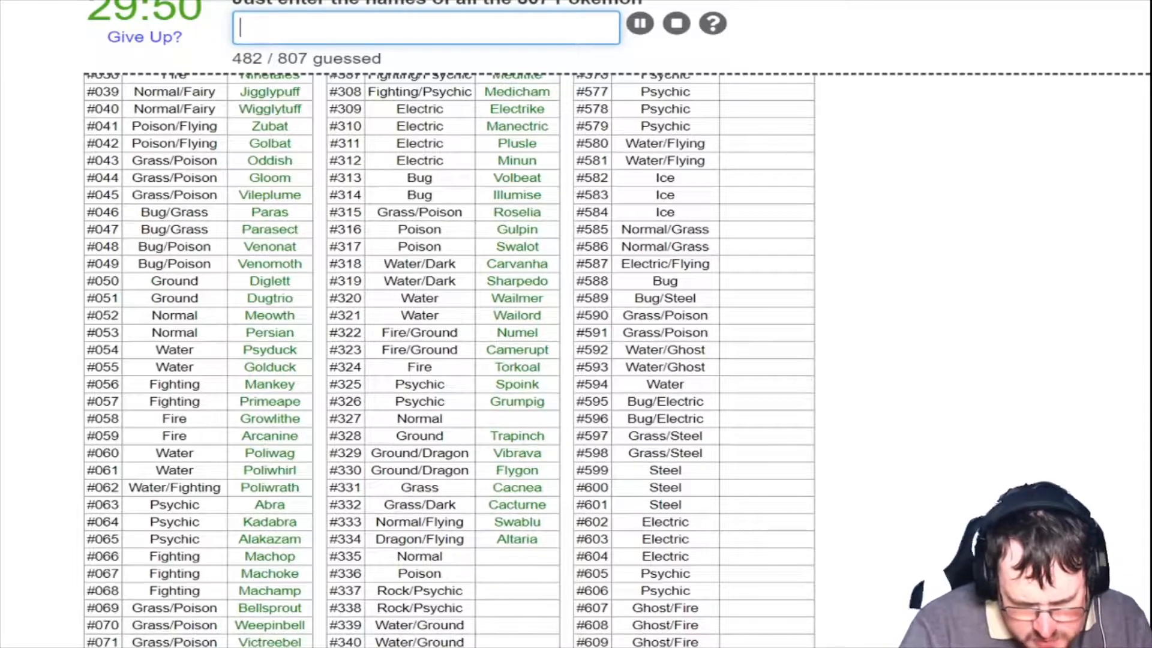
pyautogui.write('spi')
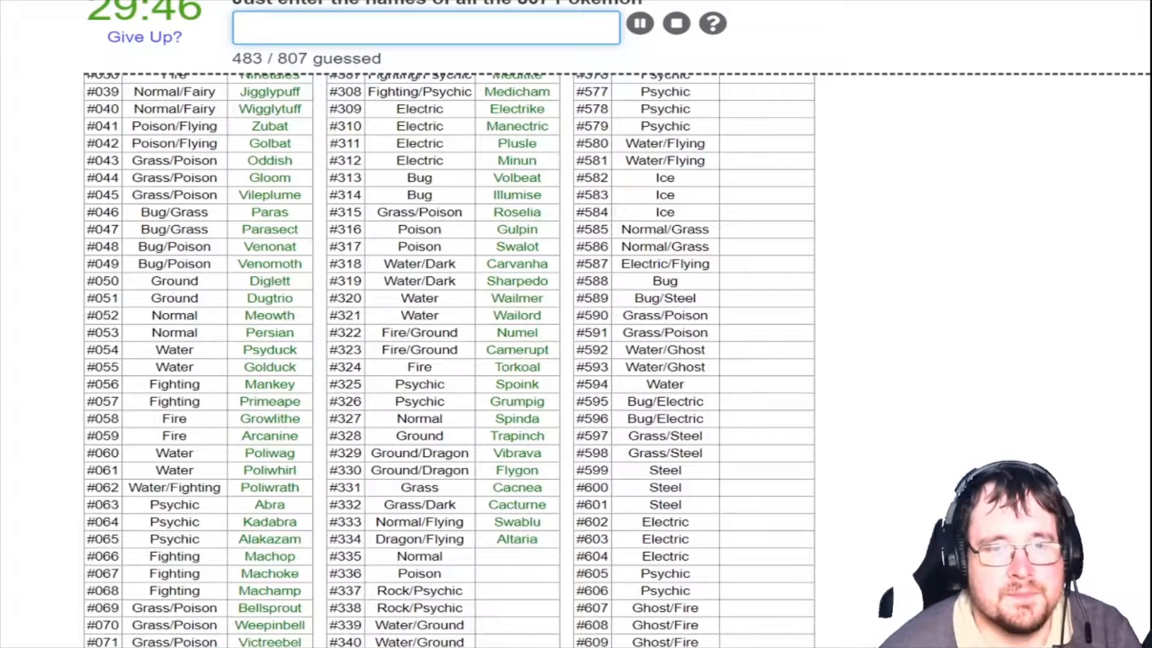
pyautogui.write('zangoo')
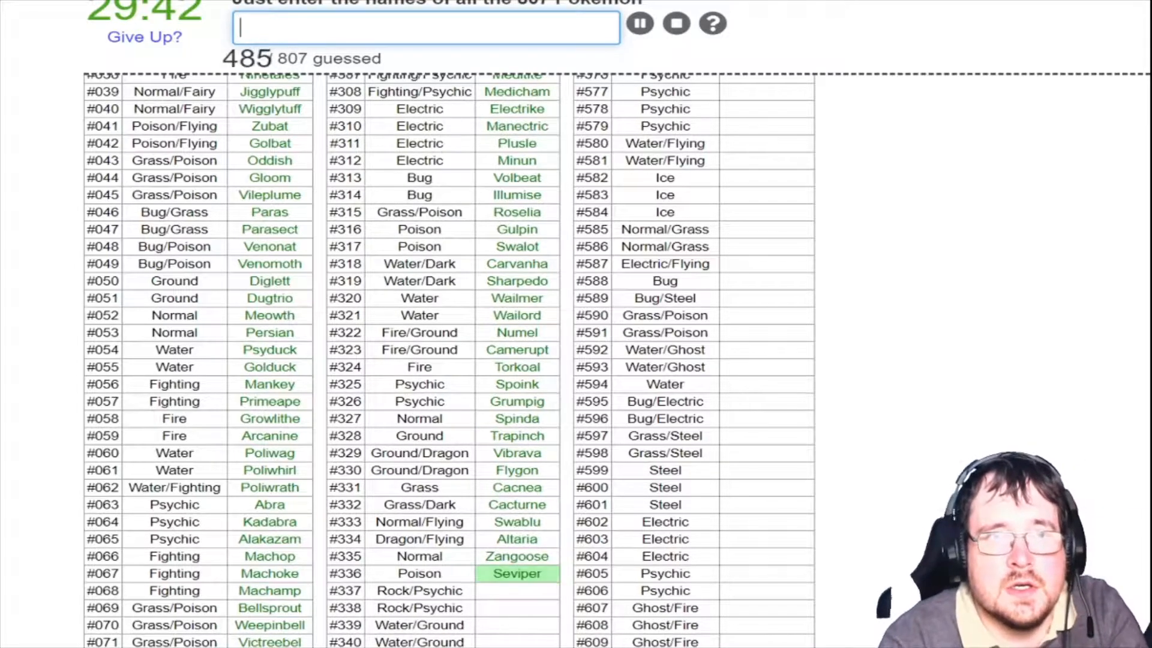
pyautogui.write('lu')
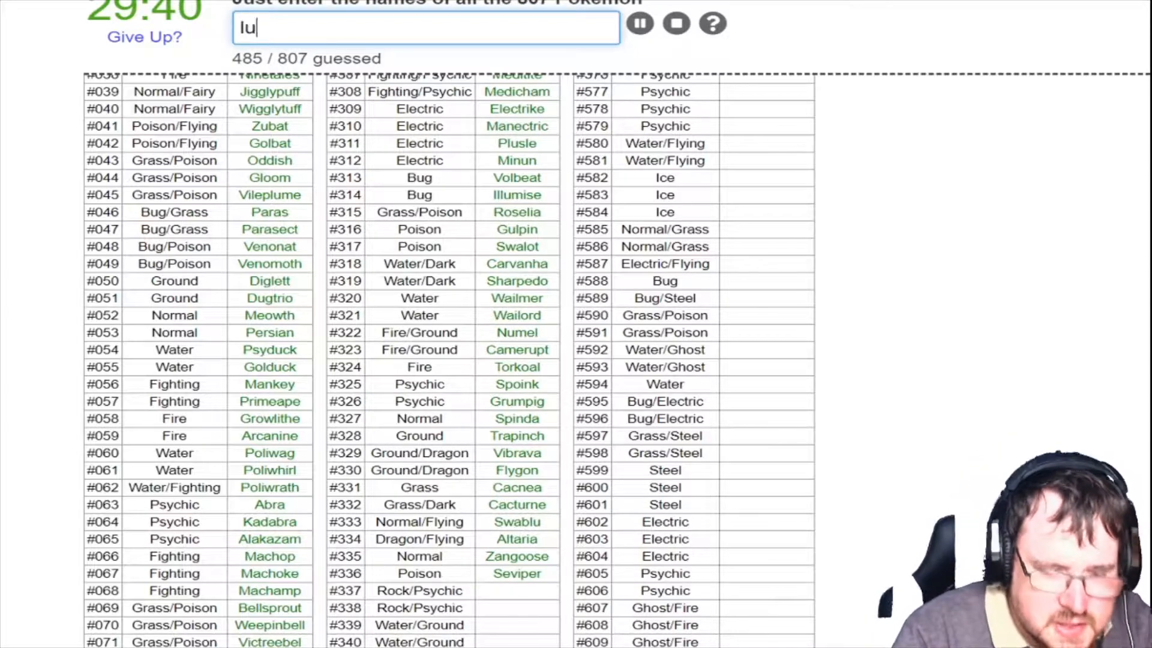
pyautogui.write('solr')
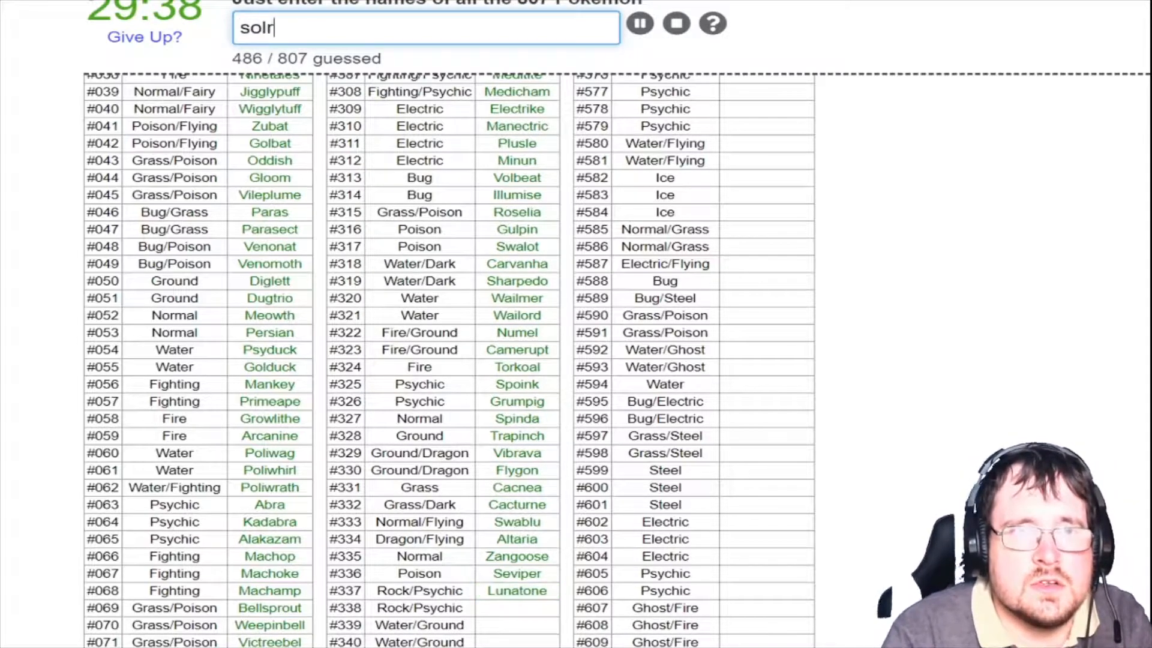
pyautogui.write('b')
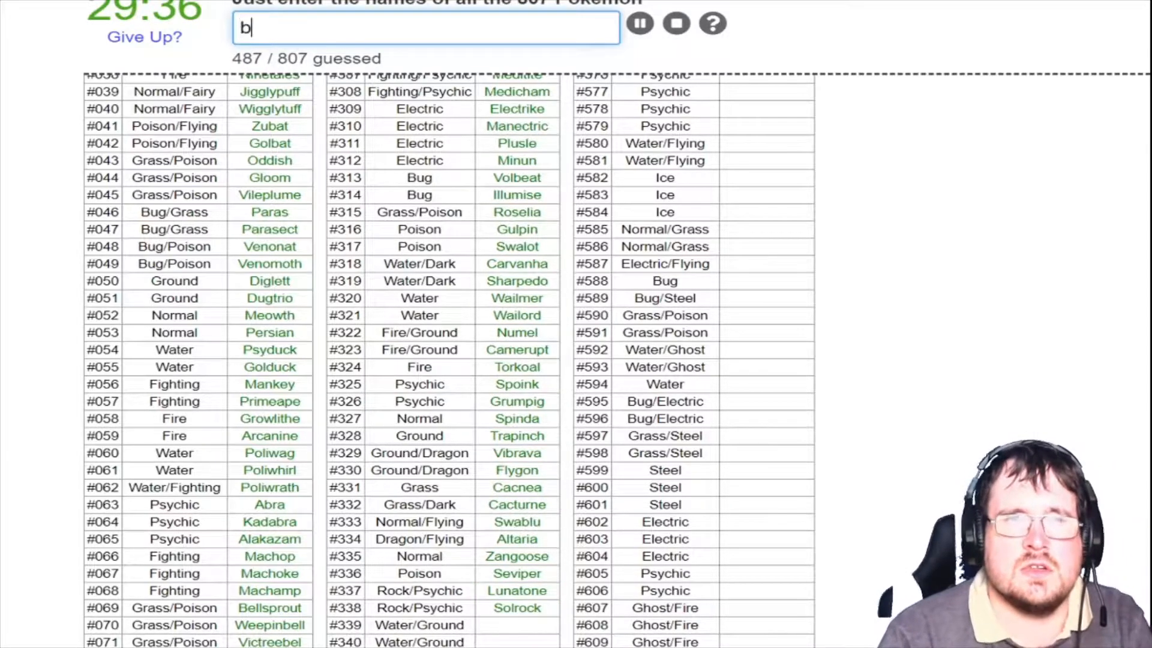
pyautogui.write('whic')
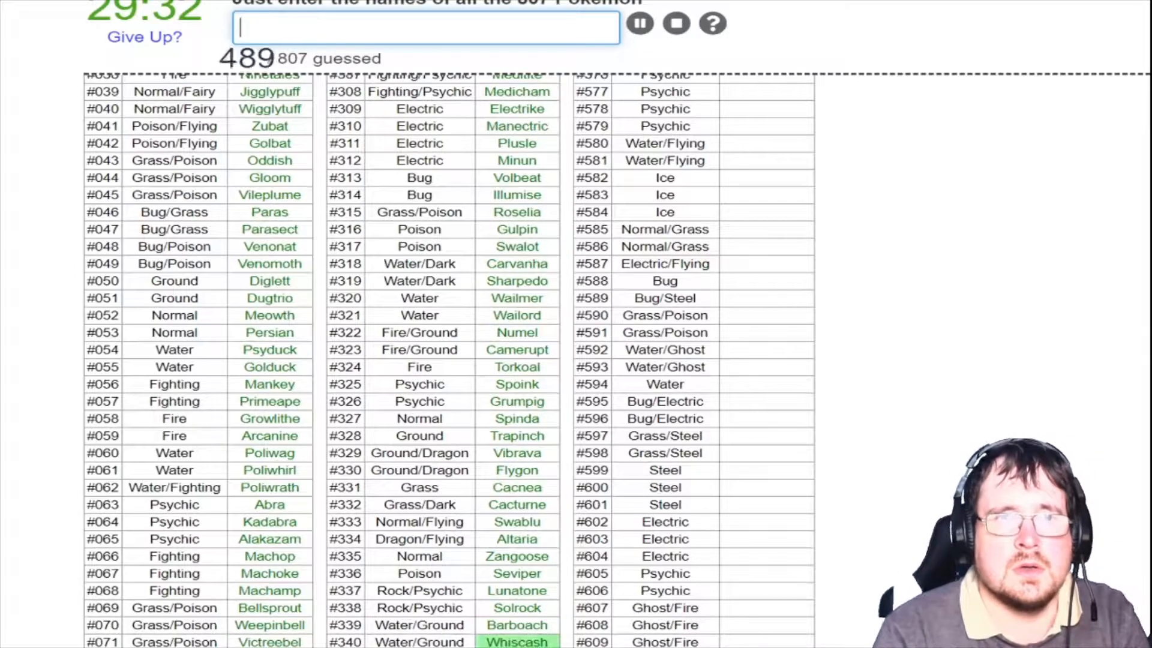
pyautogui.scroll(-3)
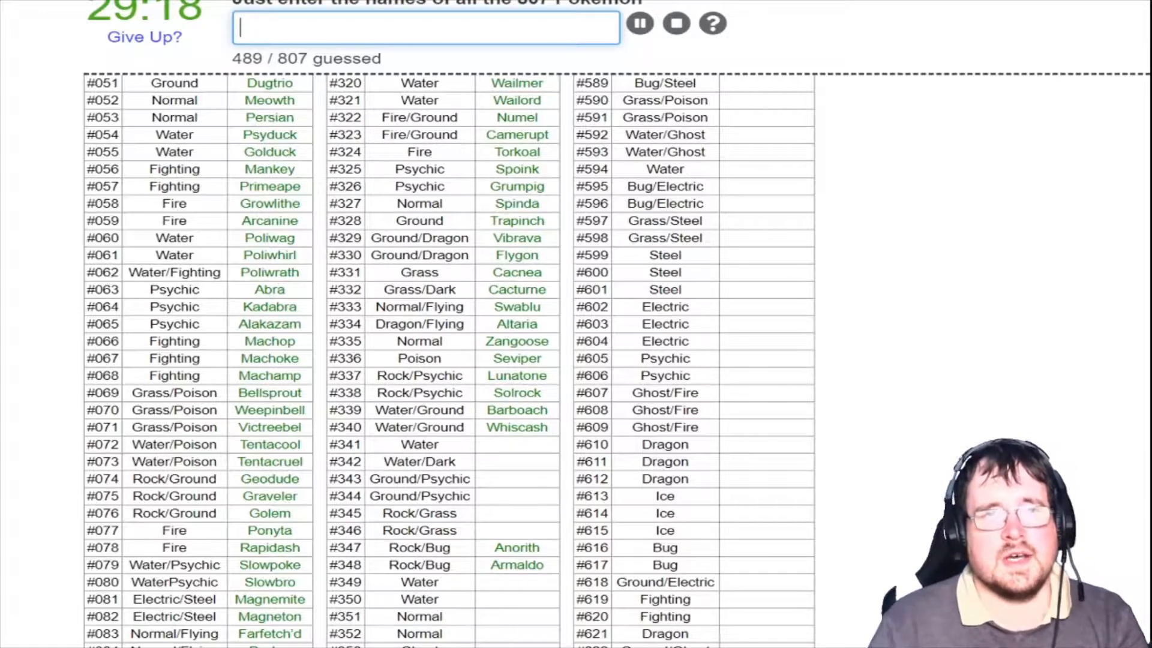
# Name Corphish, Crawdaunt, Baltoy, Claydol, Lileep, Cradily and Milotic, reaching 497 guessed
pyautogui.write('Corphish')
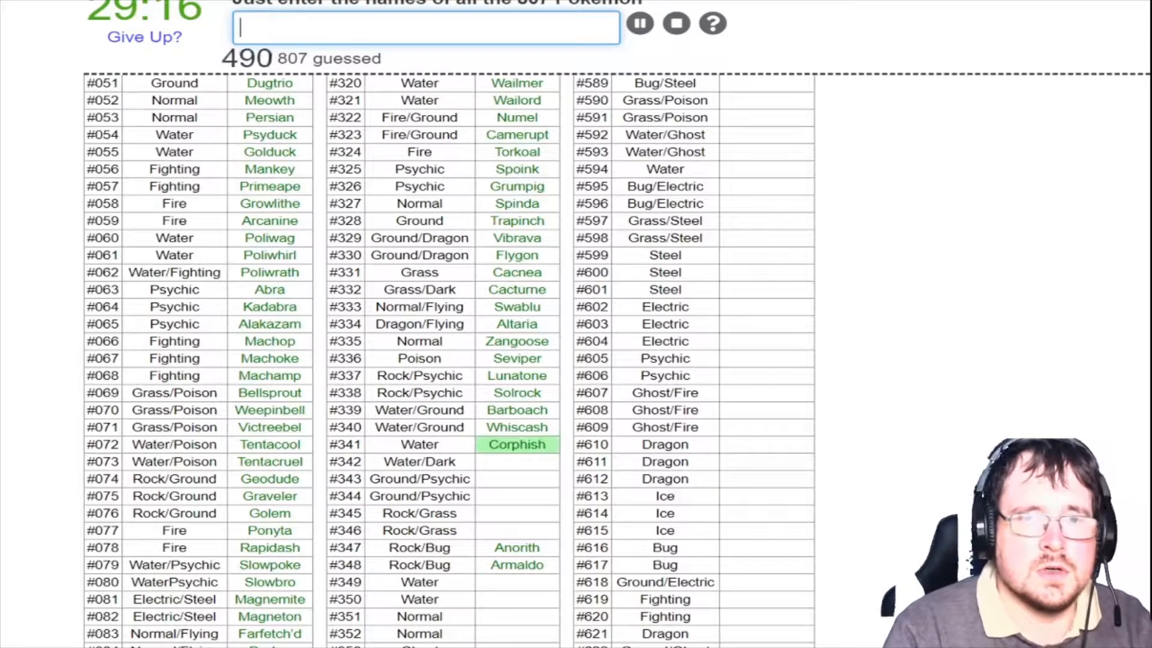
pyautogui.write('crawdaumt')
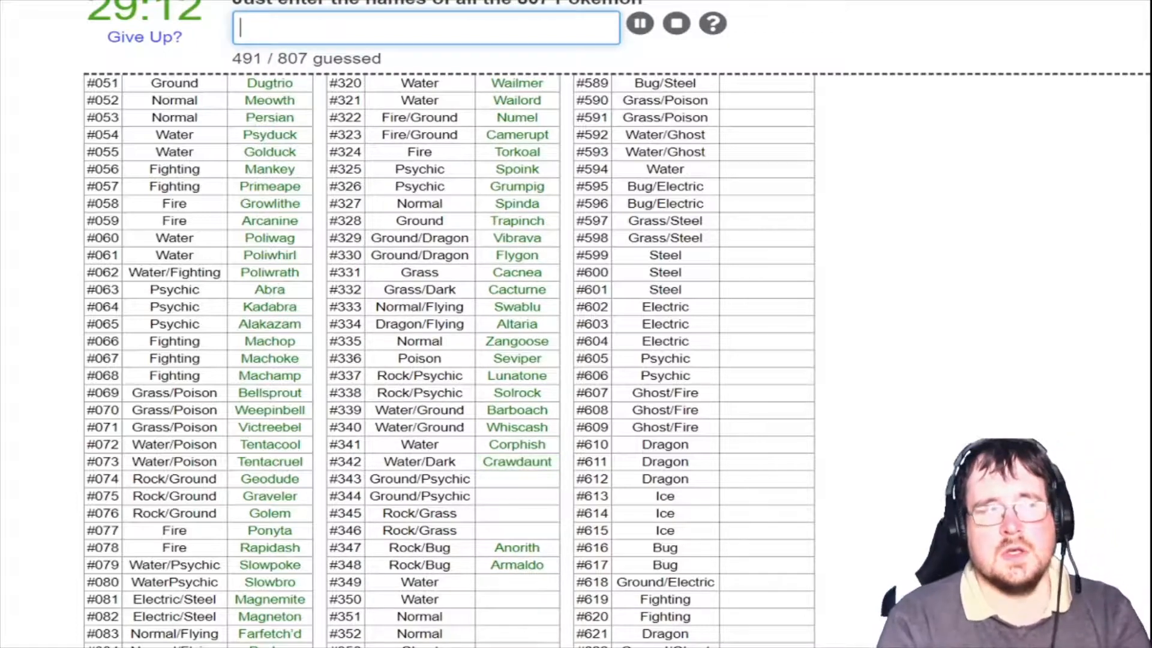
pyautogui.write('cl')
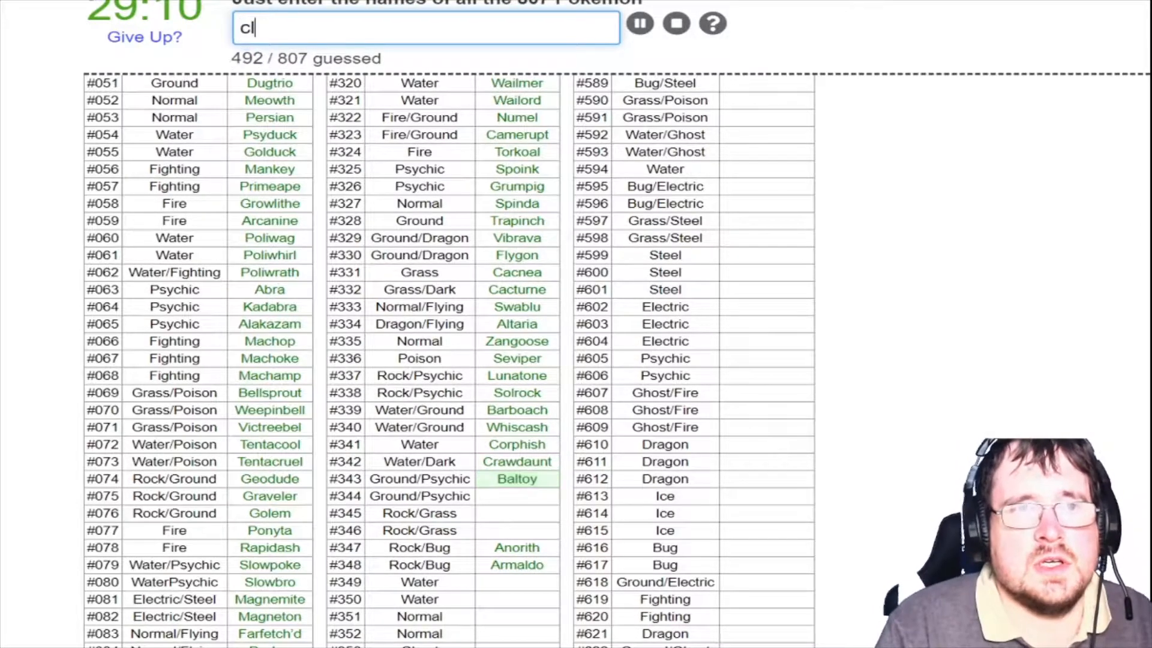
pyautogui.write('Claydol')
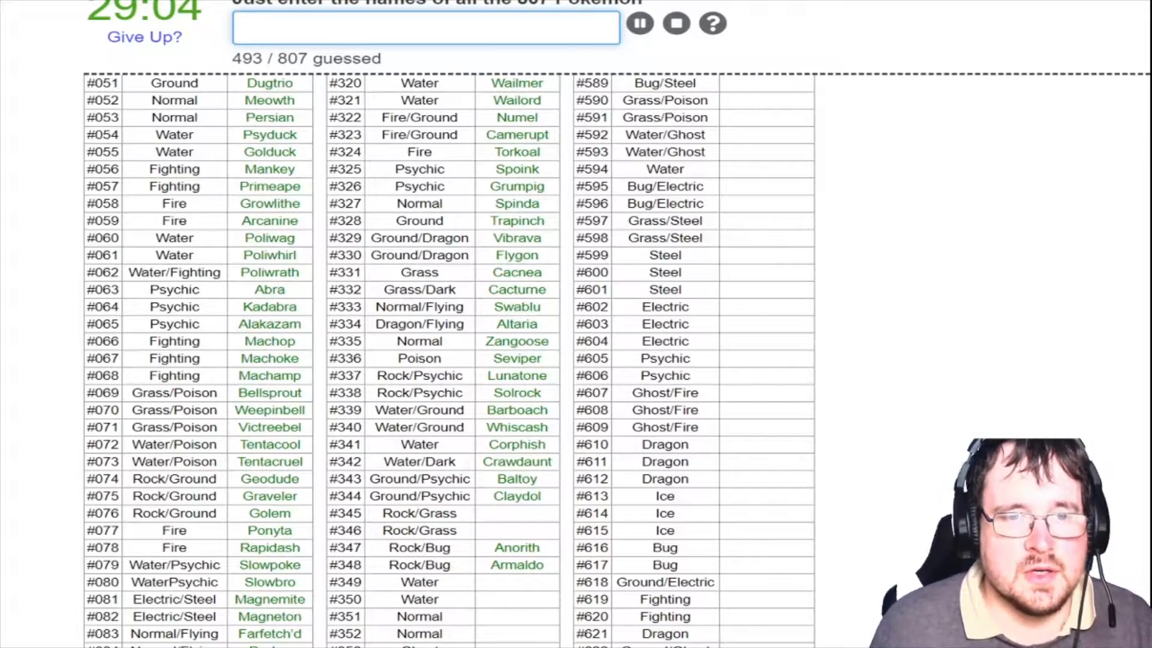
pyautogui.write('c')
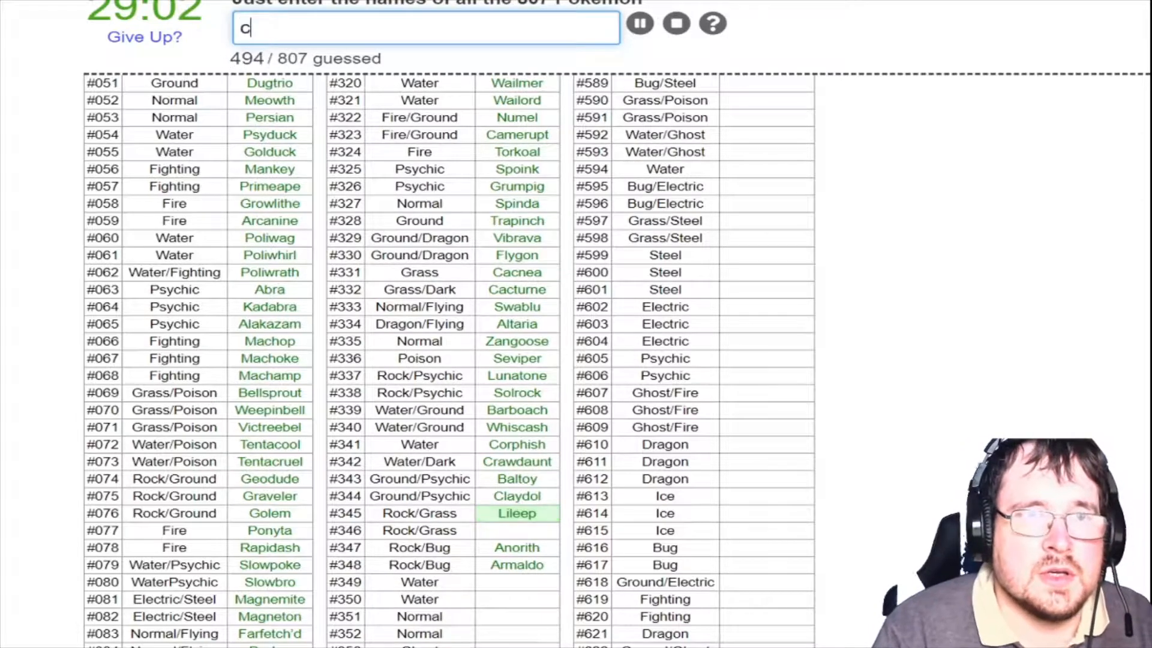
pyautogui.write('cradily')
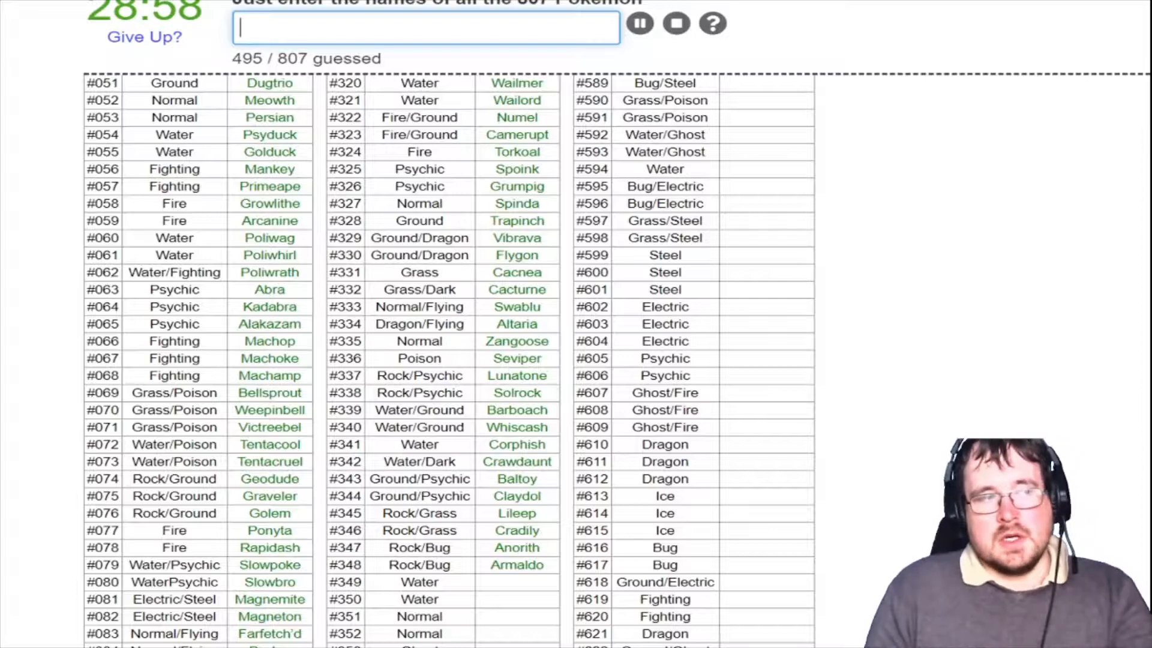
pyautogui.write('mil')
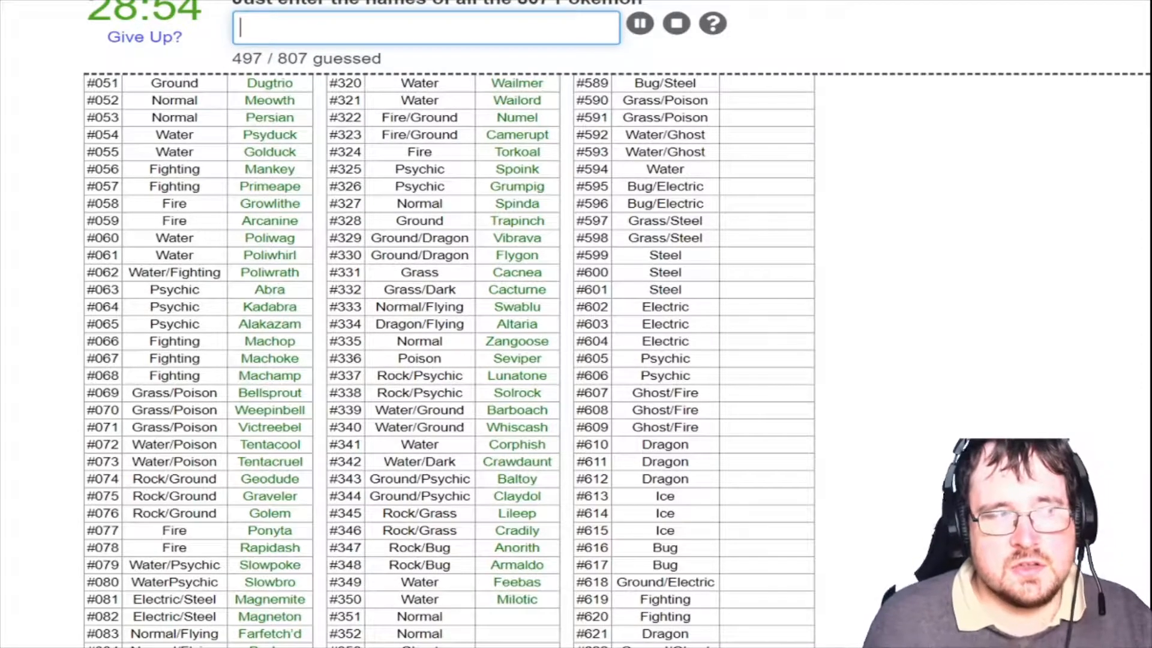
pyautogui.scroll(-3)
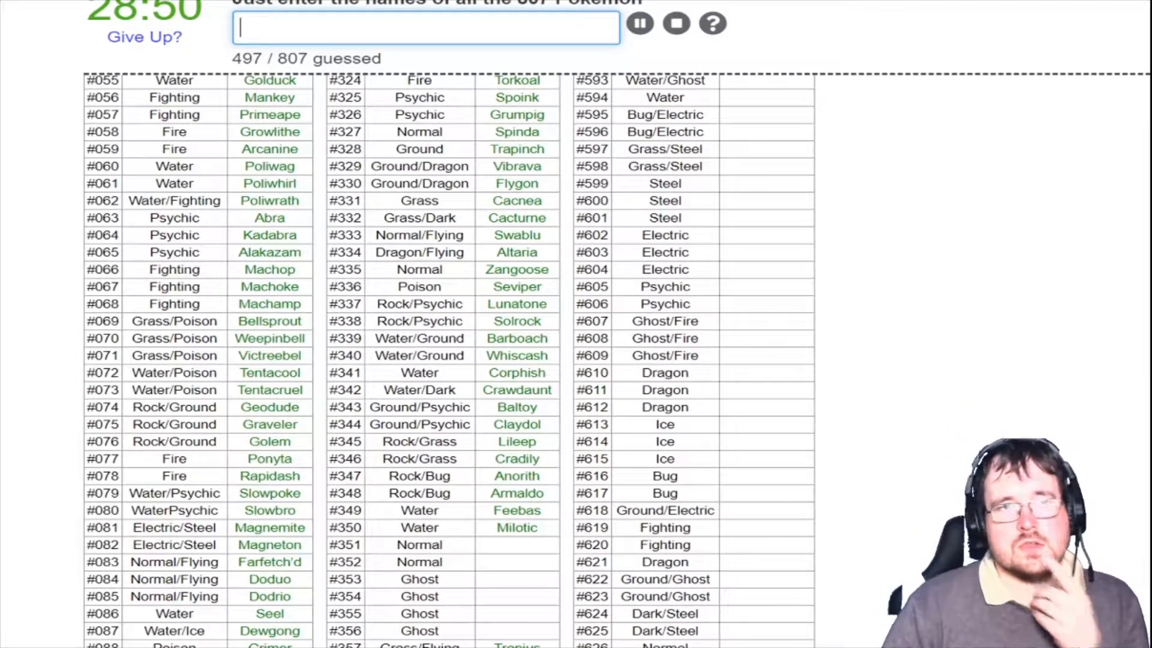
# Name Castform, Kecleon, Shuppet, Banette, Duskull, Dusclops and Dusknoir, reaching 504 guessed
pyautogui.write('castfirmn')
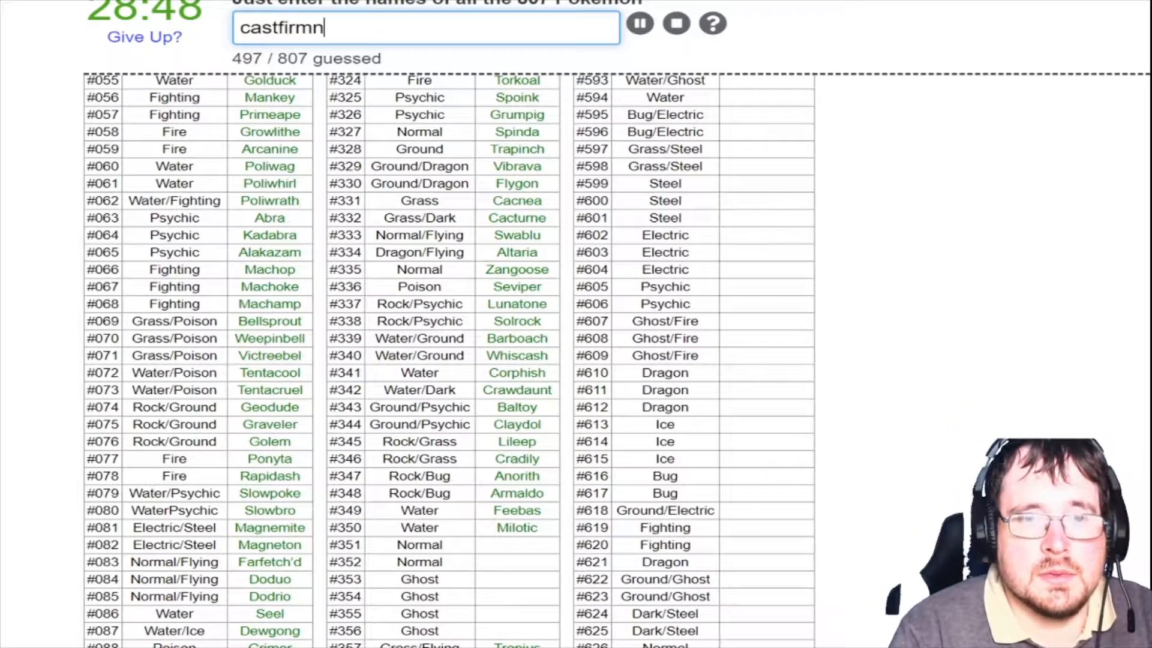
pyautogui.press('BackSpace')
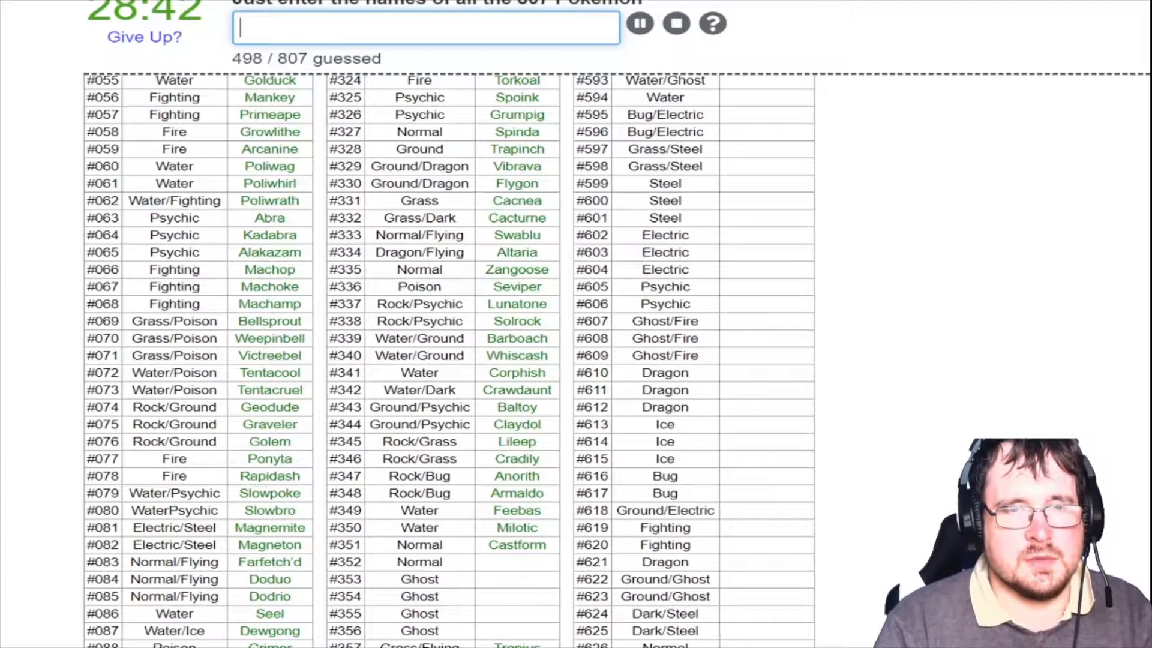
pyautogui.write('Kecleon')
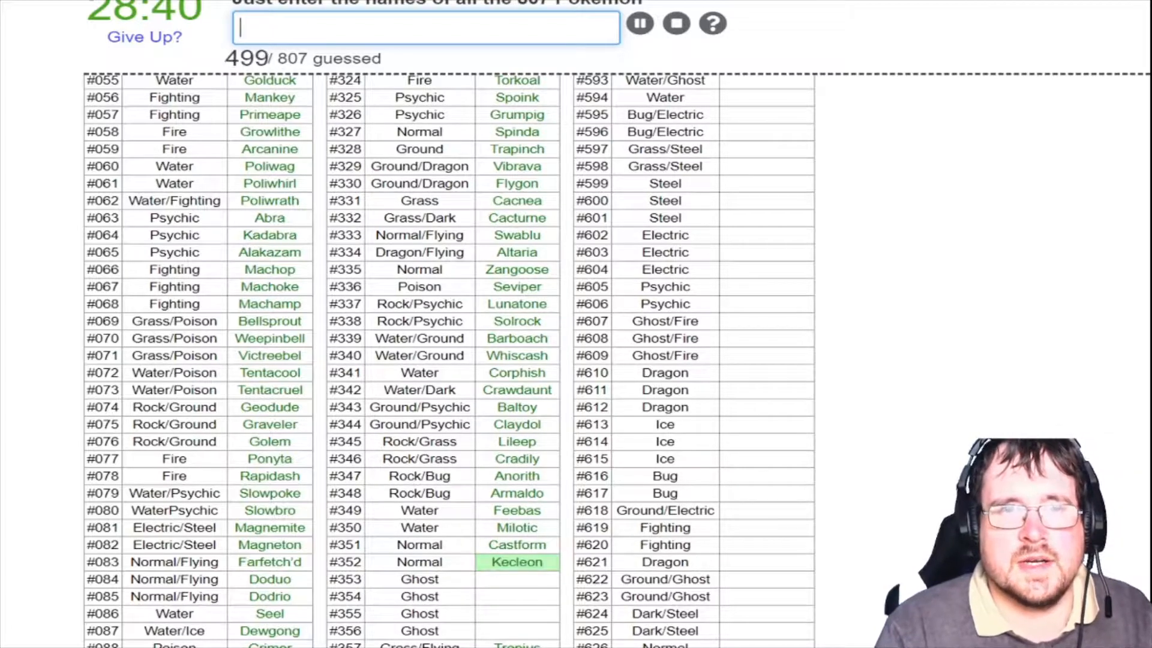
pyautogui.write('shupp')
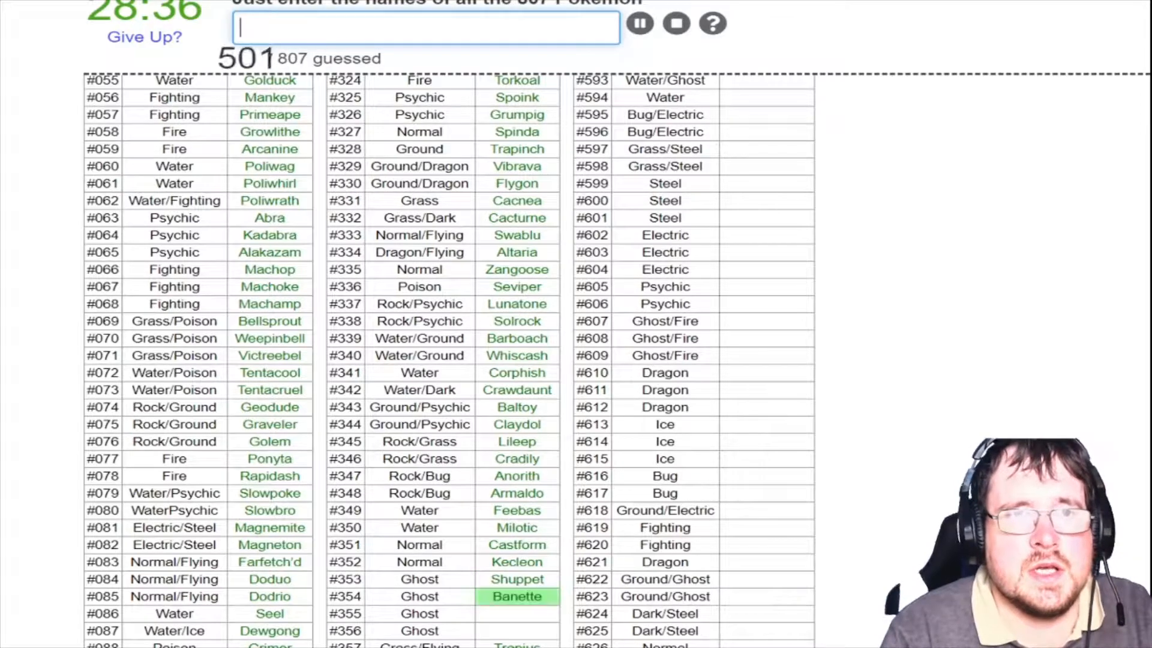
pyautogui.write('dusku')
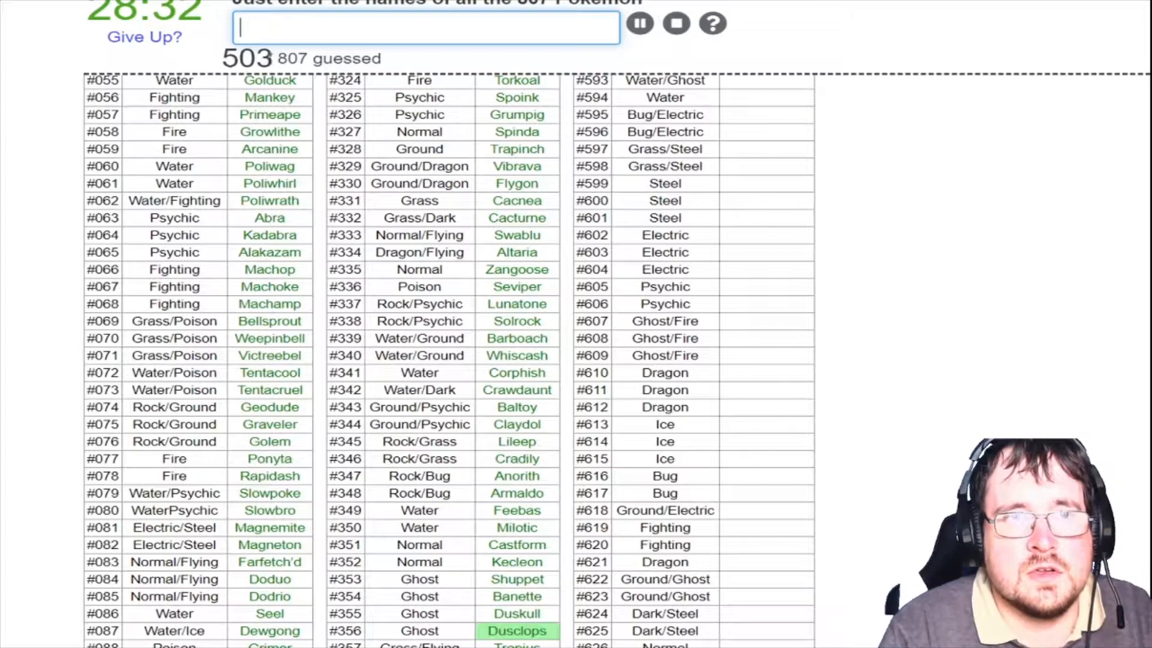
pyautogui.write('duskno')
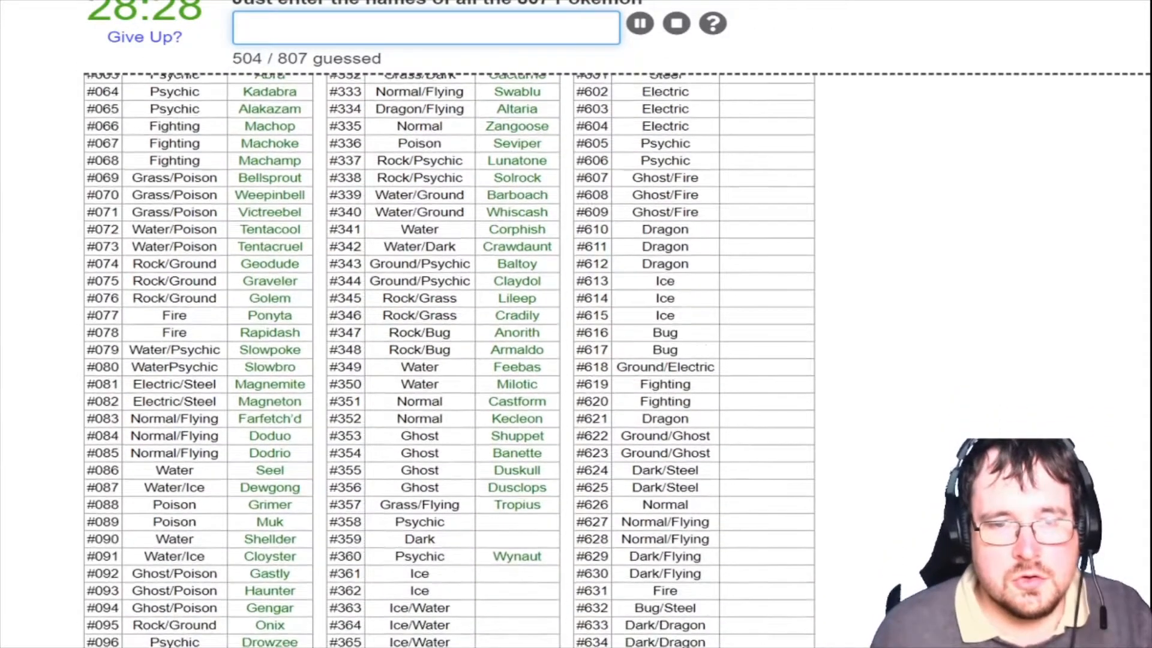
pyautogui.scroll(-3)
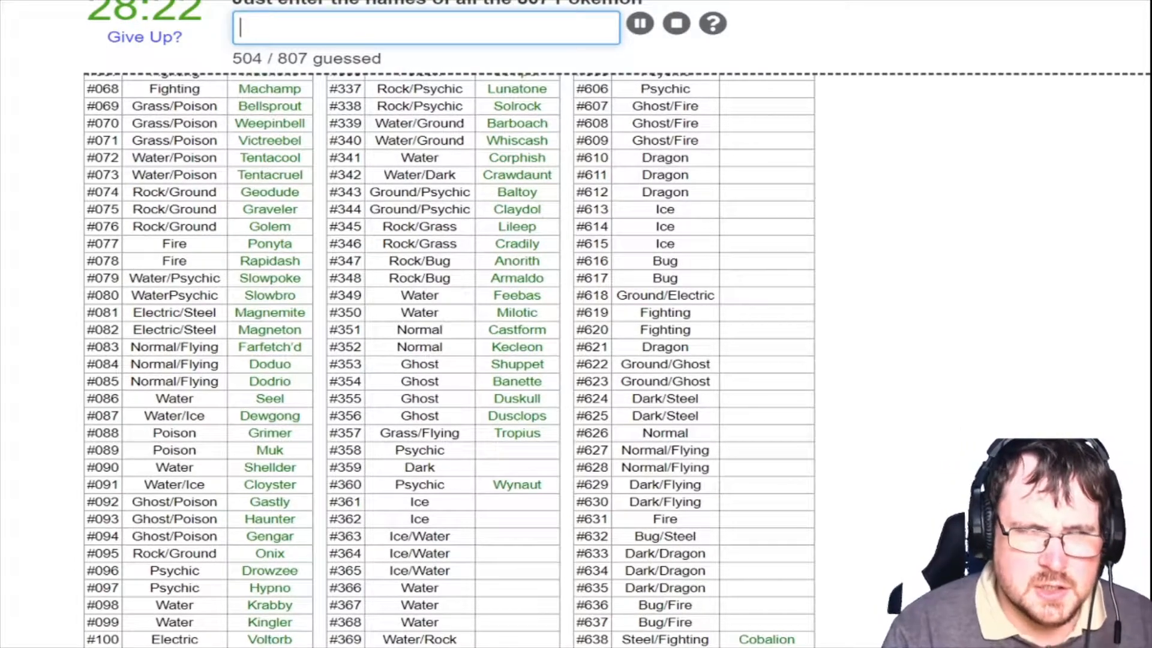
# Name Absol, Chimecho, Cubchoo, Beartic, Snorunt, Glalie and Spheal through Walrein
pyautogui.write('Absol')
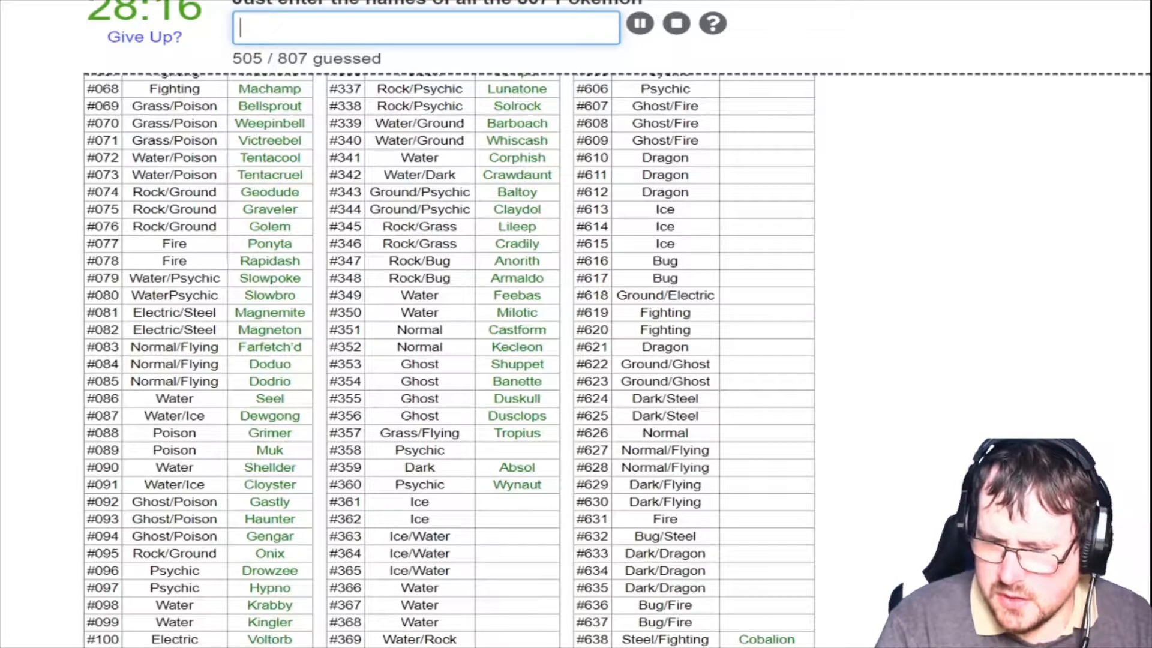
pyautogui.write('chi')
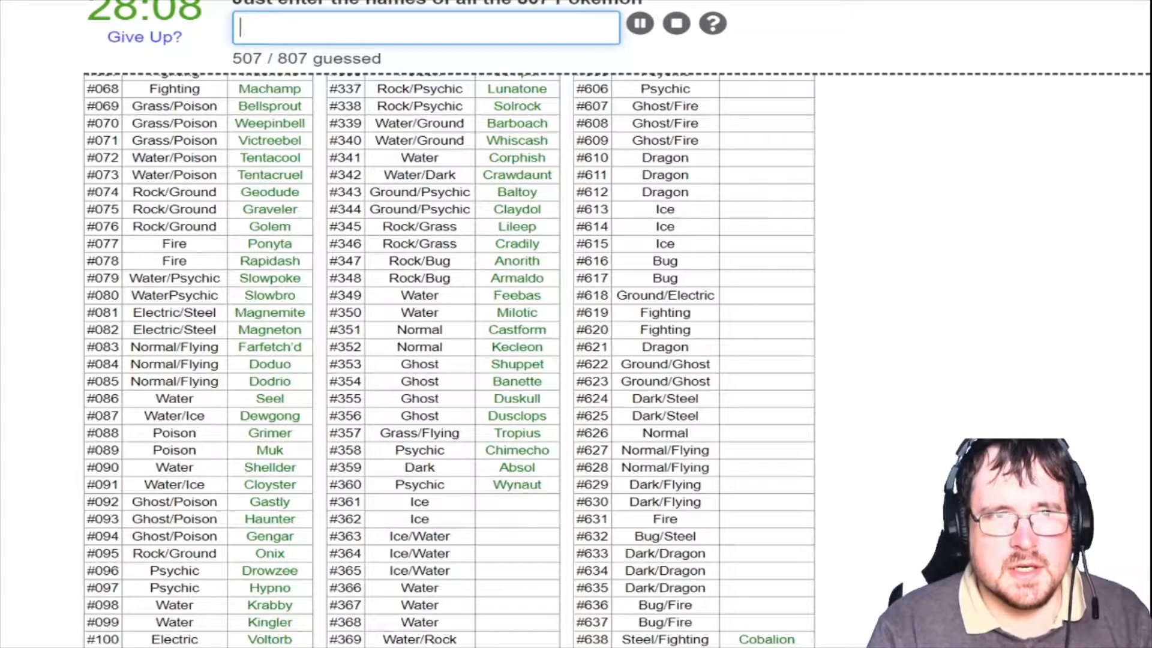
pyautogui.write('Cubchoo')
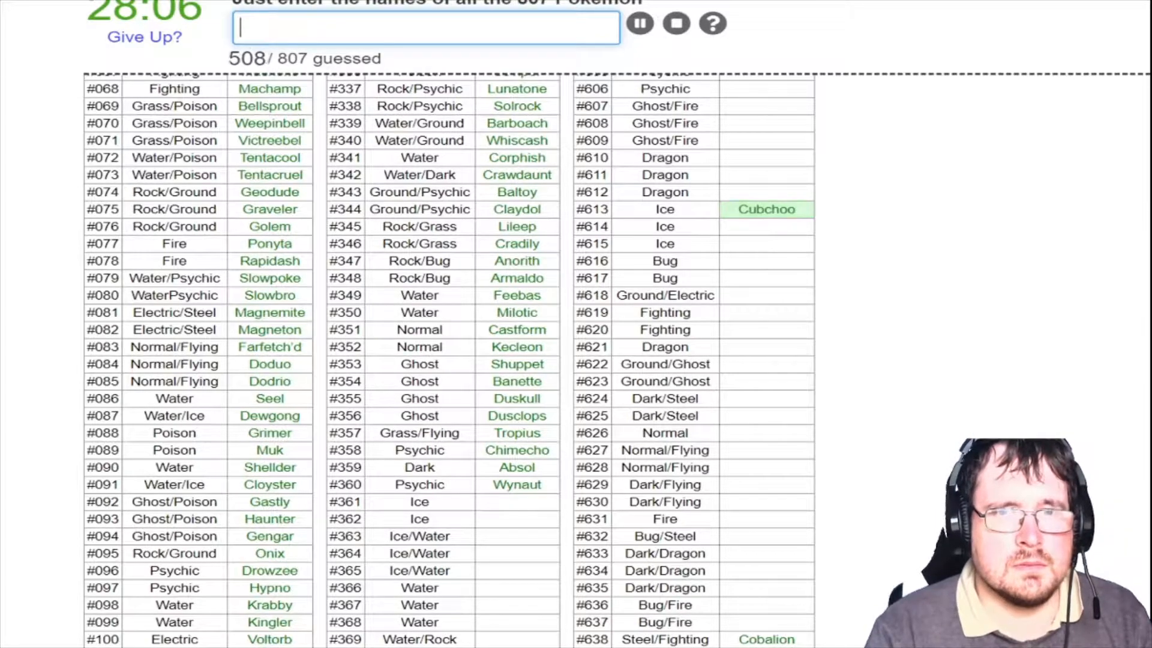
pyautogui.write('Beartic')
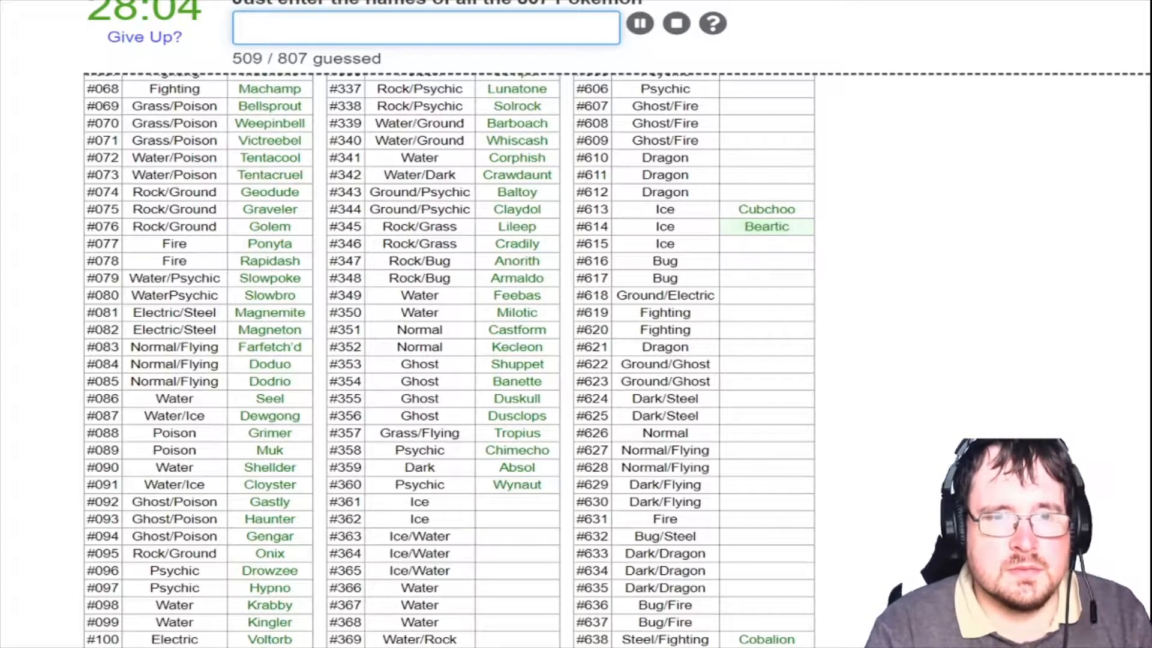
pyautogui.write('snorun')
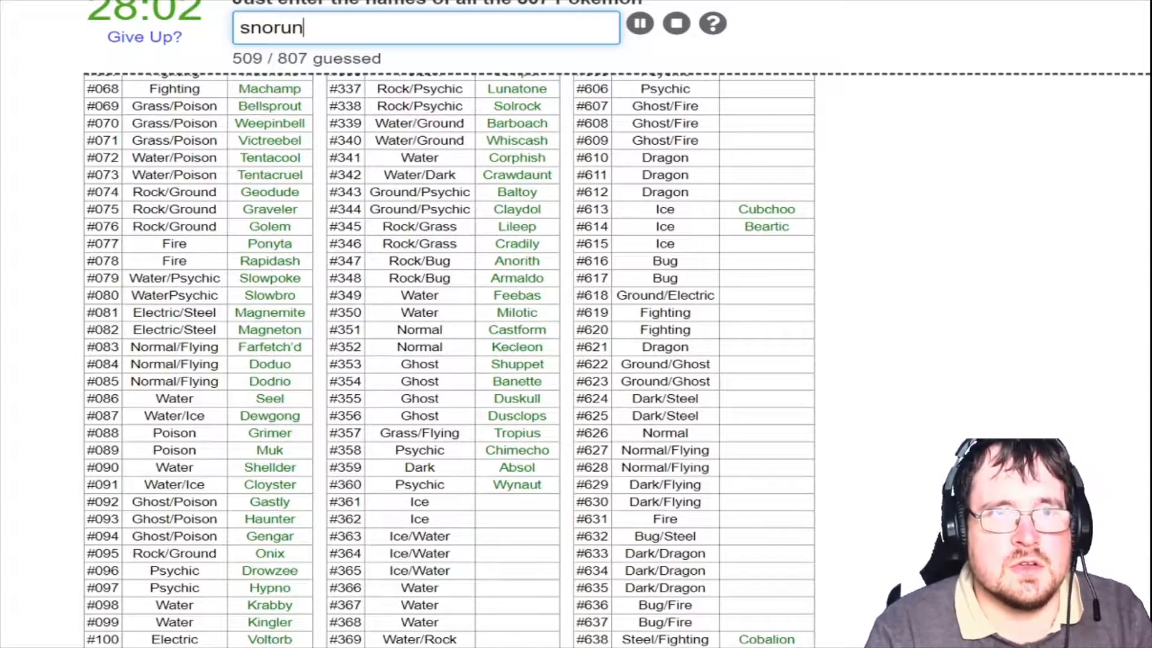
pyautogui.write('glal')
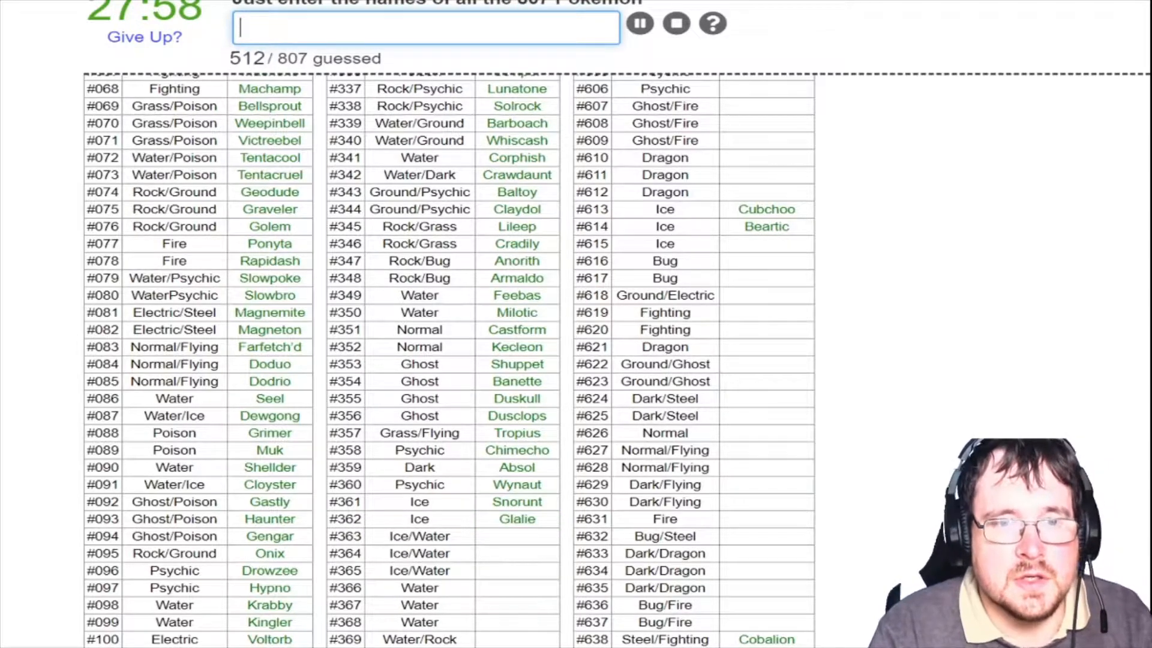
pyautogui.write('sphea')
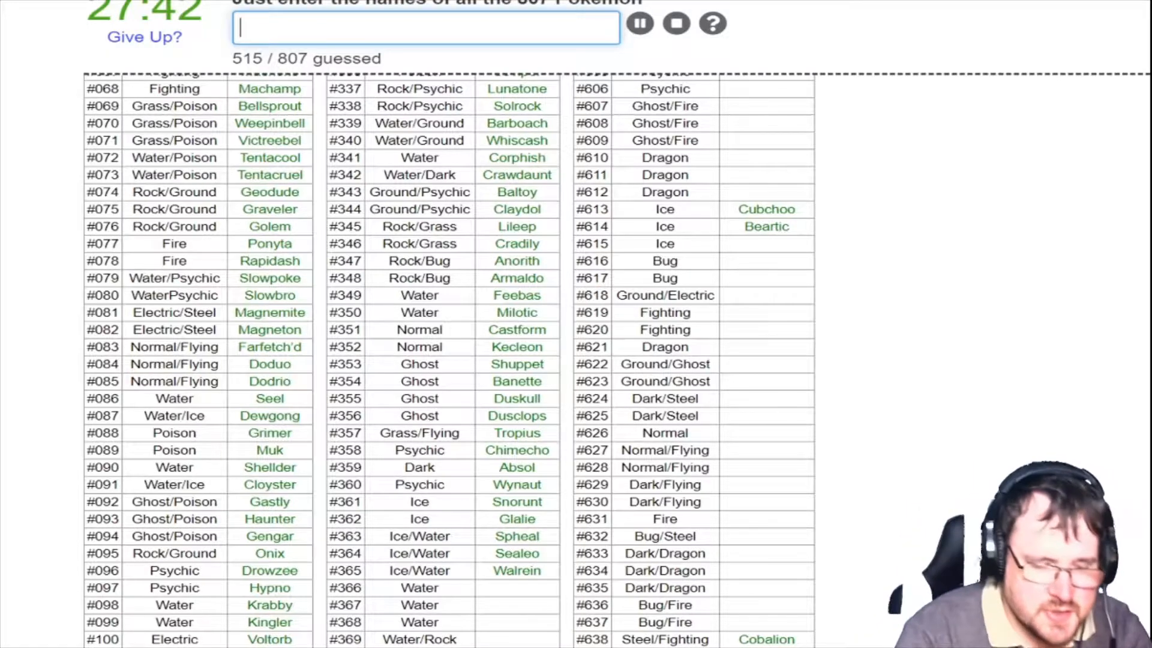
# Name Clamperl, Huntail, Relicanth, Luvdisc and Bagon through Salamence, reaching 523 guessed
pyautogui.write('Clamperl')
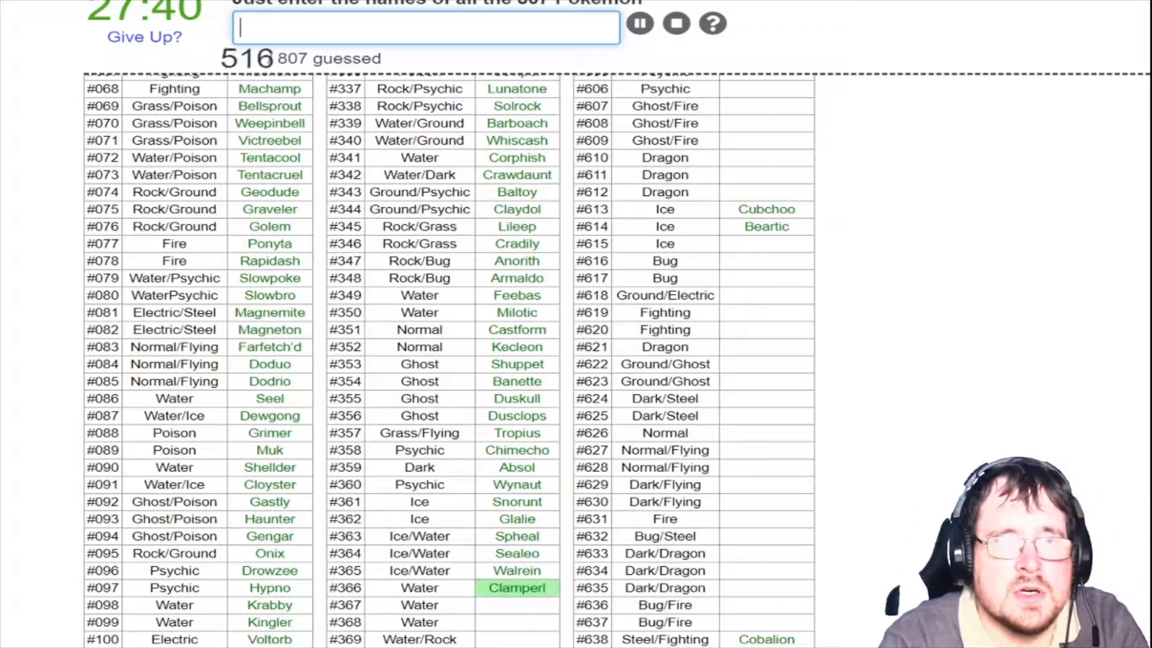
pyautogui.write('h')
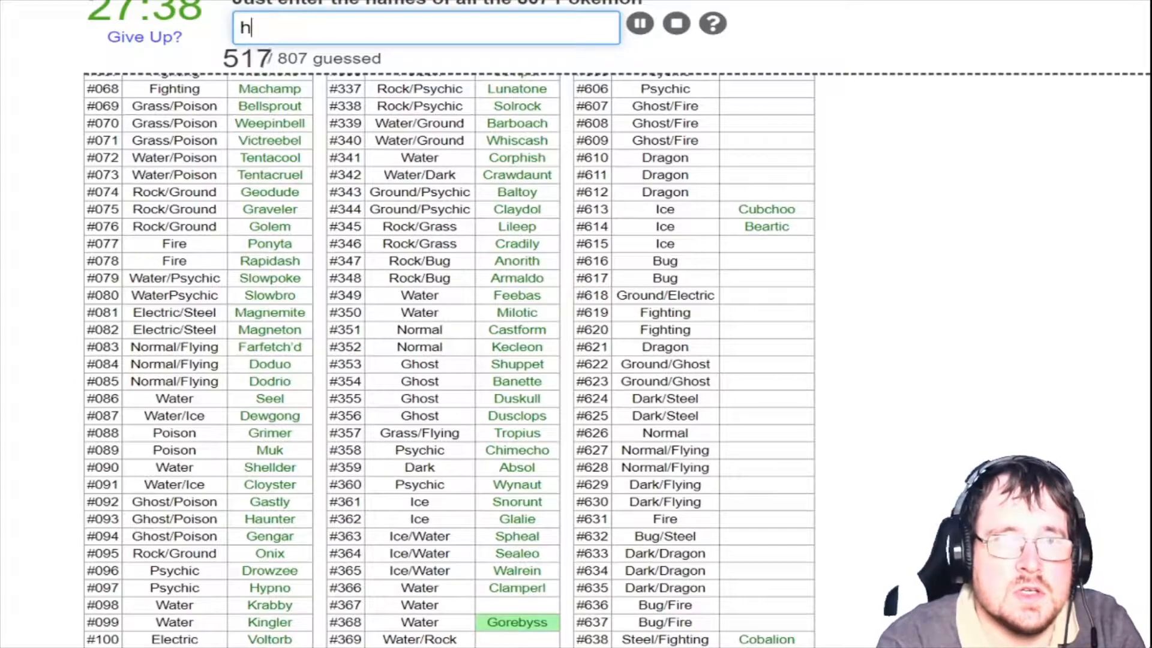
pyautogui.write('rel')
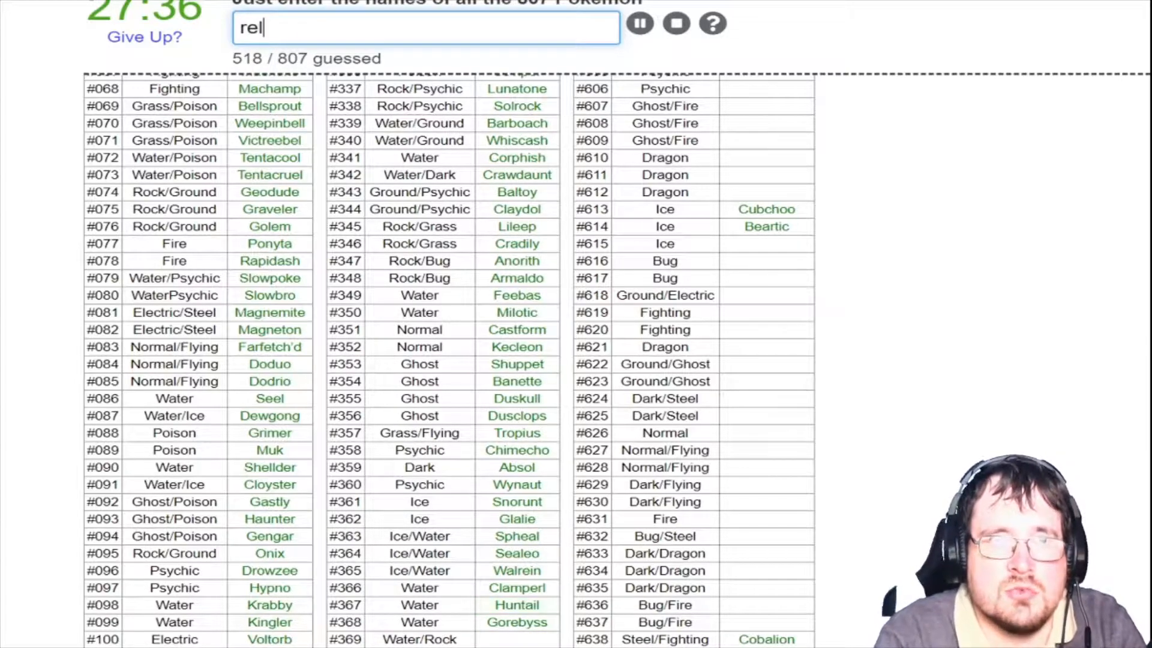
pyautogui.write('relicanth')
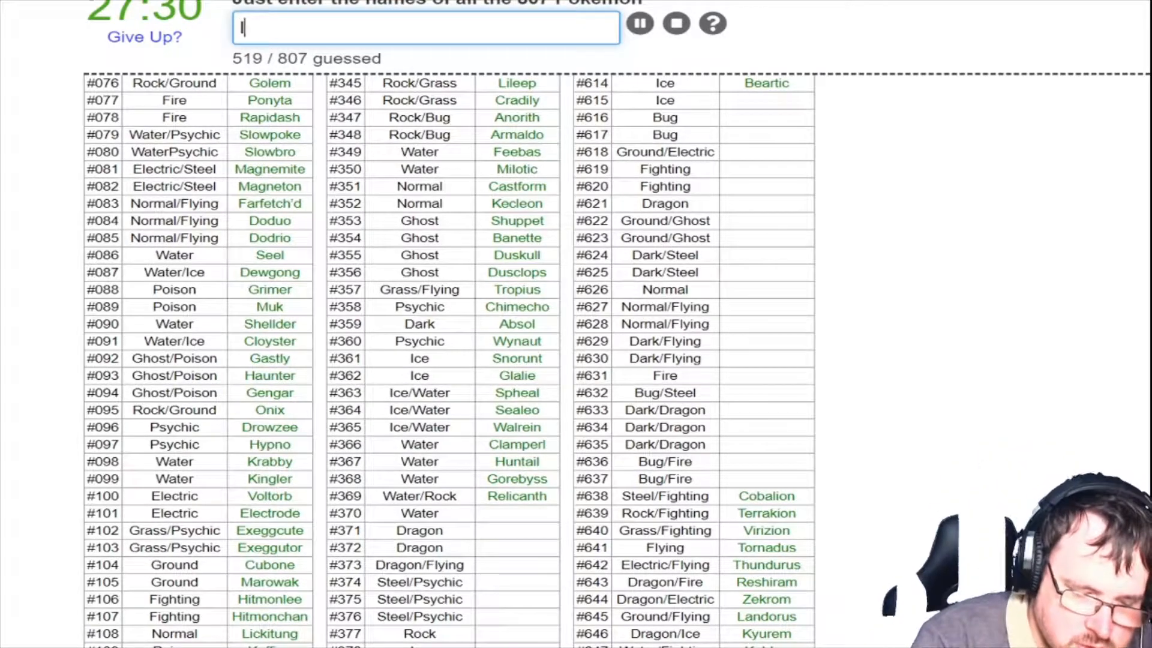
pyautogui.write('Luvdisc')
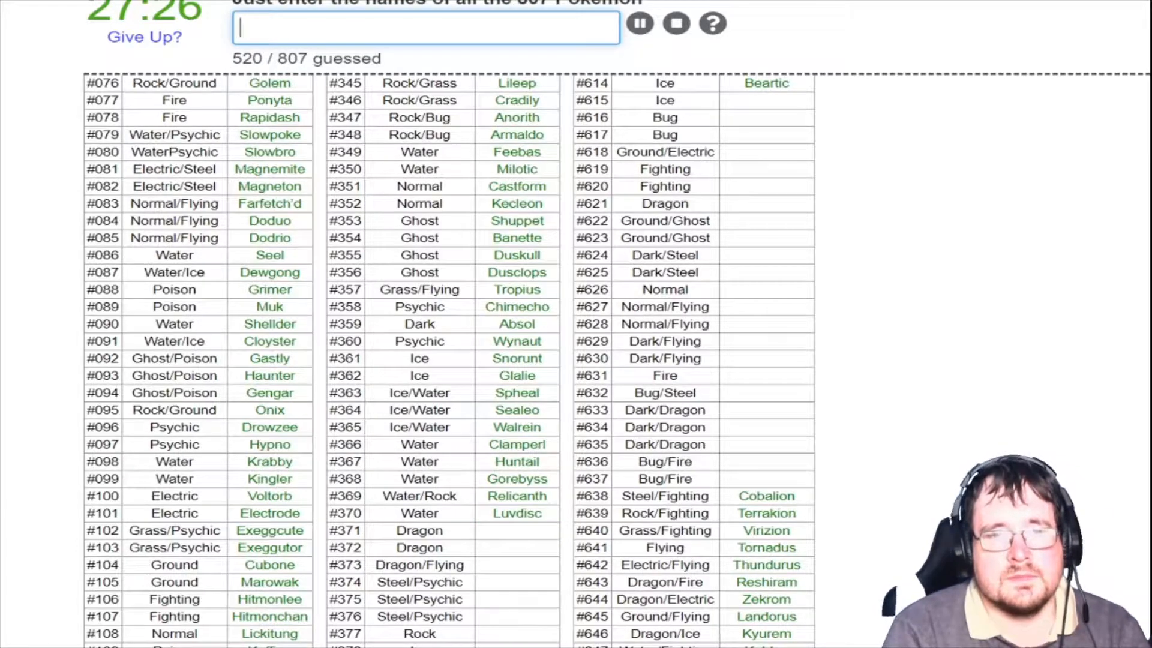
pyautogui.write('ba')
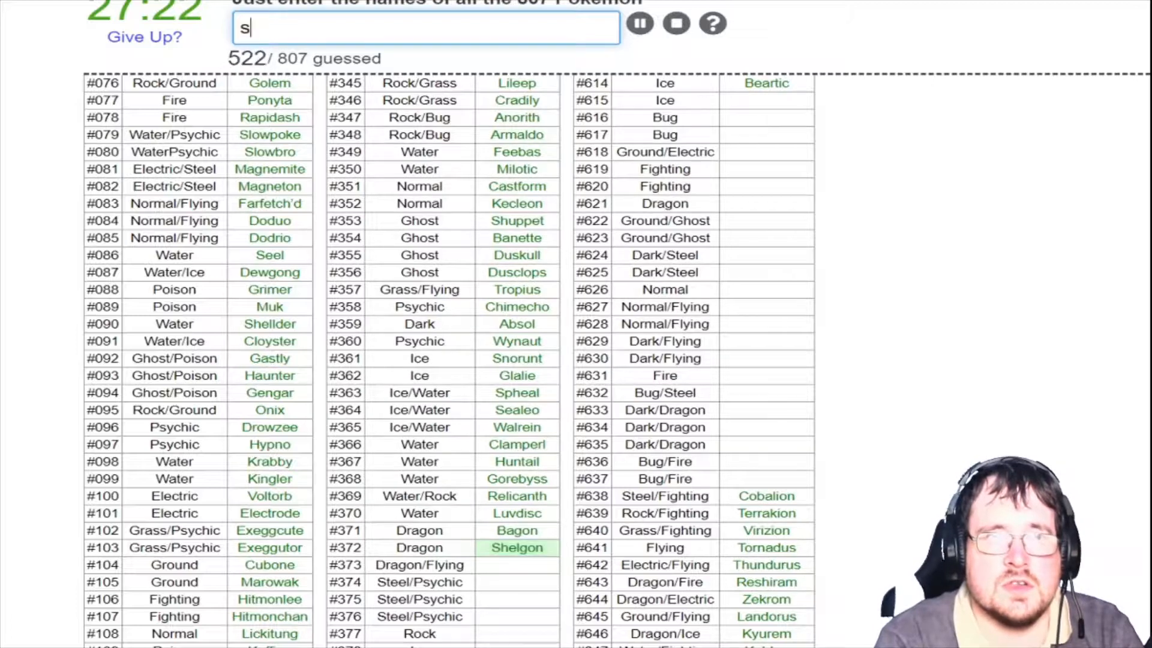
pyautogui.write('Salamence')
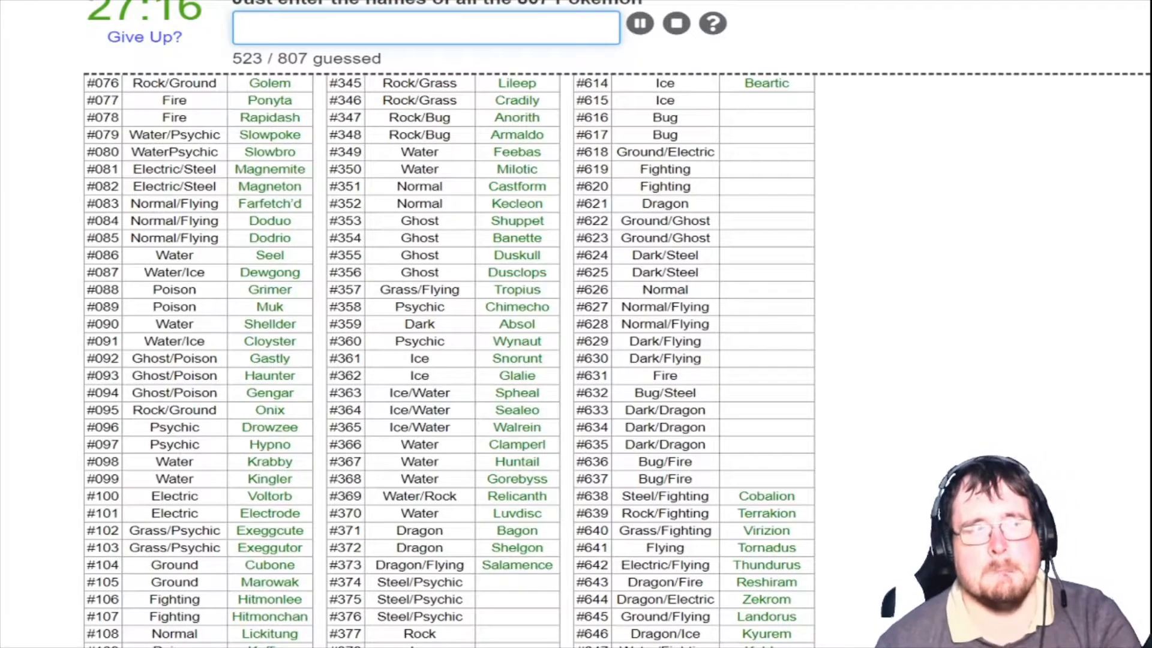
pyautogui.scroll(-3)
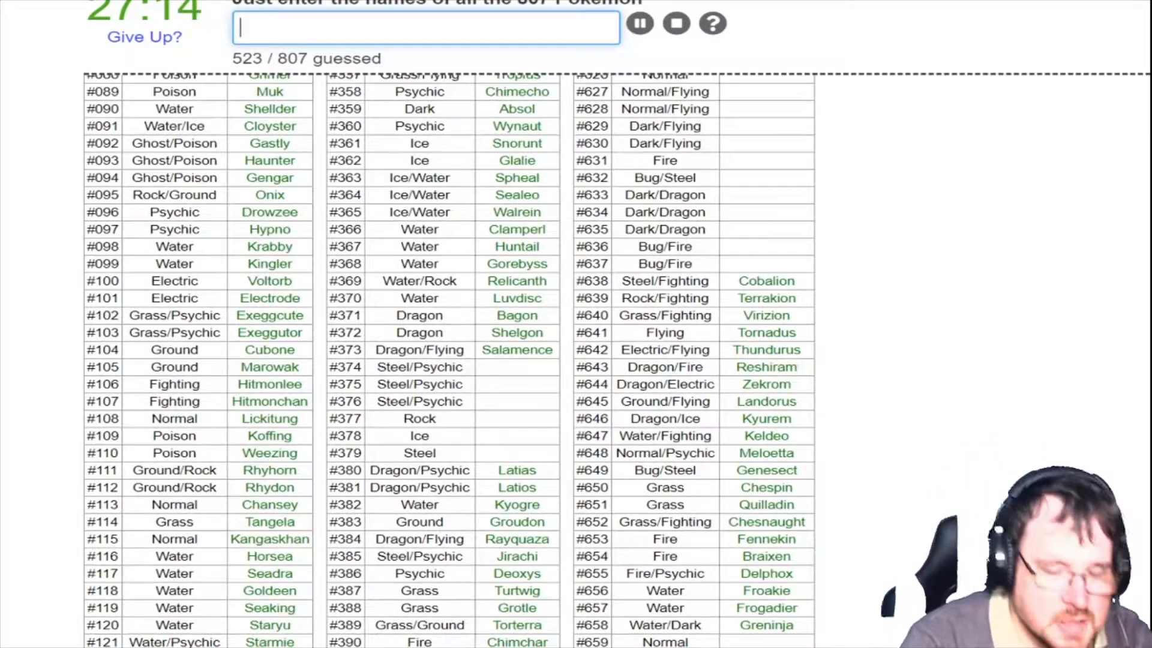
# Name Beldum, Metang, Metagross, Regirock, Regice and Registeel, reaching 530 guessed
pyautogui.write('met')
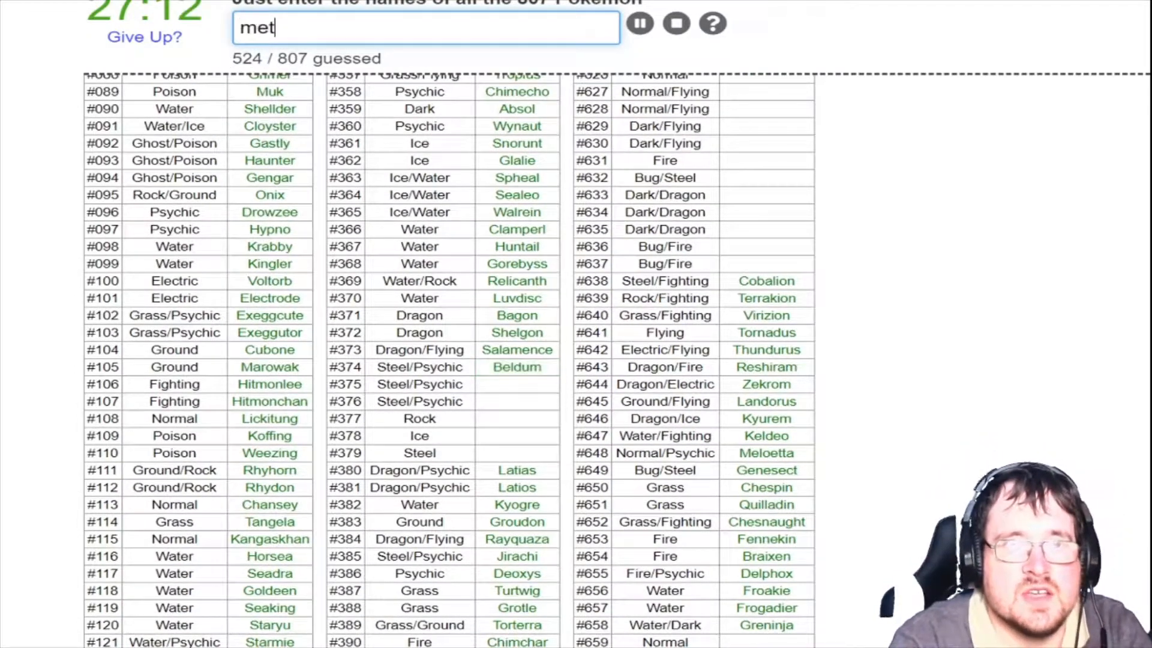
pyautogui.write('ag')
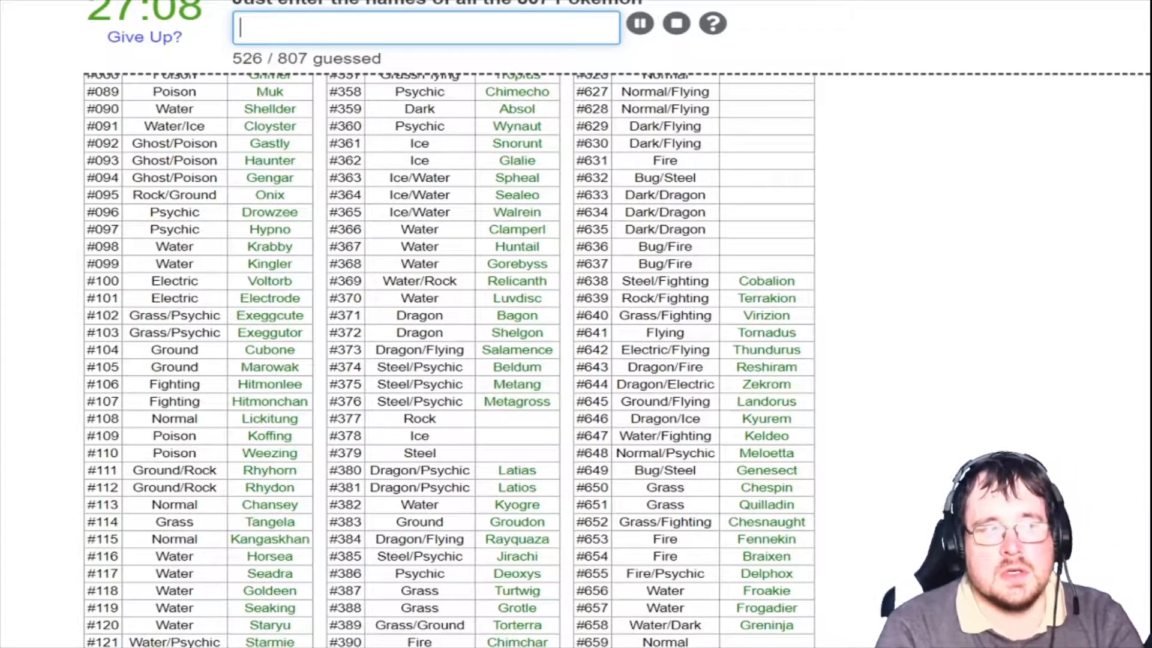
pyautogui.write('regir')
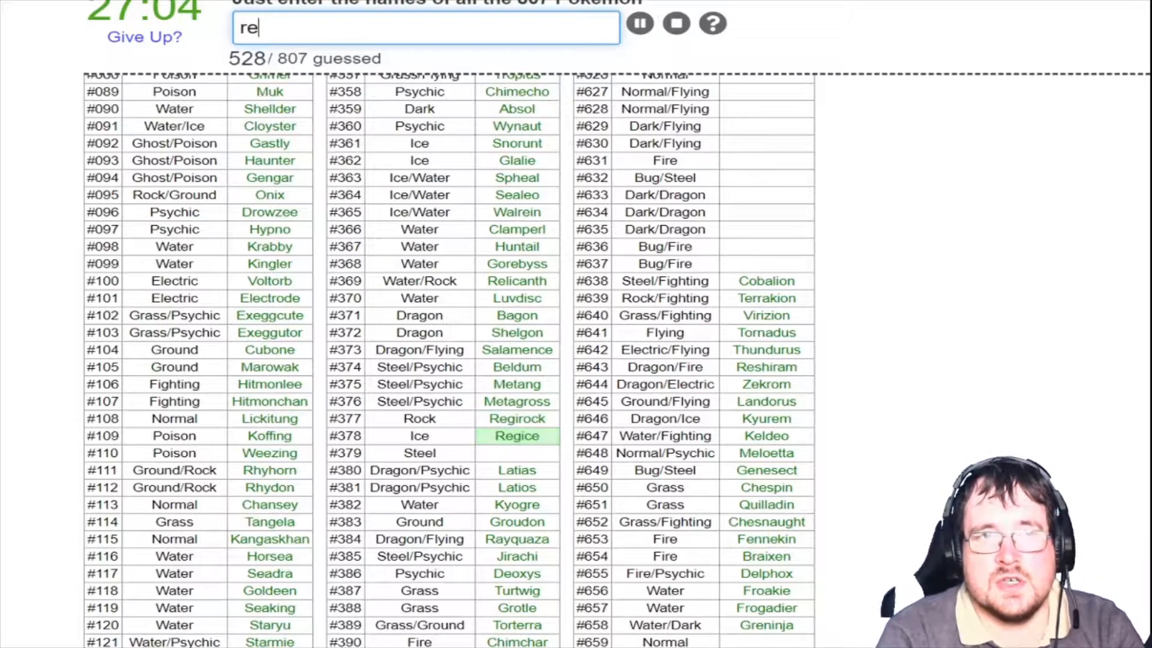
pyautogui.write('g')
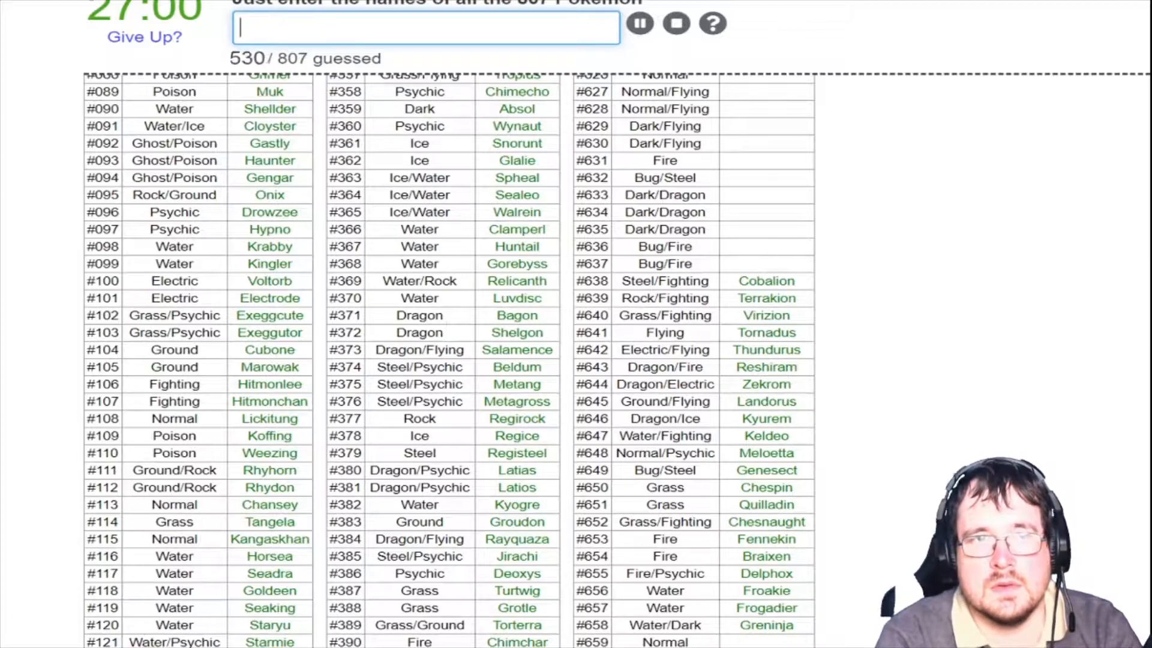
pyautogui.scroll(-3)
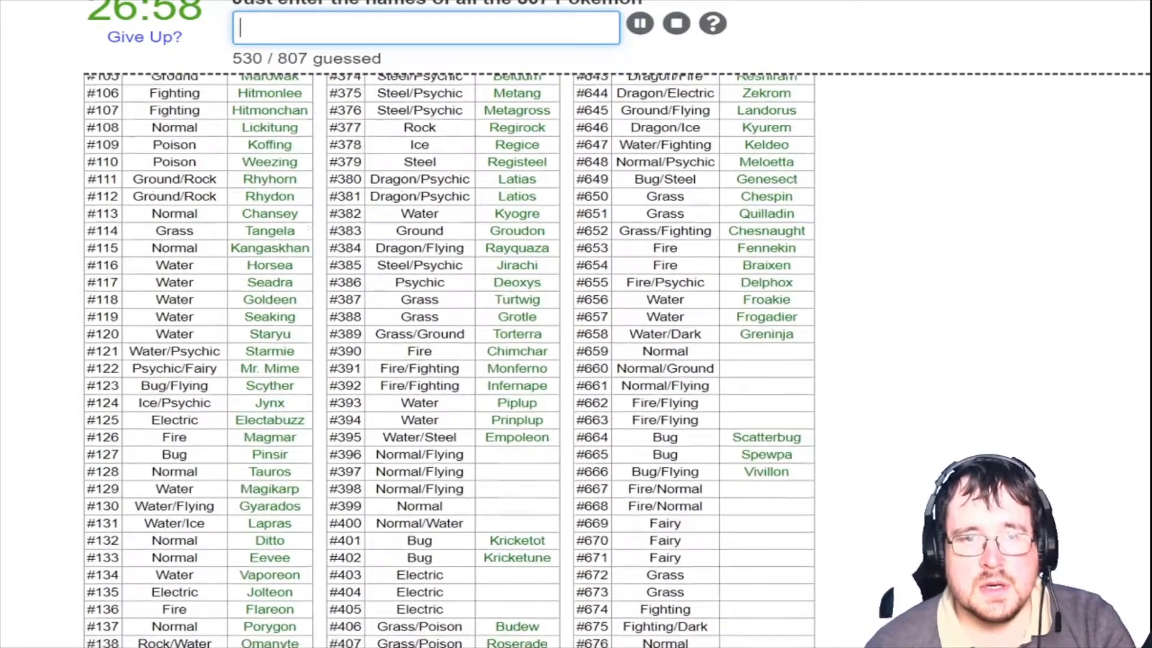
# Name Starly, Staravia, Staraptor, Bidoof, Bibarel, Shinx, Luxio and Luxray, reaching 538 guessed
pyautogui.scroll(-3)
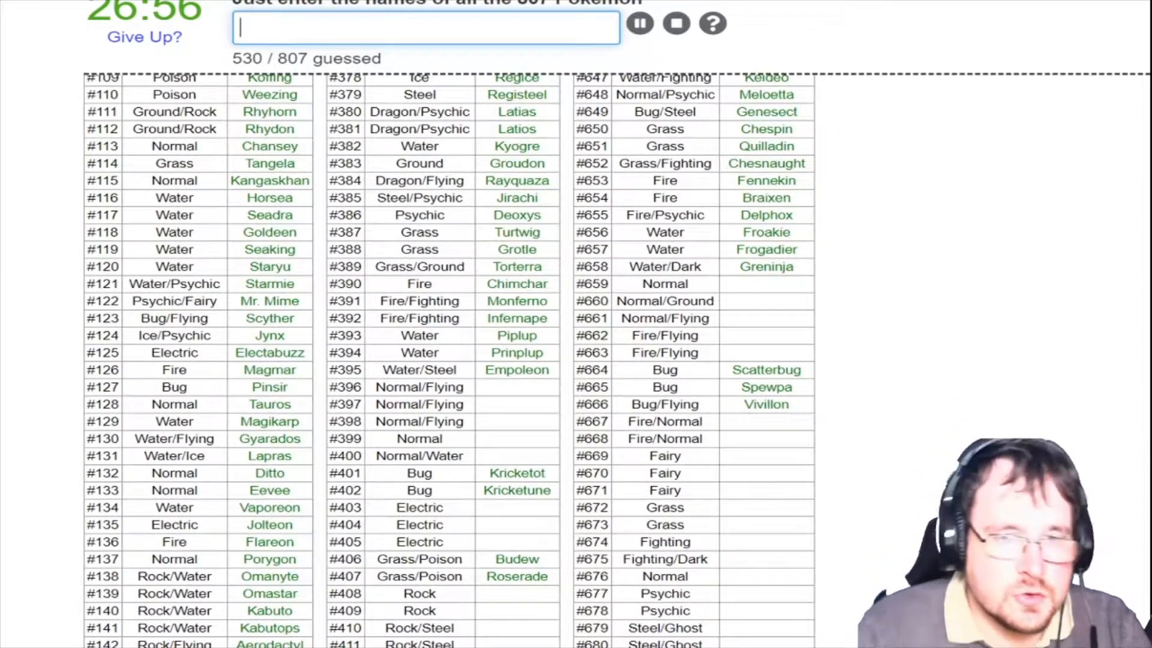
pyautogui.write('star')
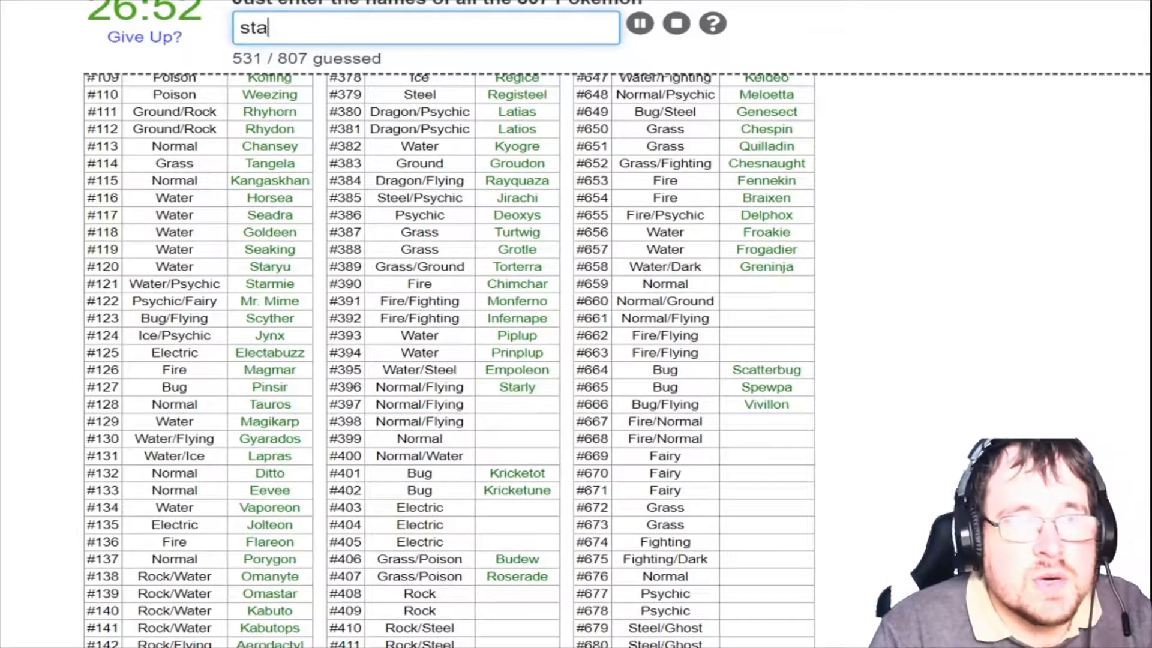
pyautogui.write('rap')
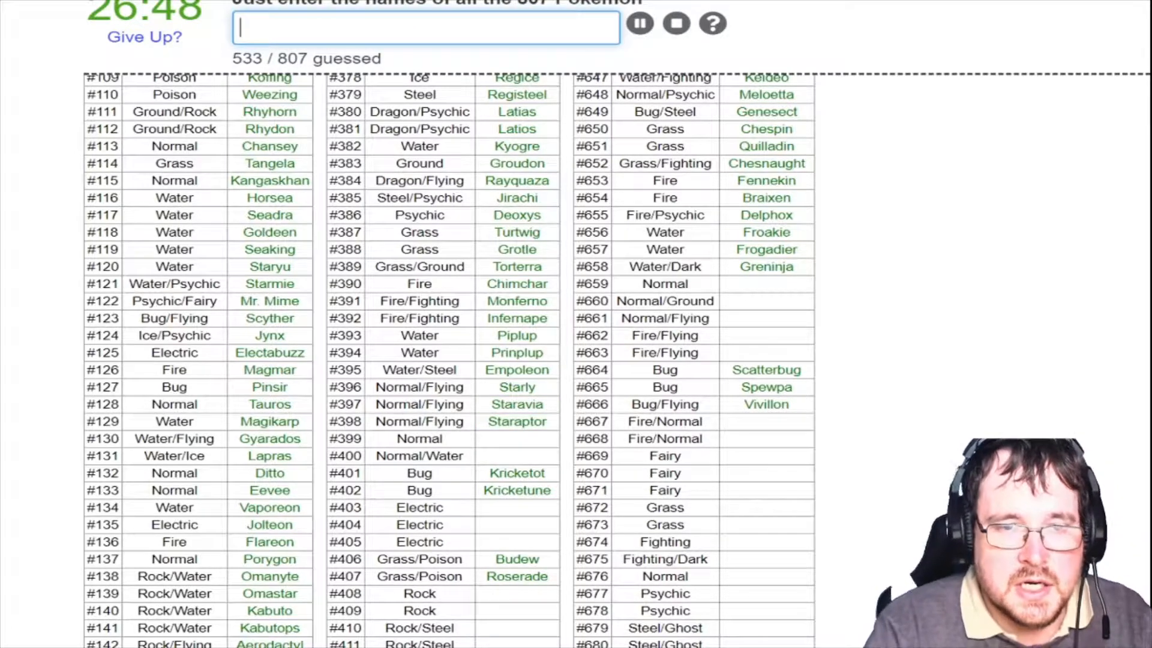
pyautogui.write('bid')
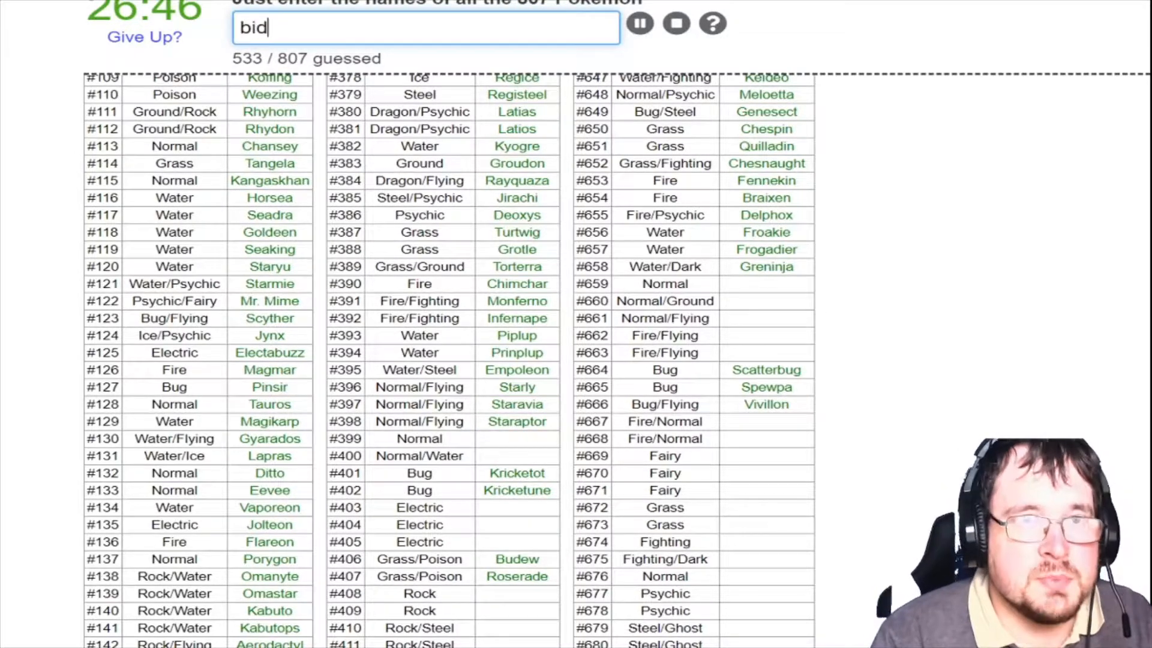
pyautogui.write('iba')
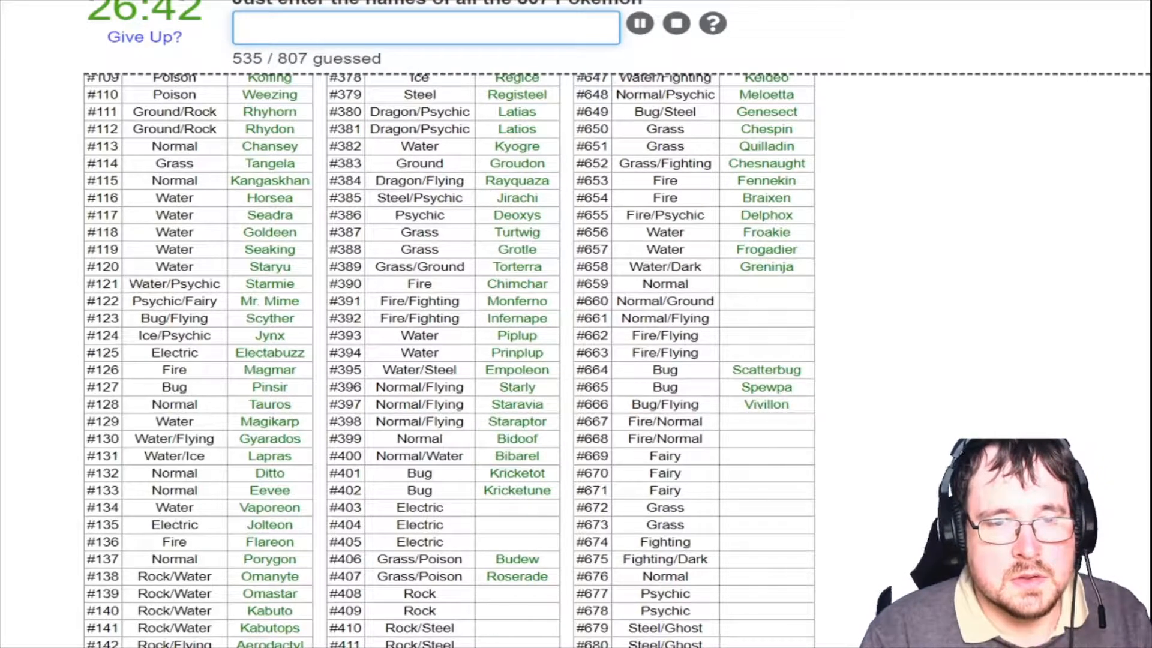
pyautogui.write('Shinx')
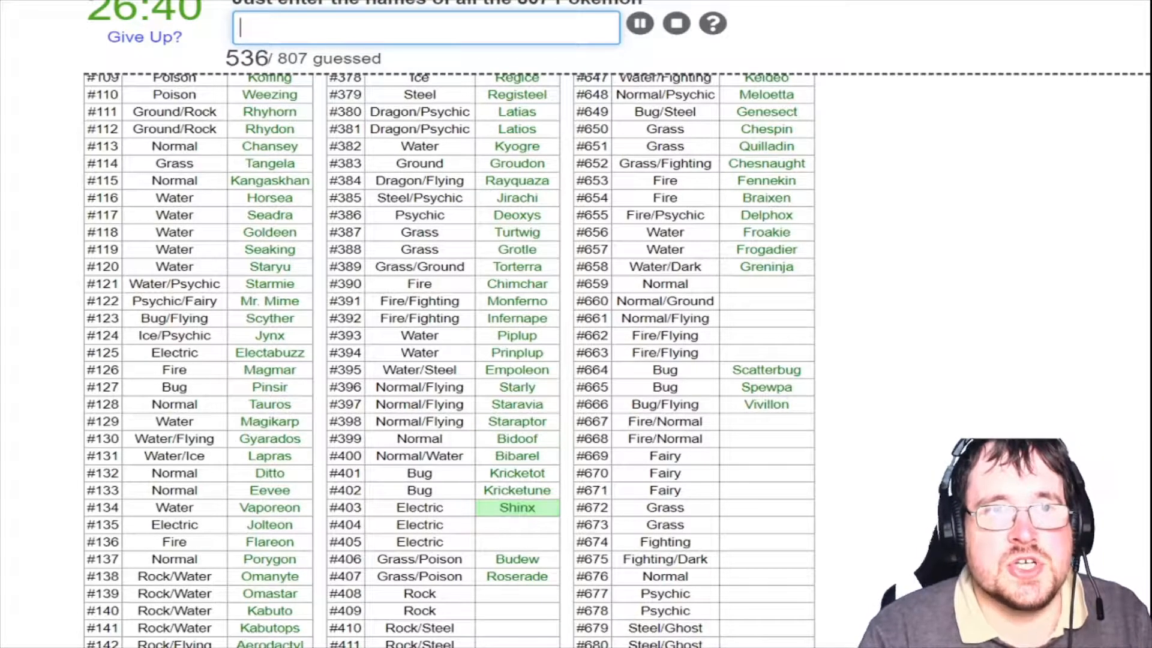
pyautogui.write('luxi')
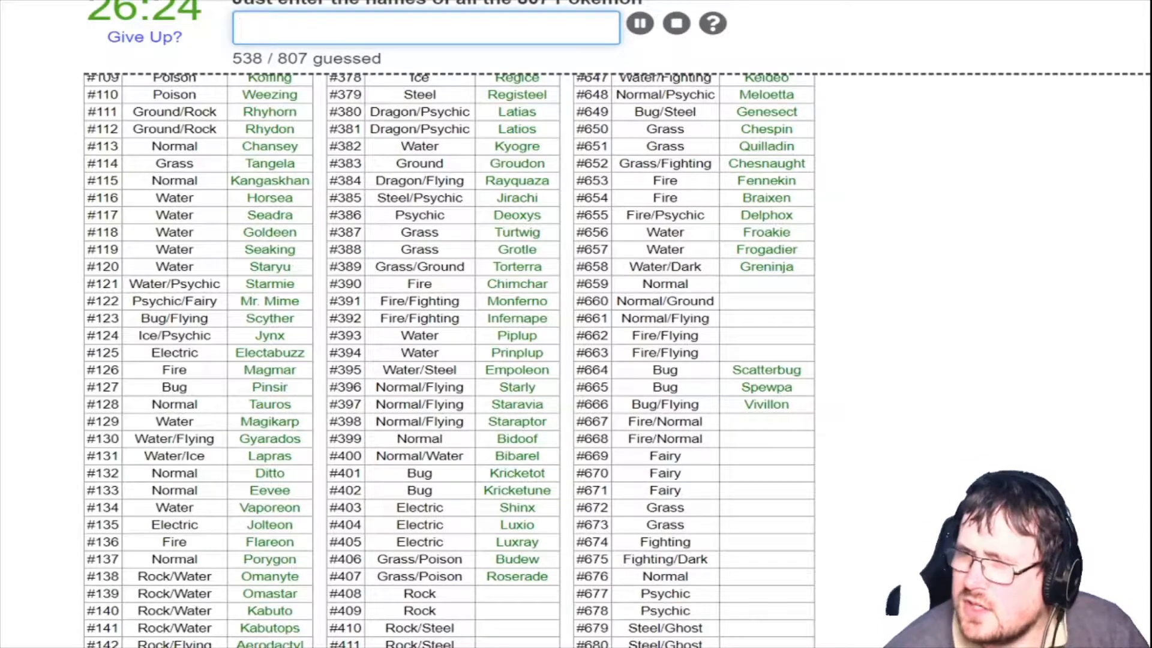
pyautogui.scroll(-3)
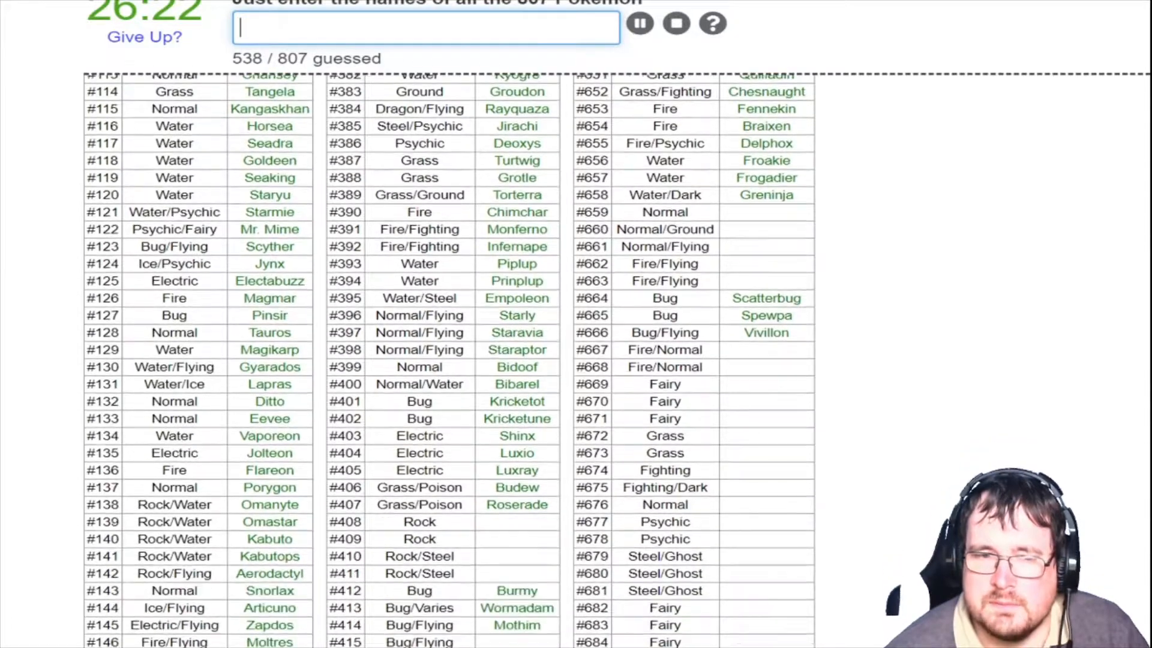
# Name Cranidos, Rampardos, Shieldon and Bastiodon
pyautogui.scroll(-3)
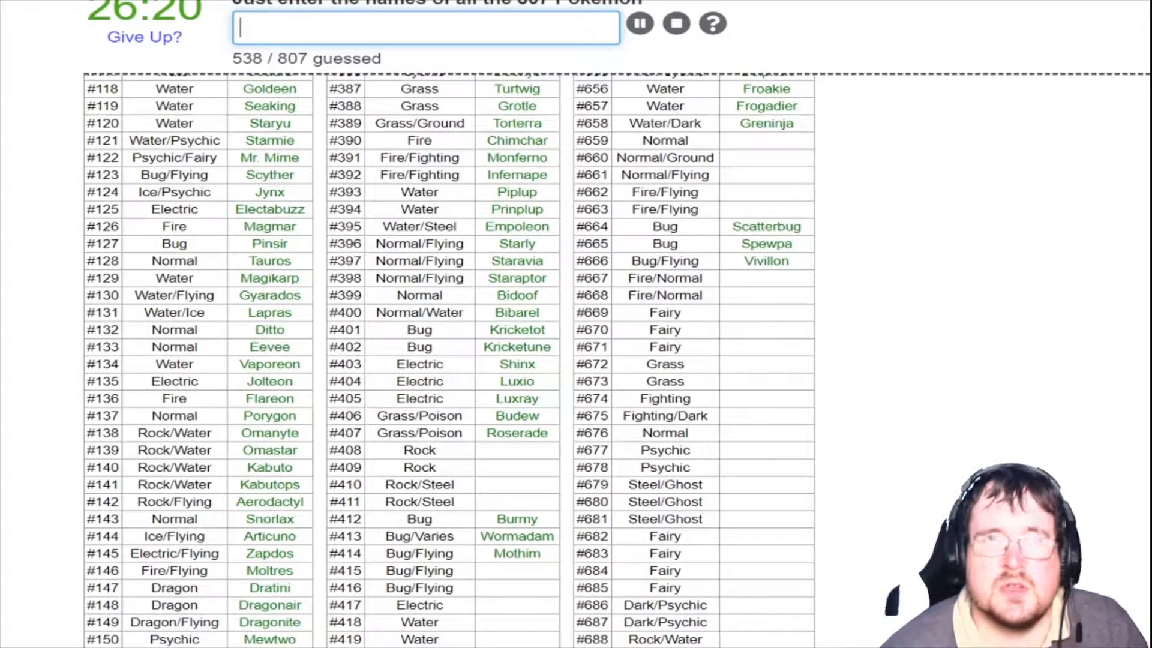
pyautogui.write('cr')
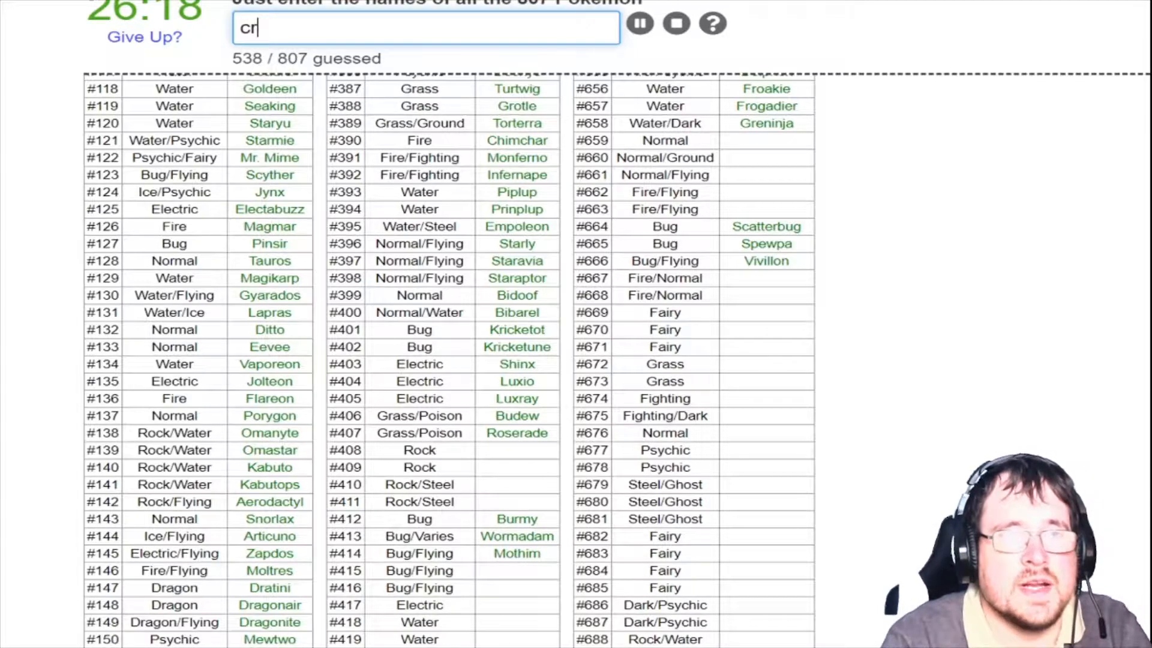
pyautogui.write('ramp')
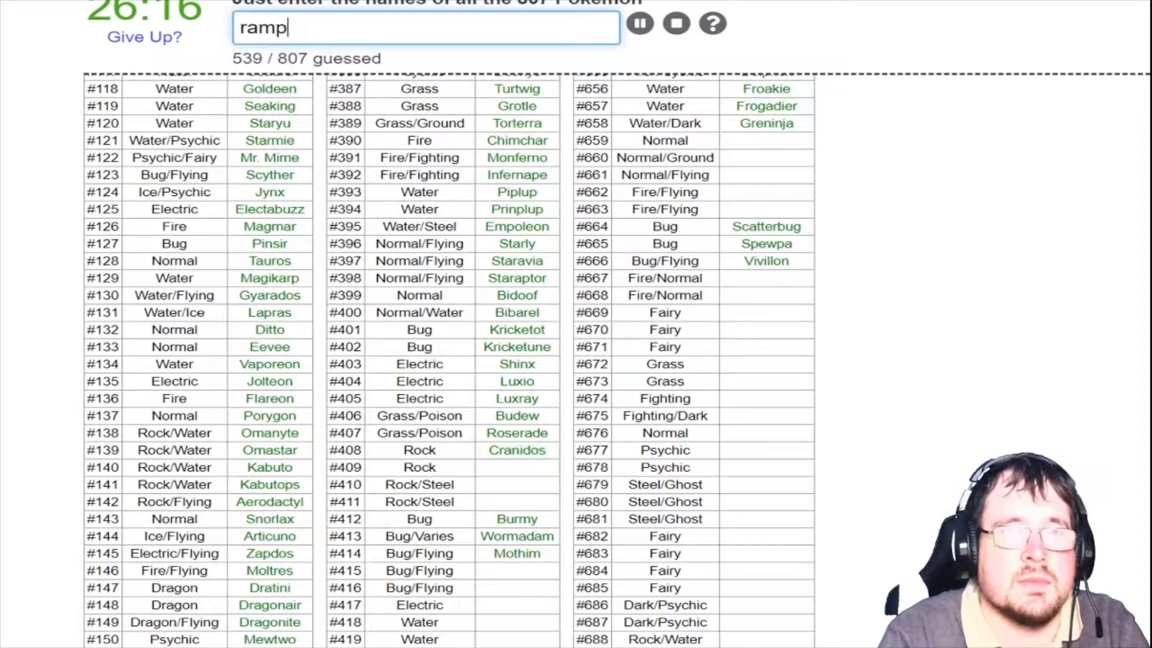
pyautogui.write('sh')
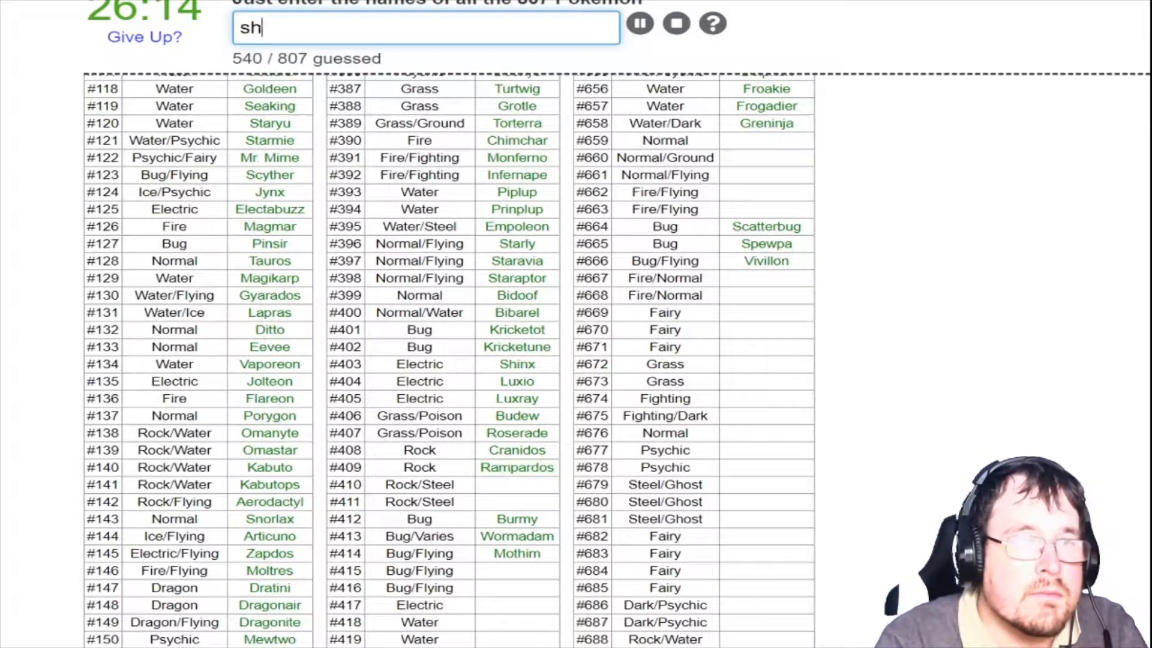
pyautogui.write('basti')
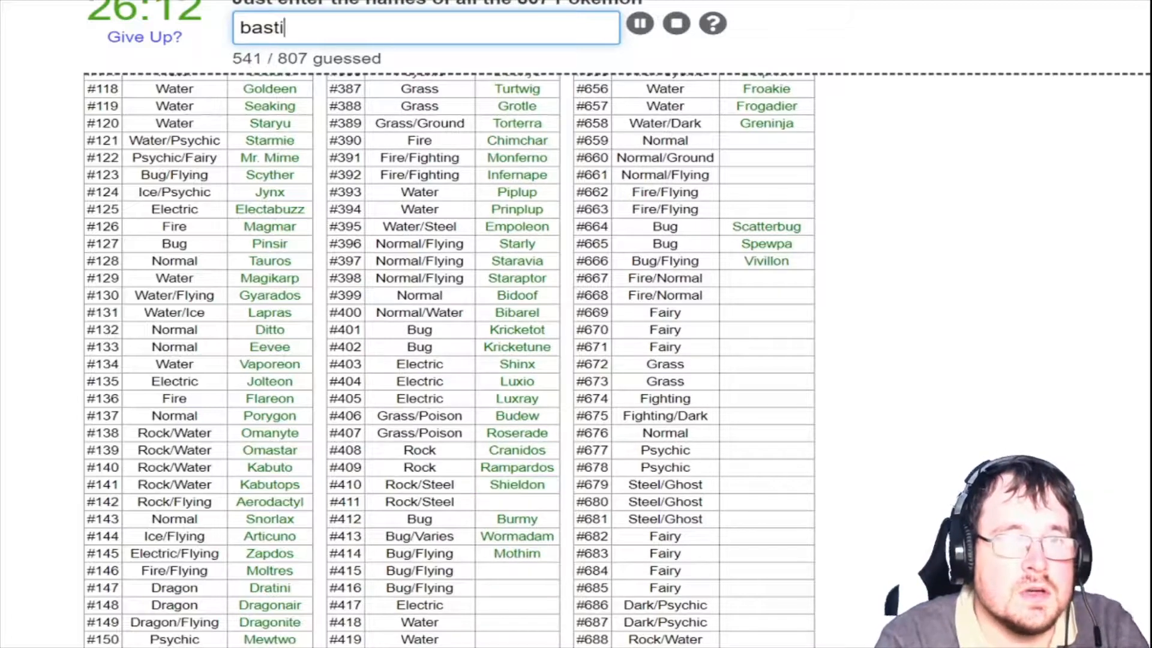
pyautogui.press('Return')
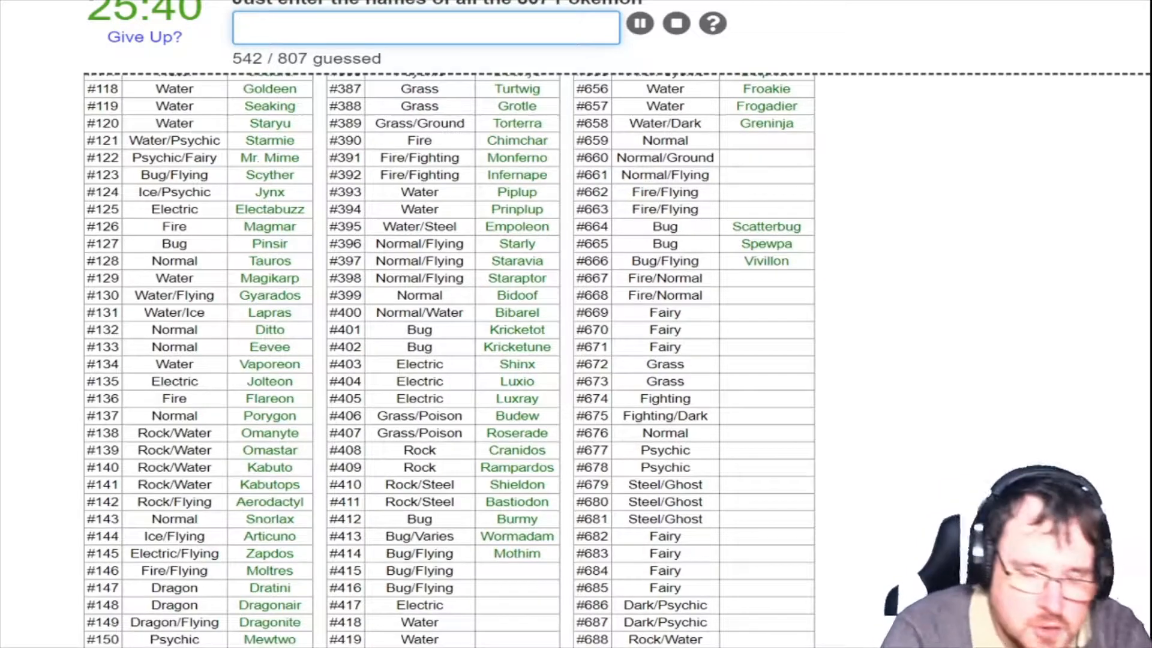
# Name Combee, Vespiquen and Pachirisu, reaching 545 guessed
pyautogui.write('Combee')
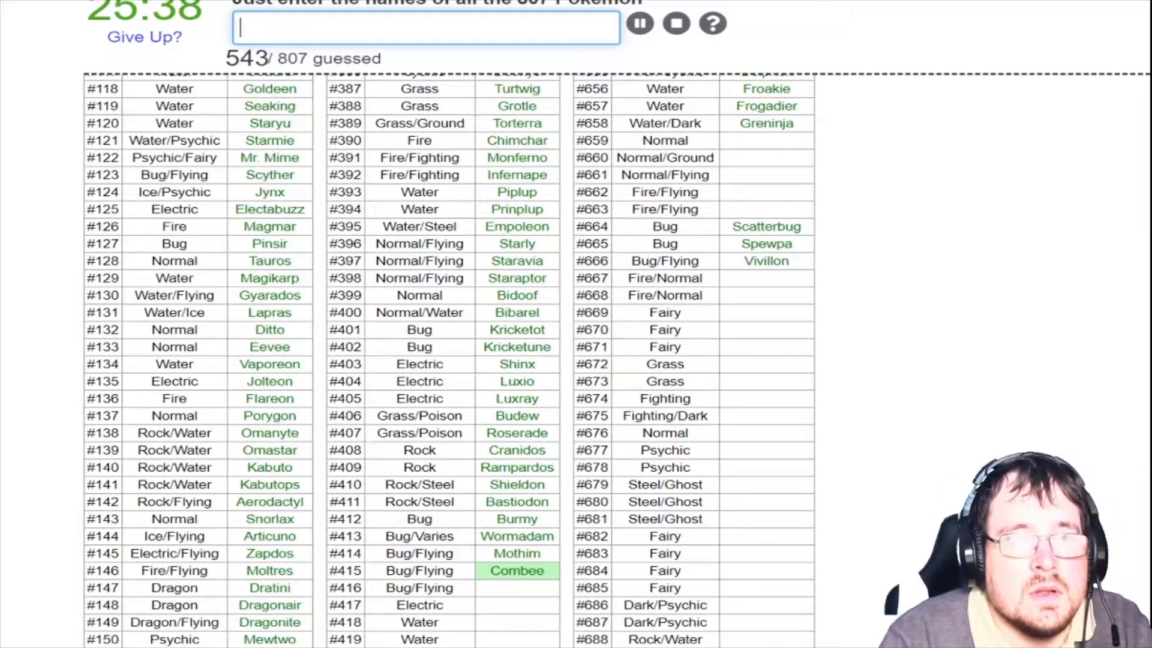
pyautogui.write('vespiquen')
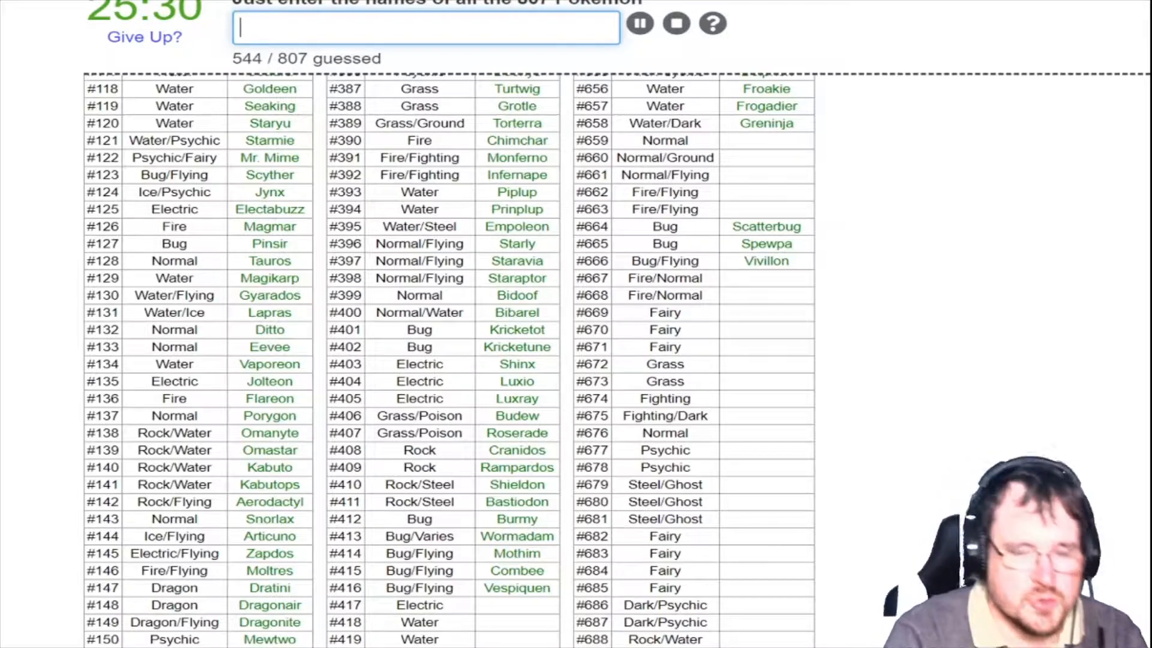
pyautogui.write('pachiri')
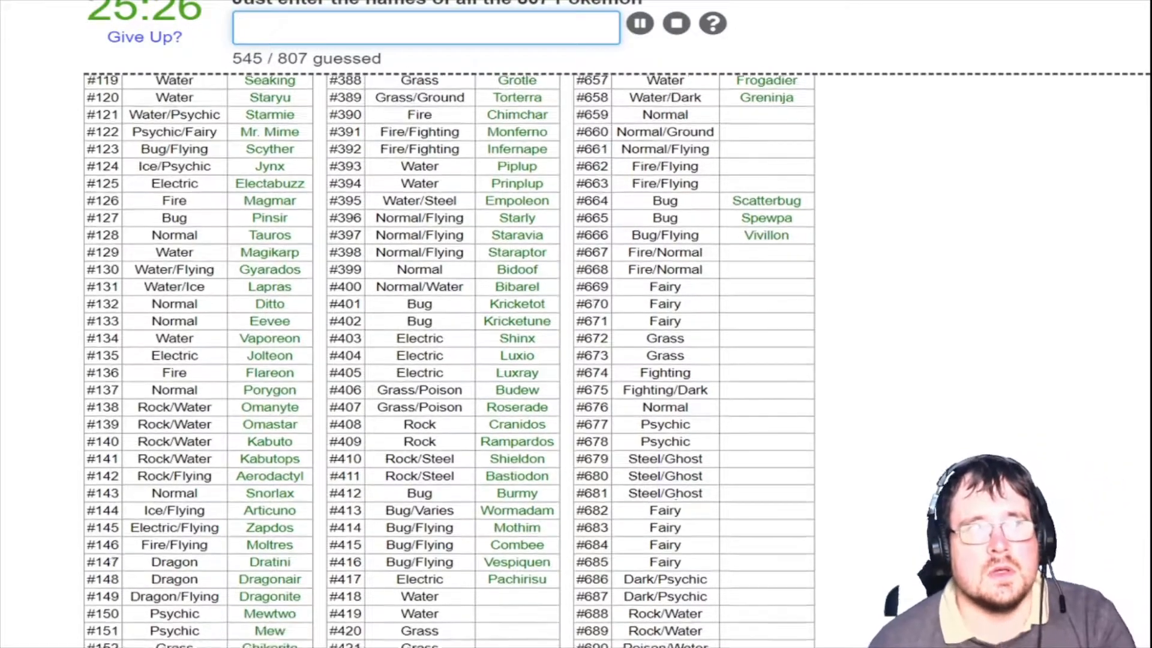
# Name Buizel, Floatzel, Cherubi, Cherrim, Shellos, Gastrodon, Drifloon and Drifblim
pyautogui.write('buz')
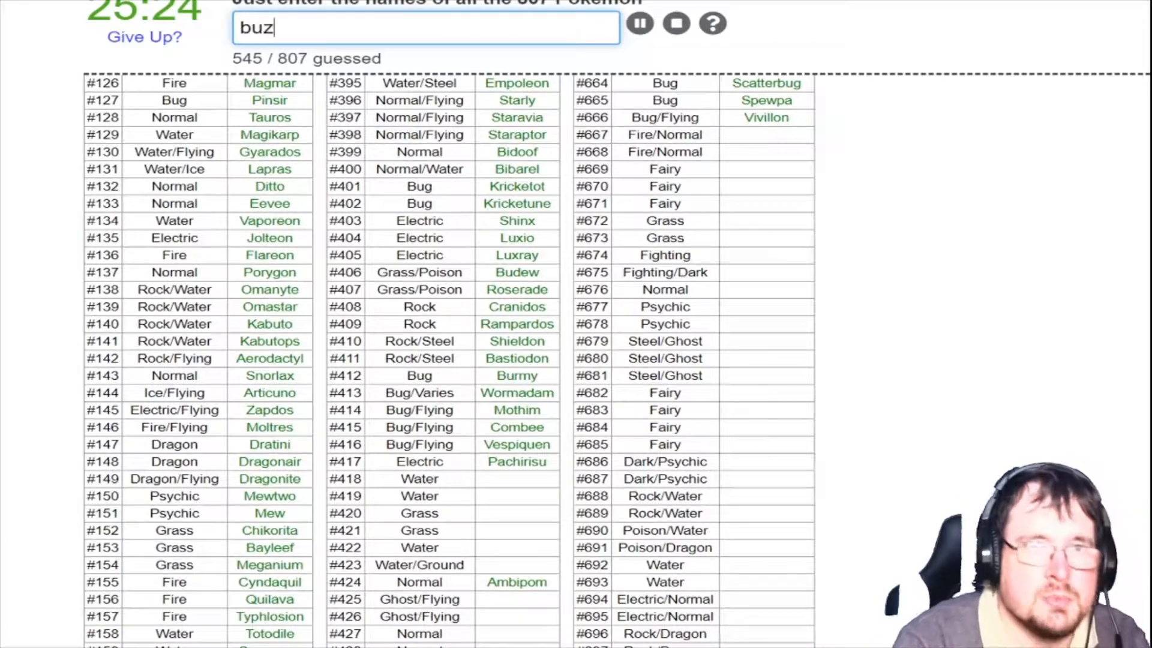
pyautogui.write('floa')
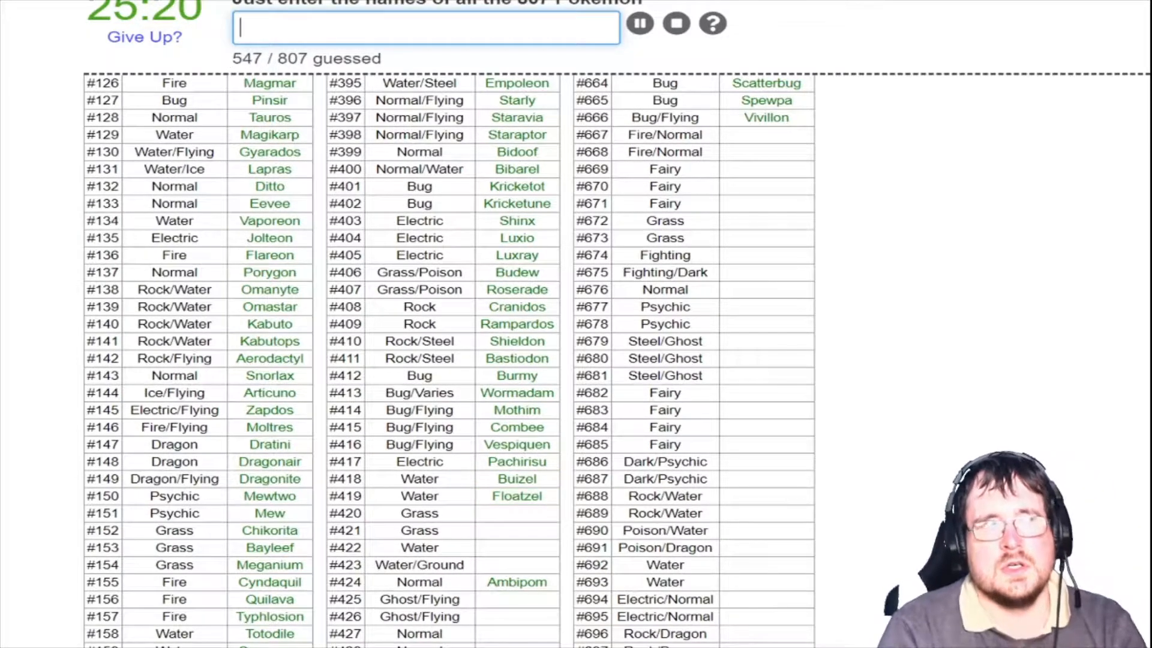
pyautogui.write('cherub')
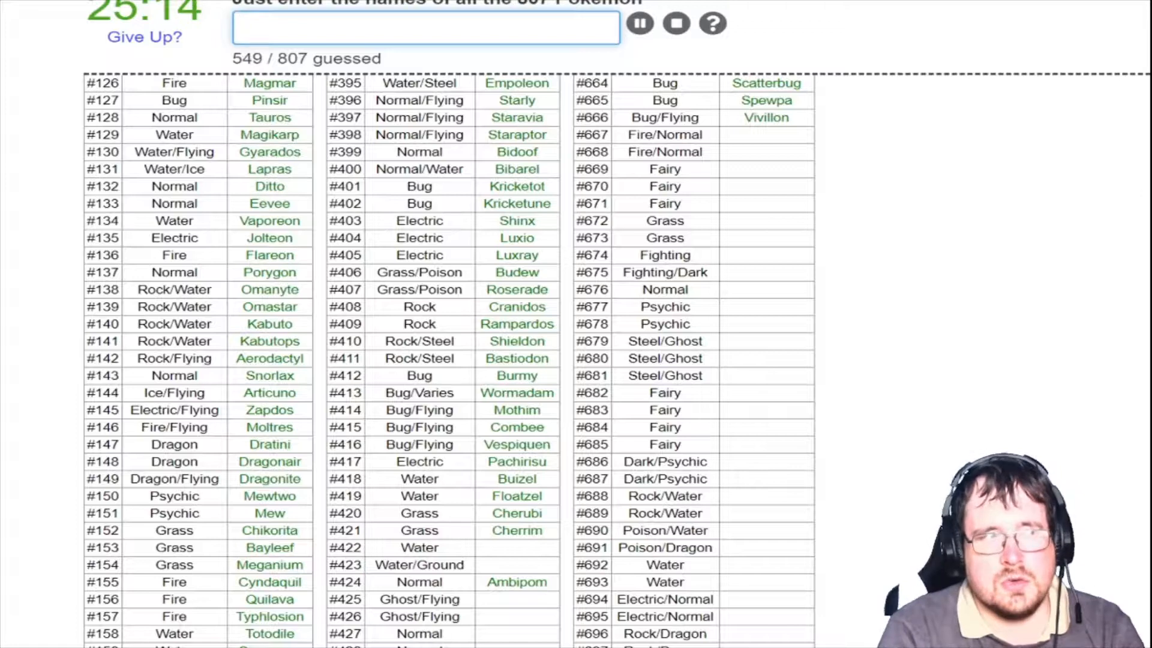
pyautogui.write('shel')
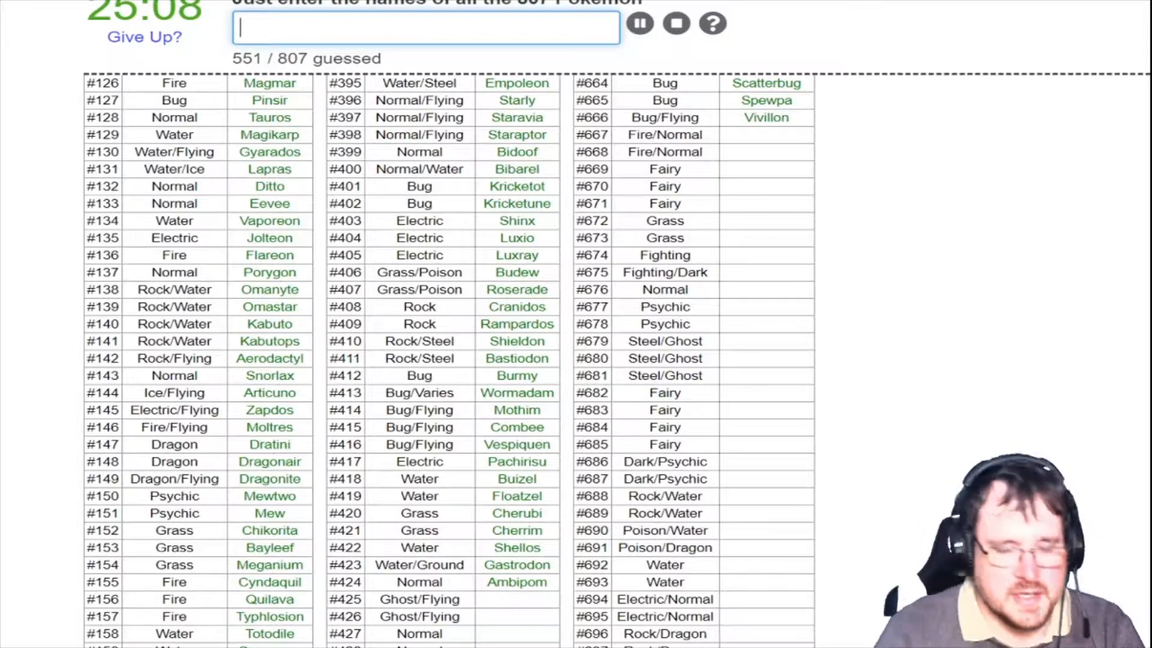
pyautogui.write('drifloo')
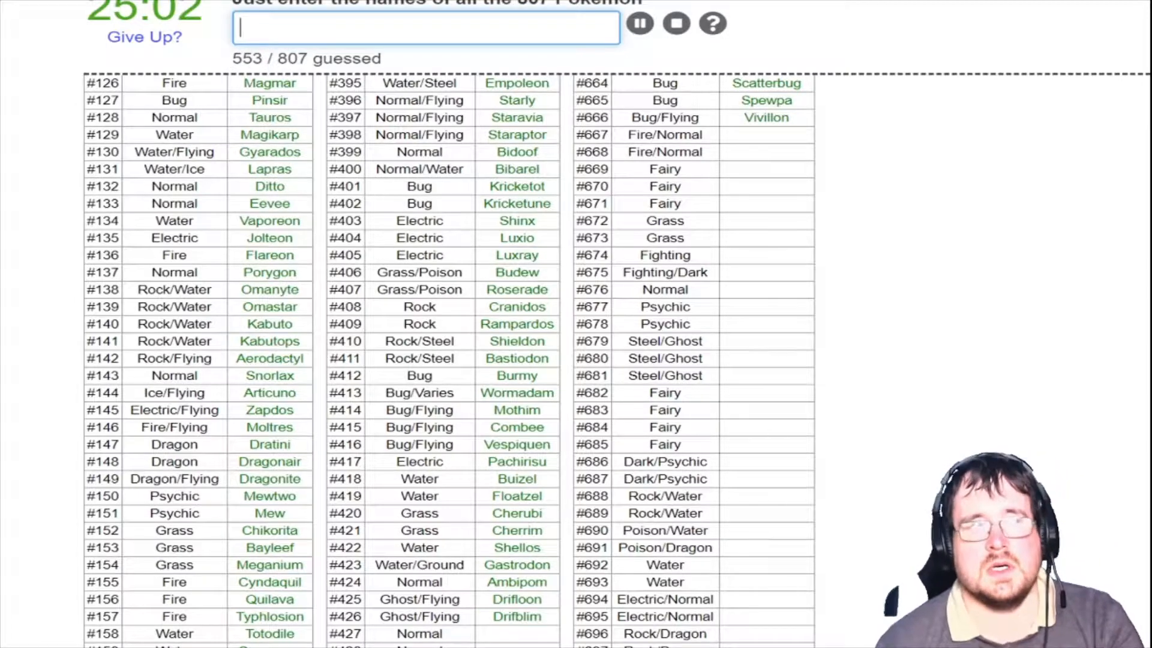
pyautogui.scroll(-3)
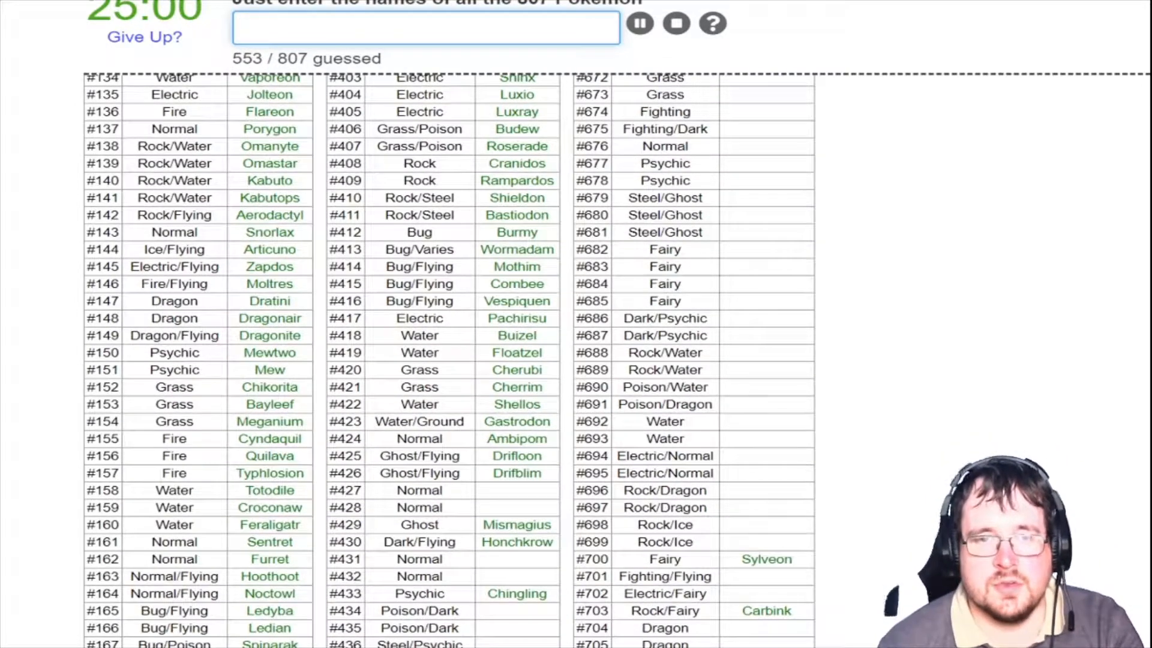
# Name Buneary, Lopunny, Glameow, Purugly, Stunky and Skuntank, reaching 559 guessed
pyautogui.write('bunea')
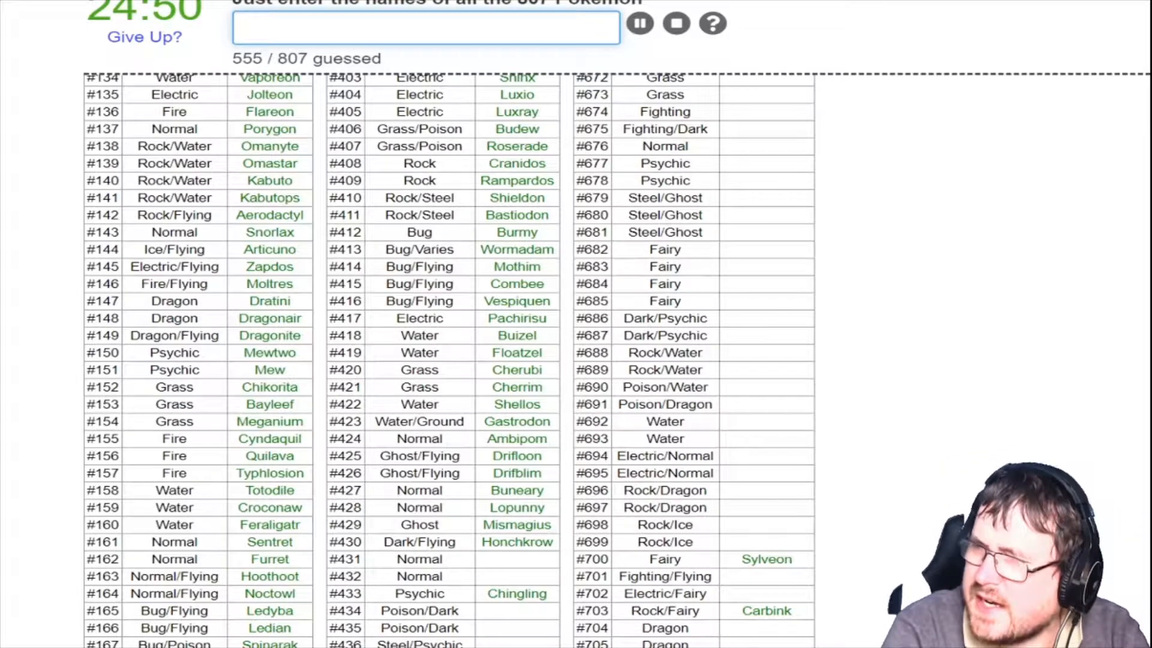
pyautogui.write('gla')
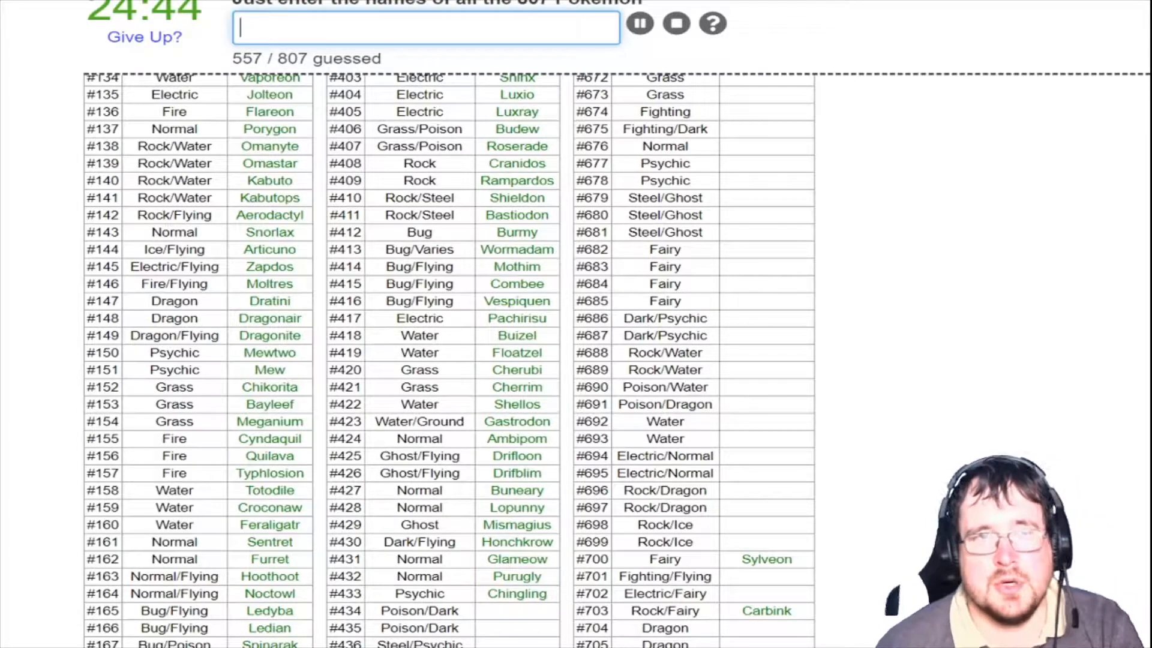
pyautogui.write('sk')
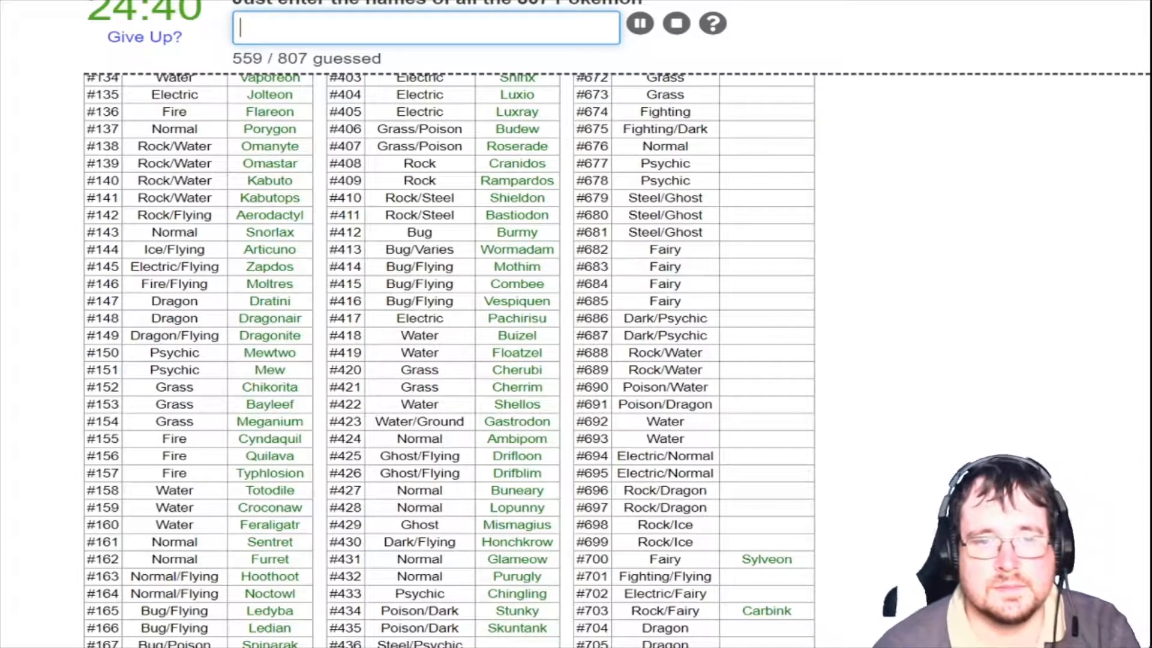
pyautogui.scroll(-3)
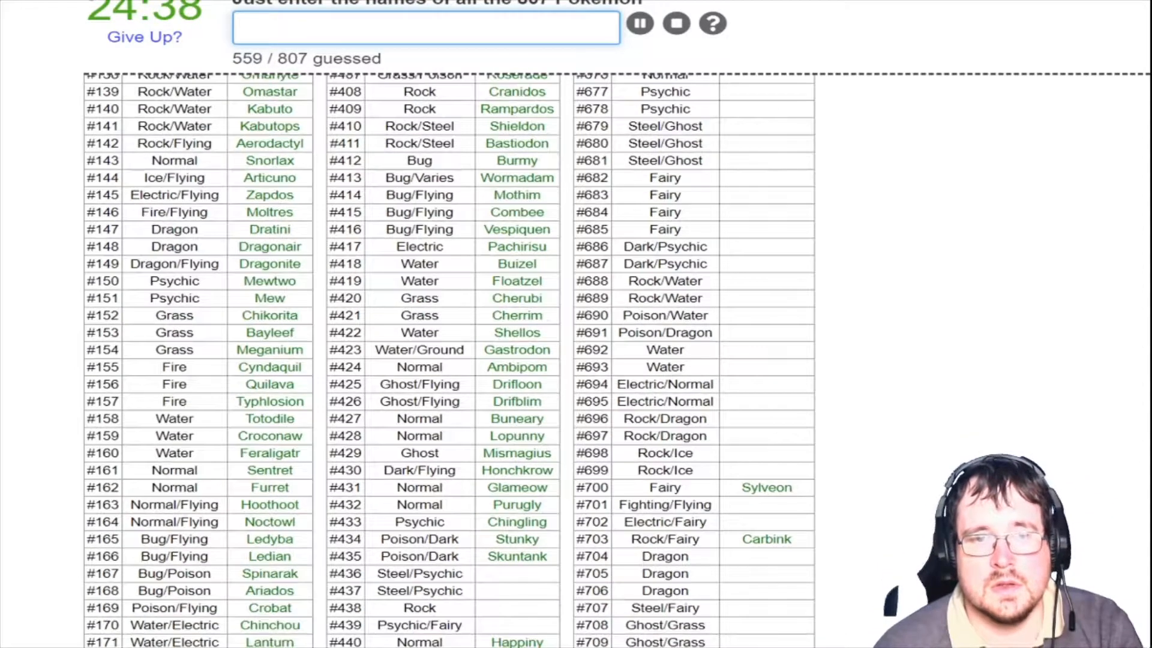
# Name Bronzor, Bronzong, Bonsly, Happiny, Mime Jr. and Chatot
pyautogui.scroll(-3)
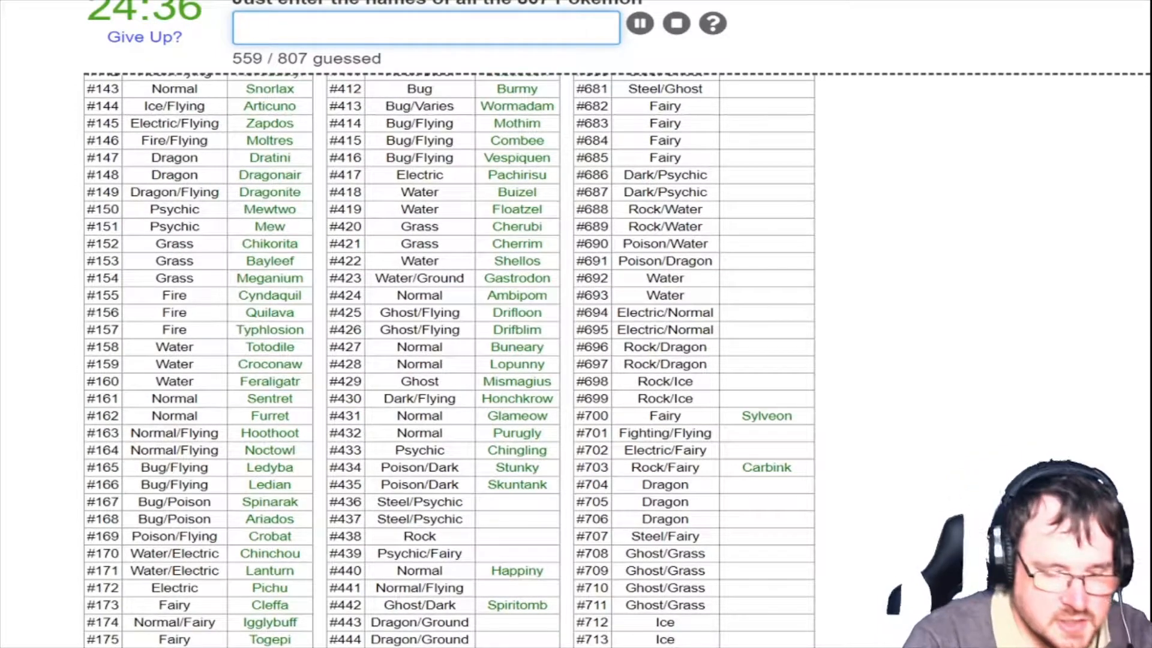
pyautogui.write('b')
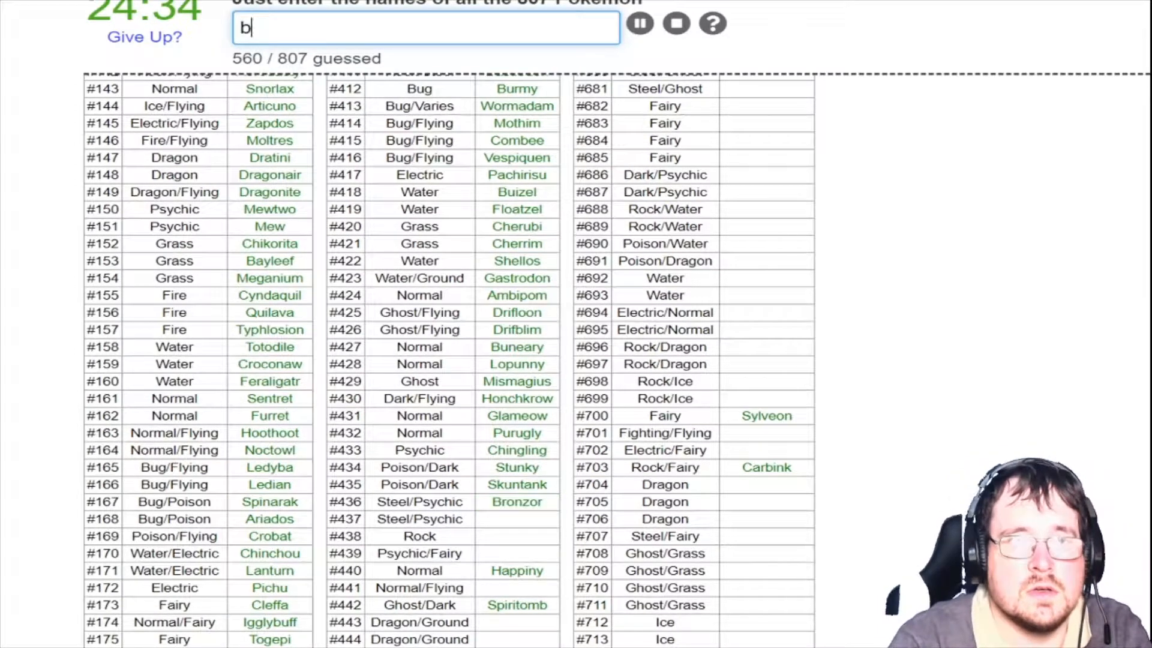
pyautogui.write('bronzong')
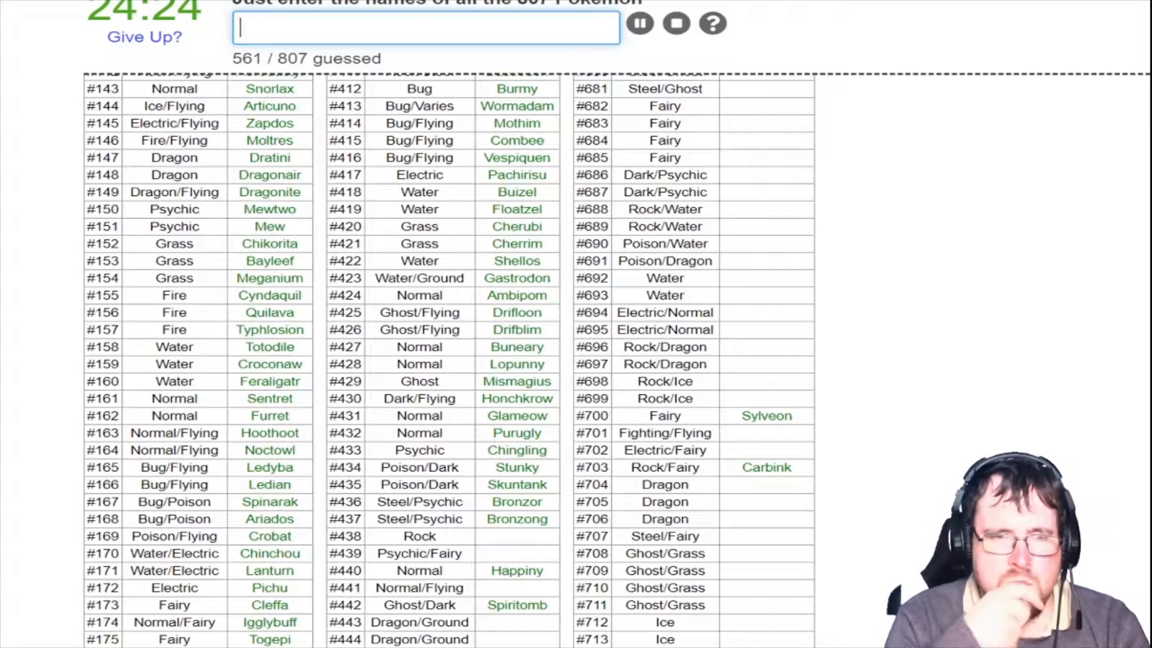
pyautogui.write('h')
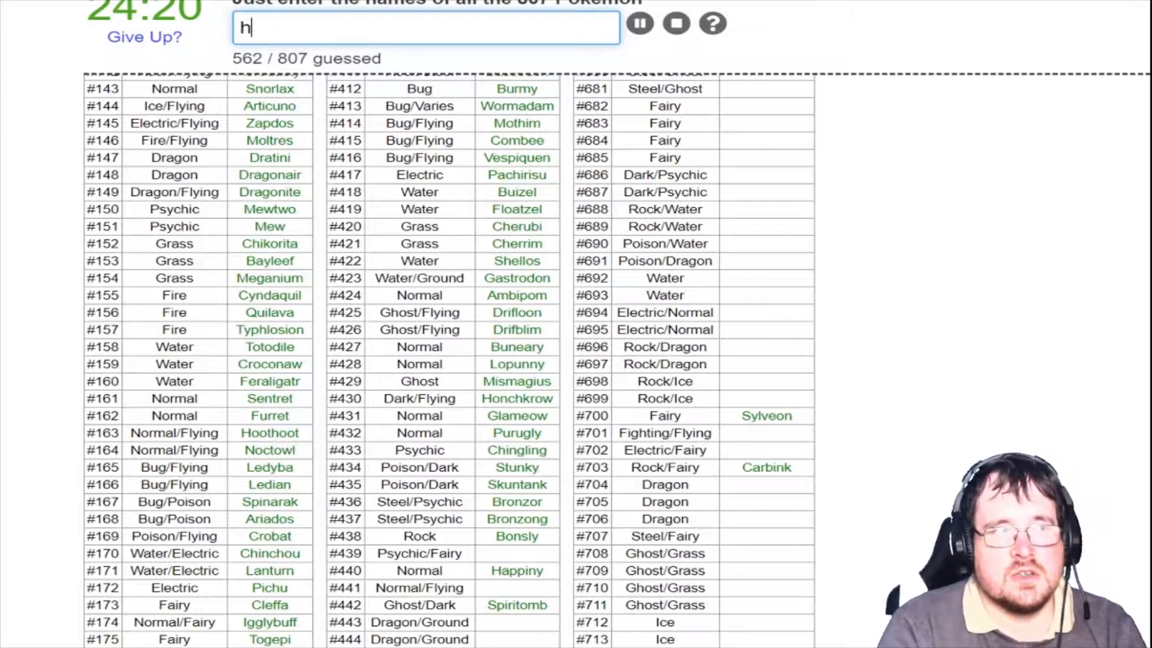
pyautogui.write('m')
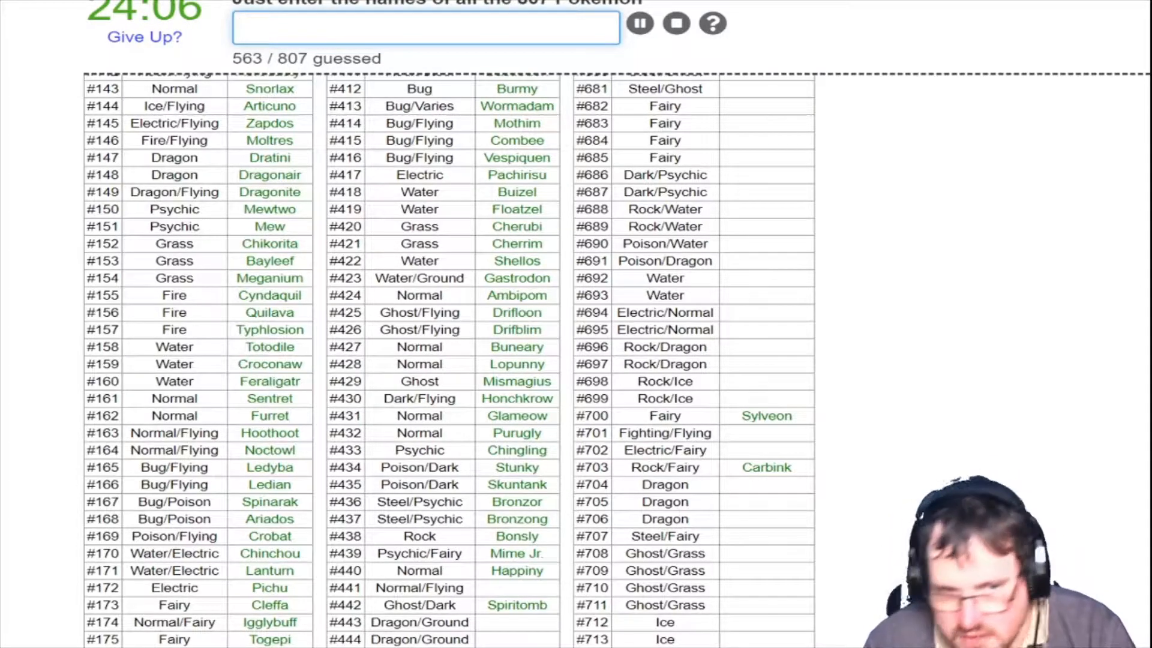
pyautogui.write('Chatot')
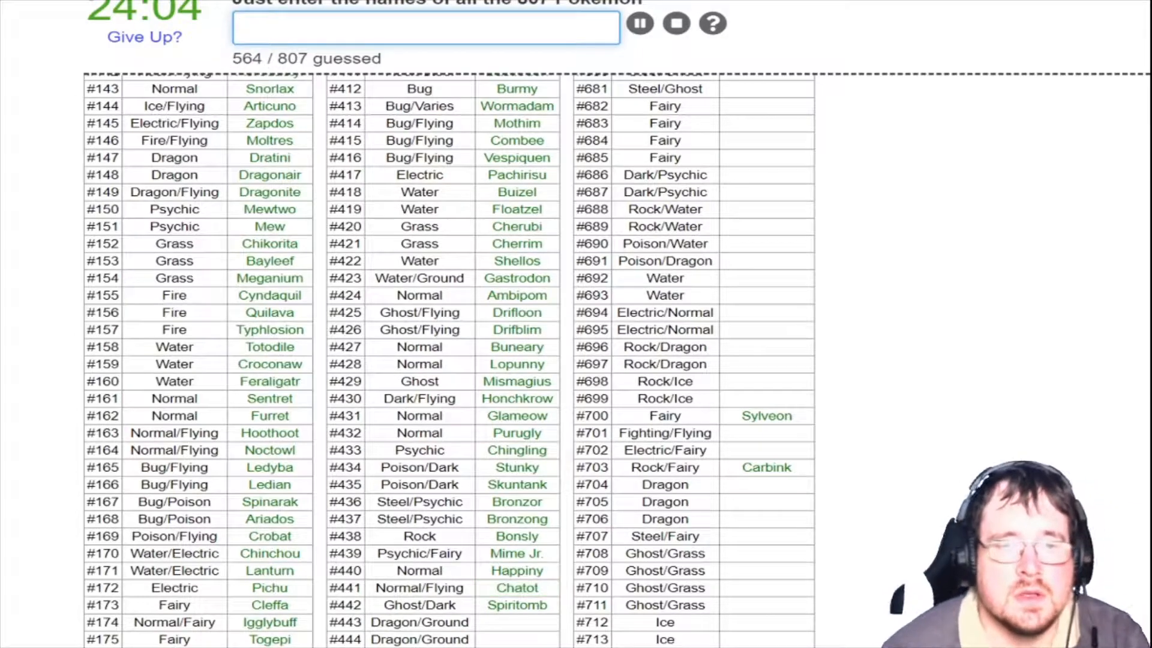
# Name Gible, Gabite and Garchomp, reaching 567 guessed
pyautogui.scroll(-3)
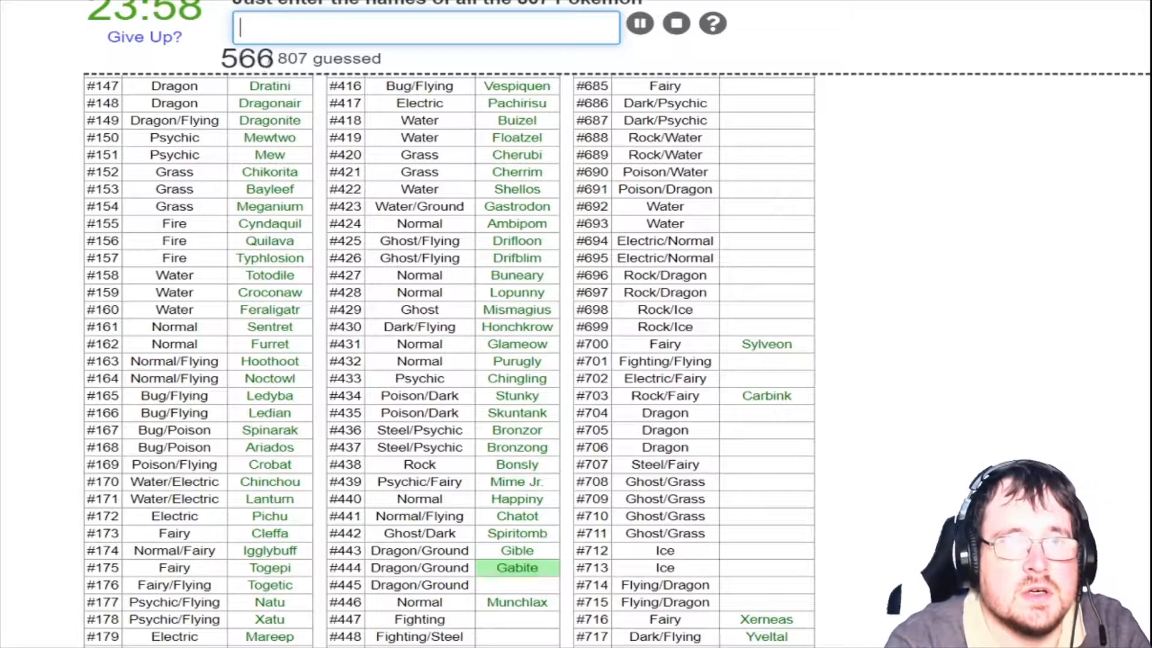
pyautogui.write('Garchomp')
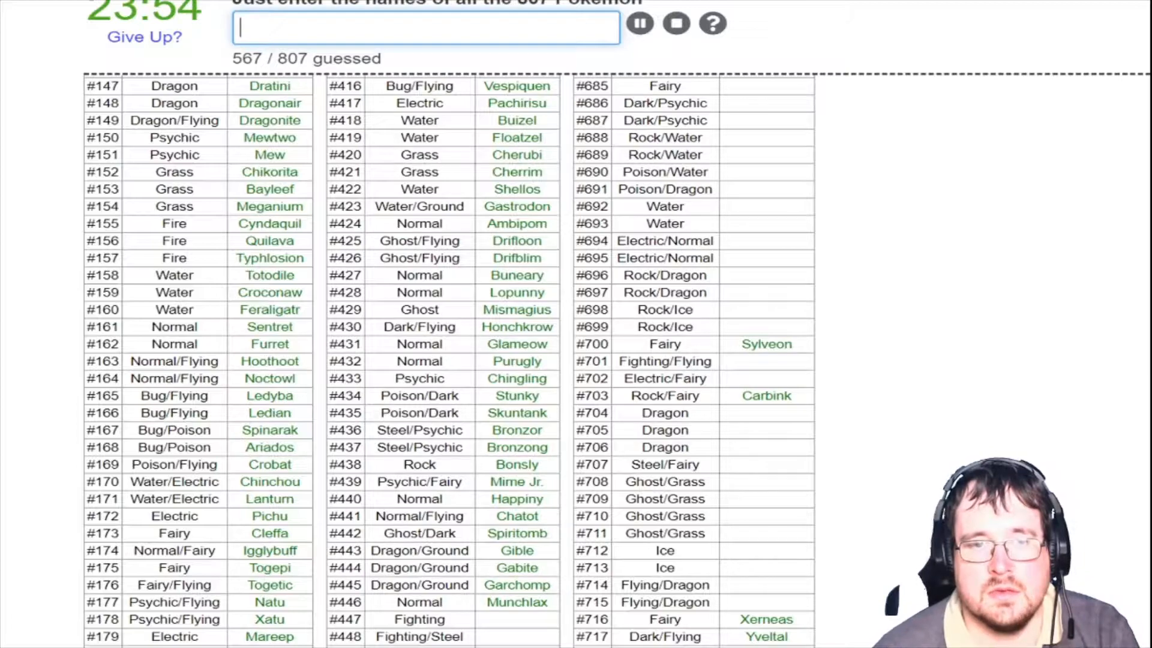
pyautogui.scroll(-3)
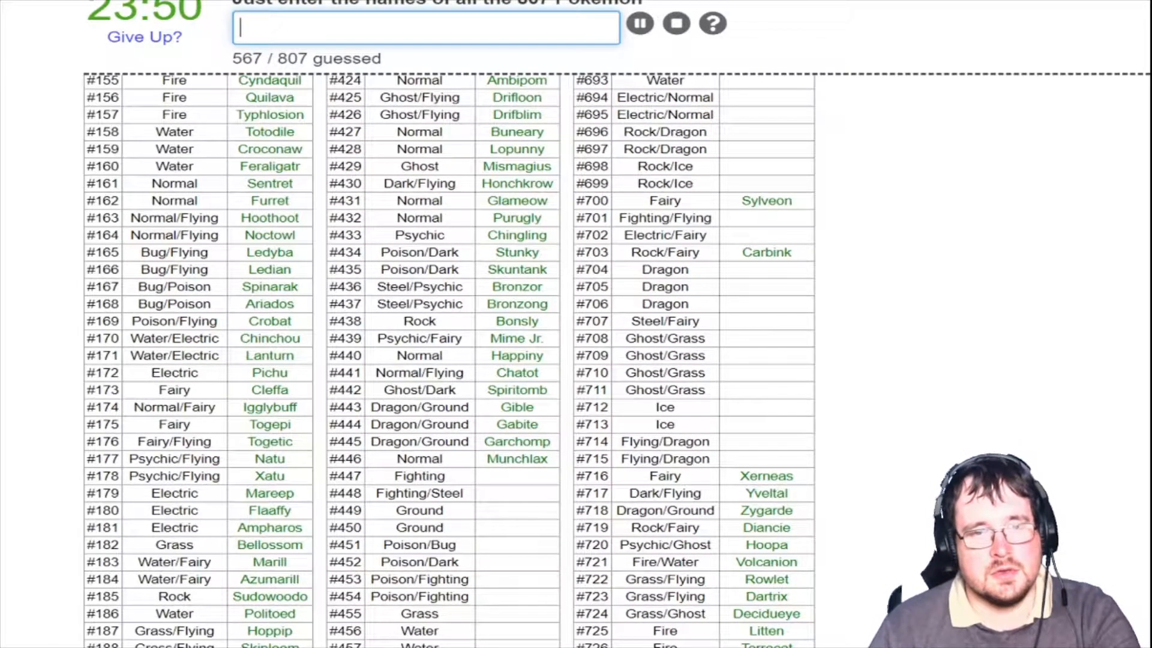
# Name Riolu, Lucario and Skorupi in the rows after Munchlax
pyautogui.write('r')
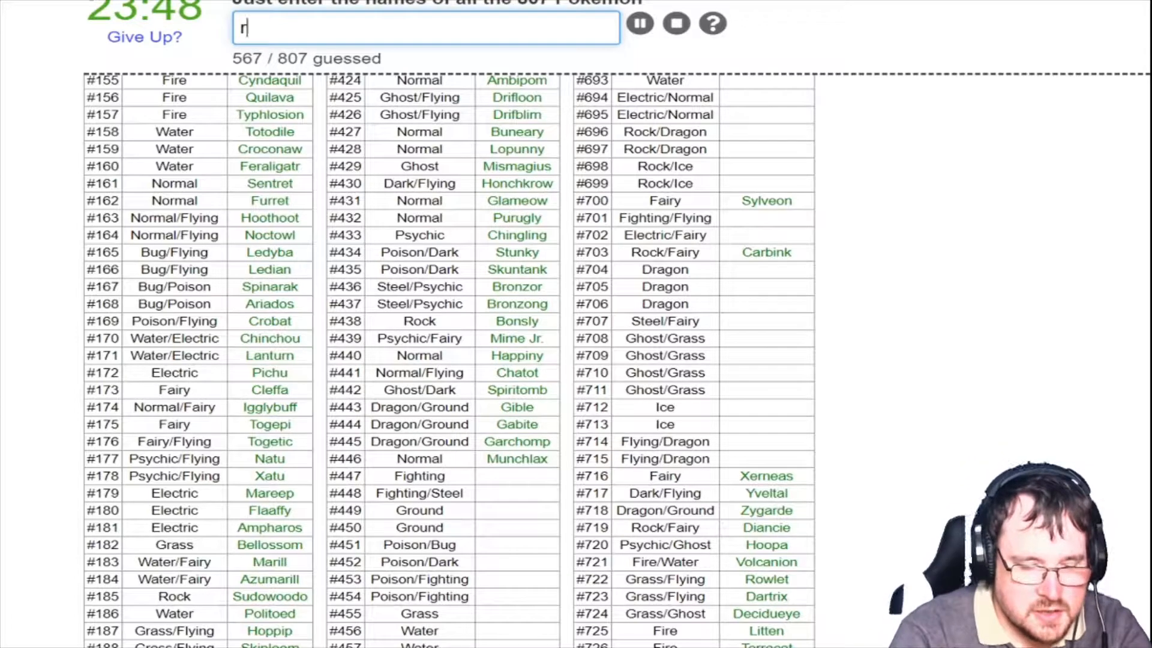
pyautogui.write('Riolu')
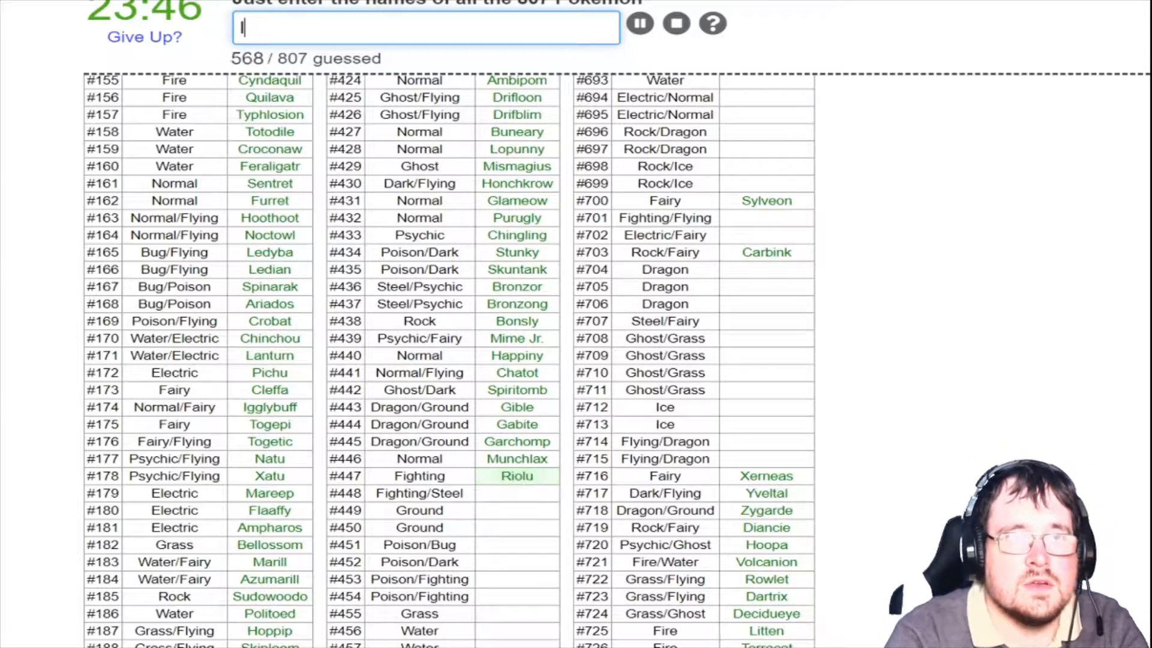
pyautogui.write('Lucario')
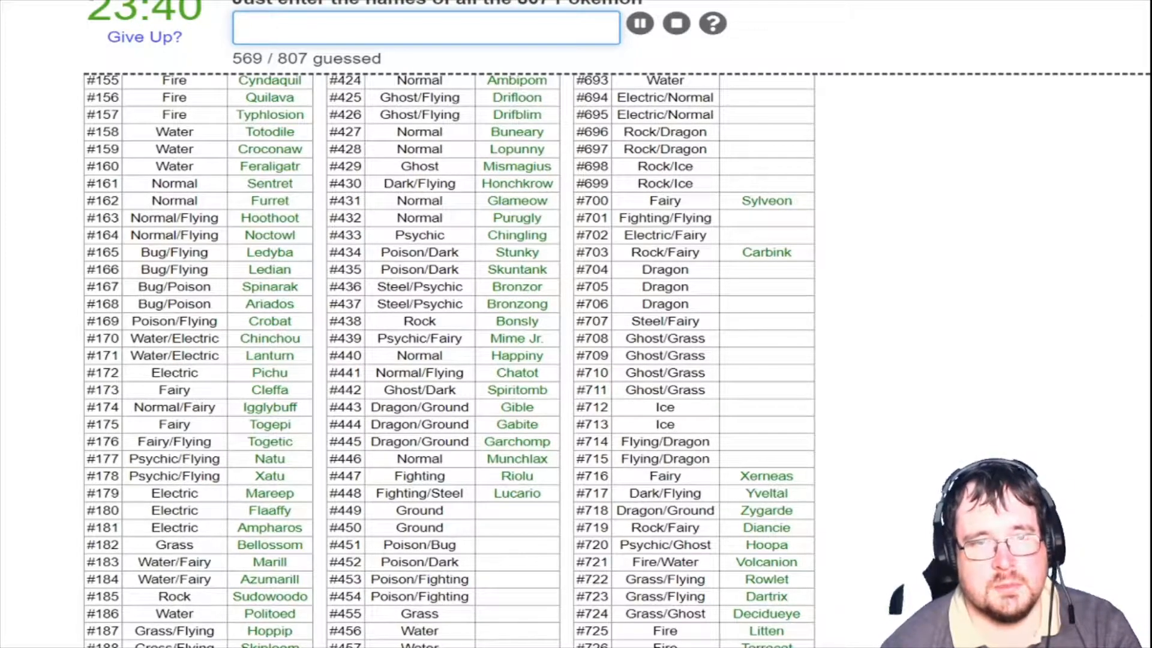
pyautogui.write('sko')
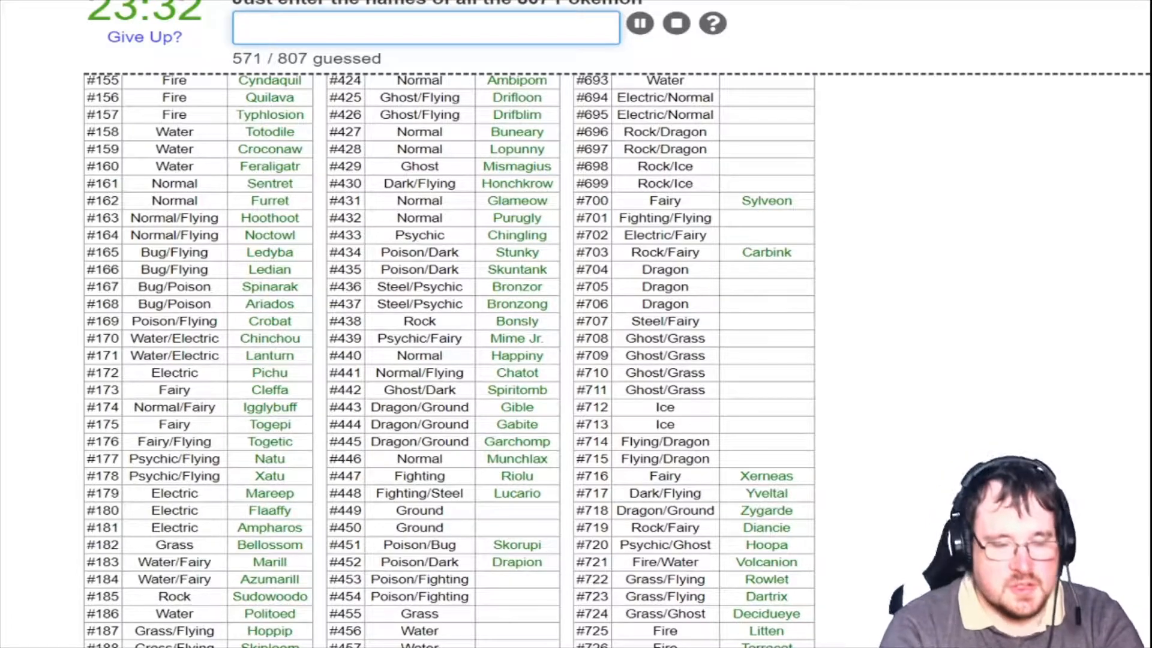
# Name Hippopotas, Hippowdon, Toxicroak and Carnivine, completing rows #446–#455 at 576 of 807
pyautogui.write('hippopo')
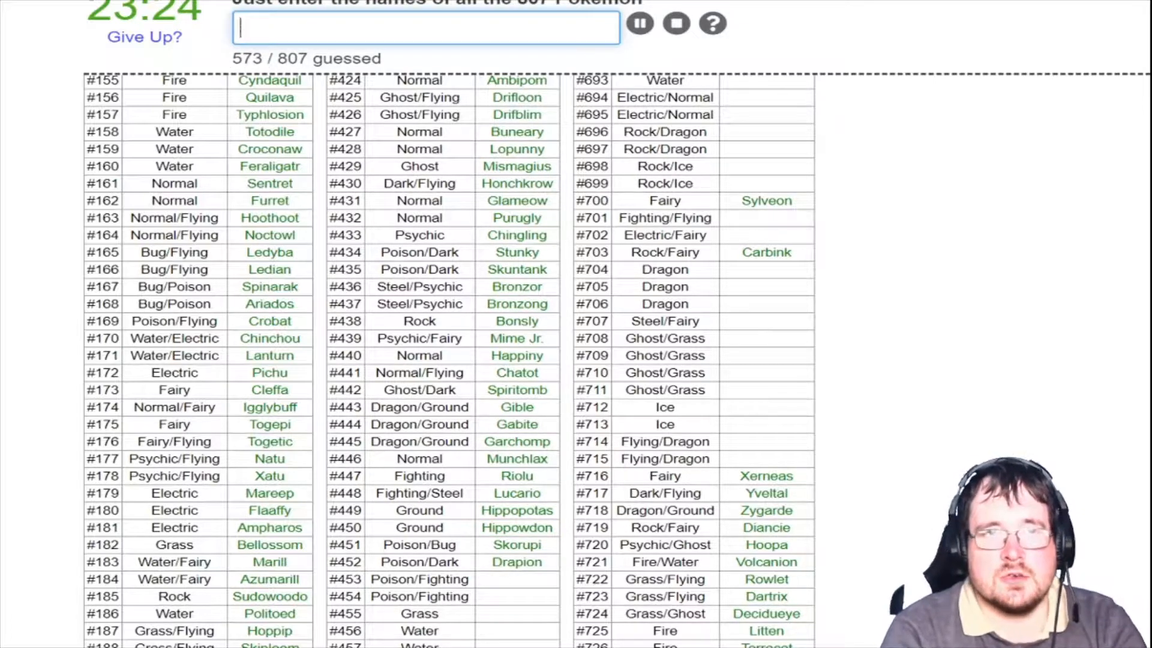
pyautogui.write('toxic')
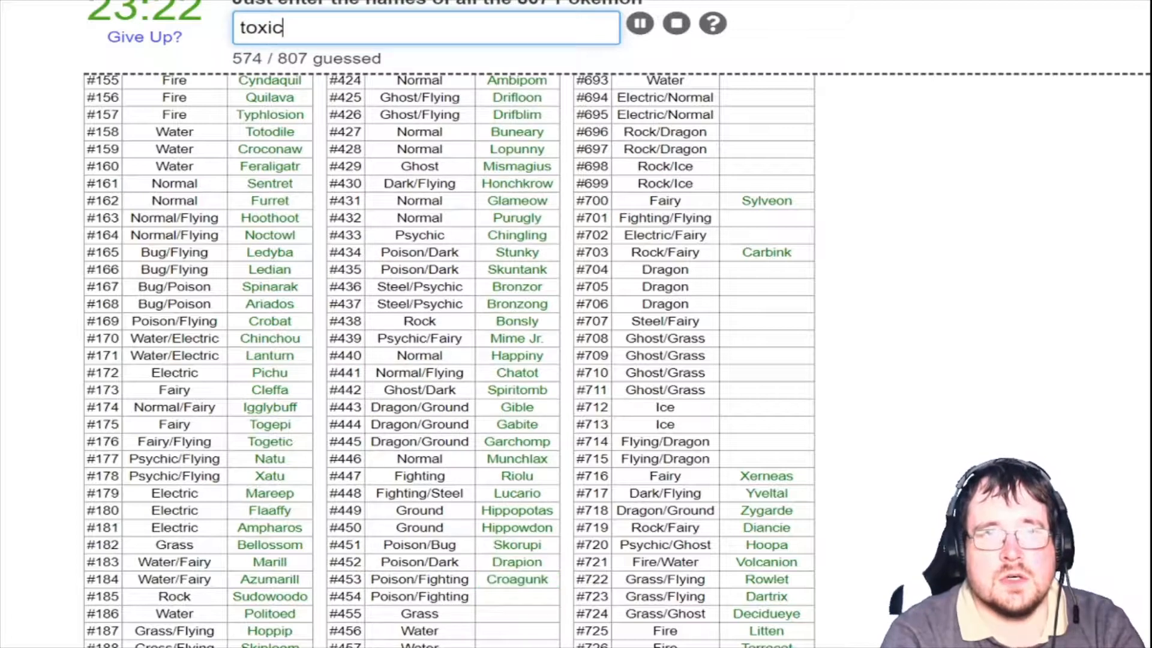
pyautogui.press('Return')
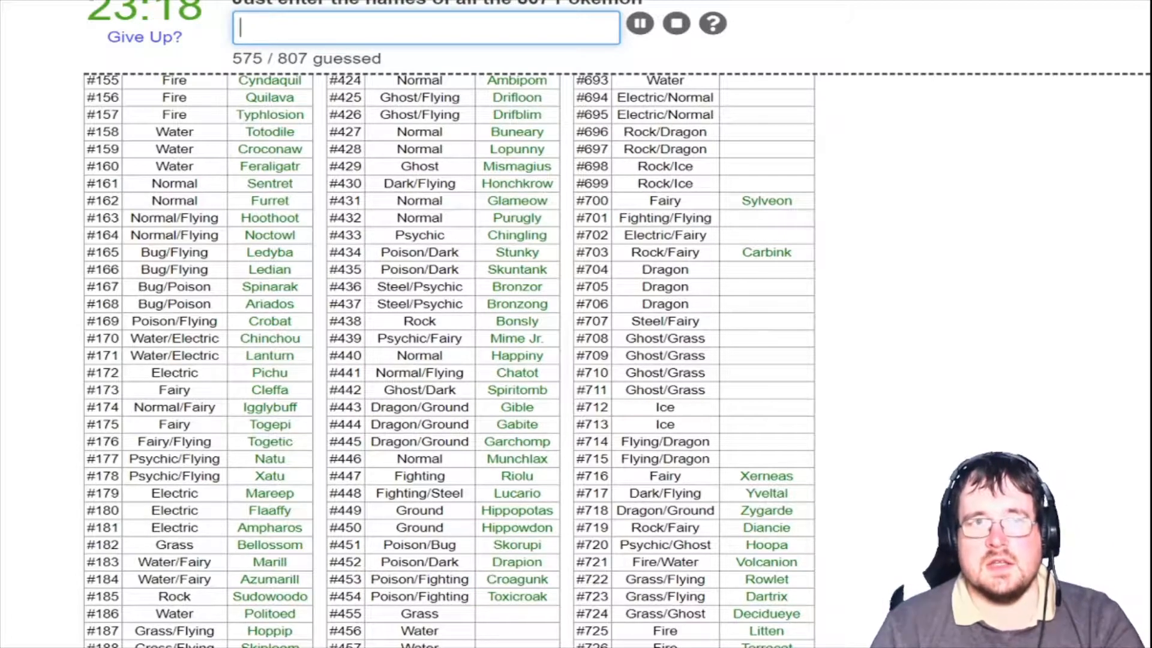
pyautogui.write('carniv')
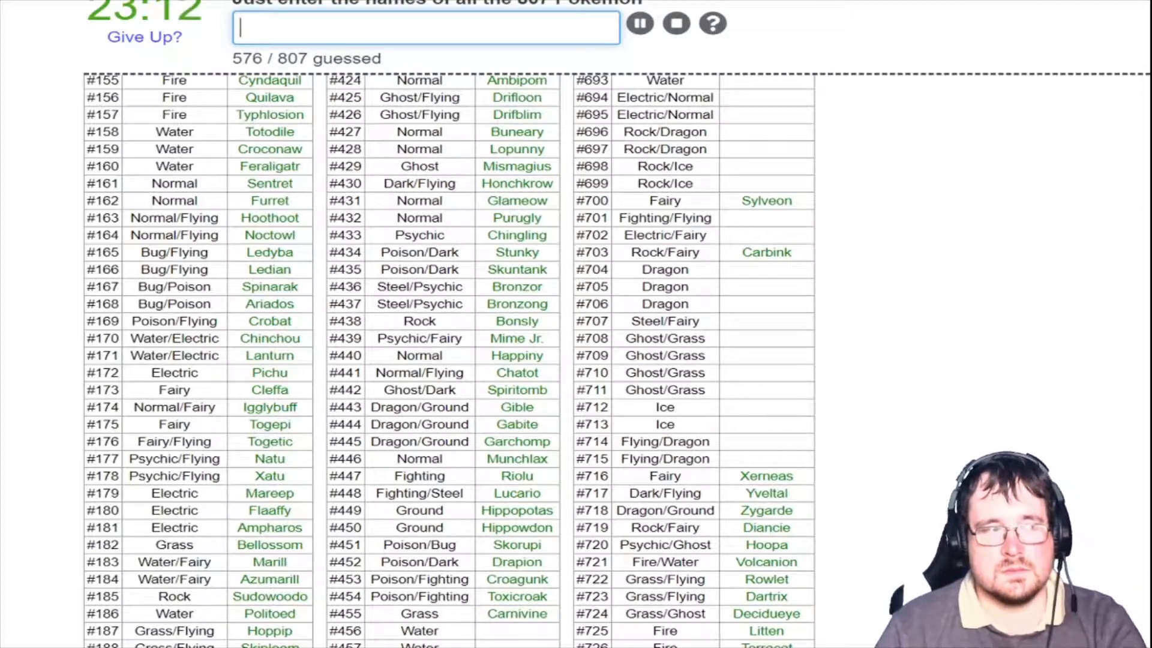
pyautogui.scroll(-3)
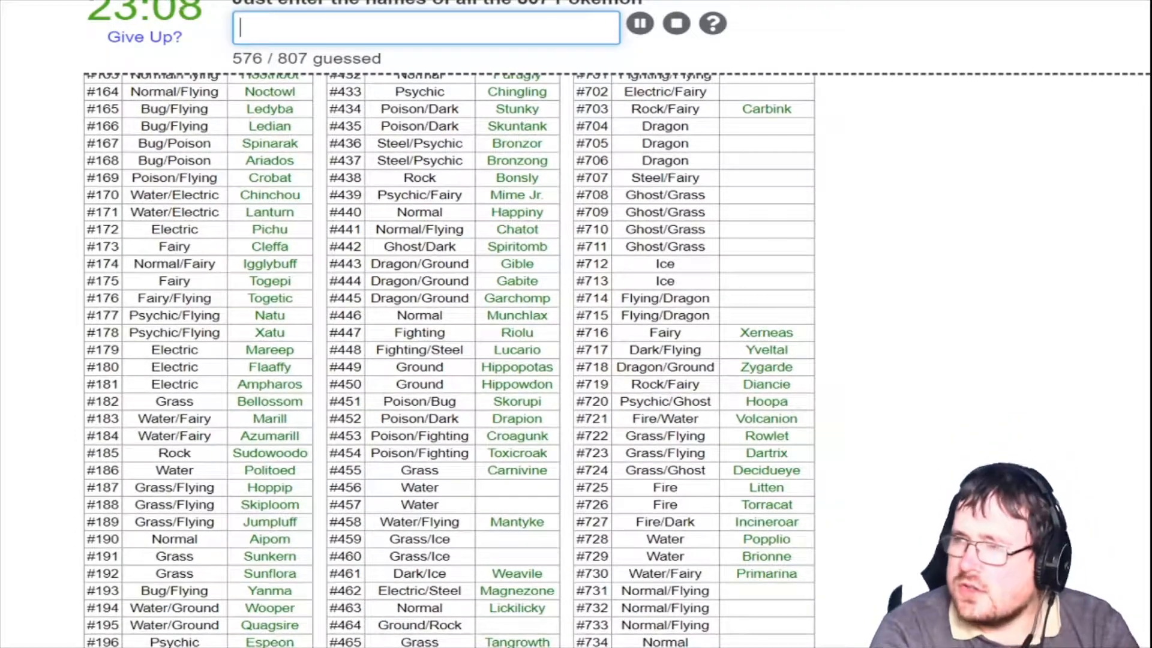
# Name Finneon, Lumineon, Snover and Abomasnow
pyautogui.write('lu')
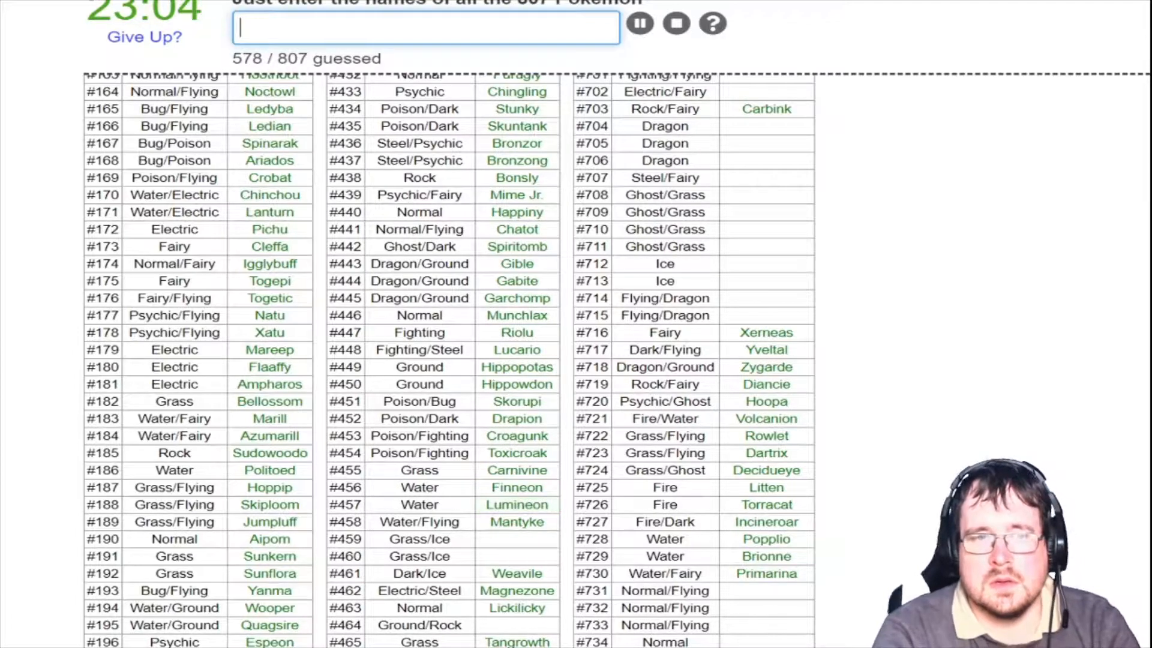
pyautogui.write('smn')
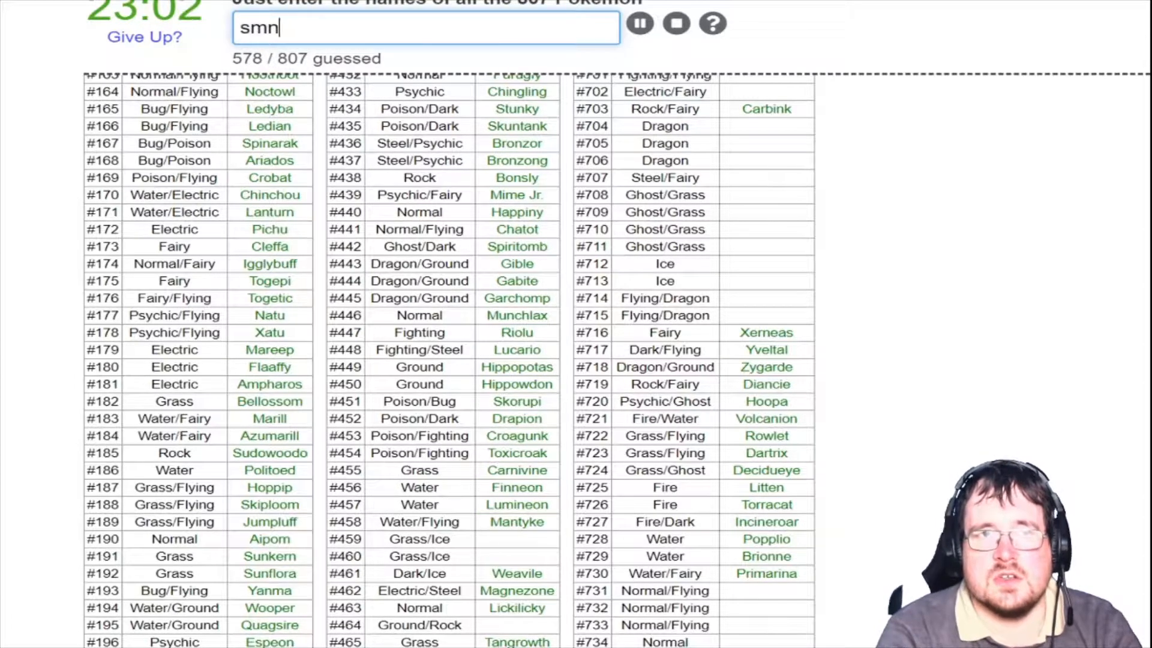
pyautogui.write('abom')
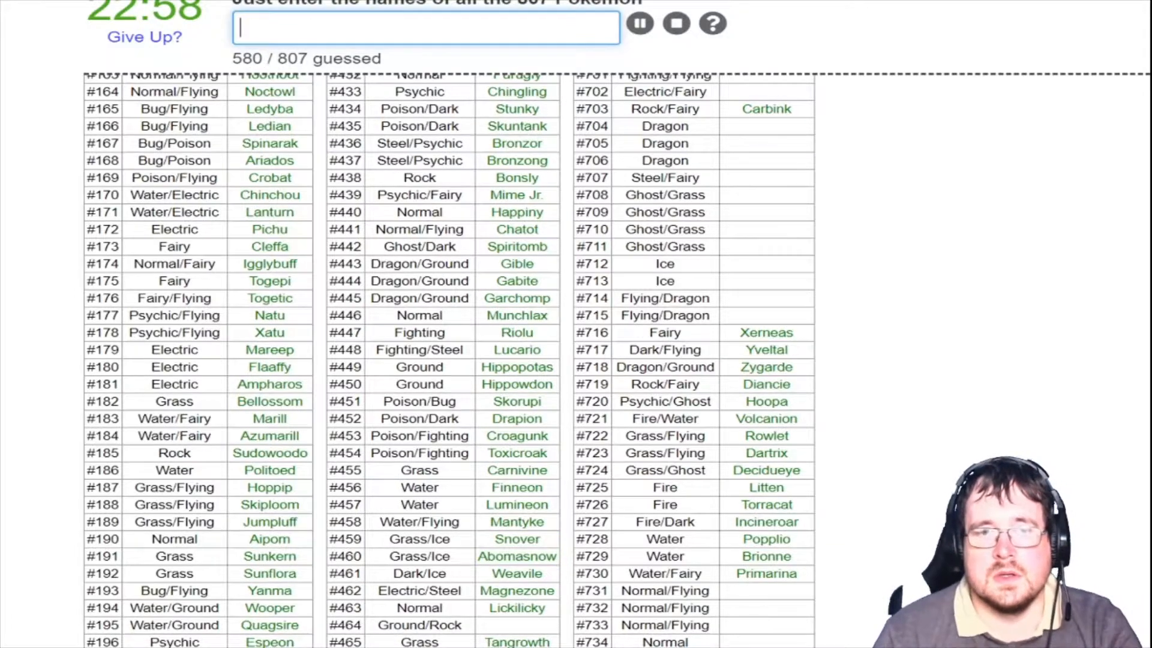
pyautogui.scroll(-3)
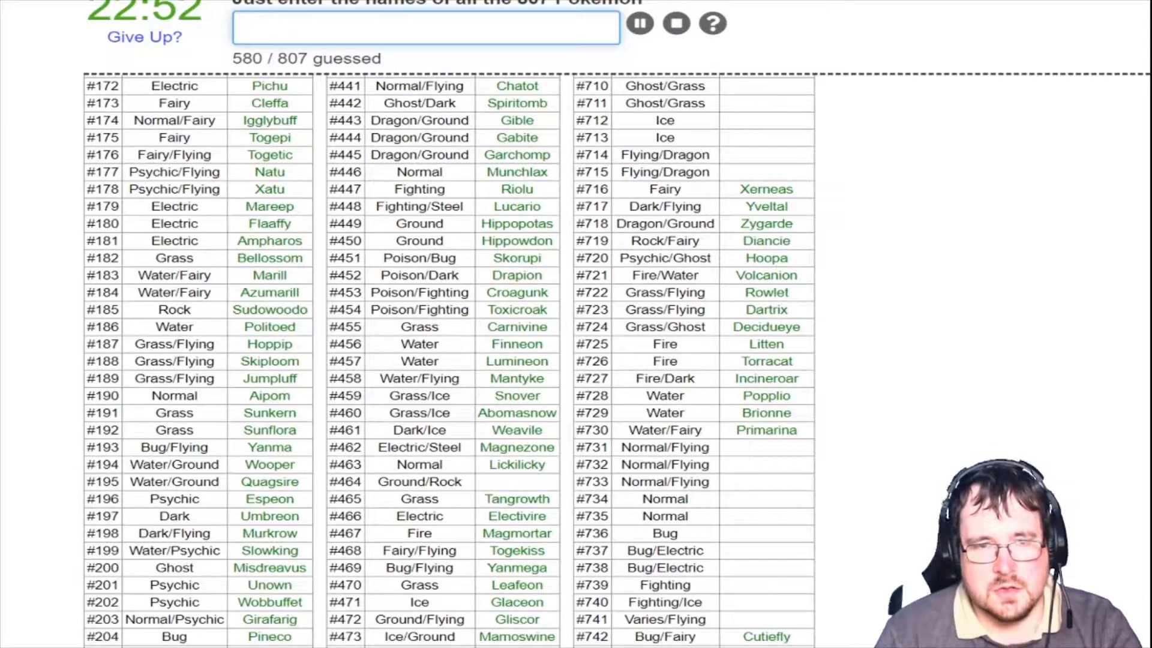
# Name Rhyperior and Rotom, bringing the count to 582 of 807
pyautogui.write('r')
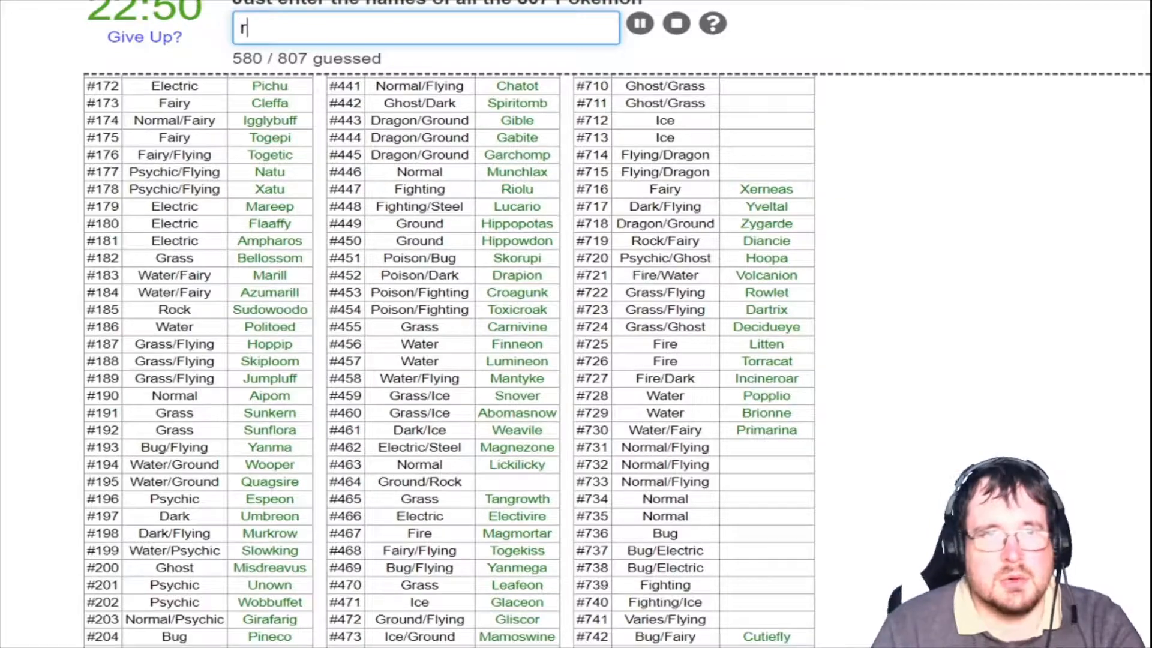
pyautogui.write('hyper')
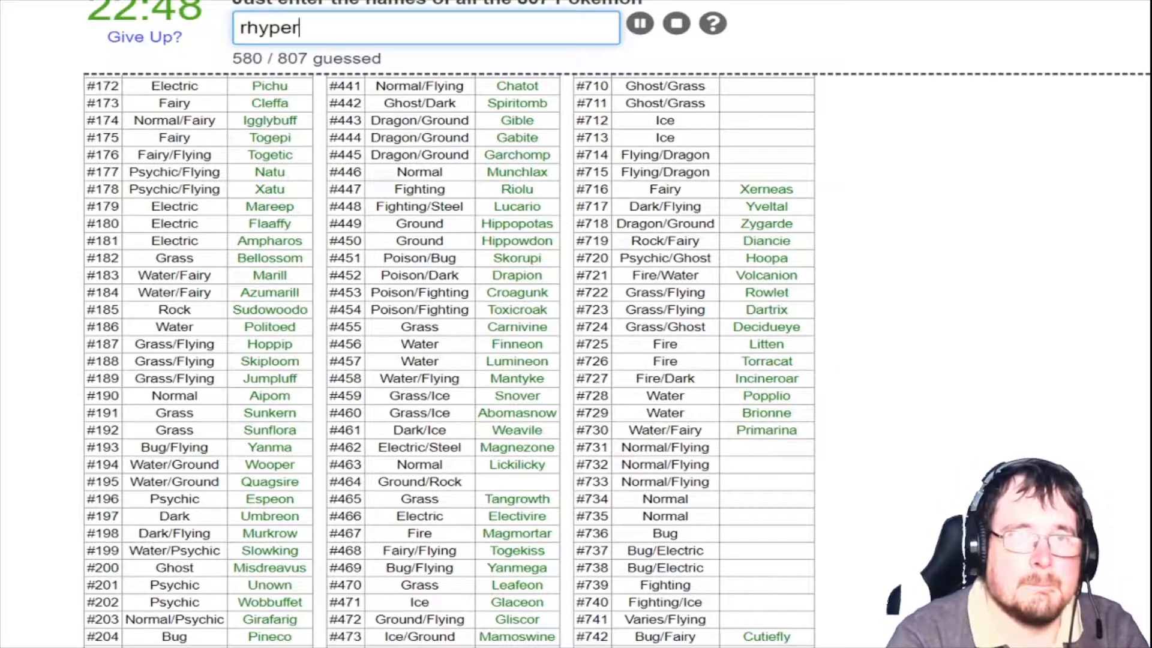
pyautogui.press('Return')
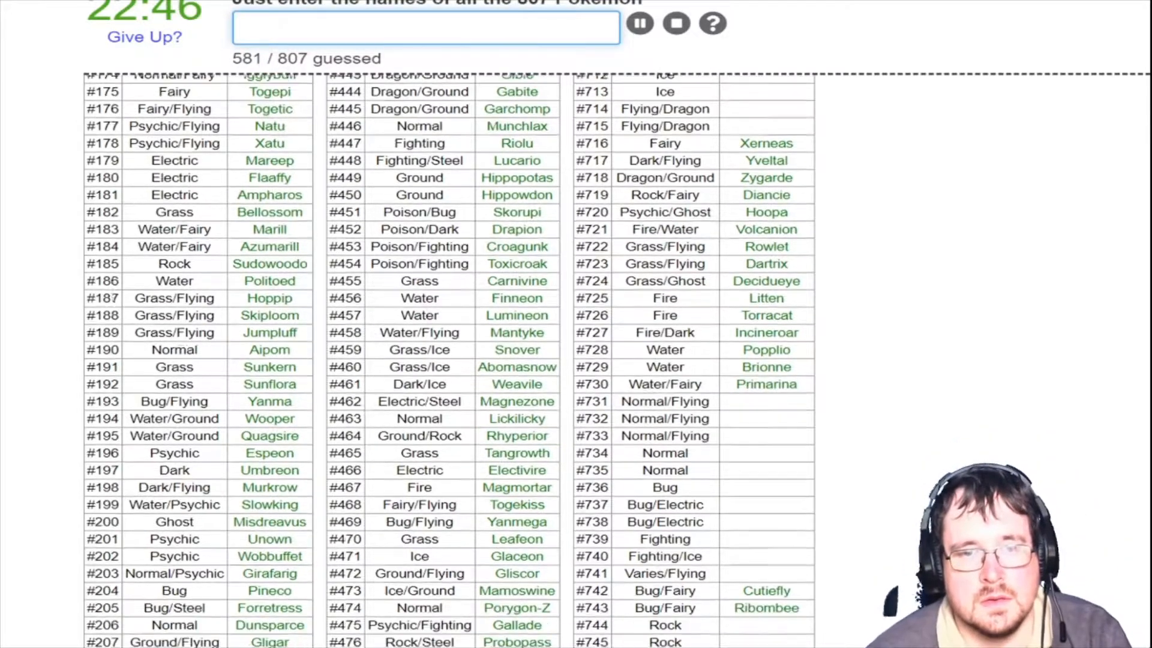
pyautogui.scroll(-3)
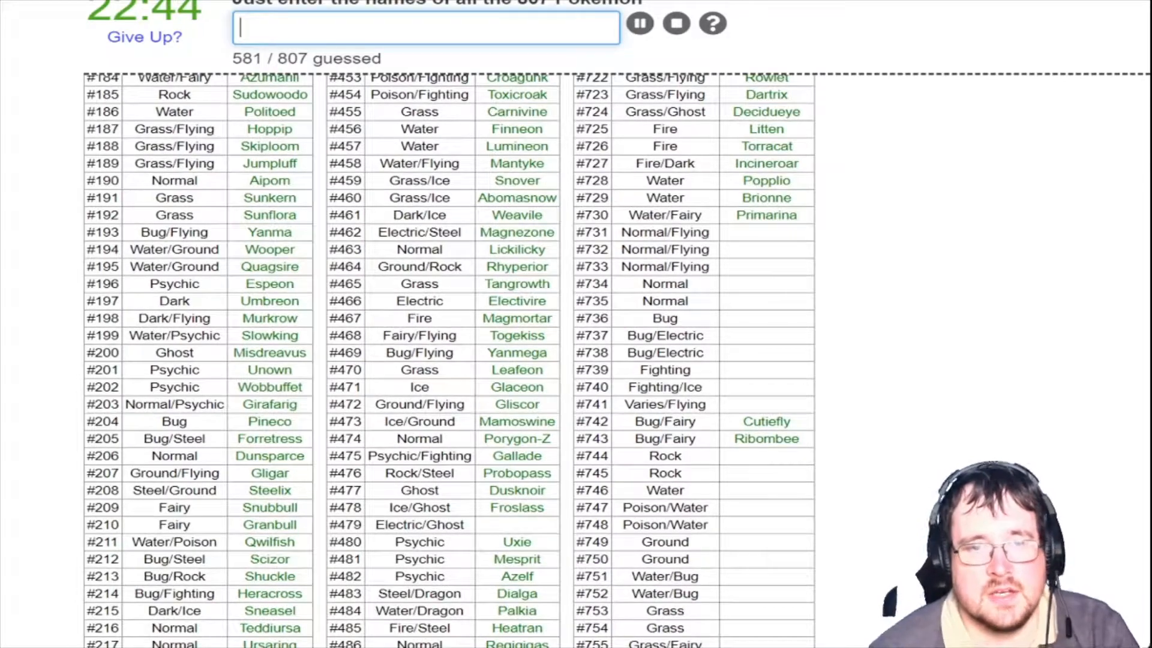
pyautogui.write('Rotom')
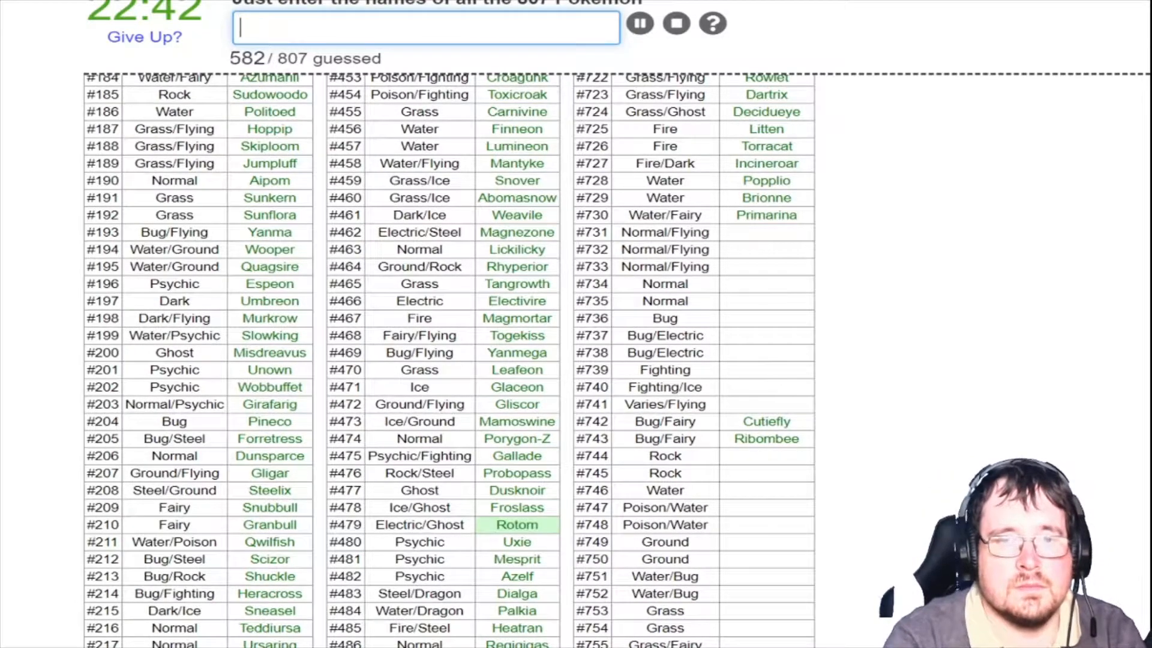
pyautogui.scroll(-3)
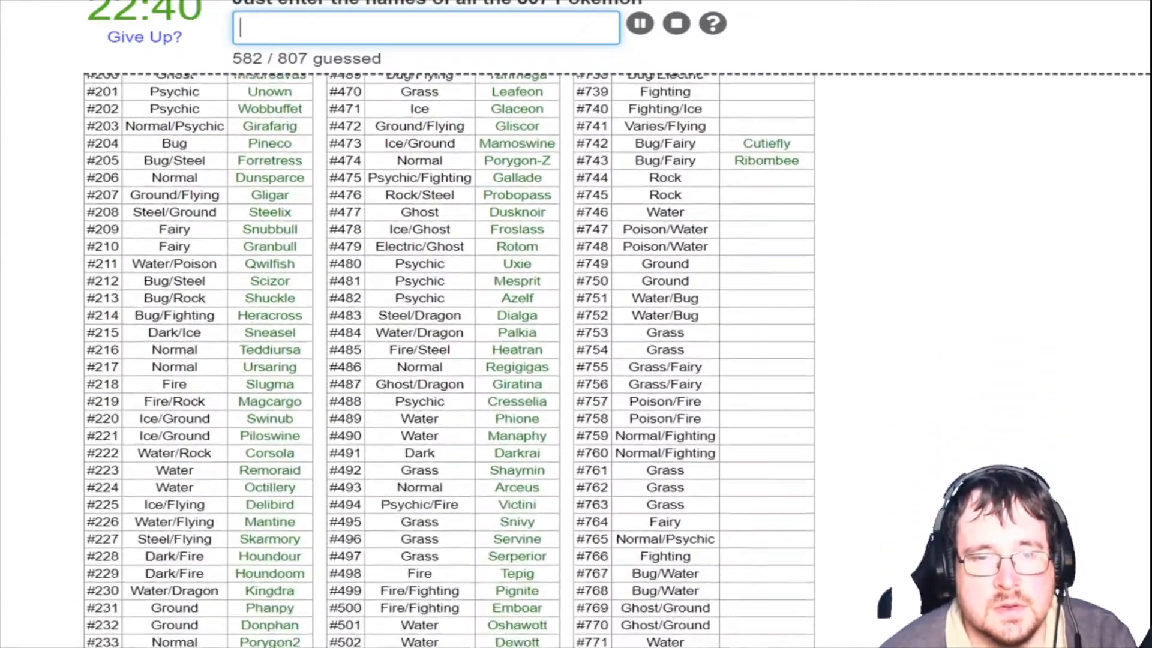
pyautogui.scroll(-3)
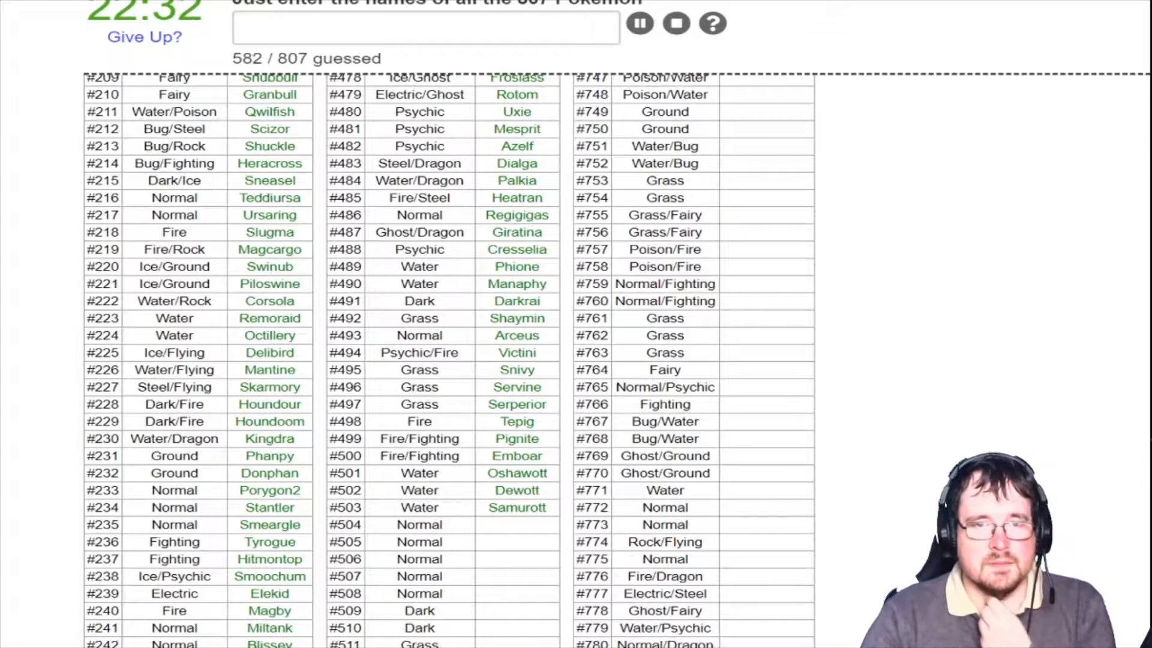
# Name Patrat, Watchog, Lillipup, Herdier, Stoutland, Purrloin and Liepard in rows #504–#510, reaching 589
pyautogui.click(425, 27)
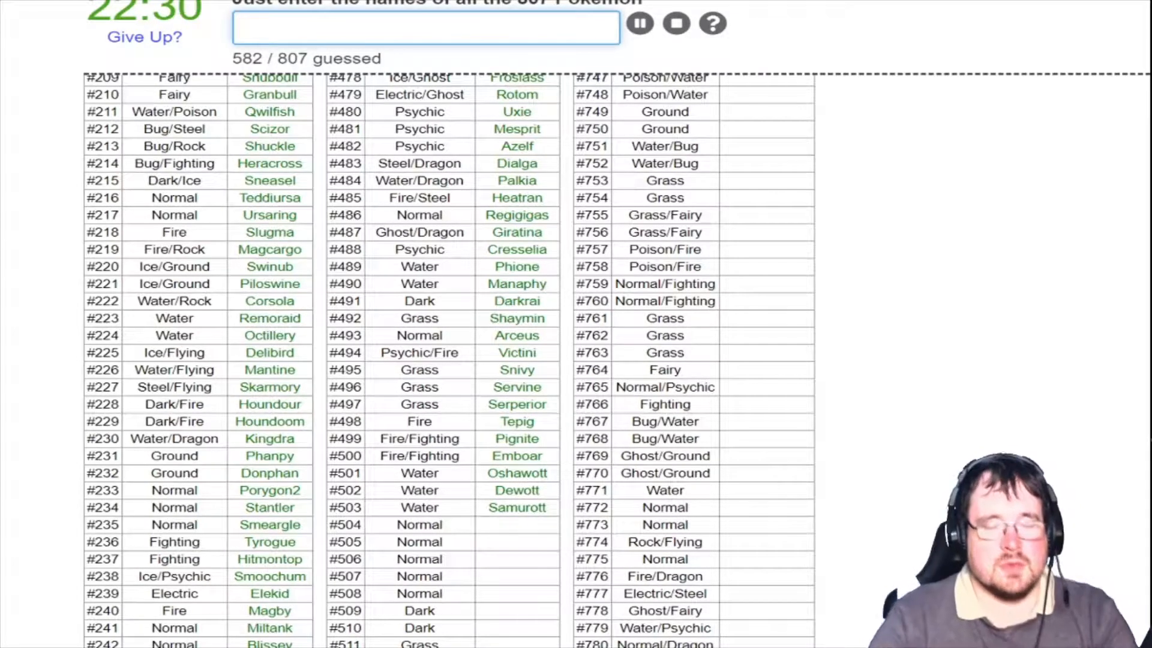
pyautogui.write('patr')
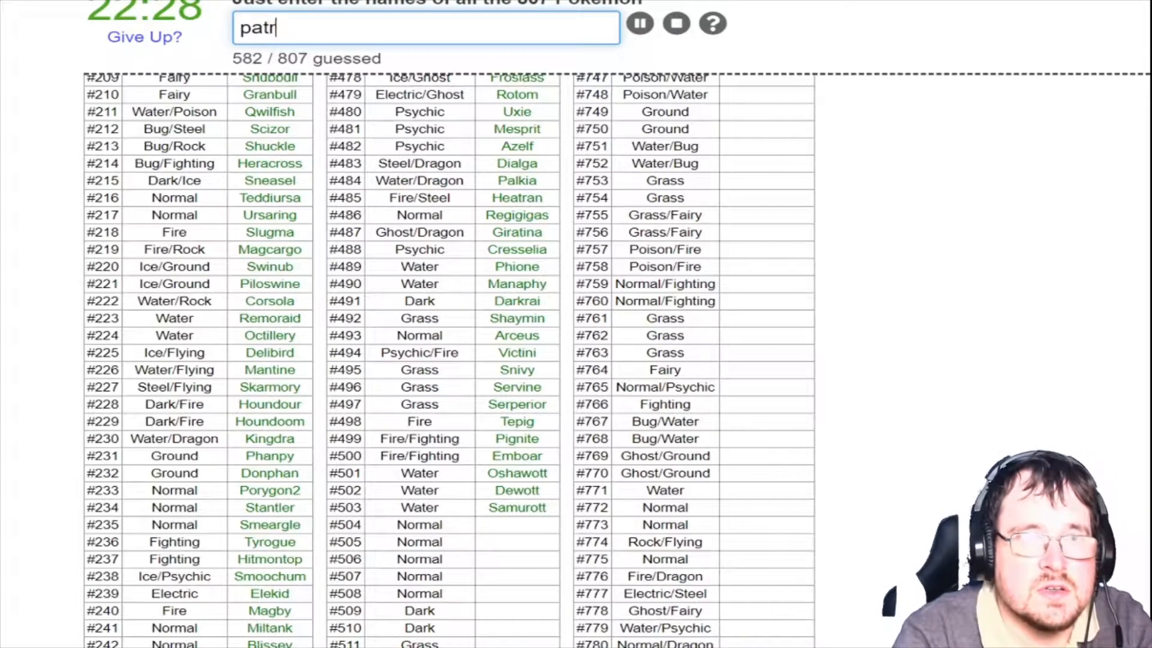
pyautogui.write('watchong')
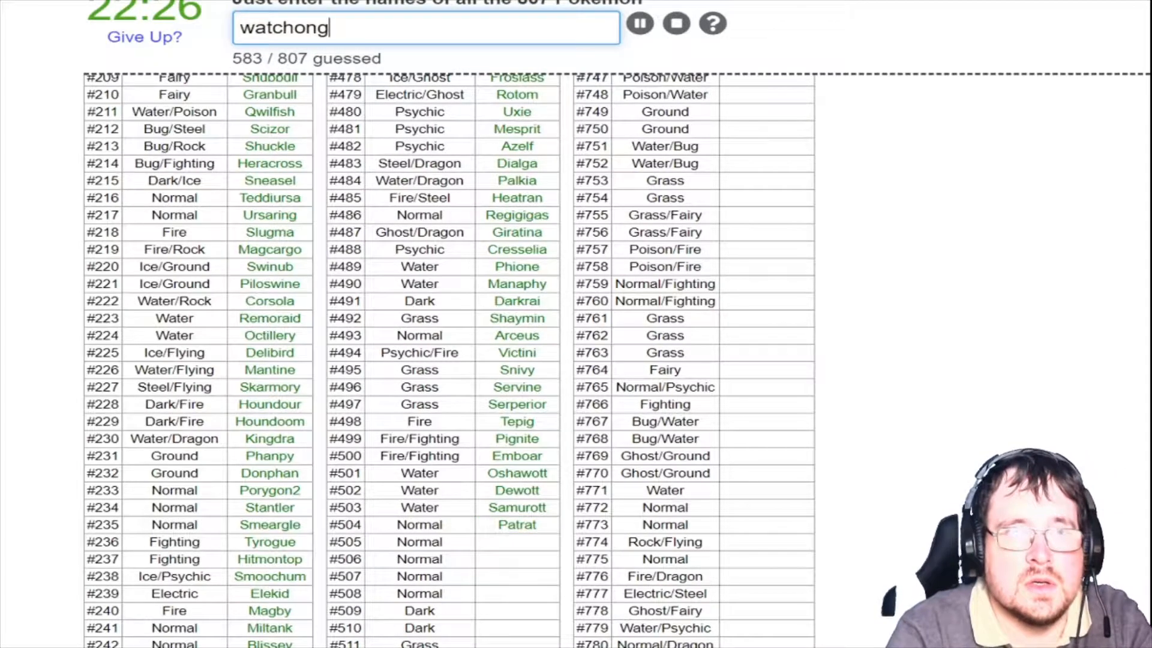
pyautogui.write('lilli')
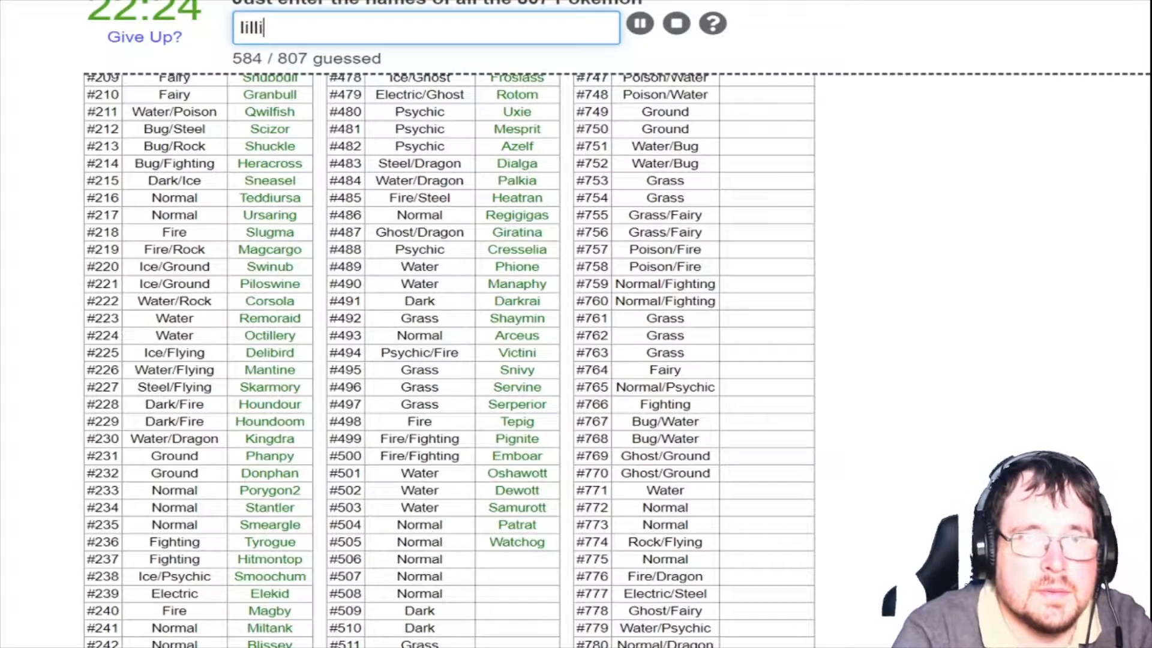
pyautogui.write('herdie')
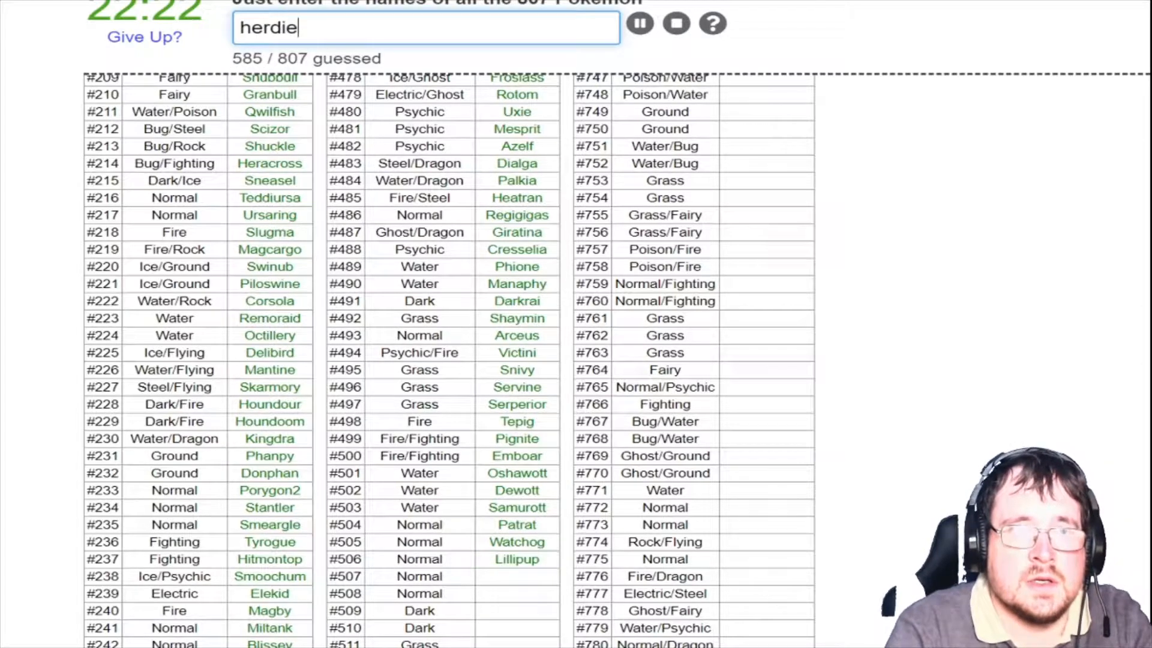
pyautogui.write('stoutlan')
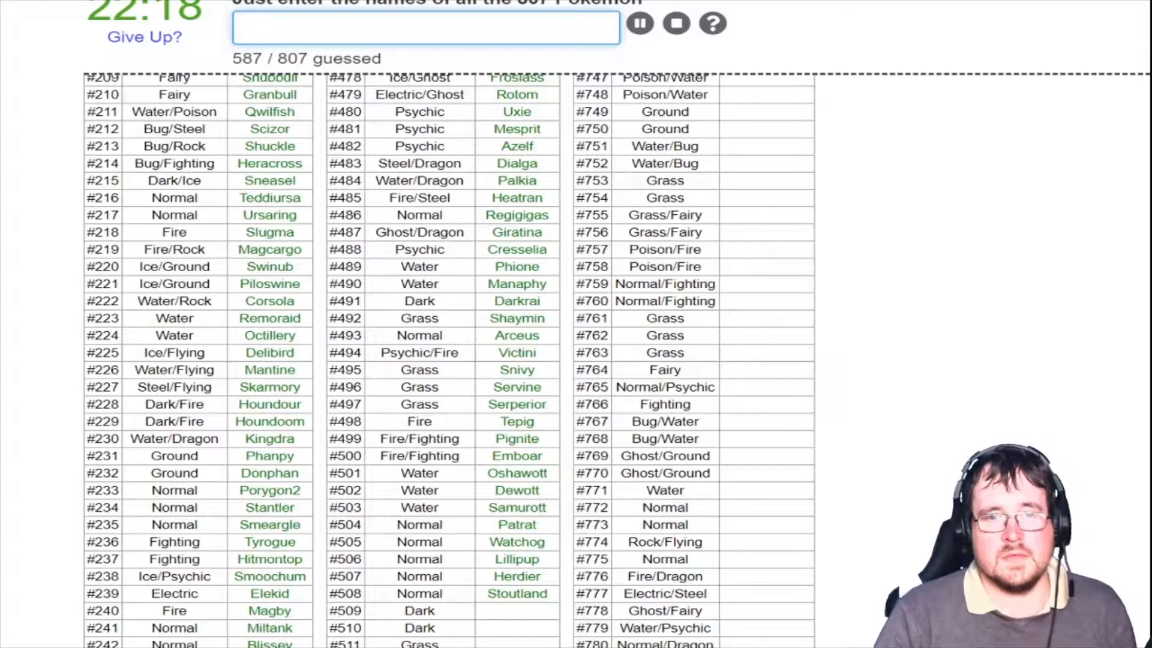
pyautogui.write('purr')
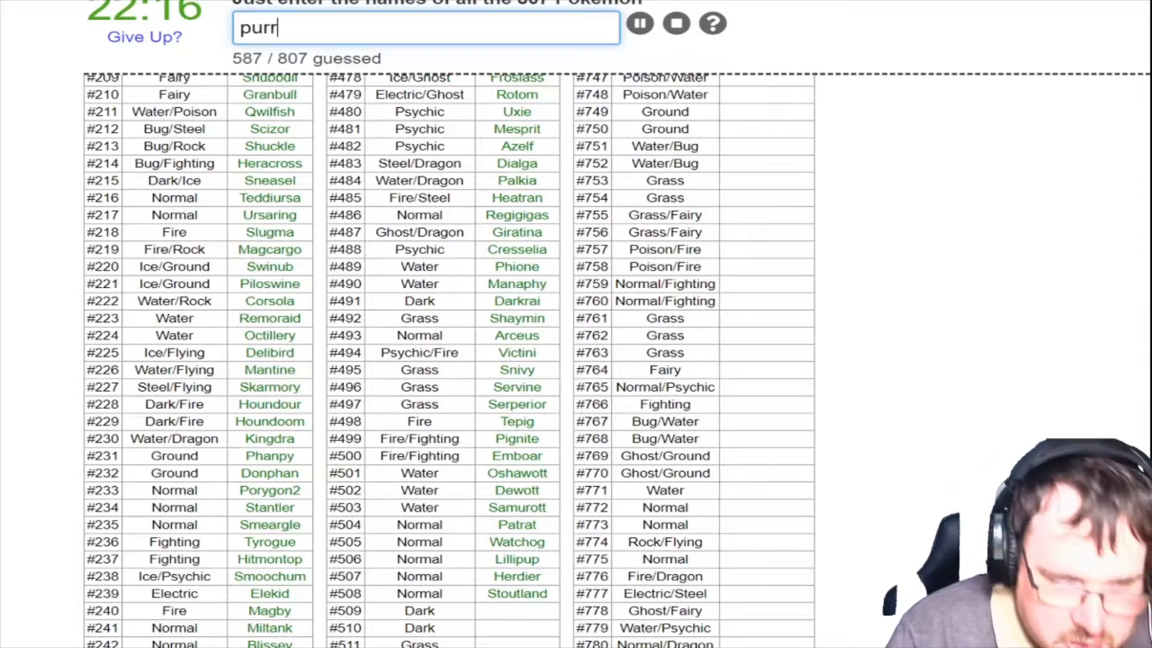
pyautogui.write('lie')
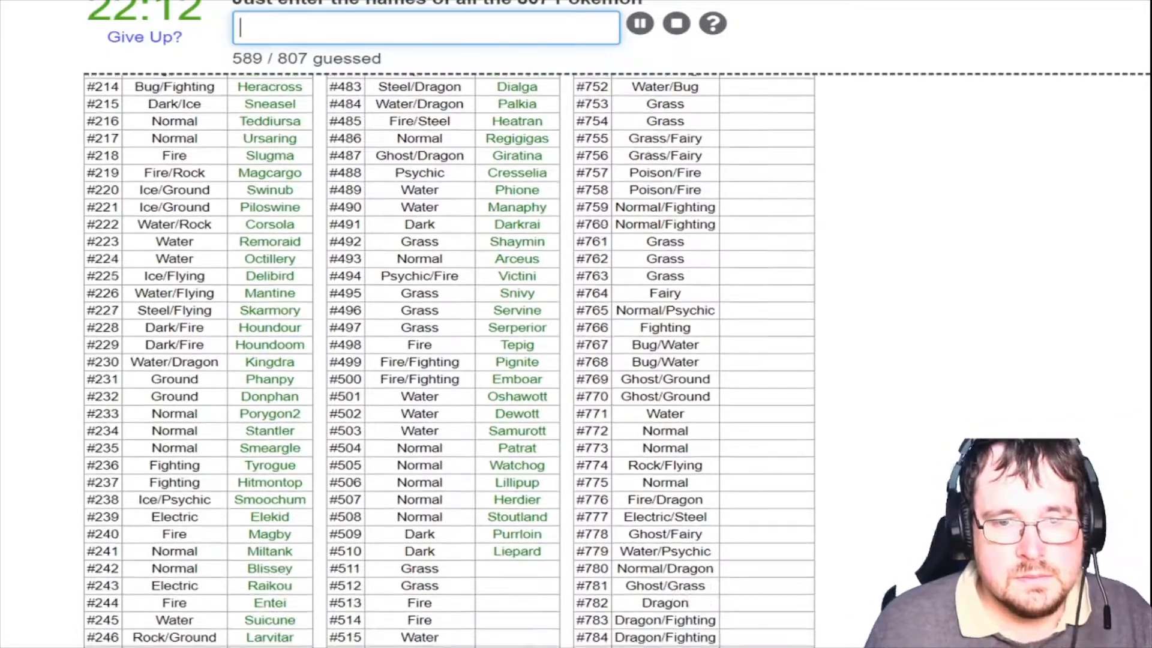
# Name Pansage, Simisage, Pansear and Simisear in rows #511–#514
pyautogui.scroll(-3)
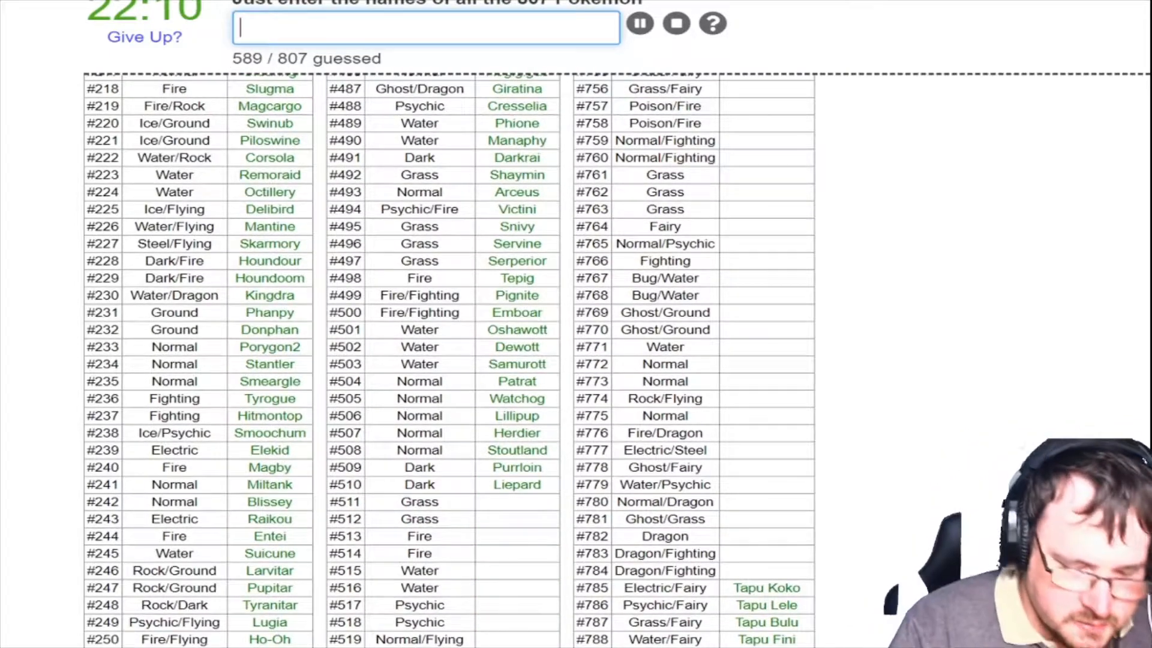
pyautogui.write('lill')
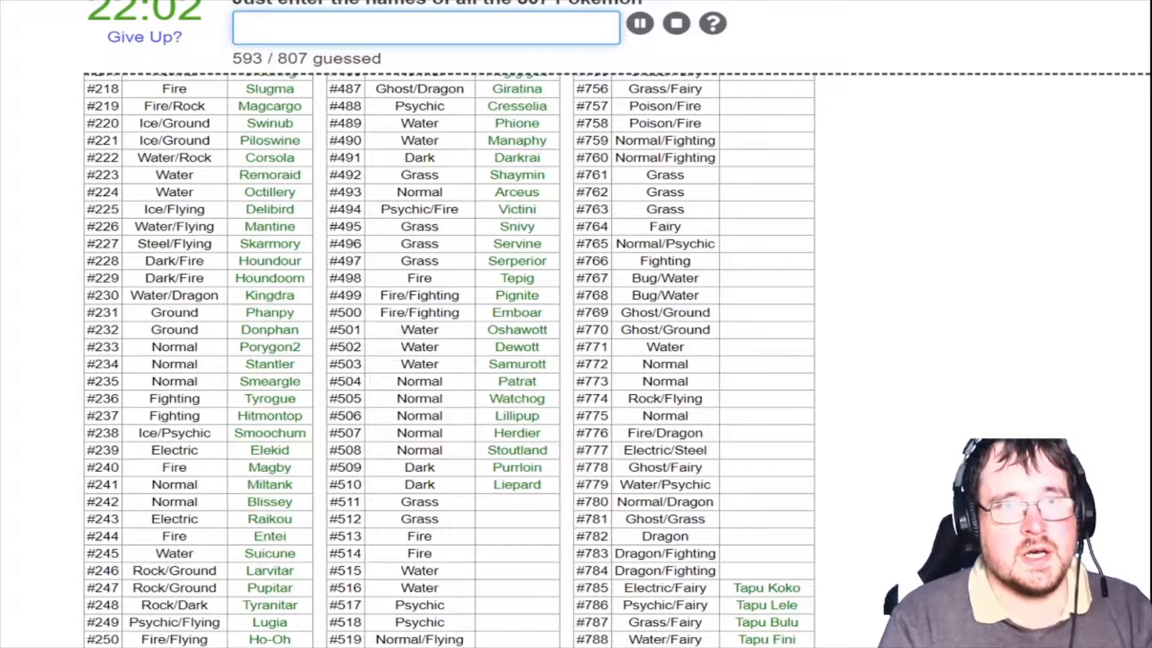
pyautogui.write('pansa')
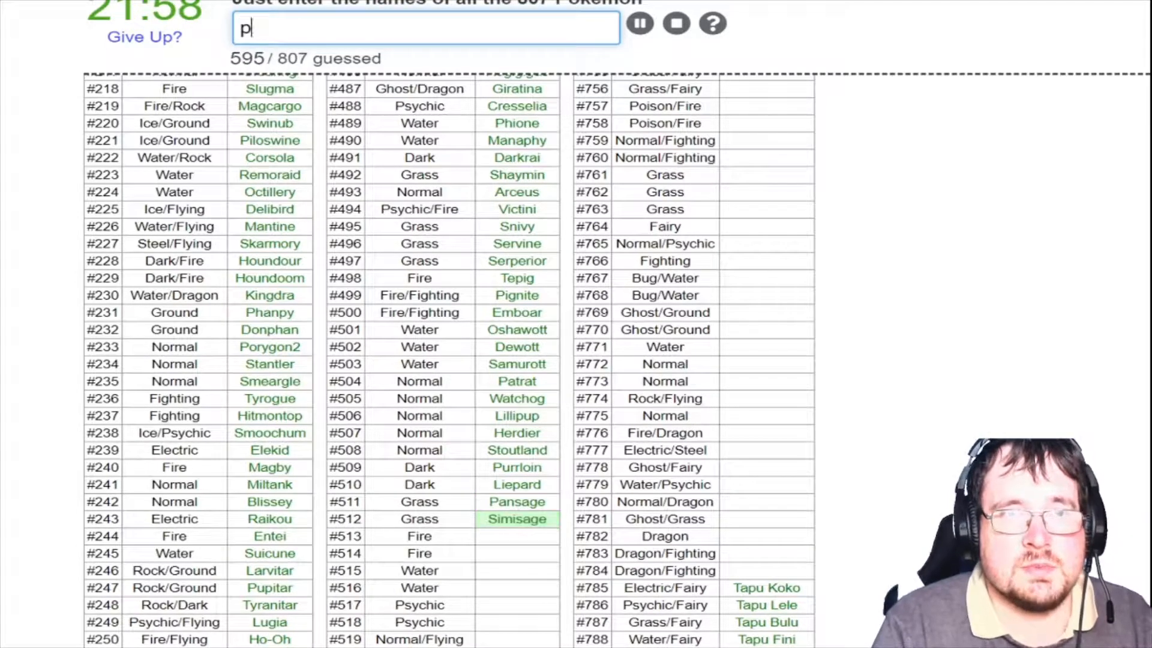
pyautogui.write('soim')
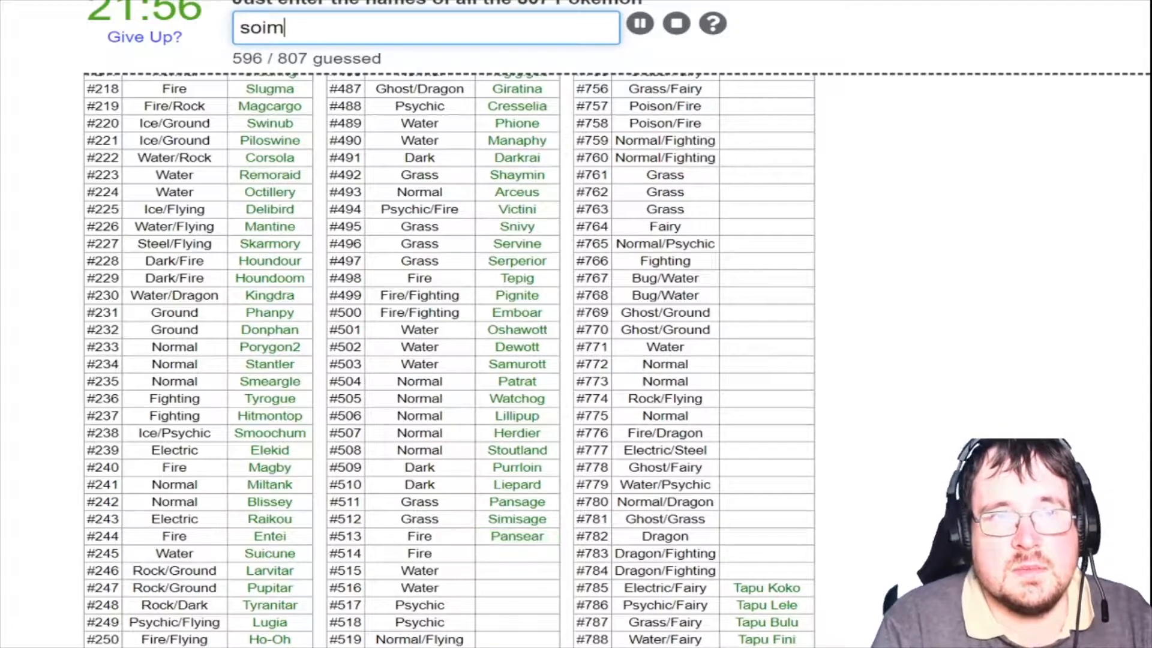
pyautogui.write('simi')
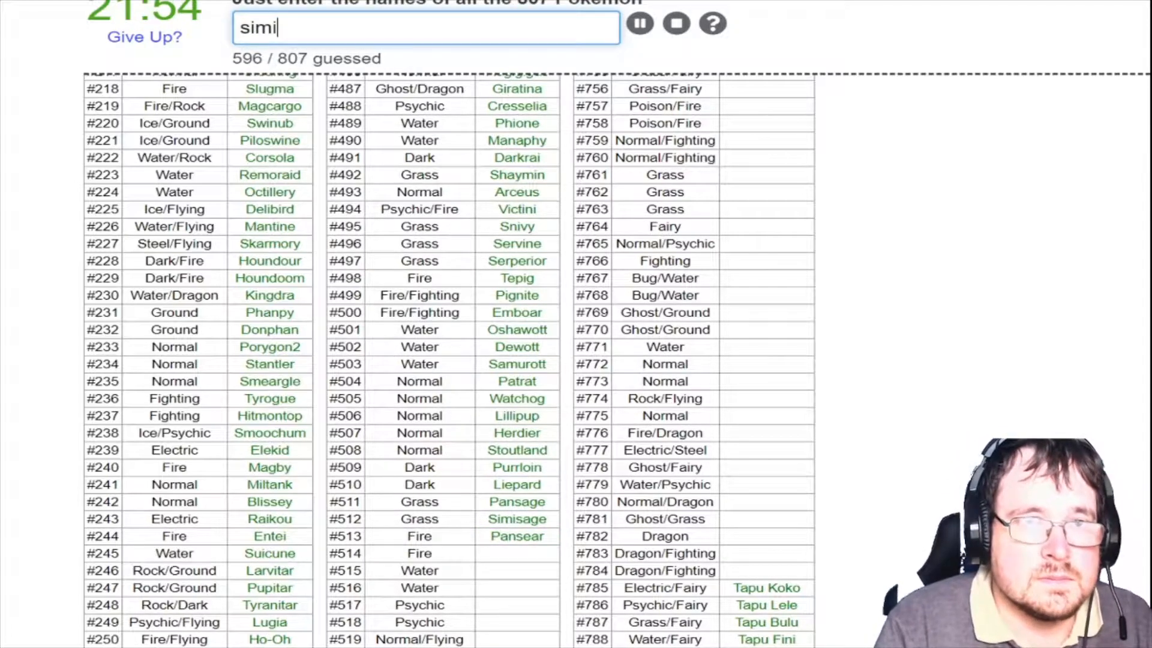
pyautogui.press('Return')
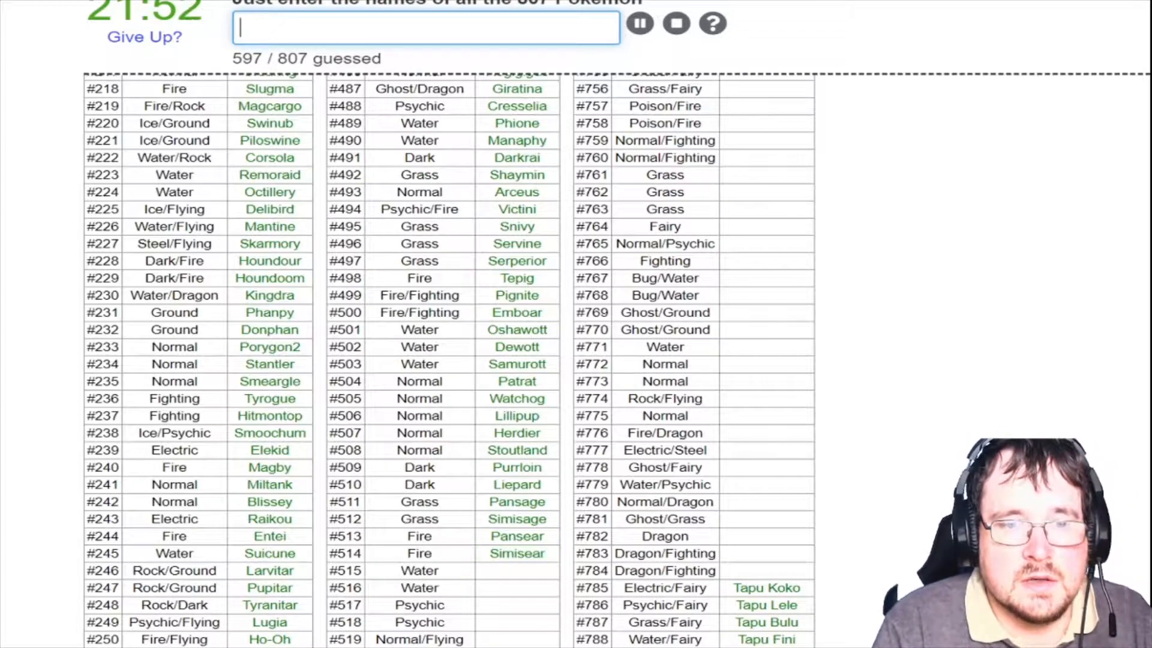
# Name Panpour, Simipour, Munna and Musharna, reaching 601 of 807
pyautogui.write('s')
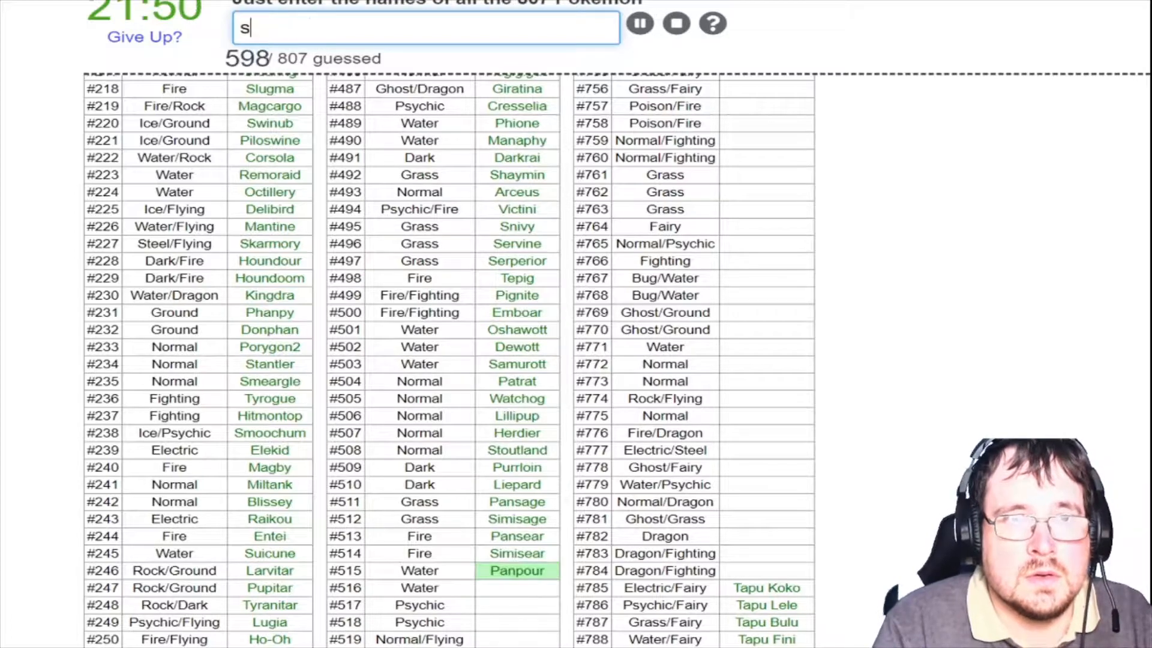
pyautogui.write('simipour')
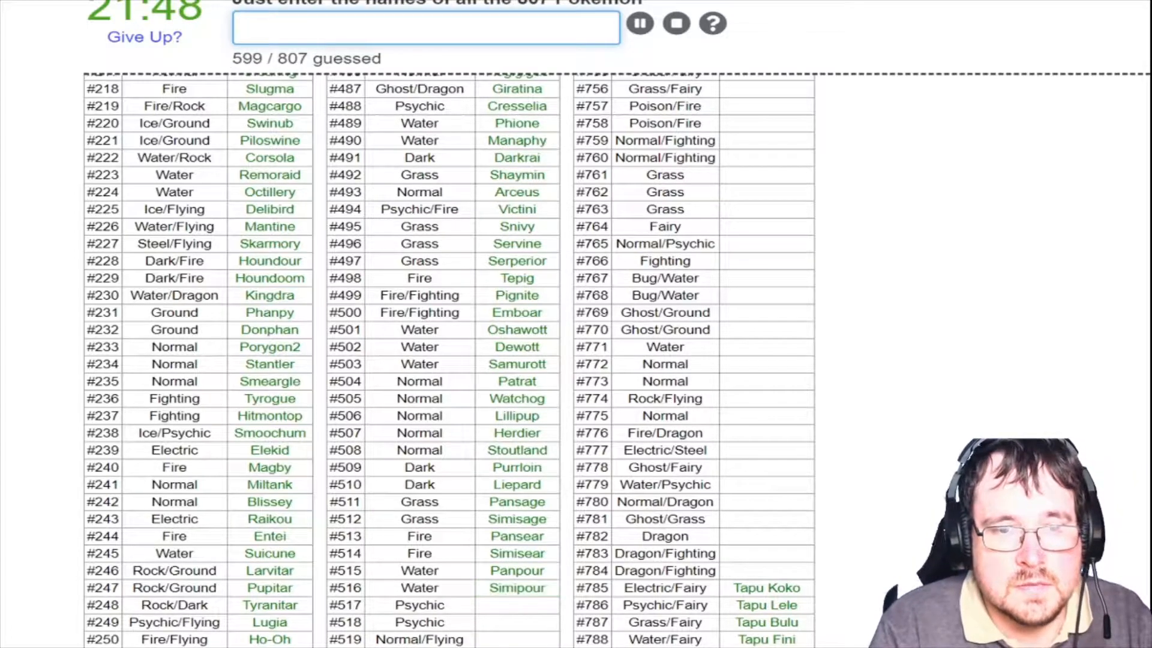
pyautogui.write('Munna')
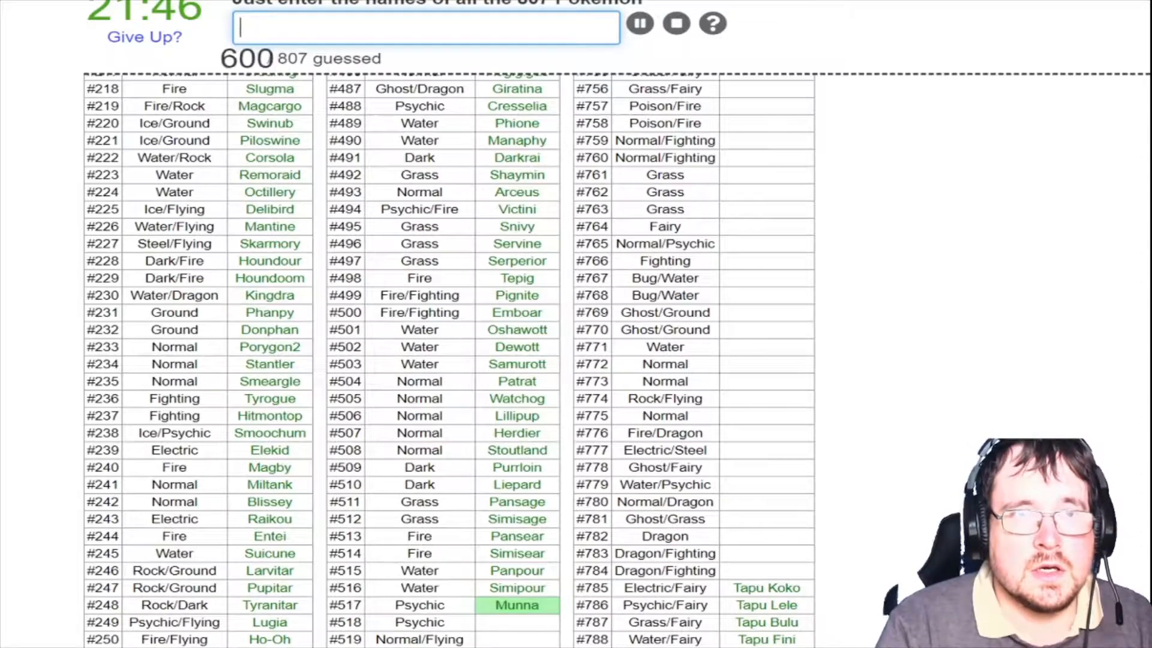
pyautogui.write('Musharna')
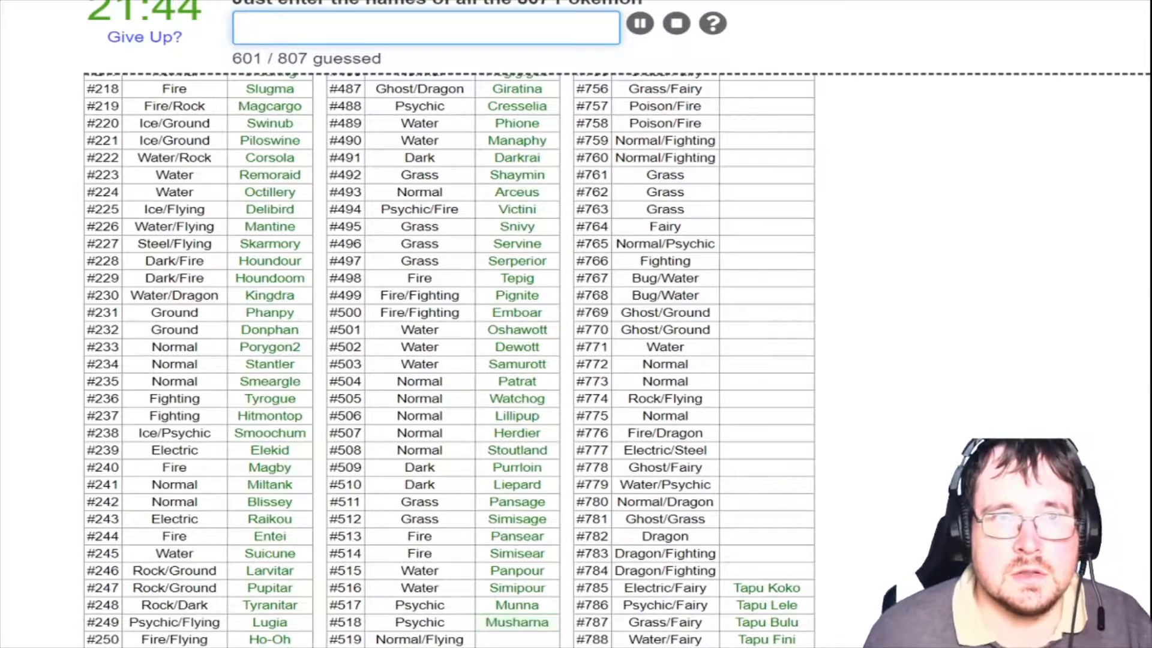
# Name Pidove, Tranquill, Unfezant and Blitzle starting at row #519
pyautogui.scroll(-3)
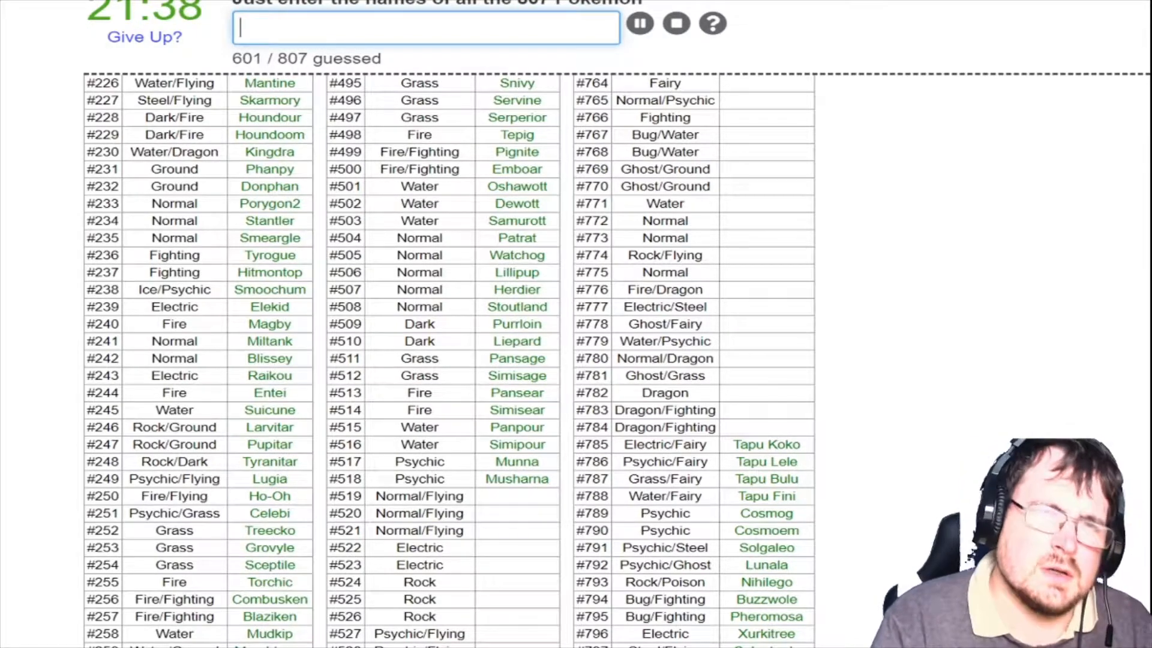
pyautogui.write('pidov')
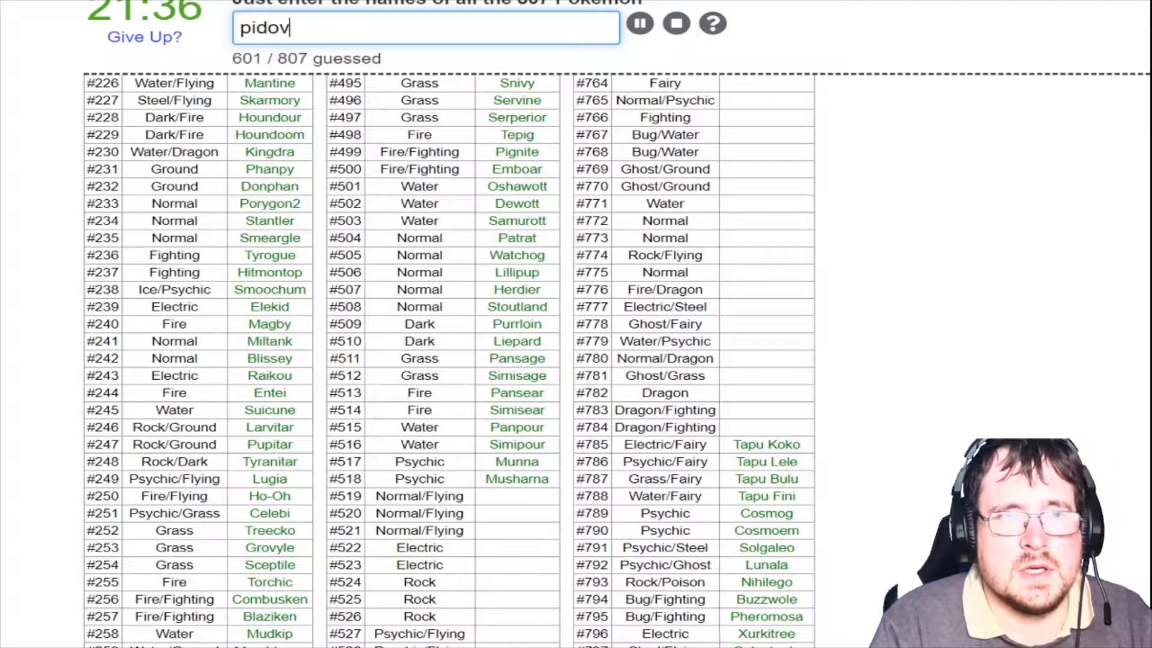
pyautogui.write('tranquiill')
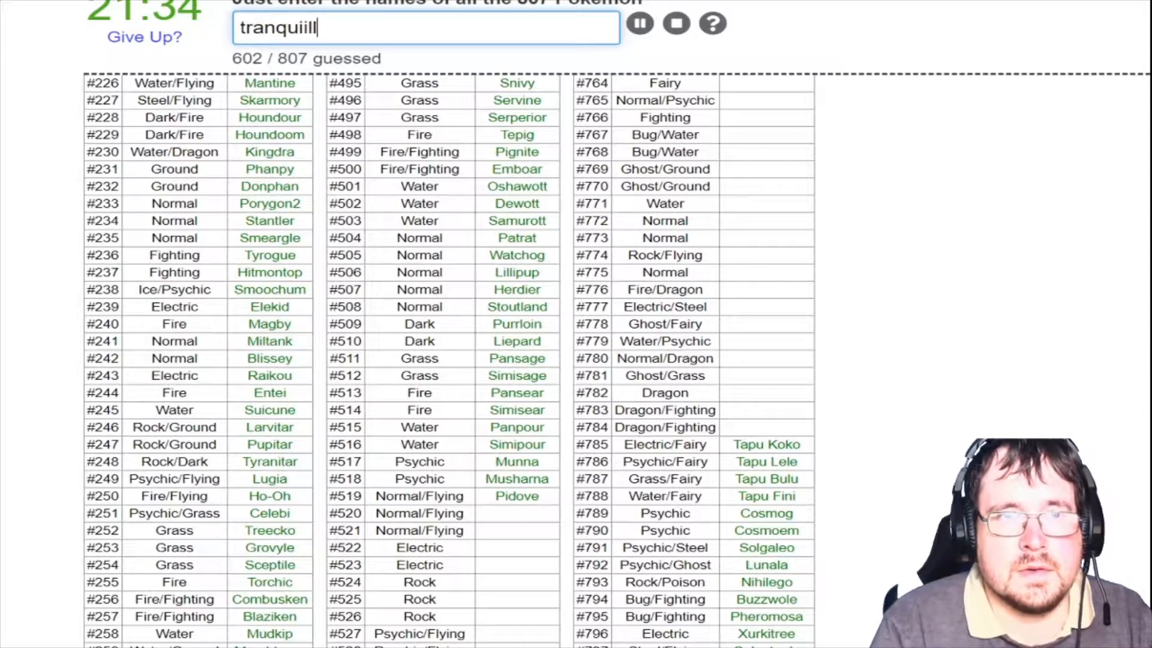
pyautogui.write('unfez')
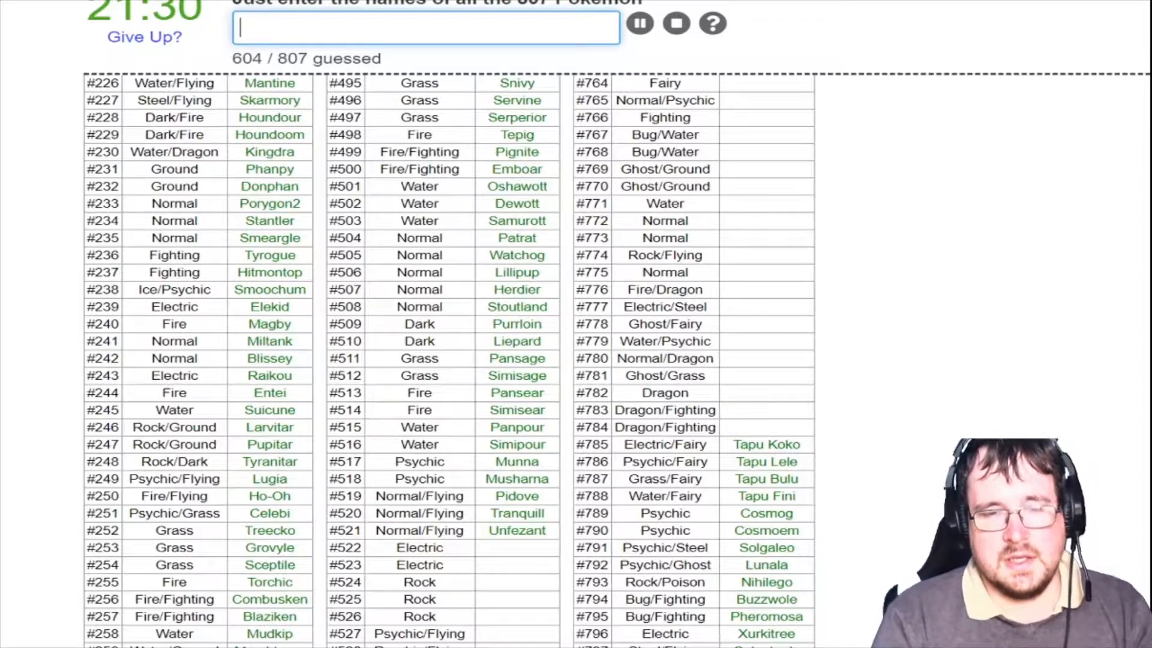
pyautogui.write('Blitzle')
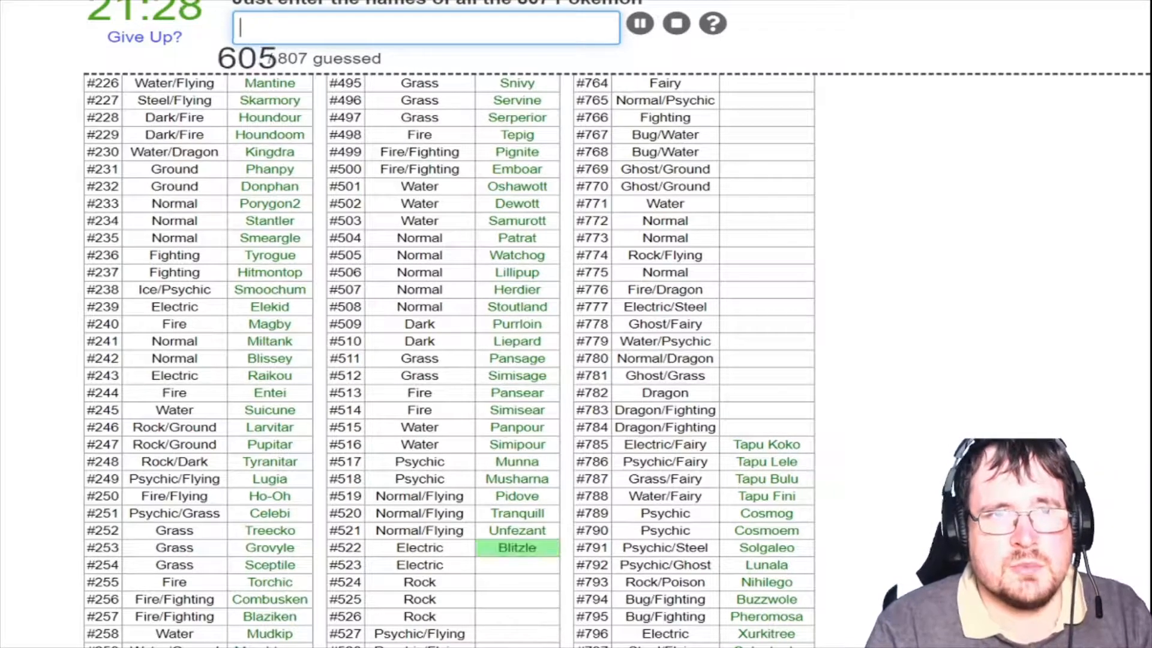
# Name Zebstrika, Roggenrola, Boldore and Gigalith, reaching 609 of 807
pyautogui.write('zebst')
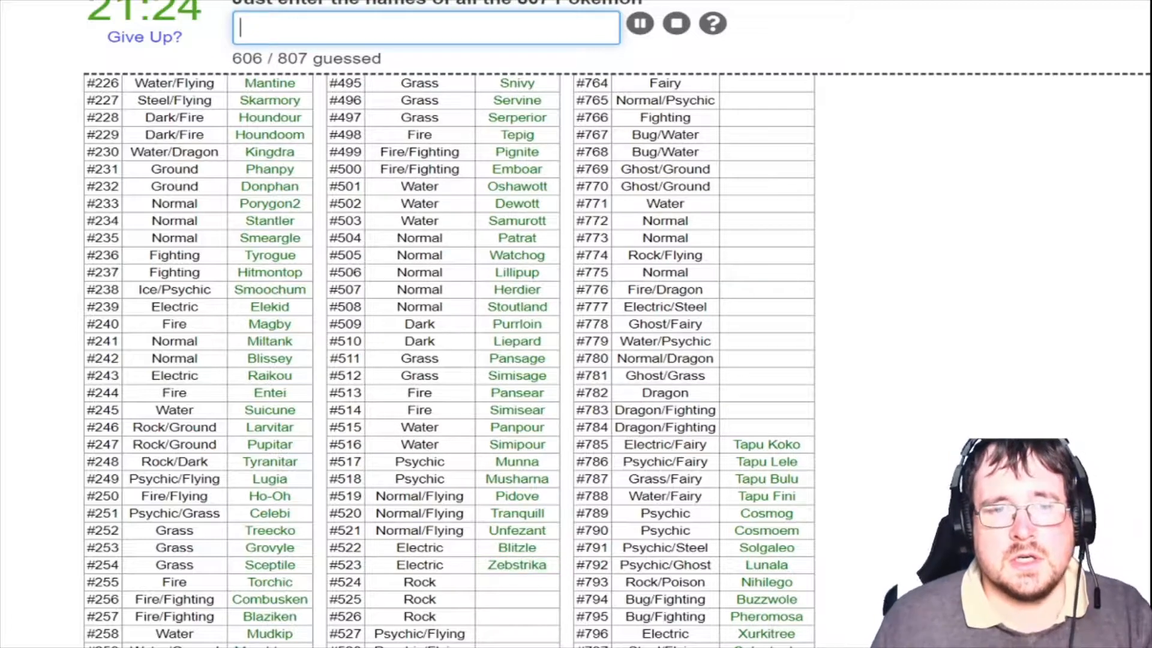
pyautogui.write('r')
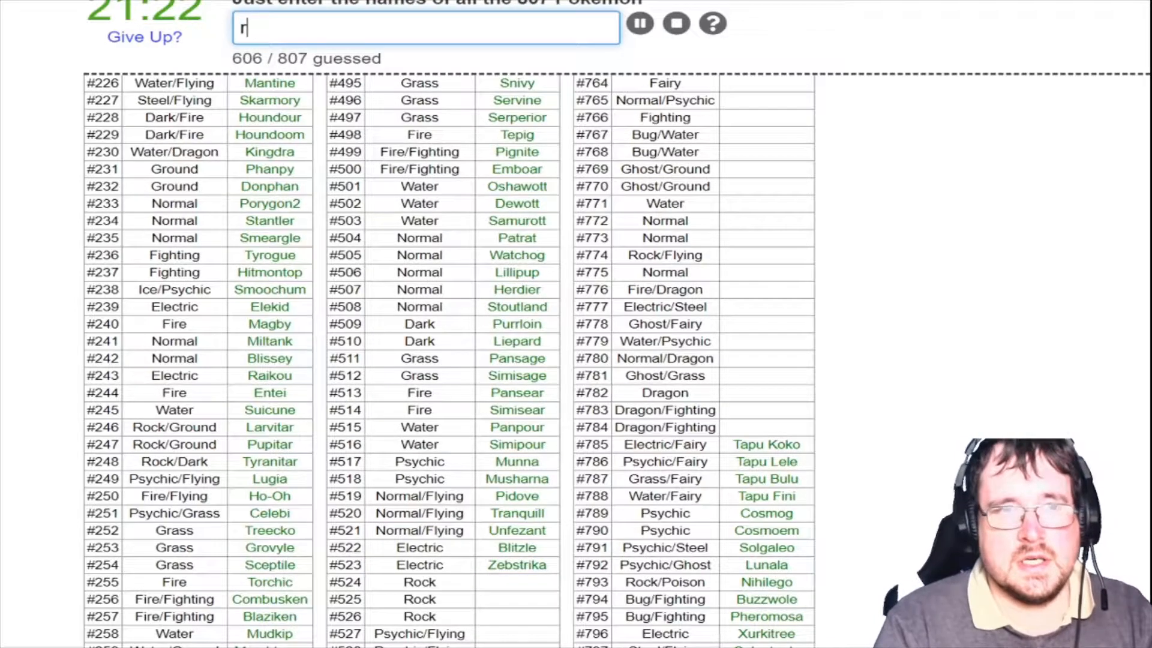
pyautogui.write('bo')
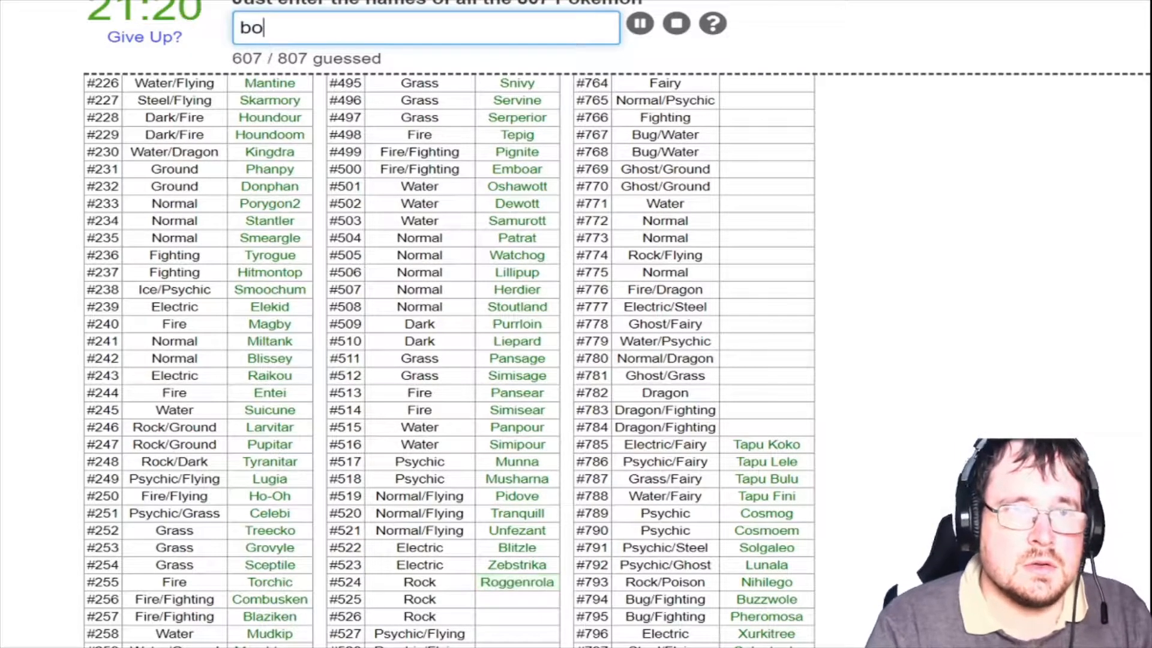
pyautogui.write('gigla')
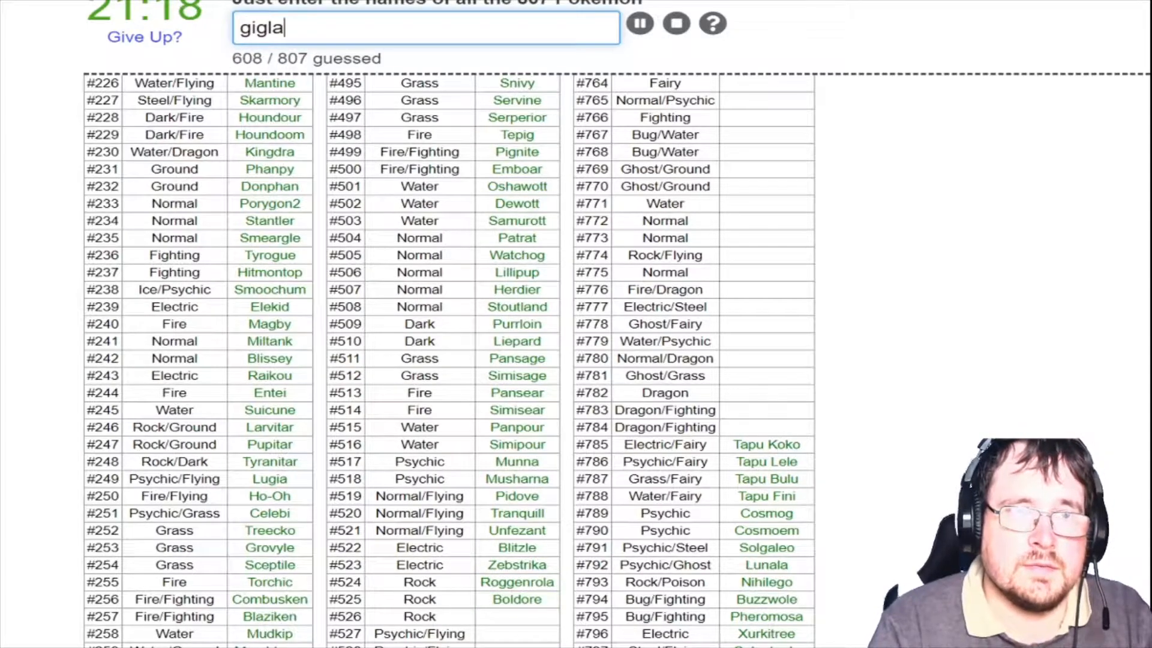
pyautogui.press('Return')
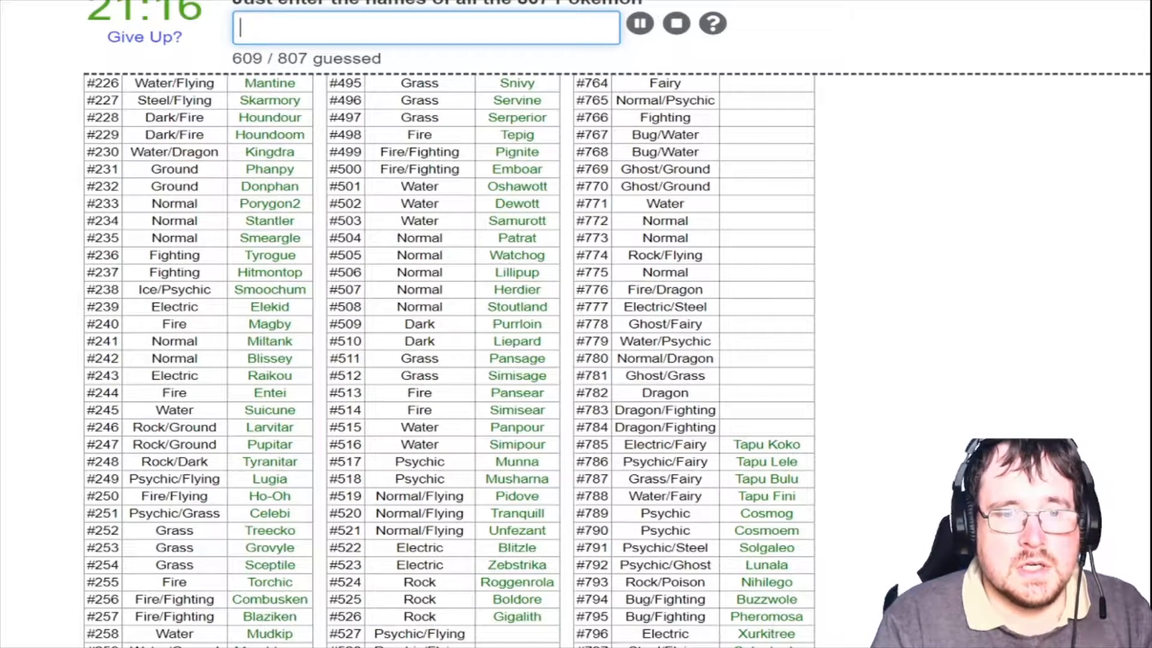
# Name Woobat, Swoobat, Drilbur, Excadrill and Audino in rows #527–#531, reaching 614
pyautogui.scroll(-3)
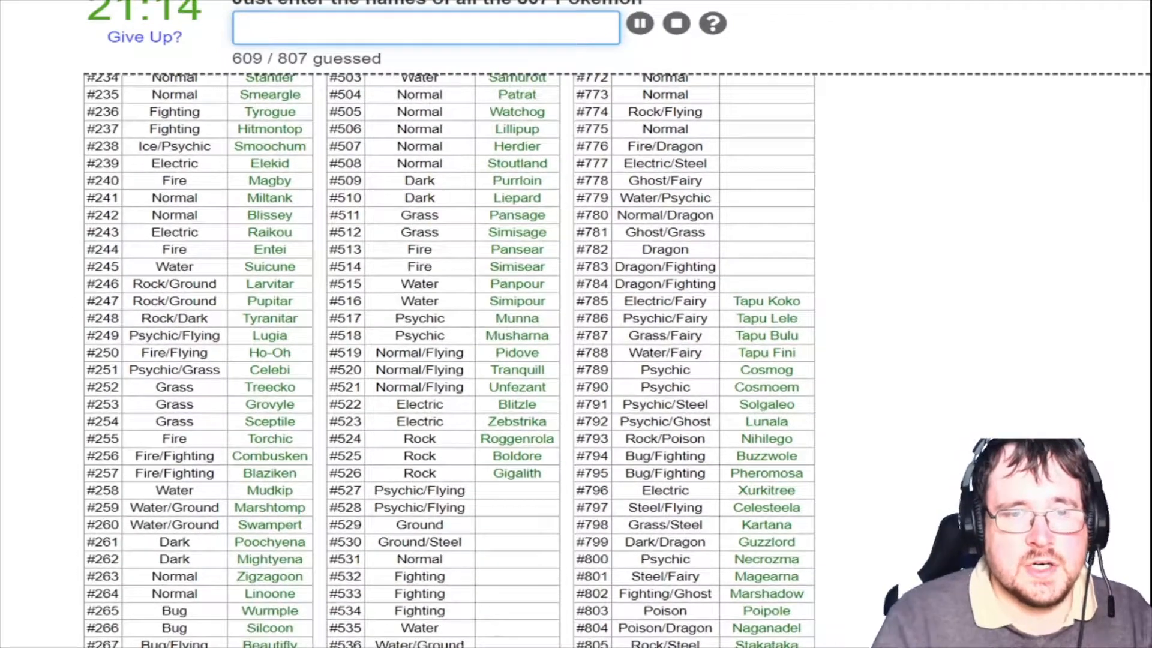
pyautogui.write('s')
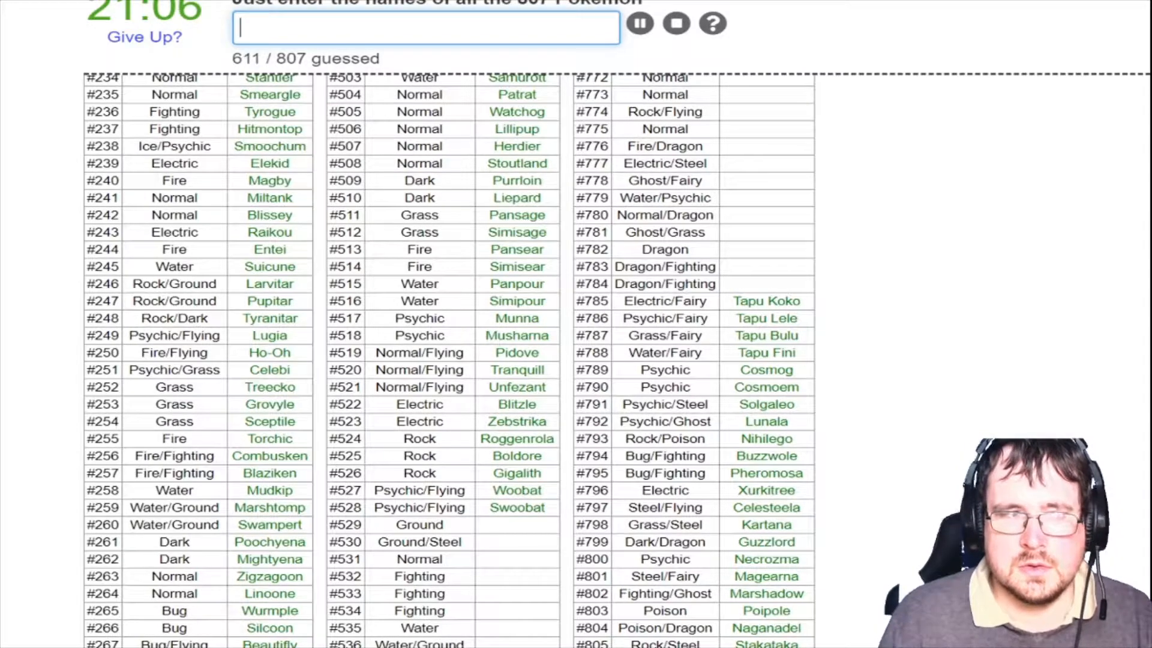
pyautogui.write('drio')
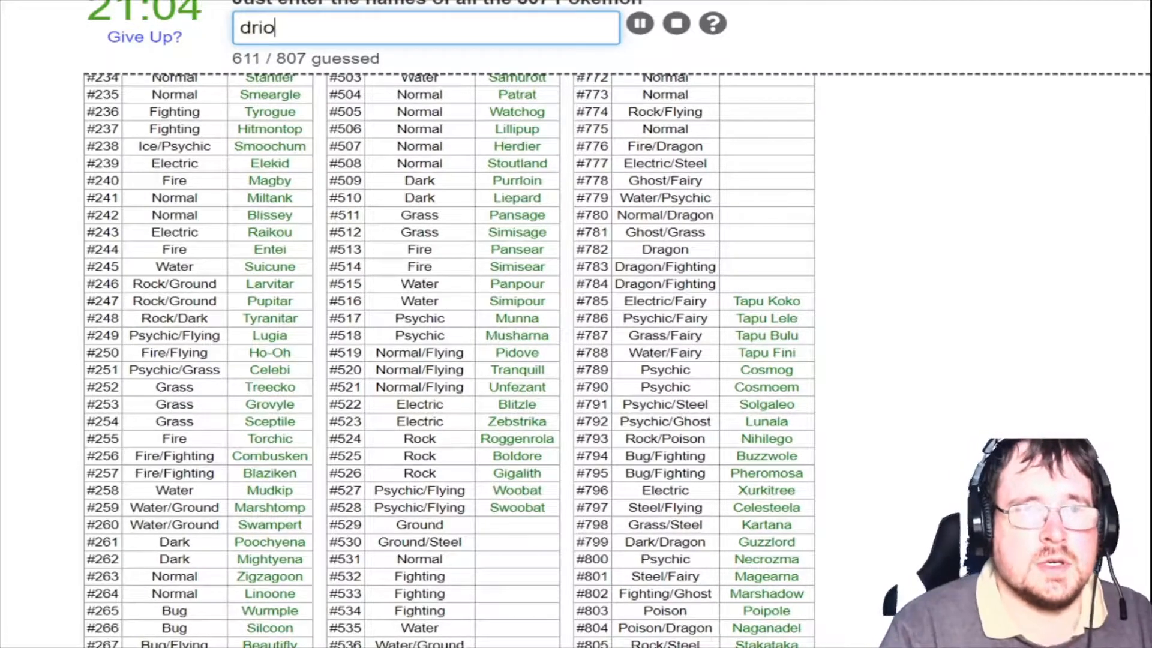
pyautogui.write('exc')
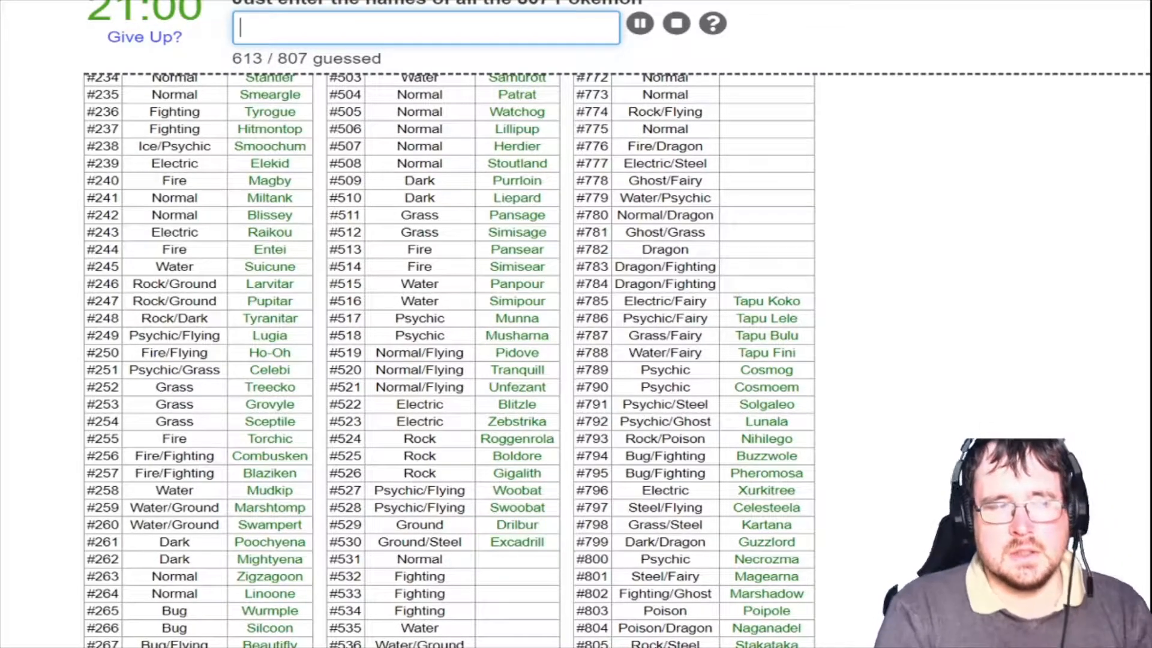
pyautogui.write('Audino')
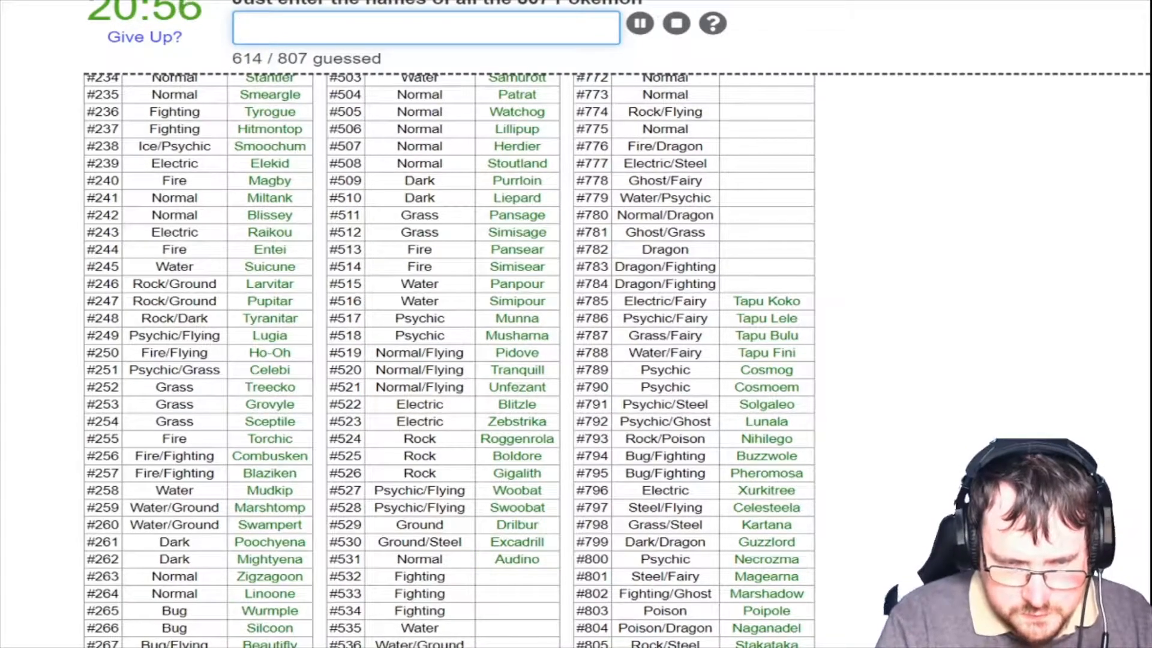
# Name Timburr, Gurdurr, Conkeldurr, Tympole, Palpitoad and Seismitoad in rows #532 onward, reaching 620
pyautogui.scroll(-3)
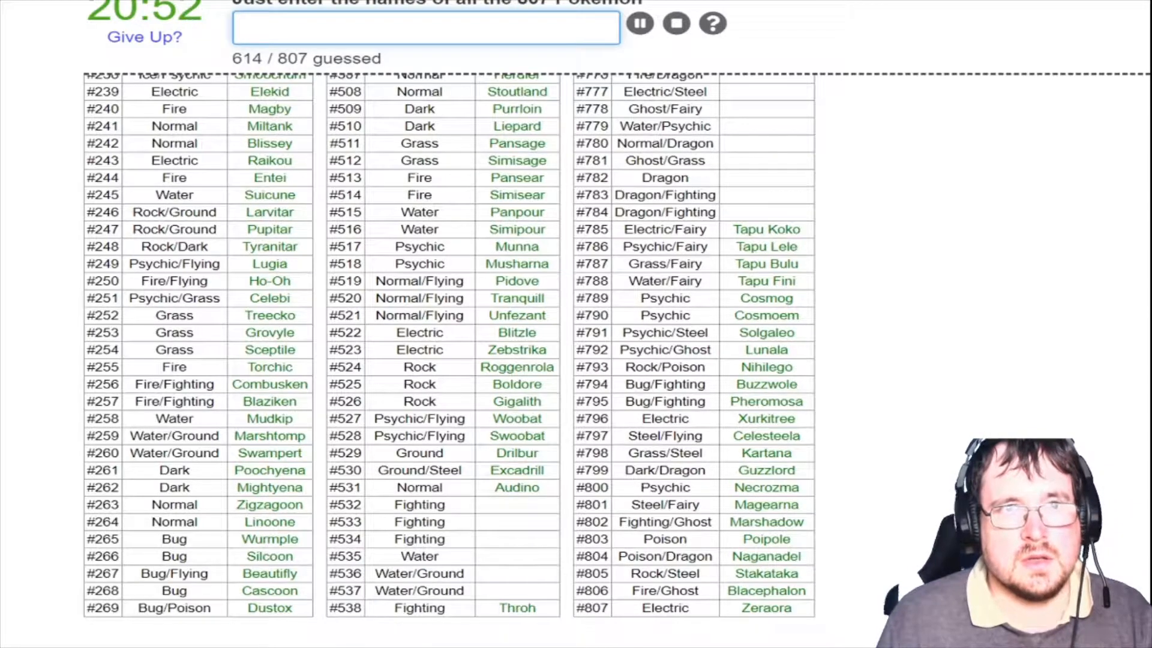
pyautogui.write('timb')
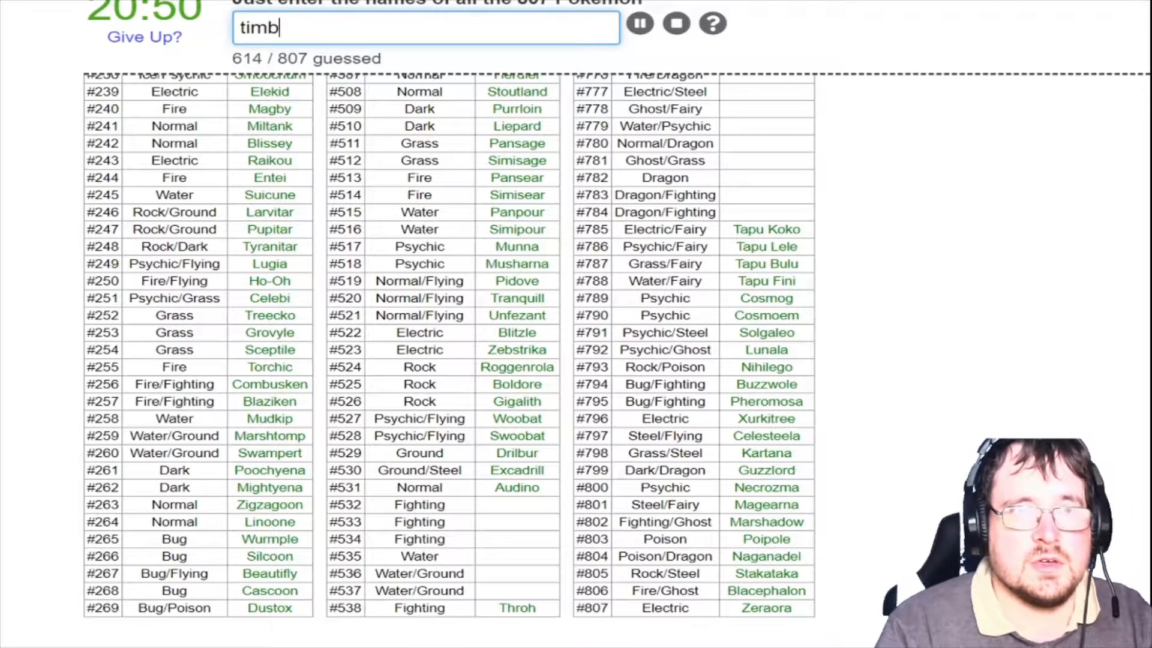
pyautogui.write('gurdur')
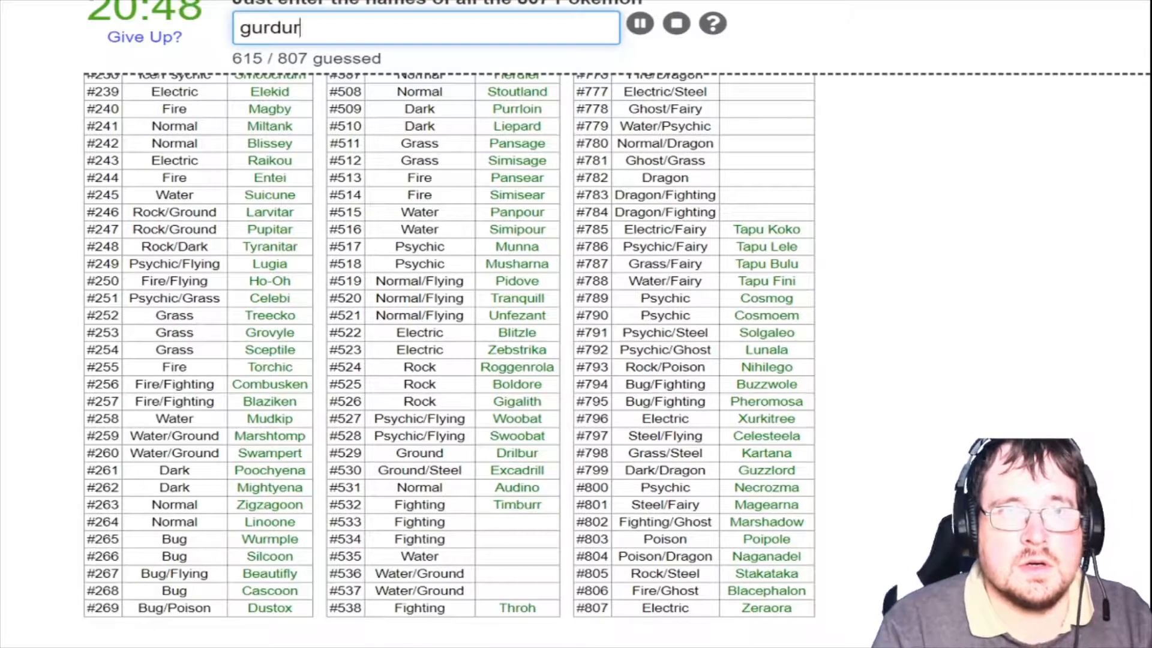
pyautogui.press('Return')
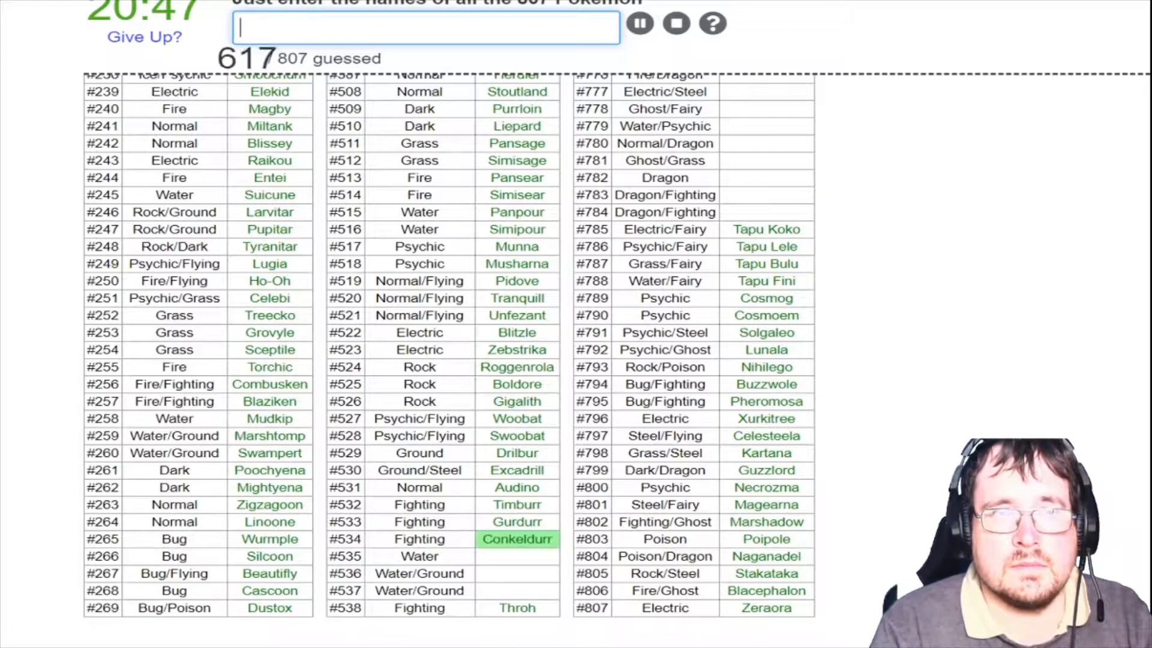
pyautogui.write('t')
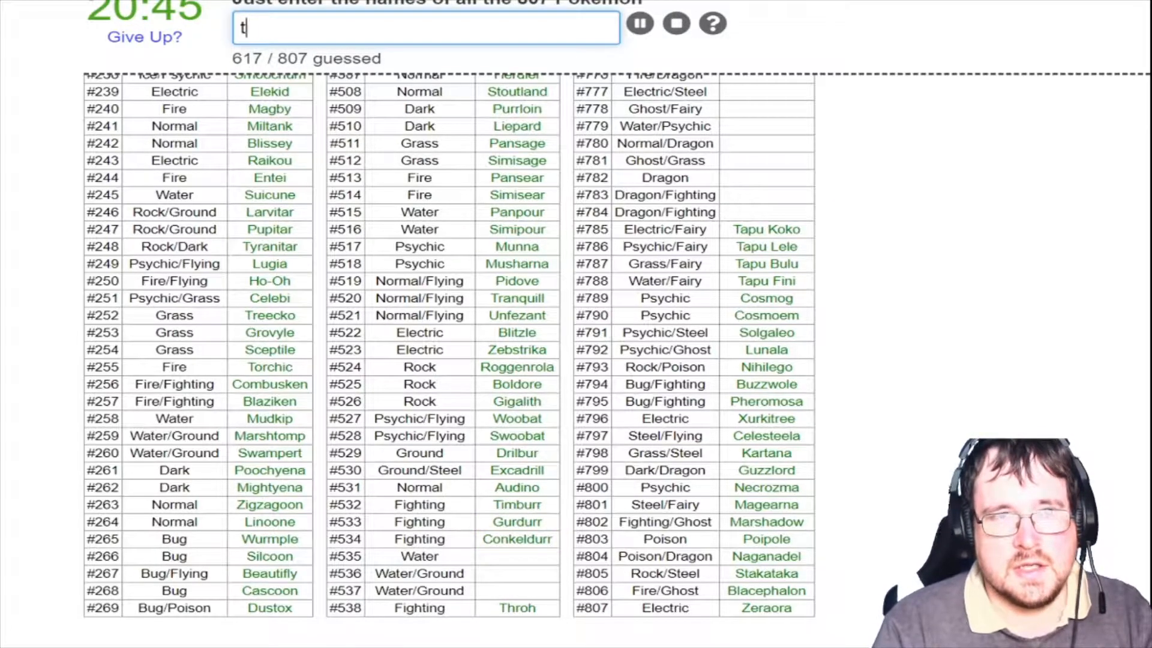
pyautogui.write('palp')
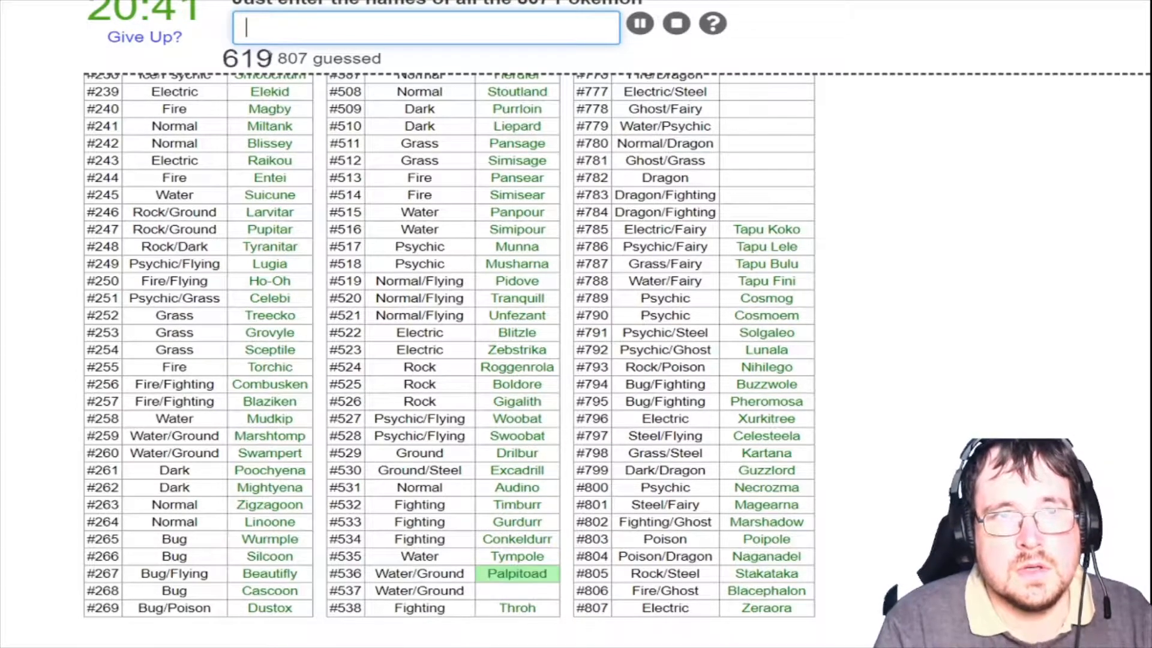
pyautogui.write('seismitoa')
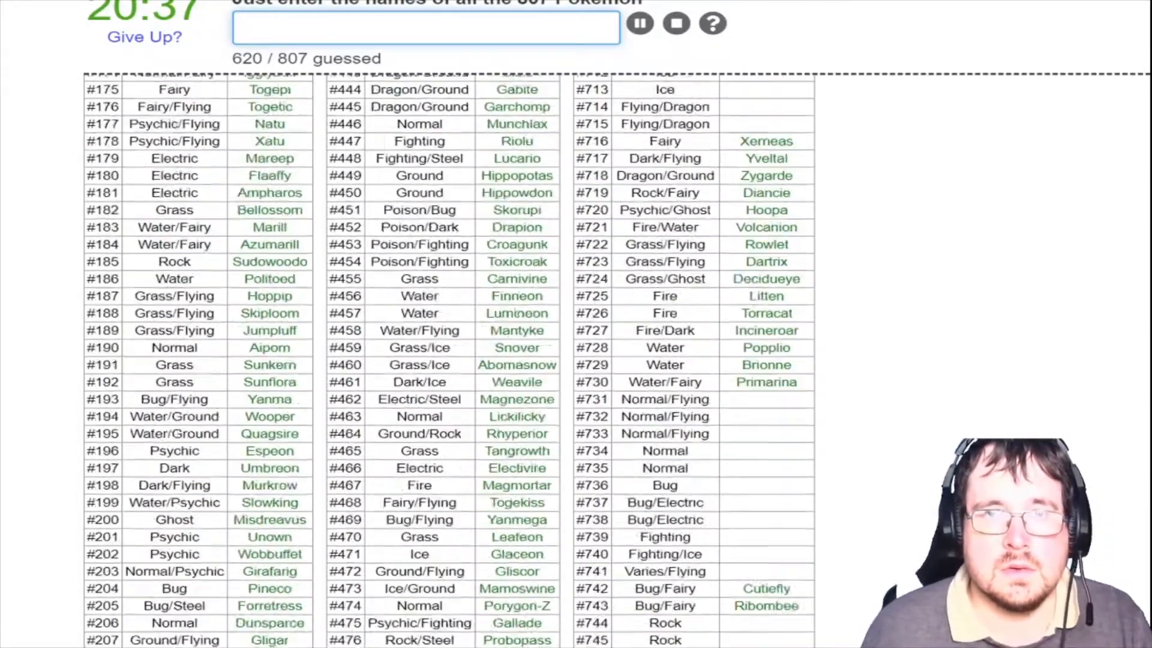
# Fill the rows just above #556 Maractus with the Krokorok line, Basculin and Darumaka
pyautogui.scroll(3)
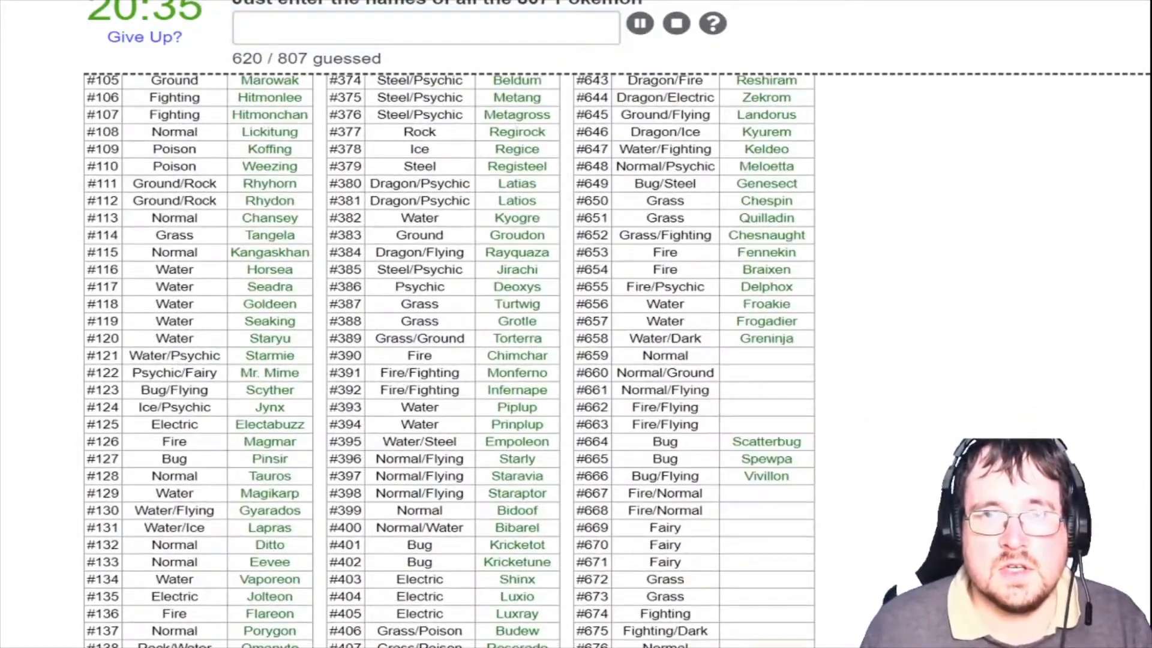
pyautogui.scroll(3)
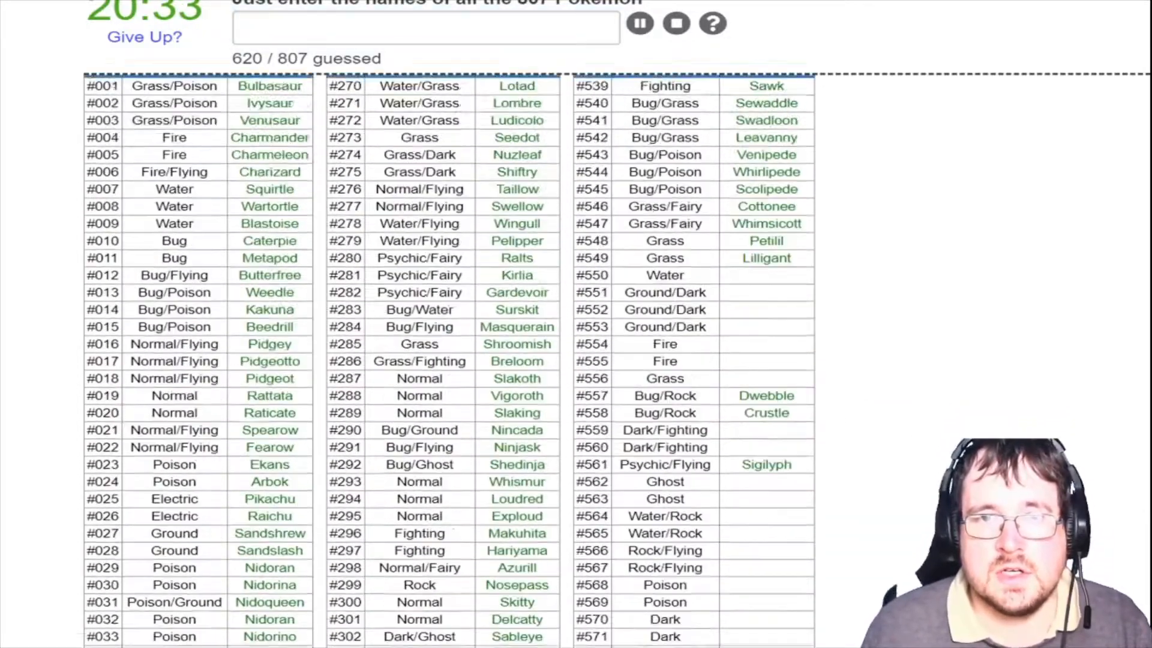
pyautogui.scroll(3)
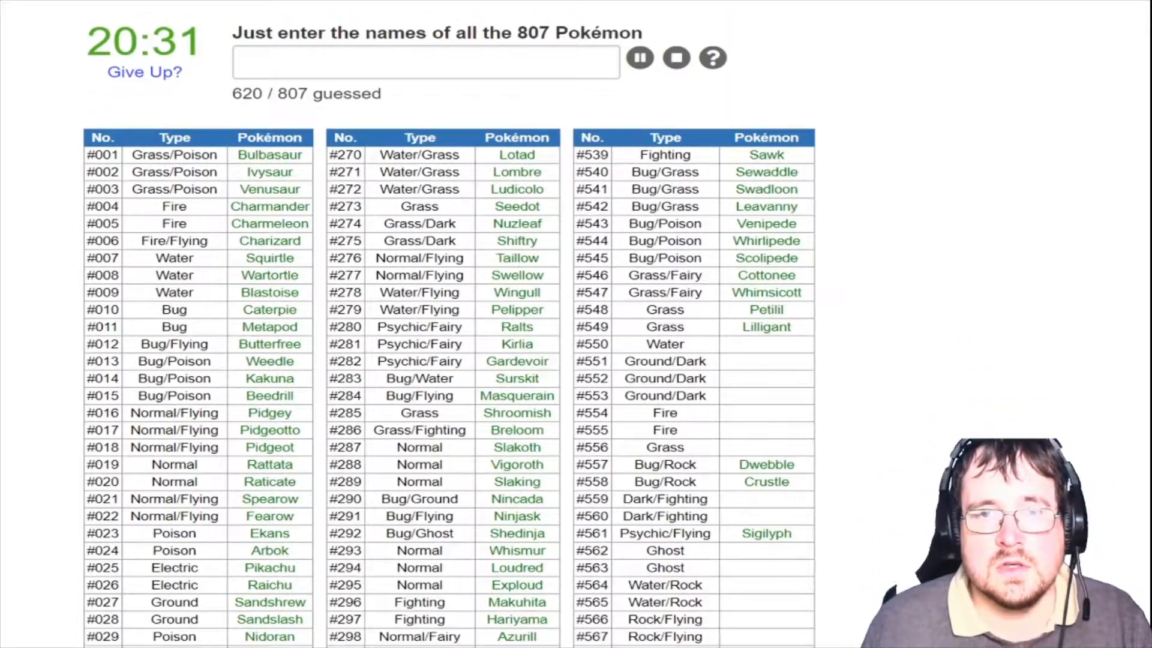
pyautogui.write('s')
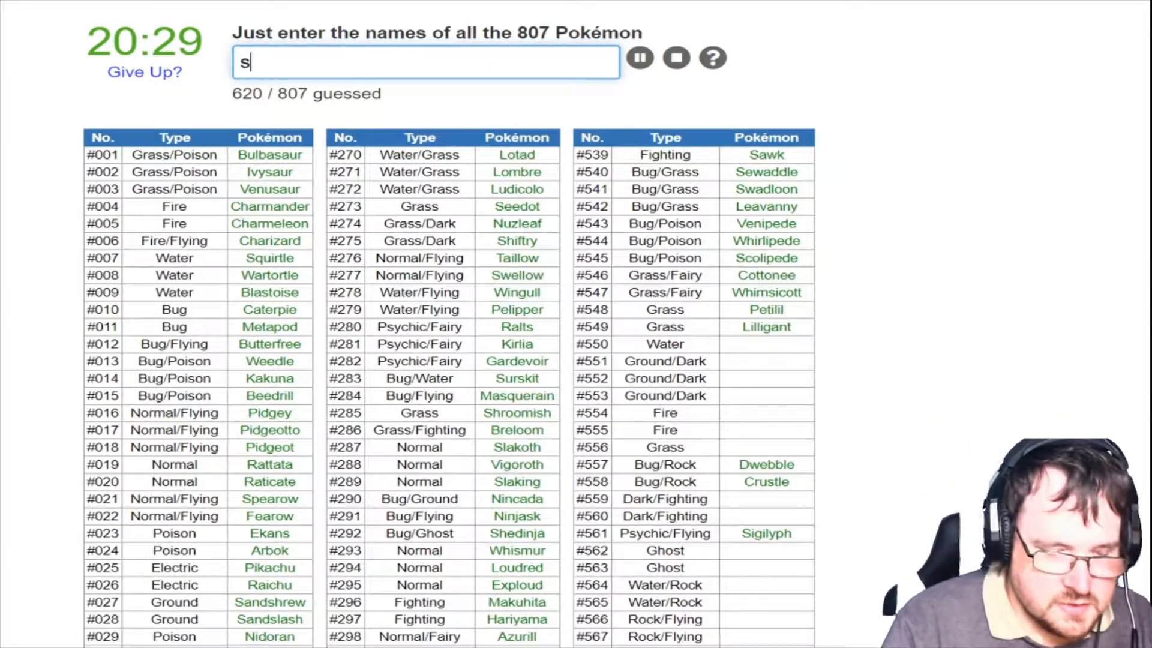
pyautogui.write('kr')
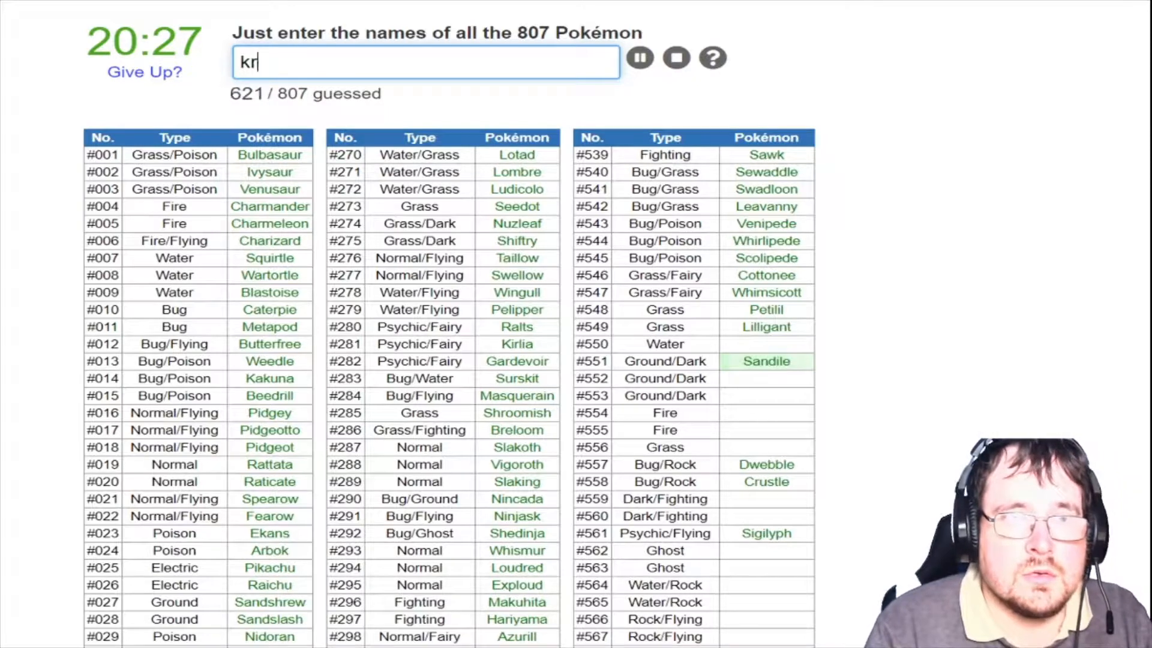
pyautogui.write('ok')
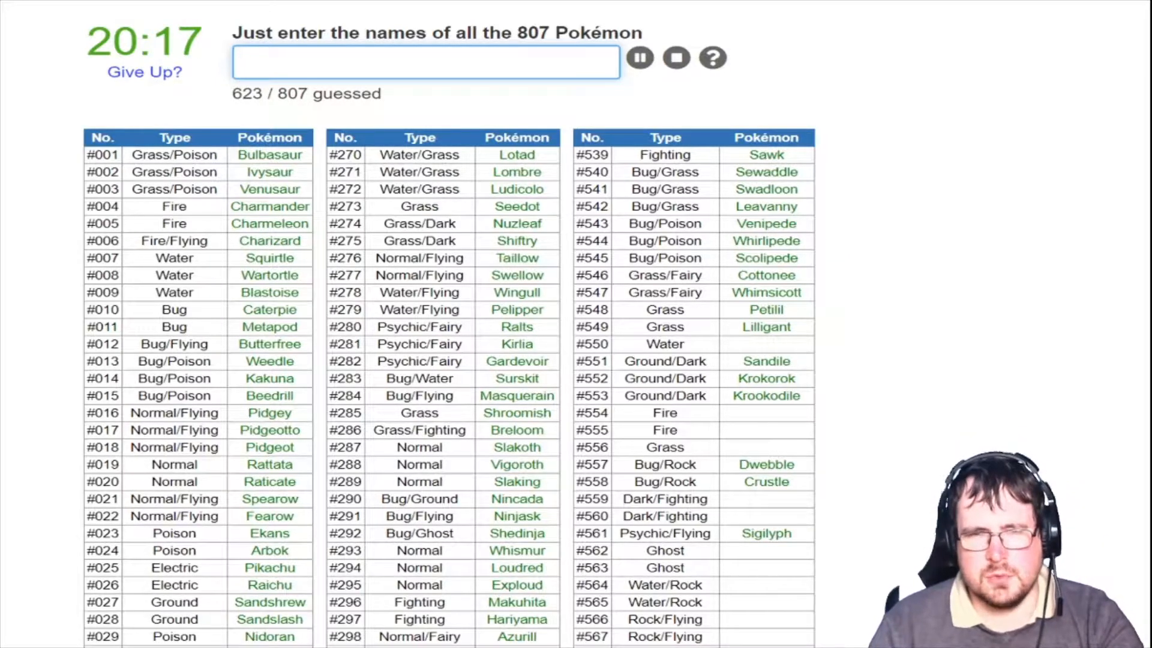
pyautogui.write('bascu')
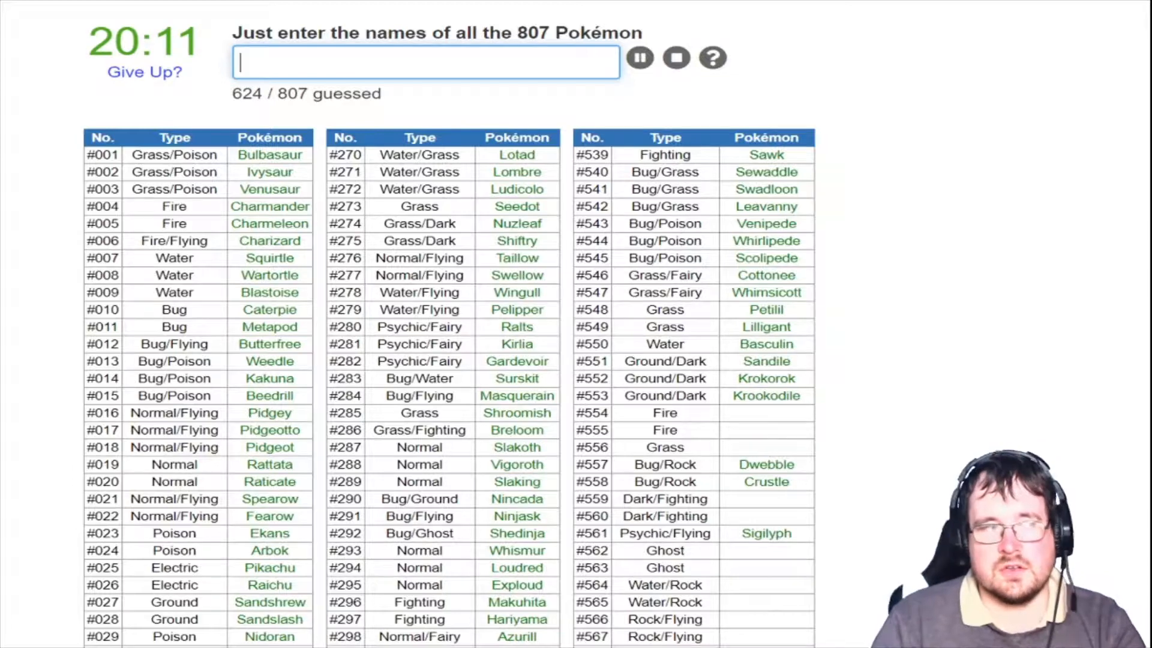
pyautogui.write('darim')
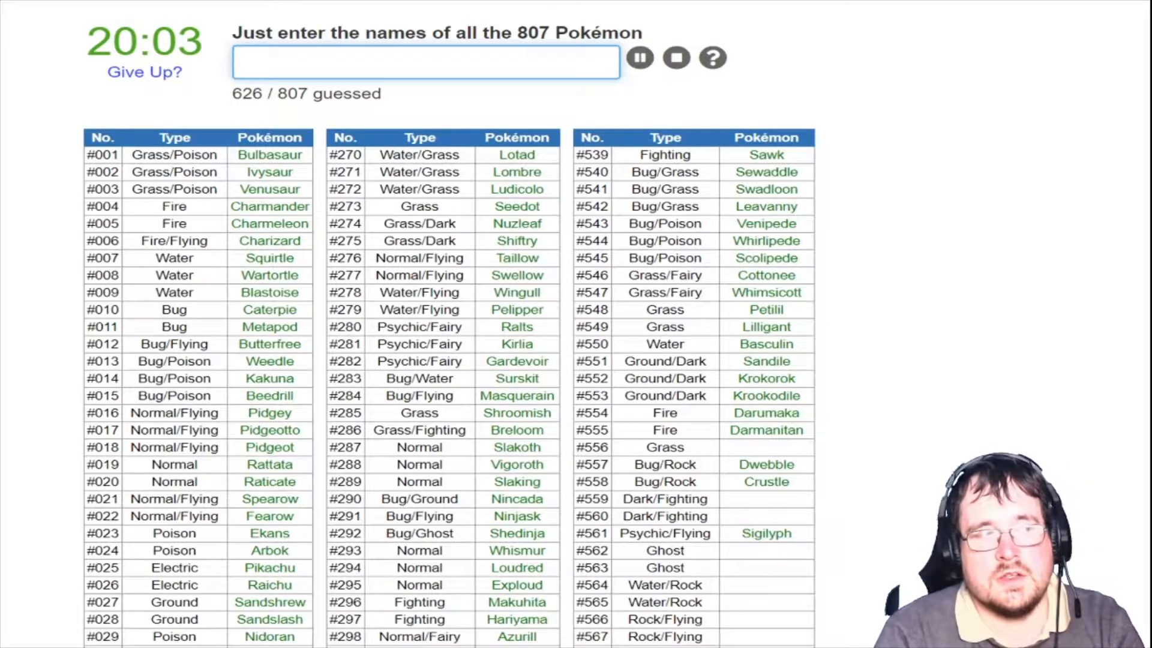
# Name Maractus, Scraggy, Scrafty, Yamask, Cofagrigus, Tirtouga, Carracosta, Archen and Archeops, reaching 635
pyautogui.write('Maractus')
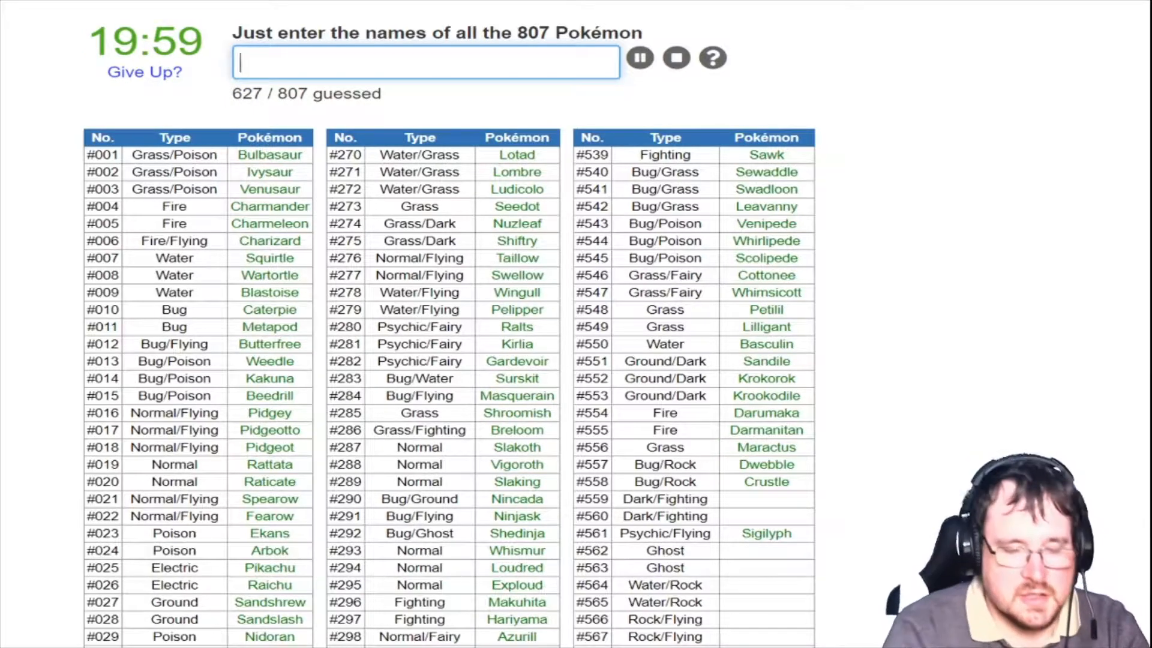
pyautogui.write('scra')
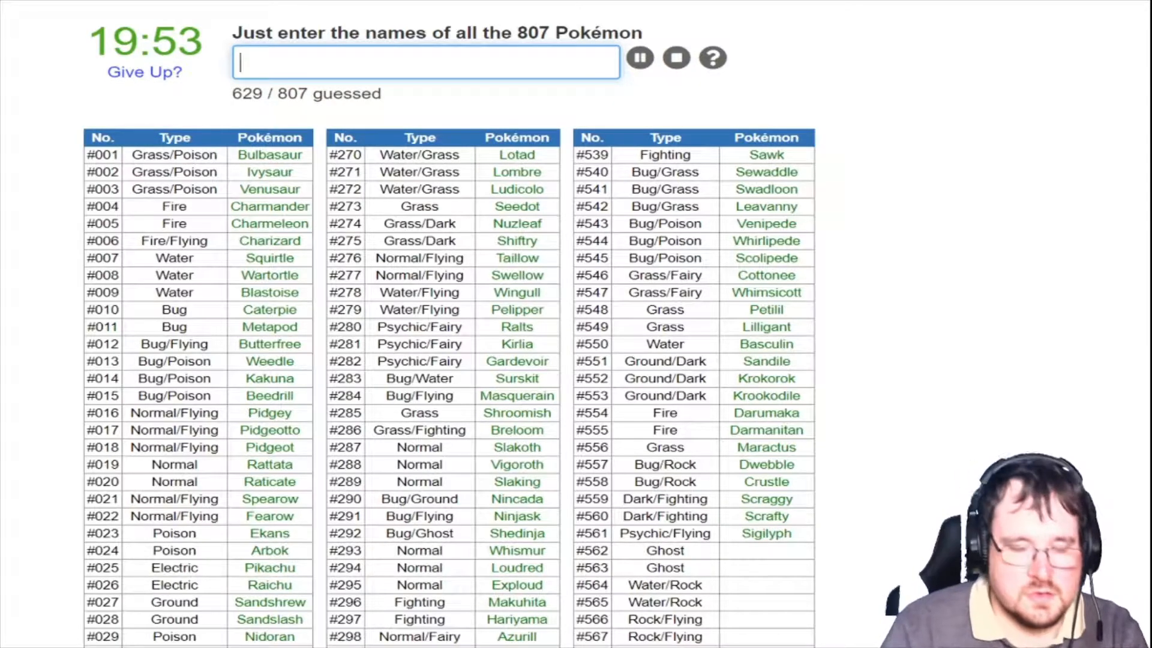
pyautogui.write('Yamask')
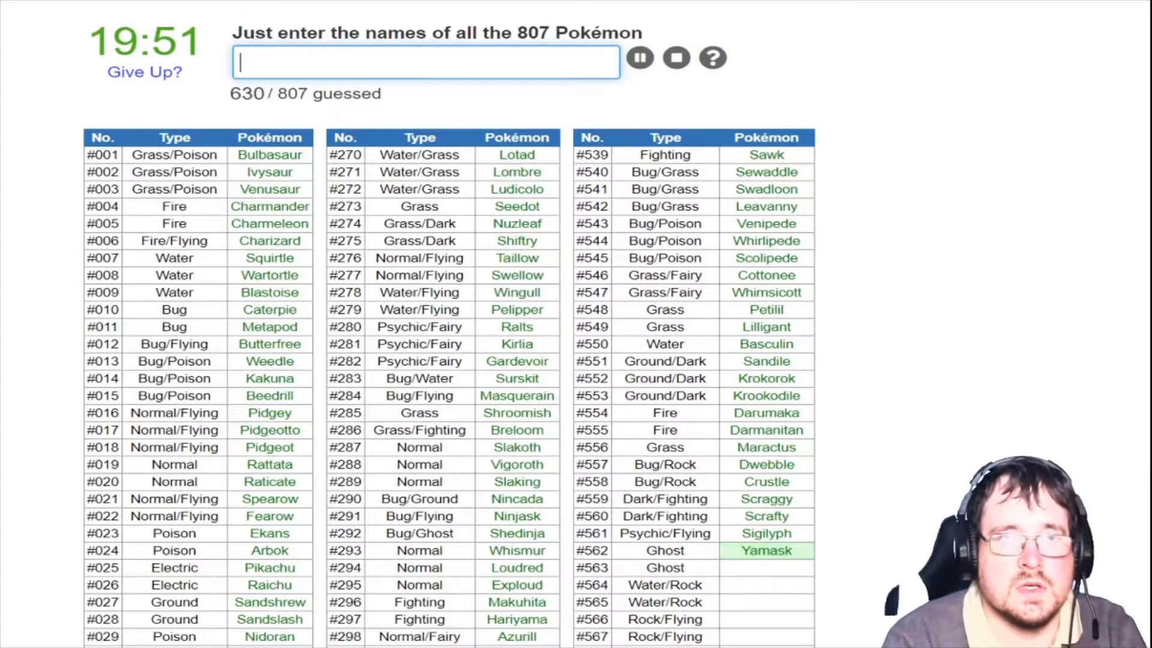
pyautogui.write('cofagrigu')
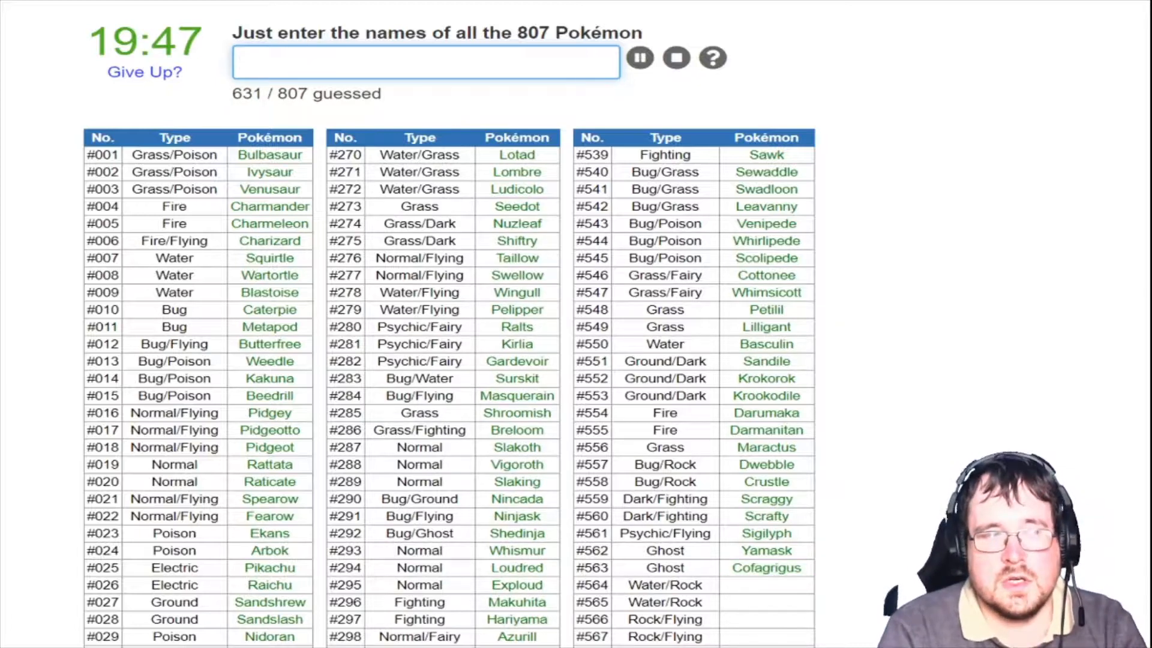
pyautogui.write('tirtou')
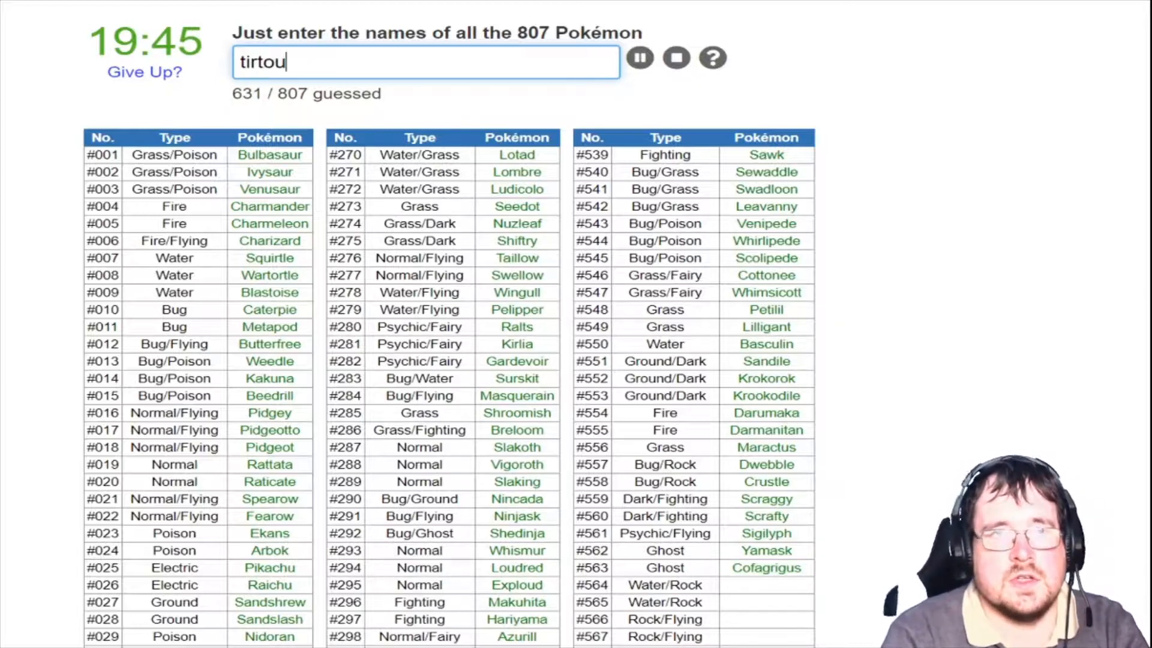
pyautogui.write('carracos')
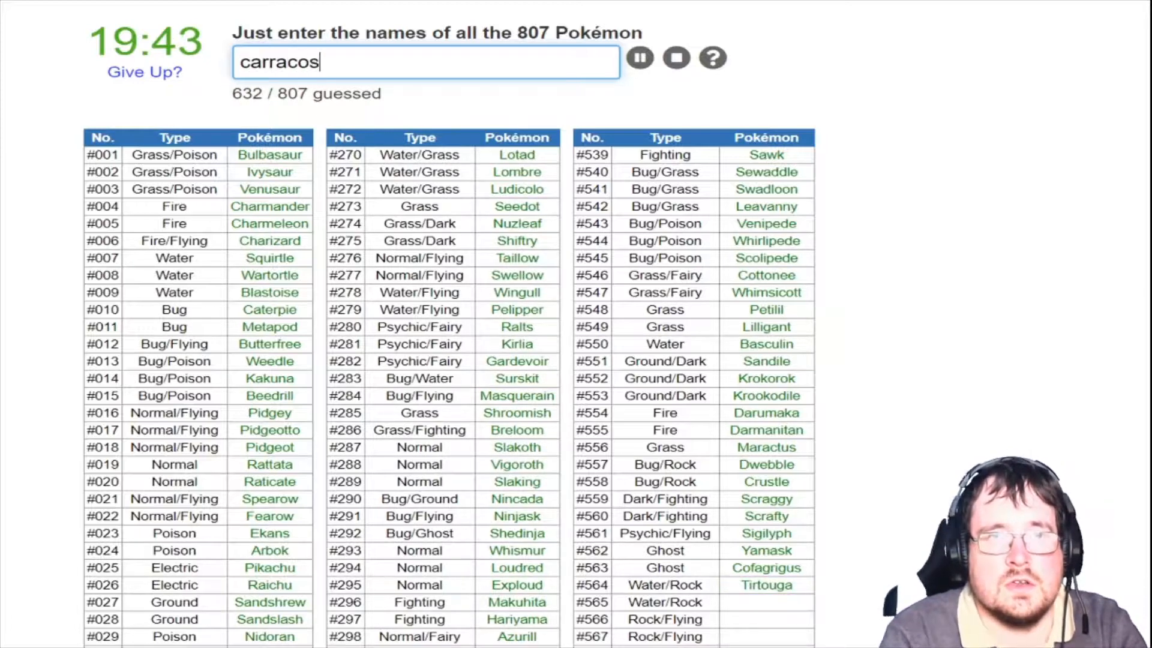
pyautogui.write('a')
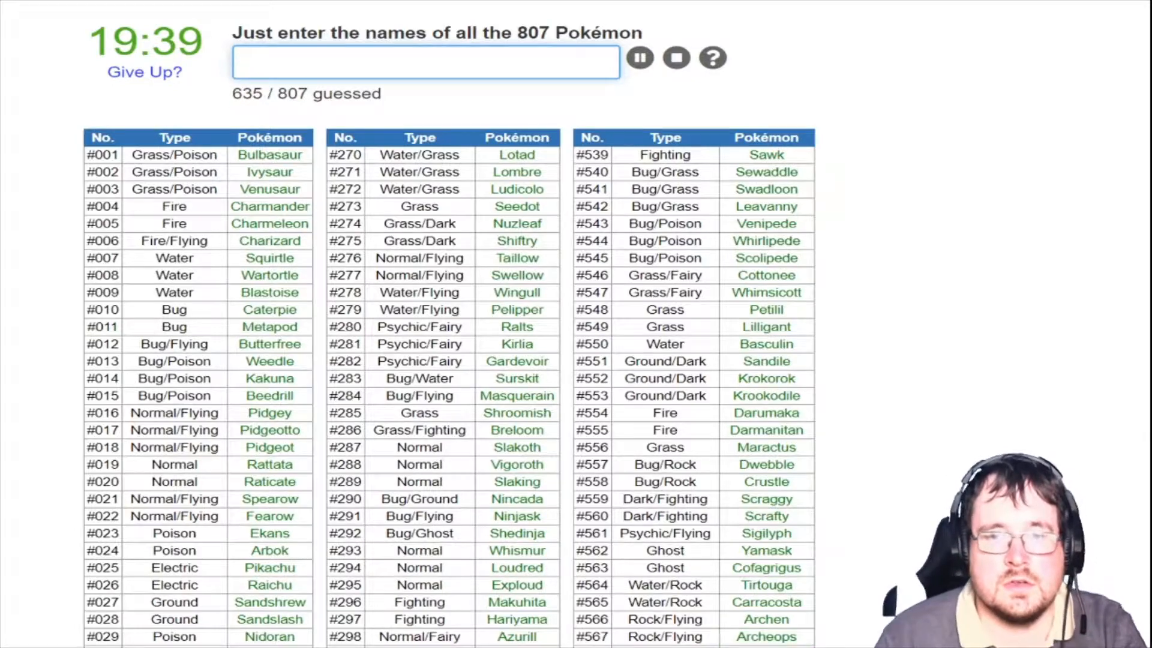
pyautogui.scroll(-3)
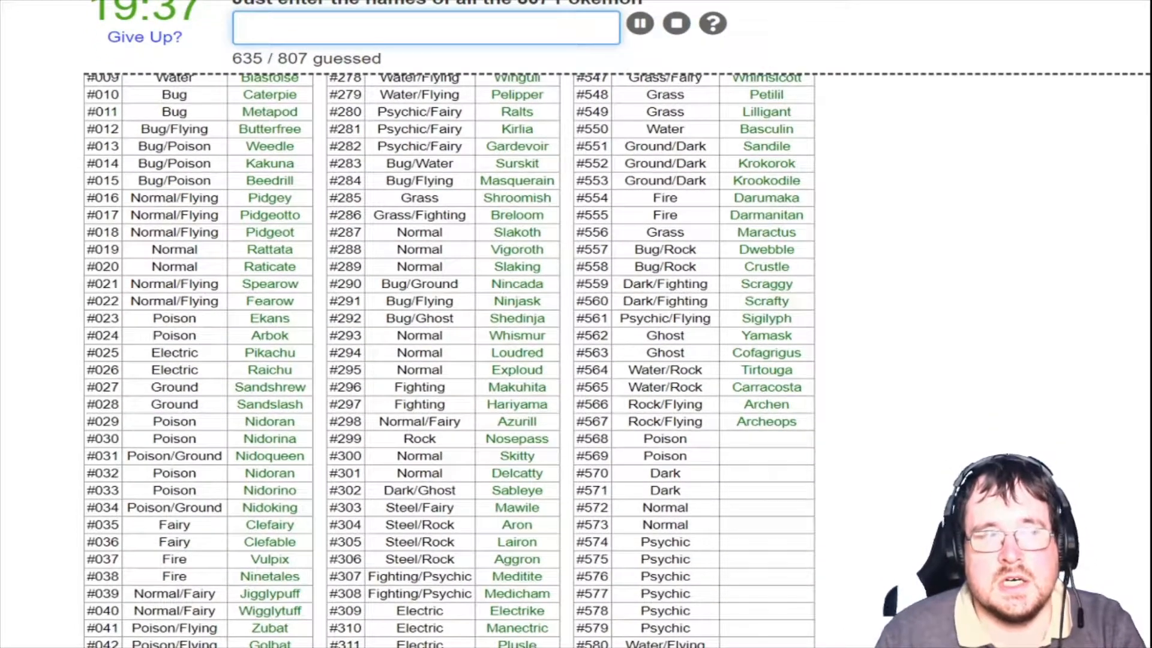
# Name Trubbish, Garbodor, the Zoroark line, Minccino and Cinccino from row #568
pyautogui.write('t')
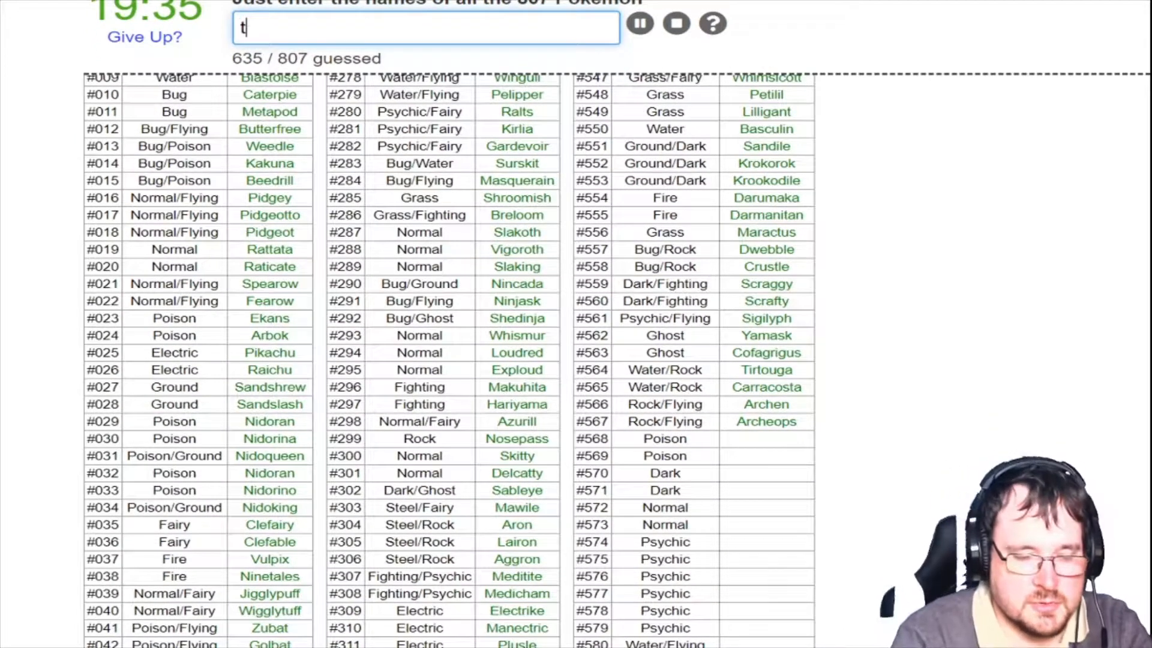
pyautogui.write('garvb')
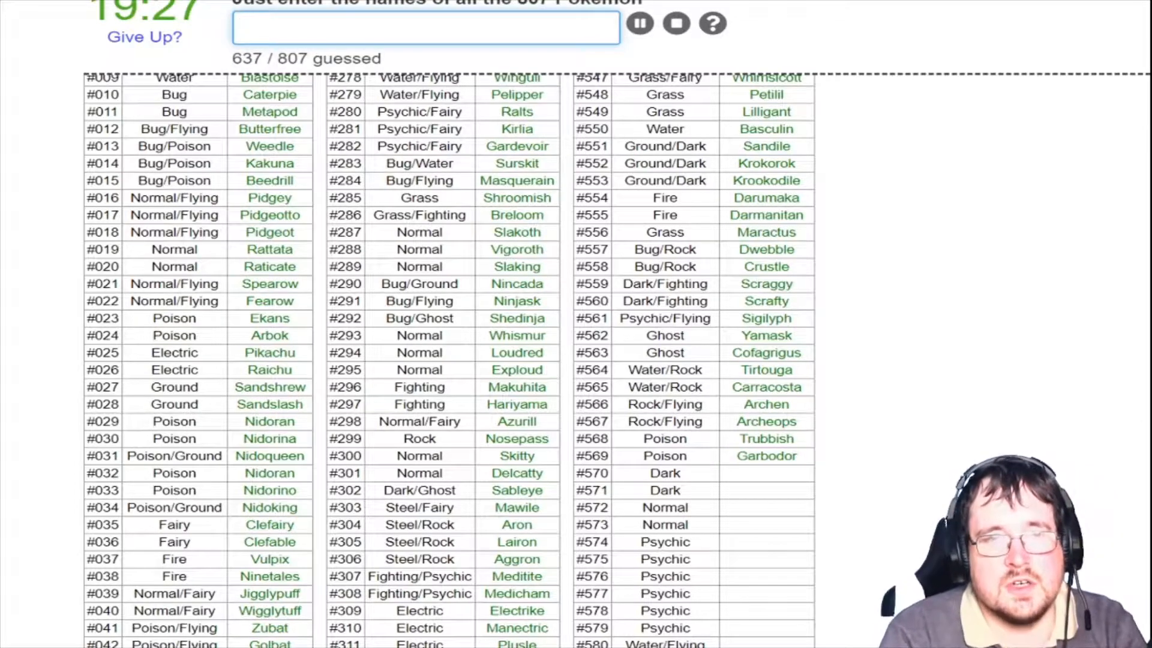
pyautogui.write('zoroar')
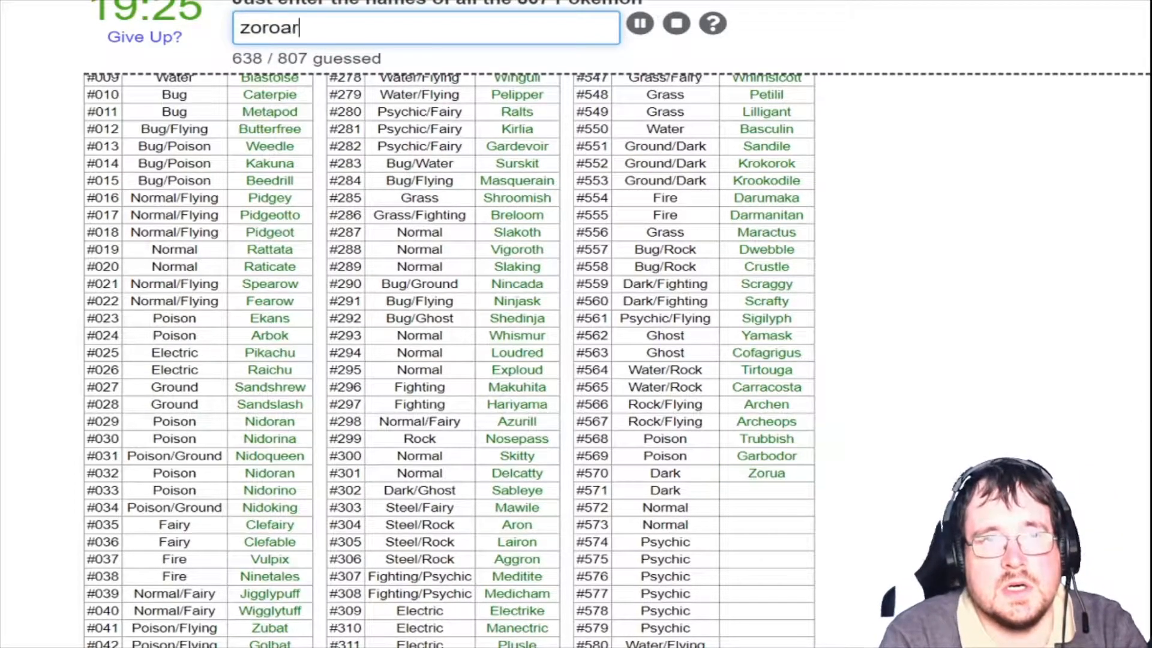
pyautogui.write('mui')
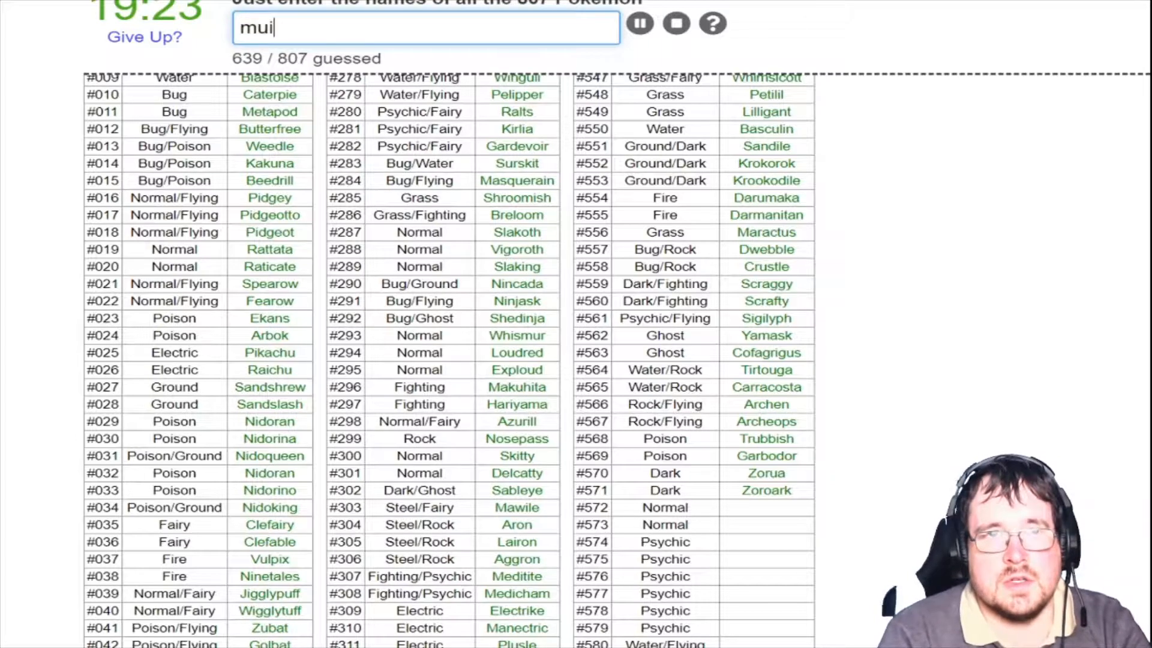
pyautogui.write('minci')
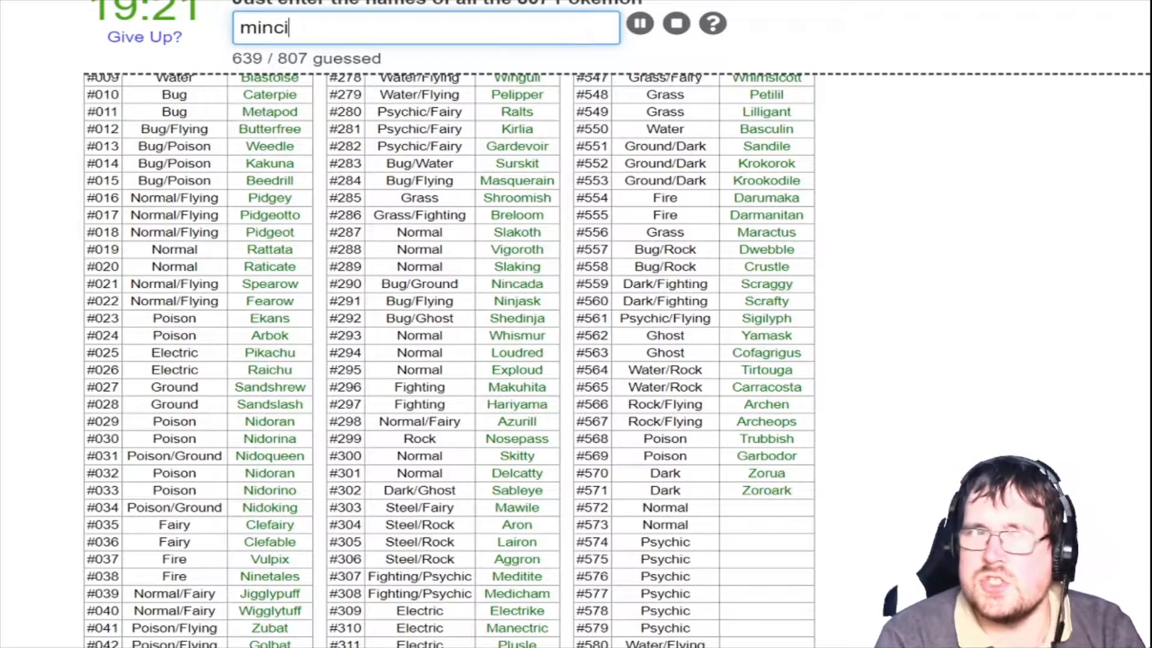
pyautogui.write('cincci')
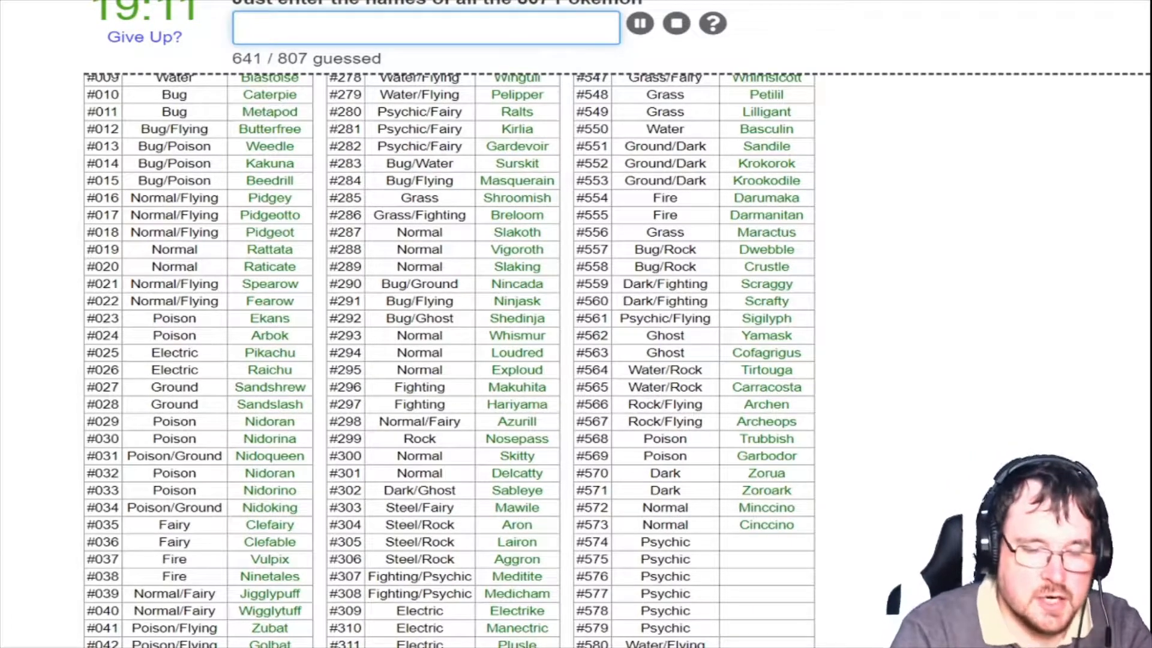
# Name Gothorita, Gothitelle and the Reuniclus line
pyautogui.write('gothor')
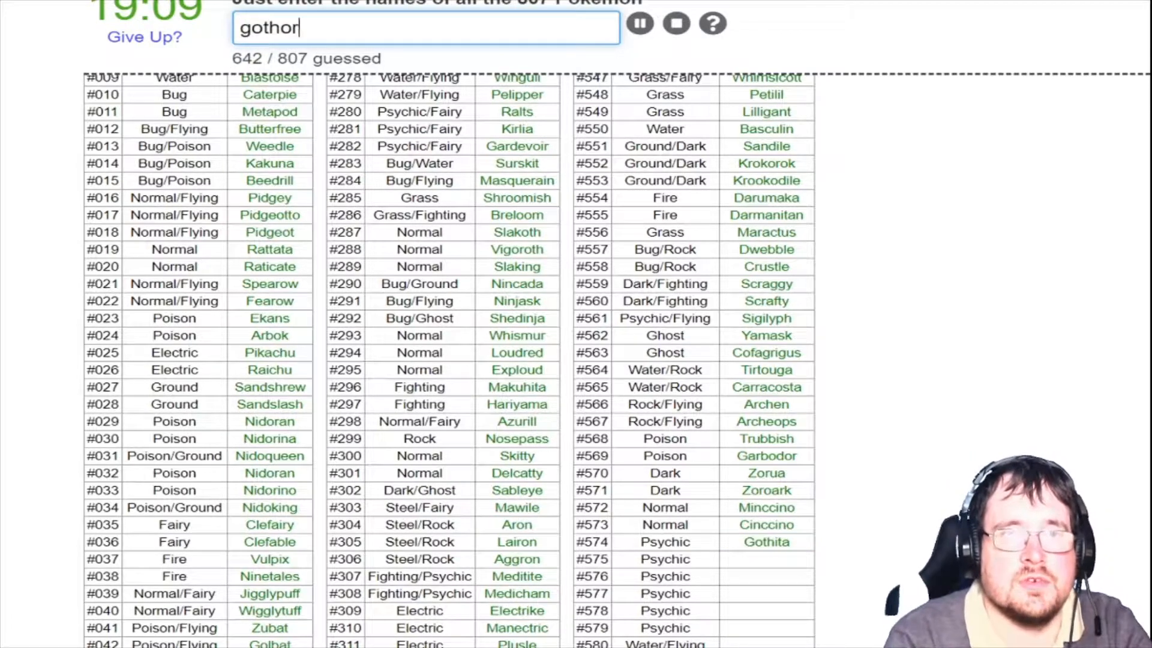
pyautogui.write('gothitel')
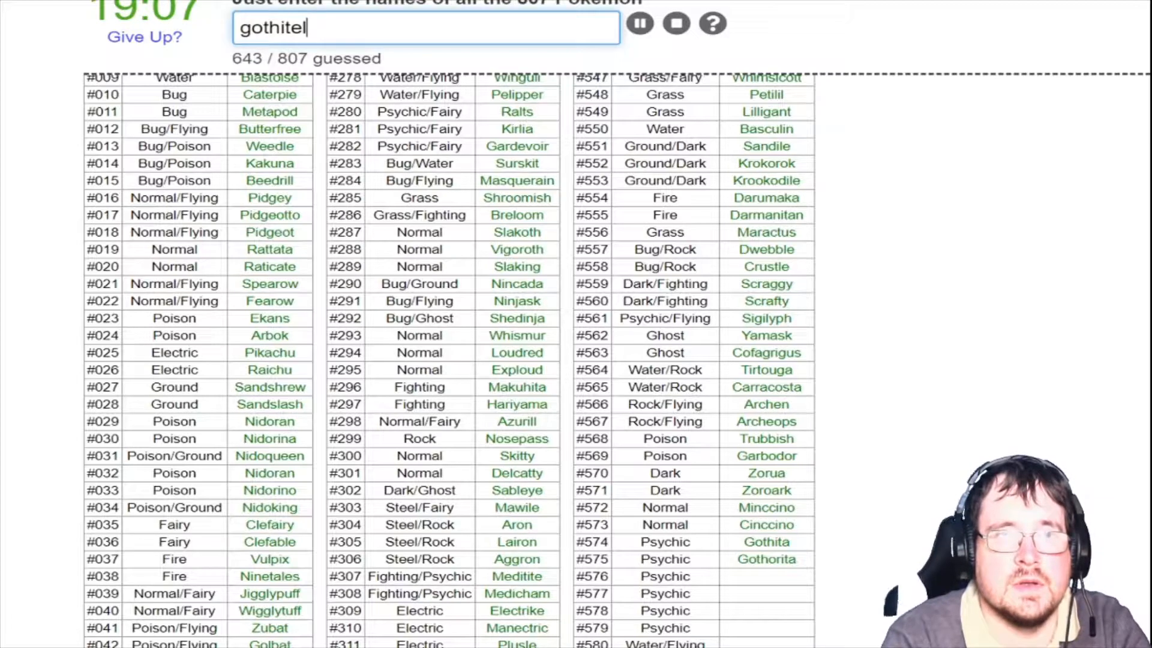
pyautogui.press('Return')
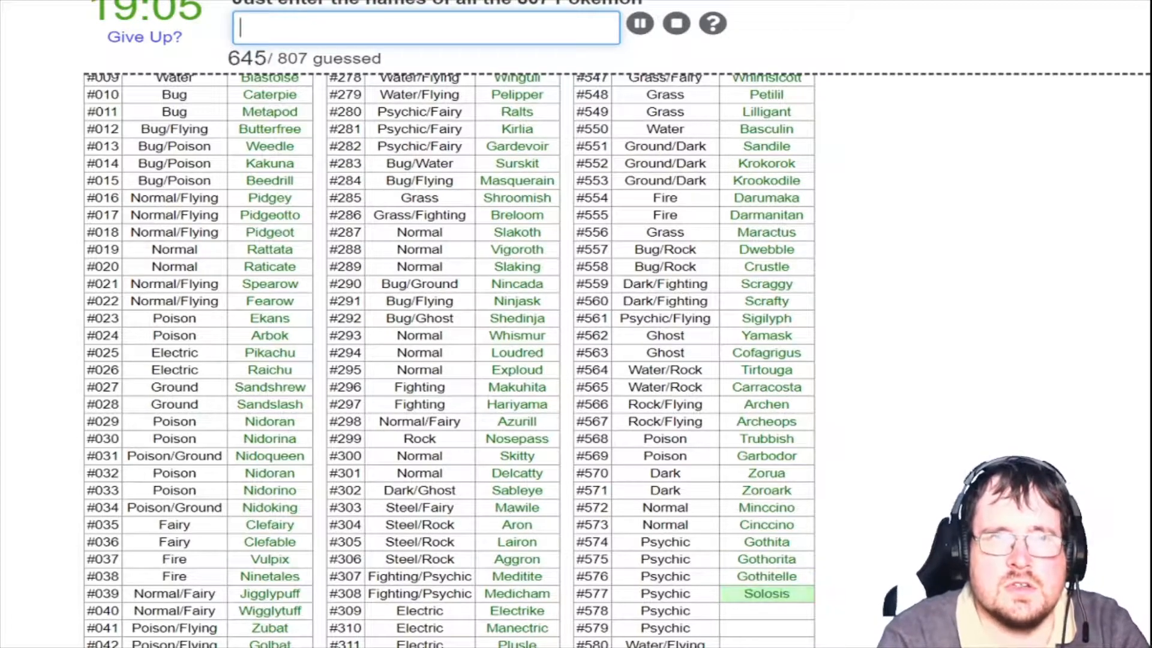
pyautogui.write('reu')
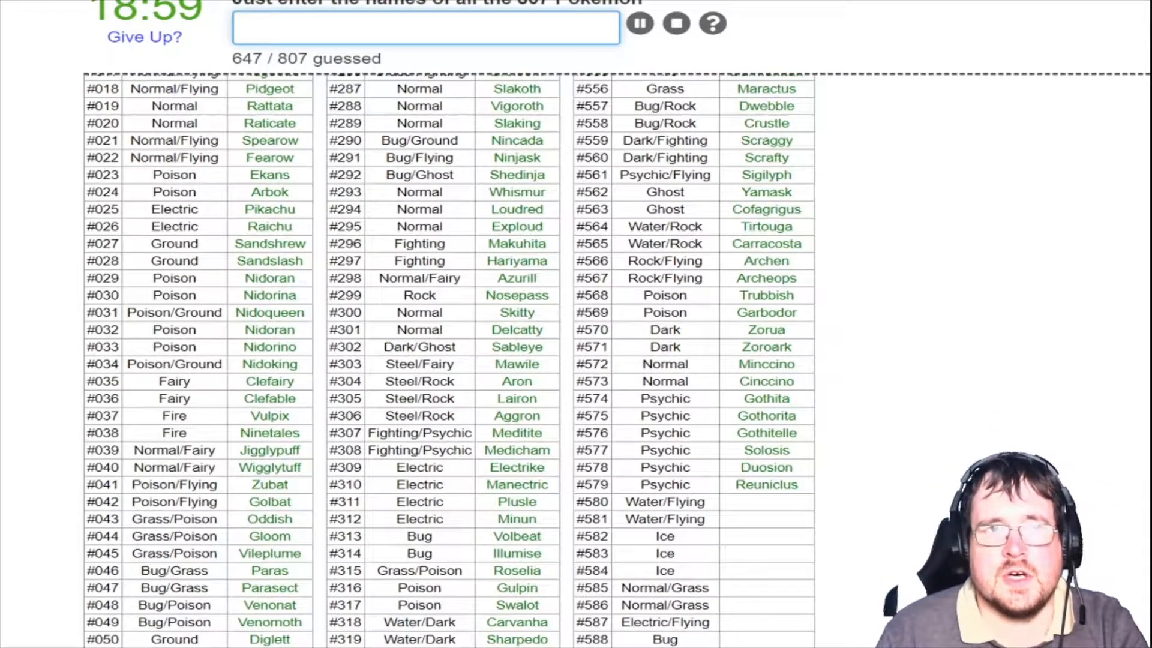
# Name Ducklett, Swanna, Vanillite, Vanillish, Vanilluxe, Sawsbuck and Emolga through row #587, reaching 655
pyautogui.write('Ducklett')
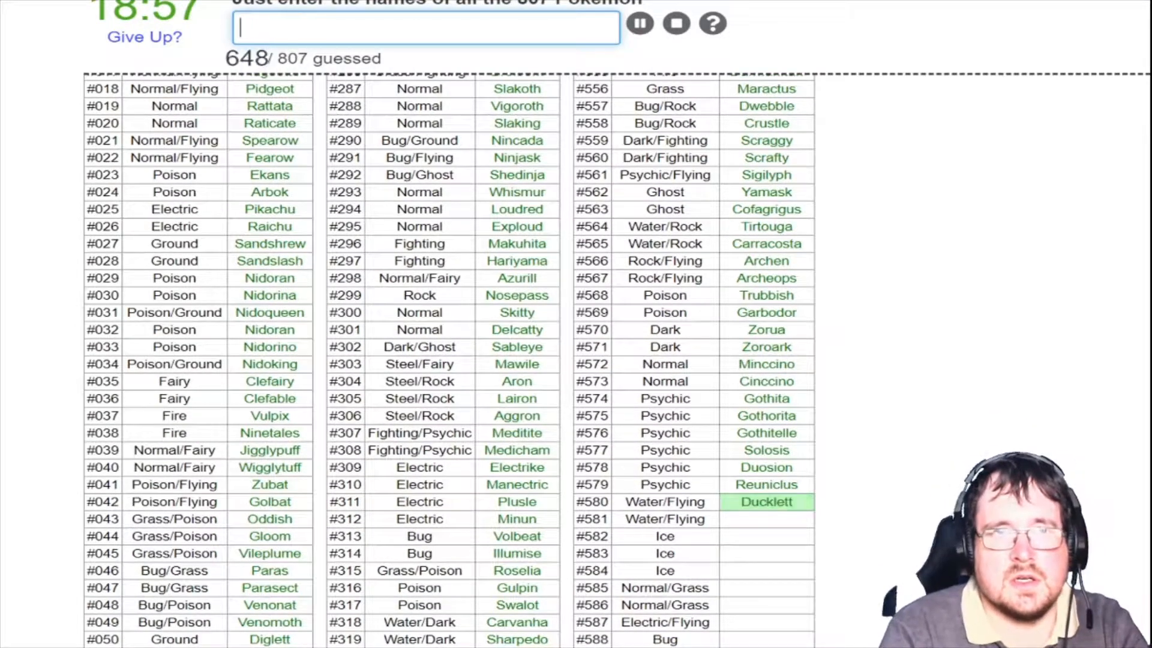
pyautogui.write('Swanna')
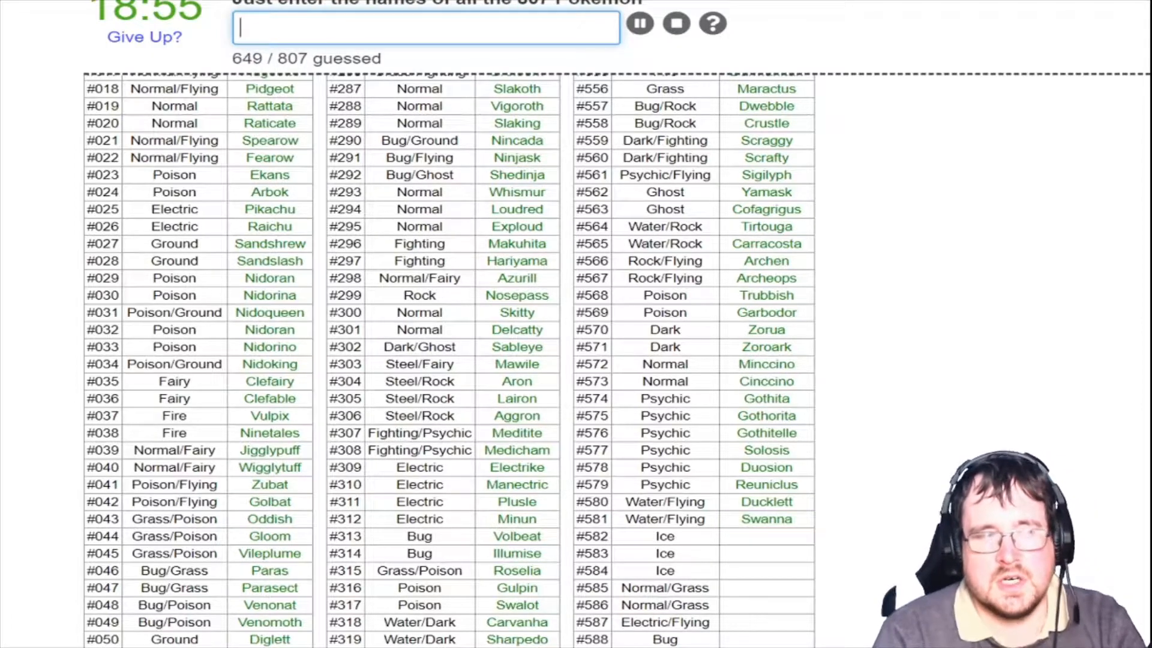
pyautogui.write('vanilliti')
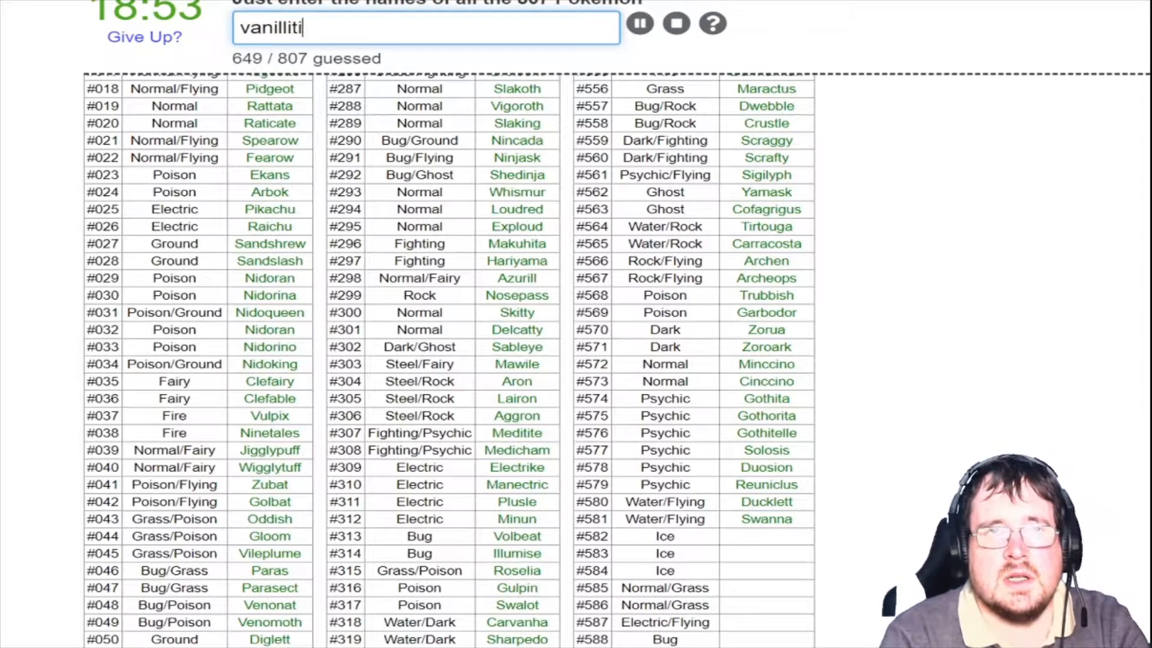
pyautogui.press('Backspace')
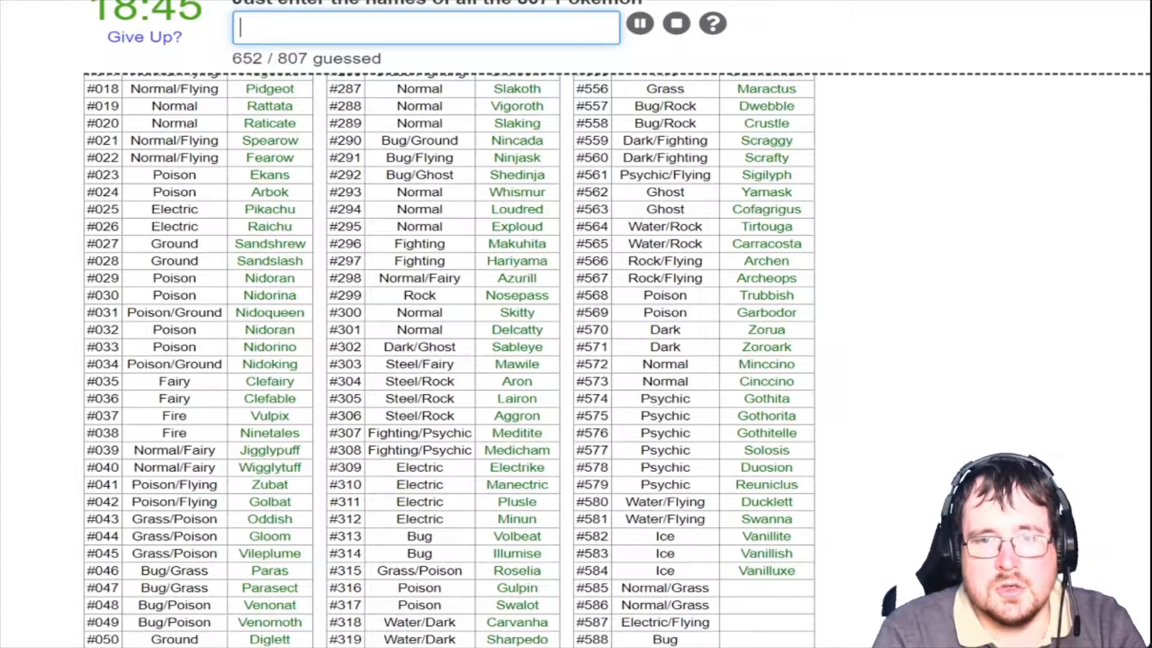
pyautogui.write('s')
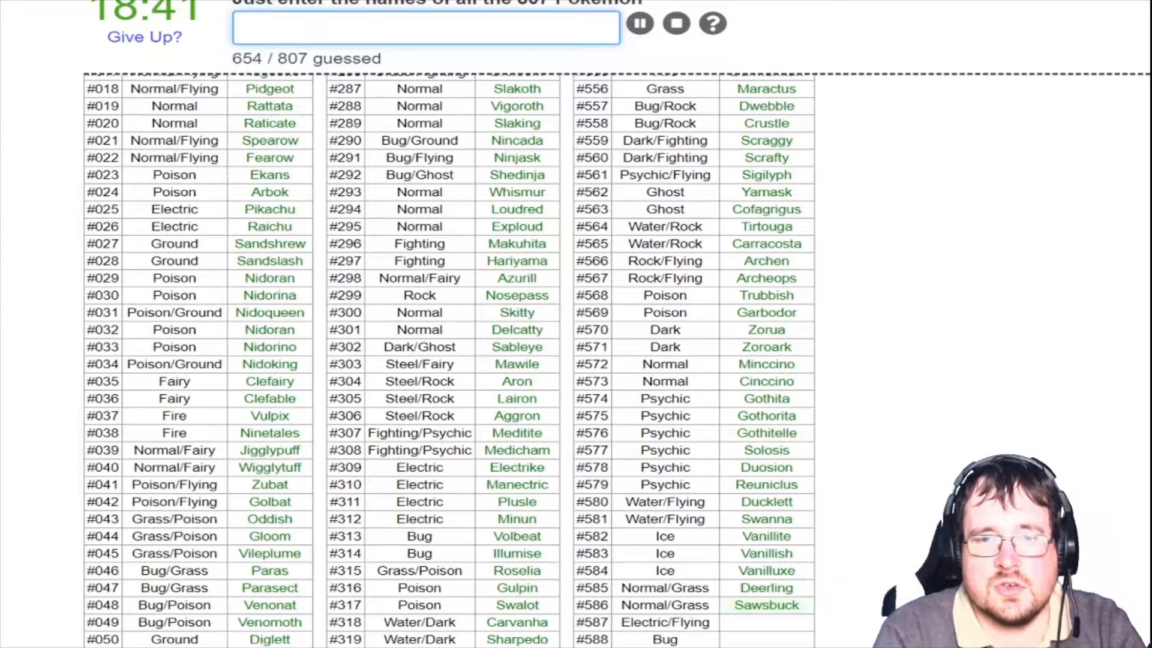
pyautogui.write('Emolga')
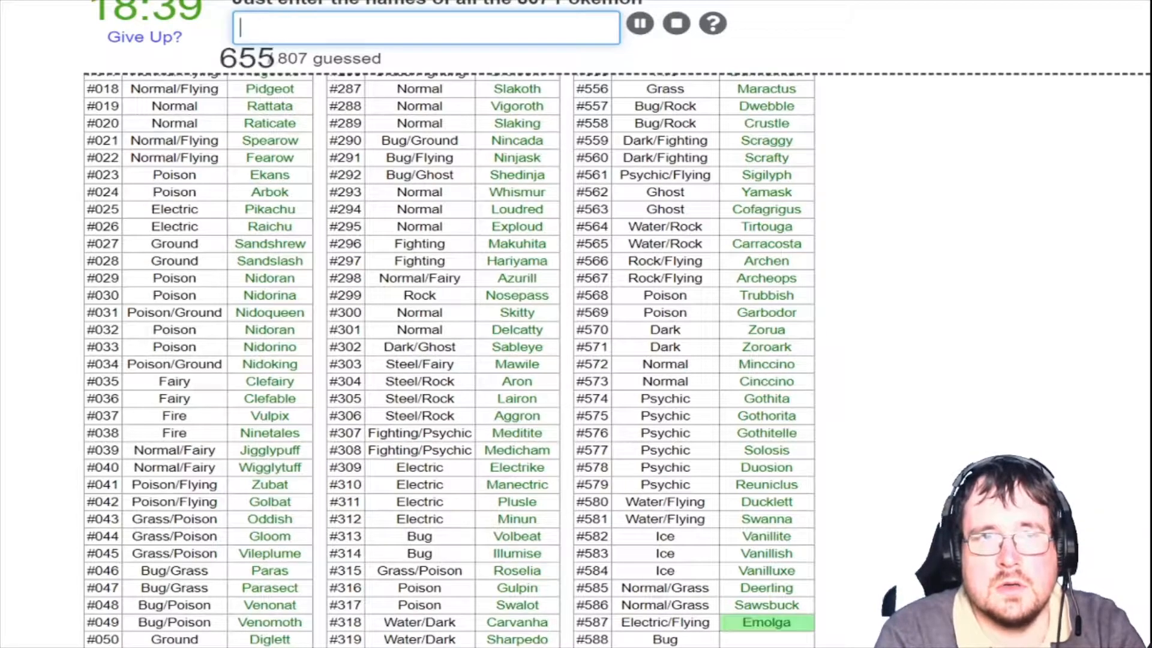
pyautogui.scroll(-3)
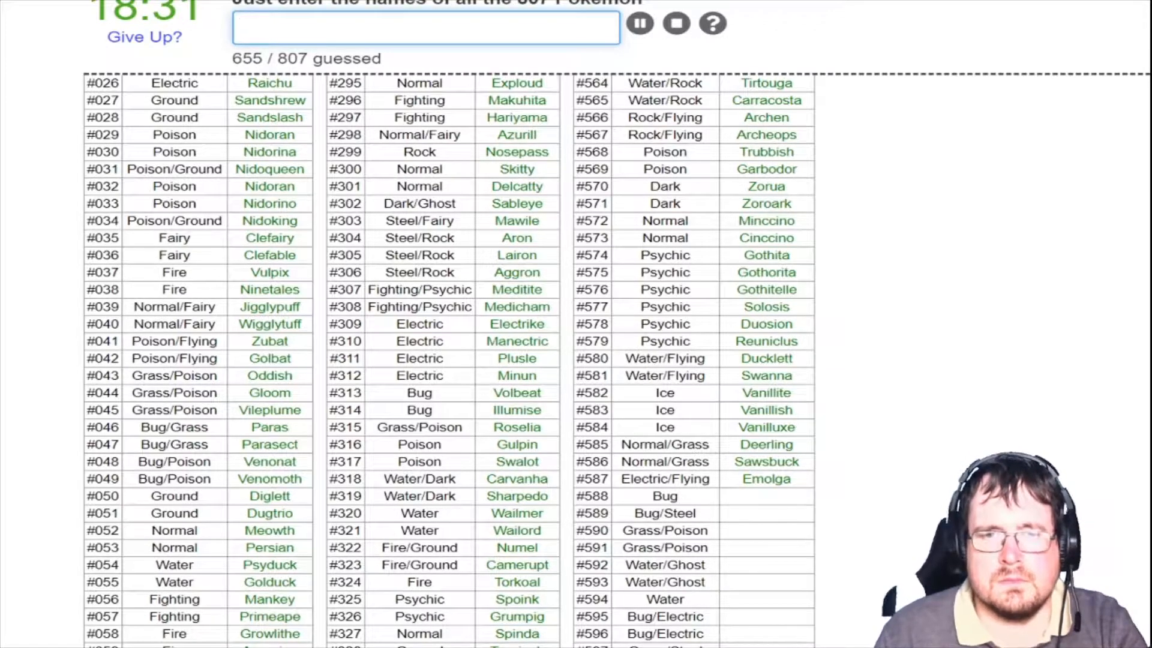
# Name Karrablast, Escavalier, Foongus, Amoongus, Frillish and Jellicent from row #588
pyautogui.write('karrabla')
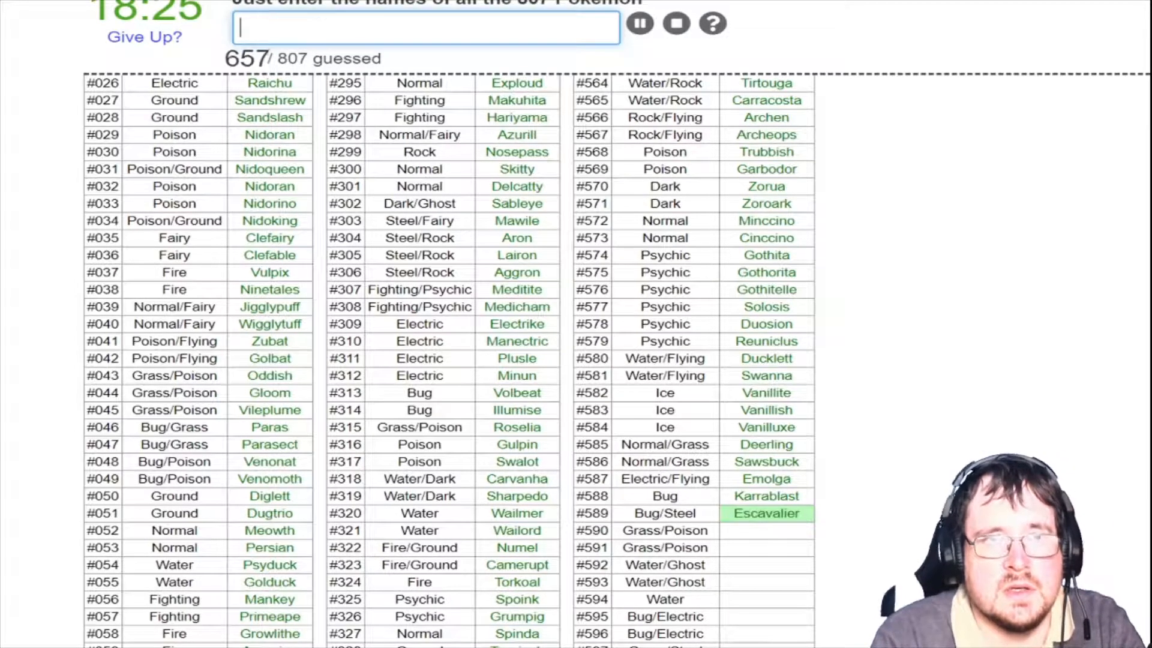
pyautogui.write('Escavalier')
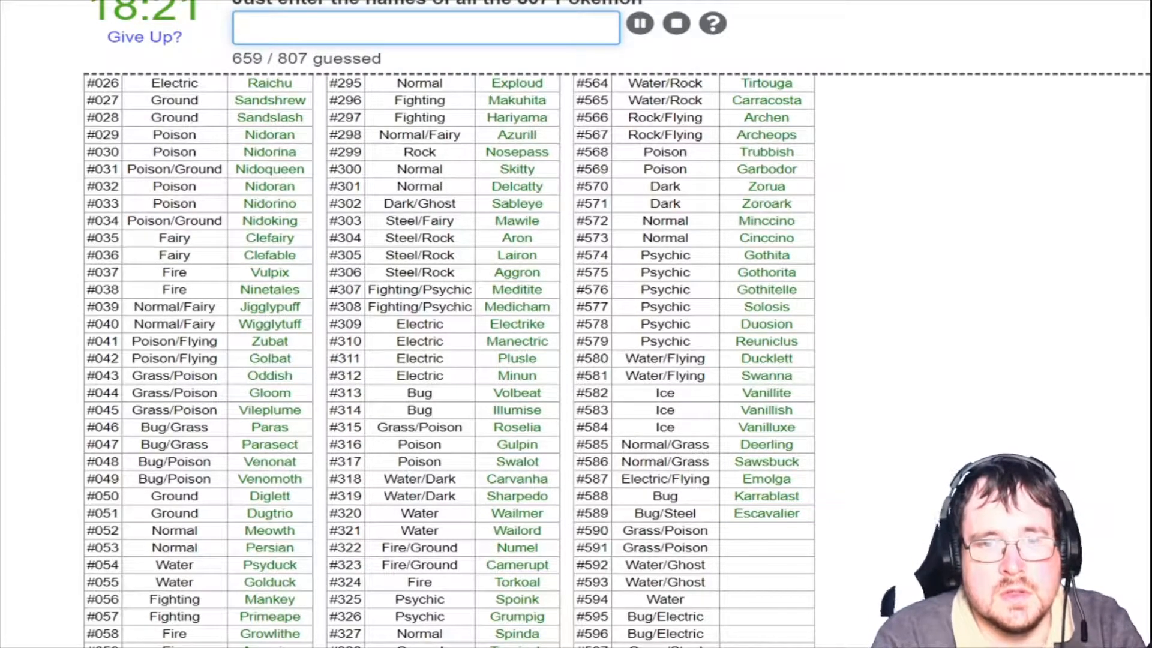
pyautogui.write('fo')
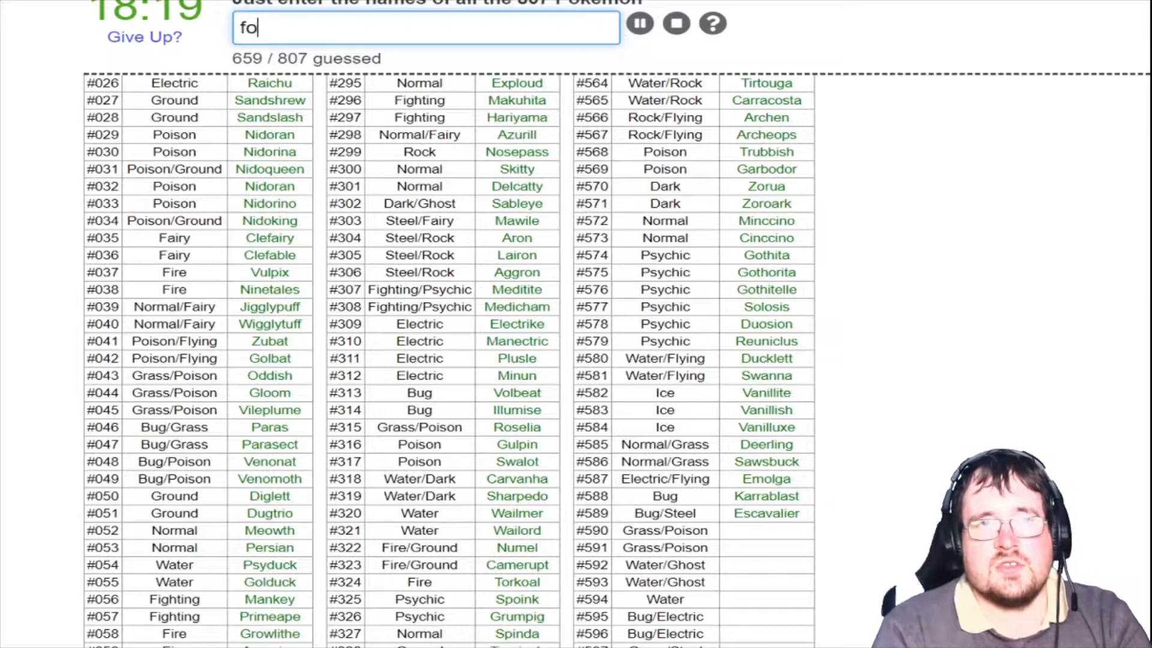
pyautogui.write('amoongus')
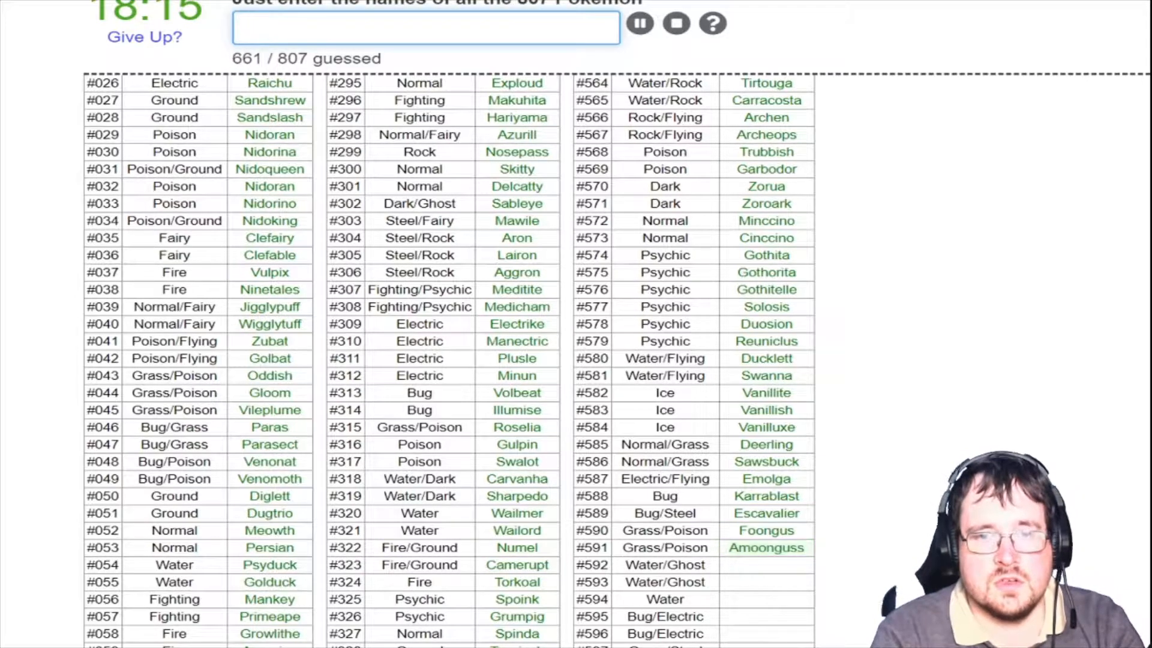
pyautogui.write('firll')
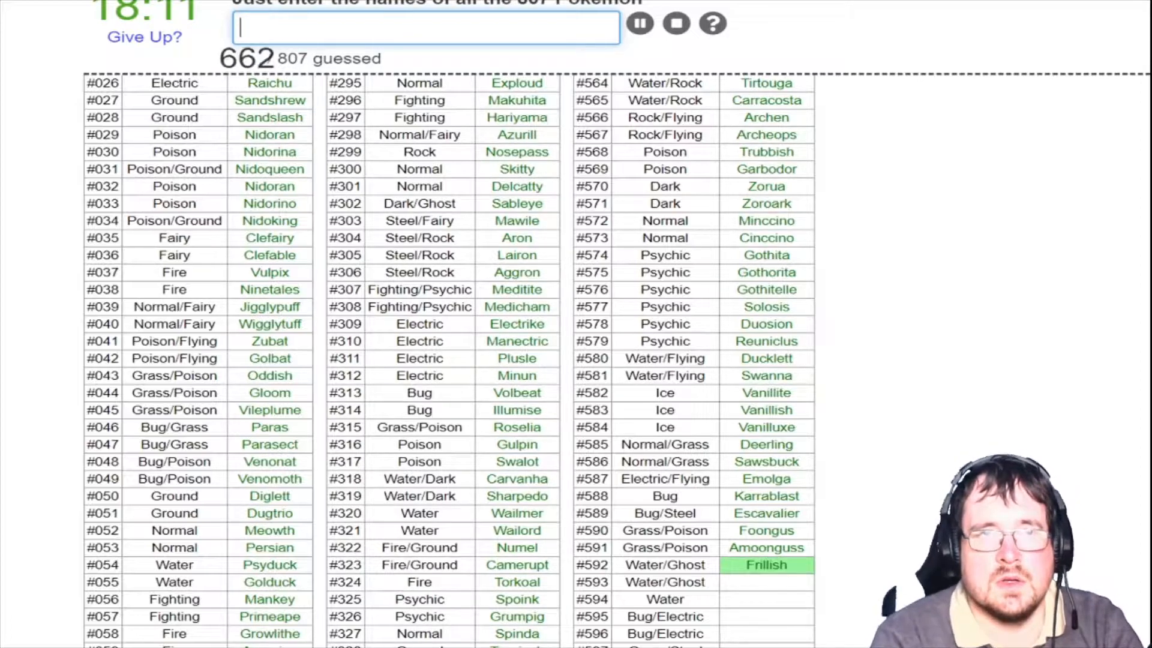
pyautogui.write('Jellicent')
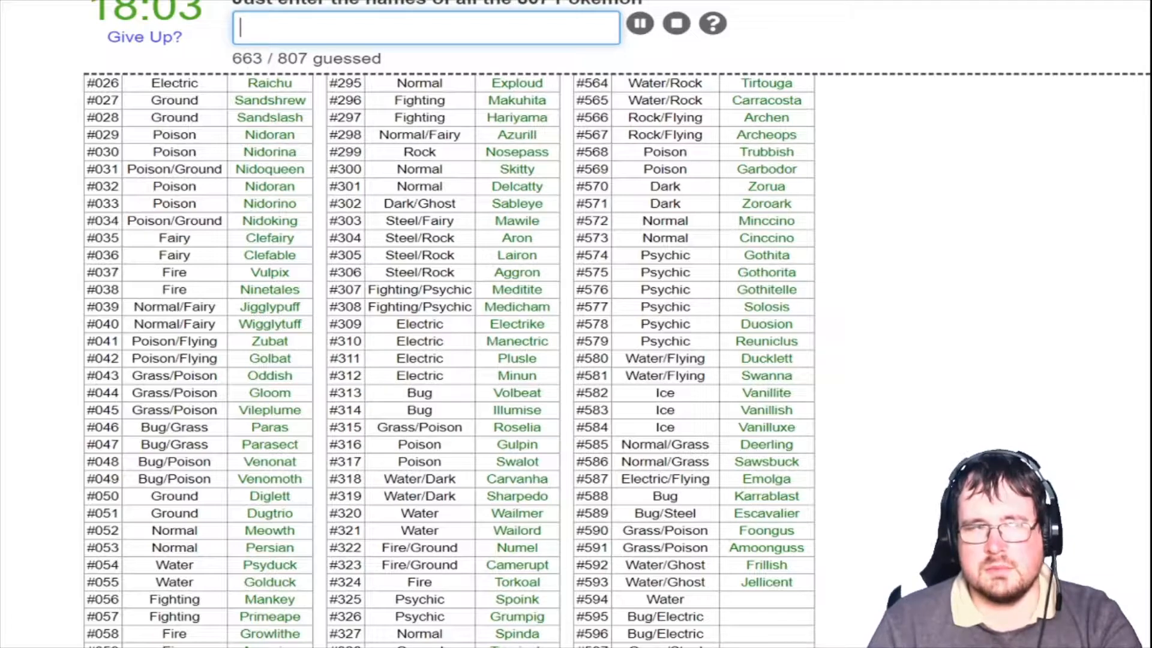
# Name Alomomola, Joltik and Galvantula in rows #594–#596, reaching 666 of 807
pyautogui.write('a')
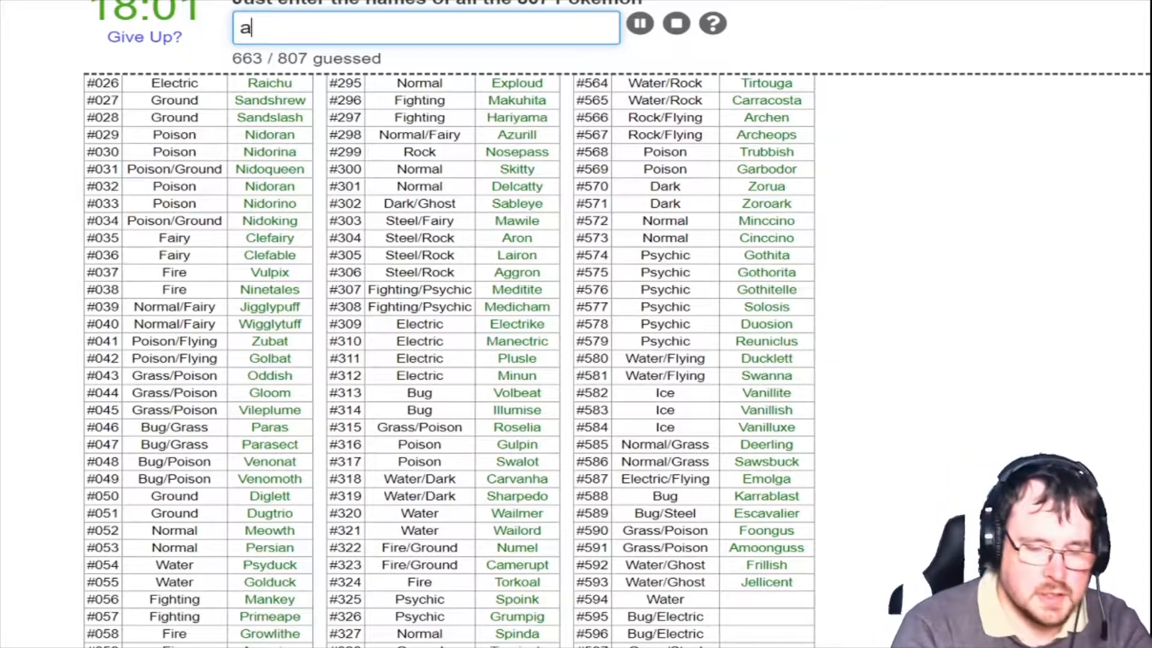
pyautogui.write('Alomomola')
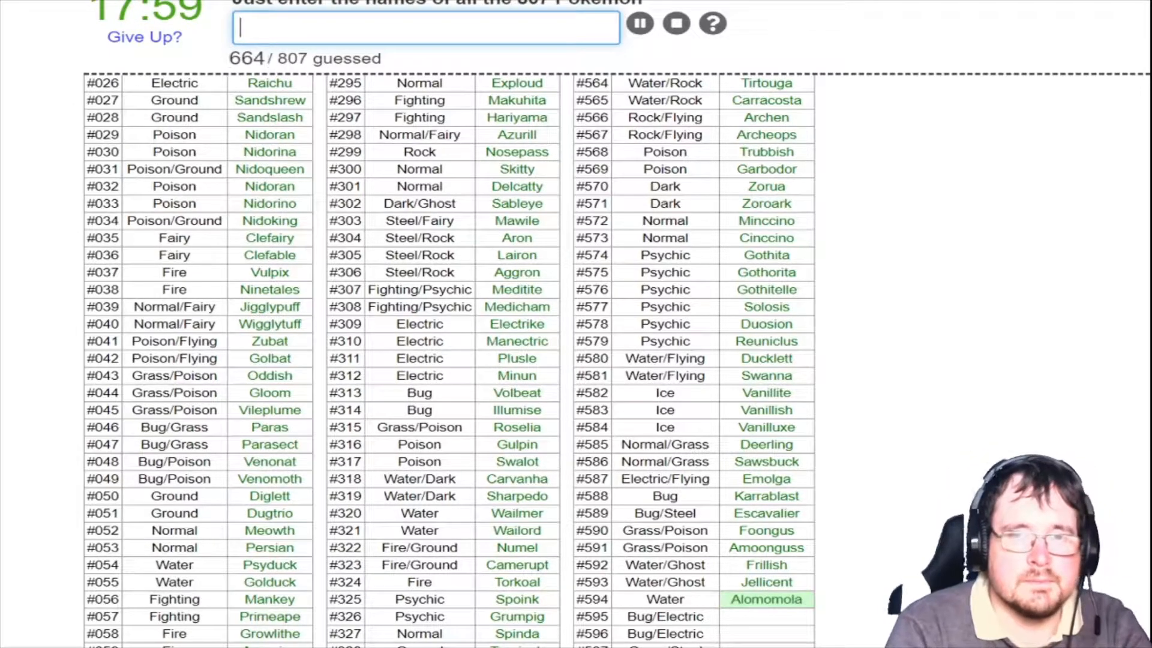
pyautogui.write('jolti')
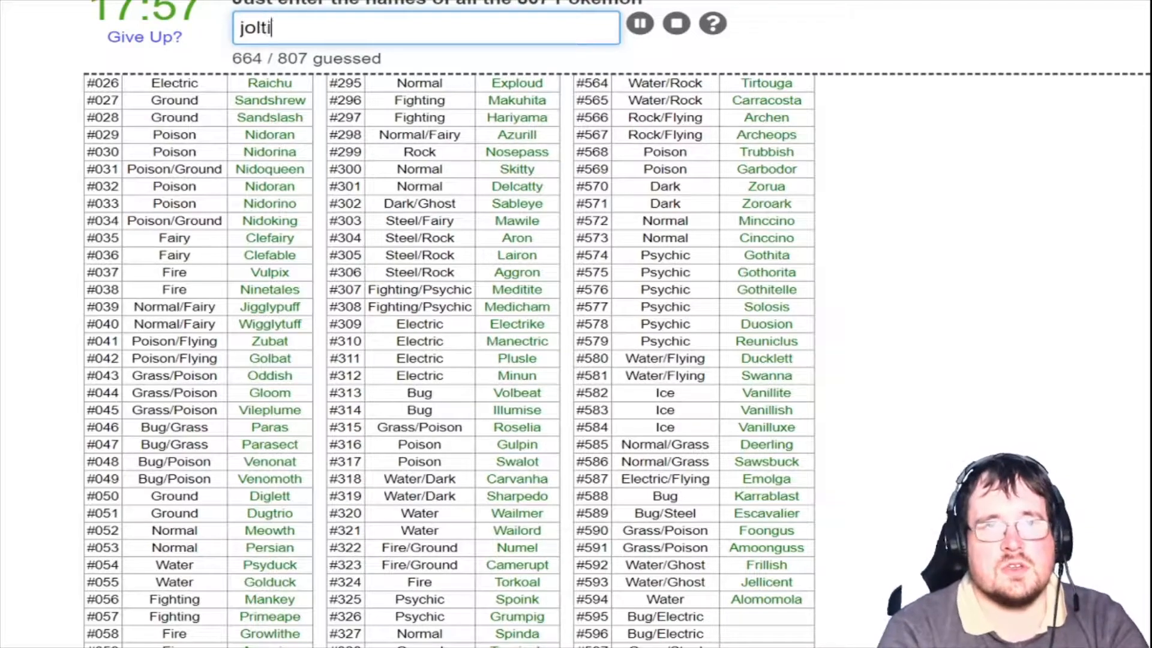
pyautogui.write('galva')
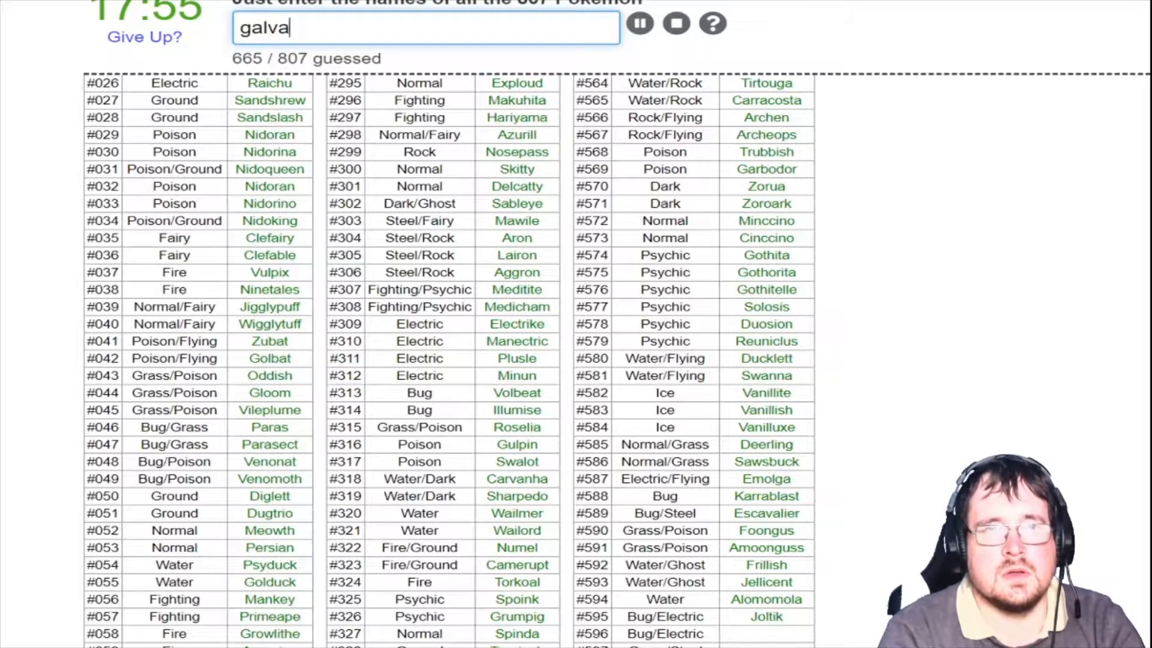
pyautogui.press('Return')
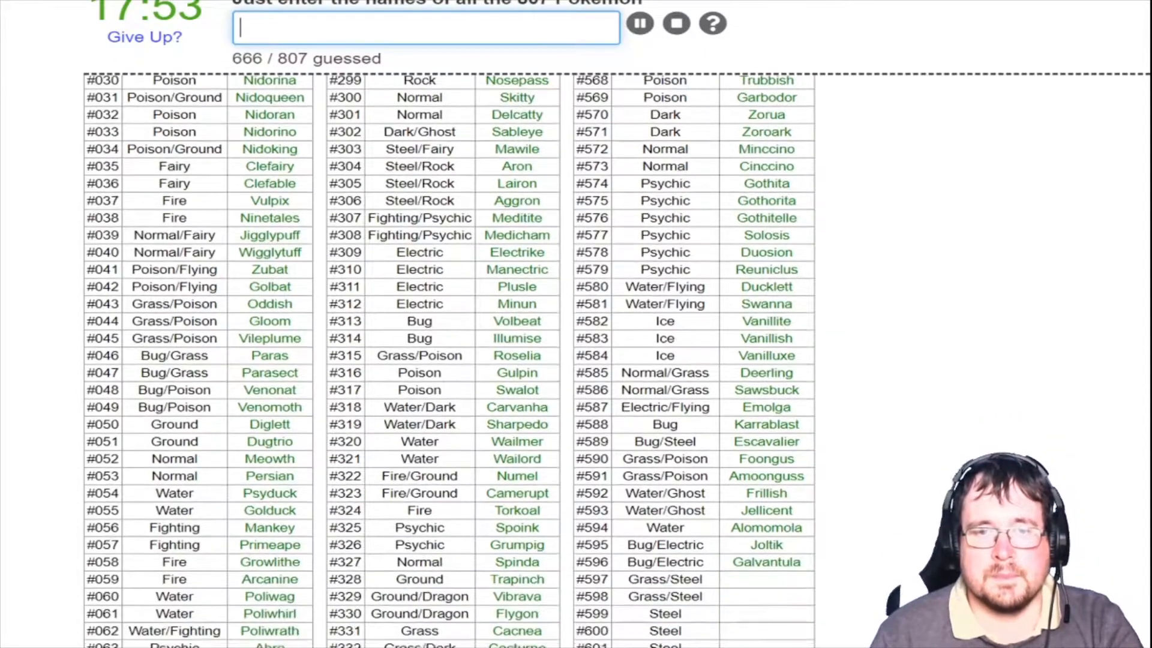
# Name Ferroseed, Ferrothorn and the Klink line in rows from #597
pyautogui.scroll(-3)
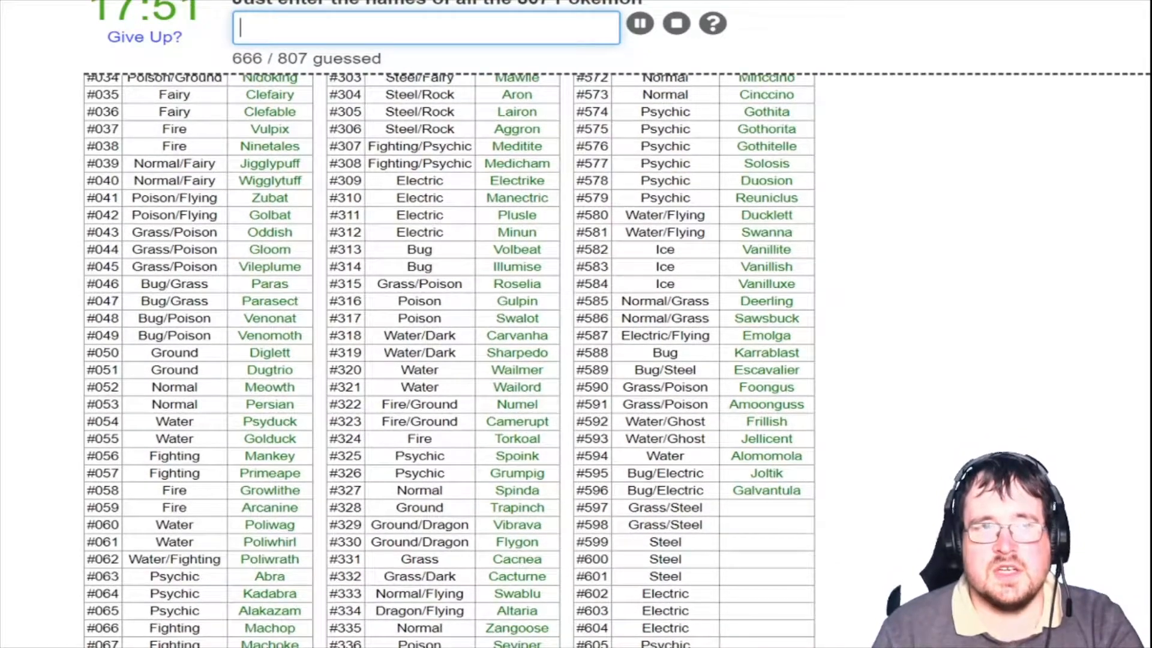
pyautogui.write('gl')
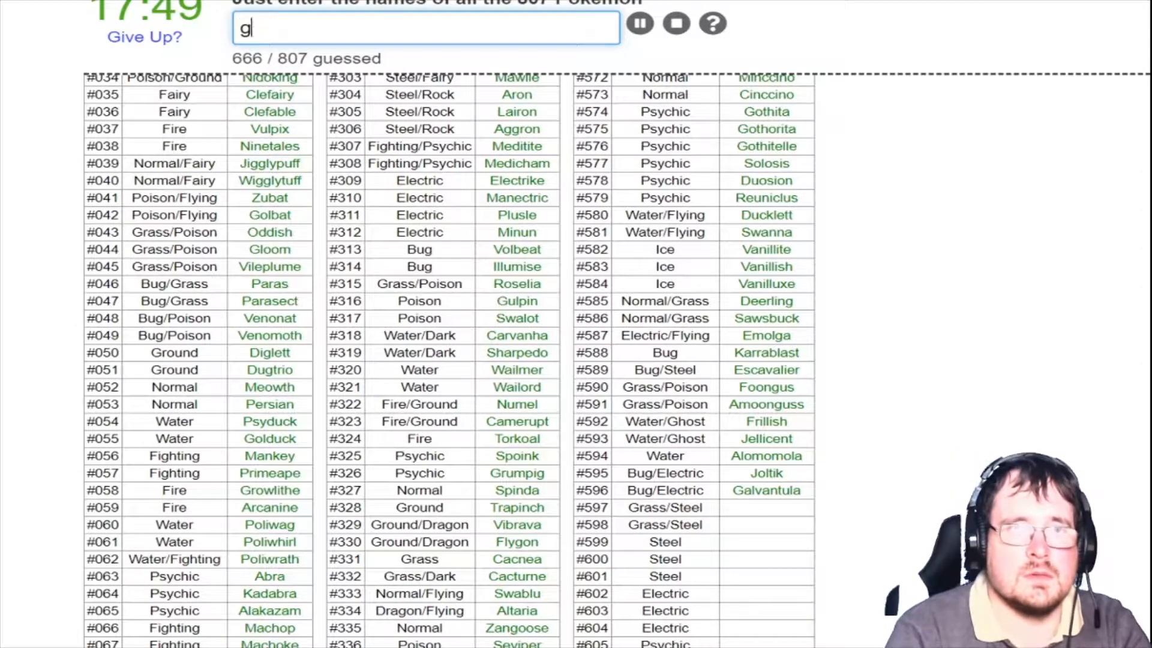
pyautogui.write('ferroseed')
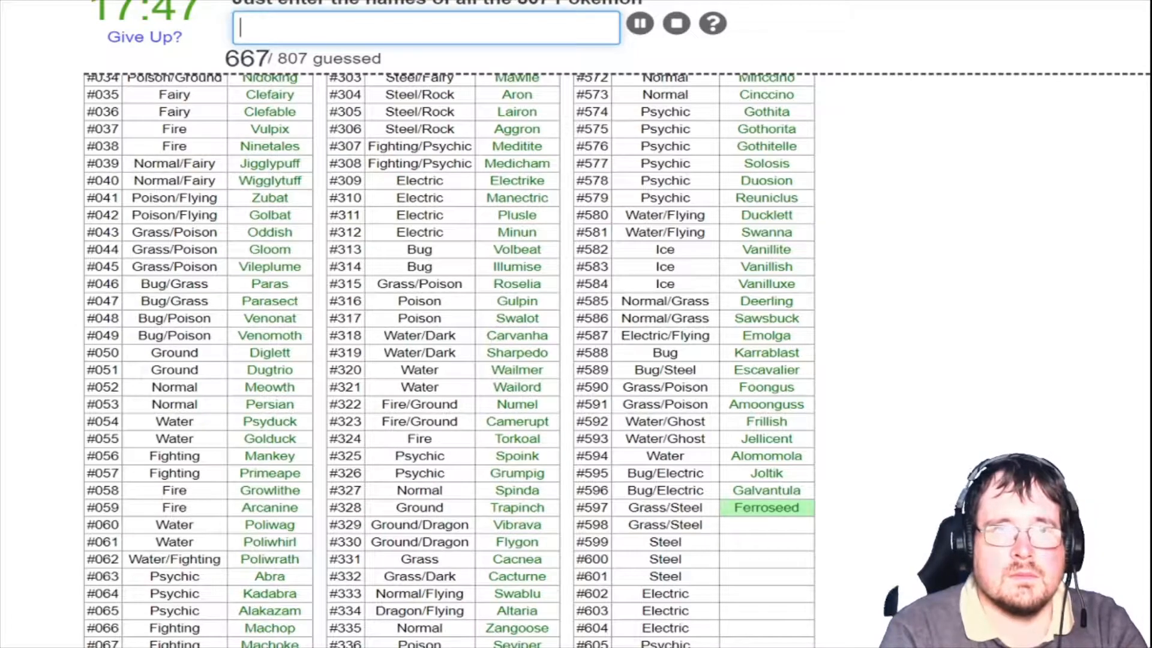
pyautogui.write('ferrothoron')
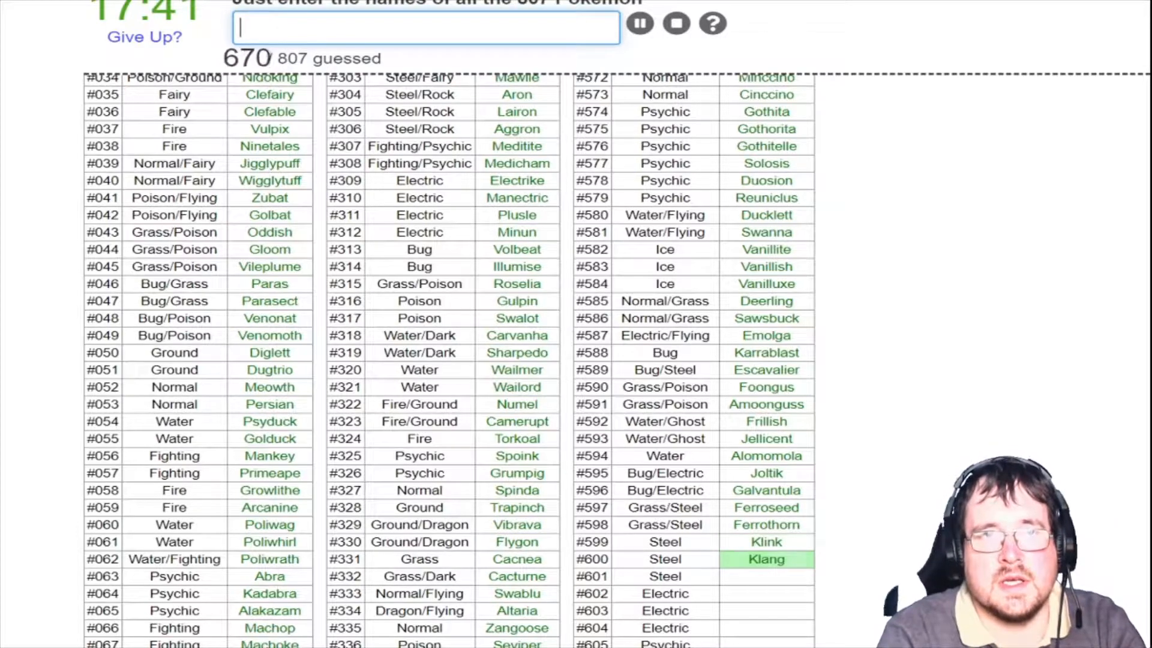
pyautogui.write('klink')
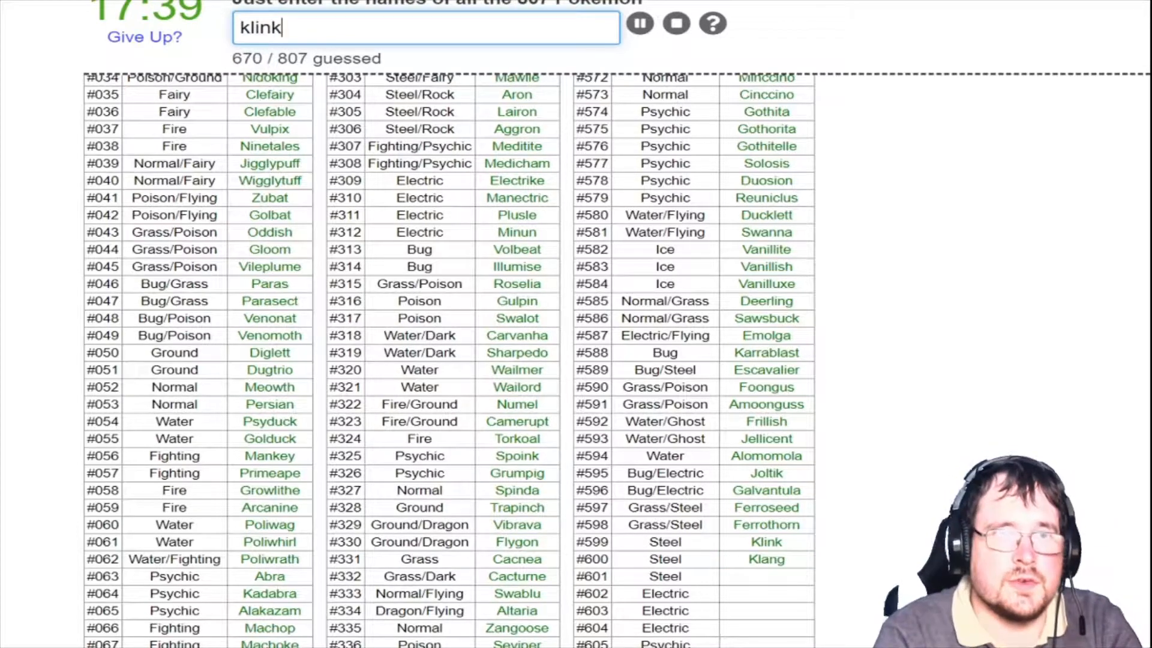
pyautogui.press('Return')
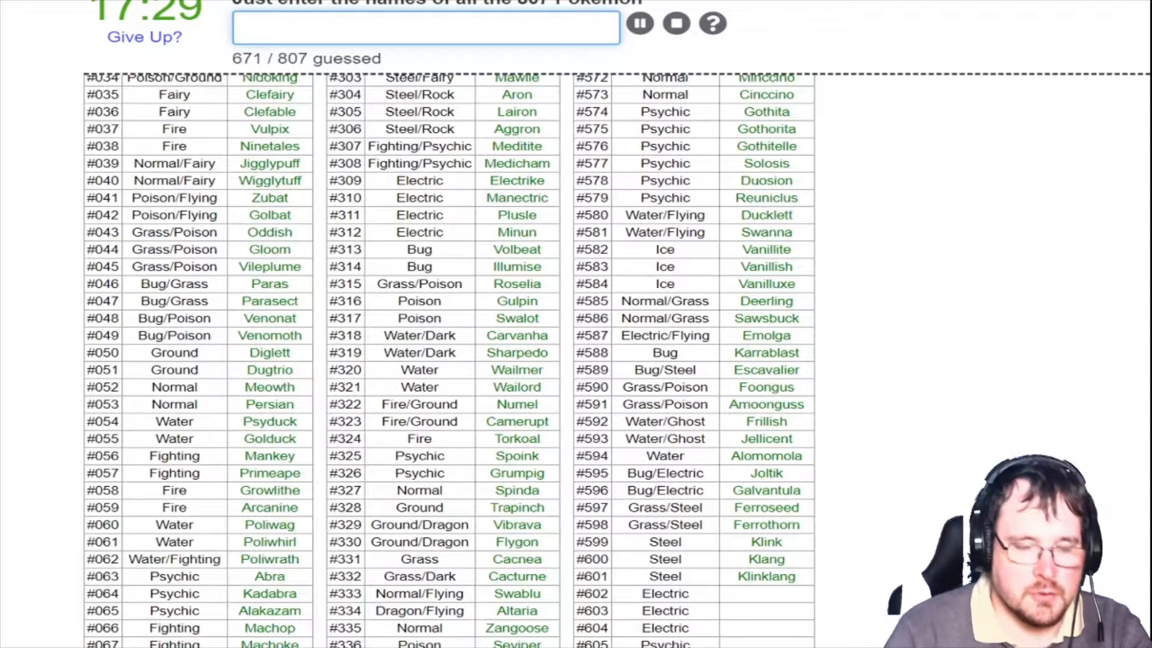
# Name the Tynamo line, Elgyem, Beheeyem, the Litwick line and Chandelure
pyautogui.write('Tynamo')
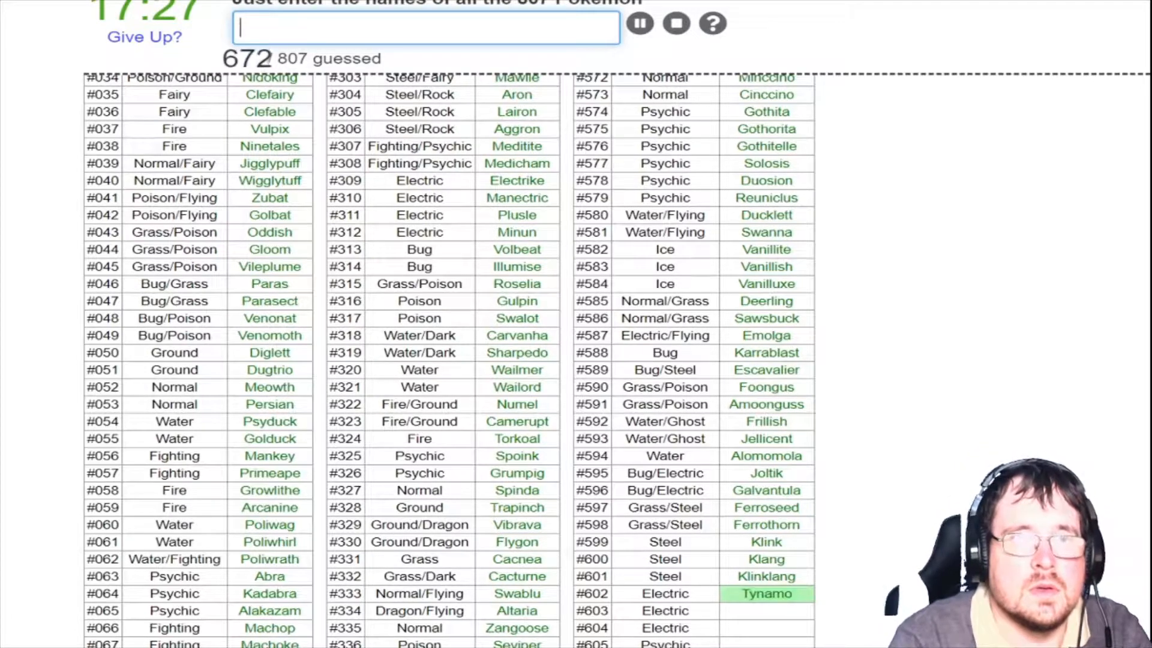
pyautogui.write('el')
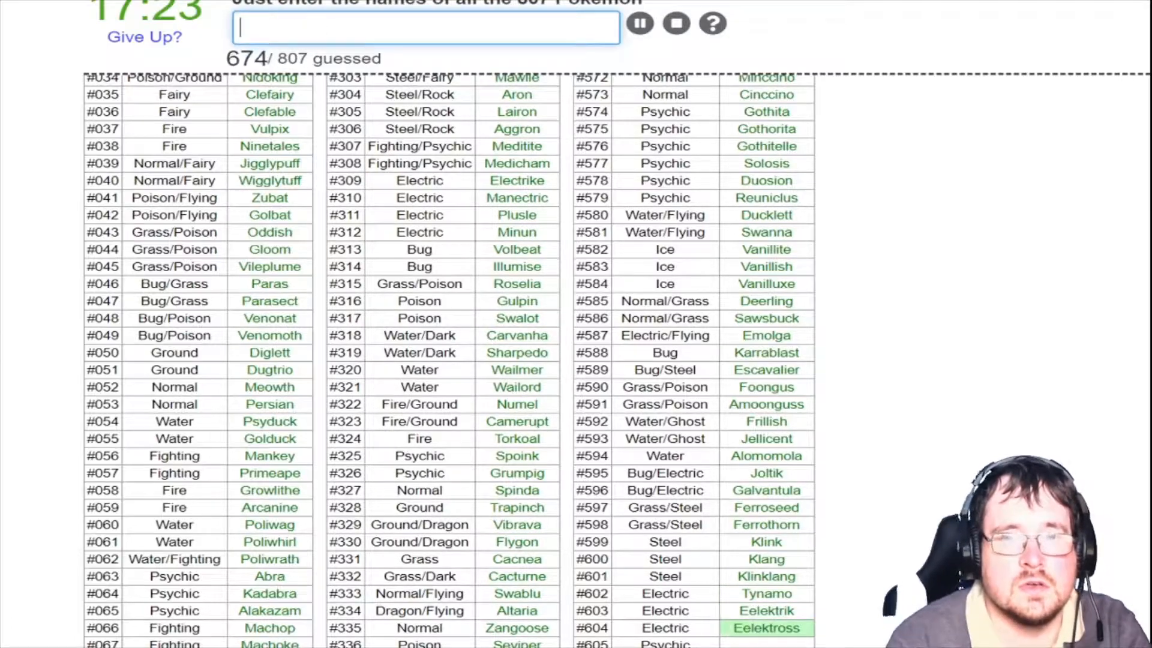
pyautogui.scroll(-3)
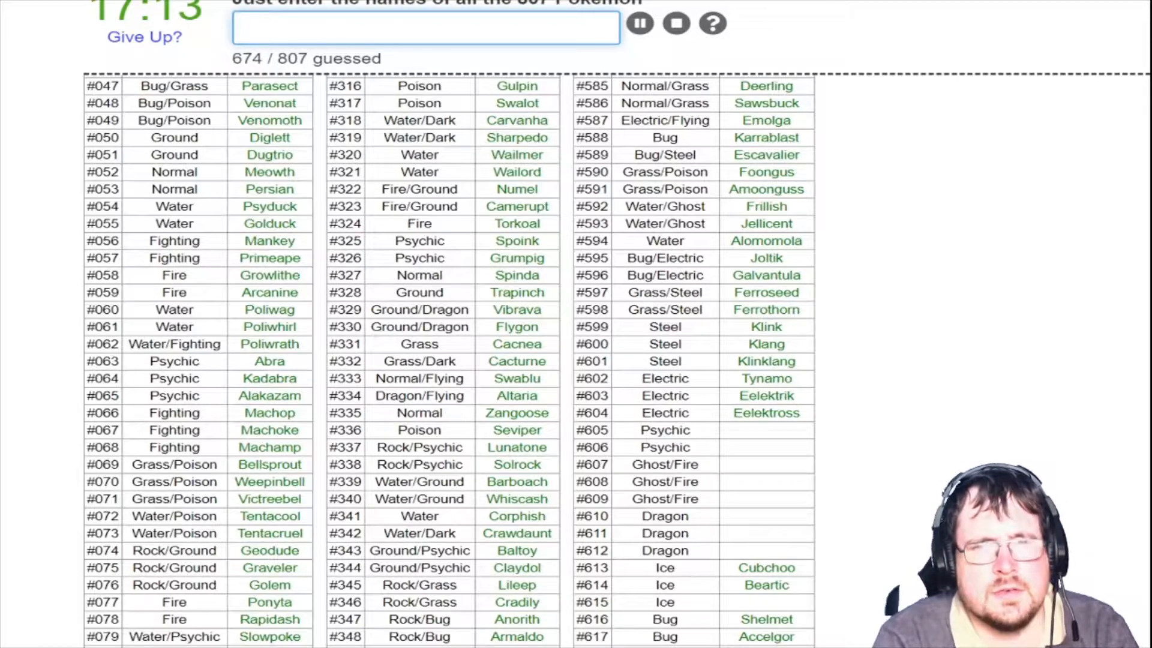
pyautogui.write('beheey')
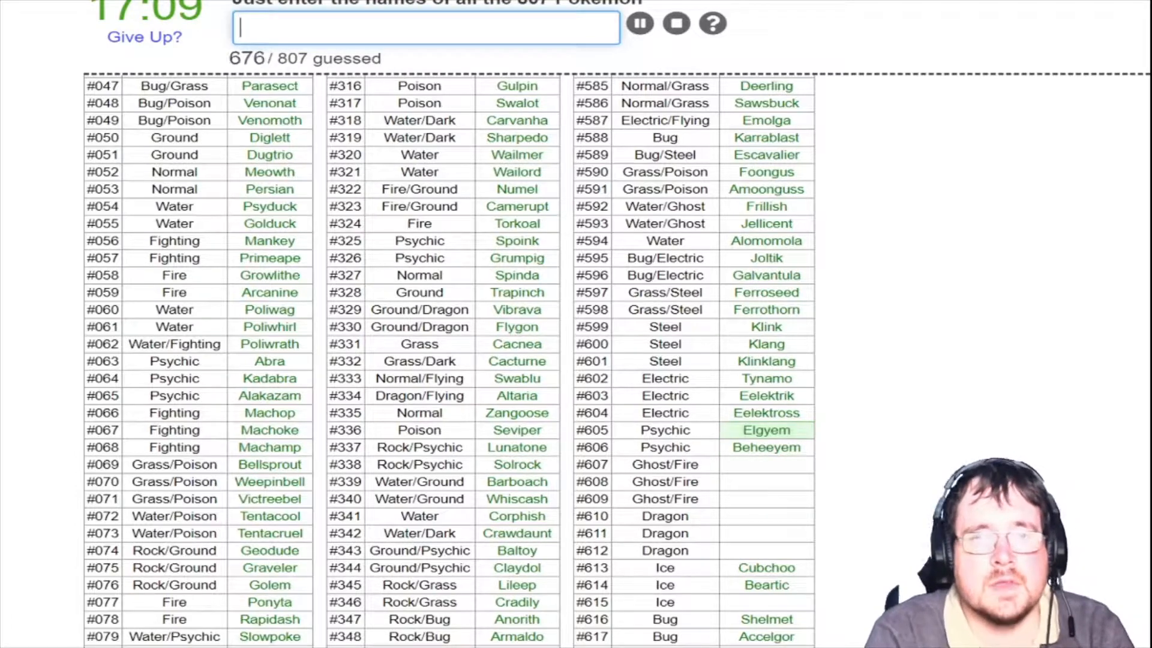
pyautogui.write('litwi')
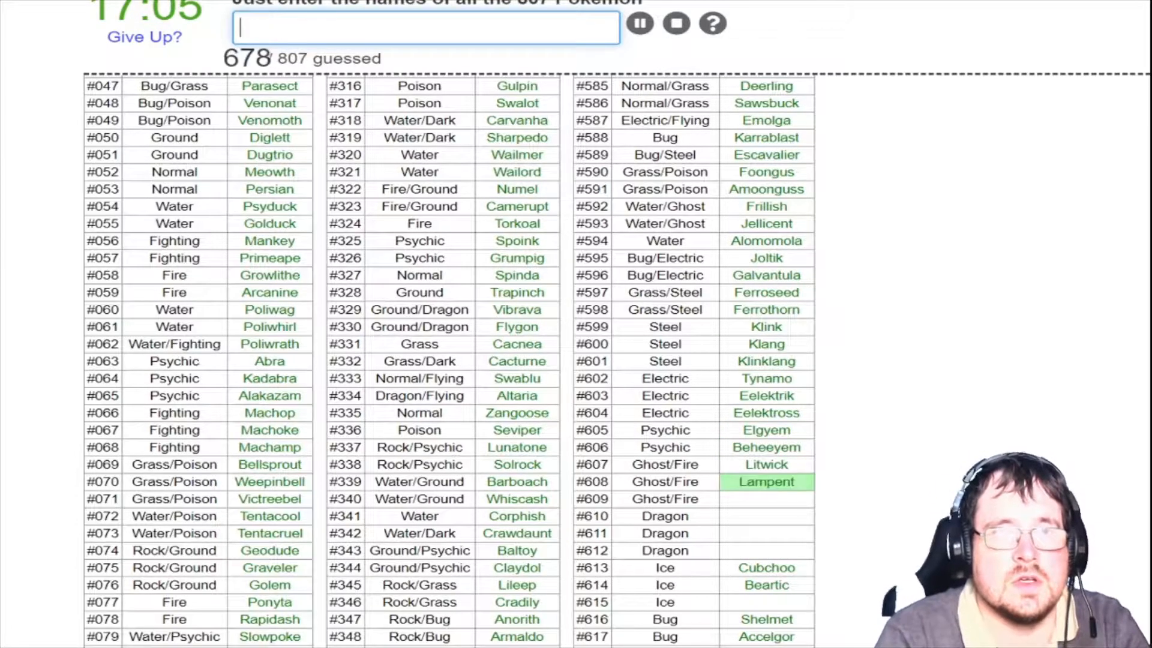
pyautogui.write('Chandelure')
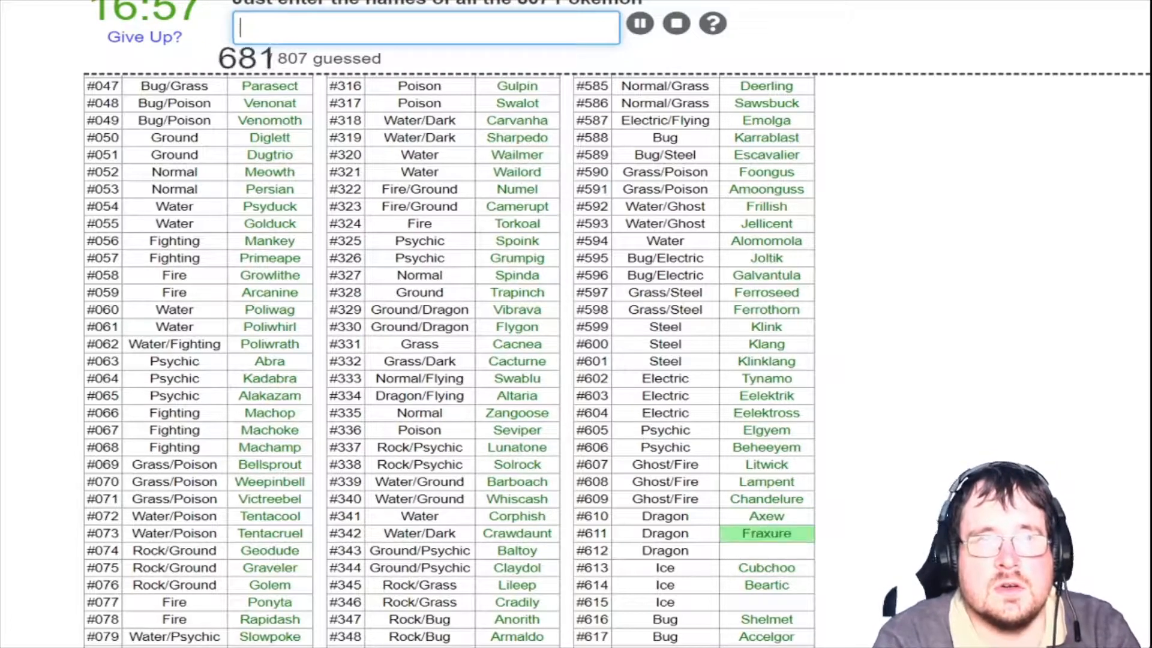
# Name the Axew line with Haxorus, Zweilous, Hydreigon and Cryogonal, reaching 686 / 807
pyautogui.write('Haxorus')
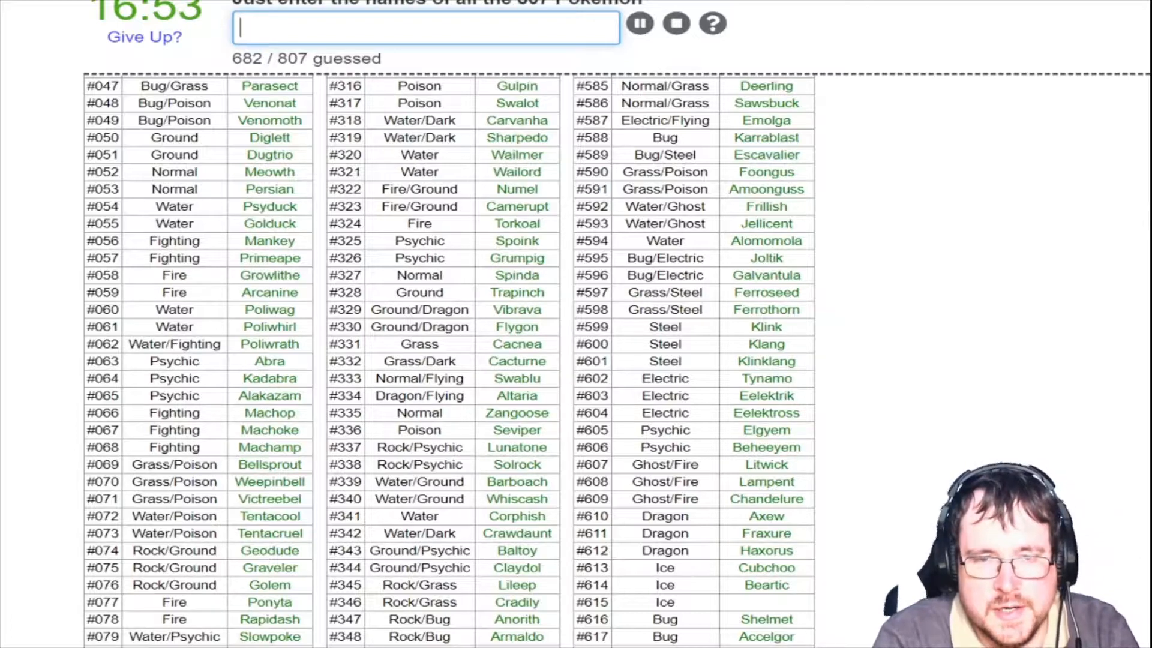
pyautogui.write('d')
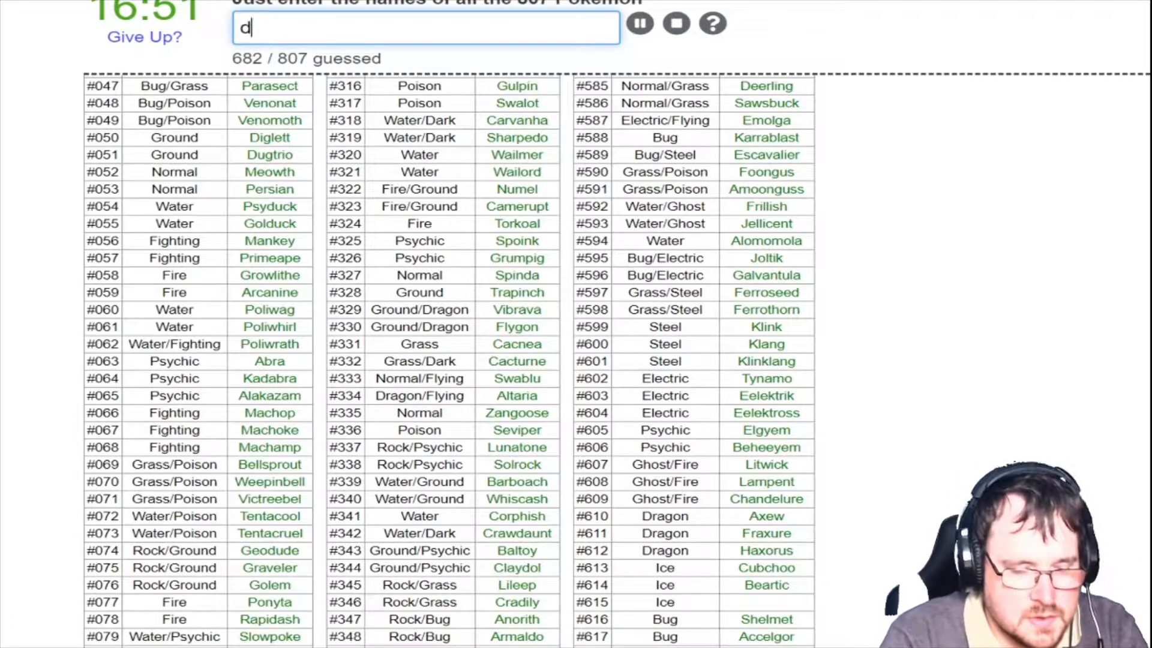
pyautogui.write('zw')
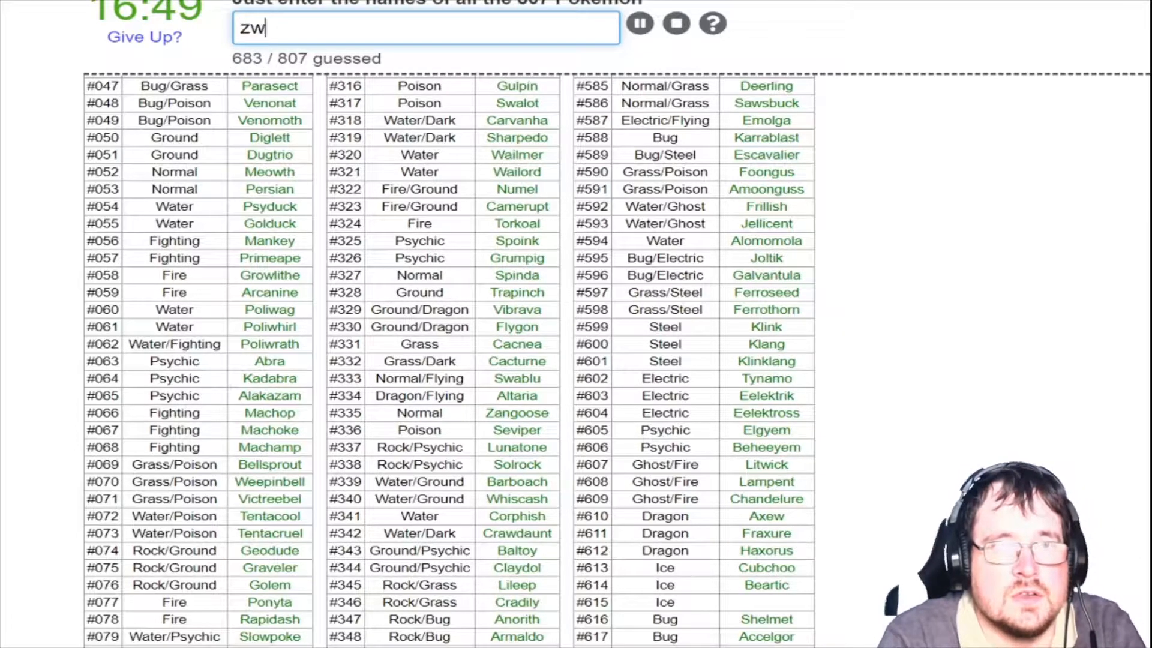
pyautogui.write('hydrei')
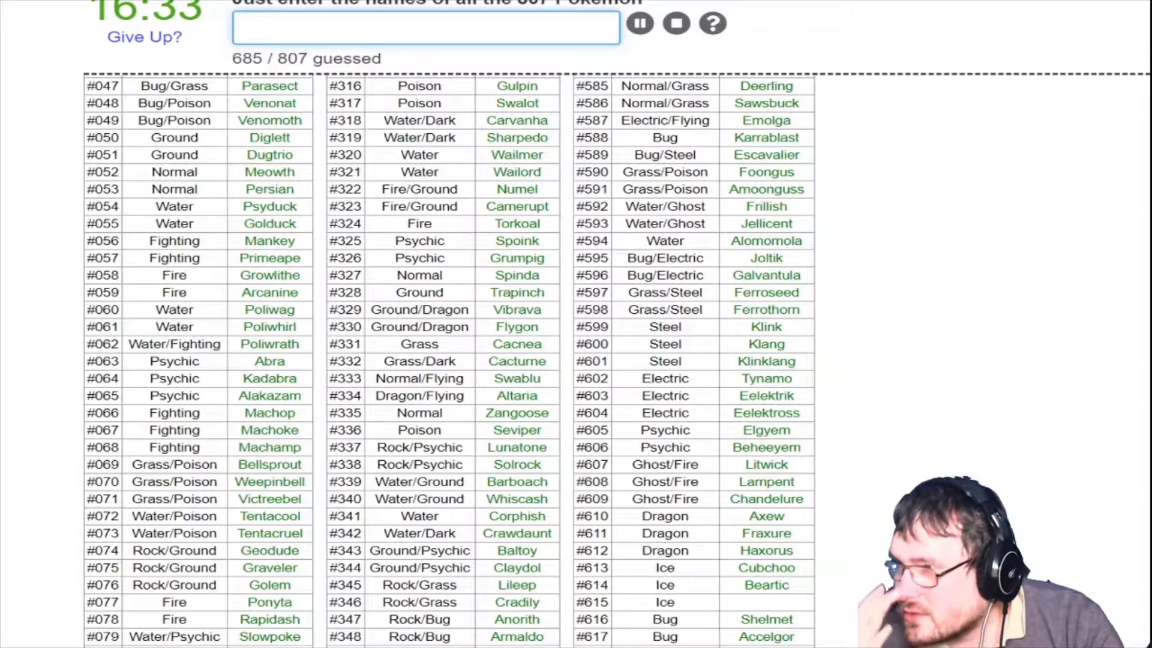
pyautogui.write('cy')
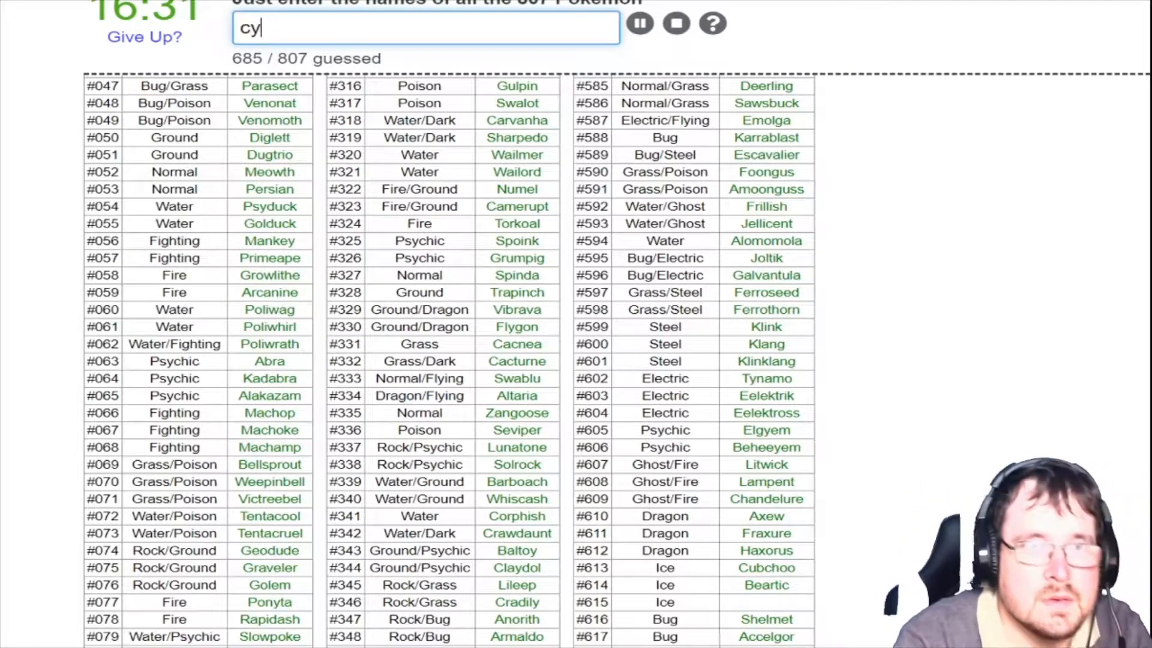
pyautogui.write('cryogonal')
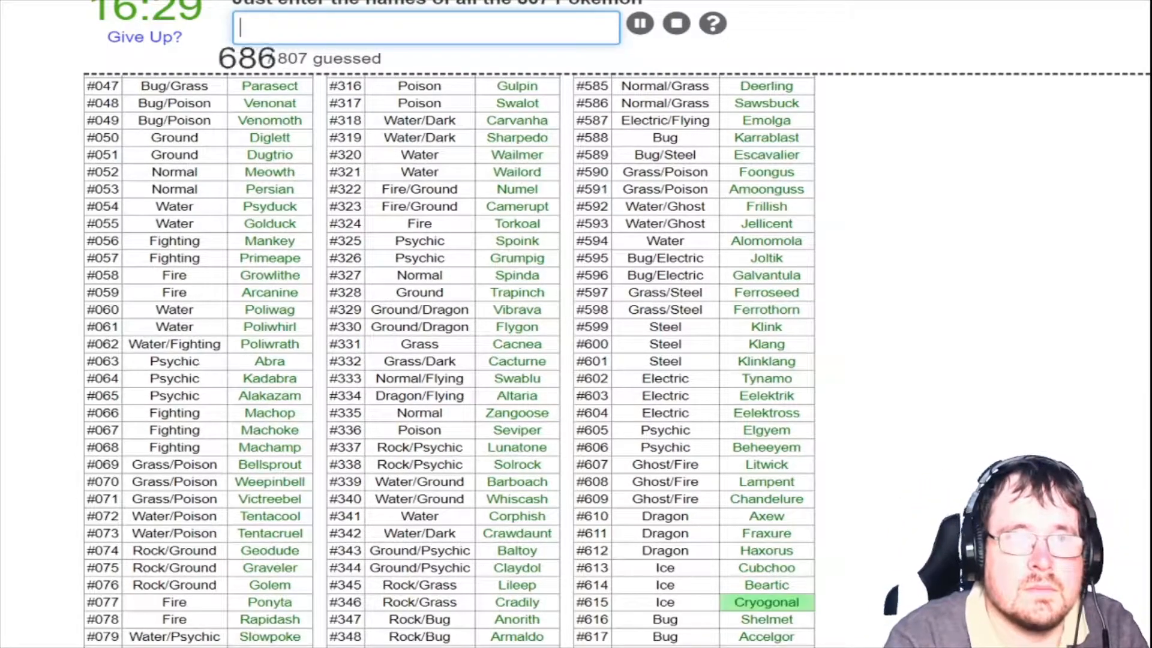
pyautogui.scroll(-3)
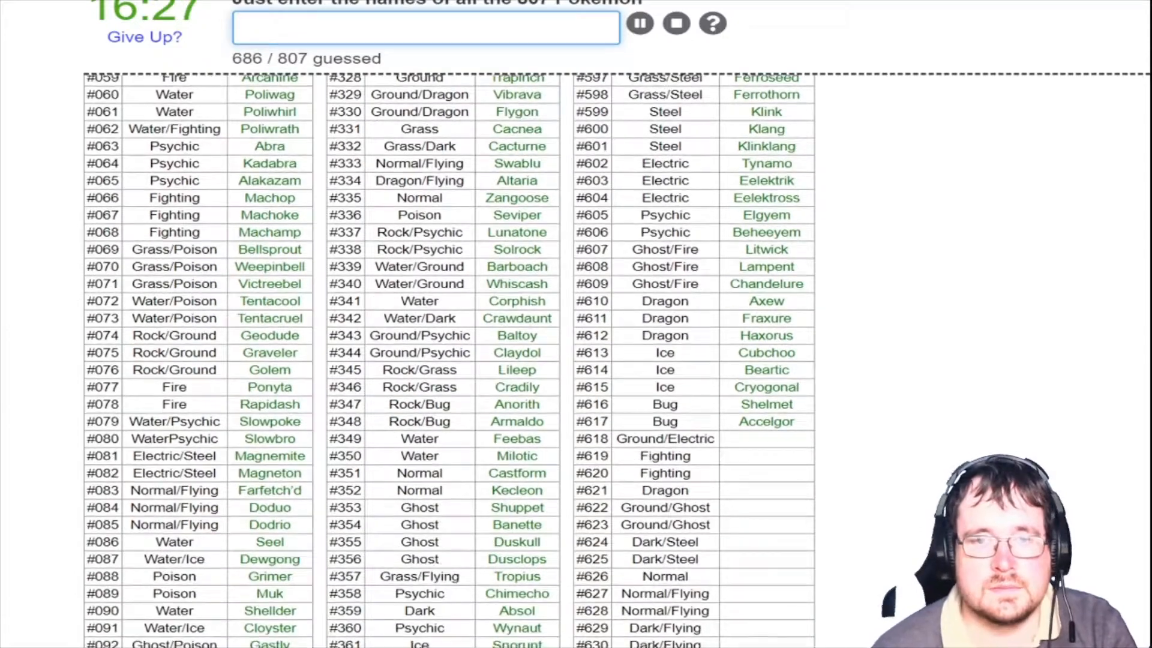
# Name rows from Stunfisk through the Pawniard line and Bisharp with short fragments
pyautogui.write('s')
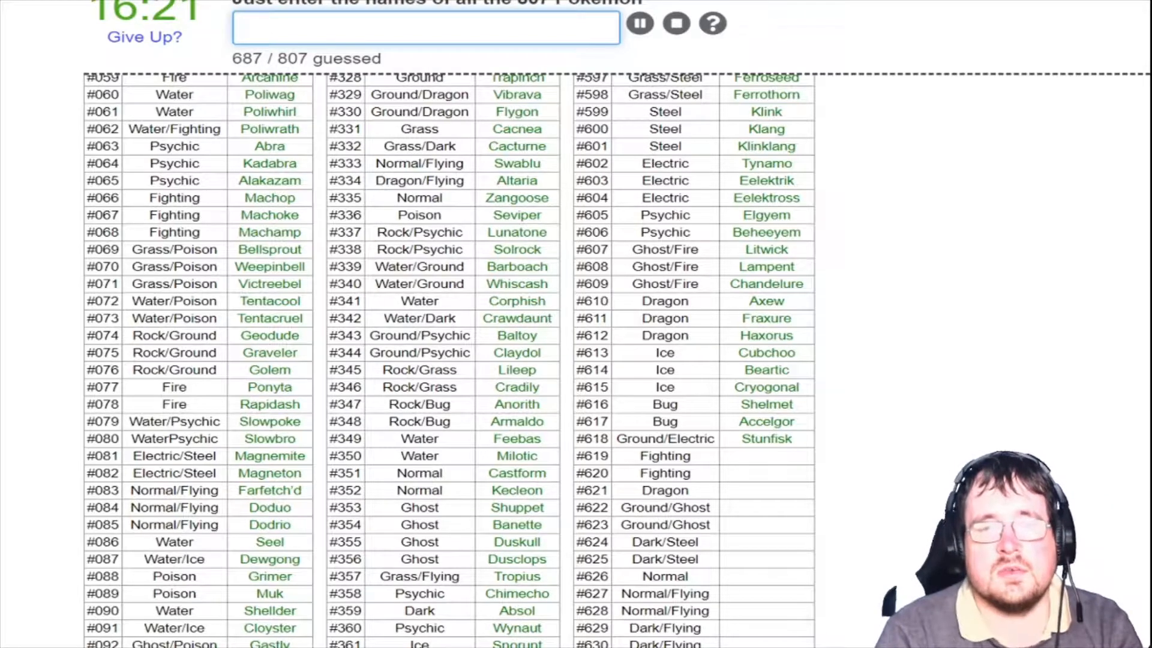
pyautogui.write('mi')
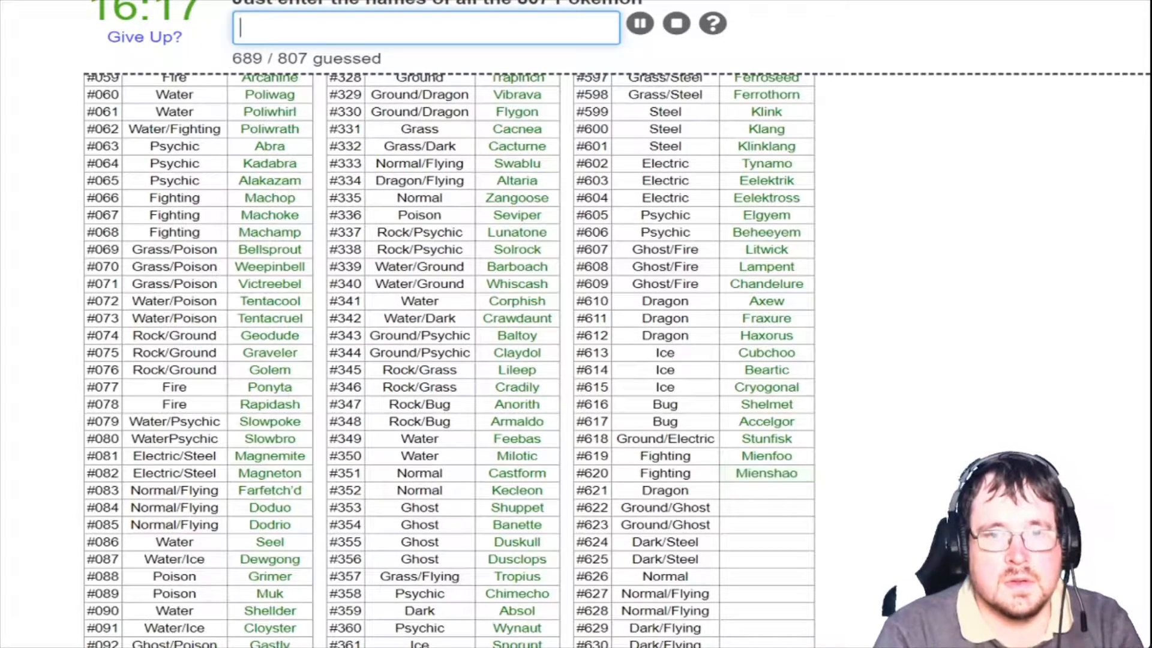
pyautogui.write('dru')
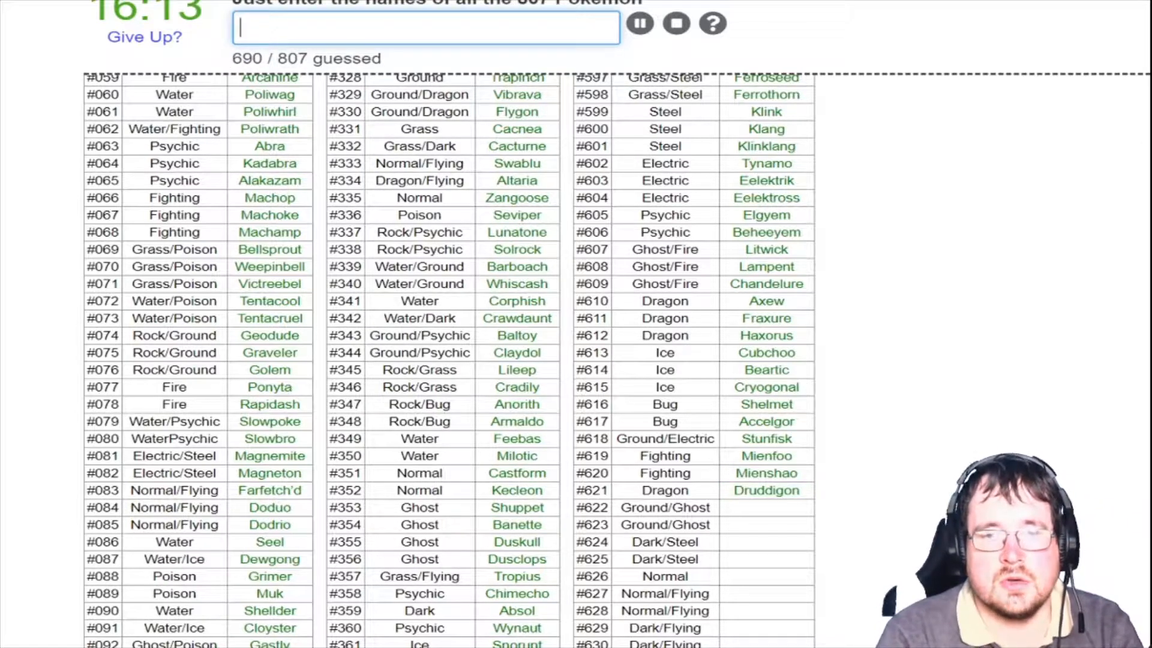
pyautogui.write('go')
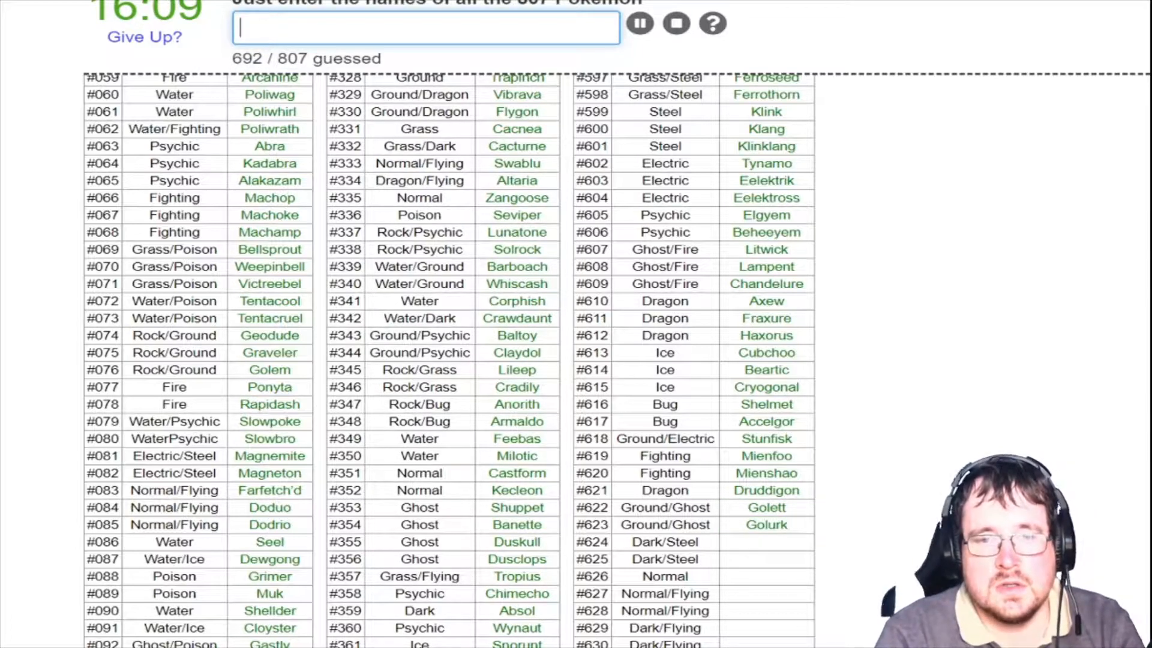
pyautogui.write('pawniar')
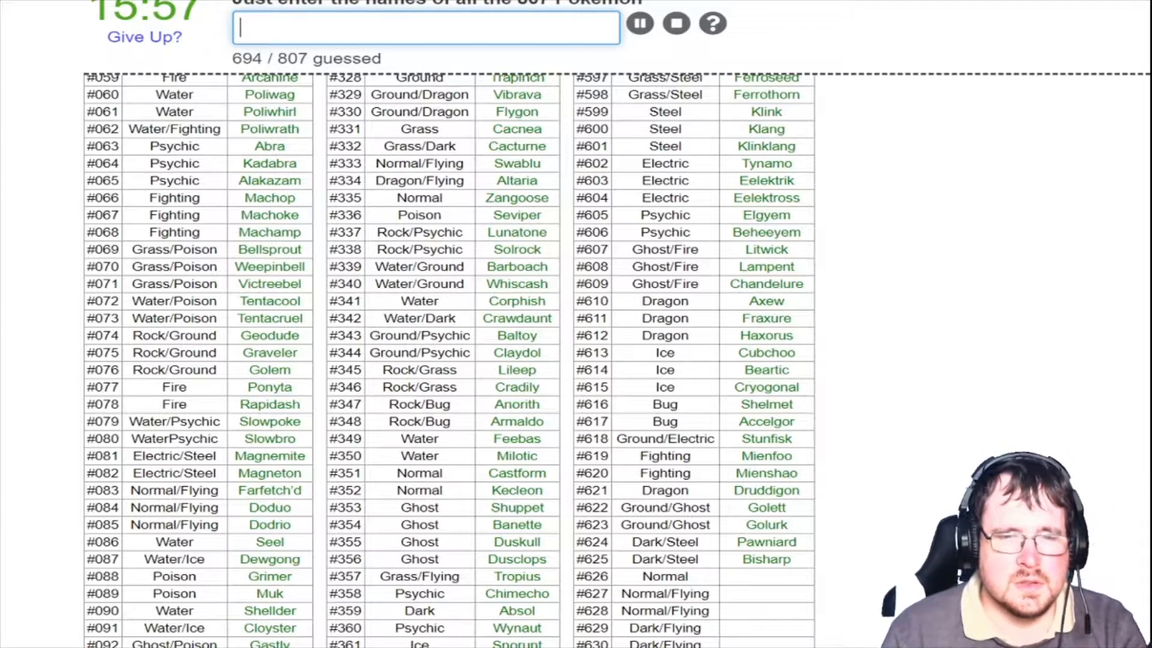
pyautogui.write('ru')
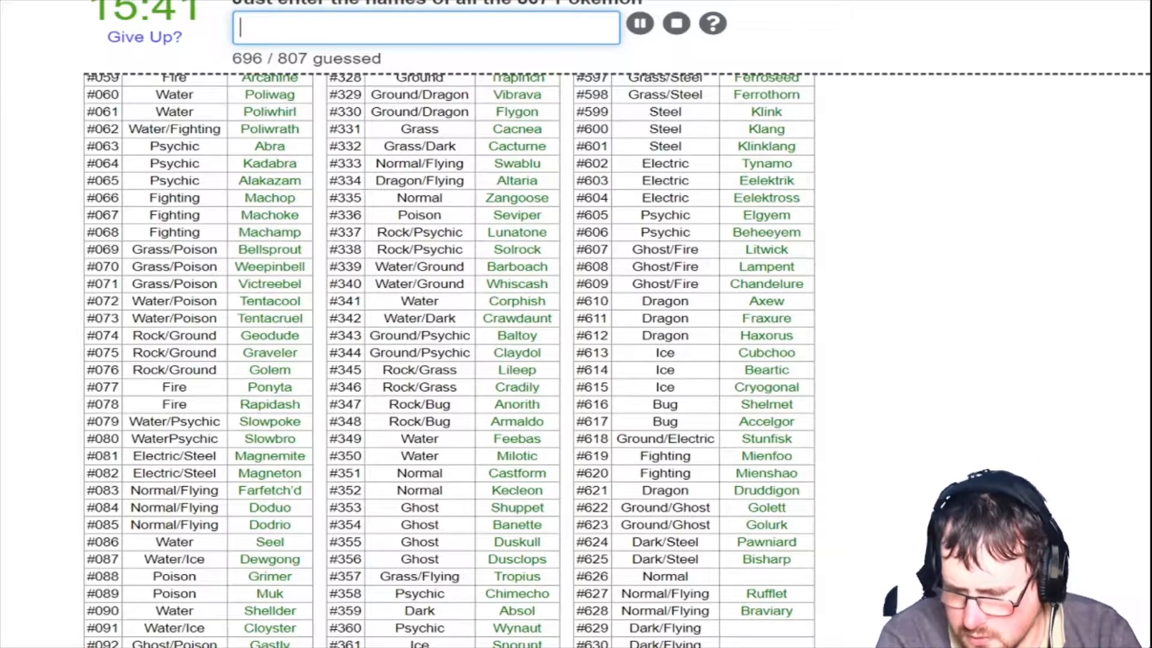
# Name Heatmor, Durant, Larvesta and Volcarona, reaching 703 / 807
pyautogui.write('bo')
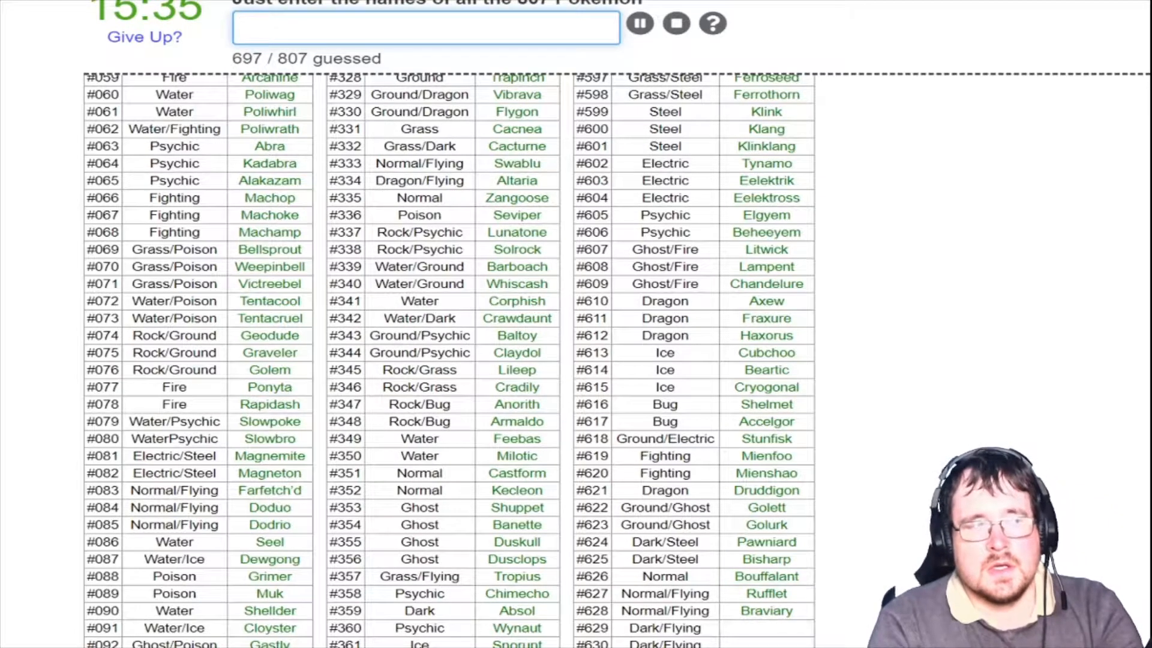
pyautogui.write('ma')
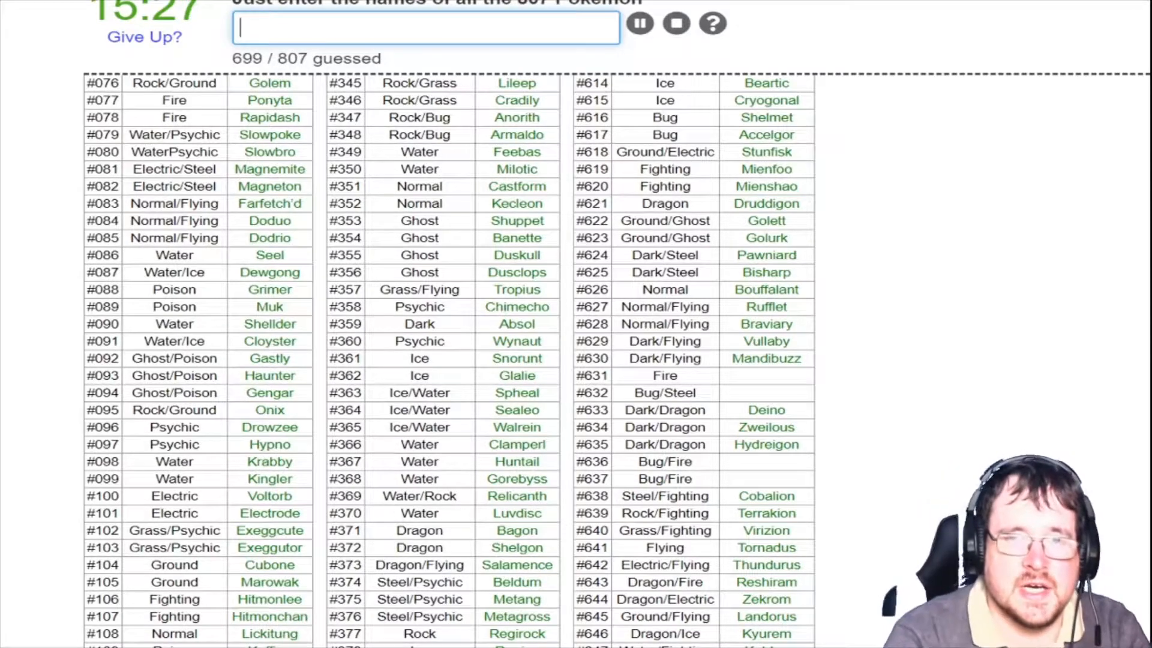
pyautogui.write('du')
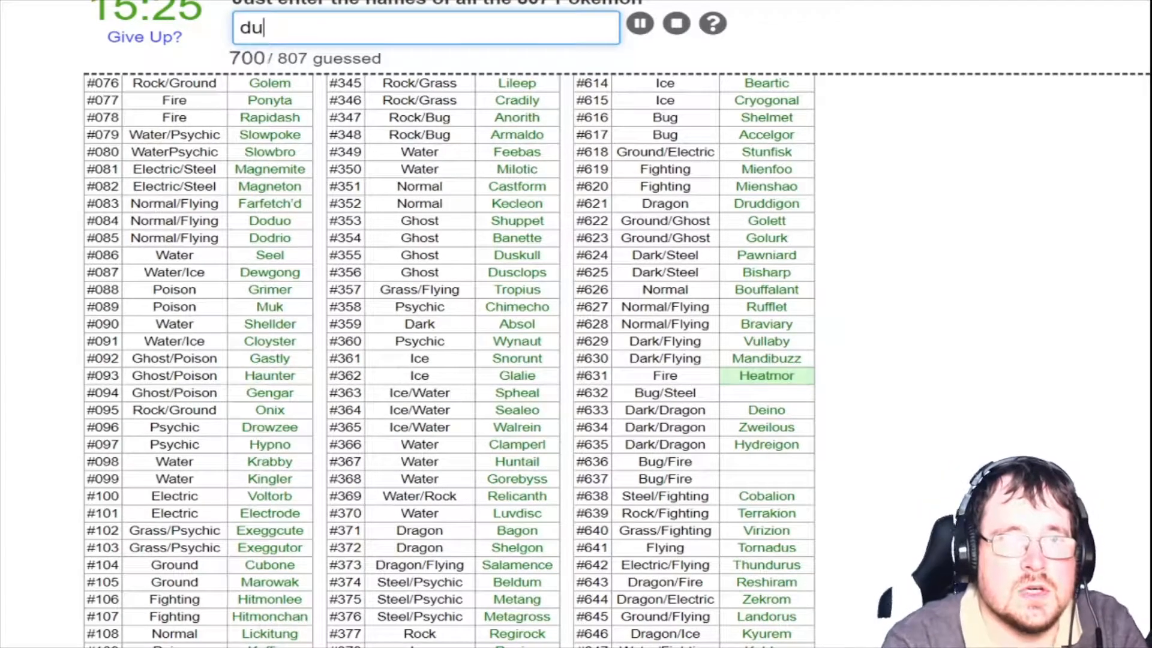
pyautogui.write('durant')
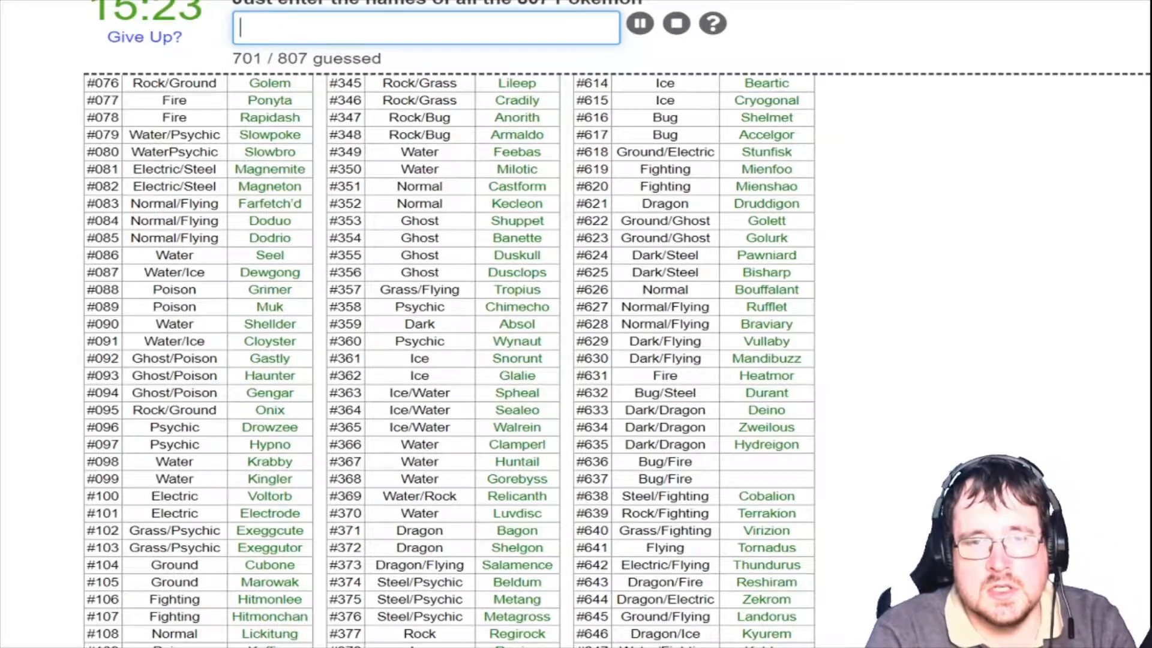
pyautogui.write('Larvesta')
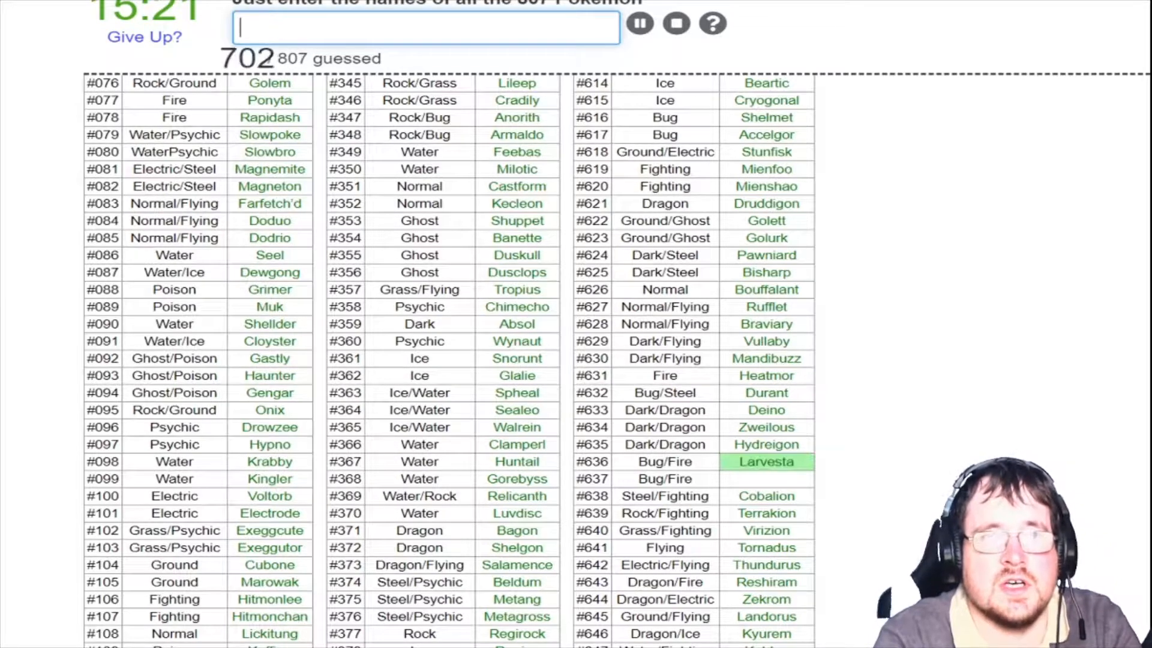
pyautogui.write('Volcarona')
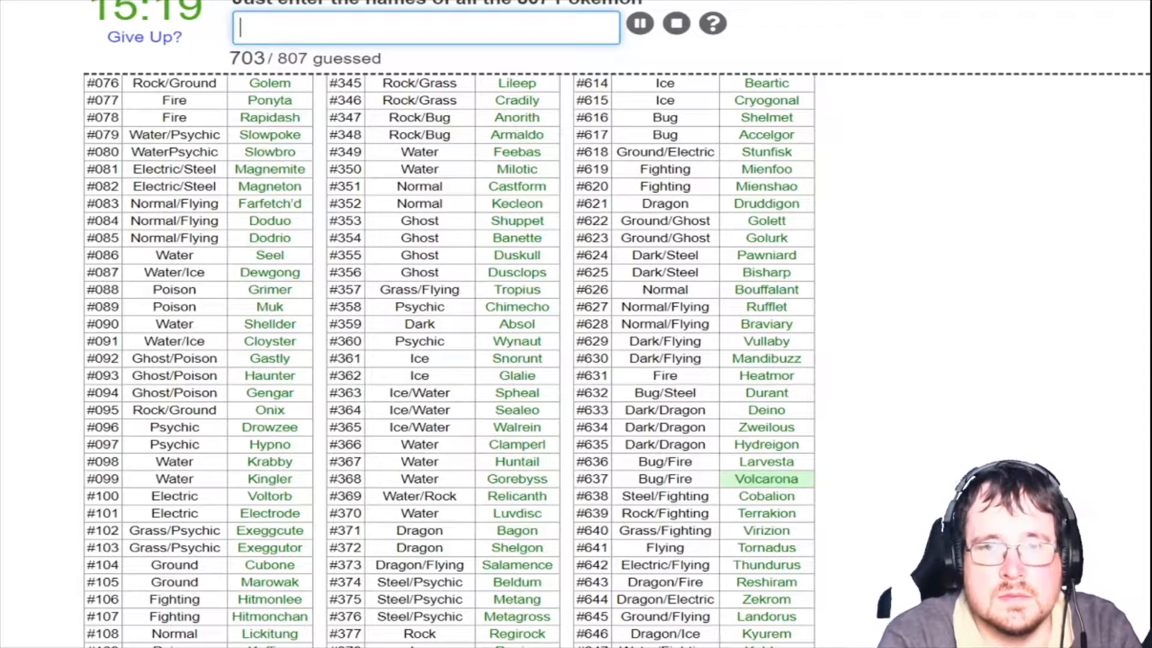
pyautogui.scroll(-3)
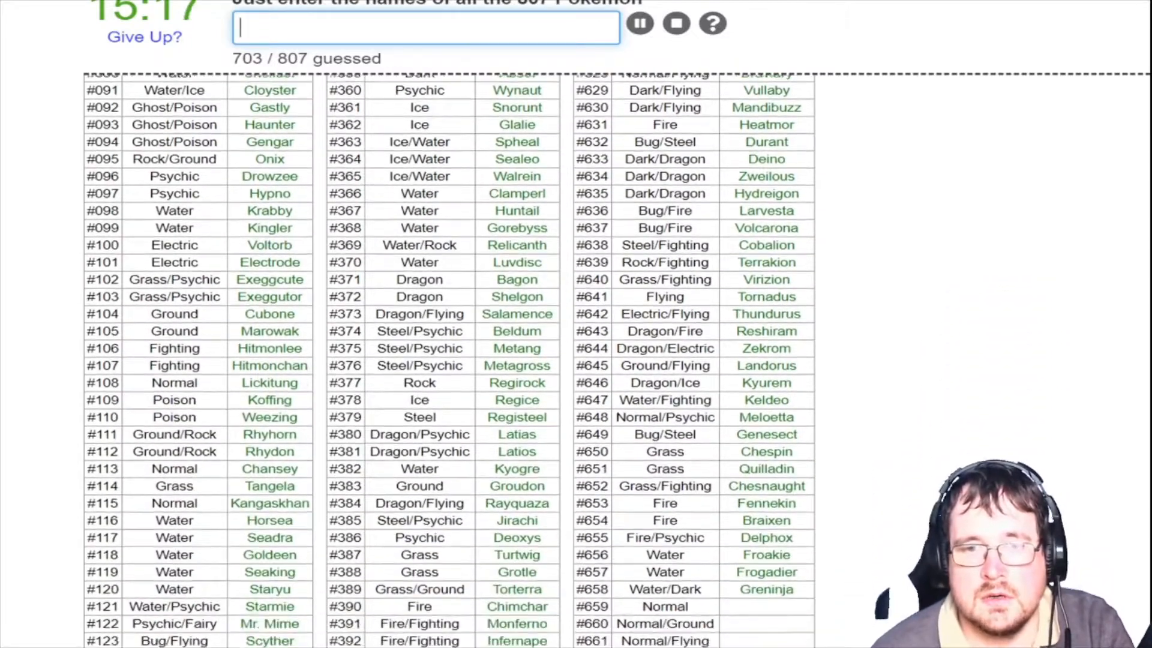
# Name Bunnelby, Diggersby, the Fletchling line, Talonflame, Litleo and Pyroar
pyautogui.scroll(-3)
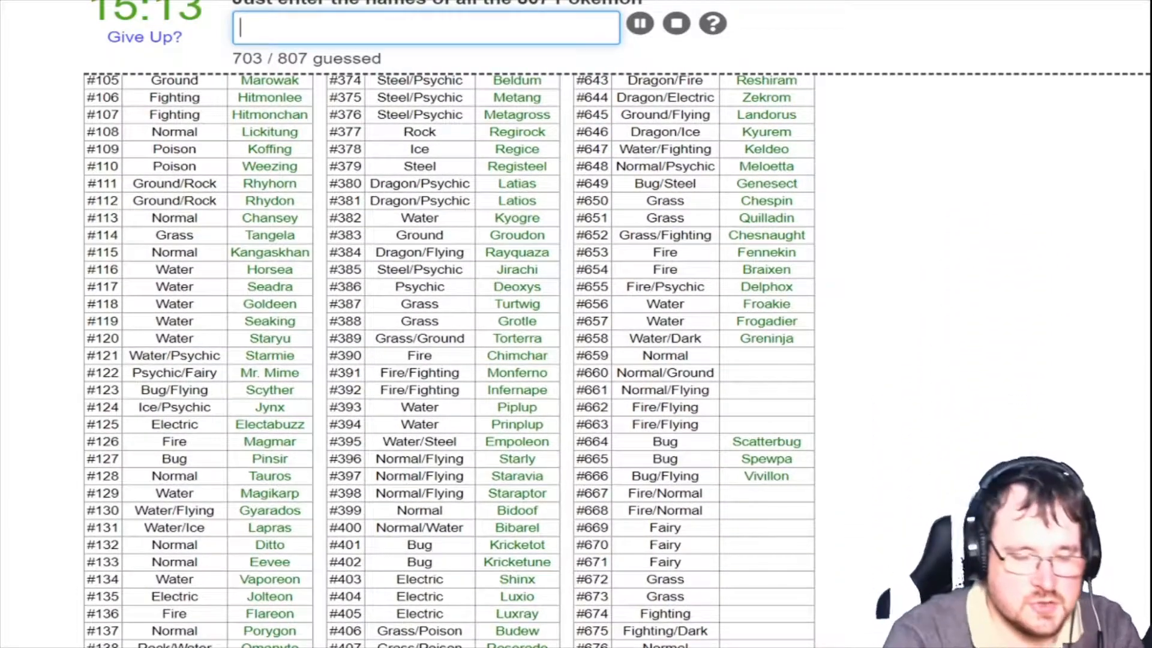
pyautogui.write('d')
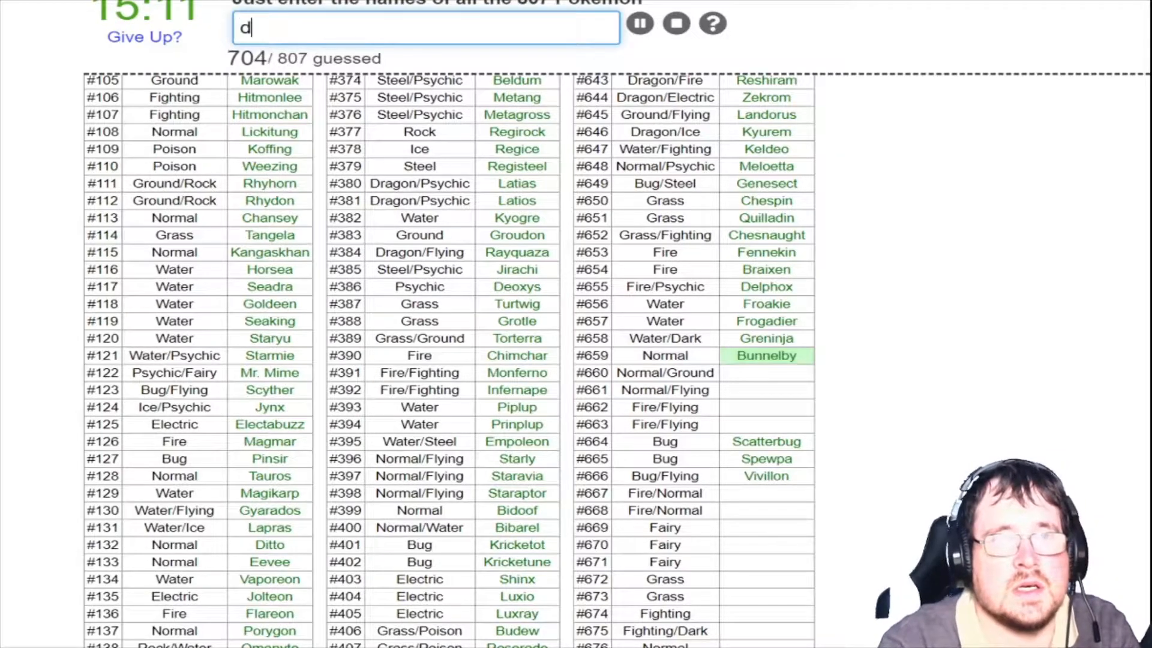
pyautogui.write('diggersby')
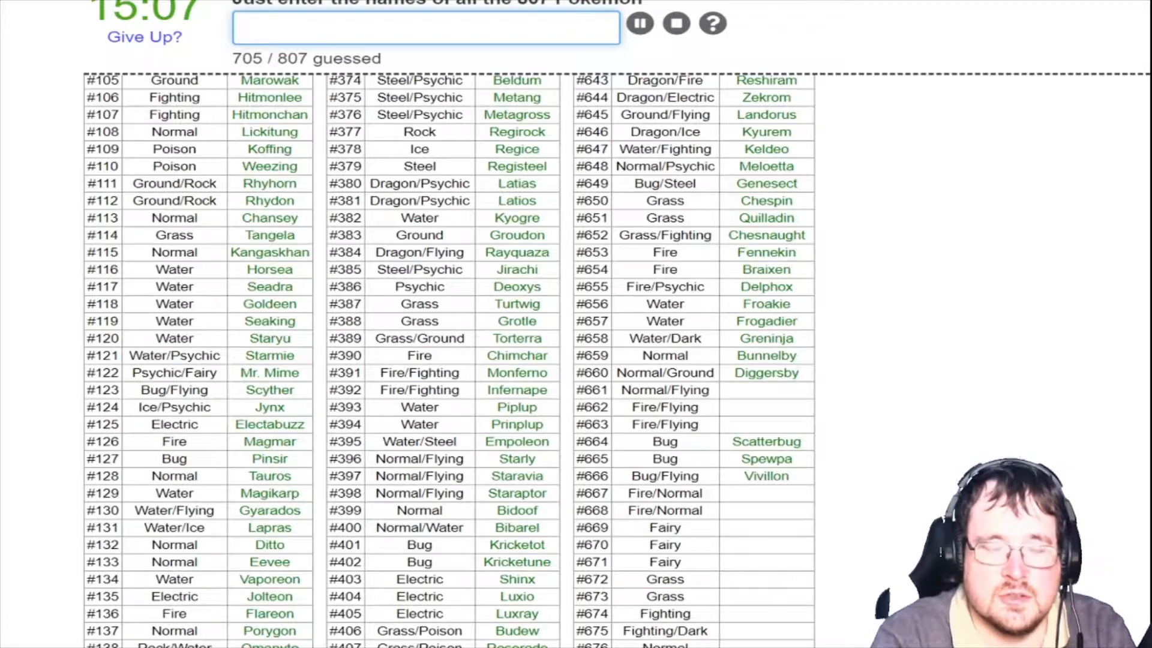
pyautogui.write('fletchlin')
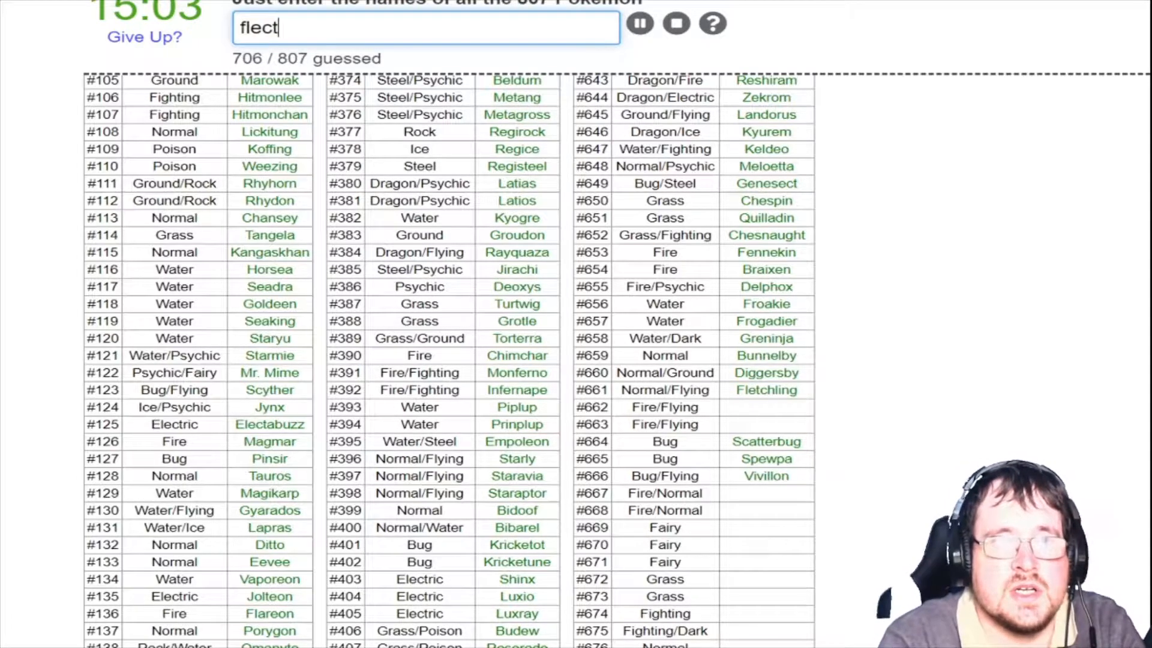
pyautogui.write('tal')
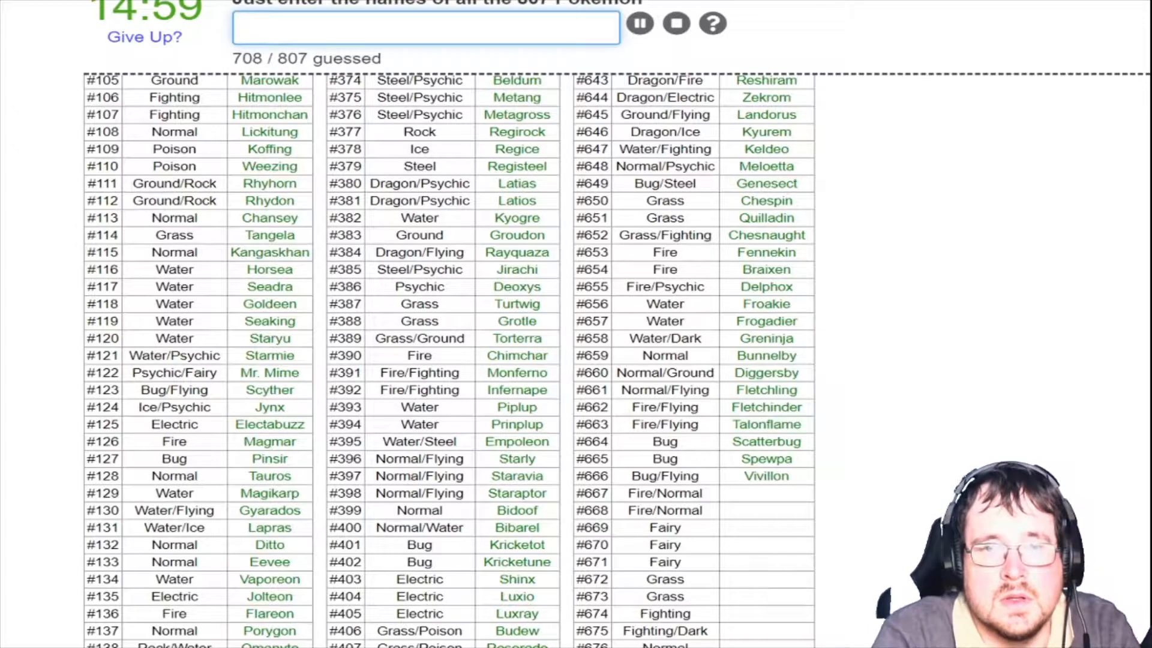
pyautogui.write('lit')
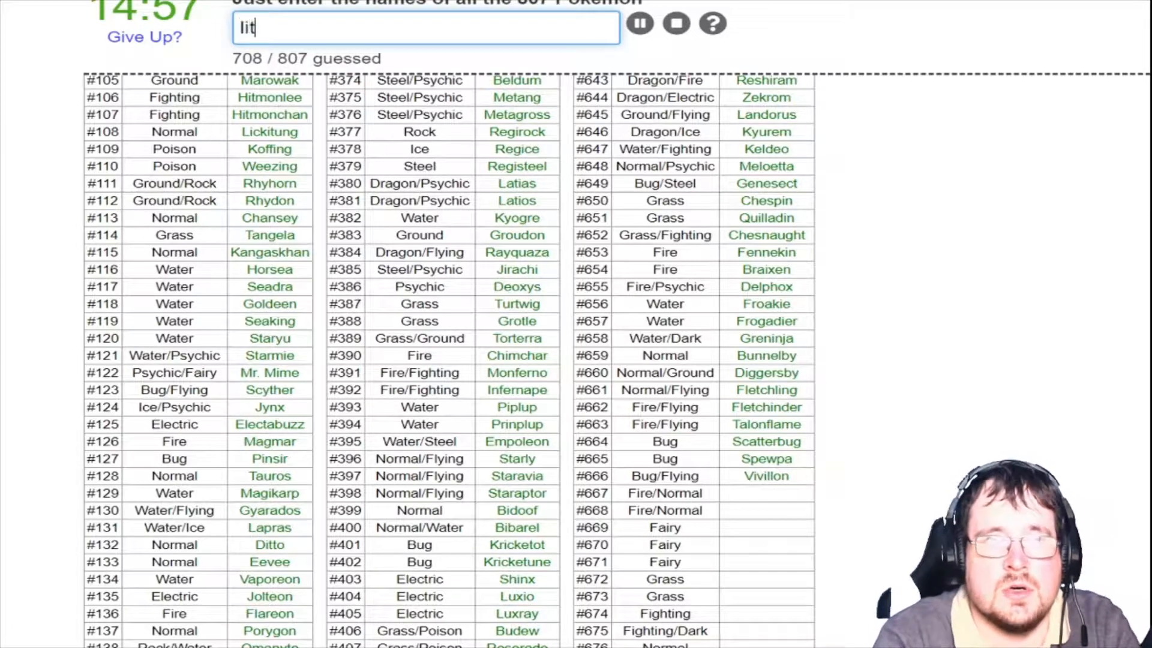
pyautogui.write('pu')
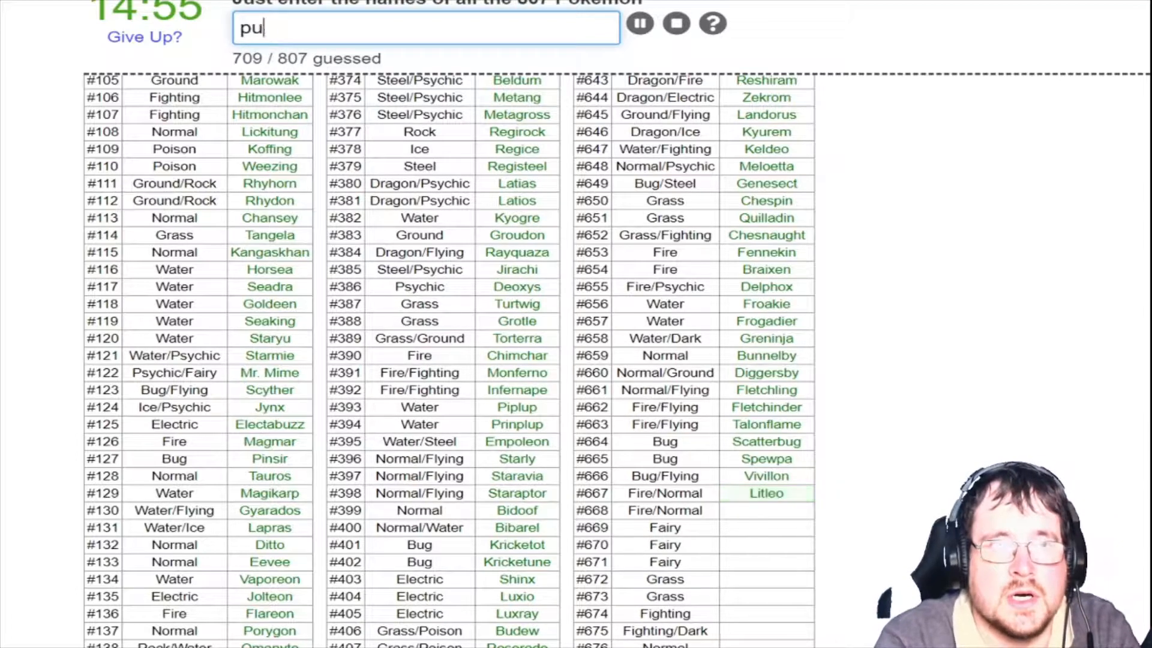
pyautogui.write('puroar')
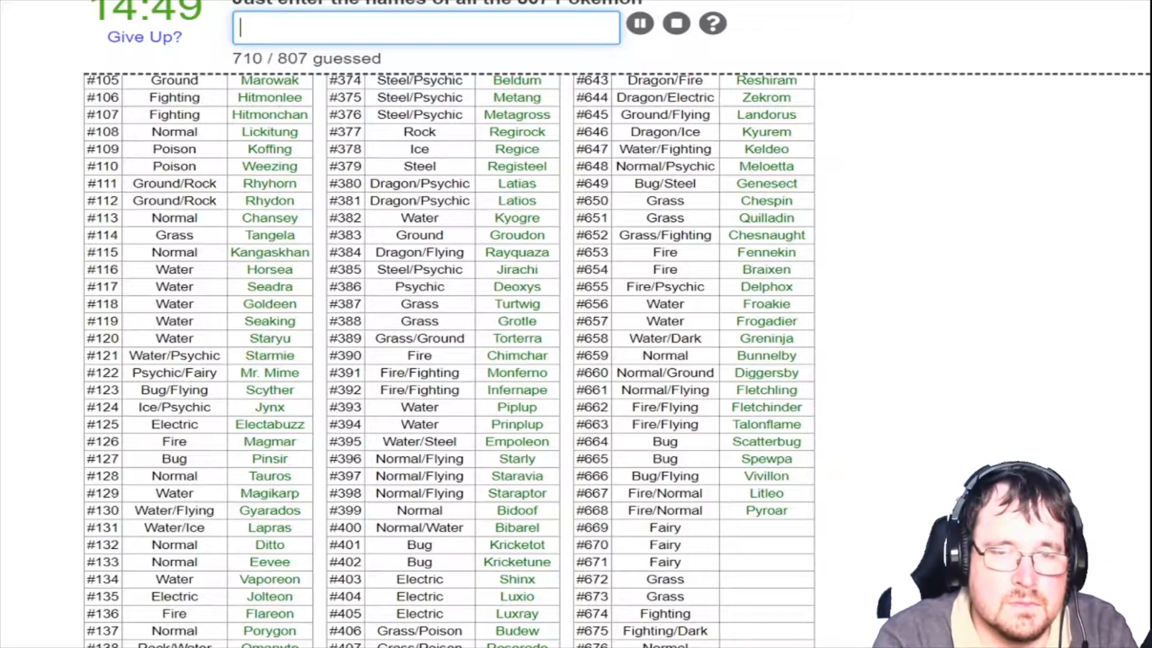
# Name Flabébé, Floette, Florges, Pangoro and Pancham, reaching 715 / 807
pyautogui.write('flabe')
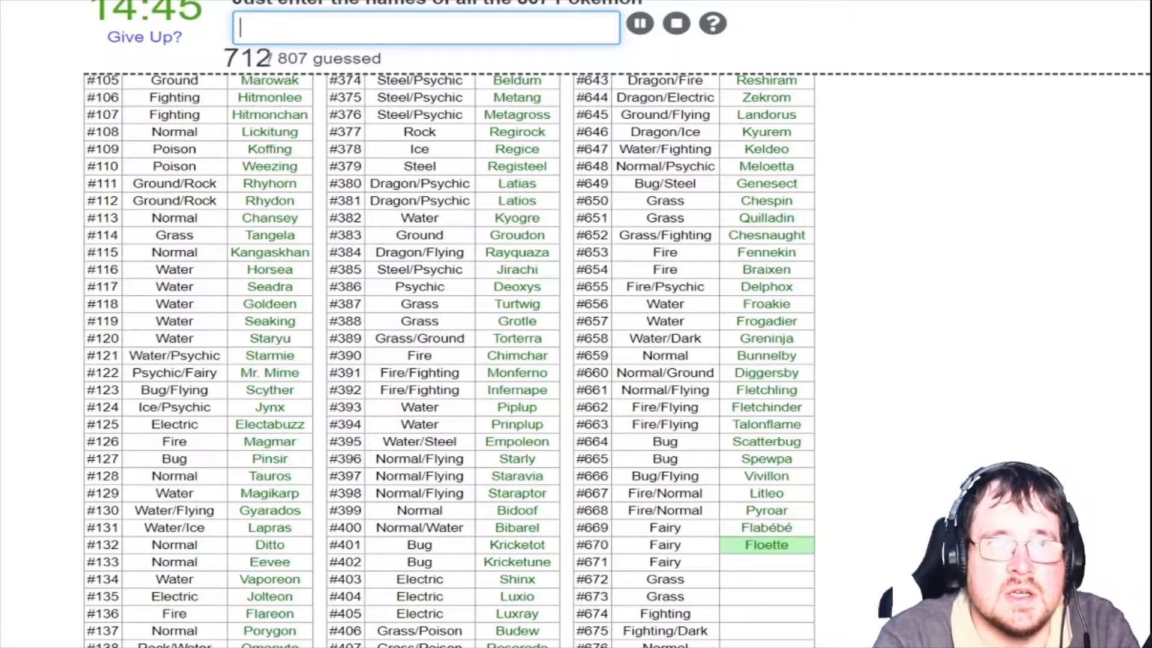
pyautogui.write('Florges')
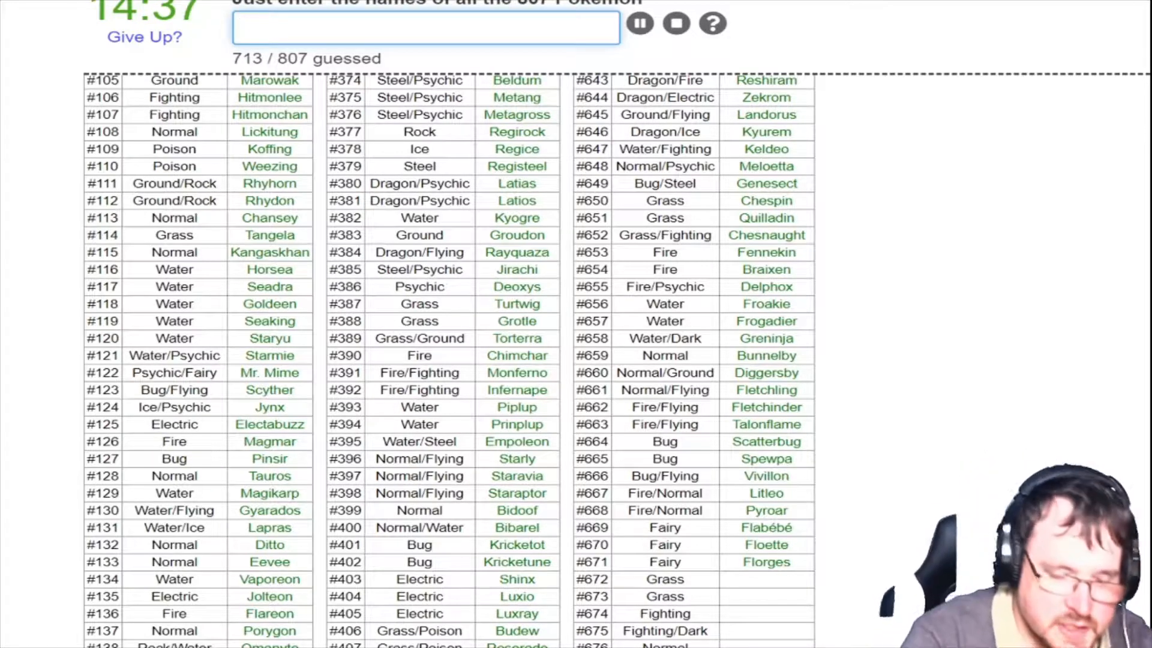
pyautogui.write('Pangoro')
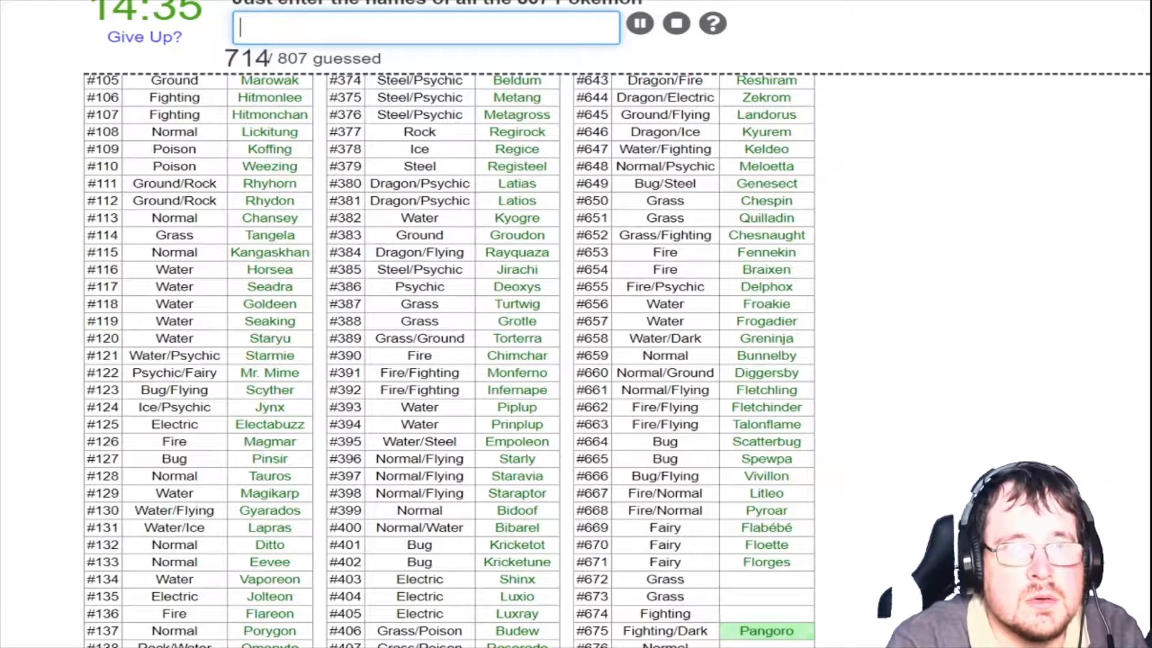
pyautogui.write('Pancham')
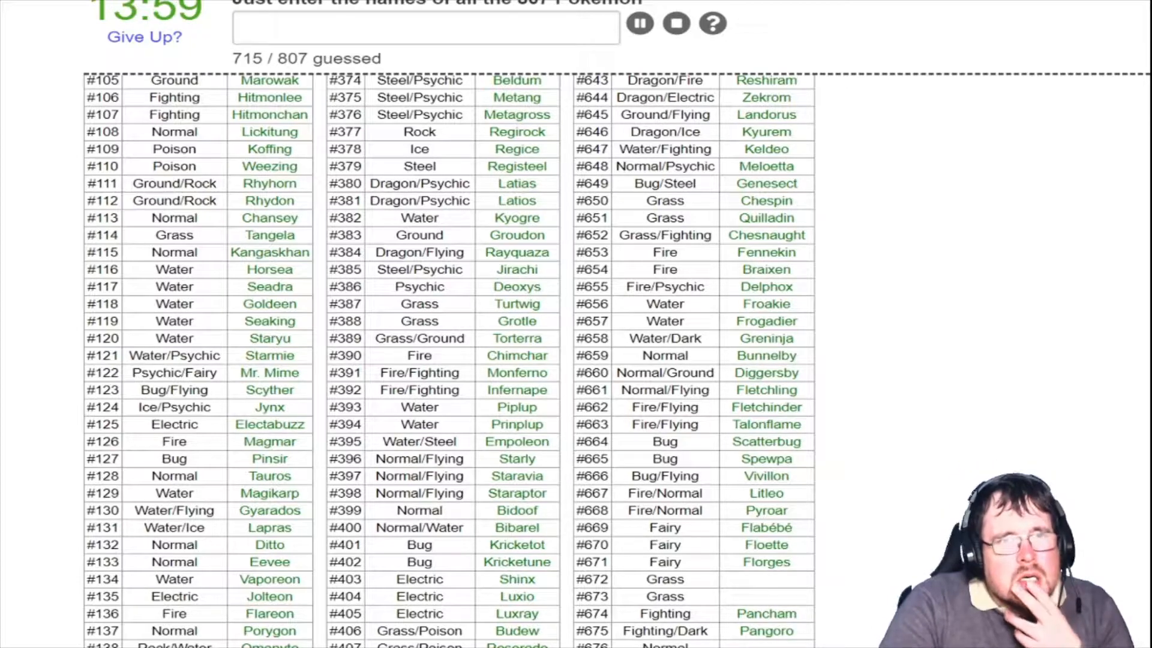
pyautogui.scroll(-3)
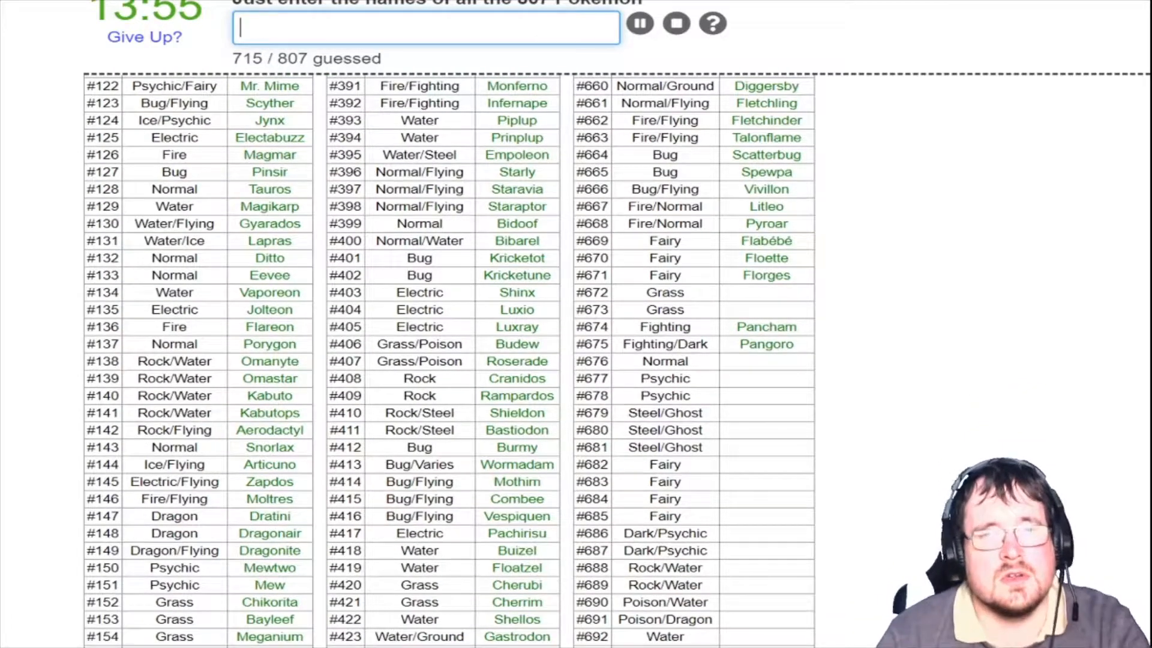
# Name Honedge, Doublade, Aegislash, Furfrou, Espurr and Meowstic
pyautogui.write('honed')
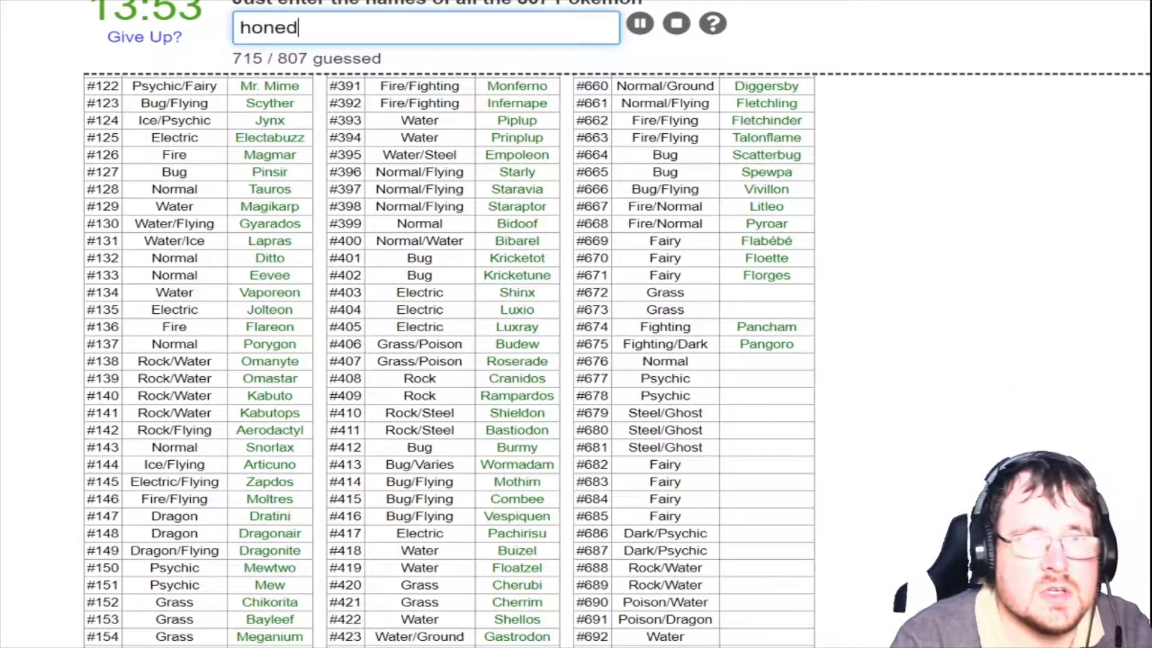
pyautogui.write('doublad')
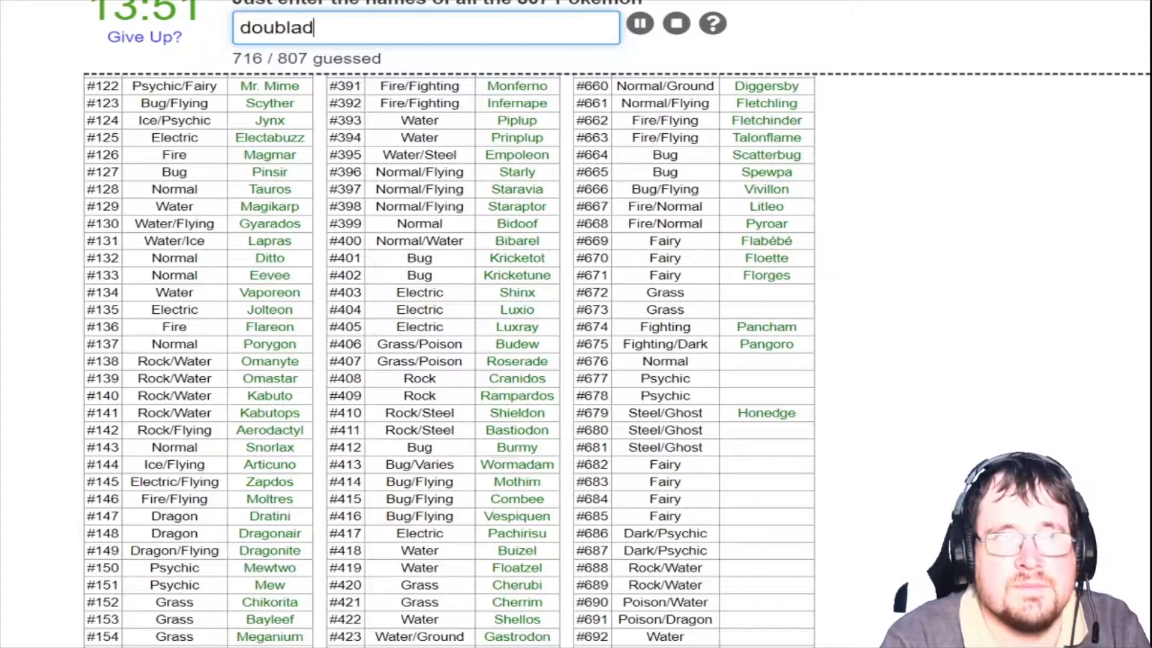
pyautogui.write('aegislas')
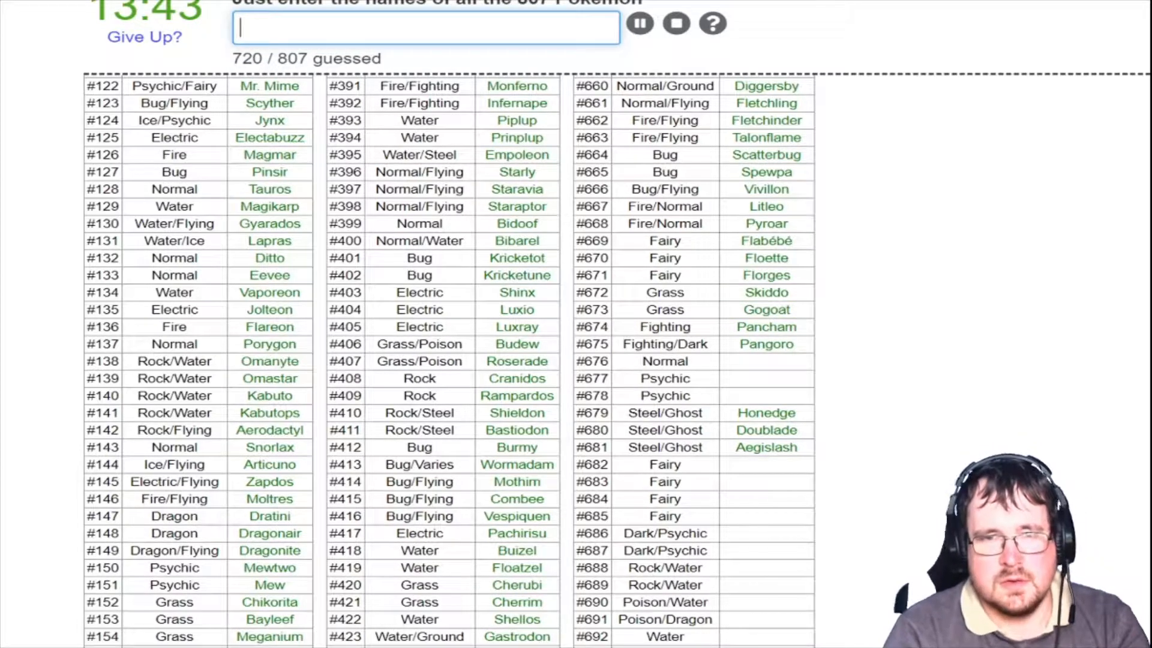
pyautogui.write('furfo')
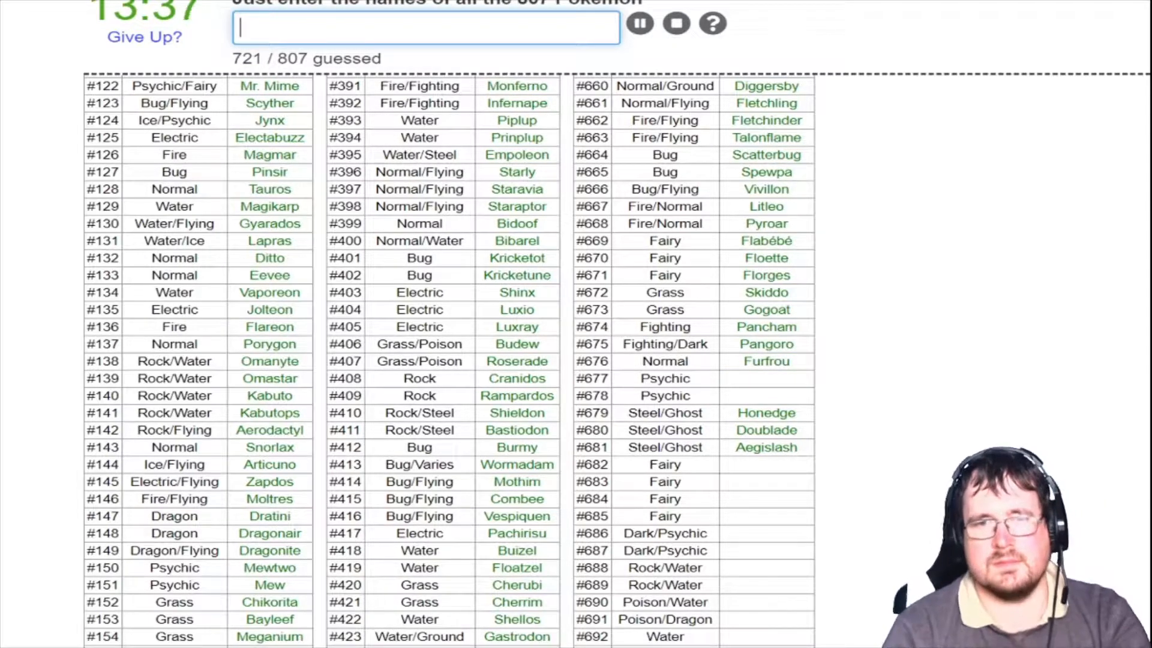
pyautogui.write('Espurr')
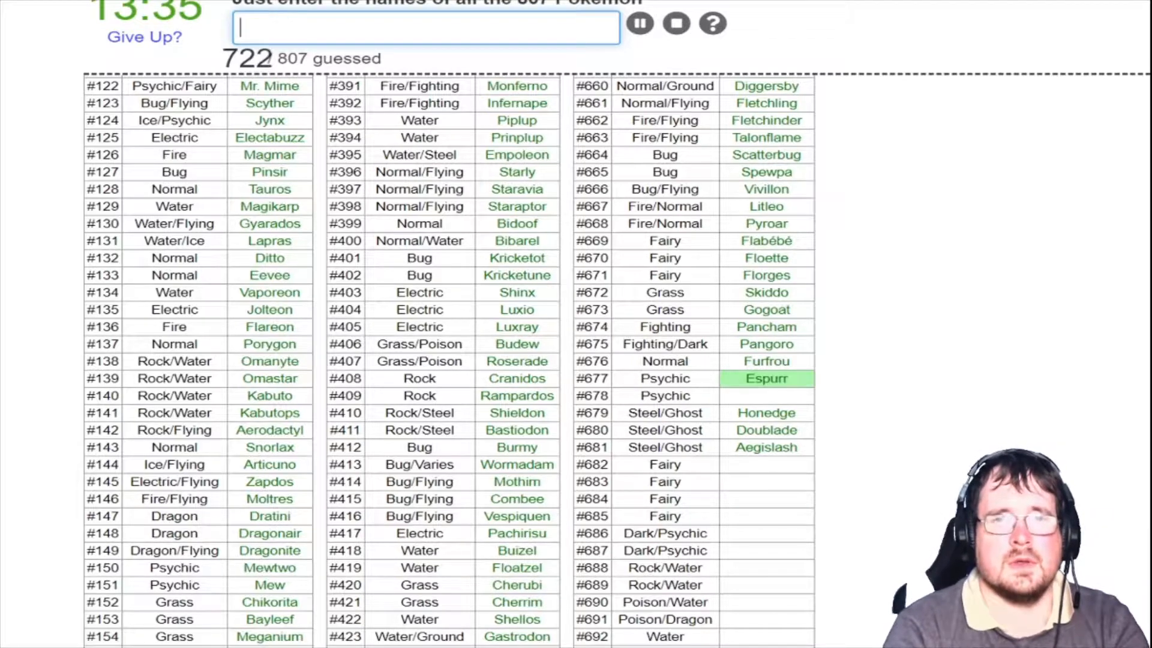
pyautogui.write('meowsti')
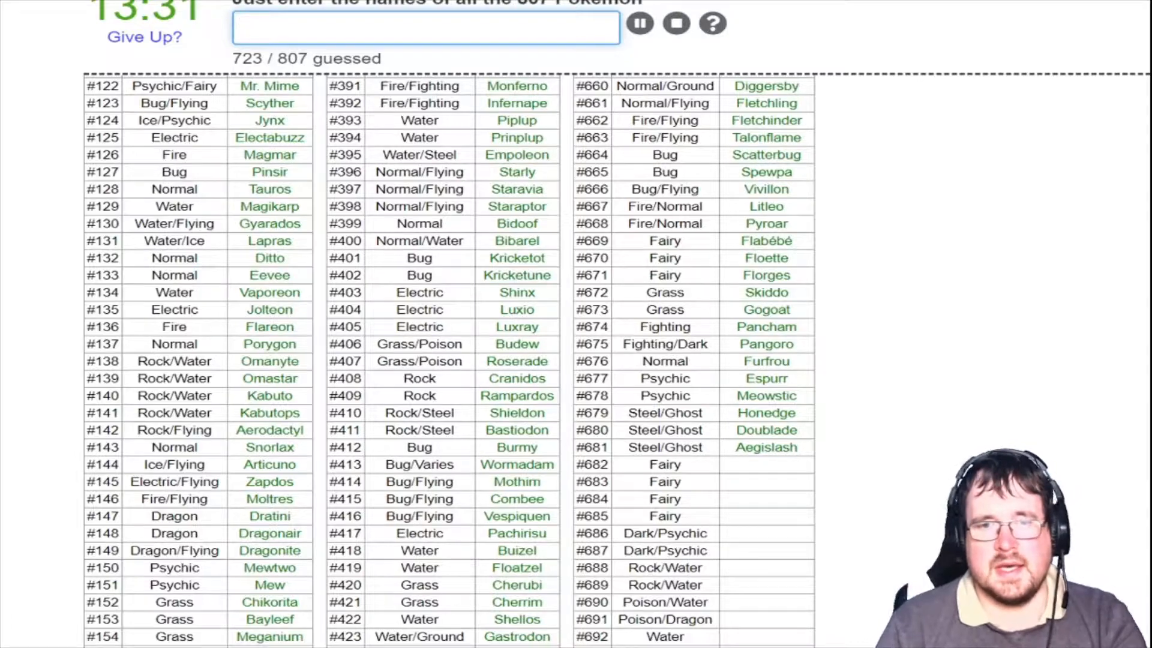
# Name Swirlix, Slurpuff, Inkay, Malamar, Barbaracle, Skrelp and Dragalge
pyautogui.write('s')
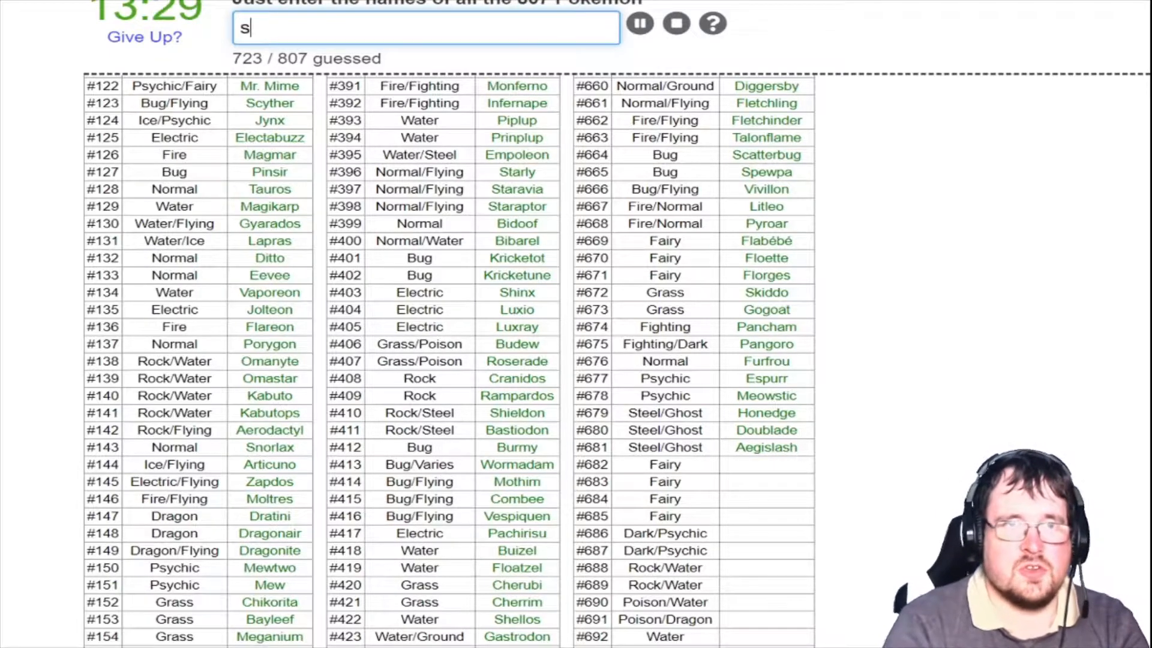
pyautogui.write('ar')
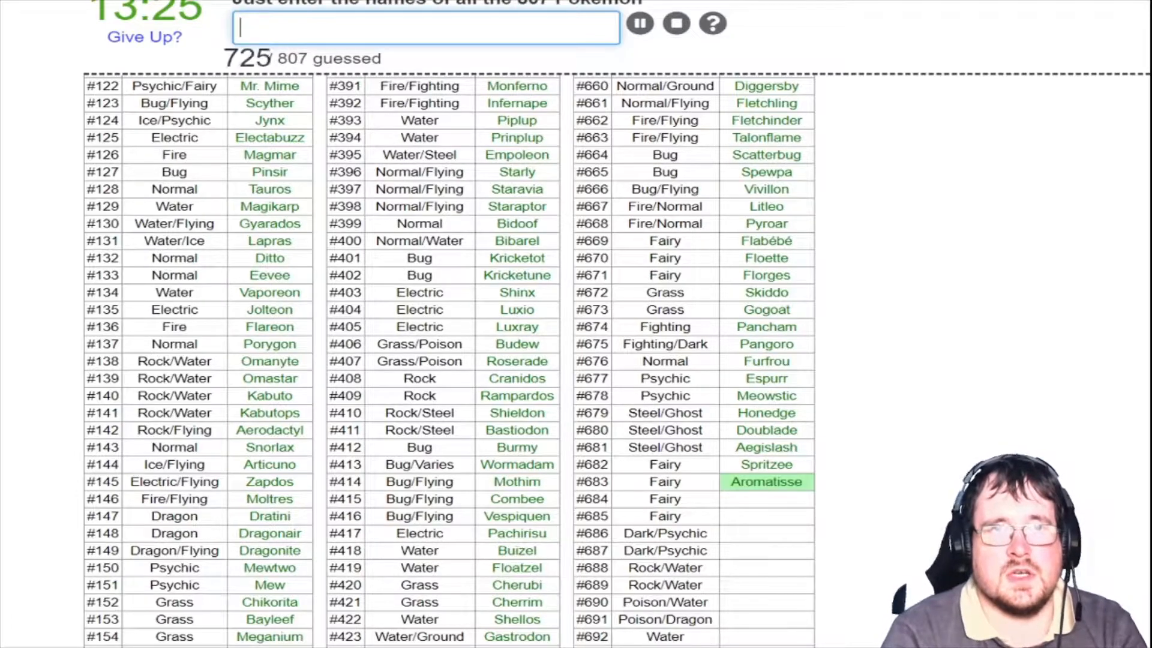
pyautogui.write('Swirlix')
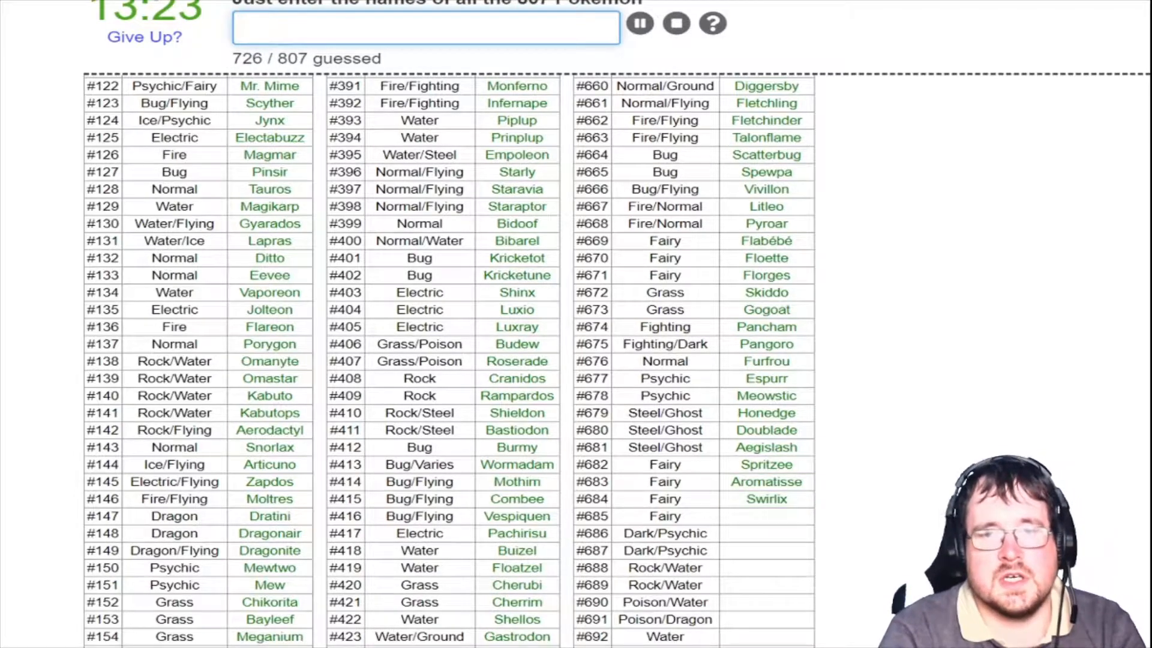
pyautogui.write('slurp')
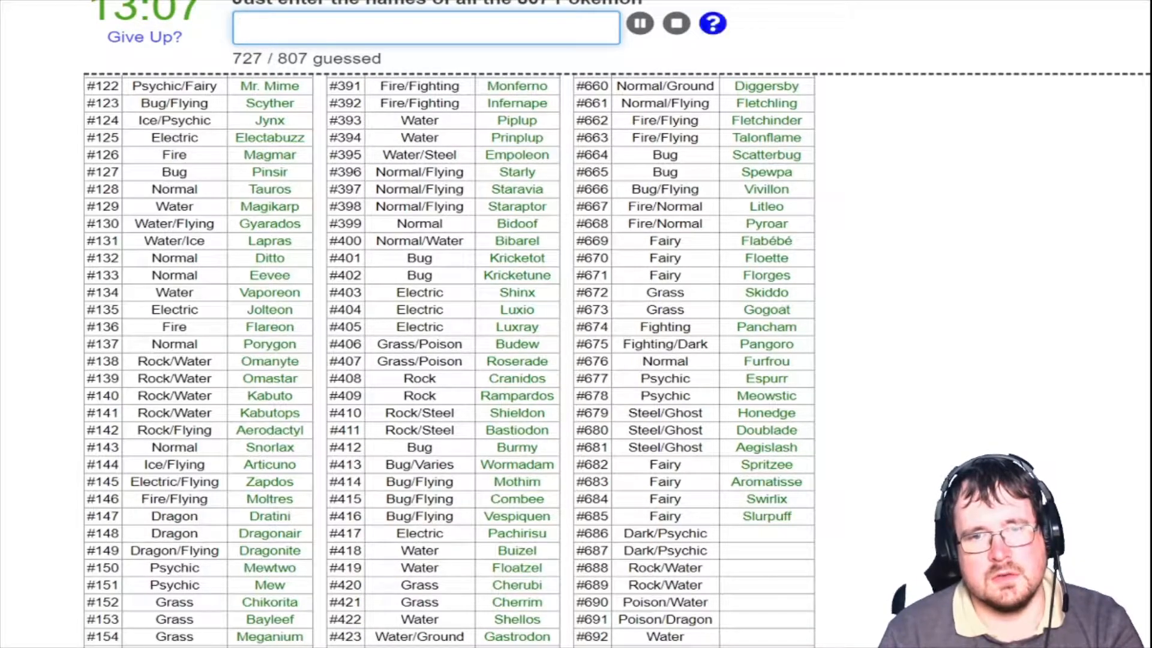
pyautogui.write('in')
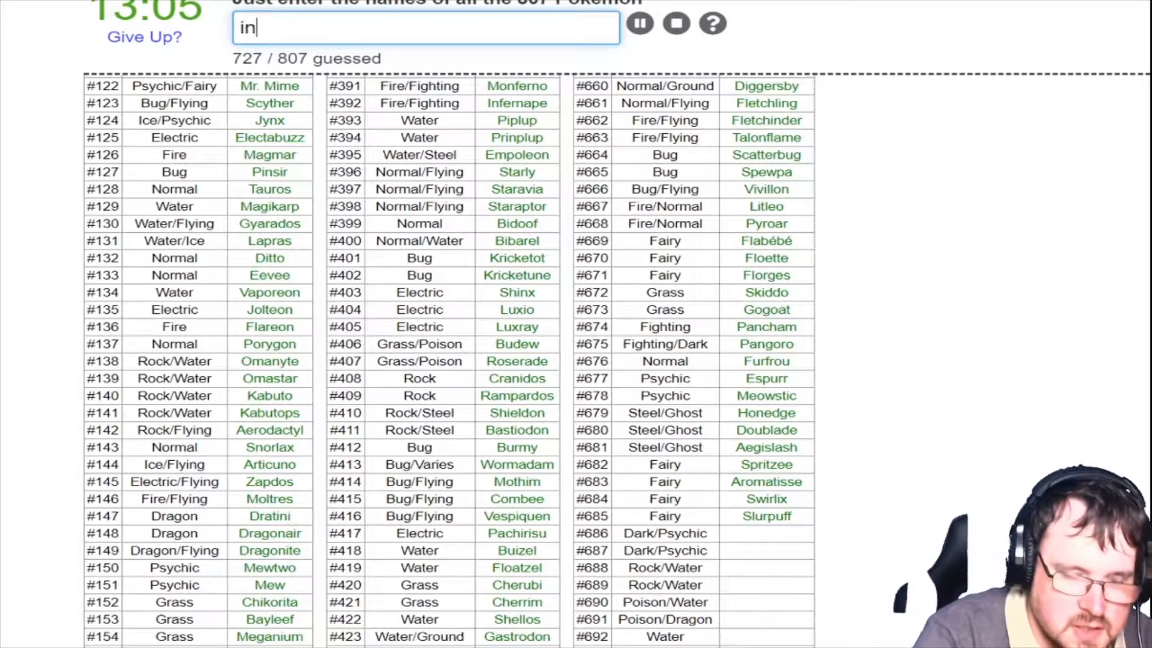
pyautogui.write('malama')
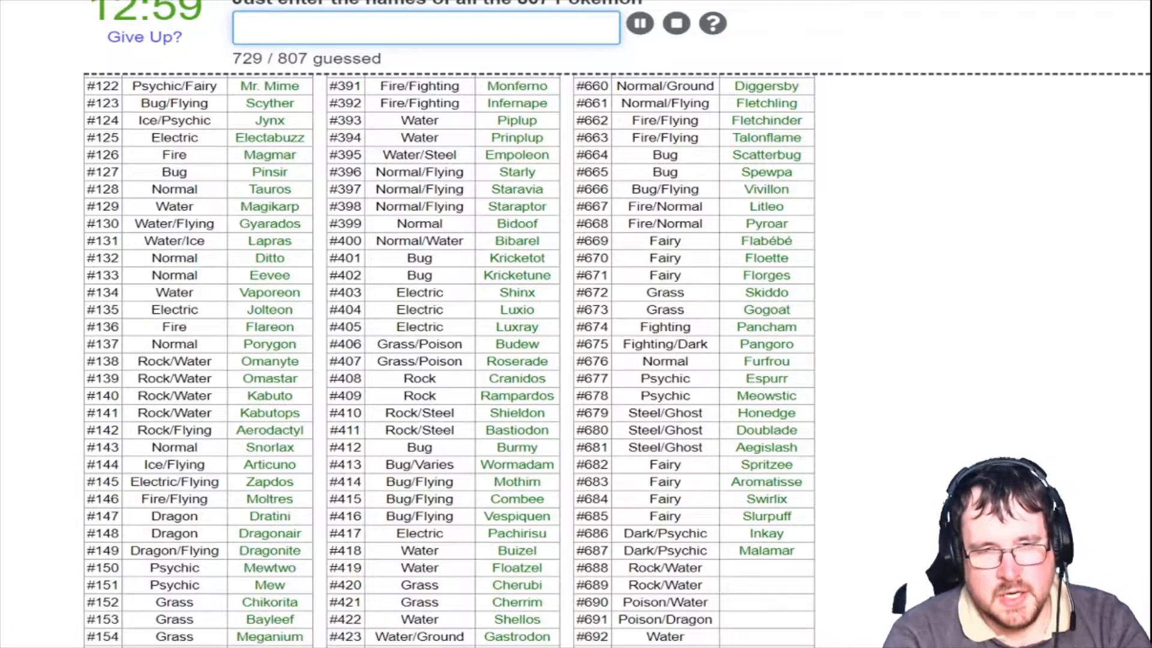
pyautogui.write('bar')
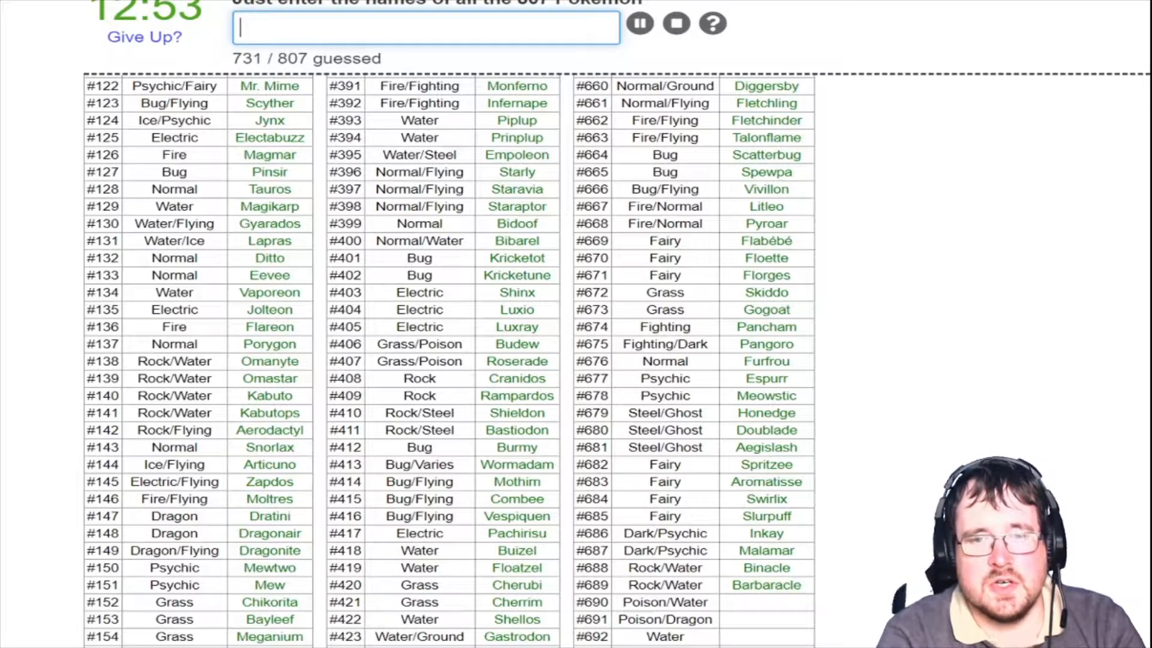
pyautogui.write('Skrelp')
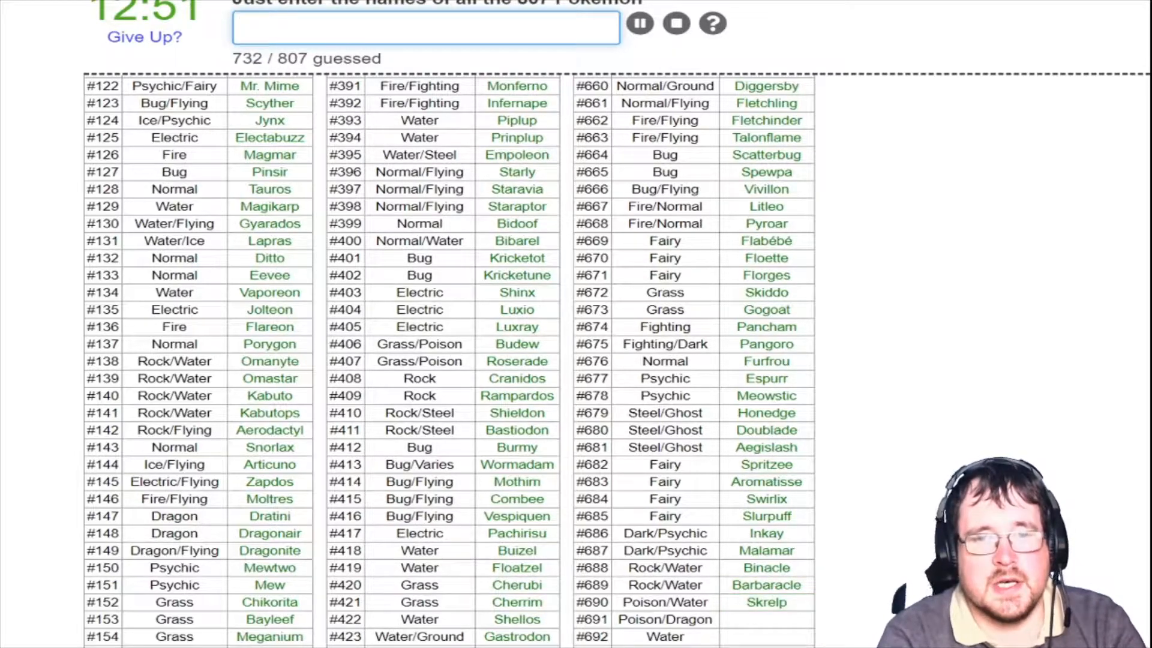
pyautogui.write('dragalg')
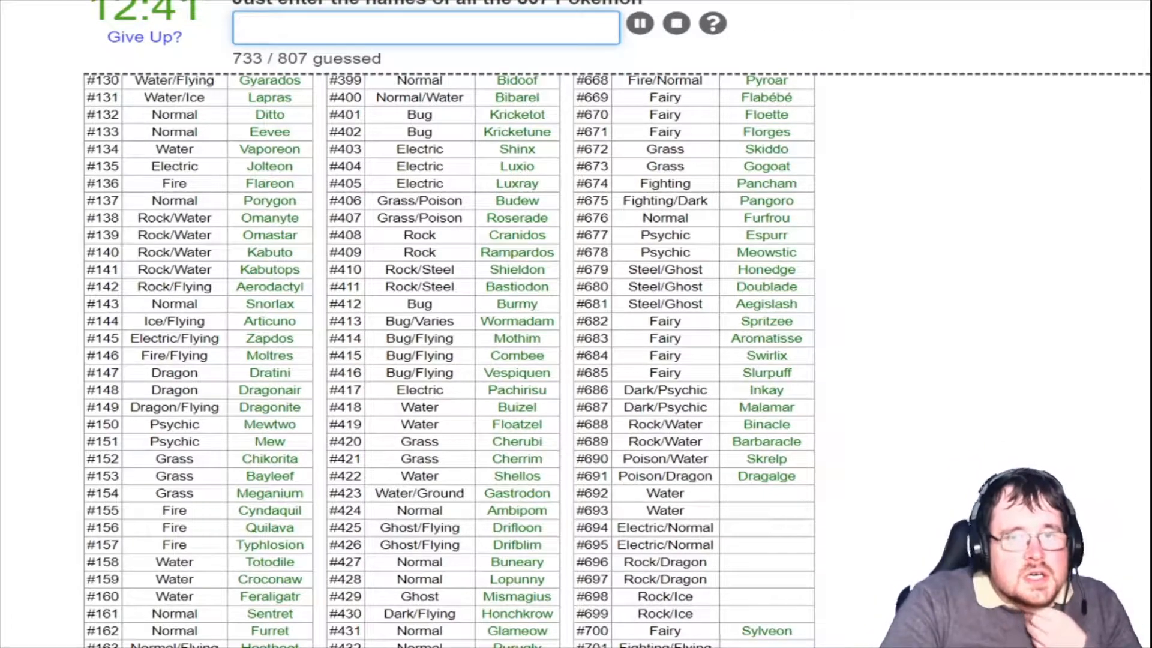
# Name the Helioptile, Tyrunt and Amaura lines plus Hawlucha and Dedenne, reaching 741 / 807
pyautogui.write('he')
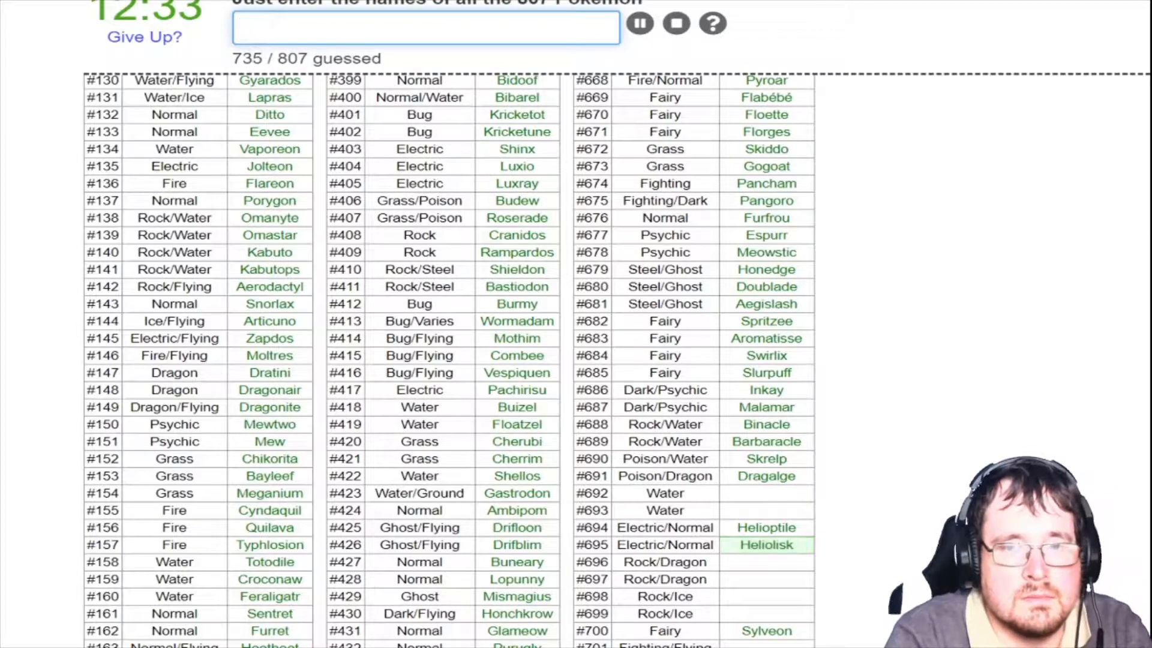
pyautogui.write('tyrun')
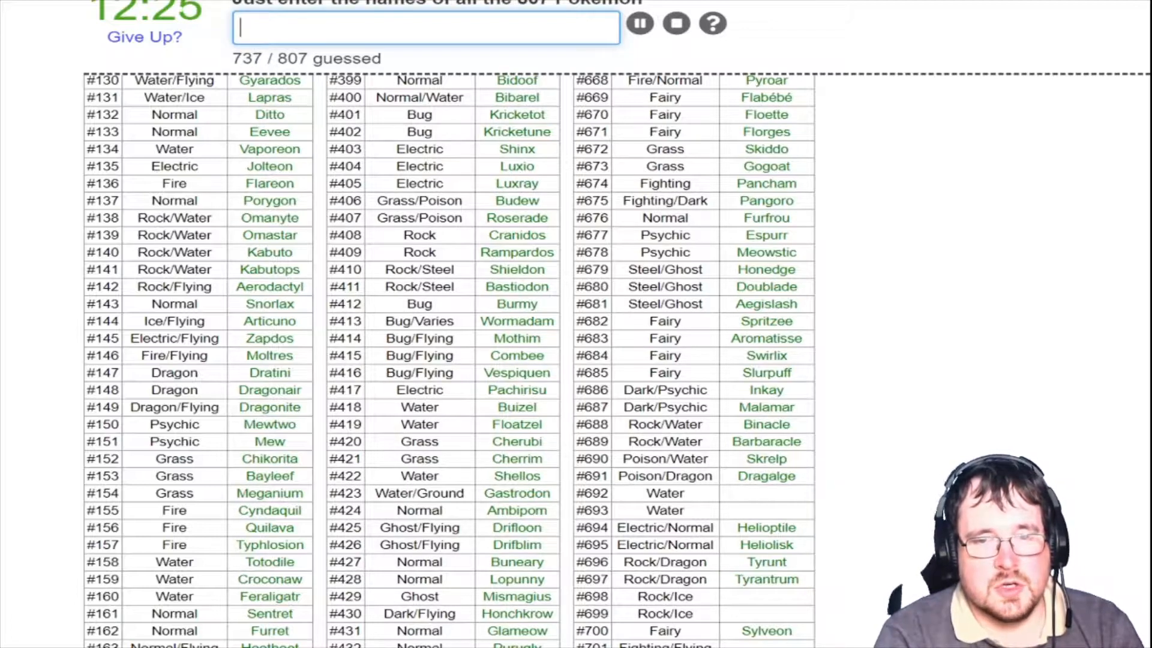
pyautogui.write('am')
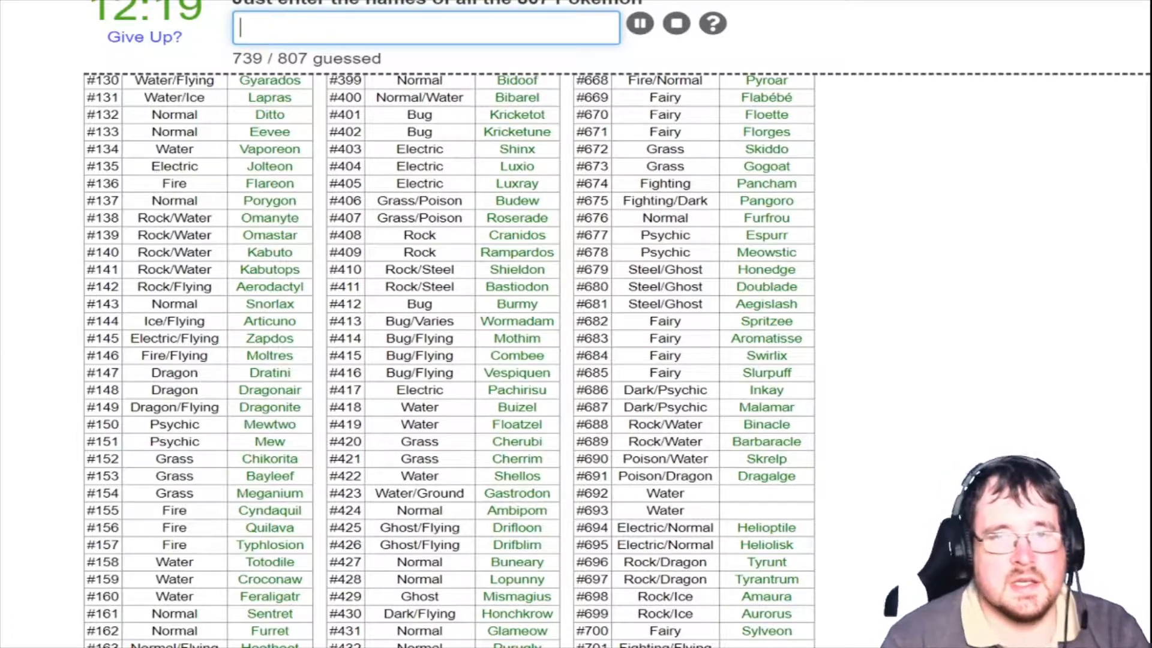
pyautogui.scroll(-3)
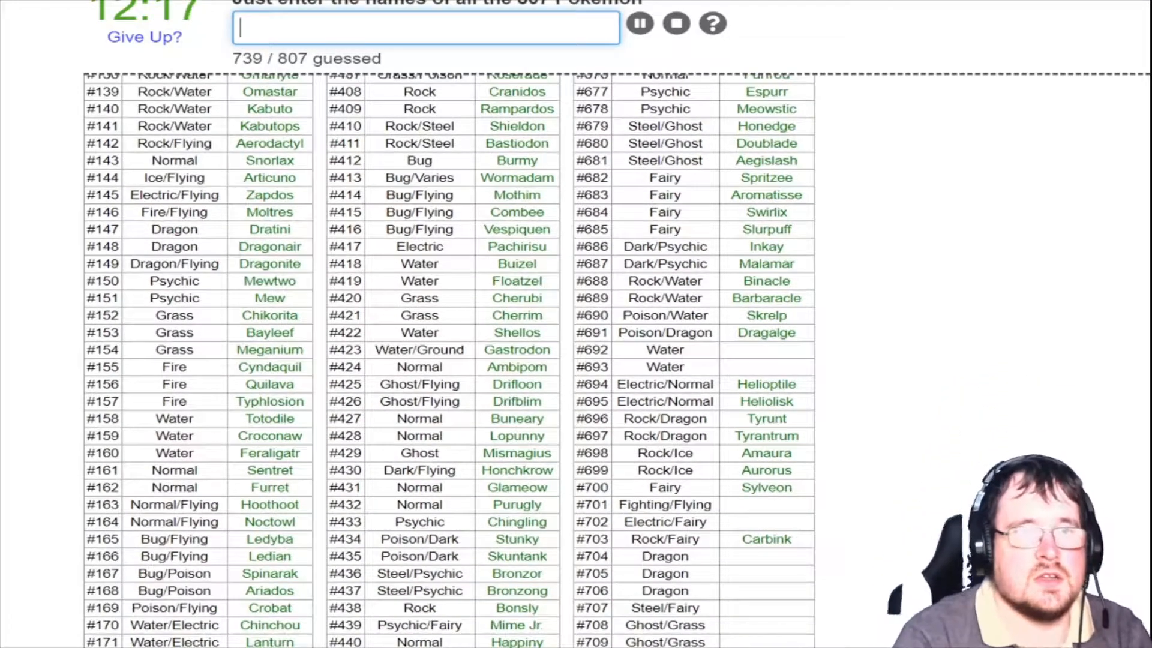
pyautogui.write('hawlu')
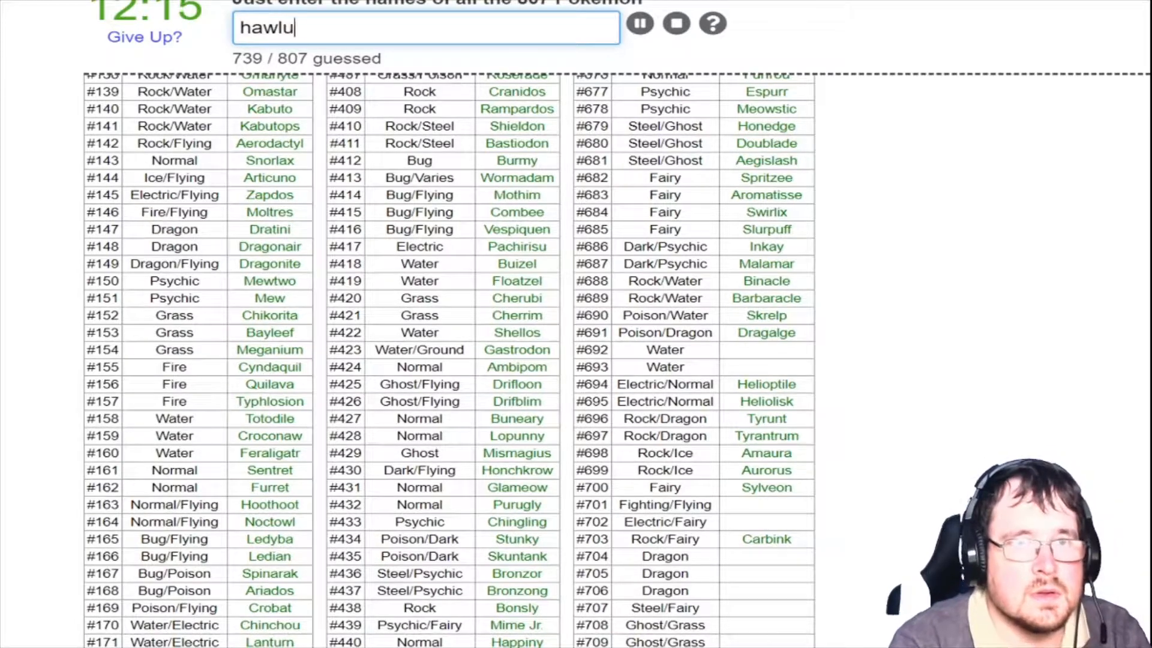
pyautogui.write('deden')
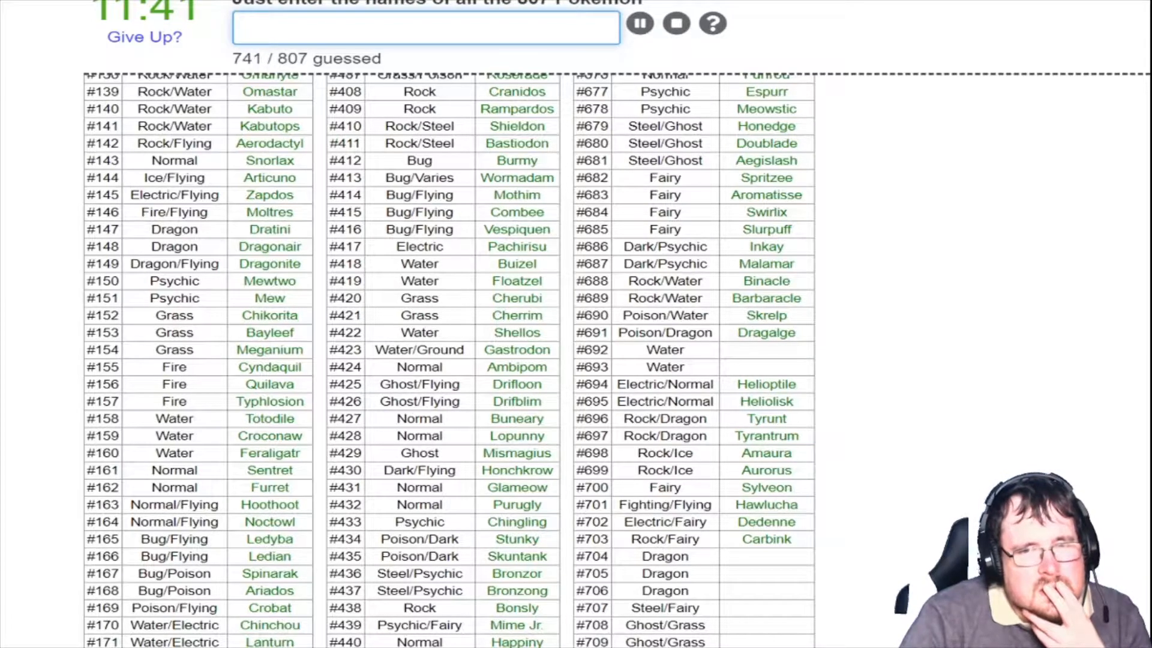
# Name Klefki, Phantump, Trevenant, Pumpkaboo and Gourgeist
pyautogui.scroll(-3)
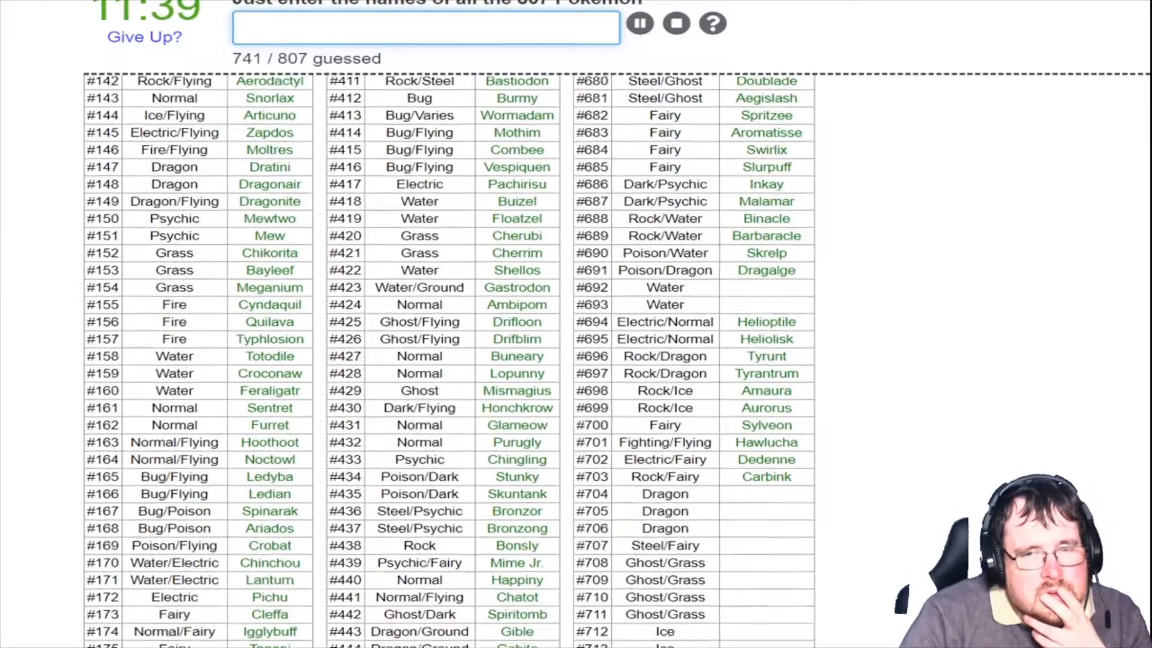
pyautogui.scroll(-3)
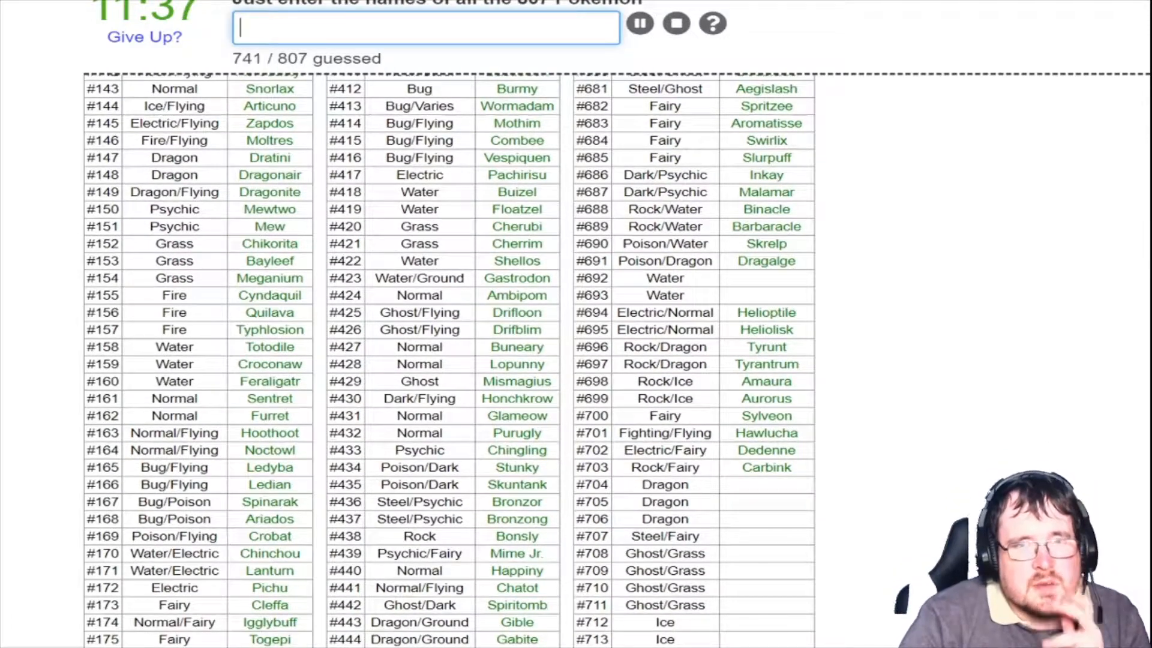
pyautogui.write('Klefki')
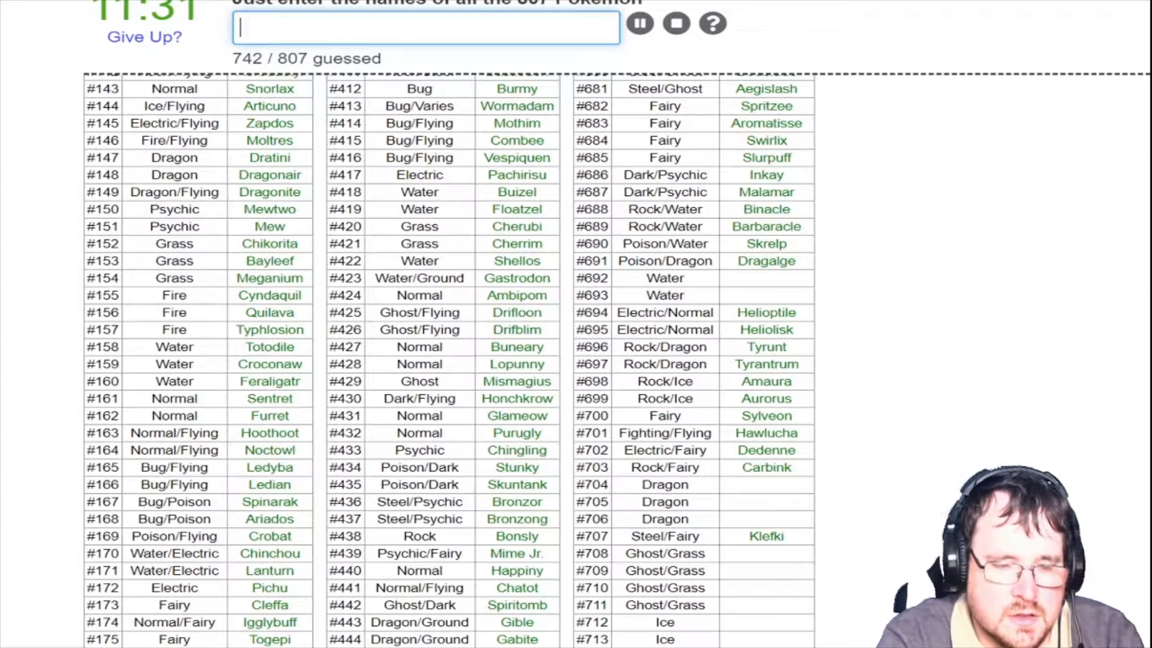
pyautogui.write('pna')
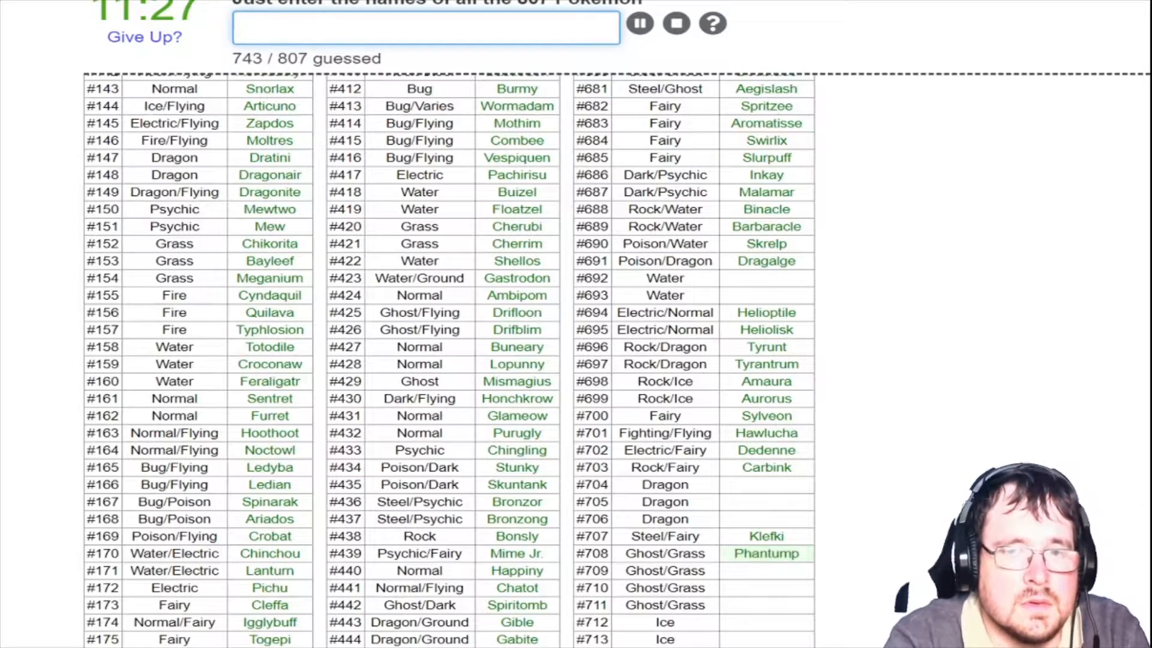
pyautogui.write('trev')
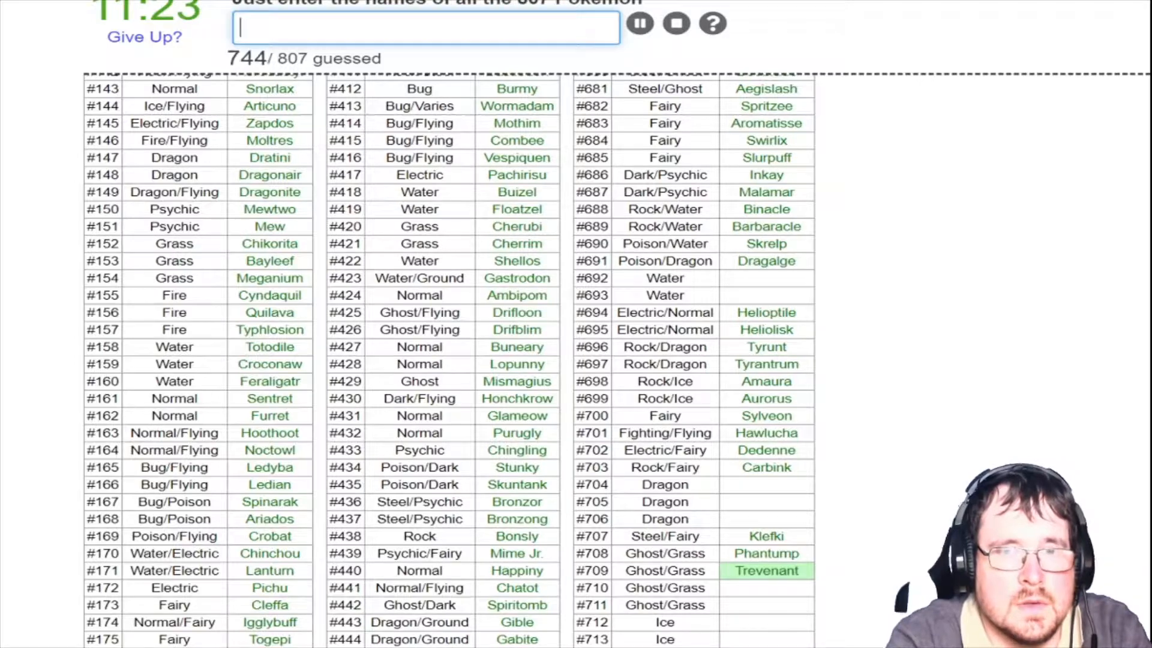
pyautogui.write('pump')
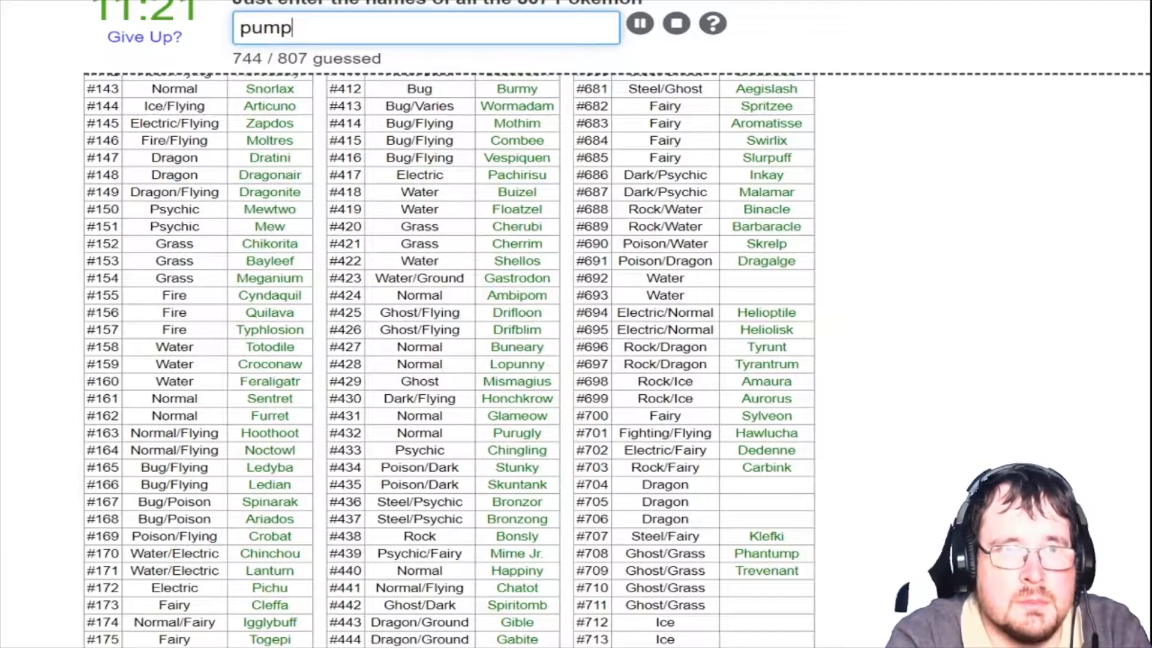
pyautogui.write('gourg')
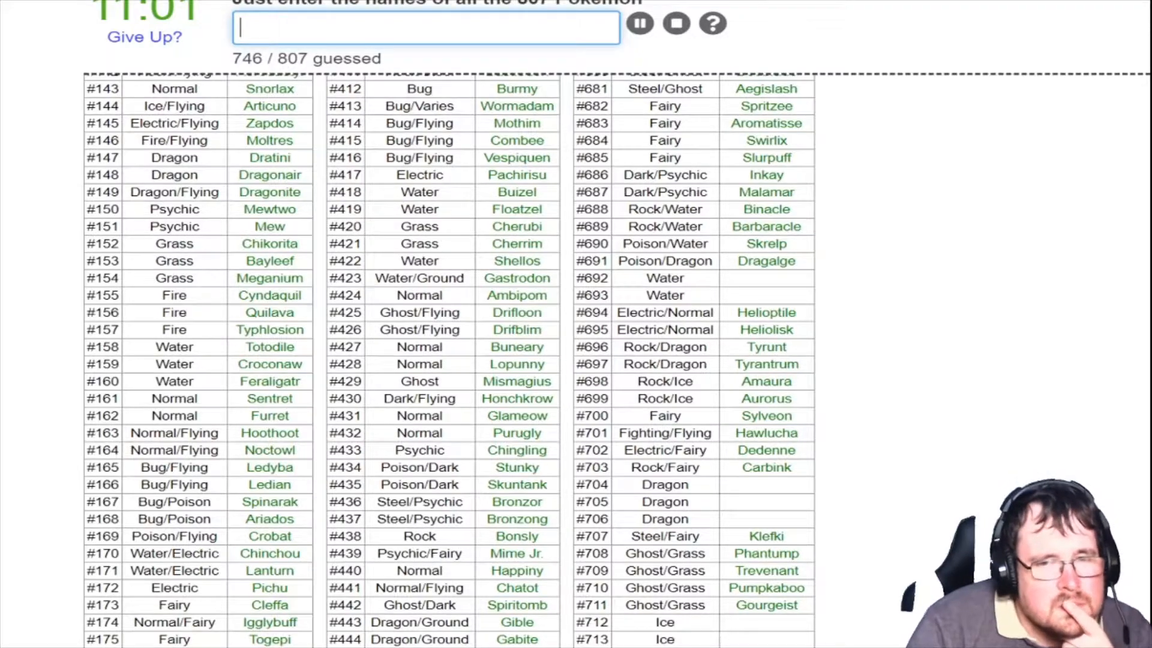
# Name Bergmite, Avalugg, Noibat and Noivern, reaching 750 / 807
pyautogui.scroll(-3)
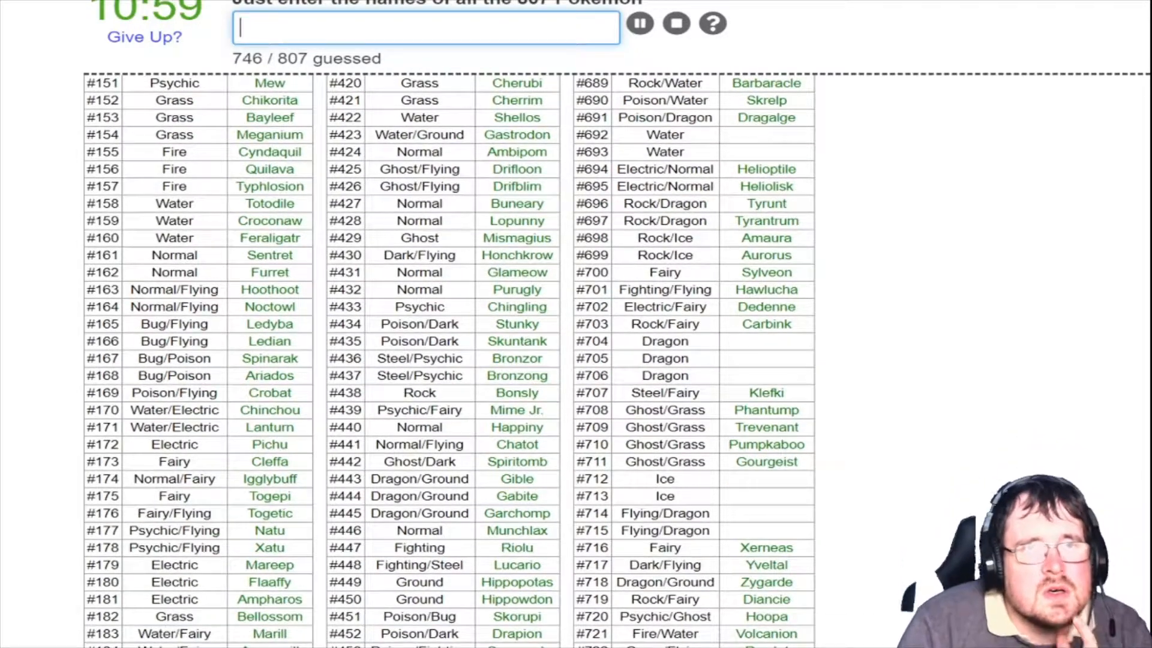
pyautogui.write('bergmi')
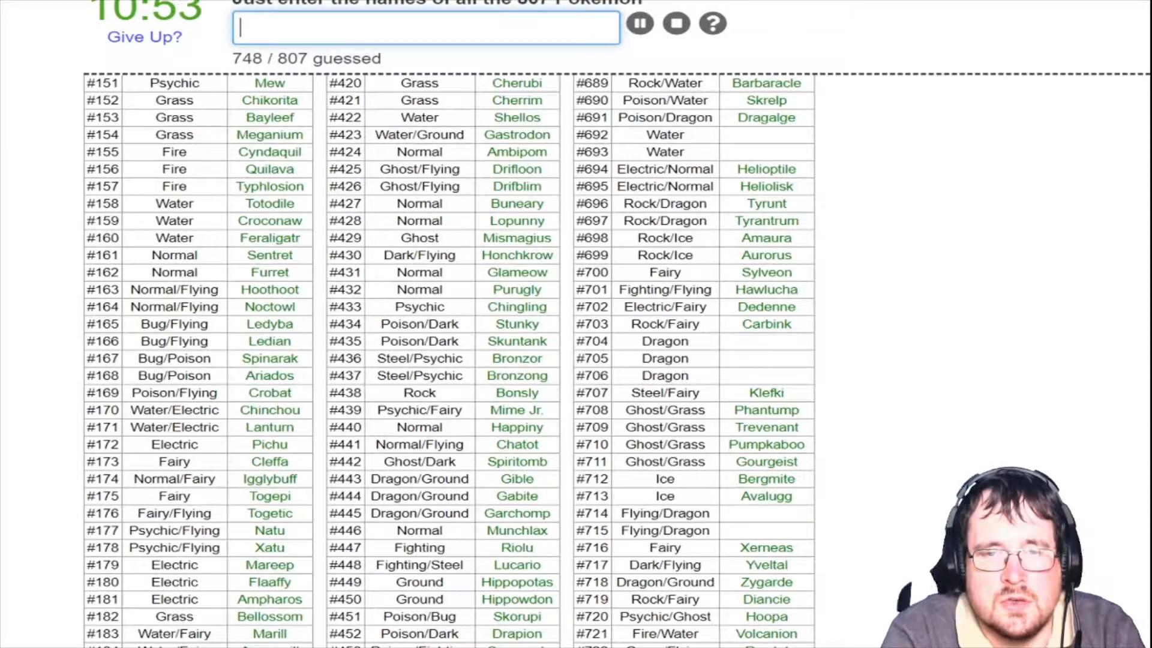
pyautogui.write('nouib')
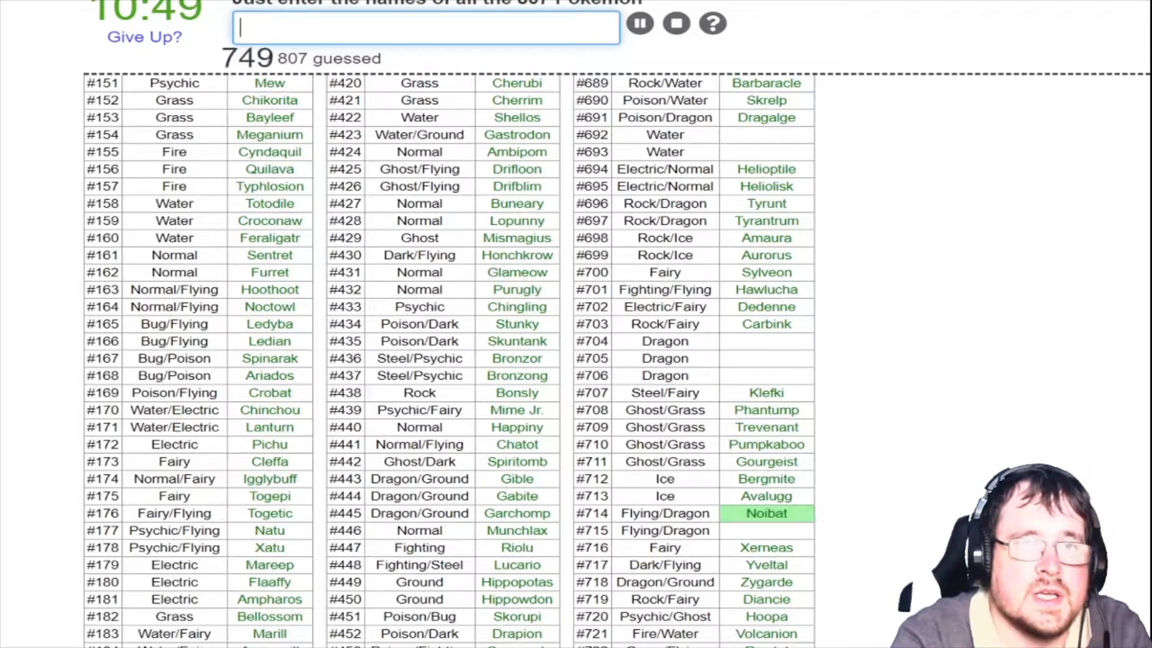
pyautogui.write('Noivern')
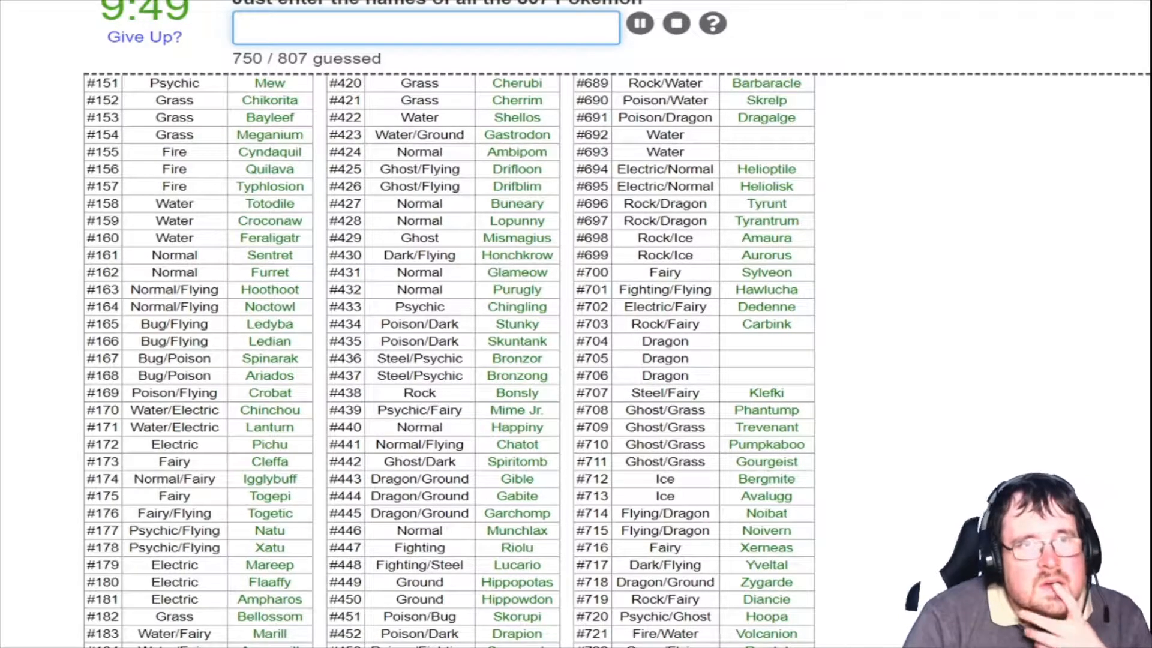
# Scroll down the results table toward the Gen 7 rows
pyautogui.scroll(-3)
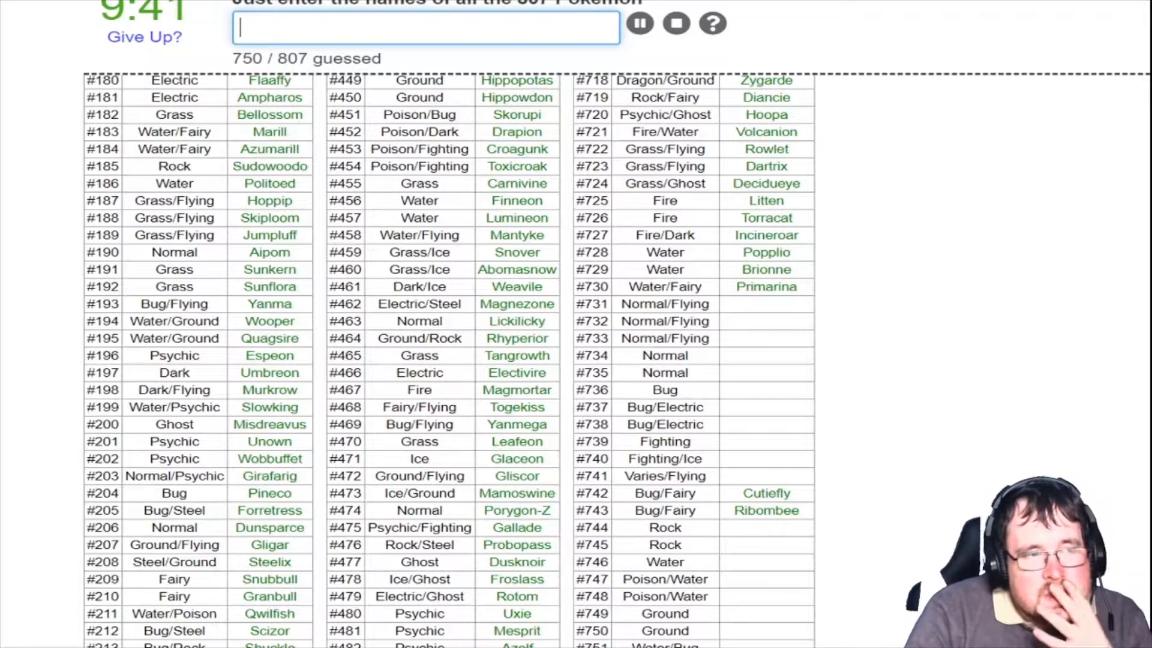
# Name Jangmo-o, Hakamo-o, Kommo-o and Drampa in rows #780–#784, reaching 754 / 807
pyautogui.scroll(-3)
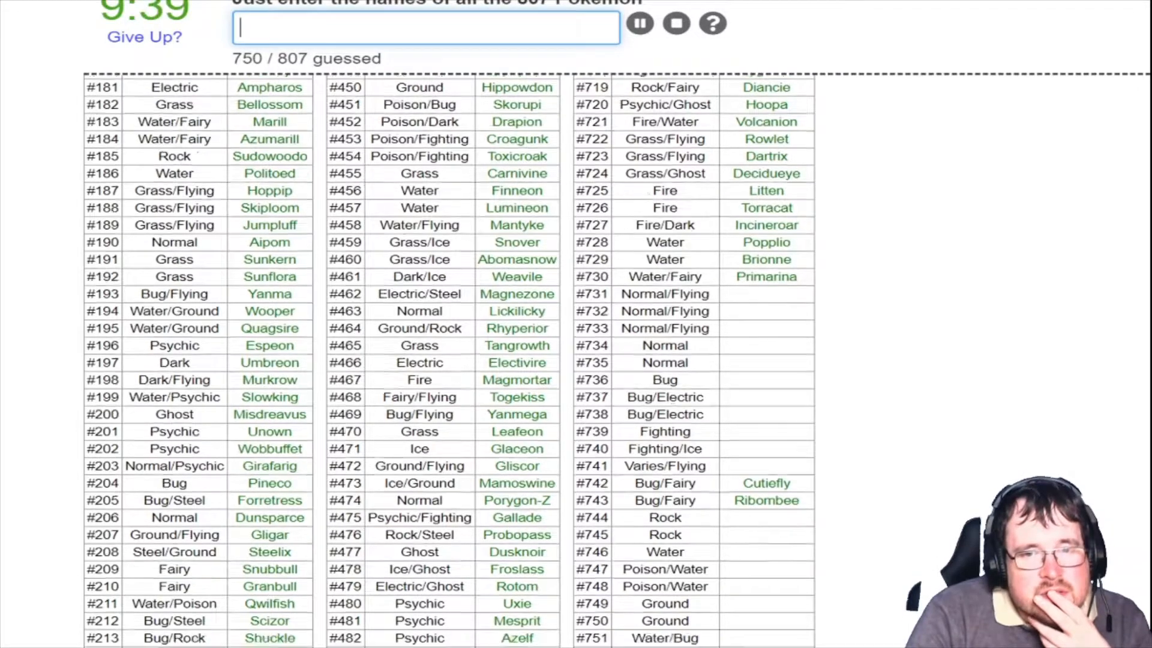
pyautogui.scroll(-3)
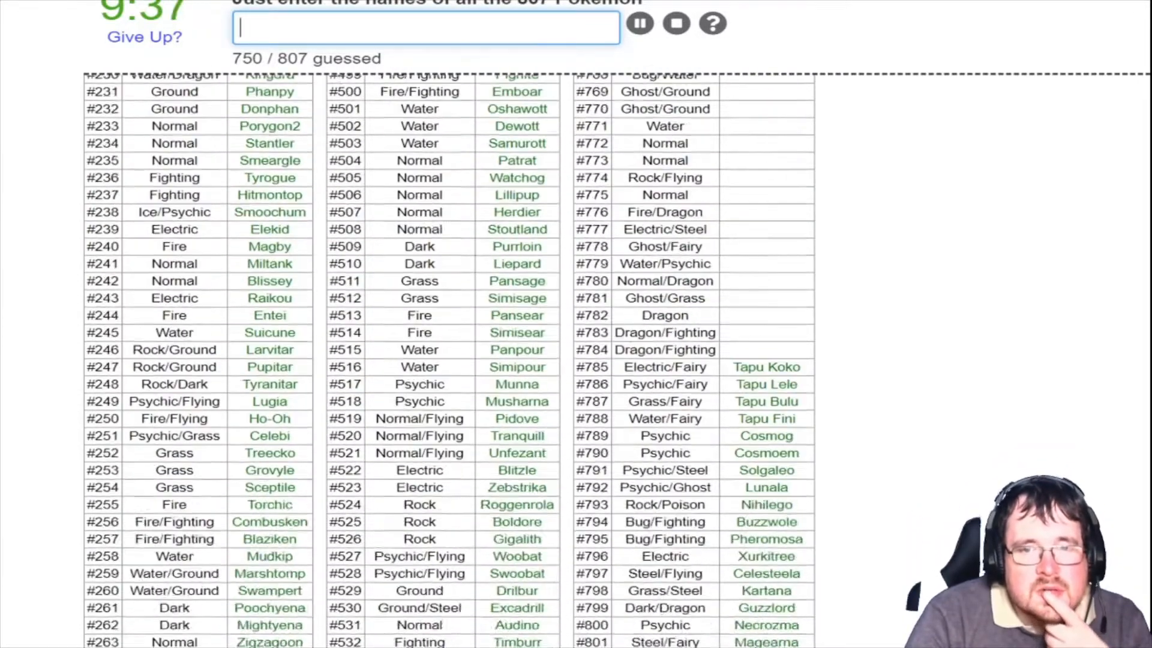
pyautogui.scroll(-3)
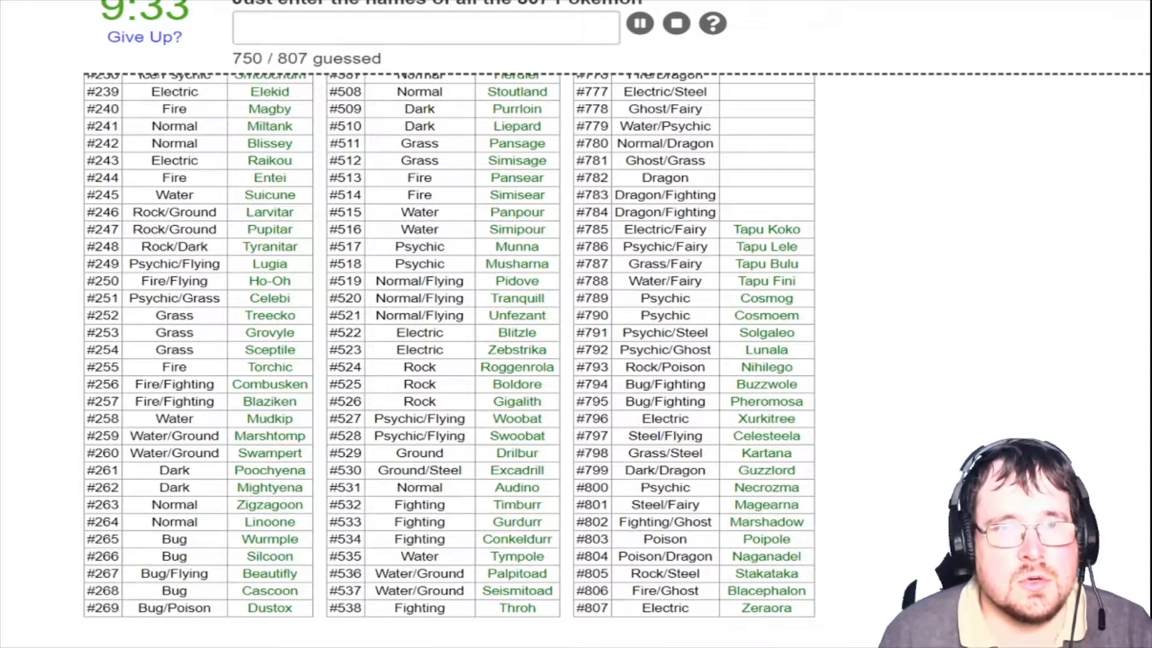
pyautogui.click(425, 28)
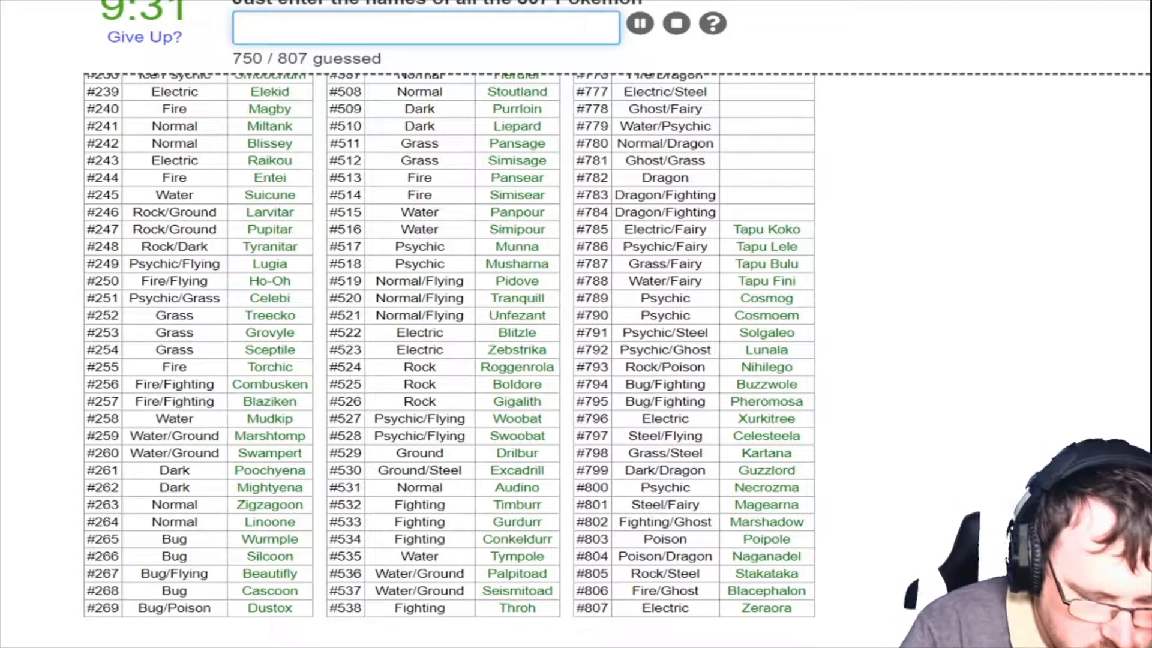
pyautogui.write('ko')
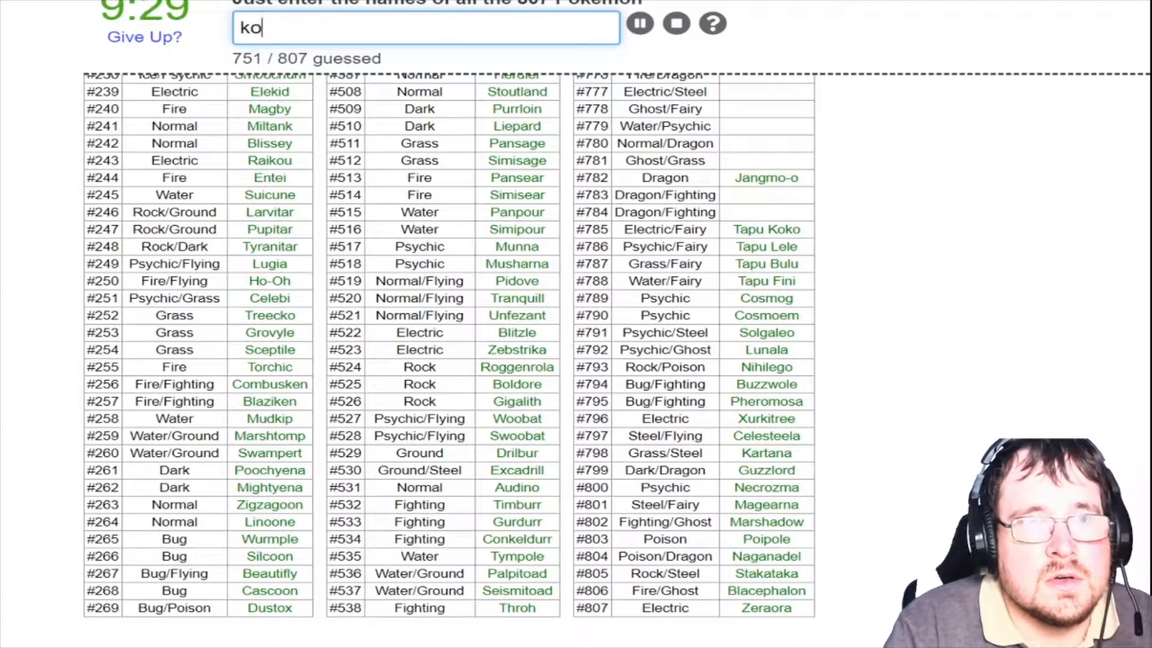
pyautogui.write('haka')
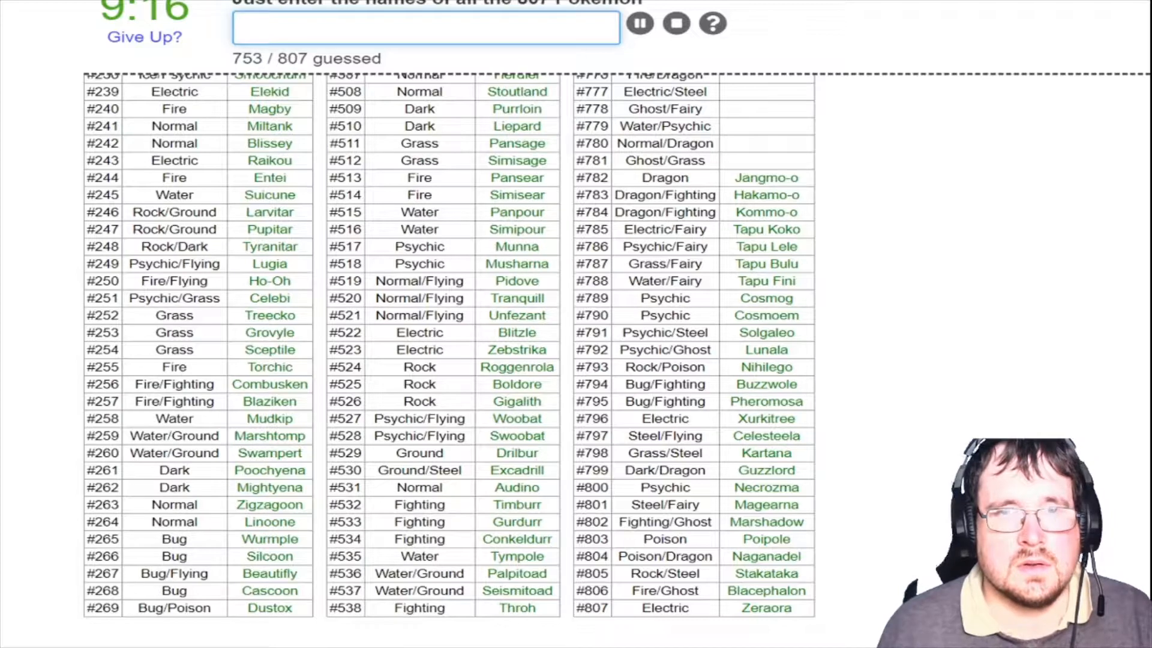
pyautogui.write('dramp')
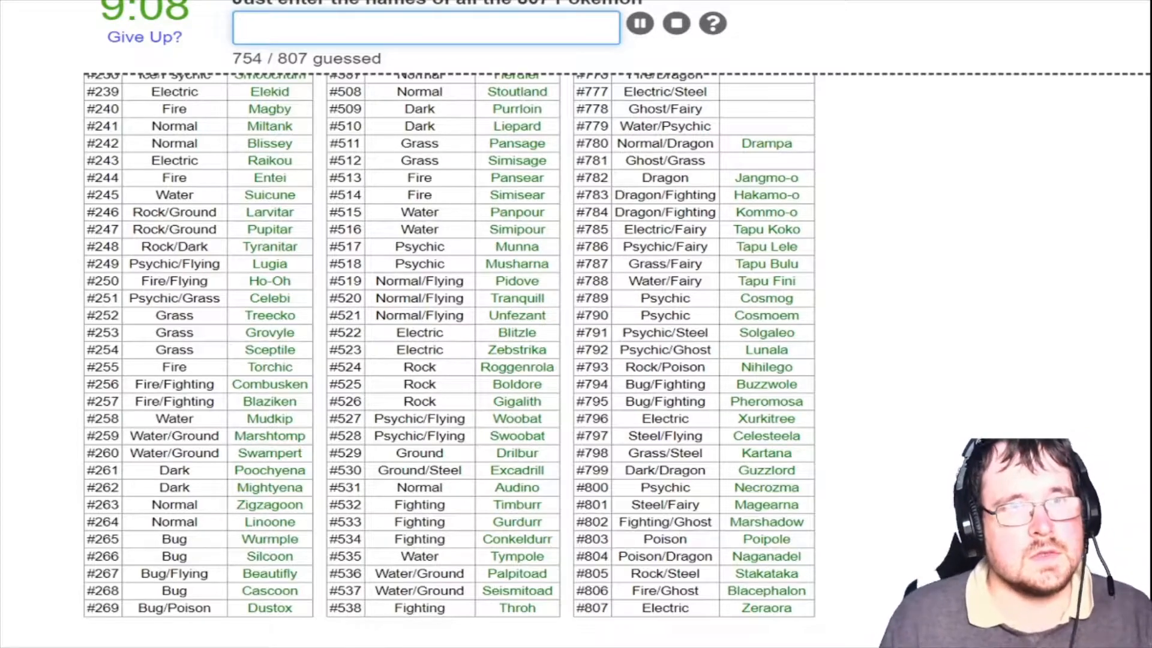
pyautogui.scroll(3)
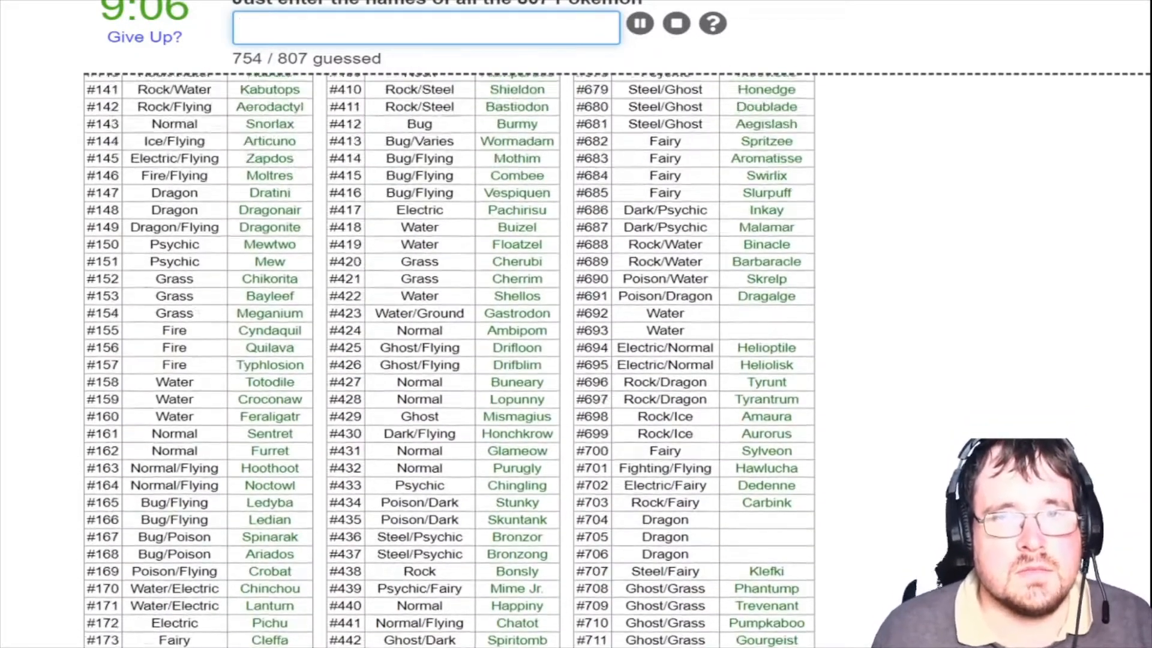
# Name Gen 7 rows with the fragments claund, gl, char and vika
pyautogui.write('claund')
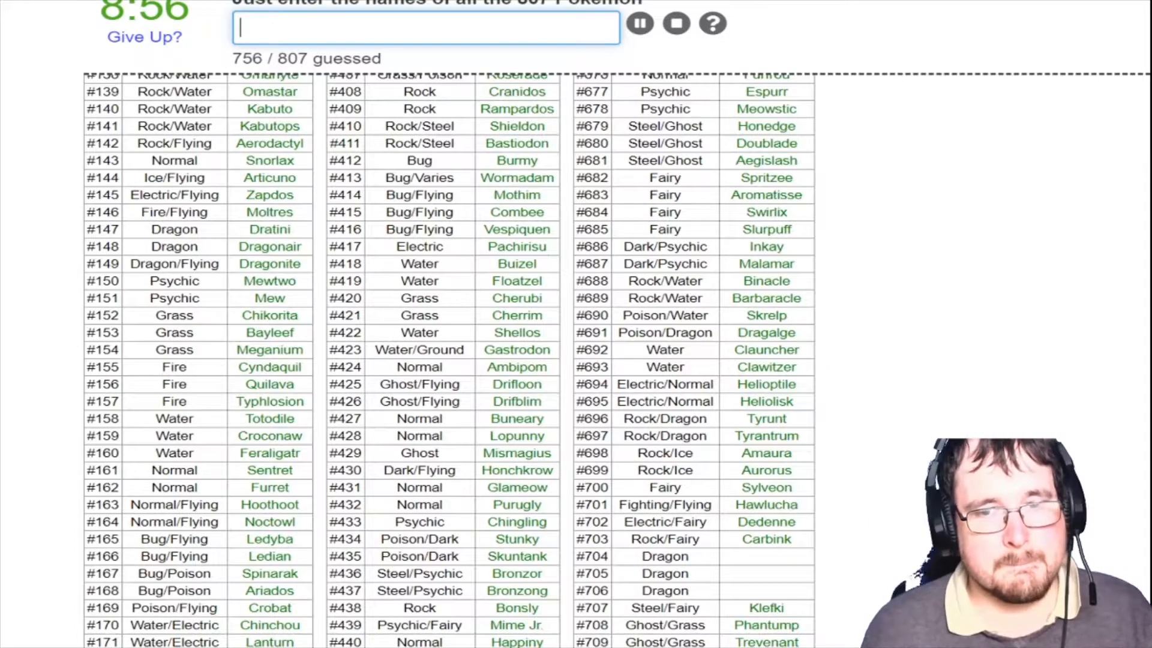
pyautogui.scroll(-3)
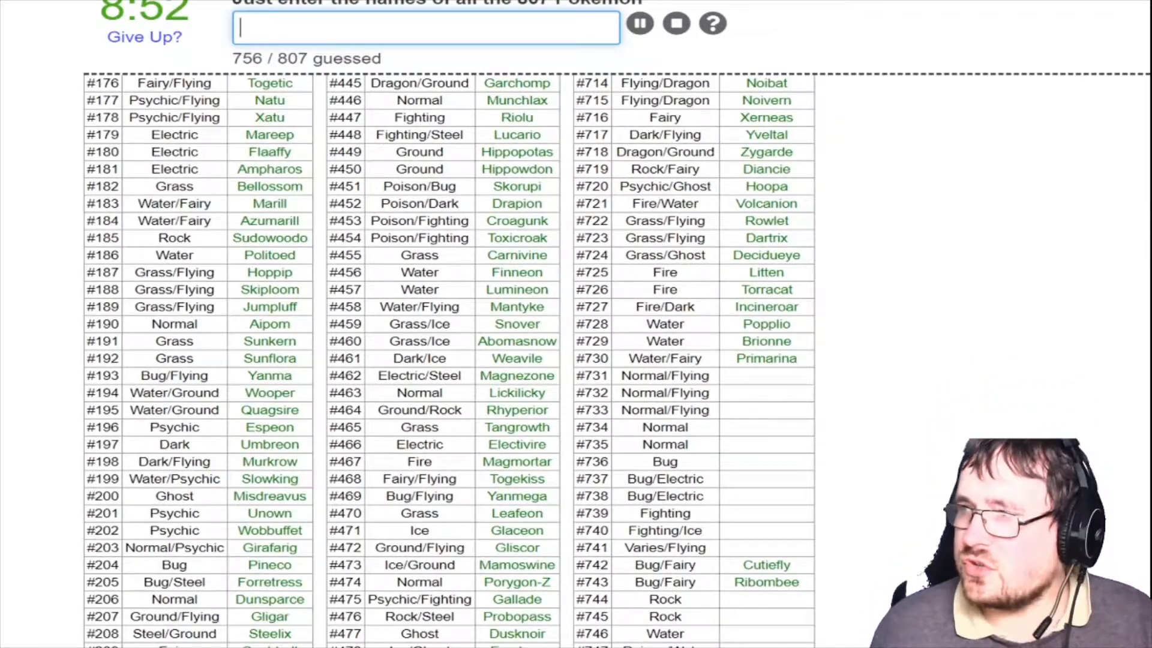
pyautogui.write('gl')
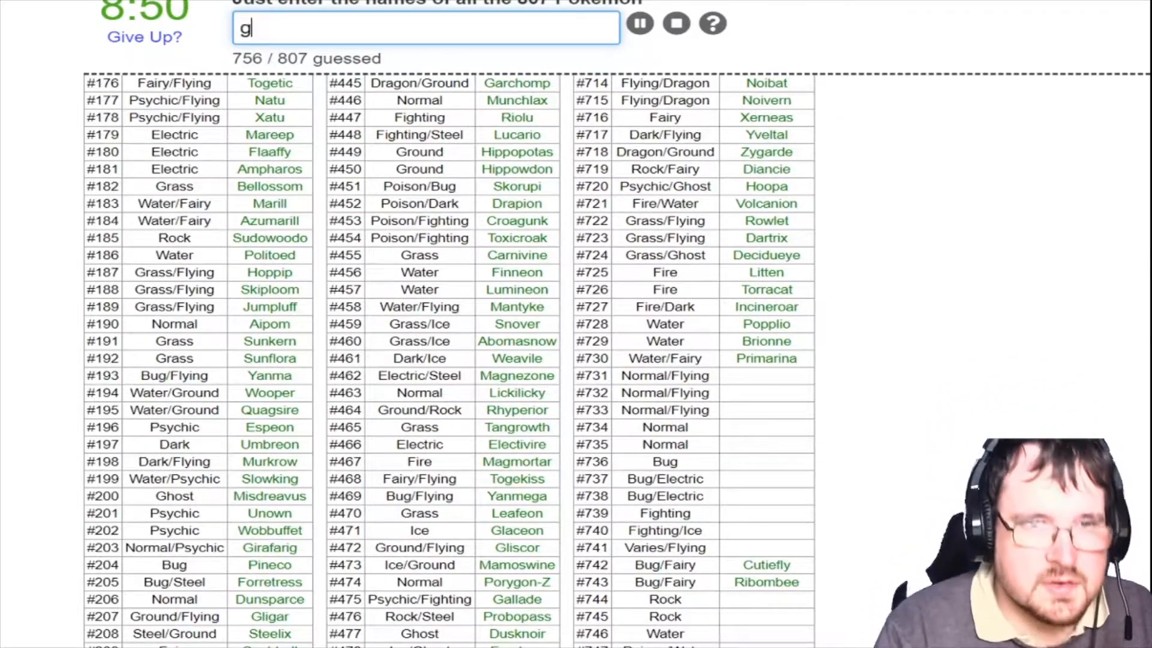
pyautogui.write('char')
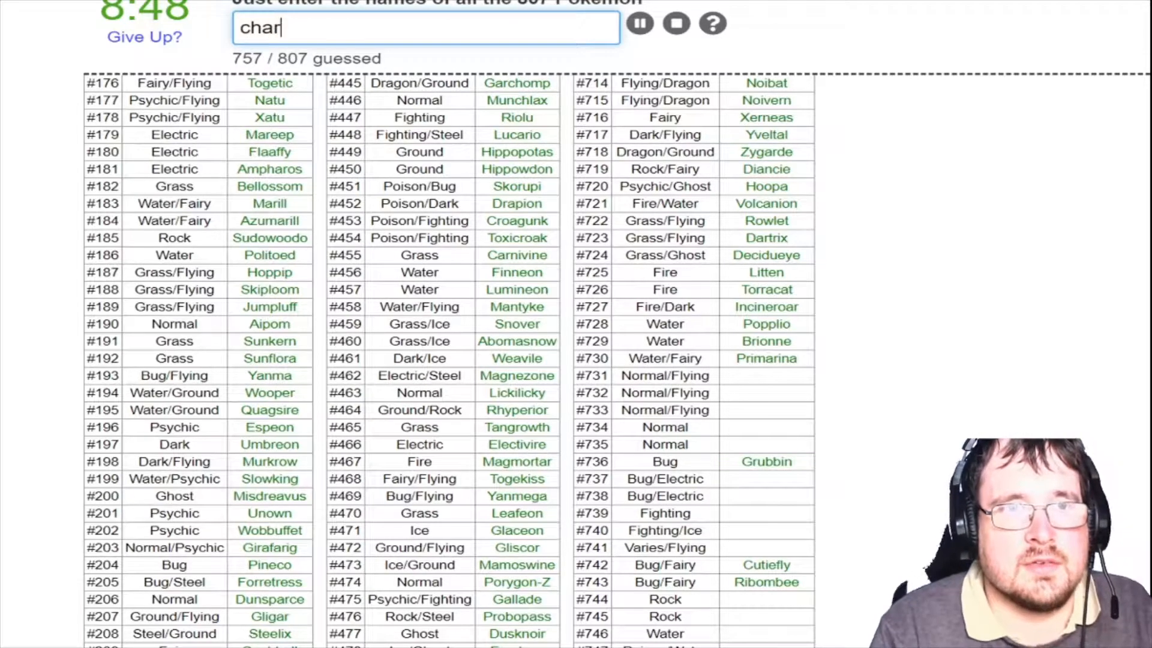
pyautogui.write('vika')
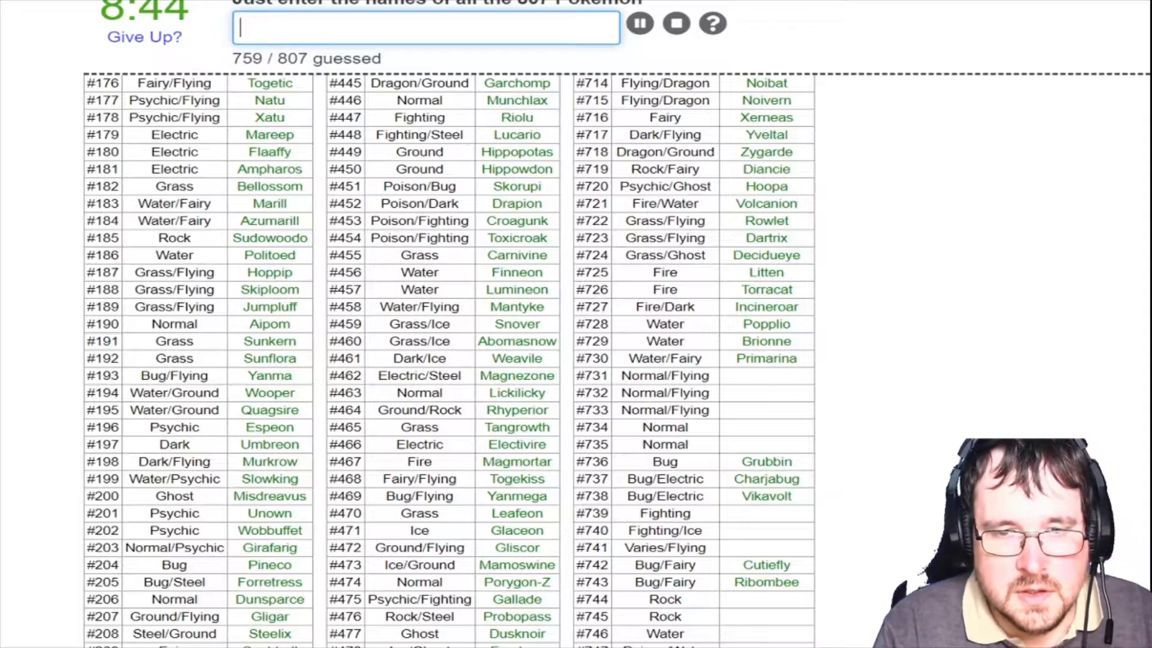
# Name Crabrawler and Crabominable in rows #739–#740, correcting a misspelling
pyautogui.write('crawb')
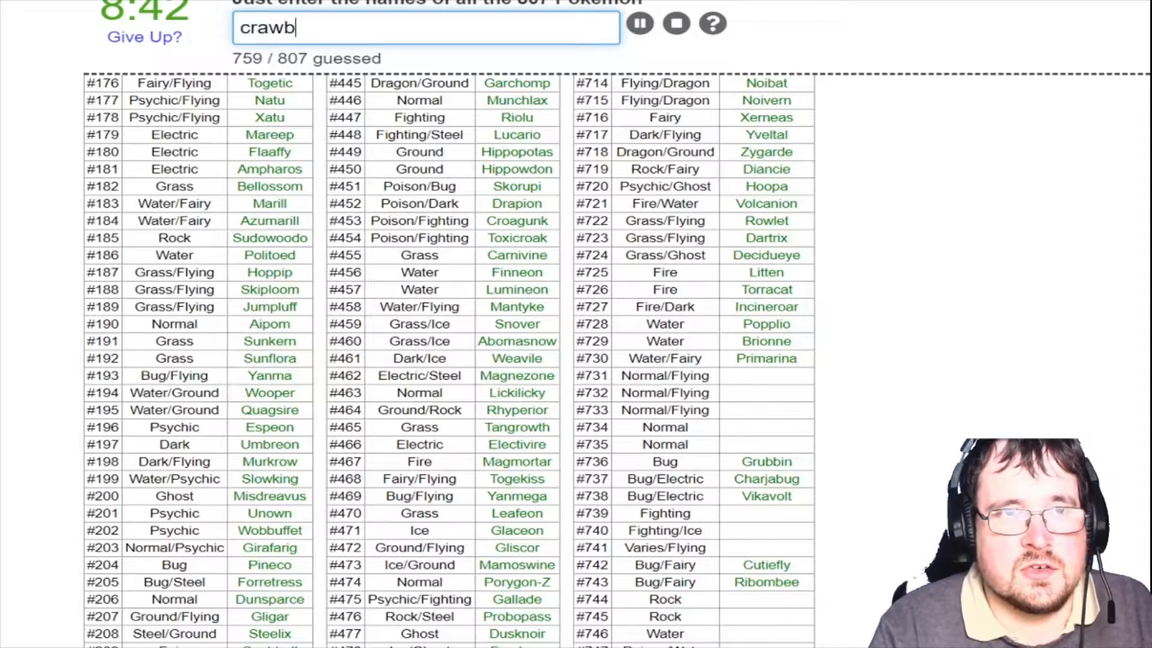
pyautogui.write('rawler')
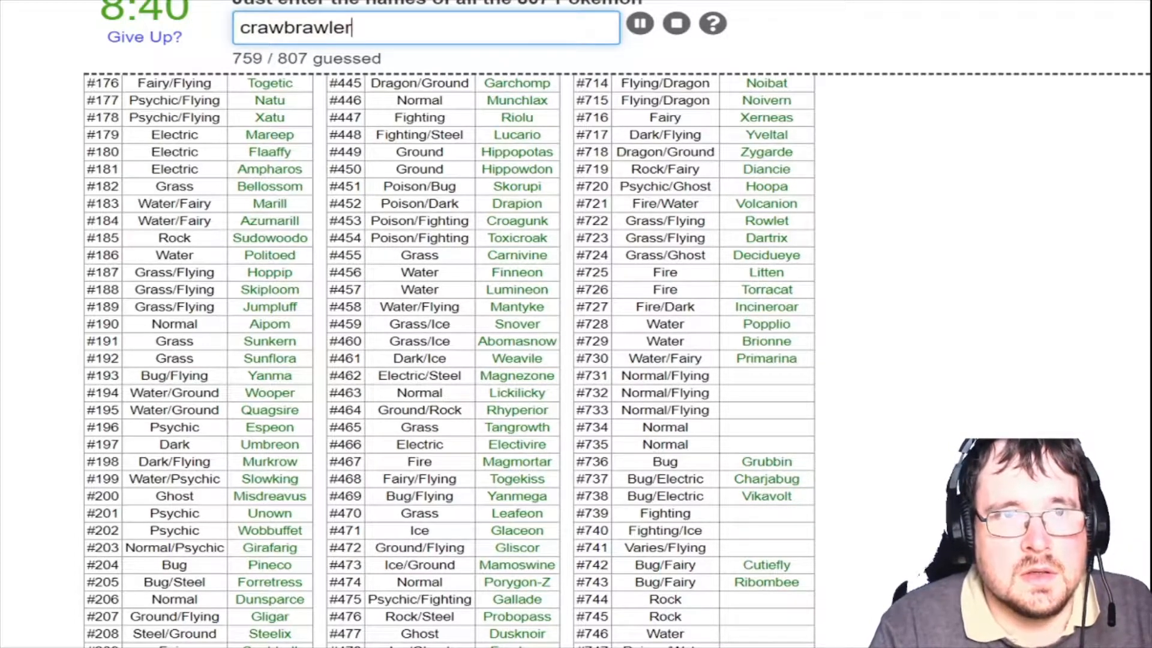
pyautogui.press('Backspace')
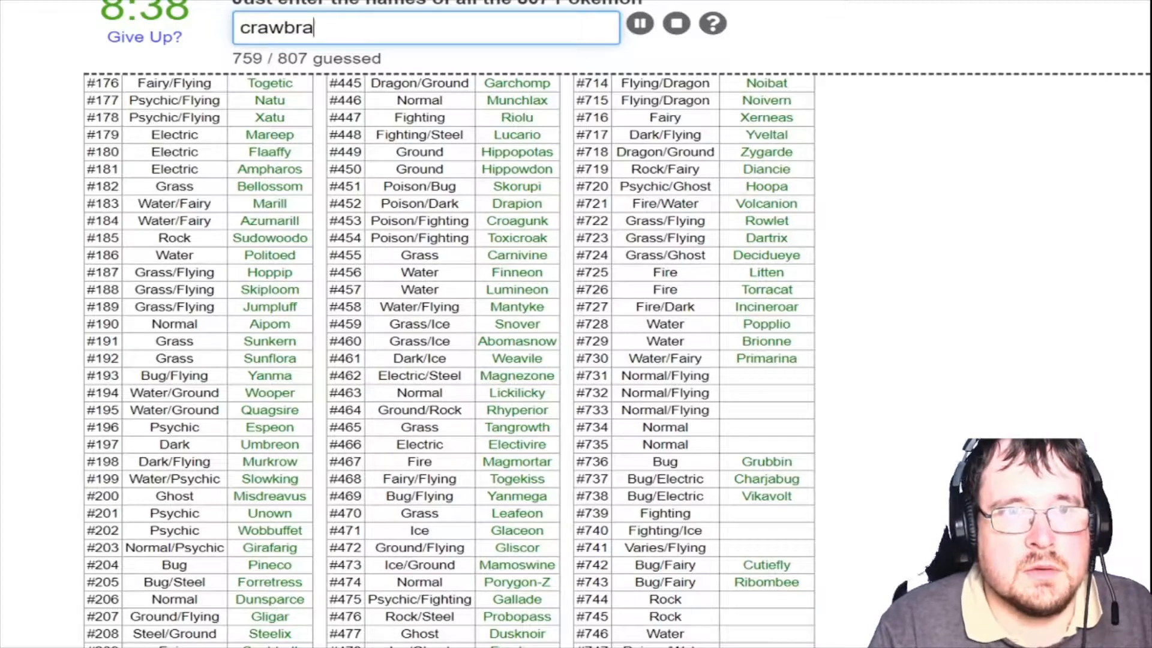
pyautogui.write('crabrawle')
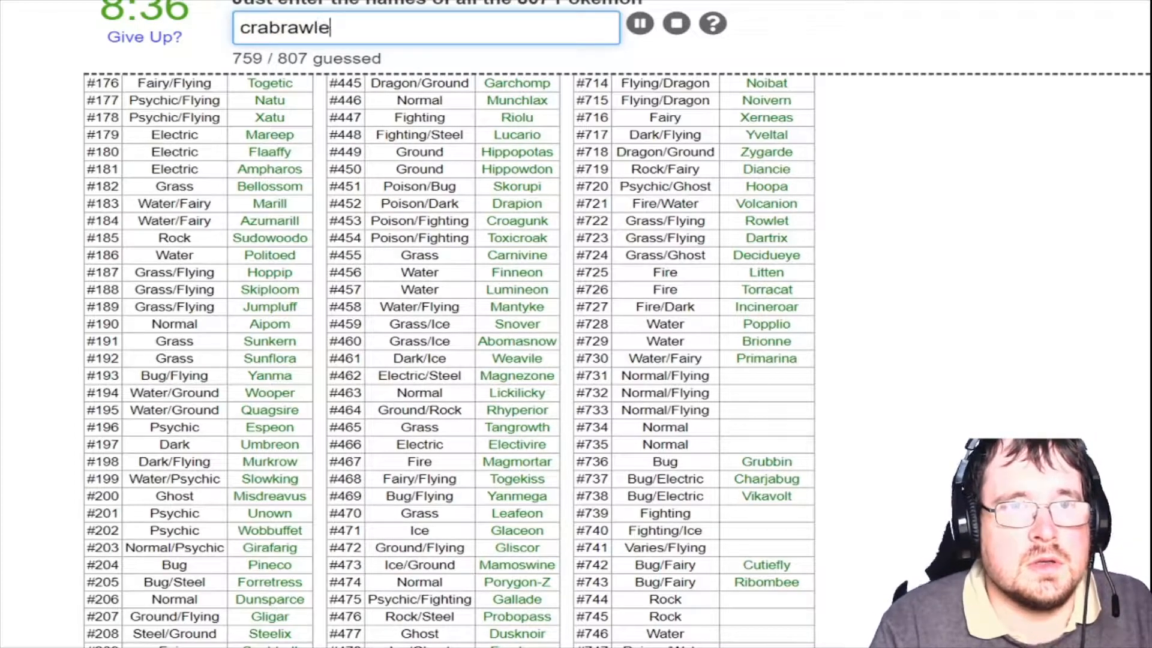
pyautogui.write('crabomi')
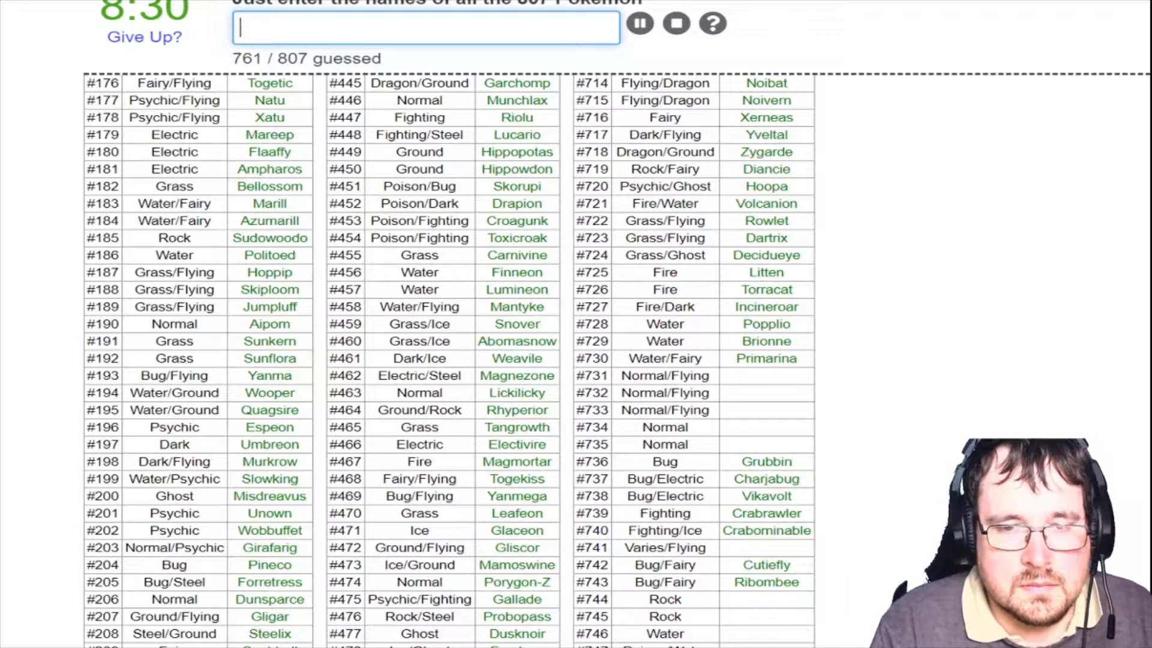
pyautogui.write('viv')
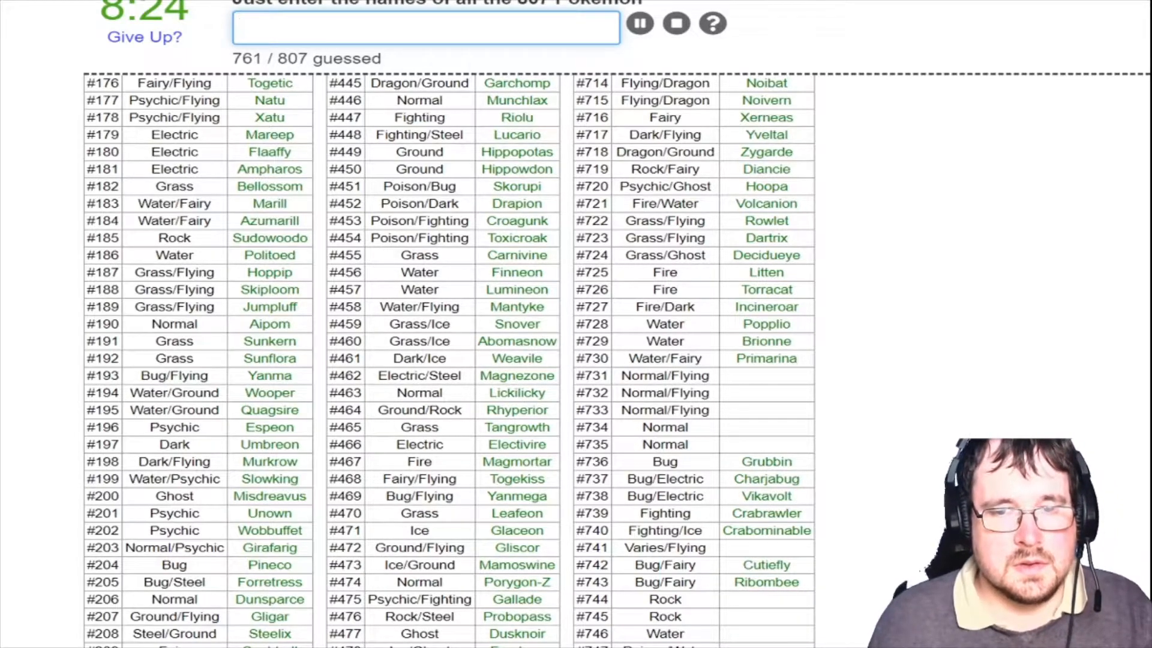
pyautogui.scroll(-3)
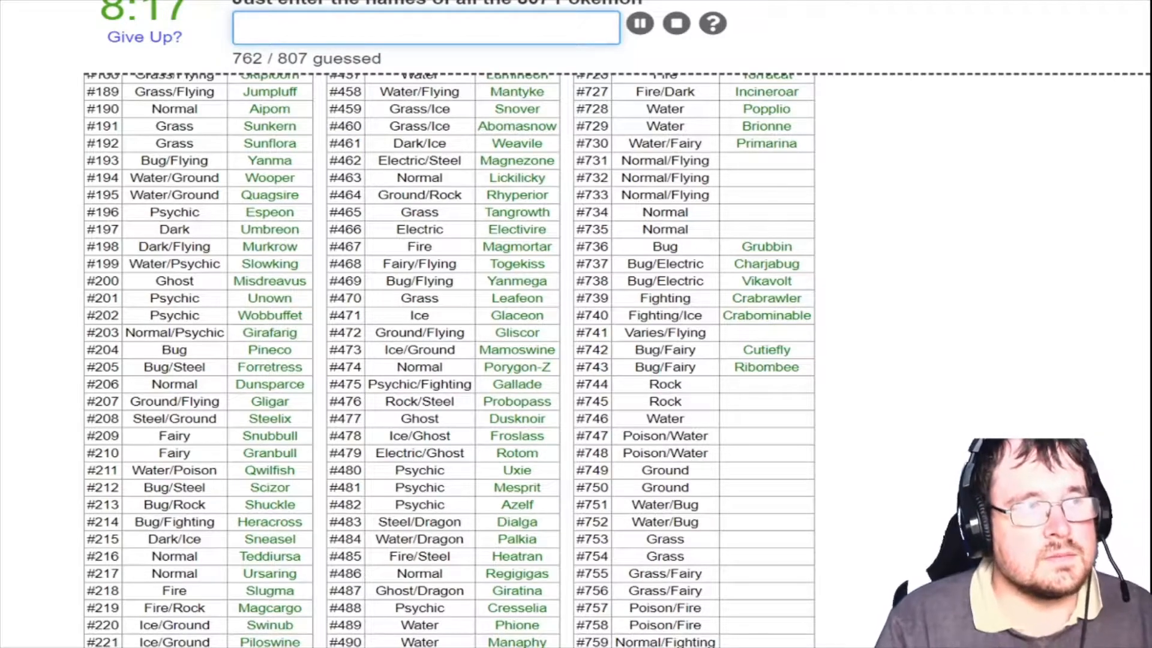
# Enter the fragments sil, type nu and py in the Gen 7 column
pyautogui.write('sil')
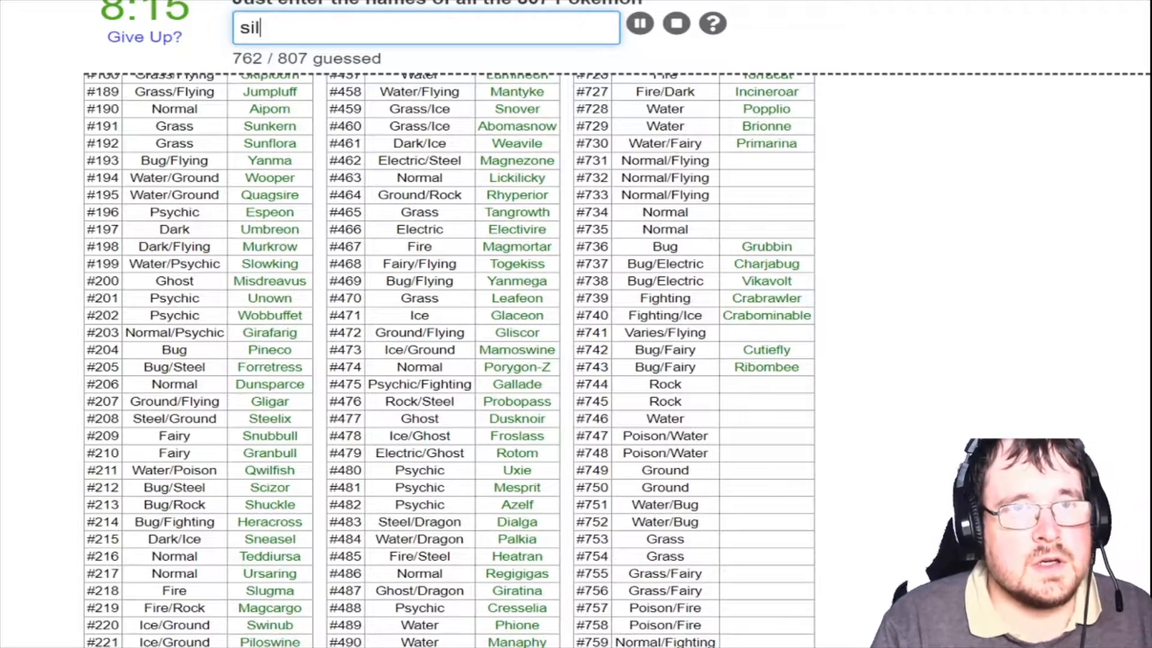
pyautogui.write('type nu')
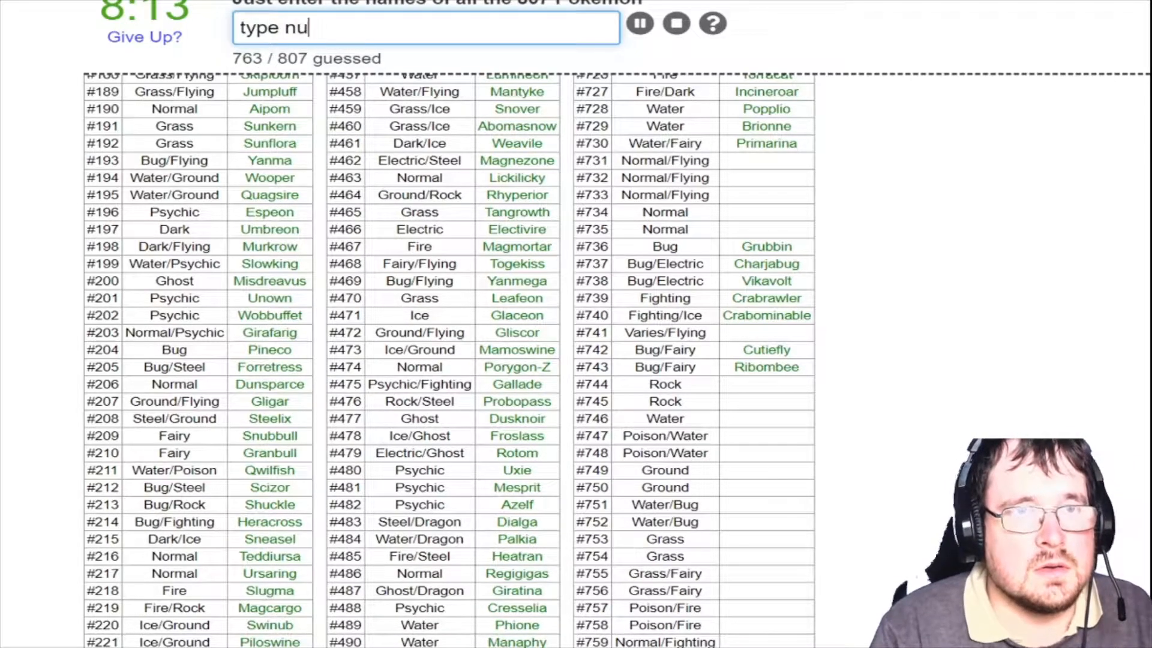
pyautogui.press('Return')
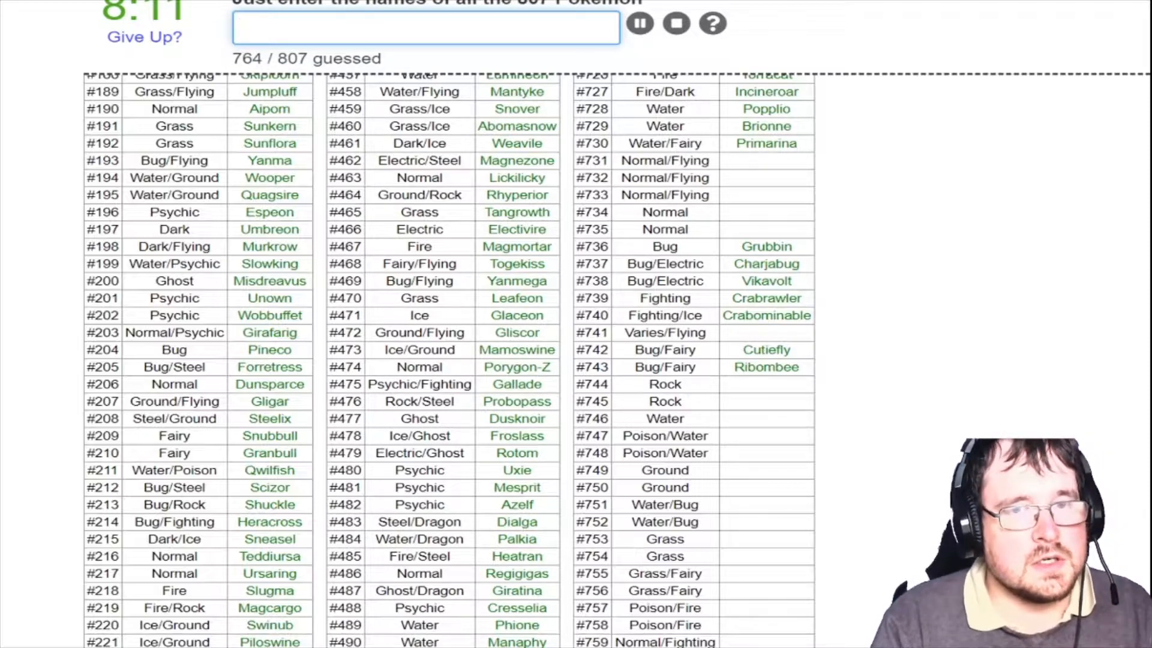
pyautogui.write('py')
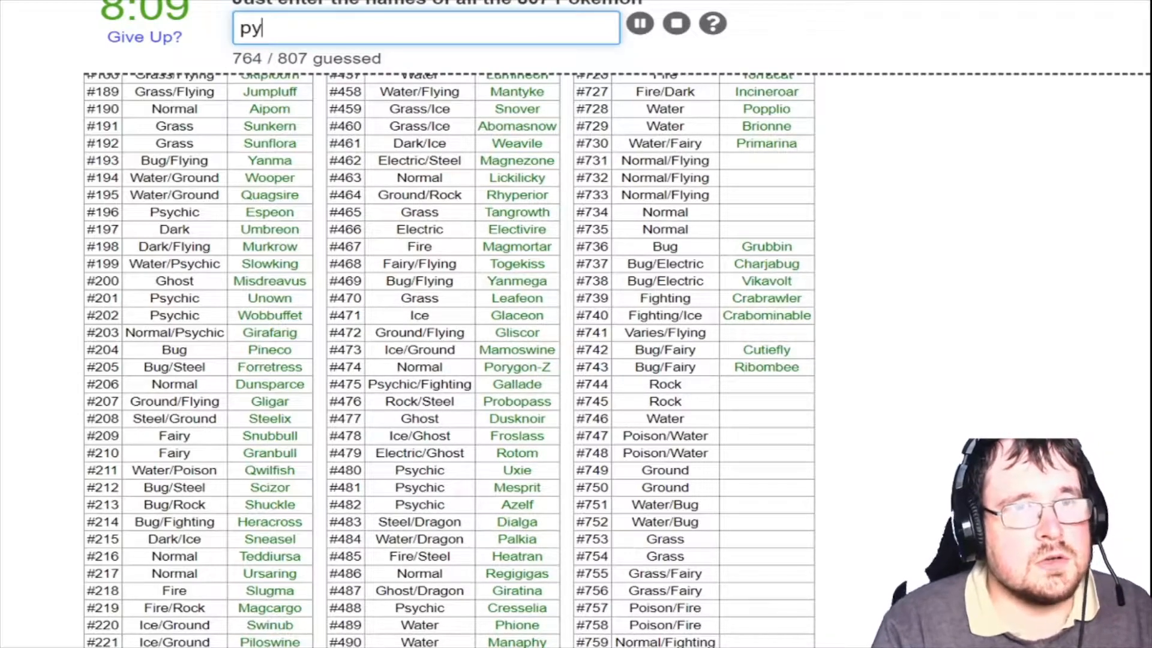
pyautogui.press('Return')
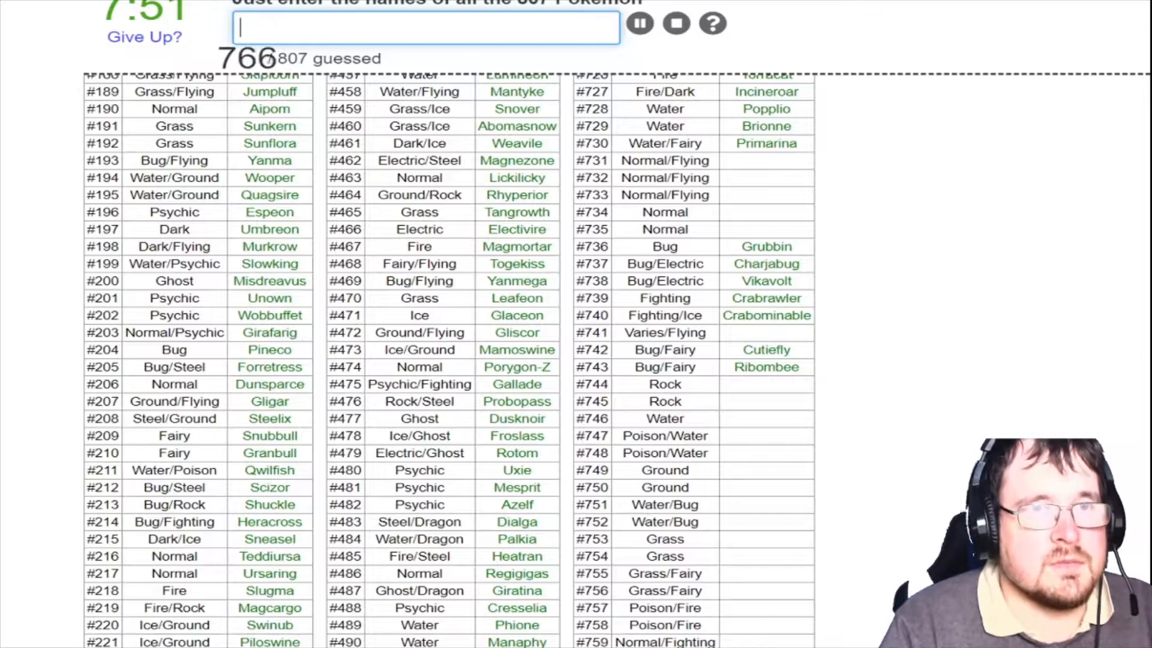
# Name Salandit, Salazzle, Dewpider, Araquanid, Sandyghast and Palossand
pyautogui.write('s')
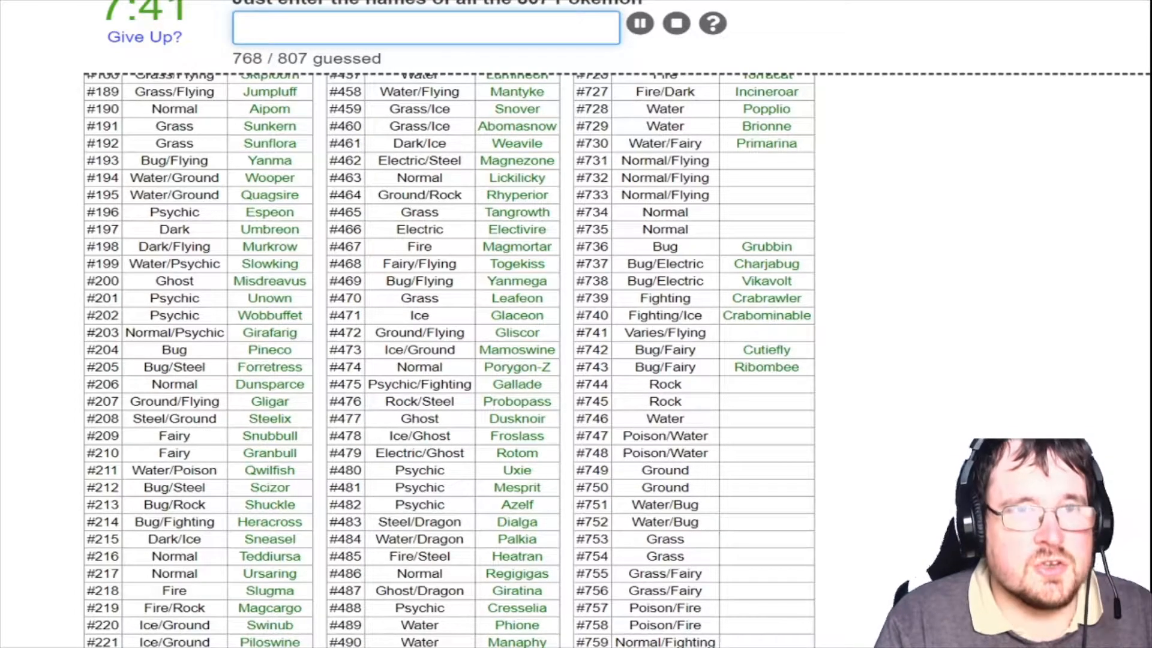
pyautogui.write('salan')
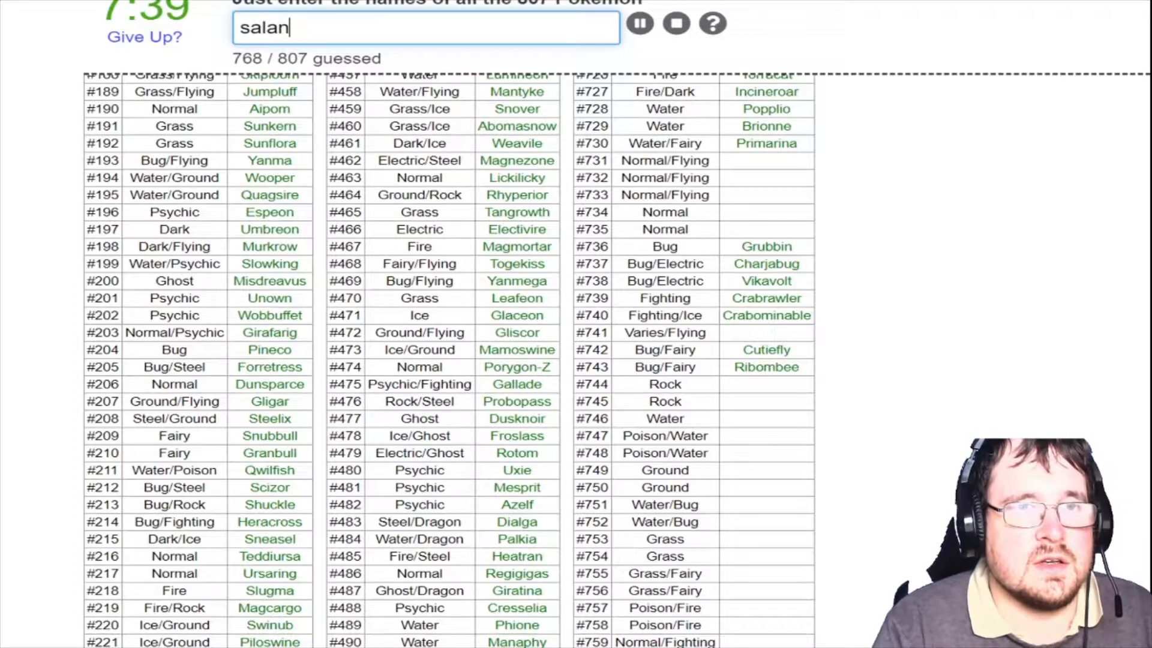
pyautogui.write('r')
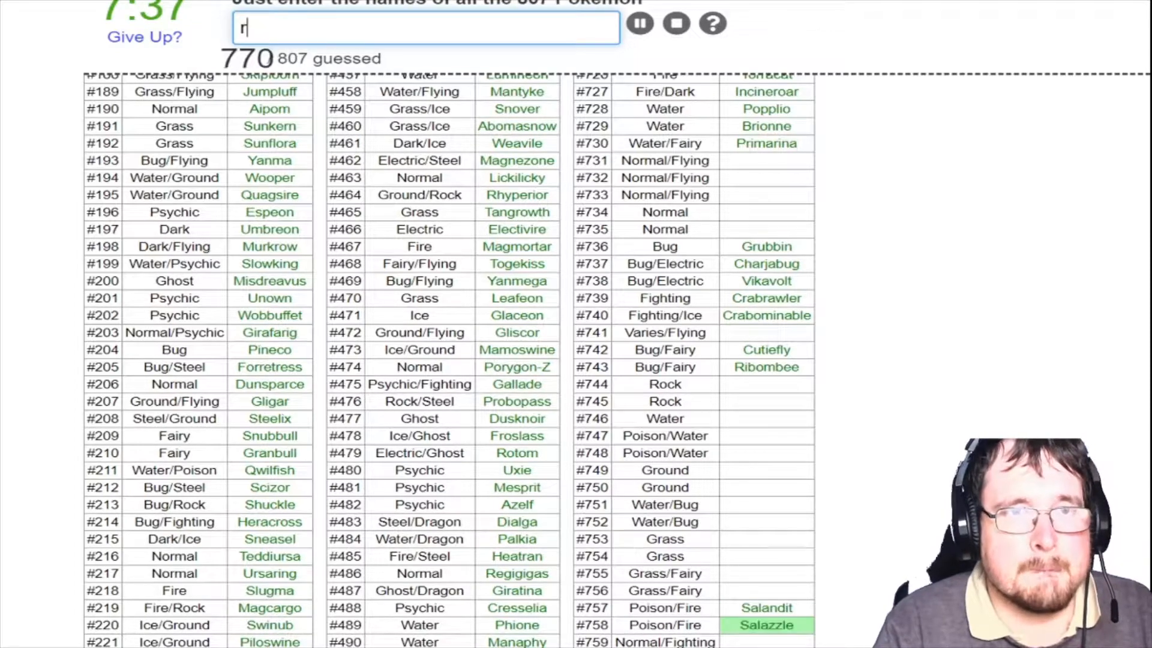
pyautogui.write('araqu')
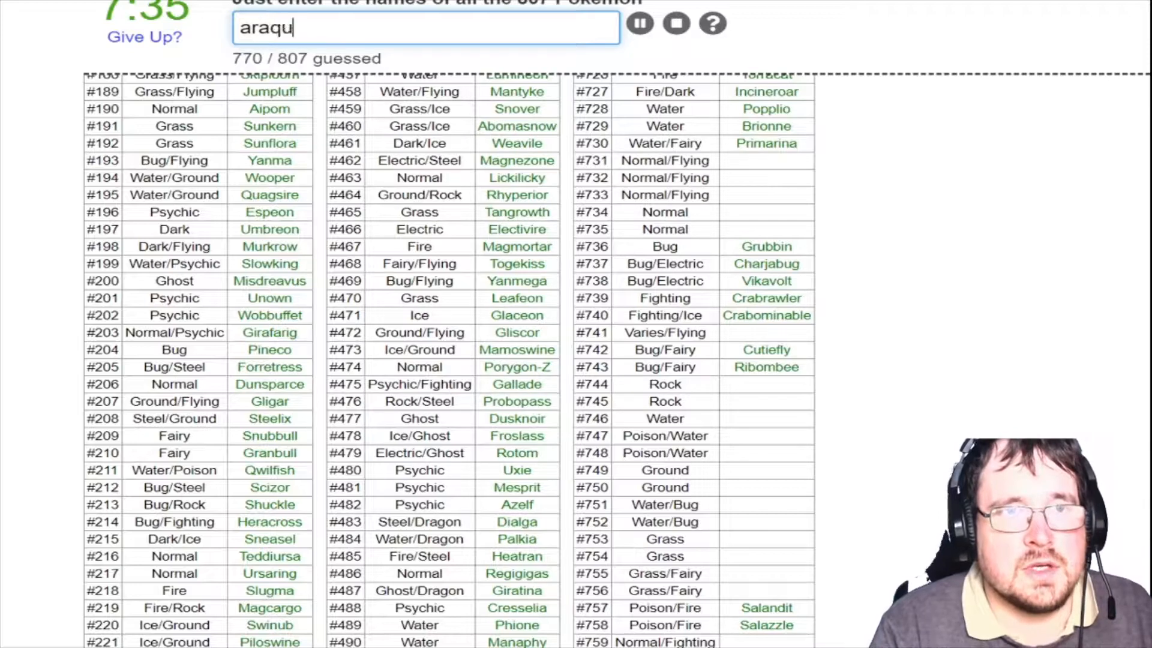
pyautogui.write('ni')
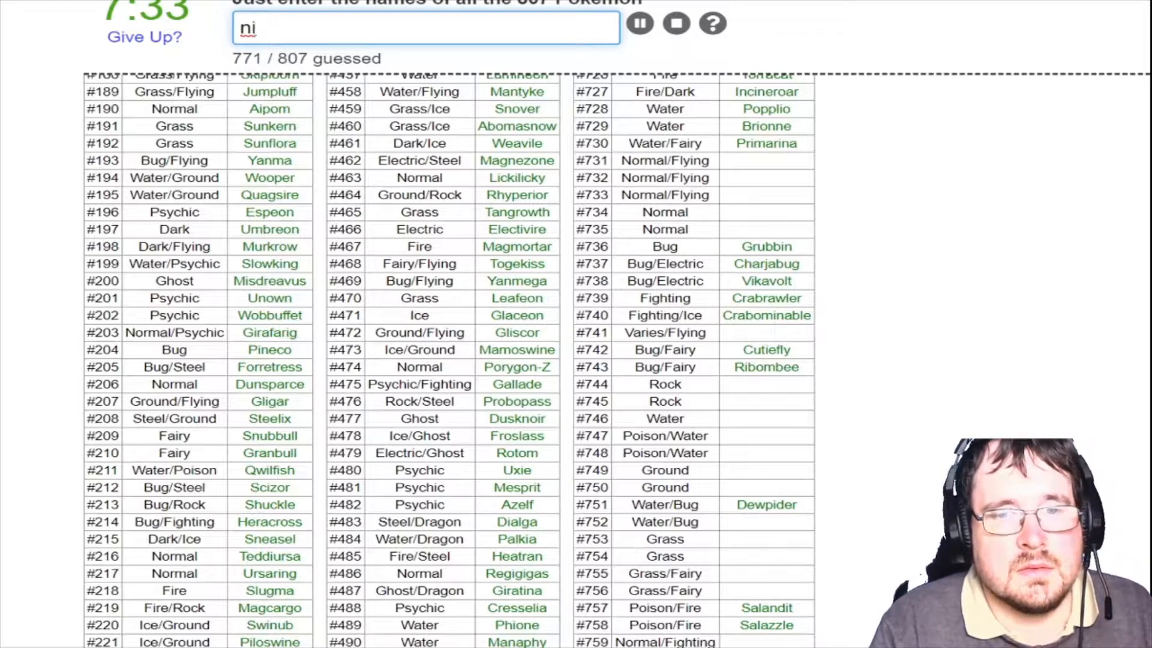
pyautogui.write('ae')
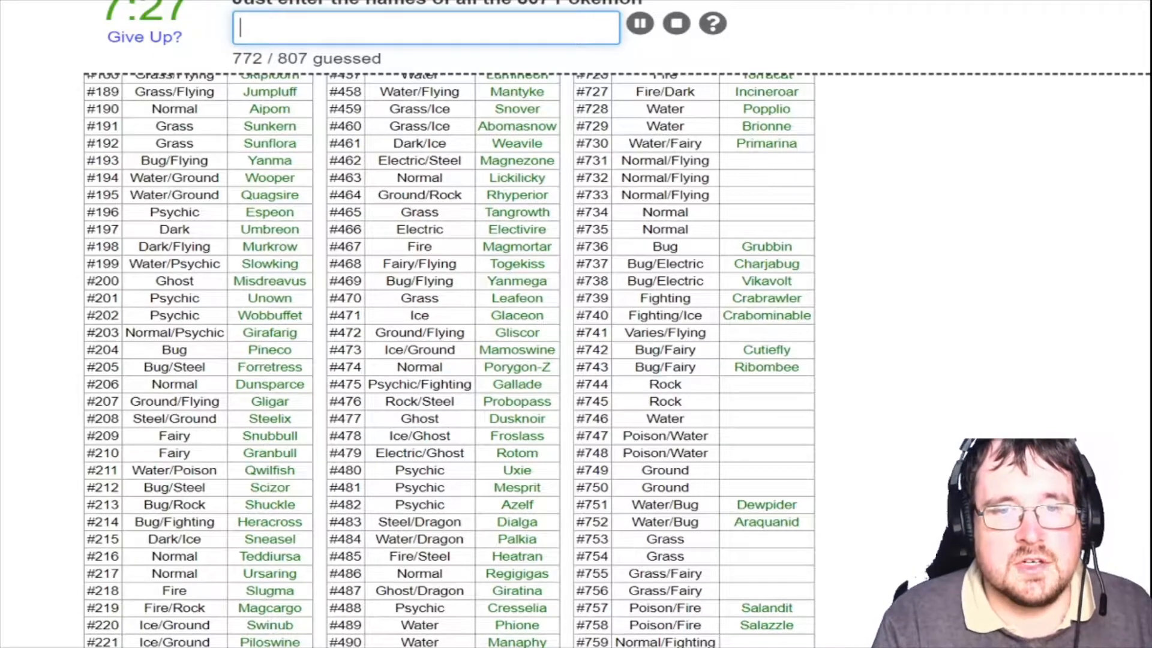
pyautogui.write('sand')
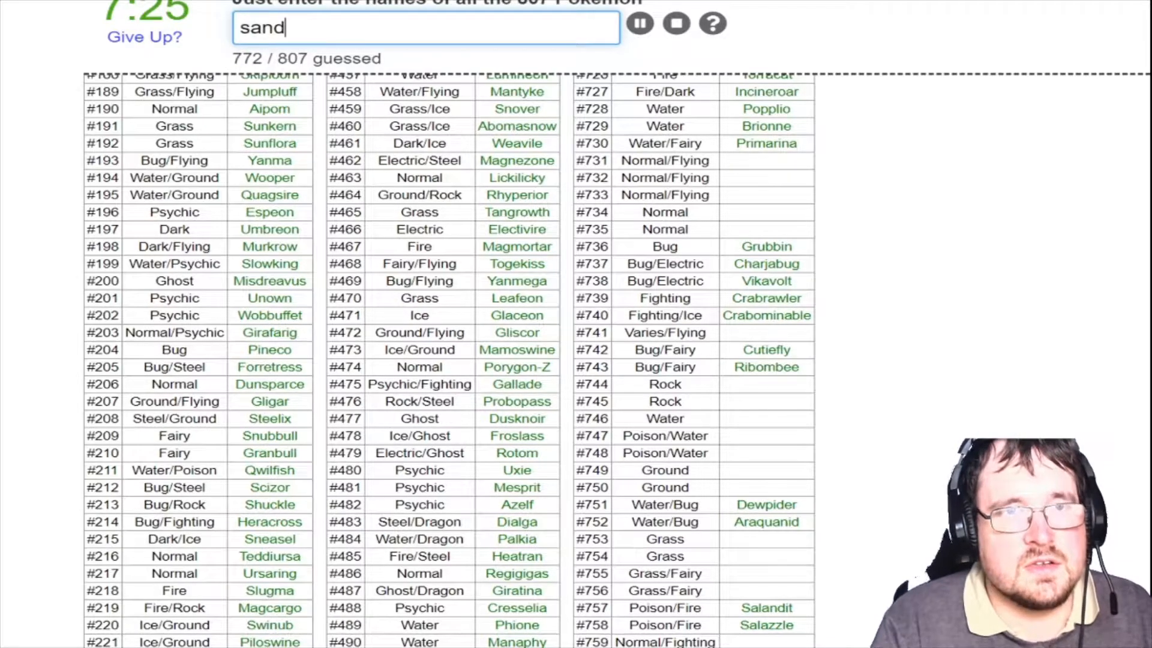
pyautogui.write('yghast')
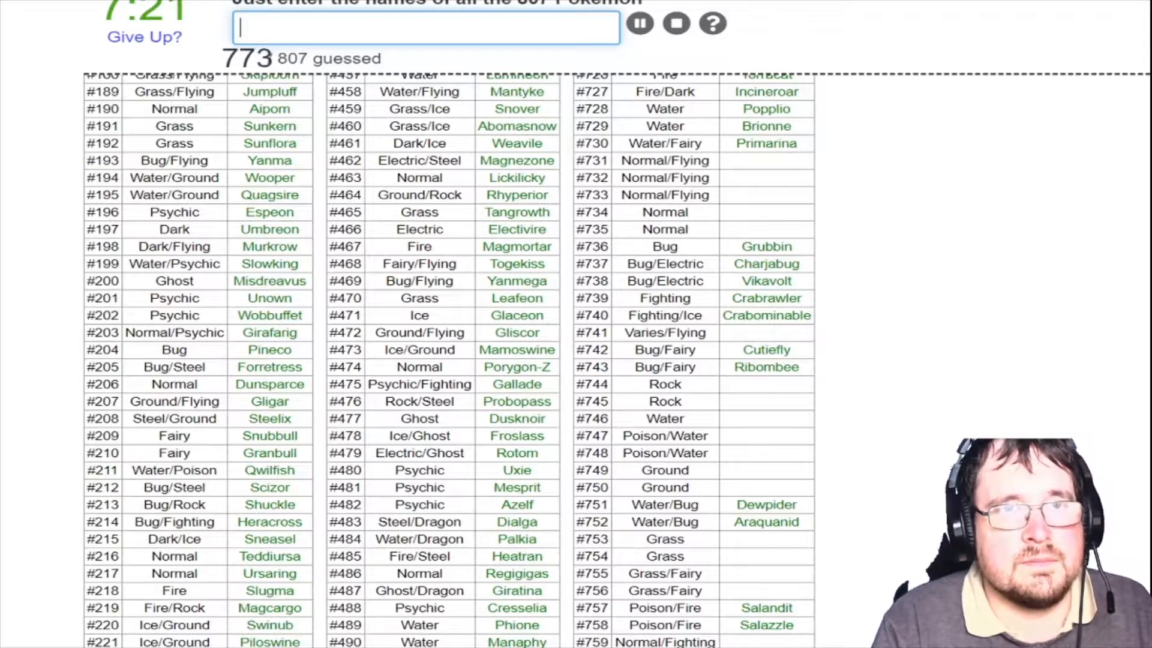
pyautogui.write('palossa')
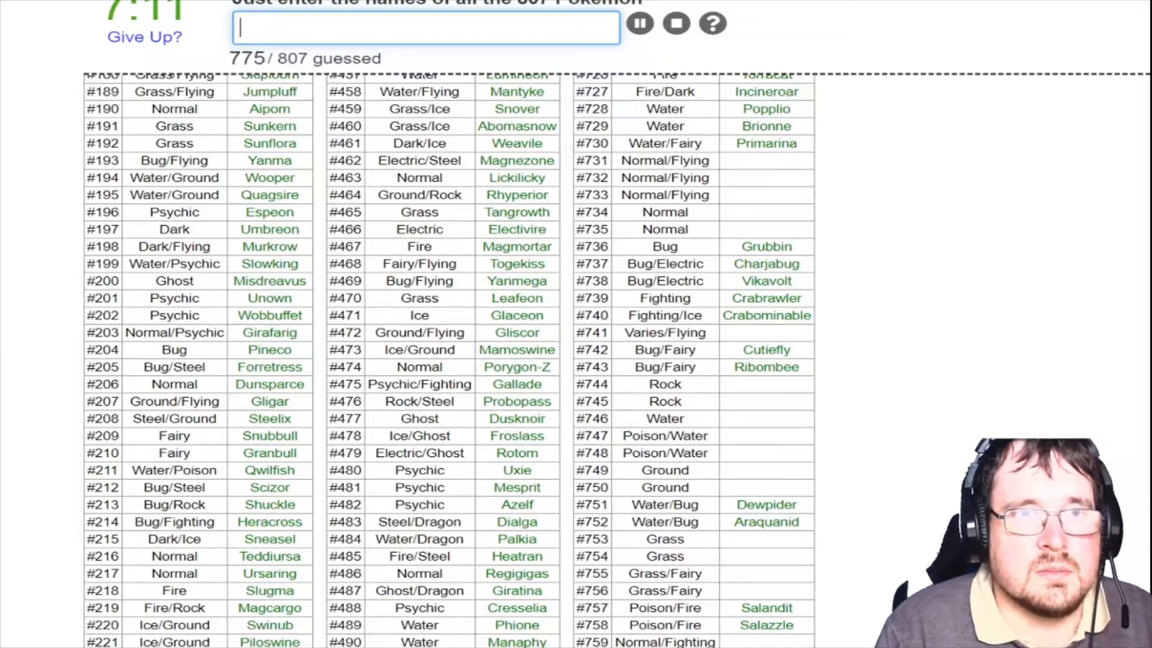
# Name Golisopod, Bounsweet, Turtonator and Stufful, reaching 783 / 807
pyautogui.write('goliso')
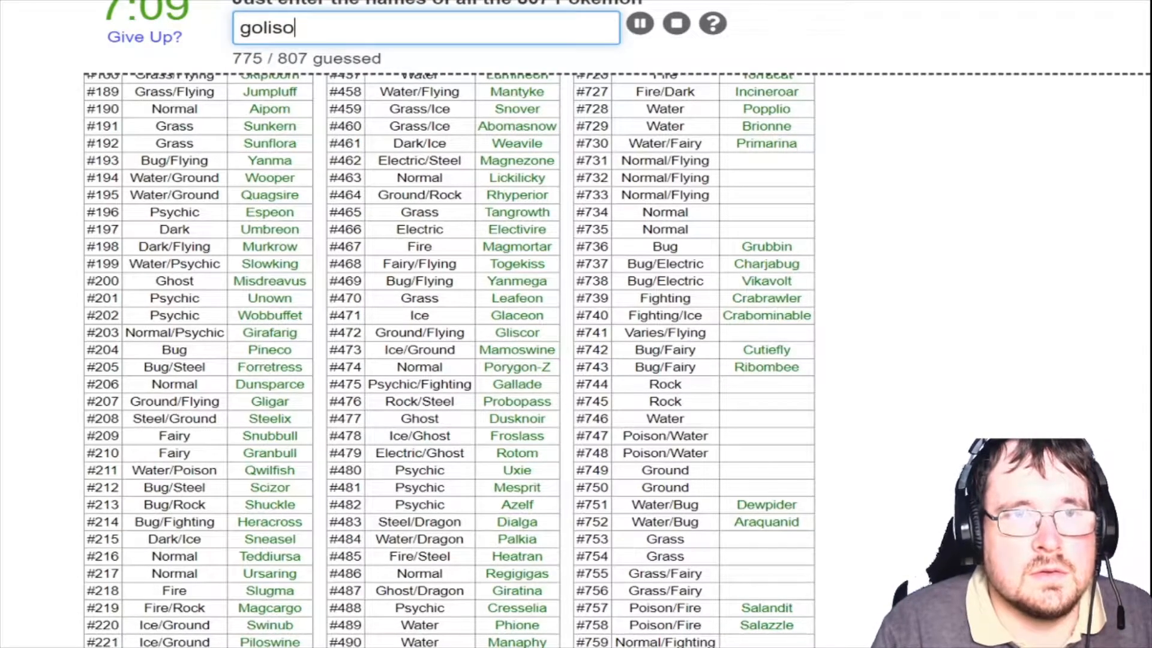
pyautogui.press('Return')
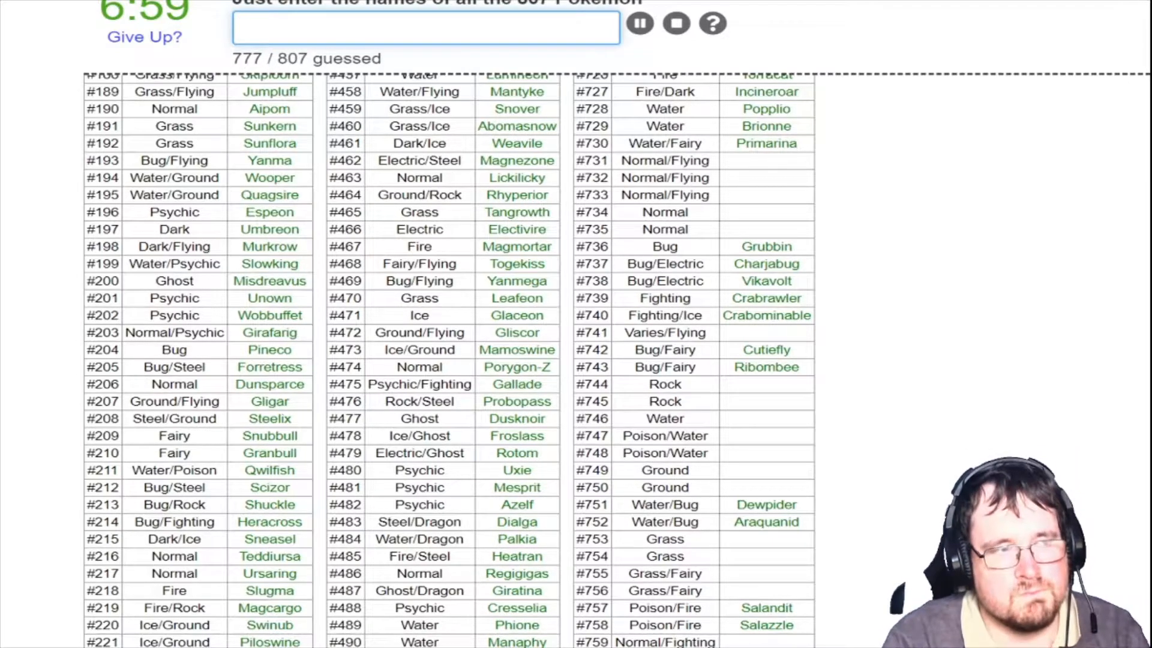
pyautogui.write('bounswee')
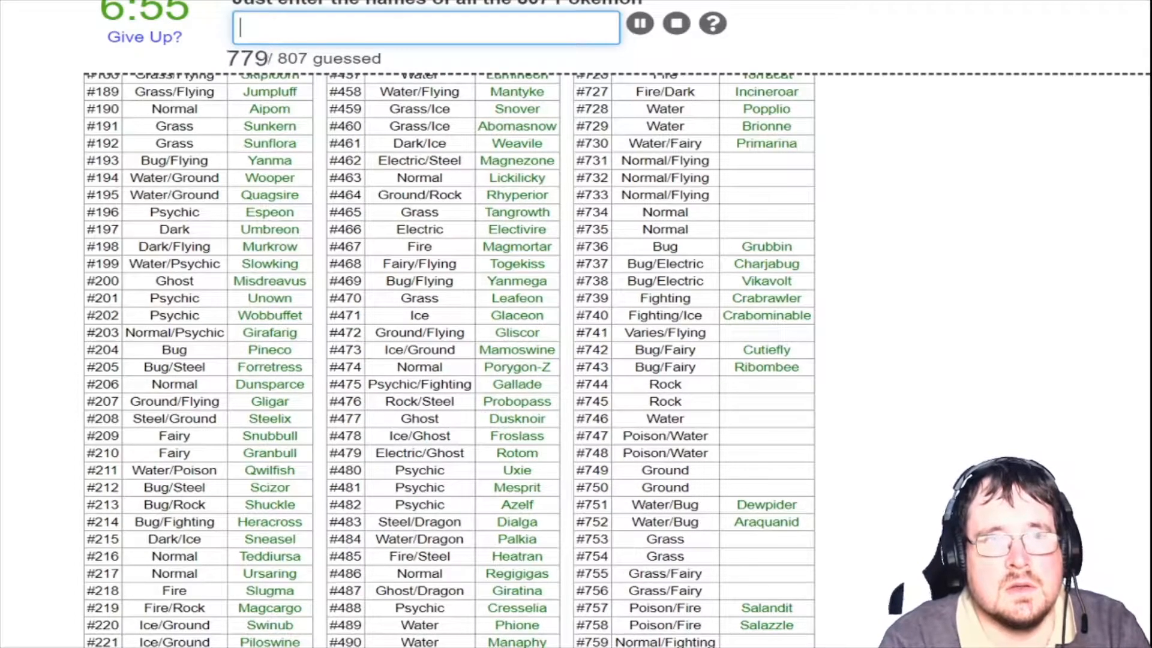
pyautogui.write('tsd')
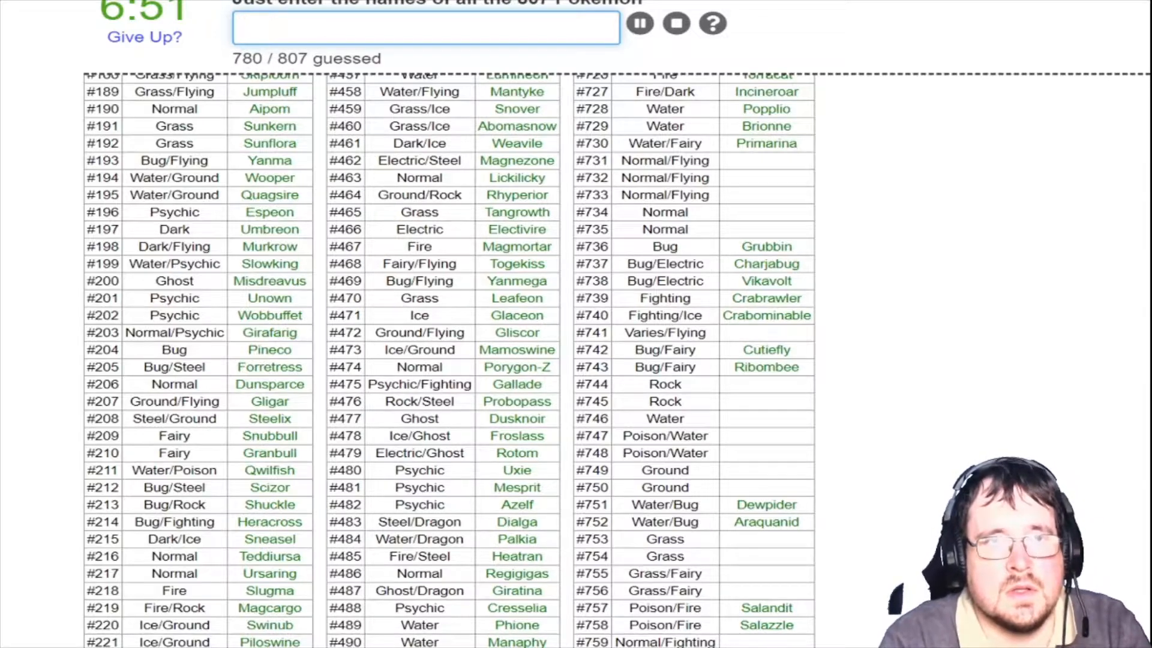
pyautogui.write('turtona')
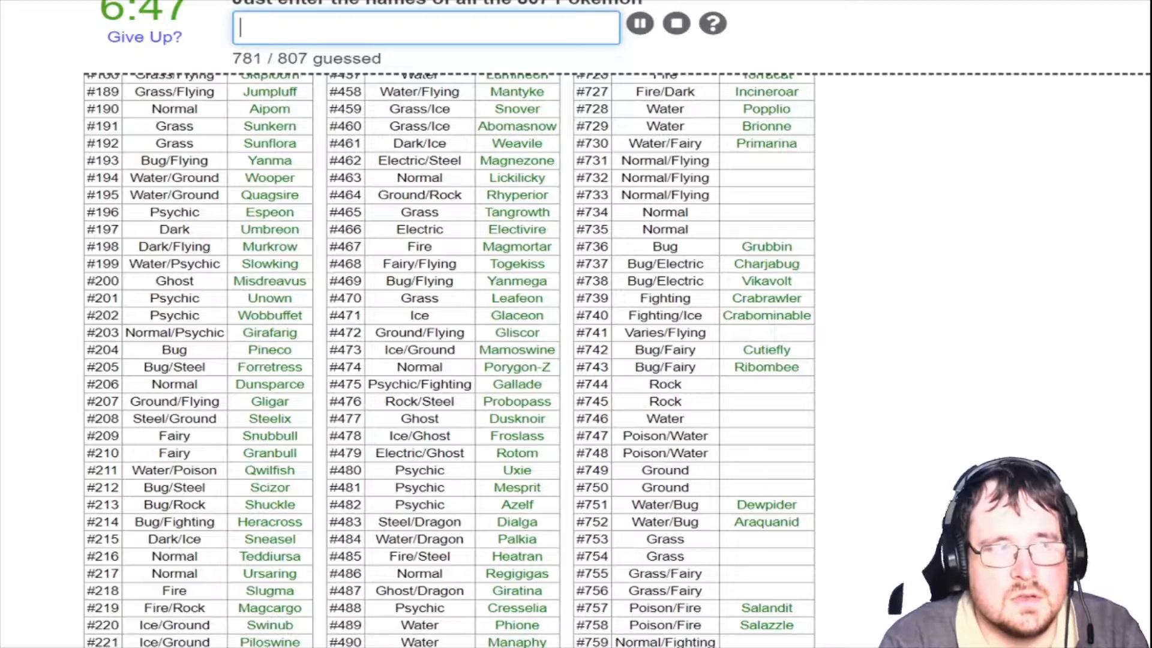
pyautogui.write('sut')
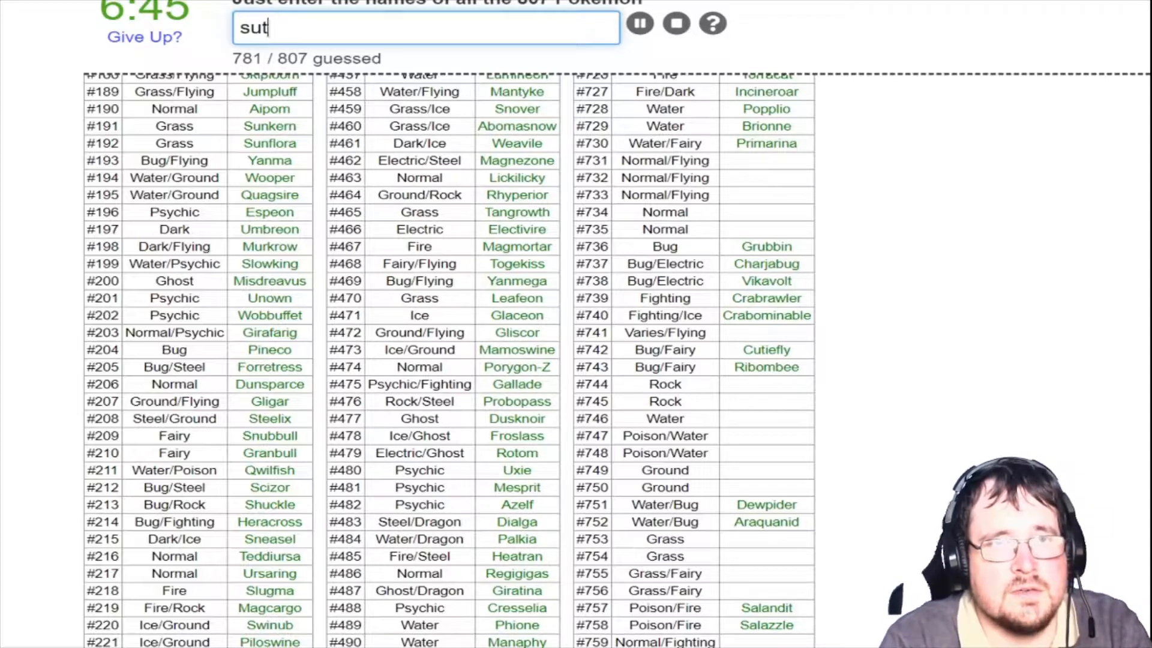
pyautogui.write('tuffu')
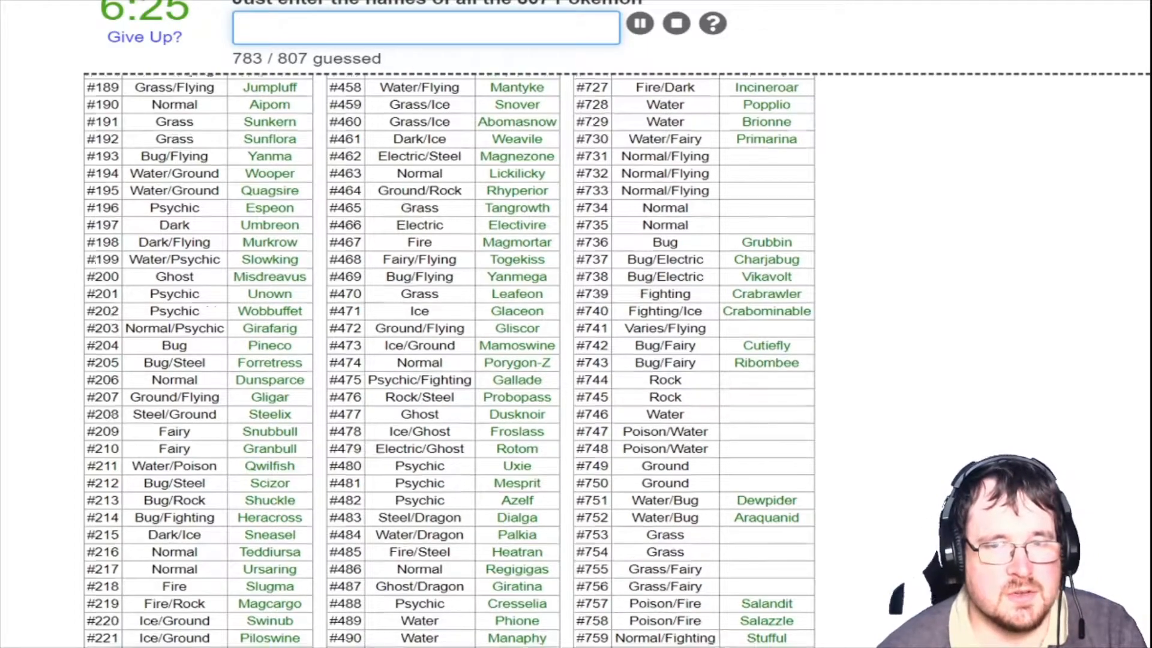
# Name Minior, Togedemaru, Bruxish and Dhelmise in the Gen 7 rows
pyautogui.scroll(-3)
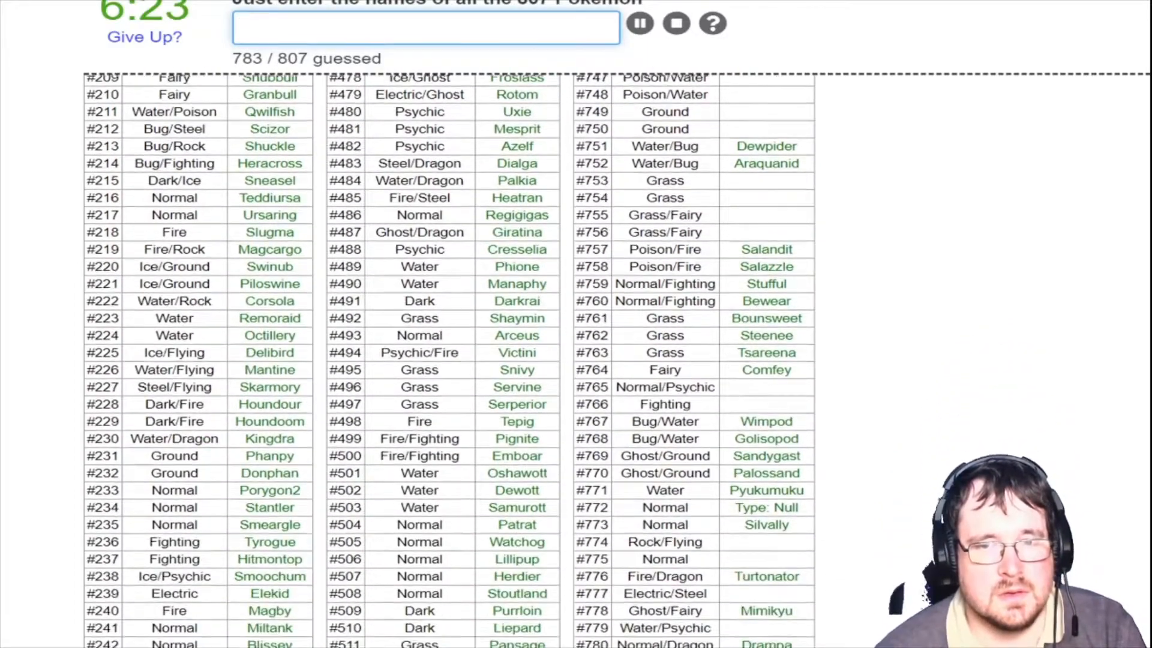
pyautogui.scroll(-3)
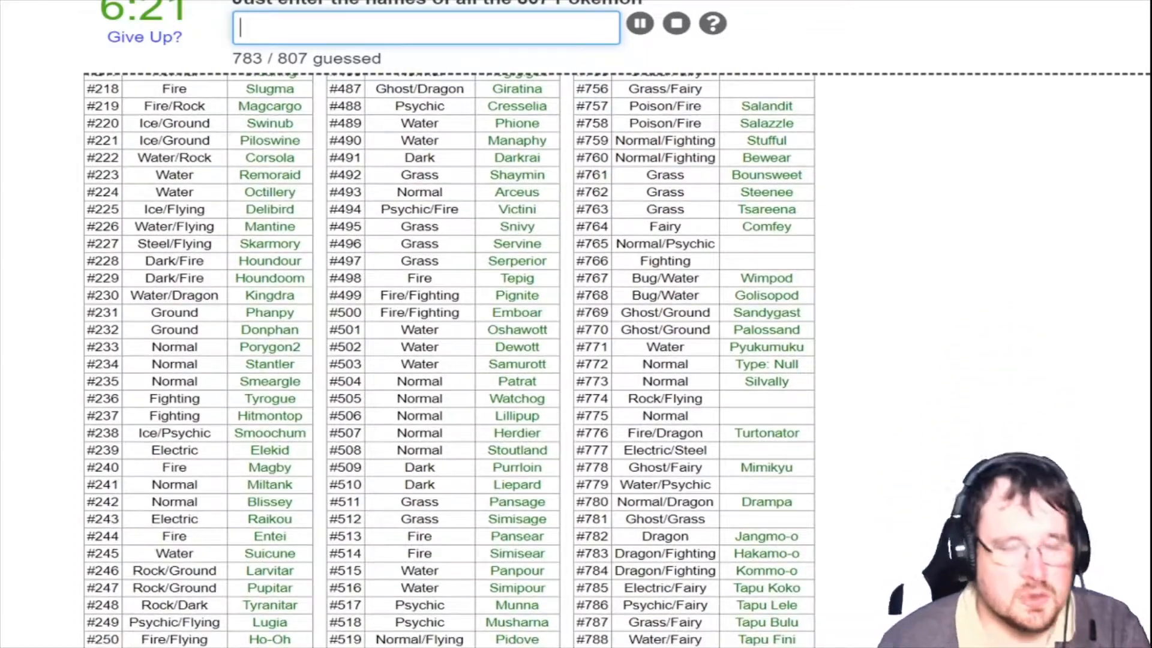
pyautogui.write('Minior')
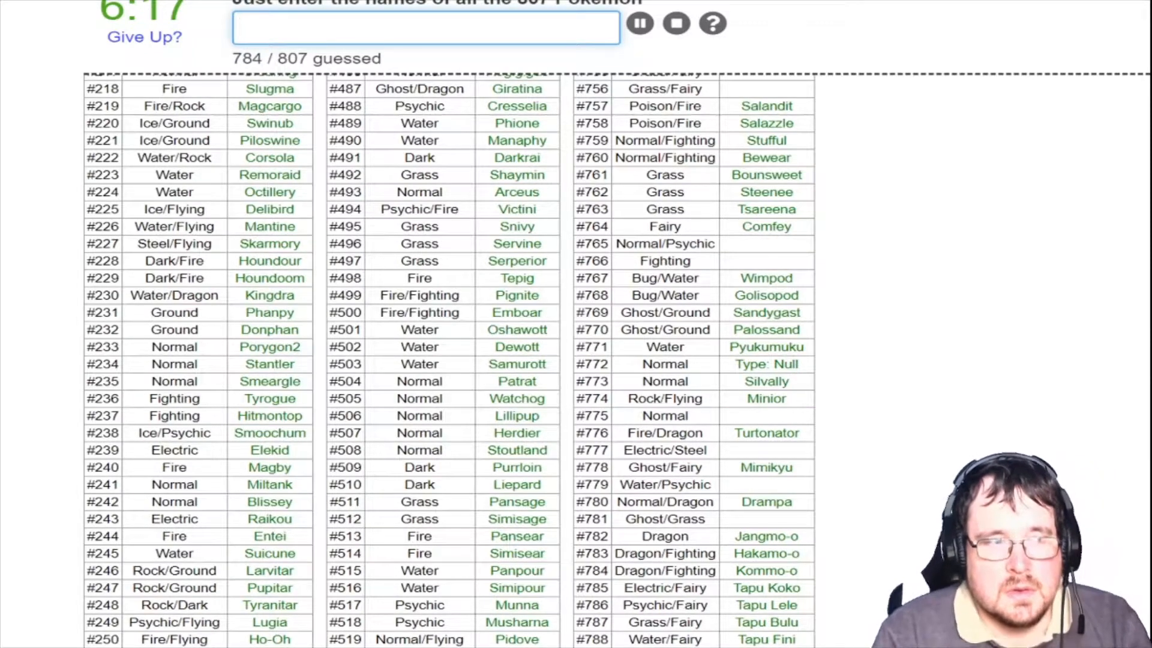
pyautogui.scroll(-3)
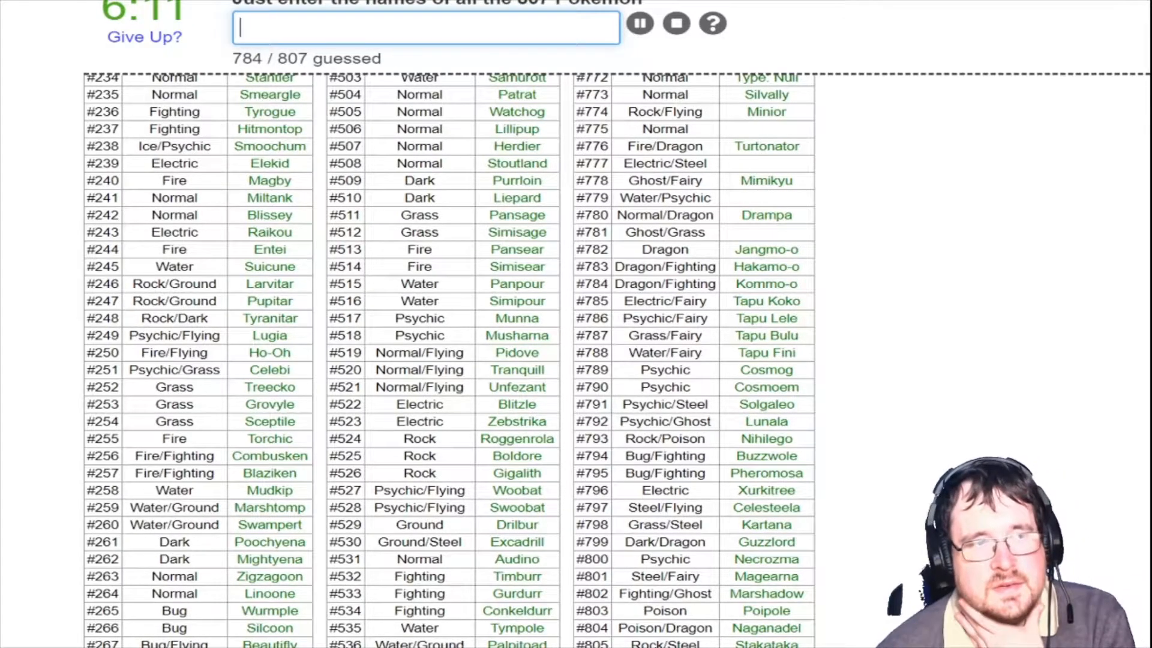
pyautogui.write('tog')
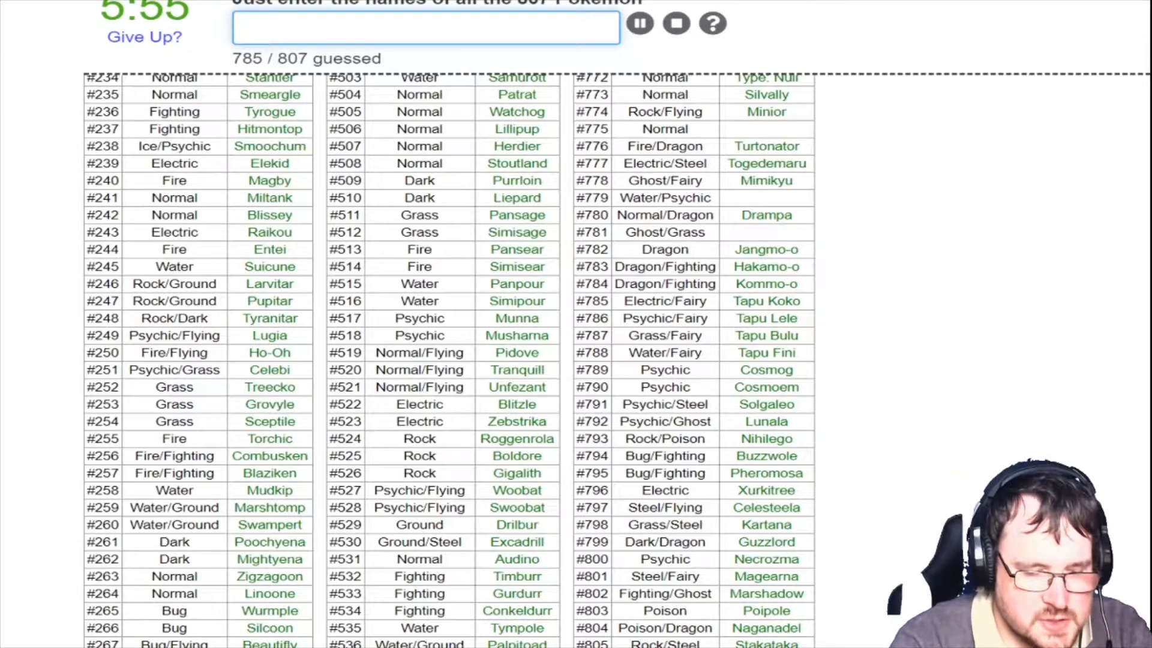
pyautogui.write('Bruxish')
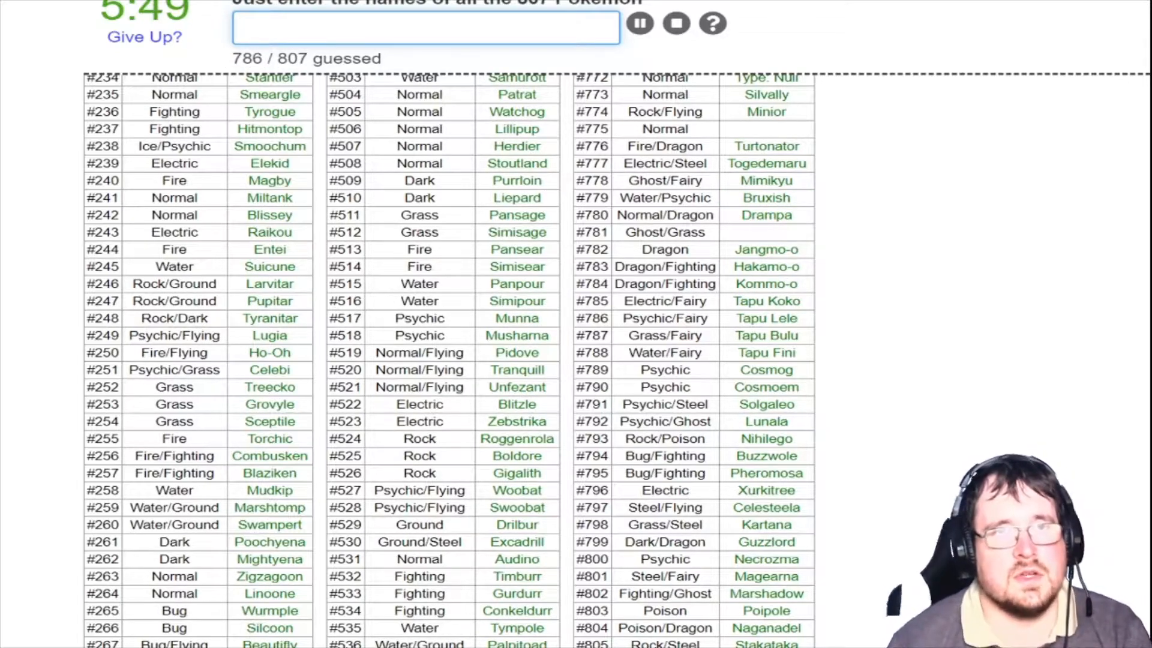
pyautogui.write('Dhelmise')
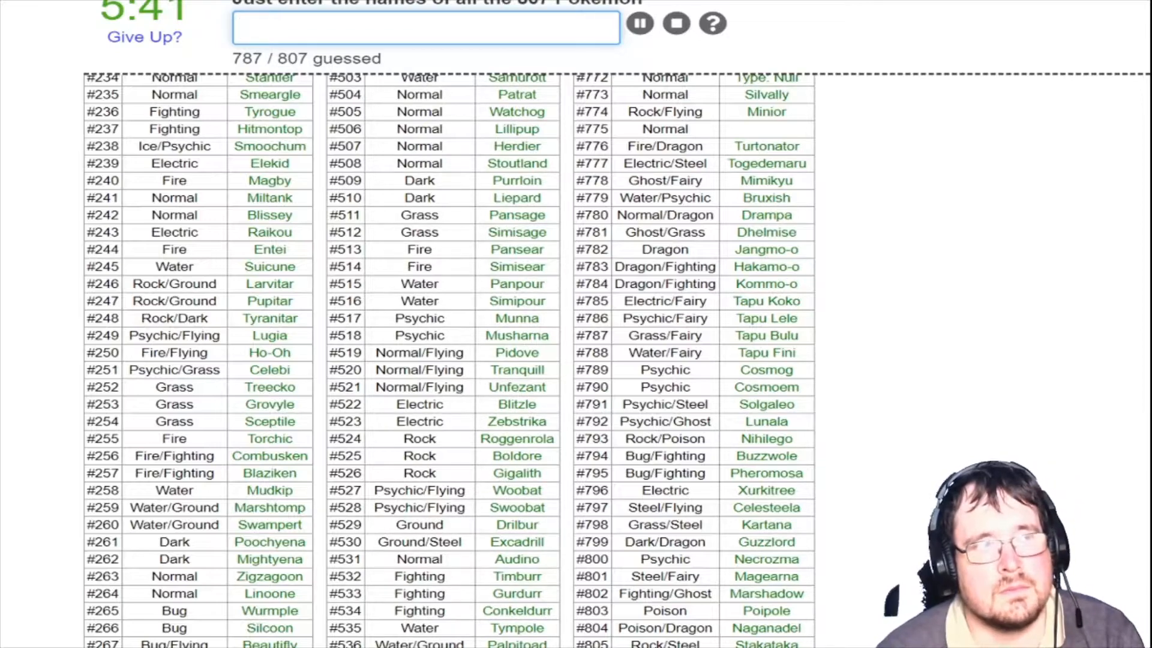
# Name Komala, Passimian and Oranguru, reaching 790 / 807
pyautogui.scroll(3)
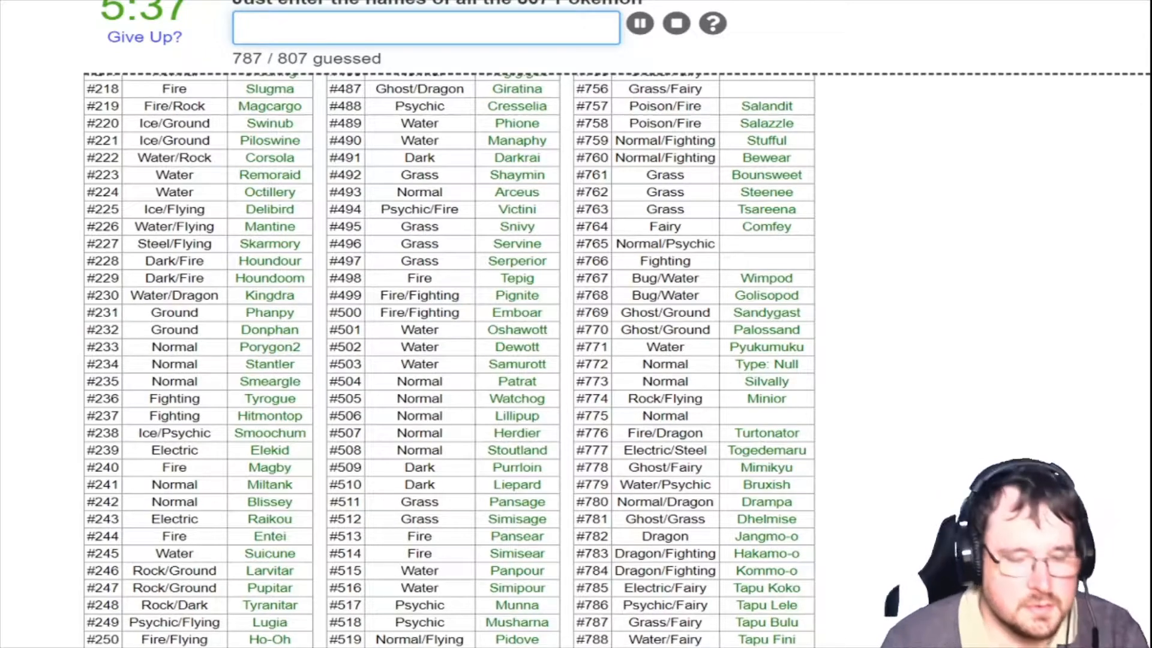
pyautogui.write('Komala')
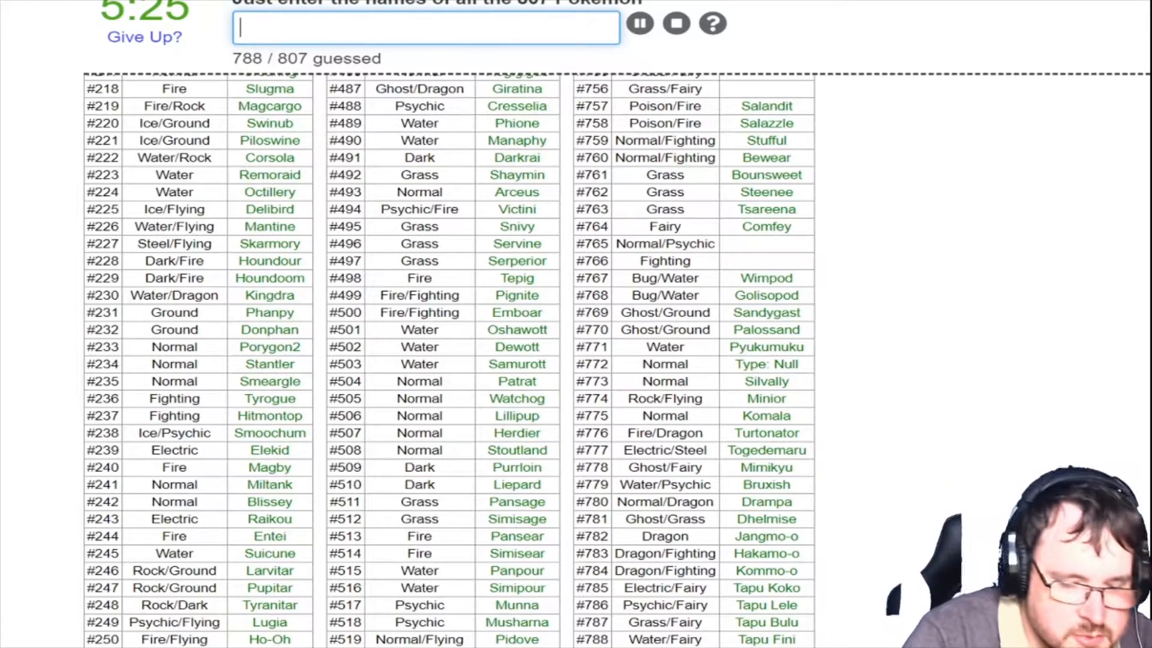
pyautogui.write('Passimian')
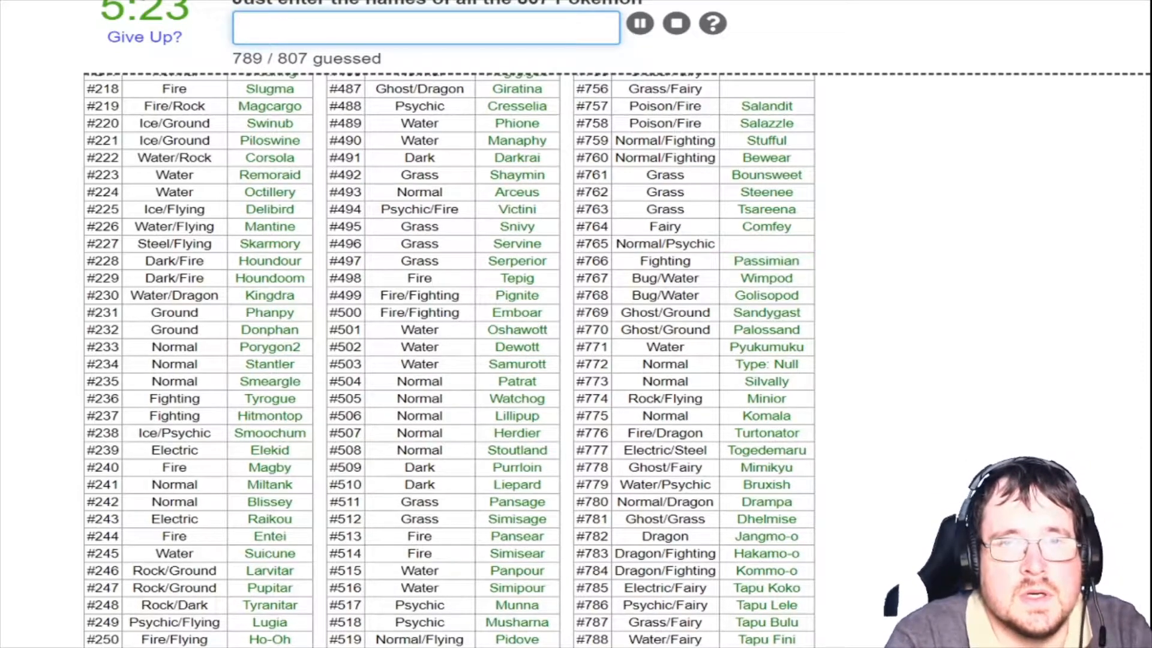
pyautogui.write('r')
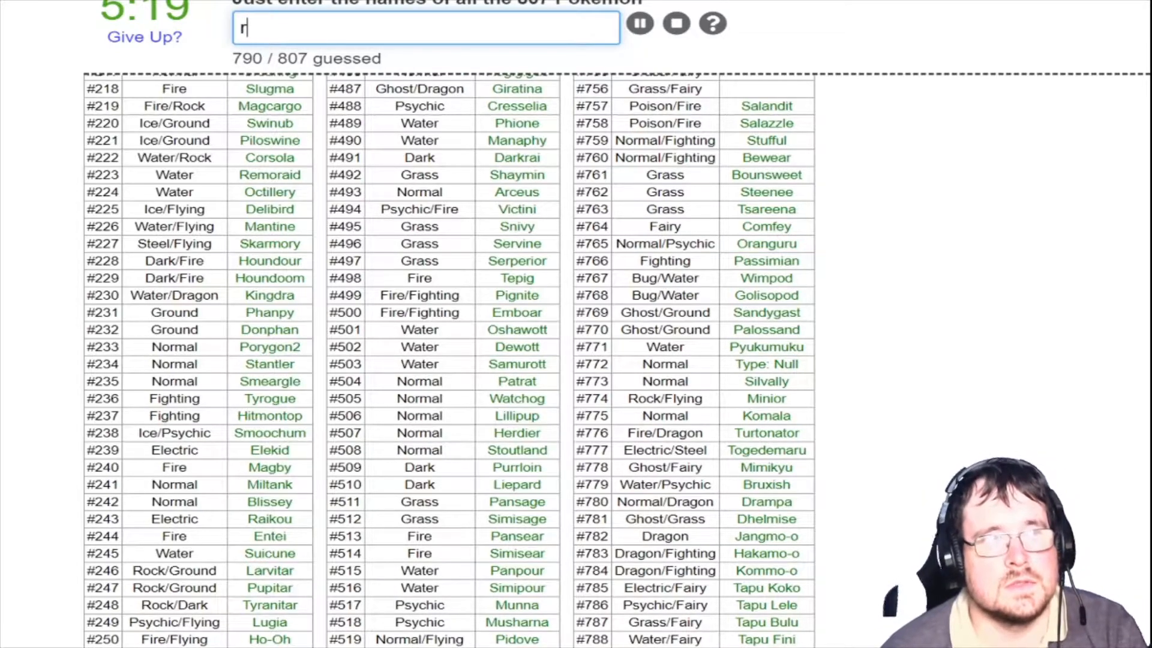
# Enter Morelull, Shiinotic, Fomantis and Lurantis into the answer box
pyautogui.scroll(3)
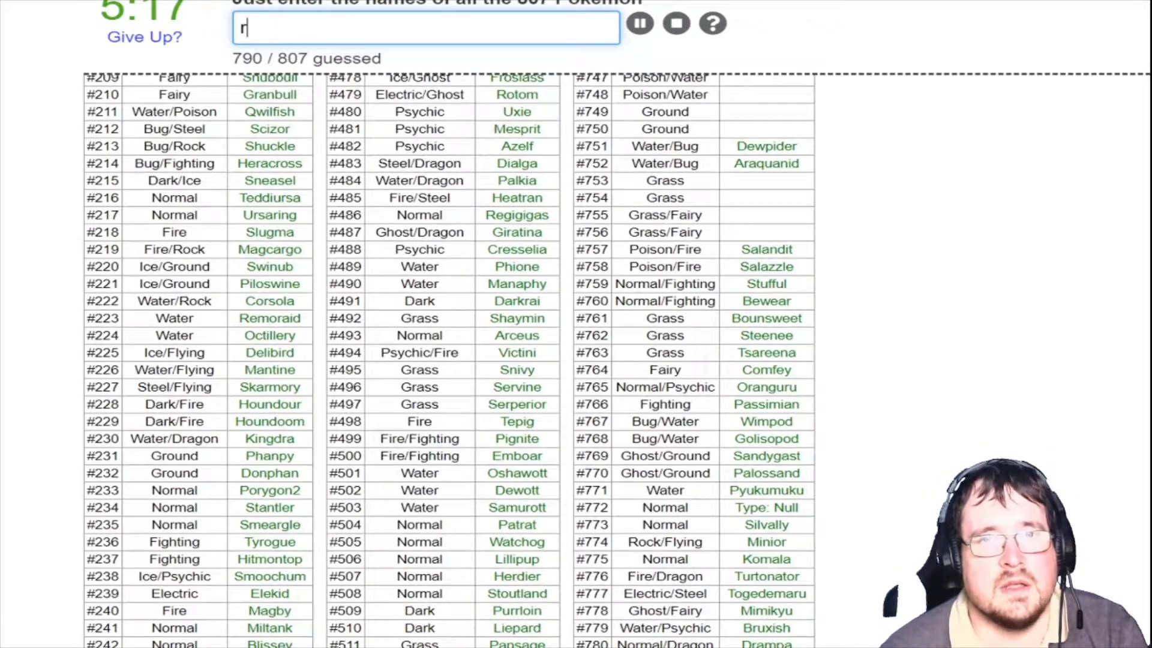
pyautogui.write('mor')
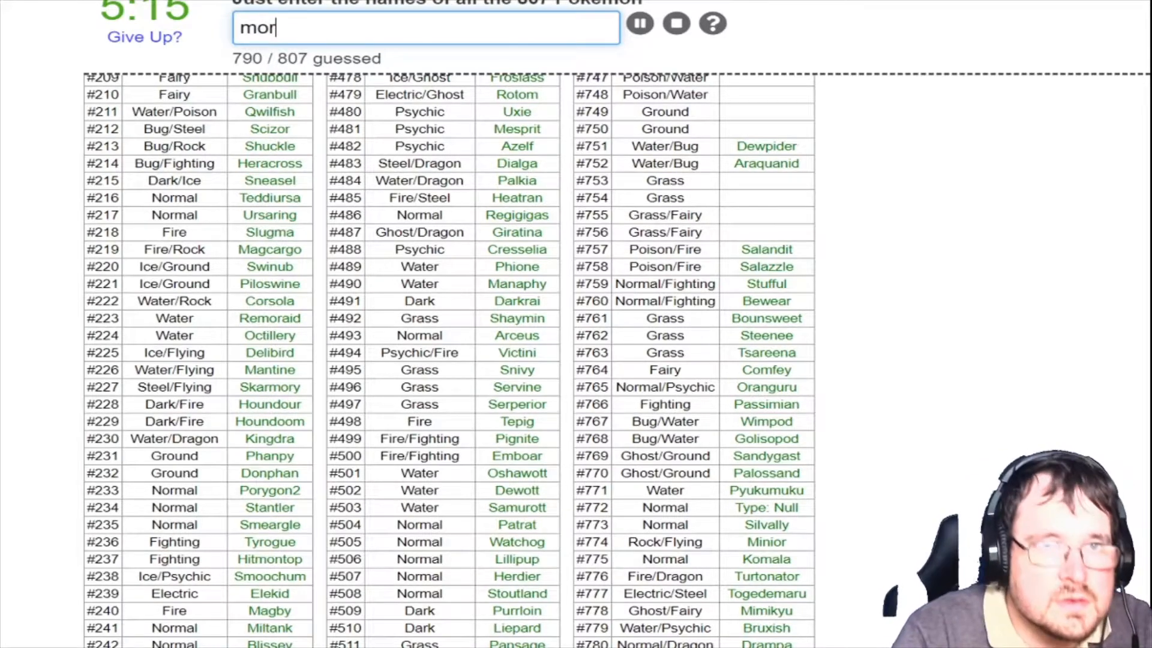
pyautogui.write('elui')
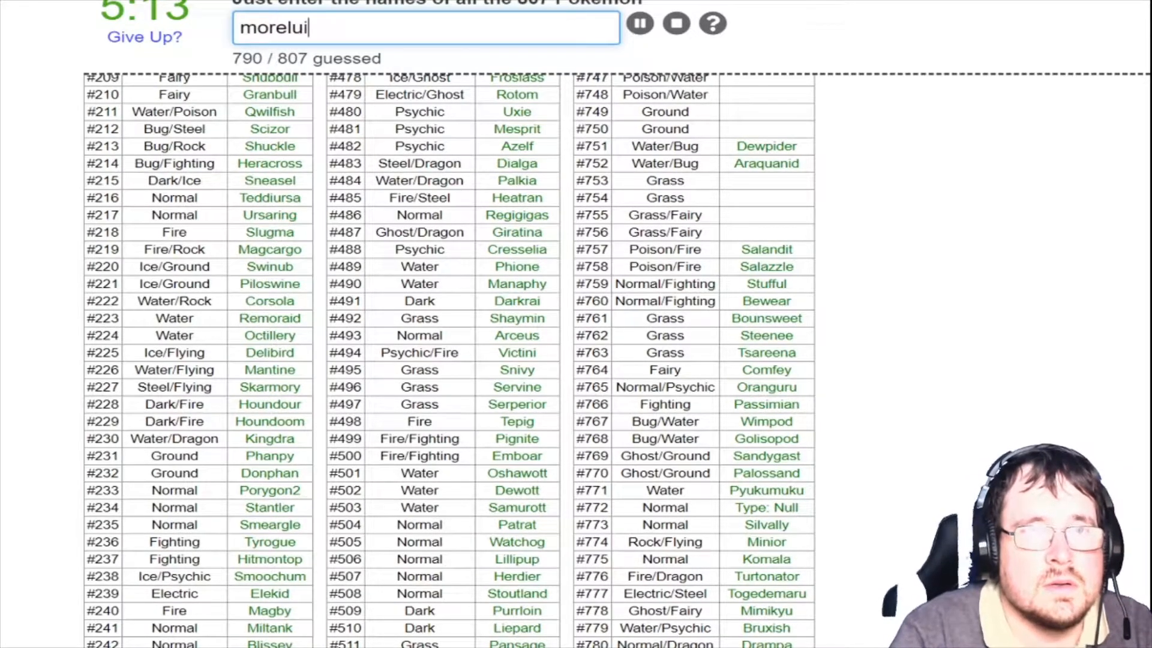
pyautogui.write('sh')
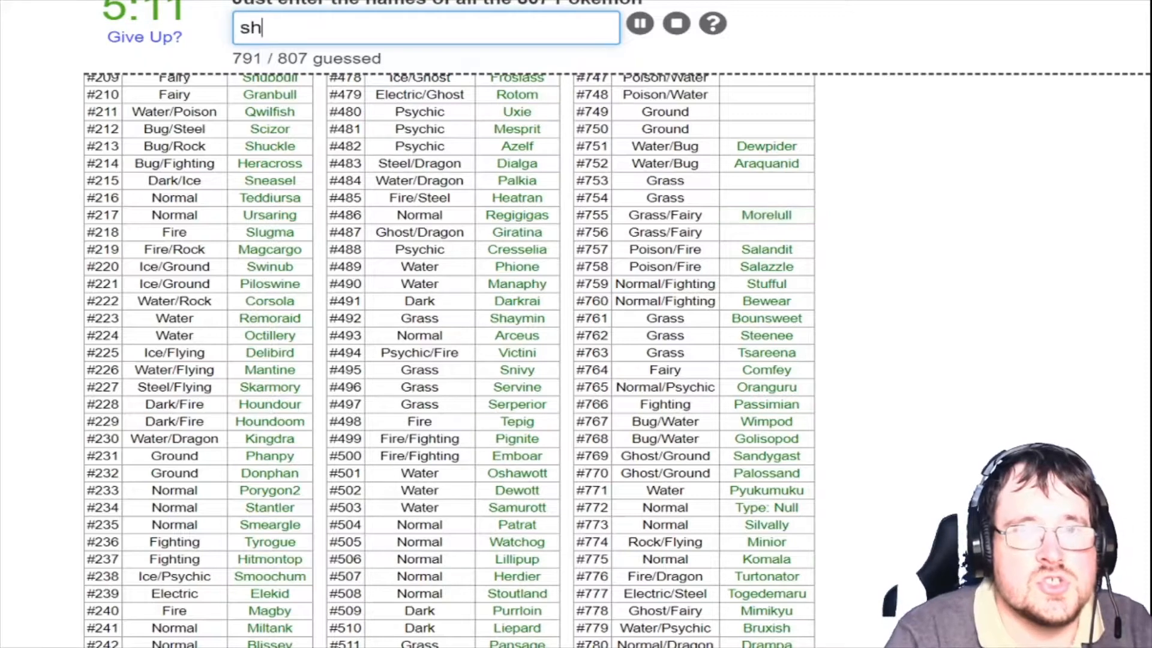
pyautogui.write('i')
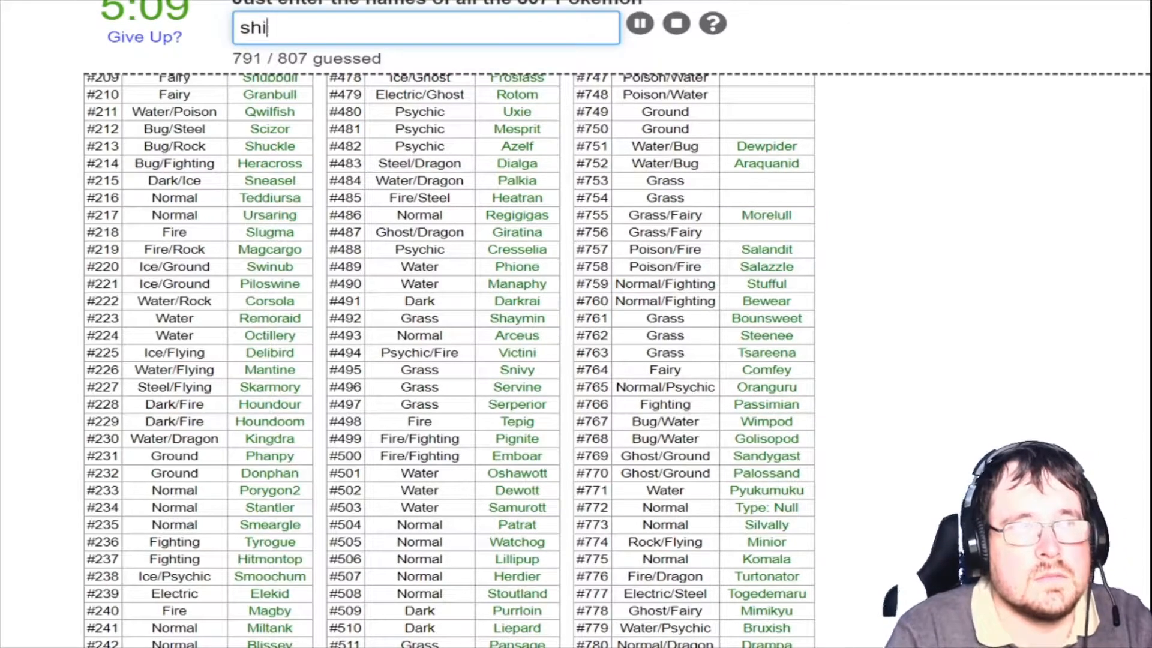
pyautogui.write('shiinotic')
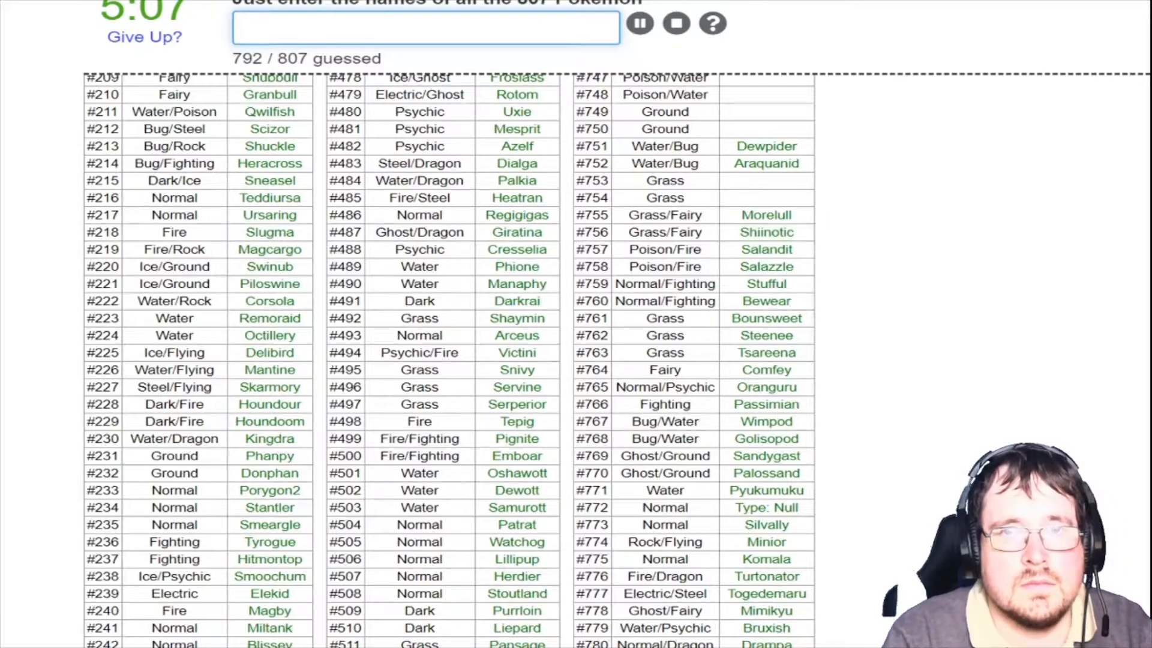
pyautogui.write('foma')
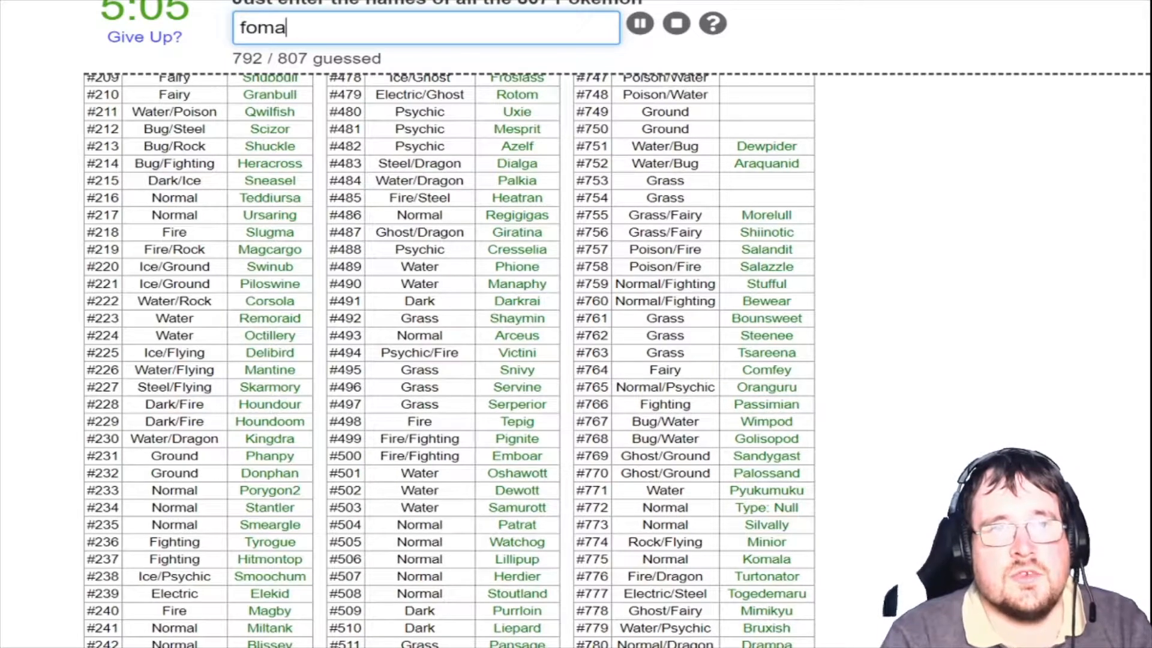
pyautogui.write('luranti')
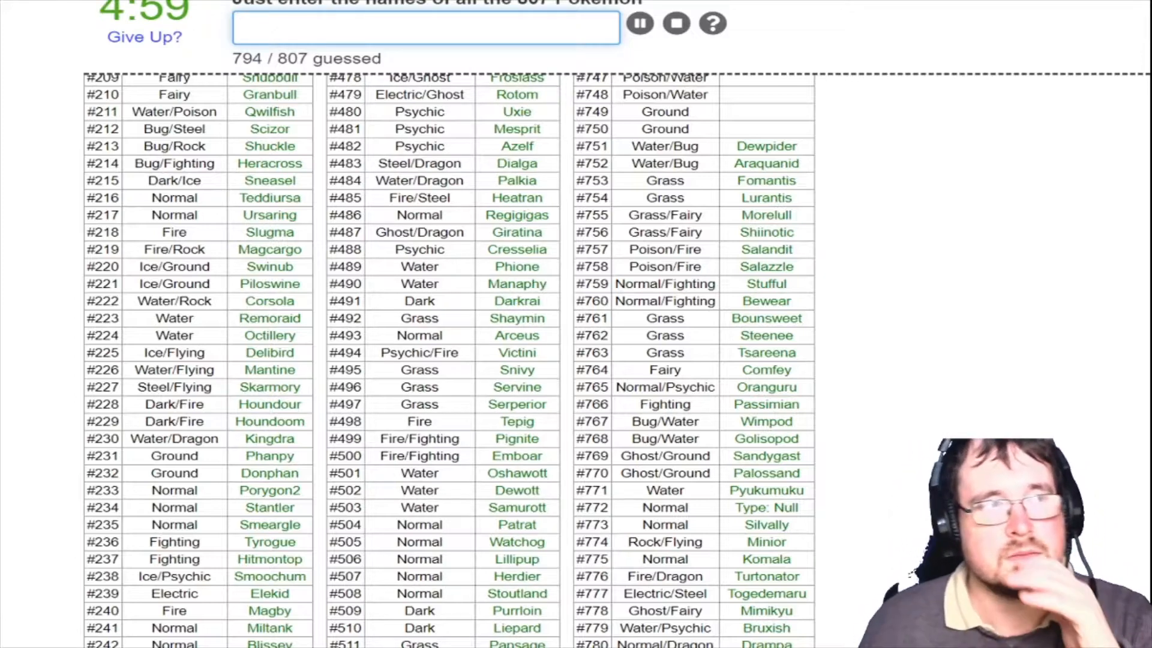
# Enter Mudbray, Mudsdale, Mareanie, Toxapex, Wishiwashi, Rockruff and Lycanroc, reaching 801/807
pyautogui.write('mudbr')
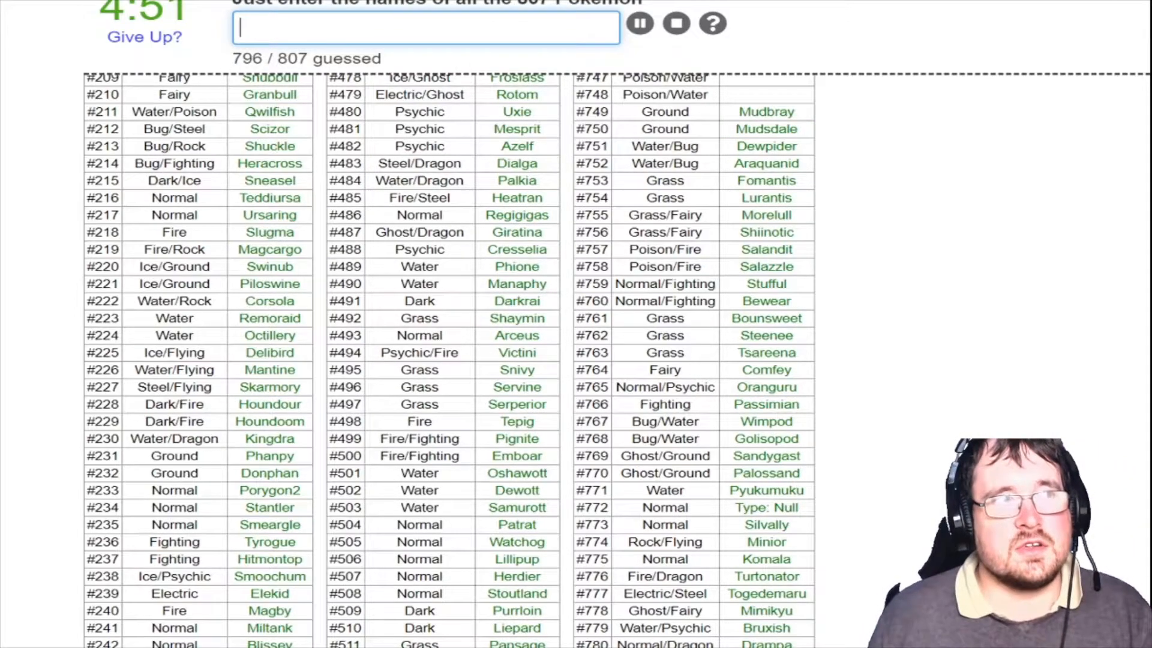
pyautogui.write('t')
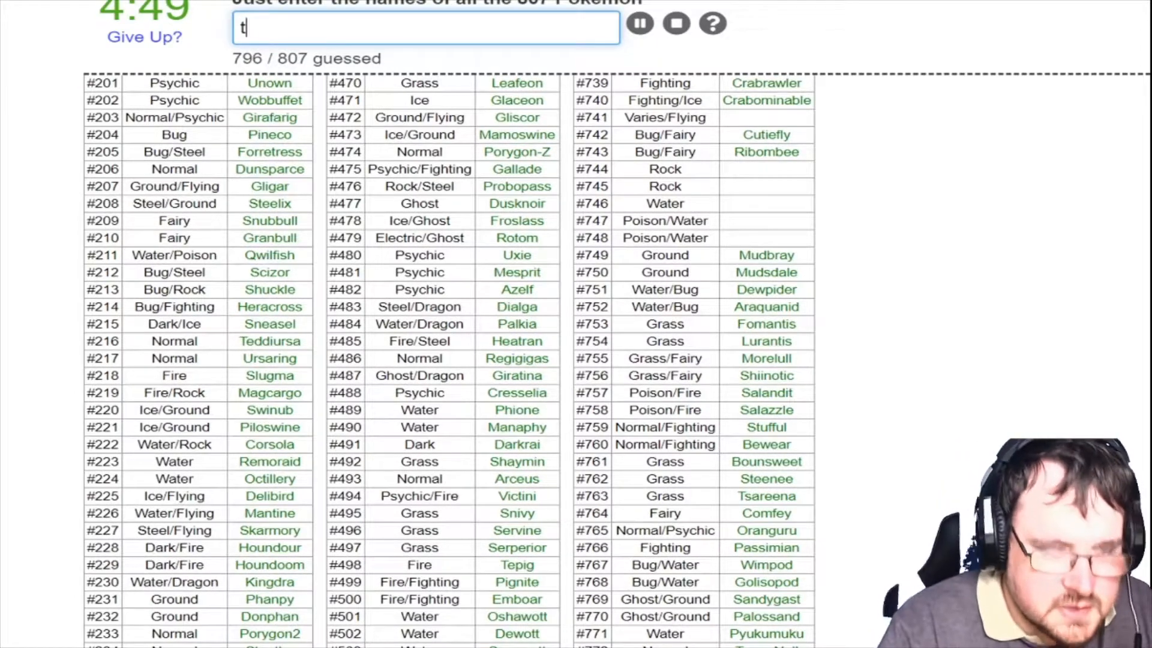
pyautogui.write('mare')
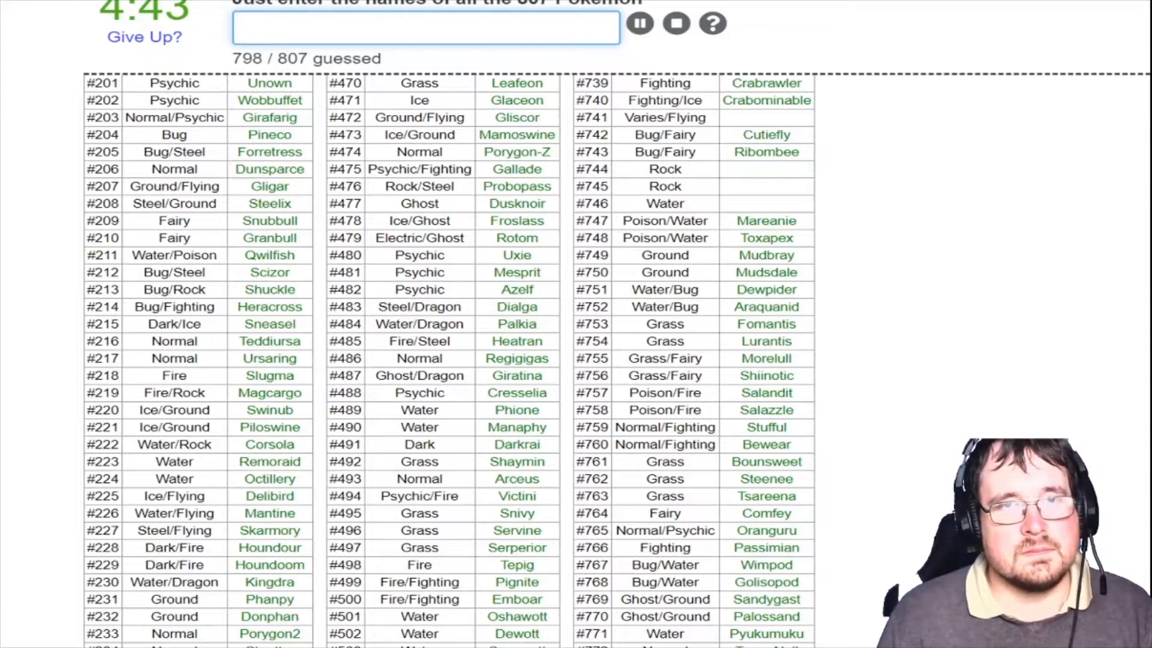
pyautogui.write('wishi')
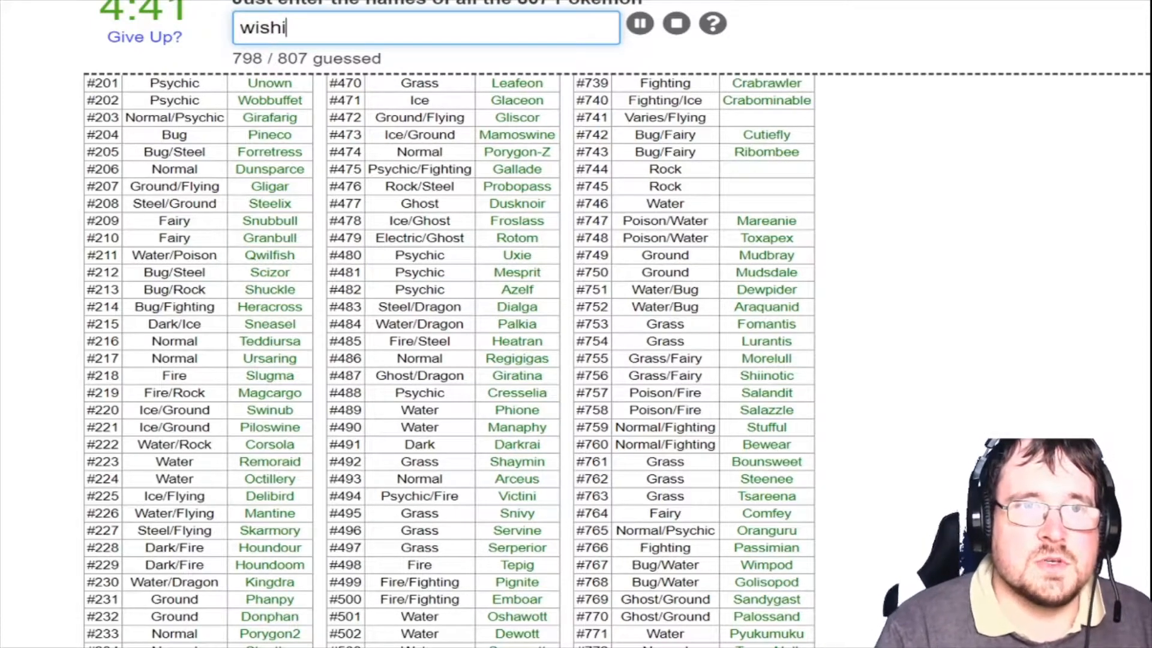
pyautogui.write('wishiwashi')
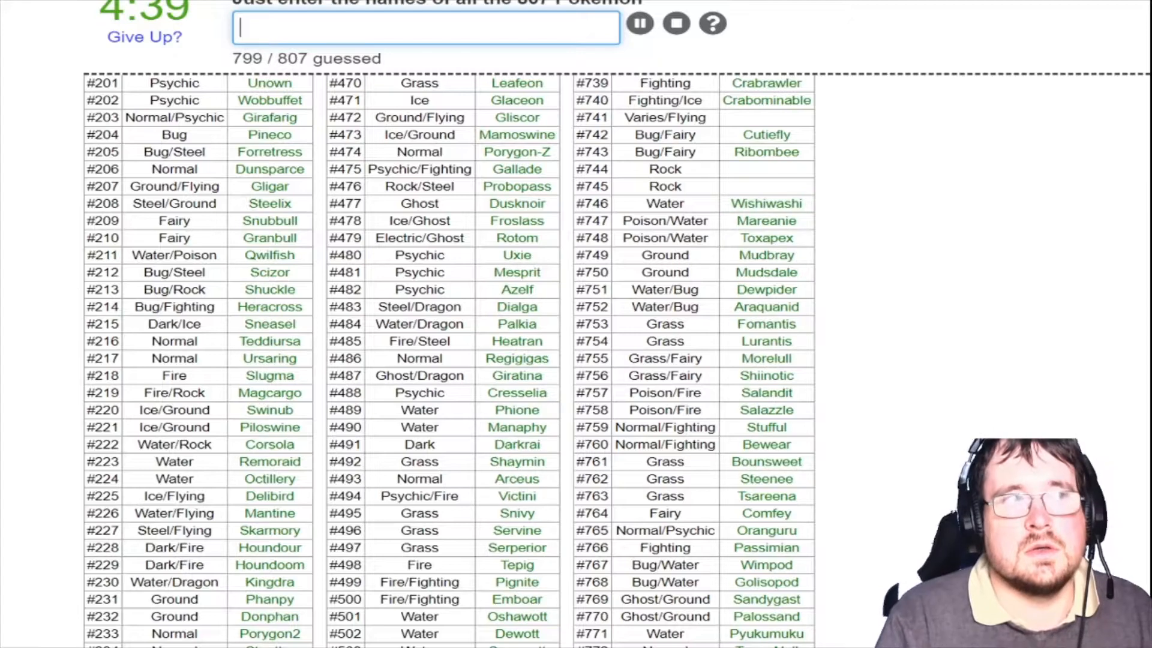
pyautogui.write('rock')
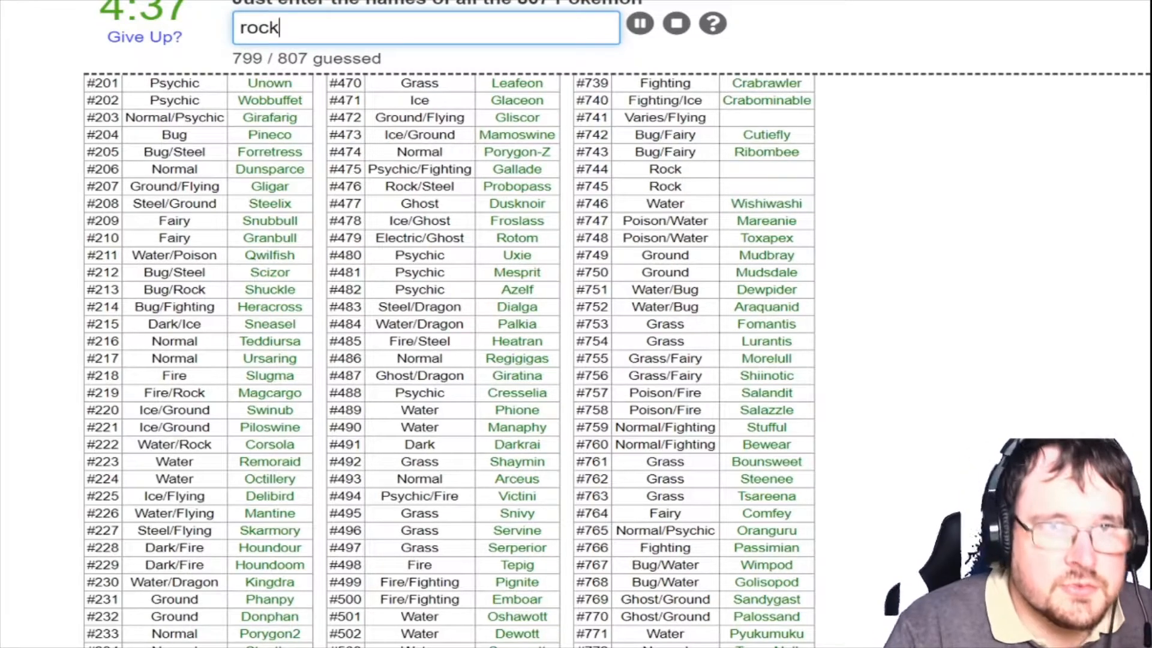
pyautogui.write('lycan')
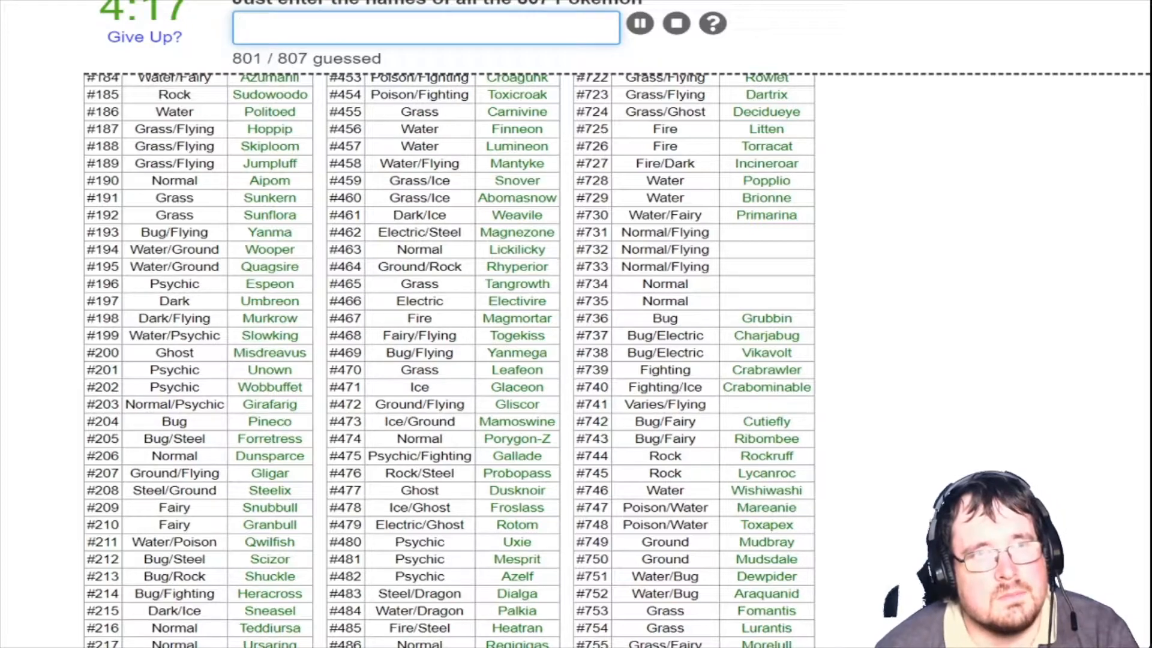
# Enter Oricorio, Yungoos, Gumshoos, Pikipek and Toucannon, reaching 806/807 guessed
pyautogui.write('or')
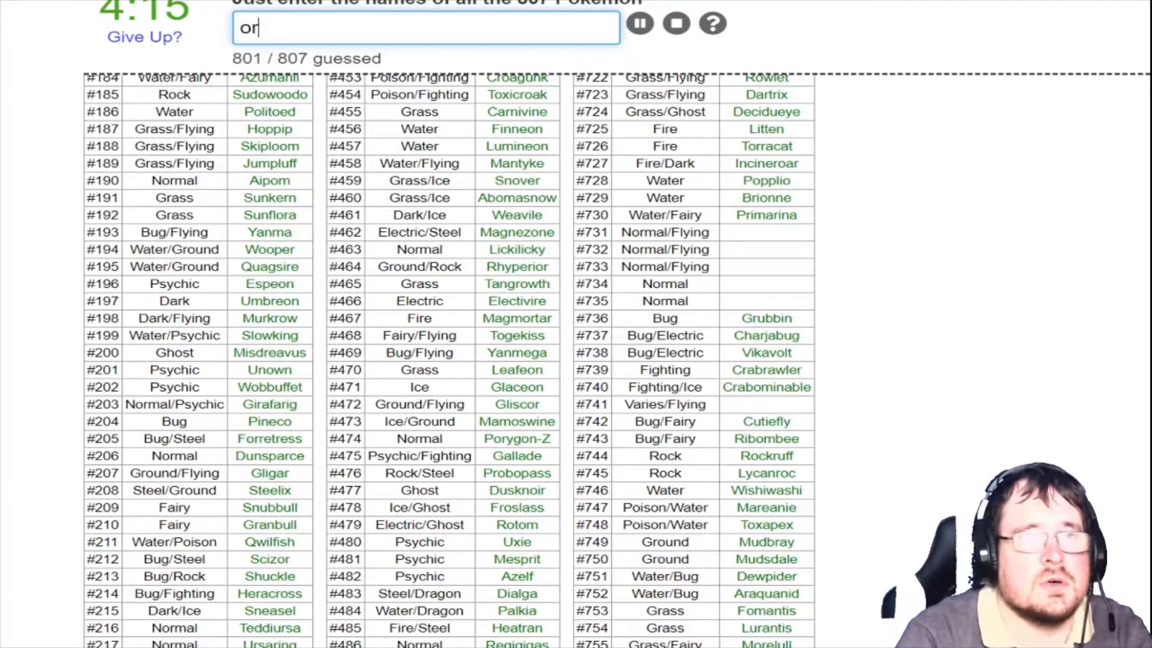
pyautogui.write('icori')
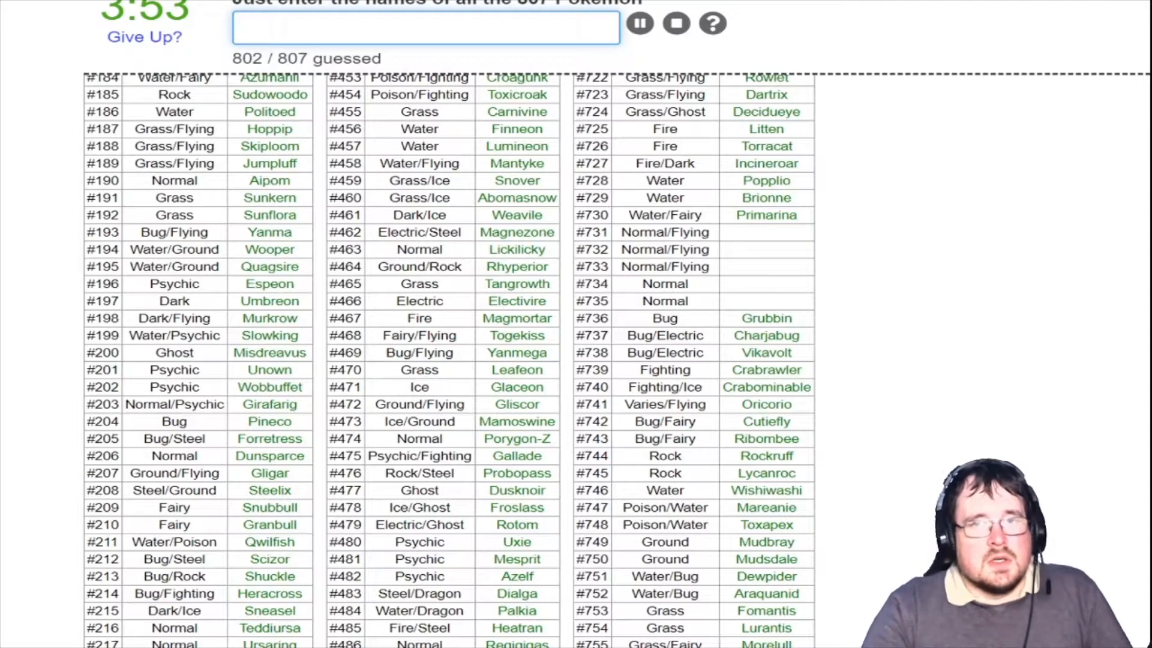
pyautogui.write('Yungoos')
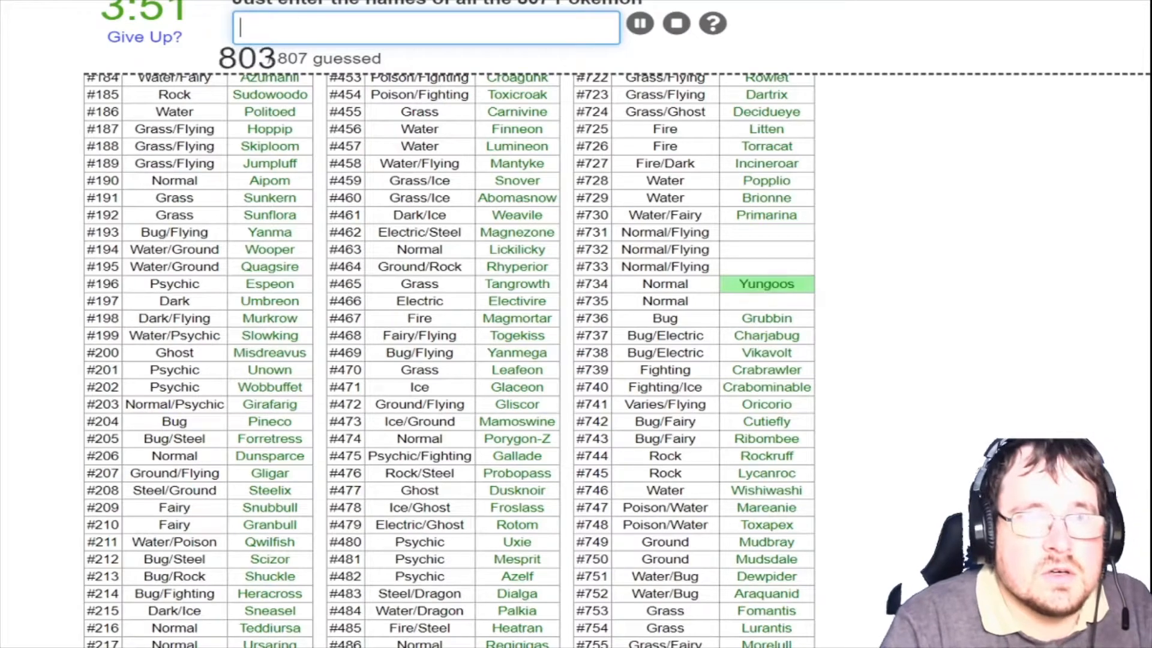
pyautogui.write('gl')
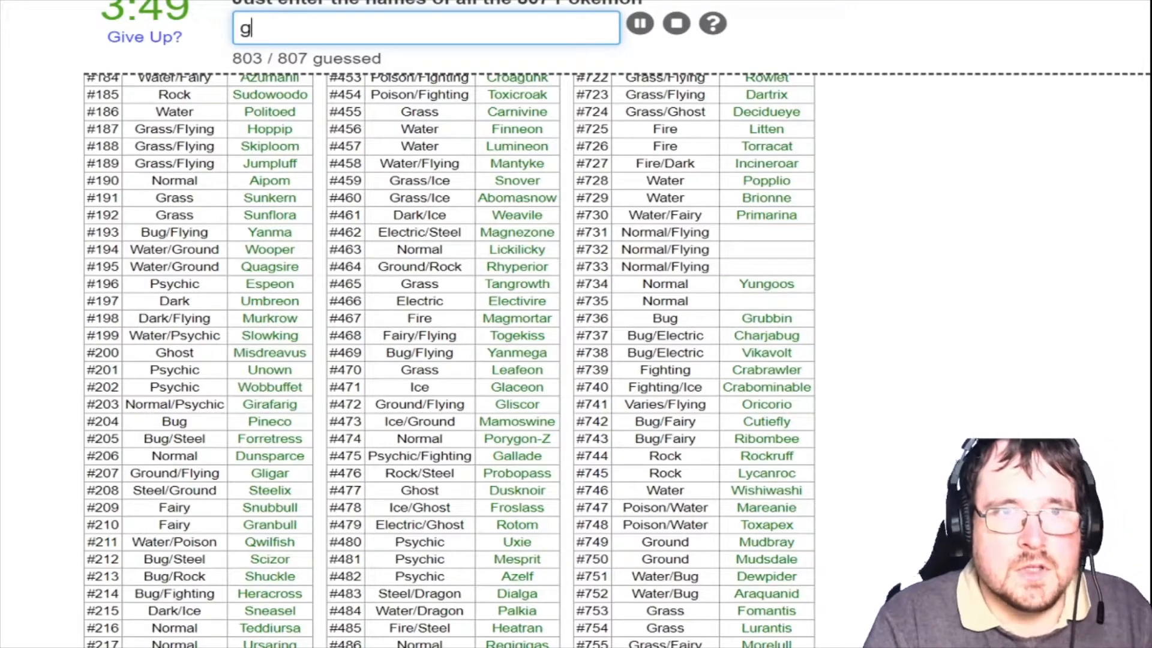
pyautogui.write('gumshoos')
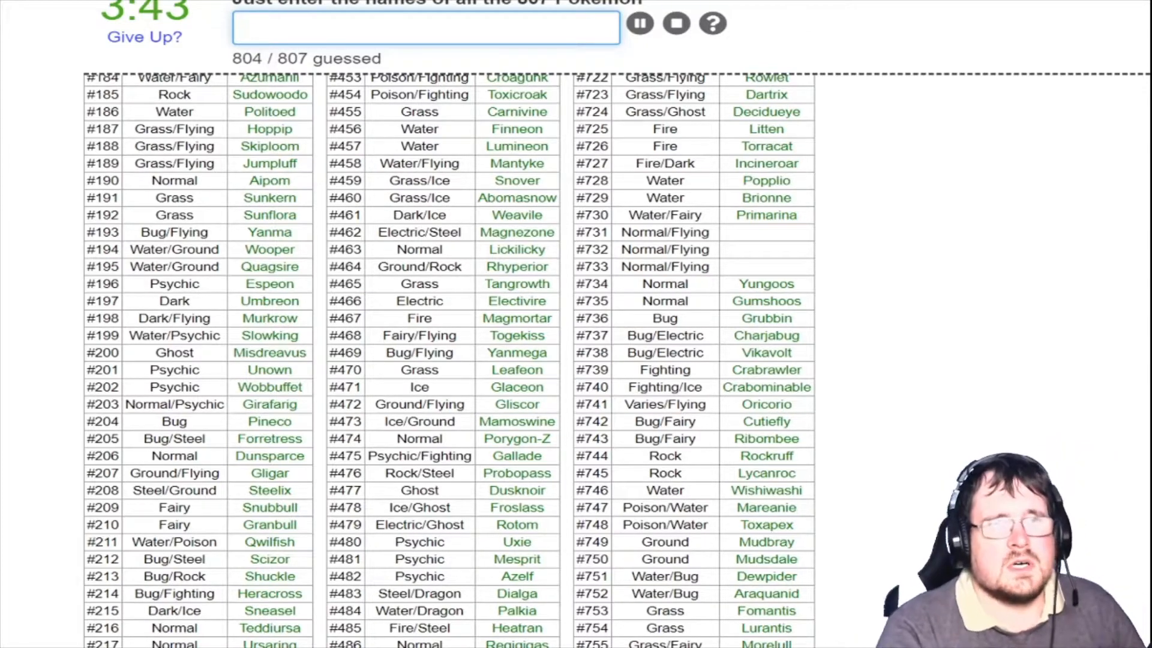
pyautogui.write('pikipe')
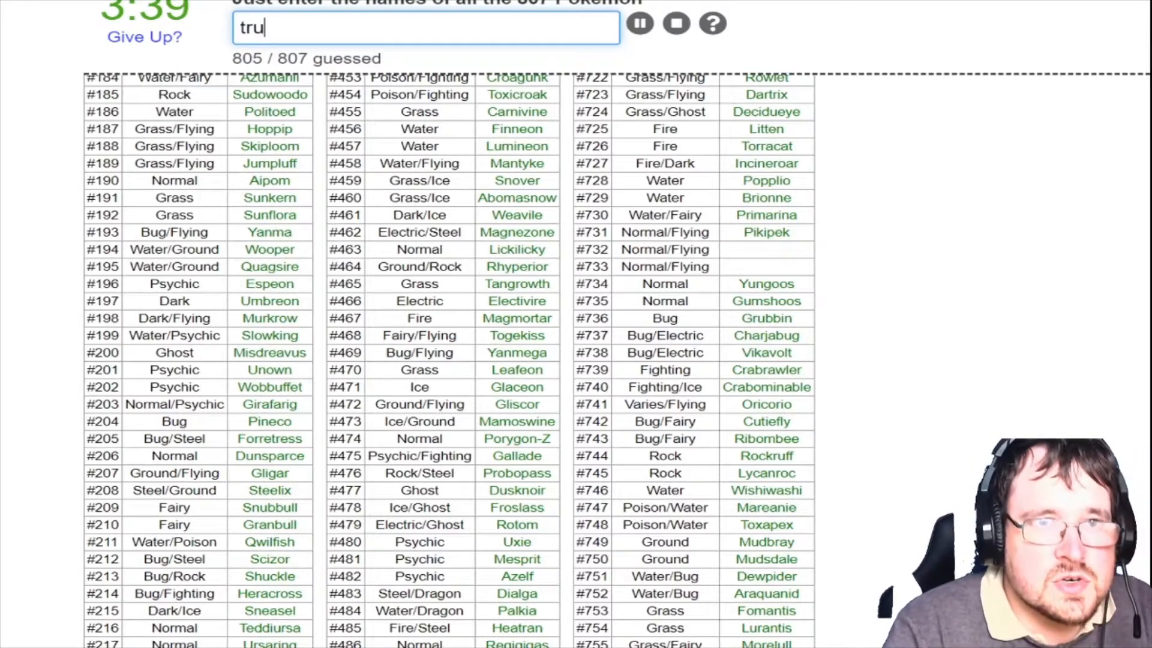
pyautogui.write('oucann')
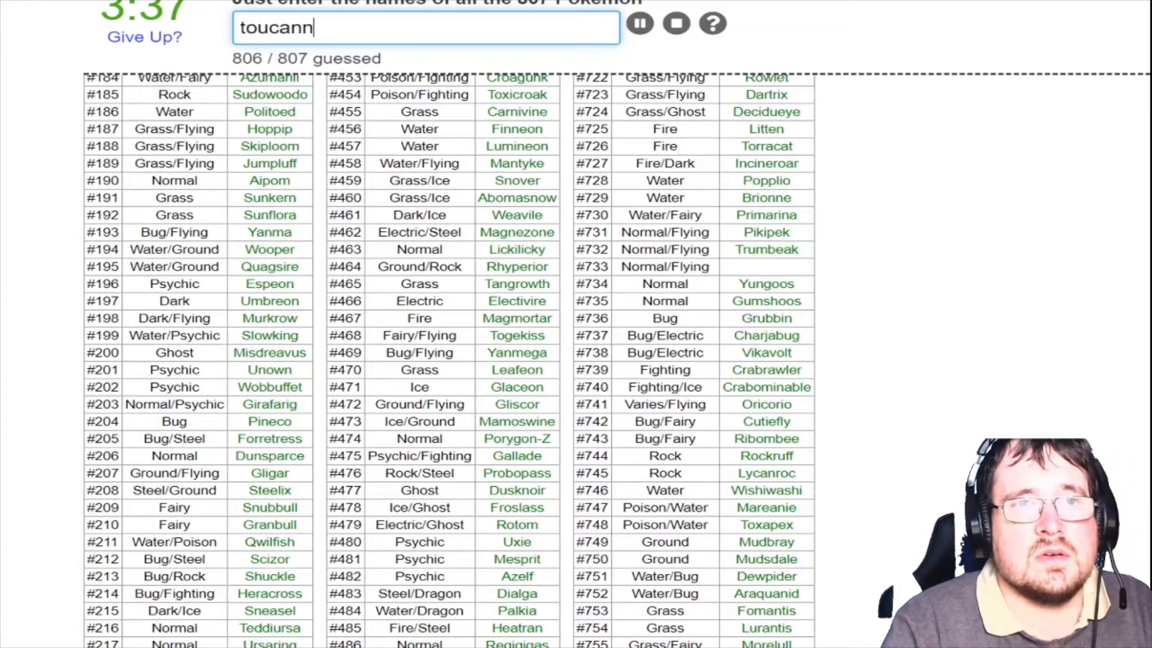